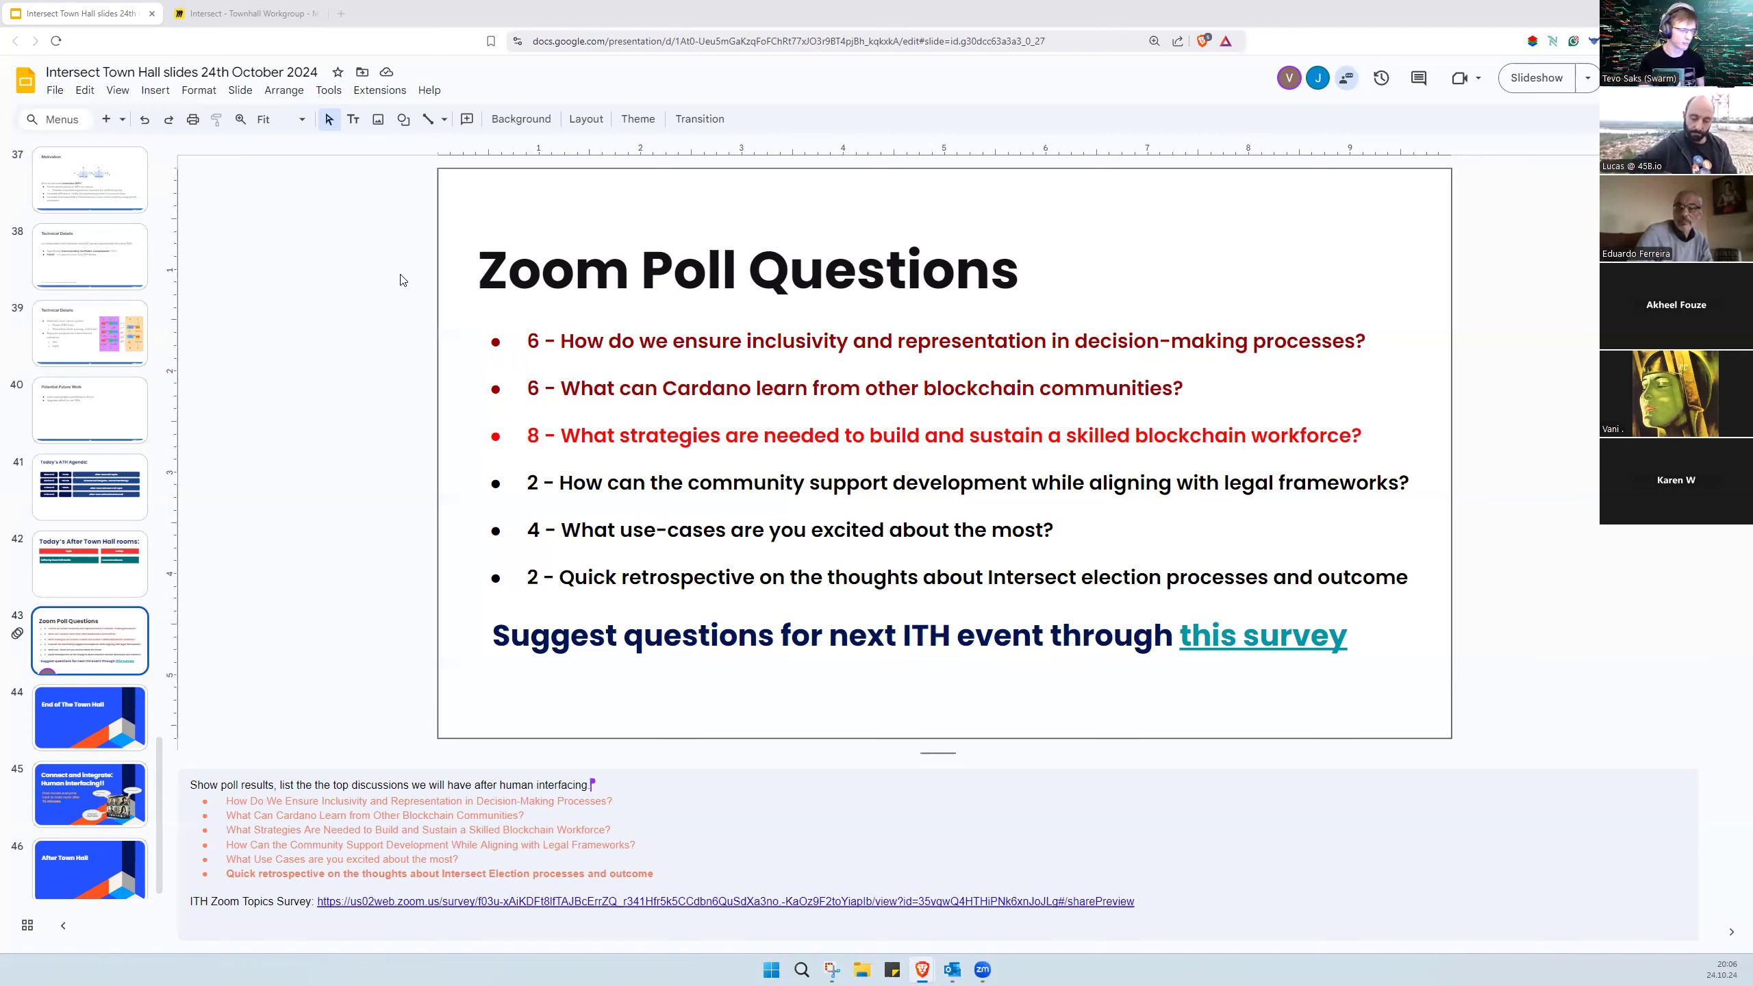
Step: Switch to the Intersect - Townhall Workgroup browser tab showing the Miro board
{"action": "left_click", "coordinate": [241, 12]}
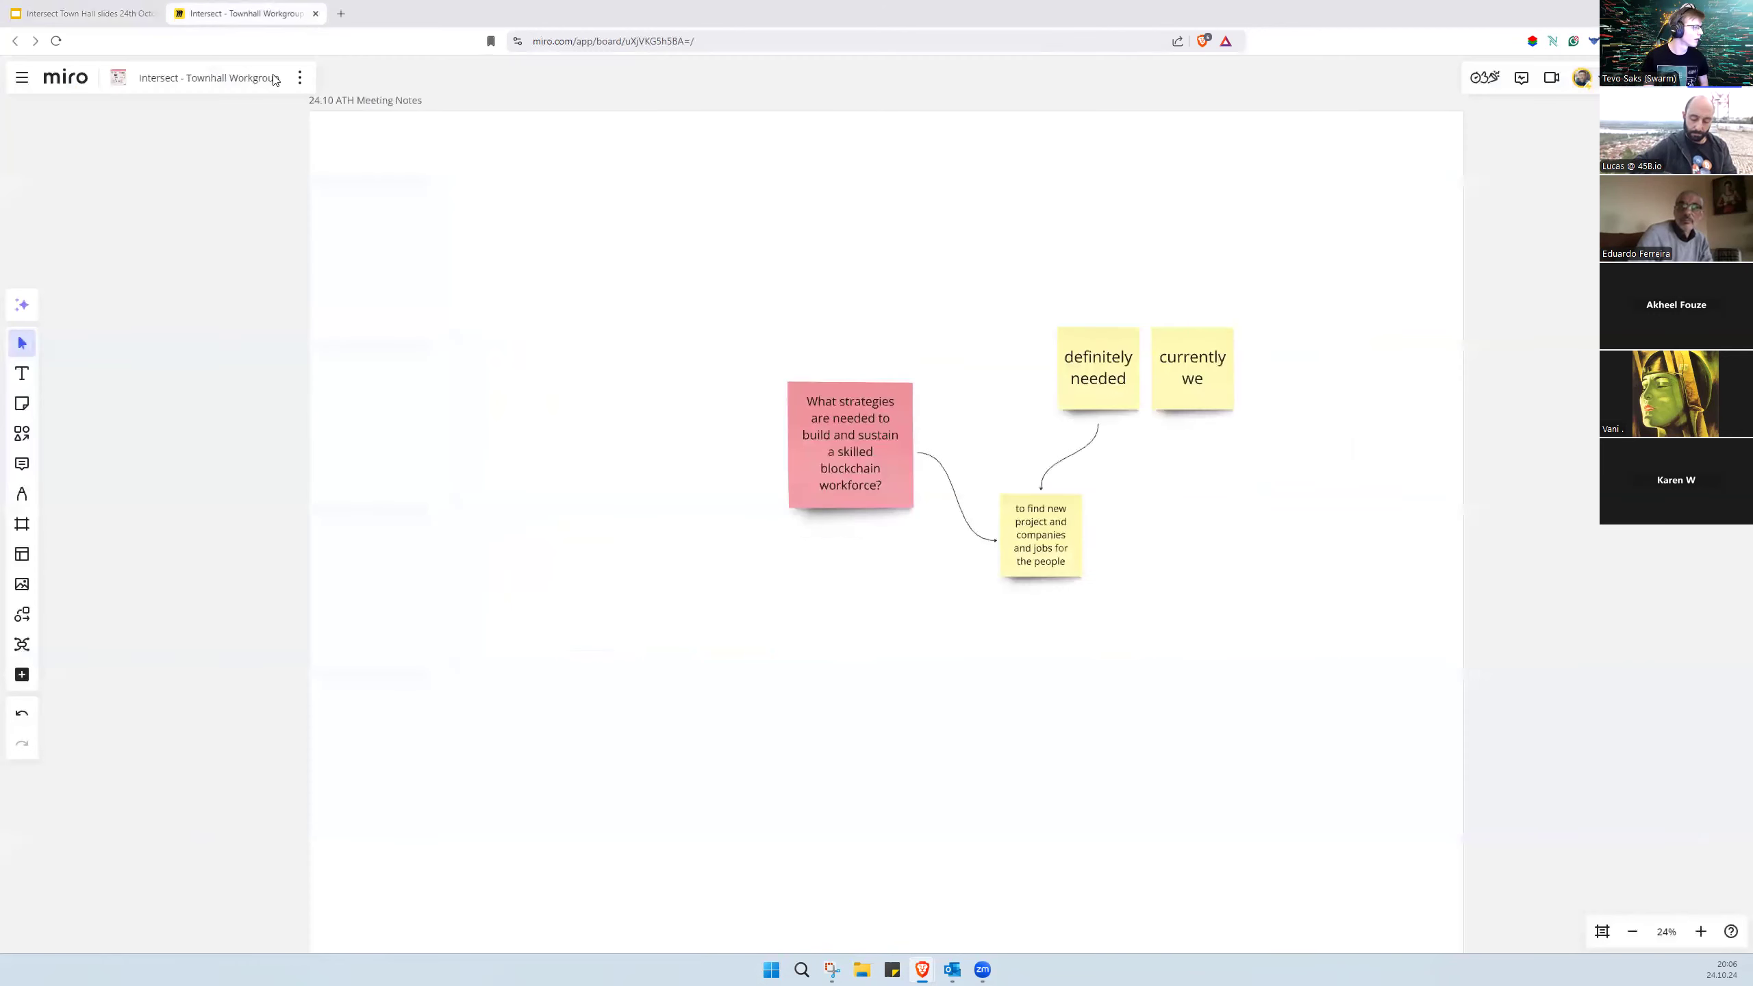
Step: Zoom into the mind map and delete the stray 'currently we' sticky note
{"action": "scroll", "scroll_direction": "down", "scroll_amount": 3}
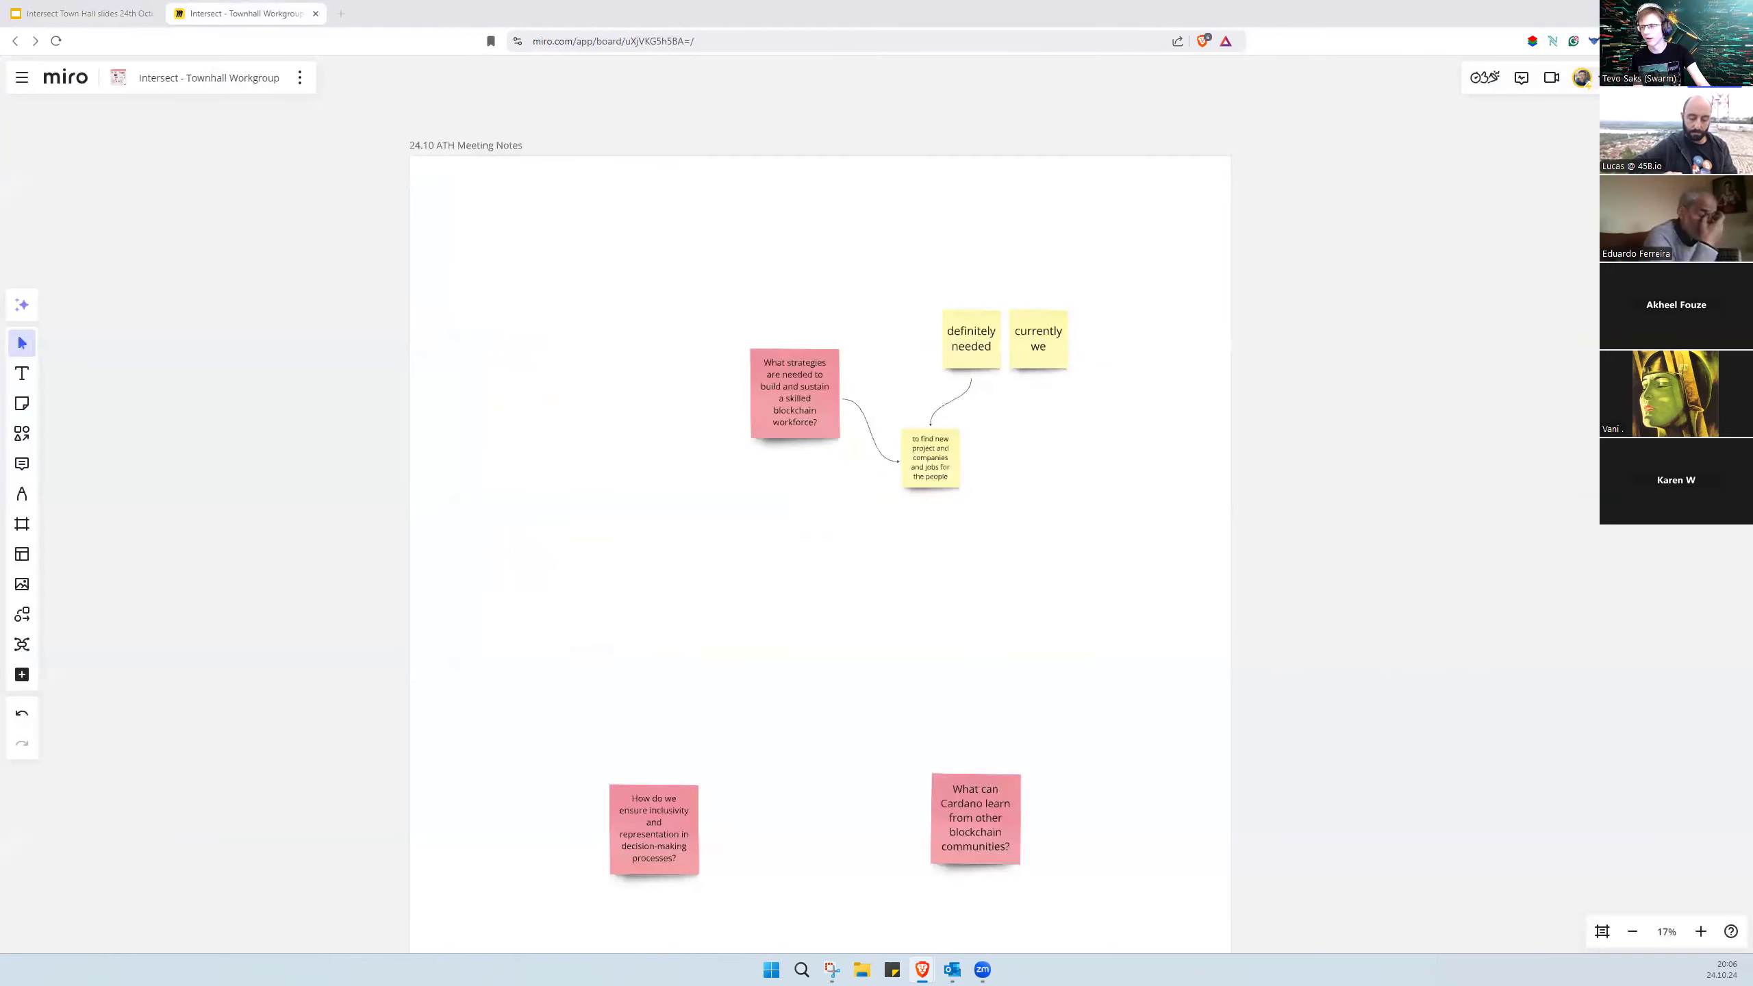
{"action": "scroll", "scroll_direction": "up", "scroll_amount": 3}
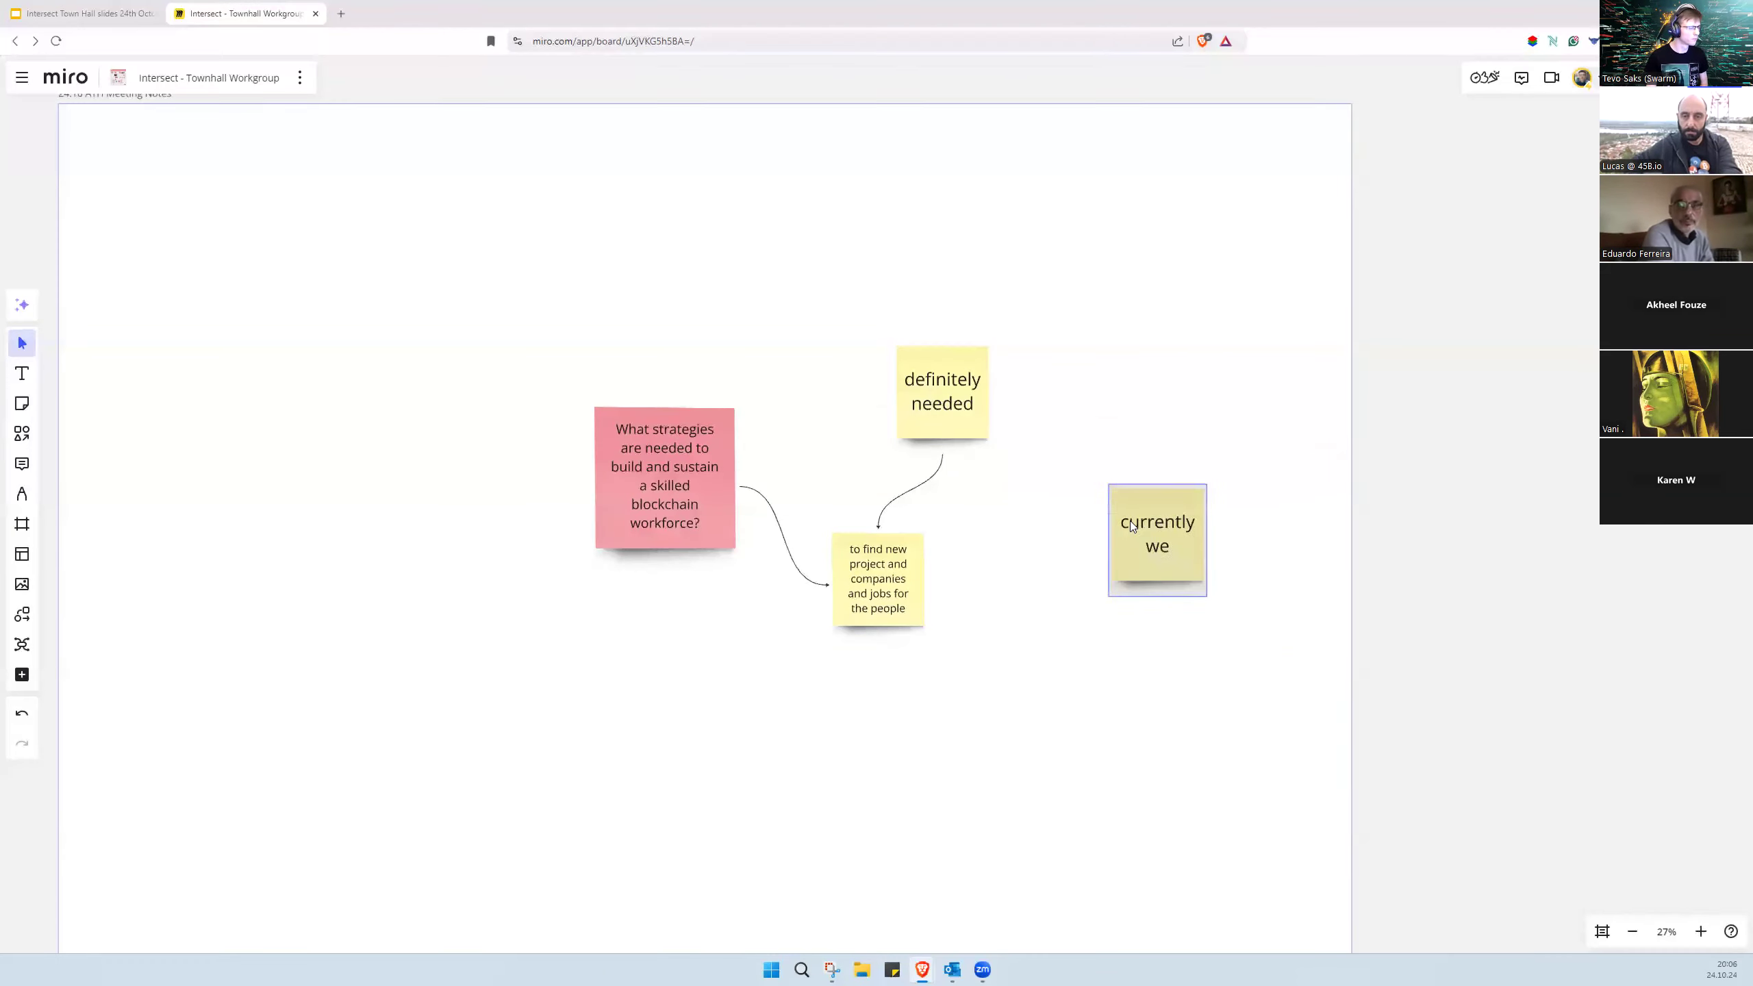
{"action": "left_click", "coordinate": [1157, 540]}
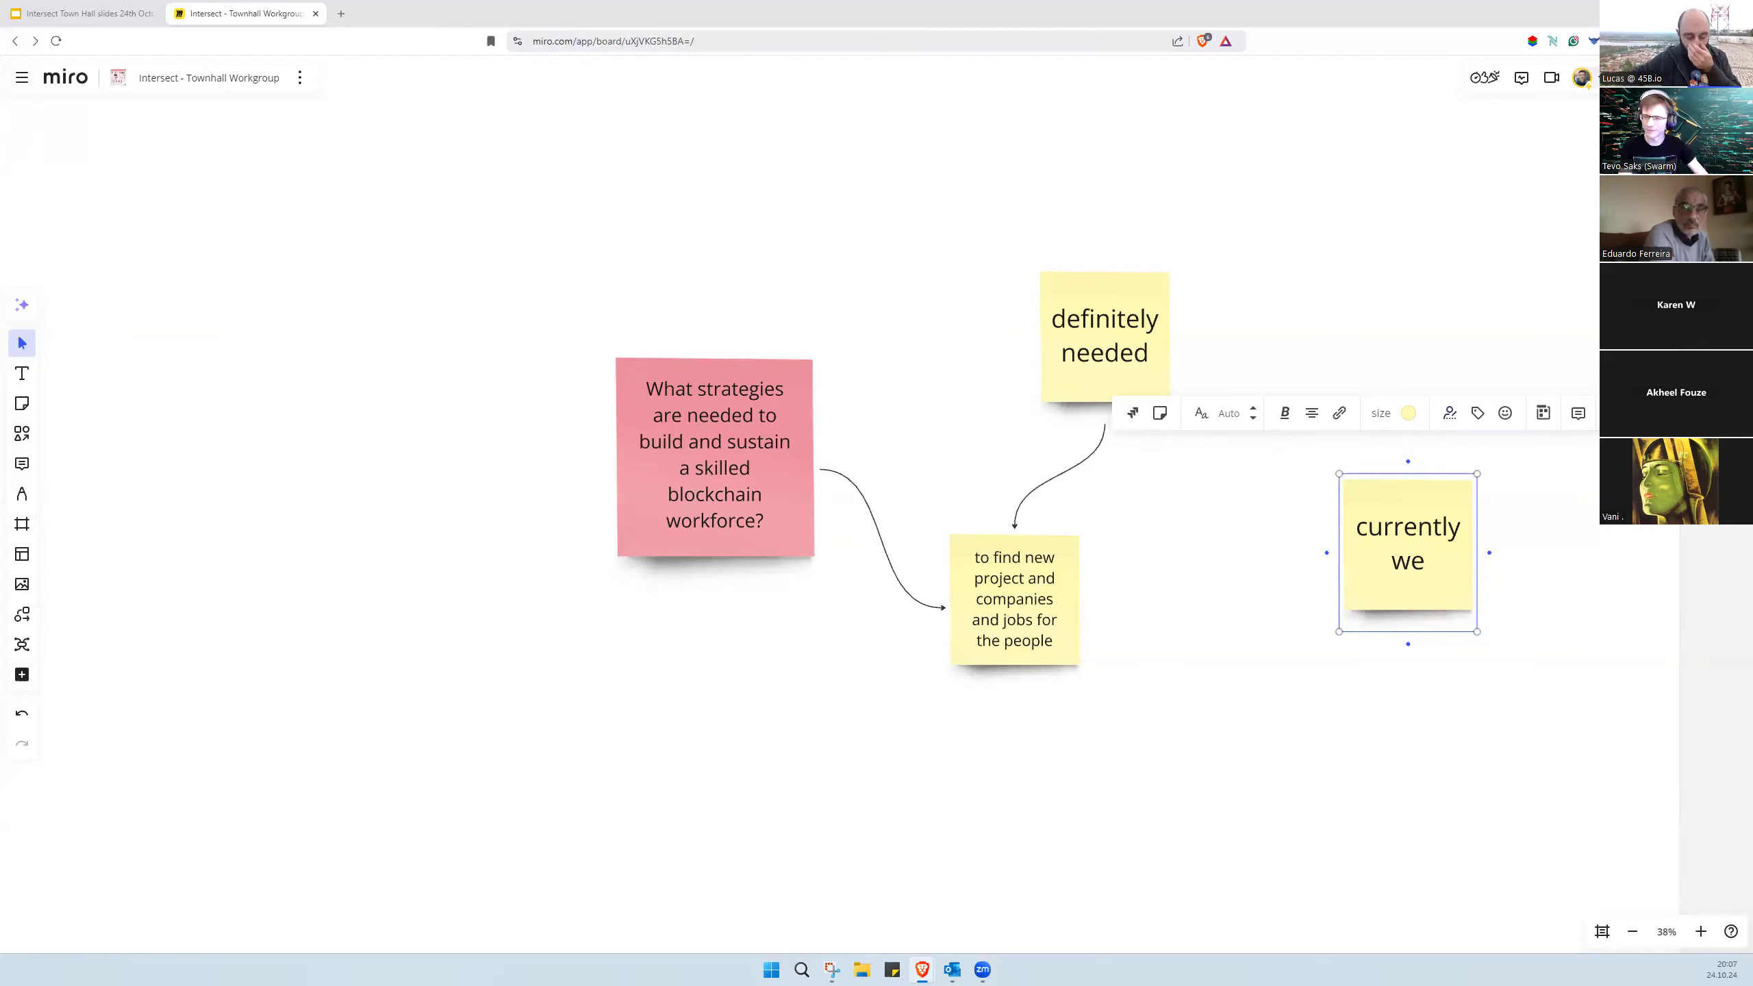
{"action": "left_click", "coordinate": [782, 782]}
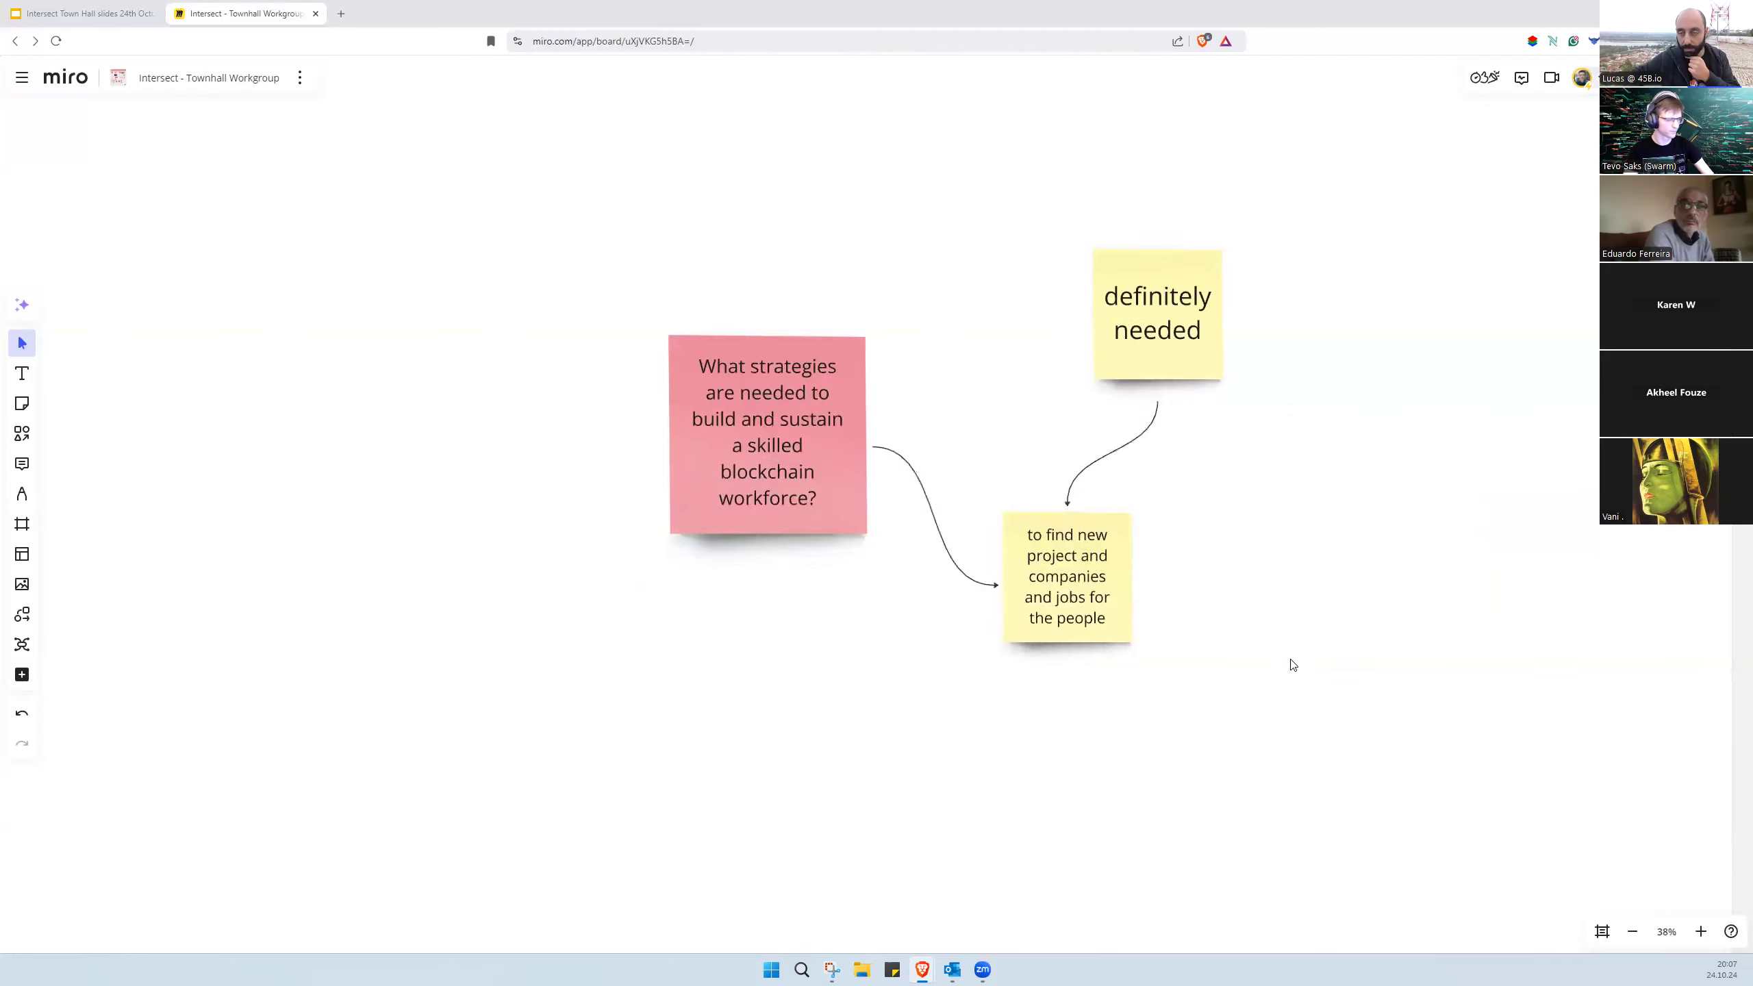
{"action": "scroll", "scroll_direction": "down", "scroll_amount": 3}
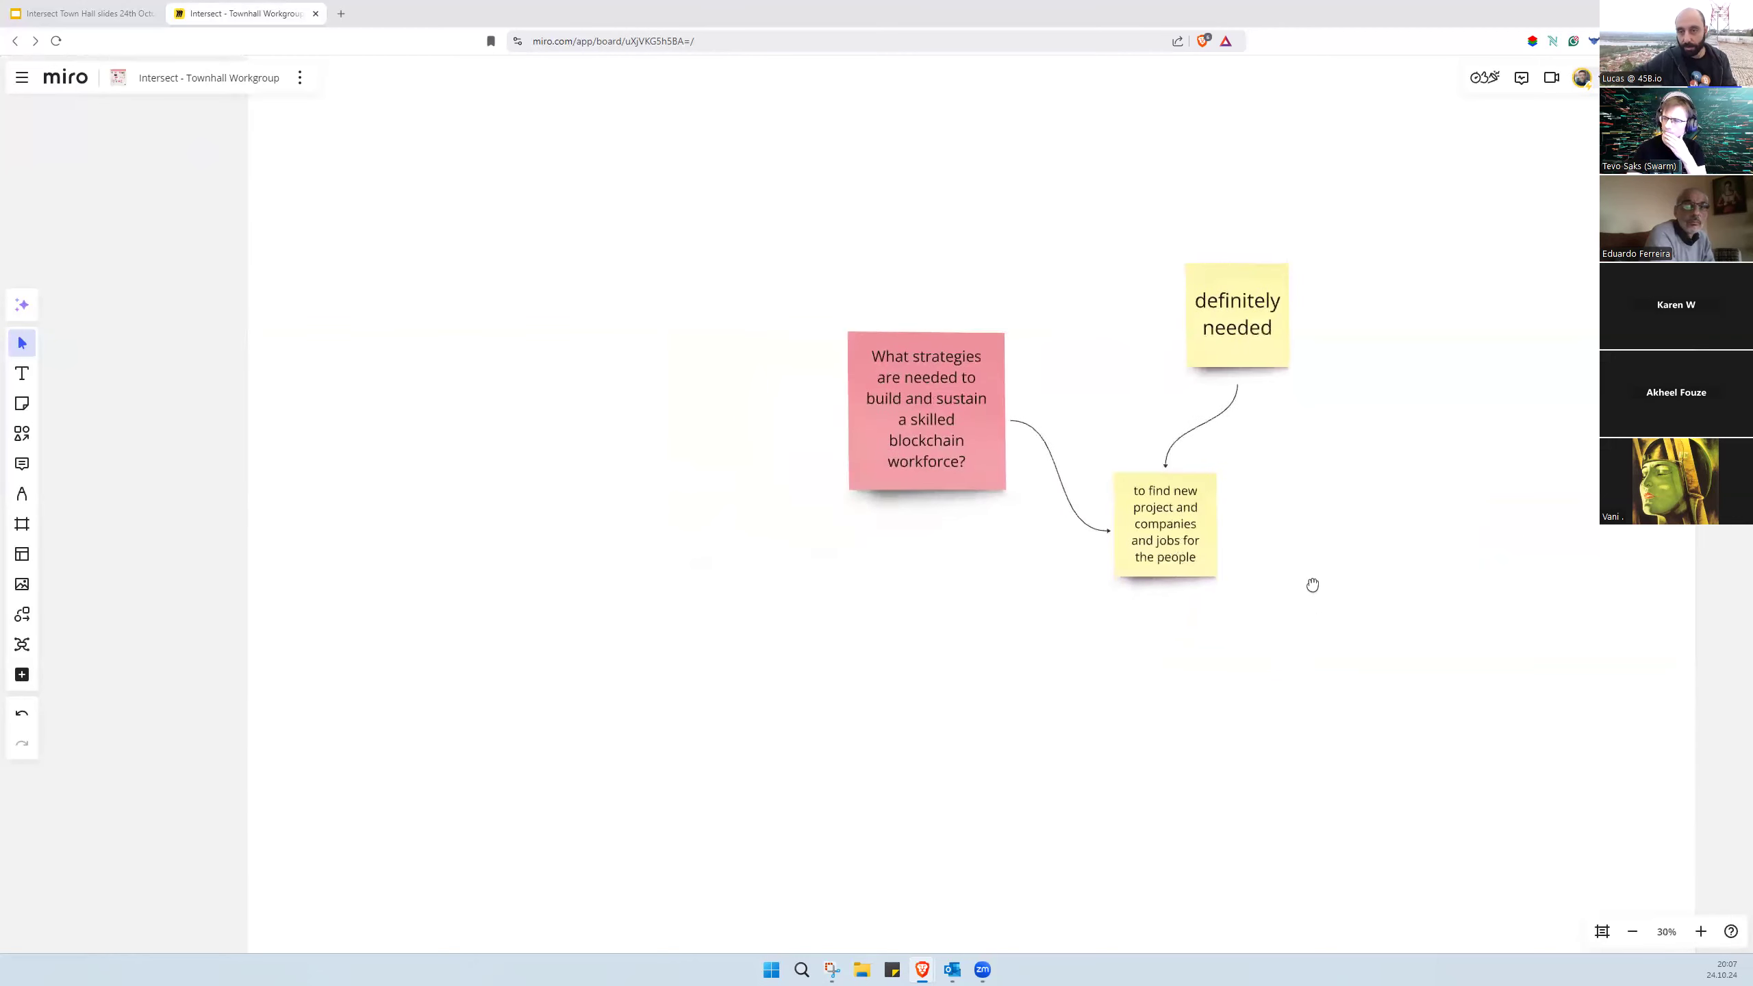
Step: Add a note: Town Halls are a good opportunity for interoperable discussion between different groups
{"action": "left_click", "coordinate": [1164, 520]}
{"action": "type", "text": "Intersect Town"}
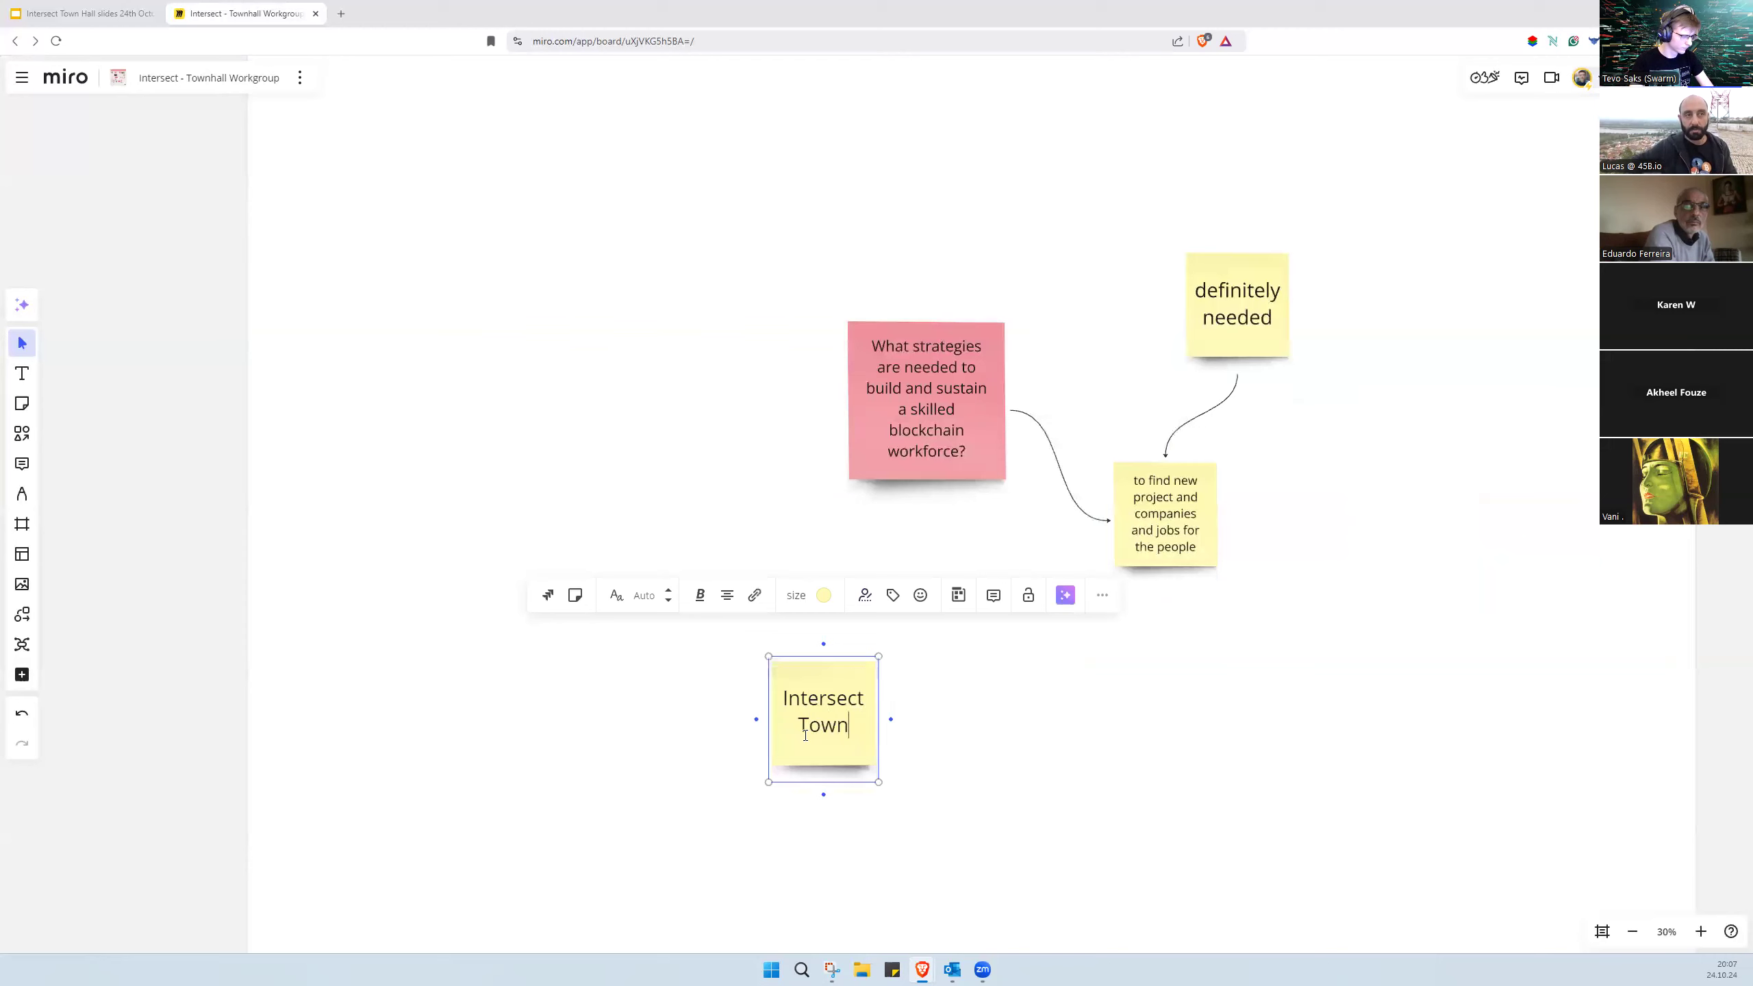
{"action": "type", "text": "Halls te"}
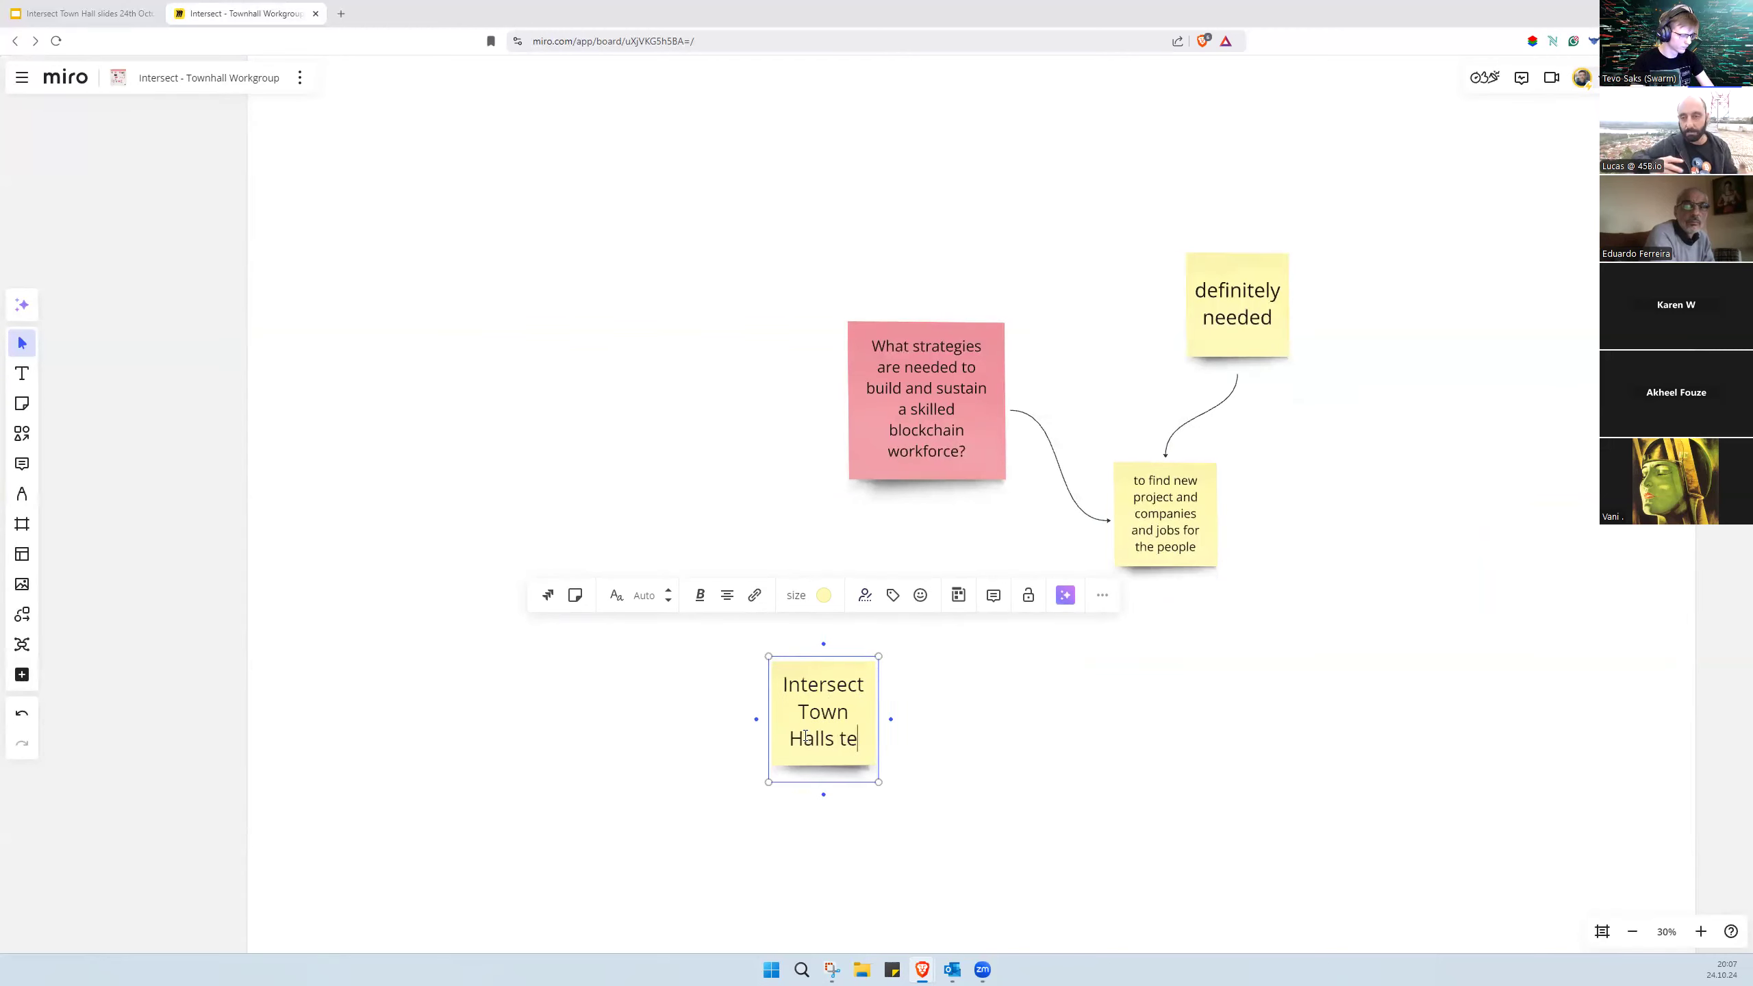
{"action": "type", "text": "themselves"}
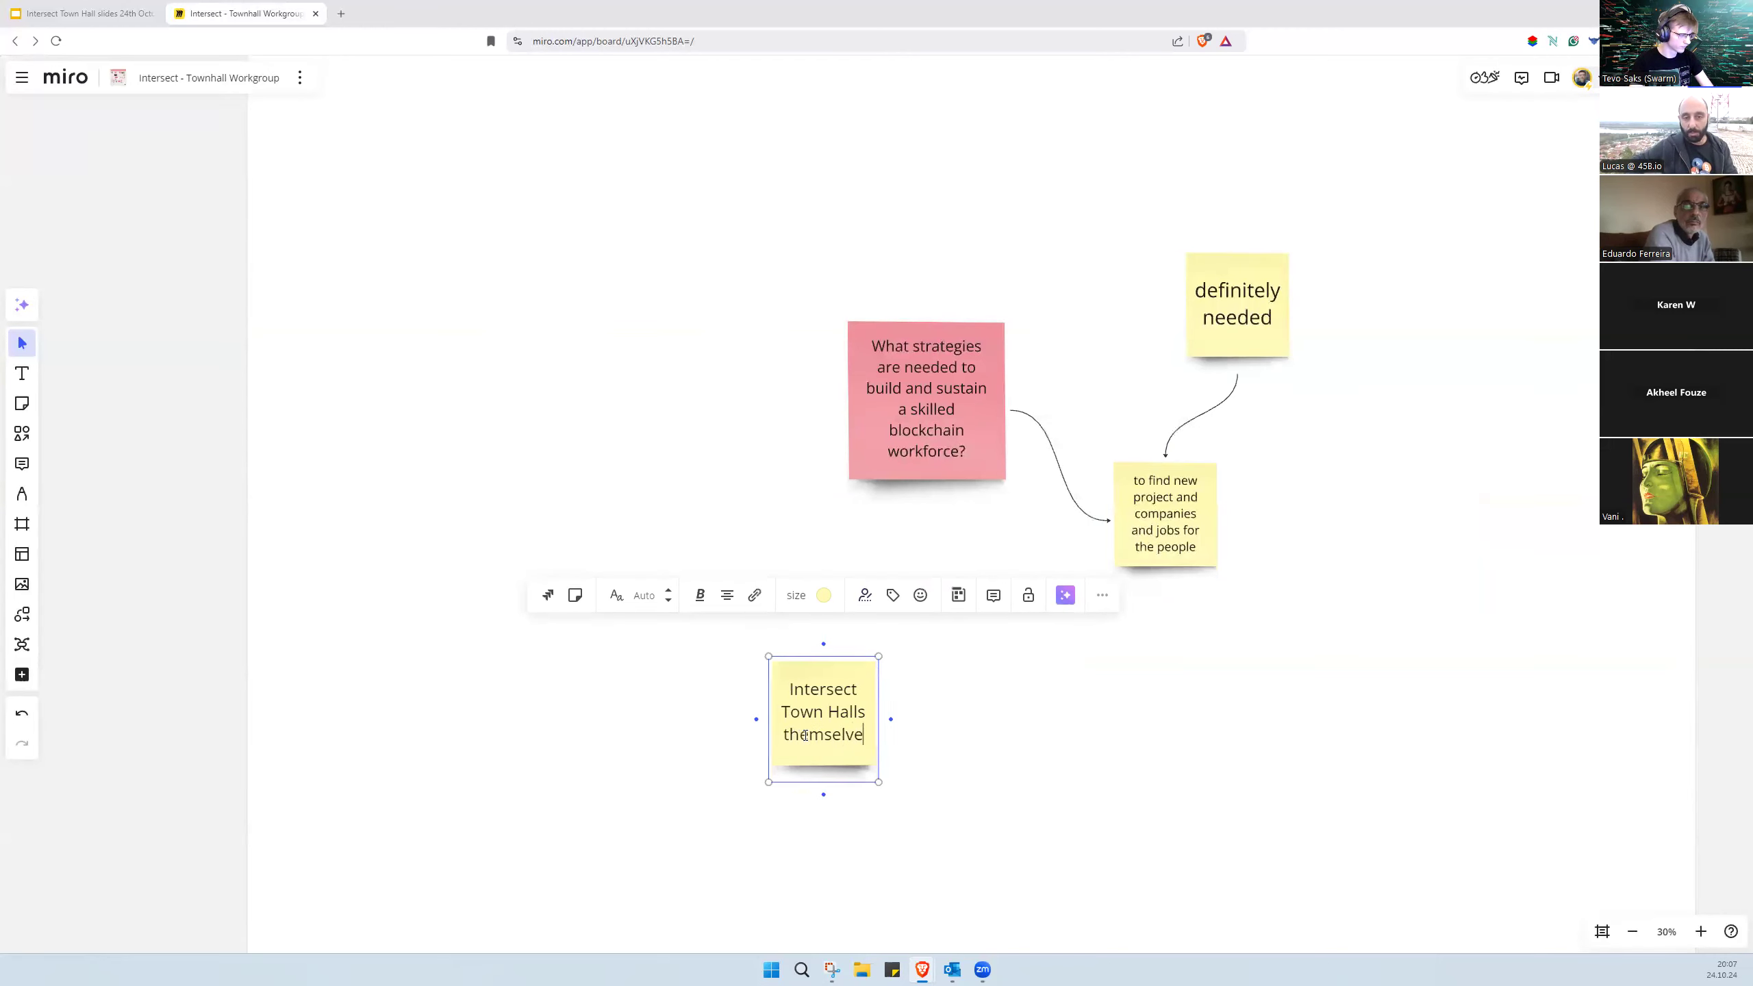
{"action": "type", "text": "s are"}
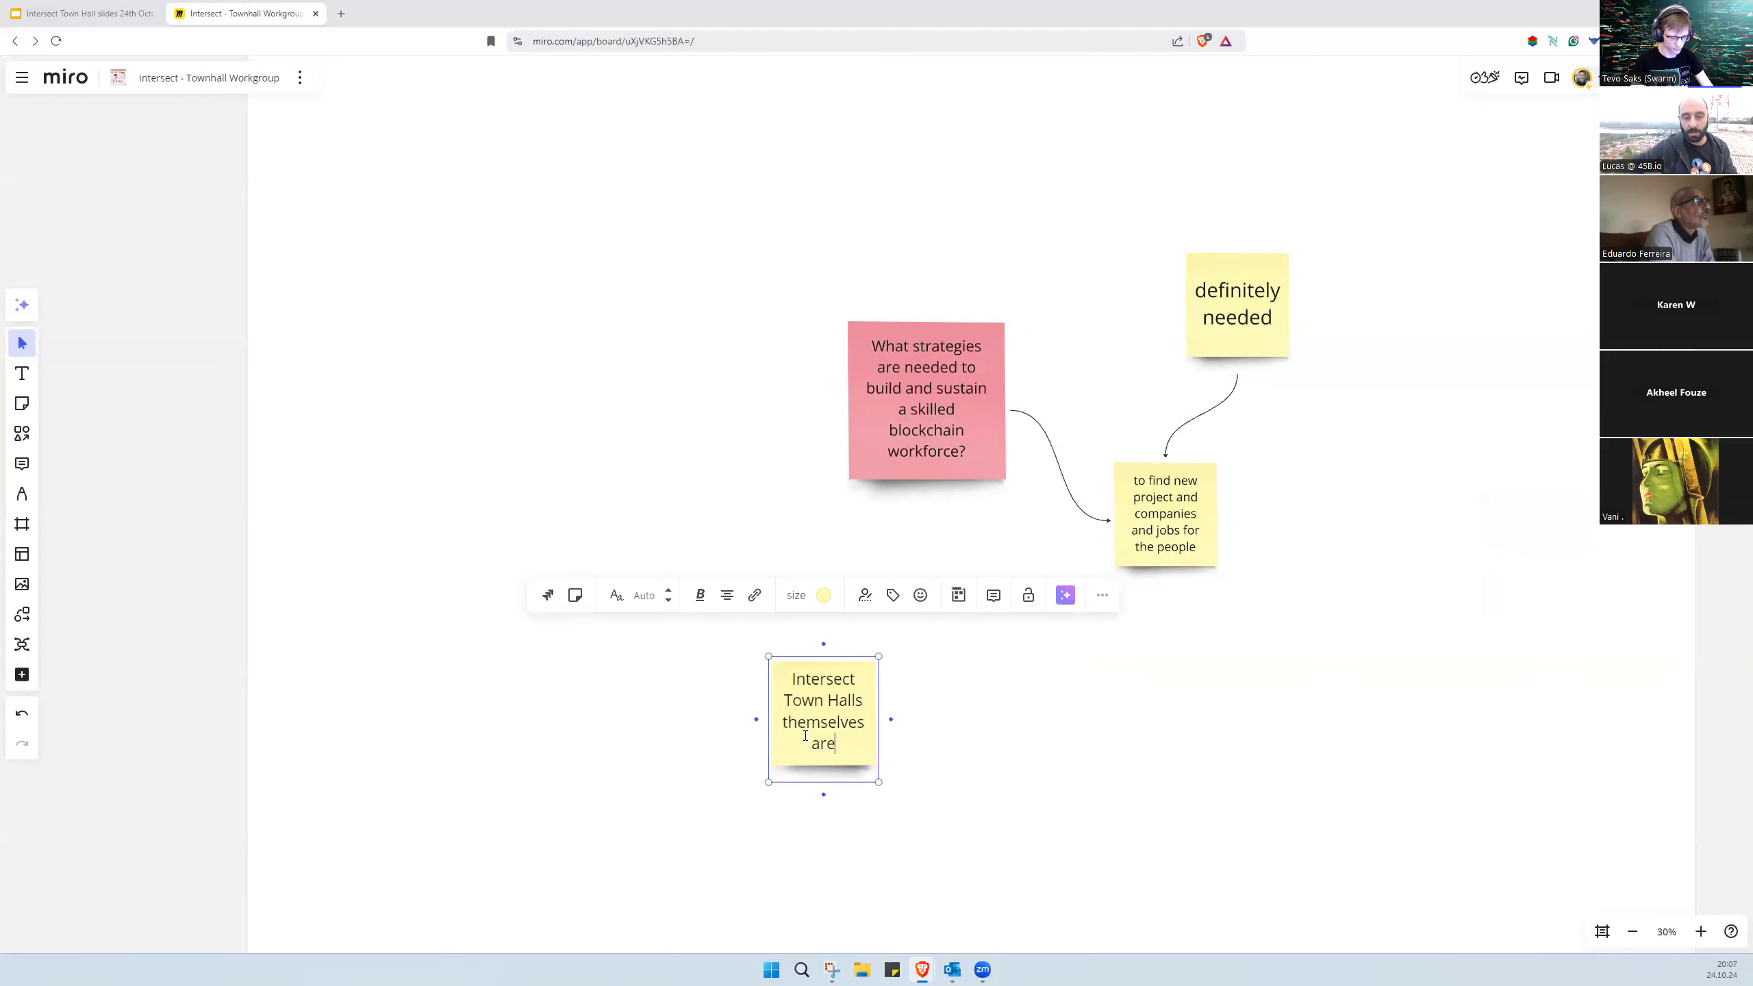
{"action": "type", "text": "good opportun"}
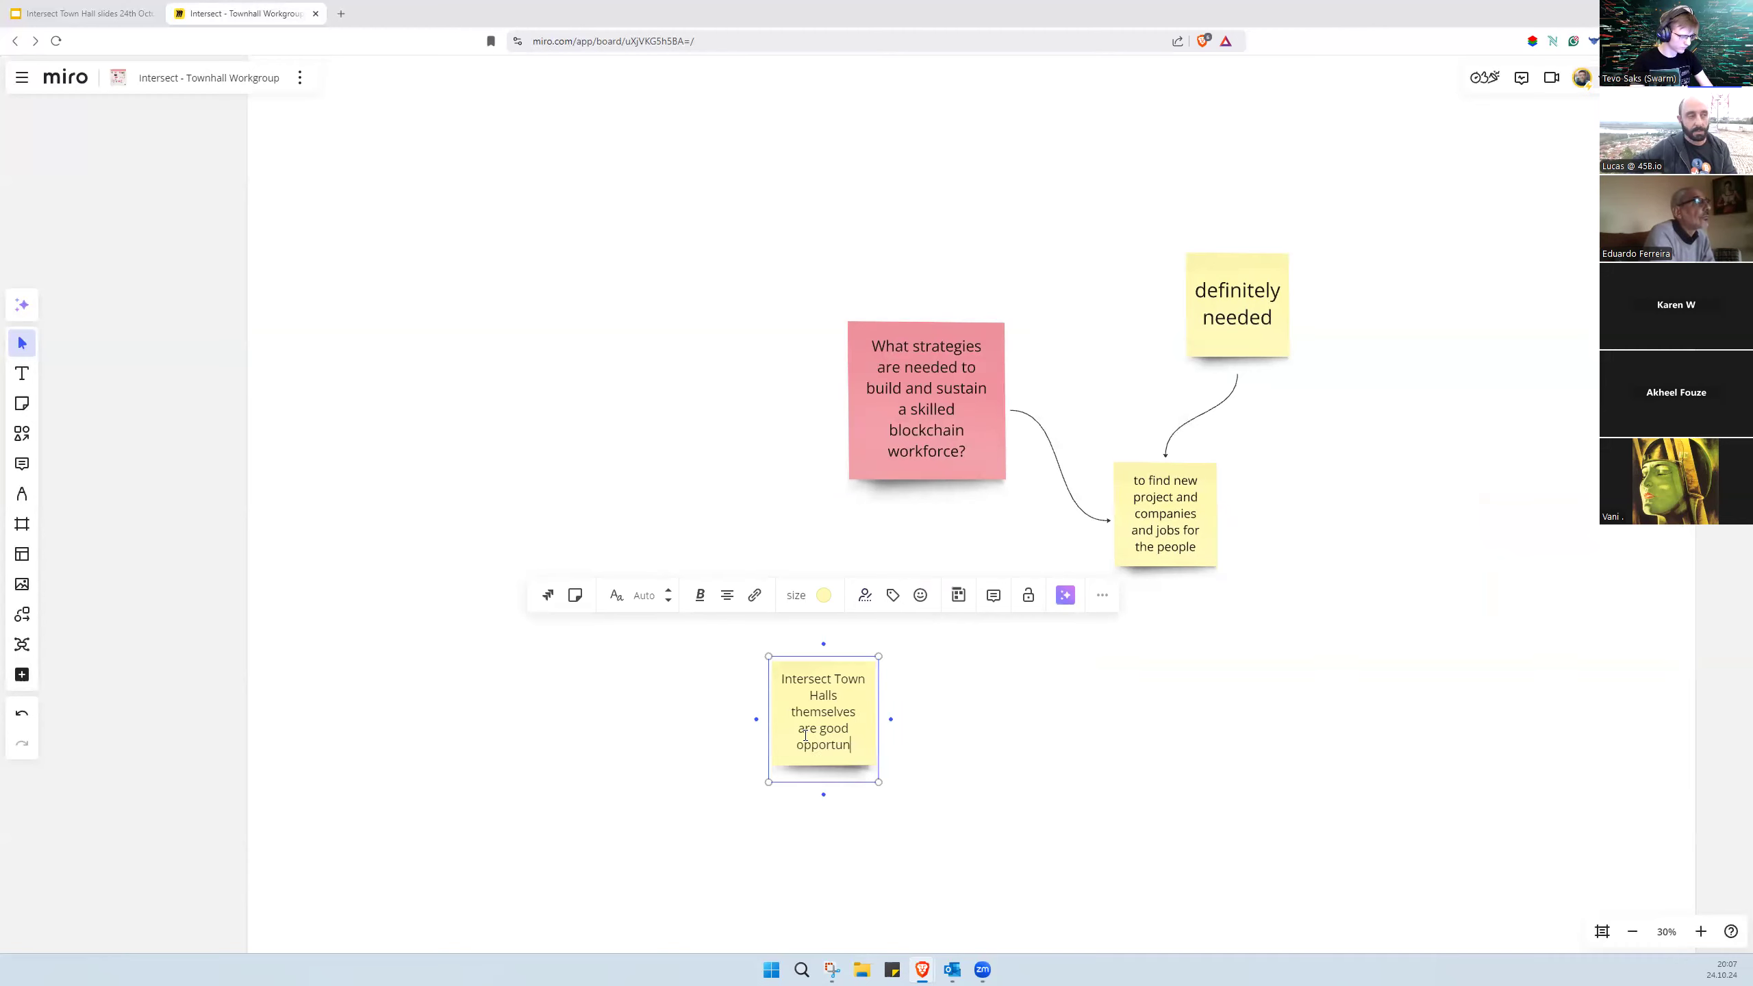
{"action": "type", "text": "ity to"}
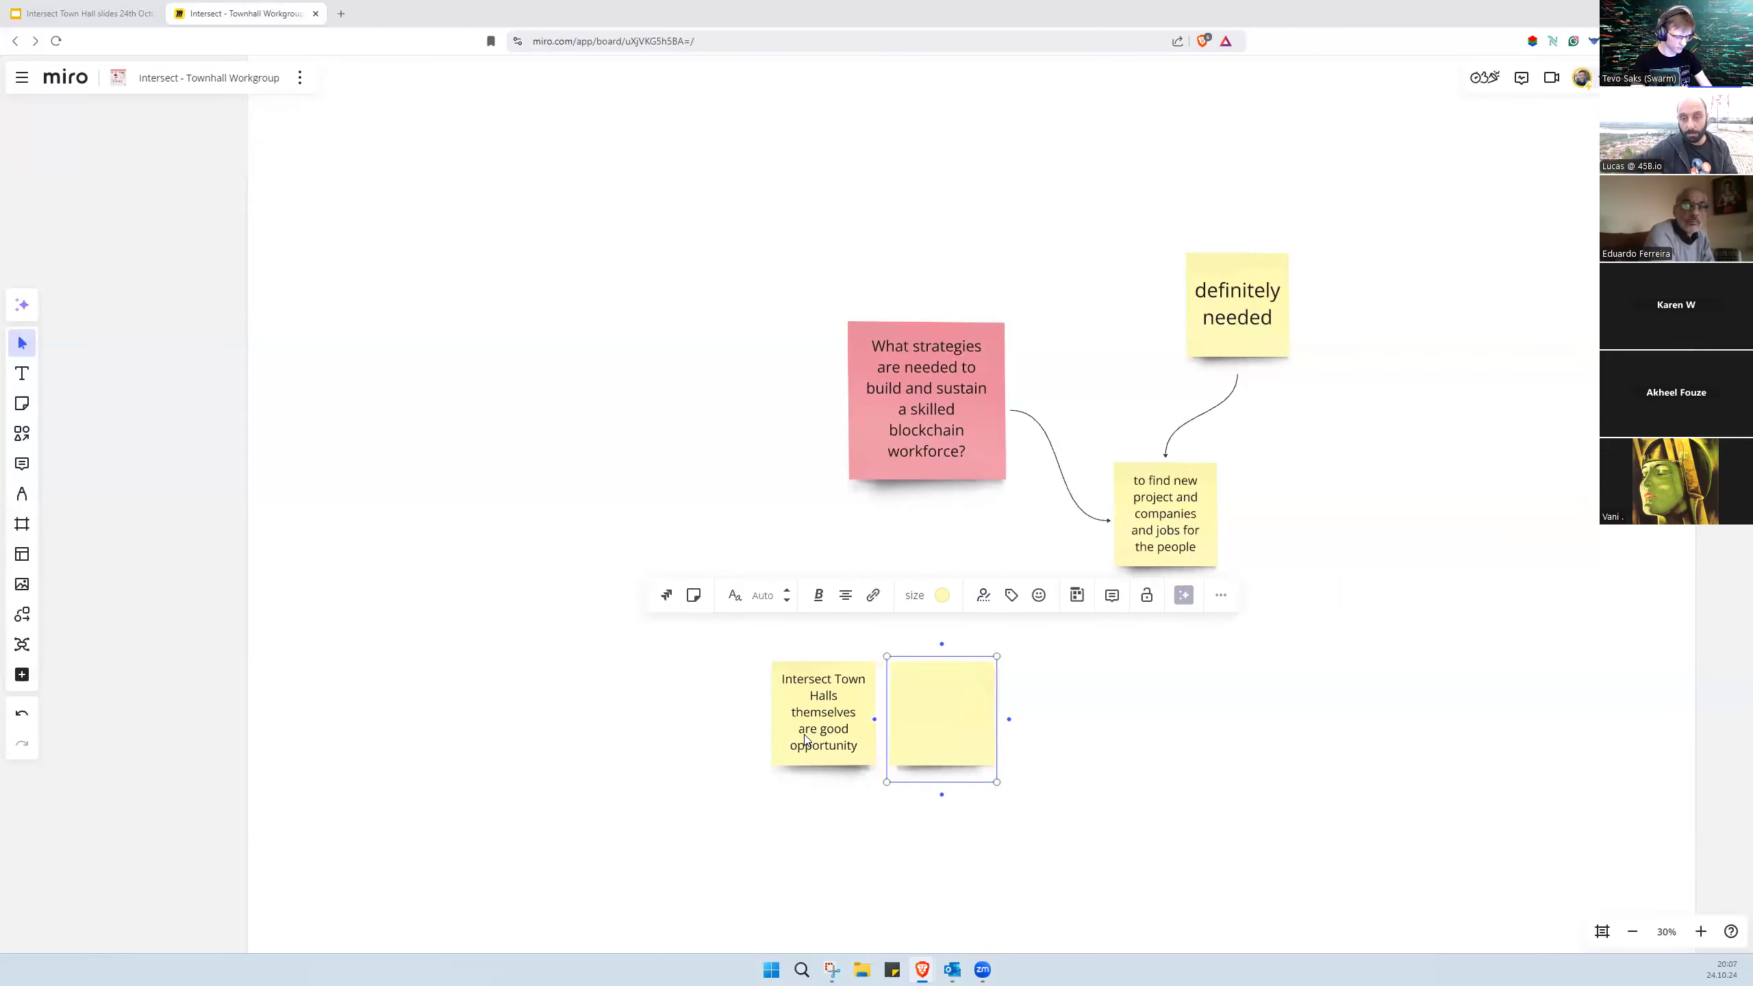
{"action": "type", "text": "interoperable discussion between d"}
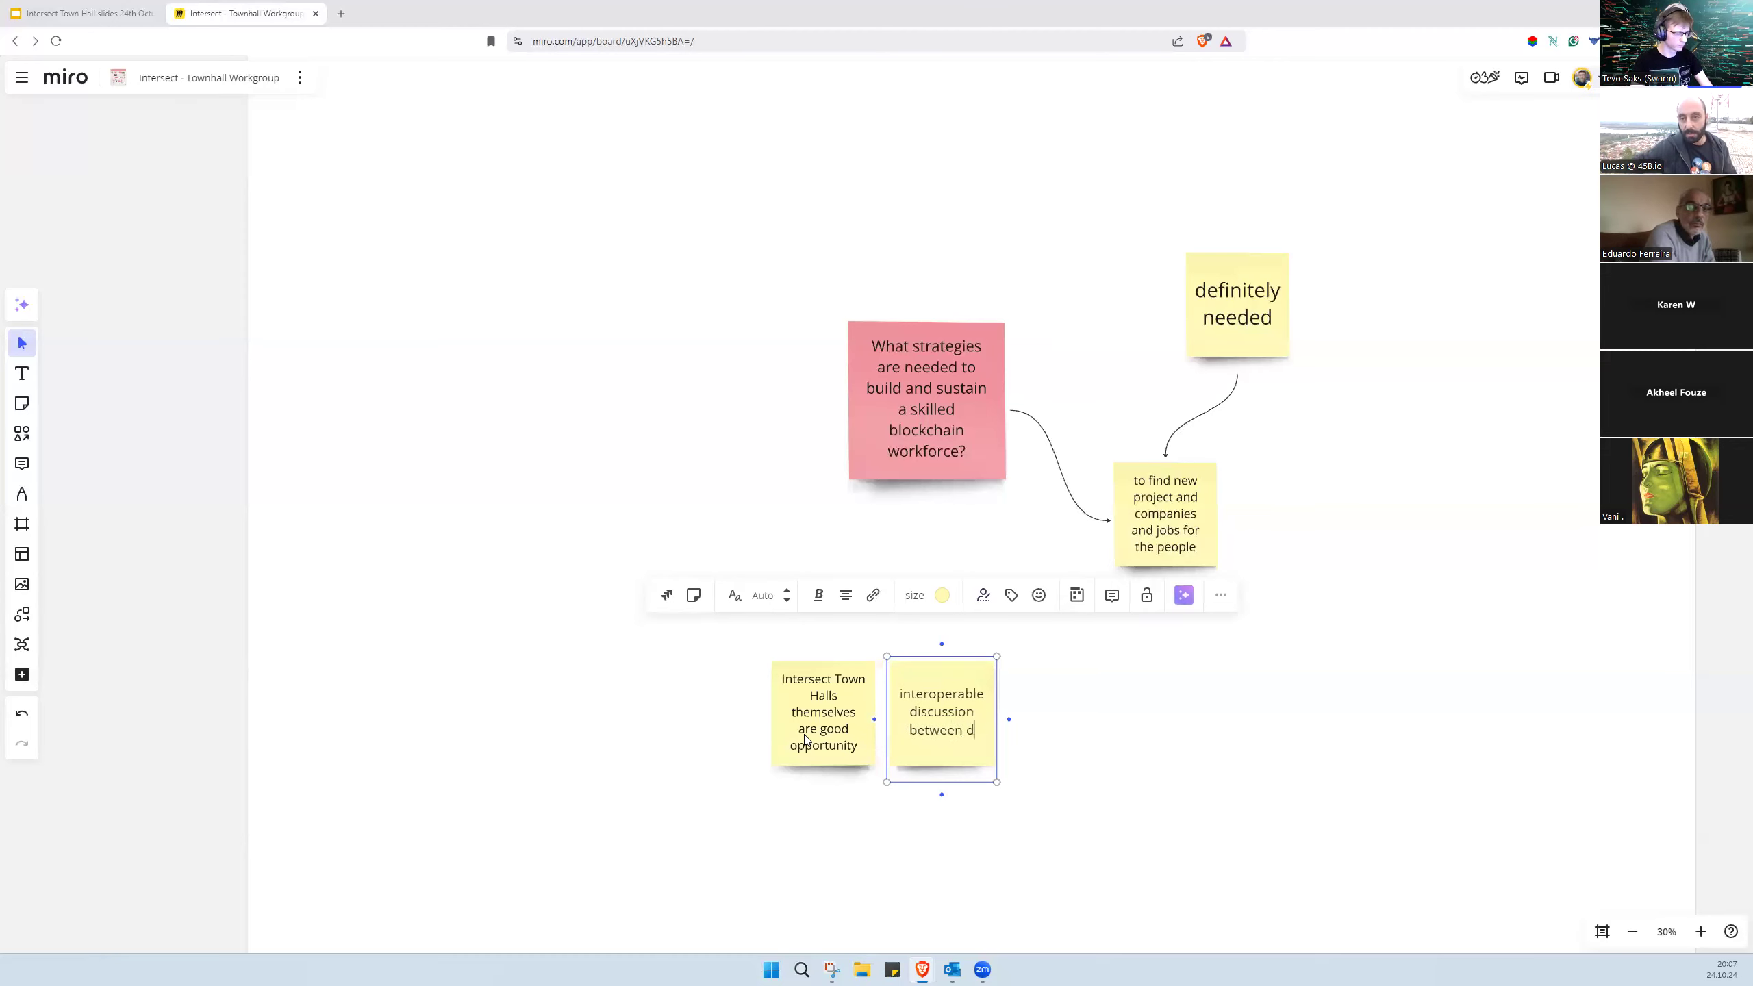
{"action": "type", "text": "ifferent frou"}
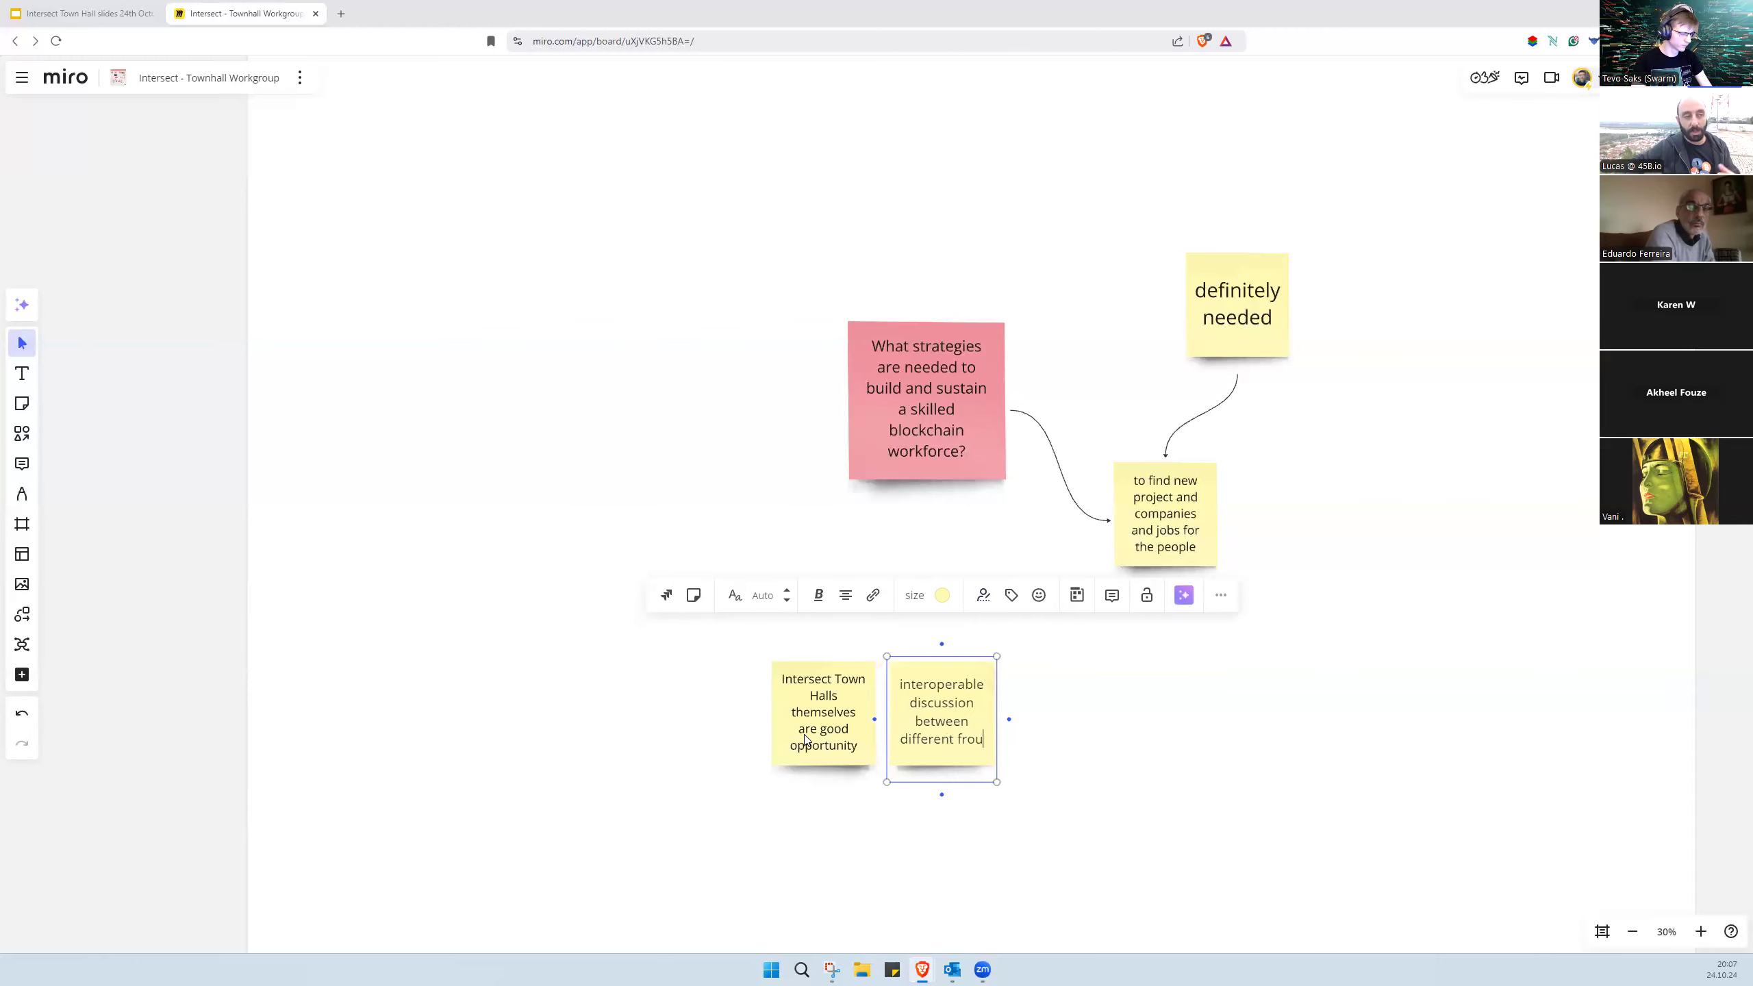
{"action": "type", "text": "groups in Intersect"}
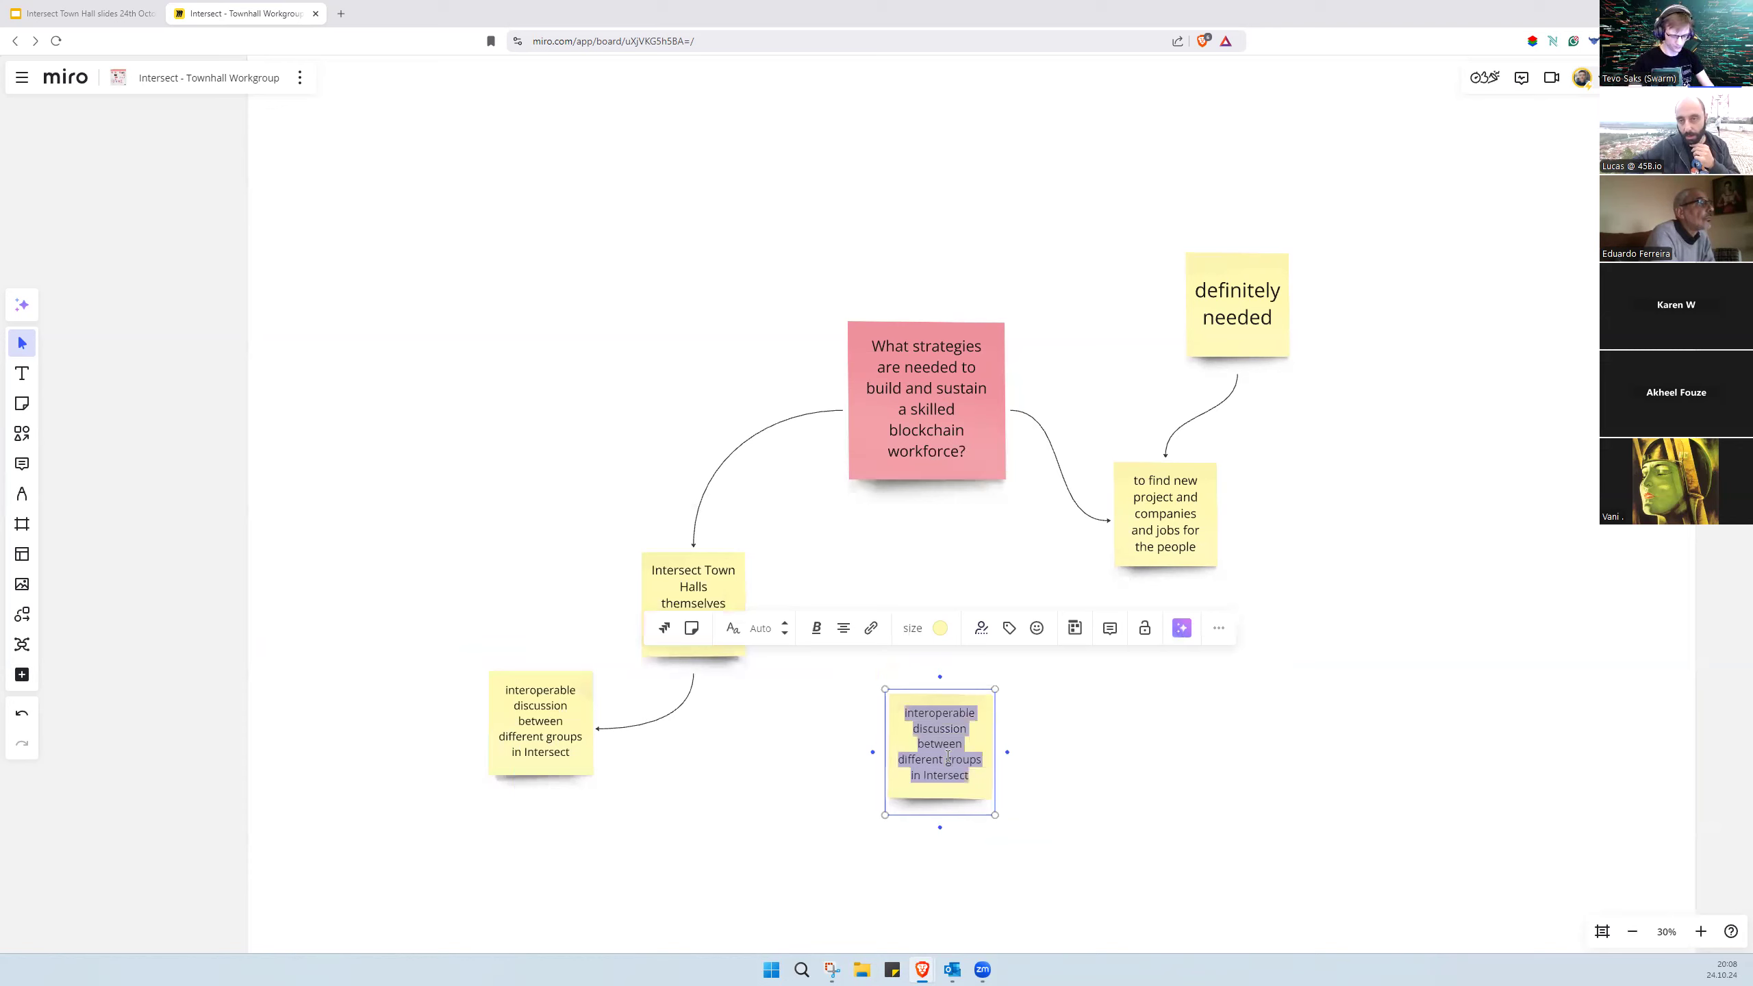
Step: Start a note about 'in general sharing practices'
{"action": "type", "text": "in general"}
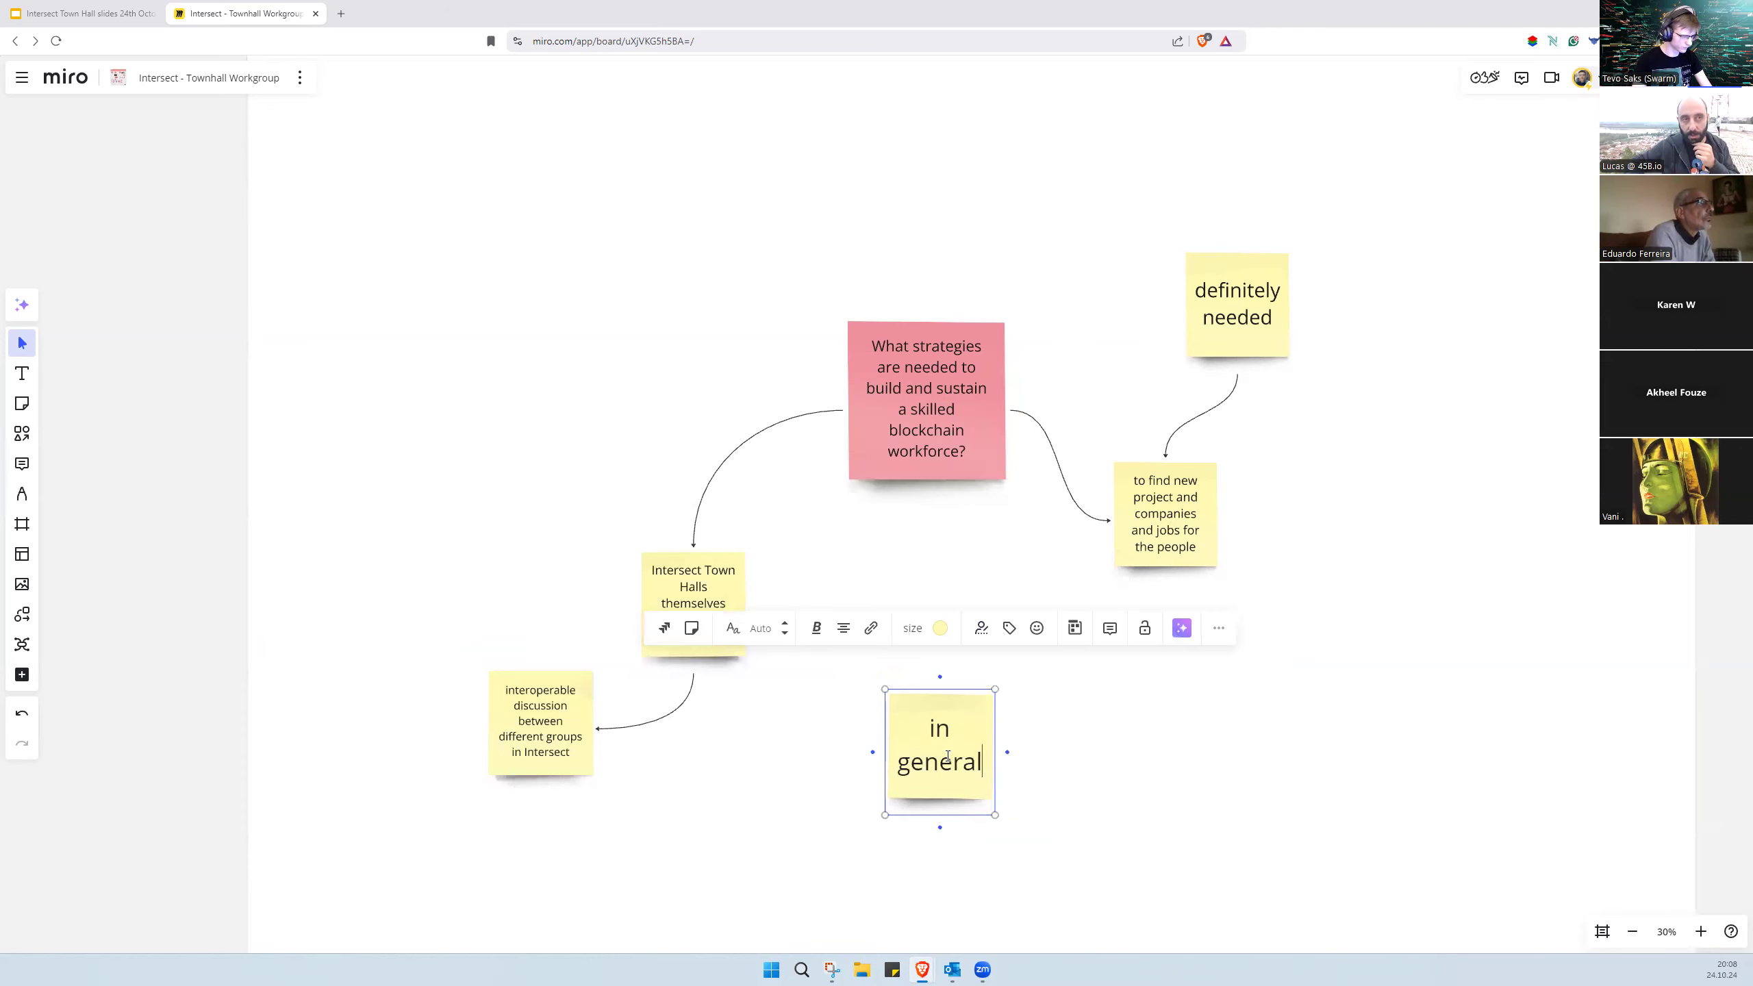
{"action": "type", "text": "s"}
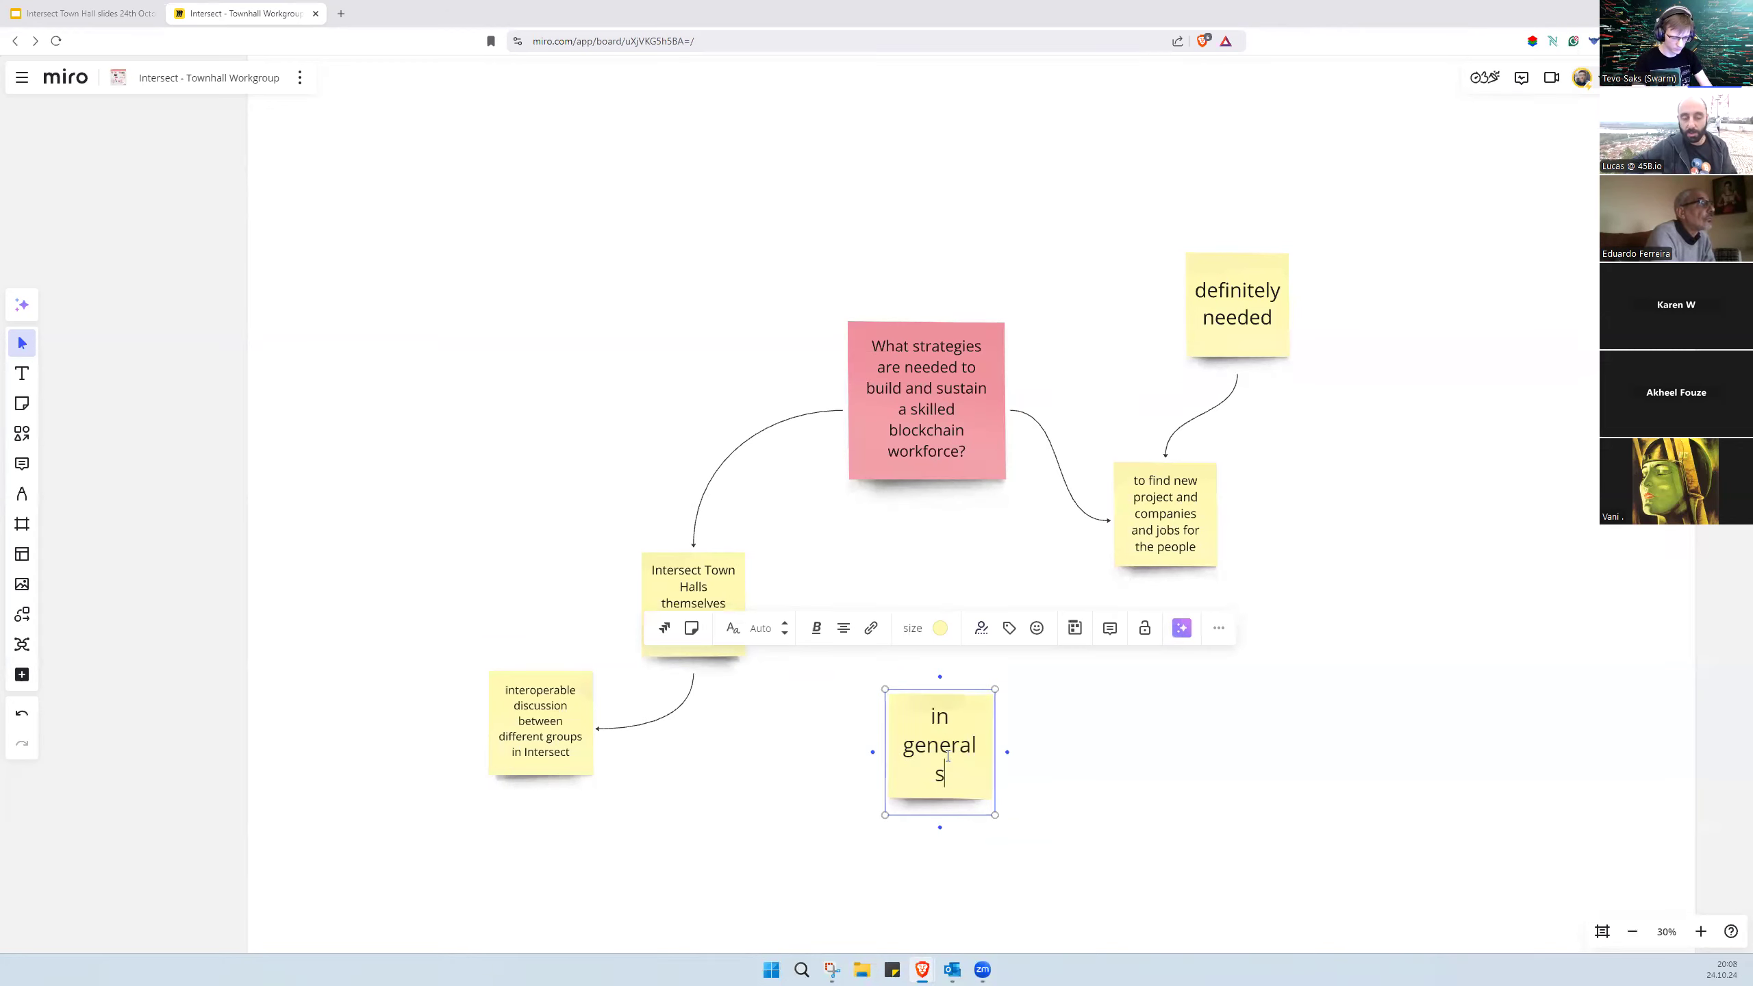
{"action": "type", "text": "haring"}
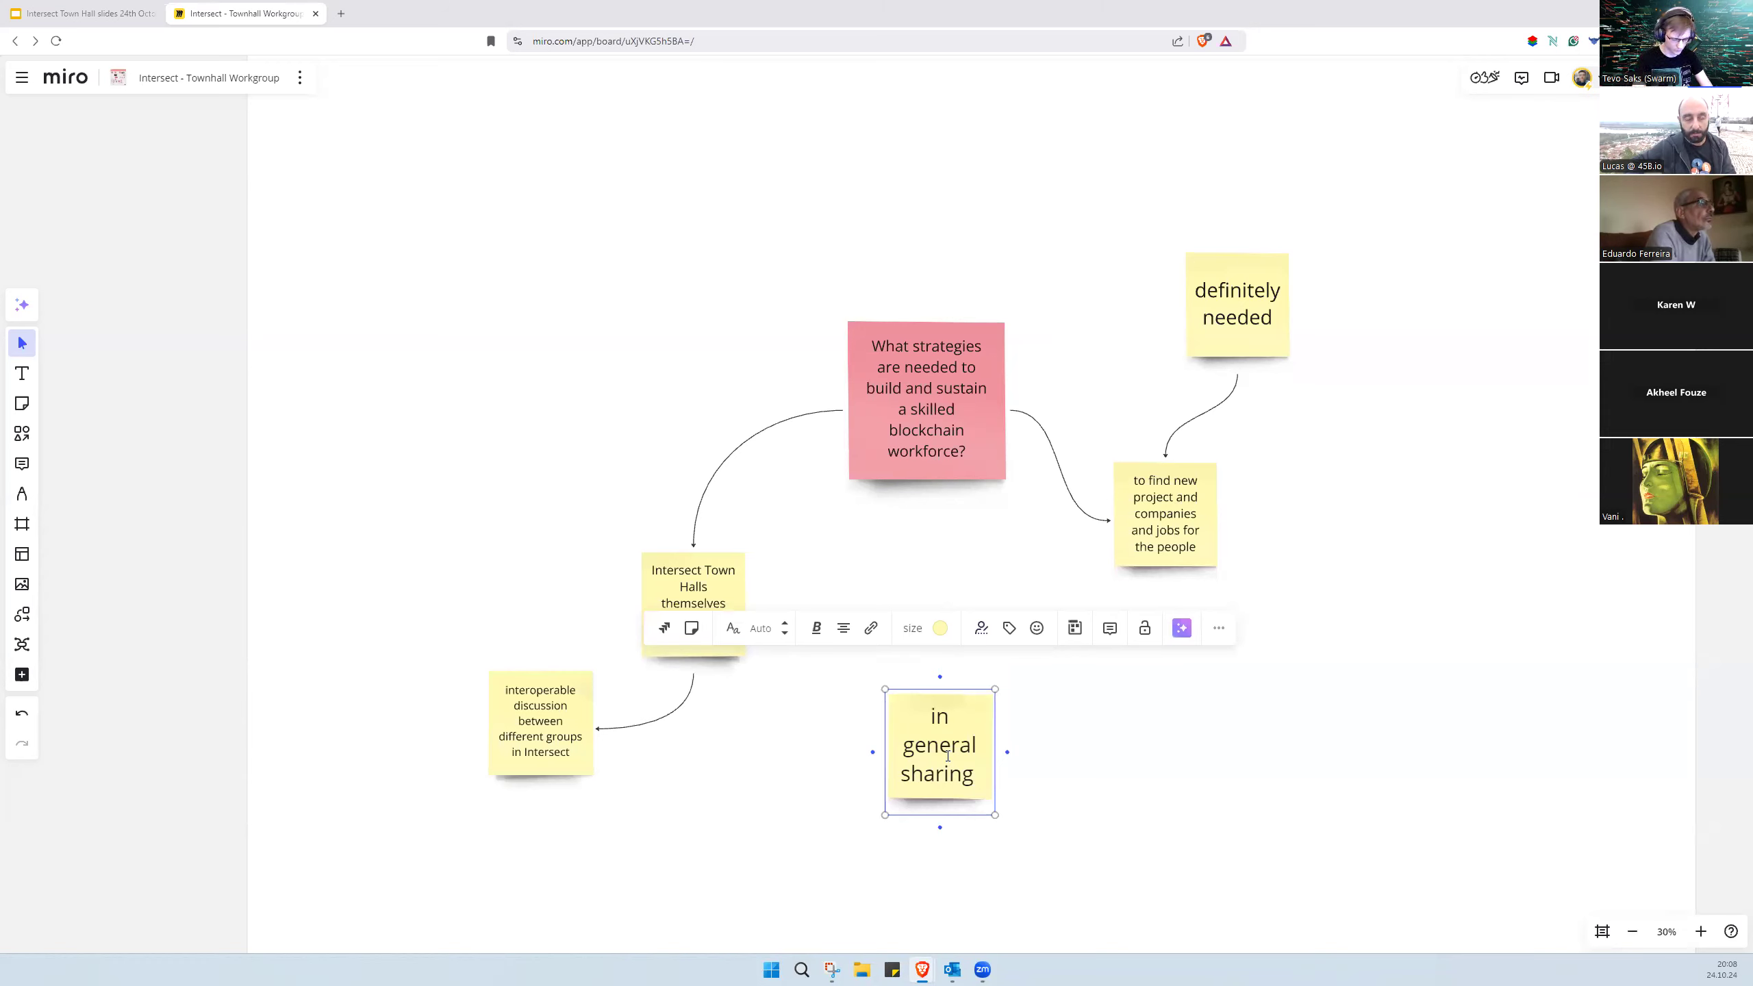
{"action": "type", "text": "practices, methods and tools is quite impactful"}
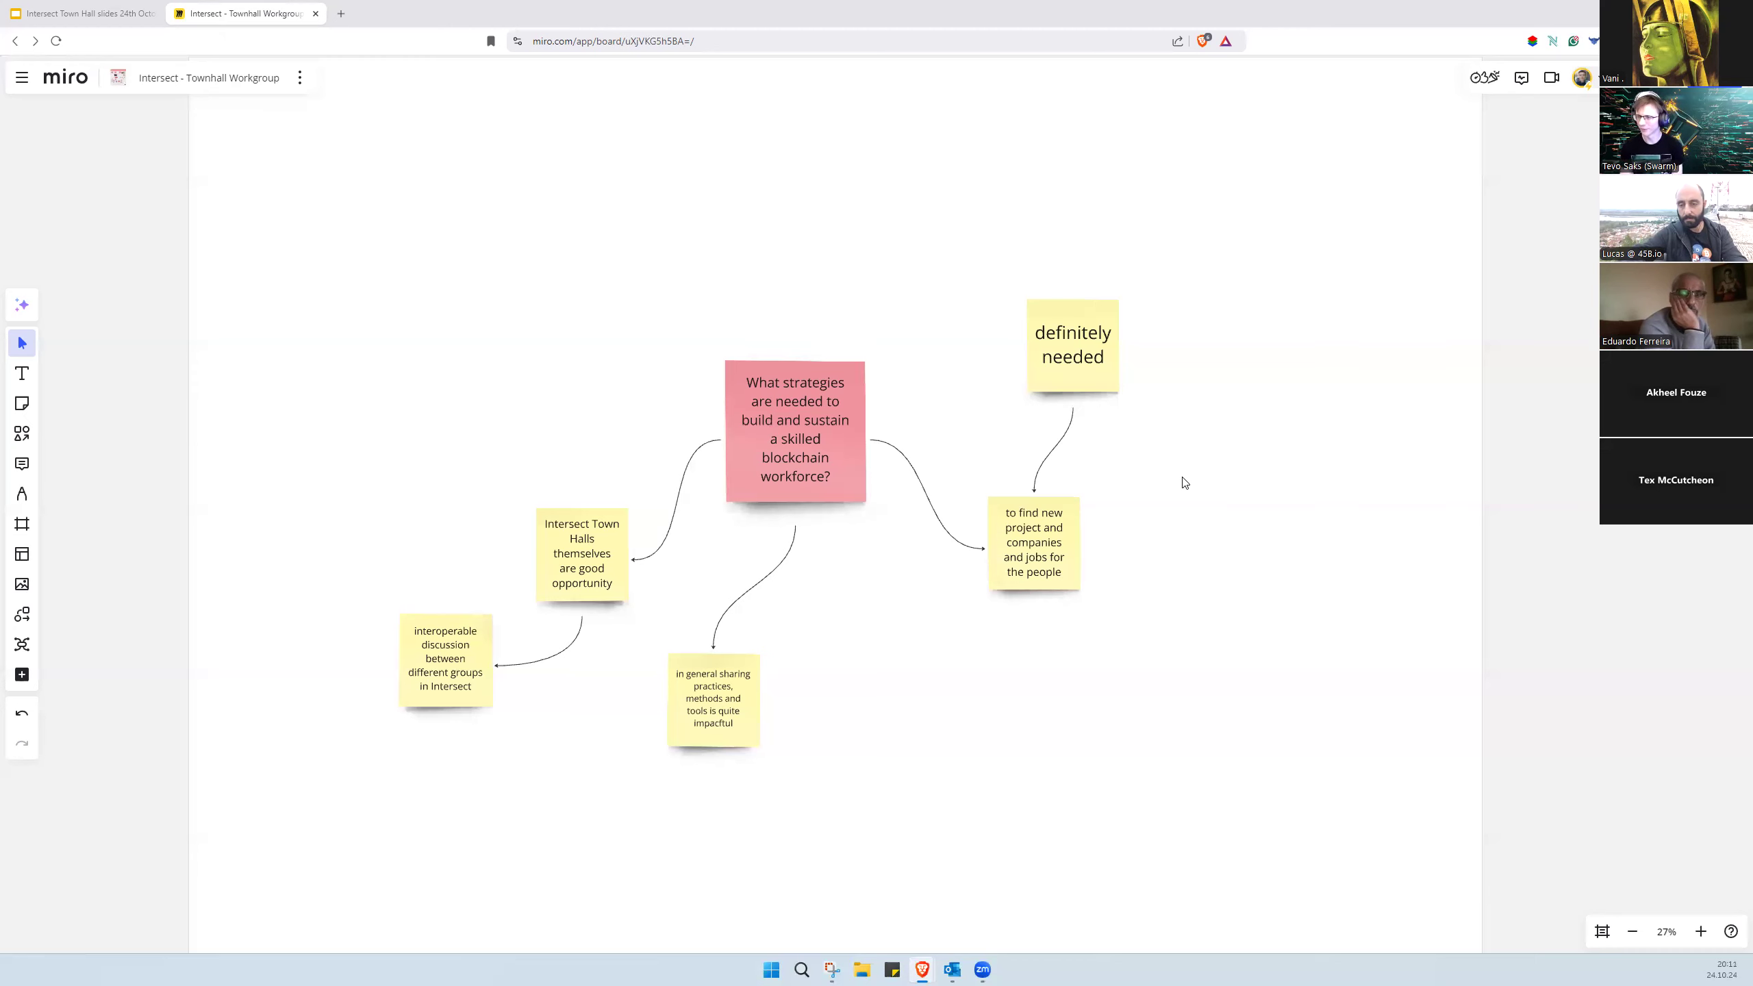
{"action": "mouse_move", "coordinate": [1023, 154]}
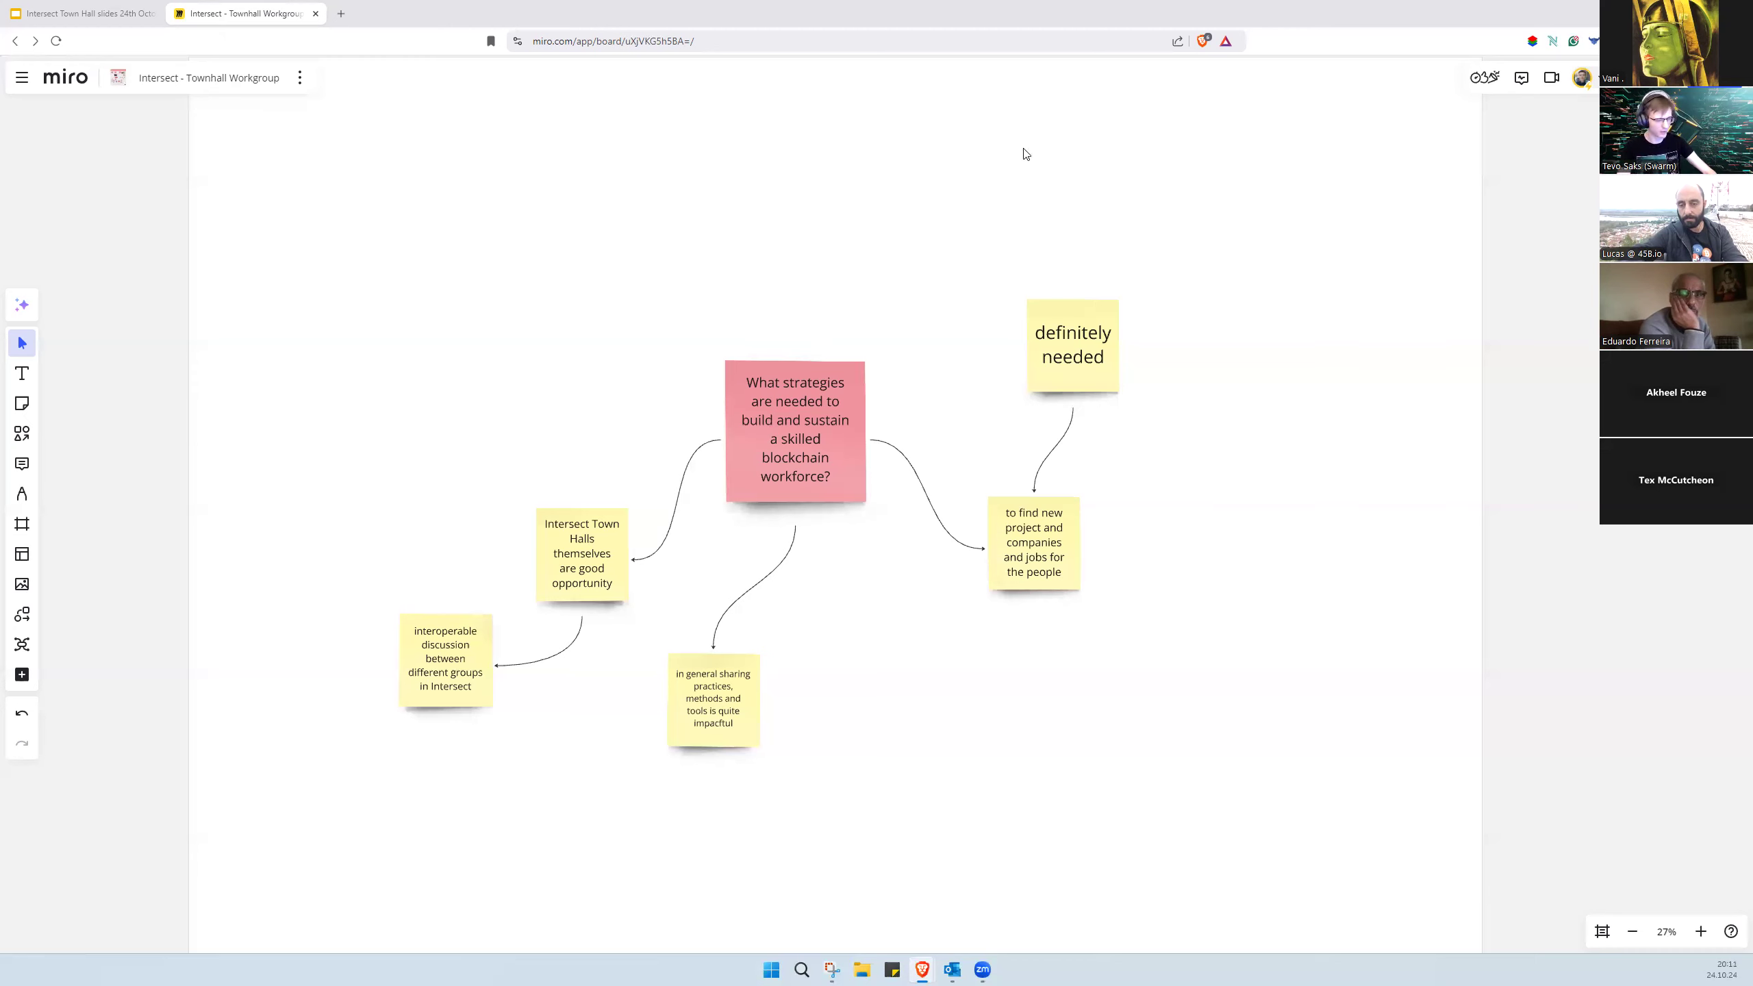
Step: Add a 'recognizing people' note, fixing its spelling from the suggestions
{"action": "left_click", "coordinate": [1071, 343]}
{"action": "type", "text": "recognising"}
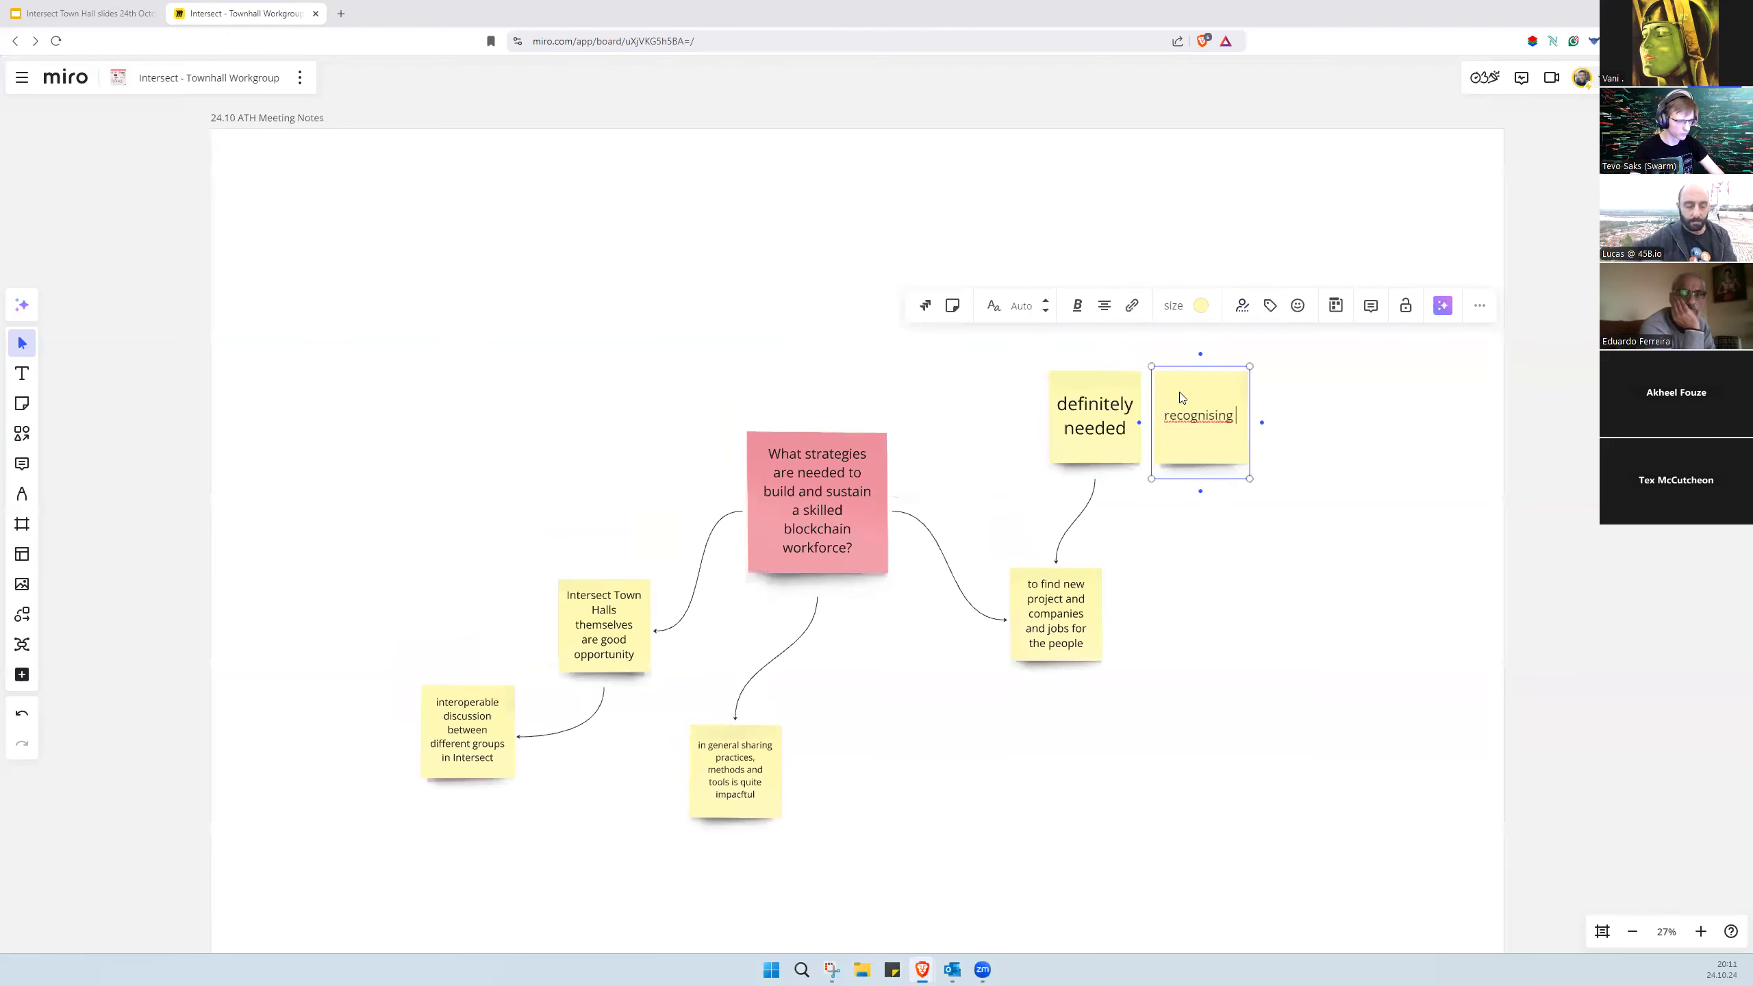
{"action": "right_click", "coordinate": [1198, 415]}
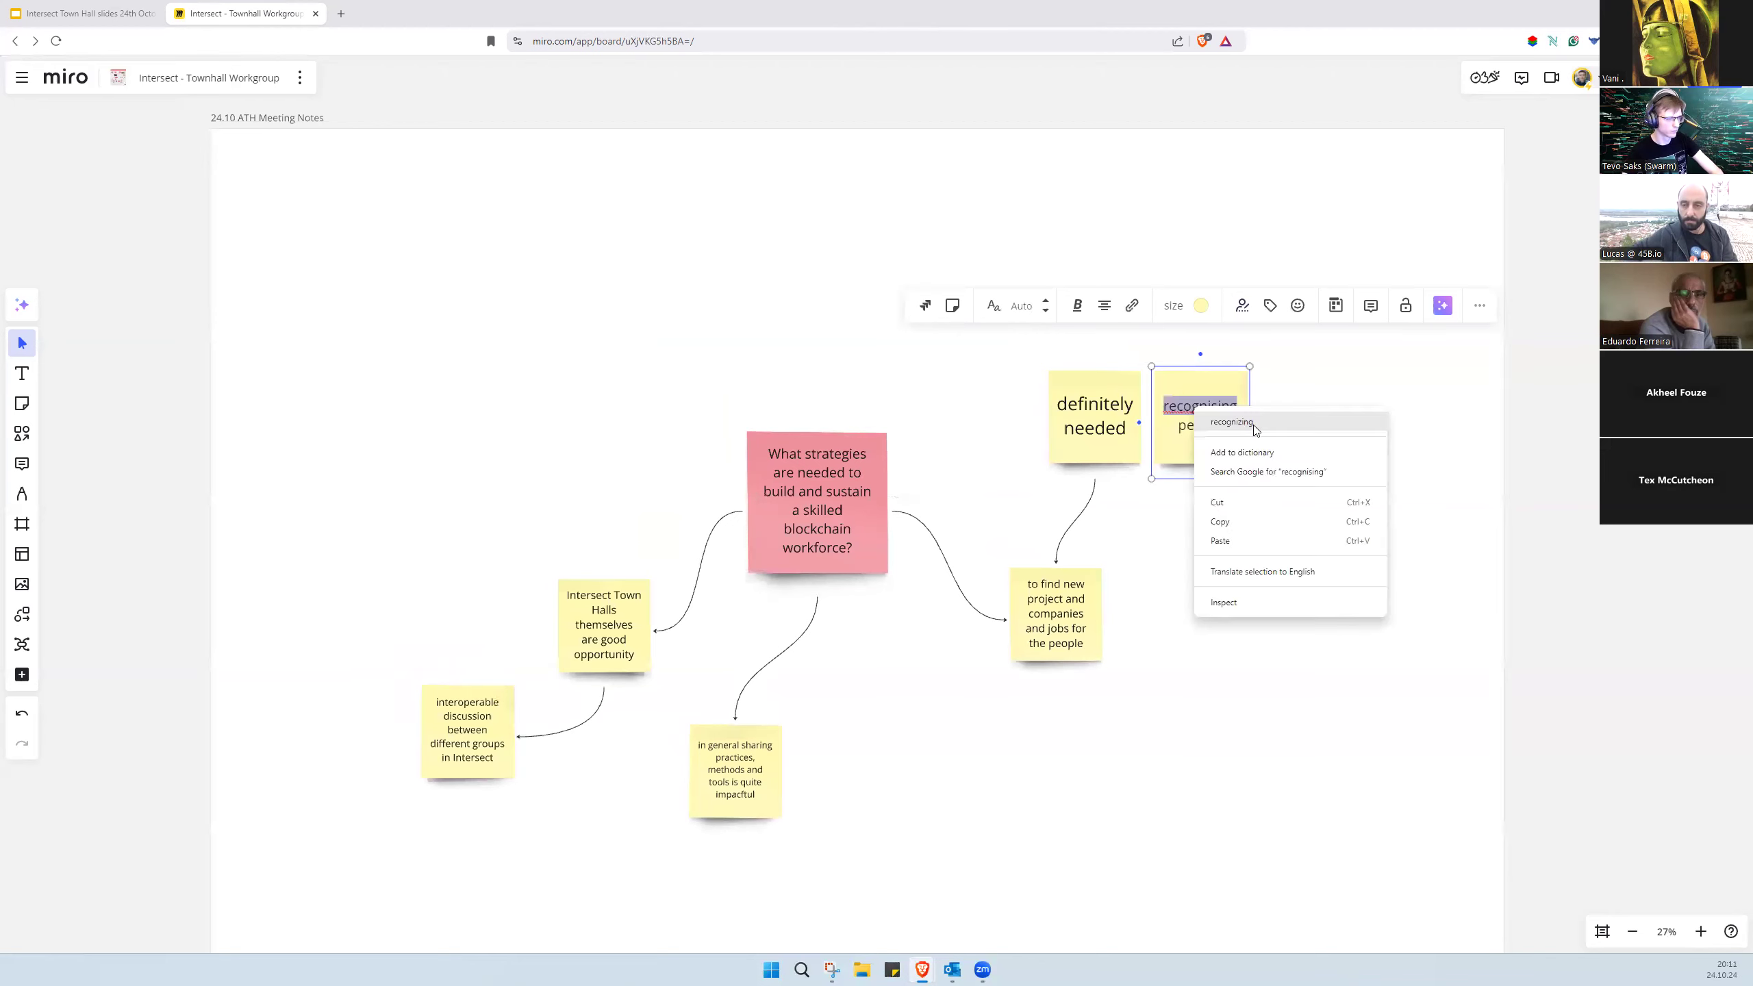
{"action": "left_click", "coordinate": [817, 503]}
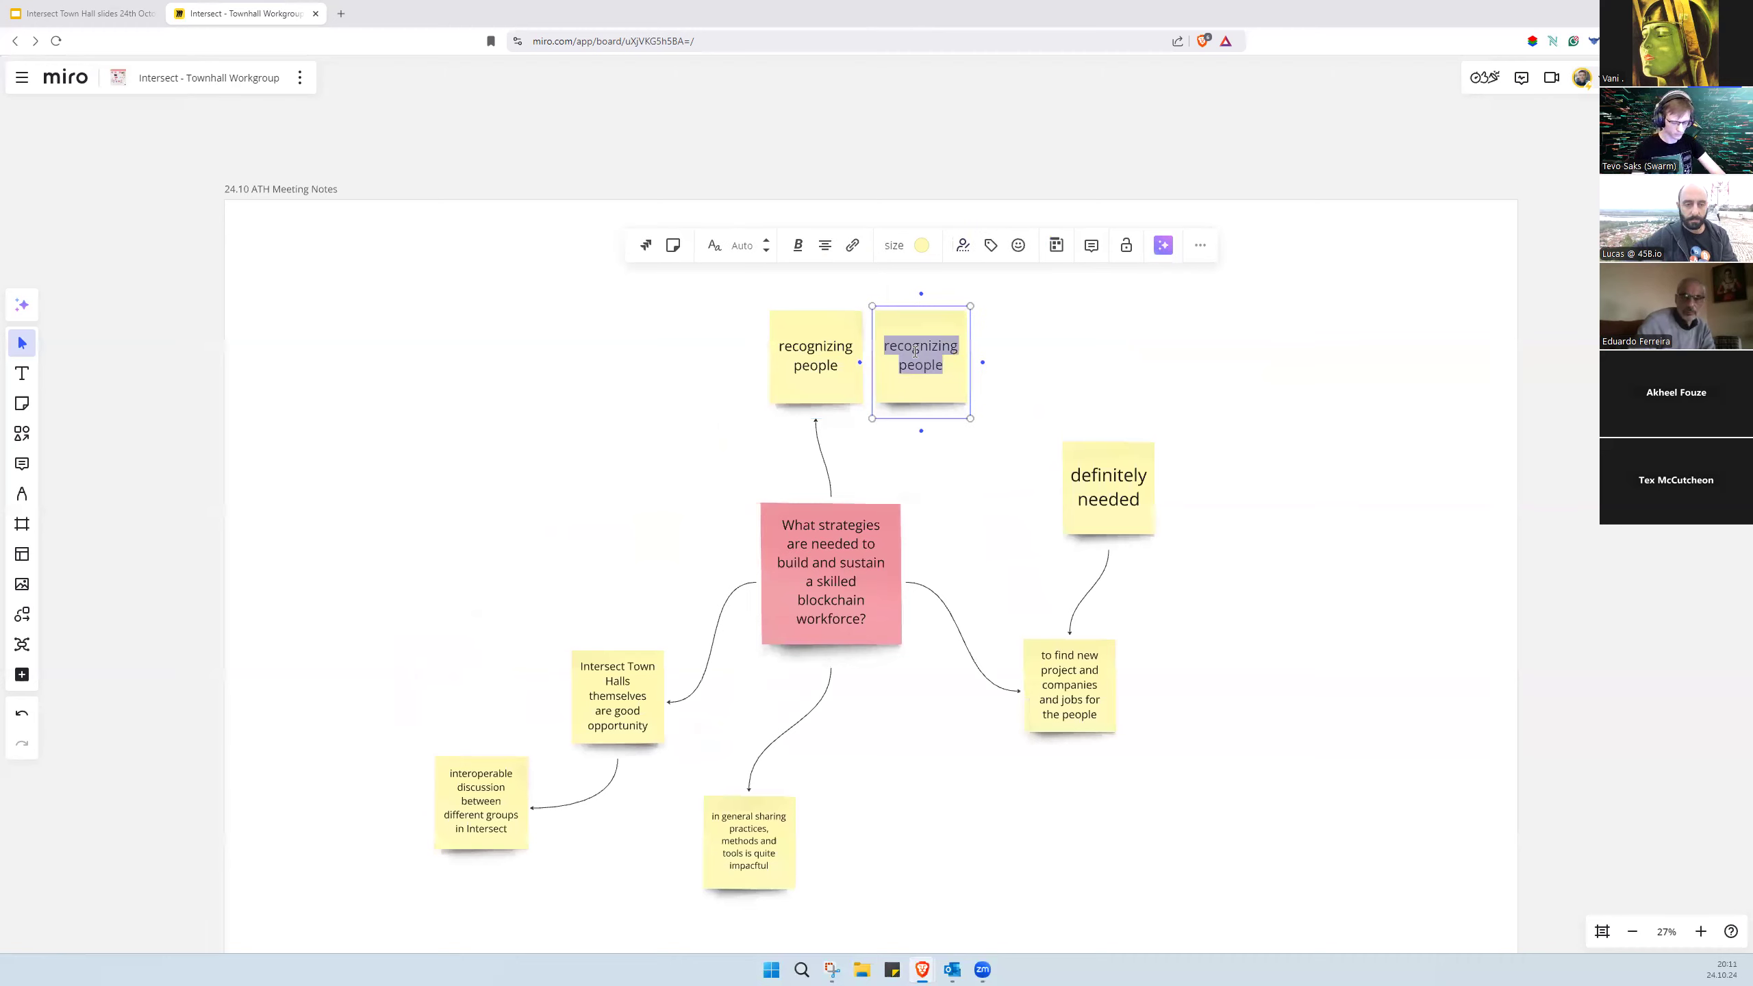
Step: Add a linked 'building history and trust' note and a pink 'What is work?' note
{"action": "type", "text": "building"}
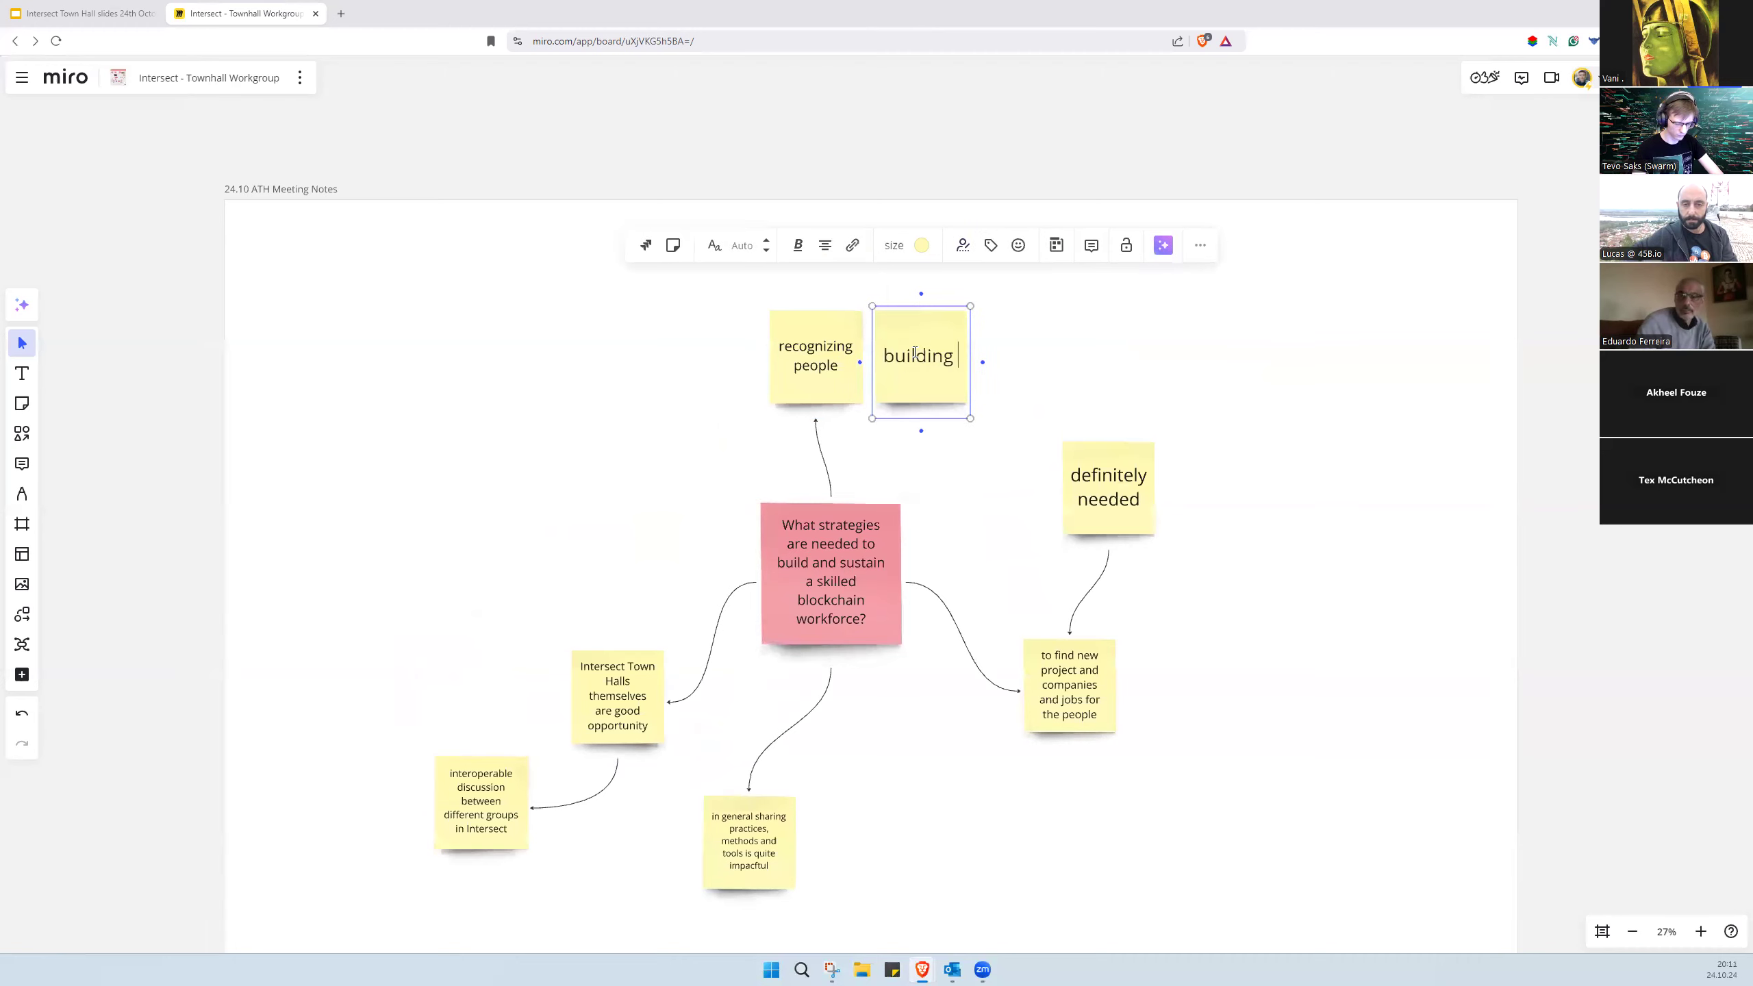
{"action": "type", "text": "history and trust"}
{"action": "type", "text": "W"}
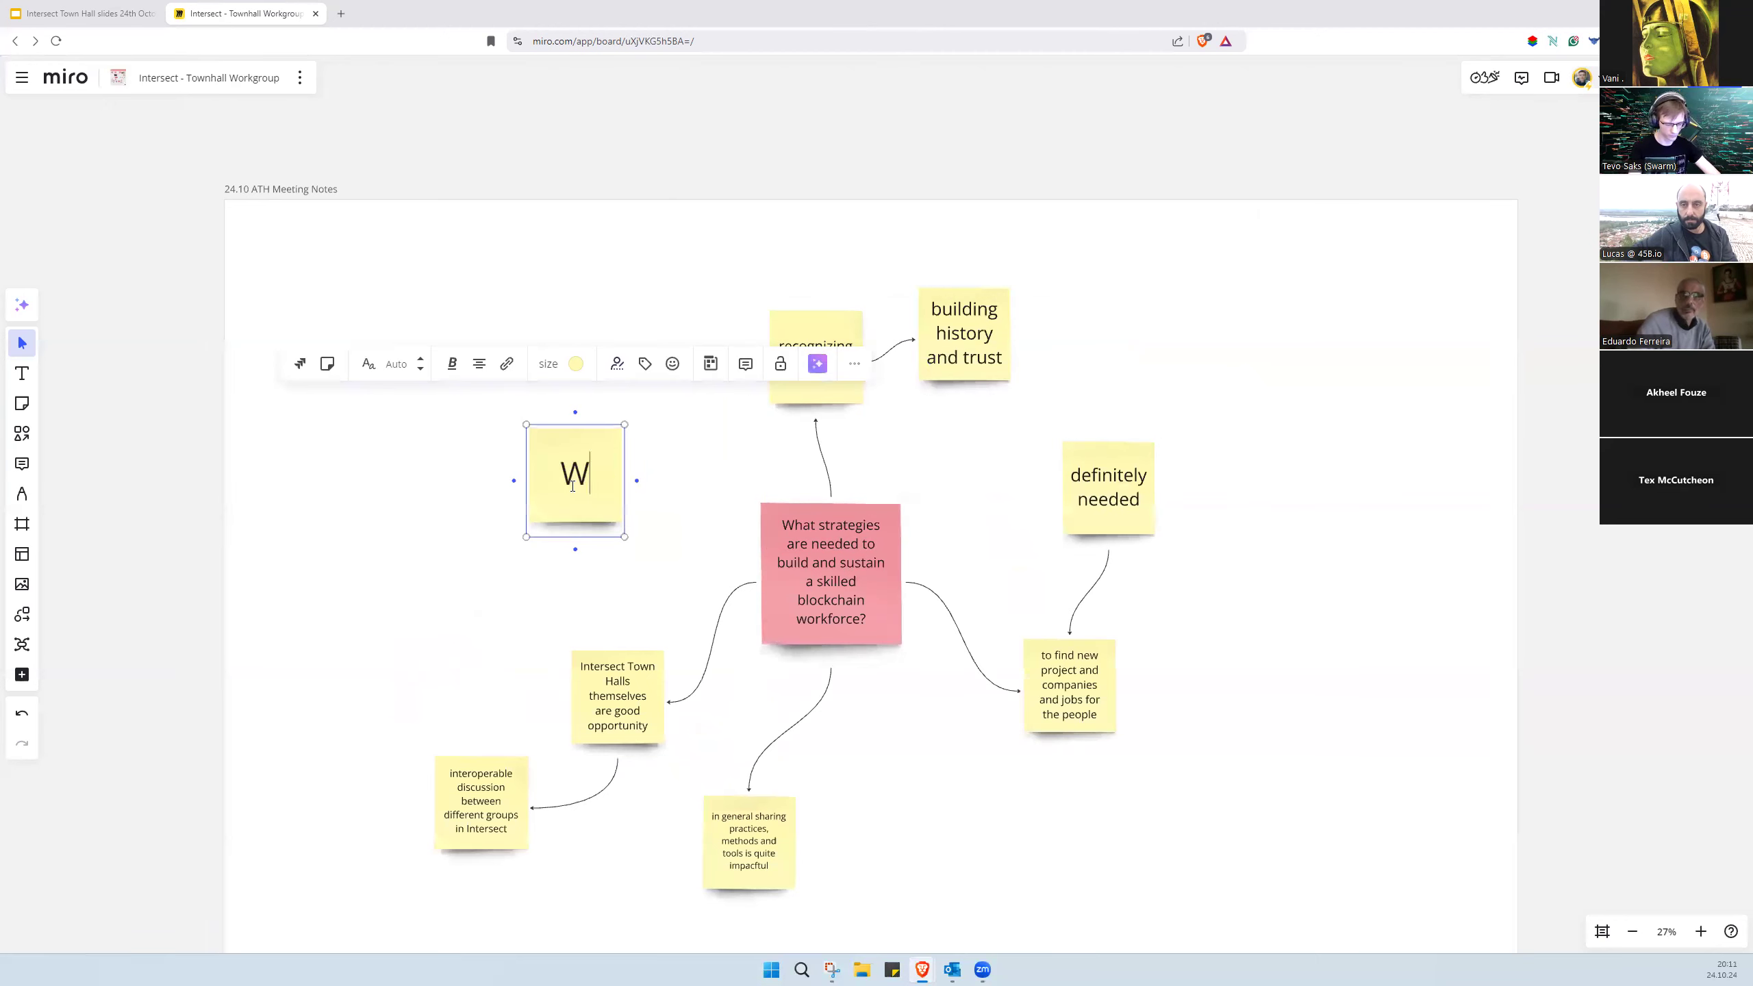
{"action": "type", "text": "hat is work?"}
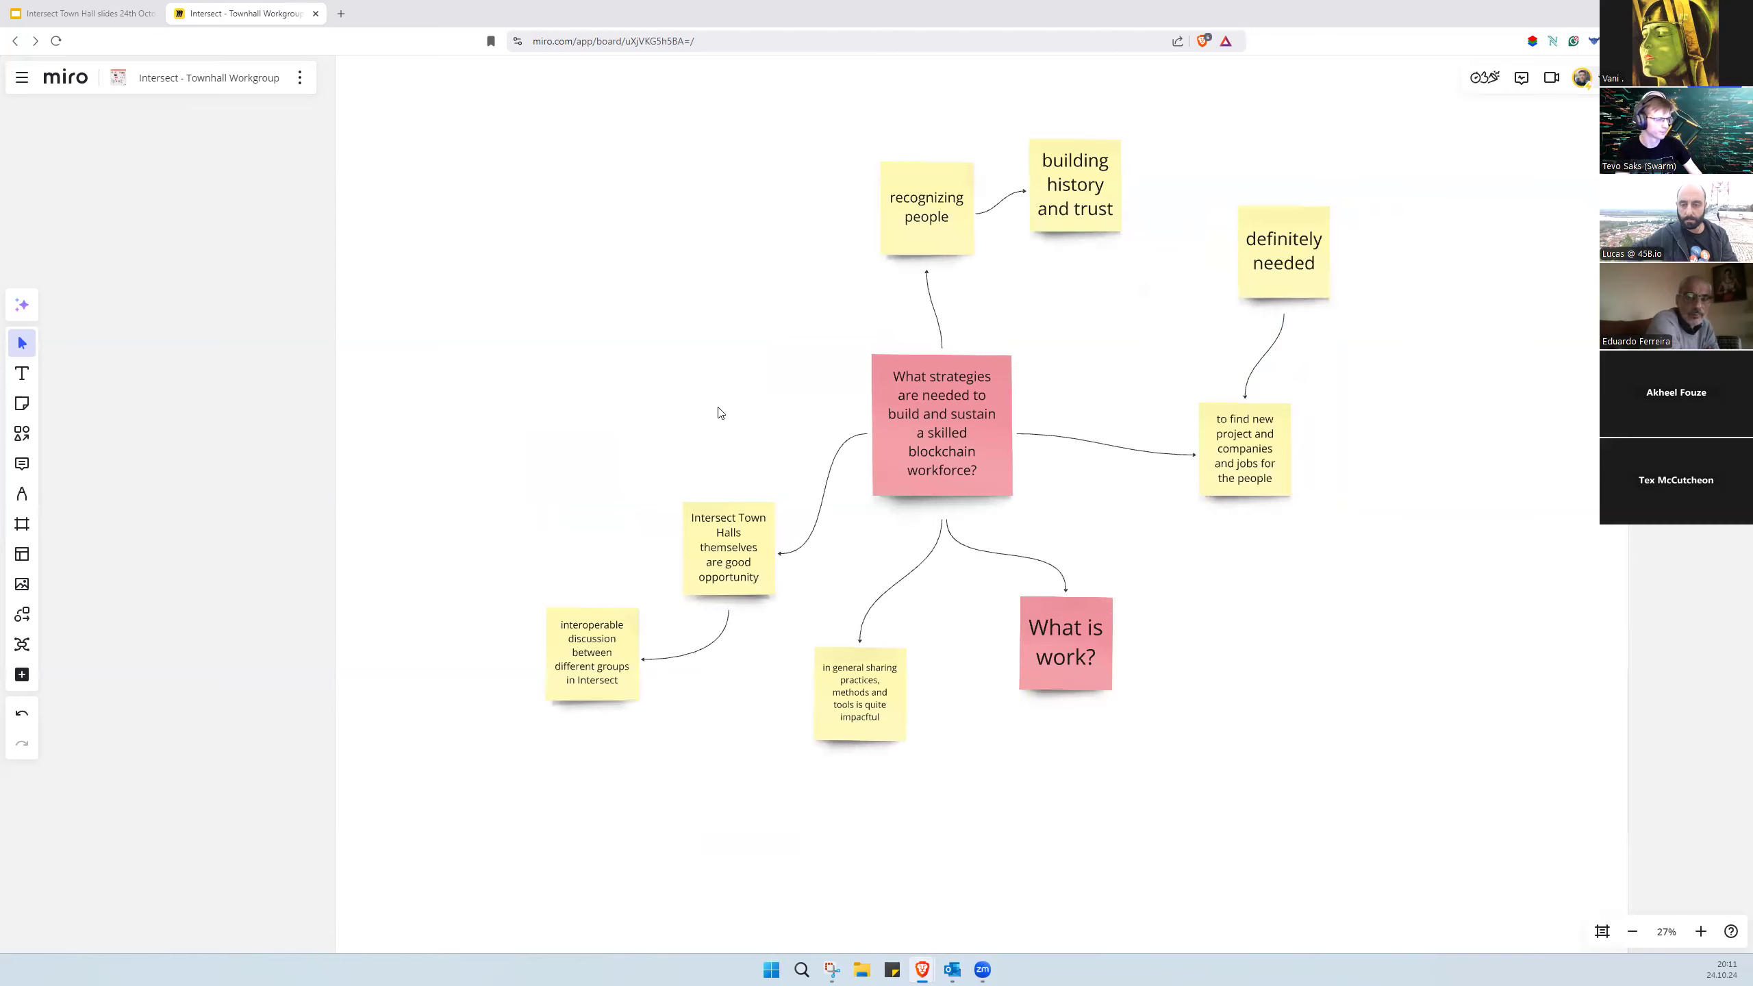
Step: Finish the note 'Work does not get recognized and/or rewarded'
{"action": "scroll", "scroll_direction": "down", "scroll_amount": 3}
{"action": "type", "text": "Wor"}
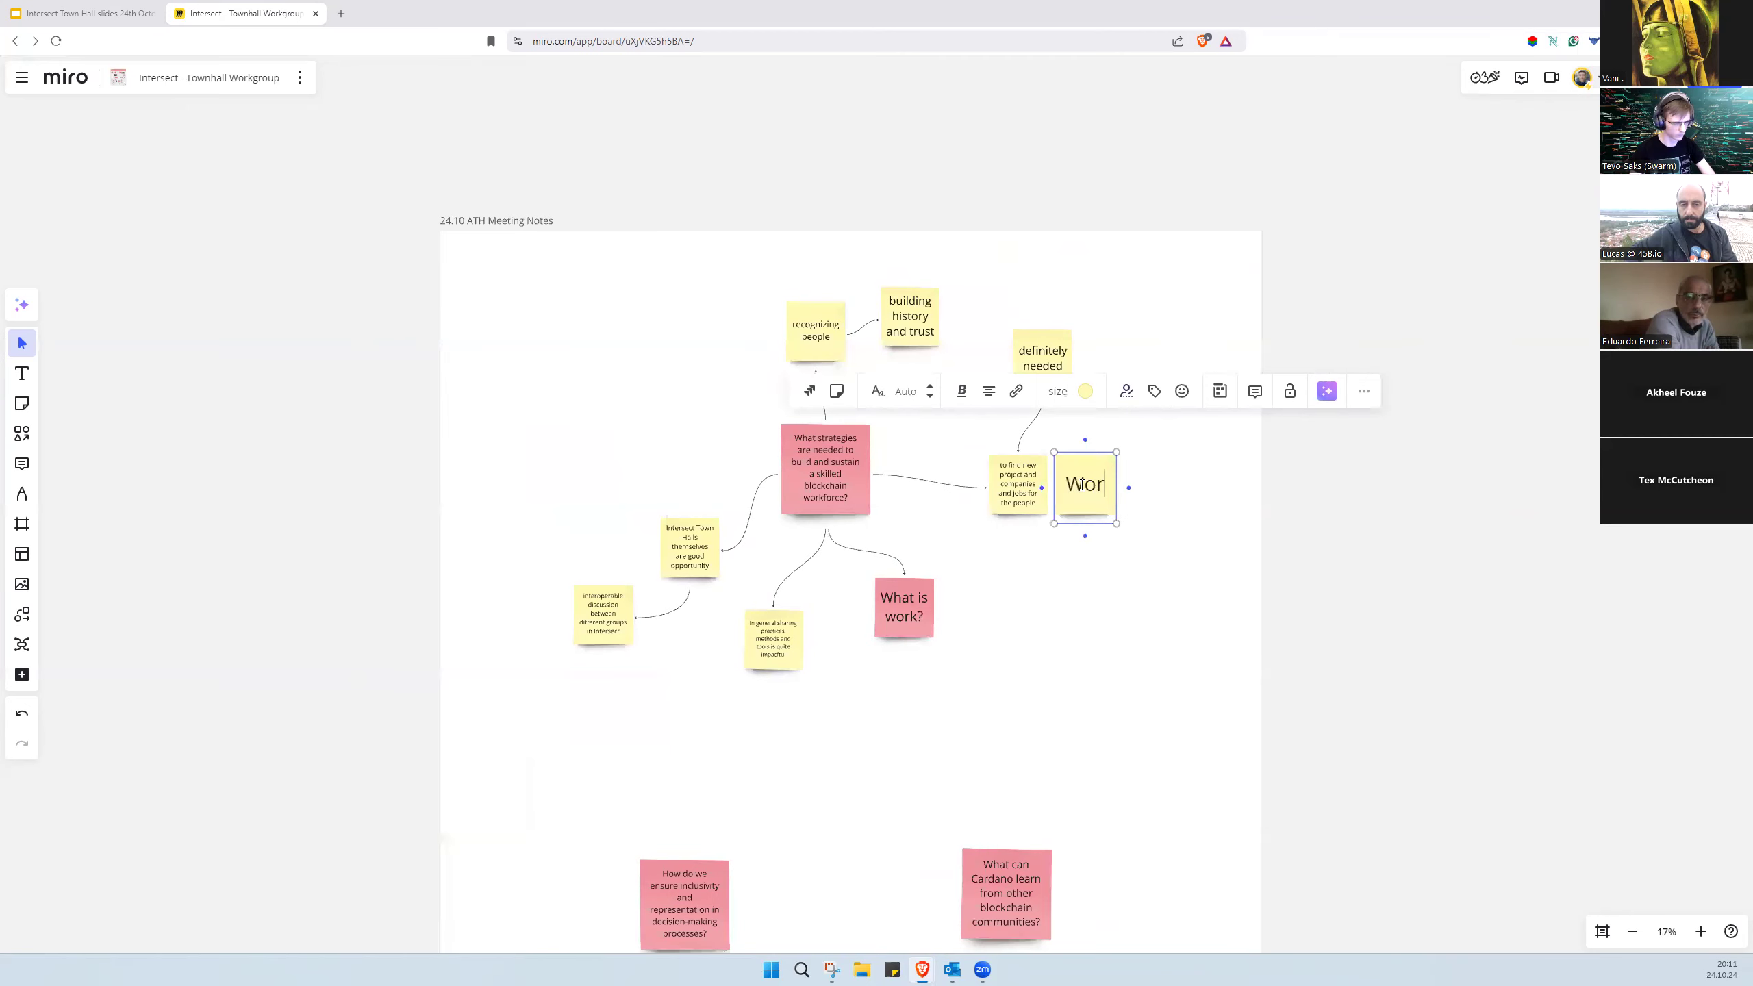
{"action": "type", "text": "k does get no"}
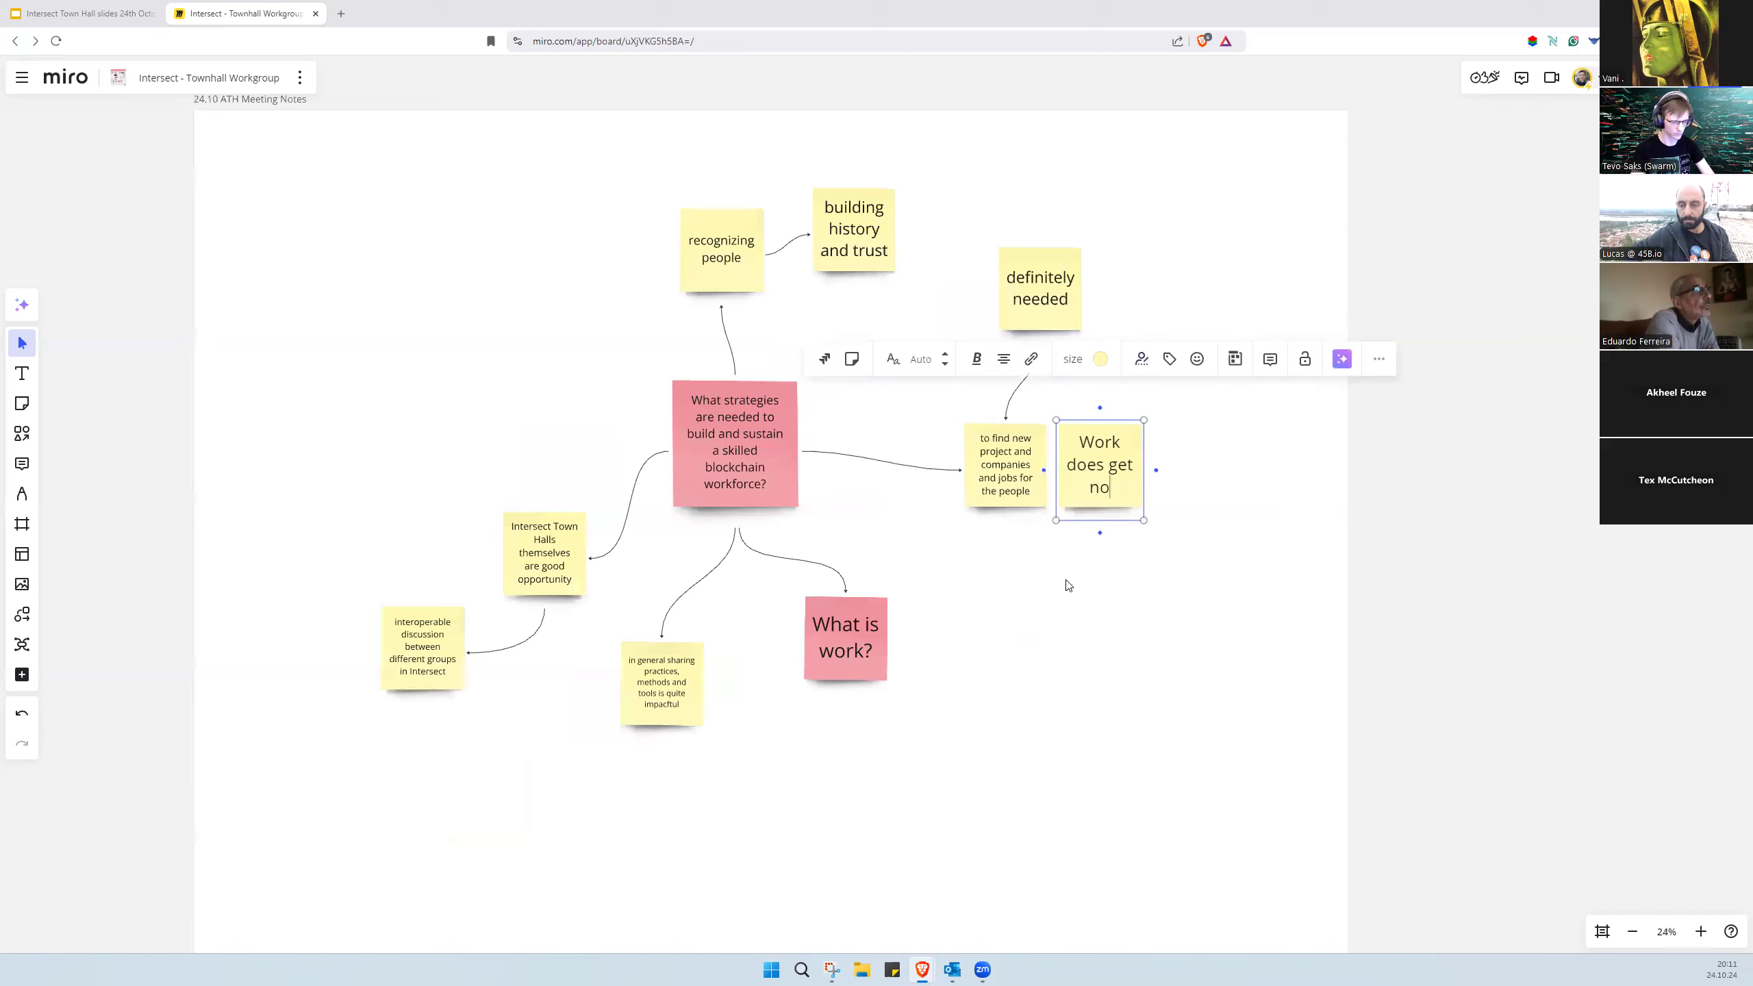
{"action": "type", "text": "t"}
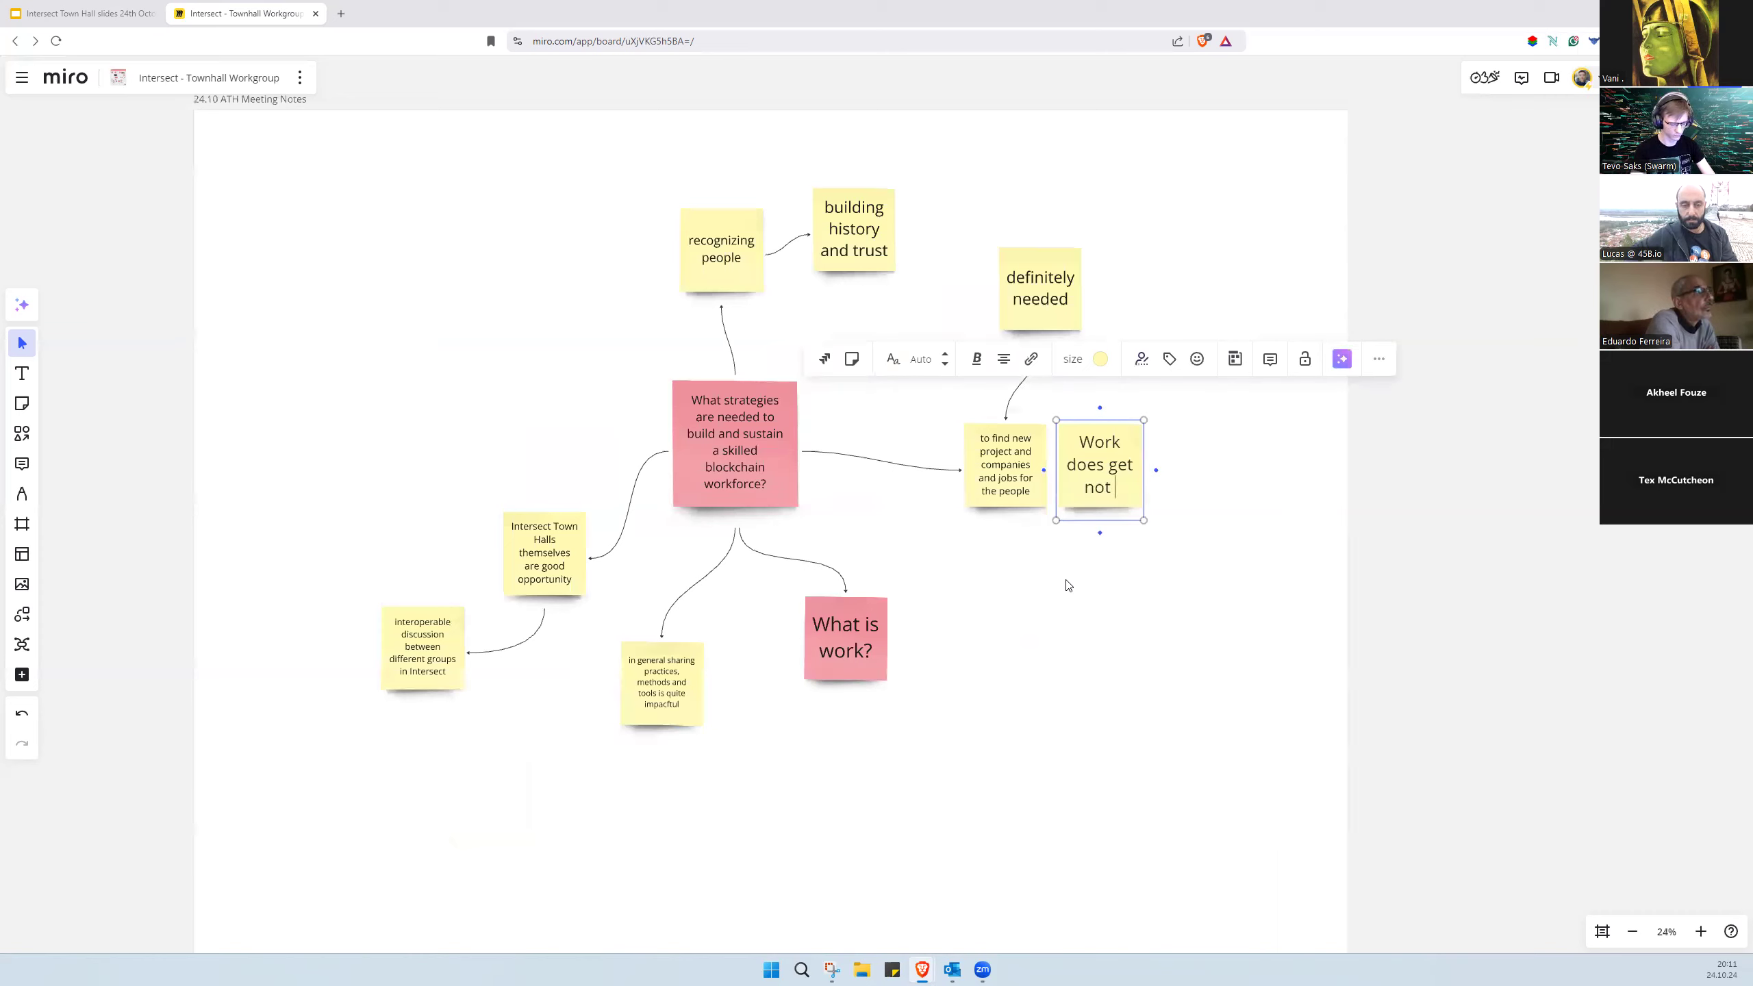
{"action": "type", "text": "recognised"}
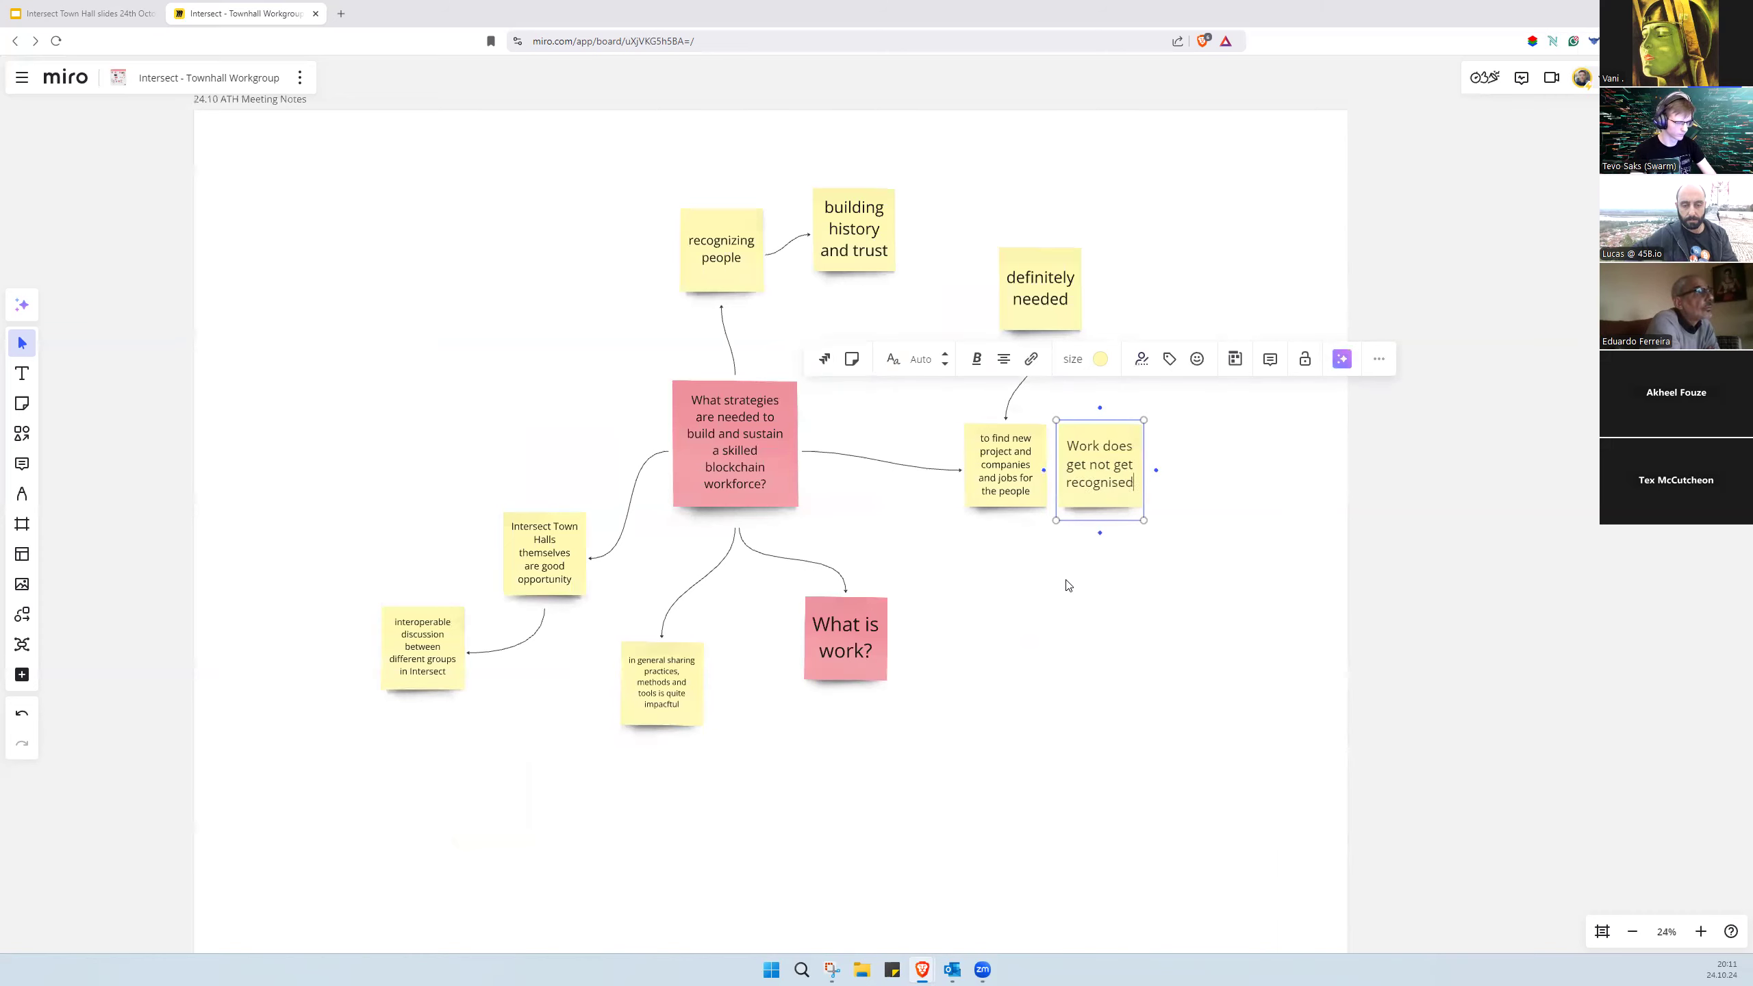
{"action": "type", "text": "or"}
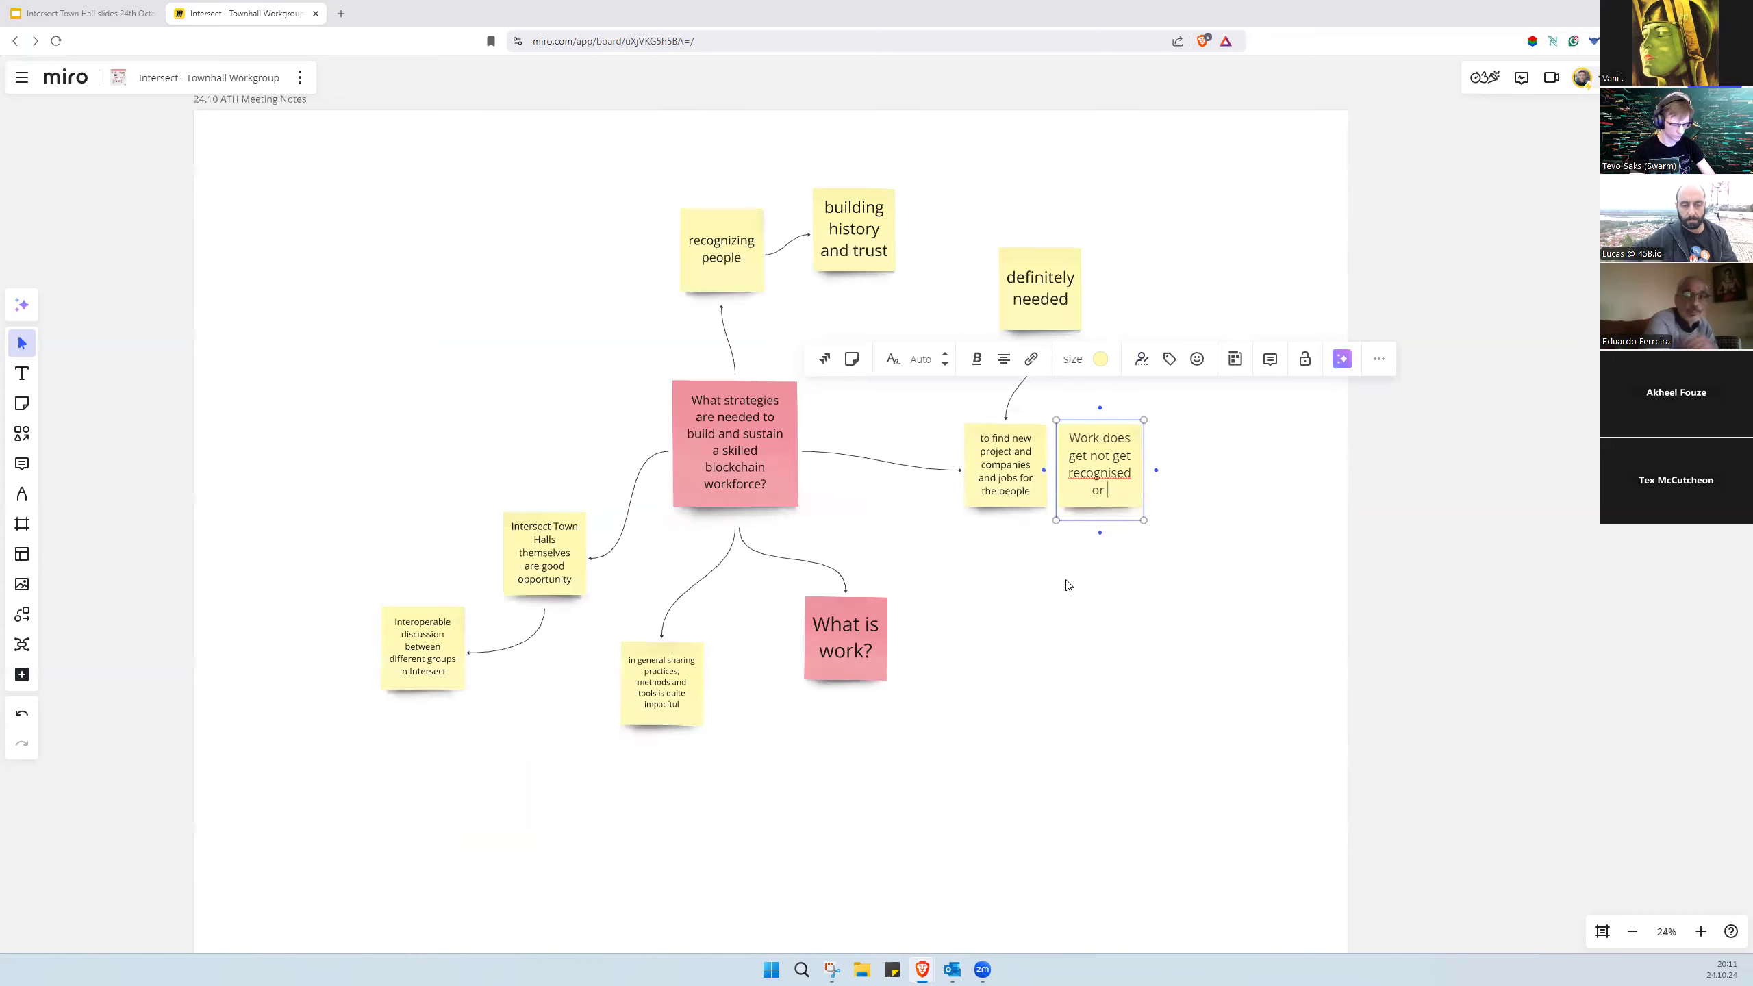
{"action": "type", "text": "rewarded"}
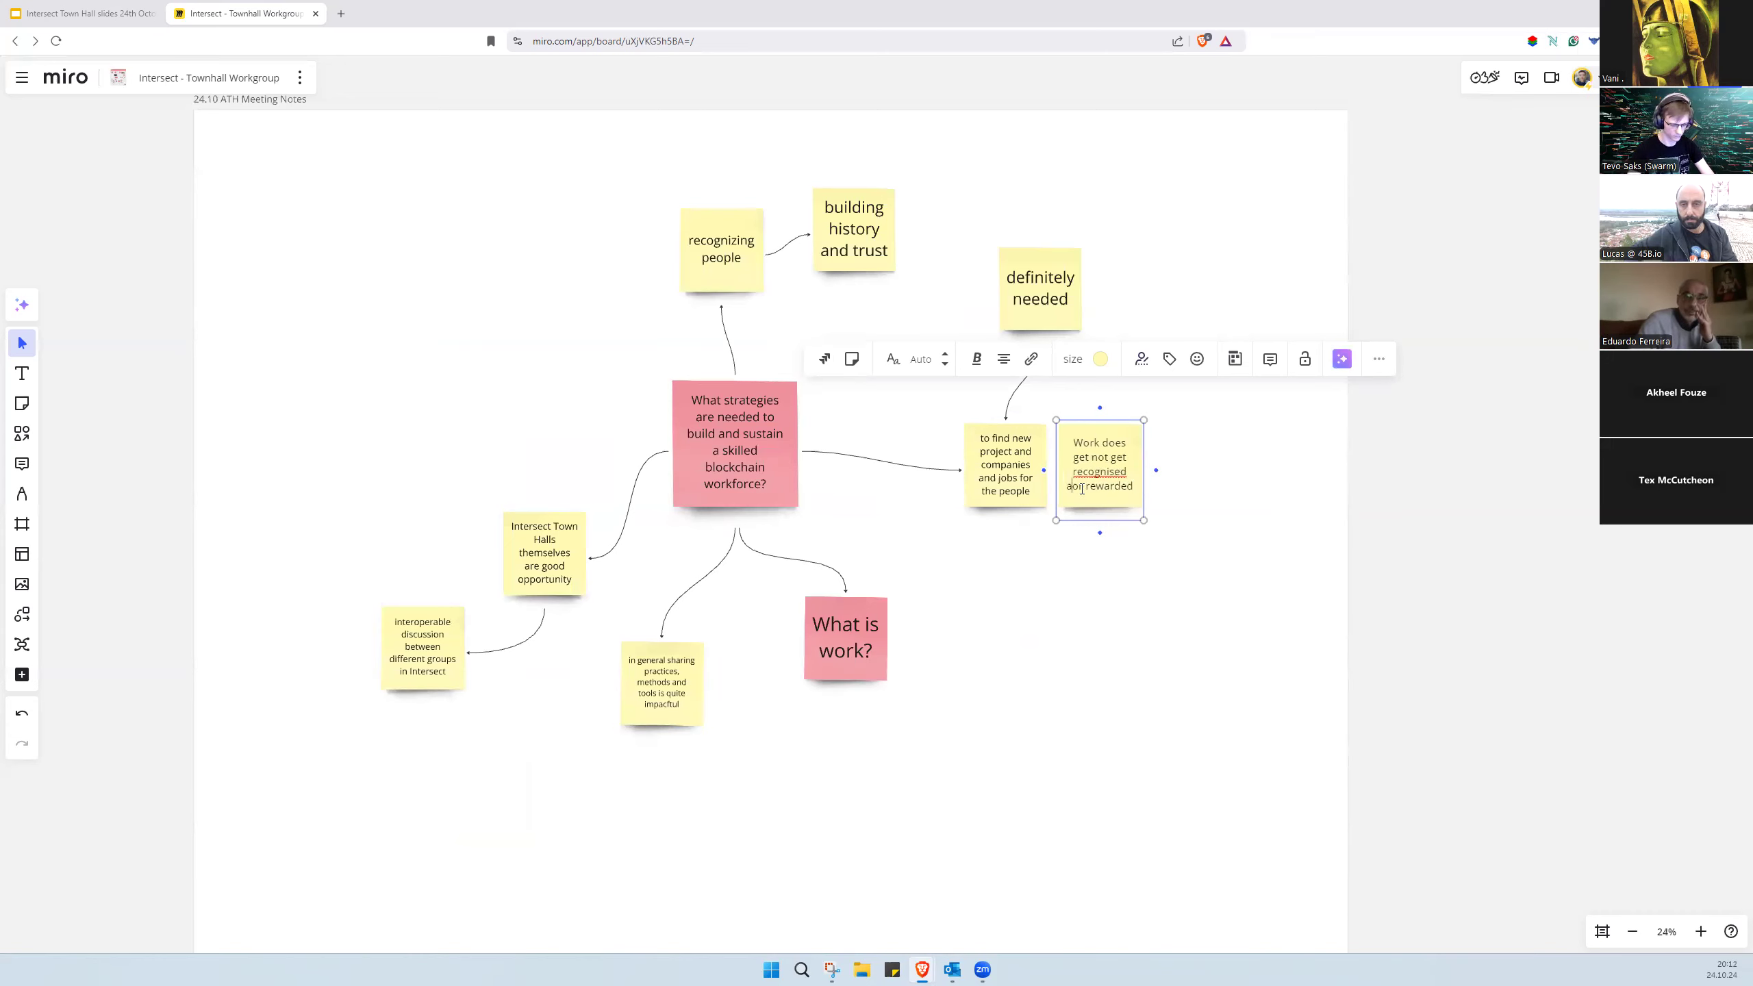
Step: Duplicate that note and retype the copy as 'often feel isolated'
{"action": "right_click", "coordinate": [1099, 471]}
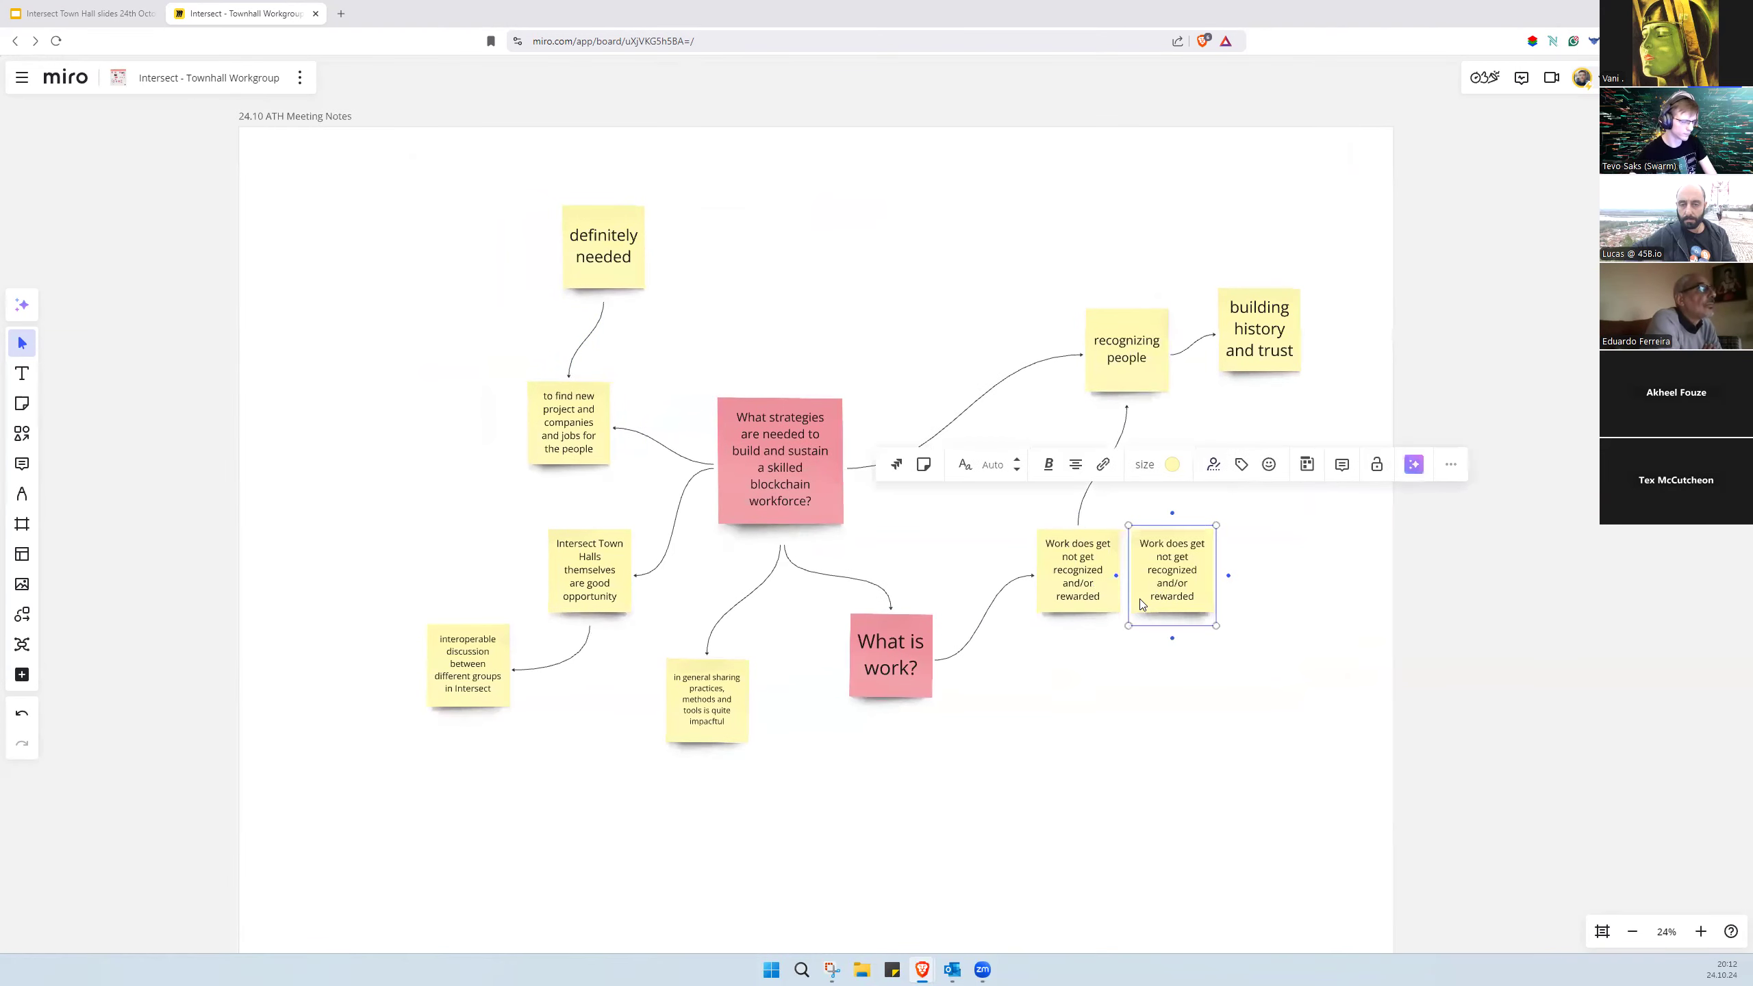
{"action": "type", "text": "often"}
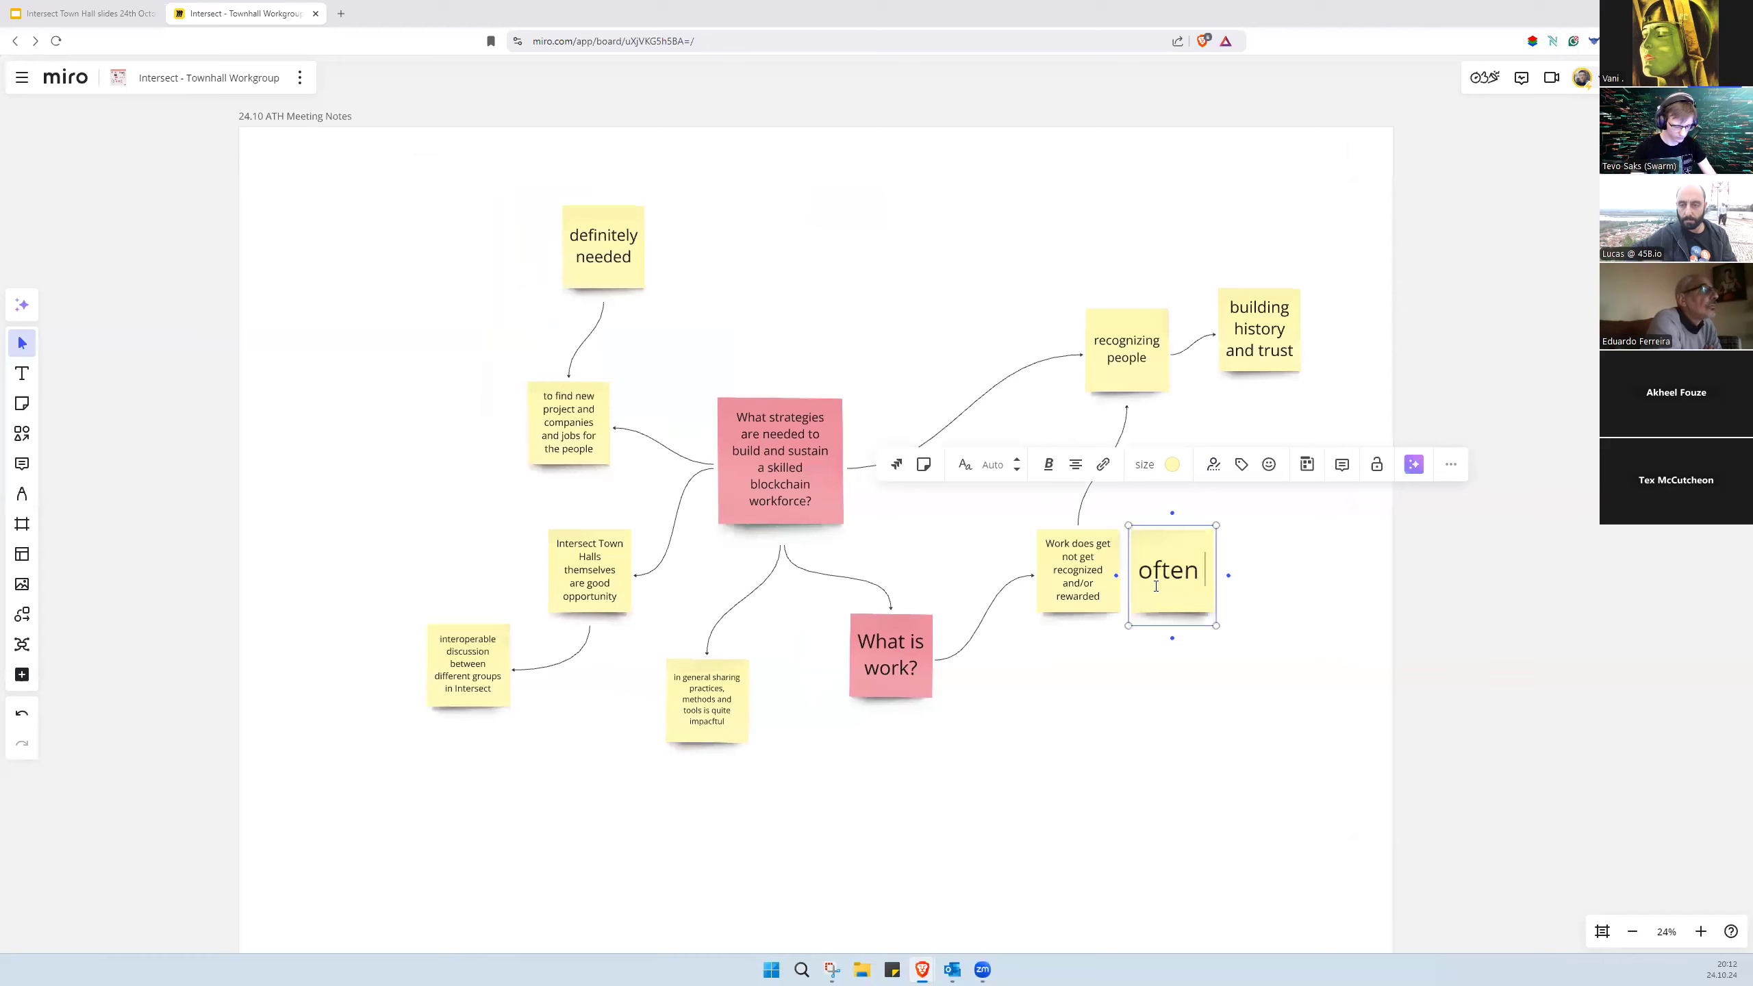
{"action": "type", "text": "feel isolated"}
{"action": "type", "text": "documentation give clarity a"}
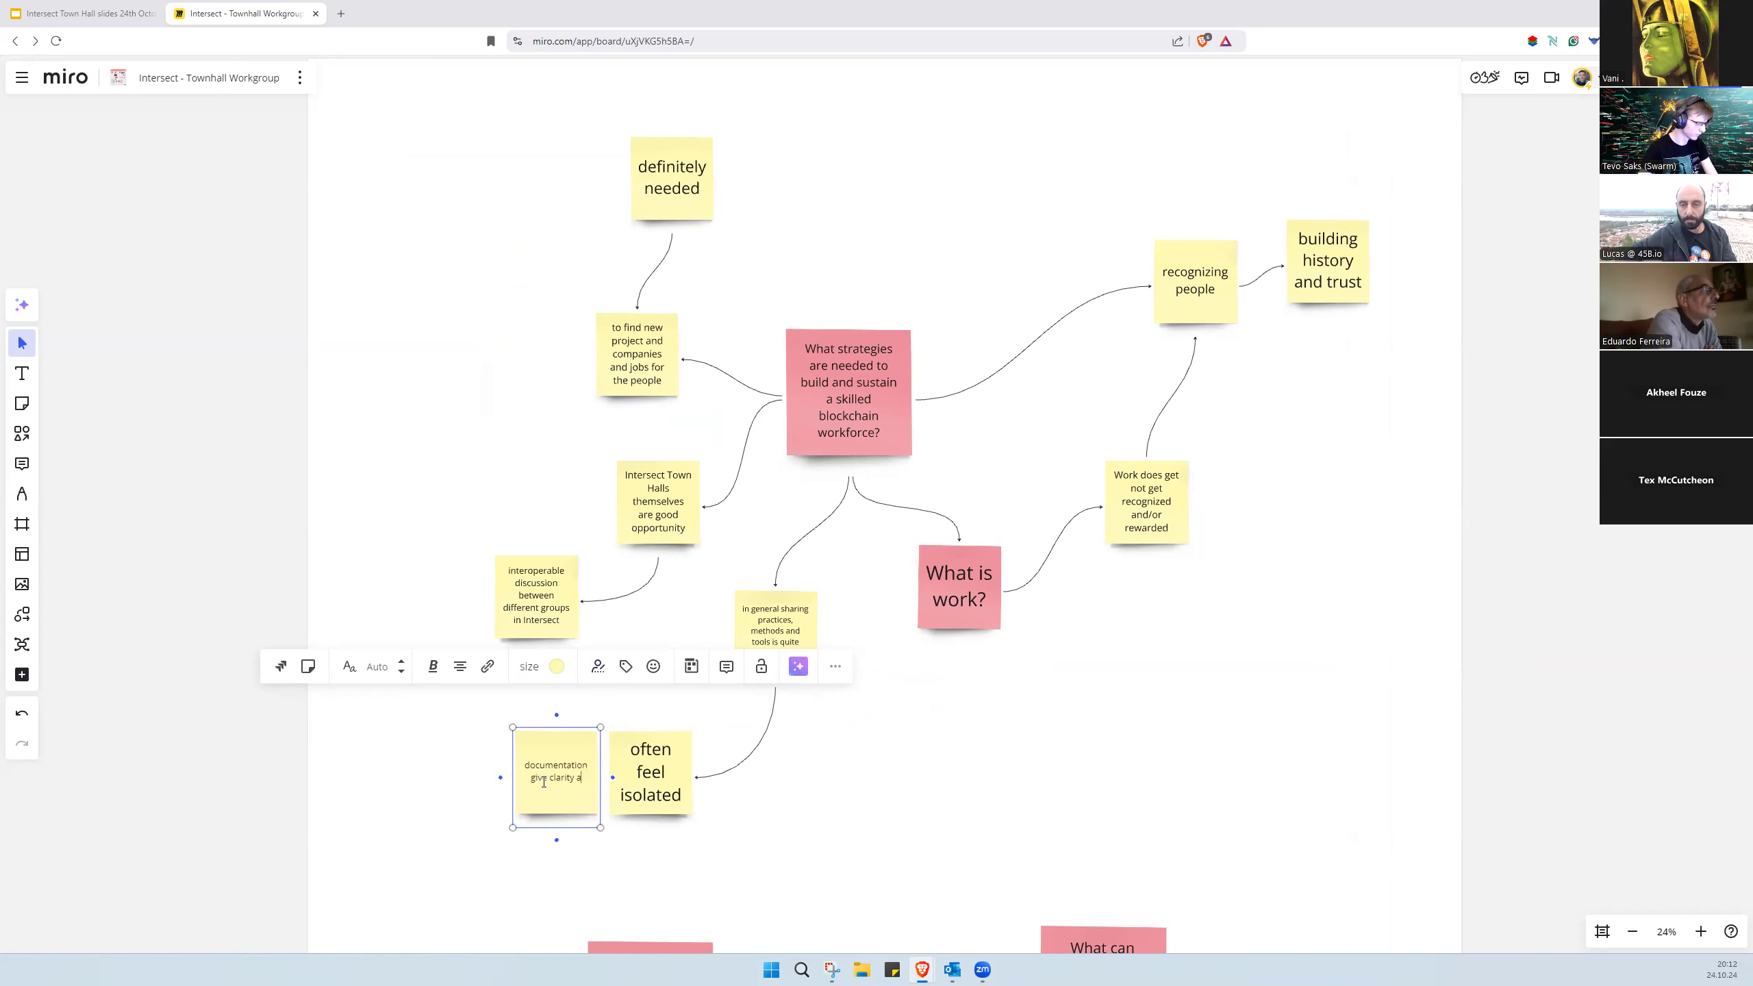
Step: Add a 'documentation give clarity' note off 'often feel isolated' and start retyping its copy
{"action": "type", "text": "understanding"}
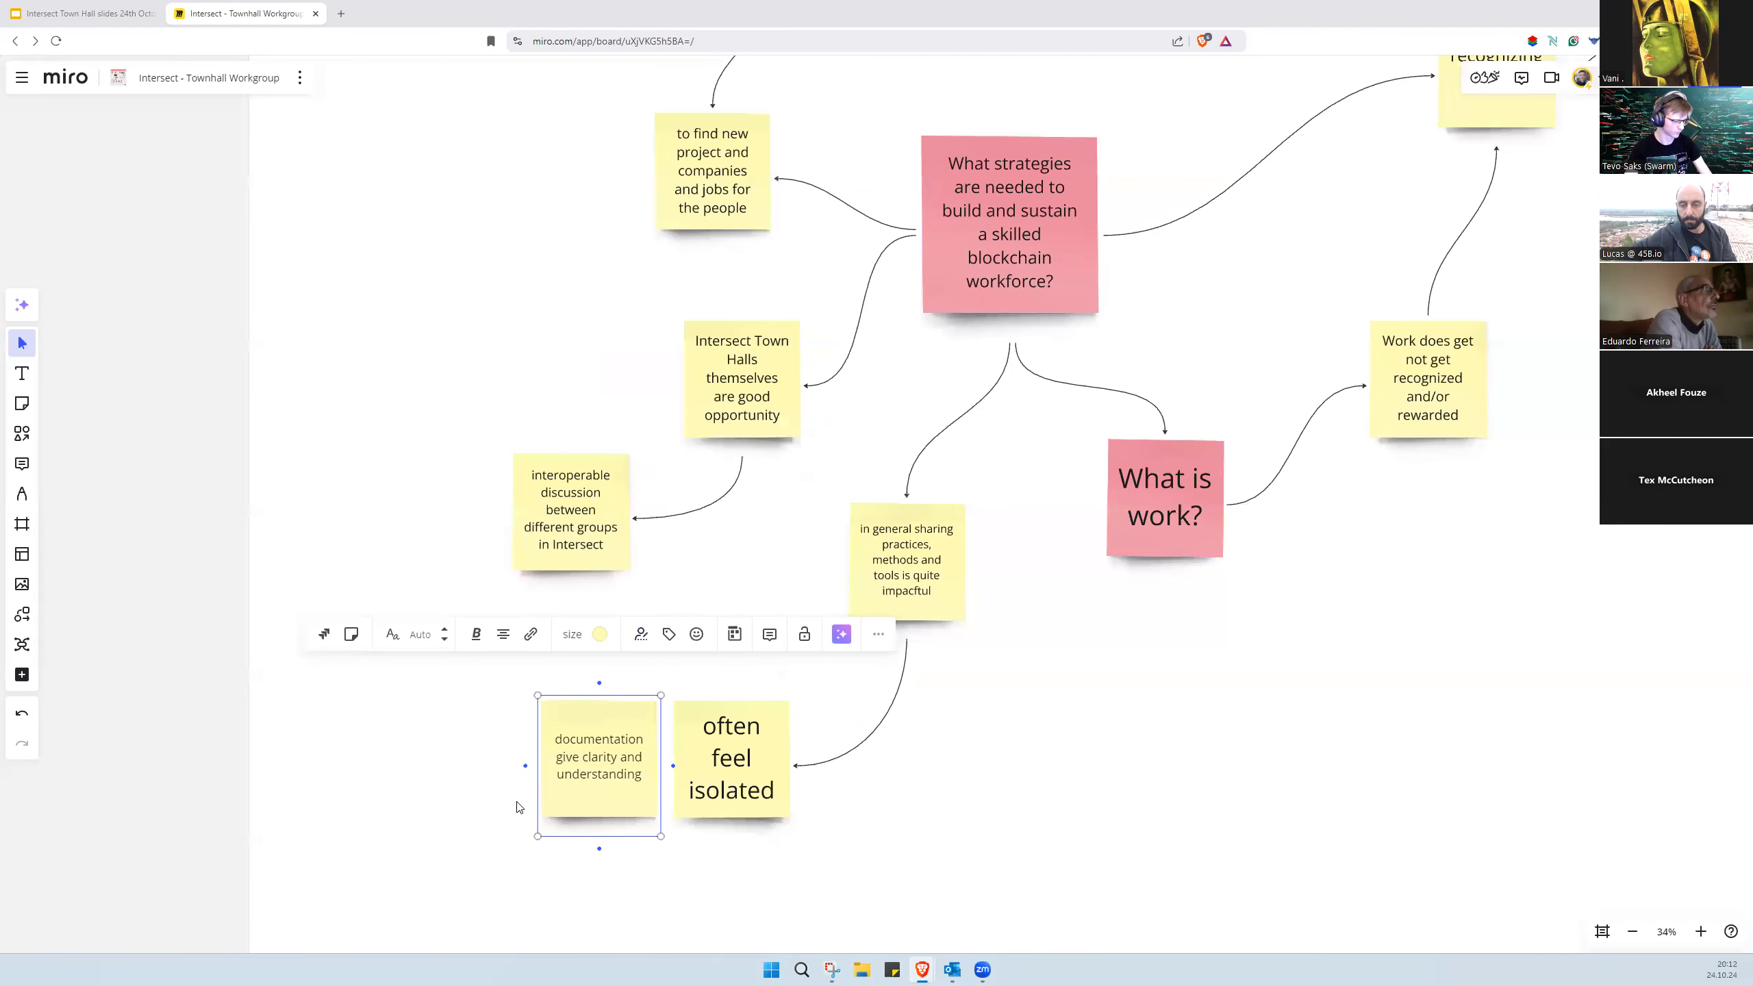
{"action": "type", "text": "t"}
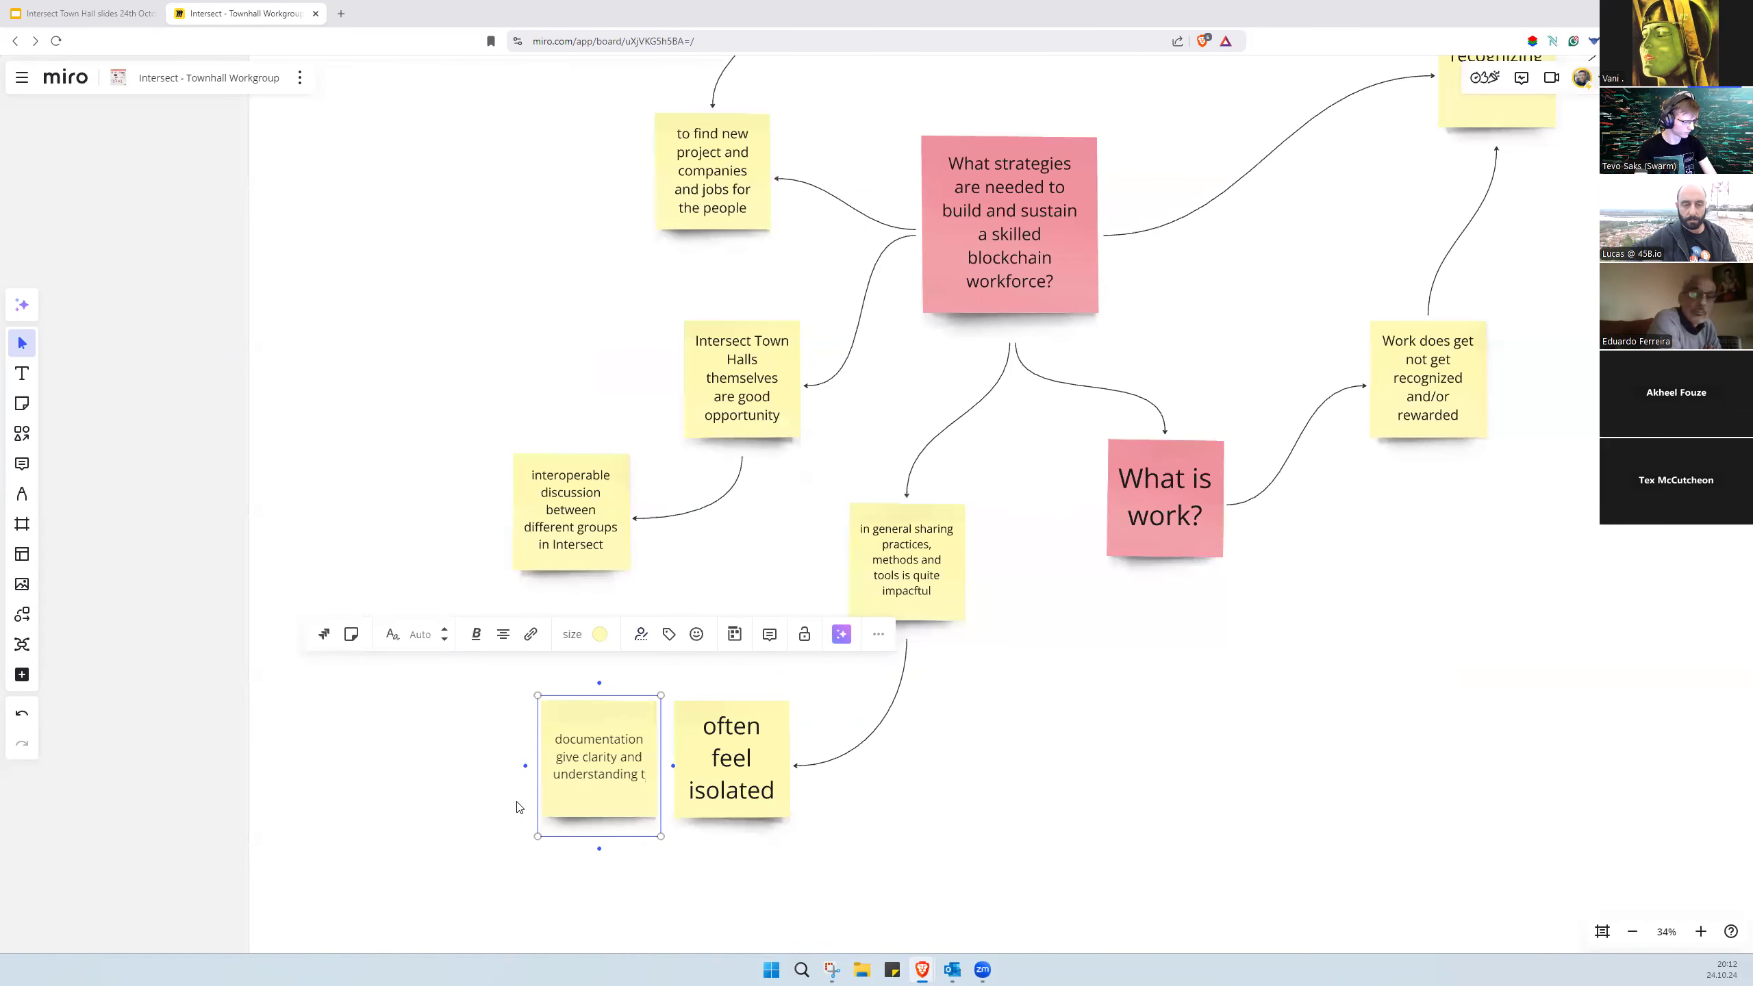
{"action": "double_click", "coordinate": [597, 774]}
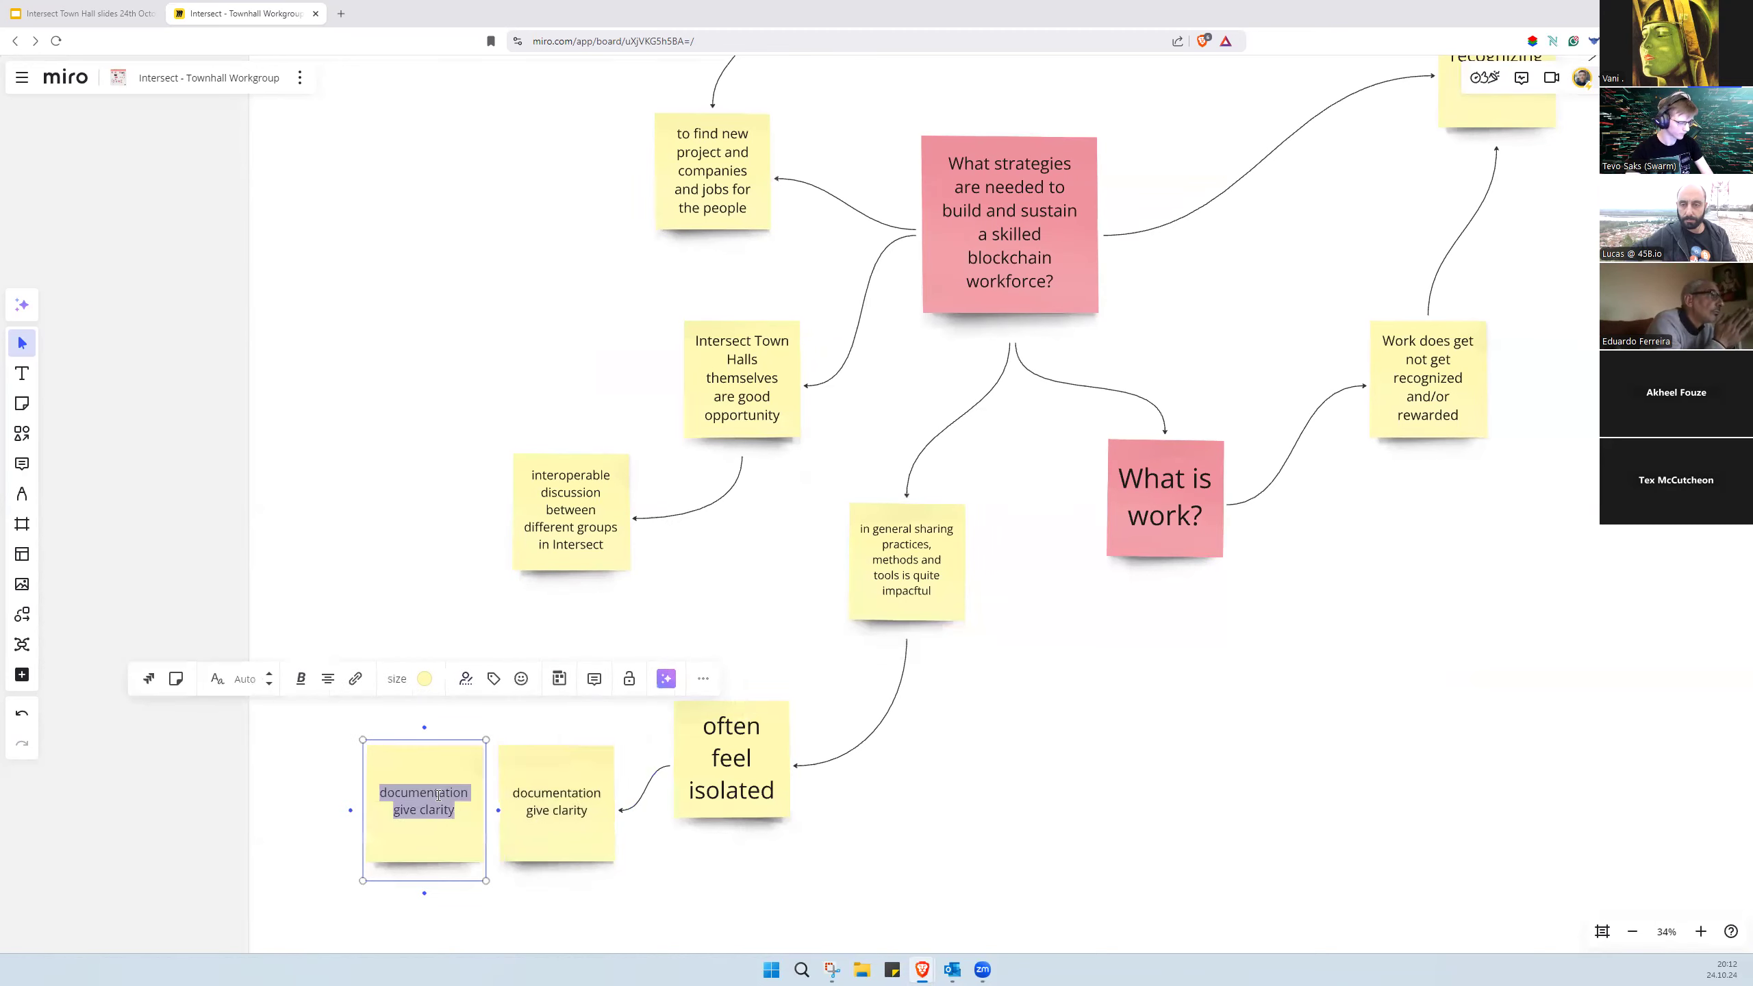
{"action": "type", "text": "helps"}
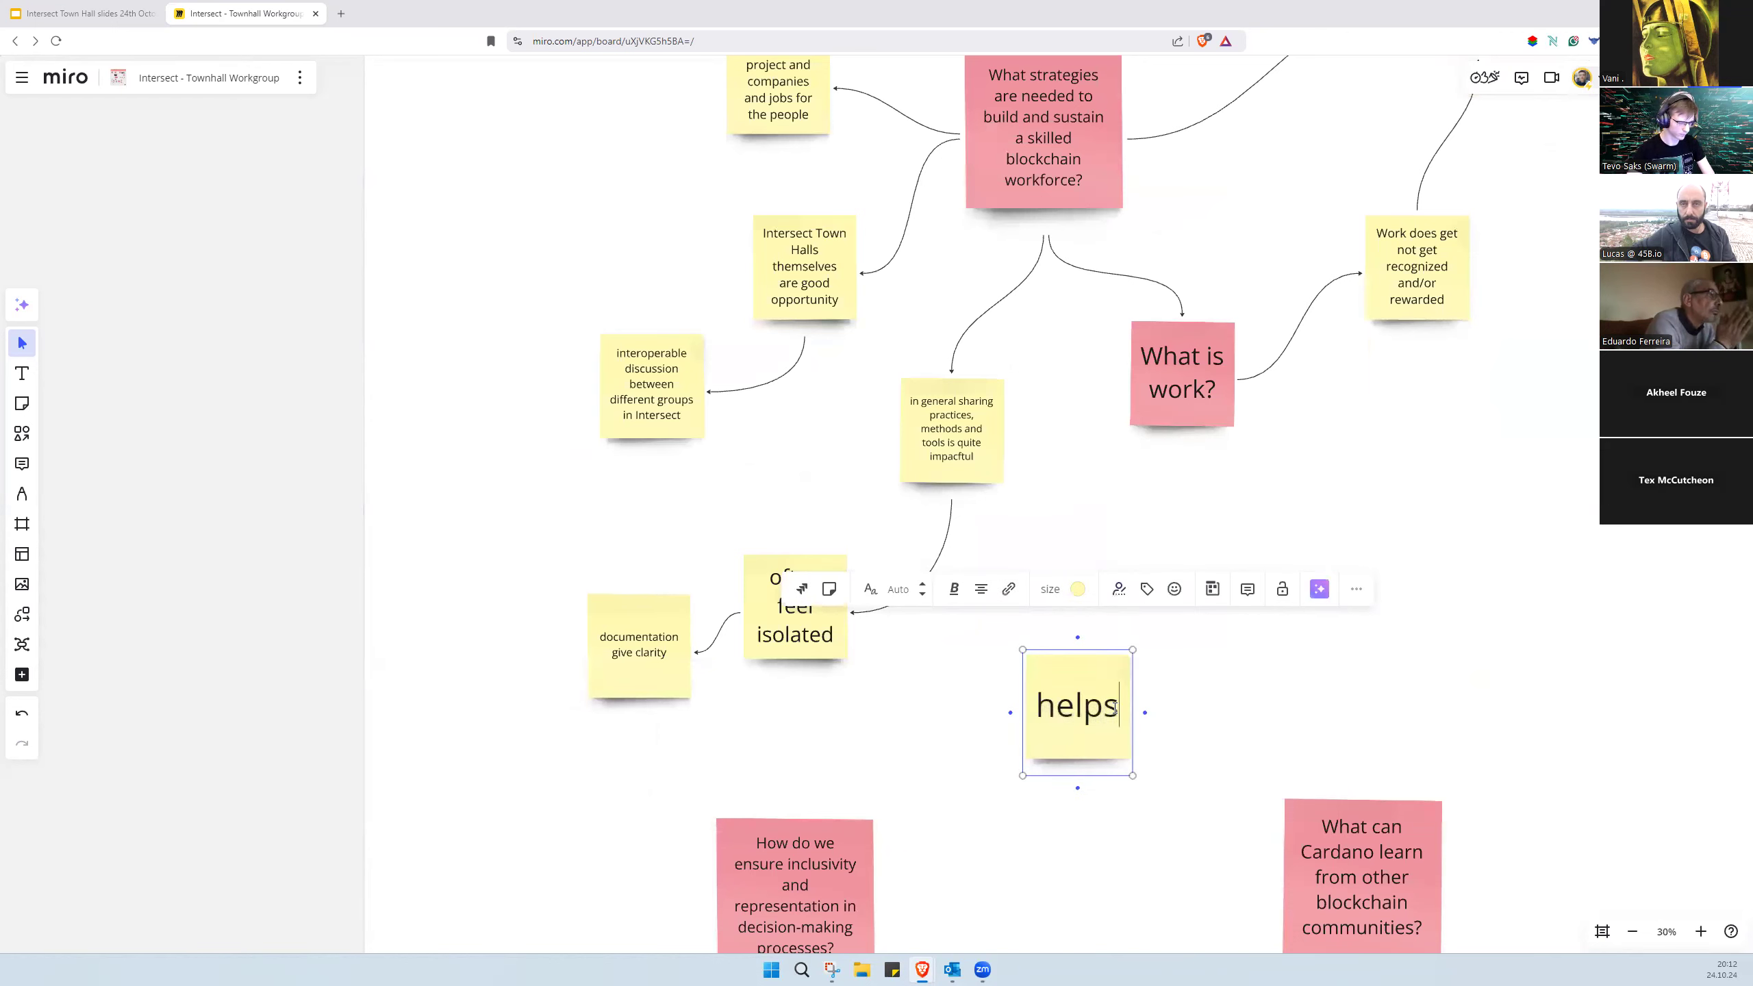
Step: Retype the copied note several times until it reads 'creates learning insights'
{"action": "type", "text": "to"}
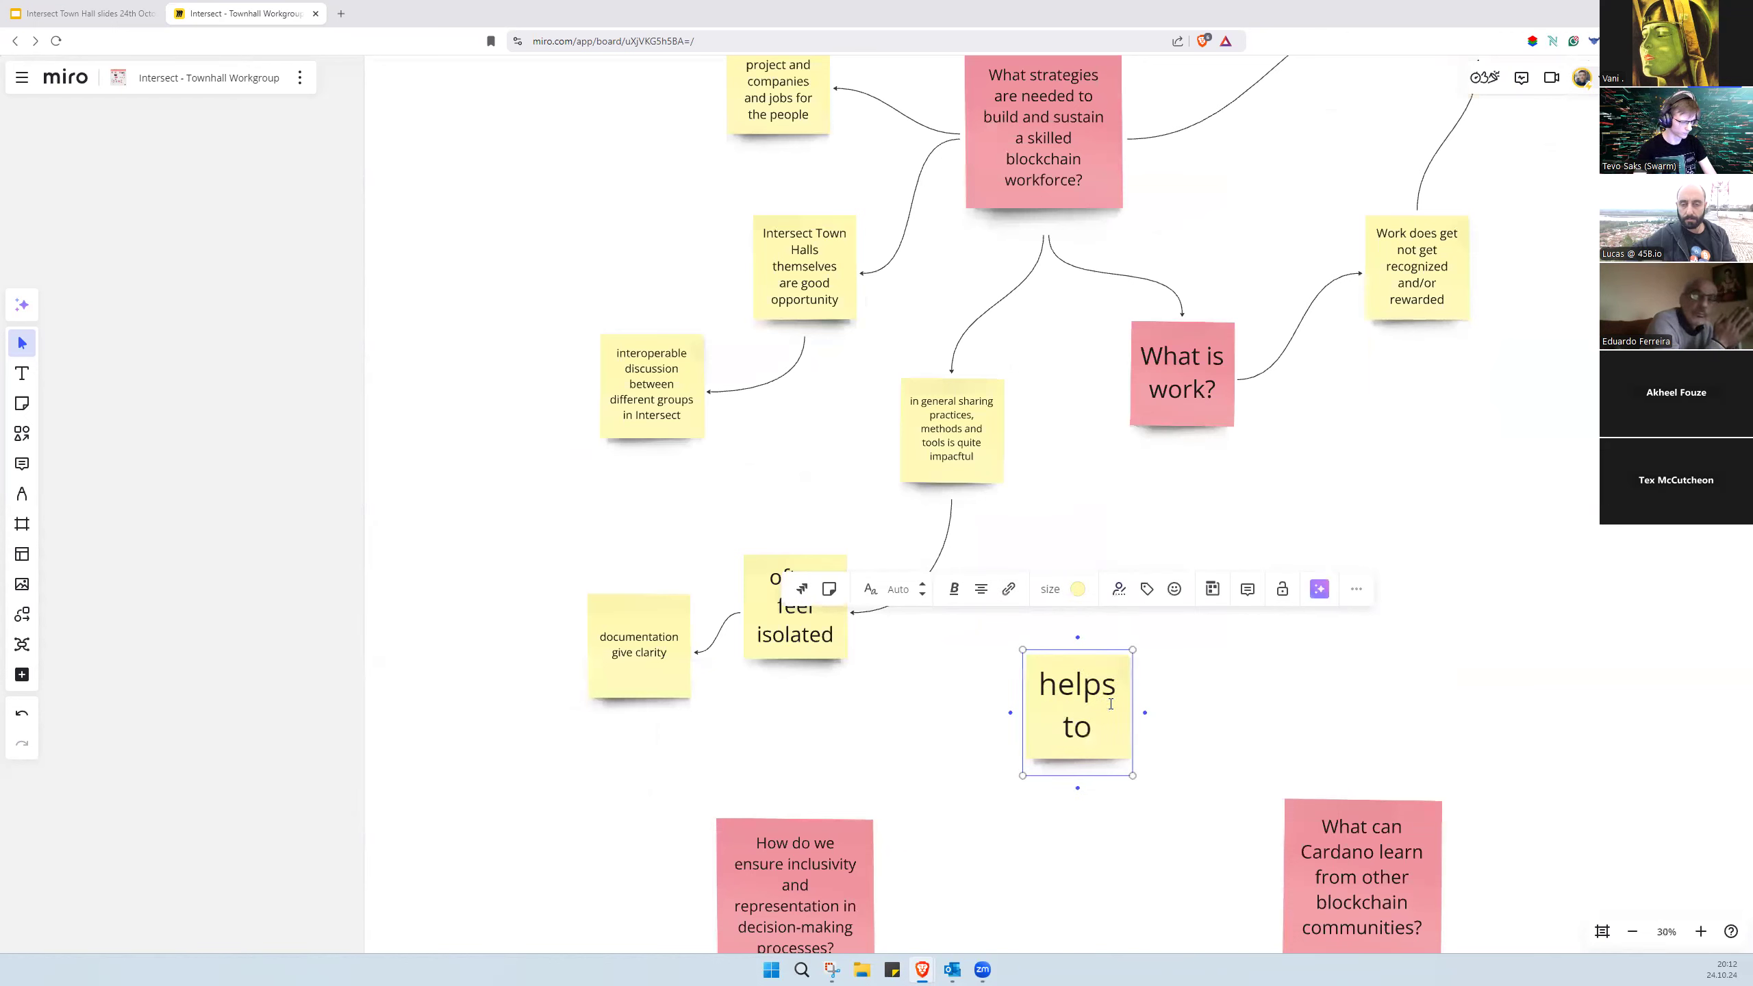
{"action": "type", "text": "establish"}
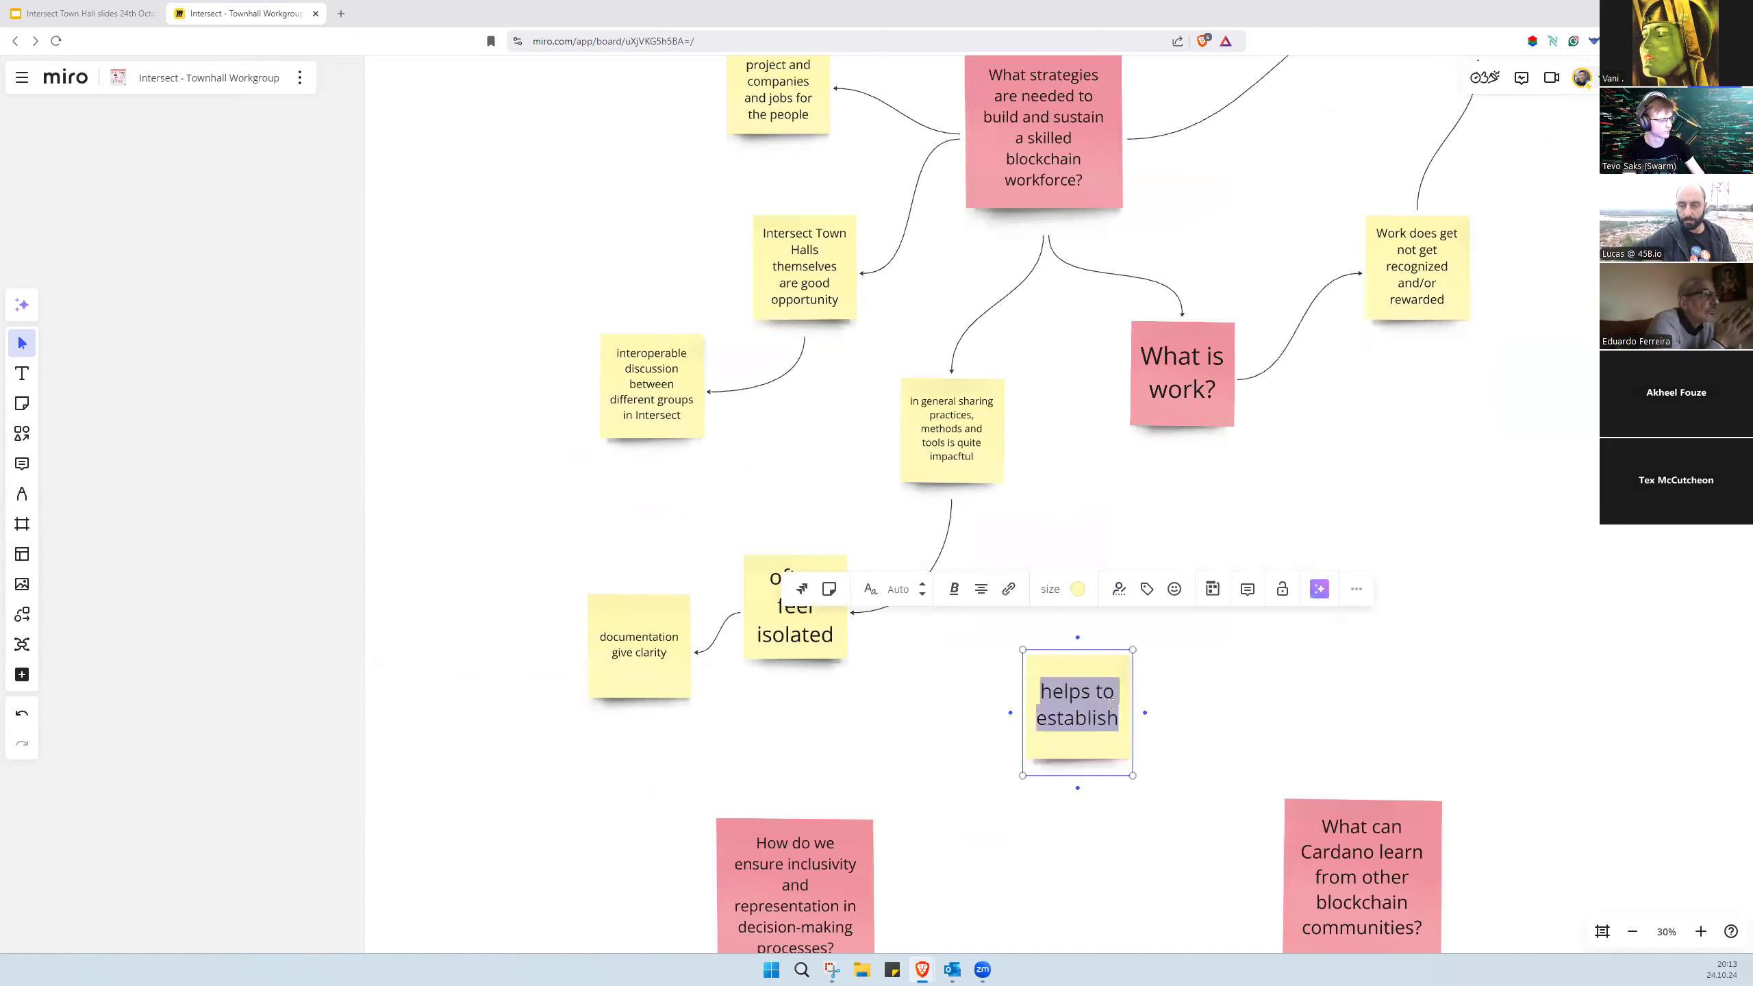
{"action": "type", "text": "buildi"}
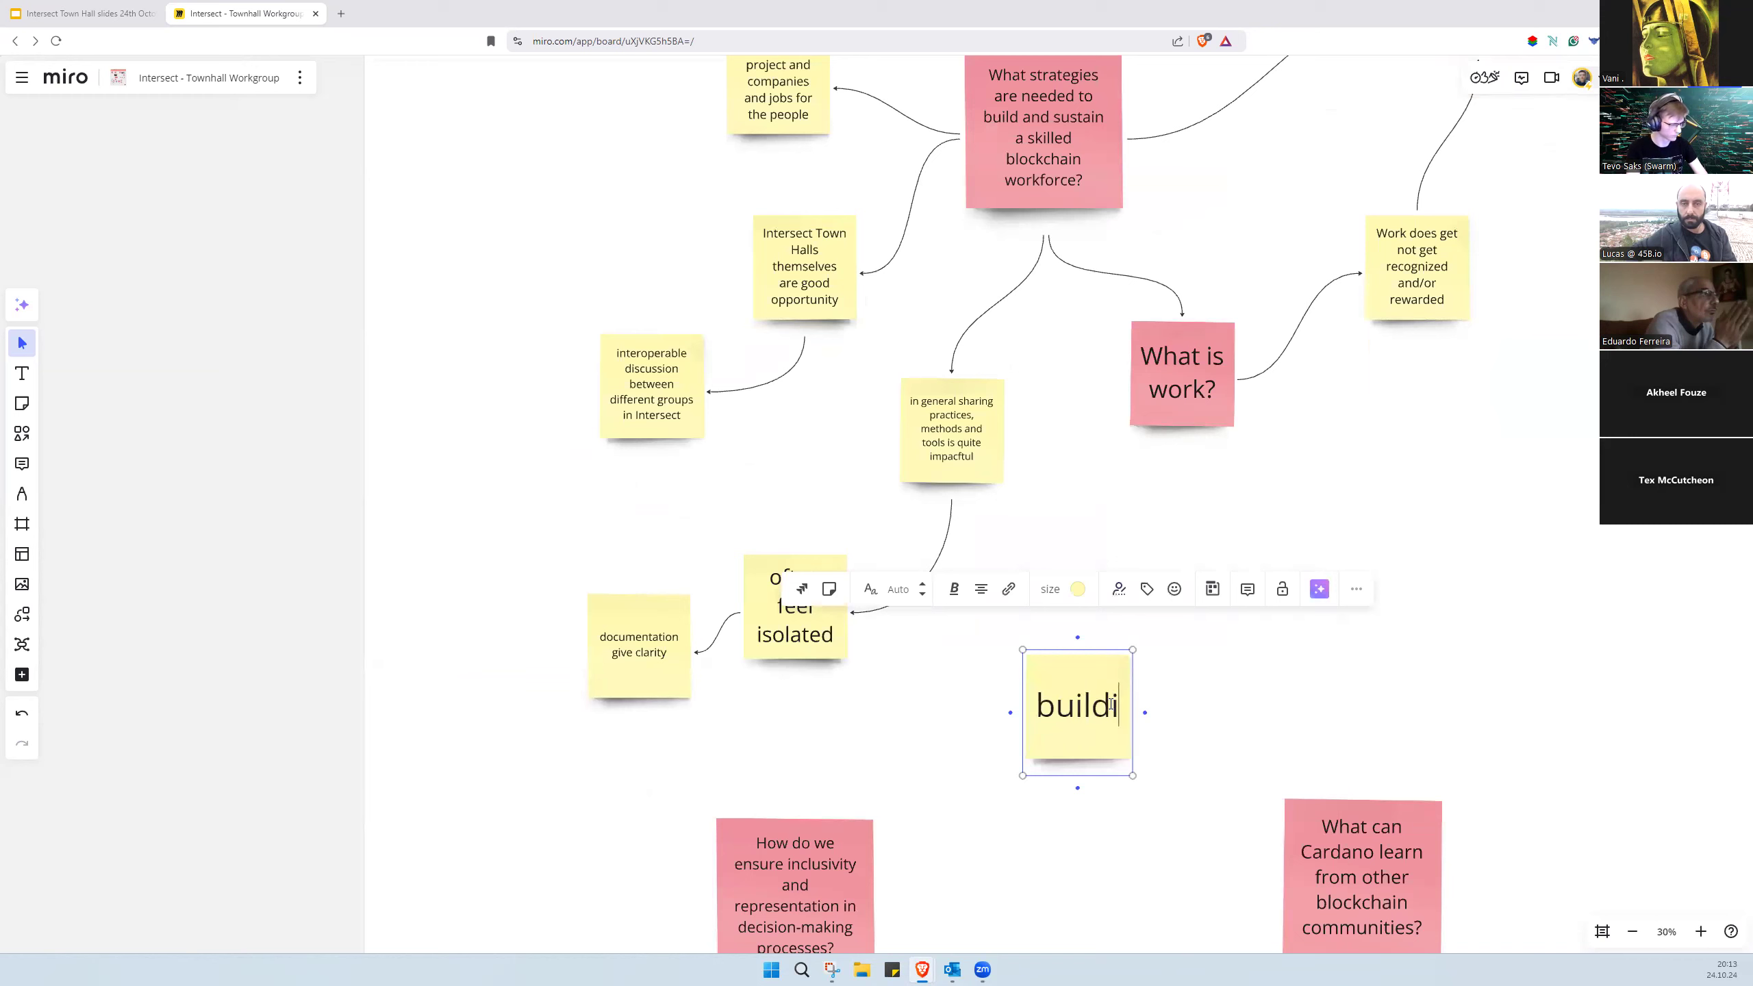
{"action": "type", "text": "n"}
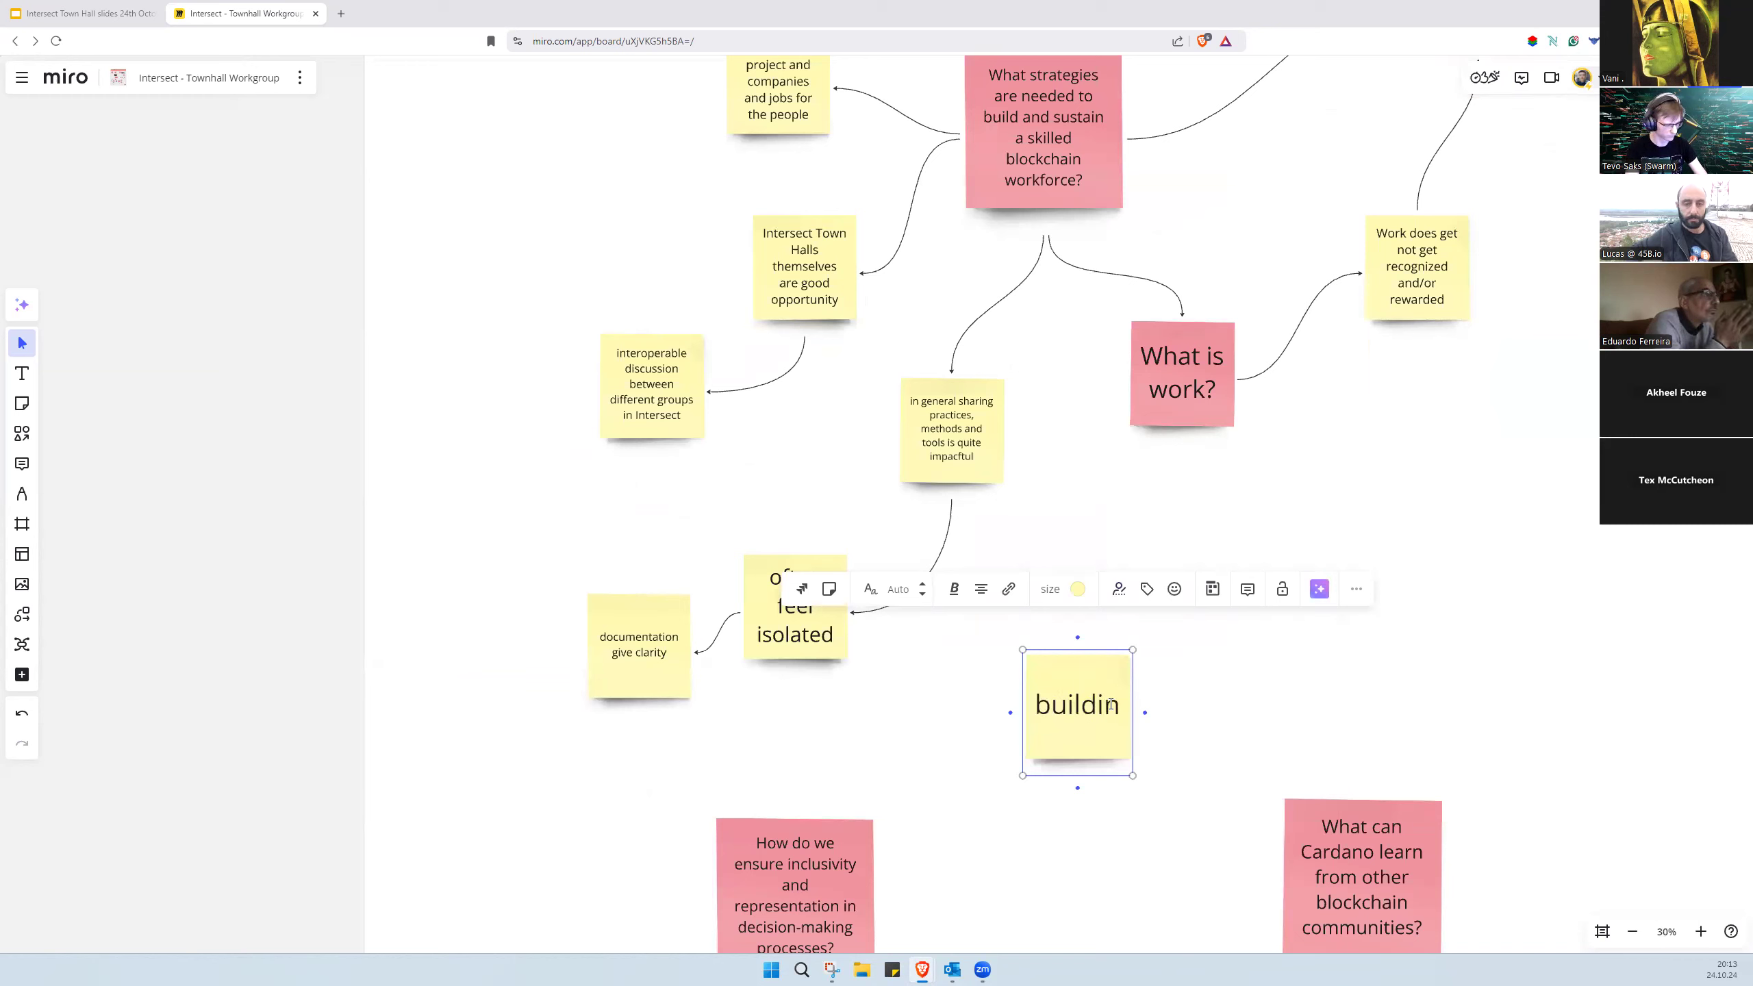
{"action": "type", "text": "created"}
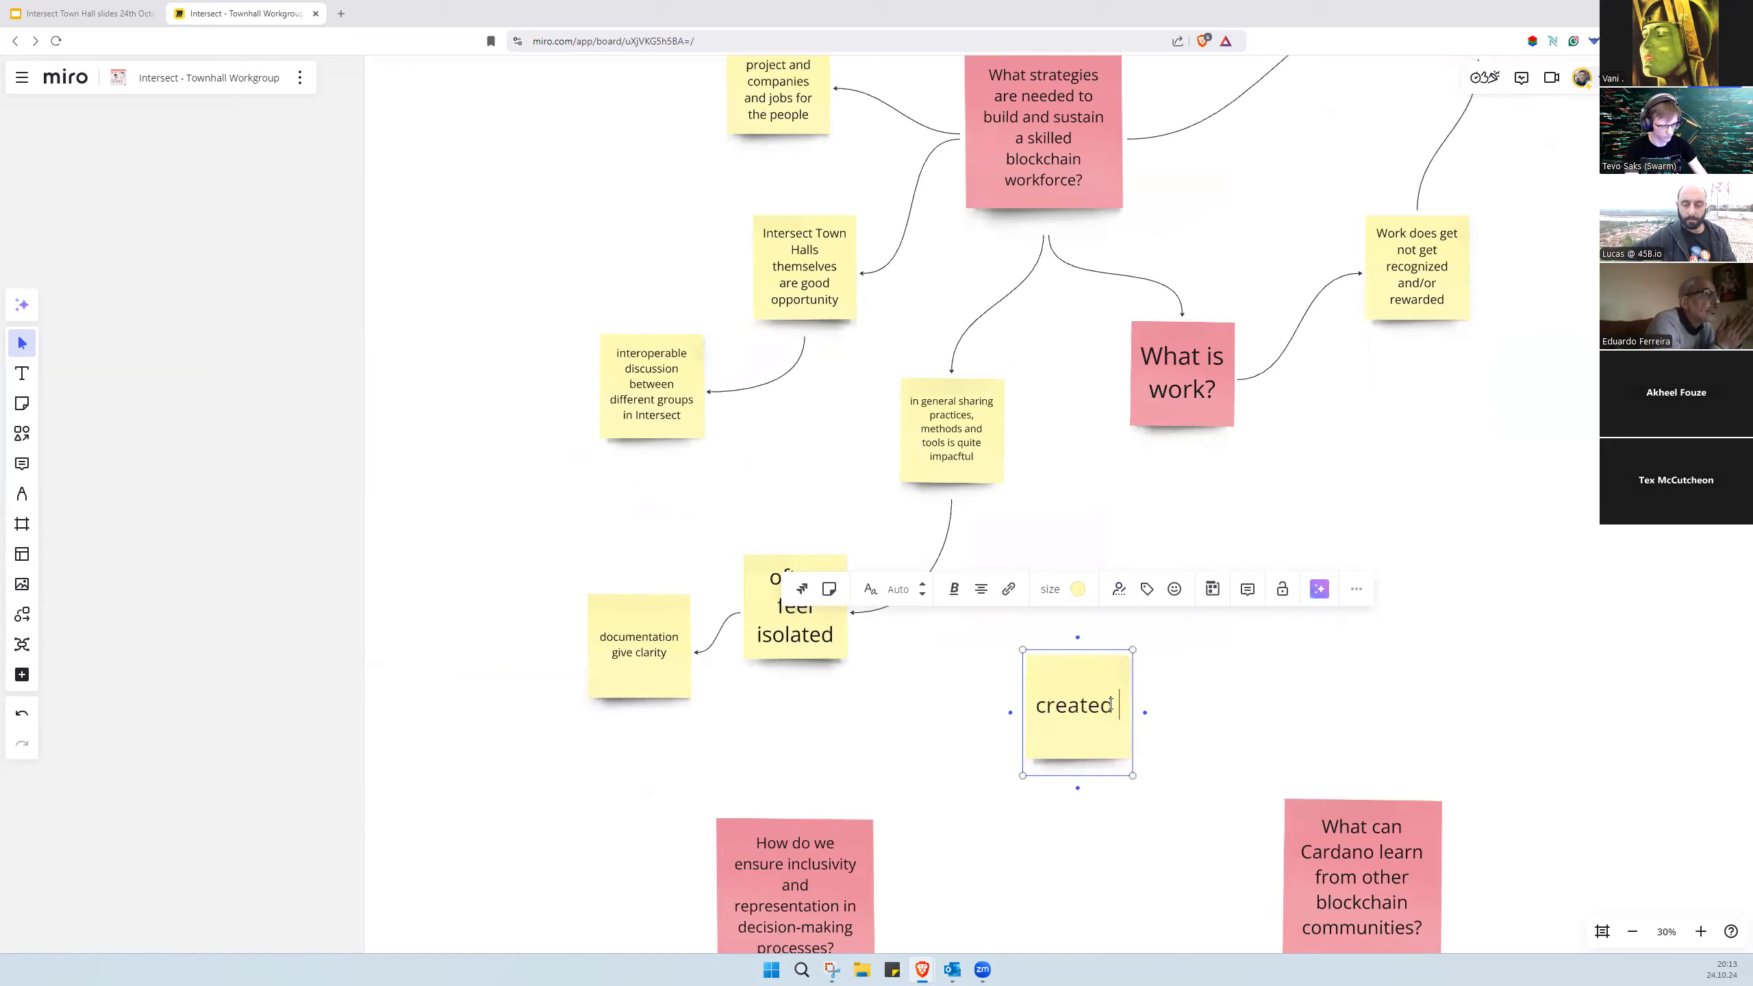
{"action": "type", "text": "learning insigh"}
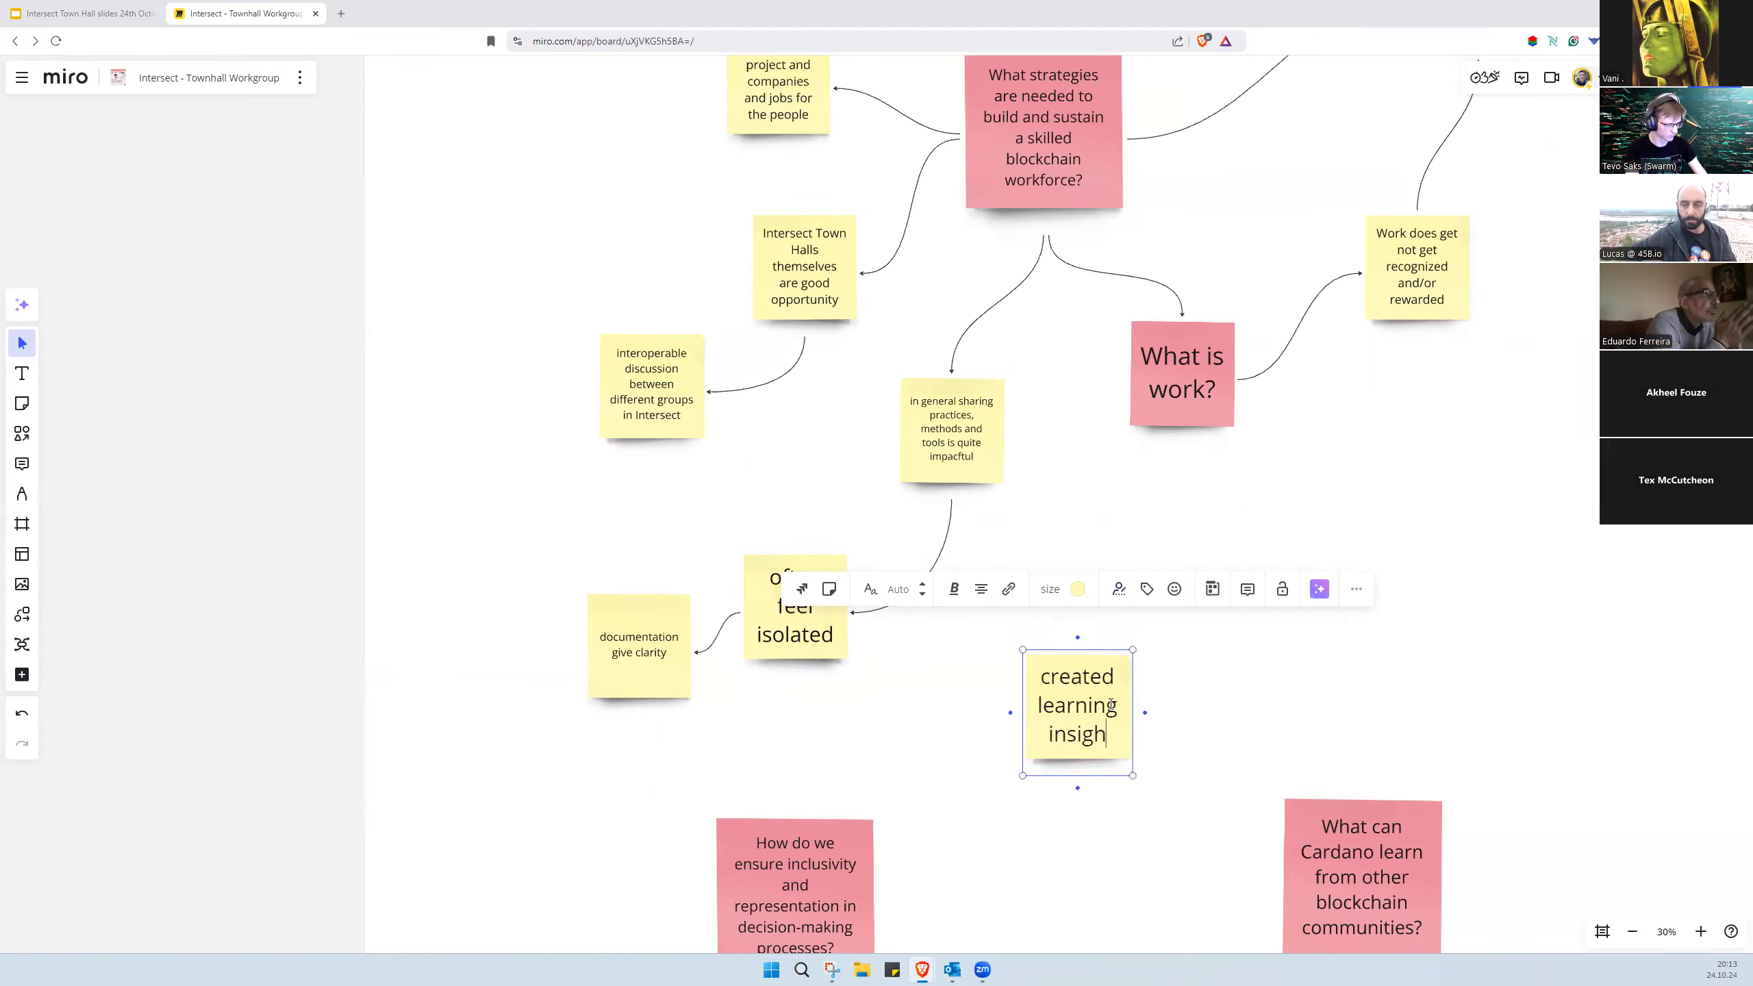
{"action": "type", "text": "ts"}
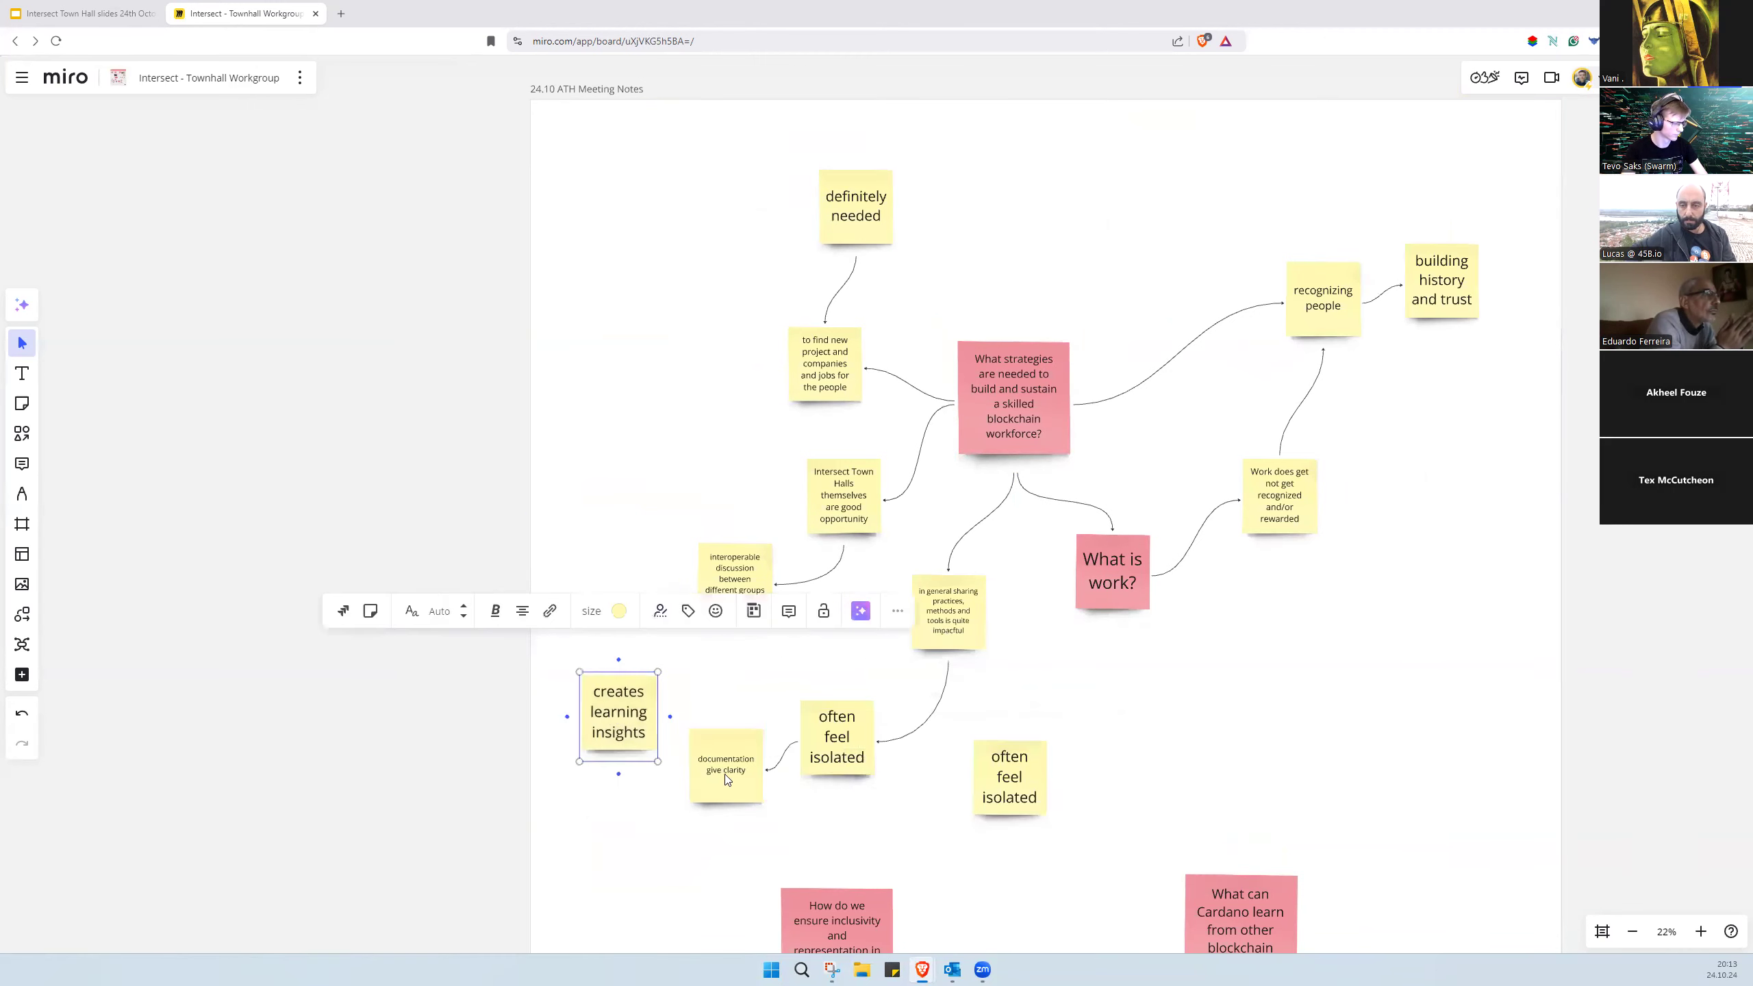
Step: Rewrite the spare 'often feel isolated' note as 'what effect our collaboration and decisions have?'
{"action": "left_click", "coordinate": [1009, 776]}
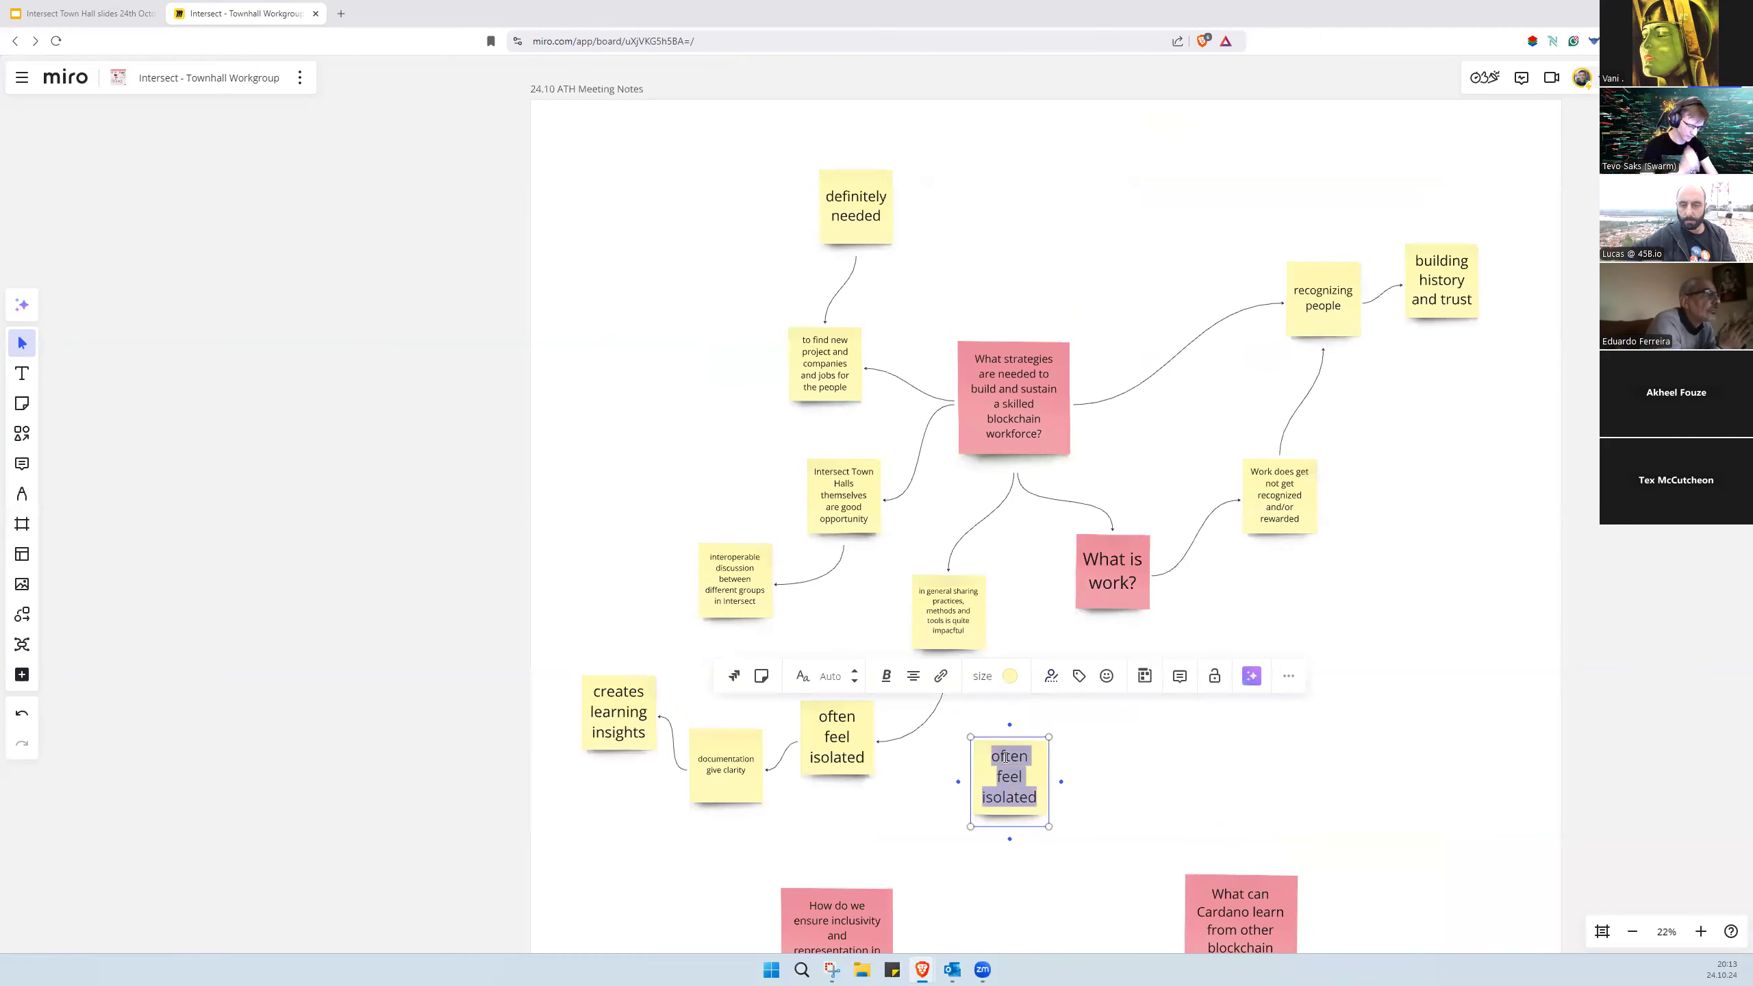
{"action": "type", "text": "what e"}
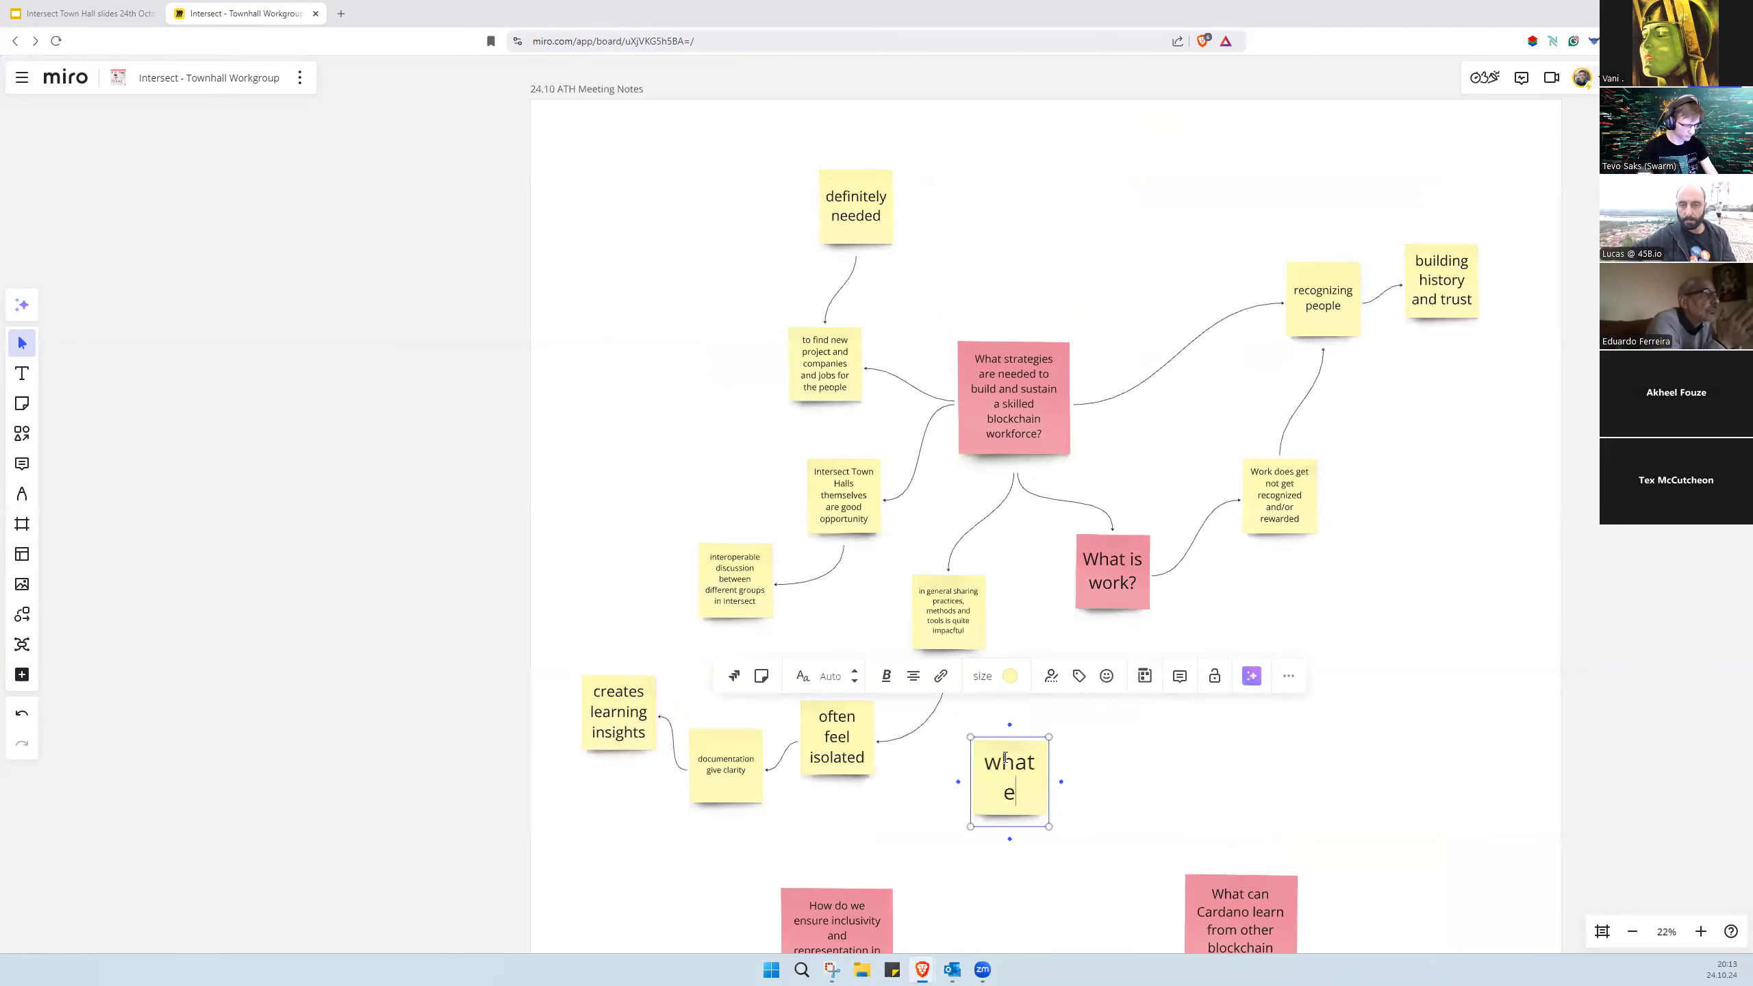
{"action": "type", "text": "ffect our collaboration and decisions have?"}
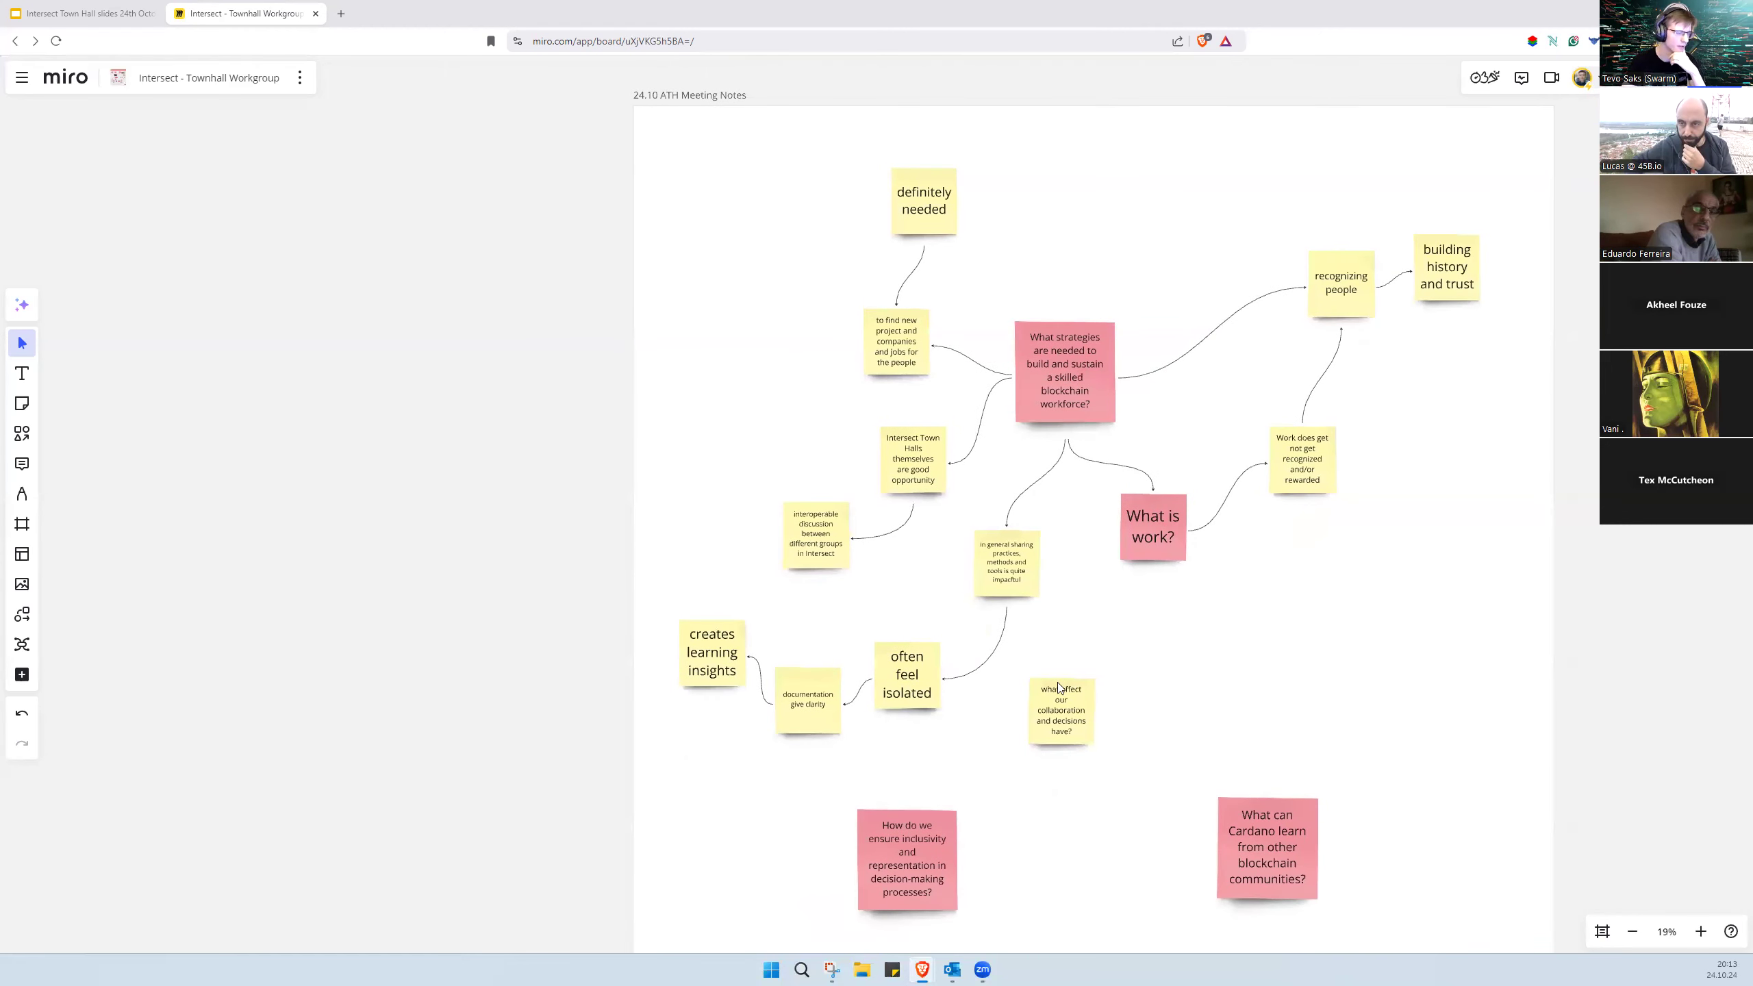
{"action": "left_click", "coordinate": [1058, 712]}
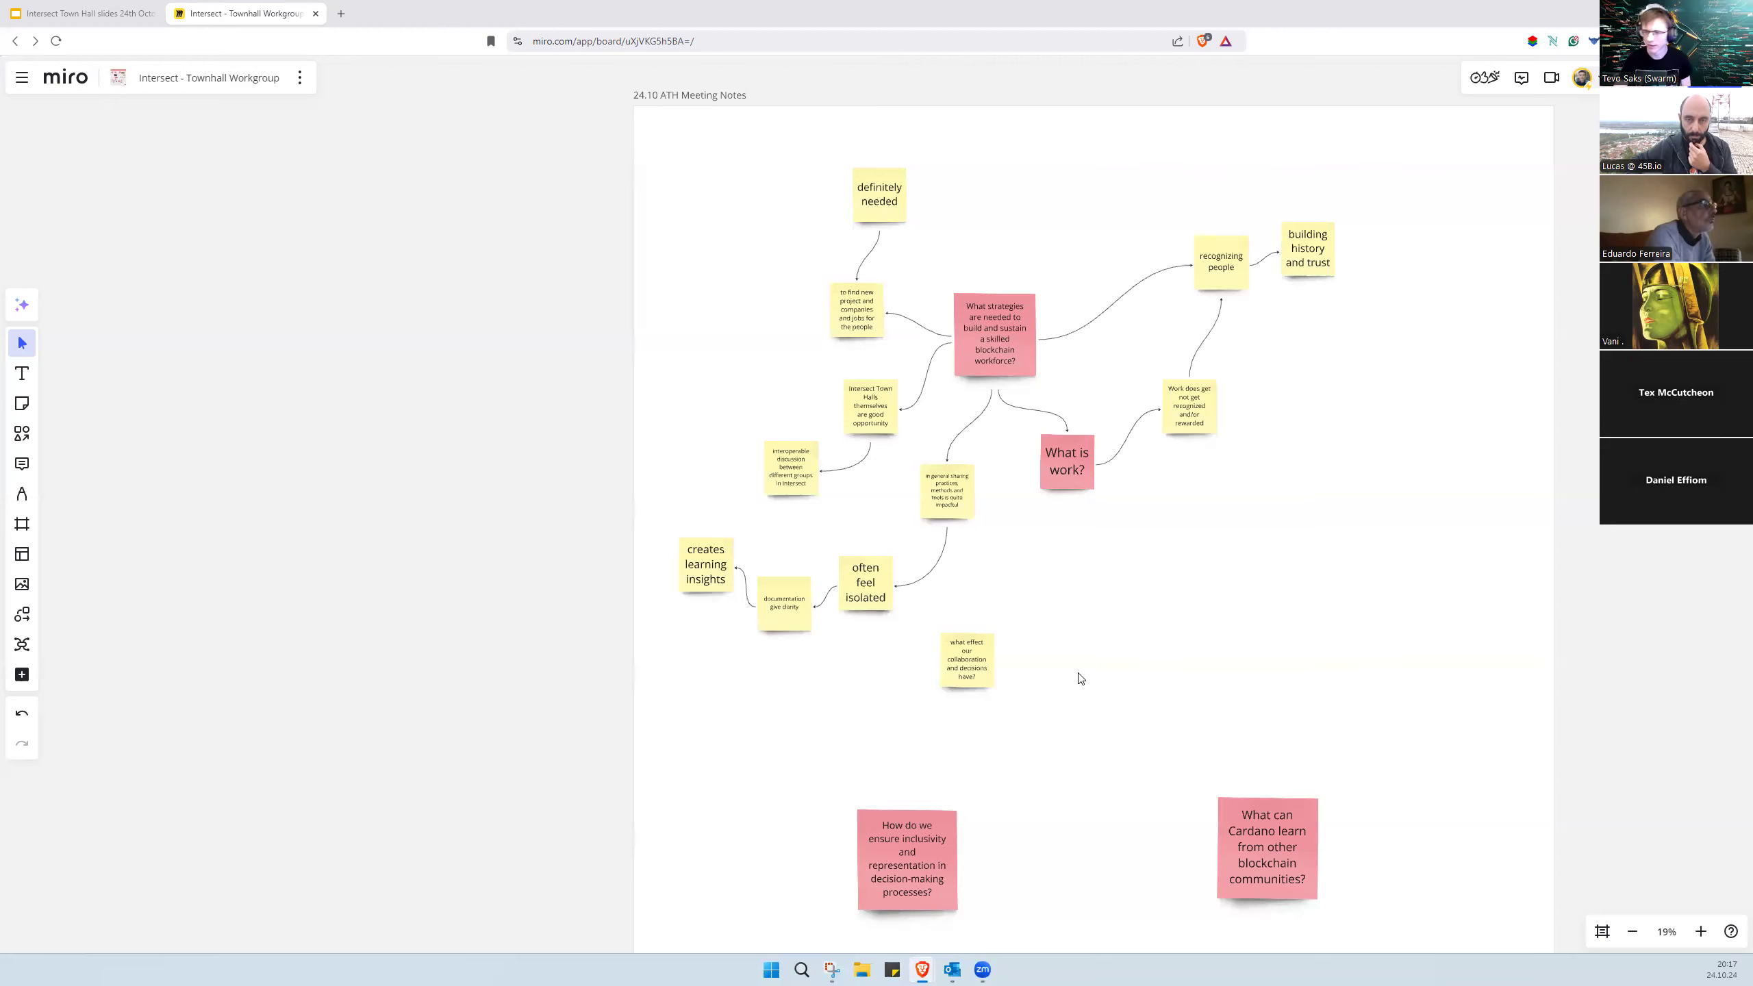
{"action": "mouse_move", "coordinate": [1077, 753]}
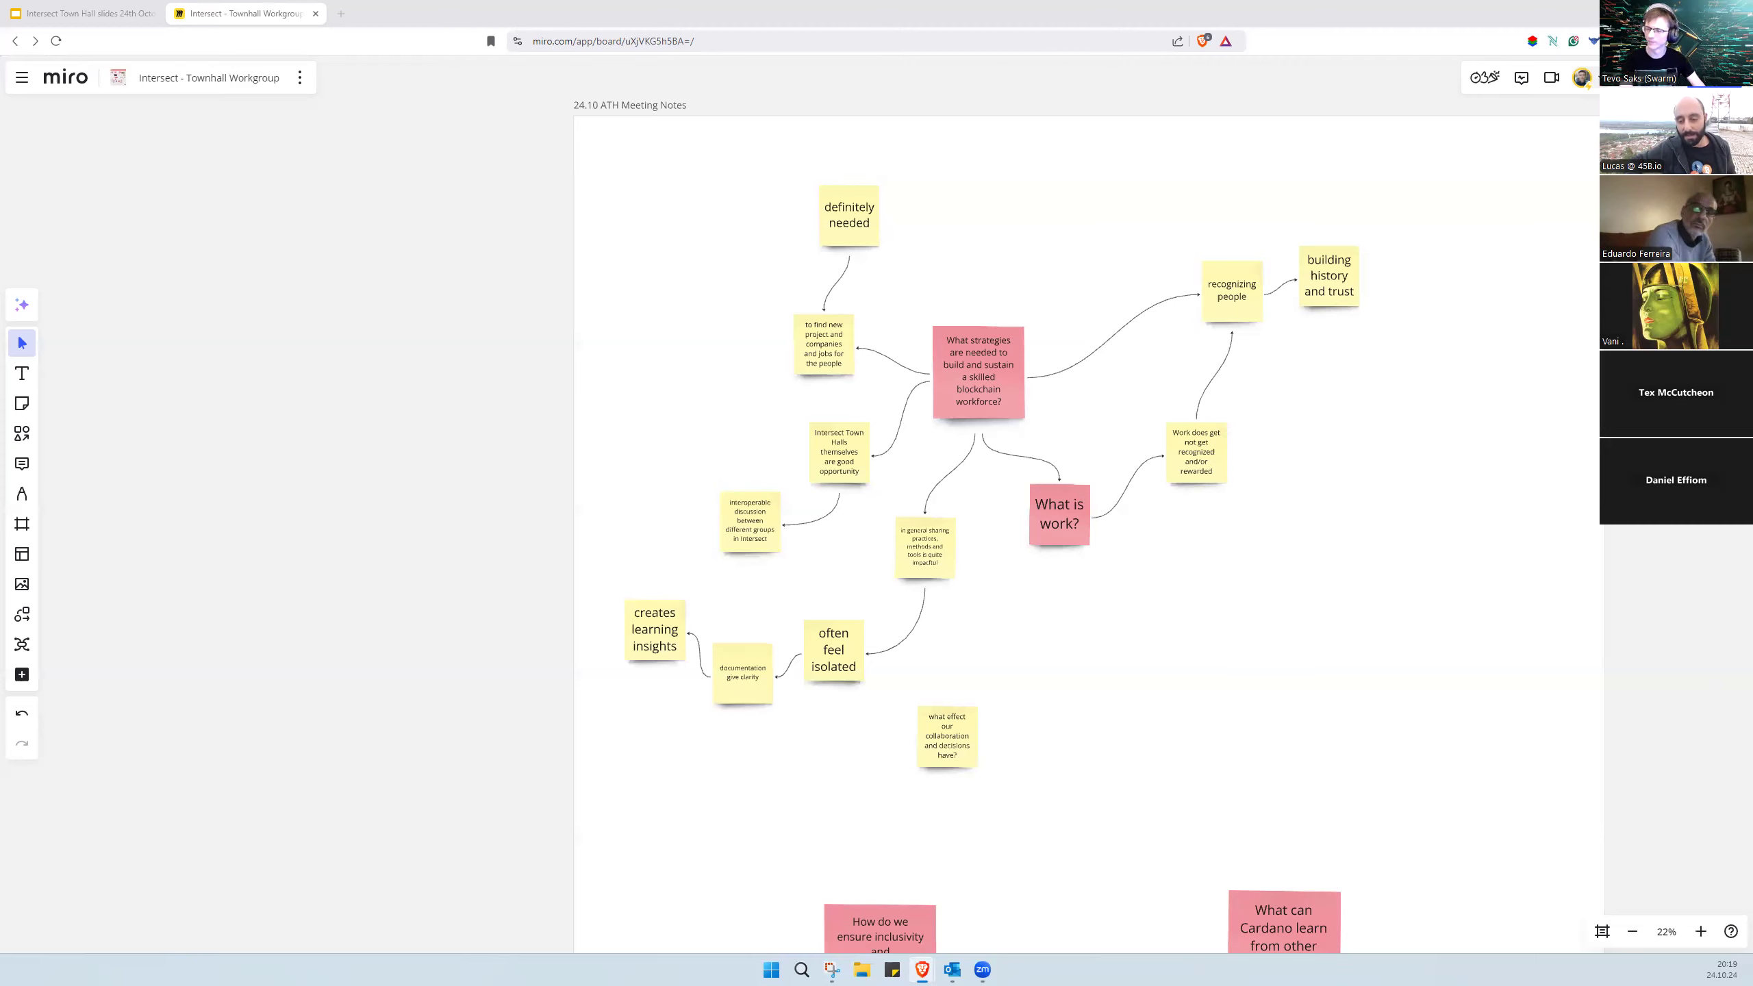
Step: Duplicate the pink 'What is work?' note and place the copy beneath the original
{"action": "left_click", "coordinate": [1195, 452]}
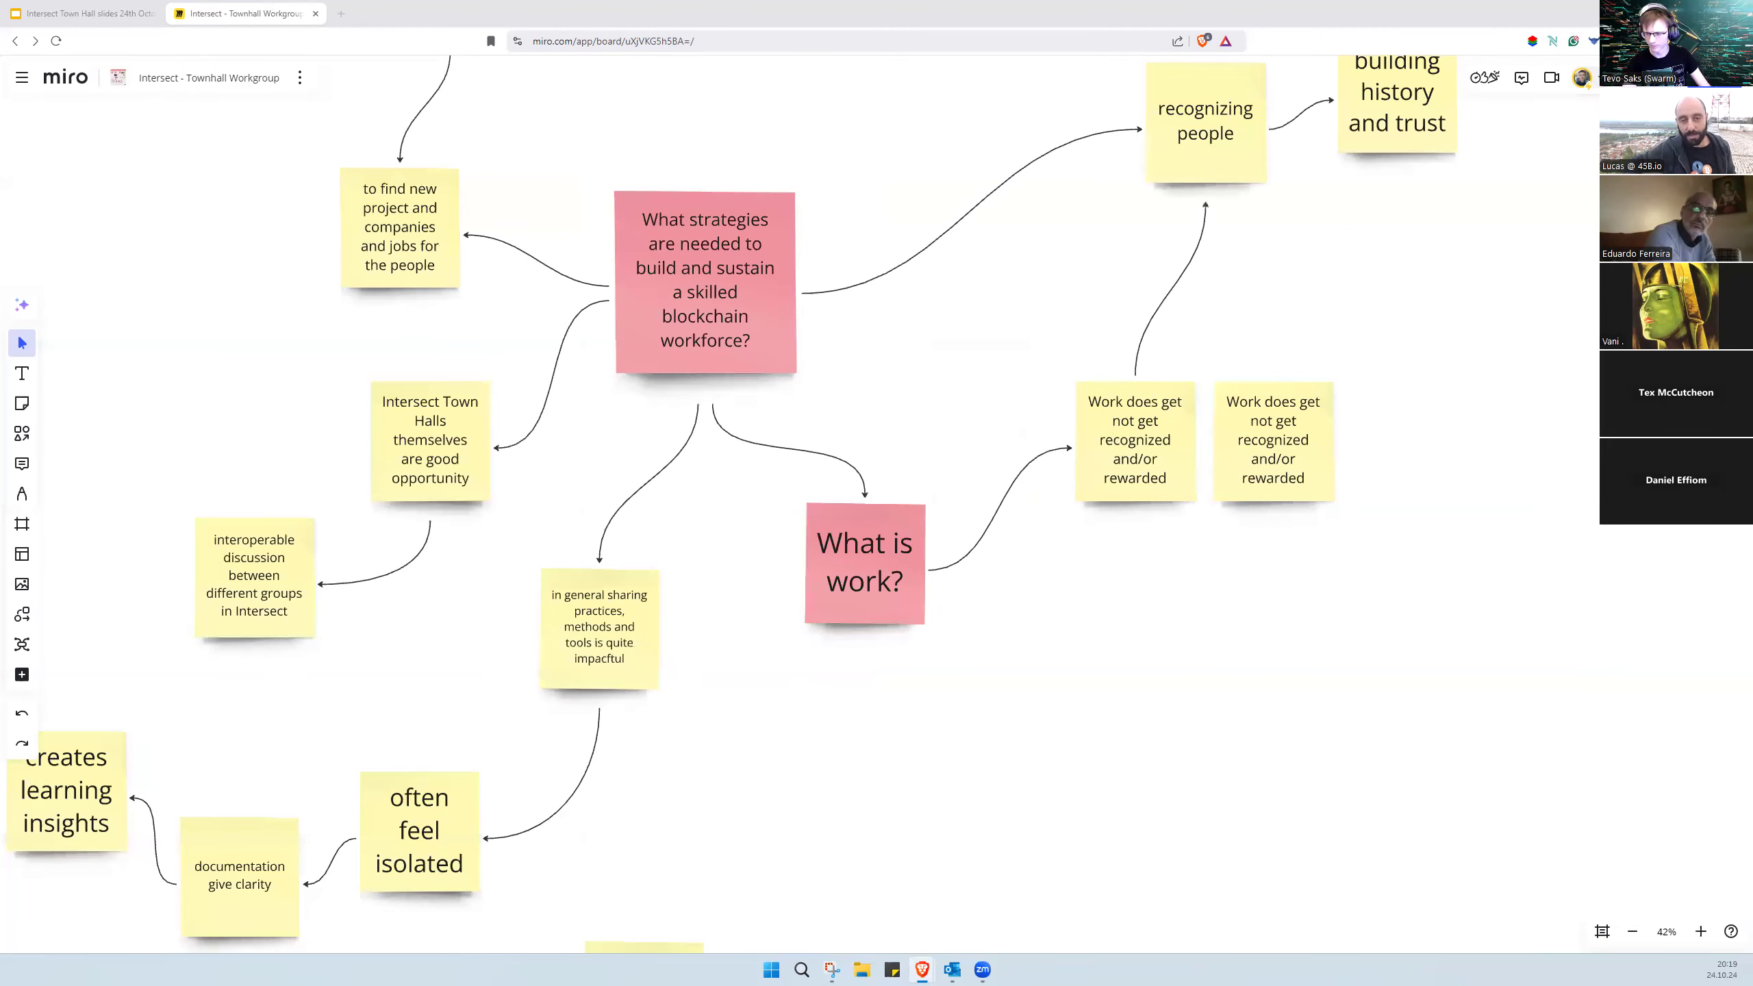
{"action": "left_click", "coordinate": [1272, 440]}
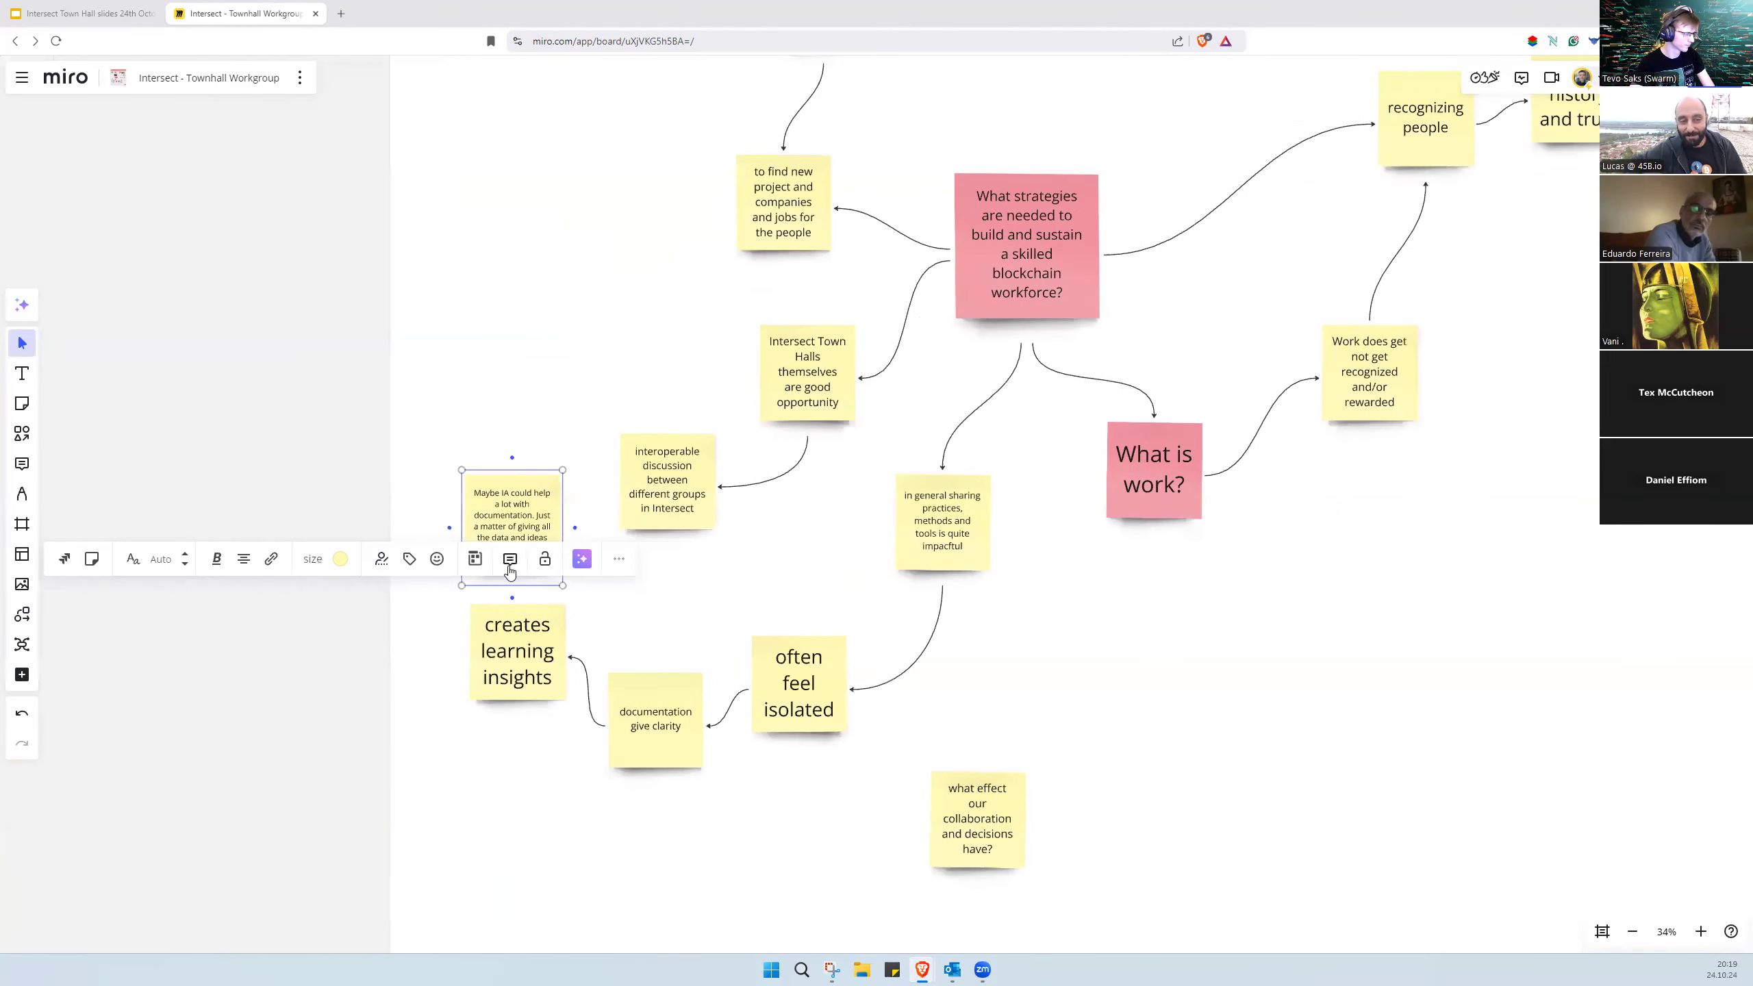
{"action": "scroll", "scroll_direction": "down", "scroll_amount": 3}
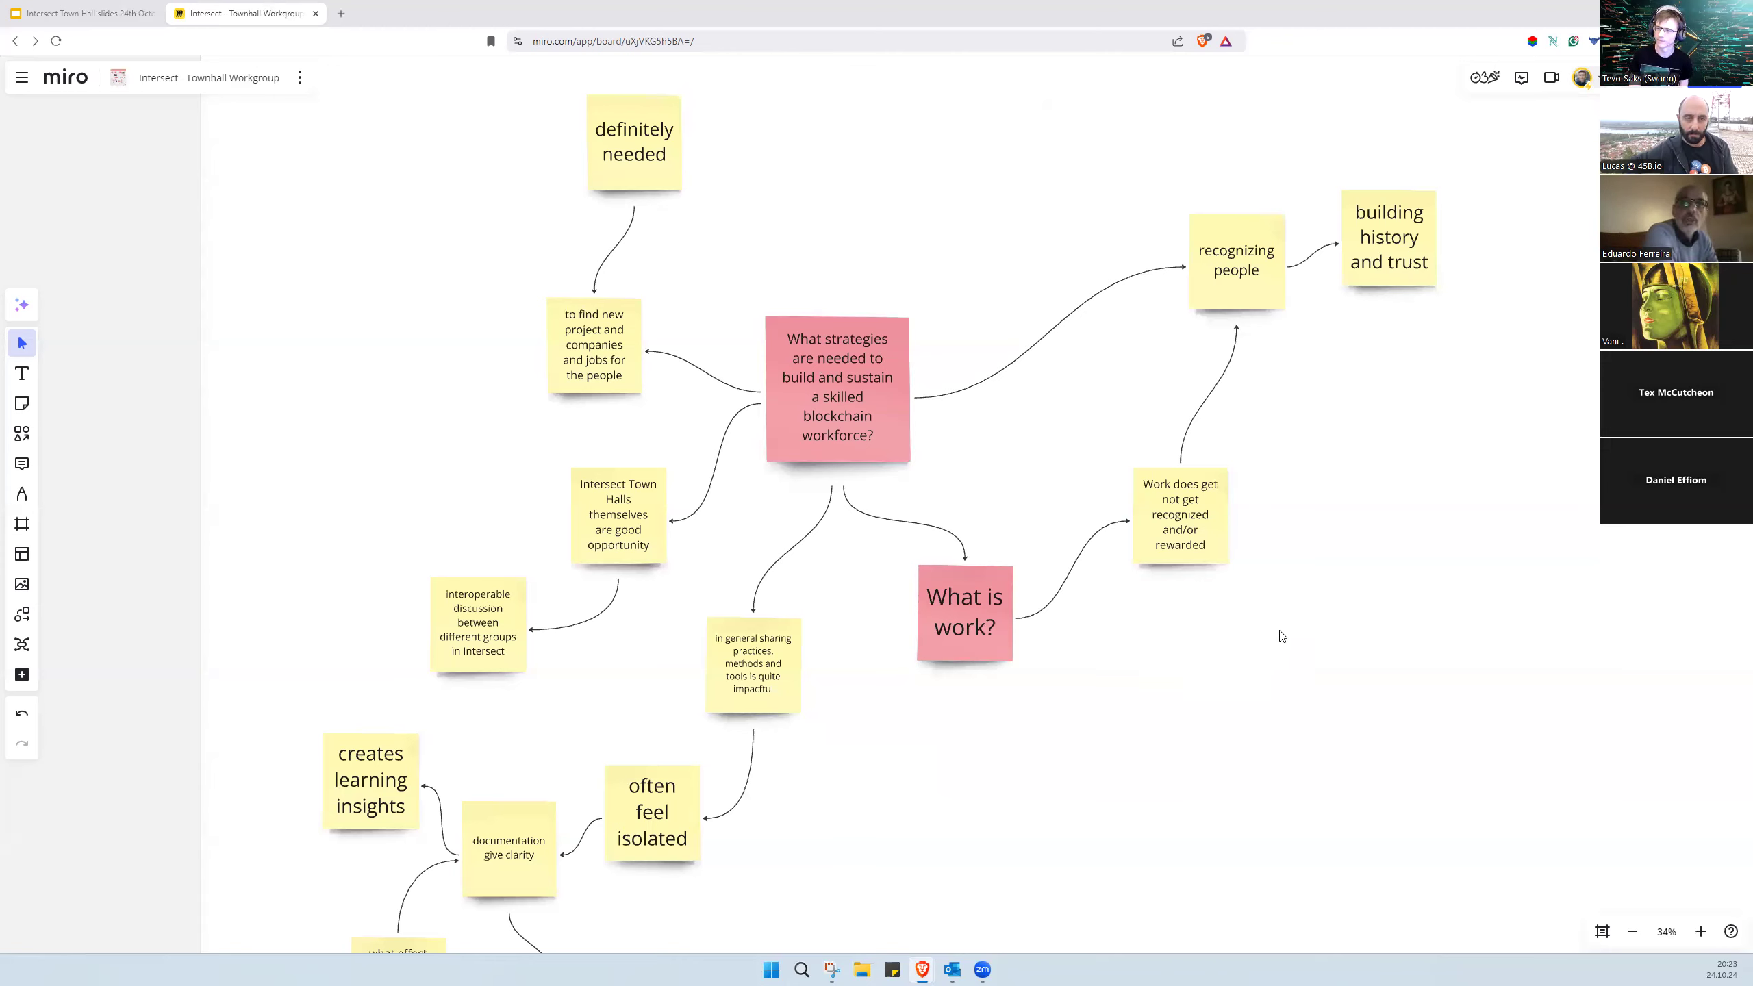
{"action": "mouse_move", "coordinate": [940, 661]}
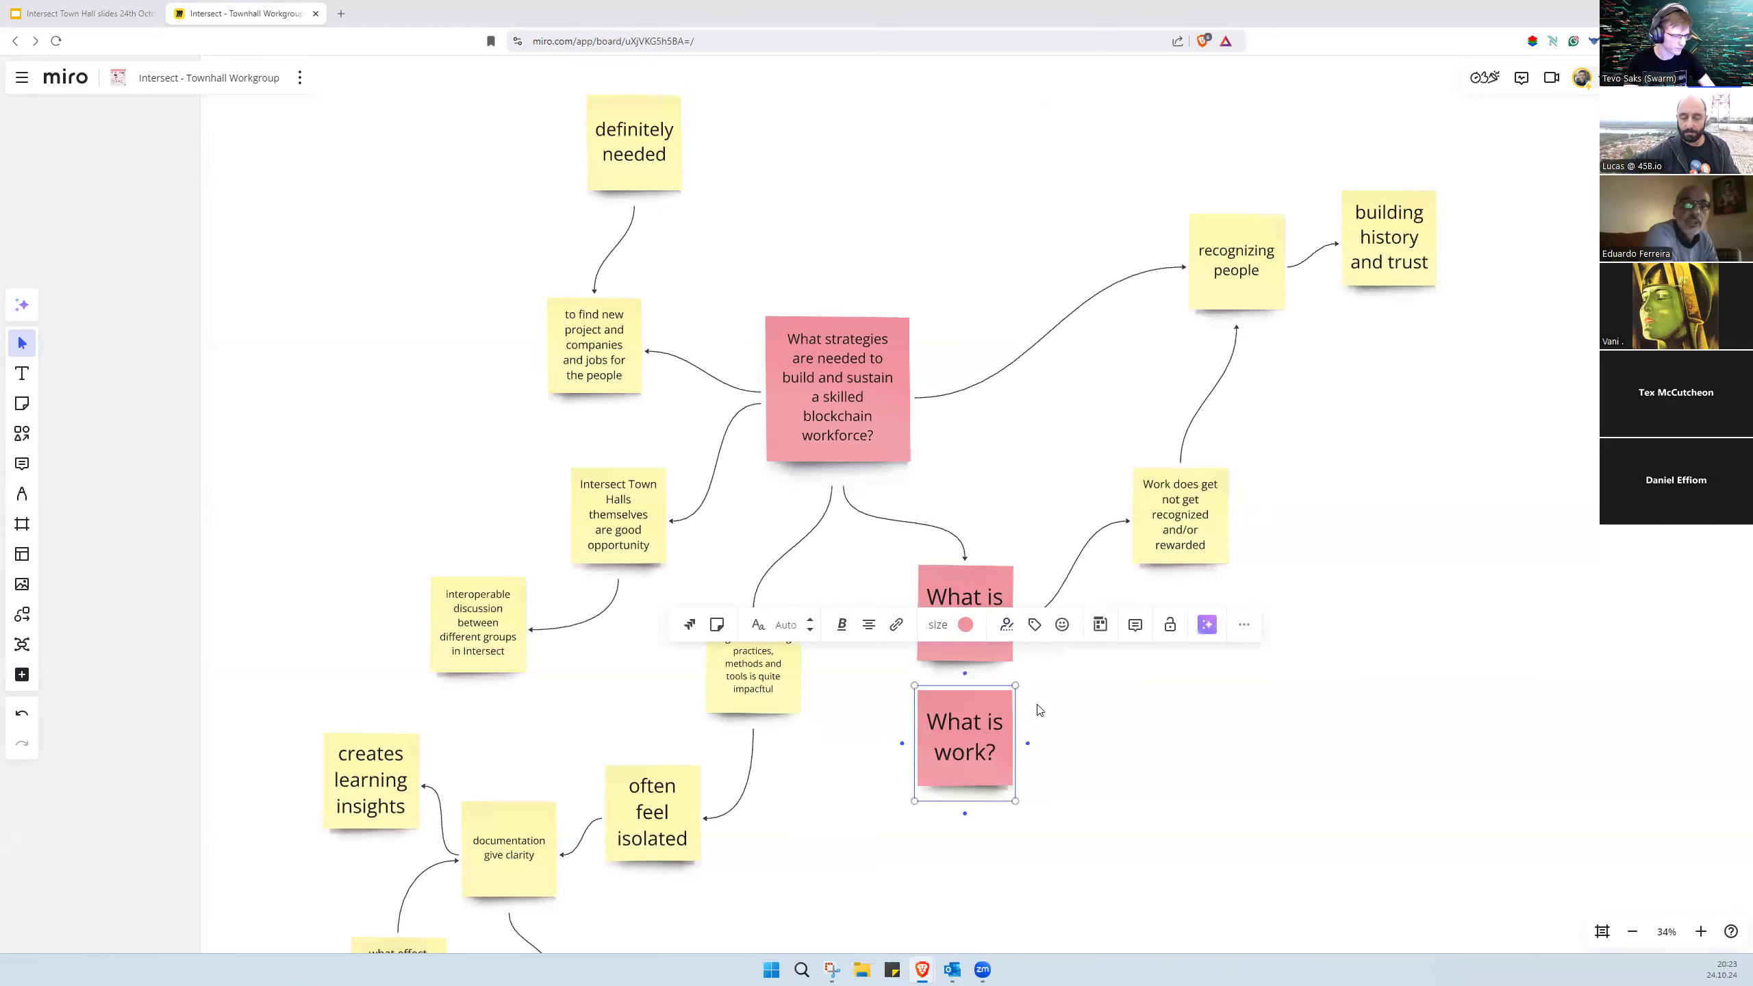
Step: Nudge the pink note right and type: how to onboard those lacking time but interested in Cardano's ethos
{"action": "left_click_drag", "start_coordinate": [964, 744], "coordinate": [1006, 744]}
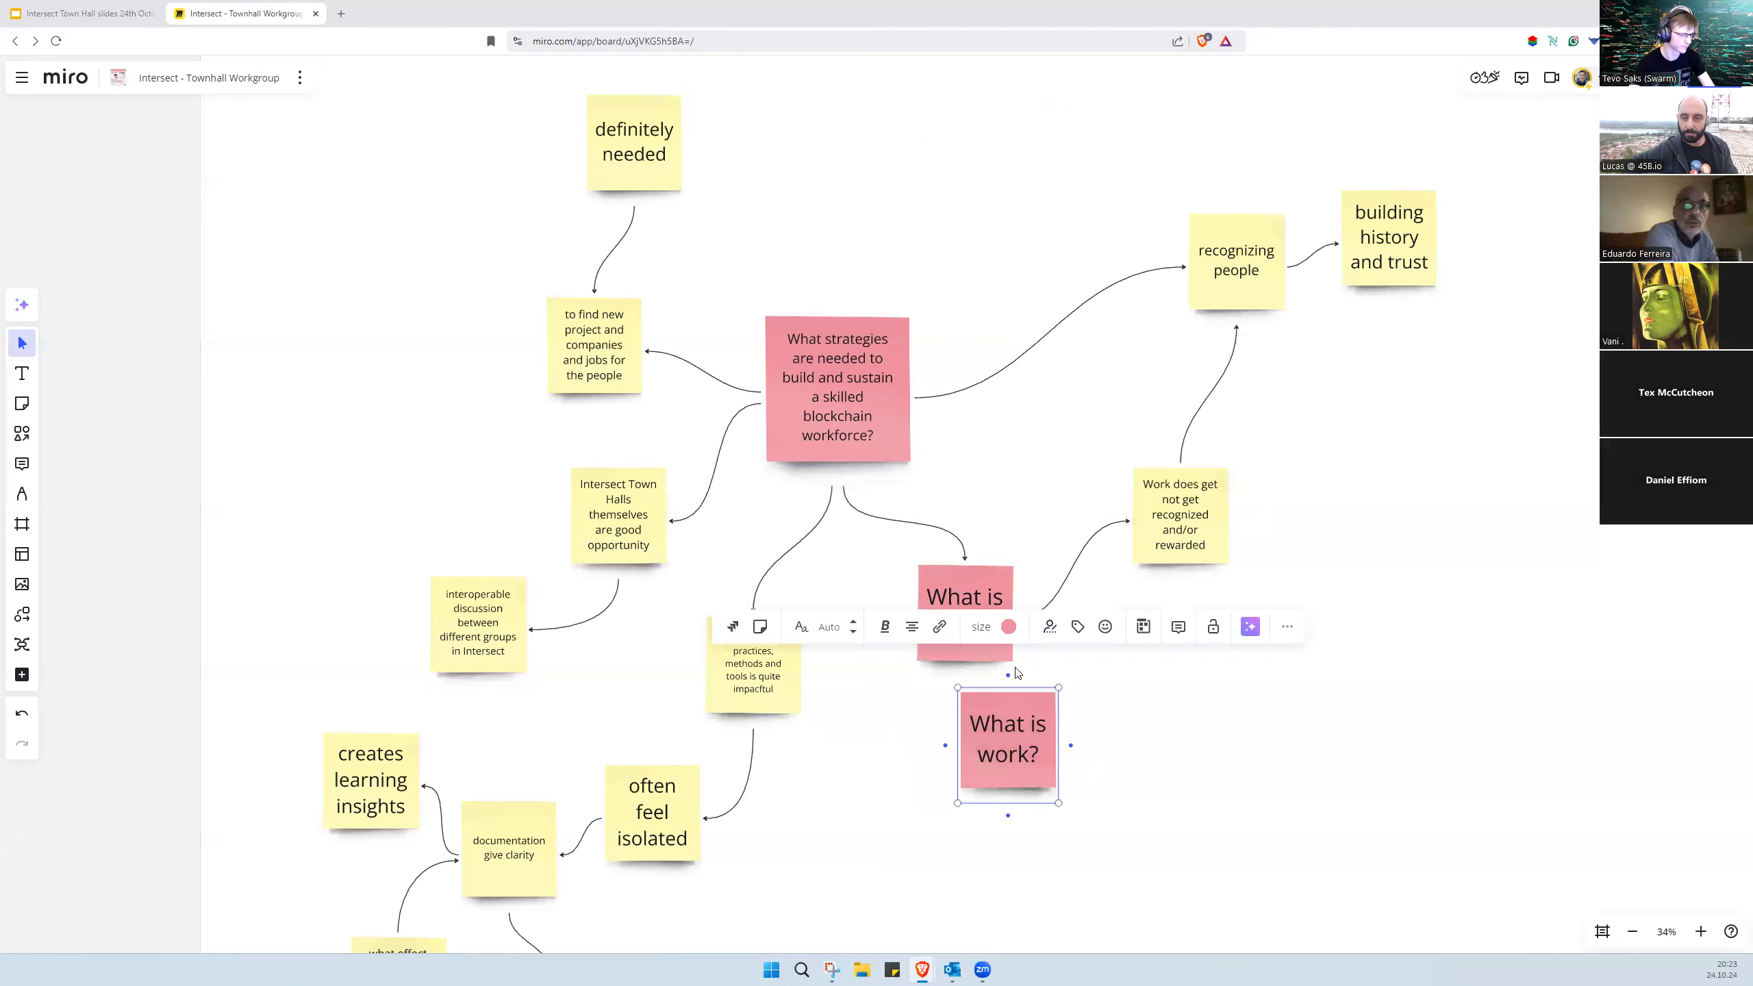
{"action": "type", "text": "How to"}
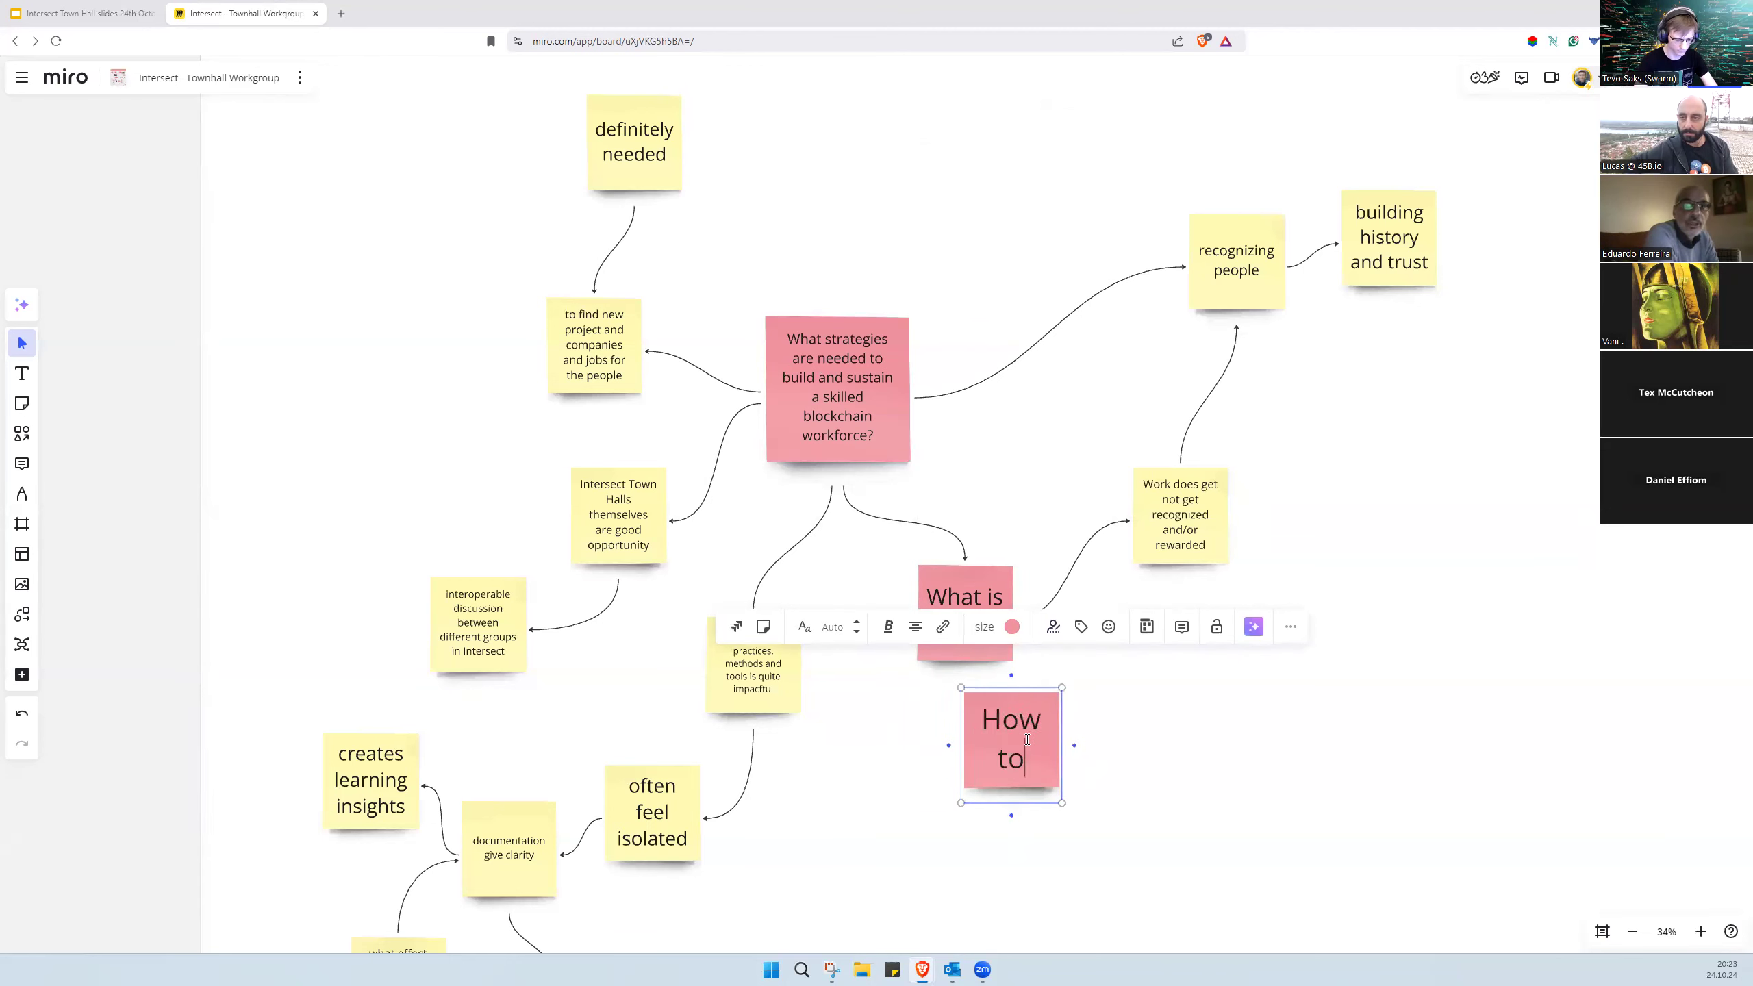
{"action": "type", "text": "onboard those who dont have"}
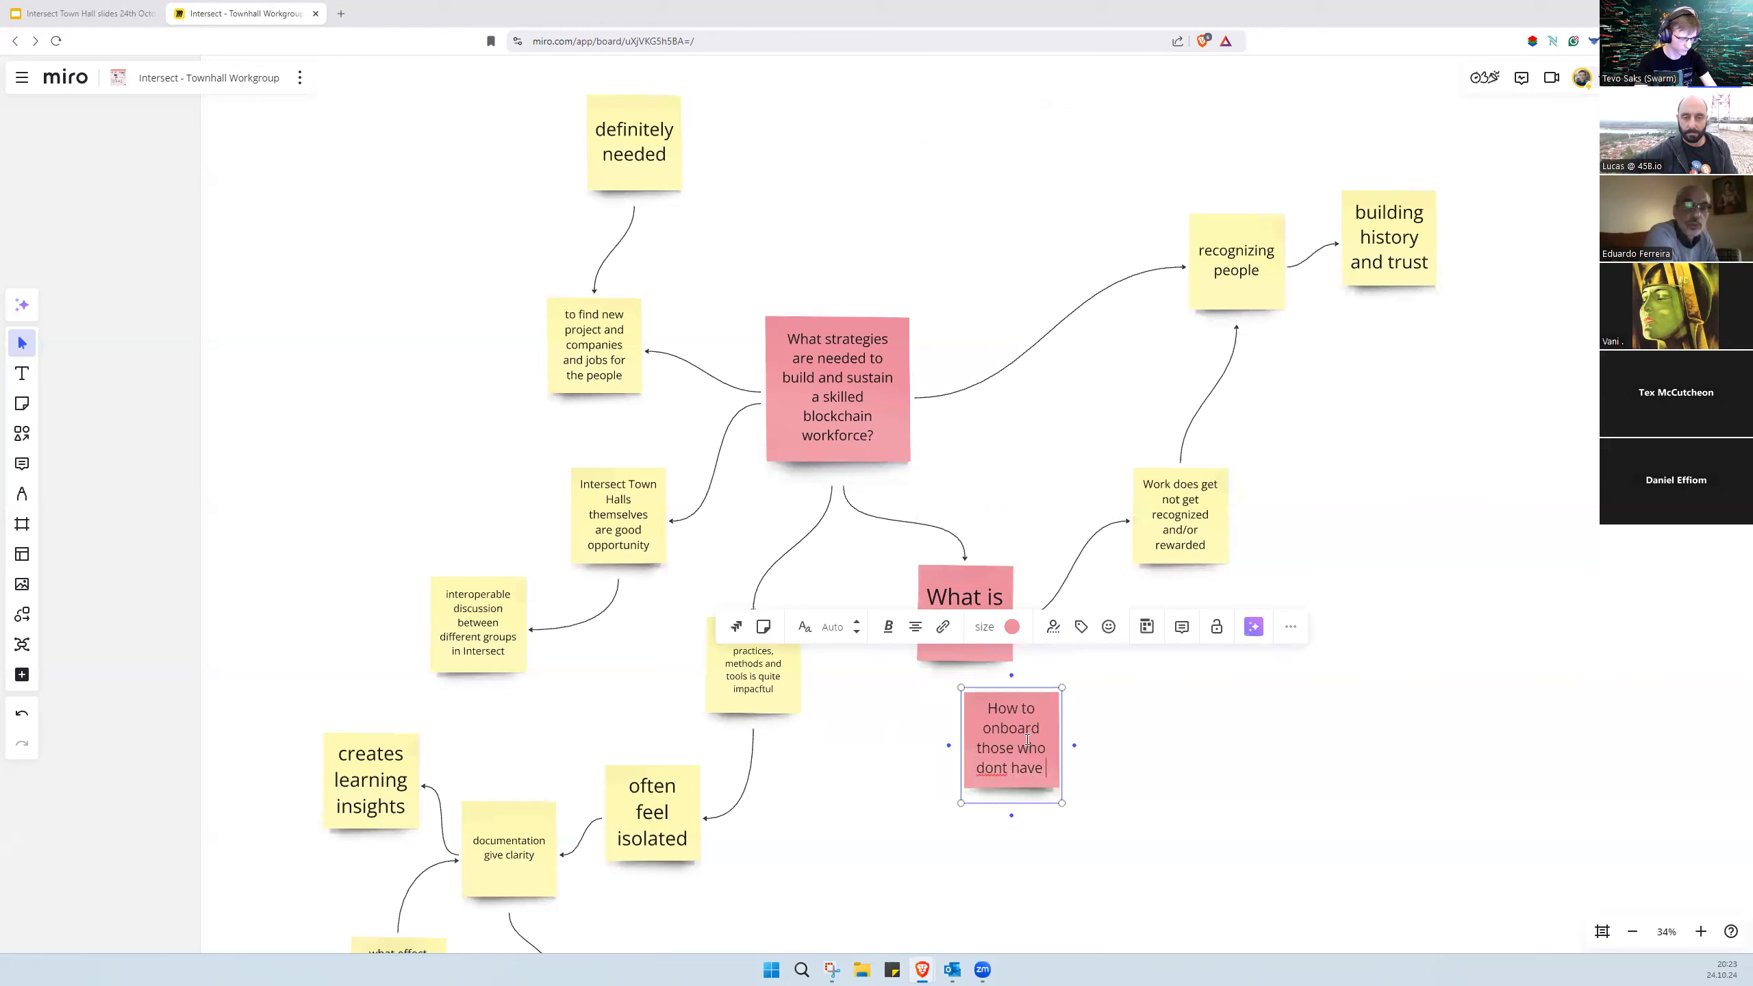
{"action": "type", "text": "much"}
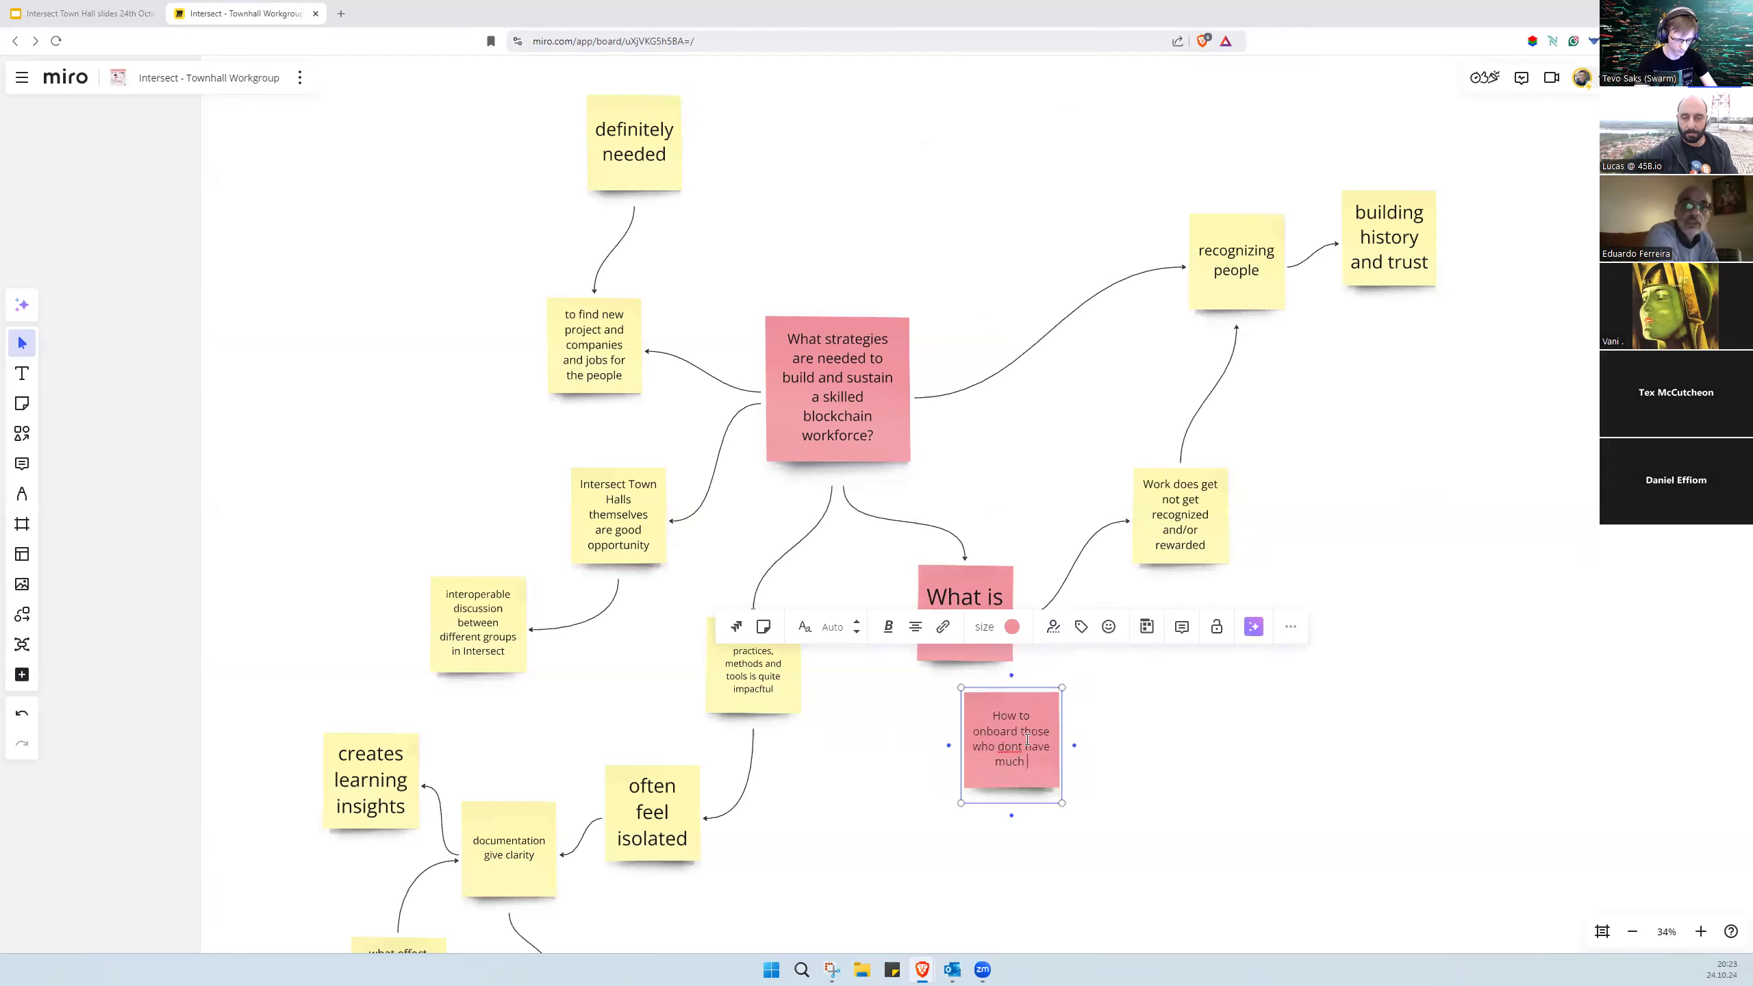
{"action": "type", "text": "time but have the"}
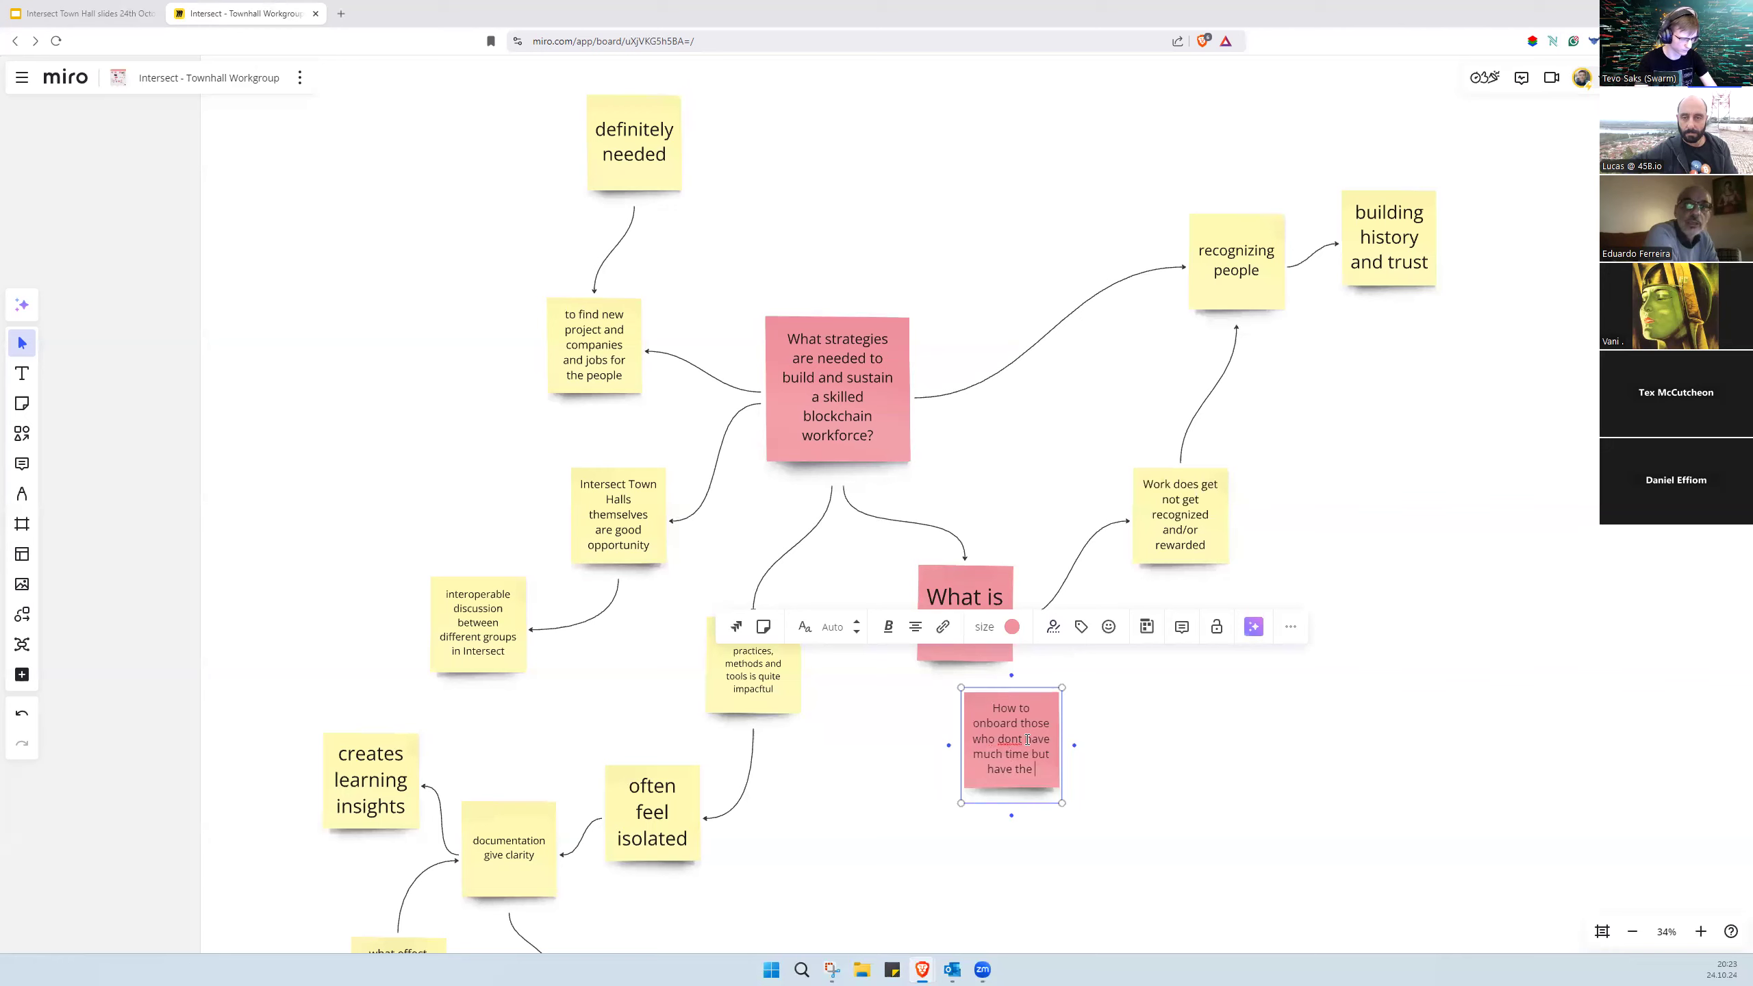
{"action": "type", "text": "interest"}
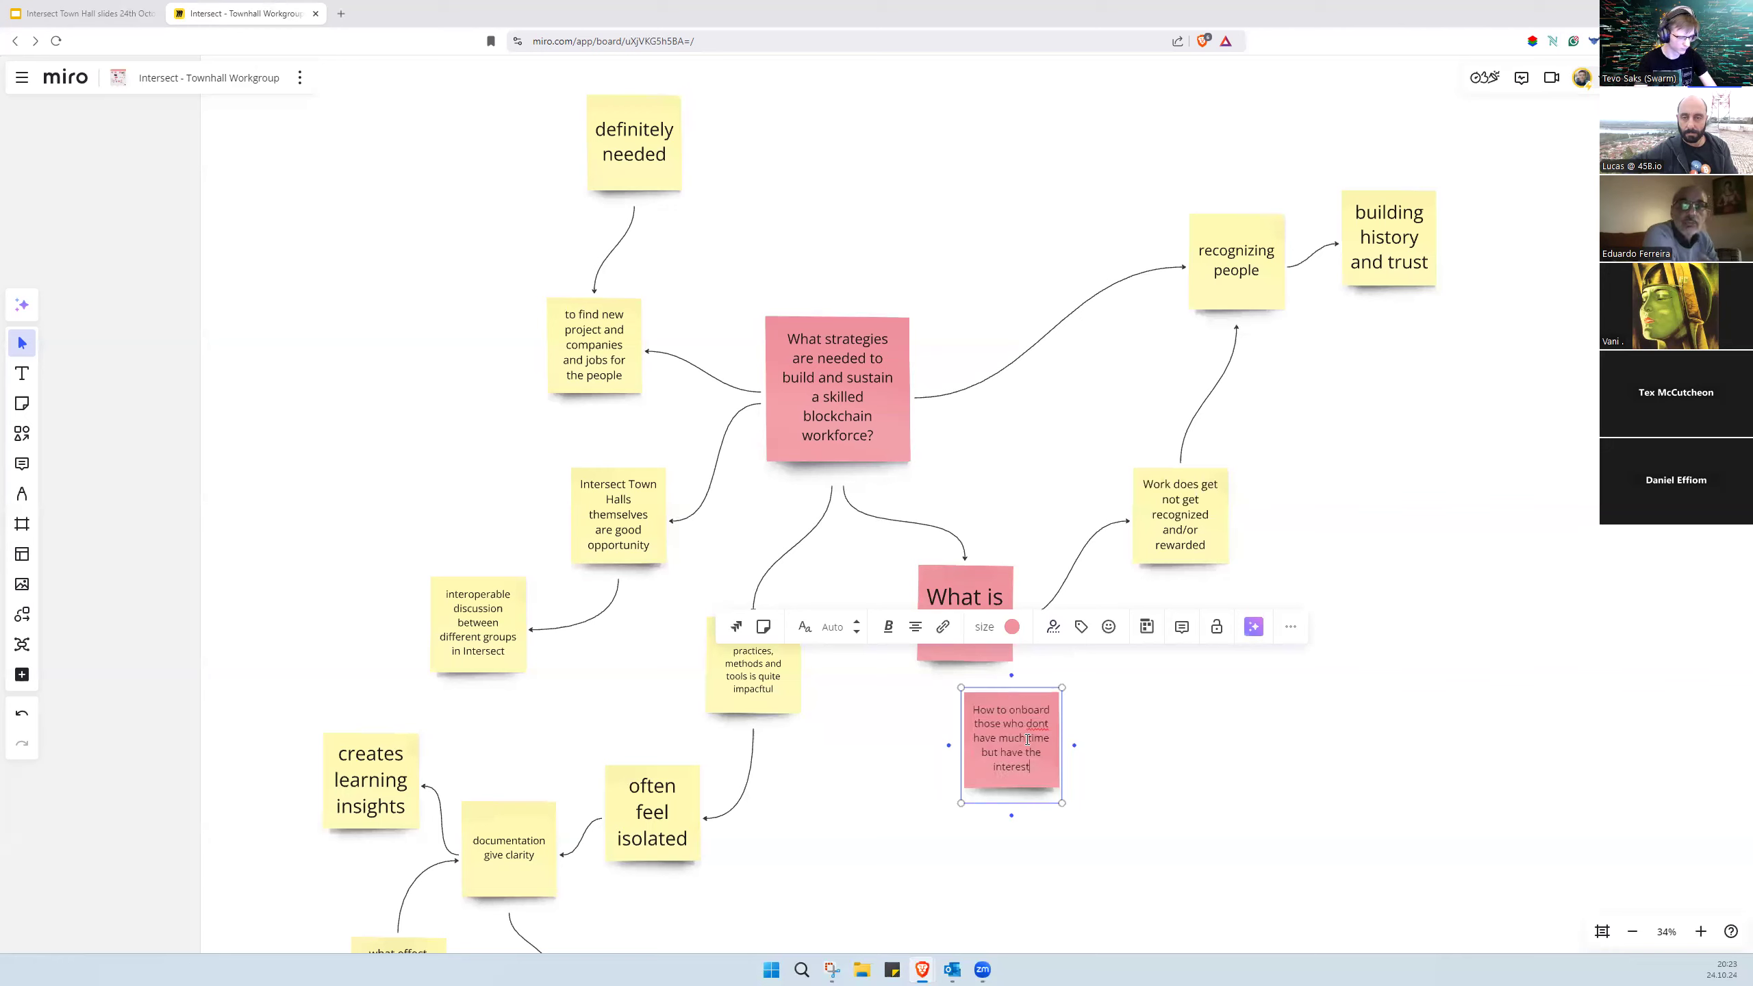
{"action": "type", "text": "t"}
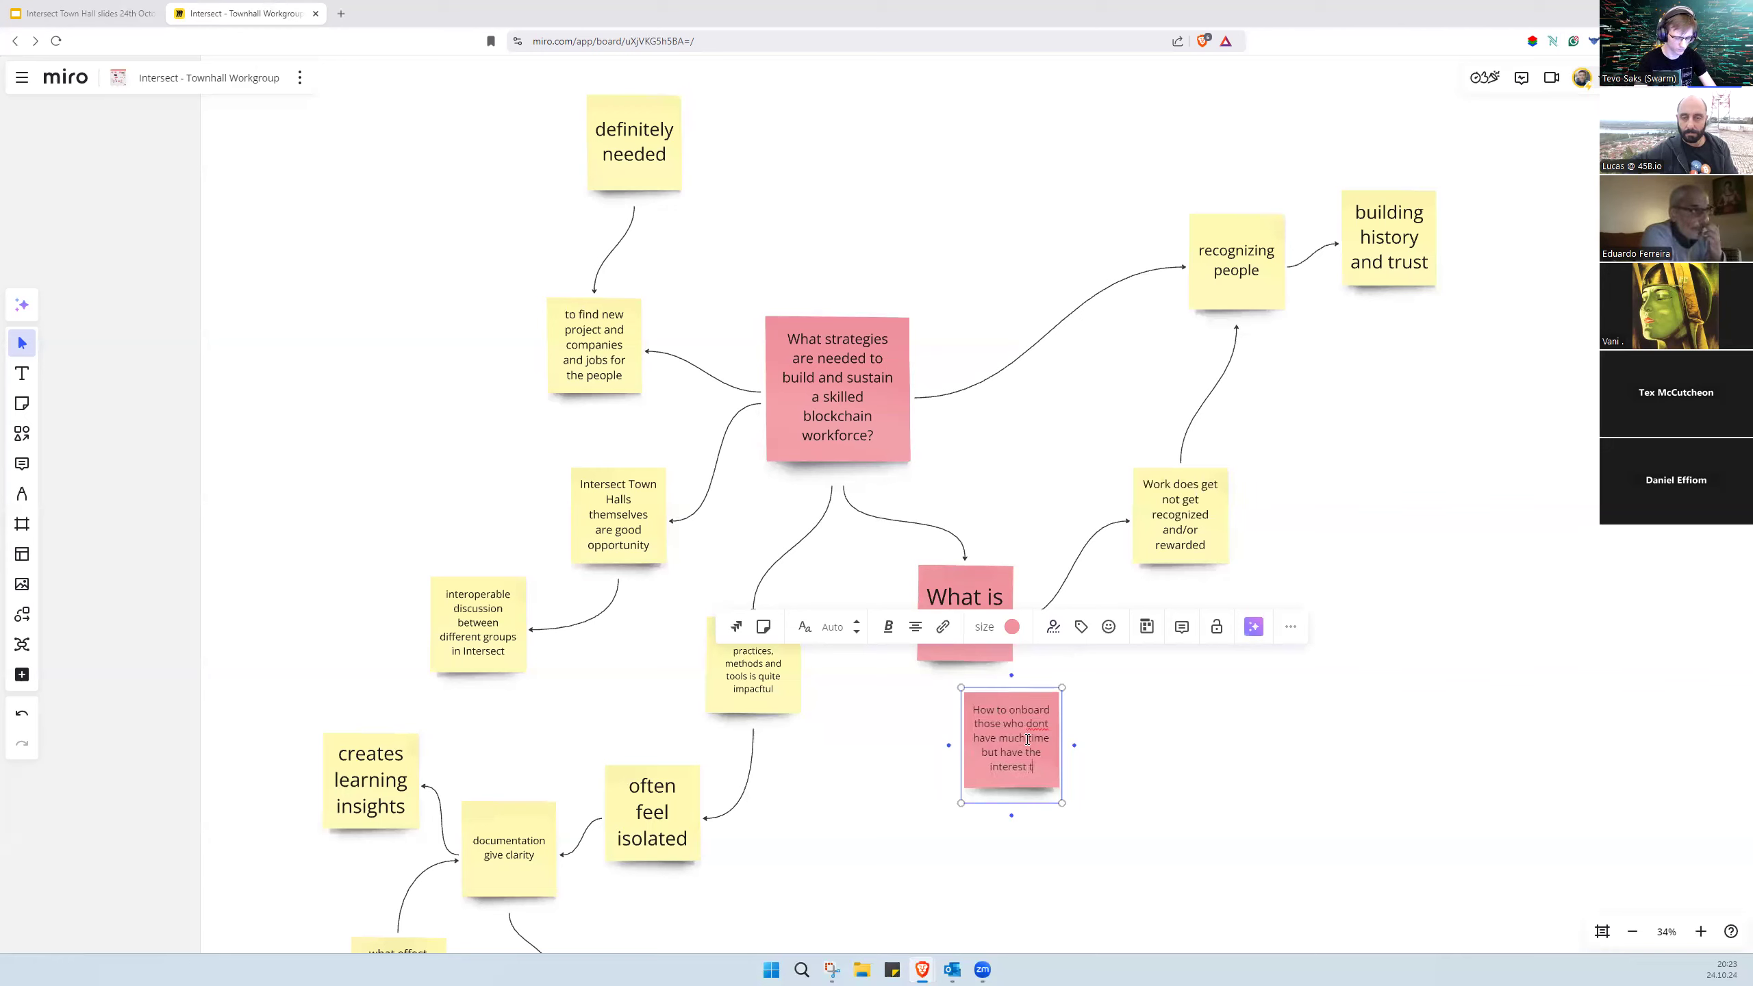
{"action": "type", "text": "in ethi"}
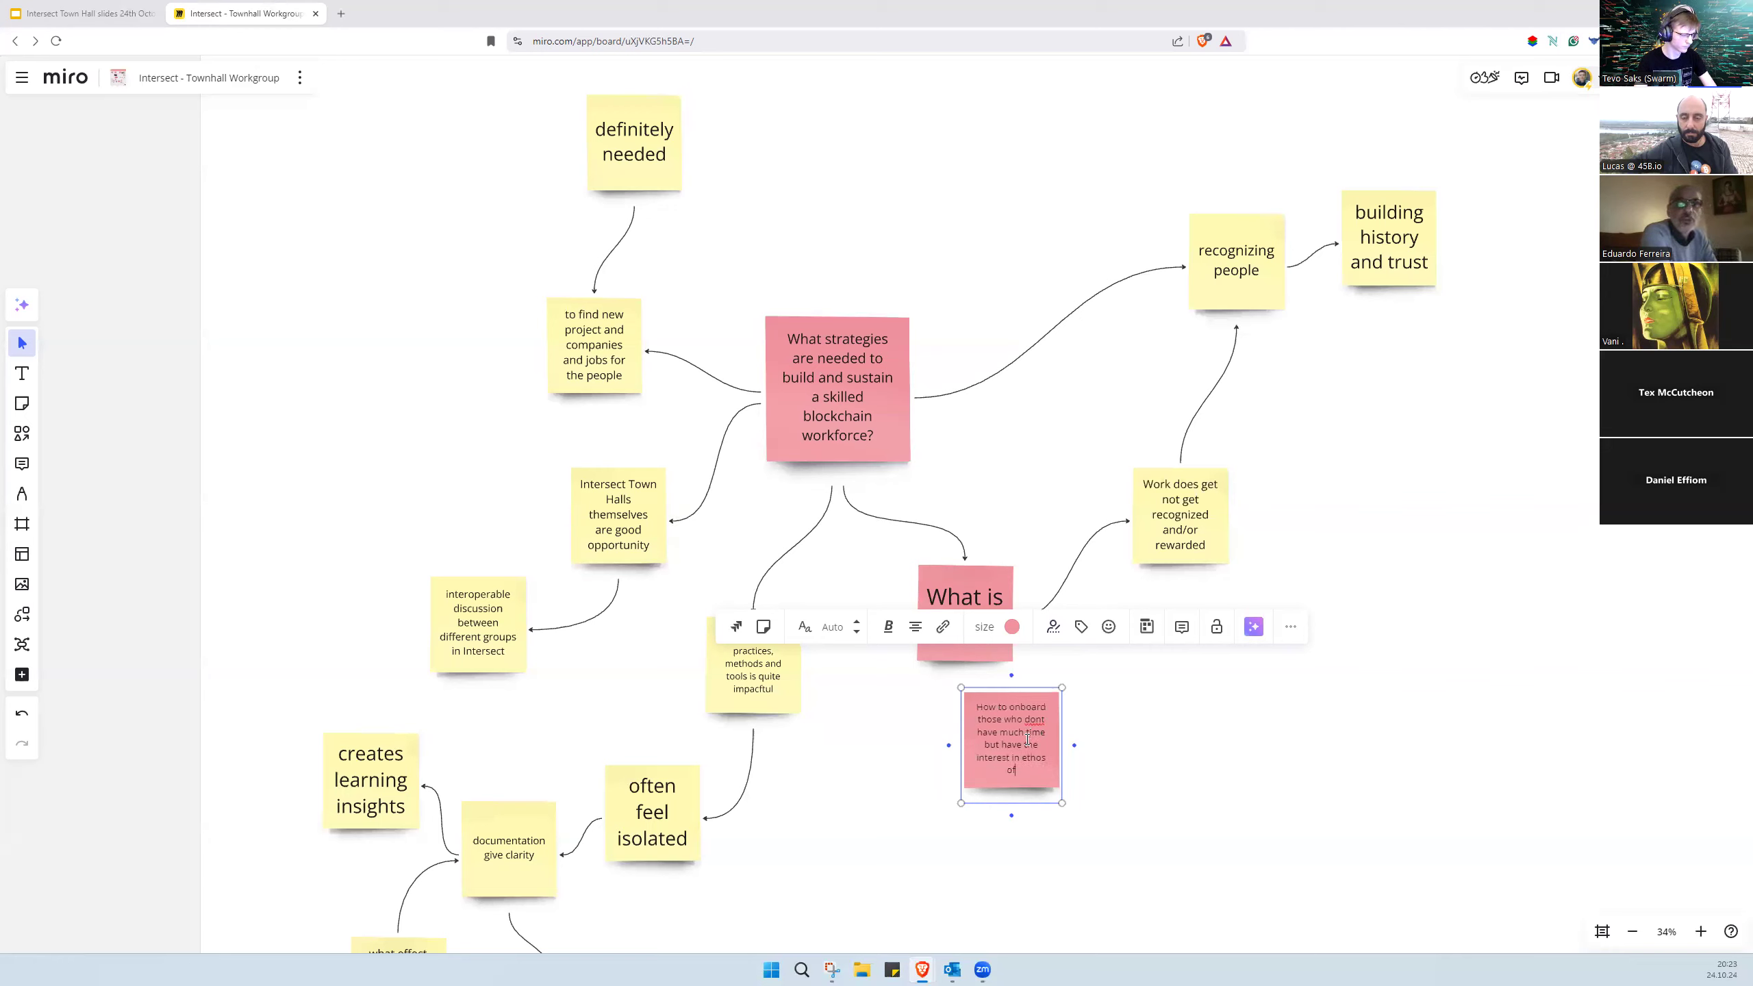
{"action": "type", "text": "Cardano or iniatives the community takes?"}
{"action": "type", "text": "Catal"}
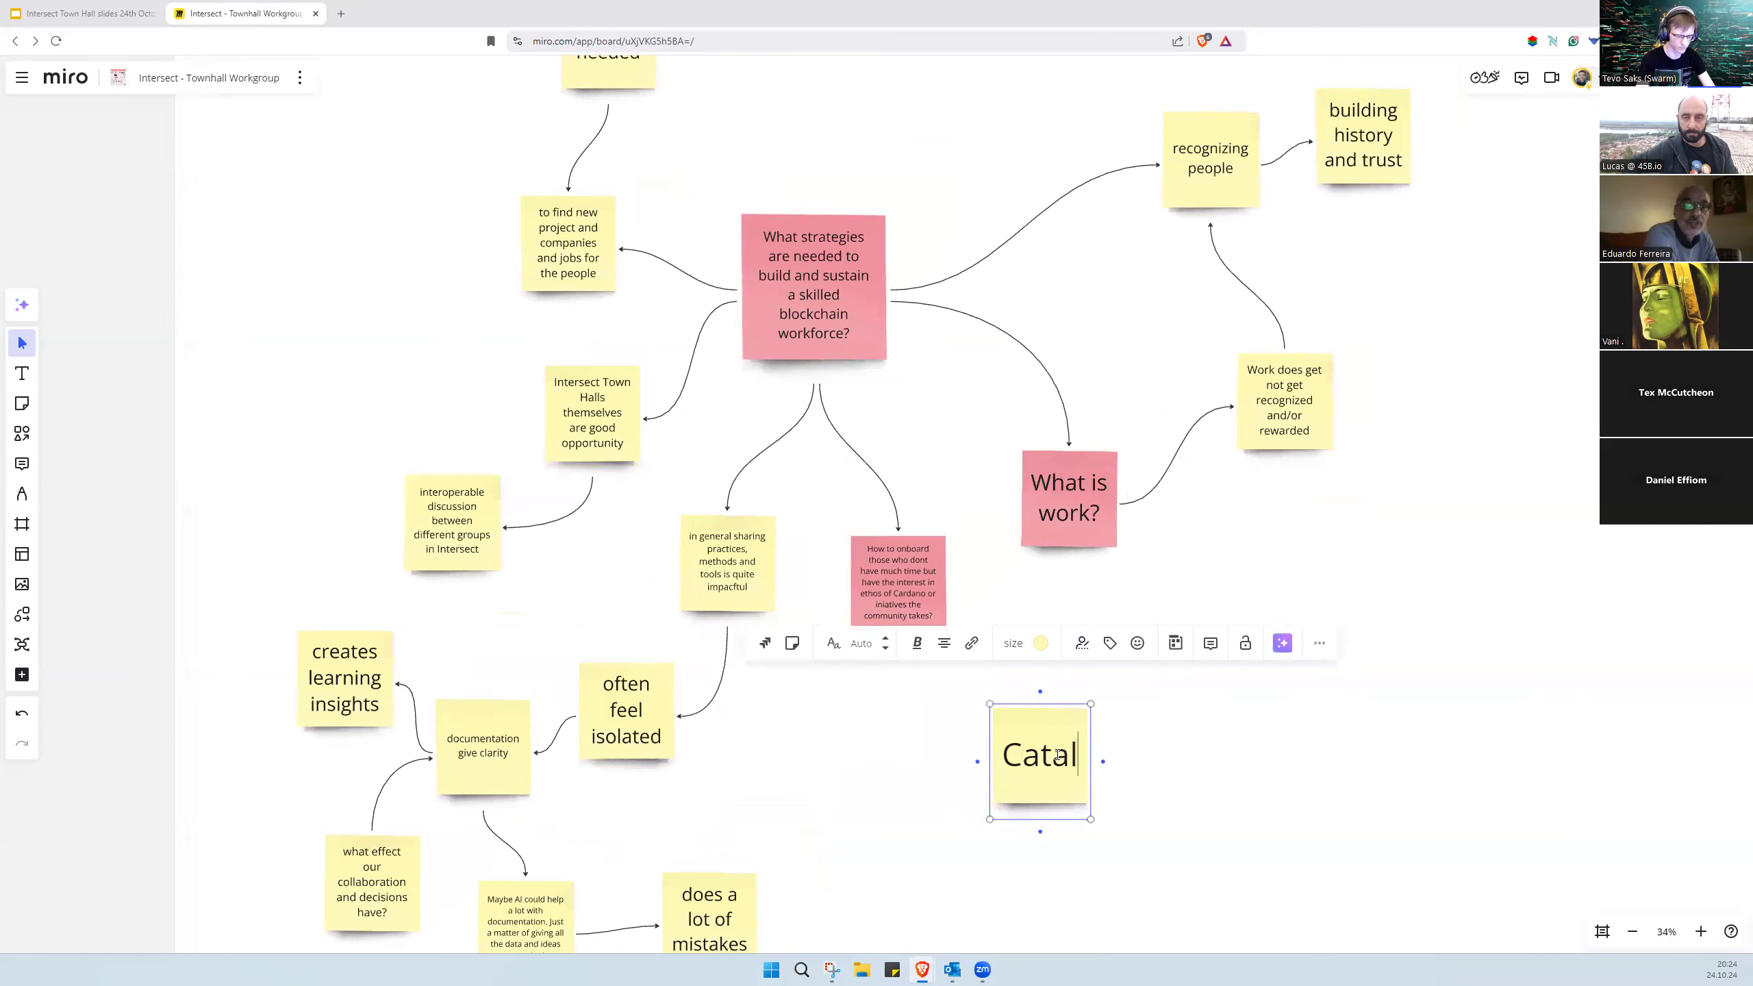
Step: Finish the note reading 'Catalyst is nice, but its very challenging'
{"action": "type", "text": "yst is nice"}
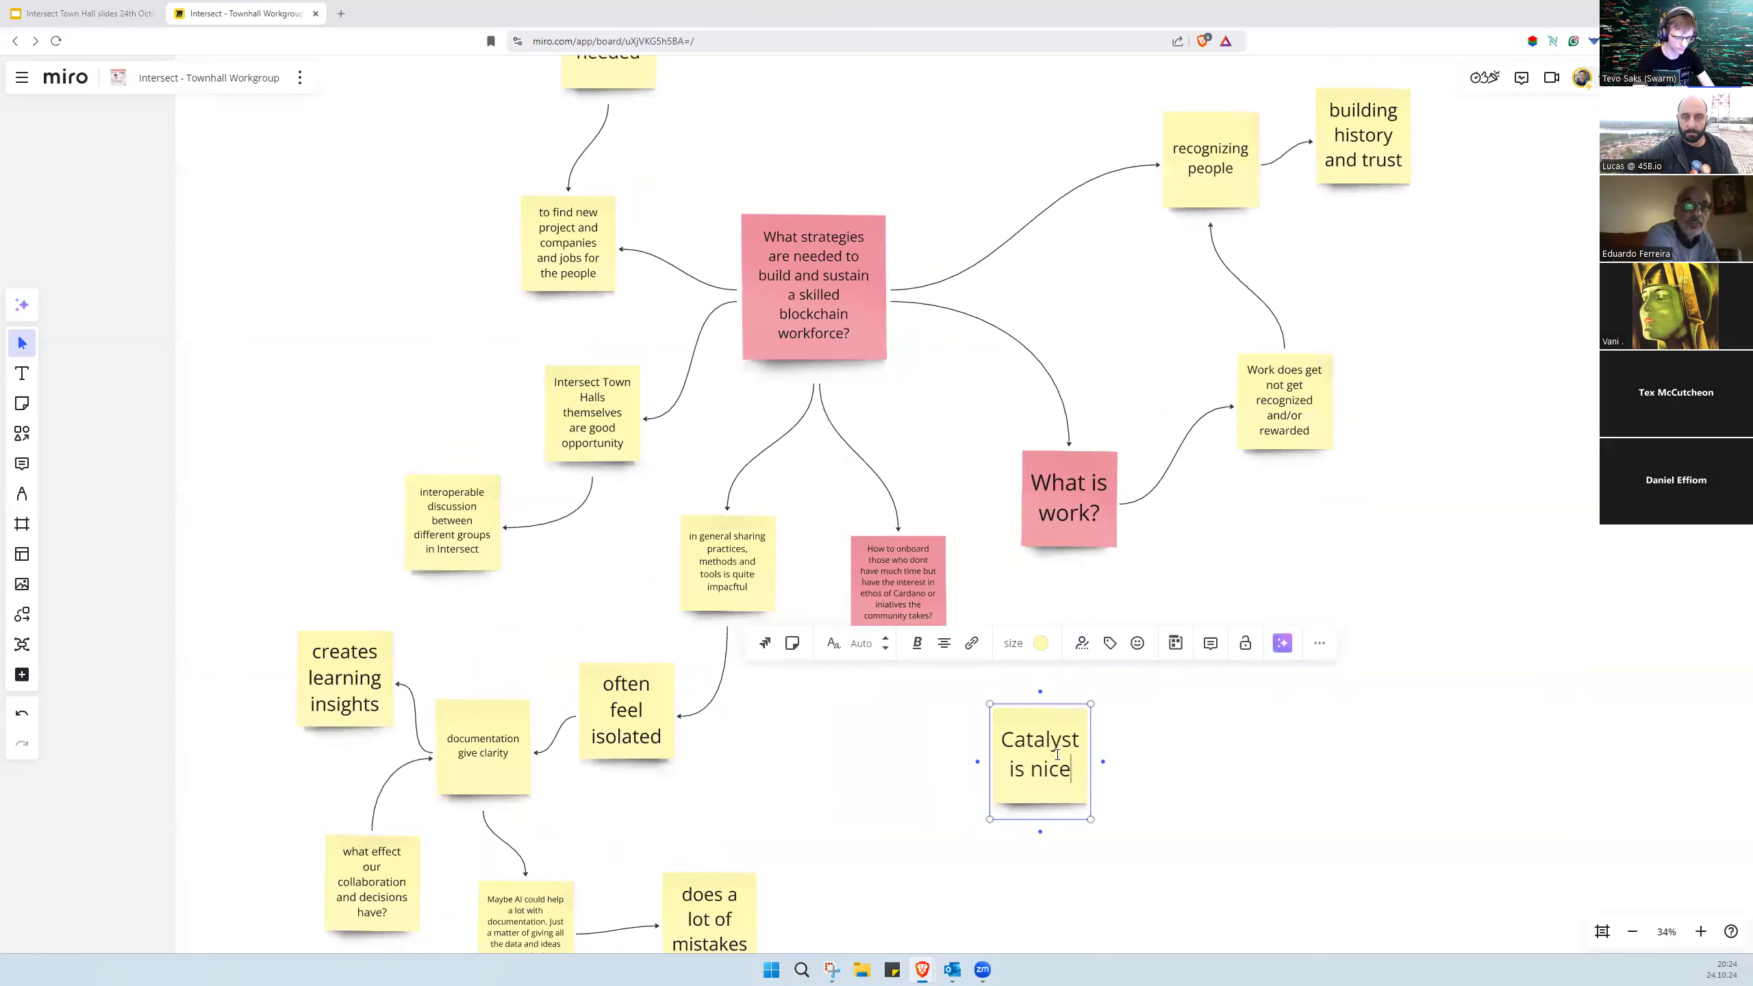
{"action": "type", "text": ", but"}
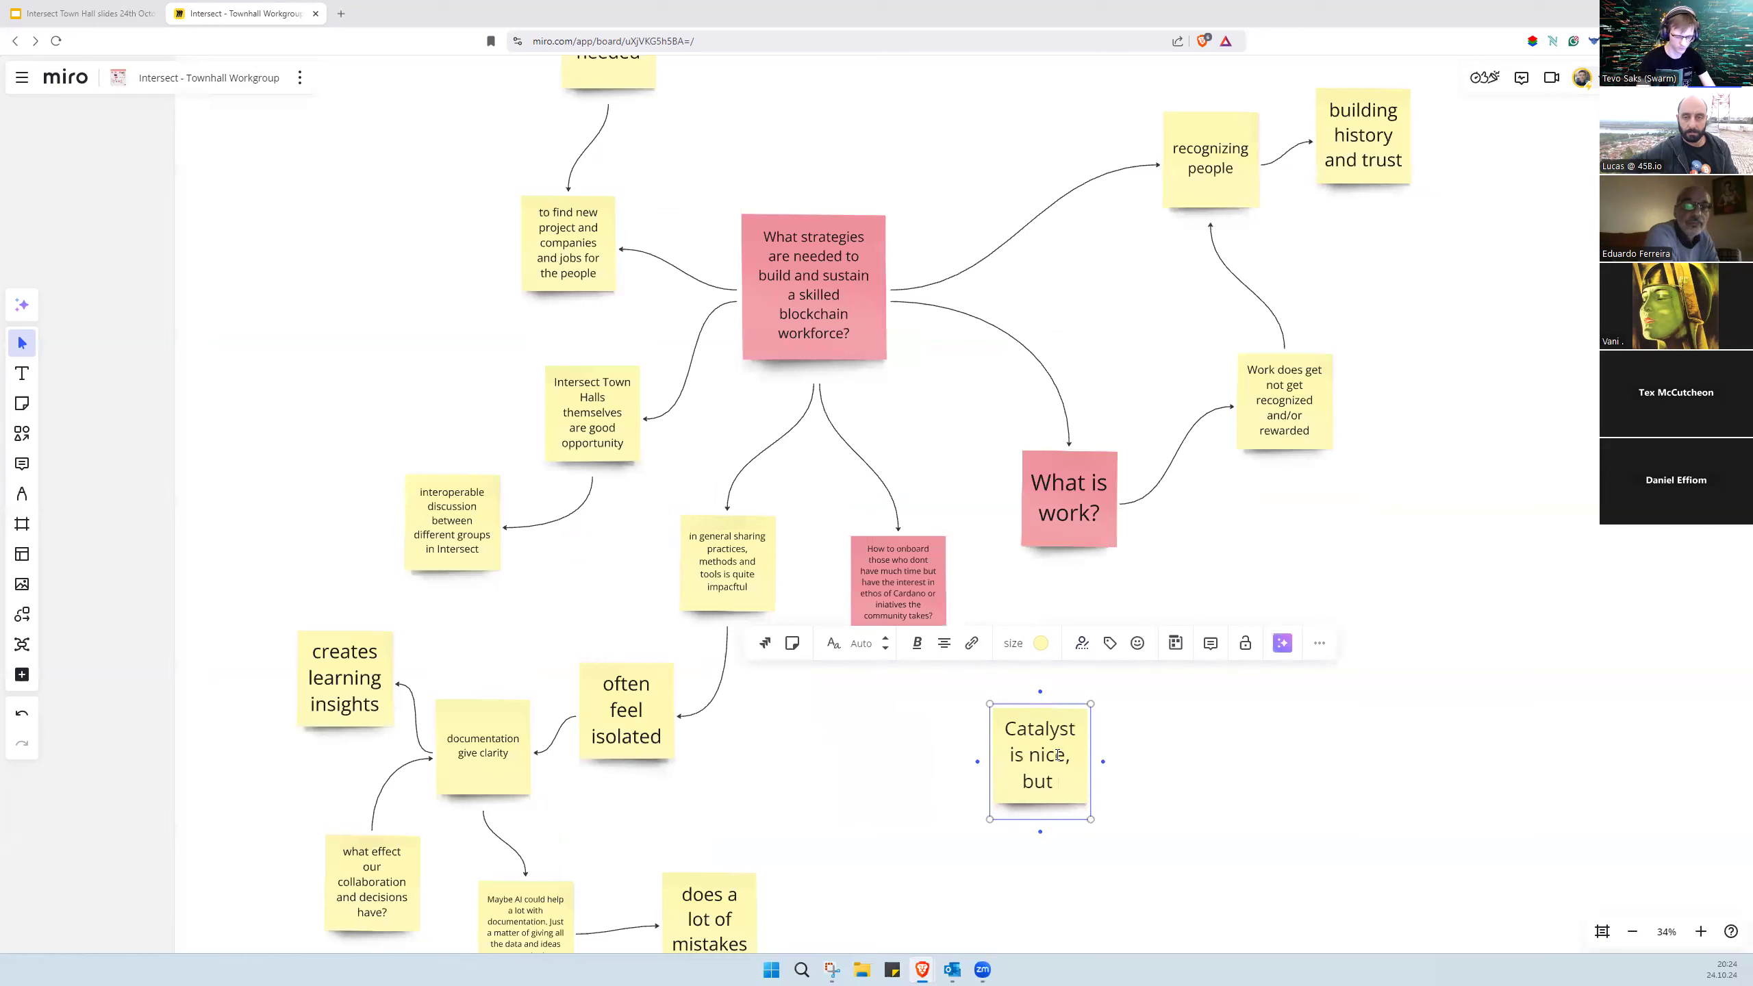
{"action": "type", "text": "its"}
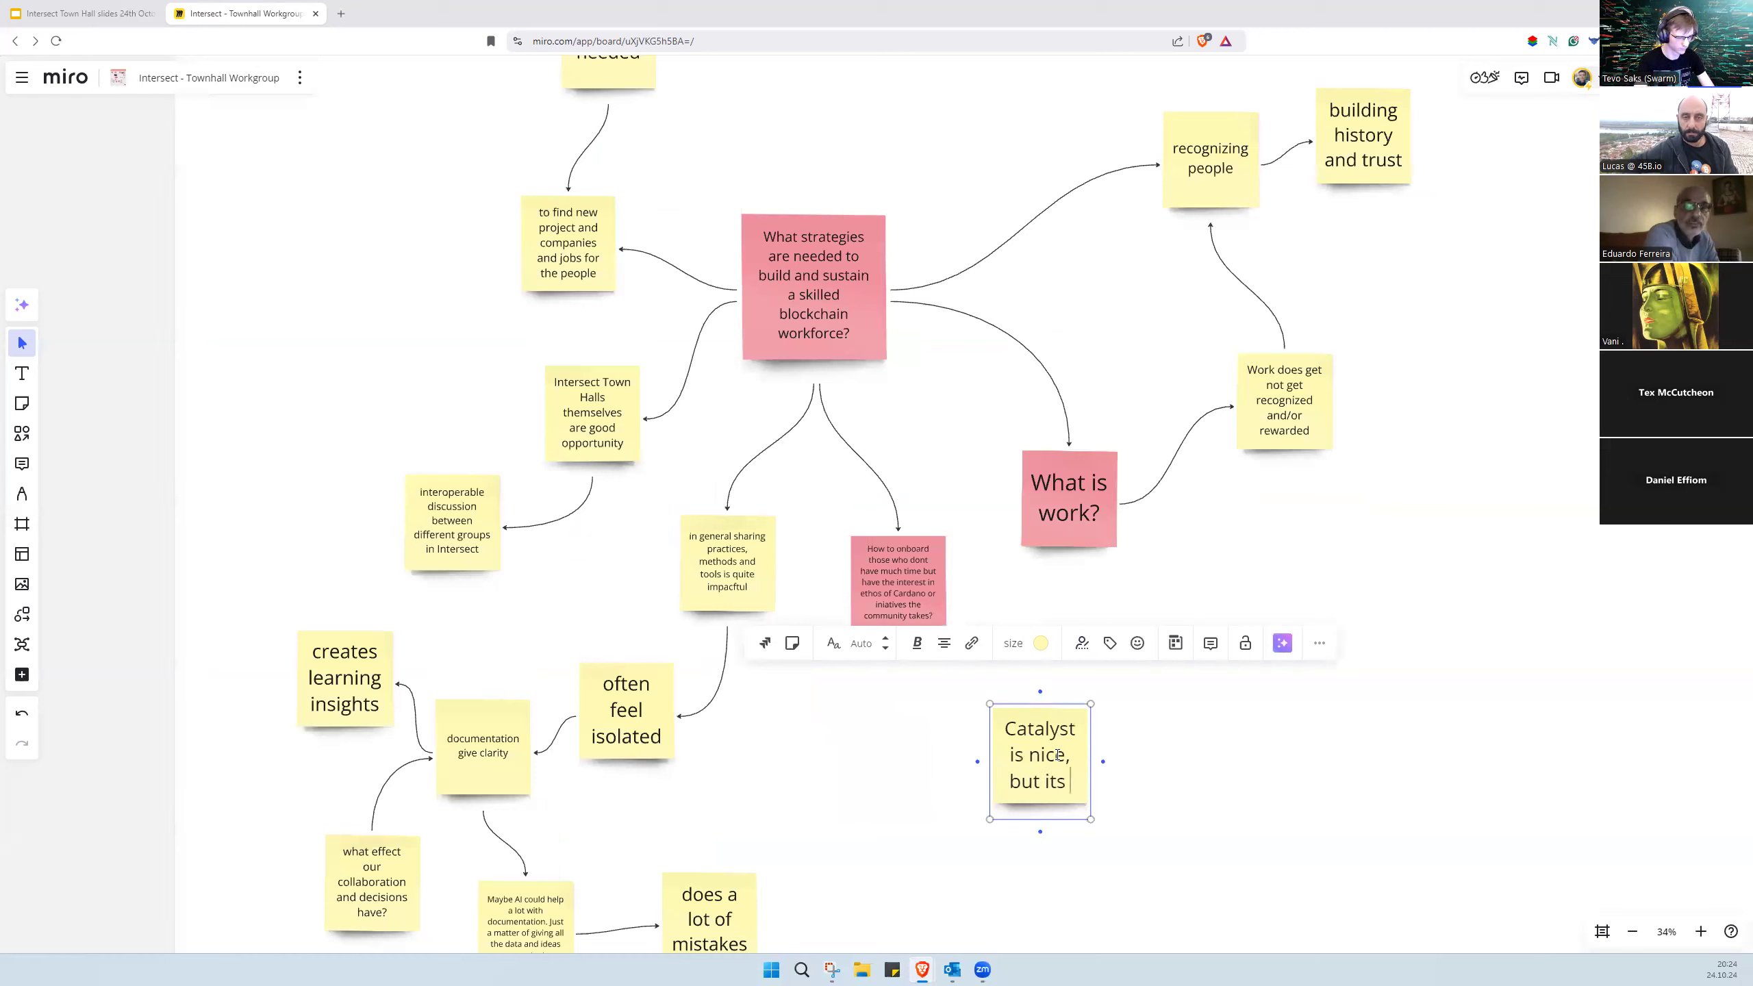
{"action": "type", "text": "very challenging to jump to the market"}
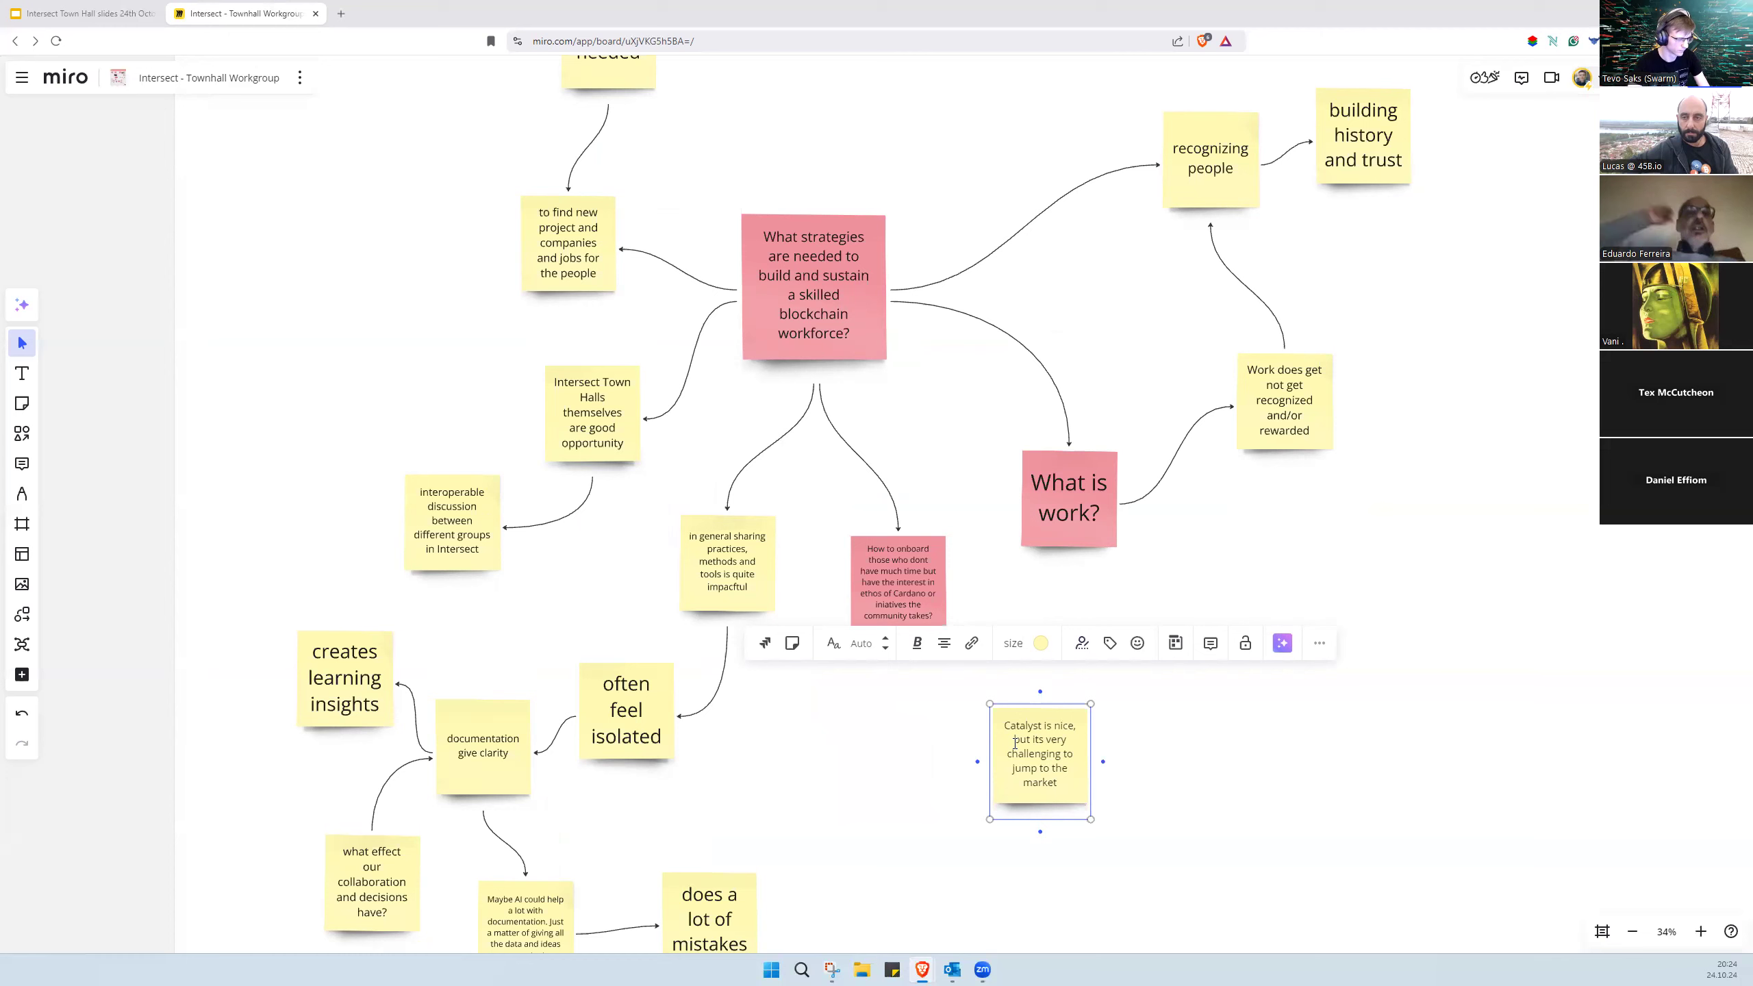
{"action": "left_click", "coordinate": [896, 584]}
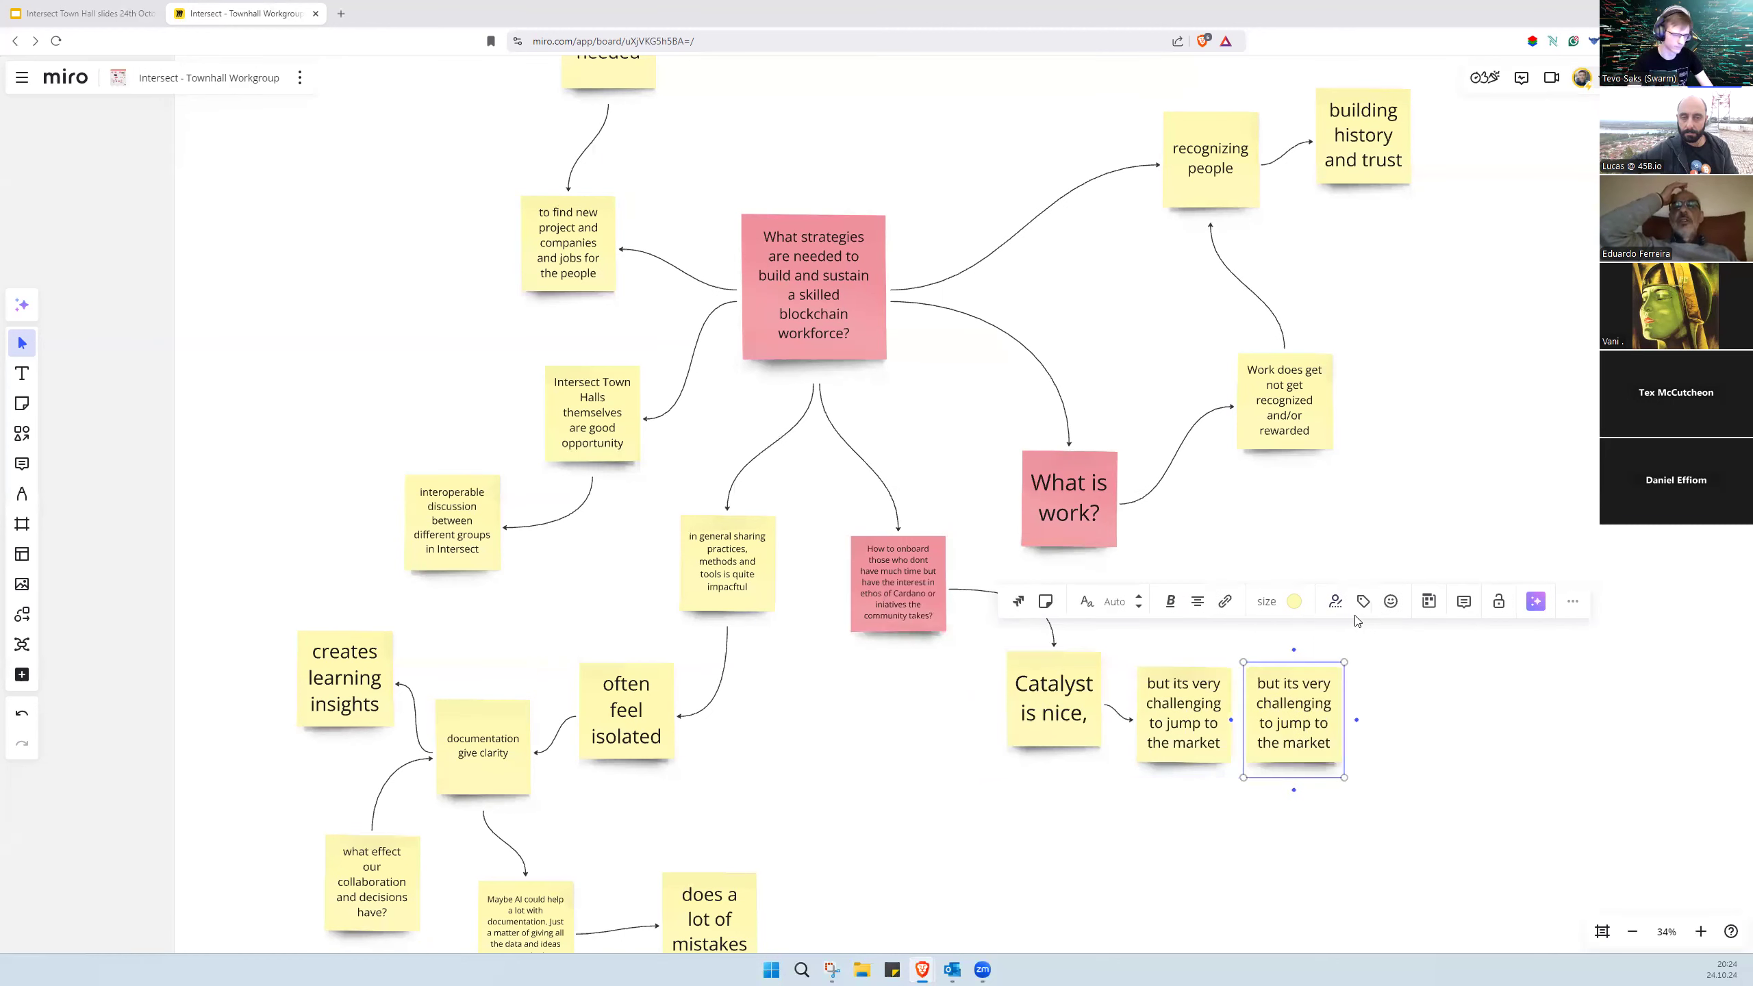
Step: Add linked notes 'Exponential Organisations' and 'plan for growth'
{"action": "type", "text": "Exponte"}
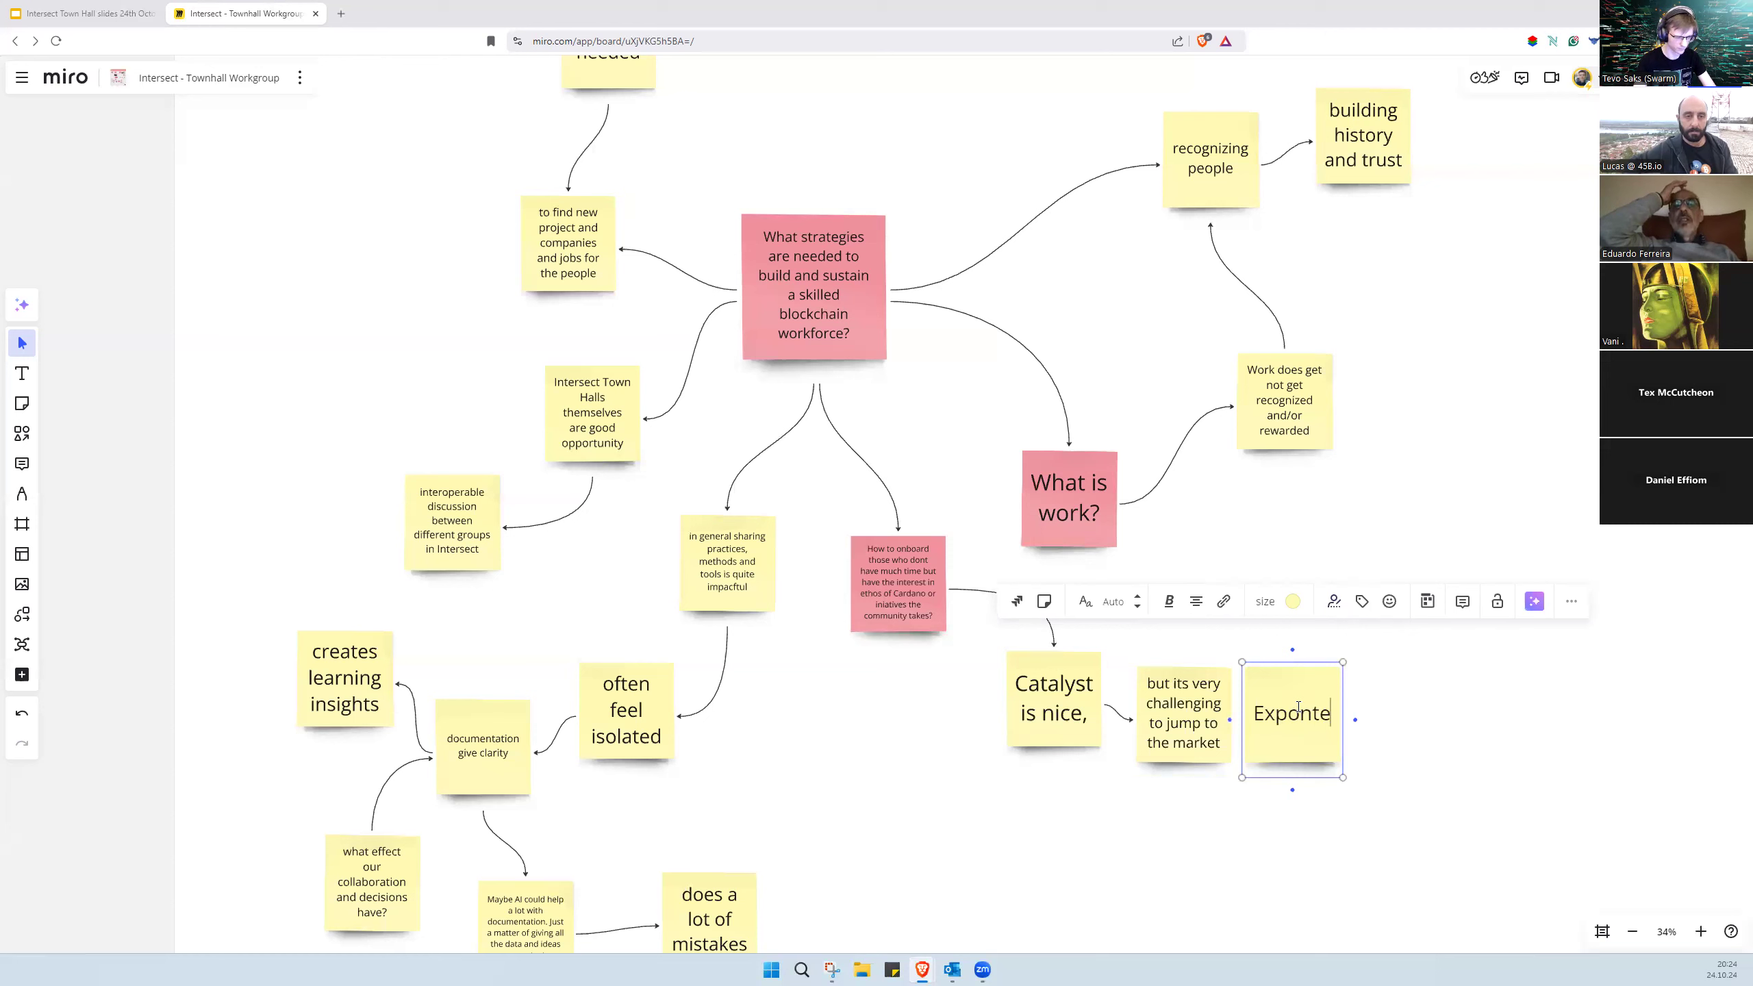
{"action": "type", "text": "Exponential"}
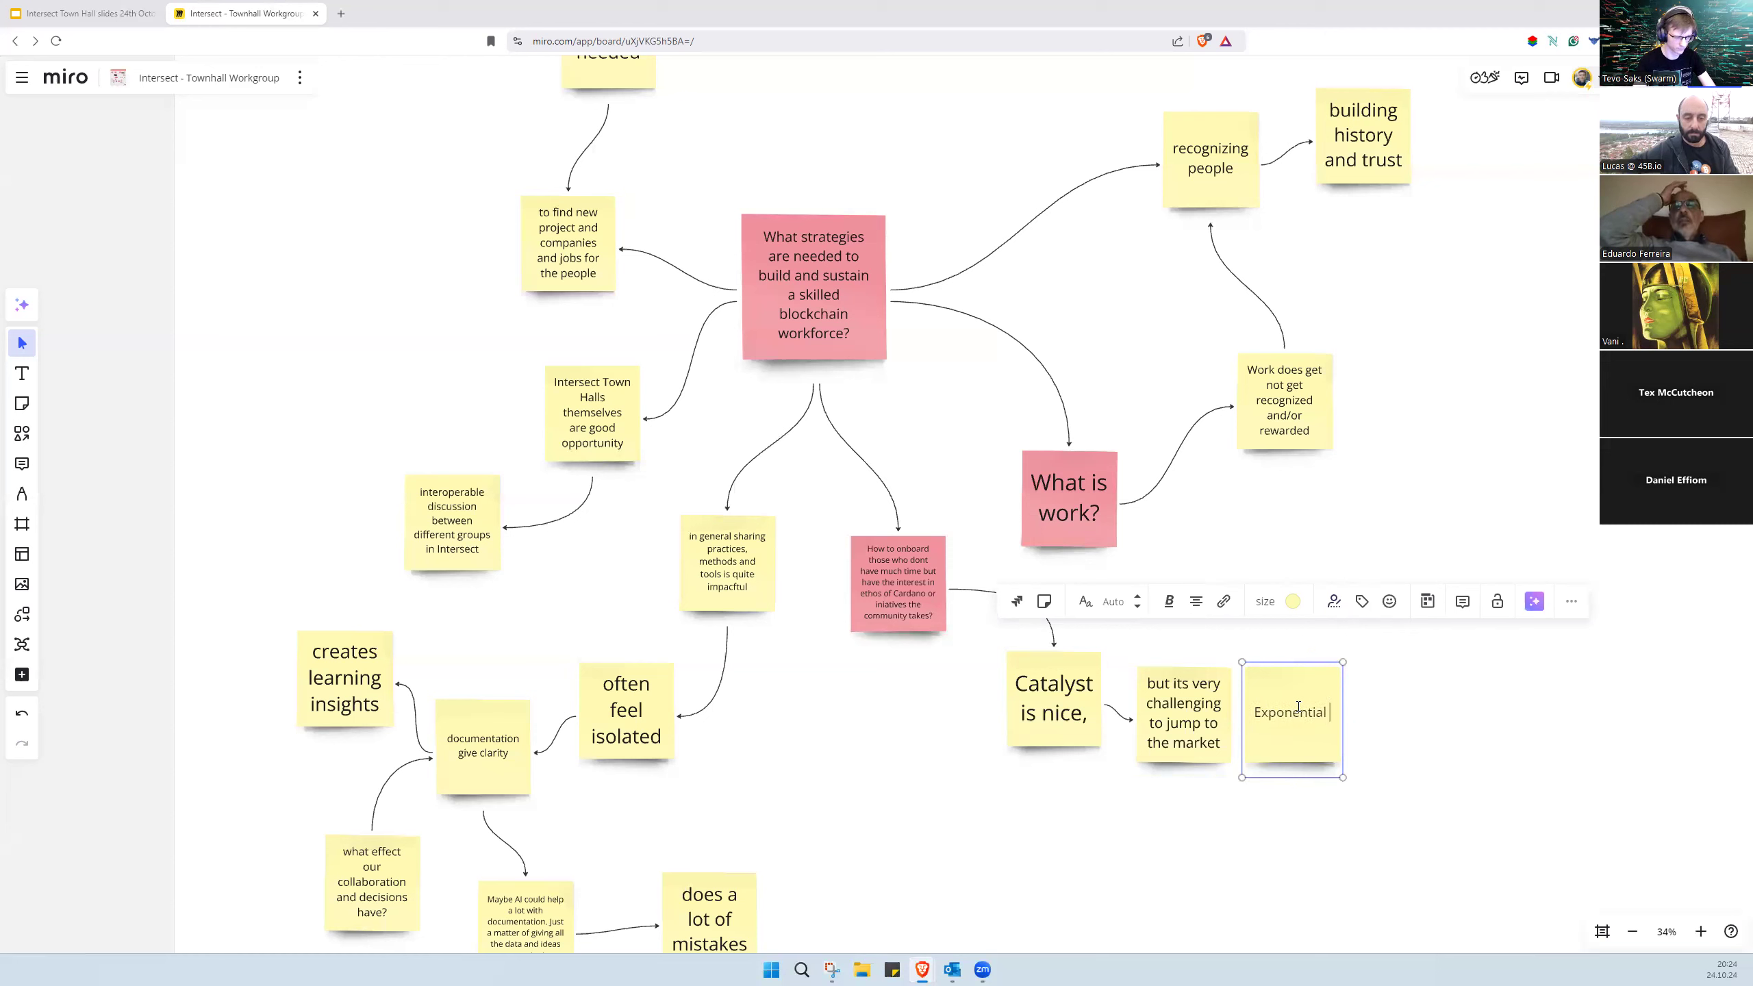
{"action": "type", "text": "Organisations"}
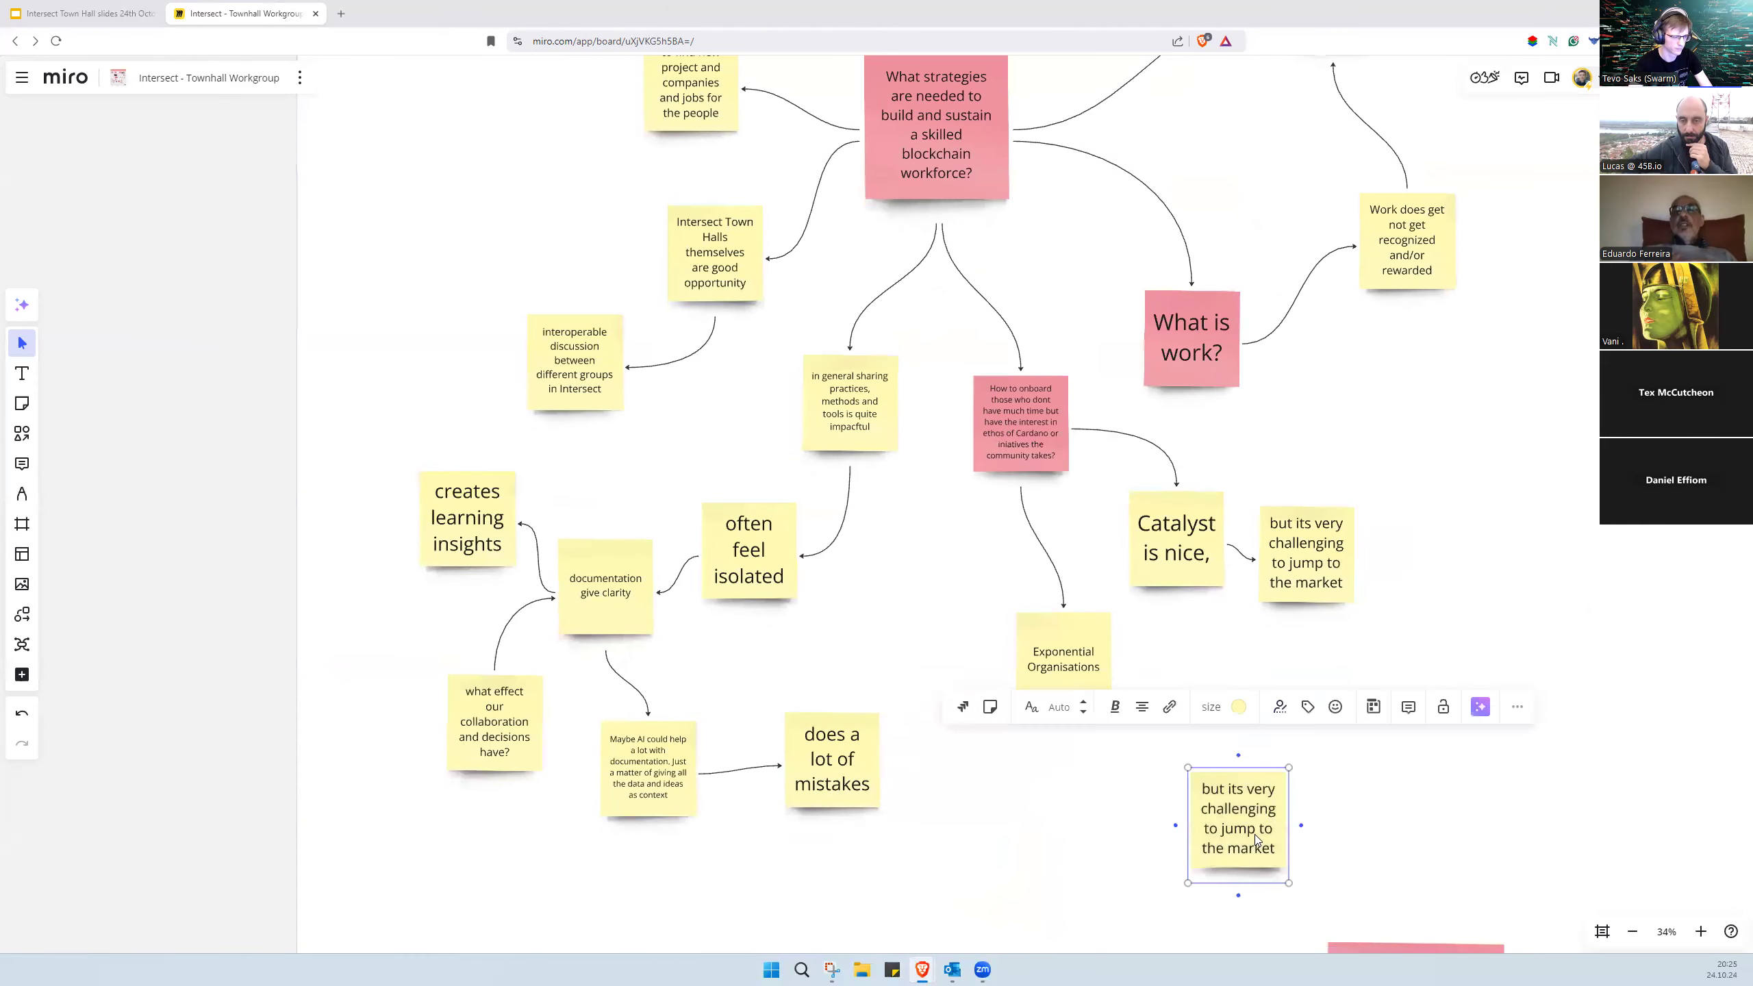
{"action": "double_click", "coordinate": [1236, 817]}
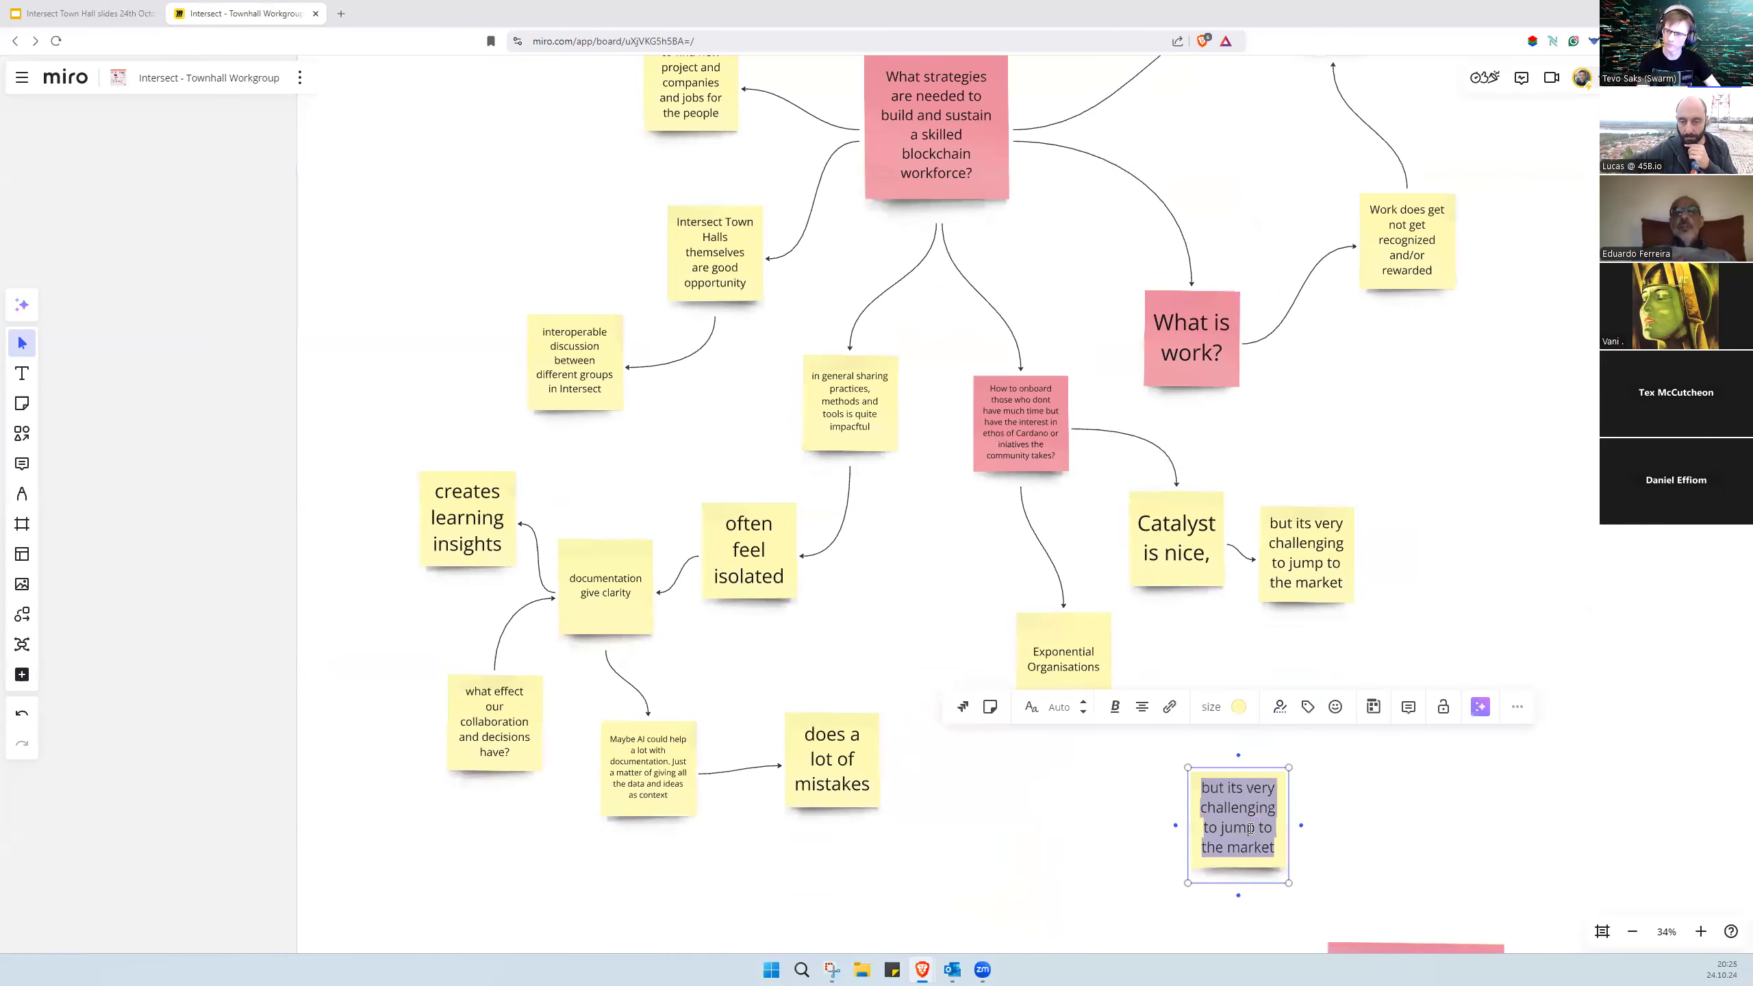
{"action": "type", "text": "P"}
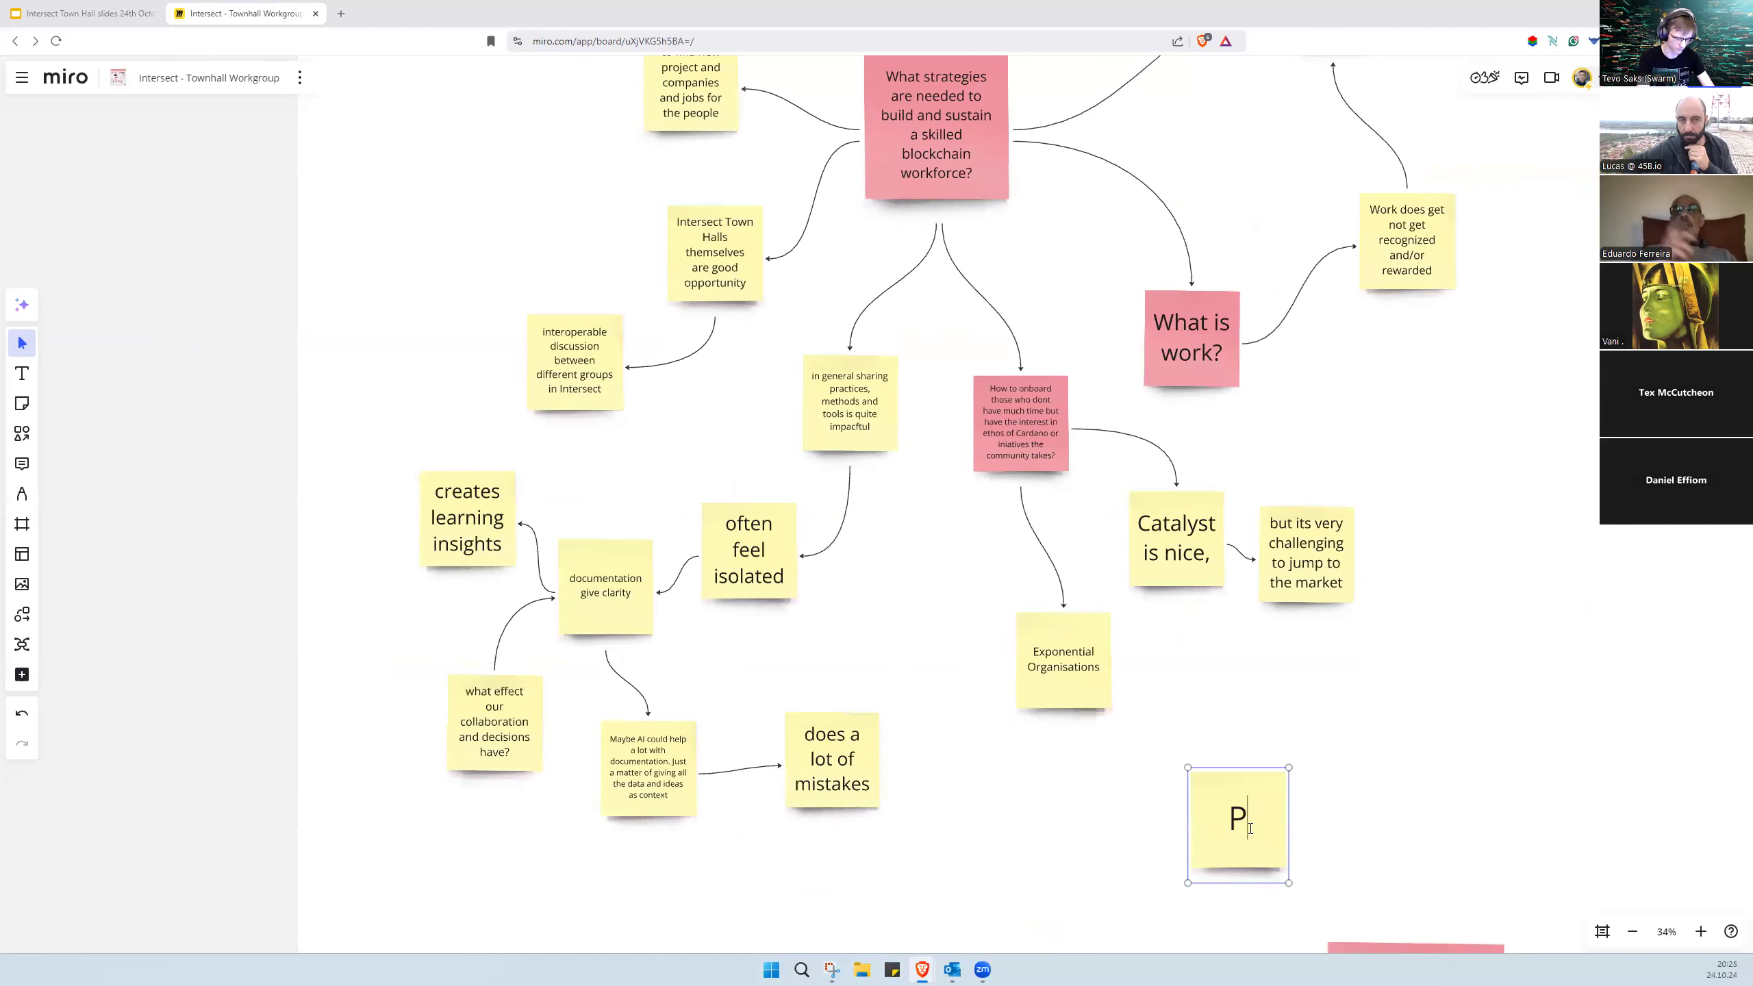
{"action": "type", "text": "lan to"}
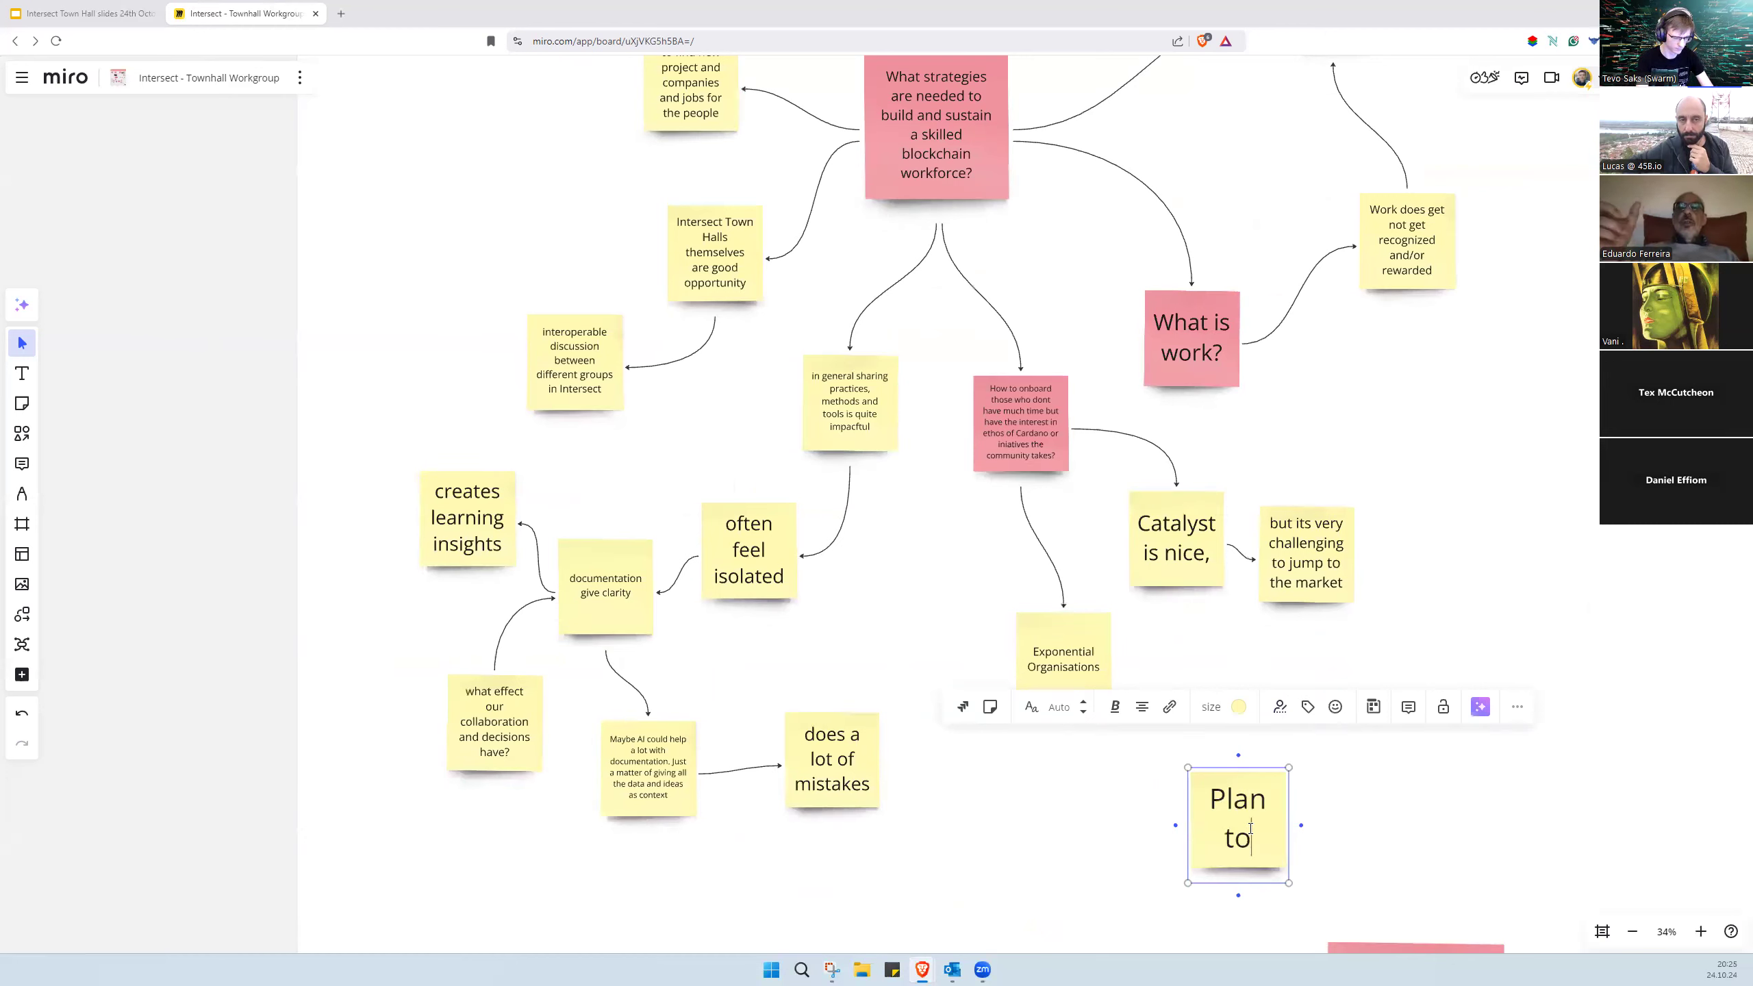
{"action": "type", "text": "gorw"}
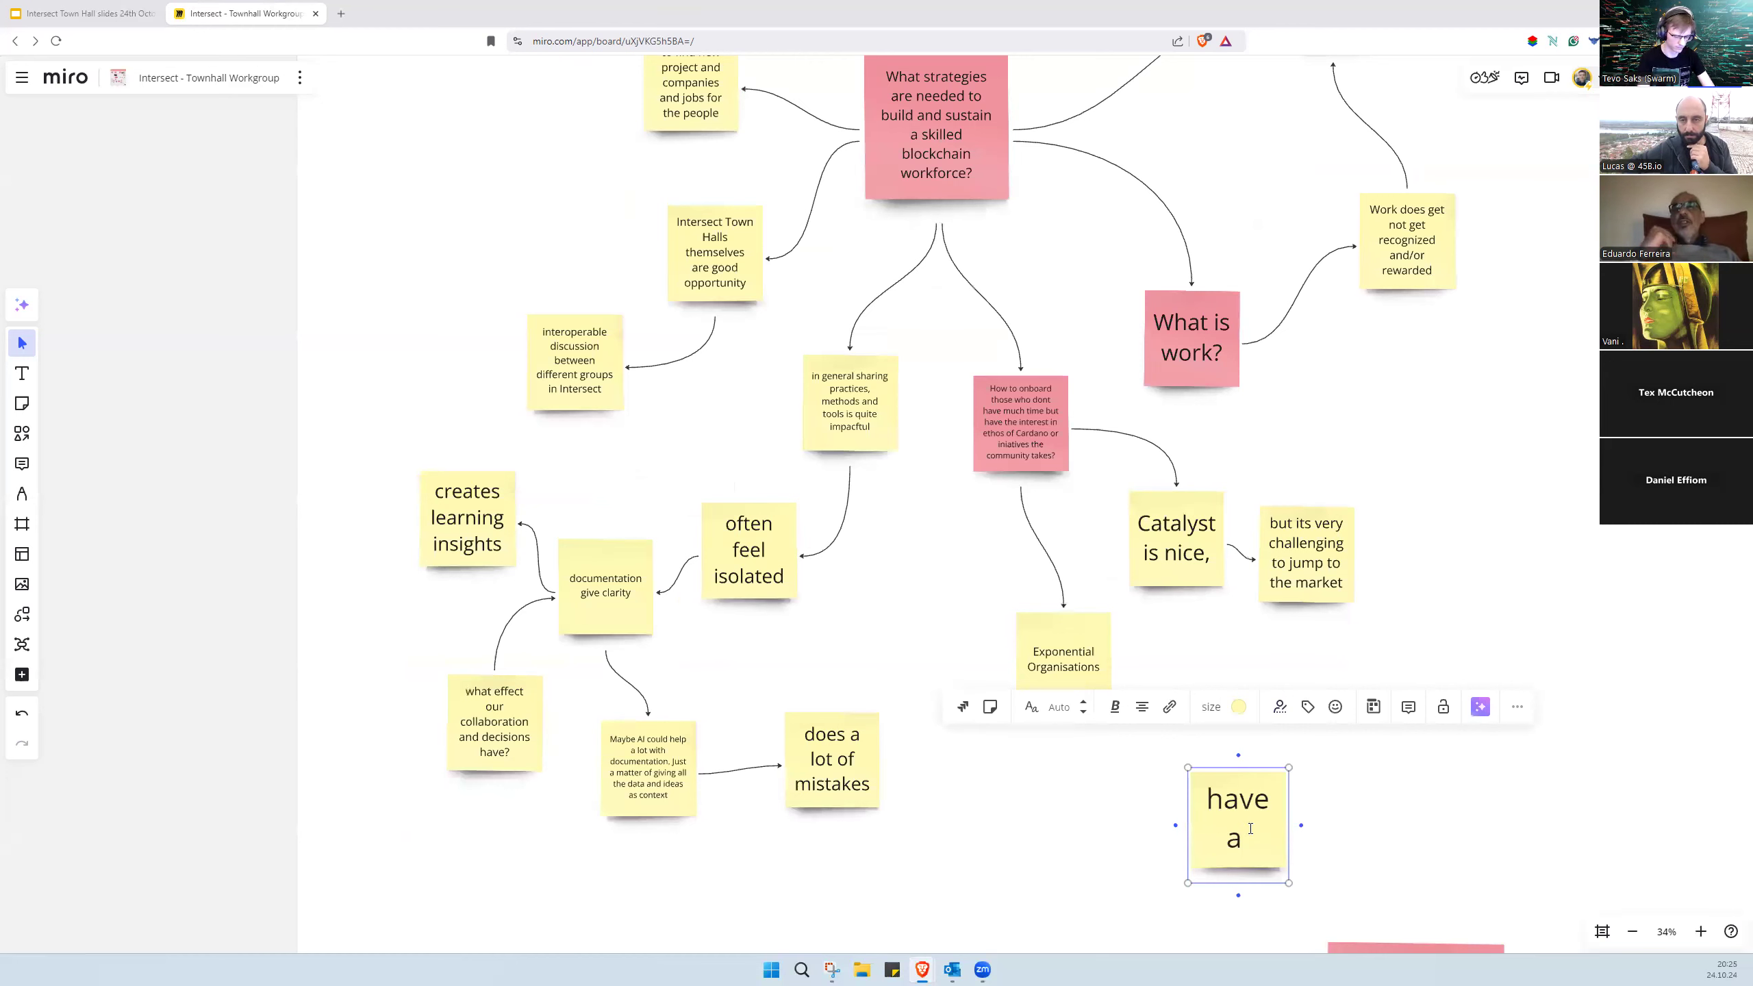
{"action": "type", "text": "plan for g"}
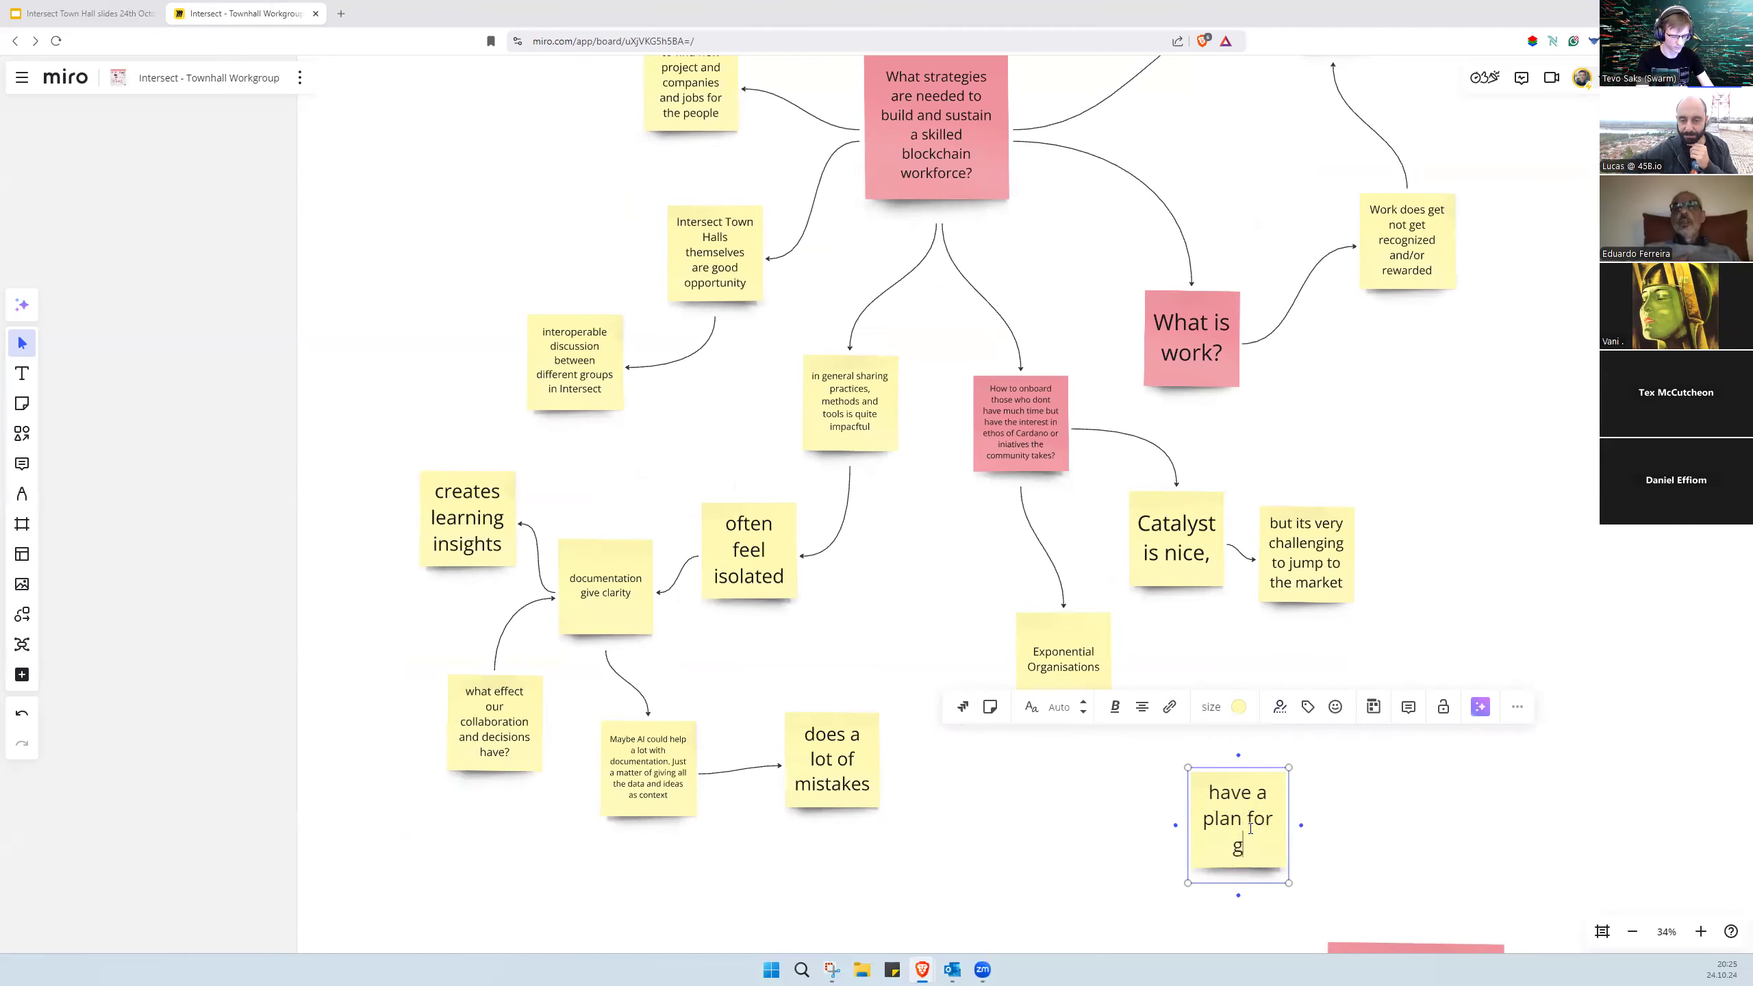
{"action": "type", "text": "rowth"}
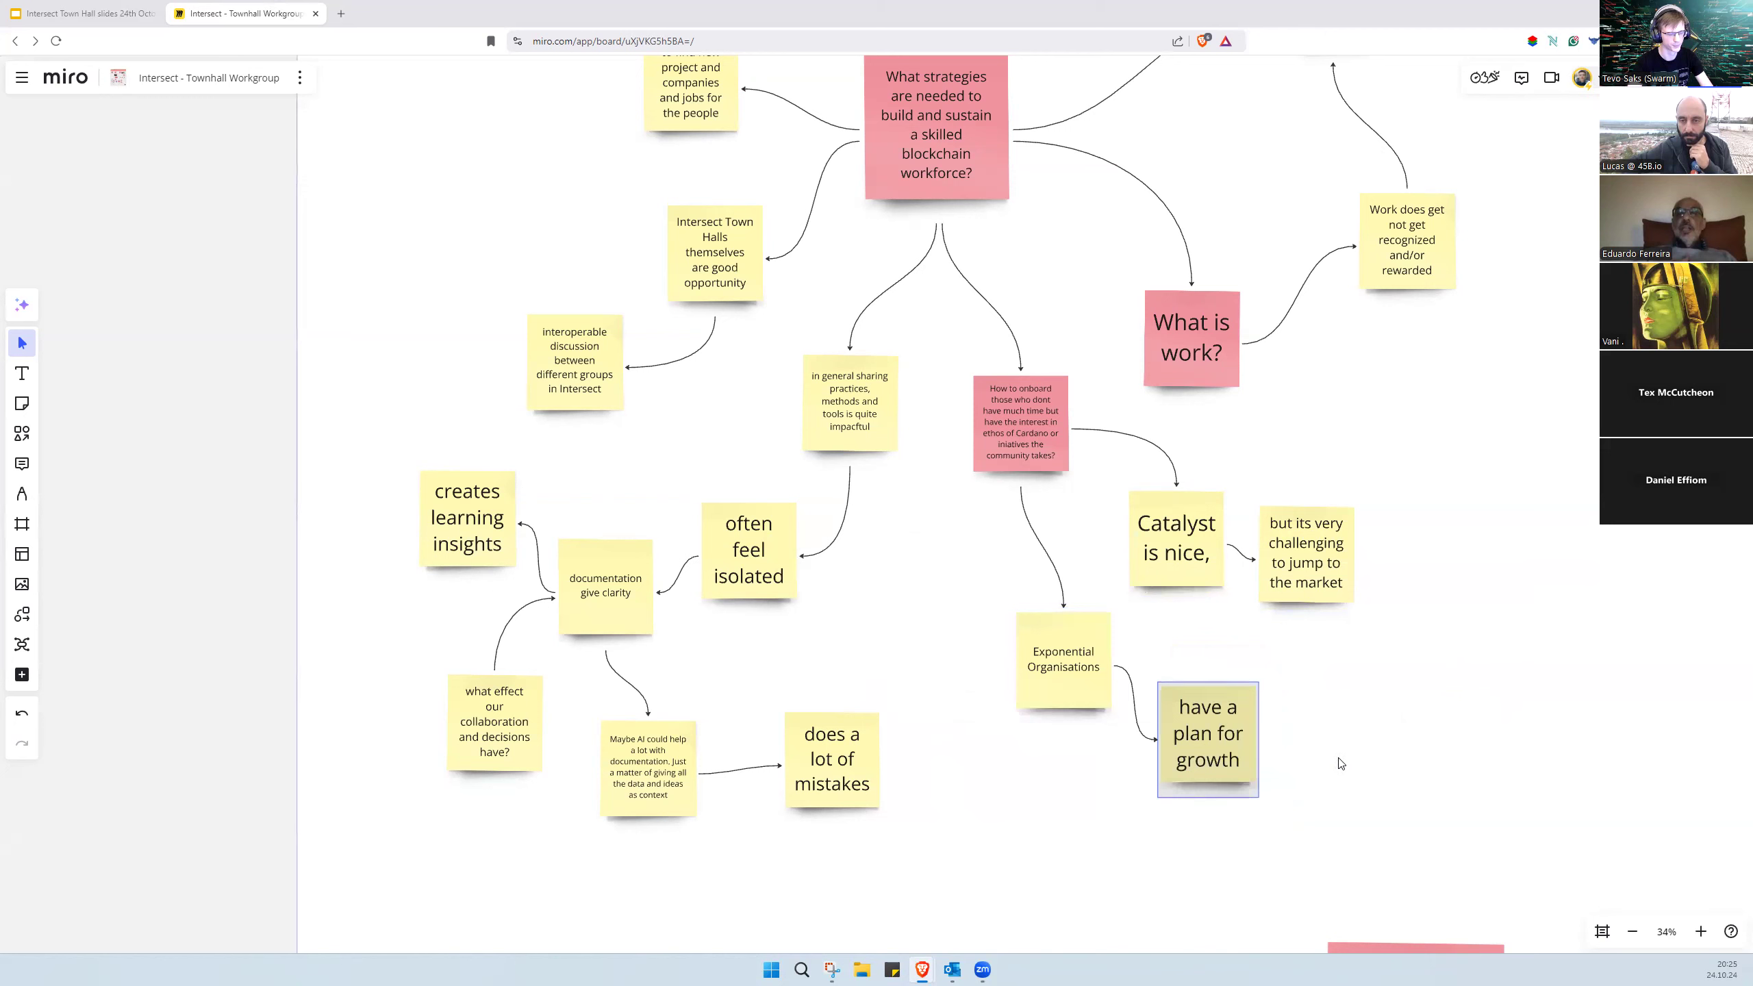
Step: Add a connected note after the growth-plan note and type 'management philosophy'
{"action": "left_click", "coordinate": [1341, 760]}
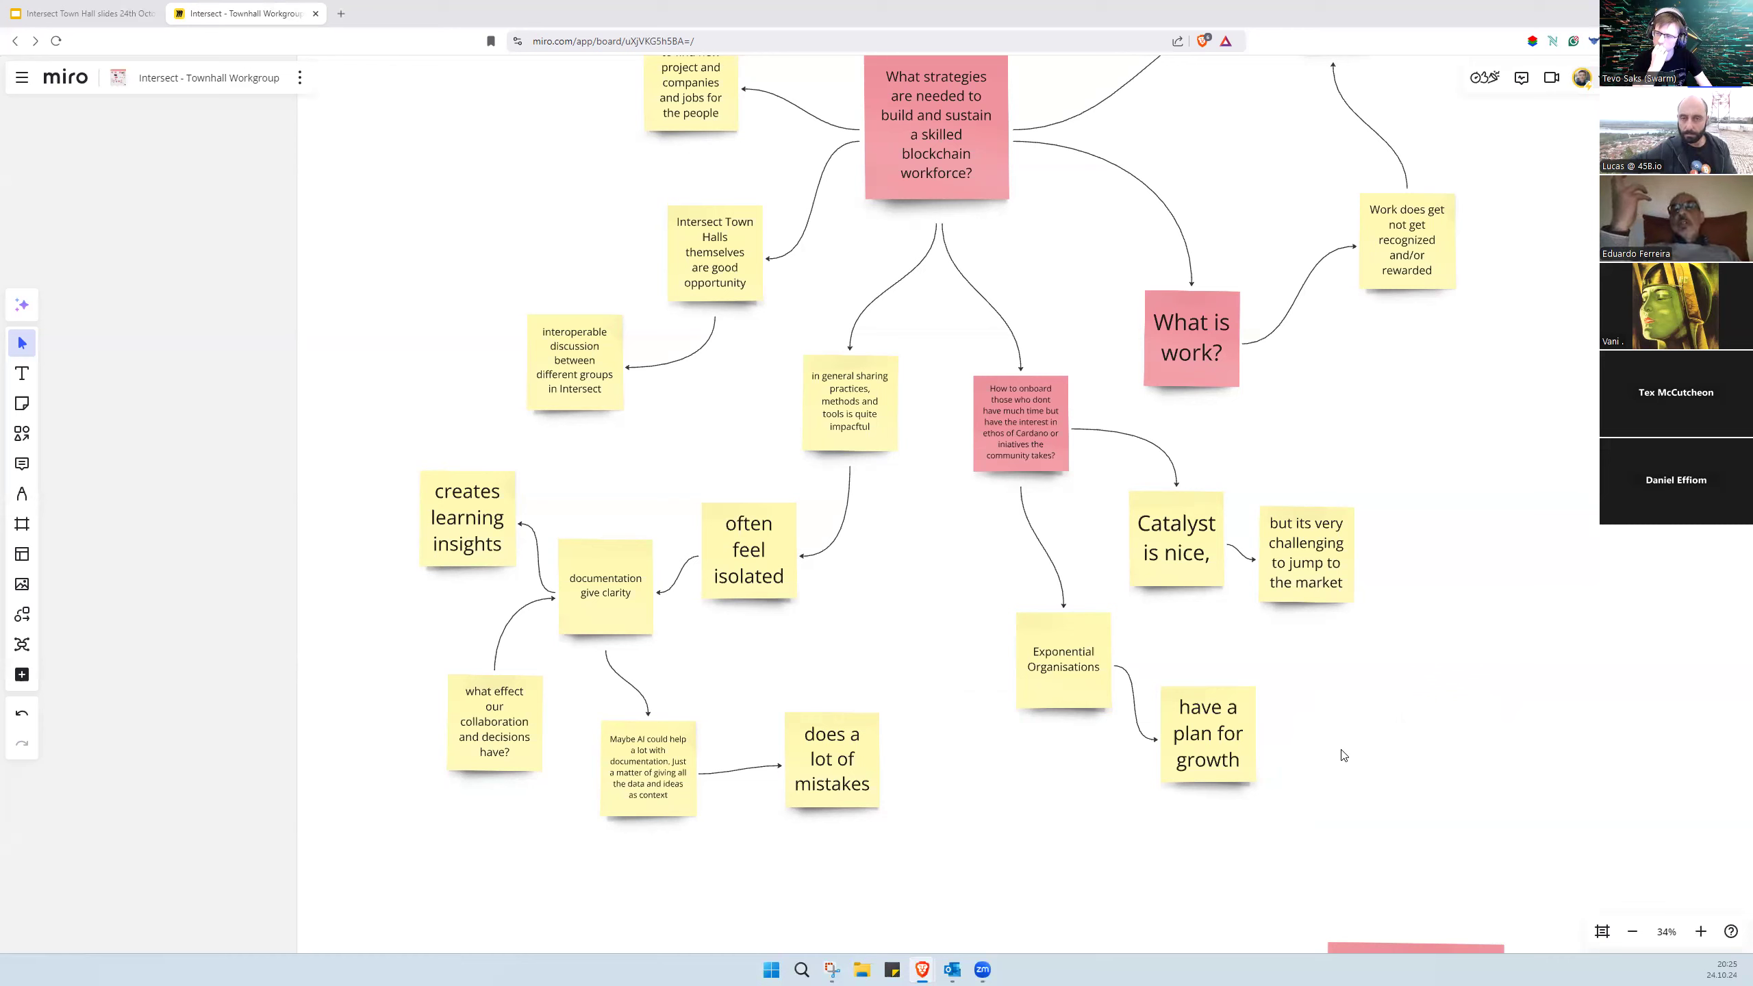
{"action": "left_click", "coordinate": [1207, 733]}
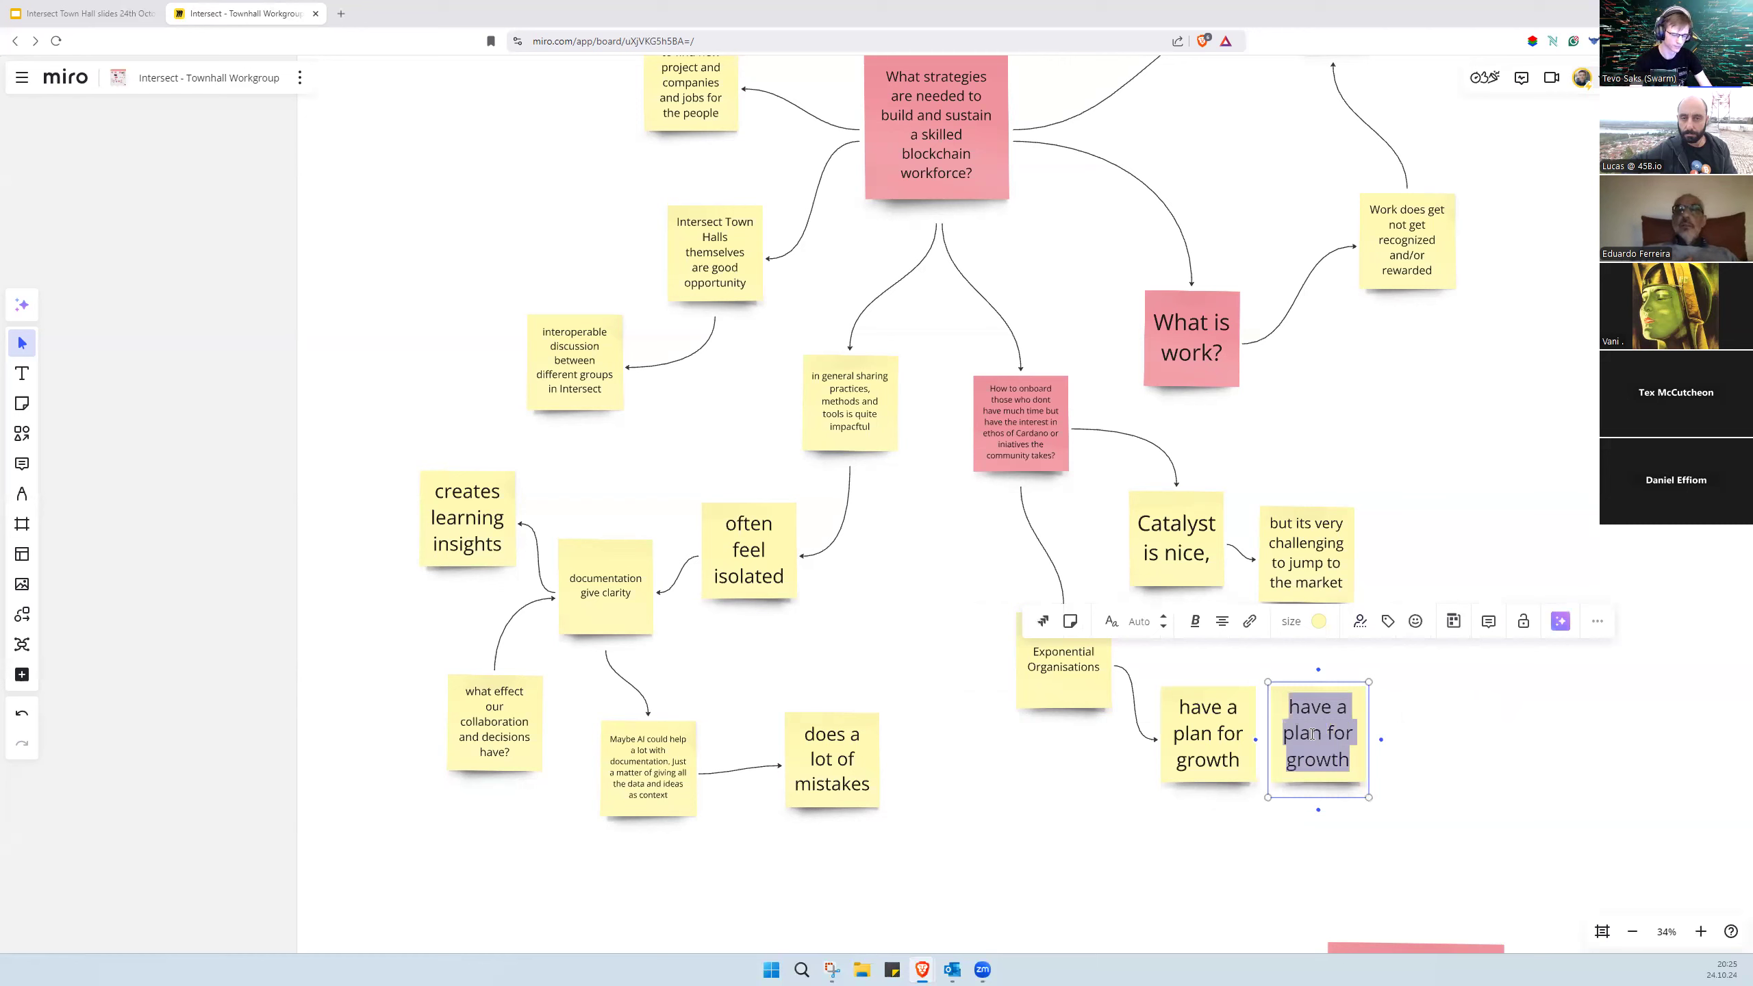
{"action": "type", "text": "management"}
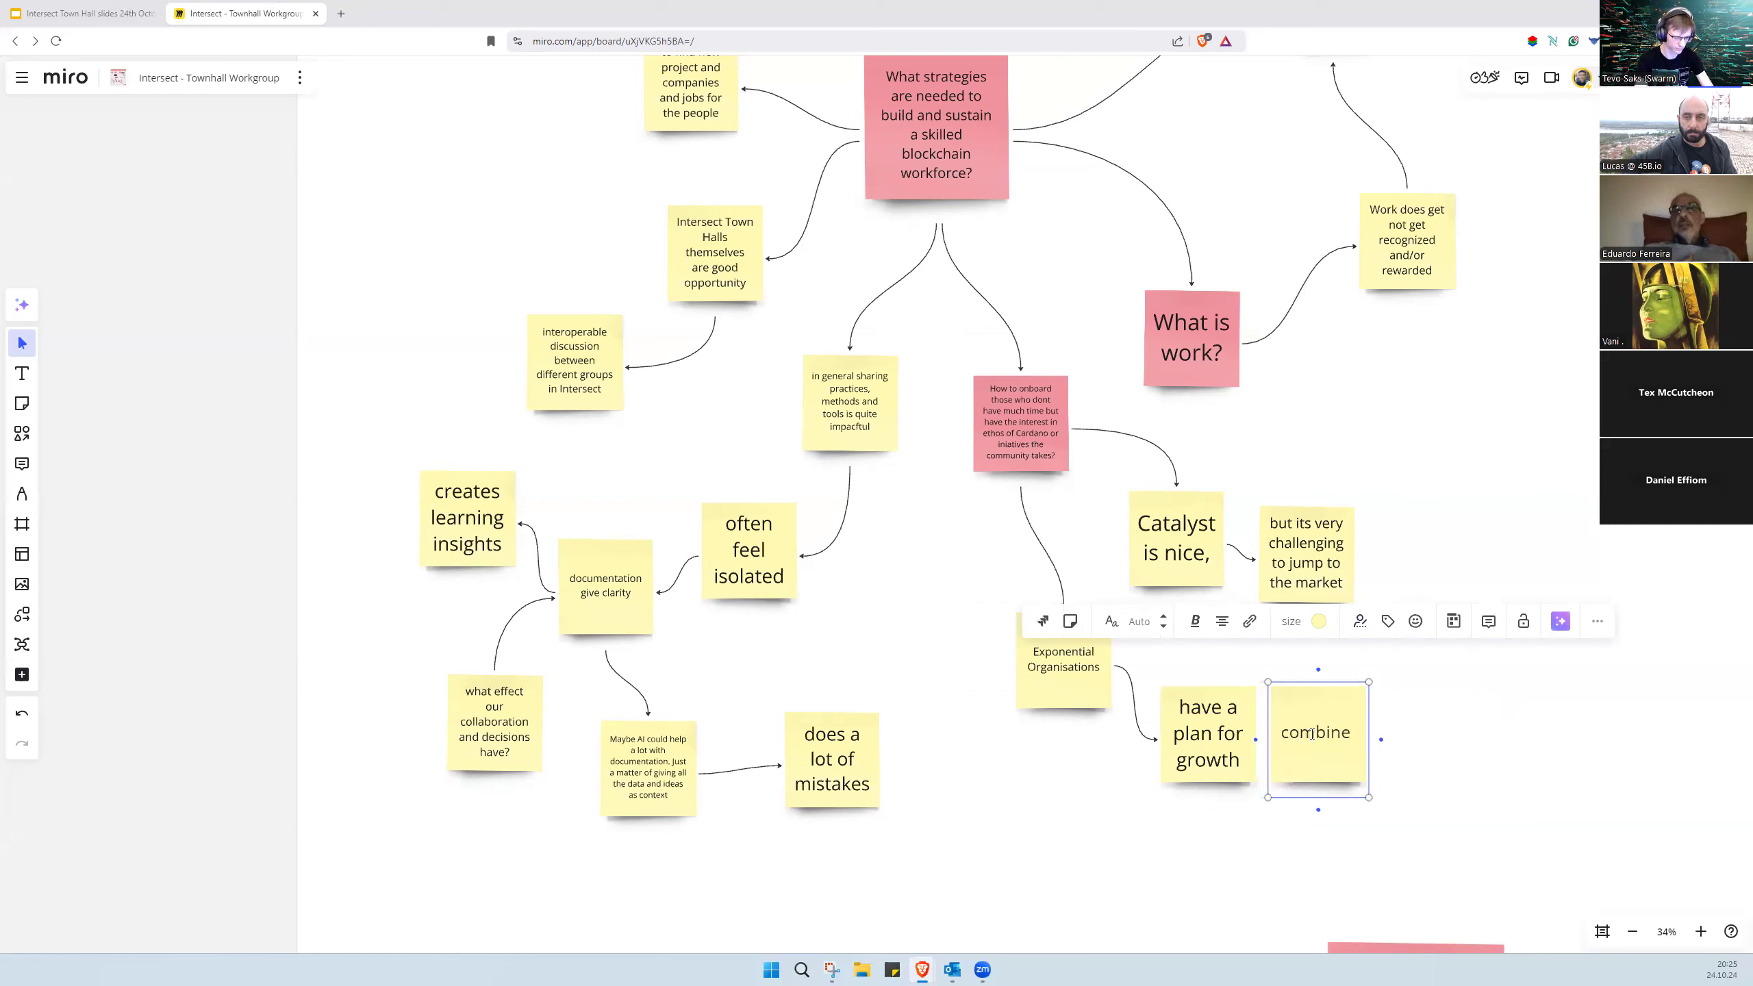
{"action": "type", "text": "management"}
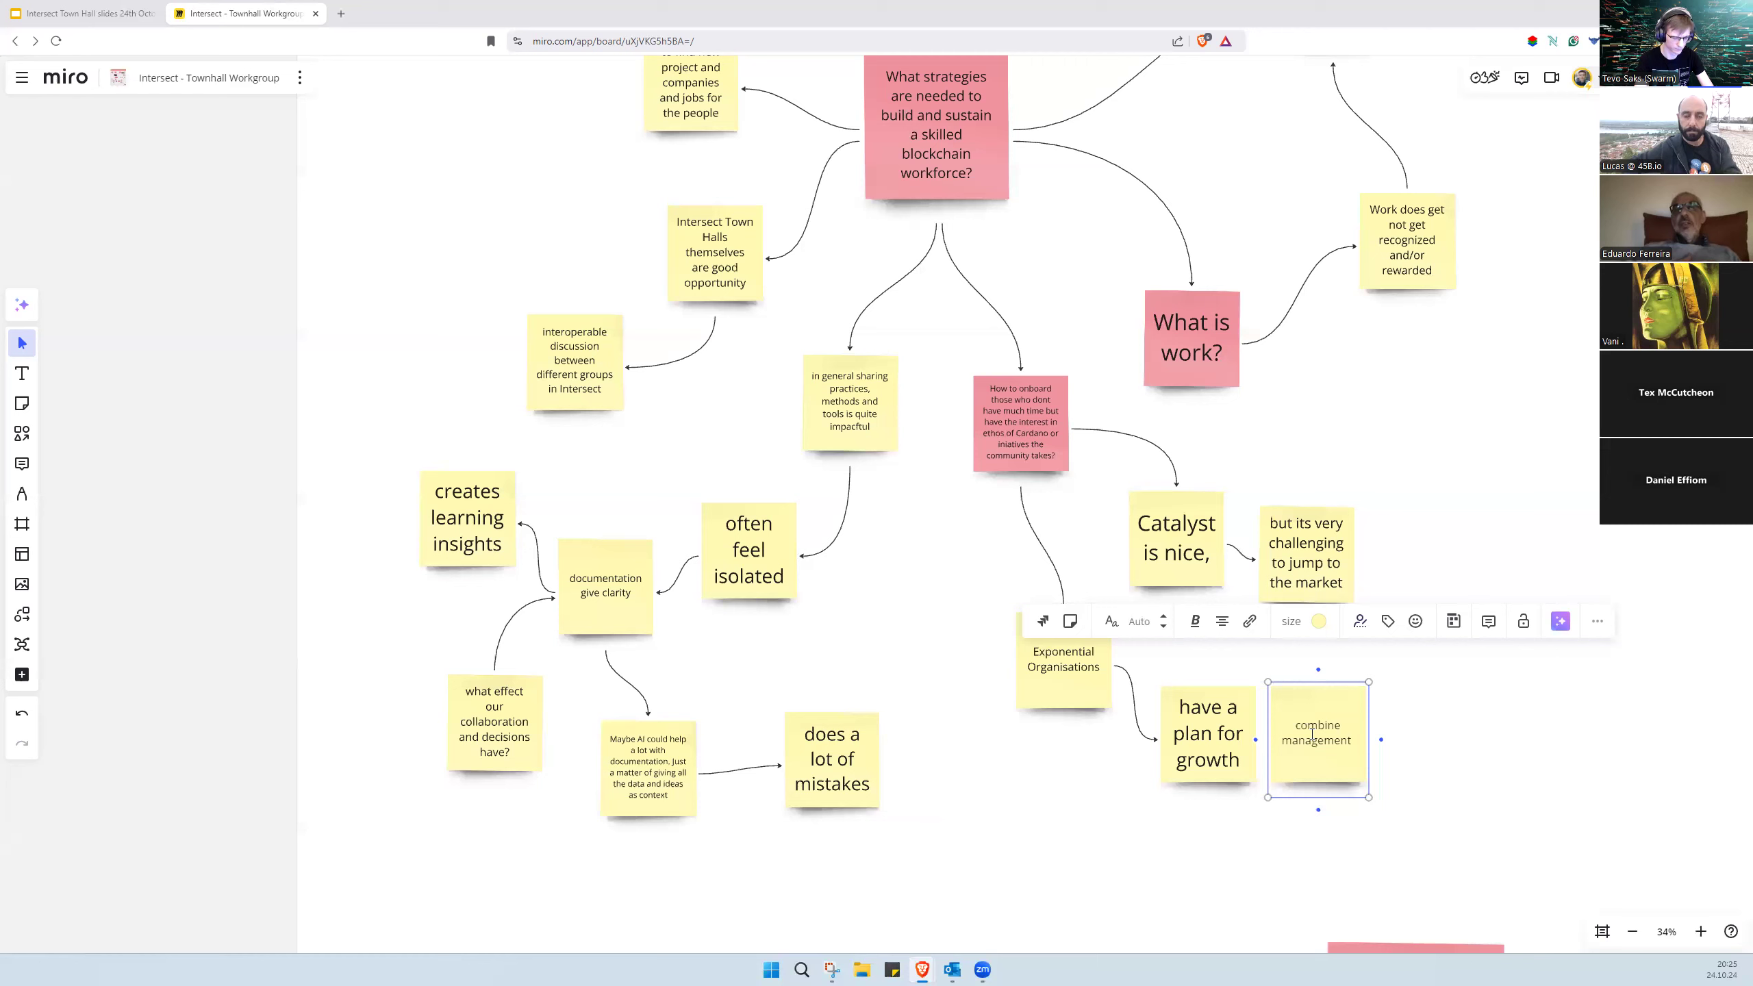
{"action": "type", "text": "philis"}
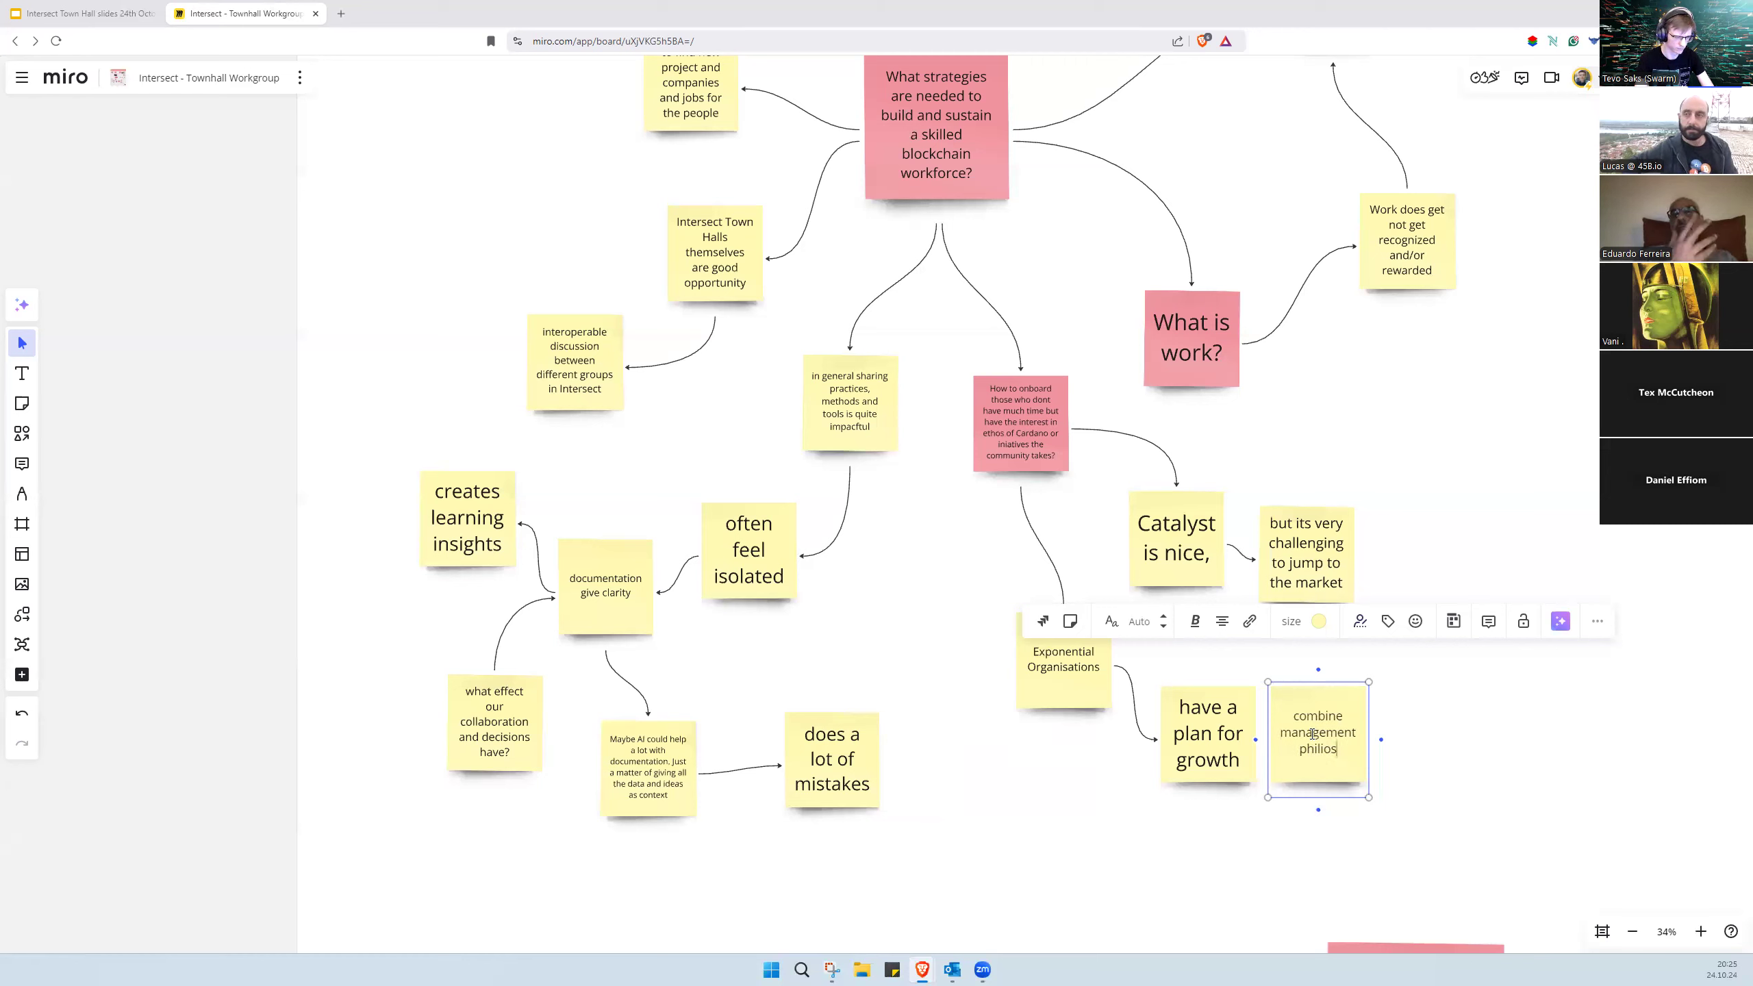
{"action": "key", "text": "Backspace"}
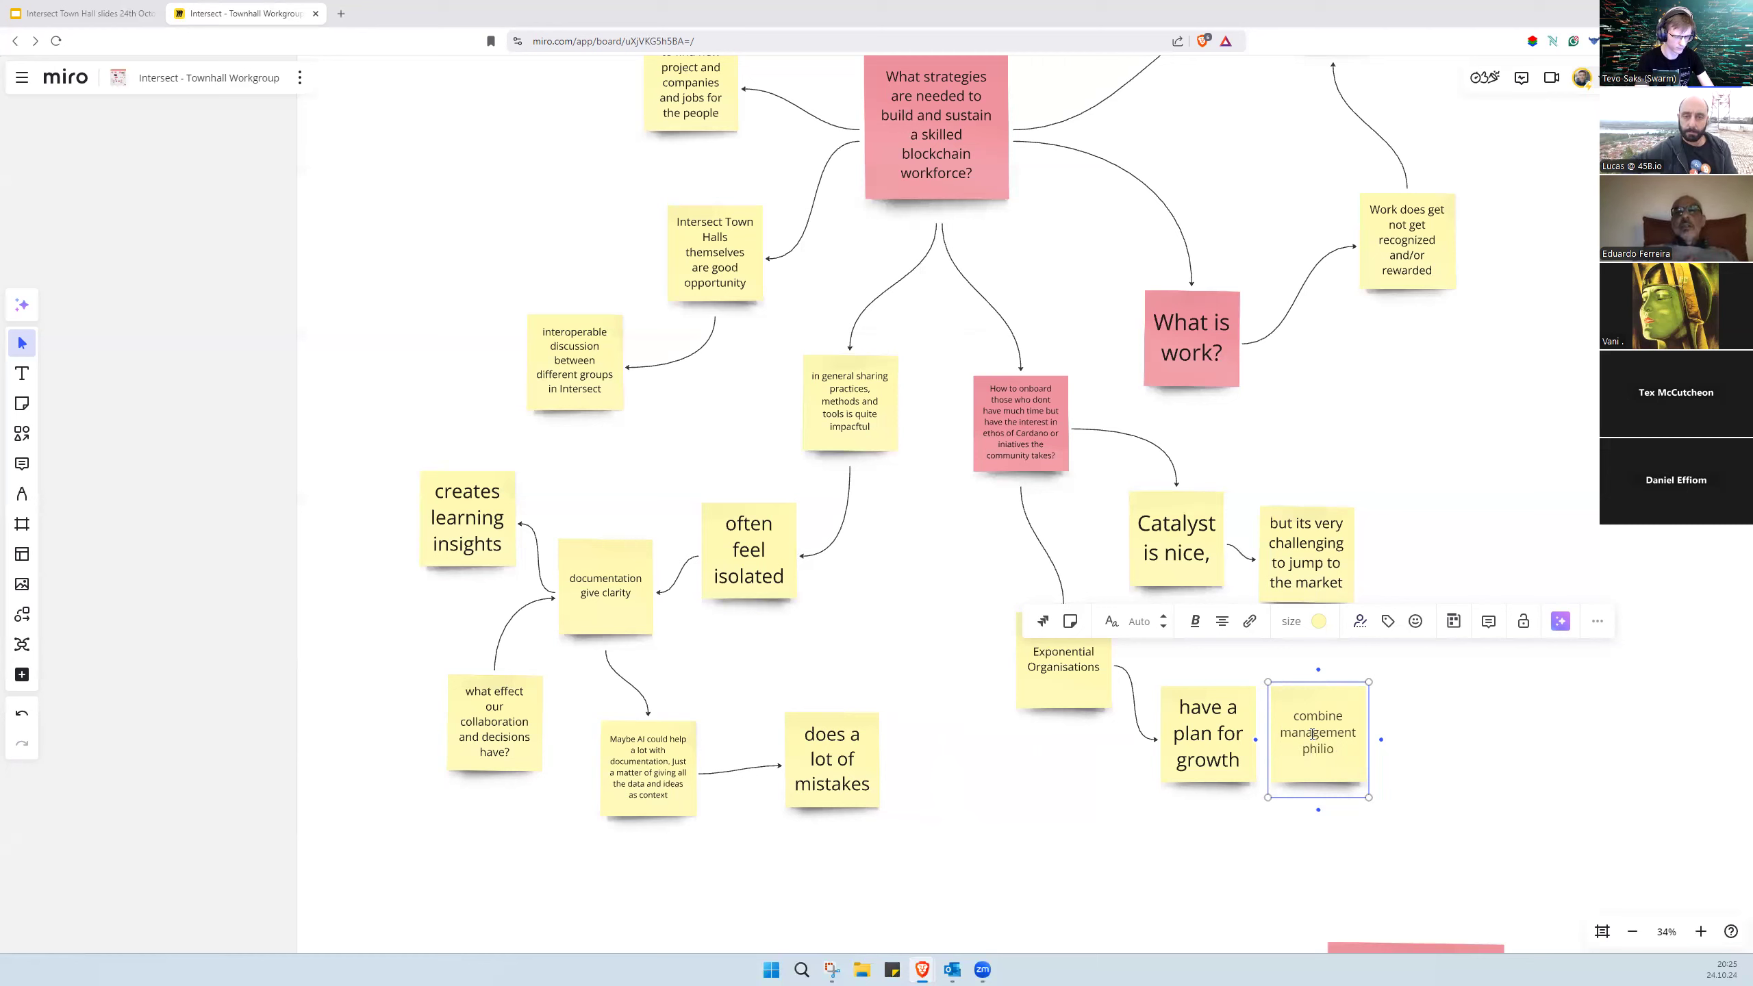
{"action": "type", "text": "sophy"}
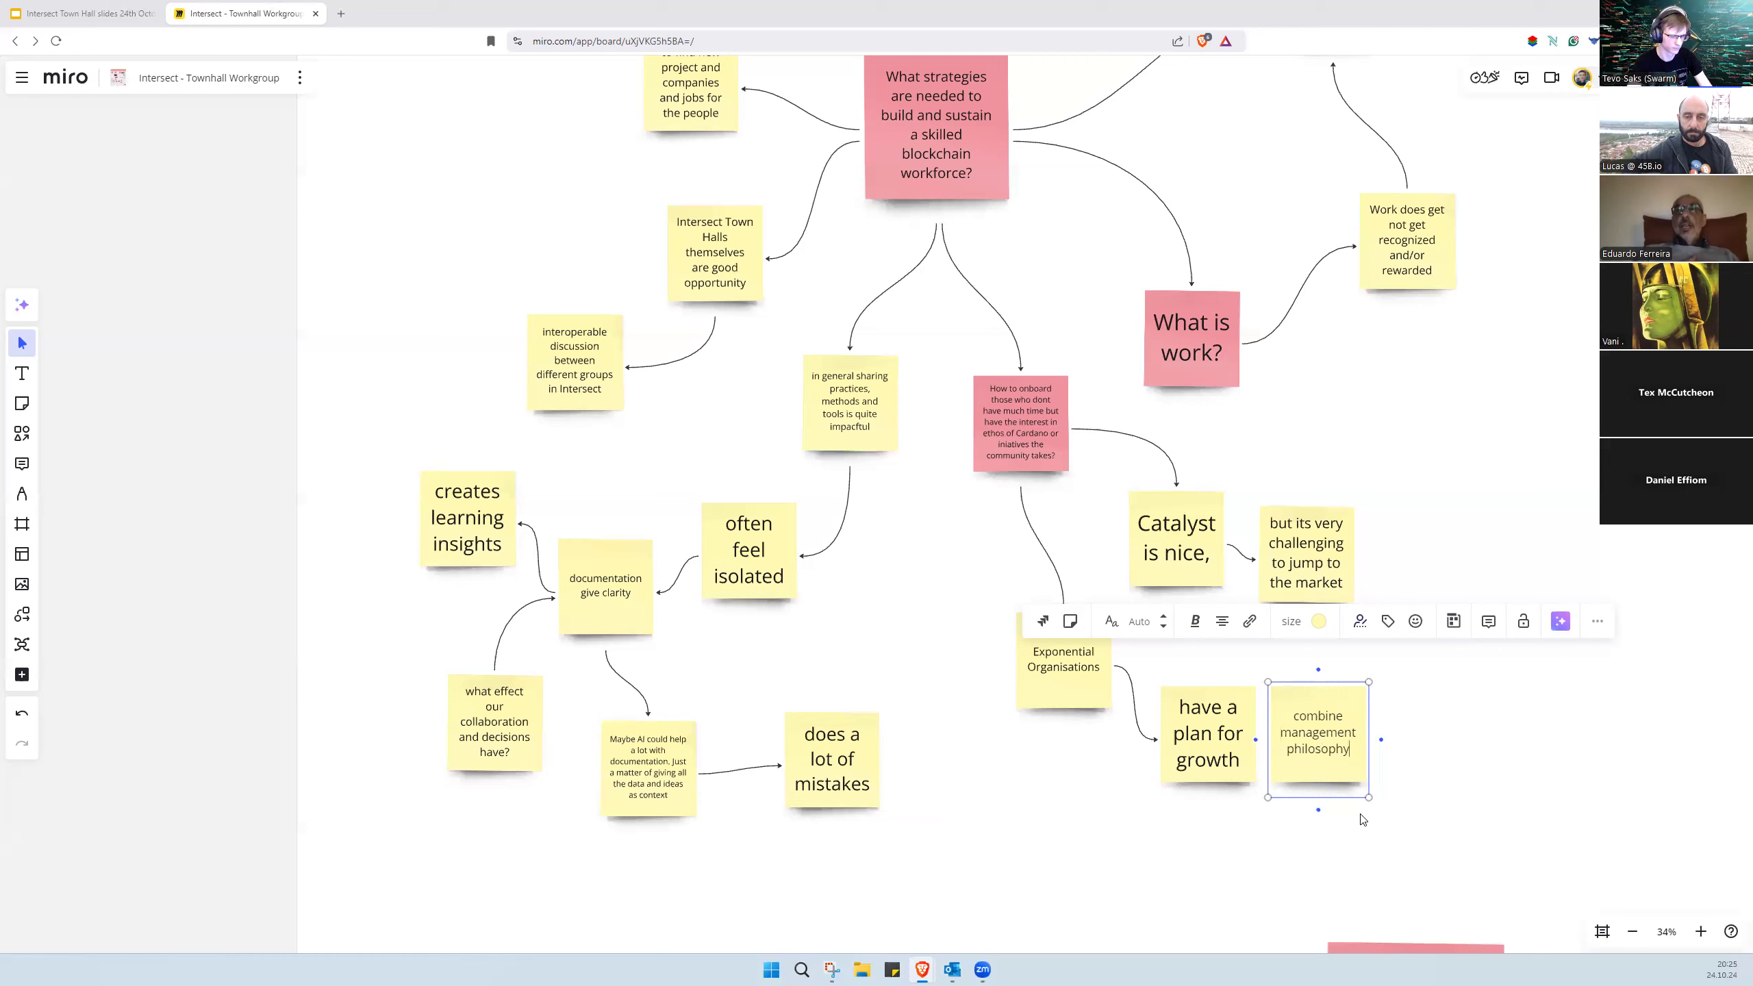
{"action": "mouse_move", "coordinate": [1386, 819]}
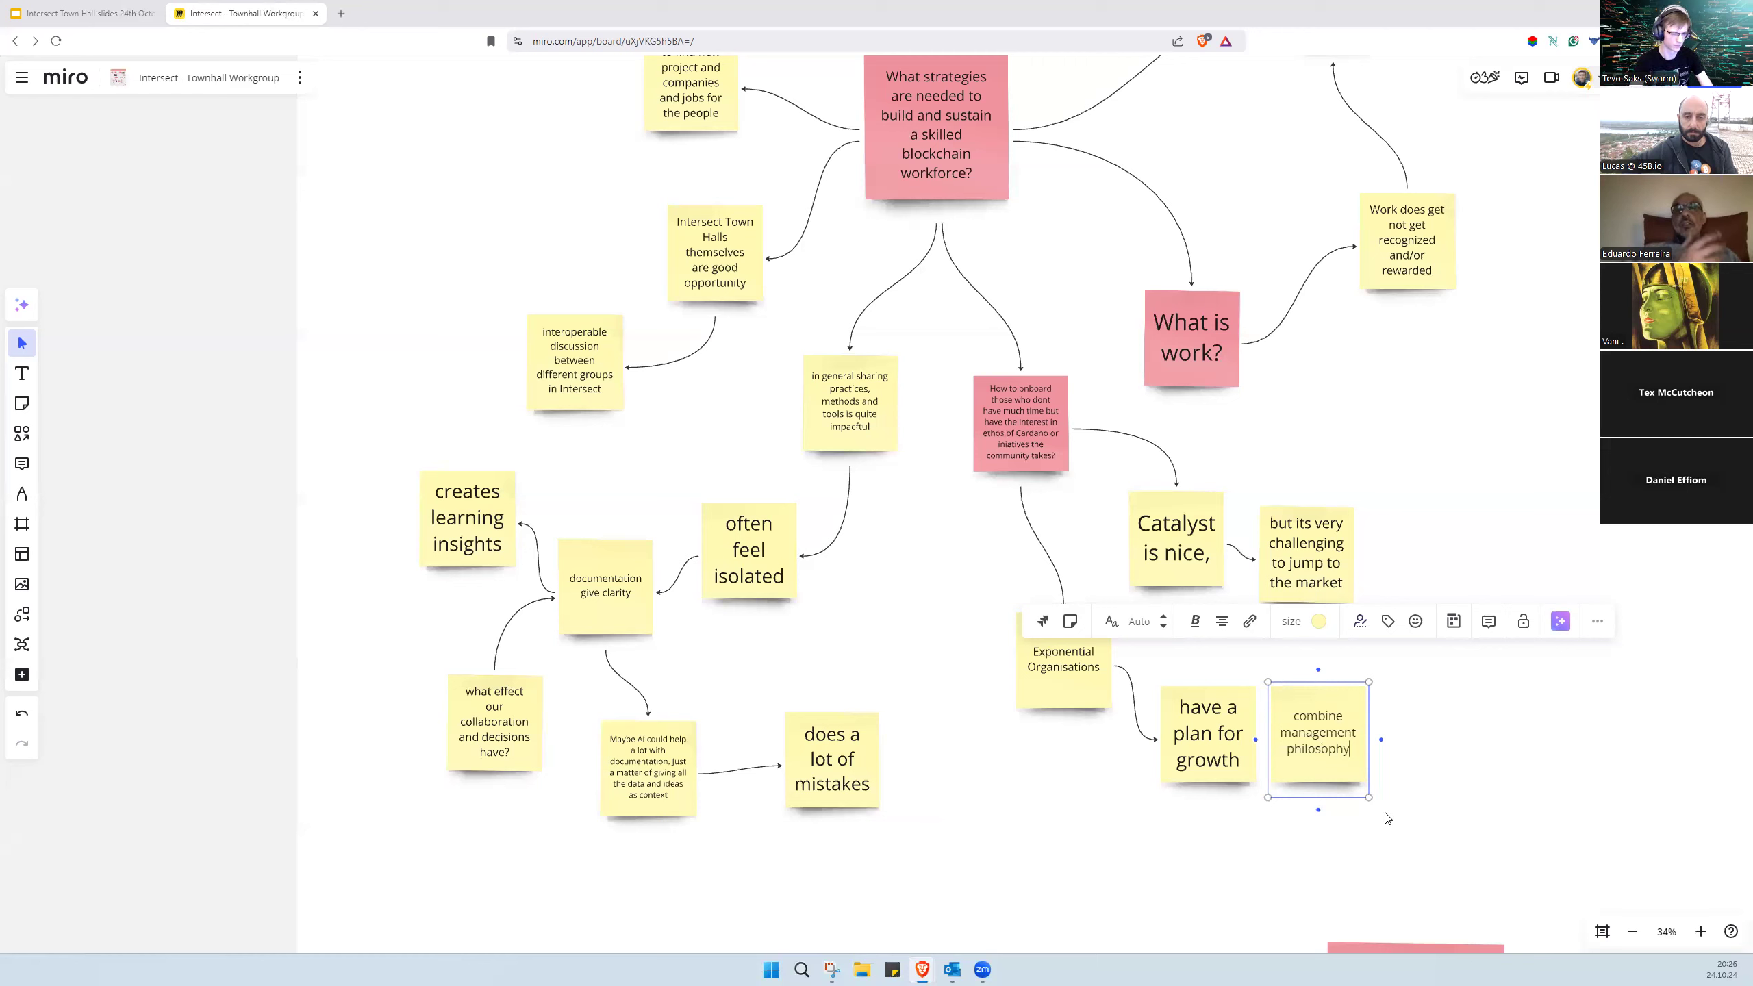
Step: Reword it to 'educate on management philosophy to help create sustainable business'
{"action": "double_click", "coordinate": [1317, 714]}
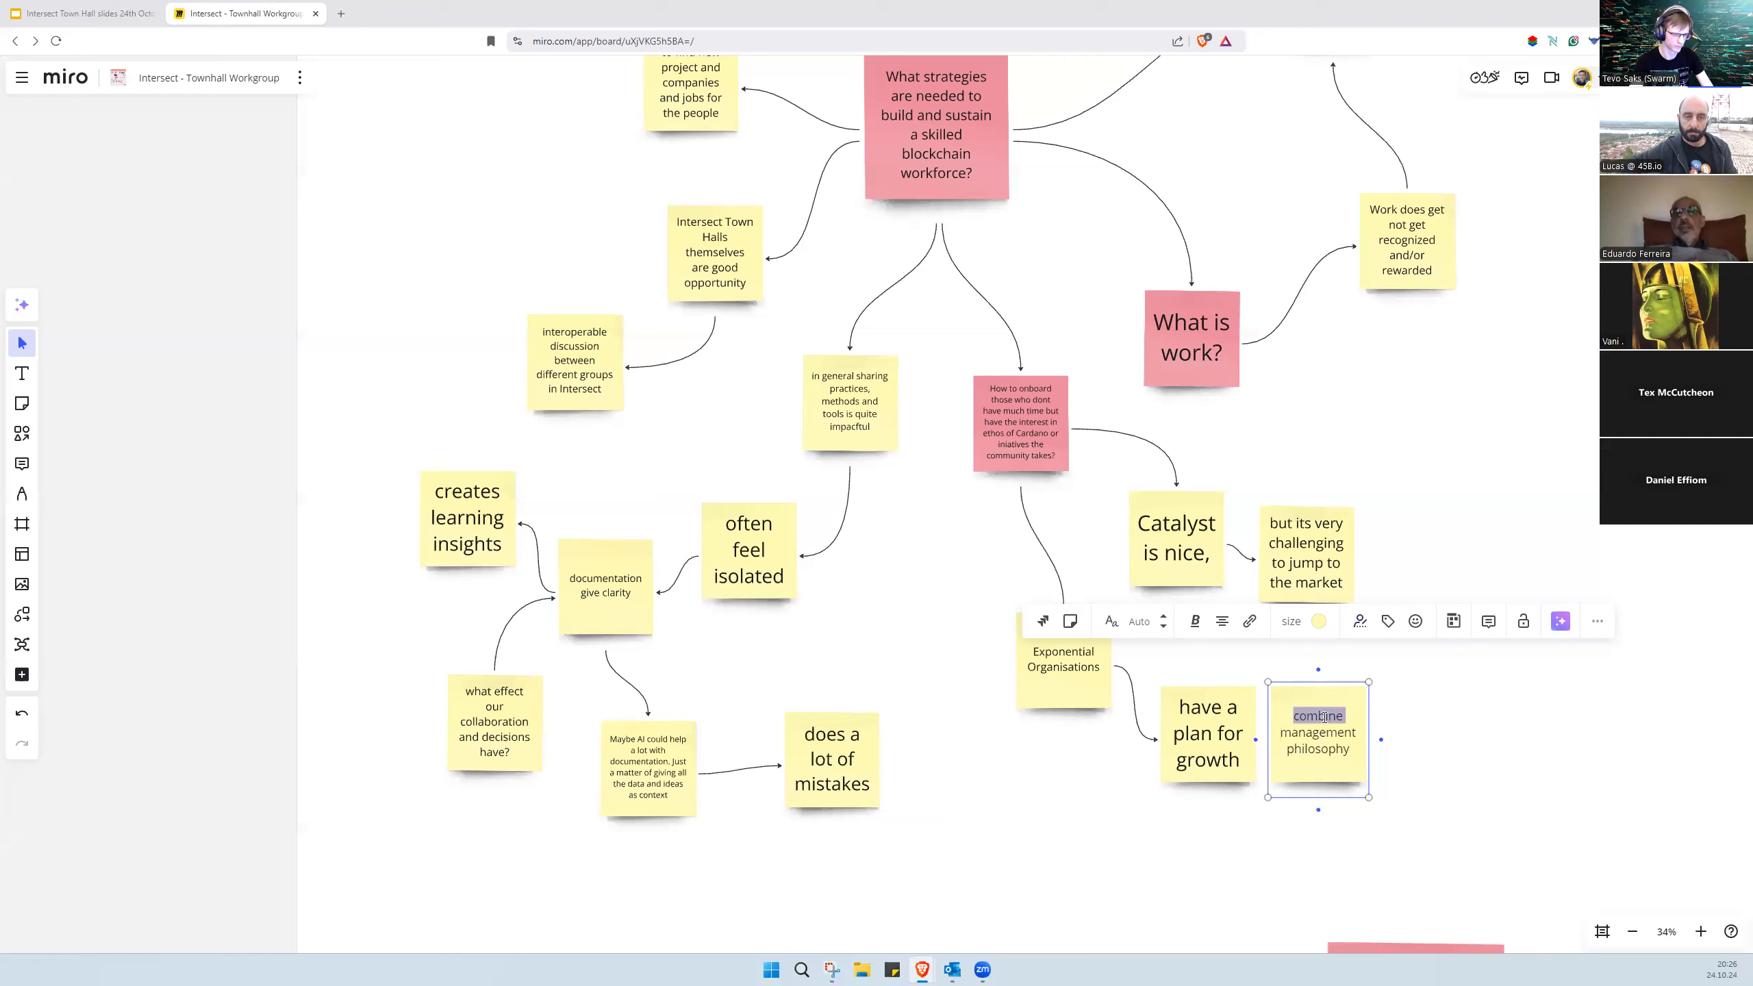
{"action": "type", "text": "educate"}
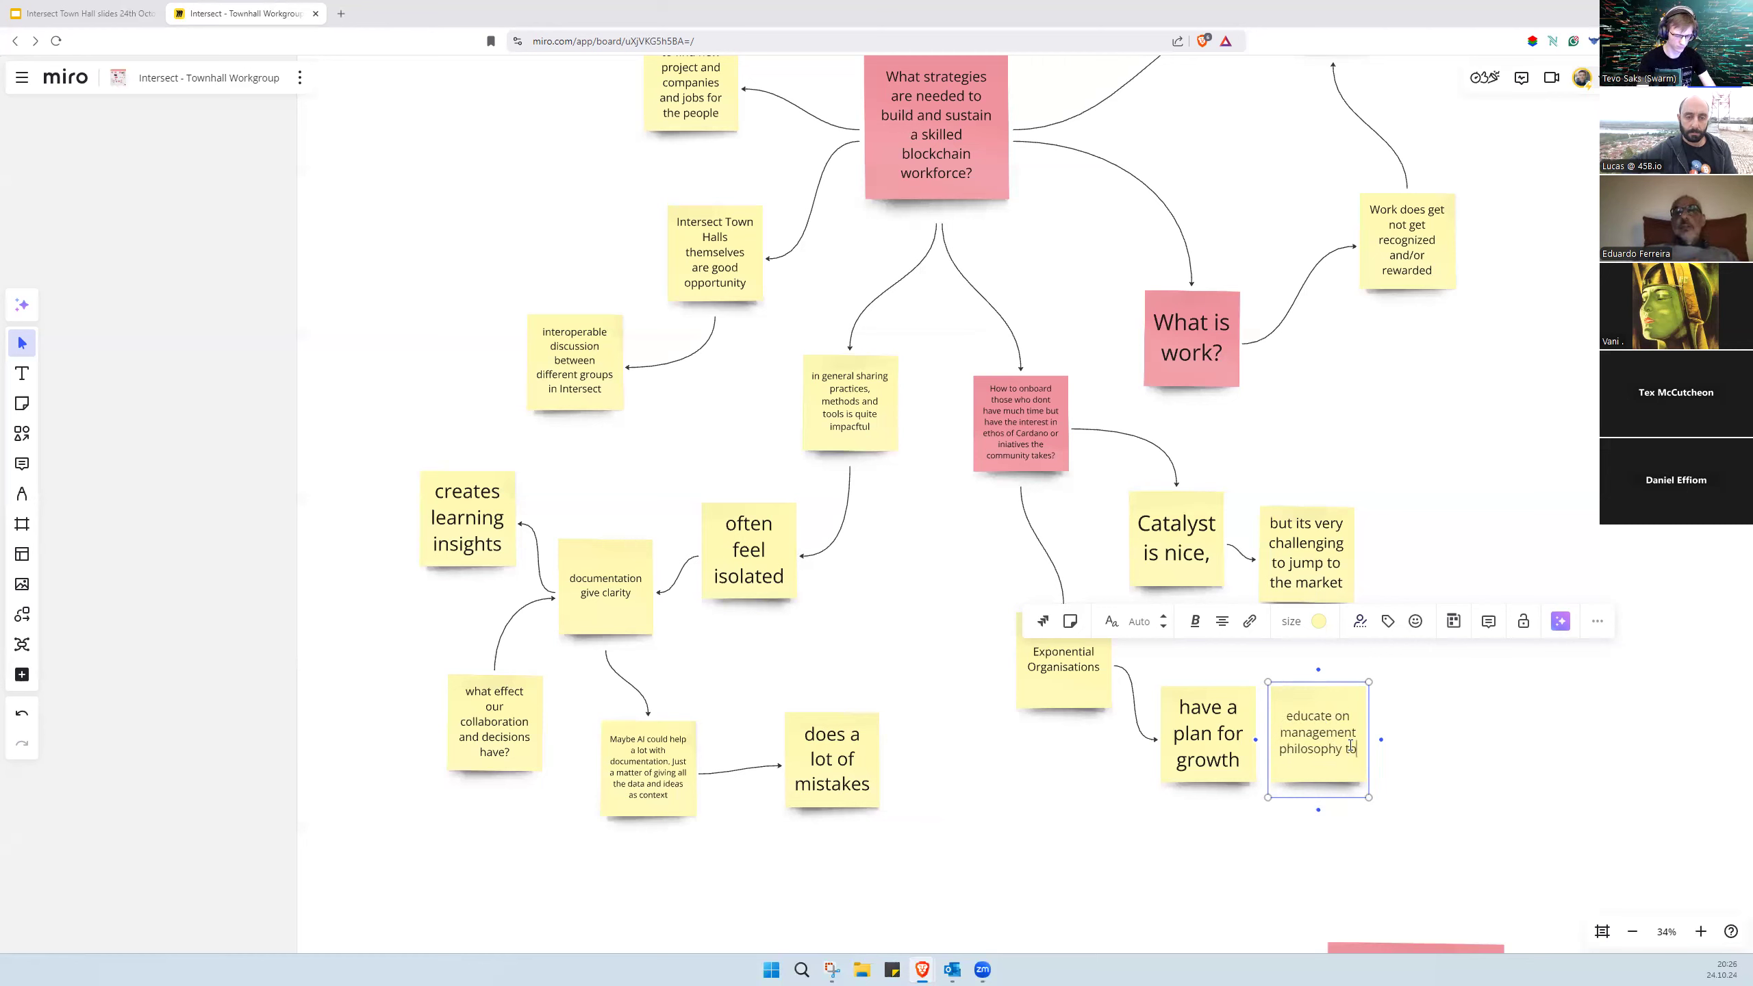
{"action": "type", "text": "help"}
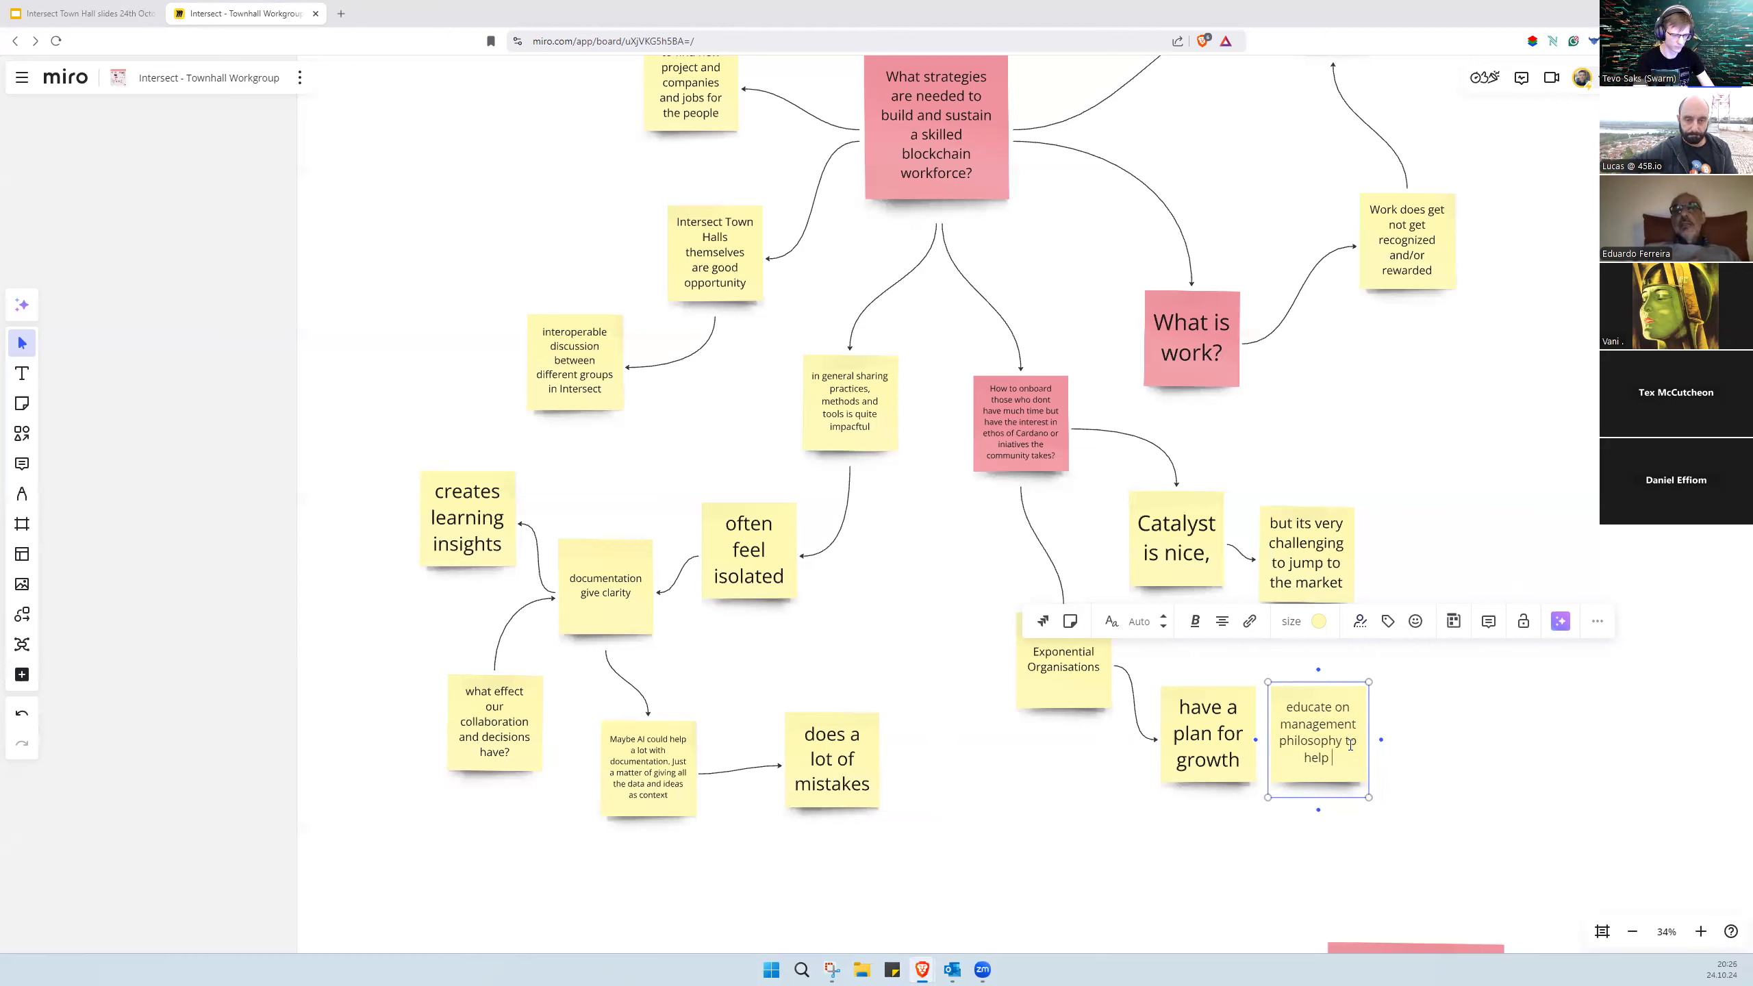
{"action": "type", "text": "create s"}
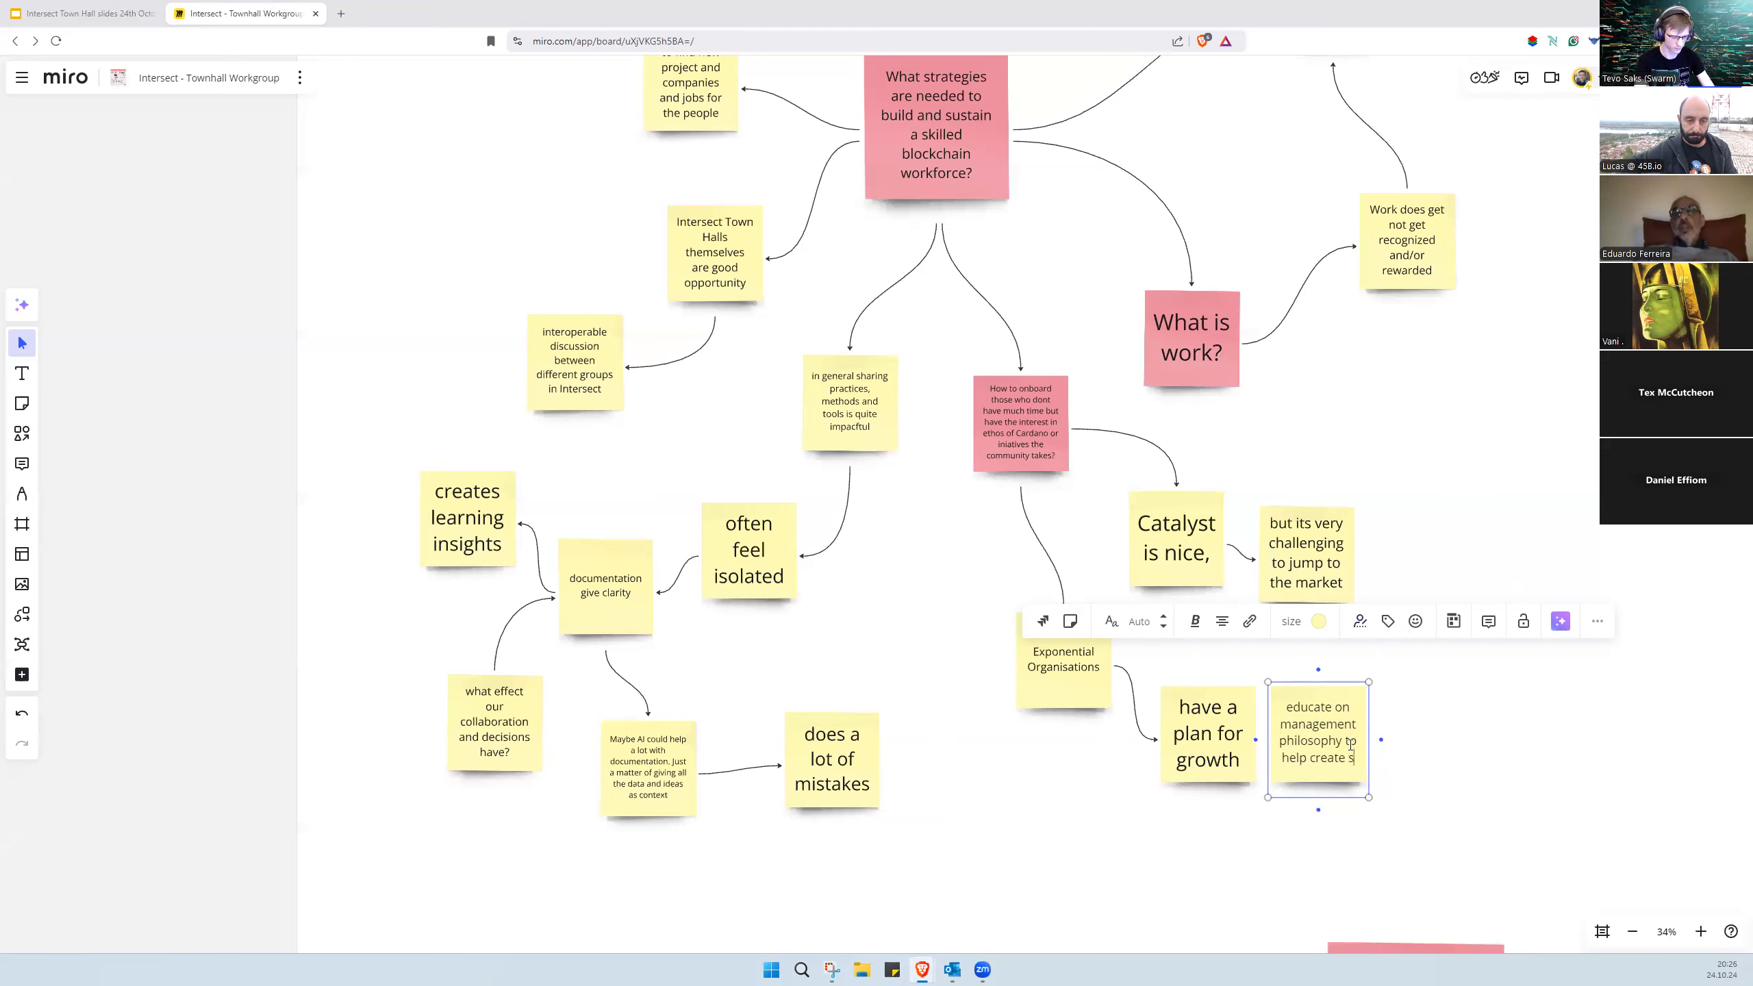
{"action": "type", "text": "uistainable business"}
{"action": "type", "text": "combine ith with decentralise"}
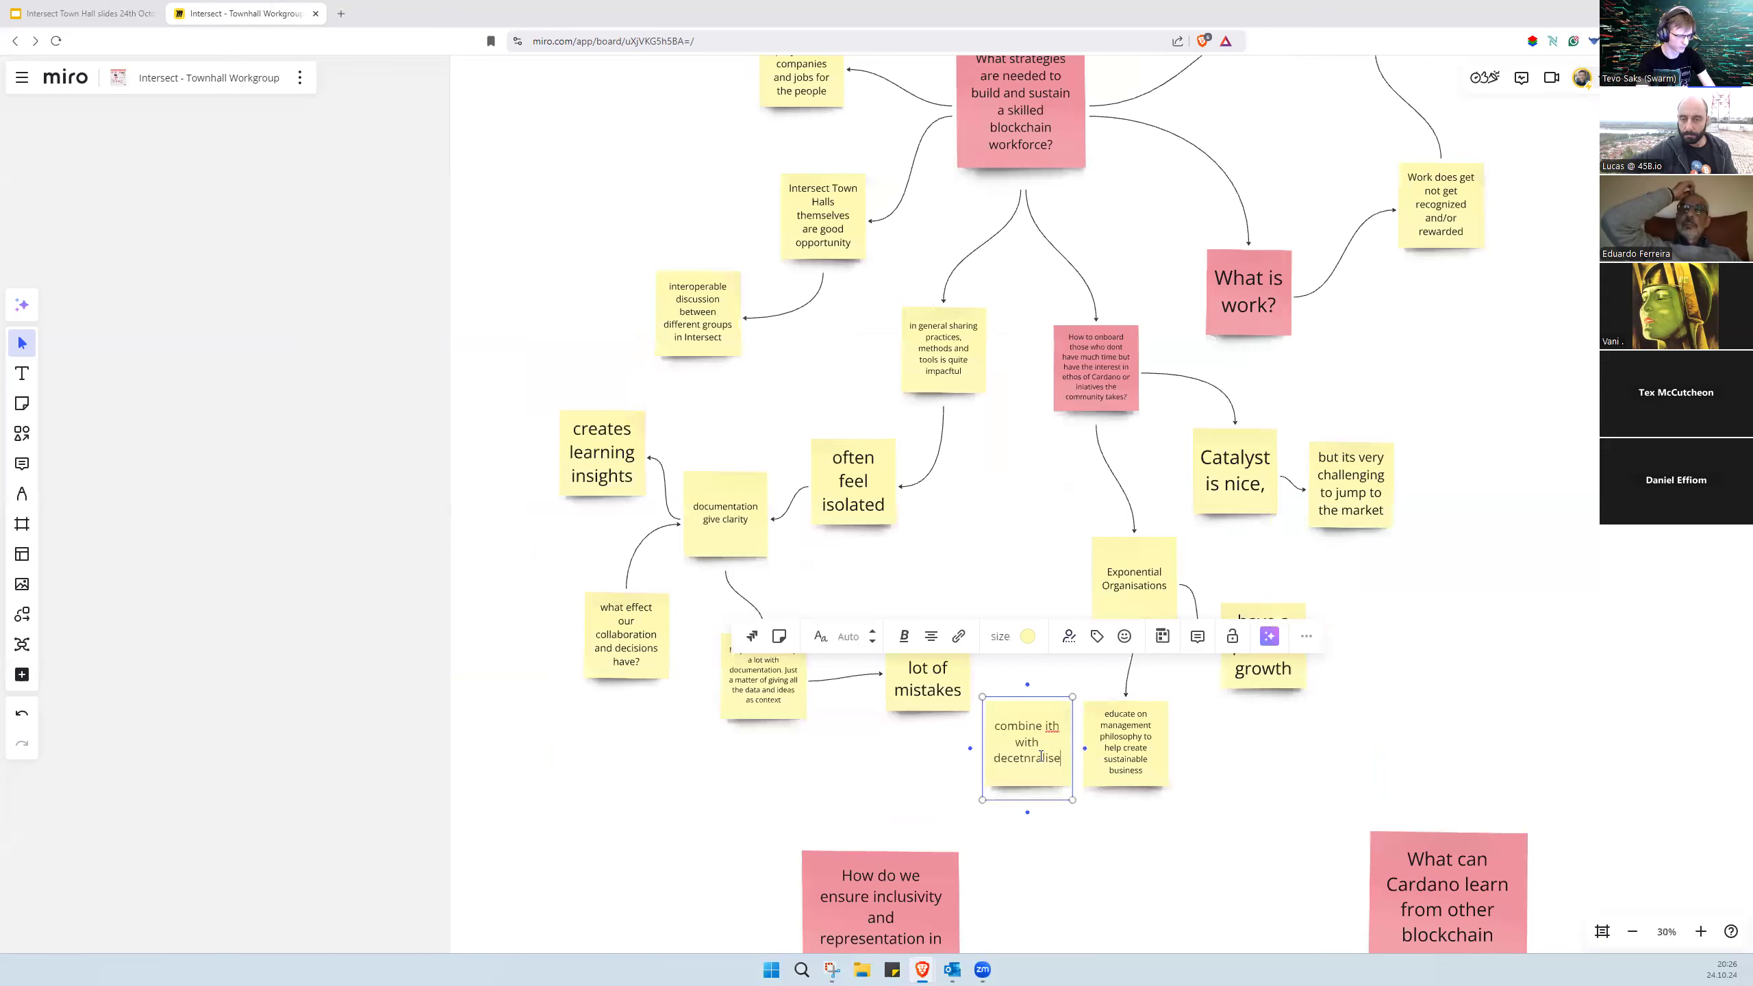
Step: Finish the note with 'thinking' and respell 'decentralised' as 'decentralized'
{"action": "type", "text": "thinking"}
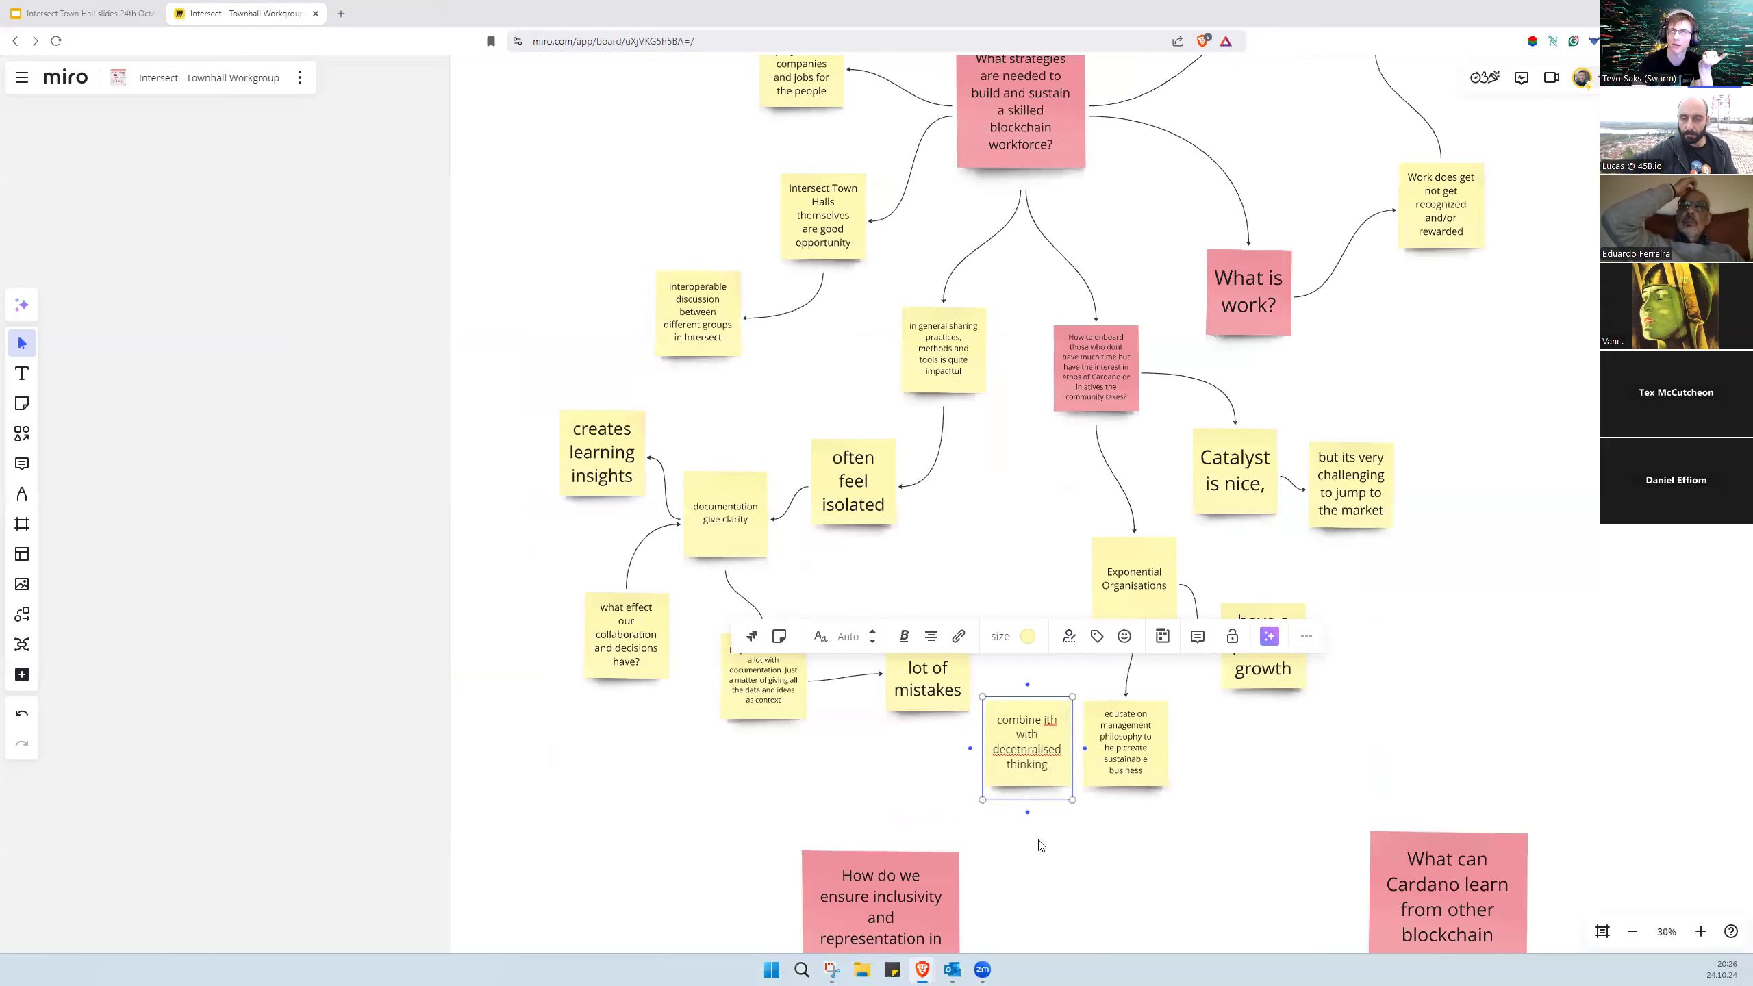
{"action": "mouse_move", "coordinate": [1112, 888]}
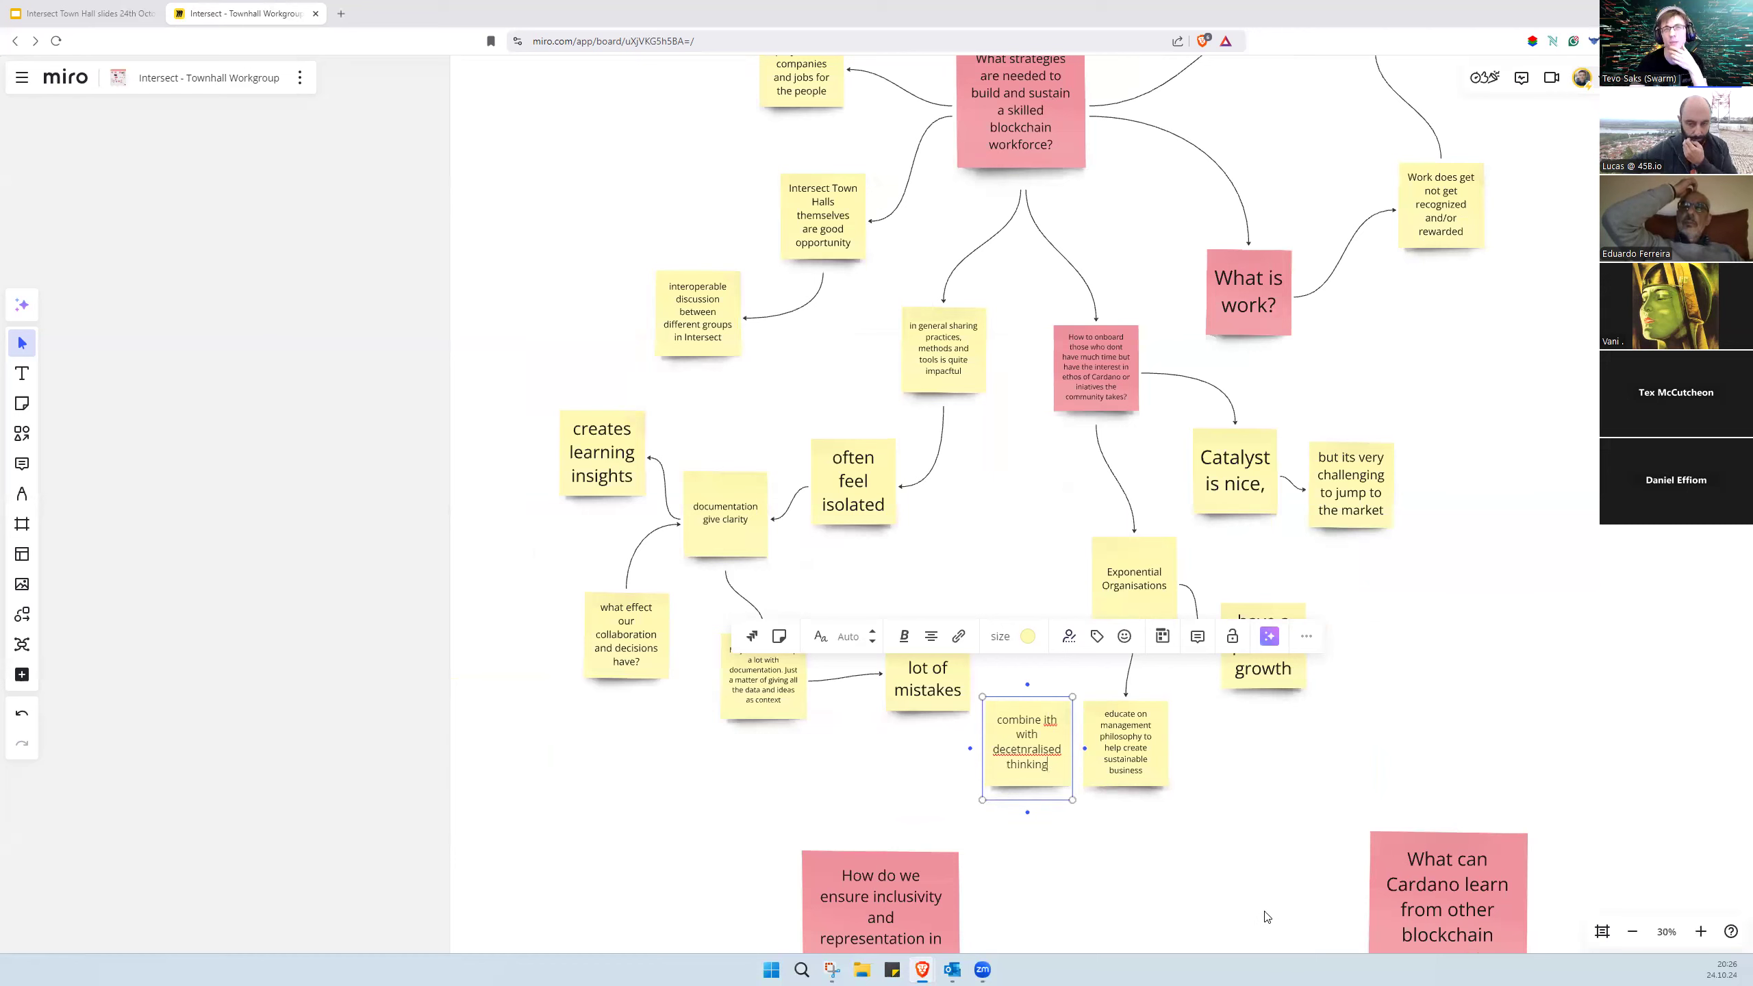
{"action": "mouse_move", "coordinate": [1058, 919]}
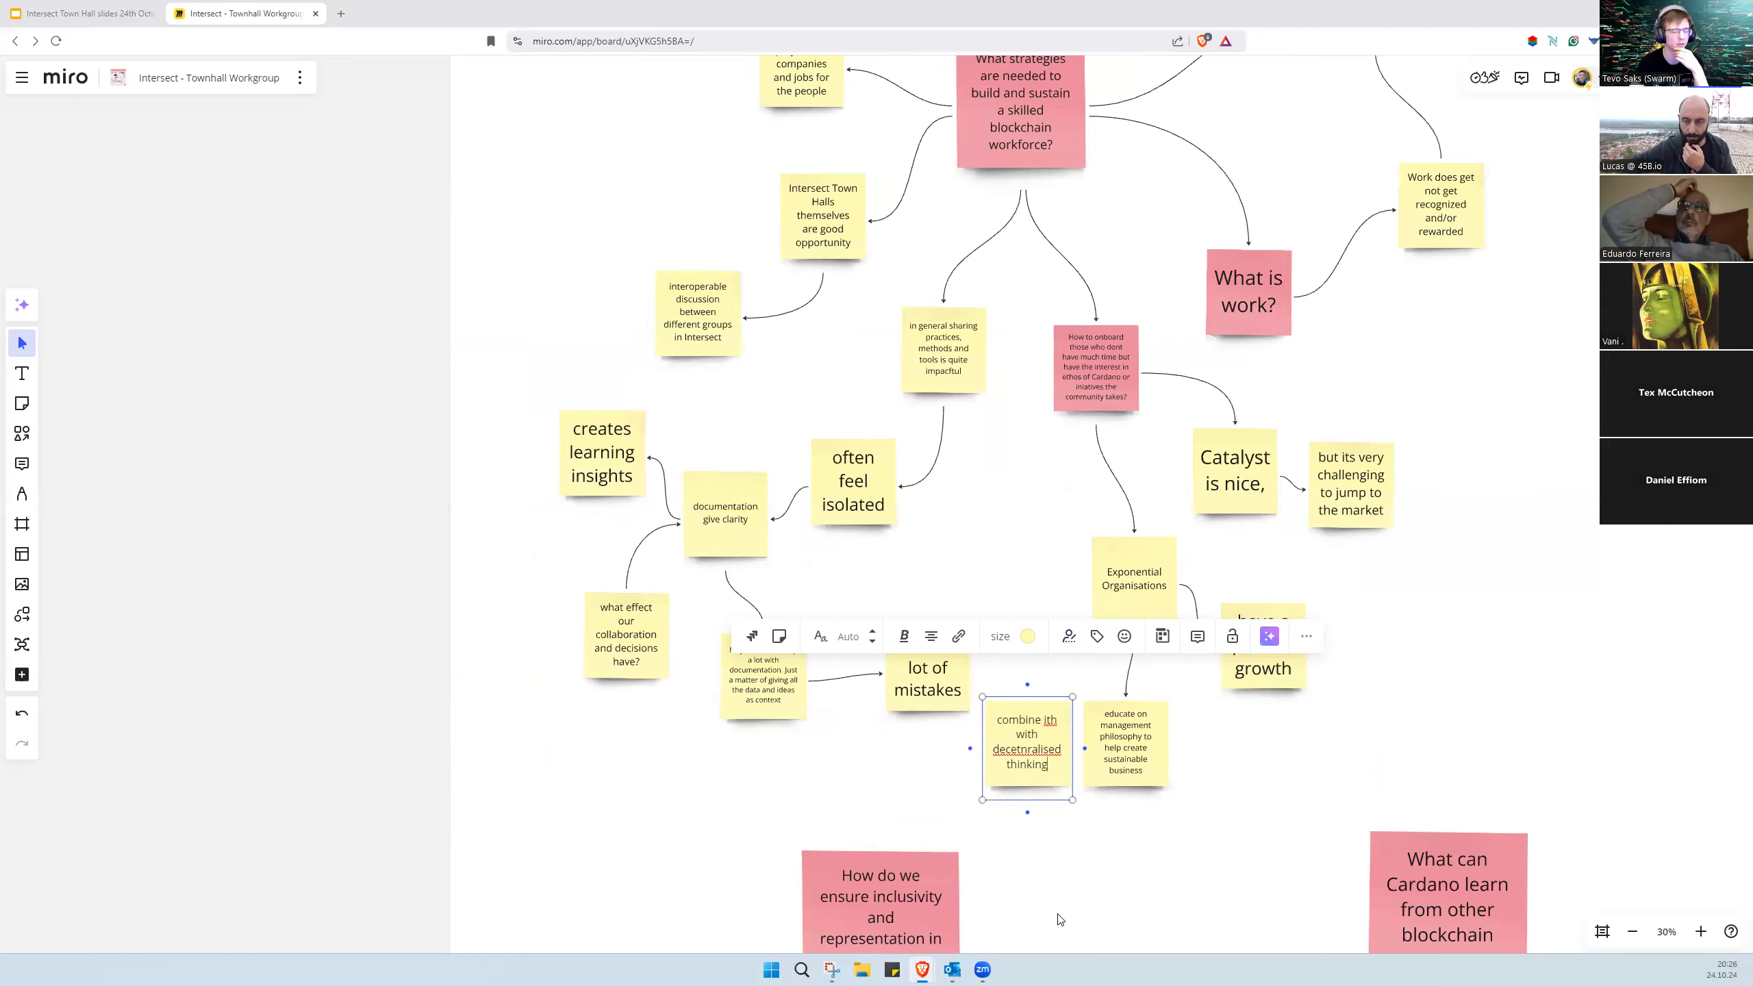
{"action": "mouse_move", "coordinate": [1114, 829]}
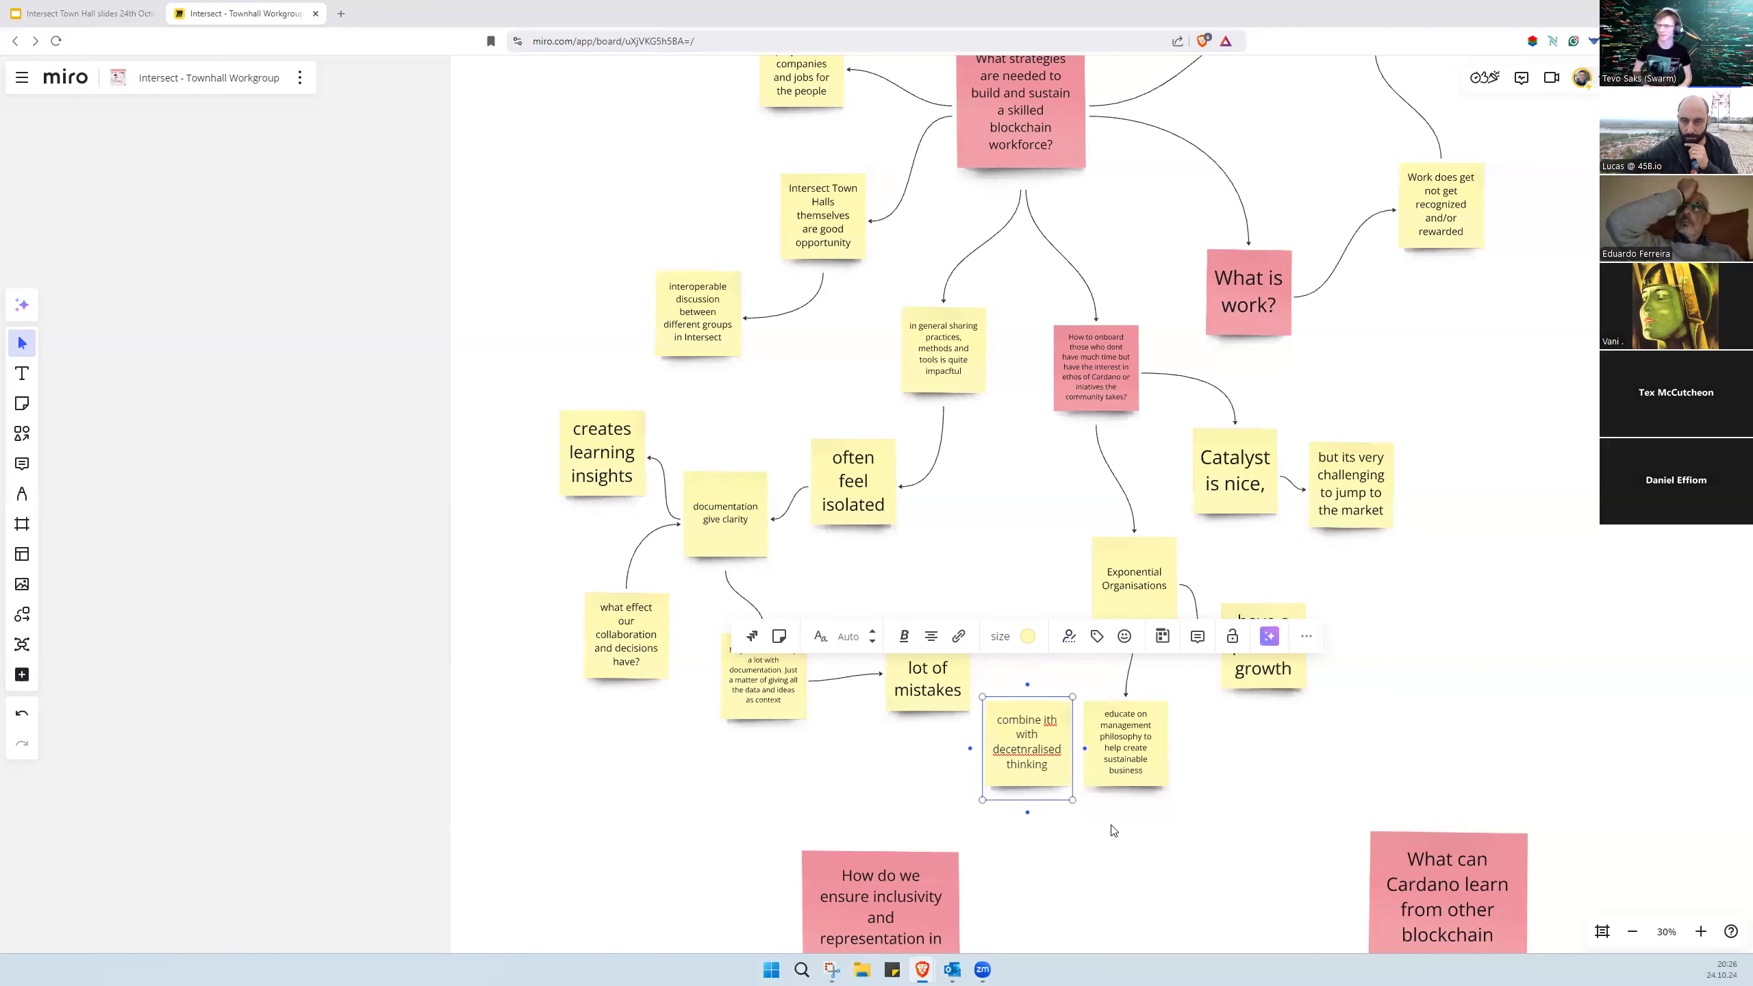
{"action": "mouse_move", "coordinate": [973, 838]}
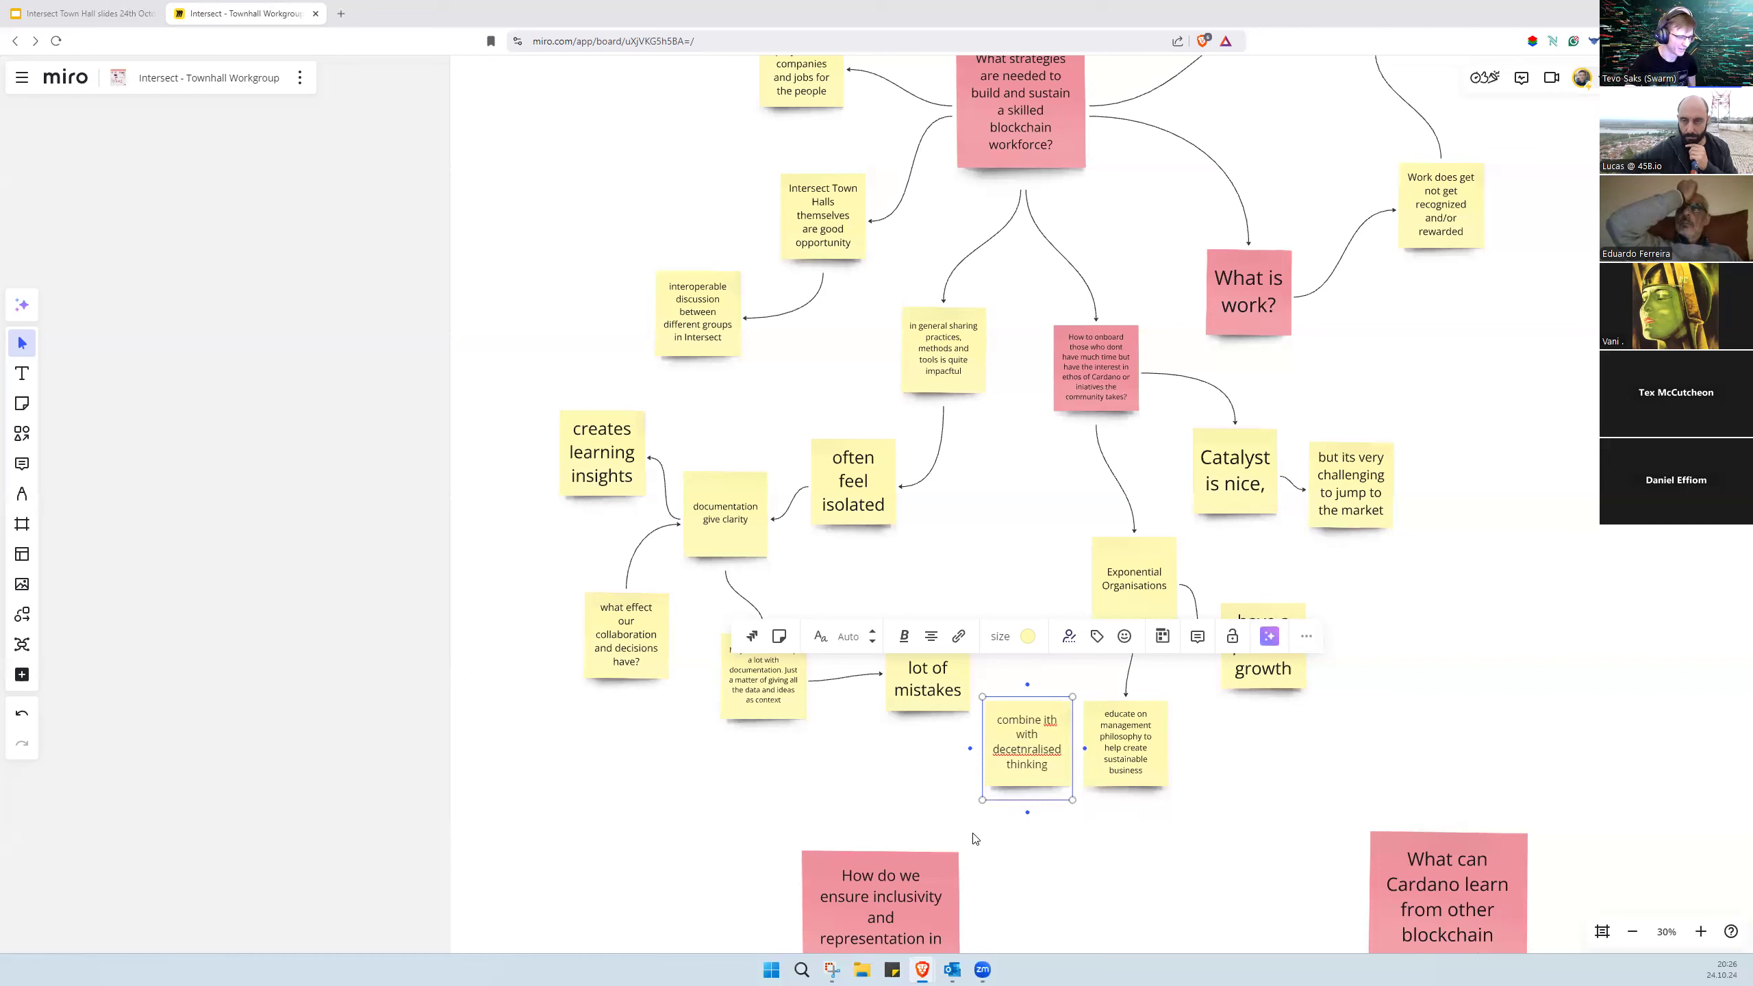
{"action": "right_click", "coordinate": [1025, 749]}
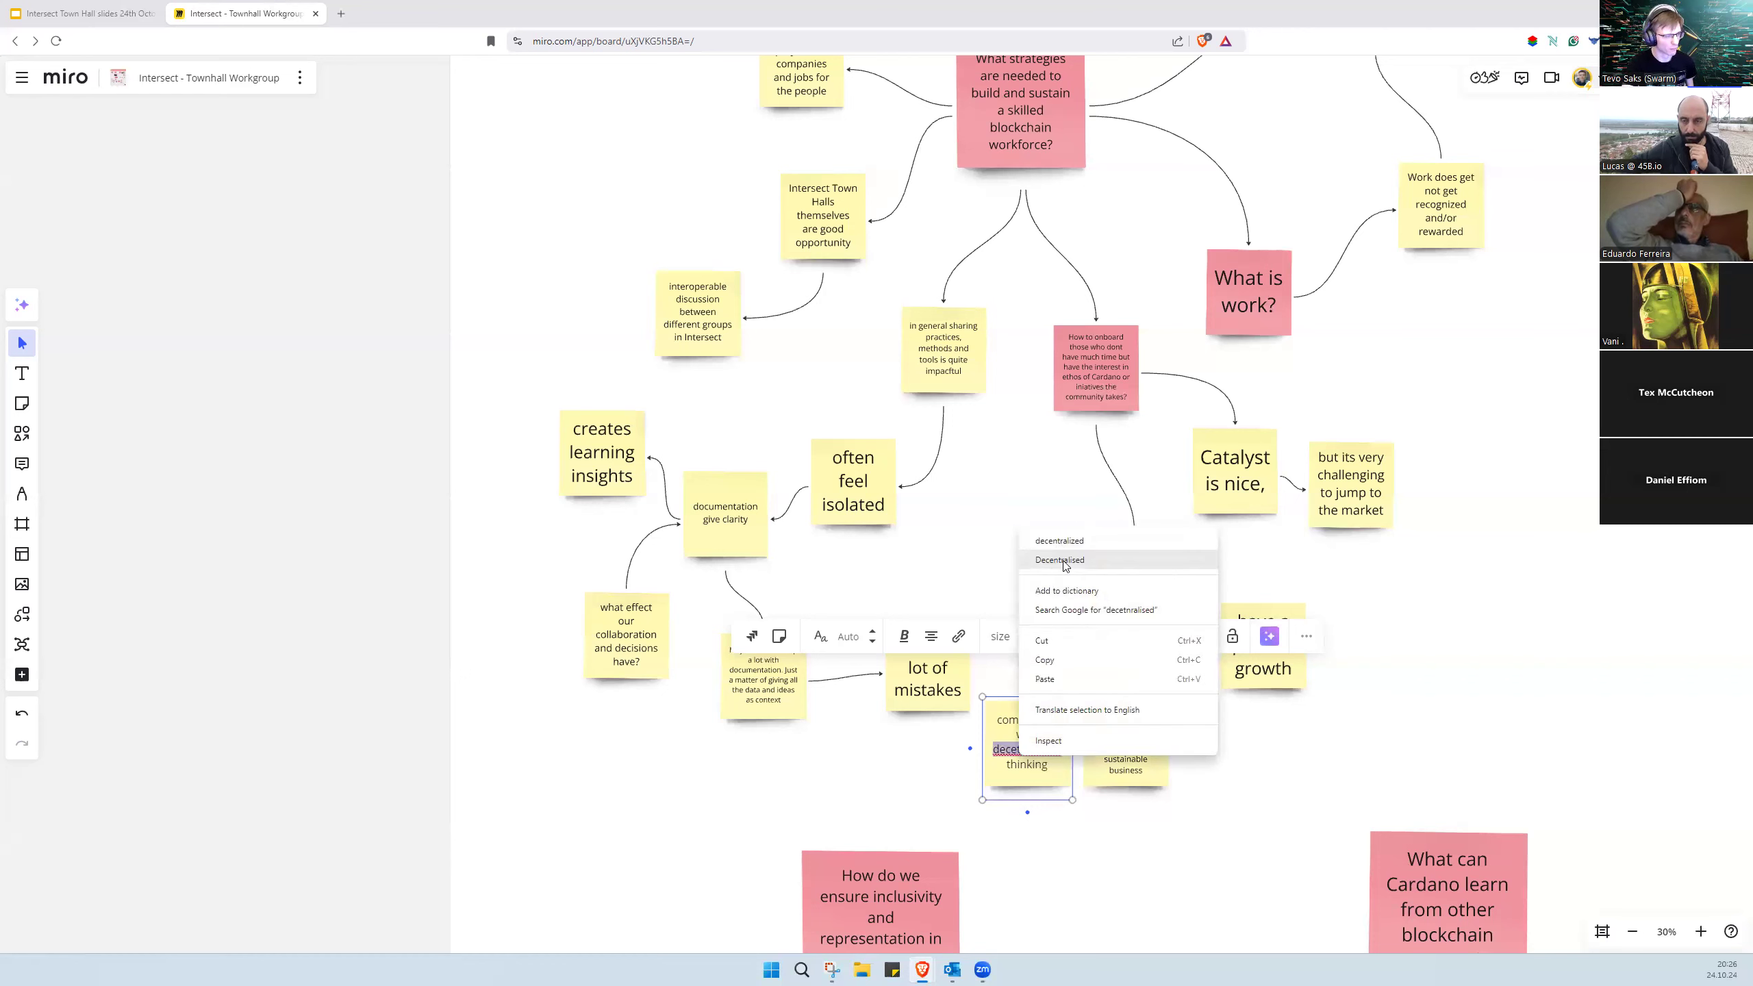
{"action": "left_click", "coordinate": [1058, 558]}
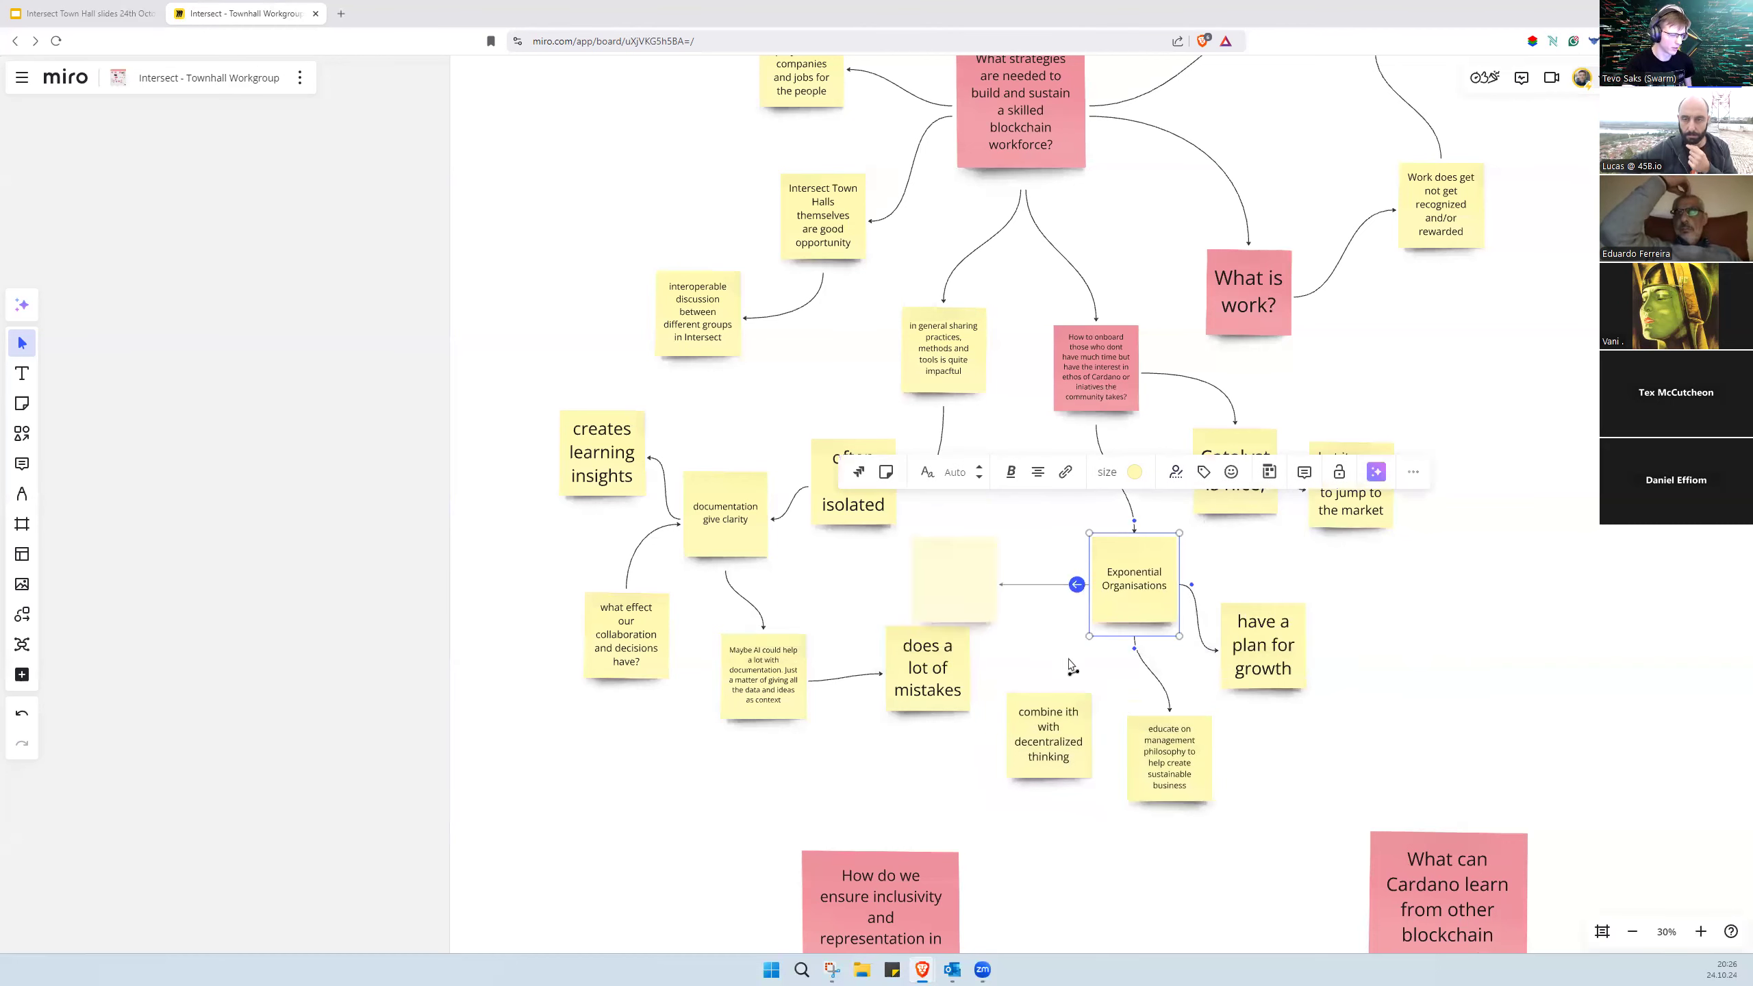
Step: Link the decentralized-thinking note under Exponential Organisations and remove its stray word
{"action": "left_click", "coordinate": [1048, 740]}
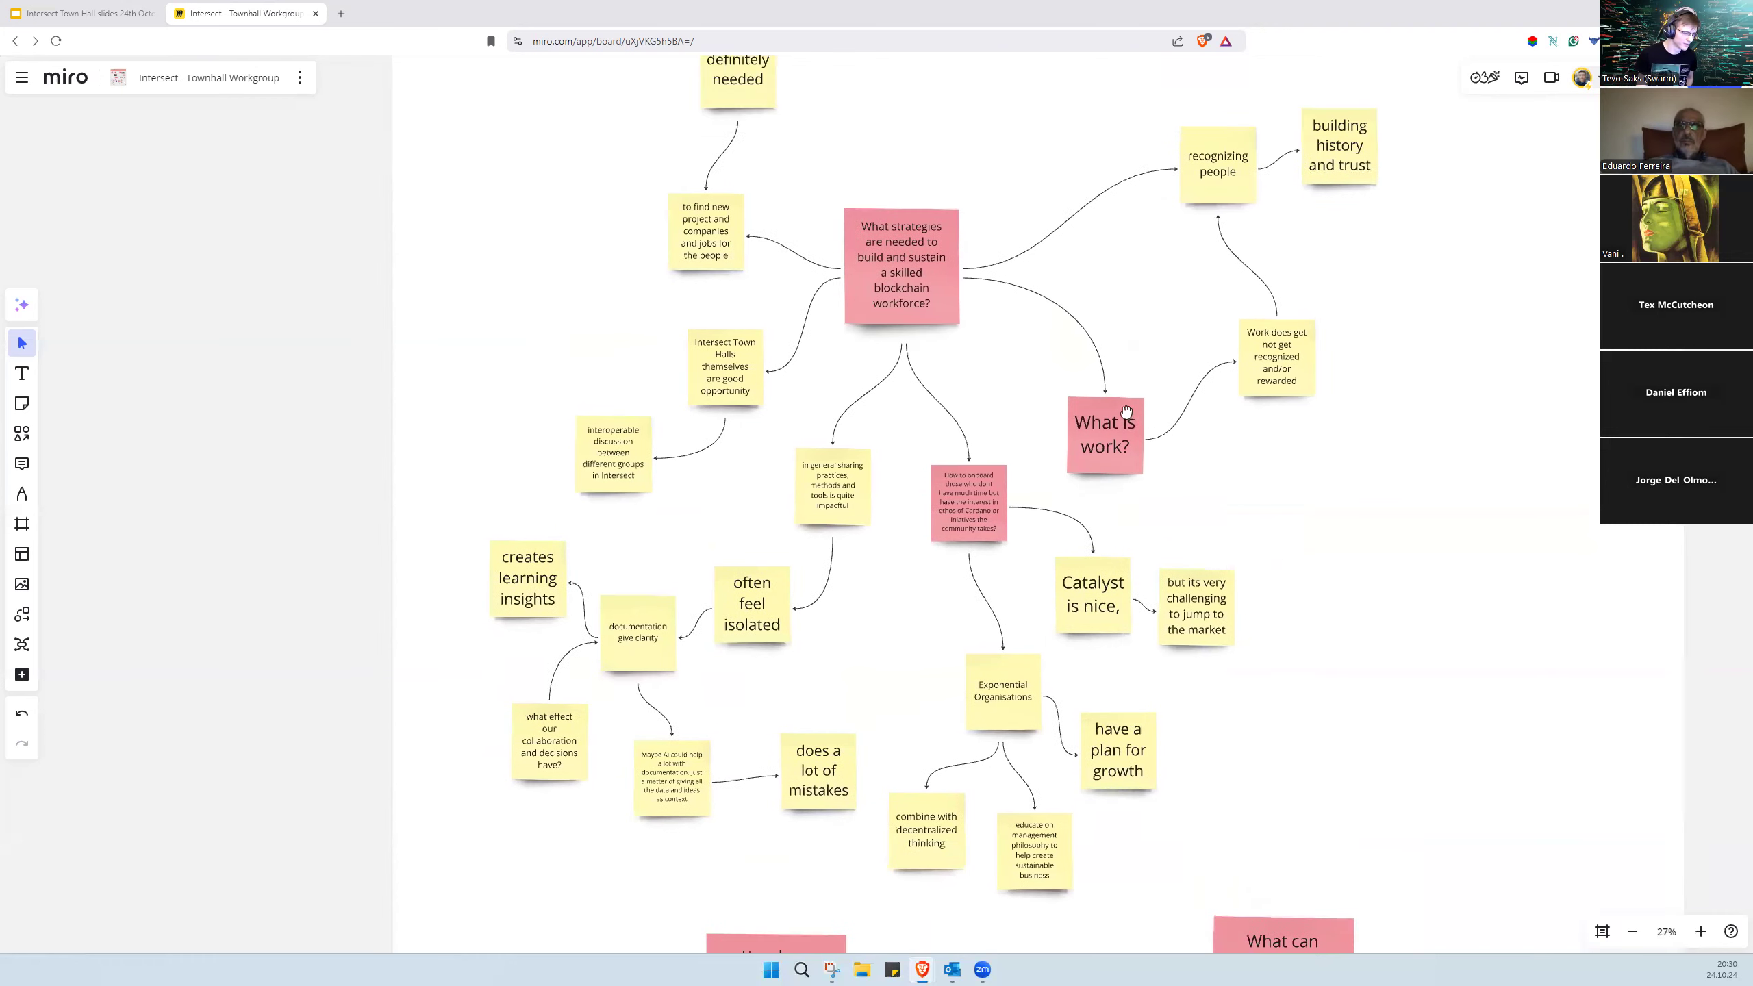
{"action": "scroll", "scroll_direction": "down", "scroll_amount": 3}
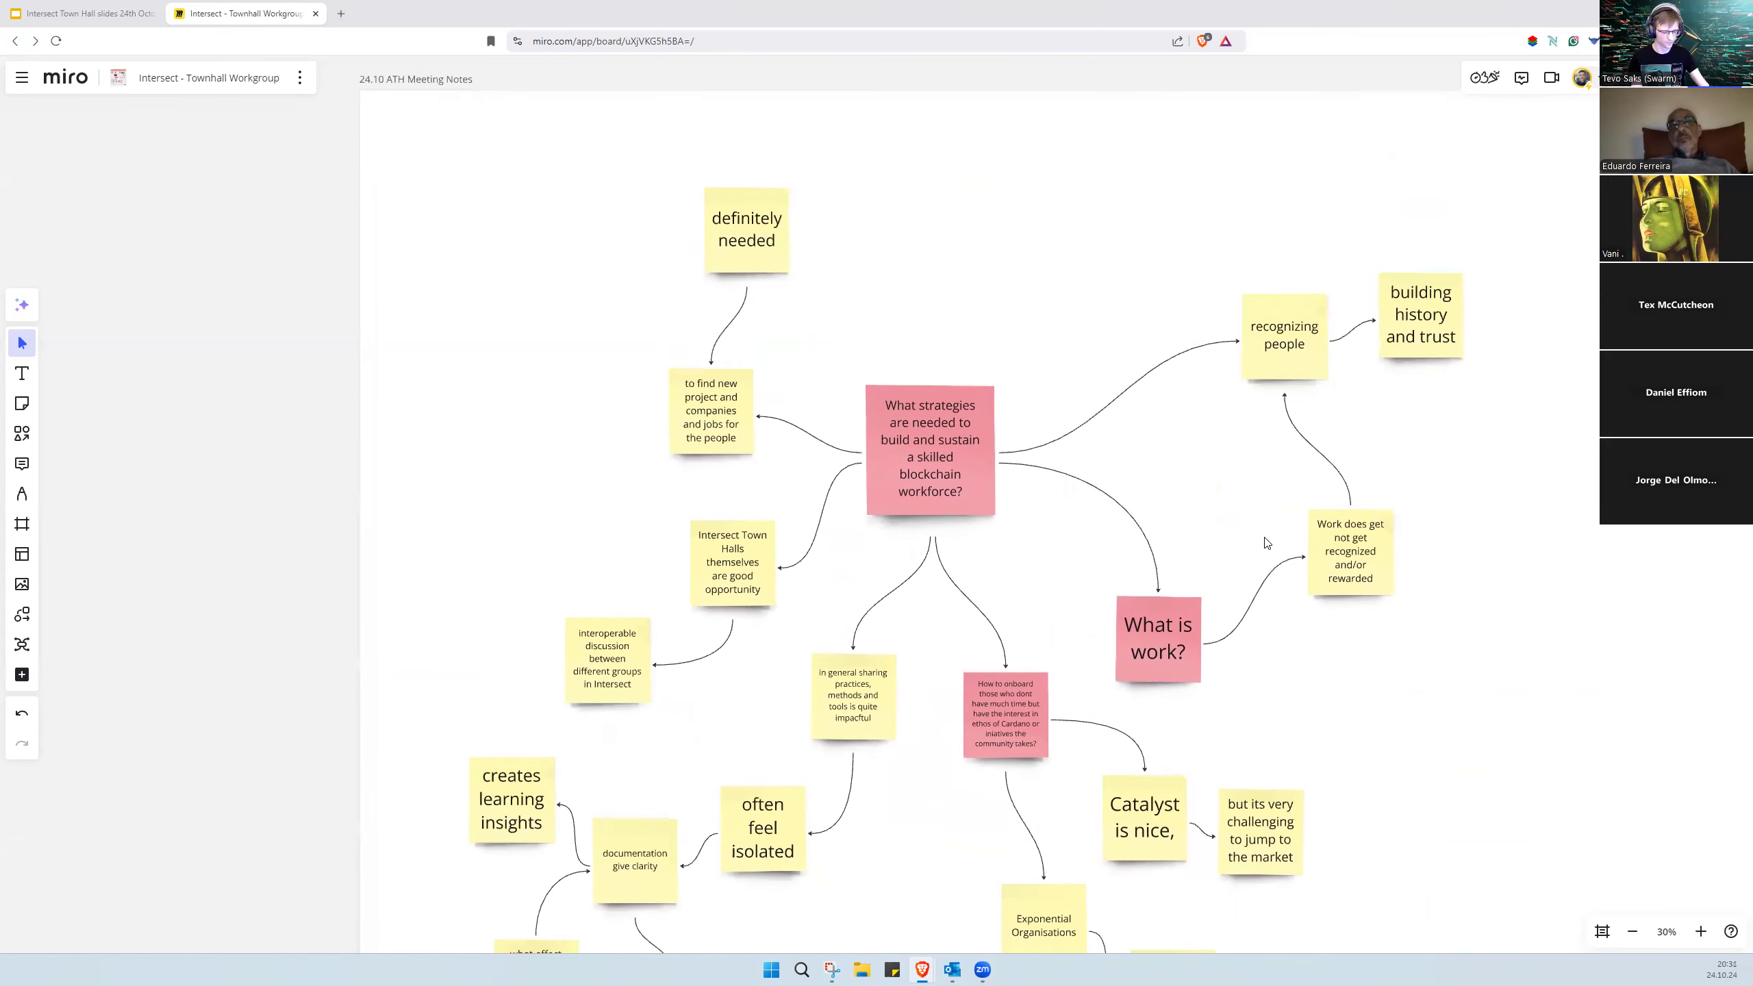
Step: Add a note above the central question and type 'leverage' and 'AI tools' into it
{"action": "left_click", "coordinate": [1143, 819]}
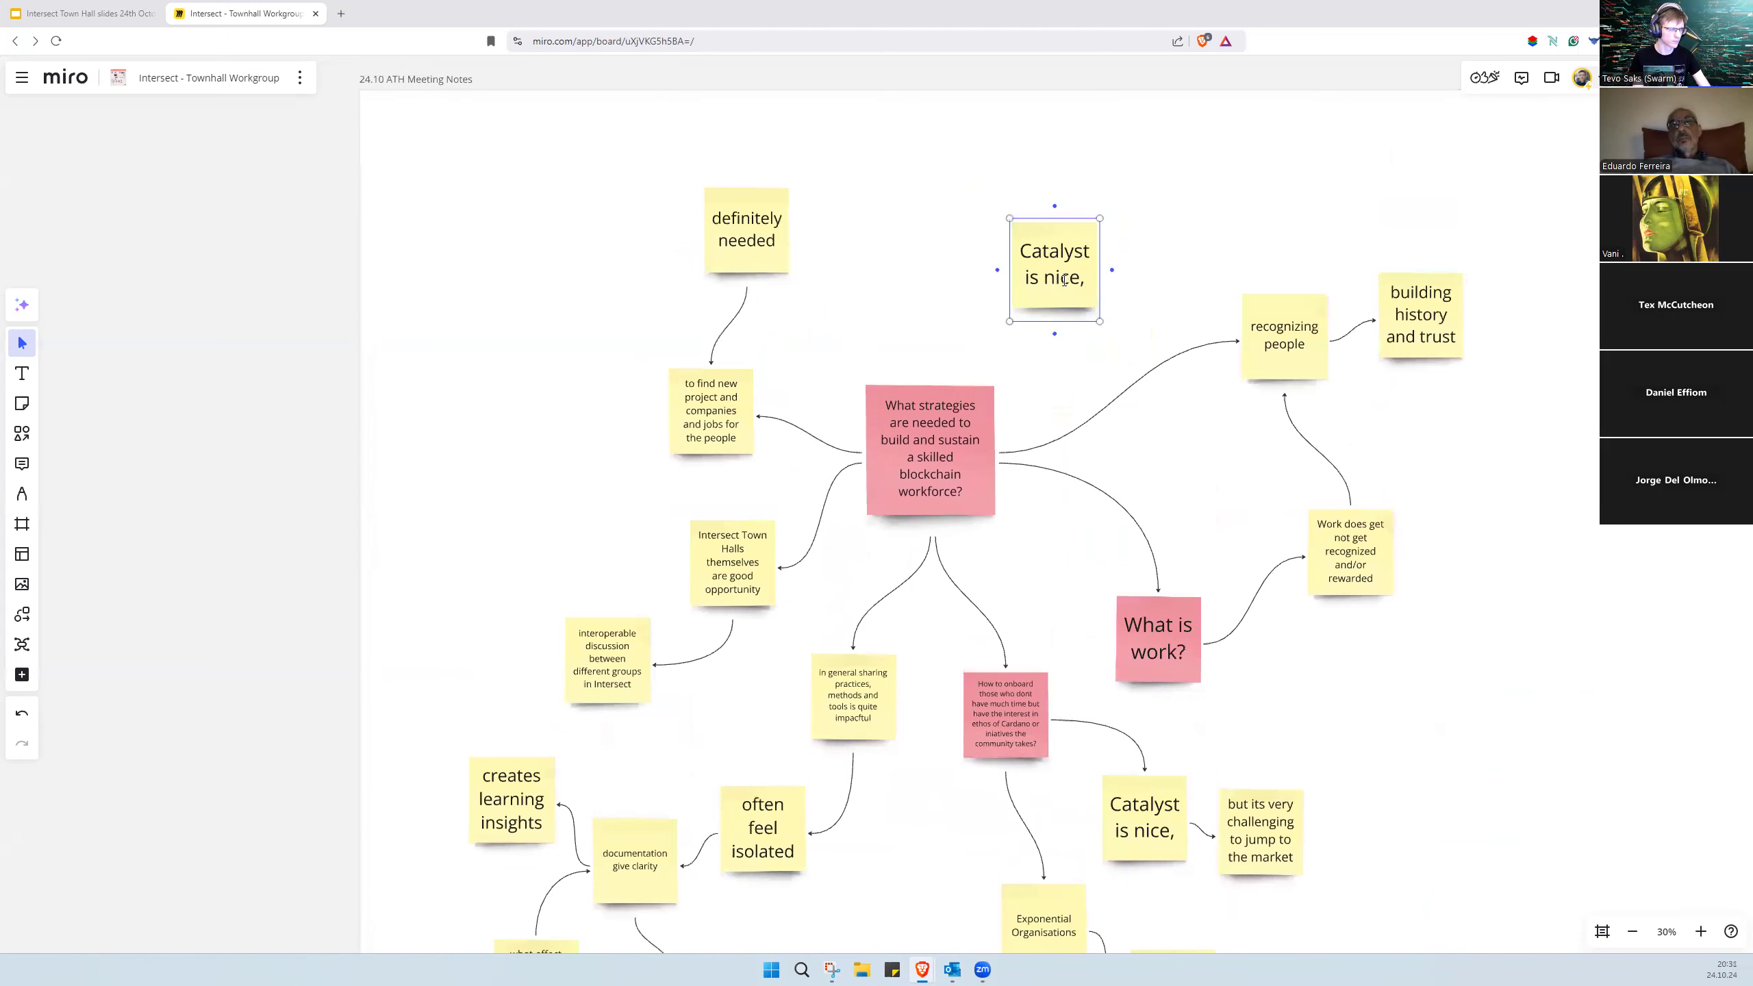
{"action": "double_click", "coordinate": [1053, 263]}
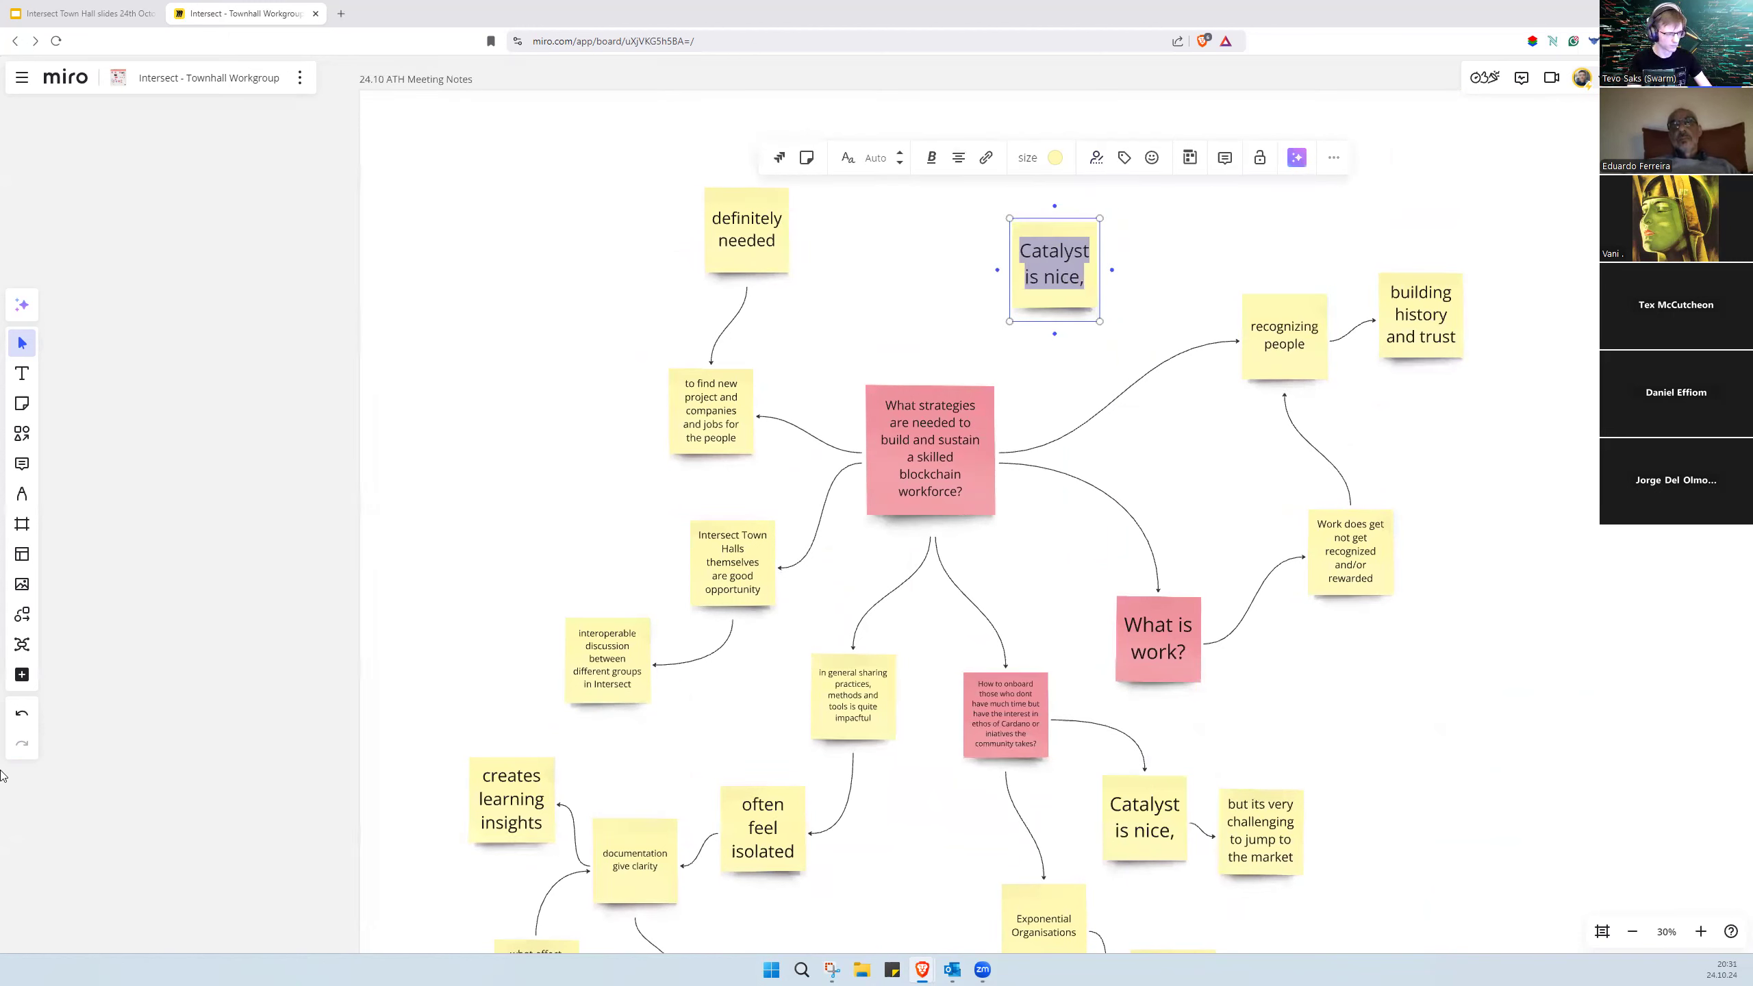
{"action": "type", "text": "leverage communication new tools"}
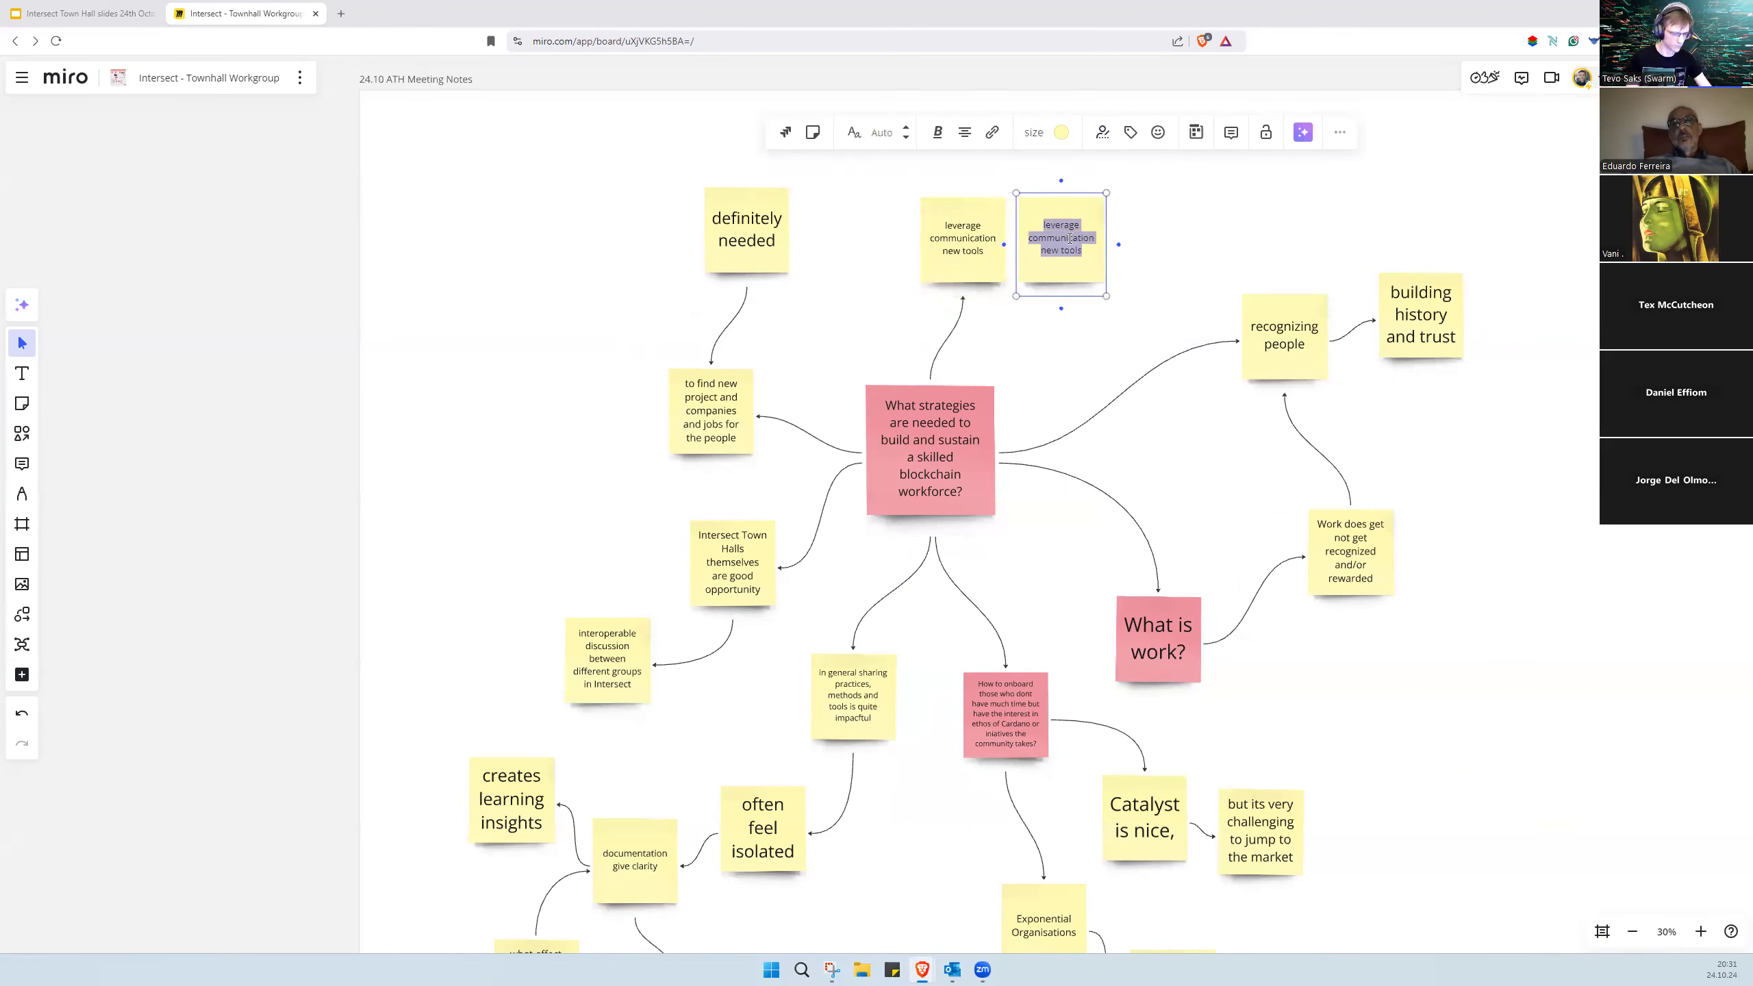
{"action": "type", "text": "AI tools"}
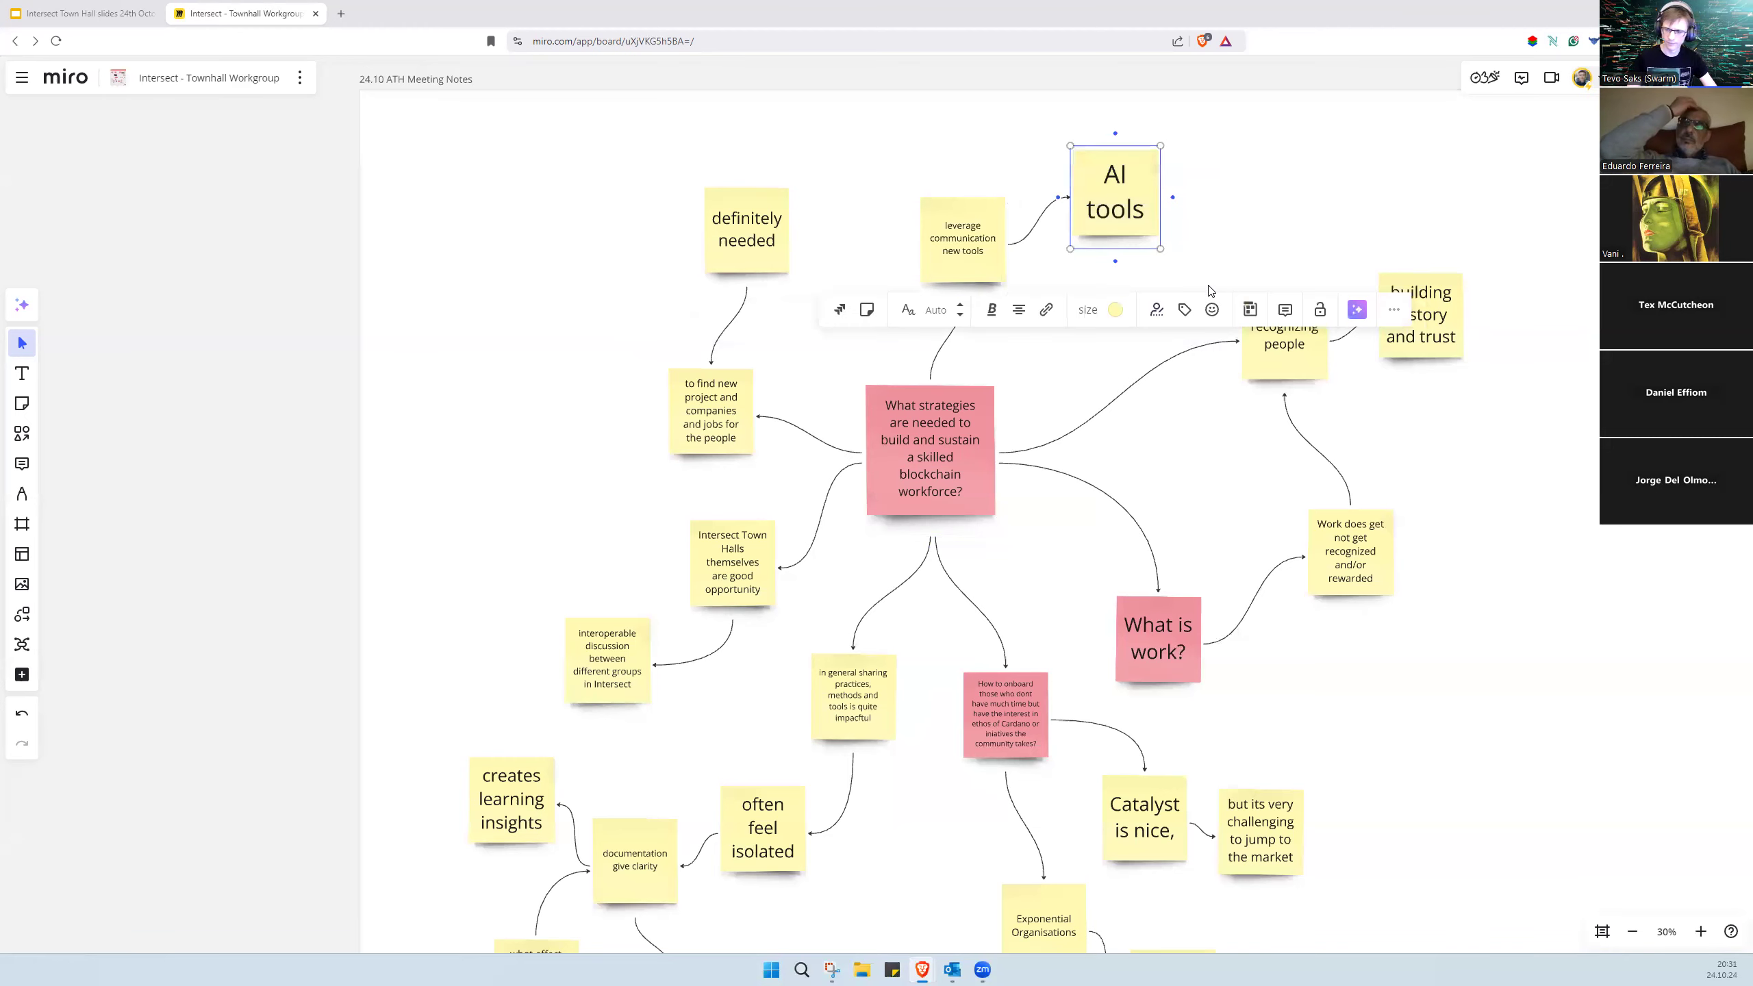
{"action": "scroll", "scroll_direction": "down", "scroll_amount": 3}
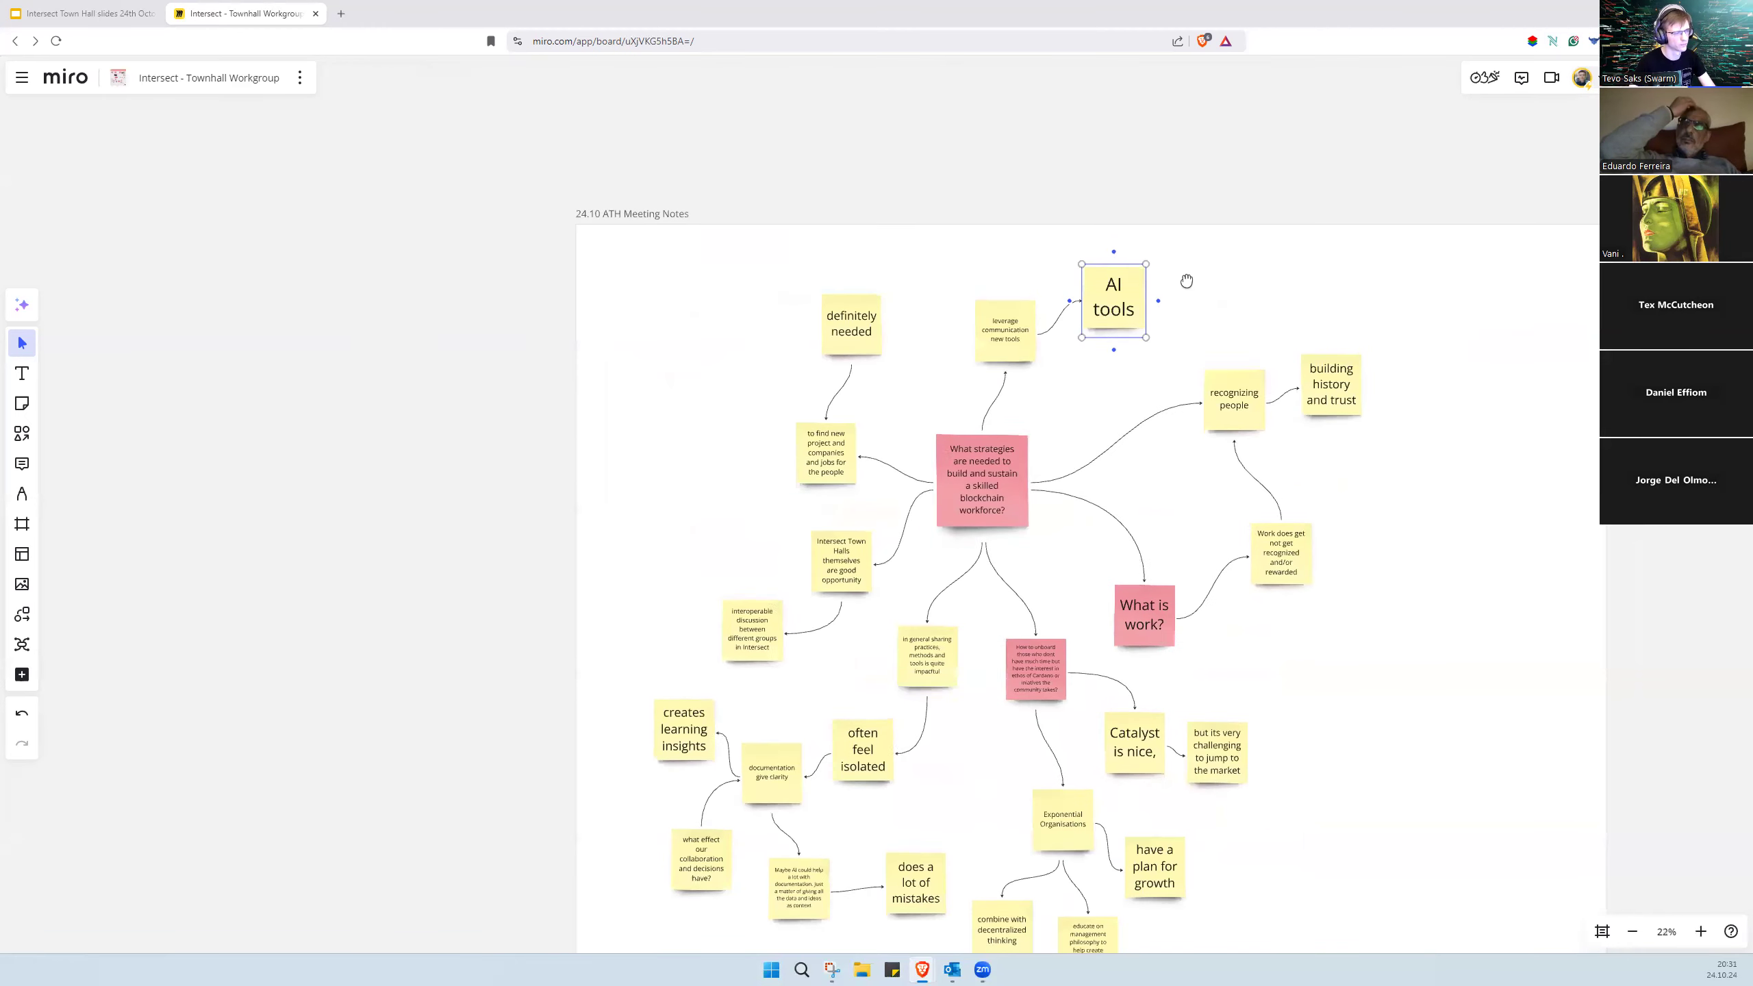
Step: Type 'using tools to organise discussions in meeting' into the next connected note
{"action": "left_click", "coordinate": [1112, 302]}
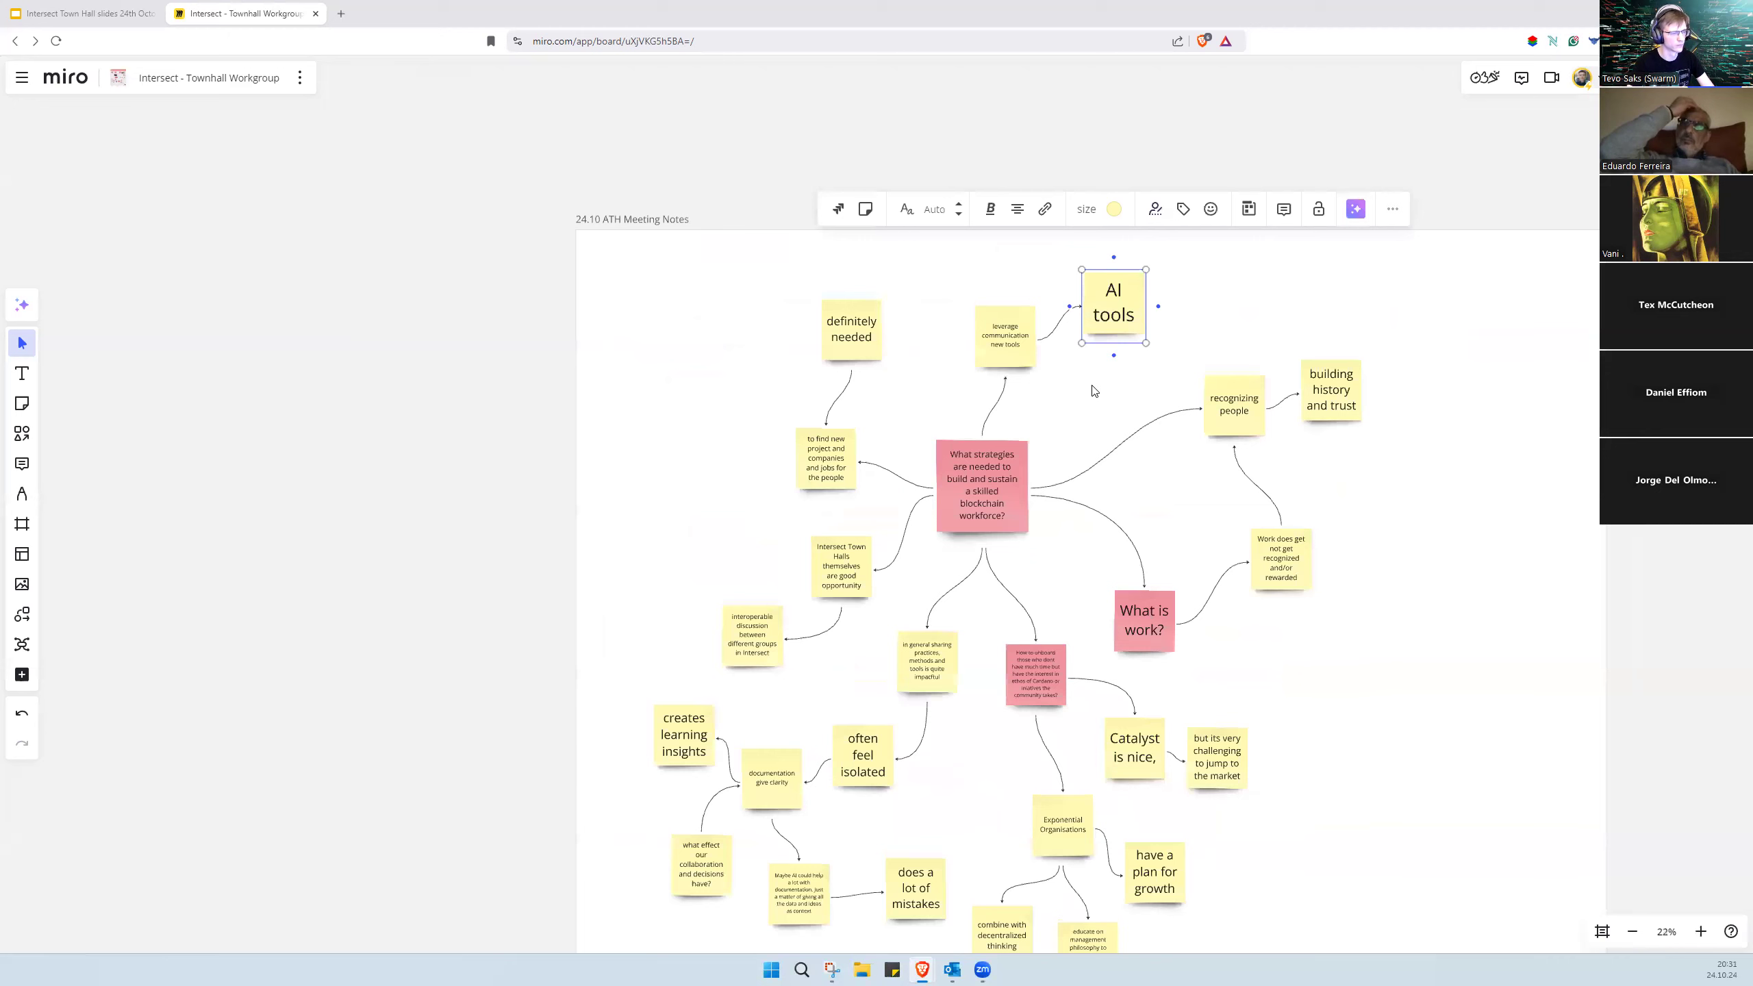
{"action": "mouse_move", "coordinate": [1114, 398]}
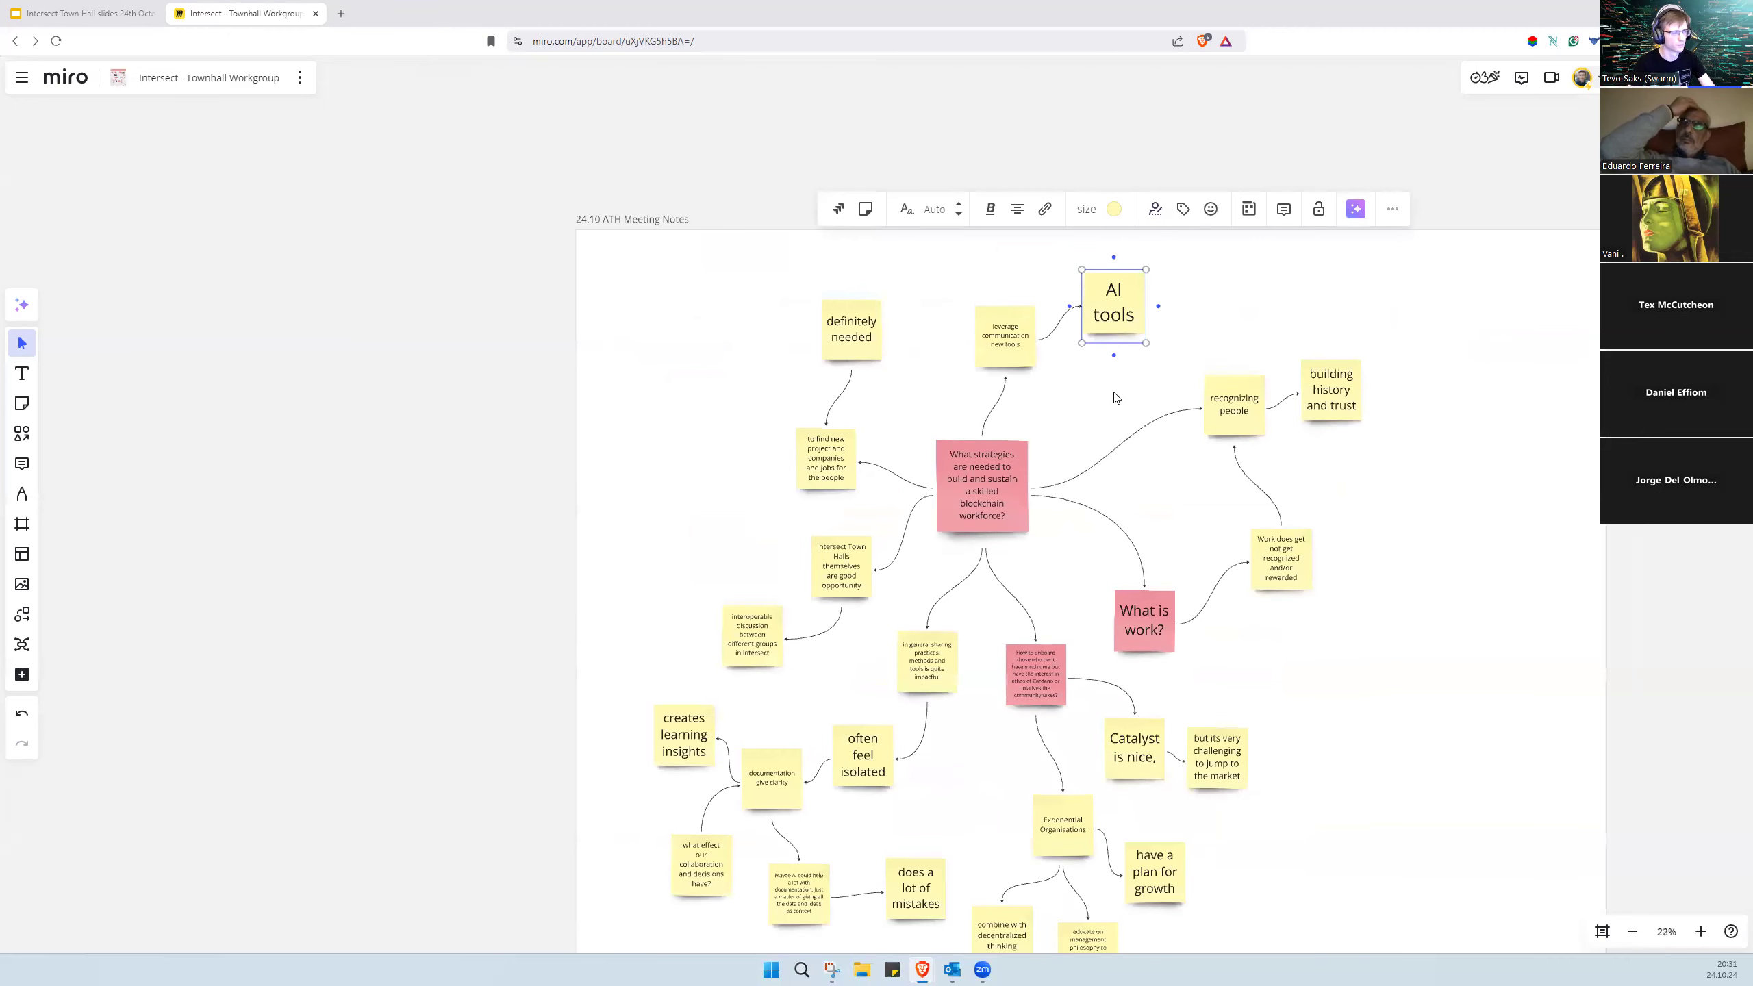
{"action": "scroll", "scroll_direction": "down", "scroll_amount": 3}
{"action": "type", "text": "tool to talk wi"}
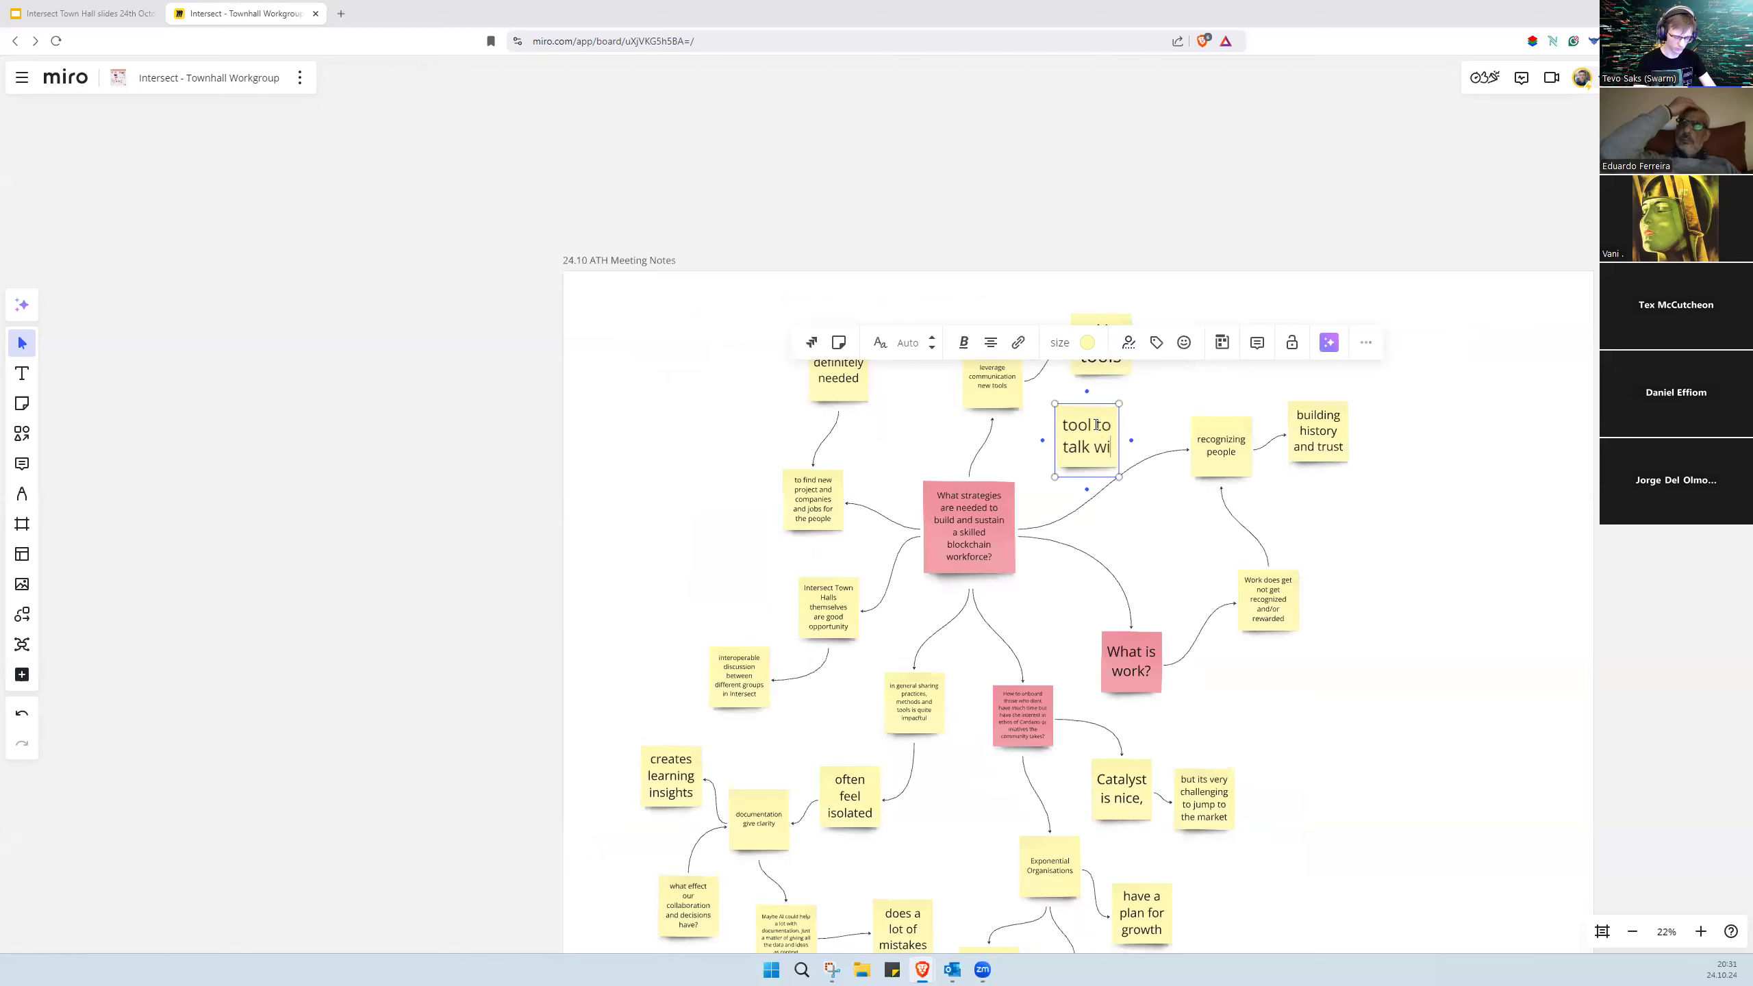
{"action": "type", "text": "th"}
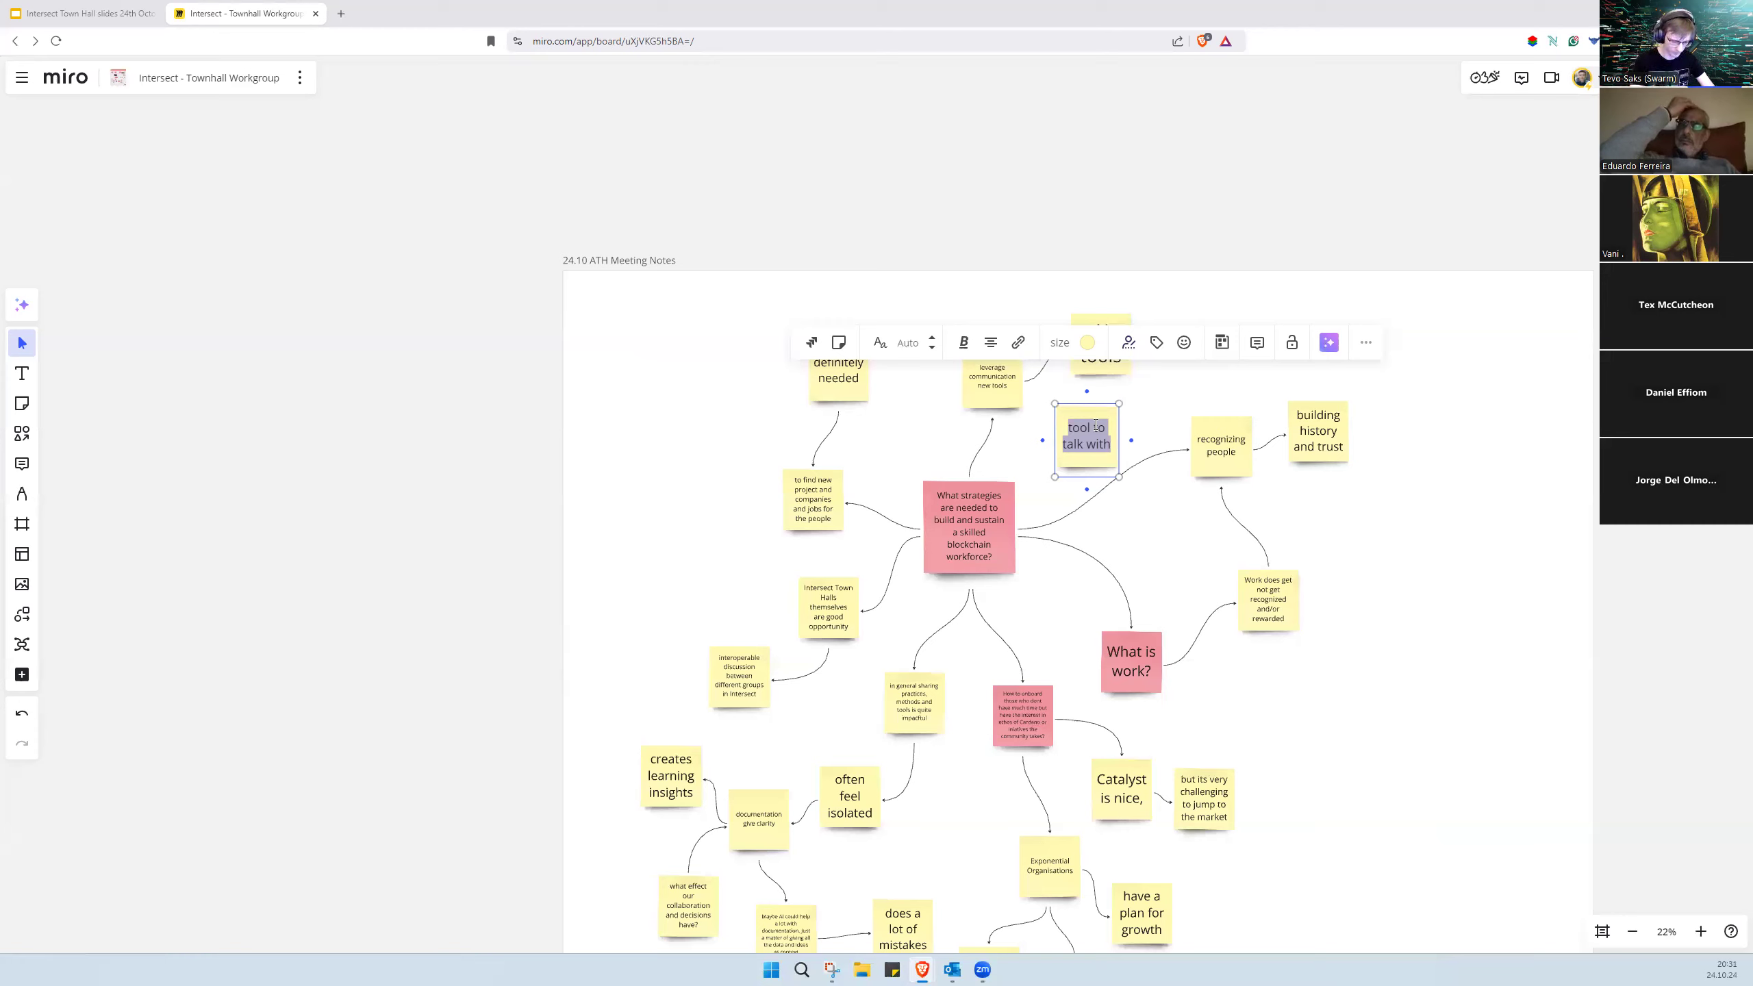
{"action": "type", "text": "having more tool i"}
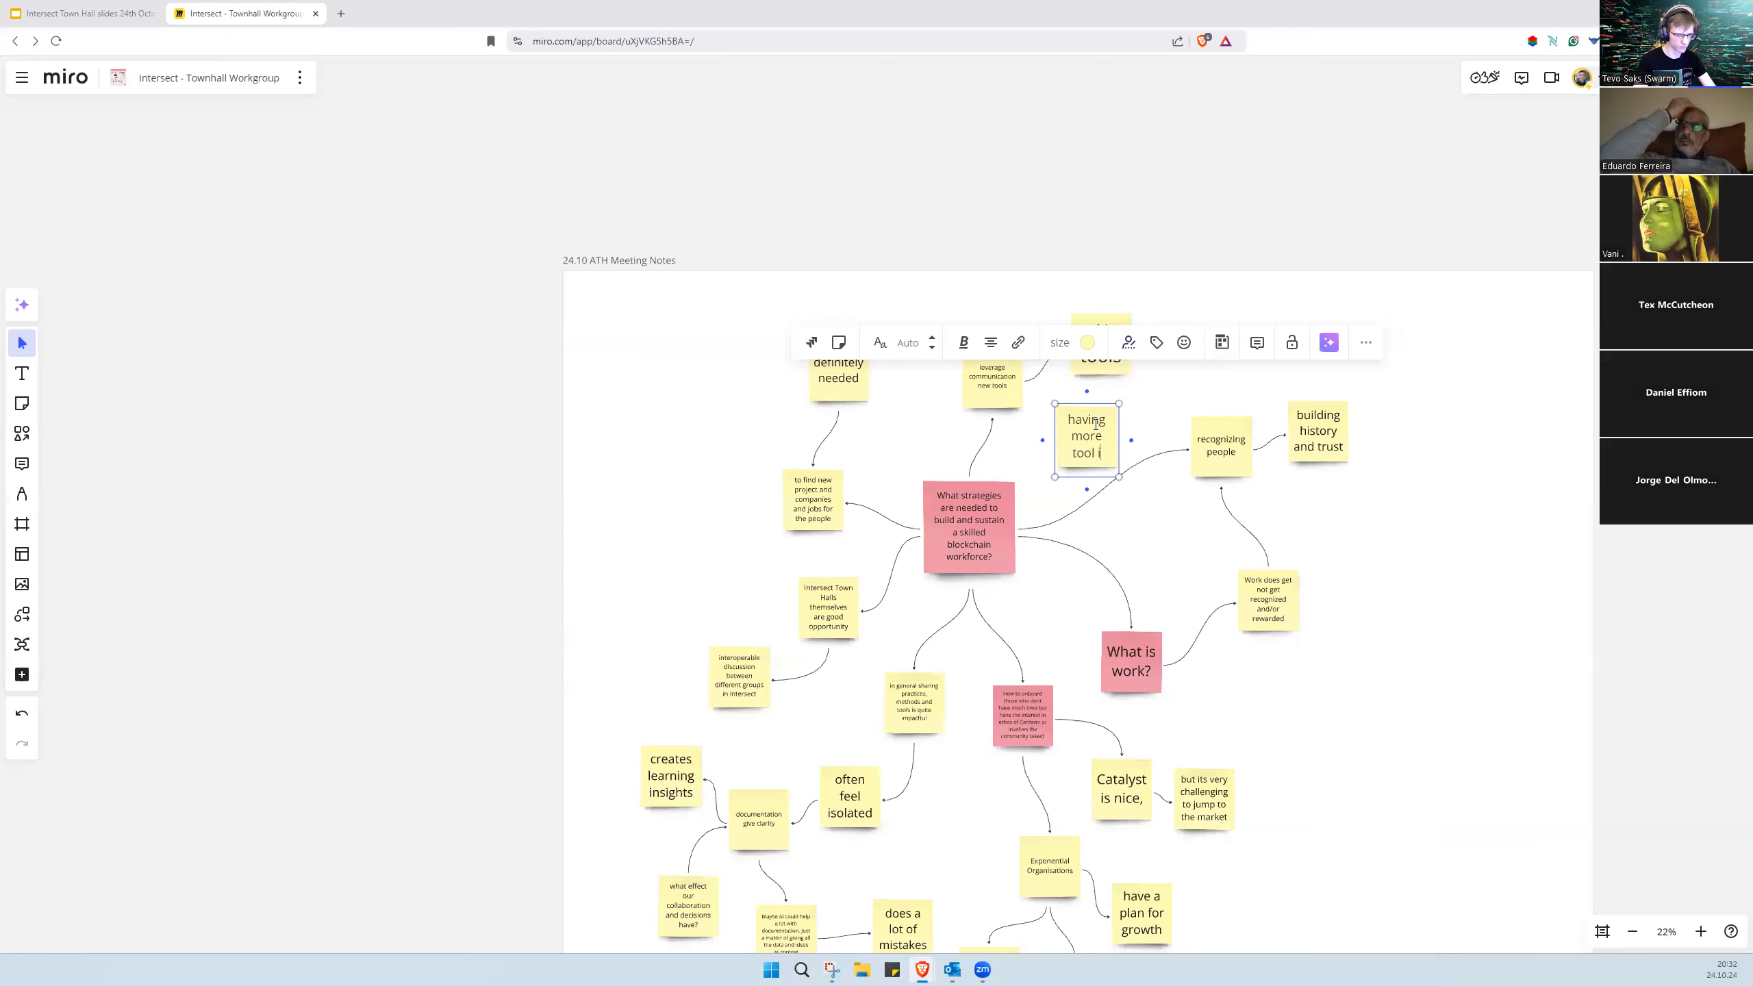
{"action": "type", "text": "nteractions"}
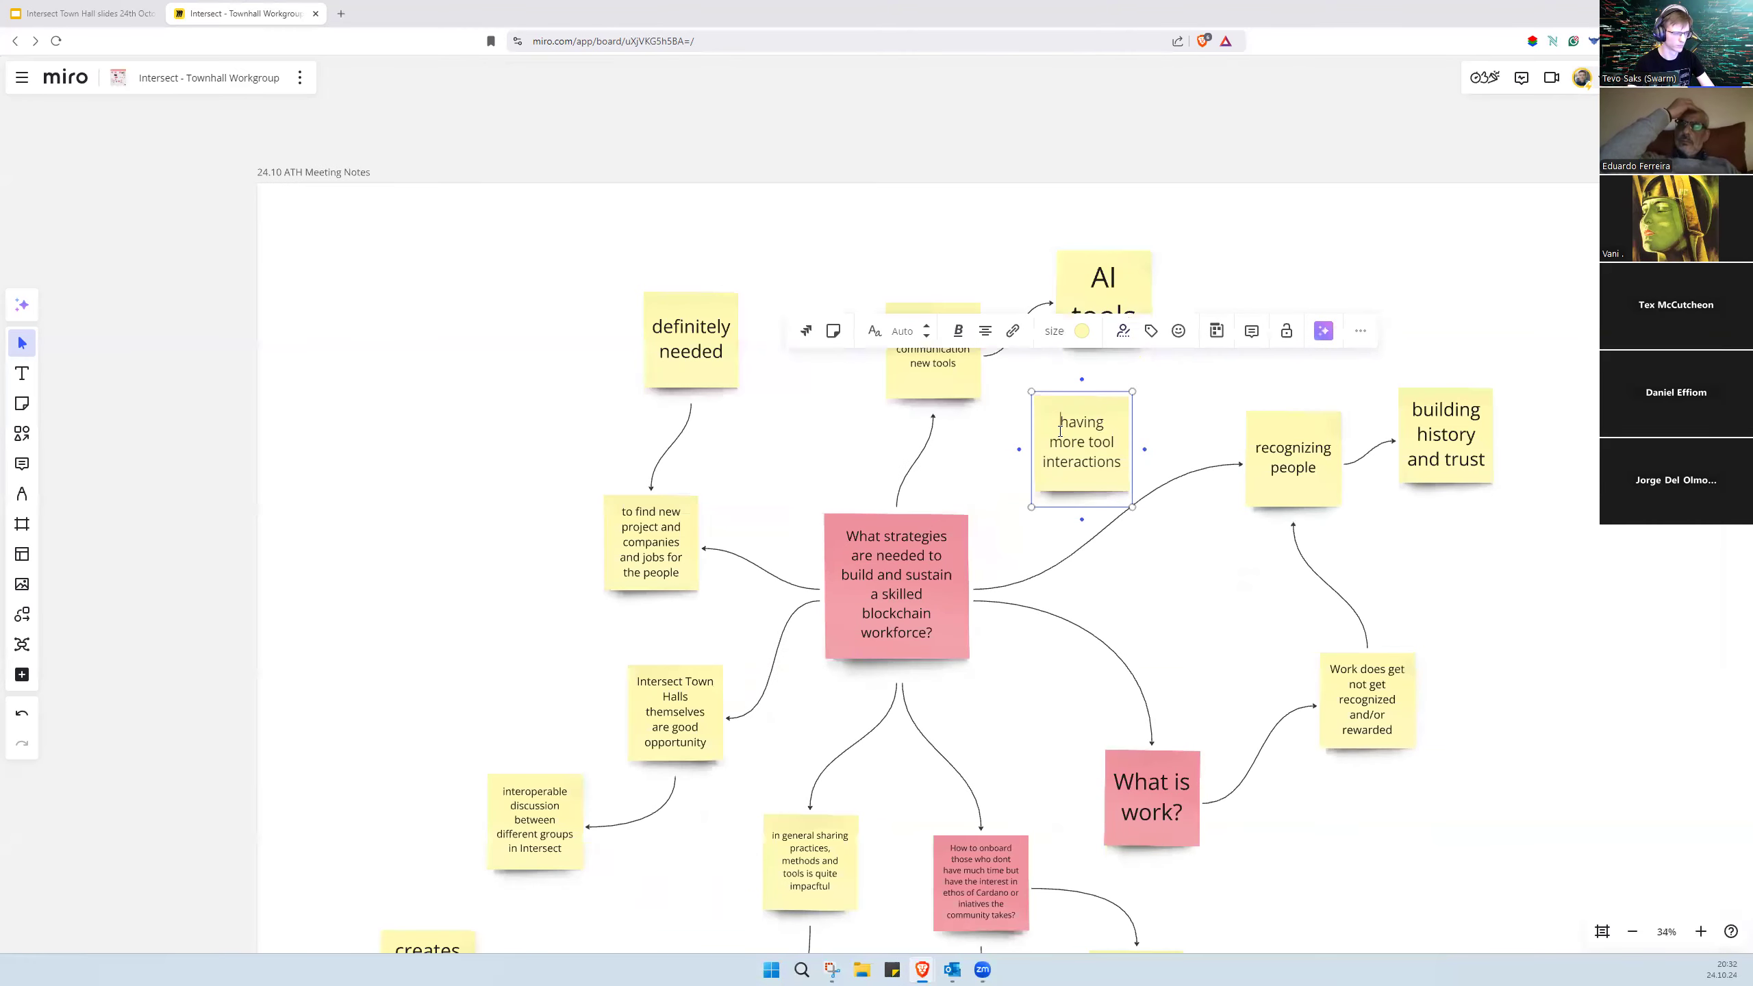
{"action": "type", "text": "uysing"}
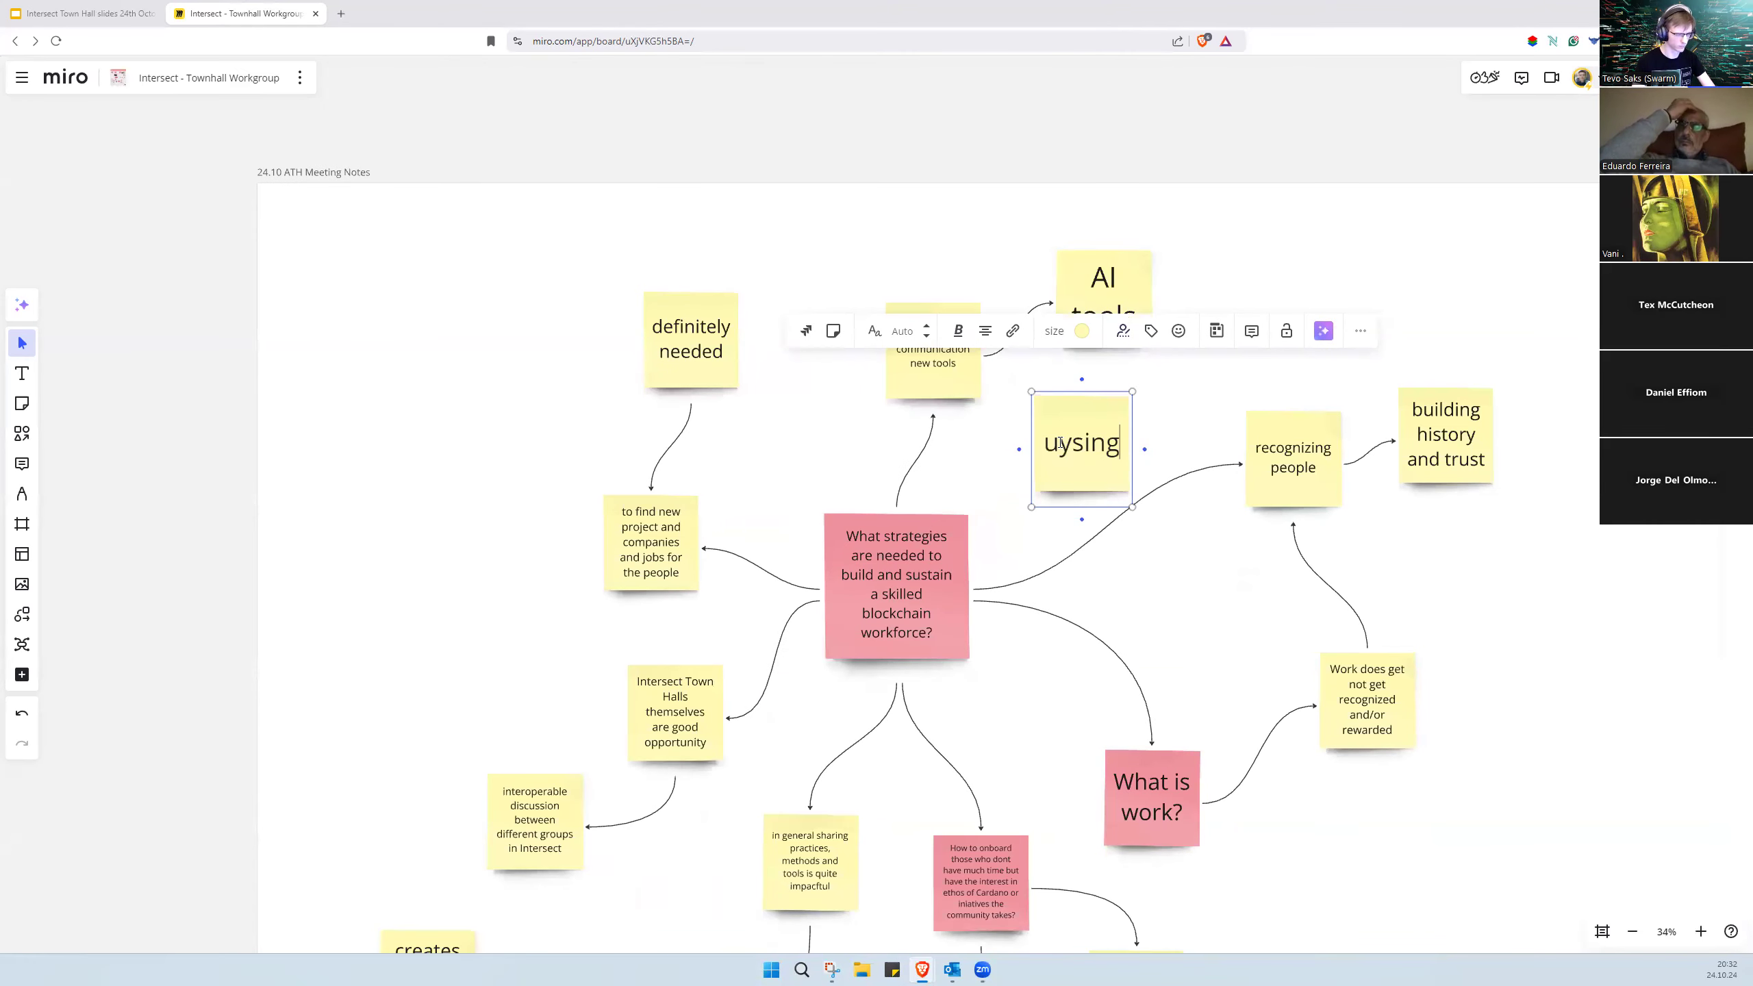
{"action": "type", "text": "using tool"}
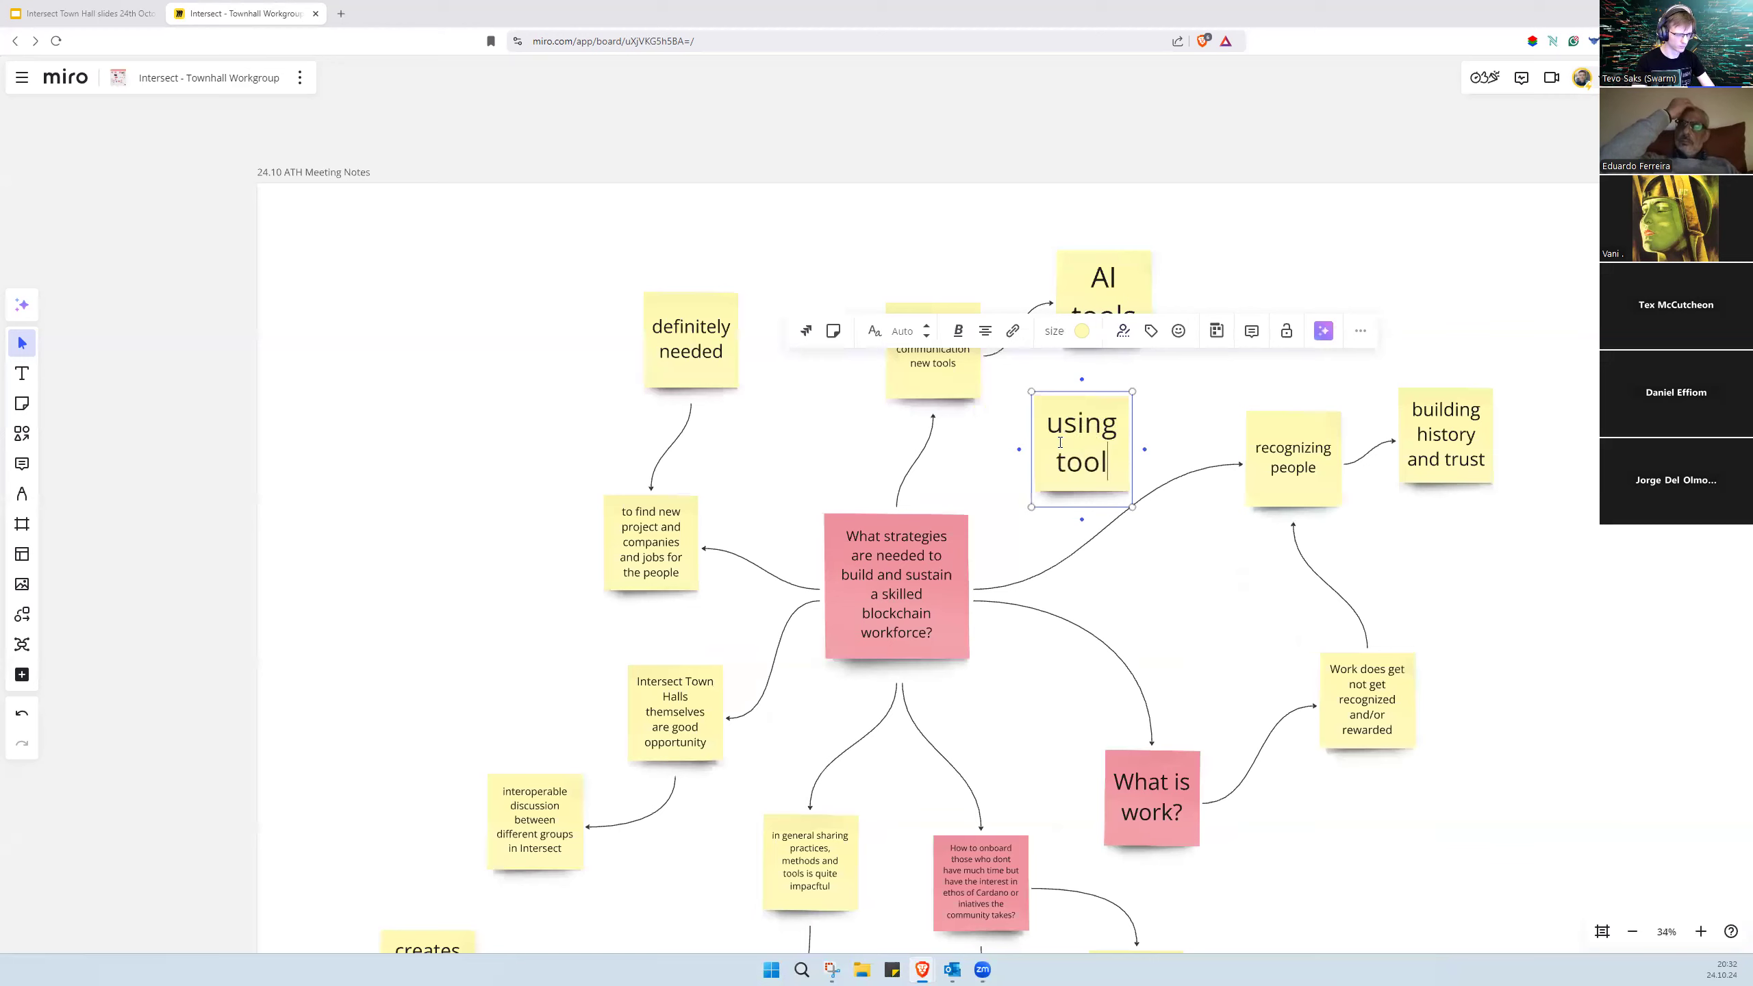
{"action": "type", "text": "s to"}
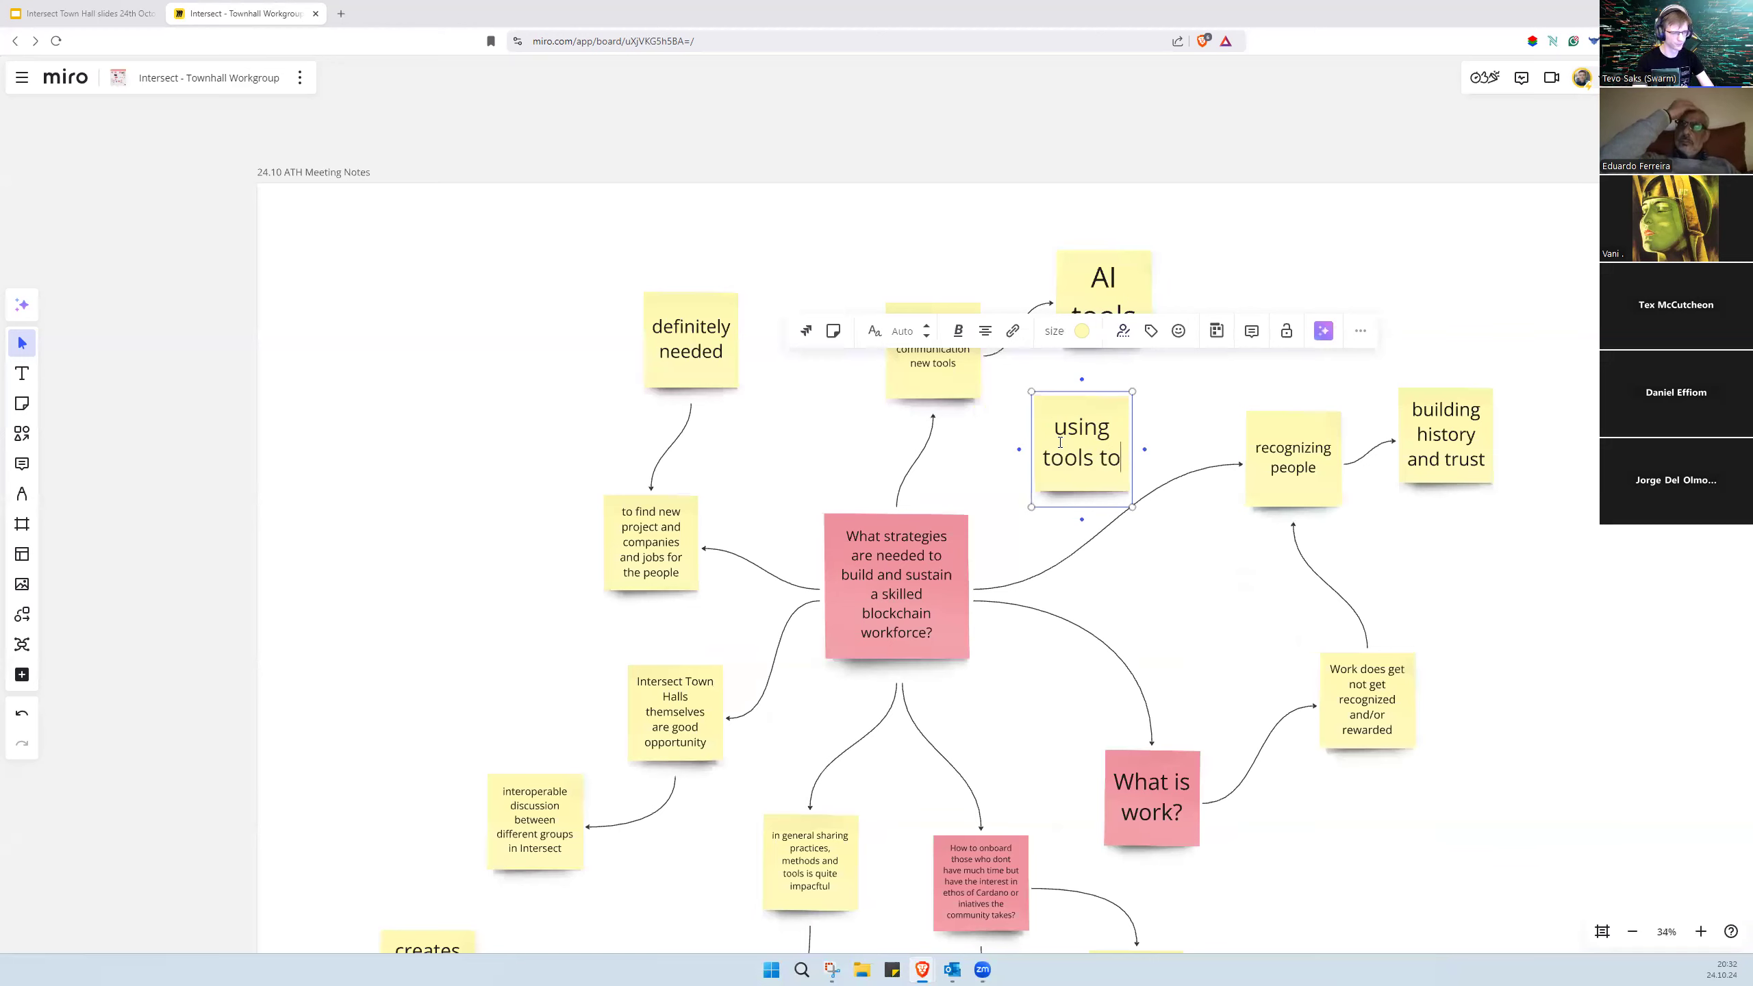
{"action": "mouse_move", "coordinate": [1129, 506]}
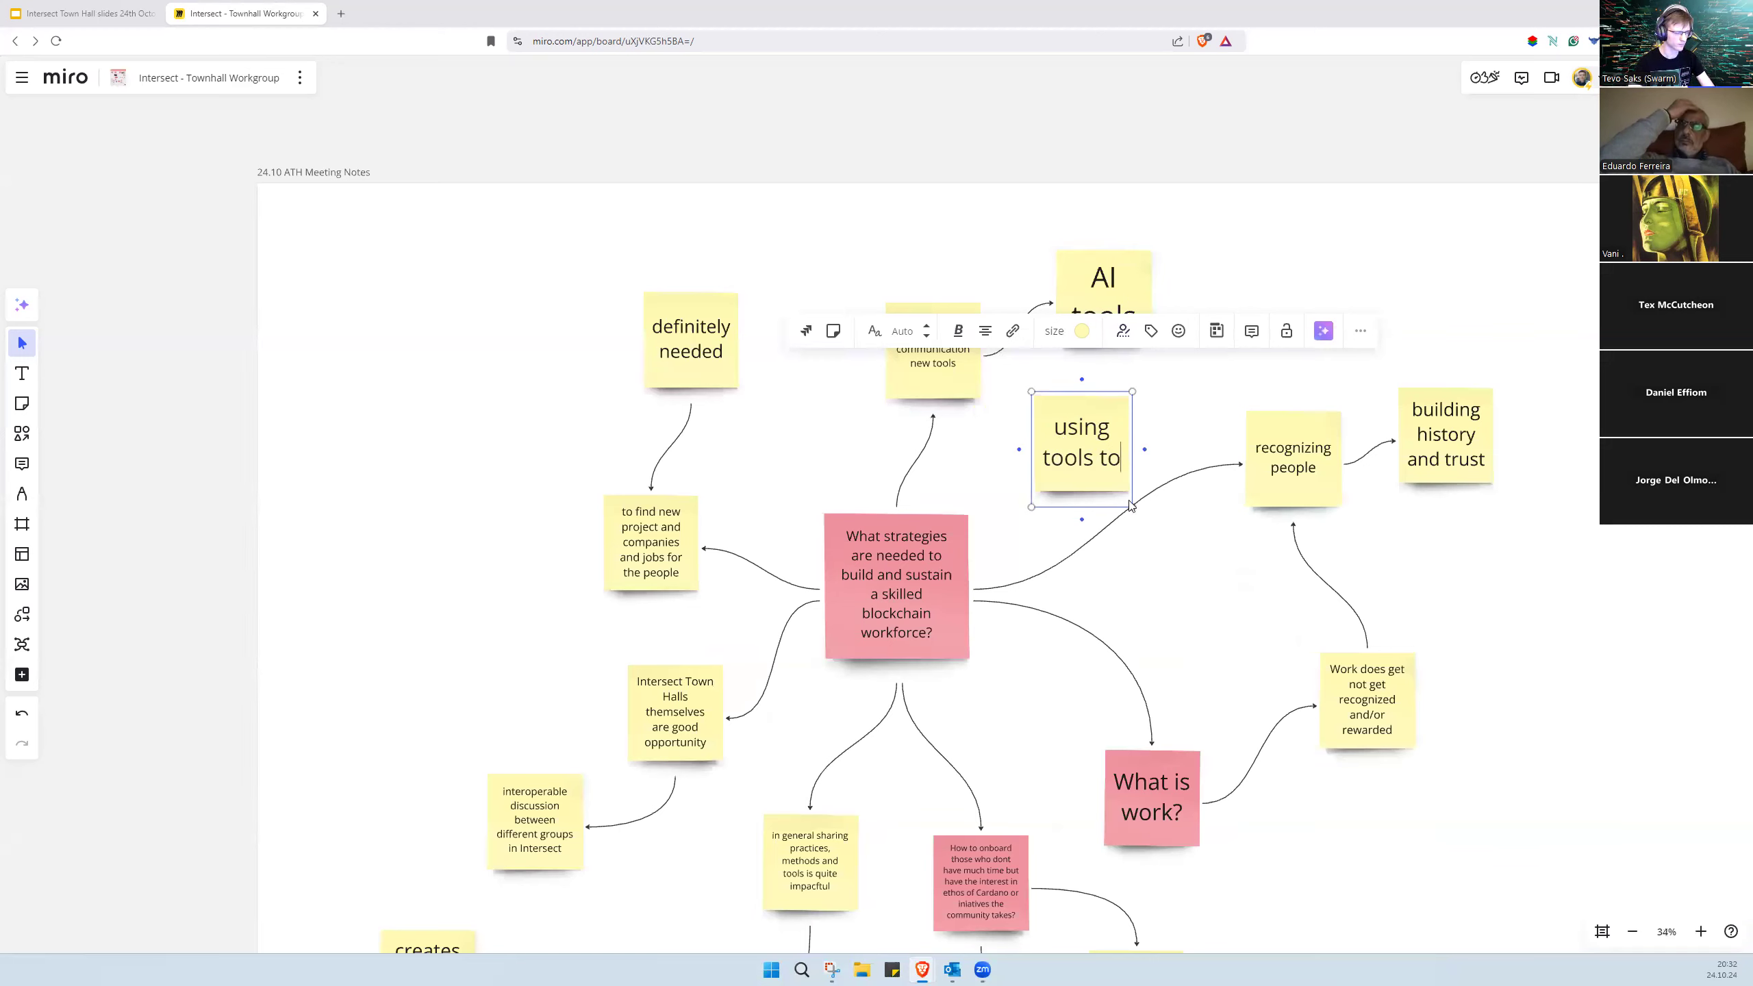
{"action": "type", "text": "organise"}
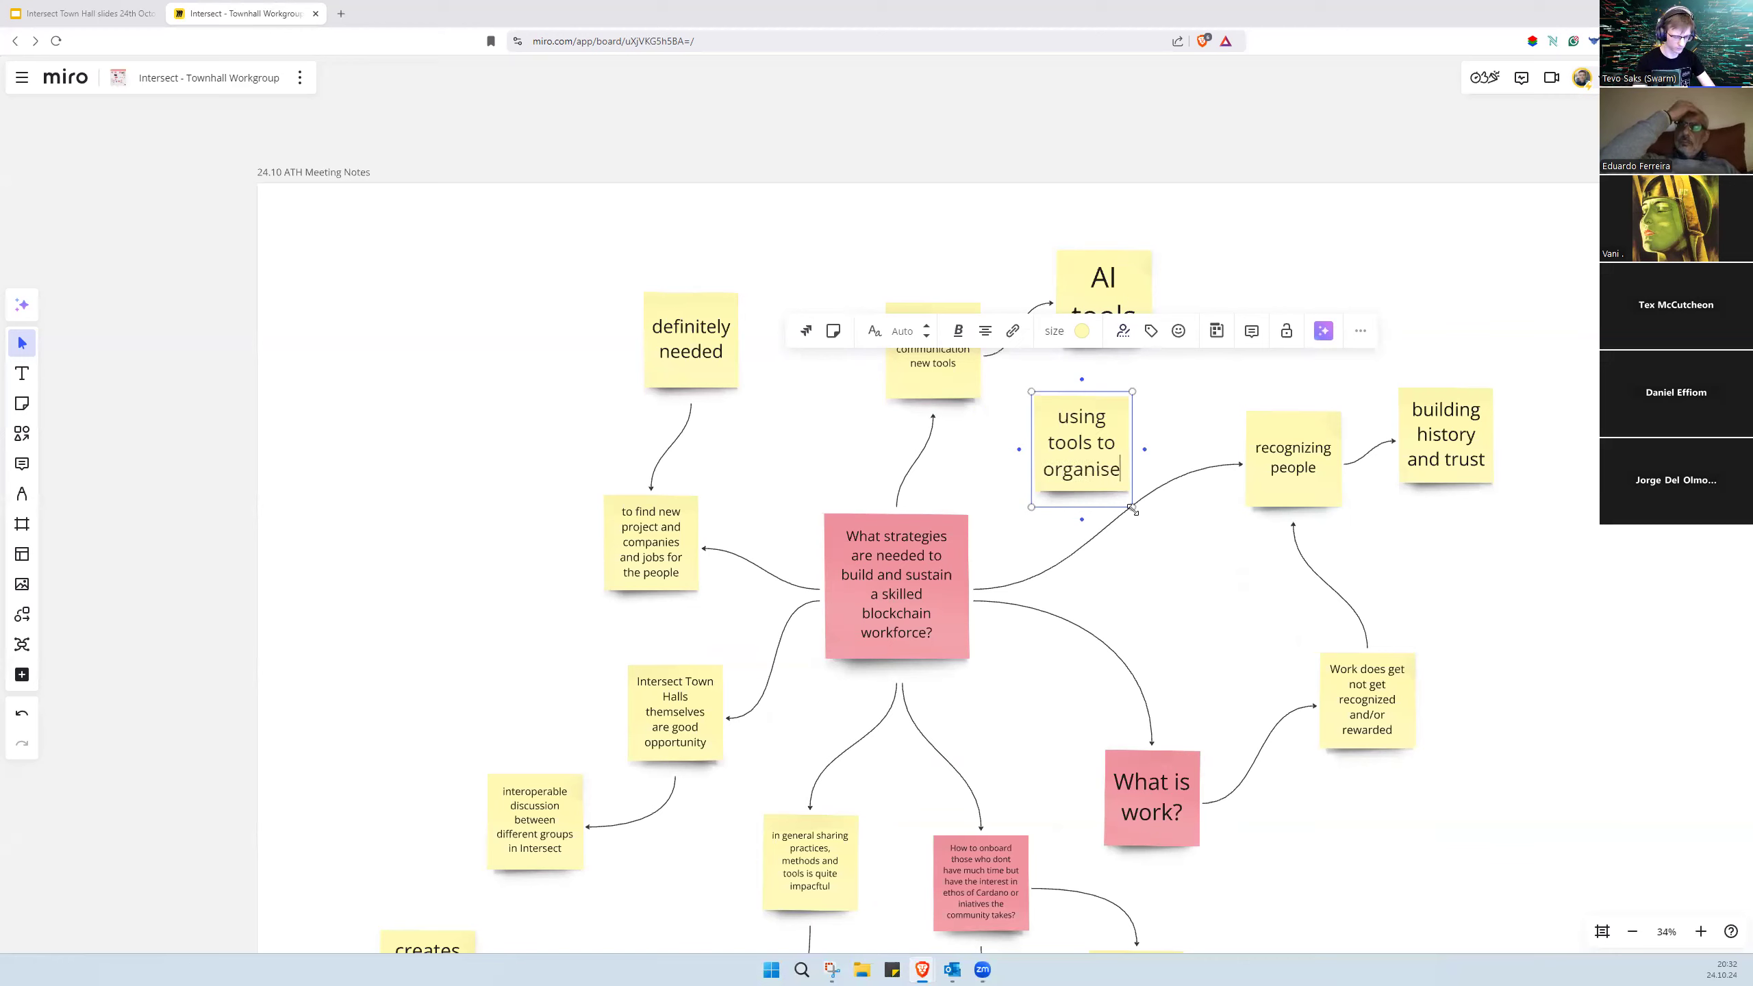
{"action": "type", "text": "discussions in meeting"}
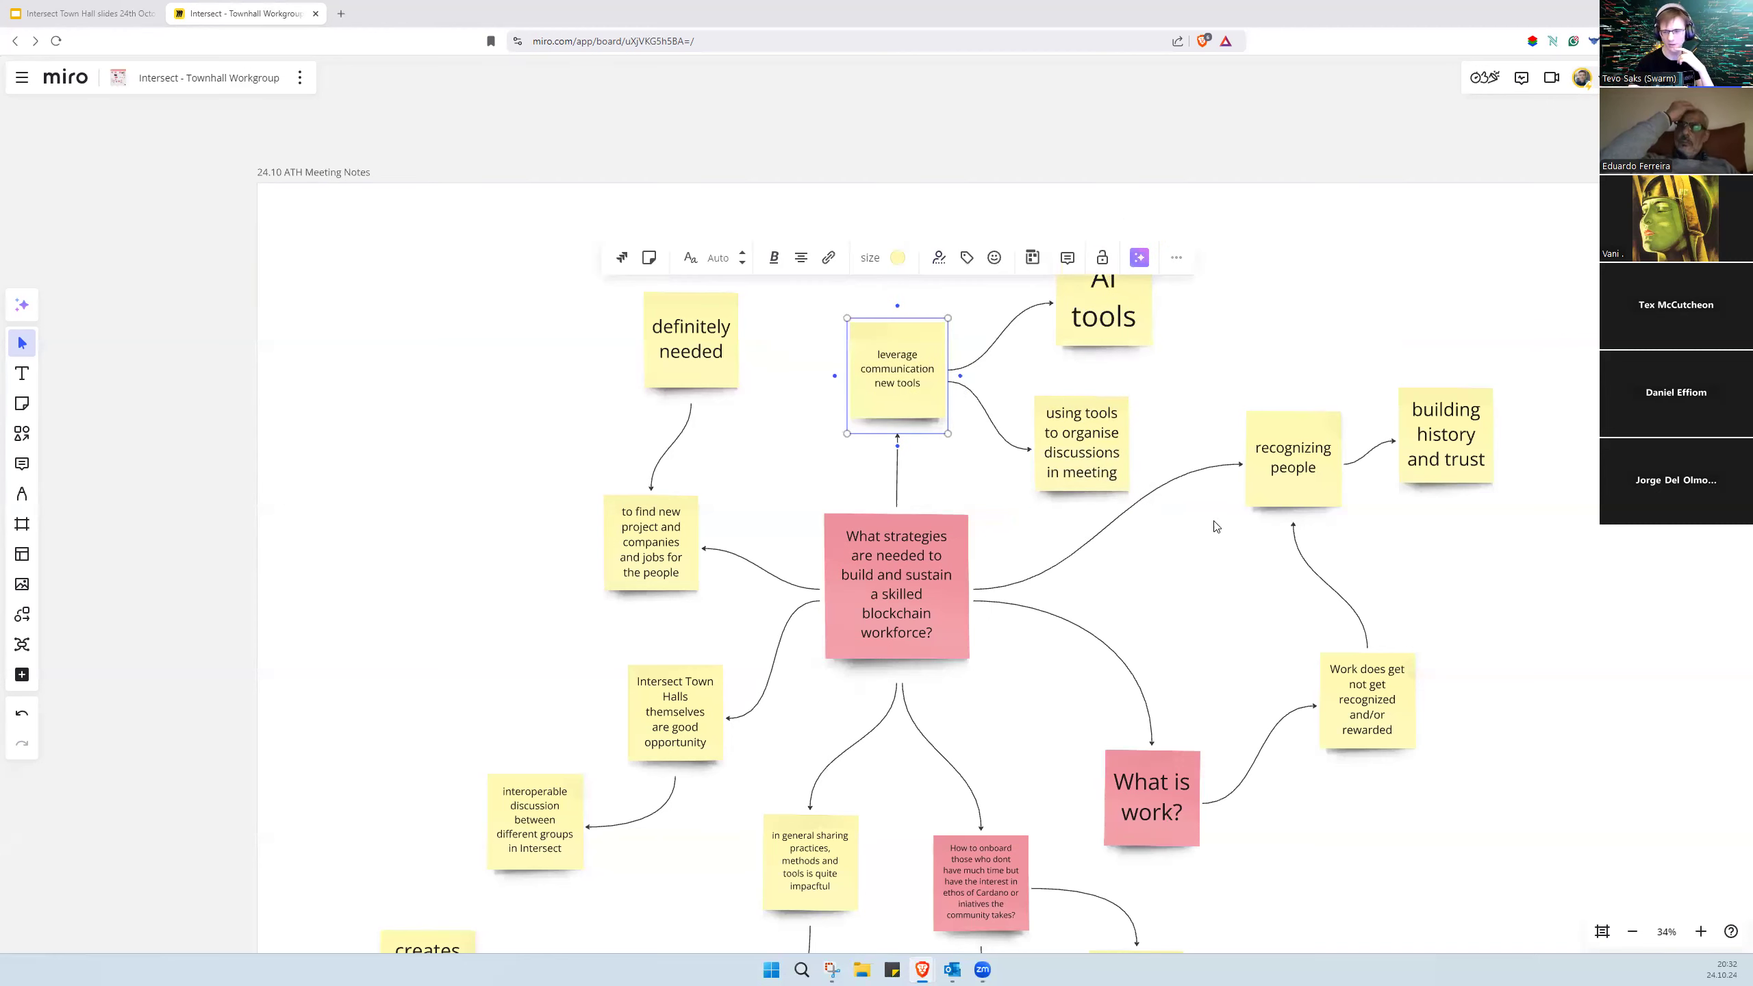
Step: Create a note reading 'example: Appgree' beside the meeting-tools note
{"action": "scroll", "scroll_direction": "down", "scroll_amount": 3}
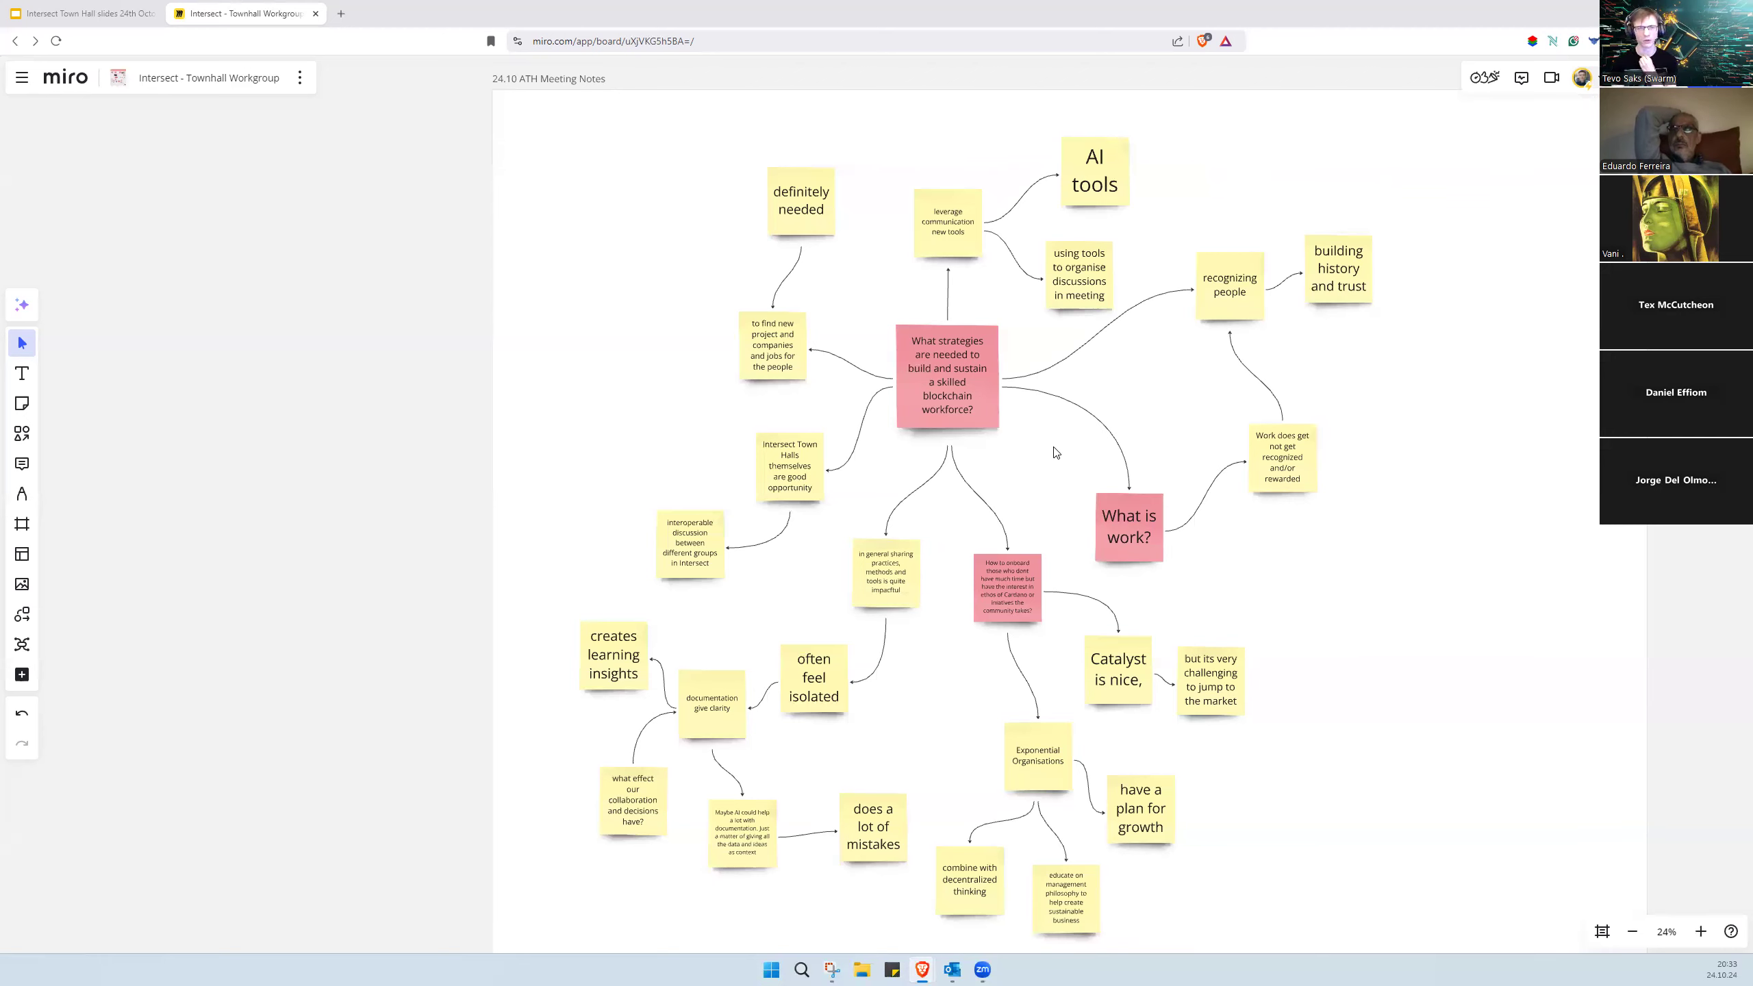
{"action": "mouse_move", "coordinate": [954, 107]}
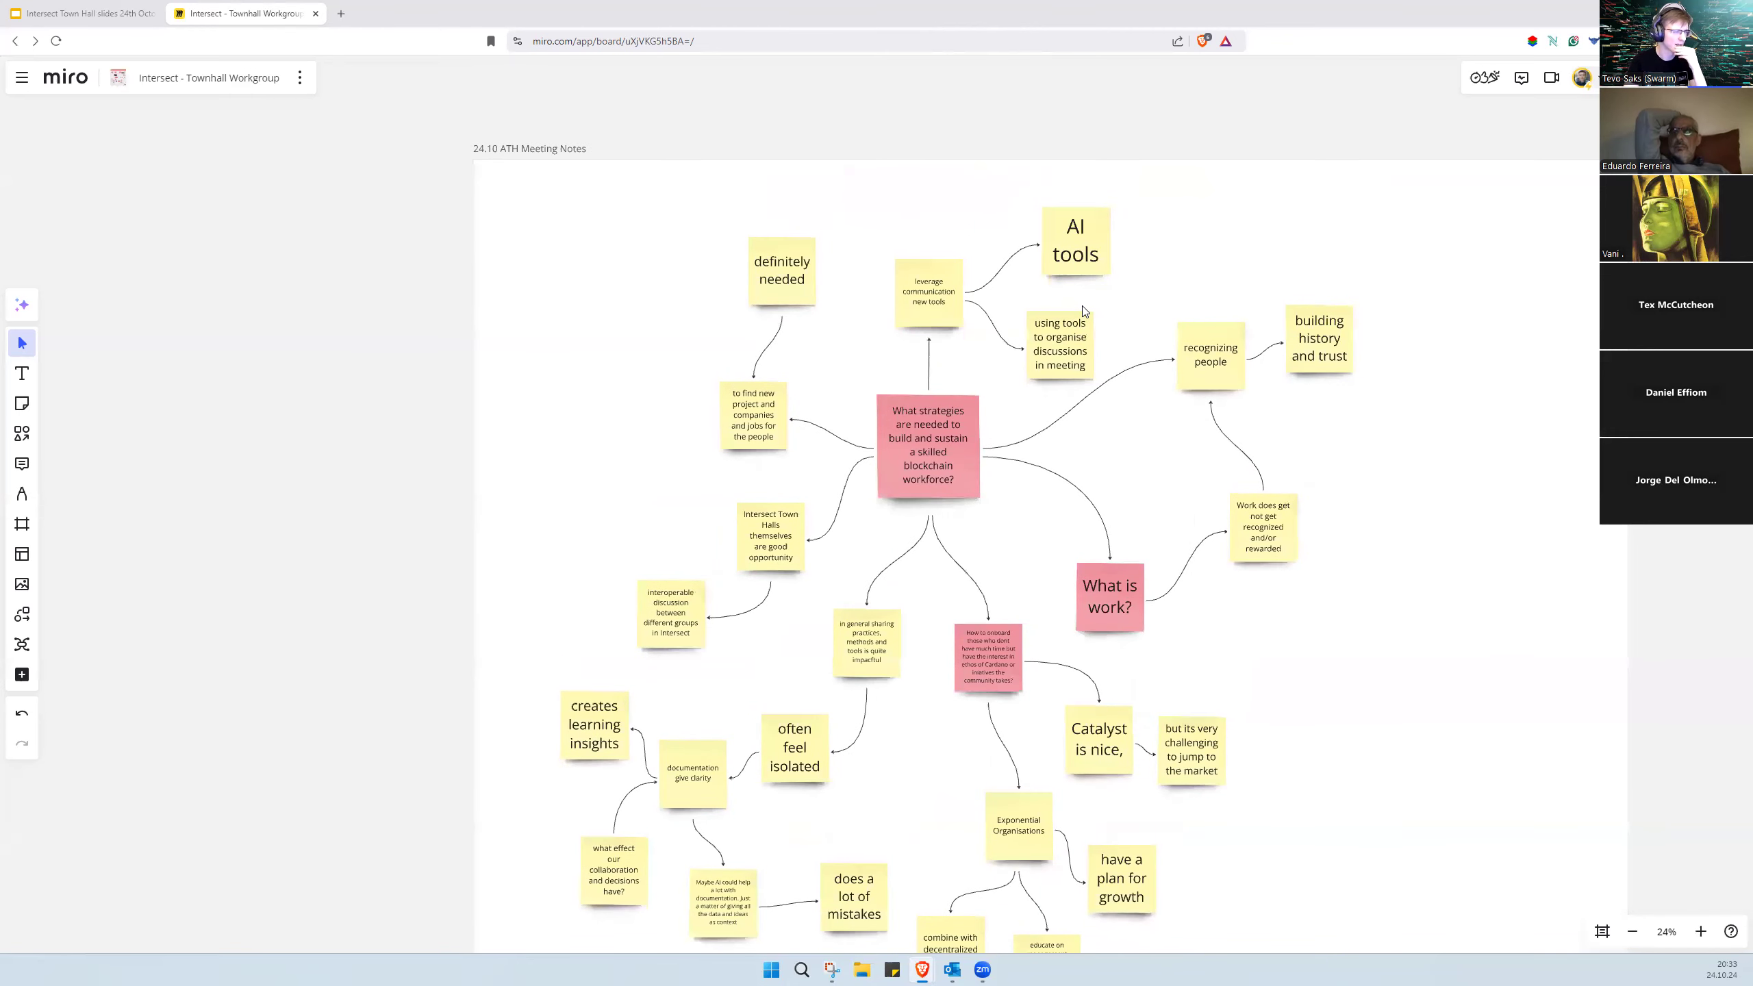
{"action": "mouse_move", "coordinate": [1143, 284]}
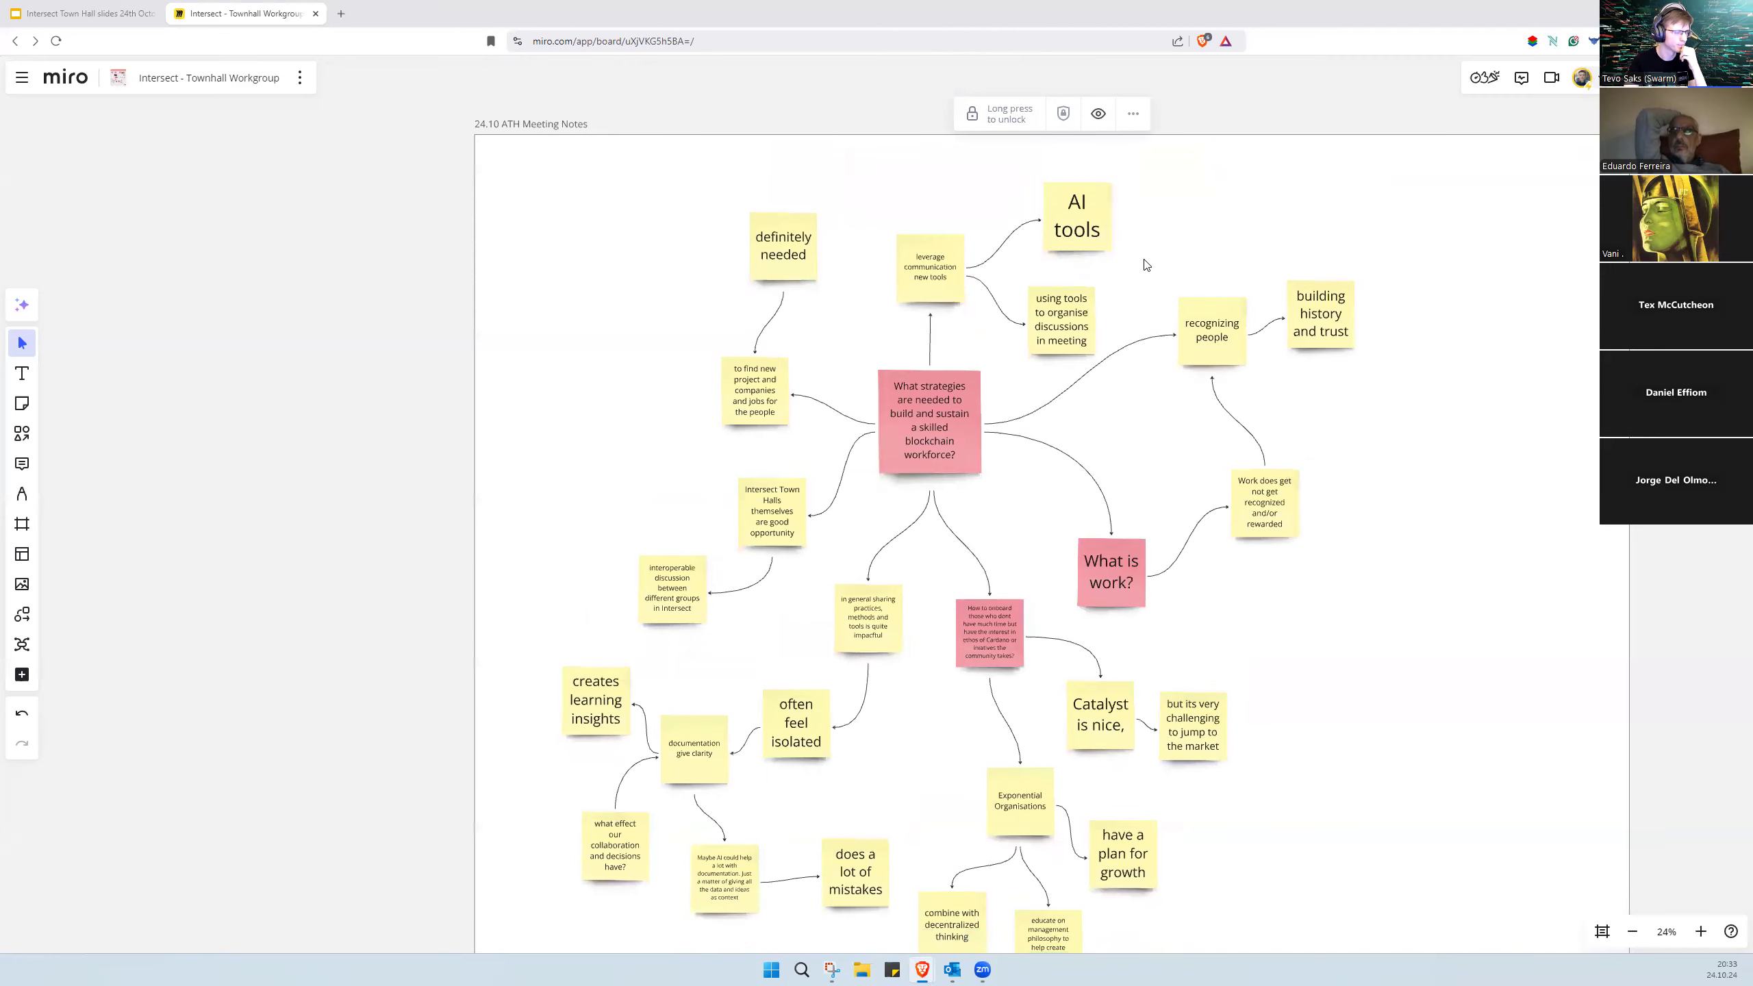
{"action": "mouse_move", "coordinate": [1091, 321]}
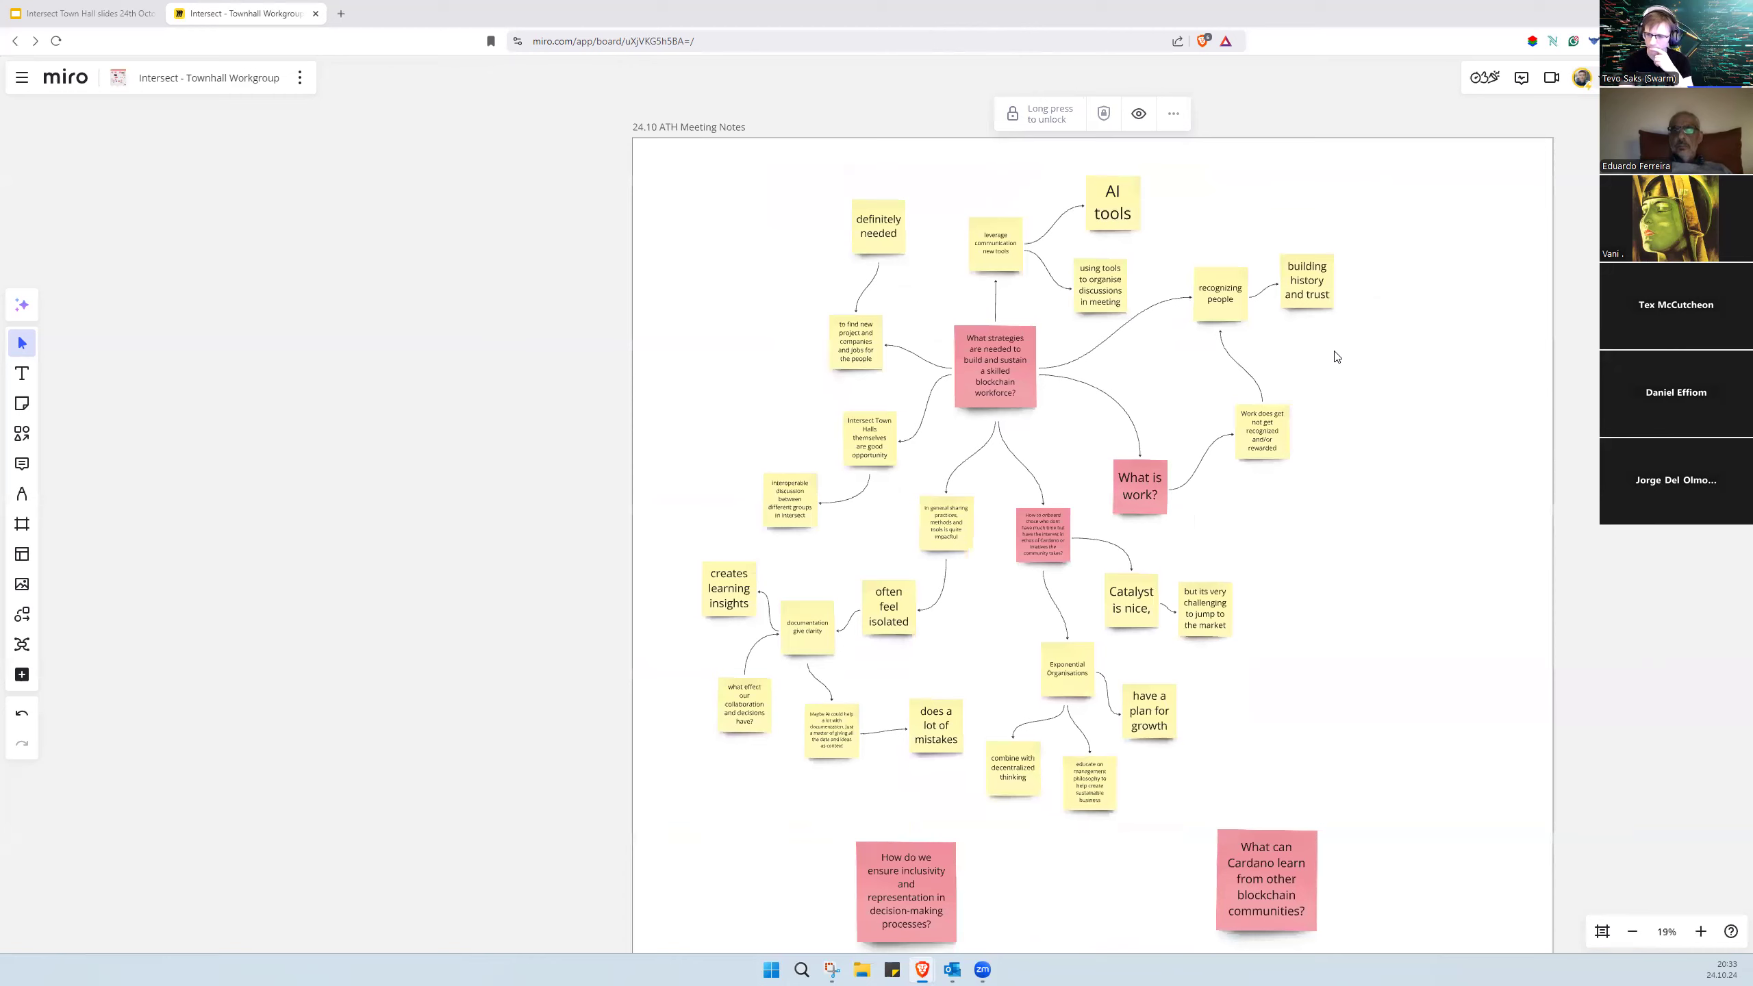
{"action": "mouse_move", "coordinate": [1554, 374]}
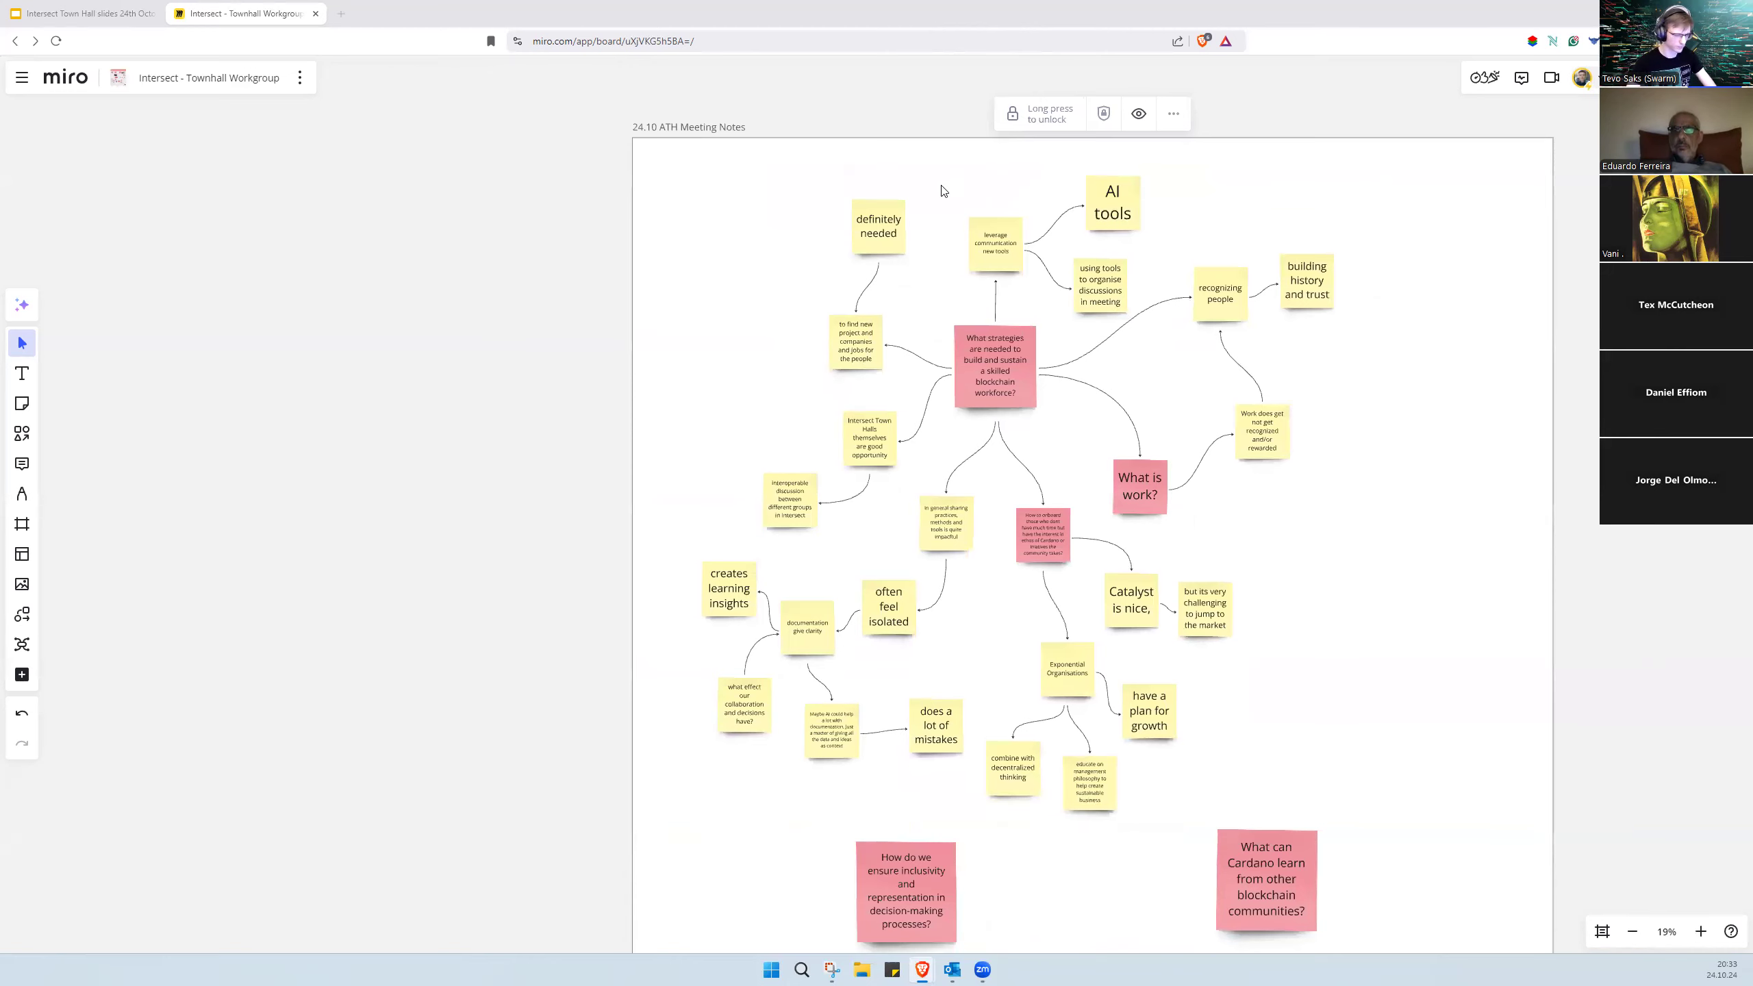
{"action": "left_click", "coordinate": [1101, 275]}
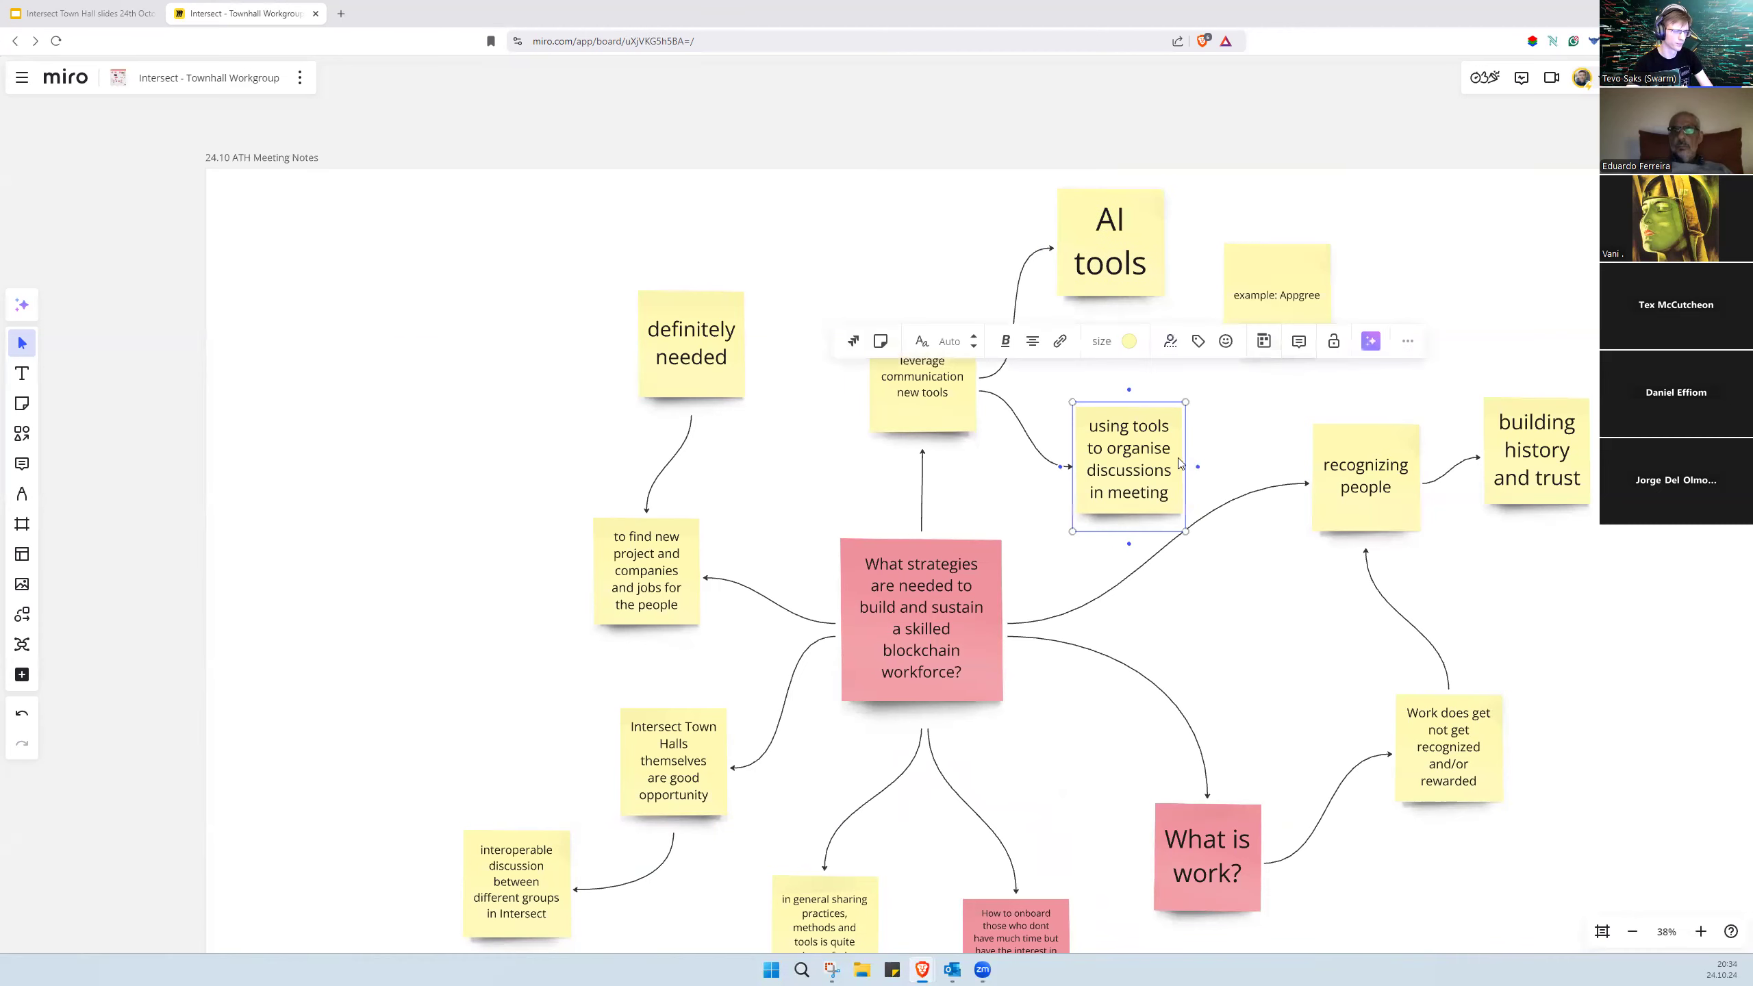
Step: Connect the Appgree note from the meeting-tools note and duplicate 'AI tools' above
{"action": "left_click", "coordinate": [1246, 341]}
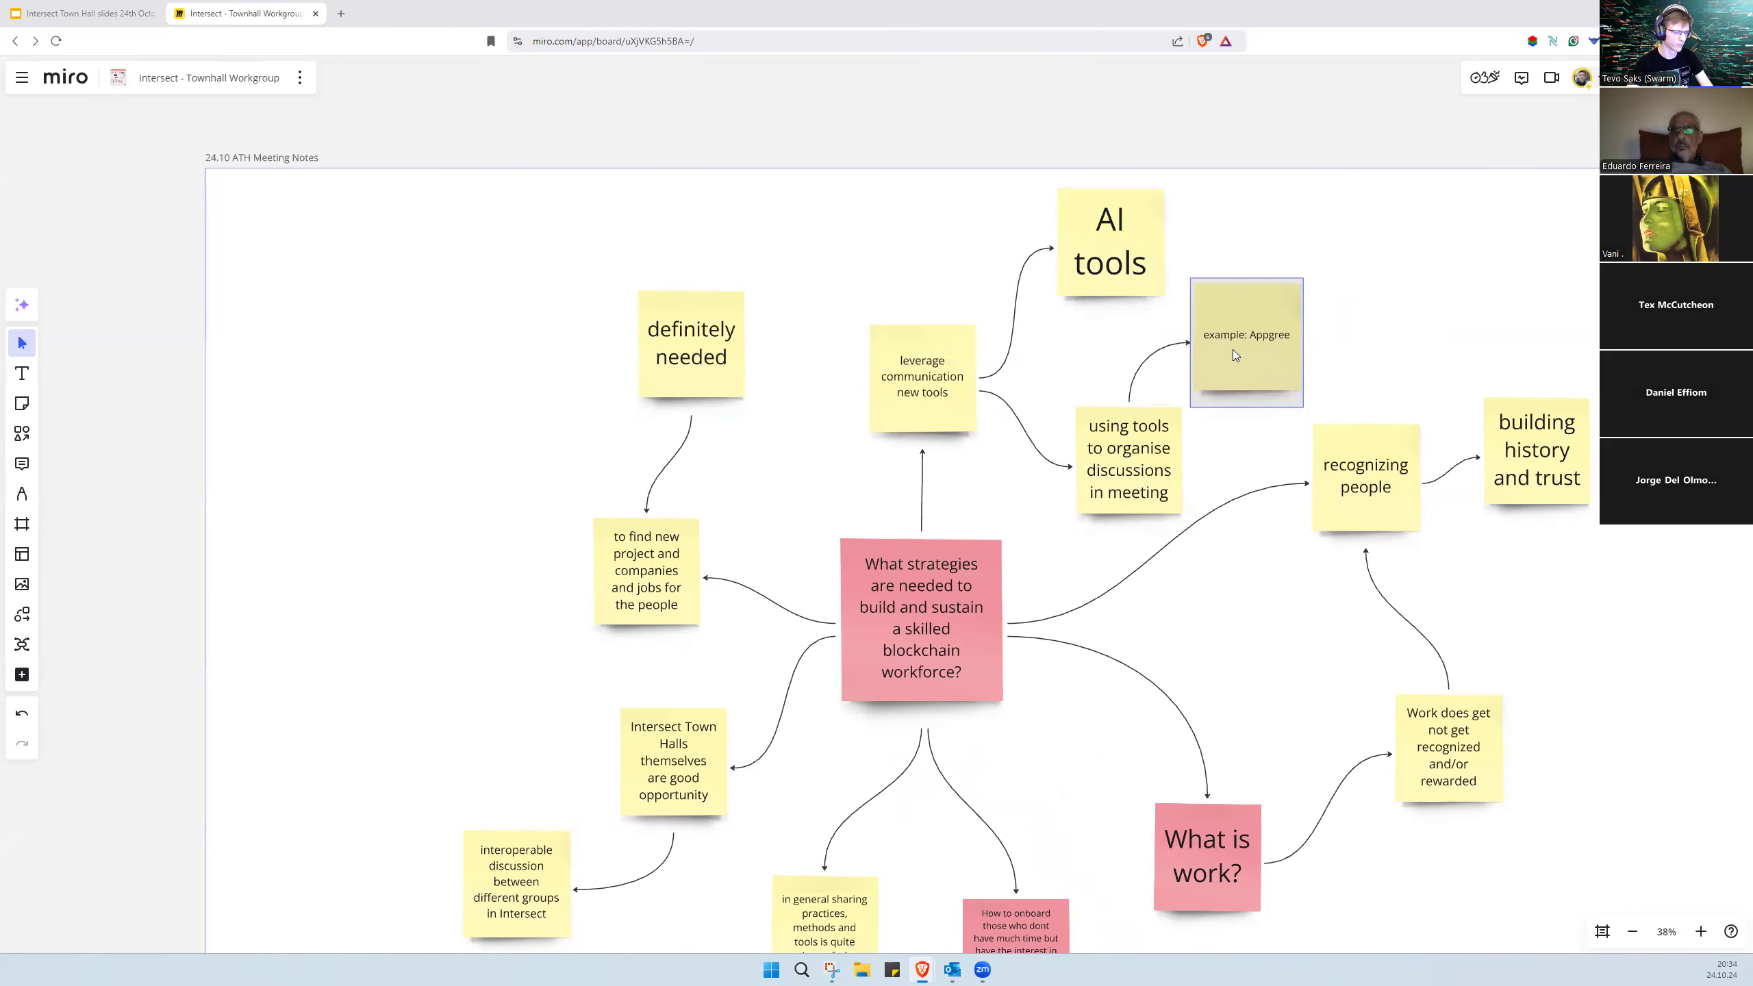
{"action": "scroll", "scroll_direction": "down", "scroll_amount": 3}
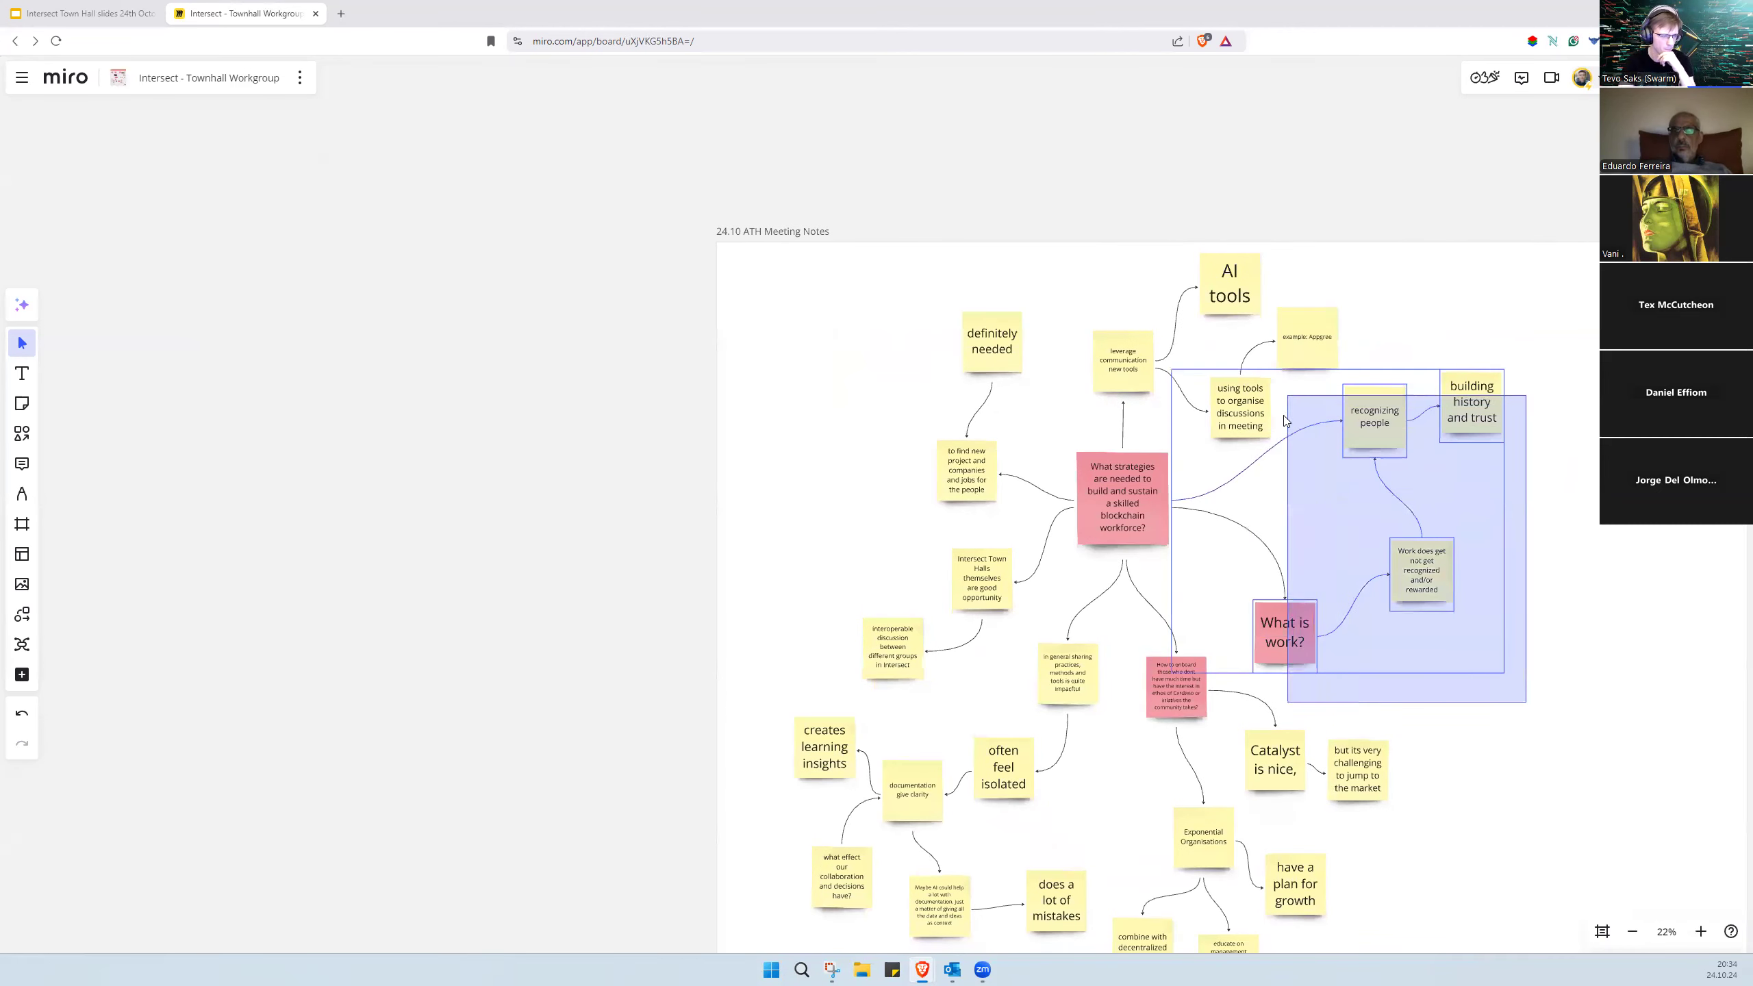
{"action": "scroll", "scroll_direction": "down", "scroll_amount": 3}
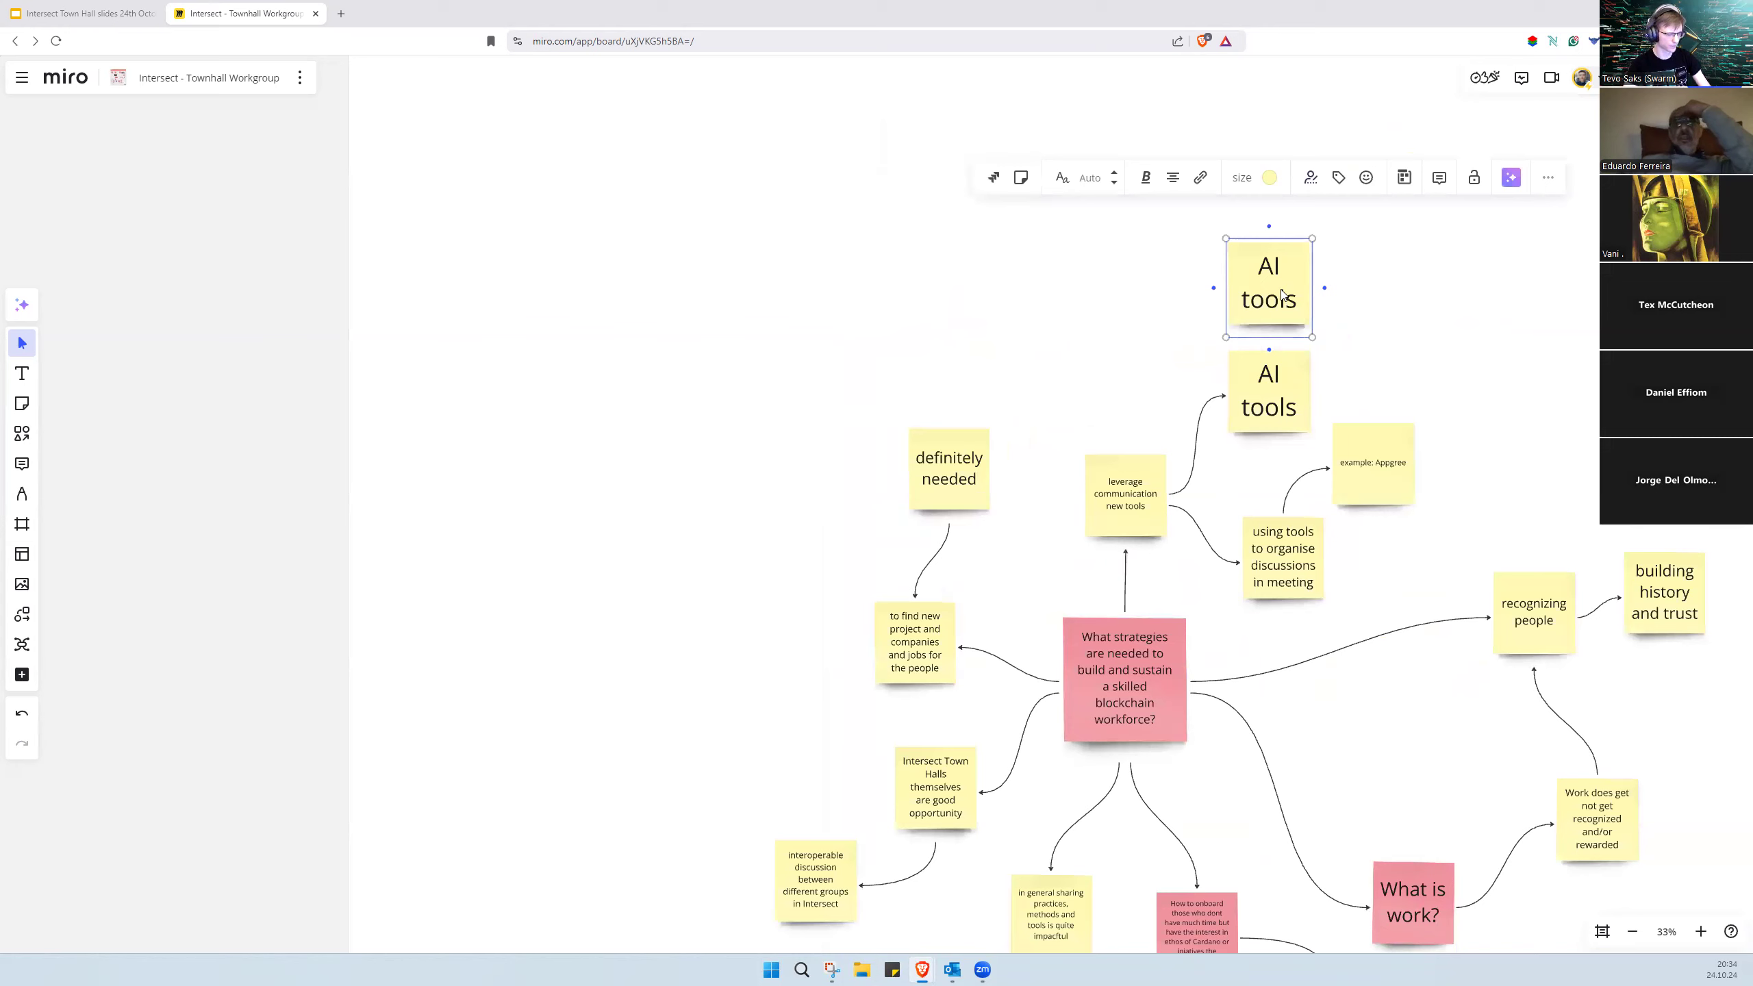
Step: Add chained notes 'strategic thinking system', 'team making questions to AI', 'people discuss the answers'
{"action": "type", "text": "strate"}
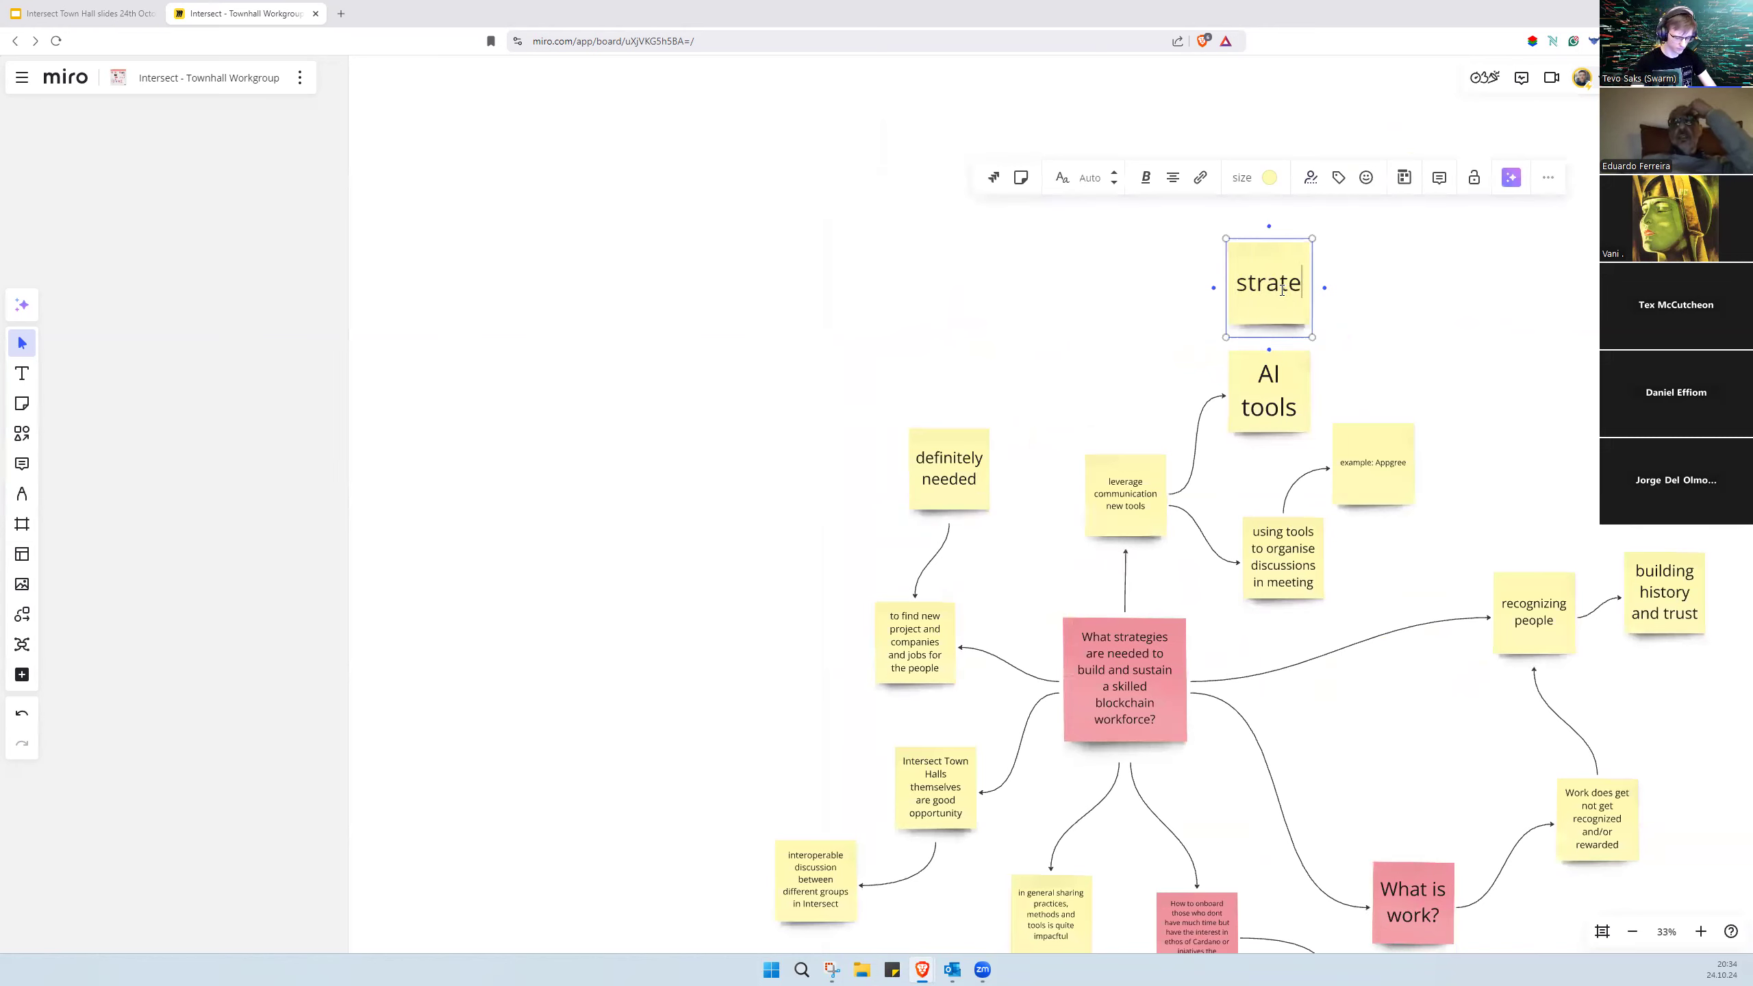
{"action": "type", "text": "gic thinking"}
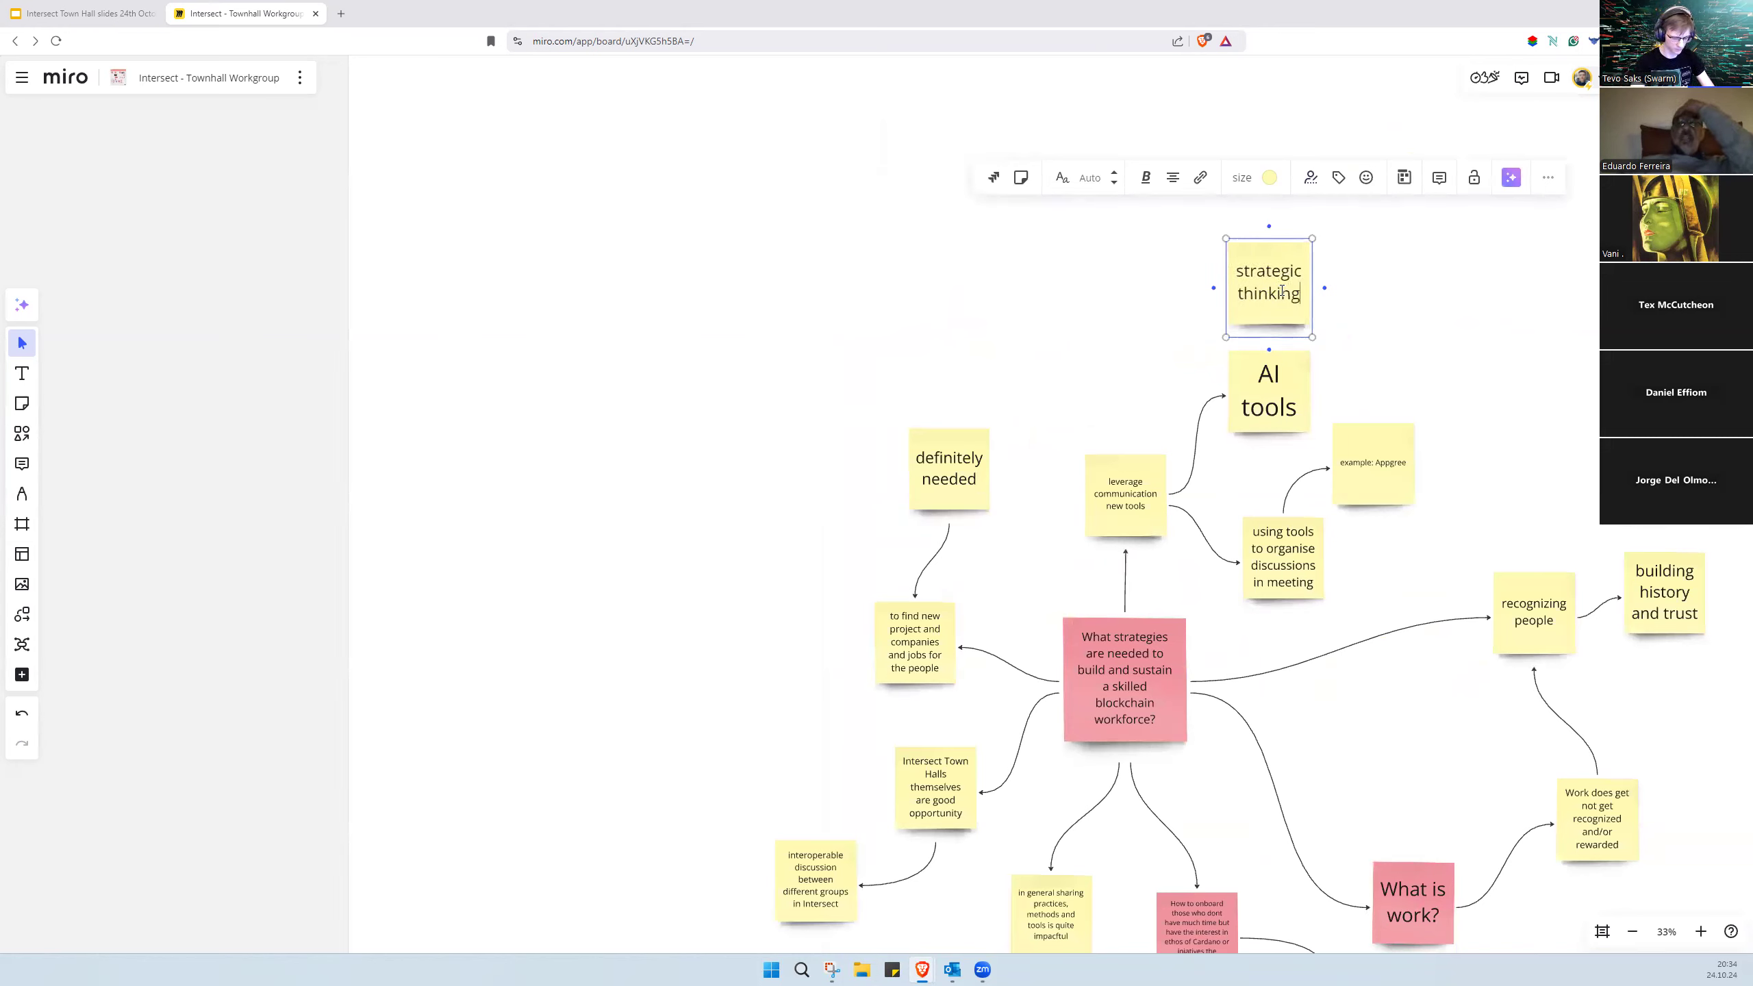
{"action": "type", "text": "system"}
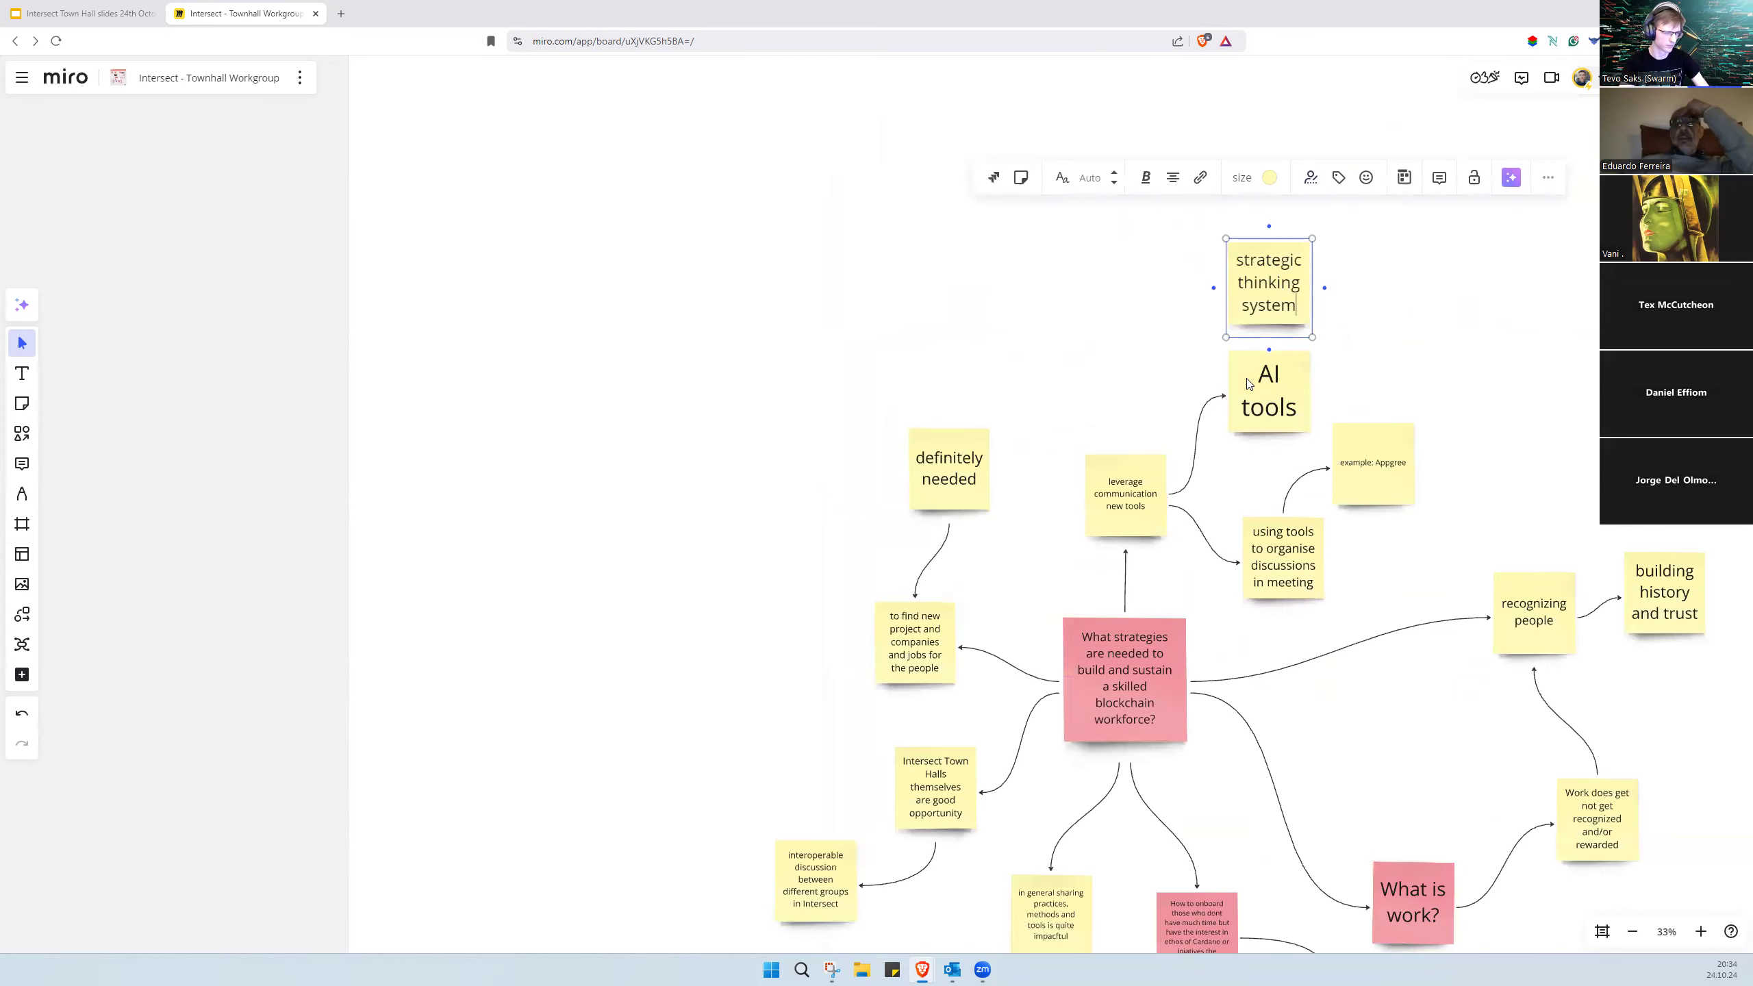
{"action": "left_click", "coordinate": [1268, 282]}
{"action": "type", "text": "team m"}
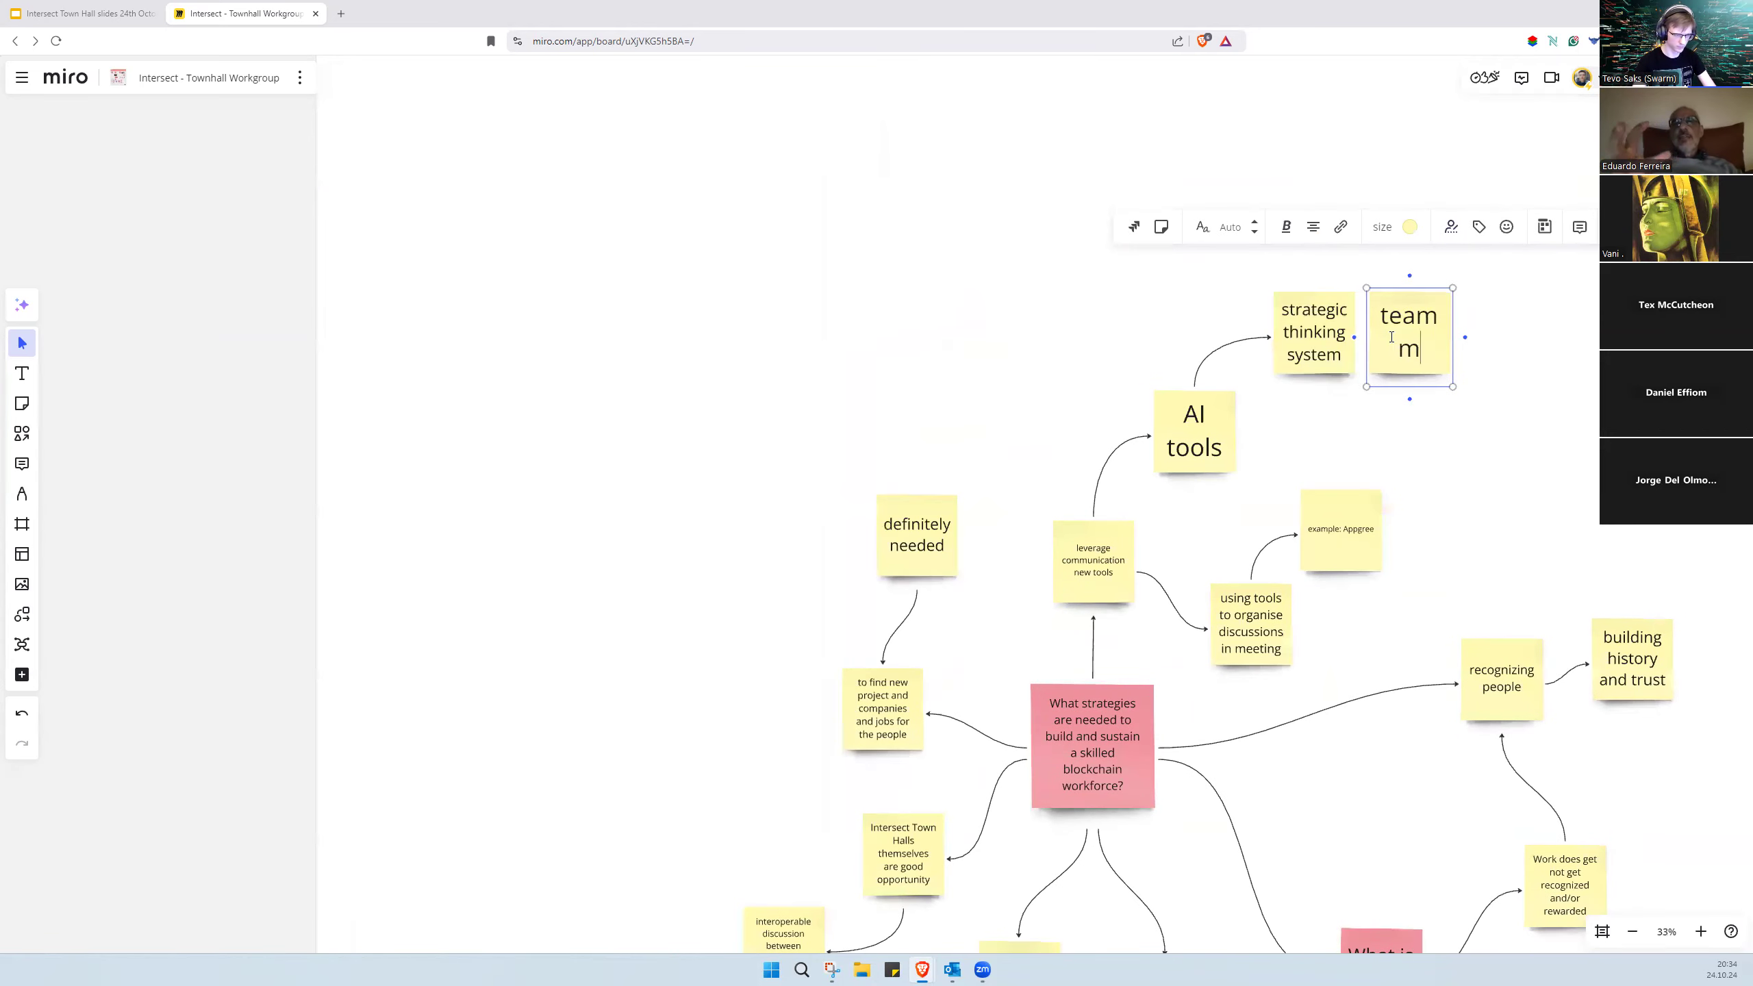
{"action": "type", "text": "aking"}
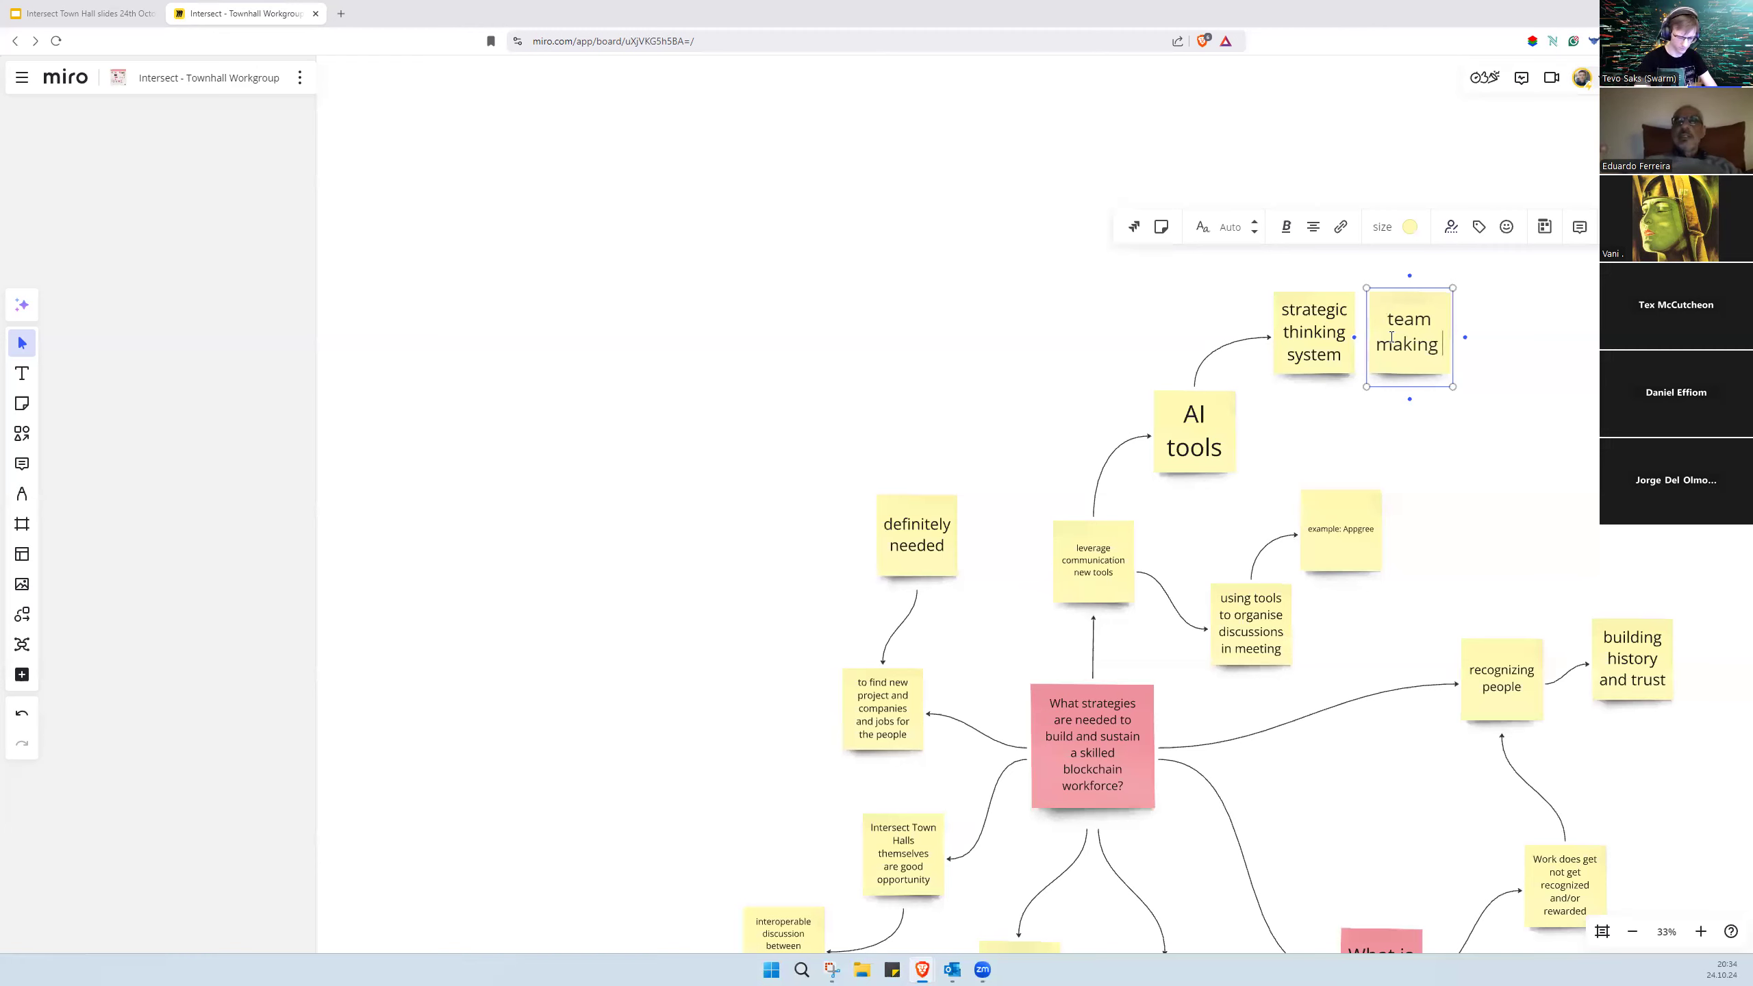
{"action": "type", "text": "questions"}
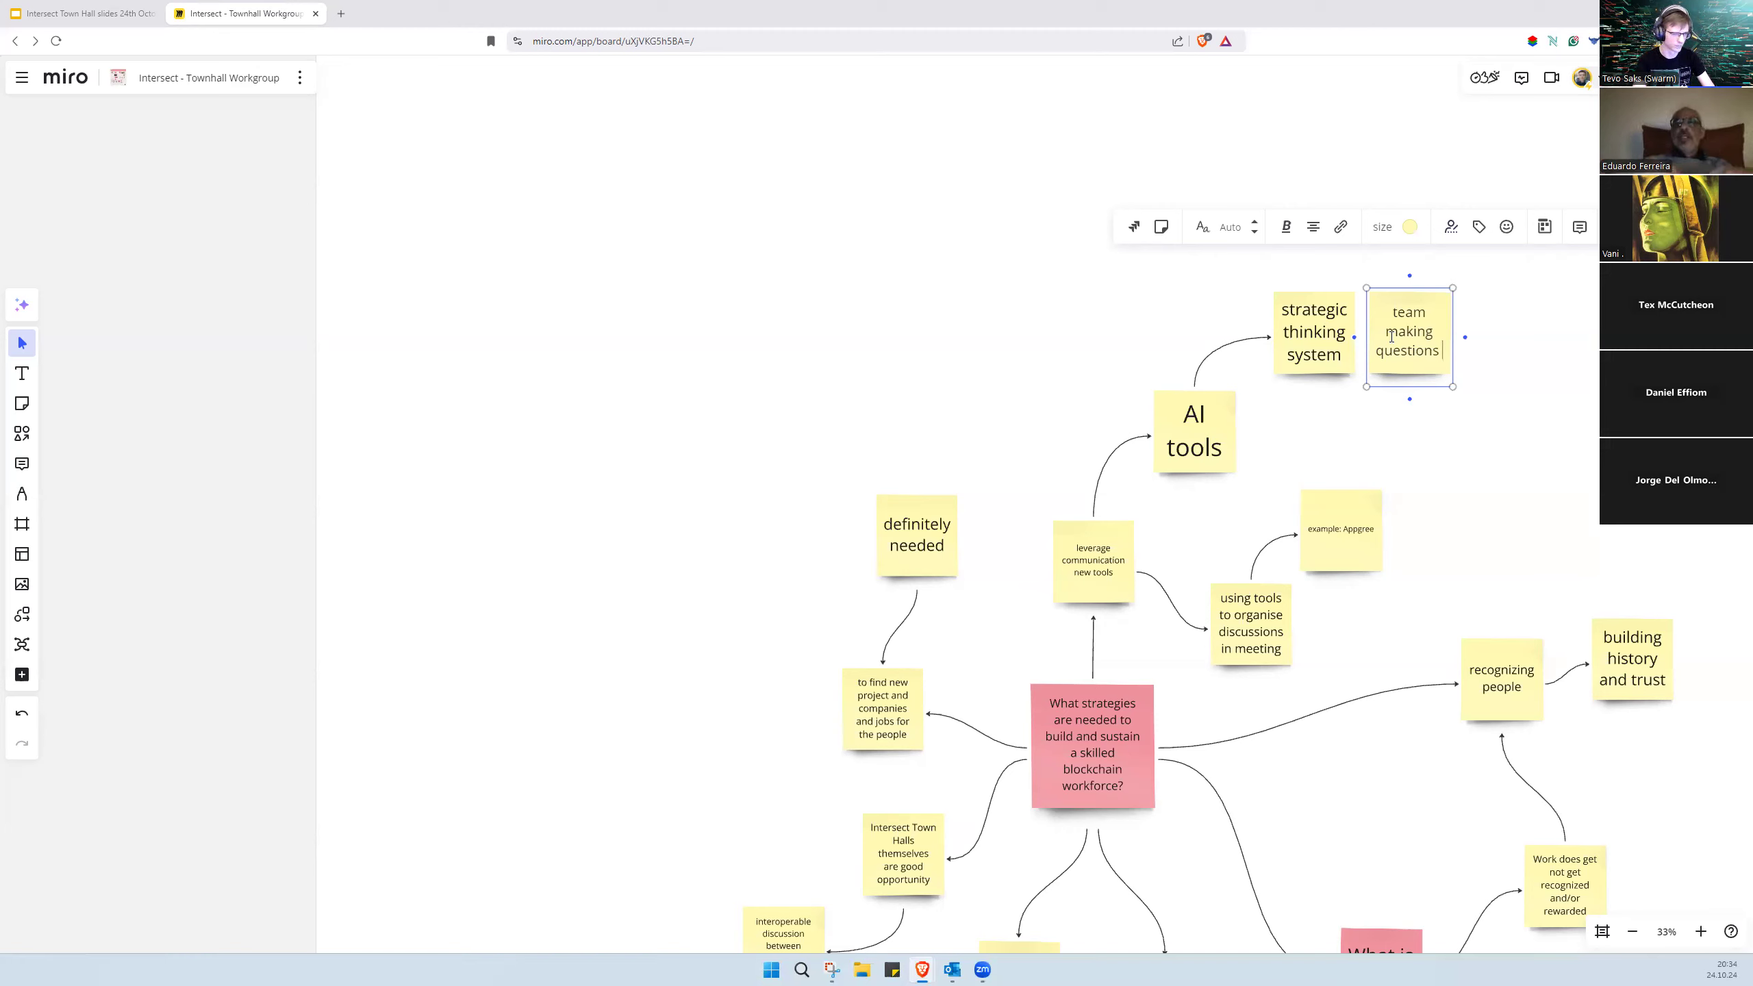
{"action": "type", "text": "to AI"}
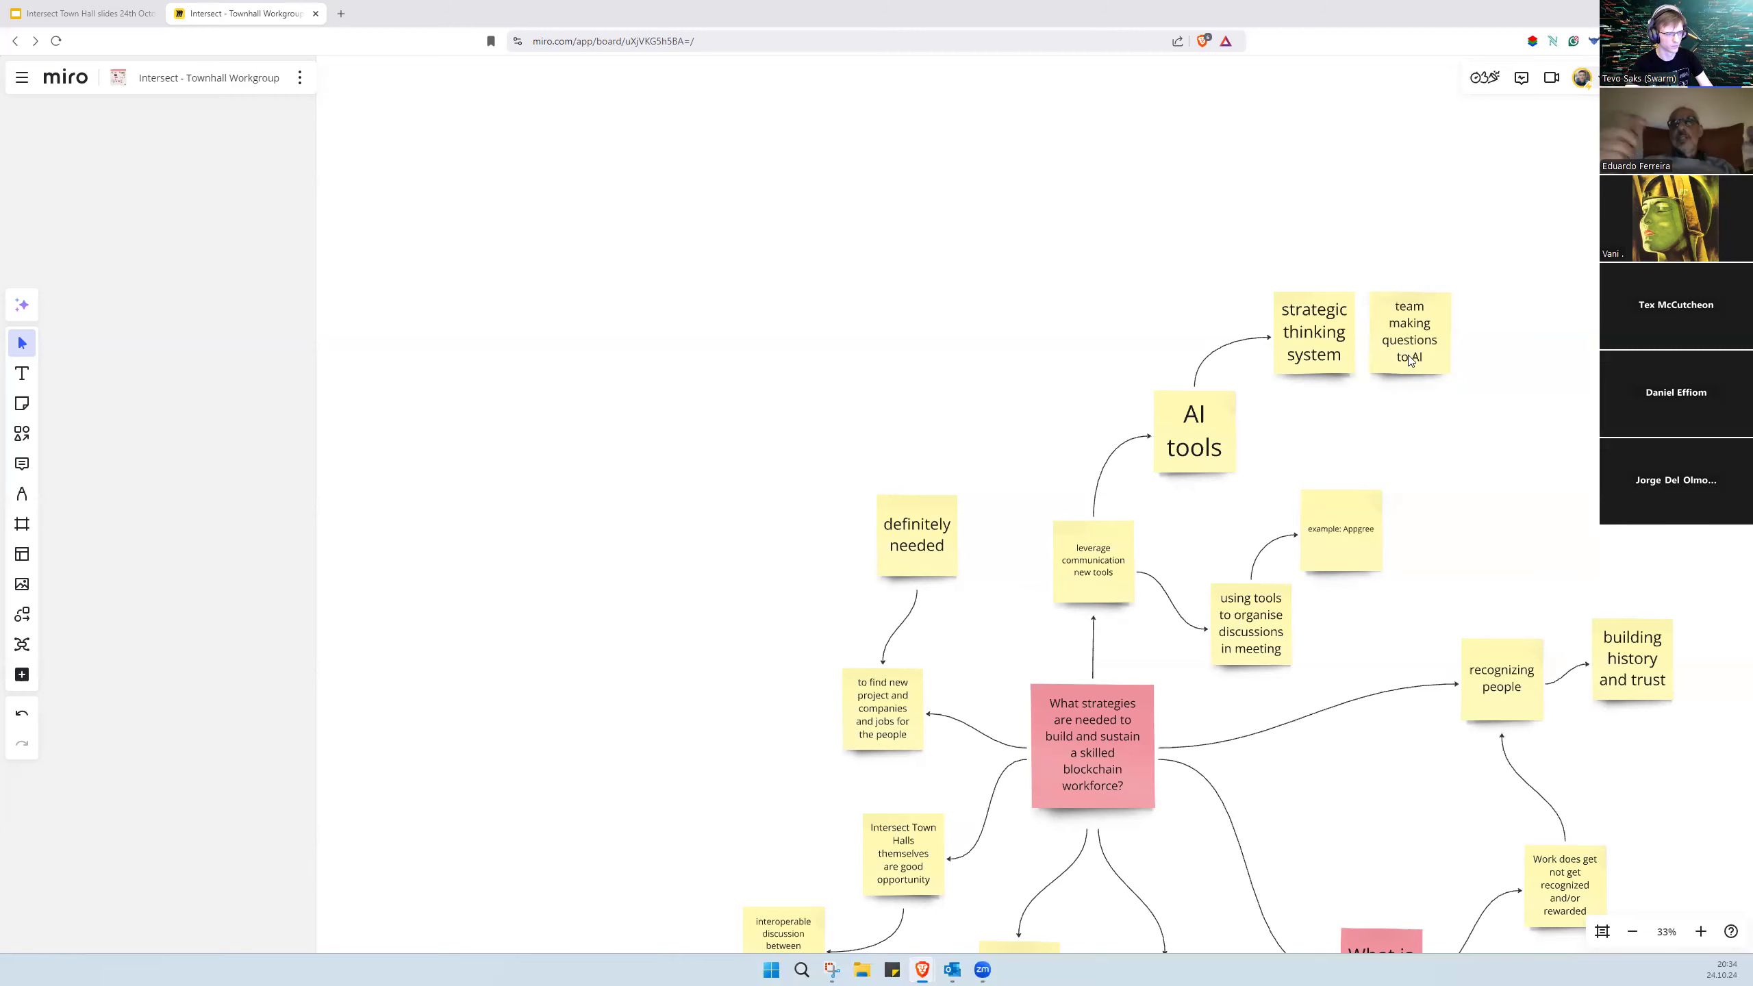
{"action": "left_click", "coordinate": [1409, 331]}
{"action": "type", "text": "people"}
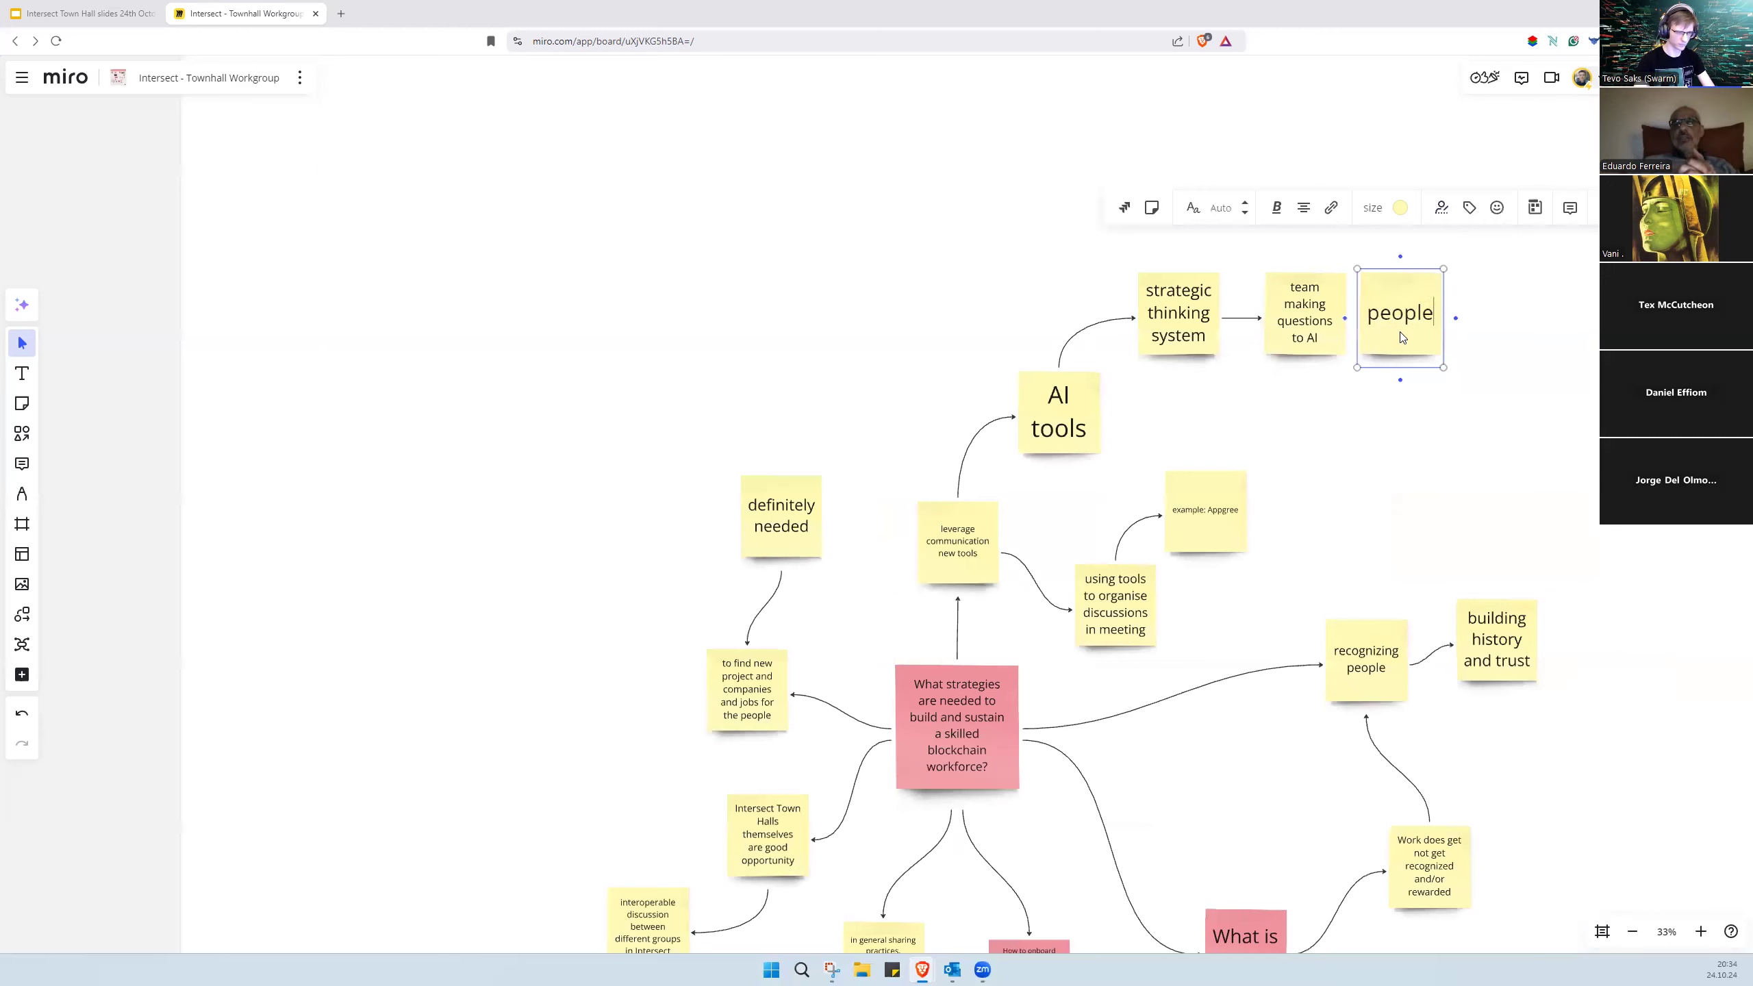
{"action": "type", "text": "disuc"}
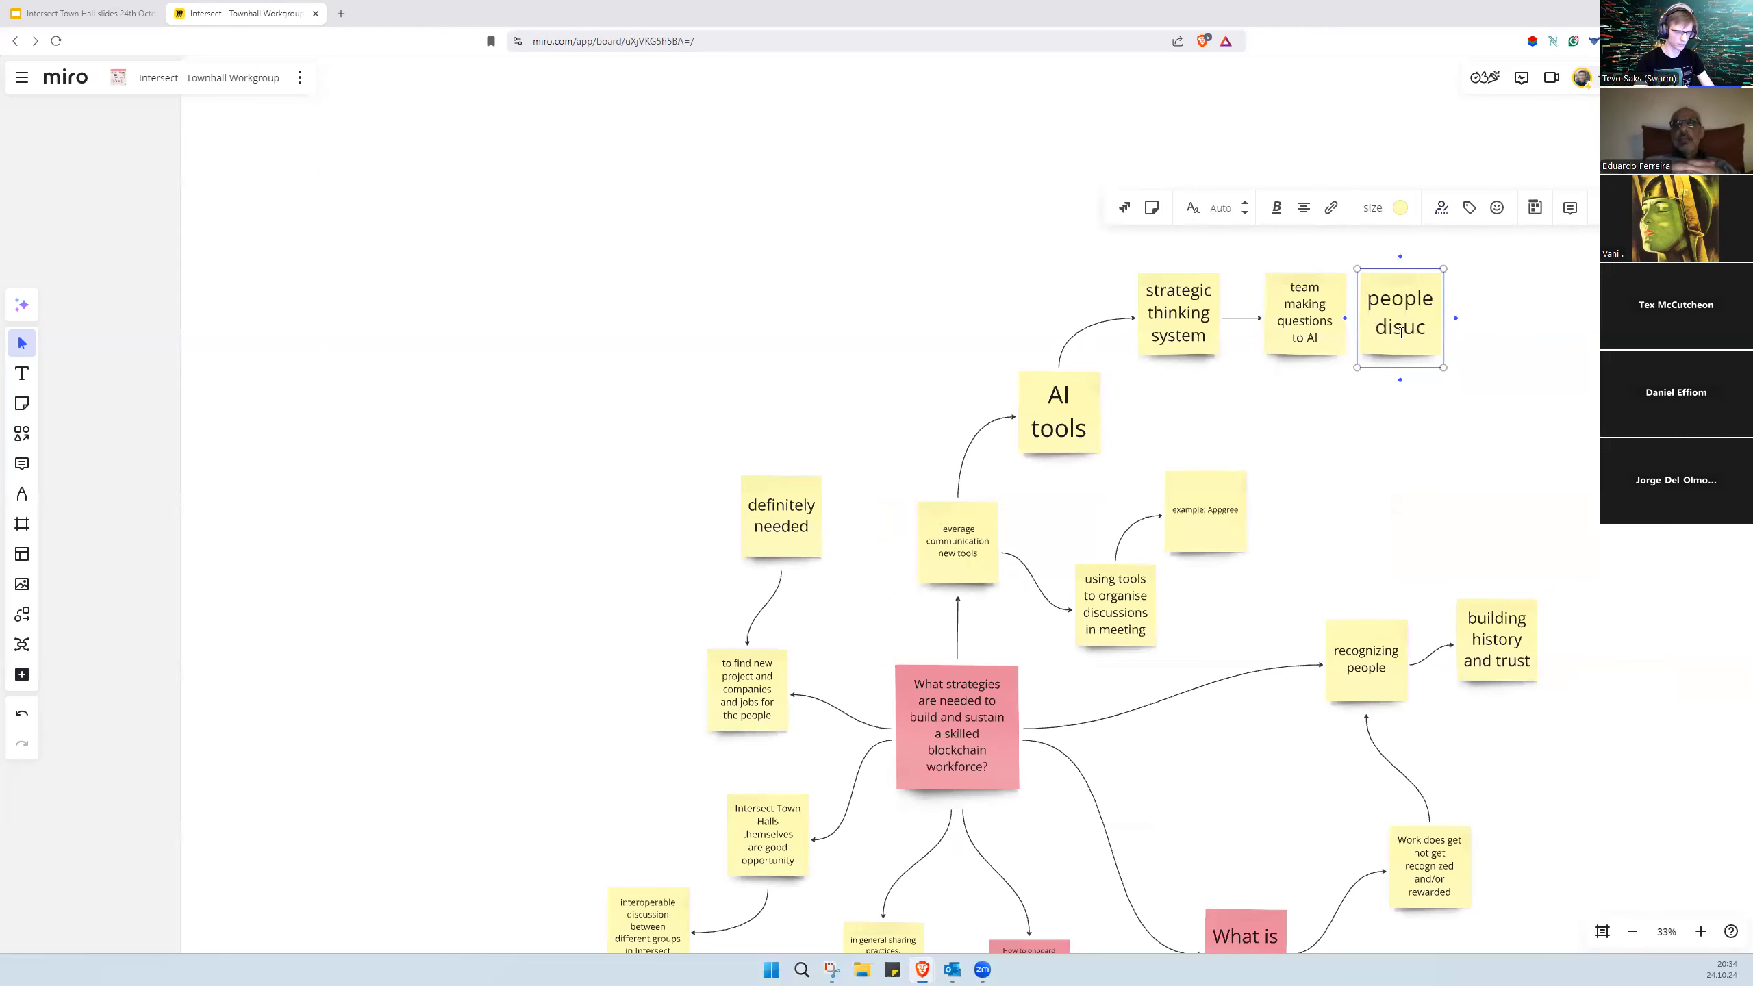
{"action": "type", "text": "discuss the answers"}
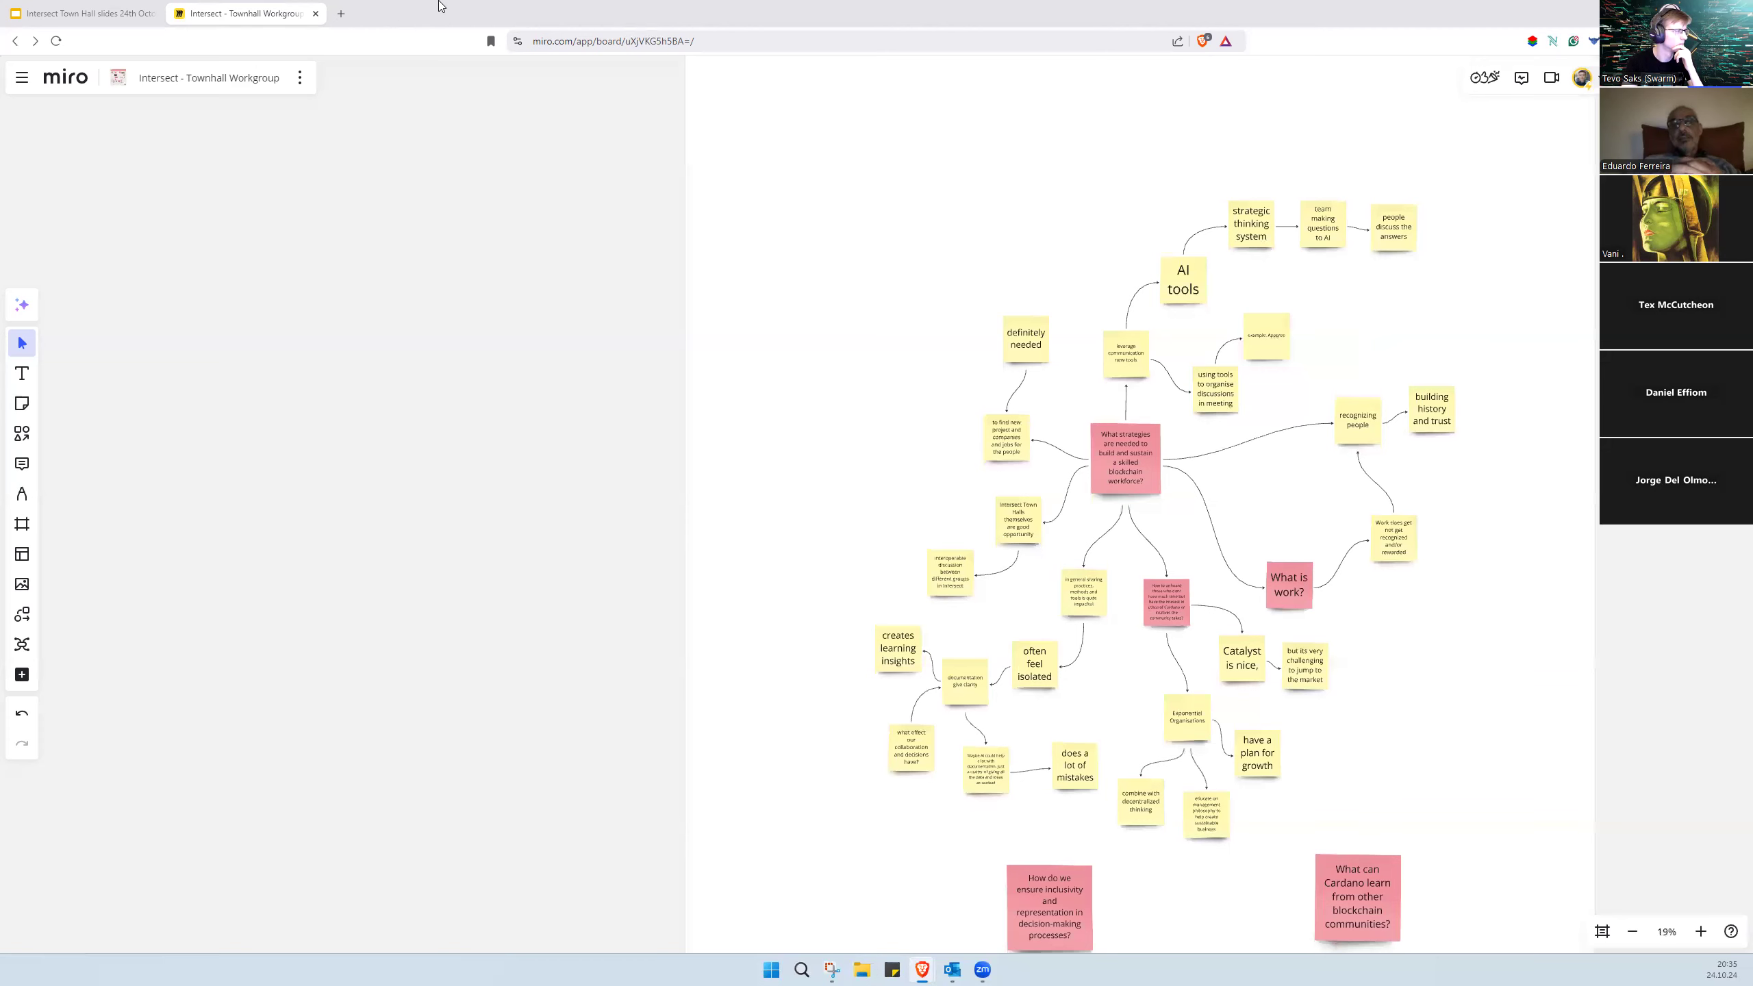
Step: Paste the ChatGPT takeaways image, linked from a 'Chat GPT to analyse or provide starting point' note
{"action": "left_click", "coordinate": [341, 14]}
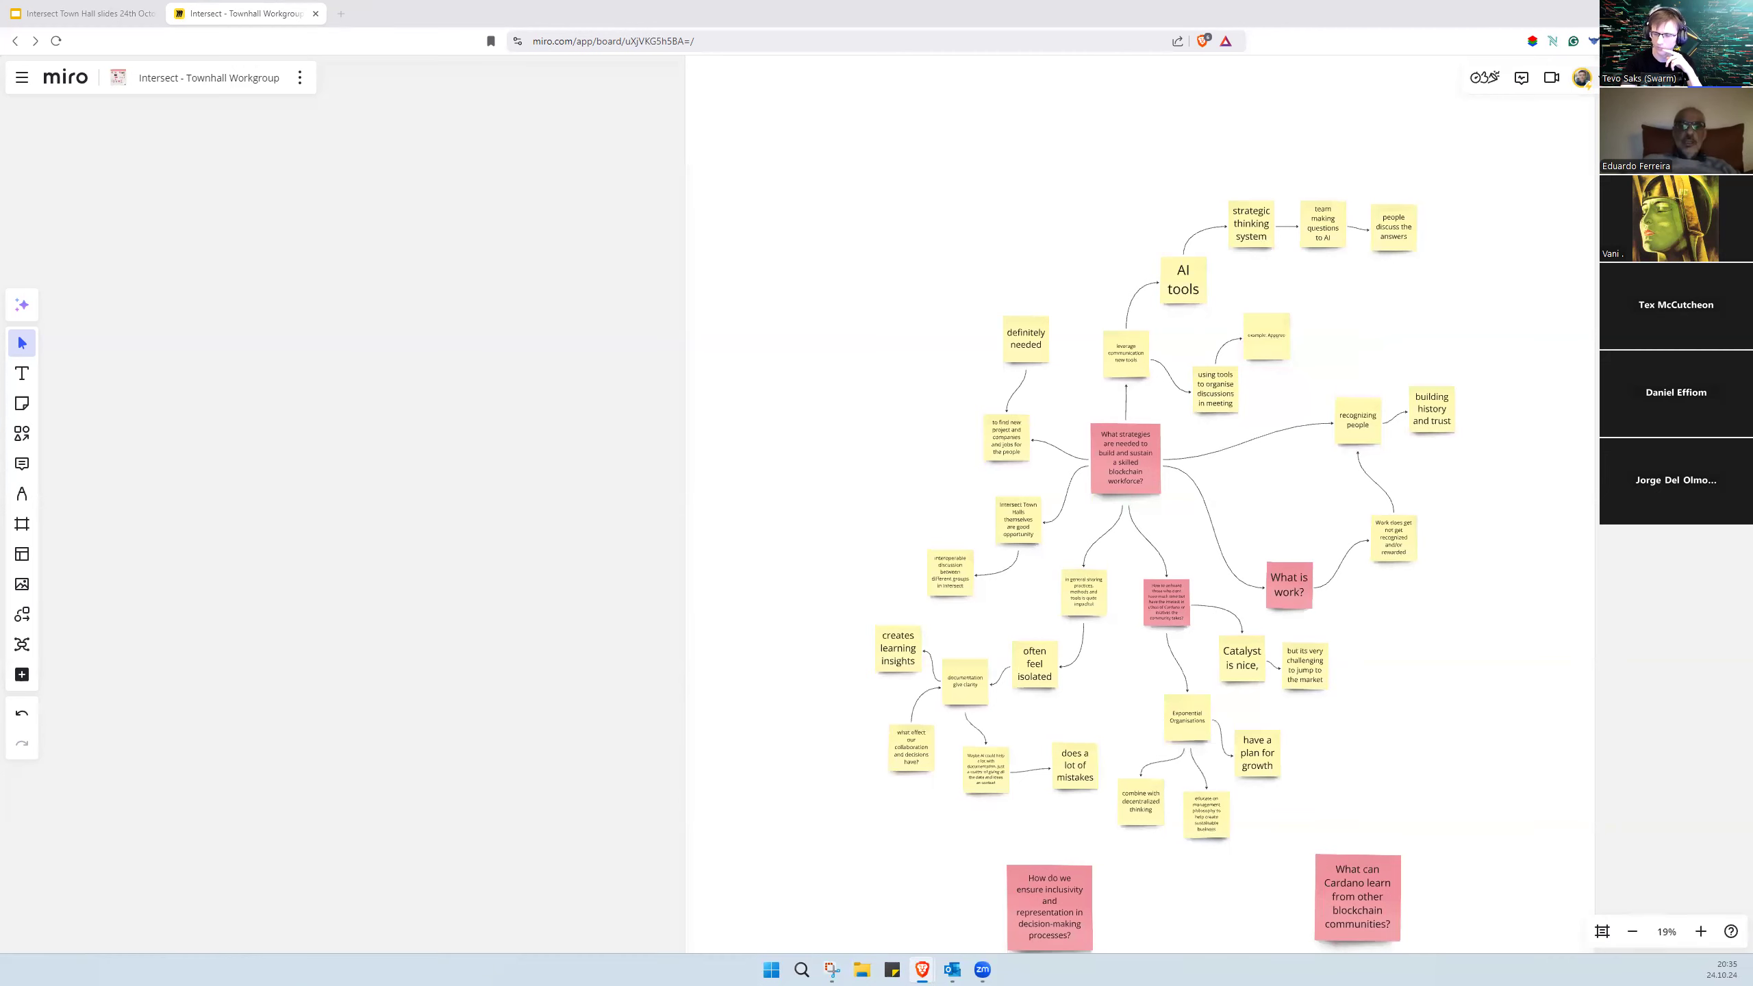
{"action": "mouse_move", "coordinate": [1408, 699]}
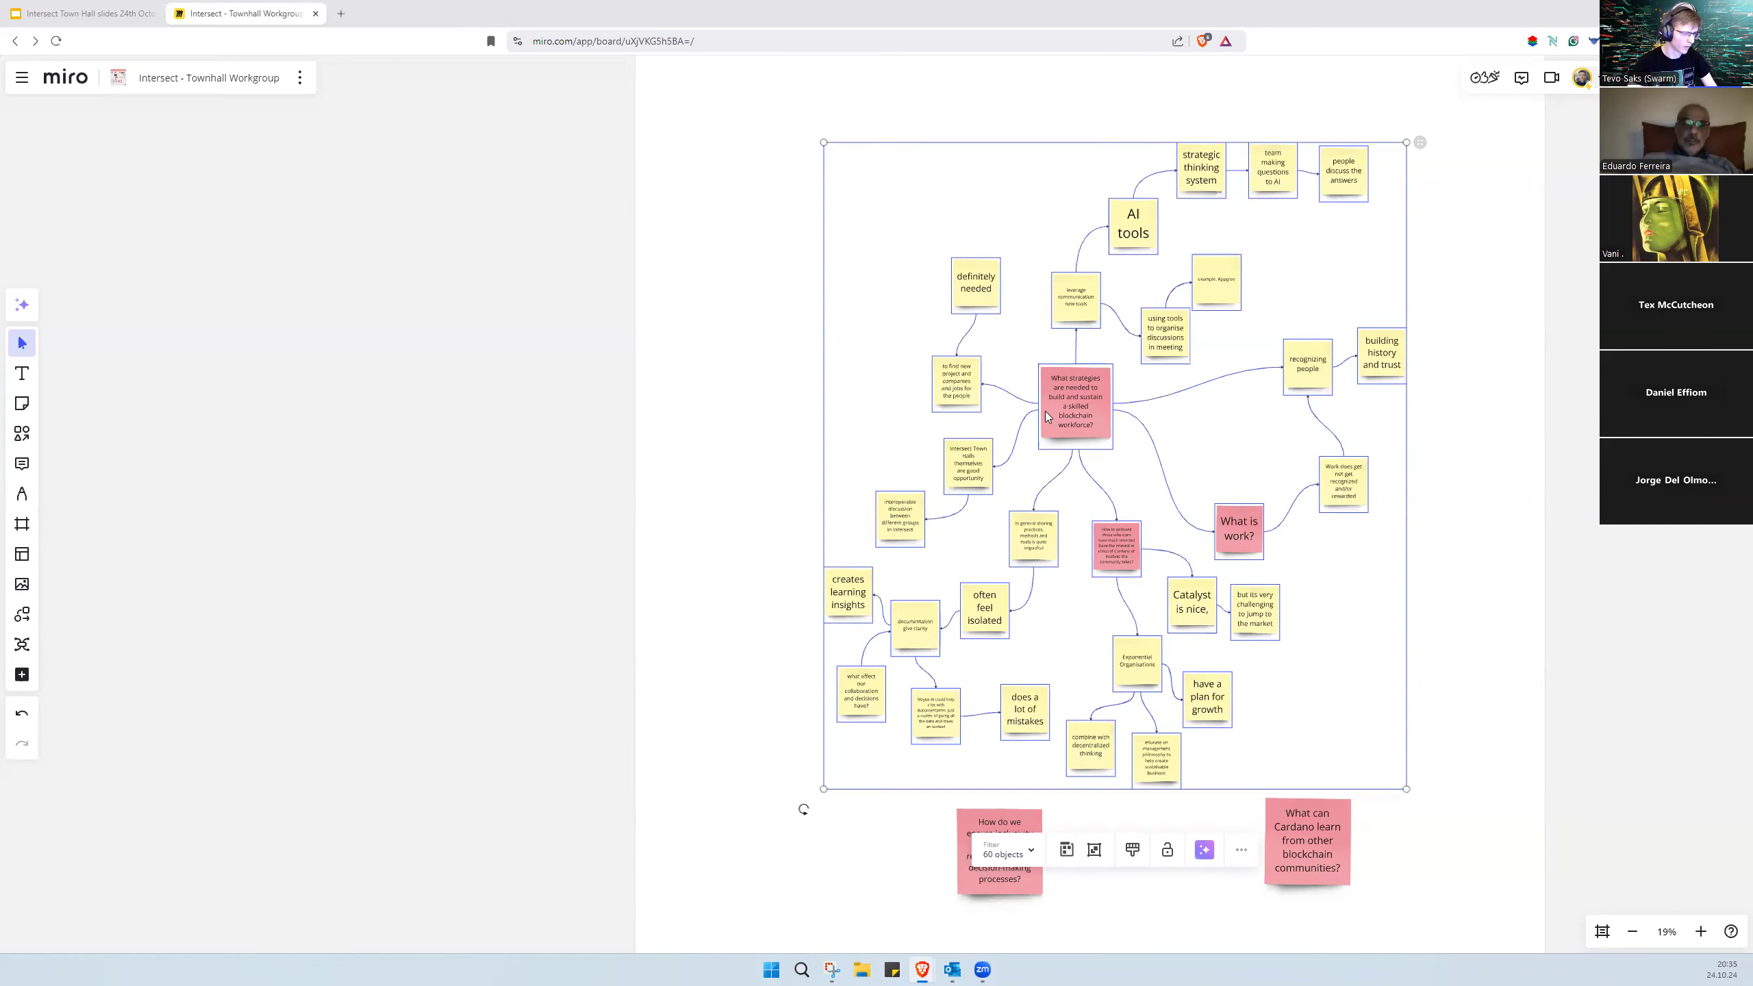
{"action": "left_click", "coordinate": [1074, 406]}
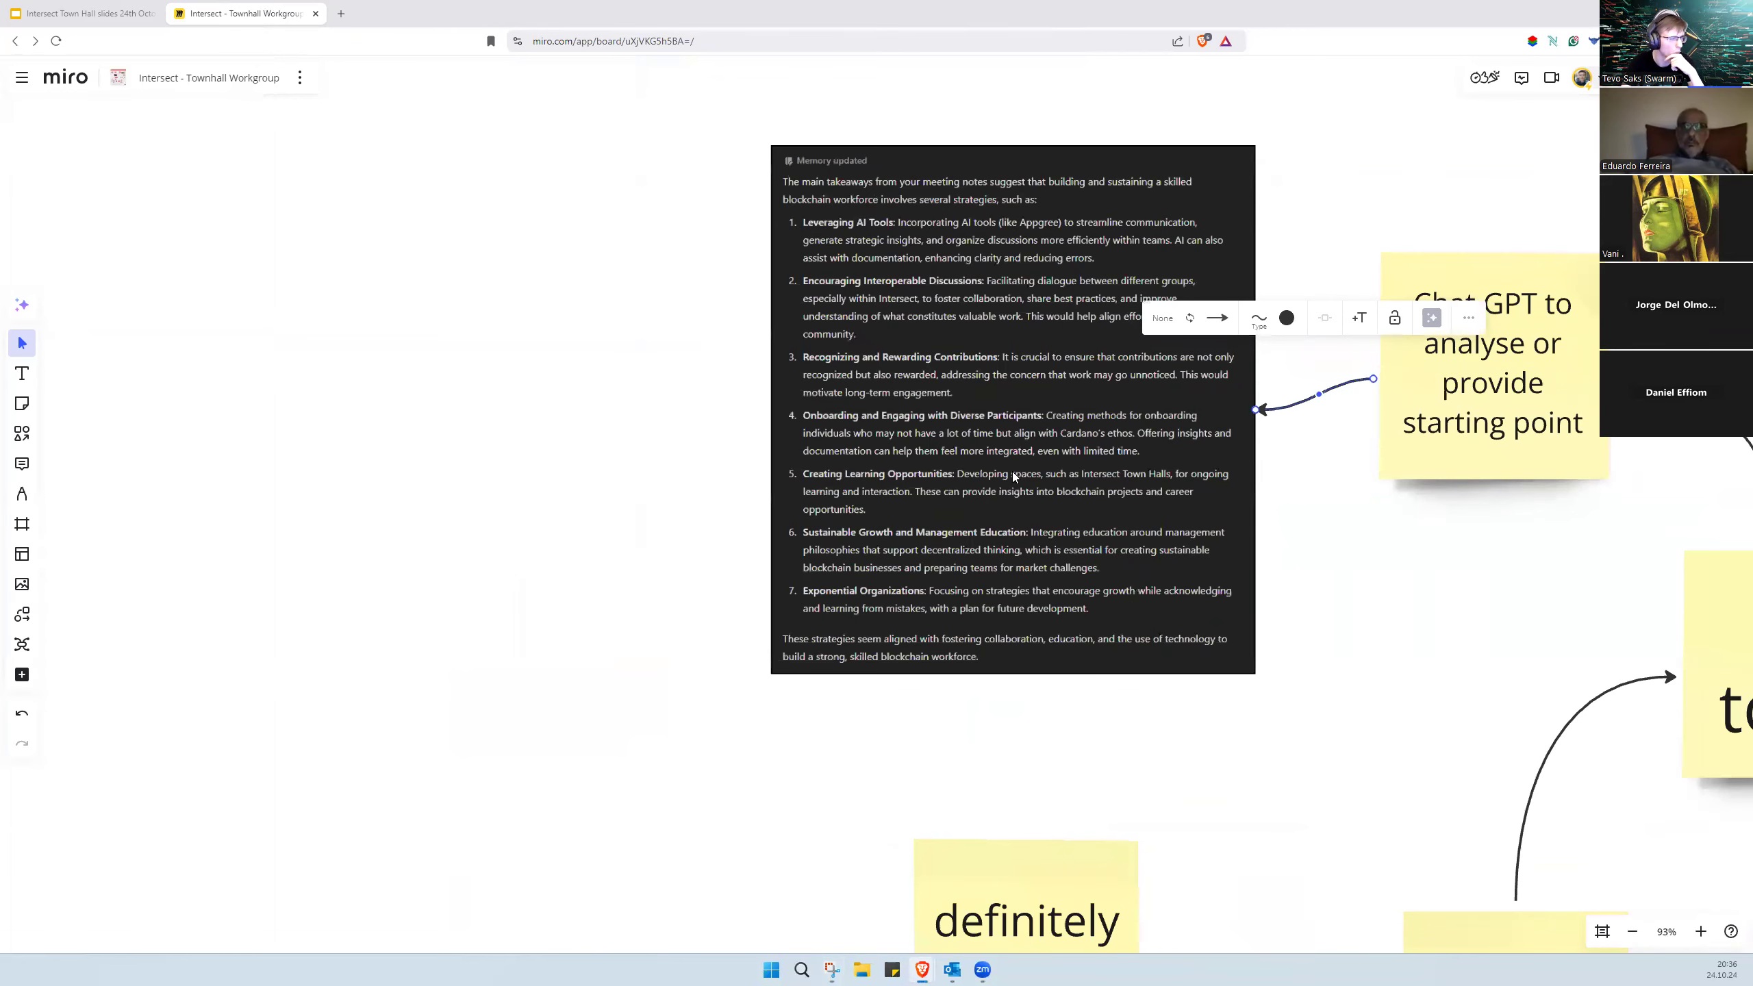
{"action": "scroll", "scroll_direction": "down", "scroll_amount": 3}
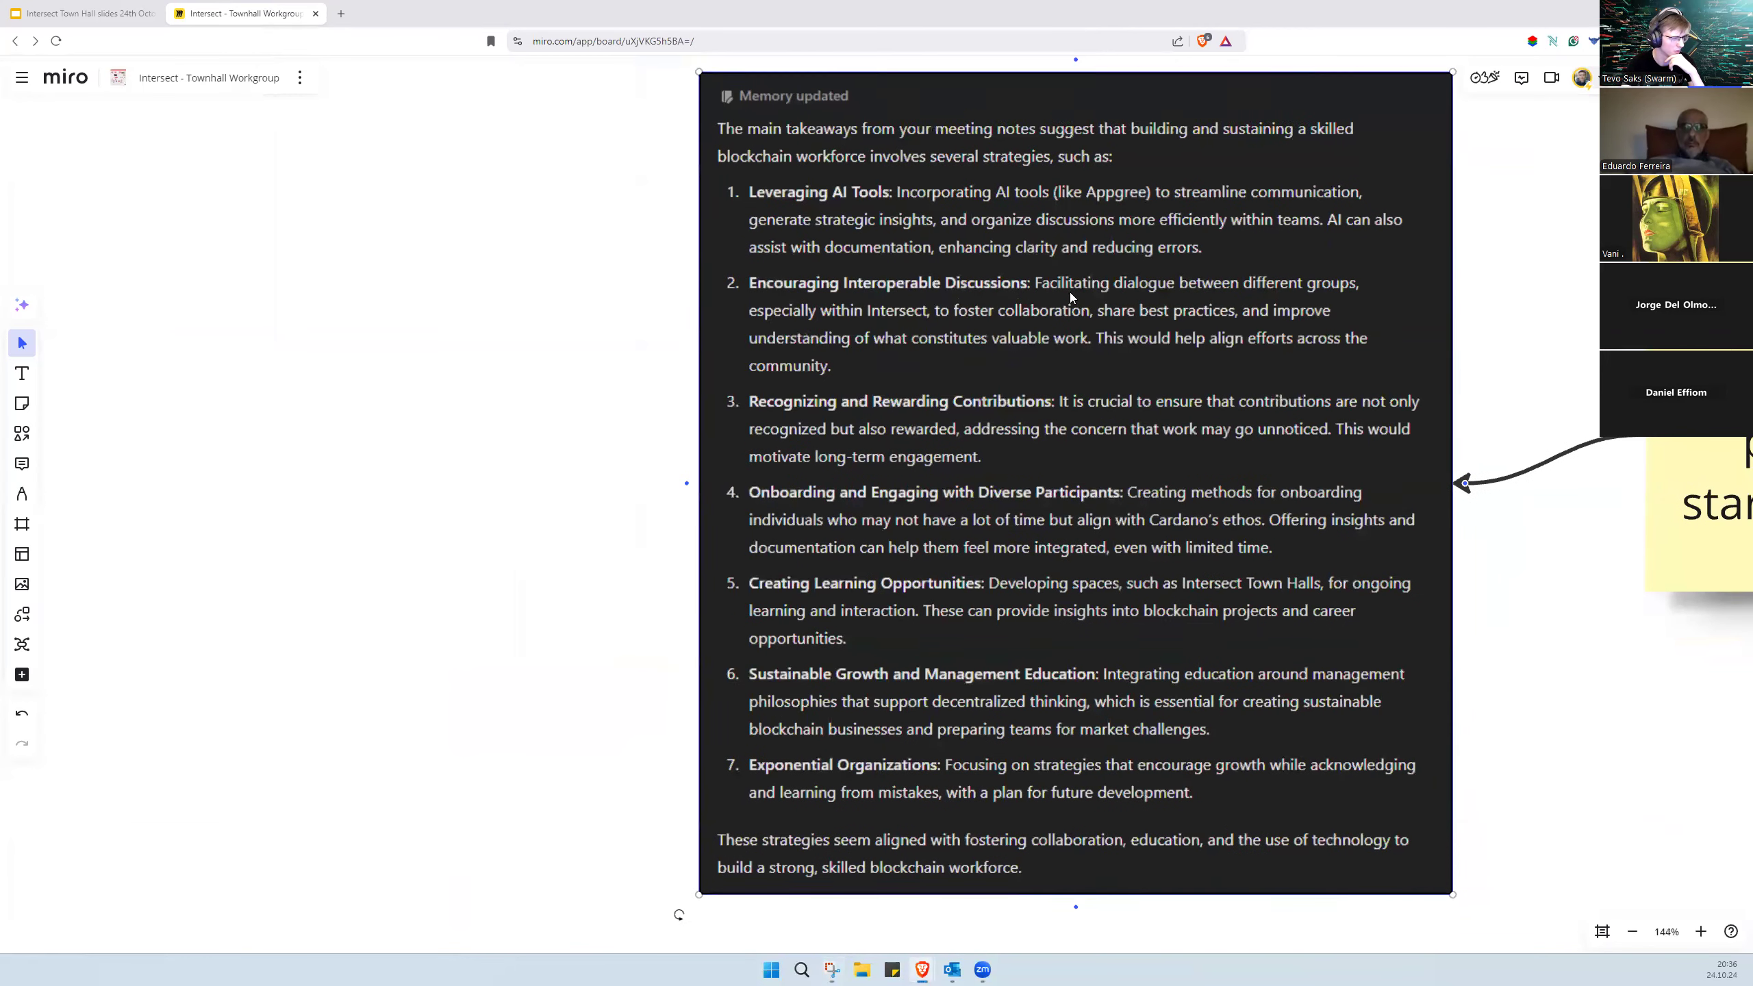
{"action": "scroll", "scroll_direction": "up", "scroll_amount": 3}
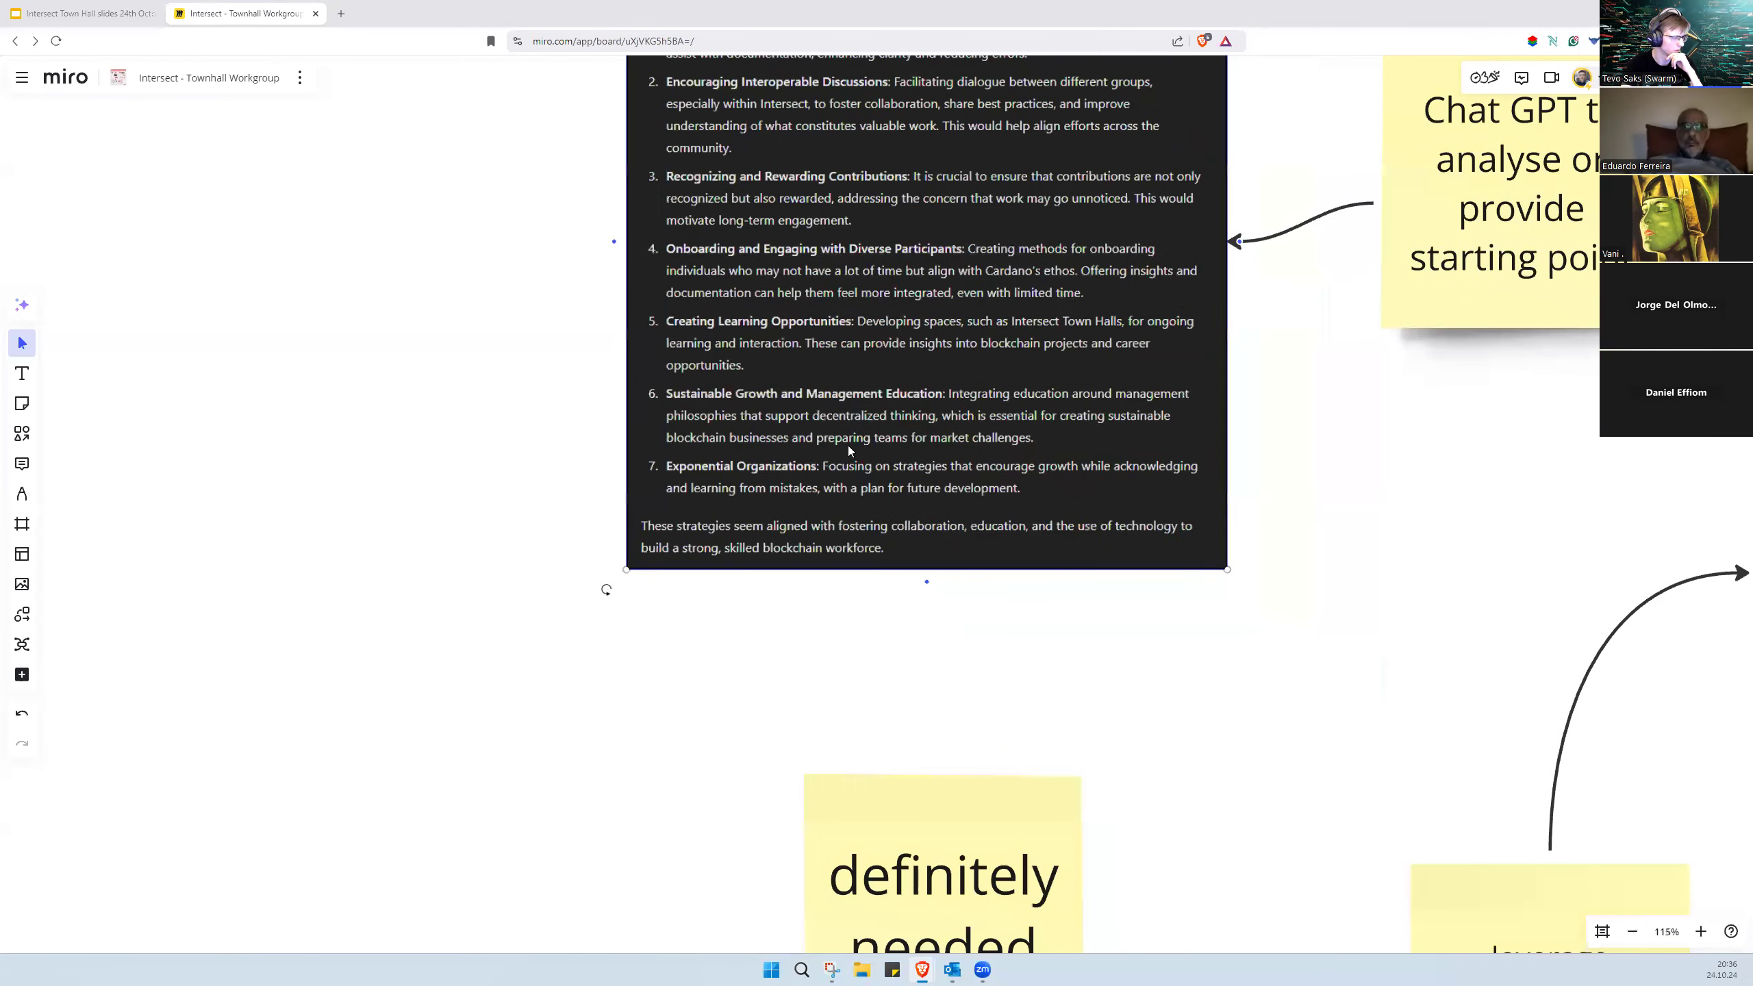
{"action": "scroll", "scroll_direction": "down", "scroll_amount": 3}
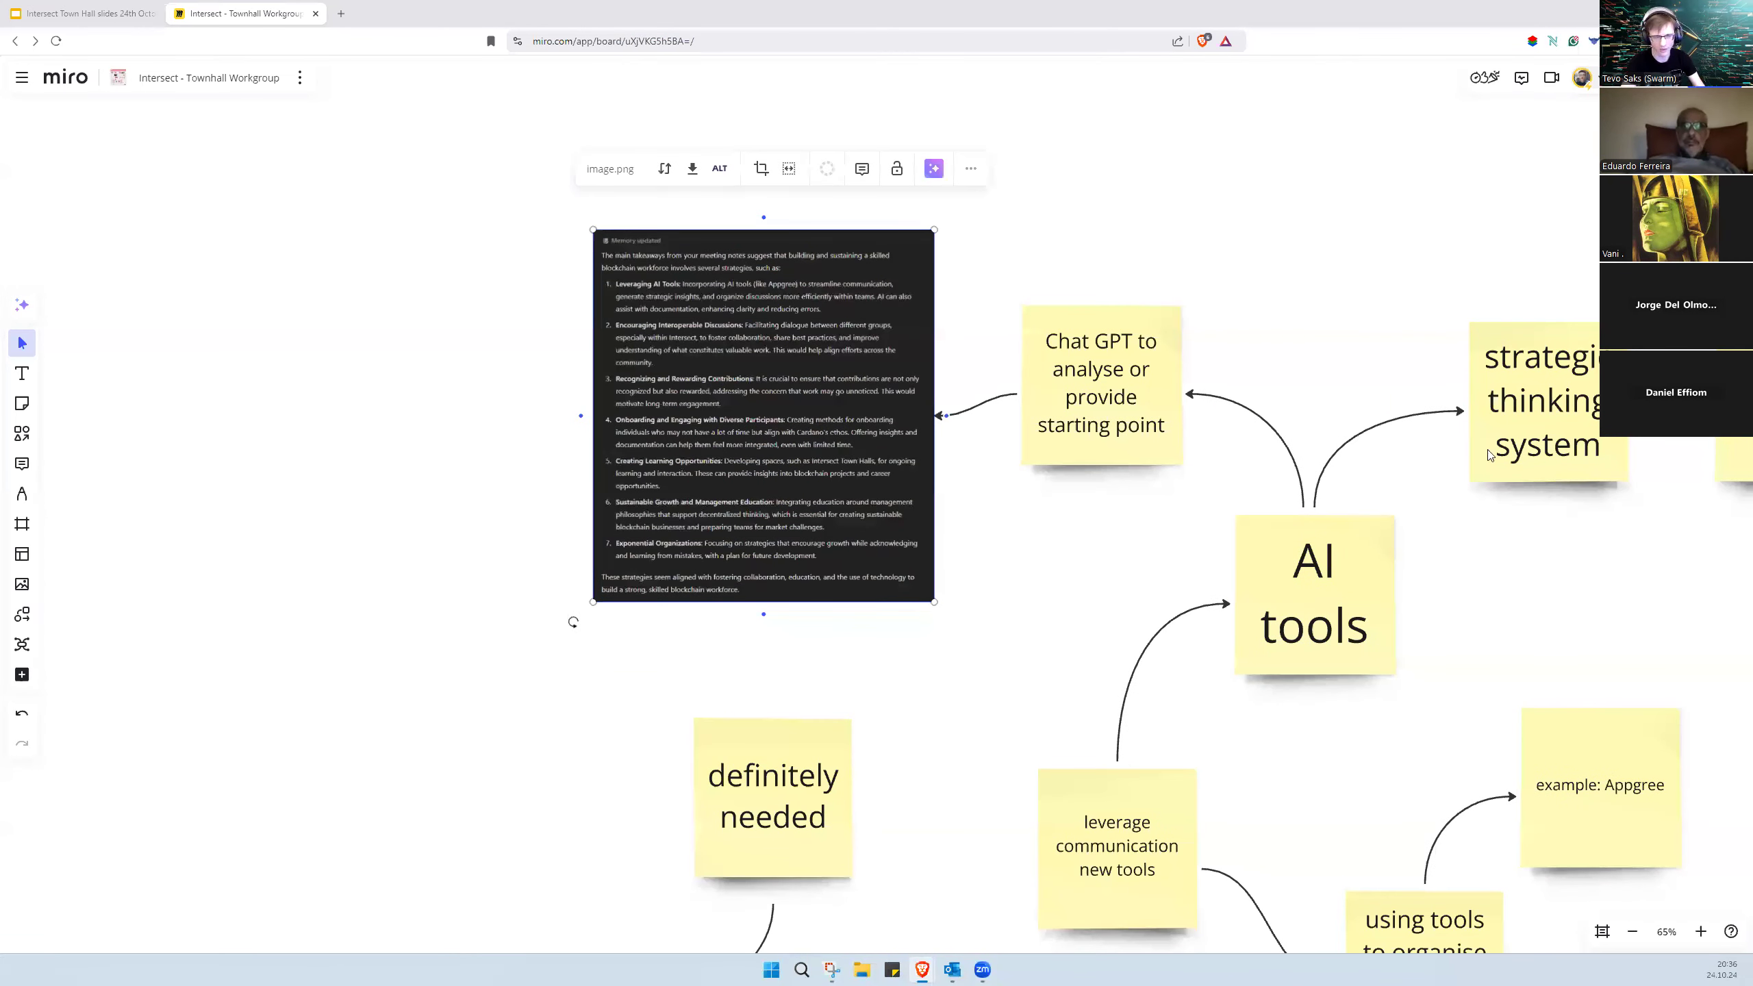
{"action": "scroll", "scroll_direction": "down", "scroll_amount": 3}
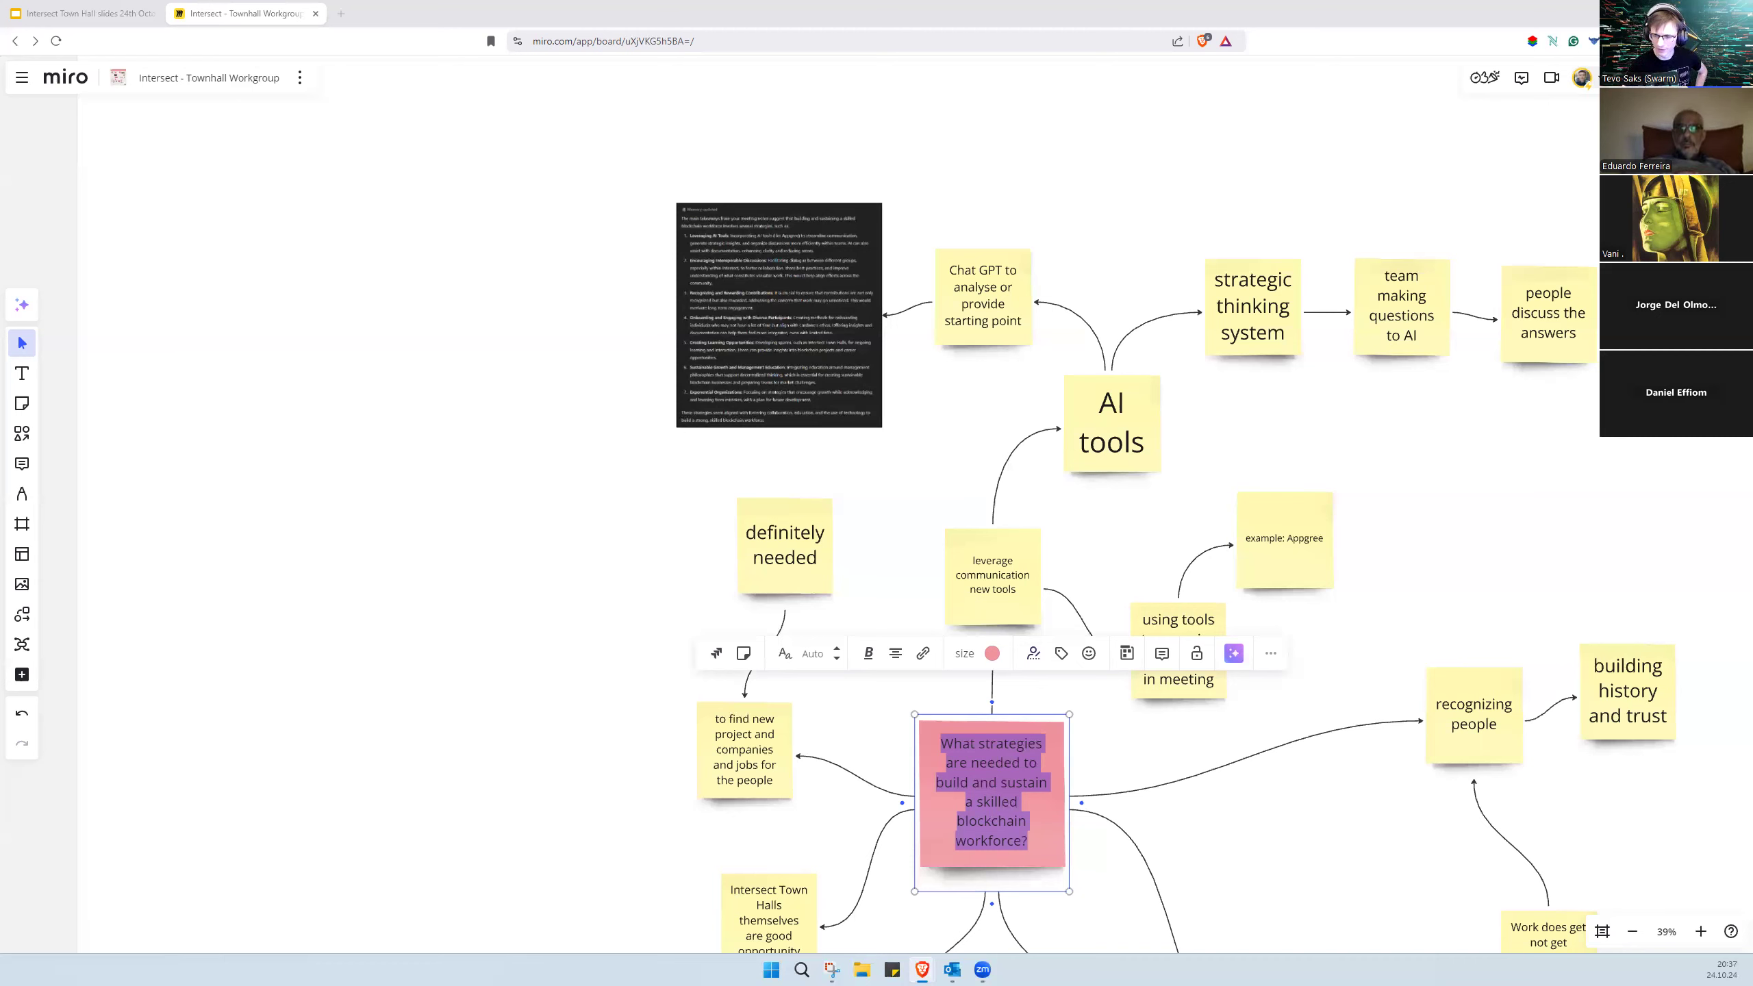
{"action": "mouse_move", "coordinate": [212, 334]}
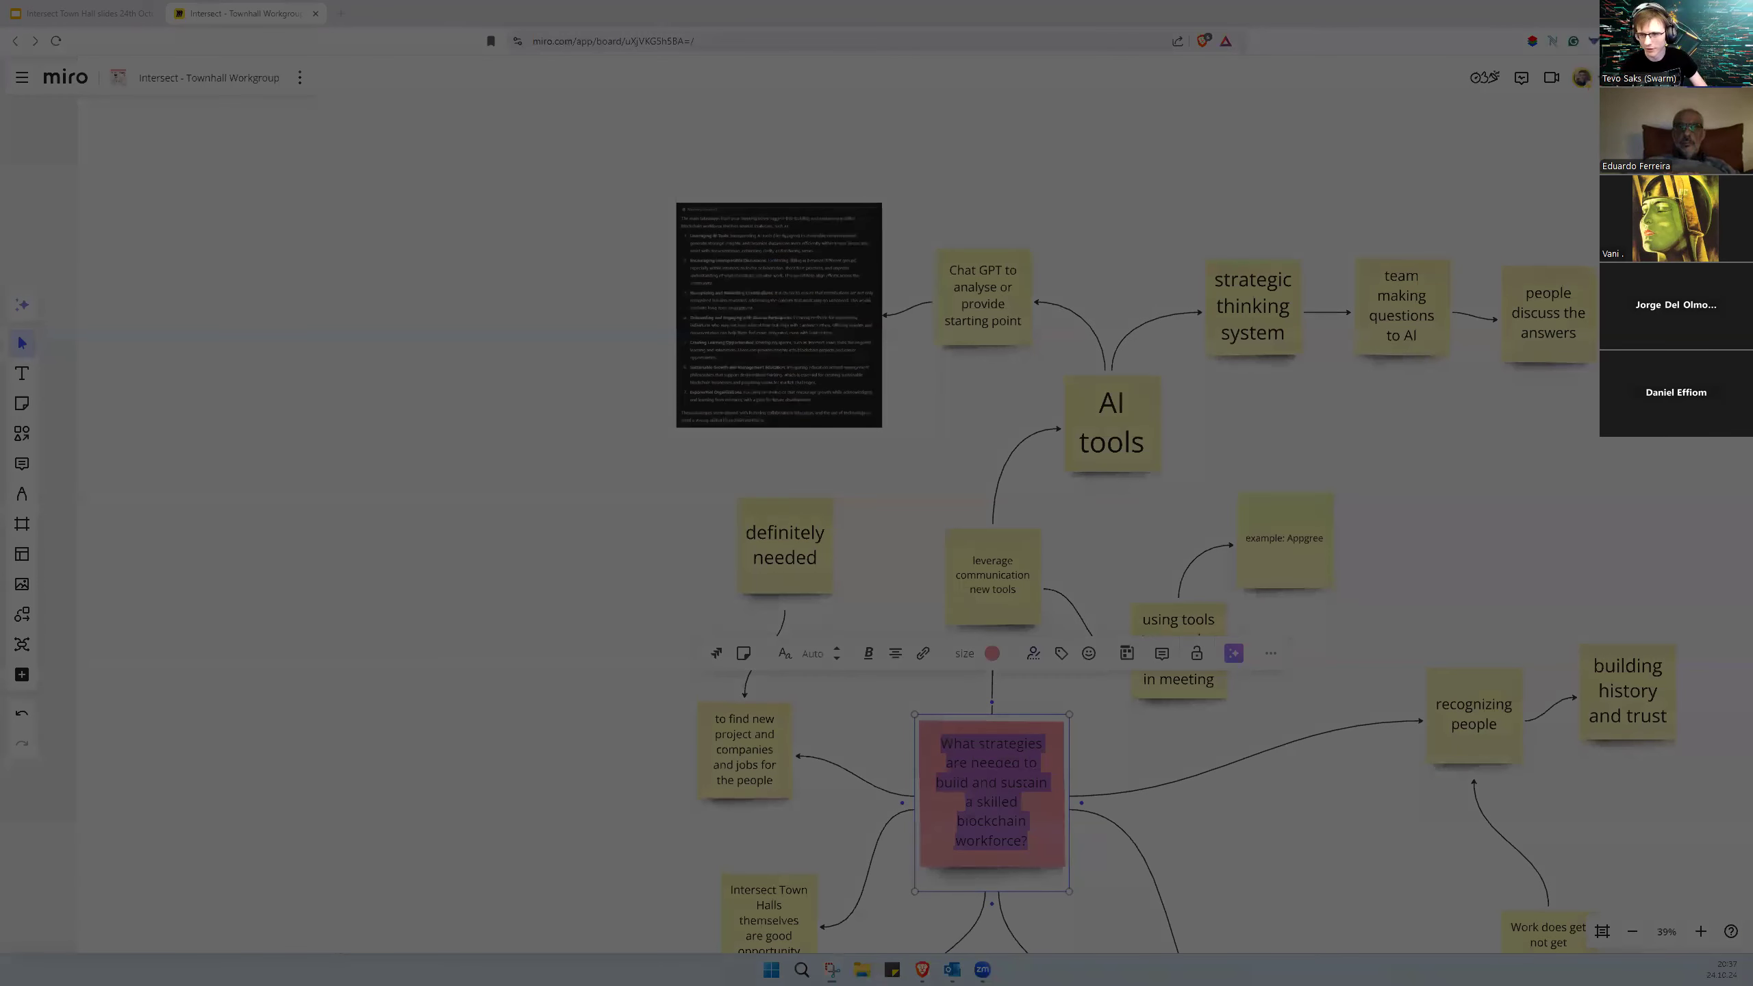
Step: Place the blockchain-workforce ChatGPT screenshot left of the 'definitely needed' note
{"action": "left_click", "coordinate": [832, 969]}
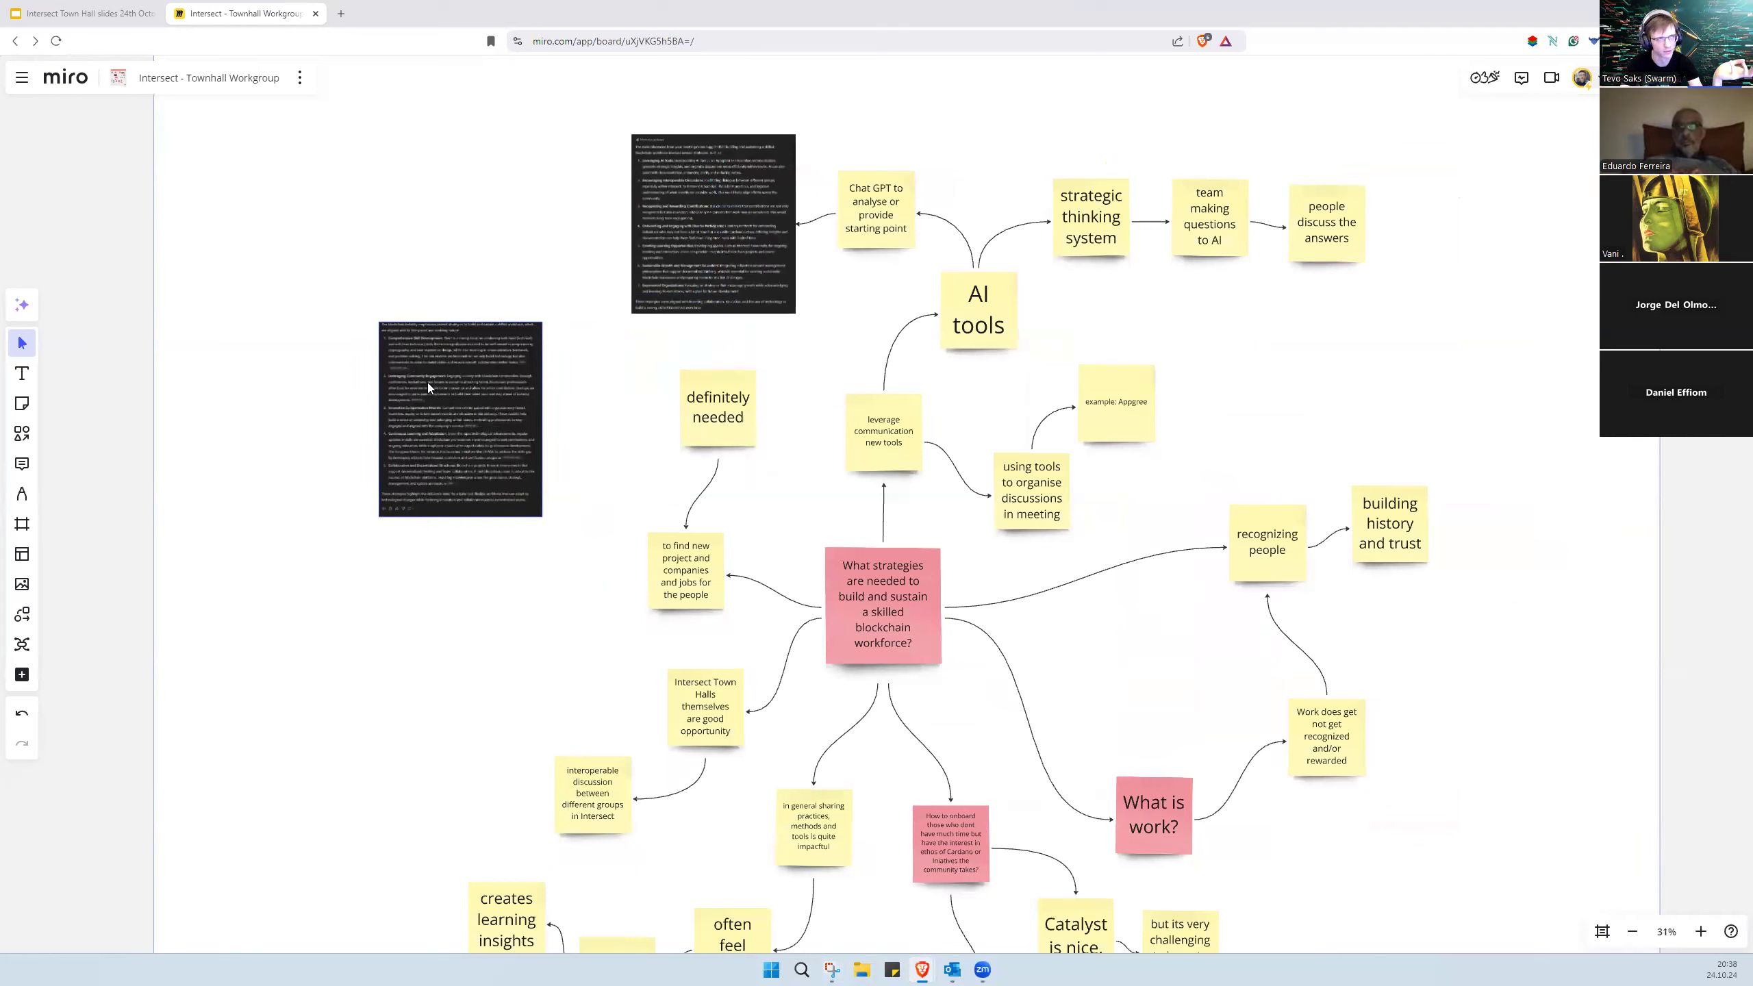
Step: Paste the five-strategy blockchain workforce answer image beside 'definitely needed' and zoom in
{"action": "left_click", "coordinate": [458, 419]}
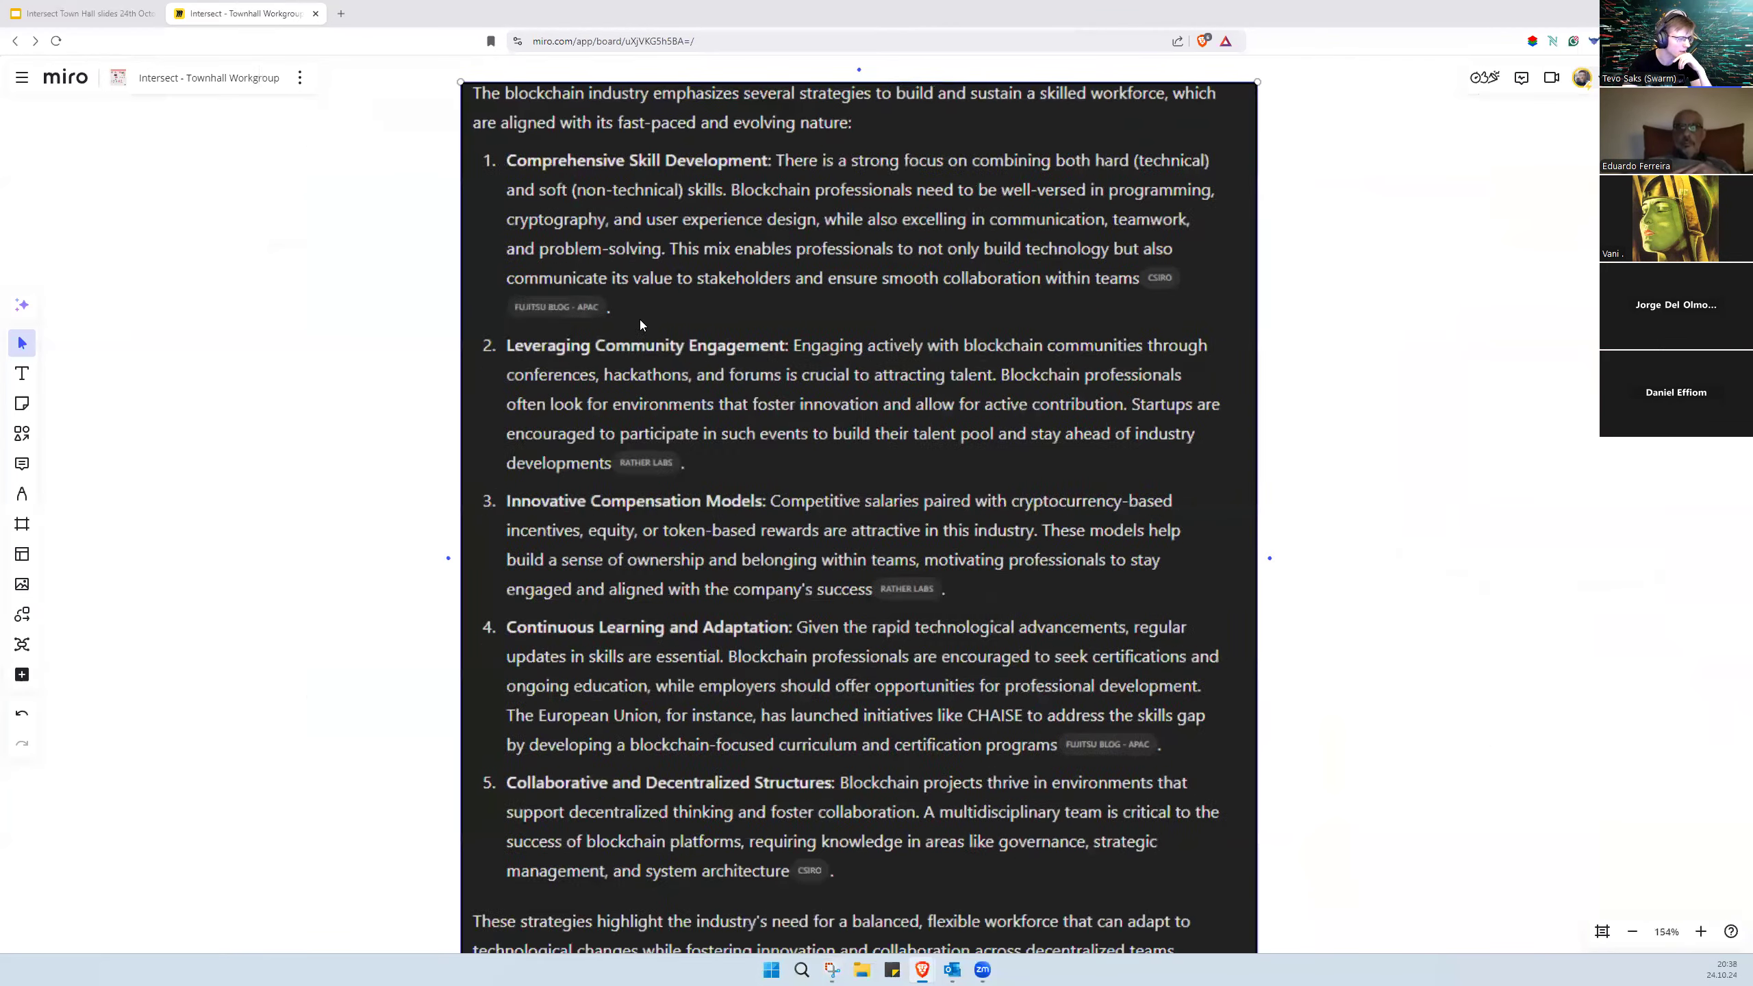
{"action": "left_click", "coordinate": [861, 280]}
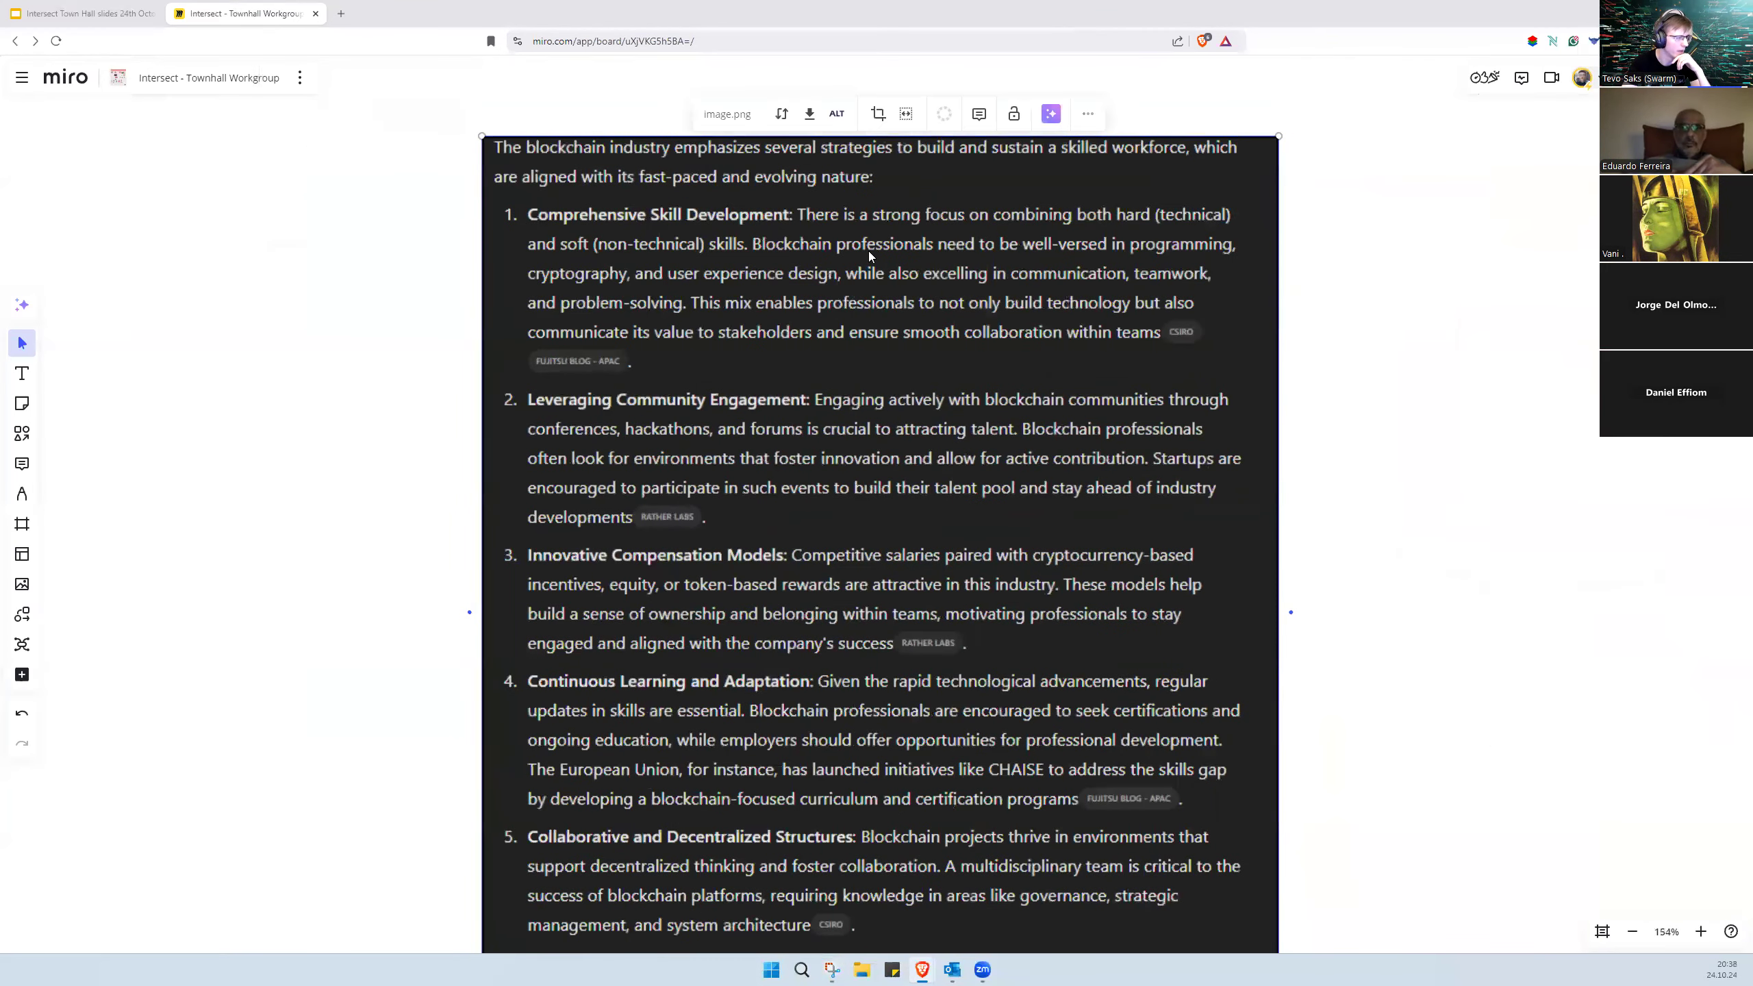
{"action": "mouse_move", "coordinate": [697, 243]}
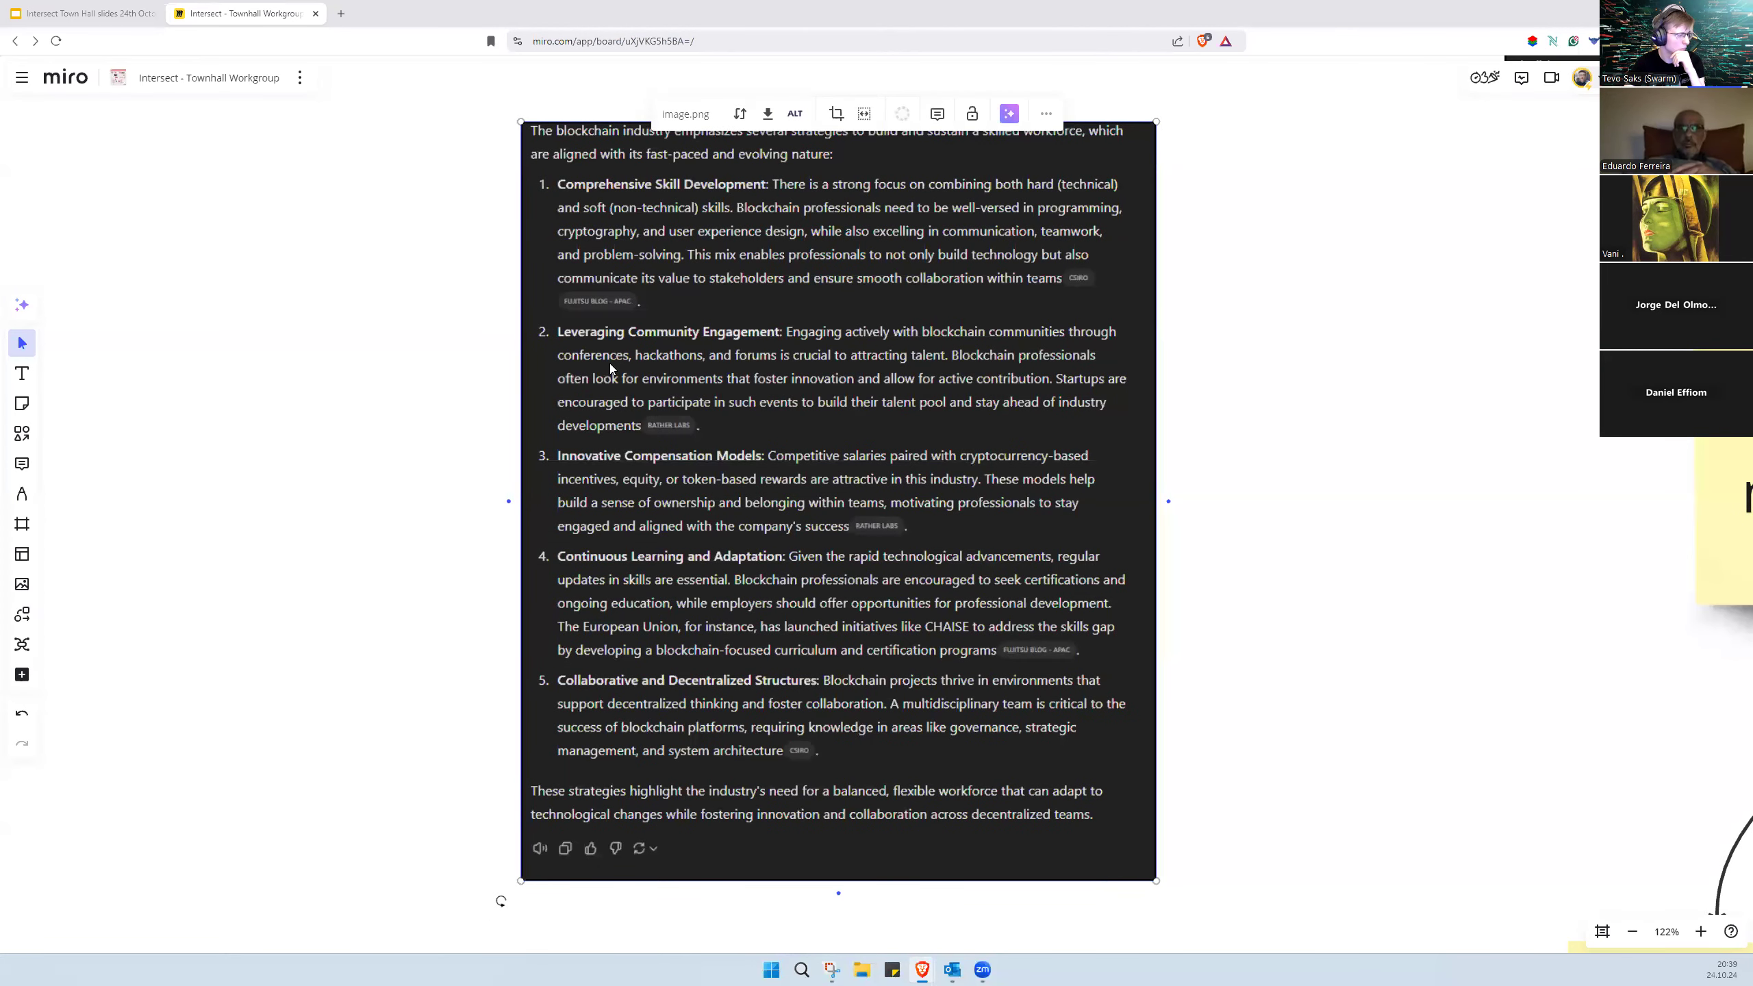
{"action": "scroll", "scroll_direction": "up", "scroll_amount": 3}
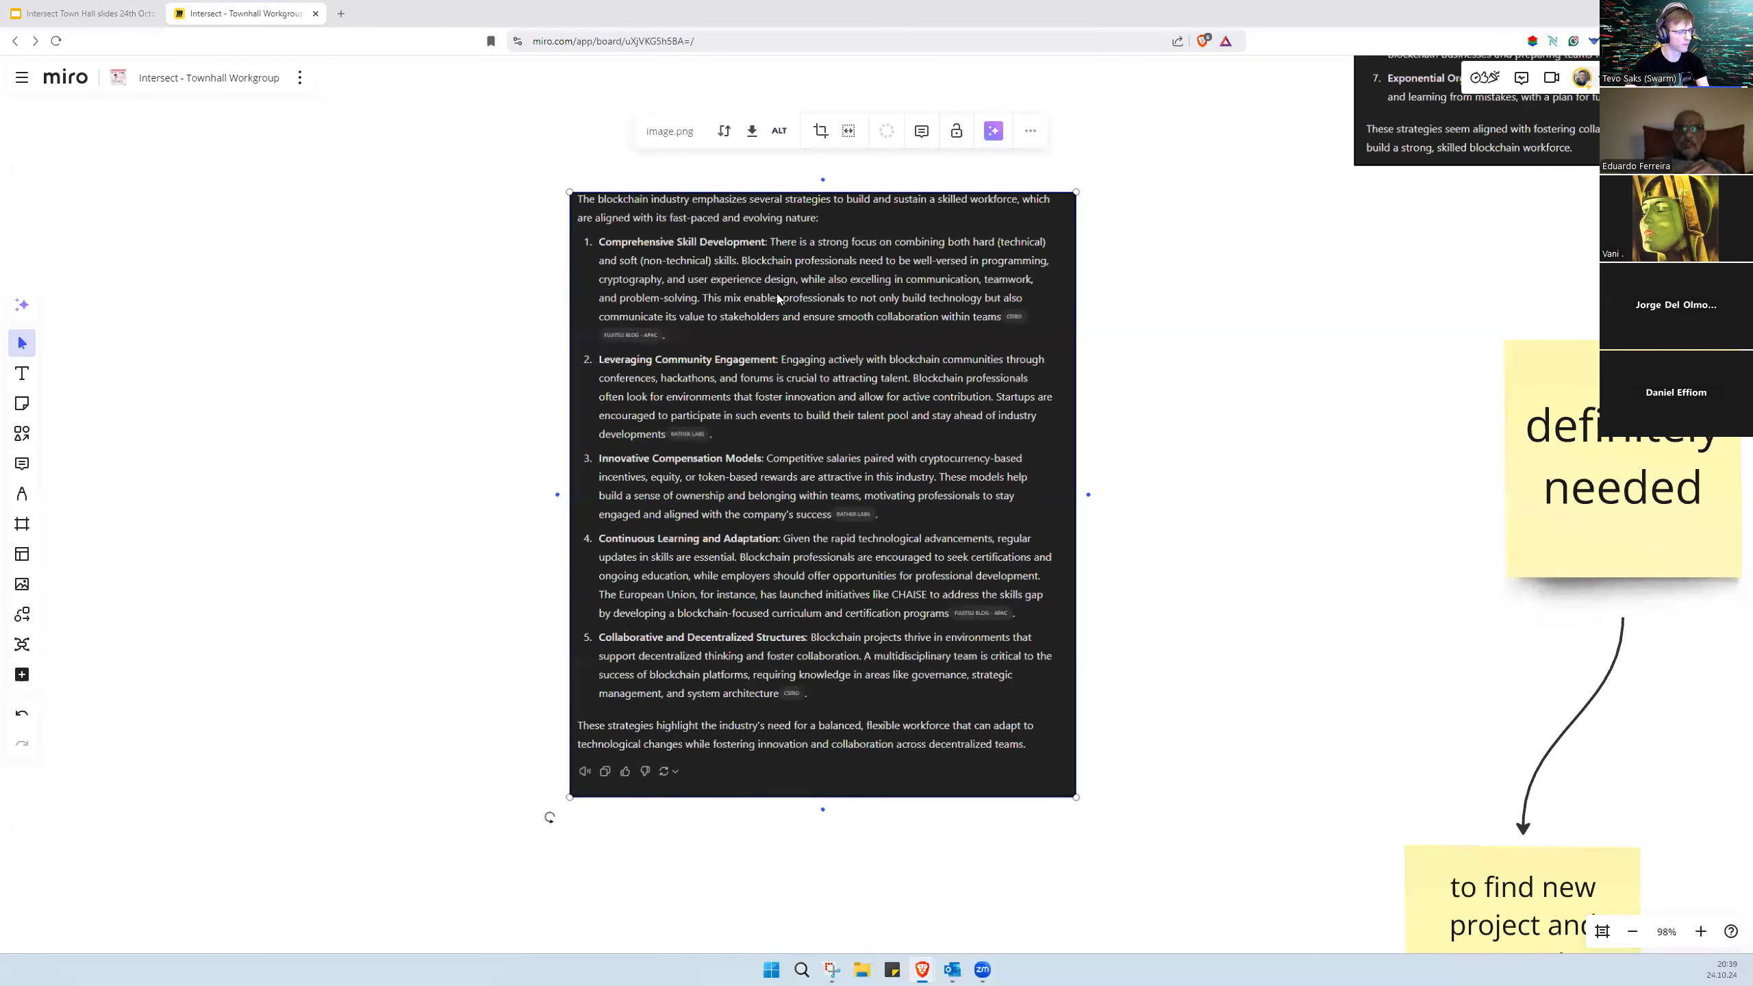
{"action": "scroll", "scroll_direction": "up", "scroll_amount": 3}
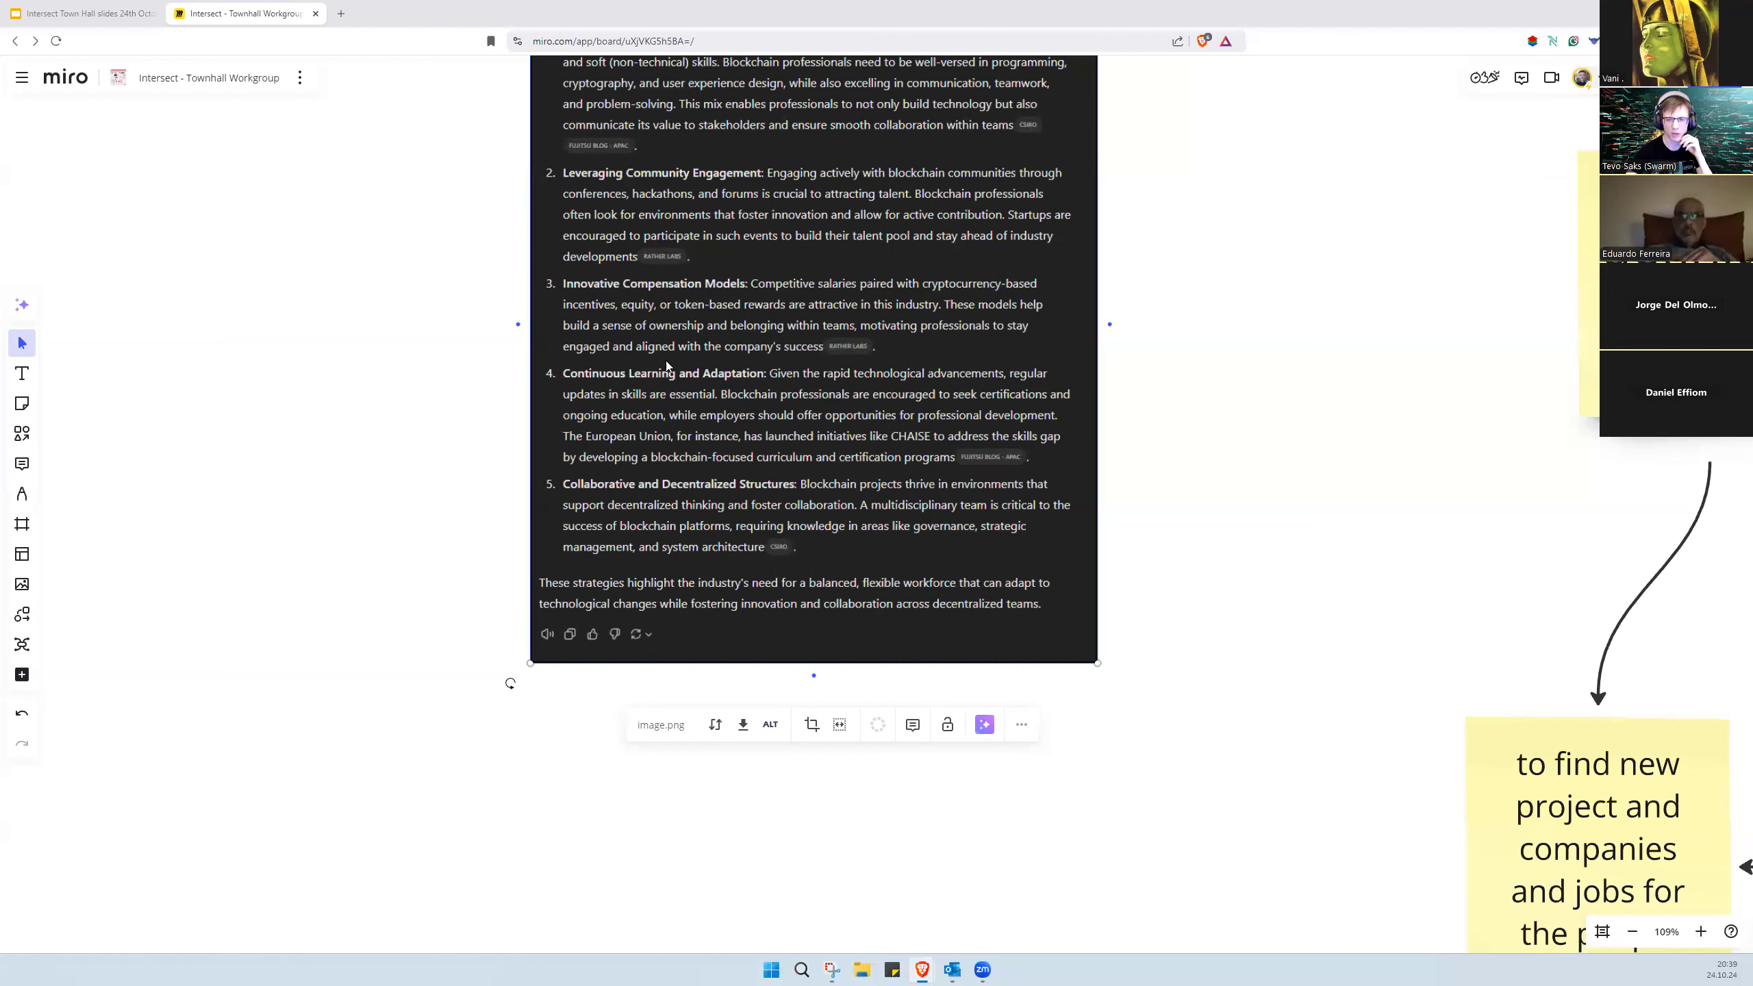
{"action": "mouse_move", "coordinate": [734, 250]}
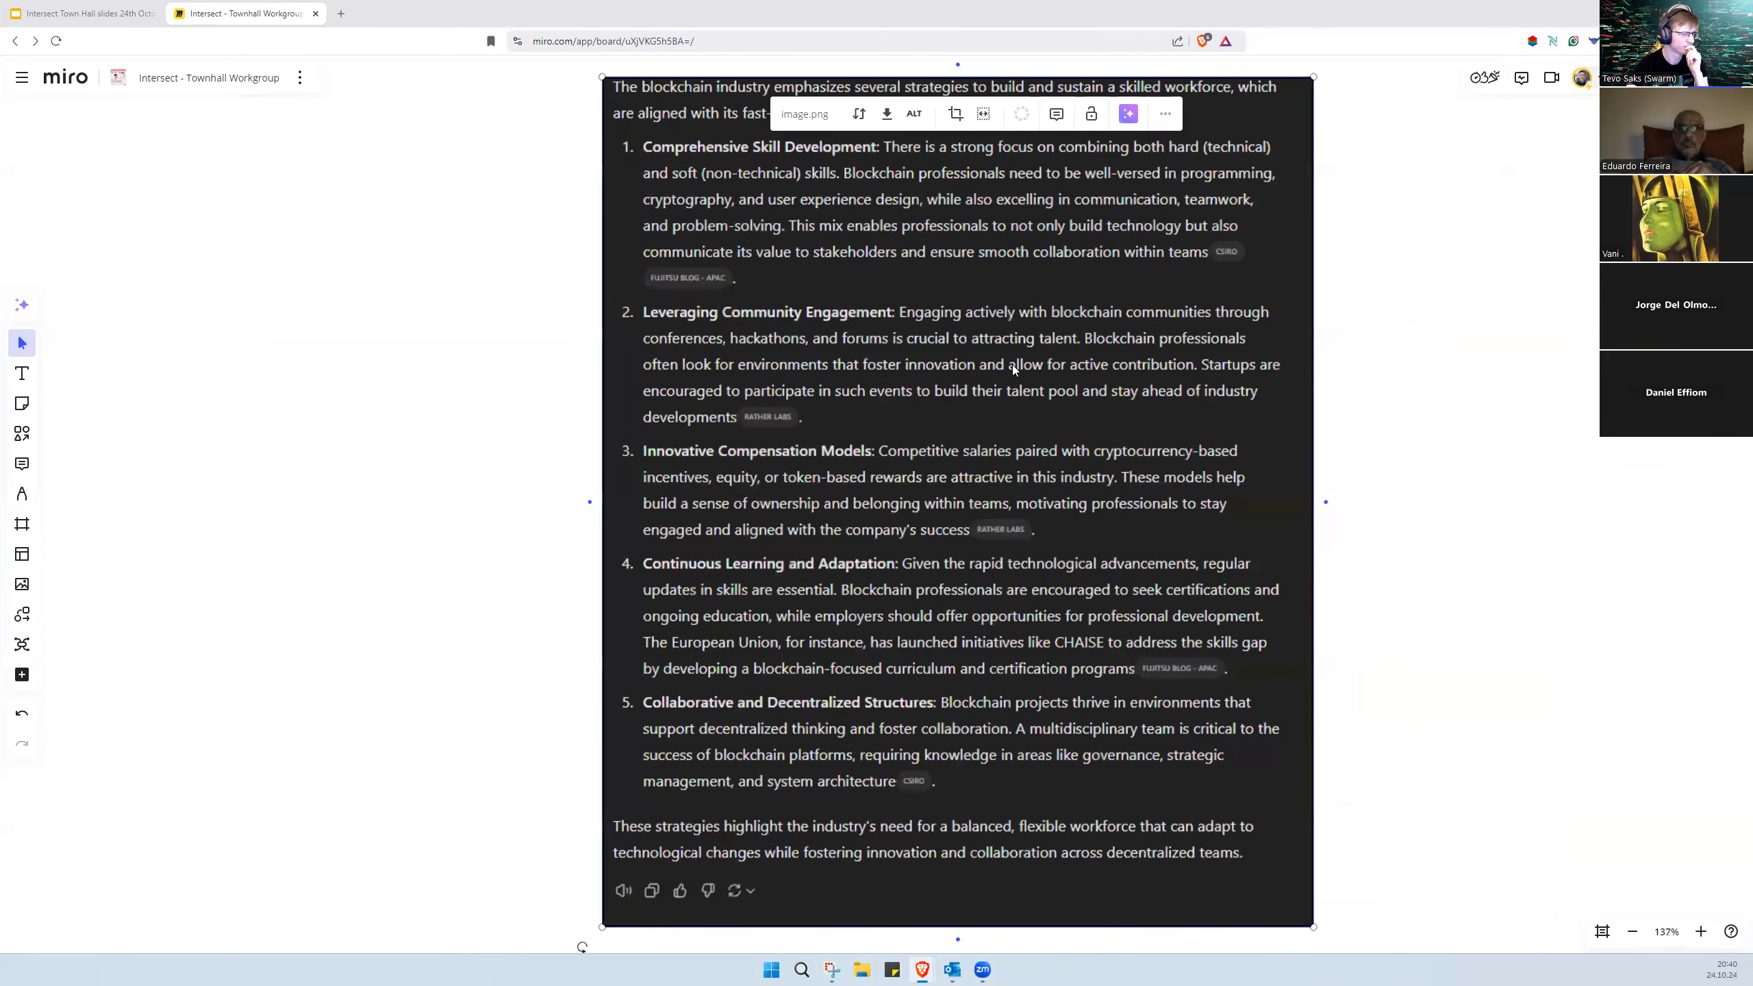
Step: Write 'many networks don't plan what to do with energy when people show up' in a note
{"action": "scroll", "scroll_direction": "down", "scroll_amount": 3}
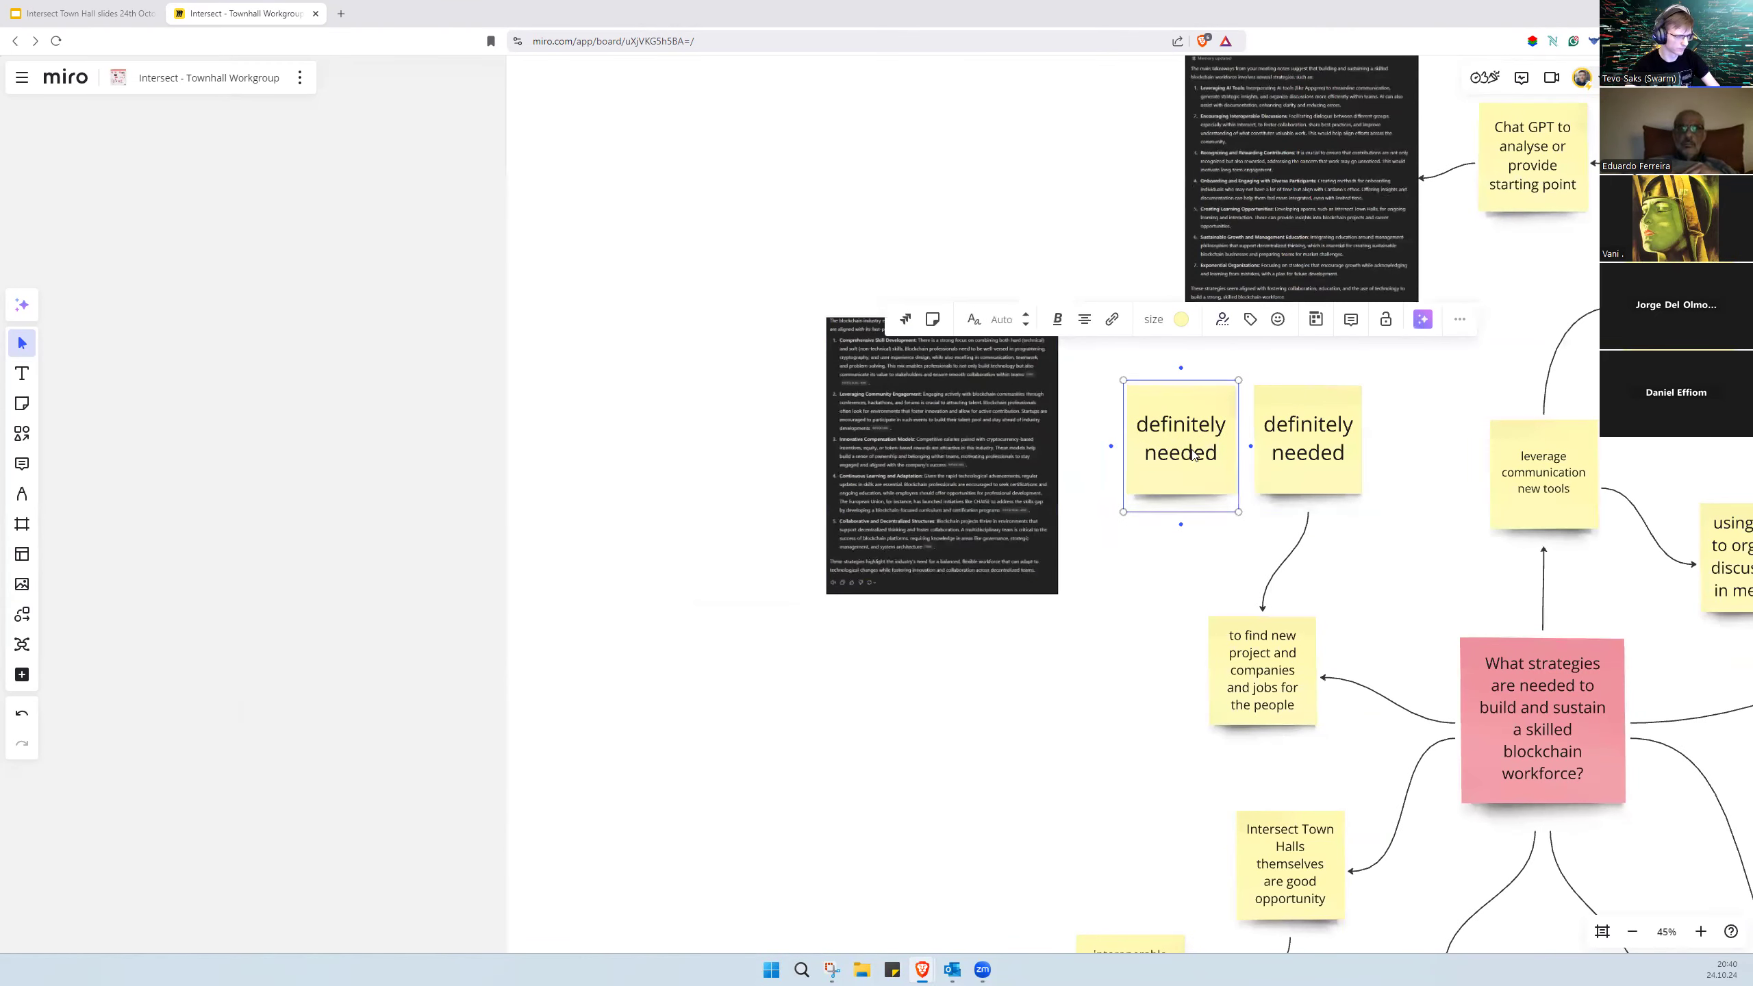
{"action": "type", "text": "many"}
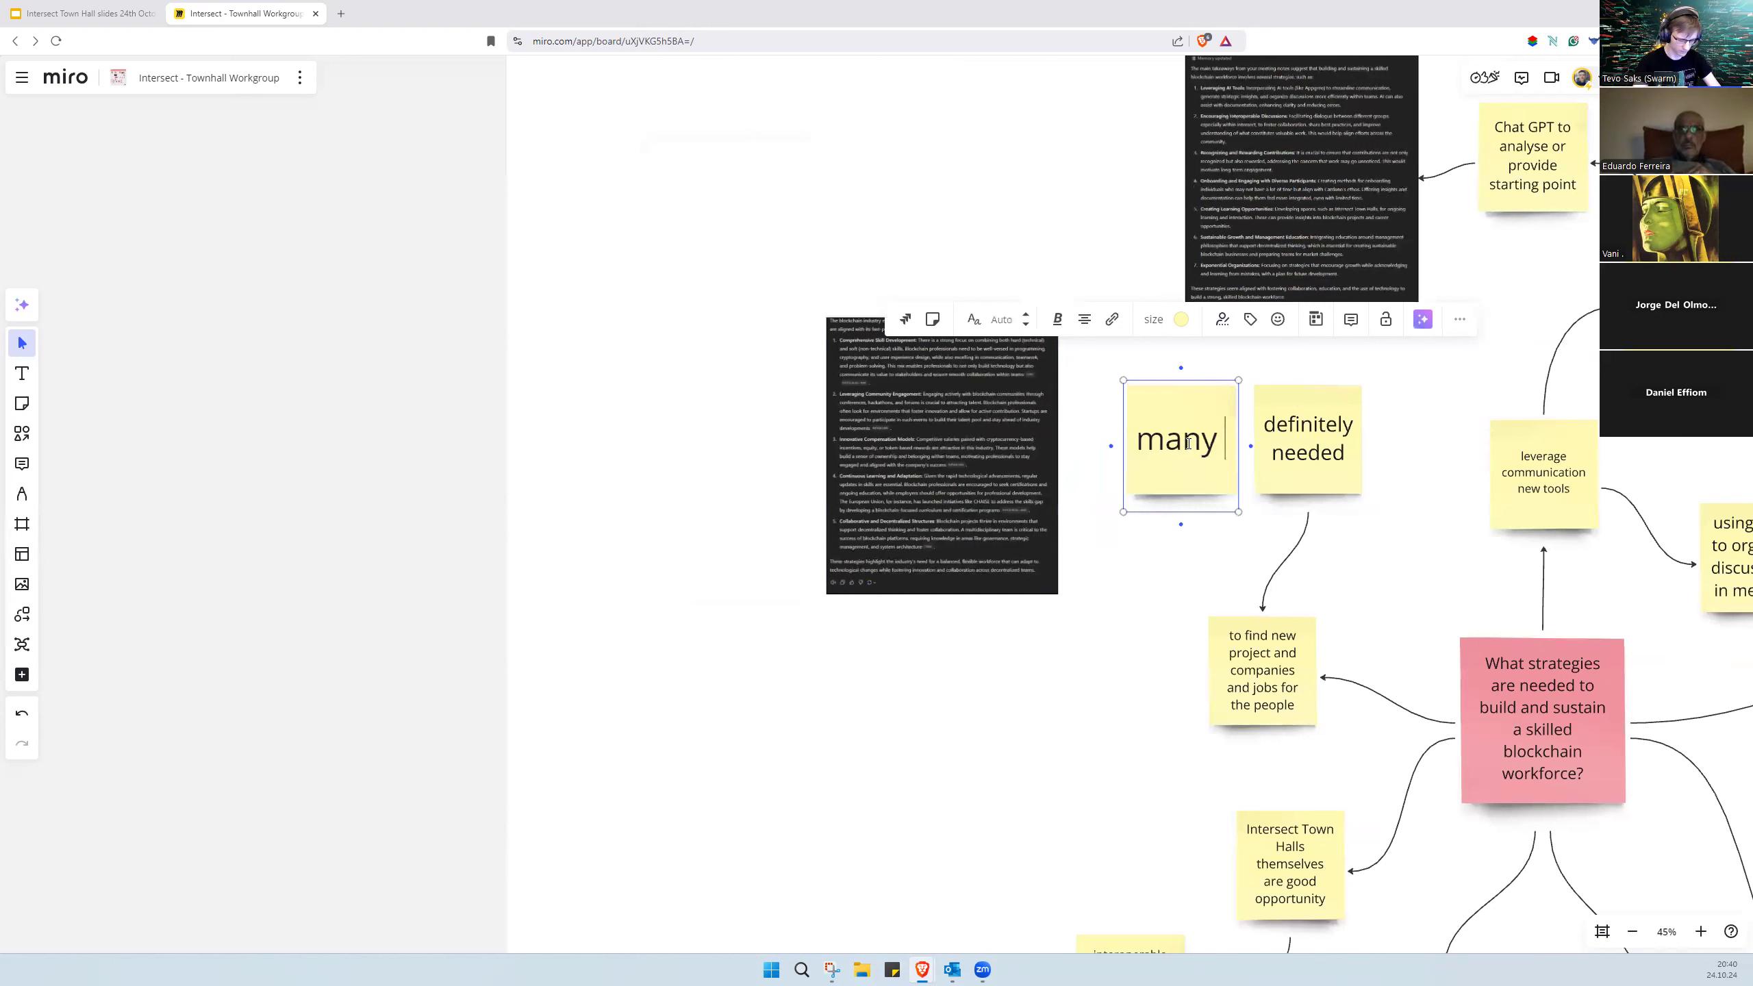
{"action": "type", "text": "networks"}
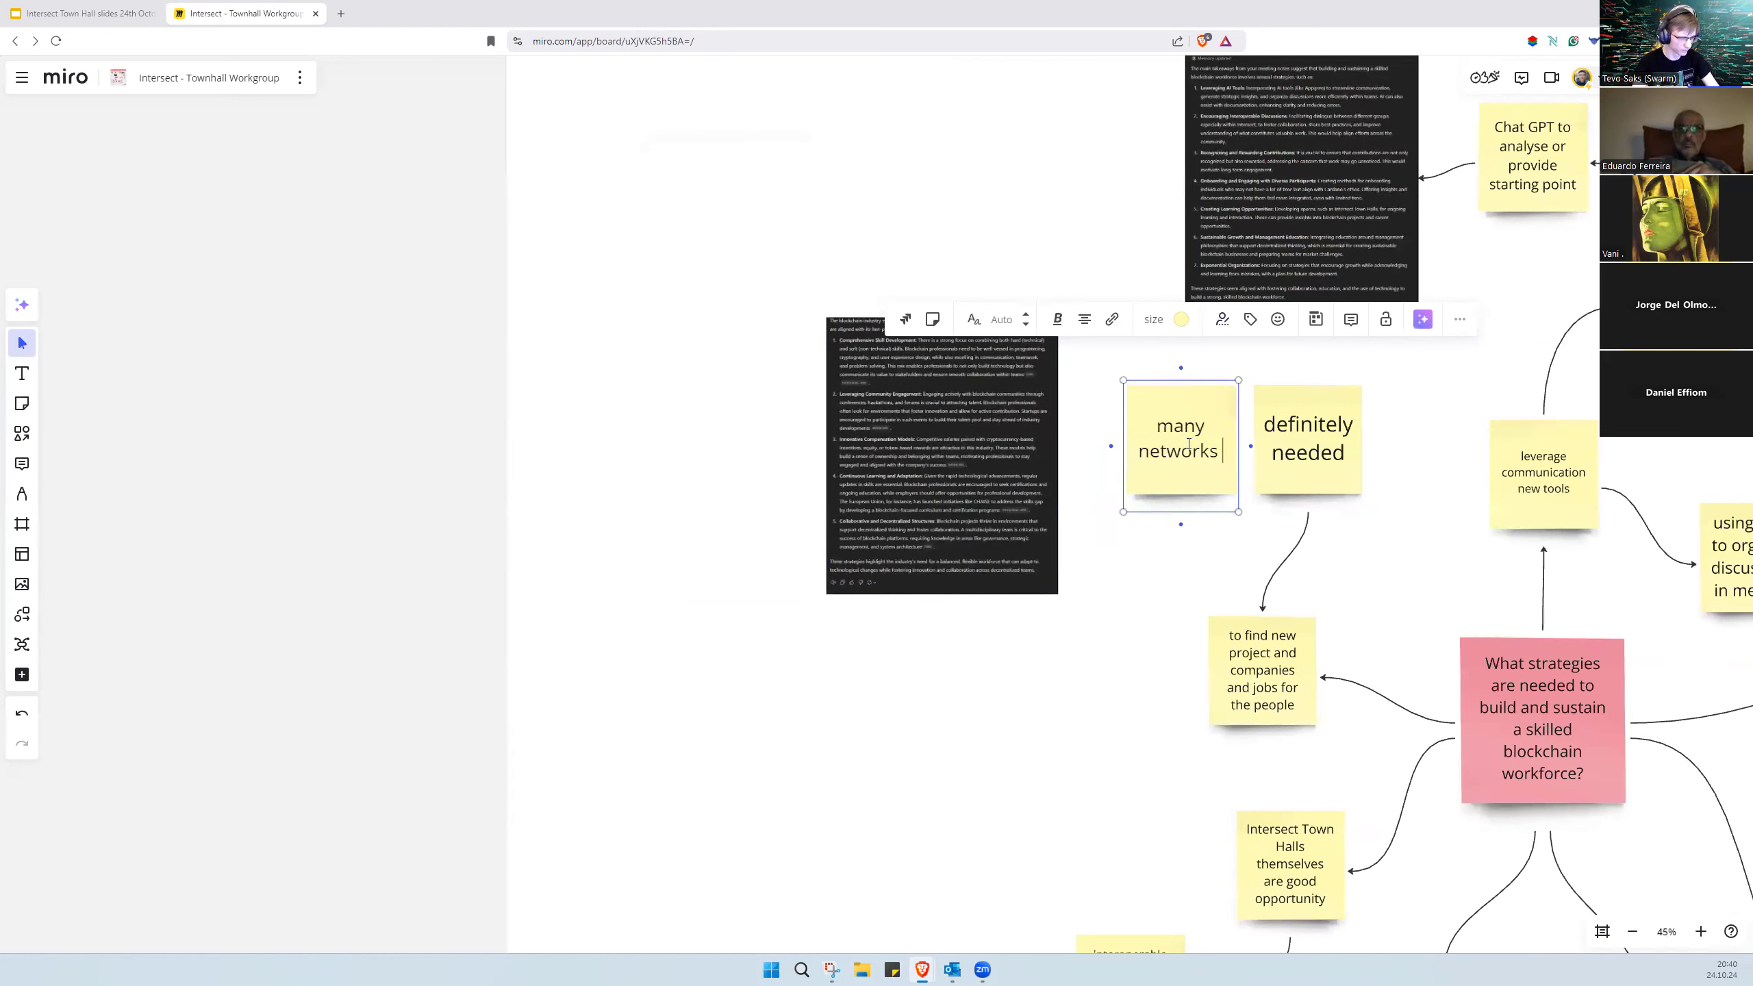
{"action": "type", "text": "don't"}
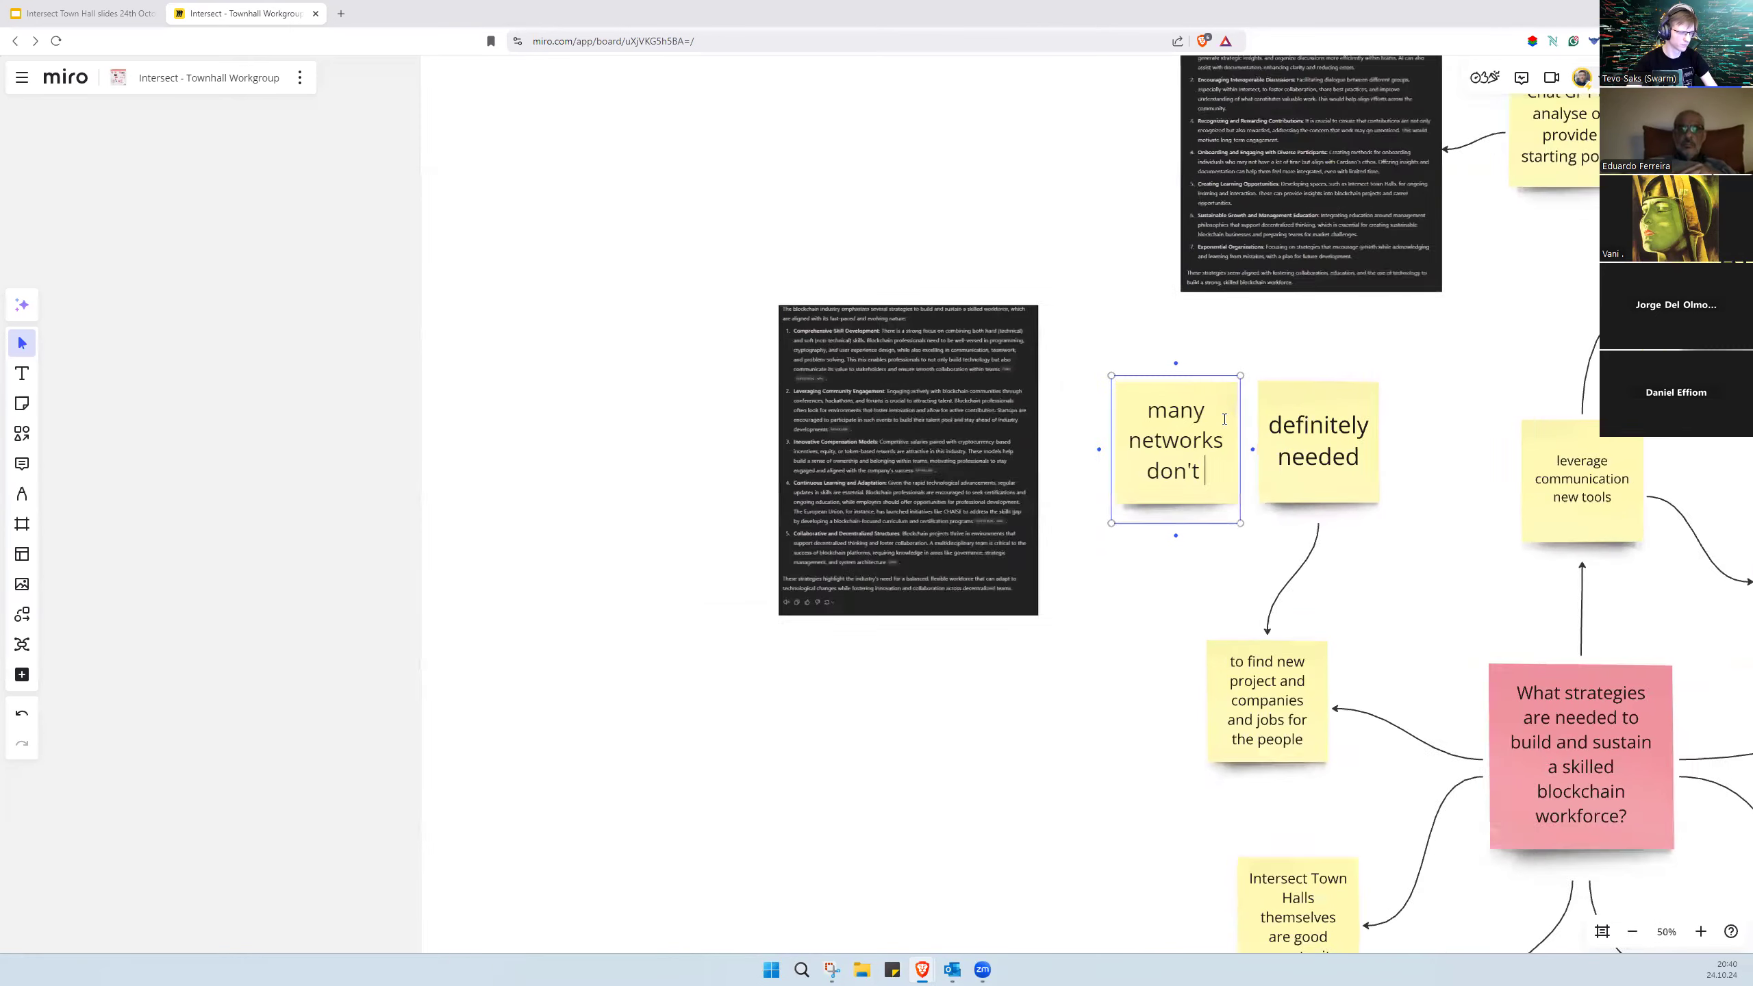
{"action": "type", "text": "pla"}
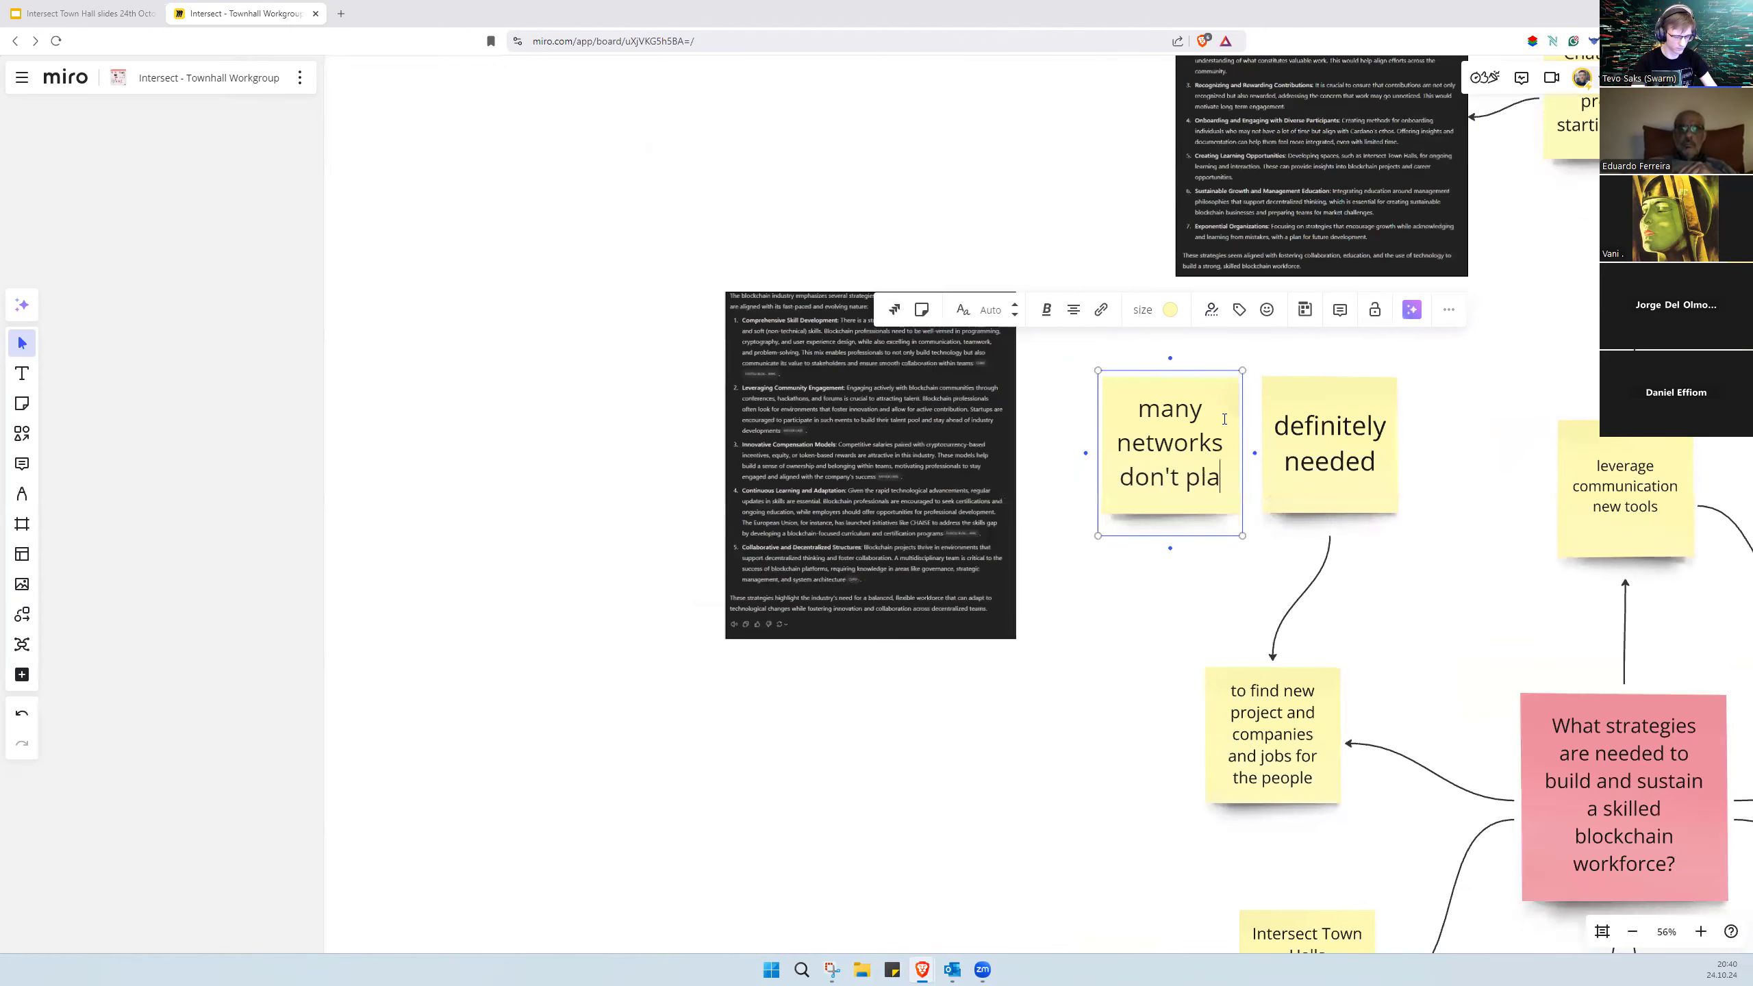
{"action": "type", "text": "n what"}
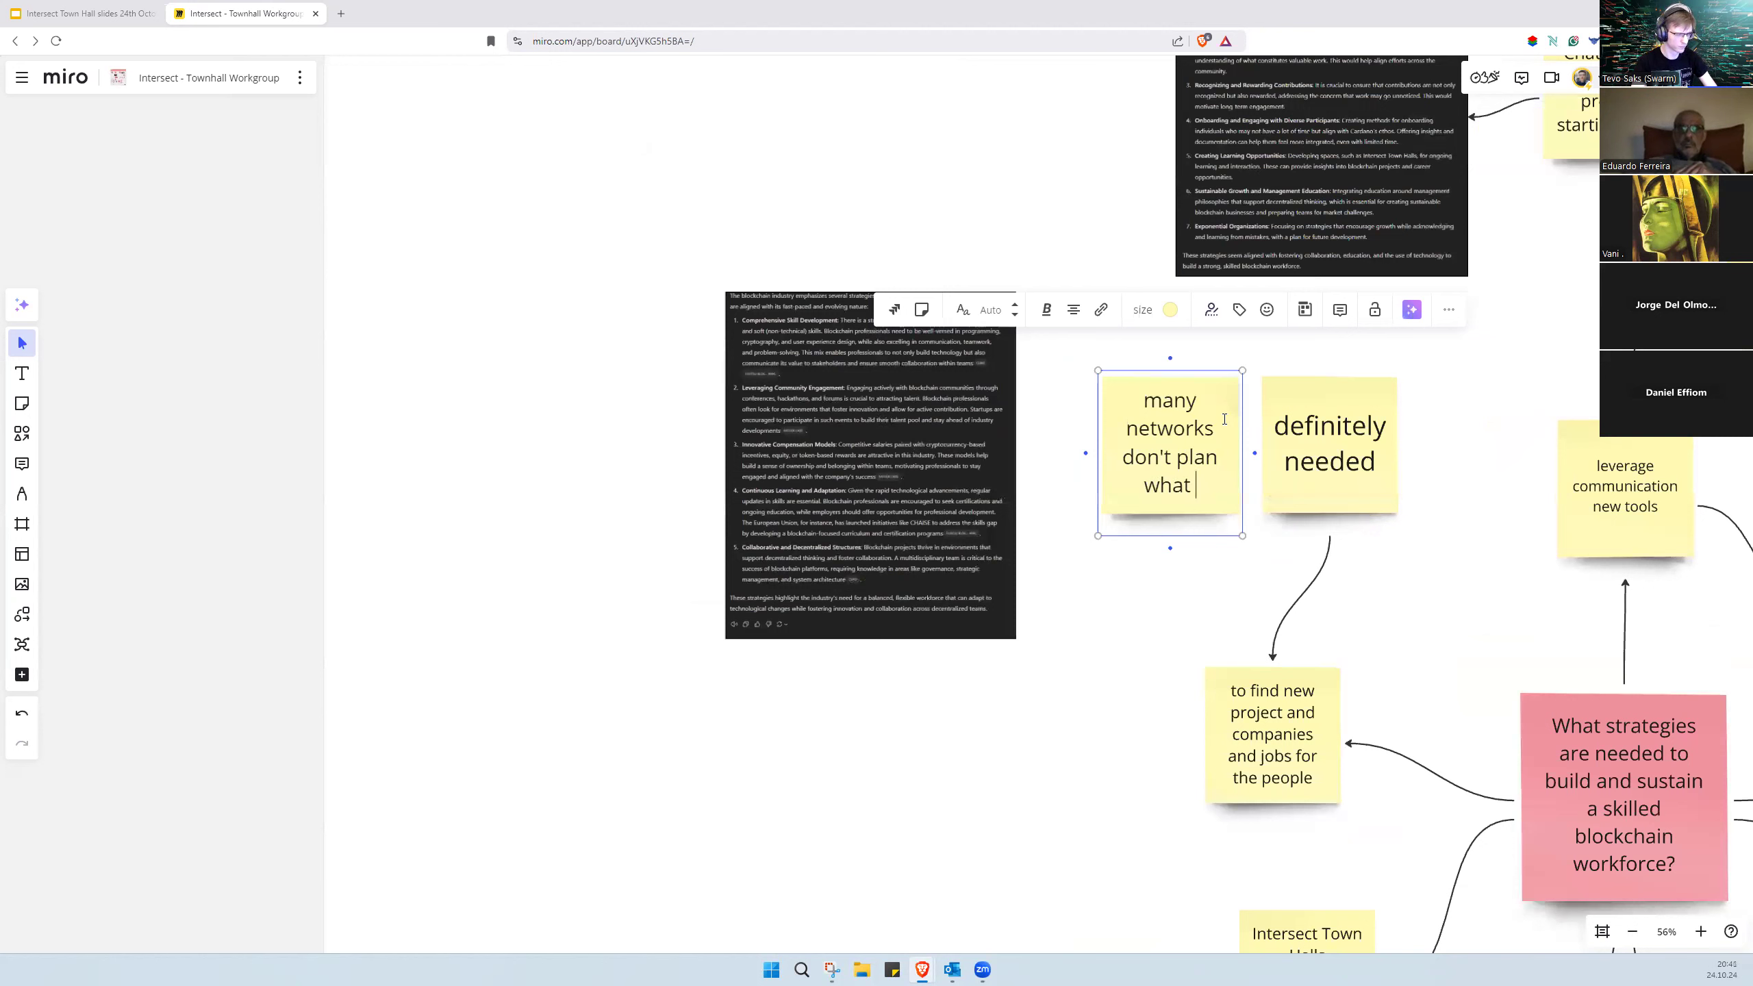
{"action": "type", "text": "do"}
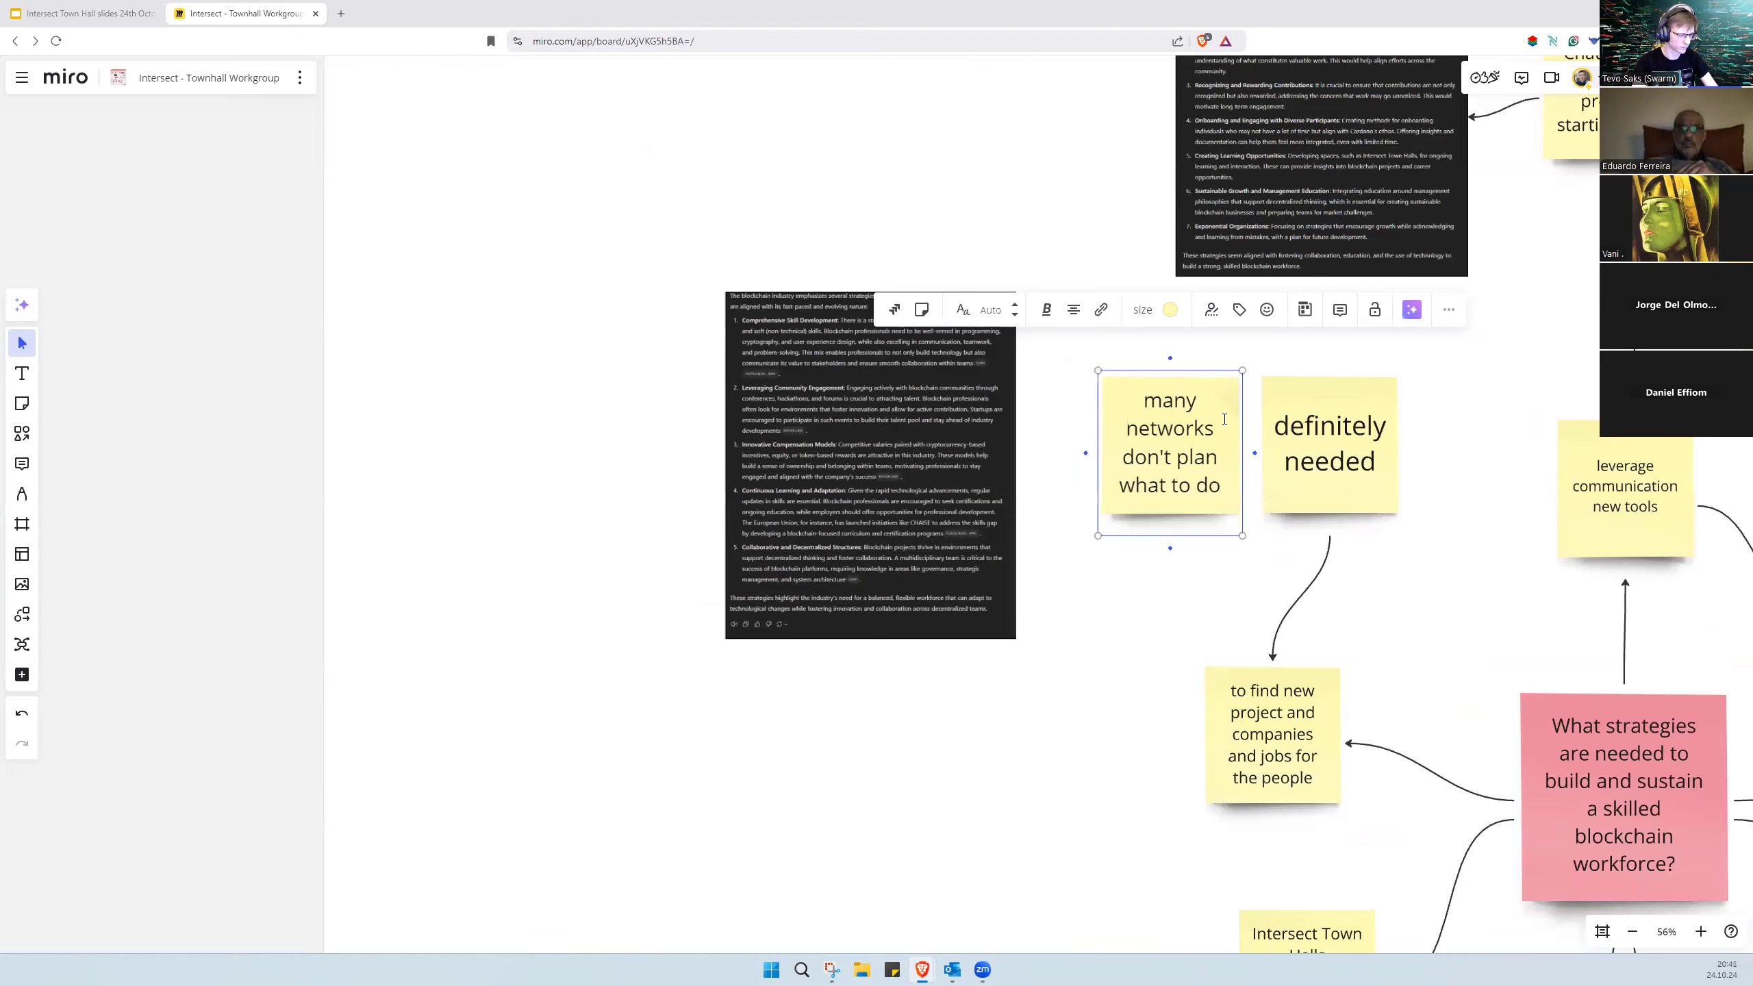
{"action": "type", "text": "with"}
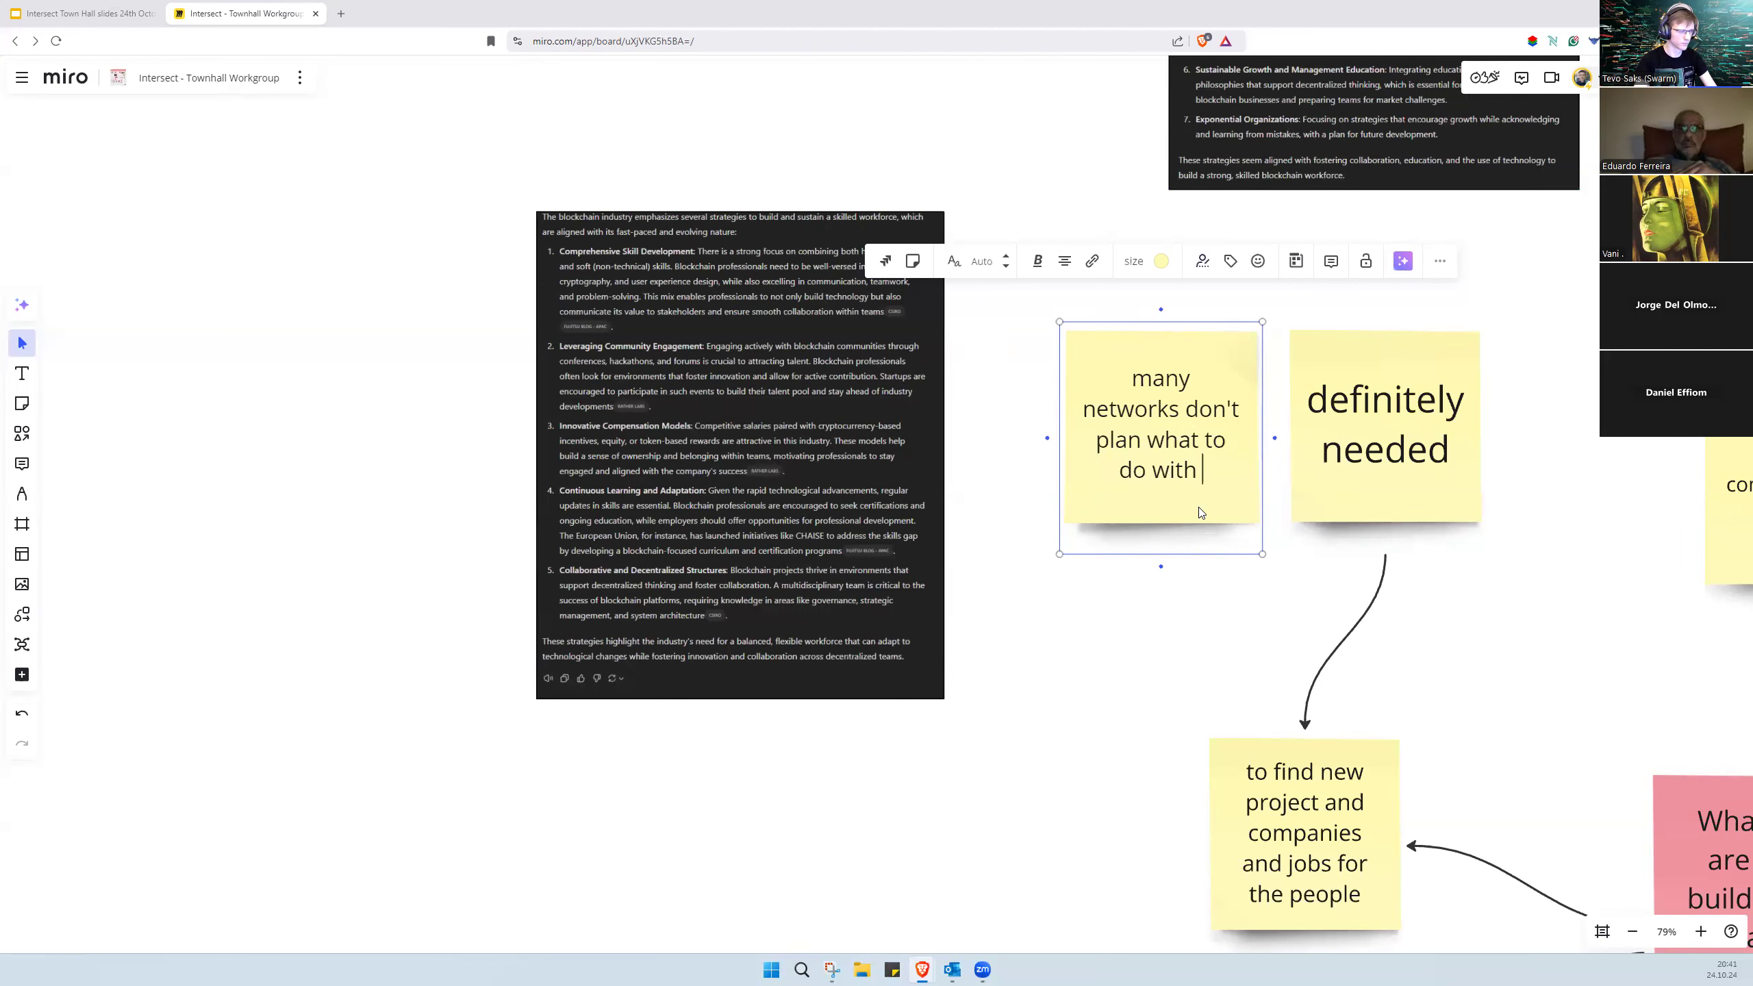
{"action": "type", "text": "energ"}
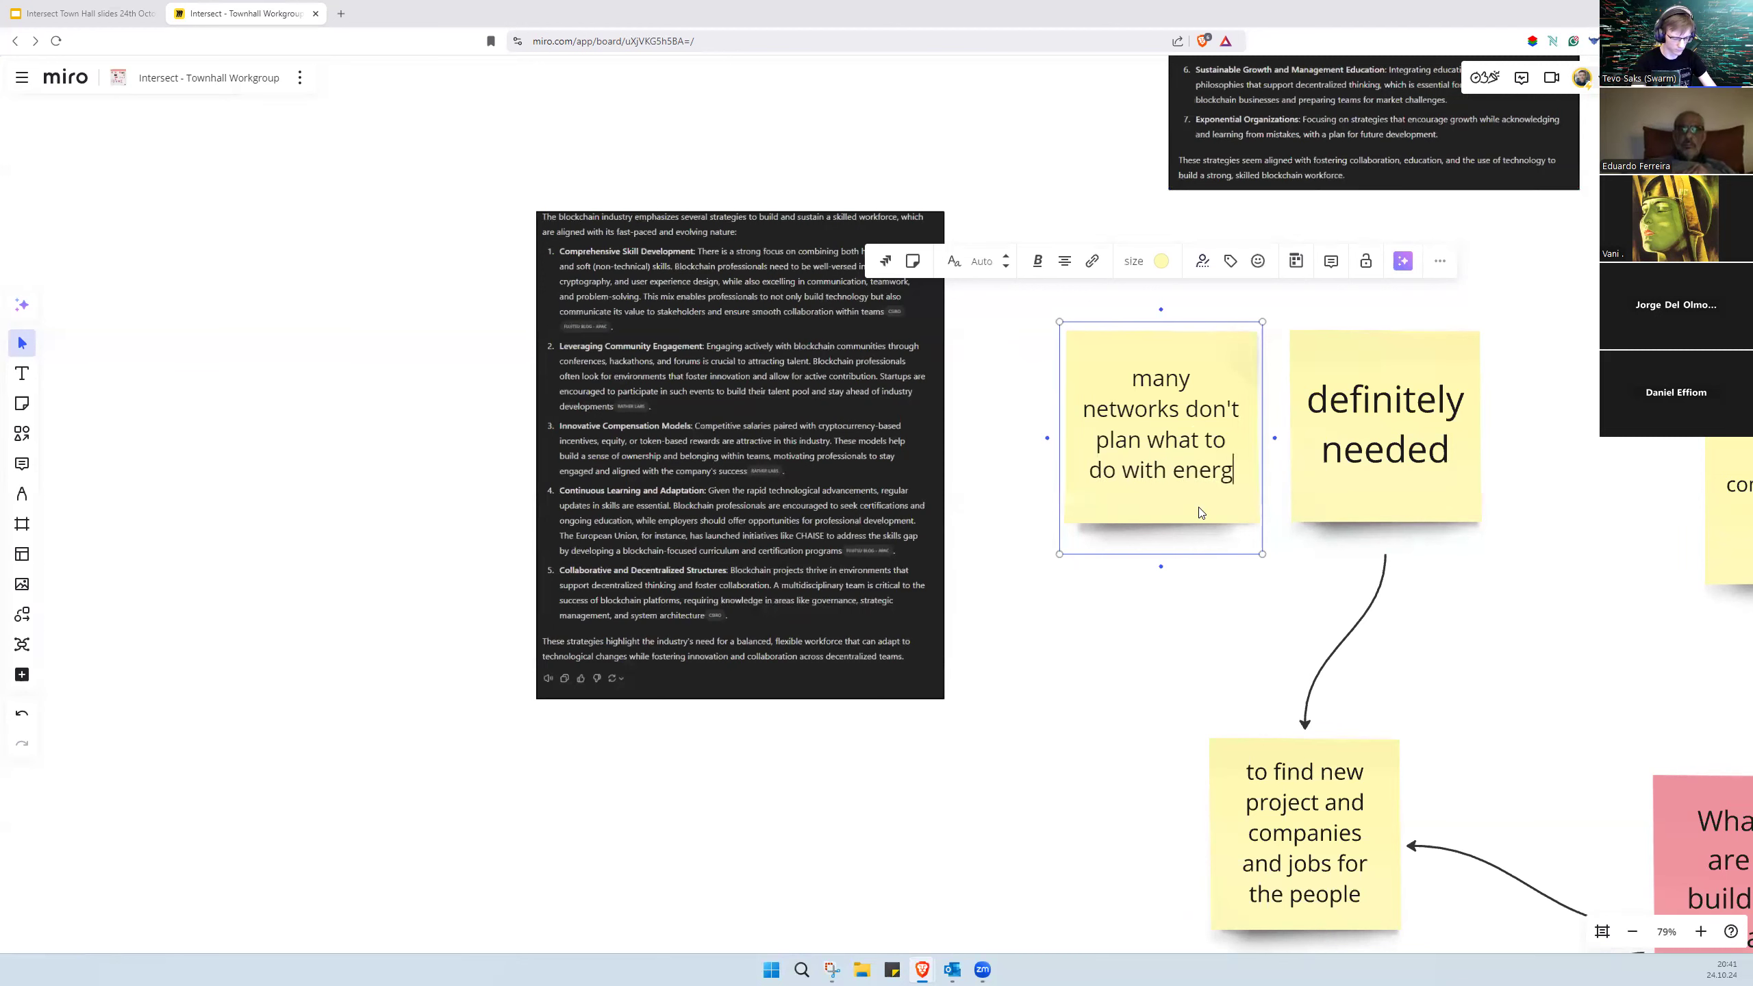
{"action": "type", "text": "y when"}
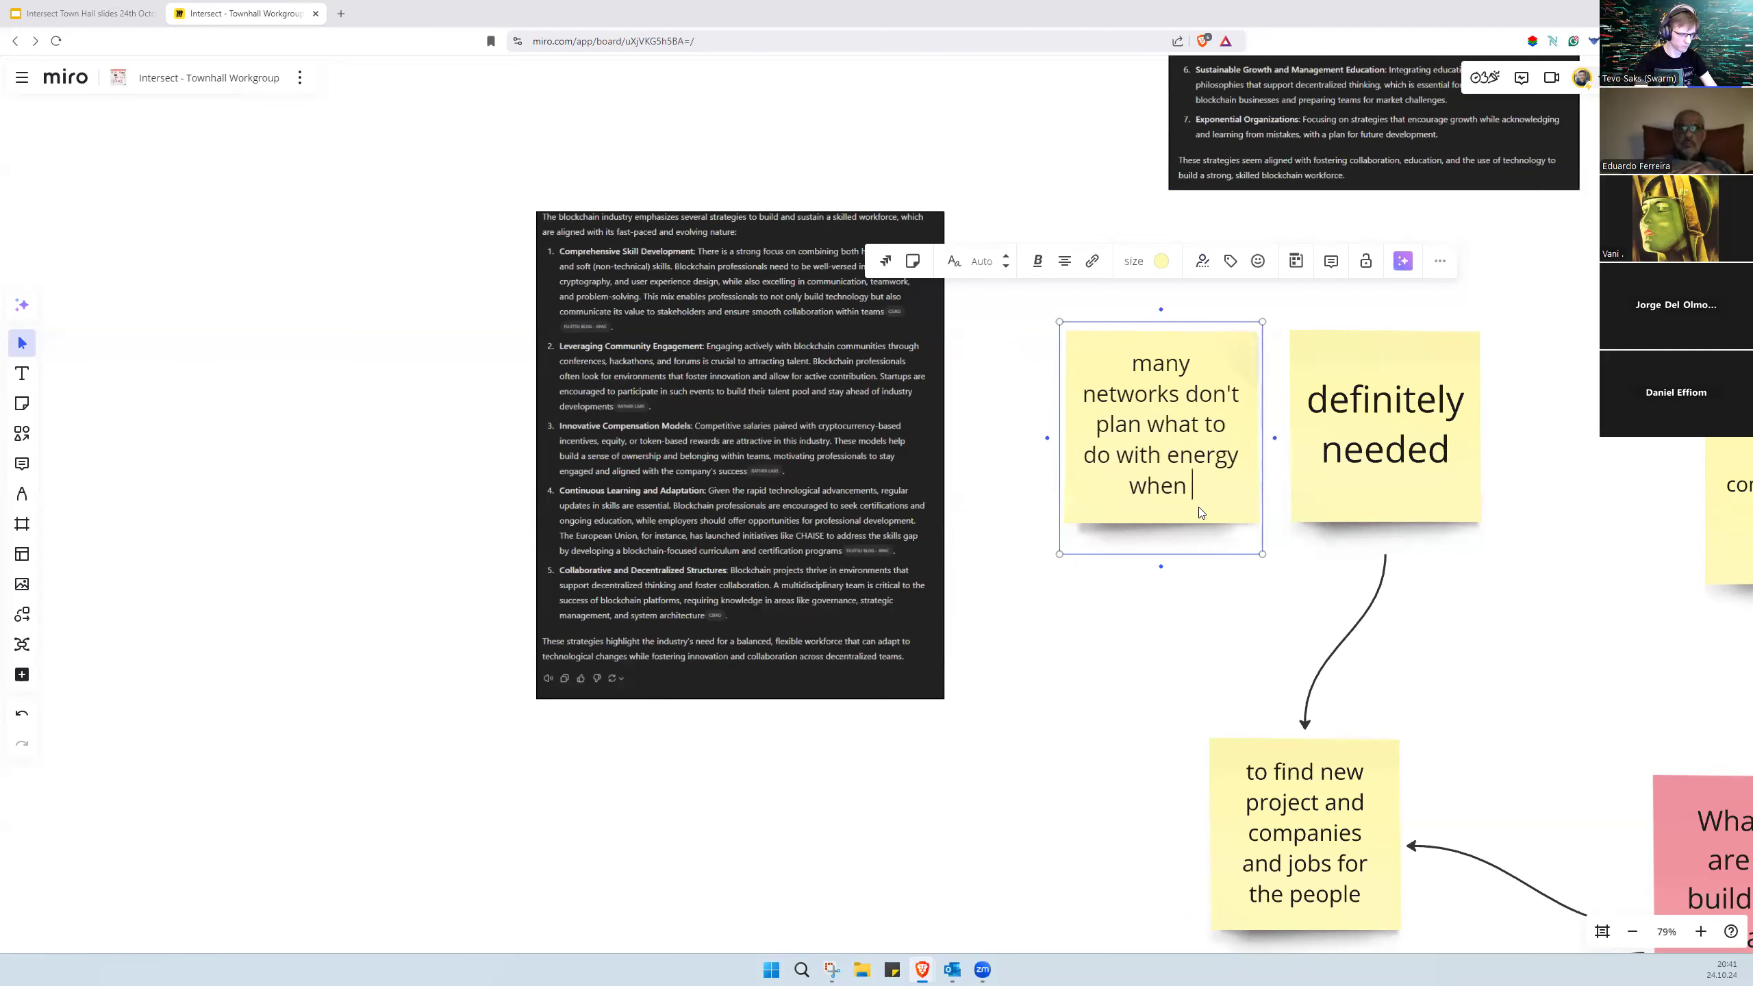
{"action": "type", "text": "people show u"}
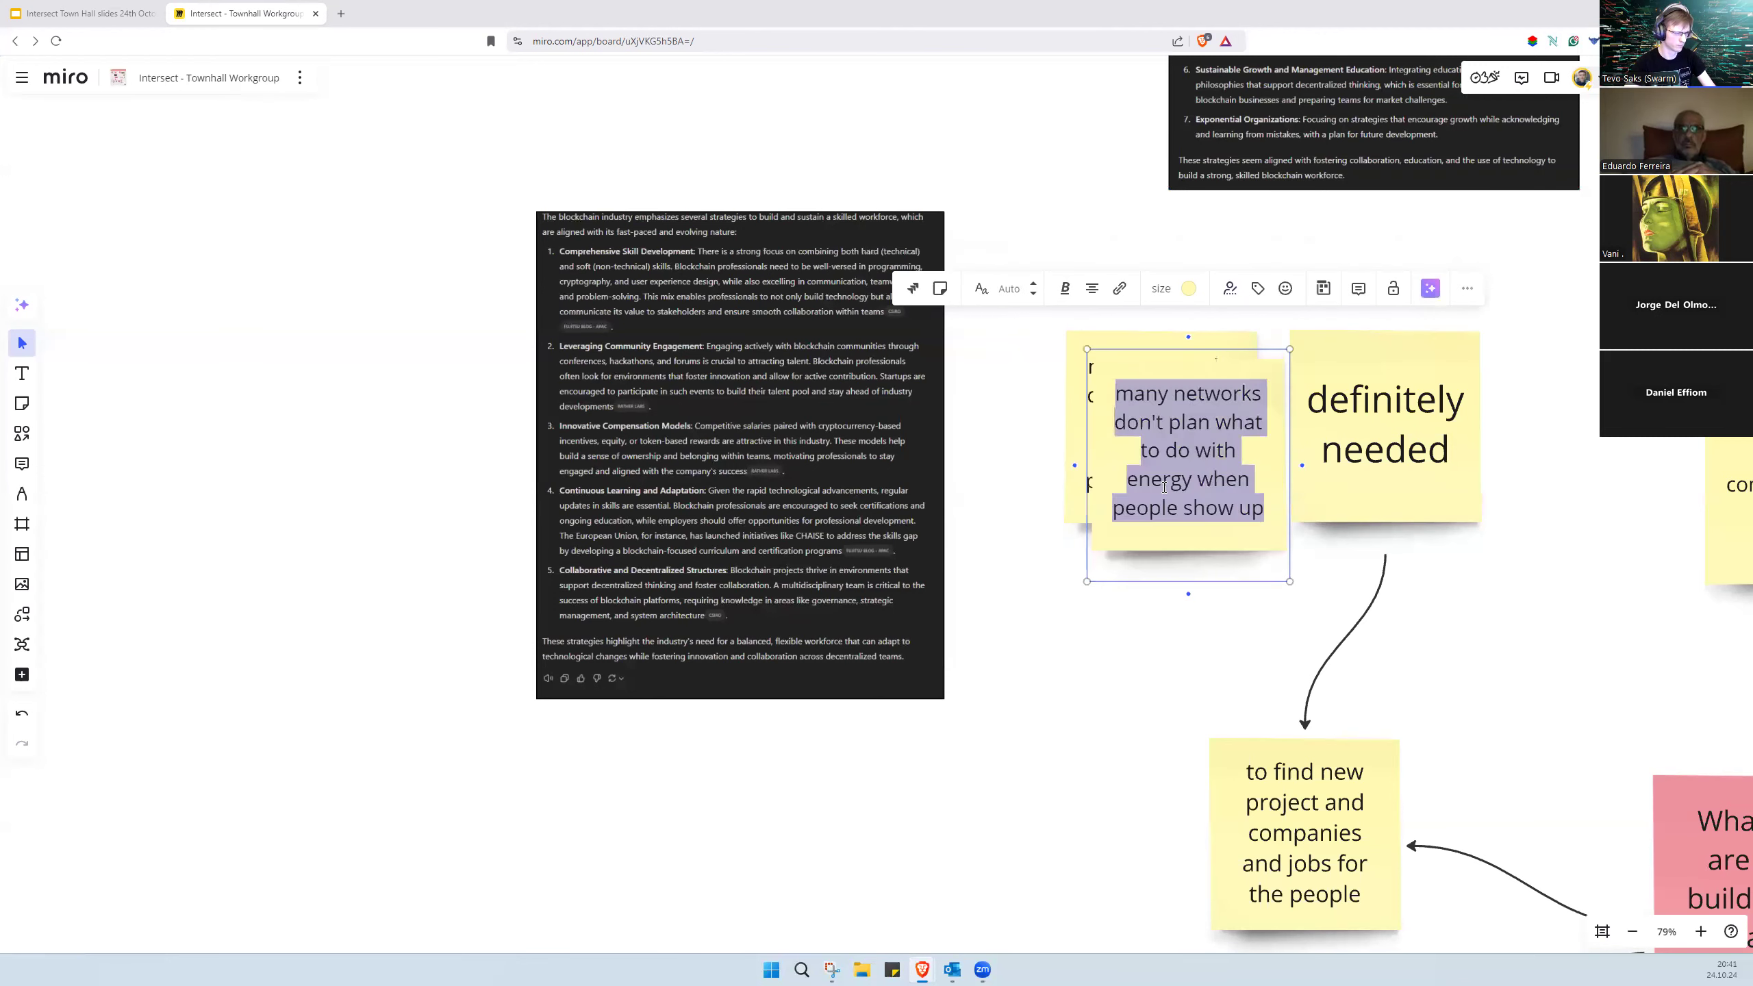
Step: Write 'people get people in, but don't maintain the environment' in the duplicated note
{"action": "type", "text": "people get people in, but don"}
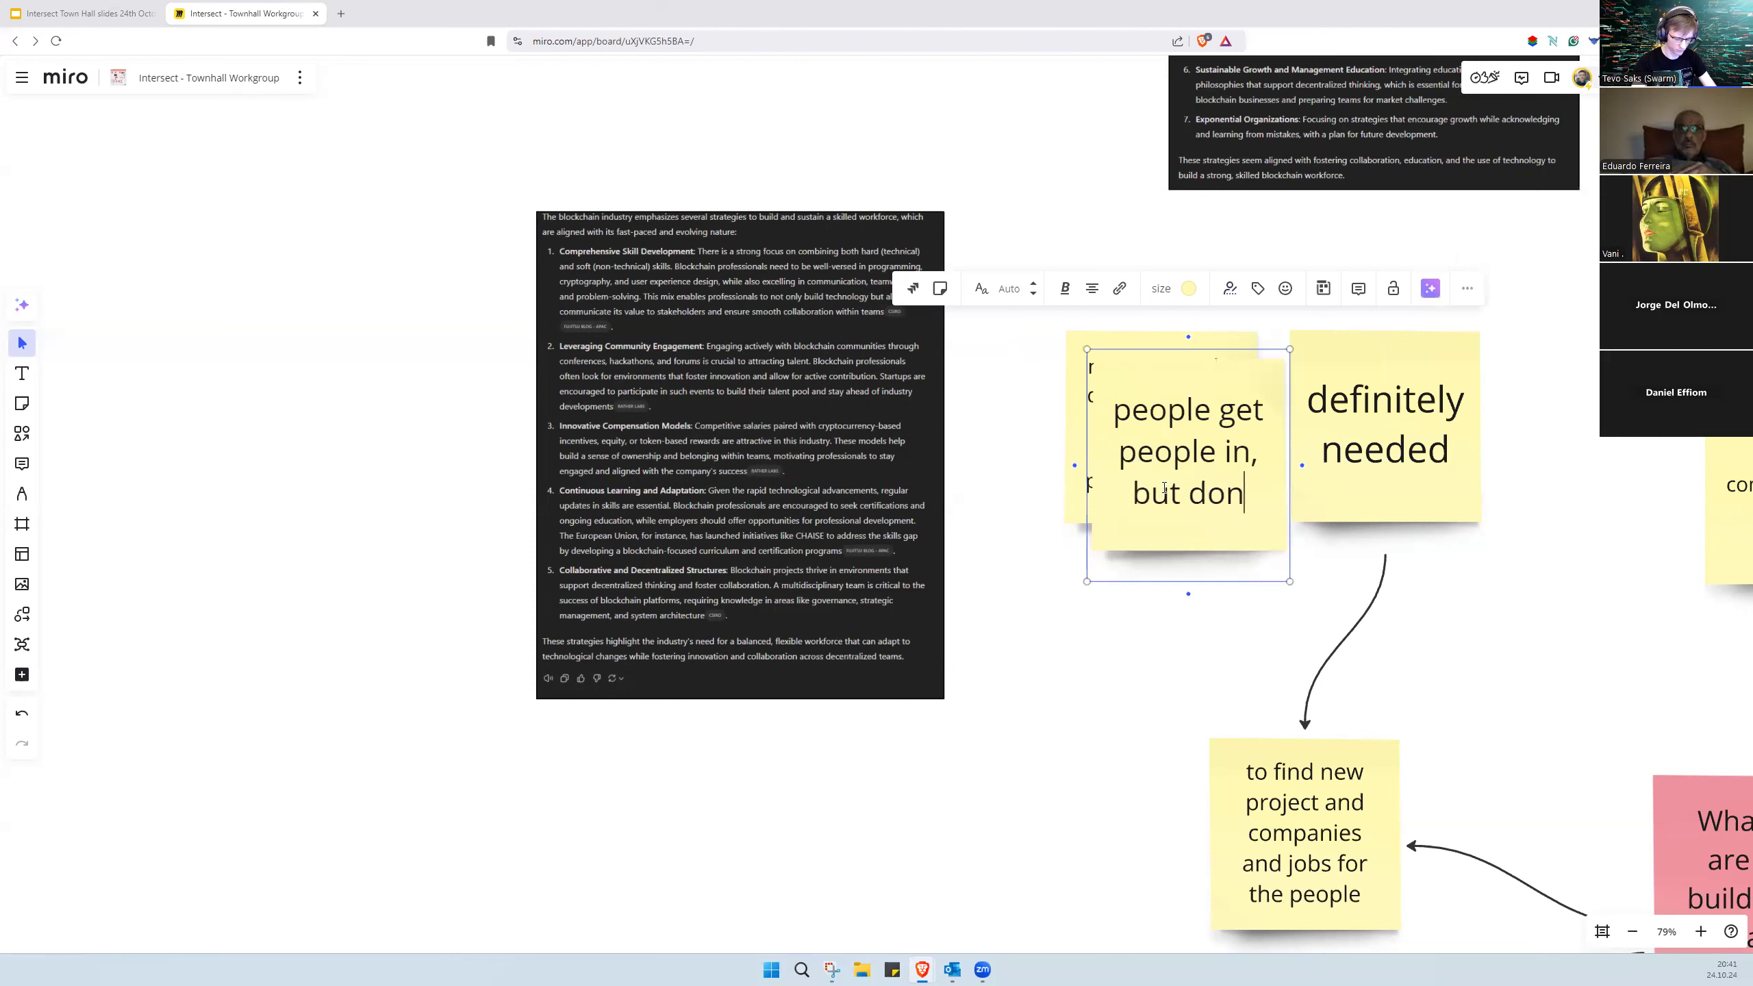
{"action": "type", "text": "'t maintain the en"}
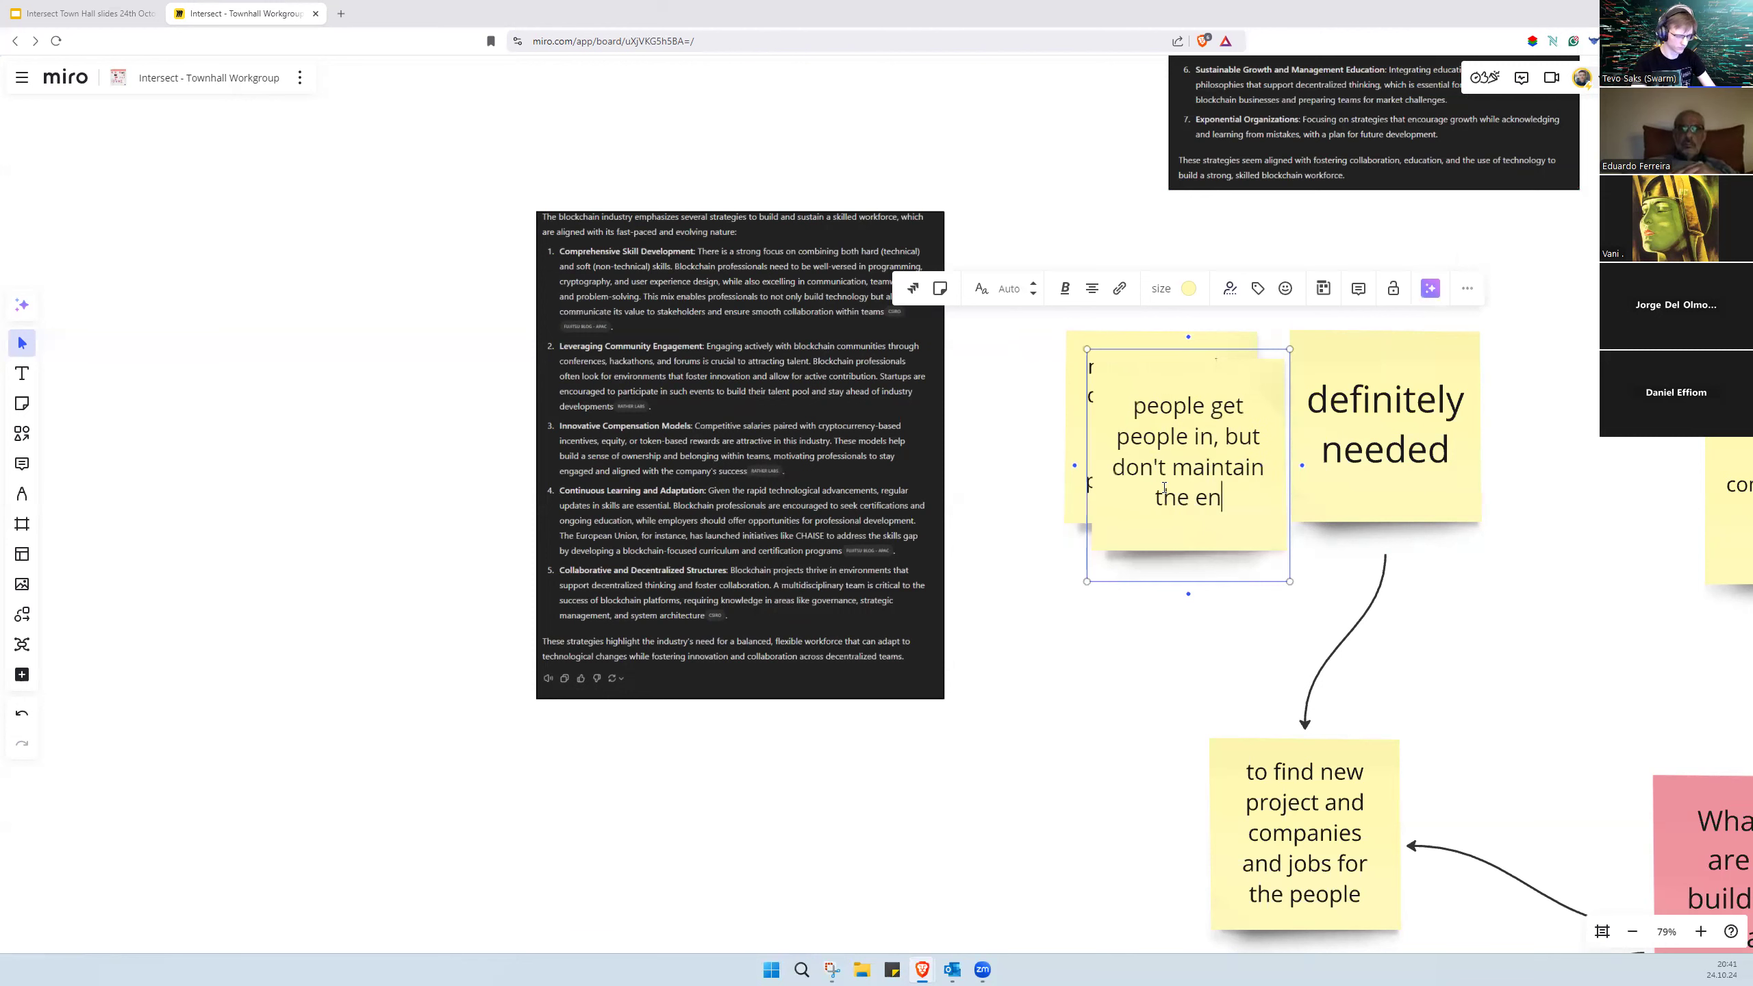
{"action": "type", "text": "vironment"}
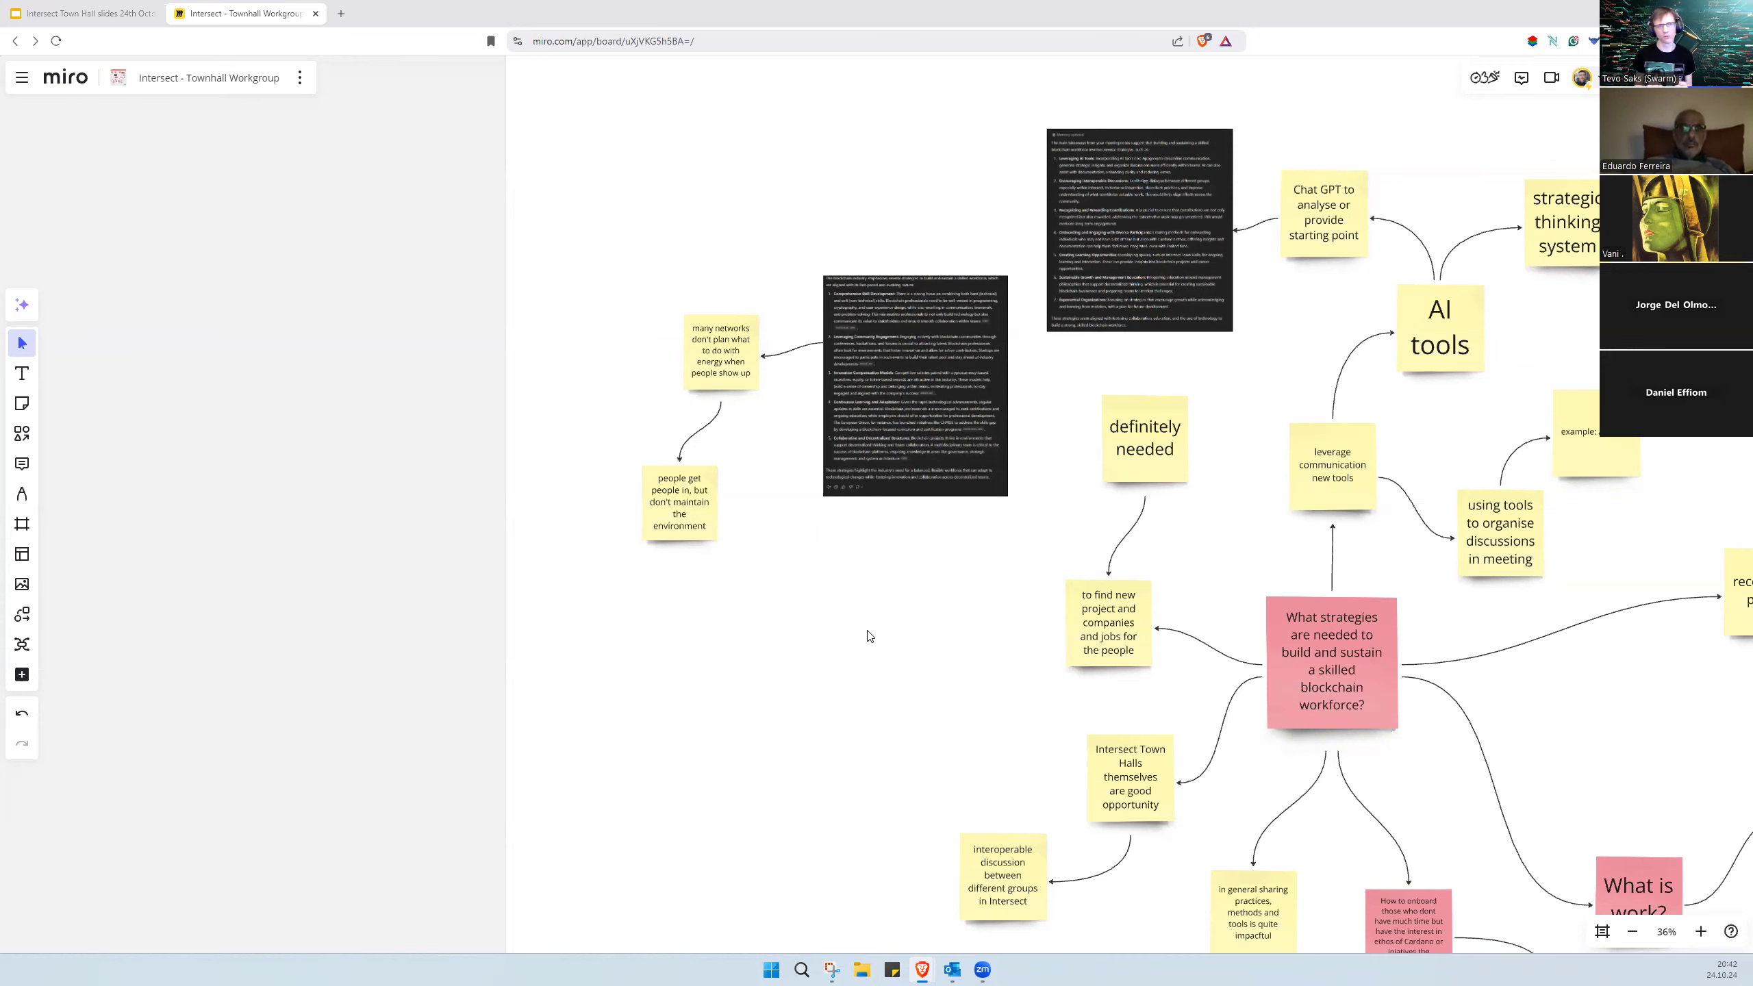
{"action": "mouse_move", "coordinate": [921, 679]}
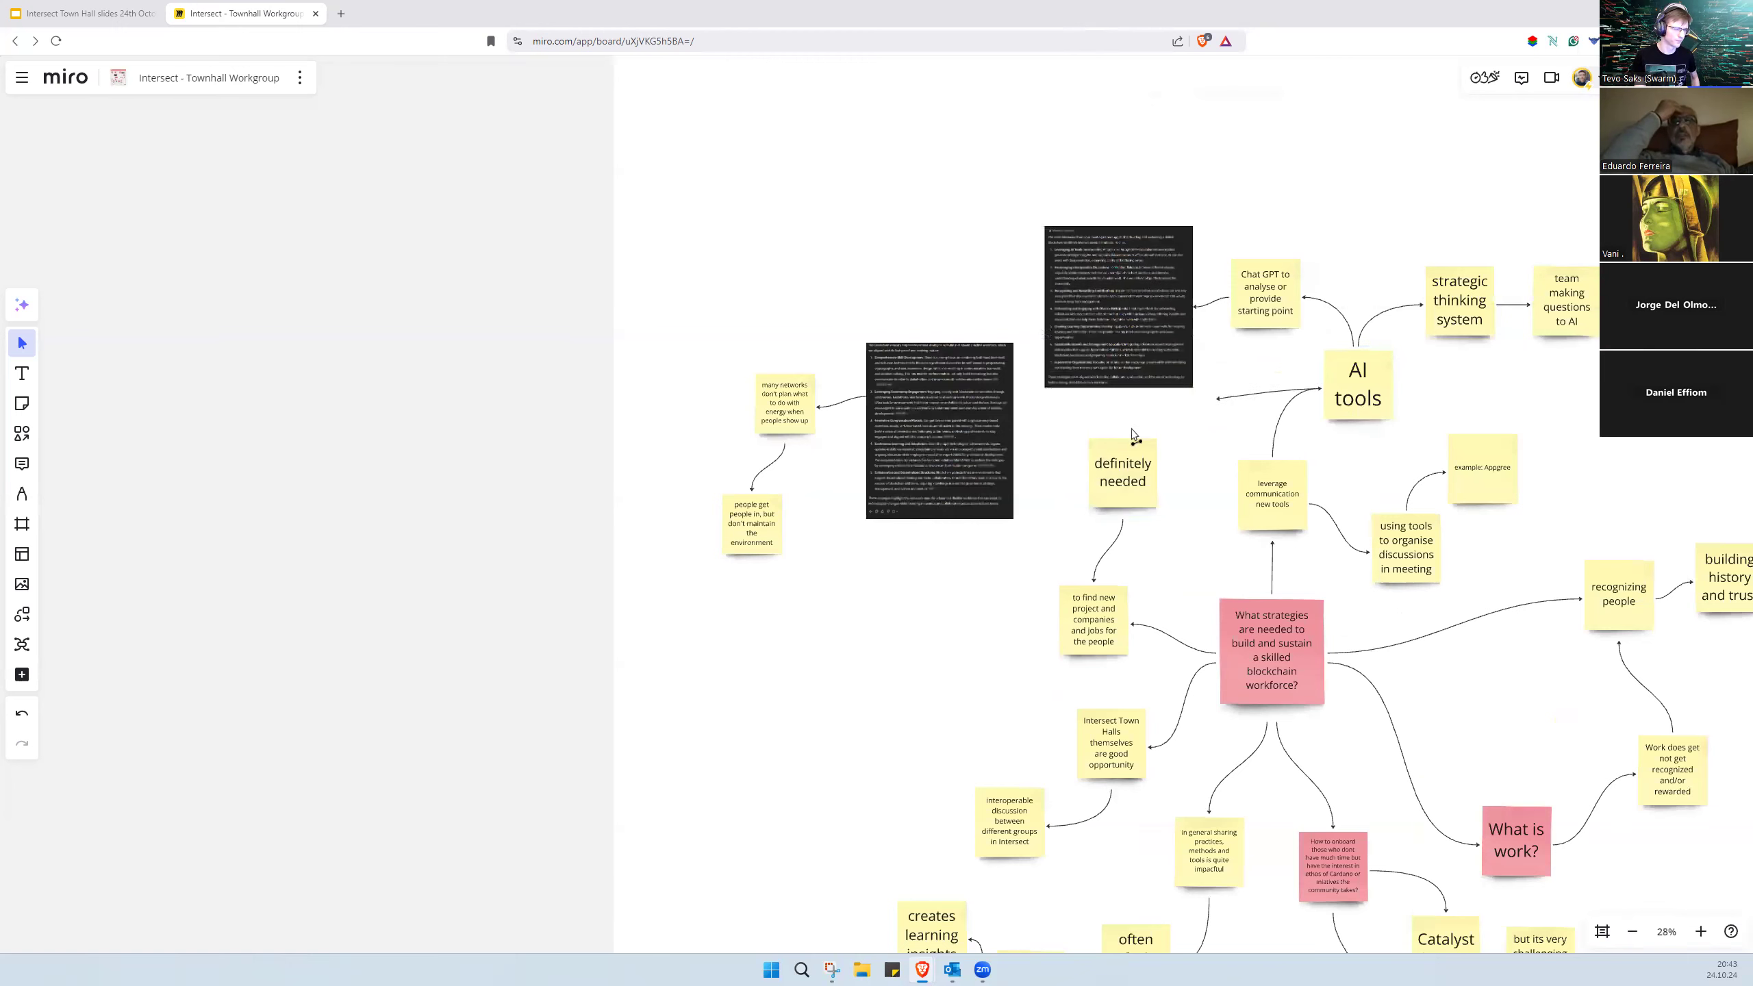
{"action": "mouse_move", "coordinate": [1268, 389]}
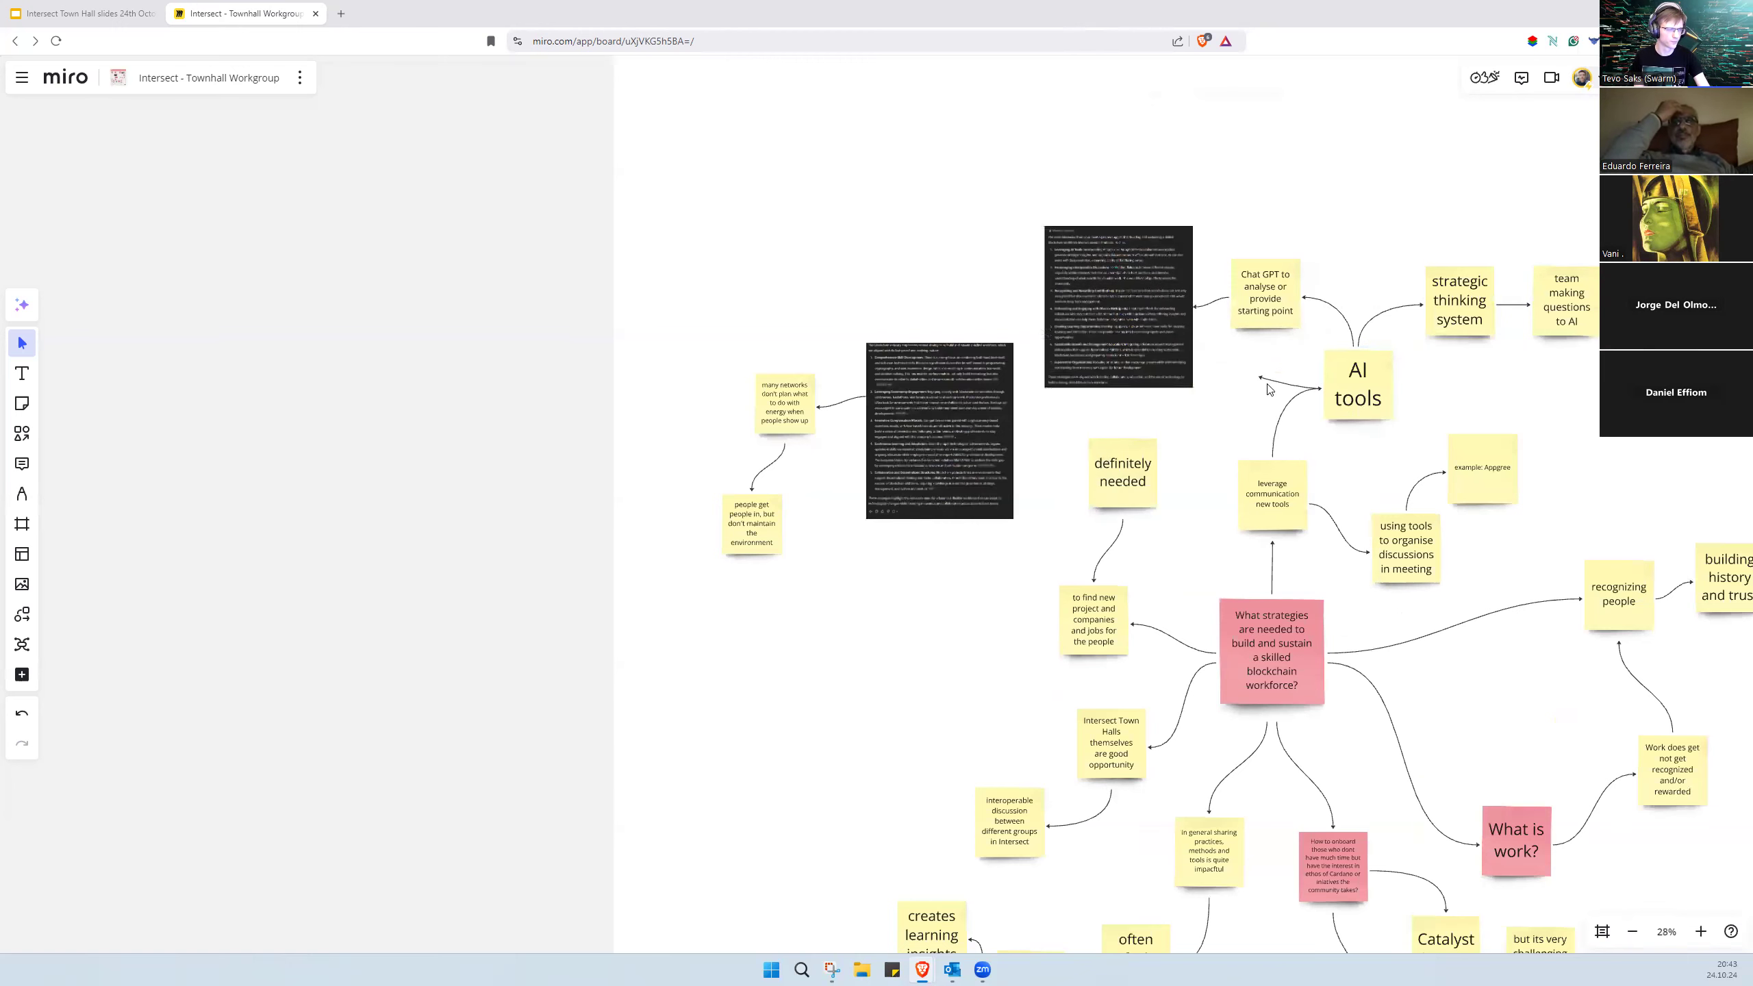
{"action": "mouse_move", "coordinate": [1263, 343]}
{"action": "type", "text": "Chat GPT to provide"}
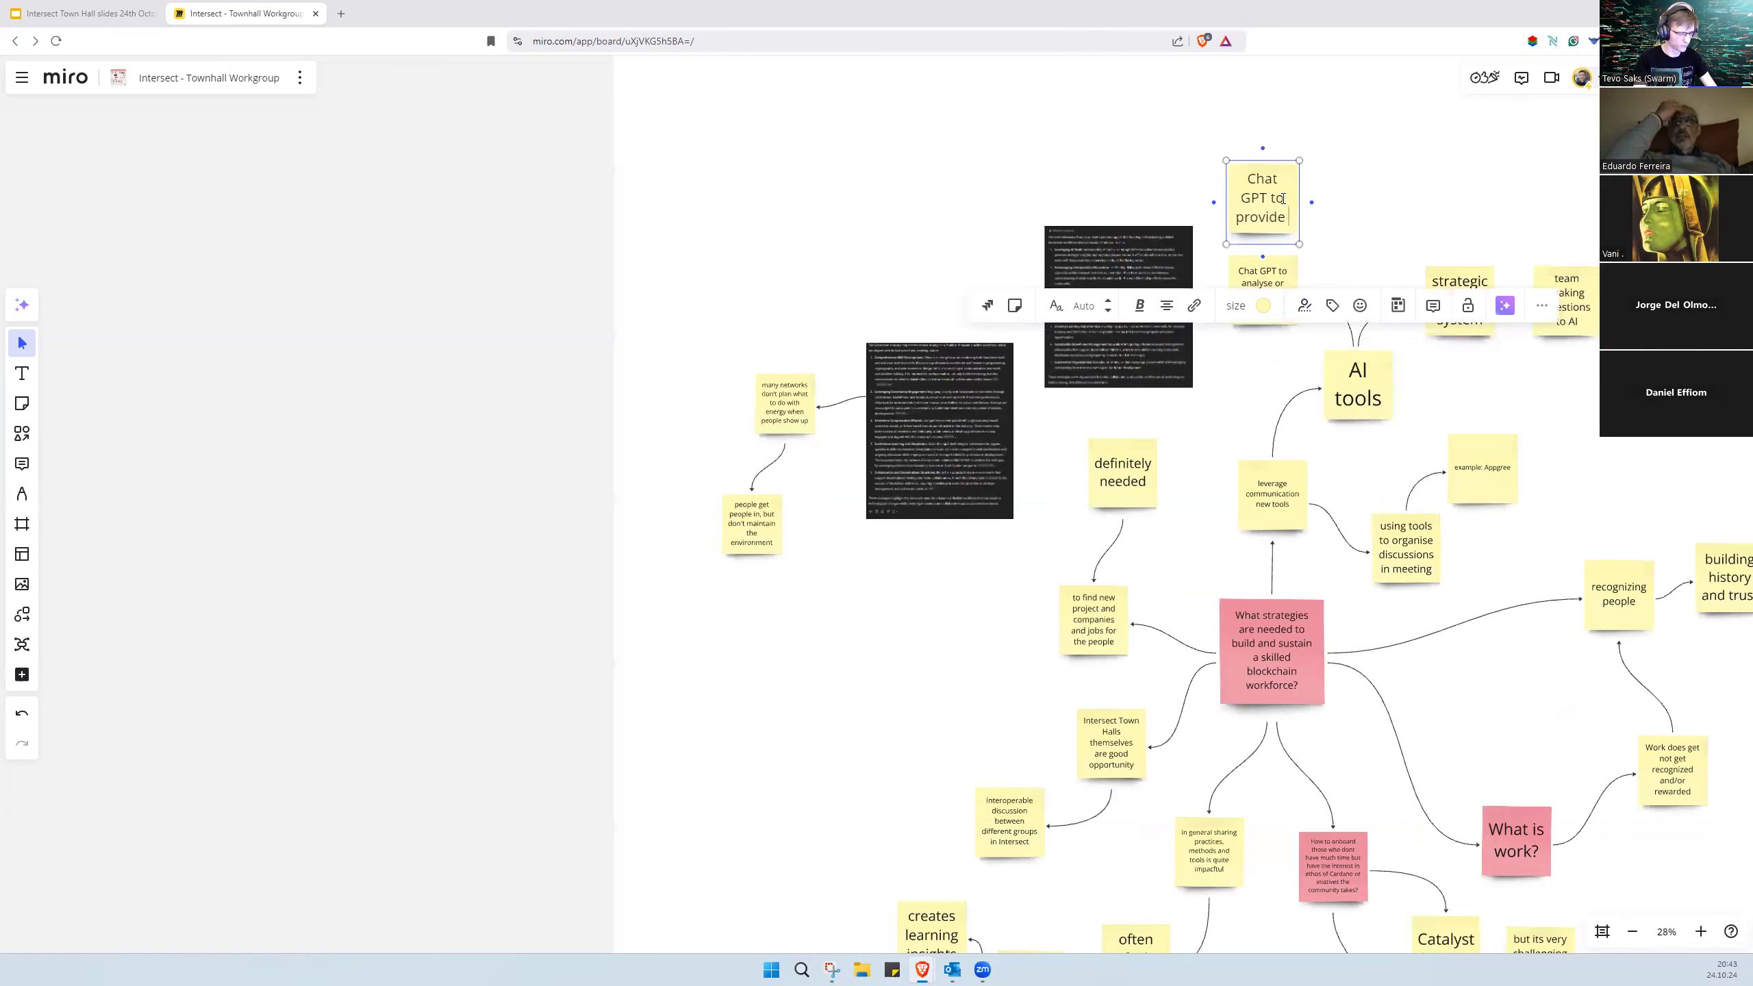
Step: Finish the 'Chat GPT to provide some ideas' note and place it at the AI tools arrow's end
{"action": "type", "text": "some ideas"}
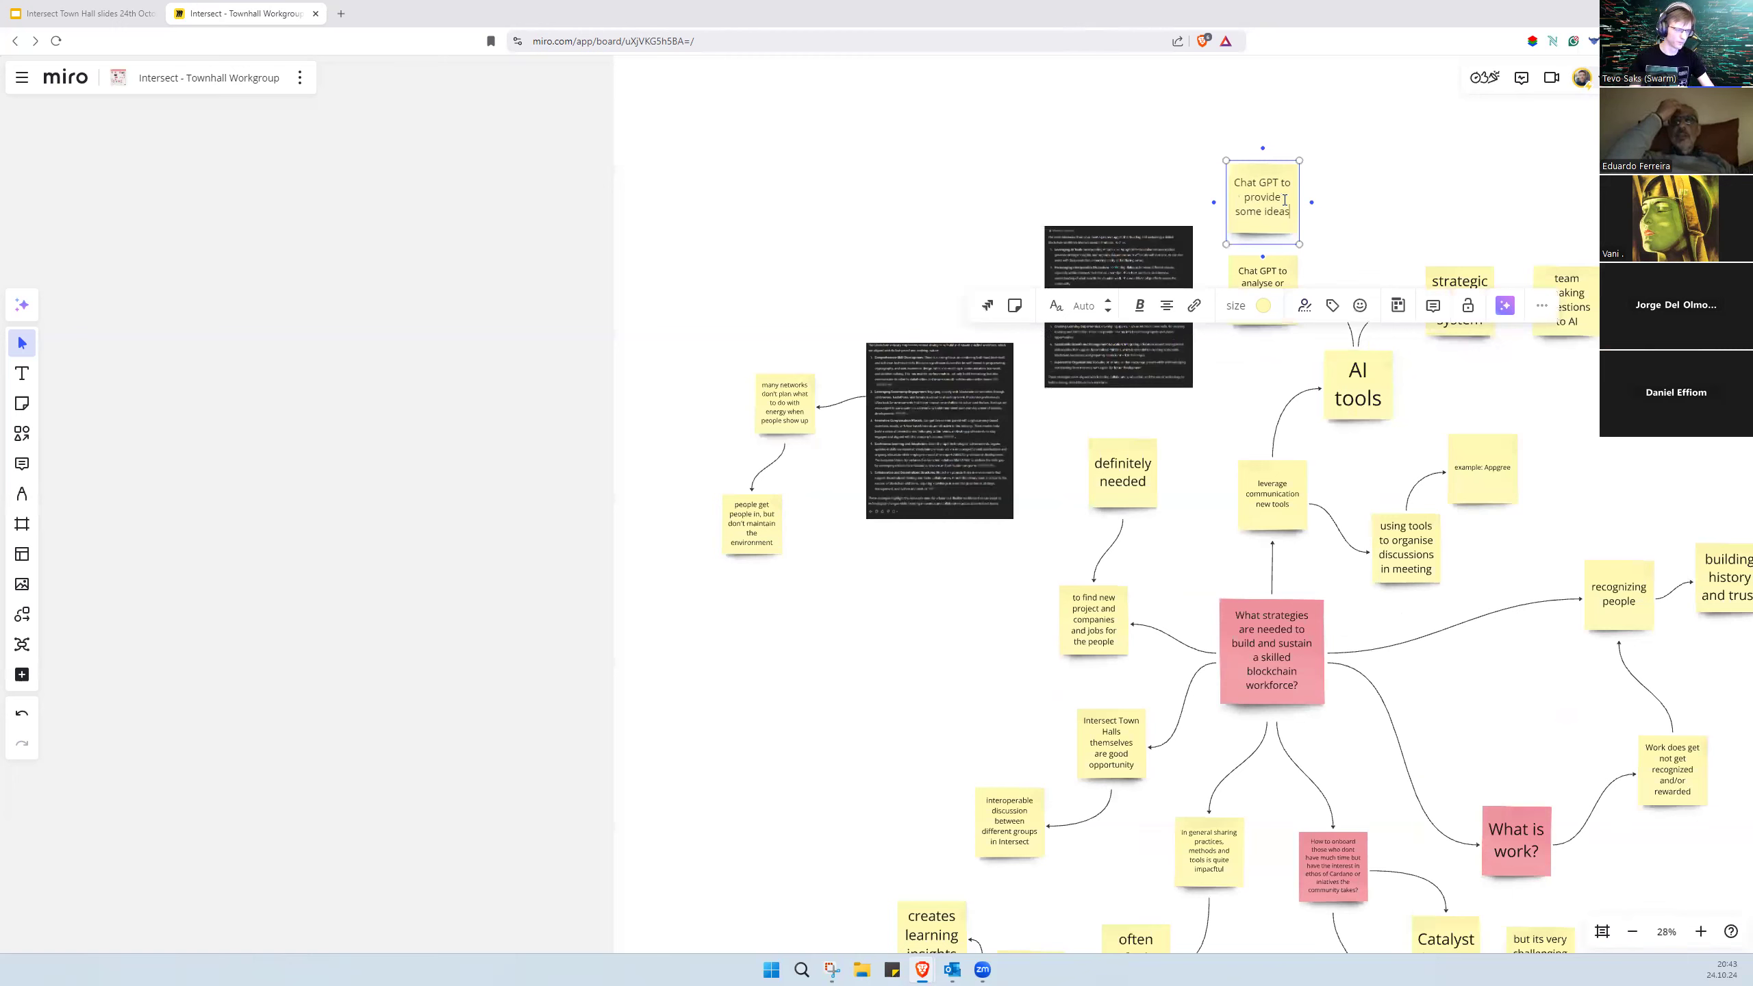
{"action": "left_click", "coordinate": [1118, 184]}
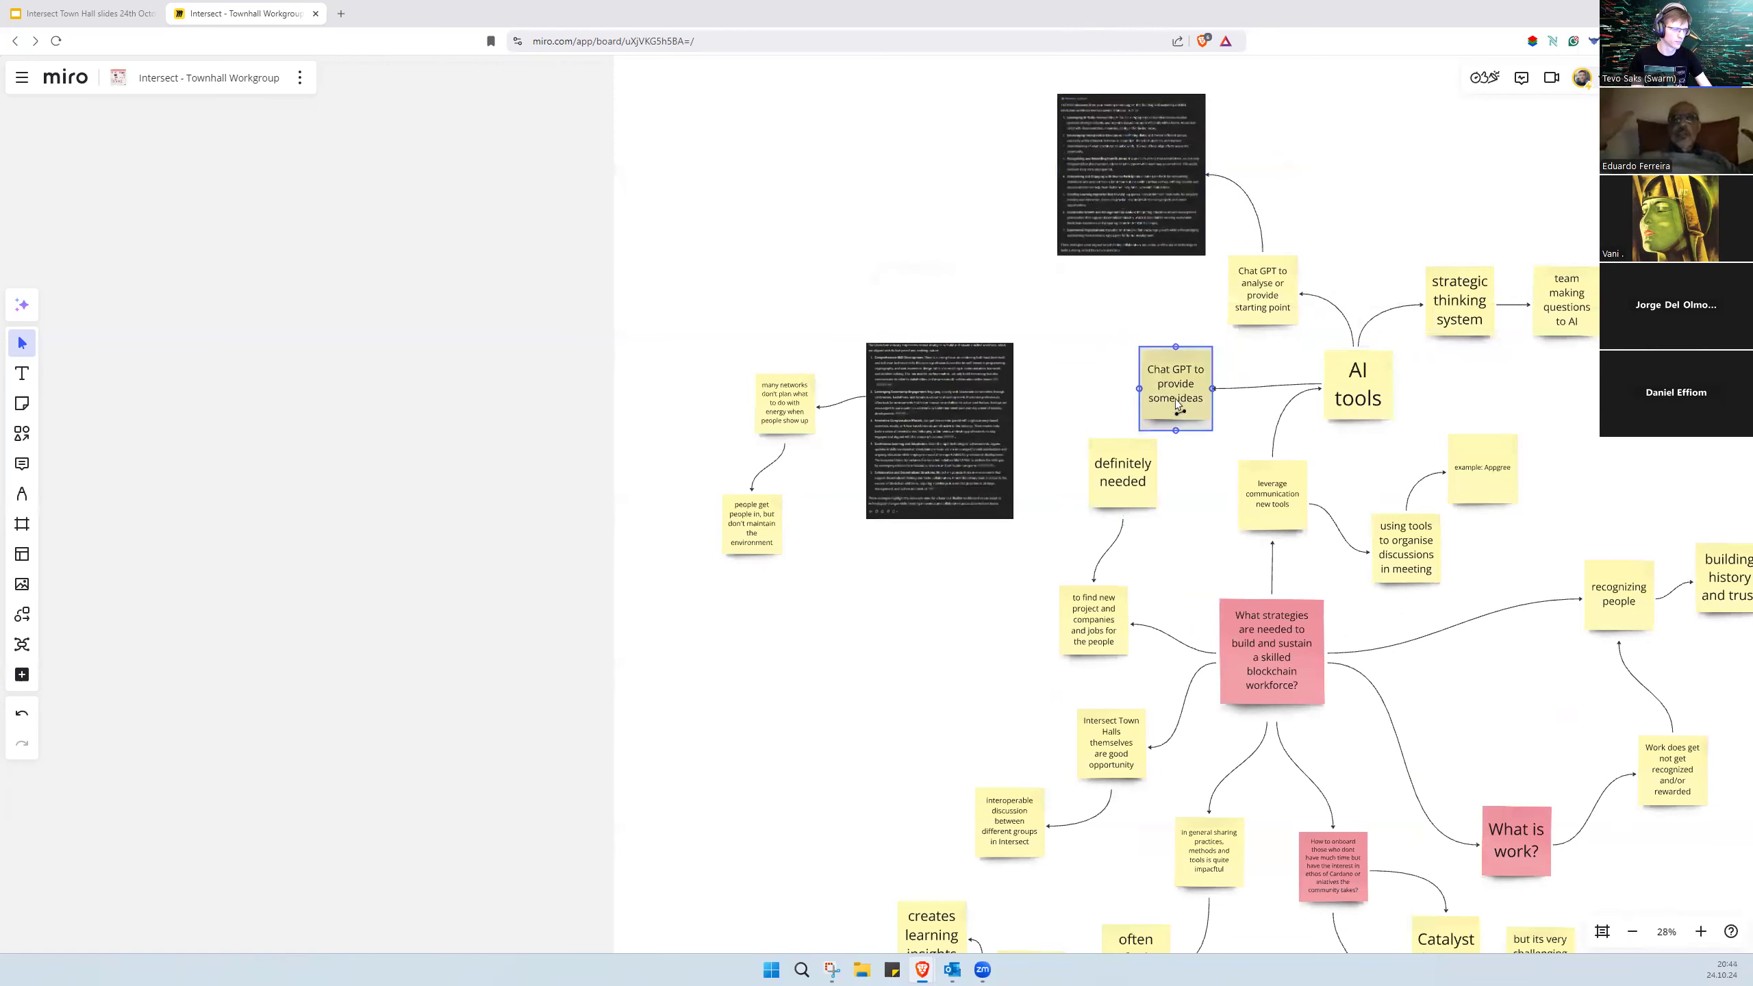
{"action": "left_click", "coordinate": [1175, 389]}
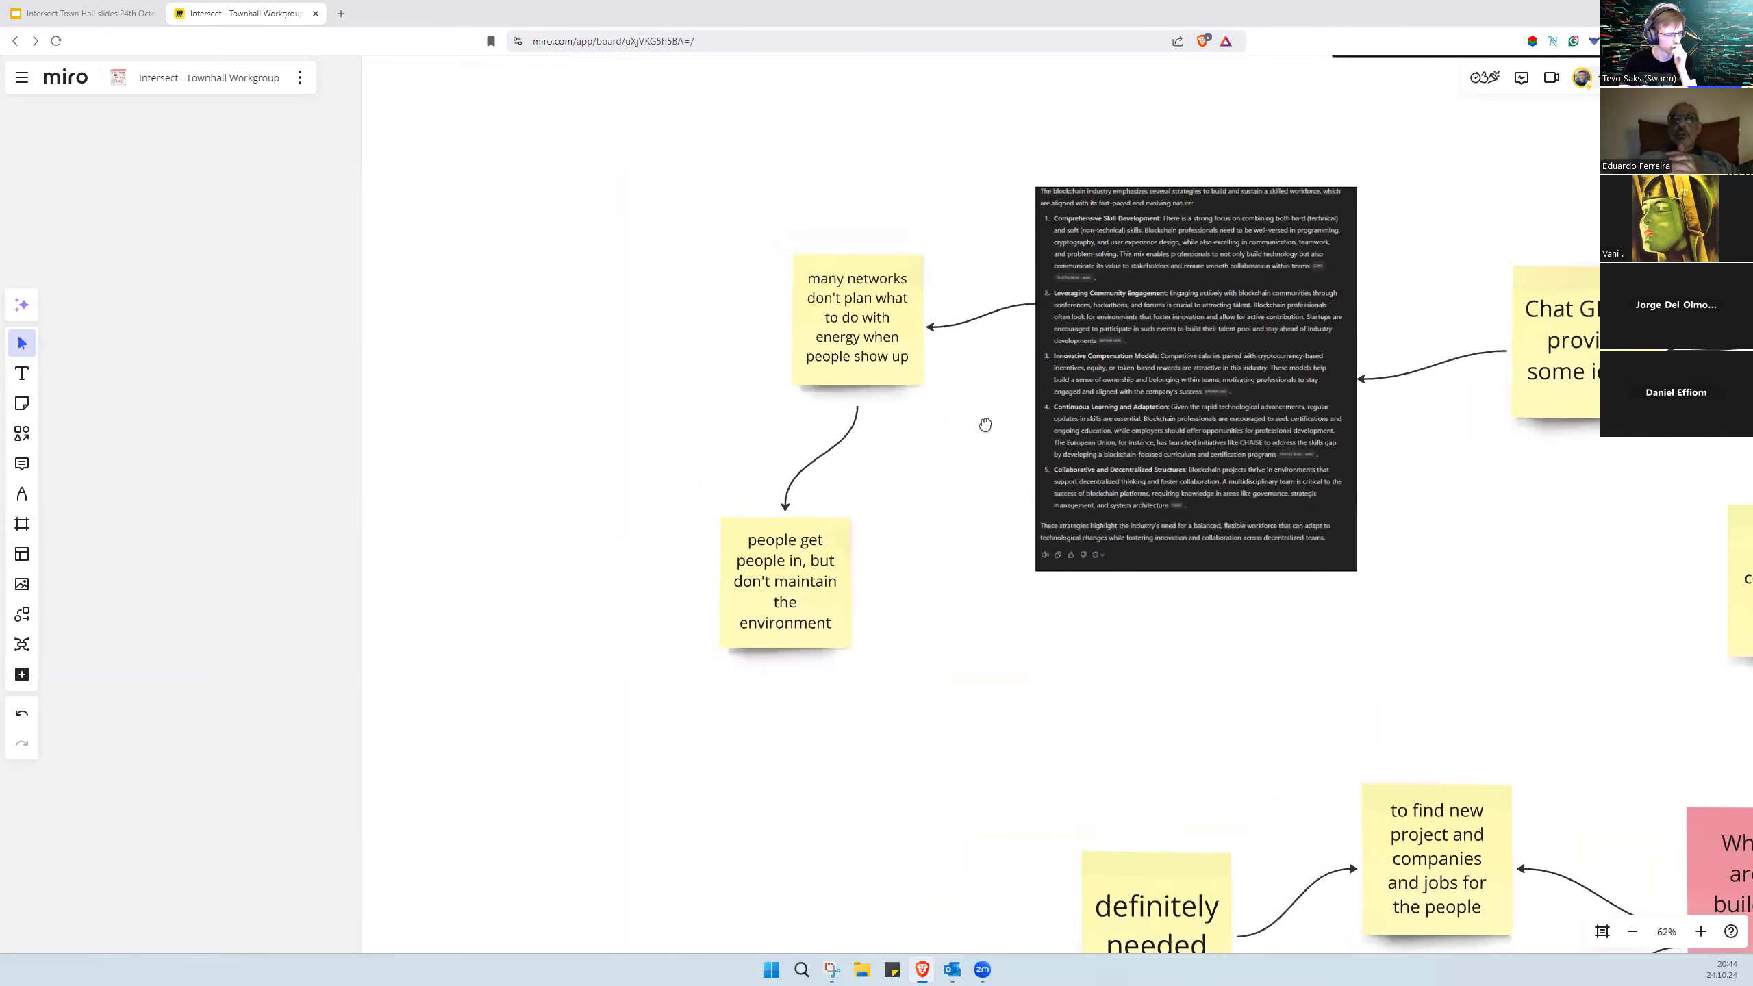
{"action": "mouse_move", "coordinate": [1048, 310]}
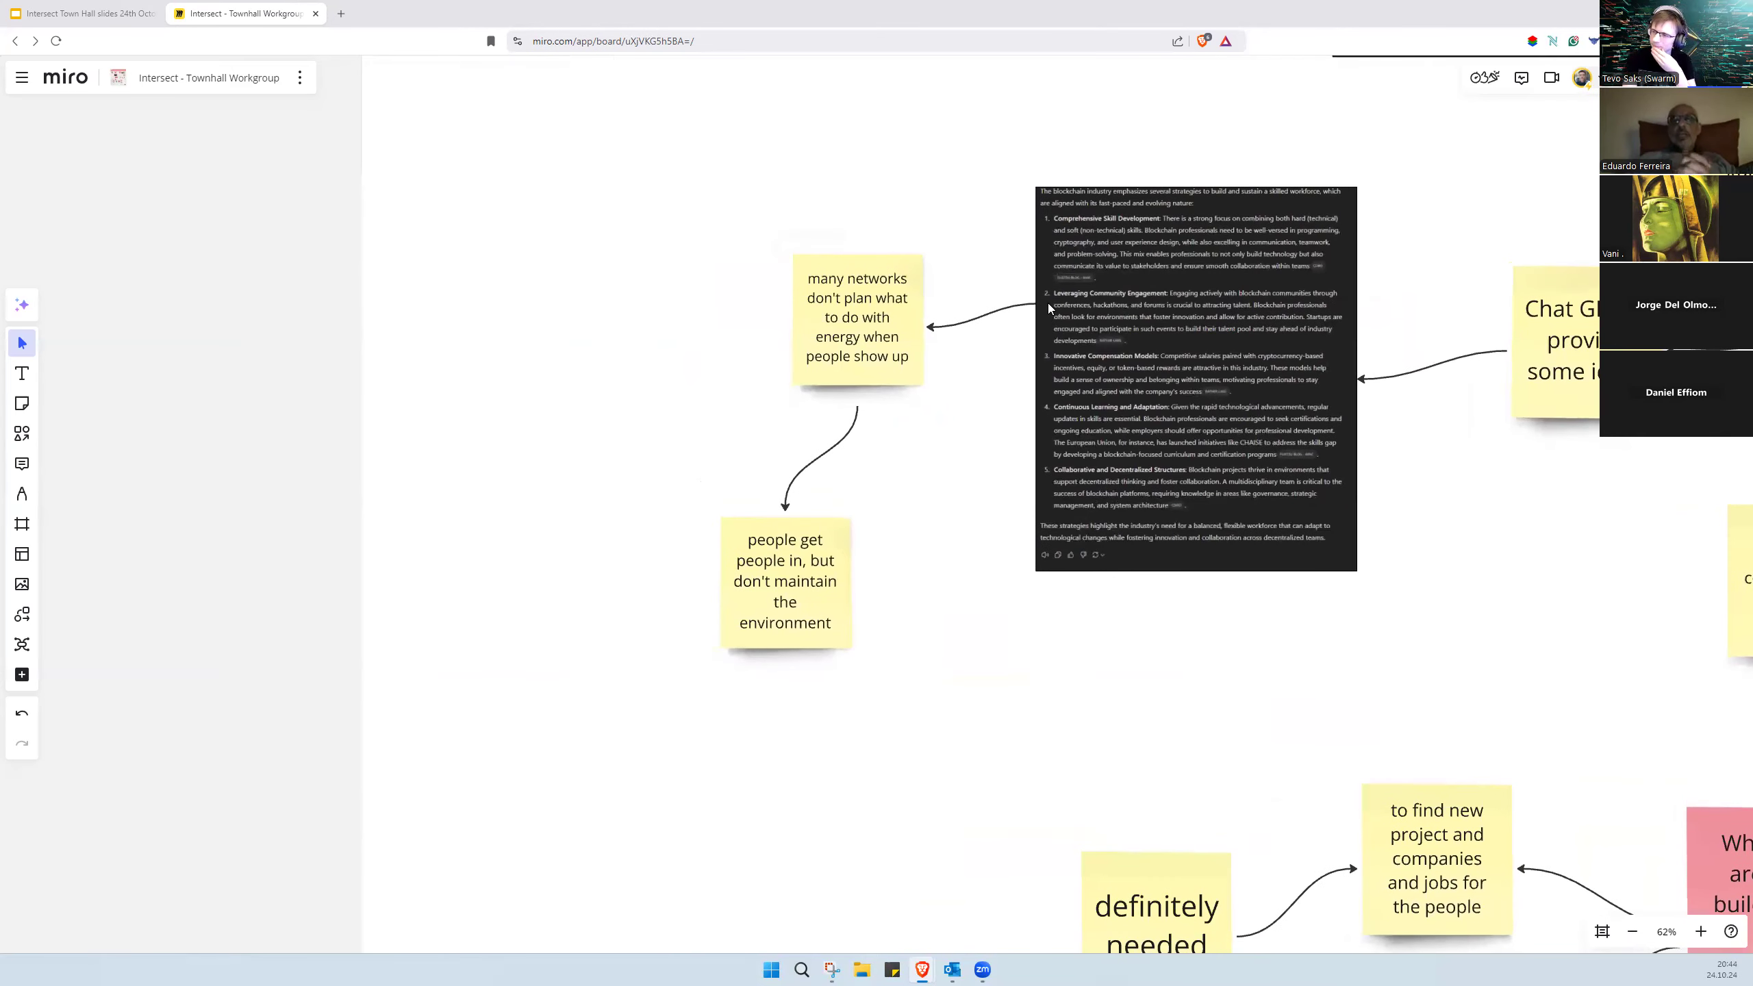
{"action": "mouse_move", "coordinate": [1019, 415]}
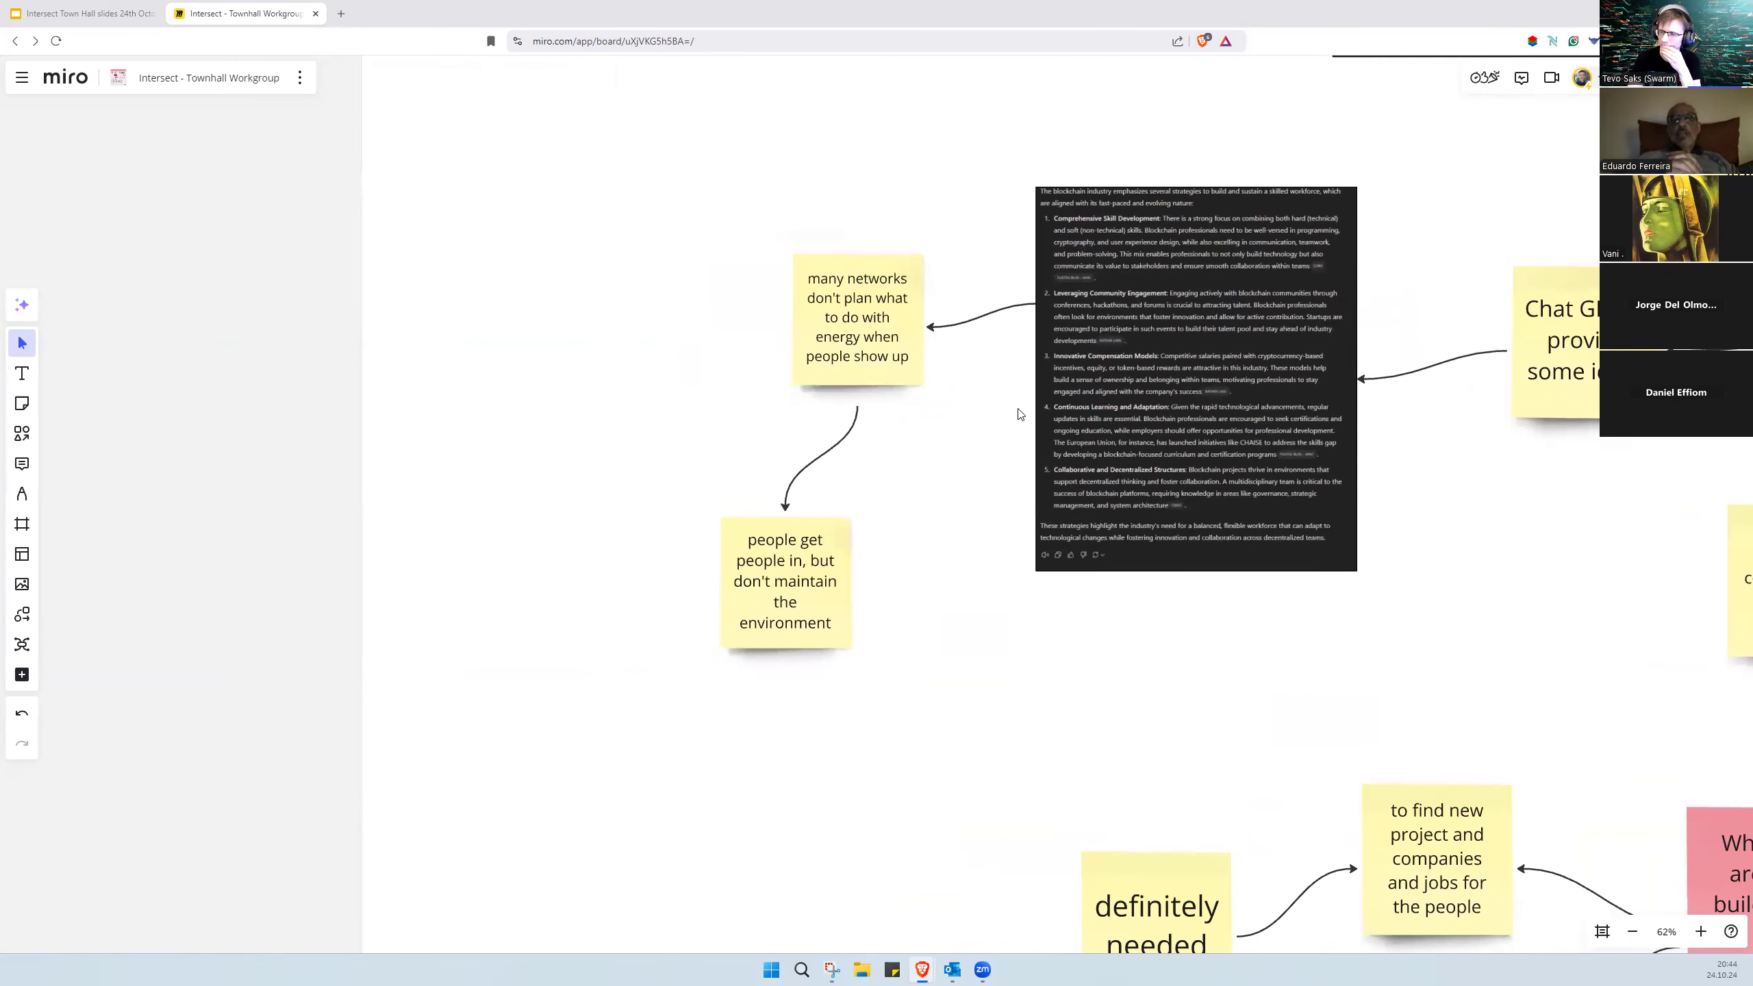
Step: Adjust the connector so the central workforce question points to the ChatGPT answer image
{"action": "scroll", "scroll_direction": "down", "scroll_amount": 3}
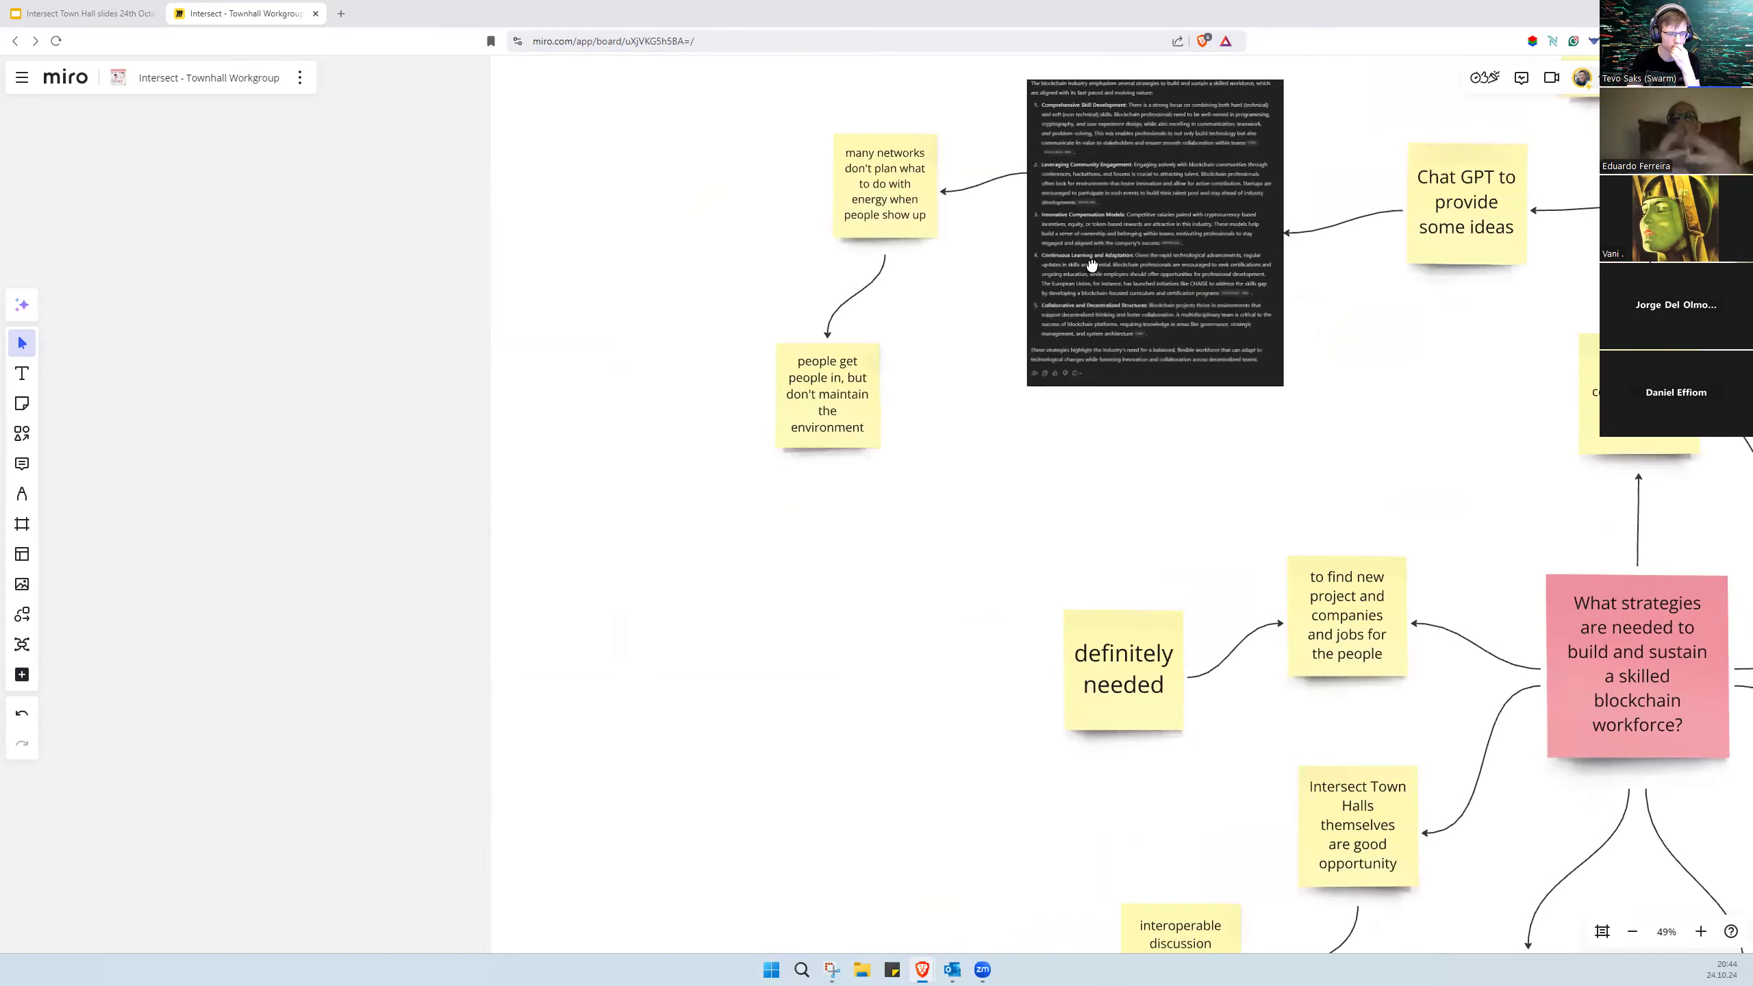
{"action": "mouse_move", "coordinate": [938, 429]}
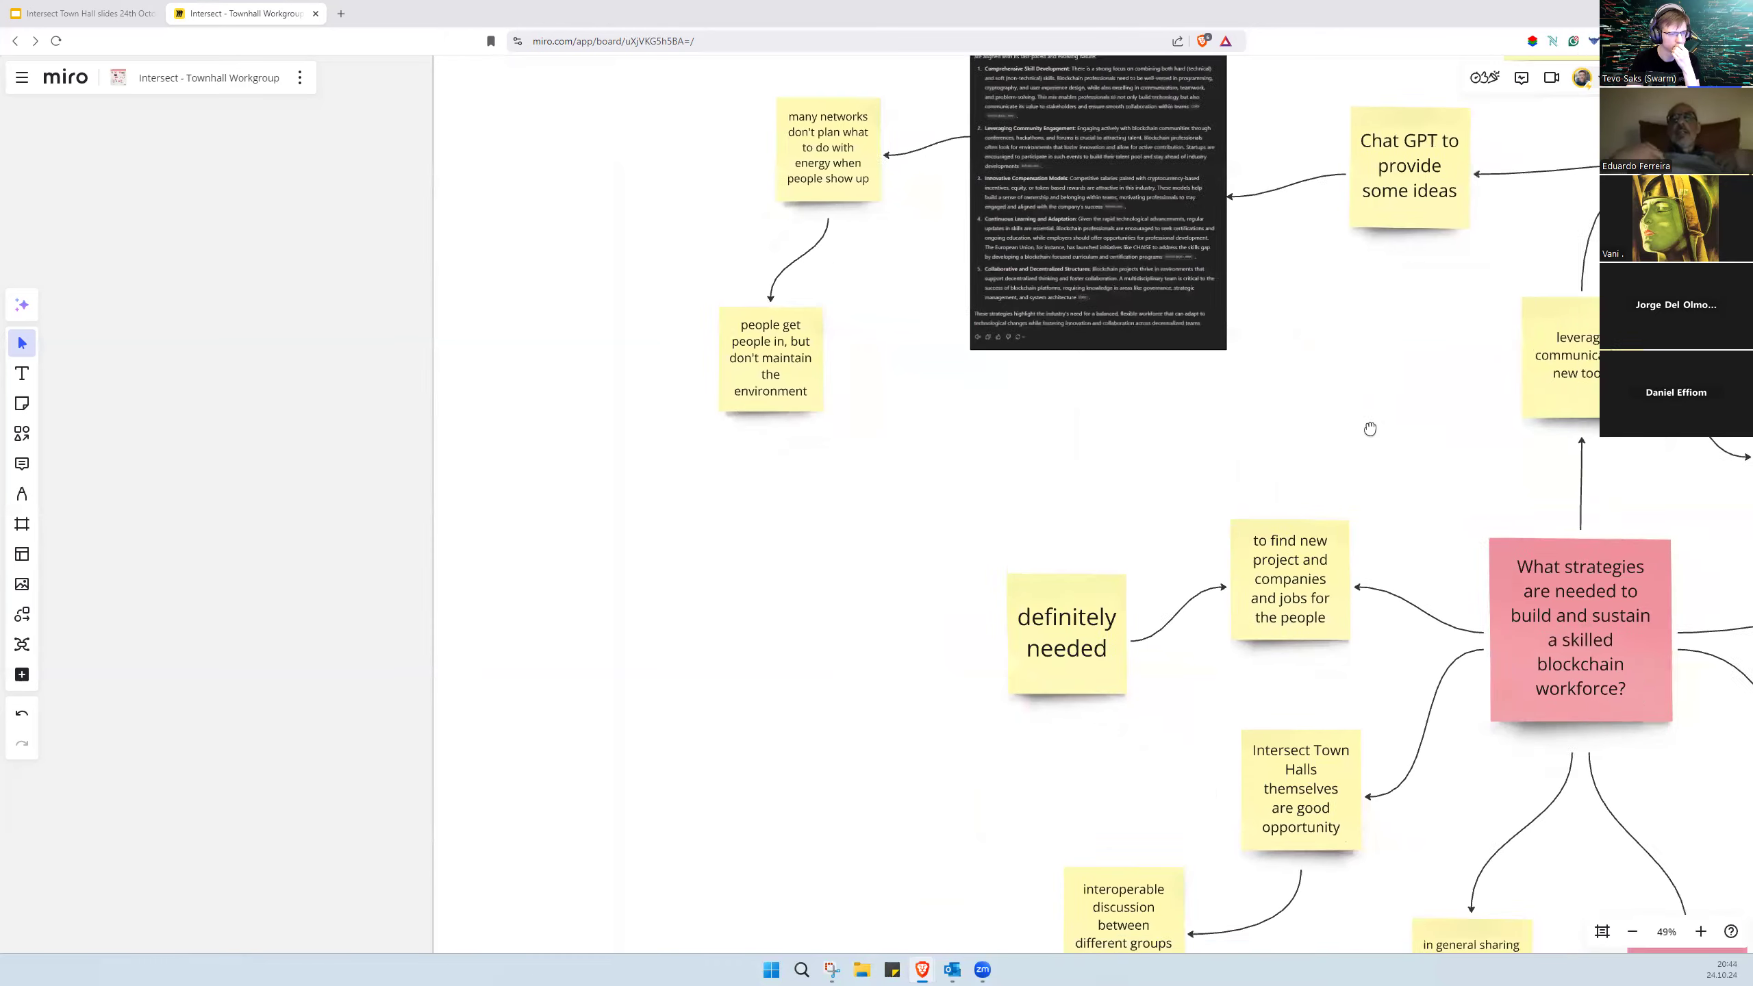
{"action": "scroll", "scroll_direction": "down", "scroll_amount": 3}
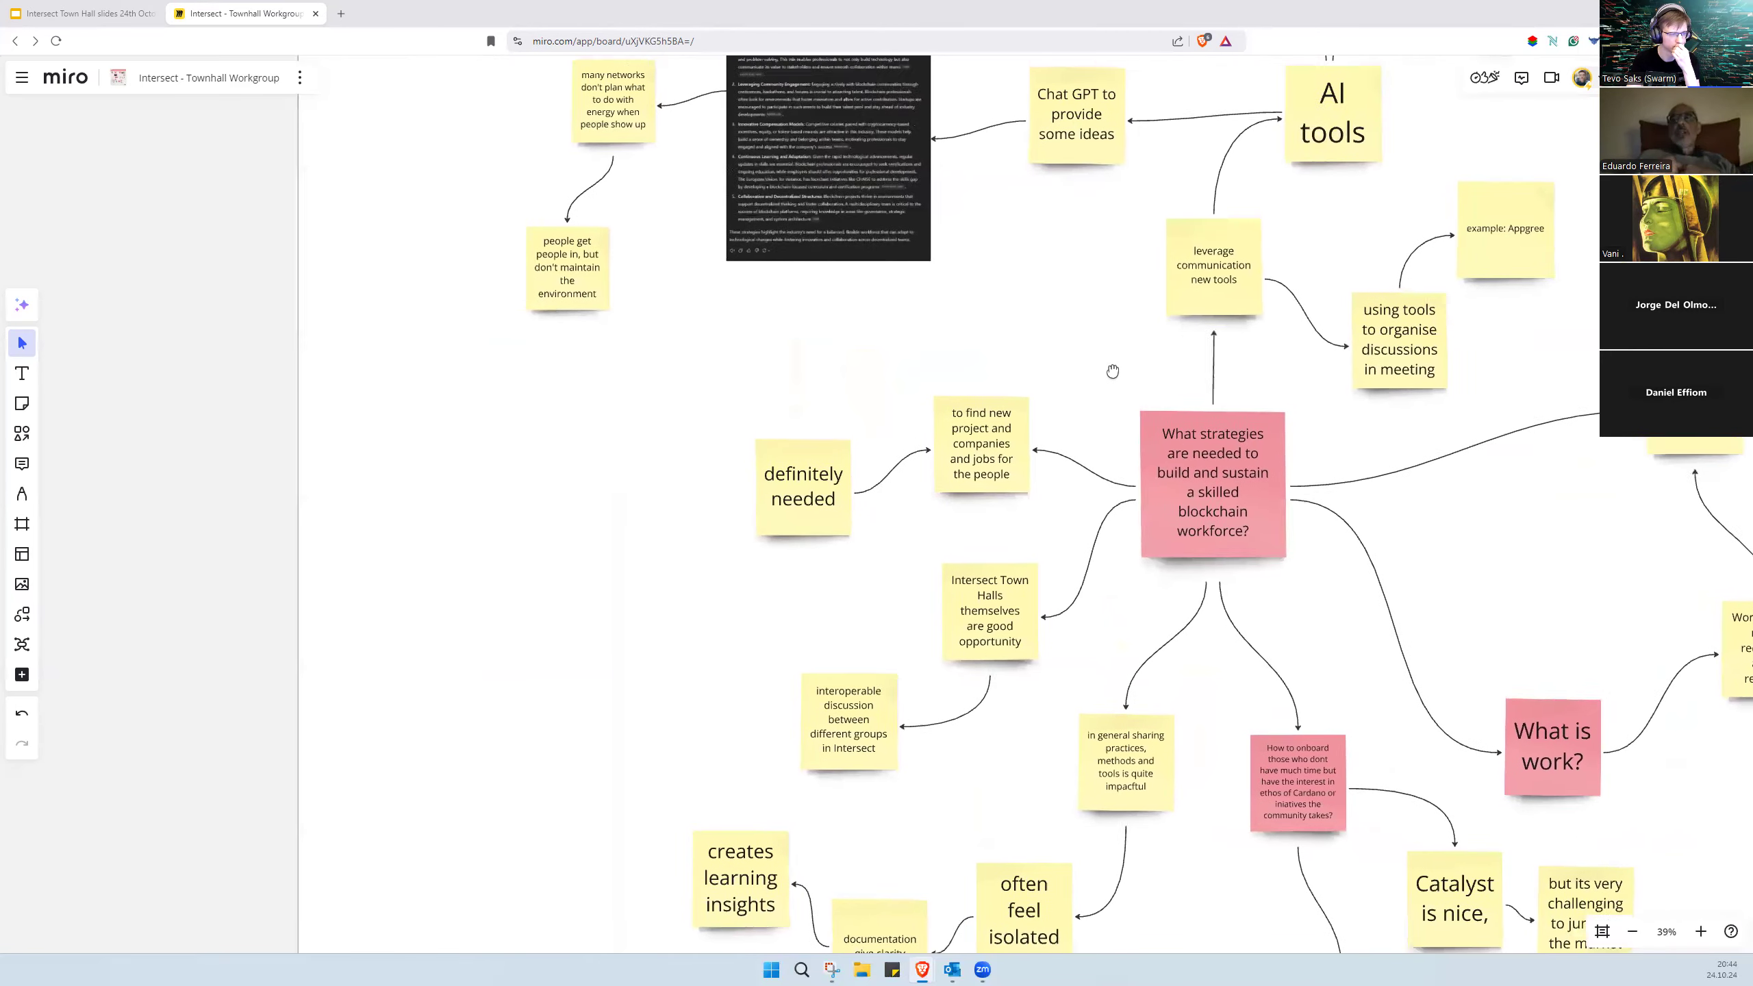
{"action": "left_click", "coordinate": [1213, 265]}
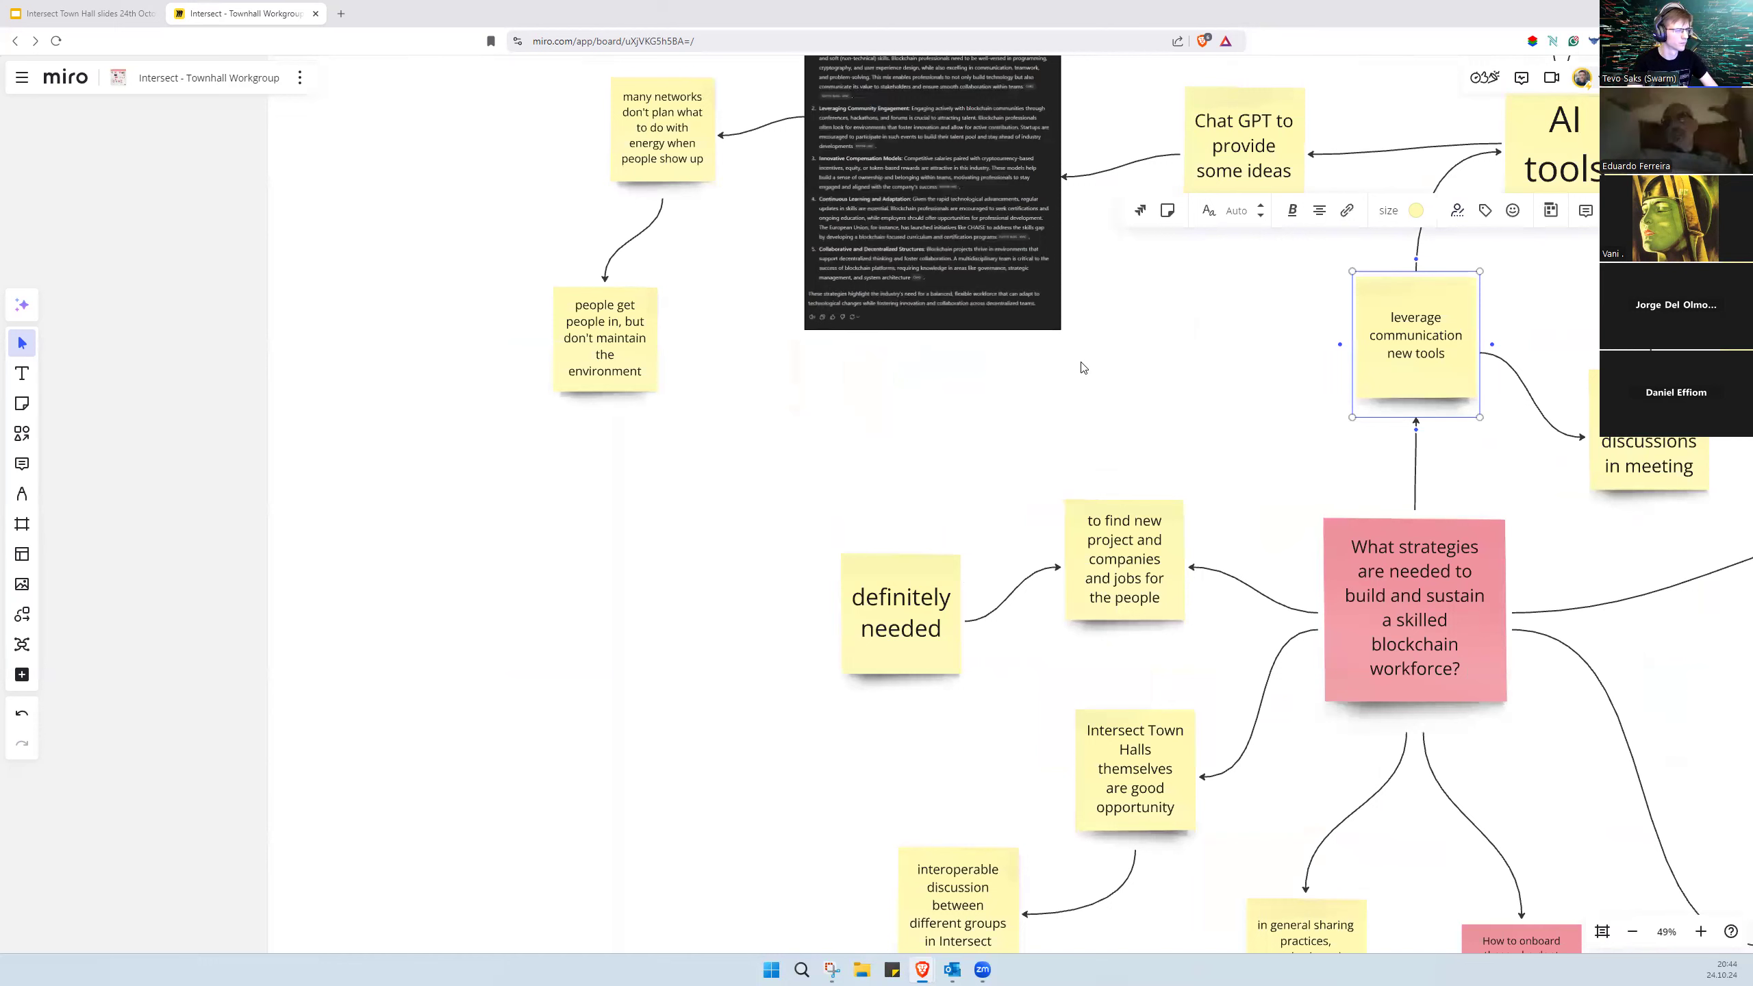
{"action": "mouse_move", "coordinate": [1205, 397]}
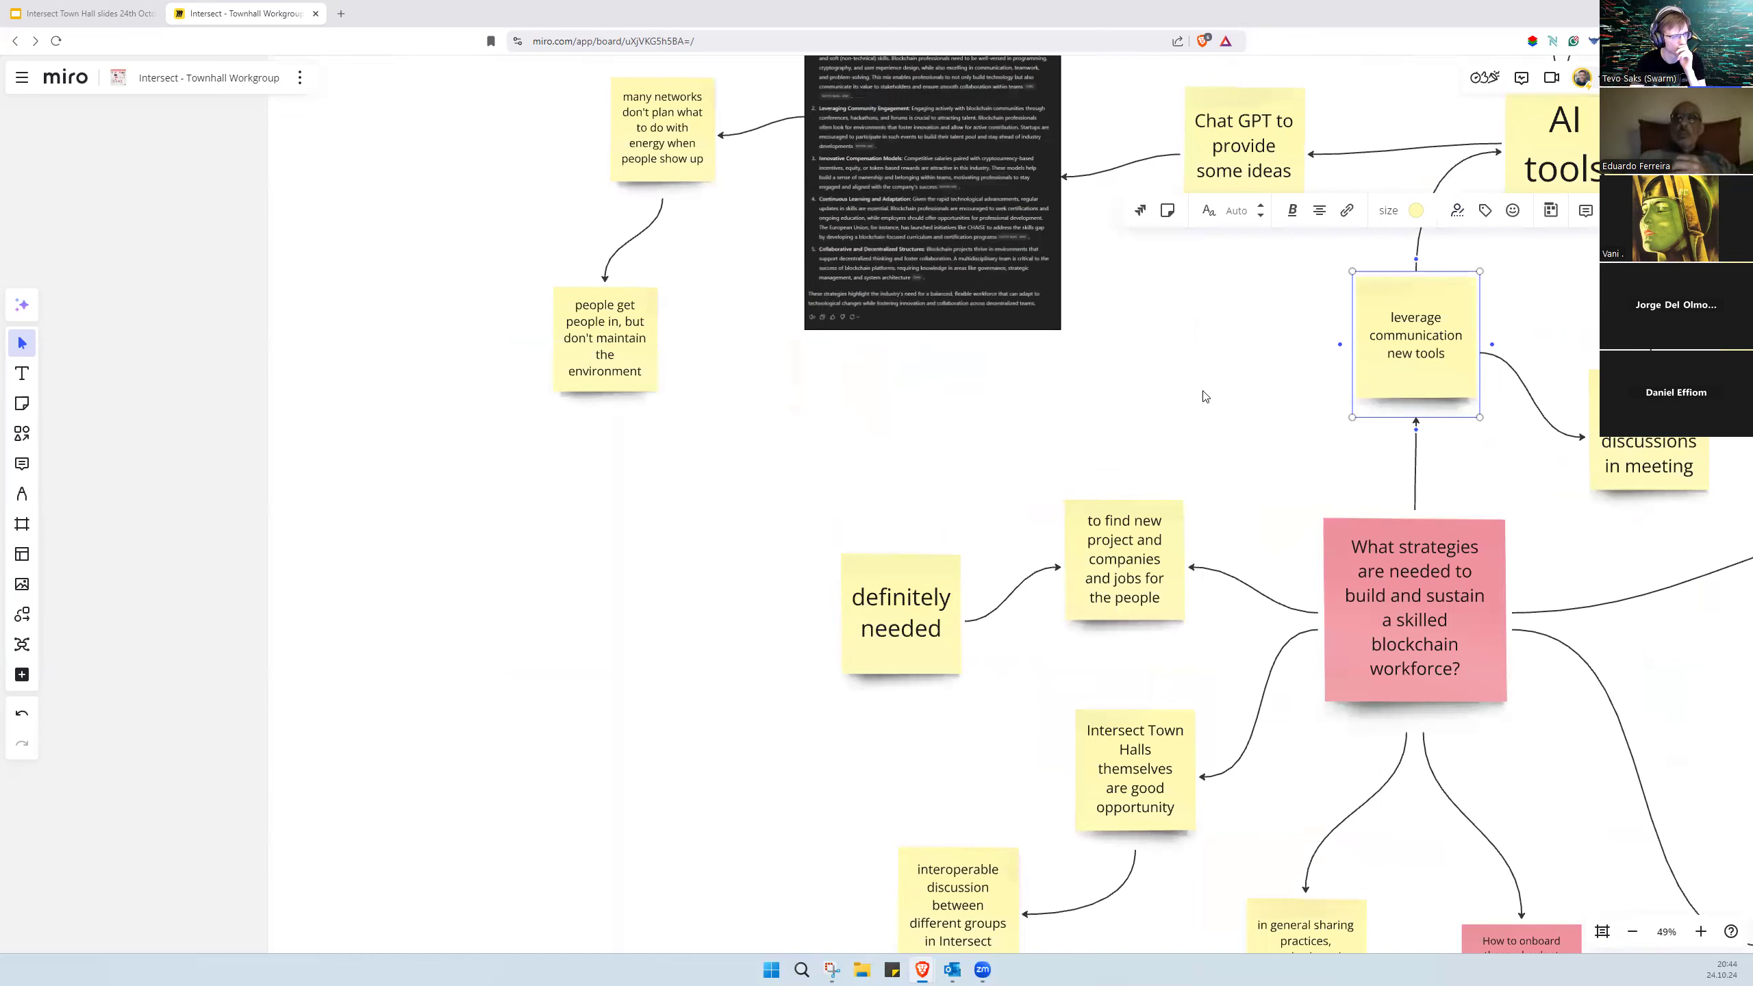
{"action": "left_click", "coordinate": [1414, 609]}
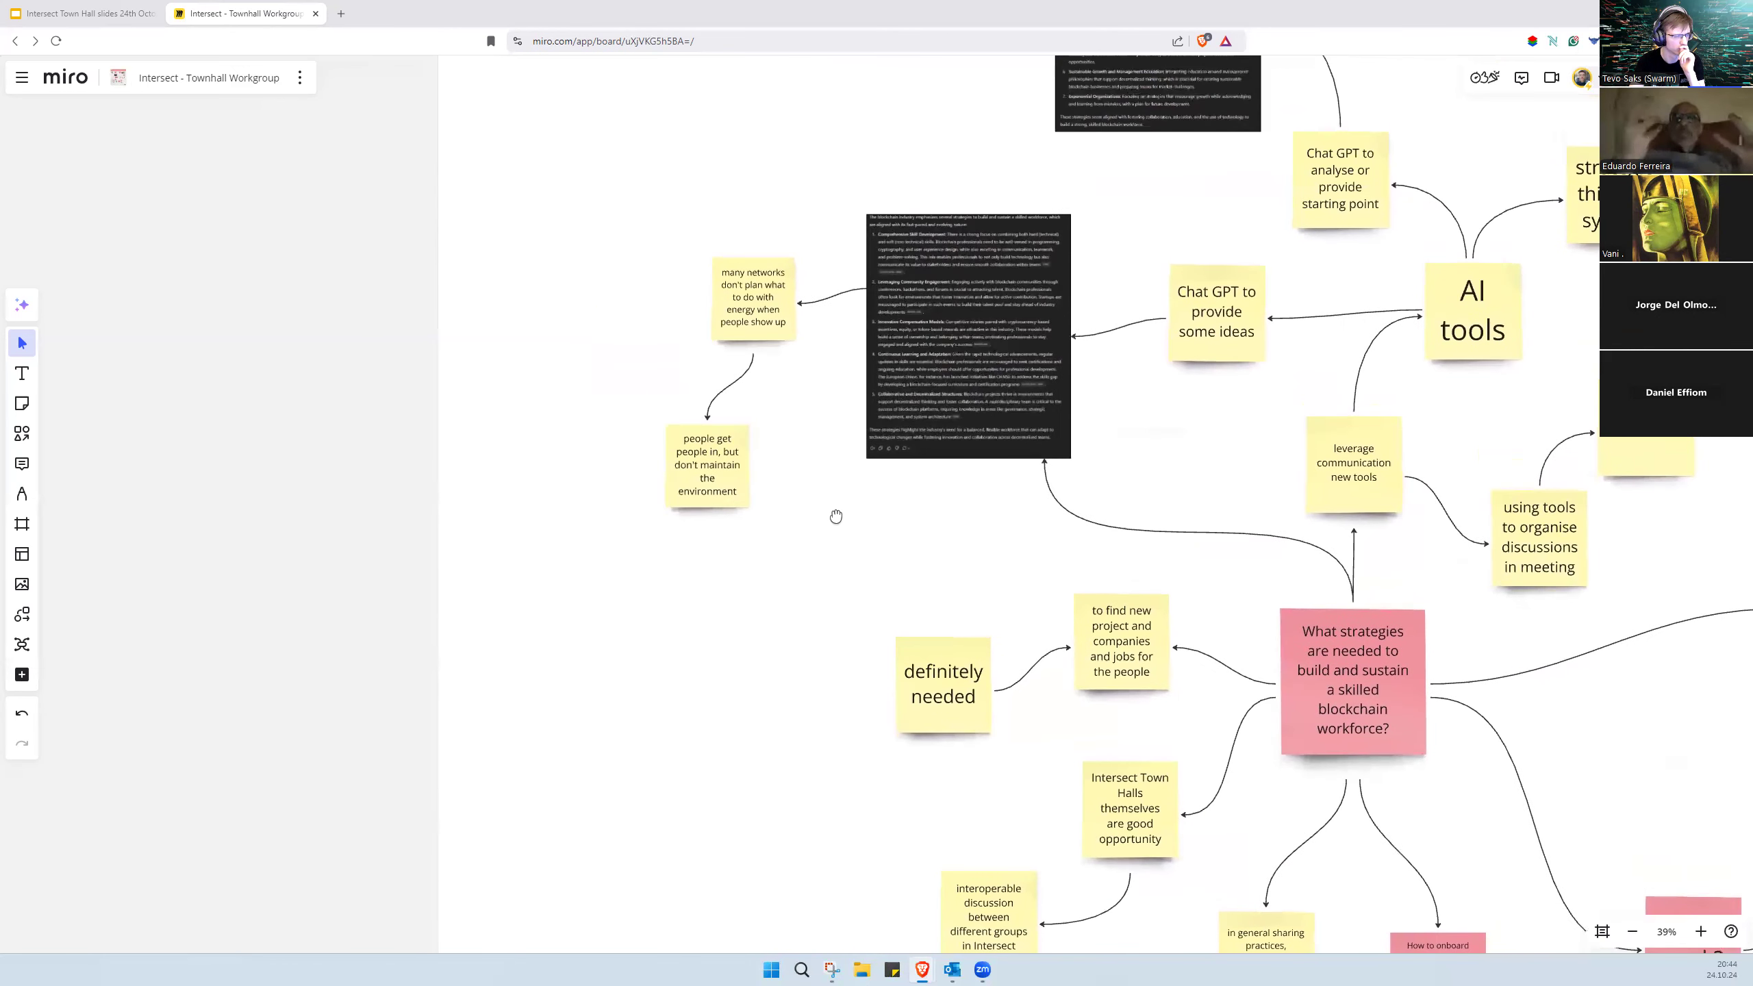
{"action": "left_click", "coordinate": [1198, 532]}
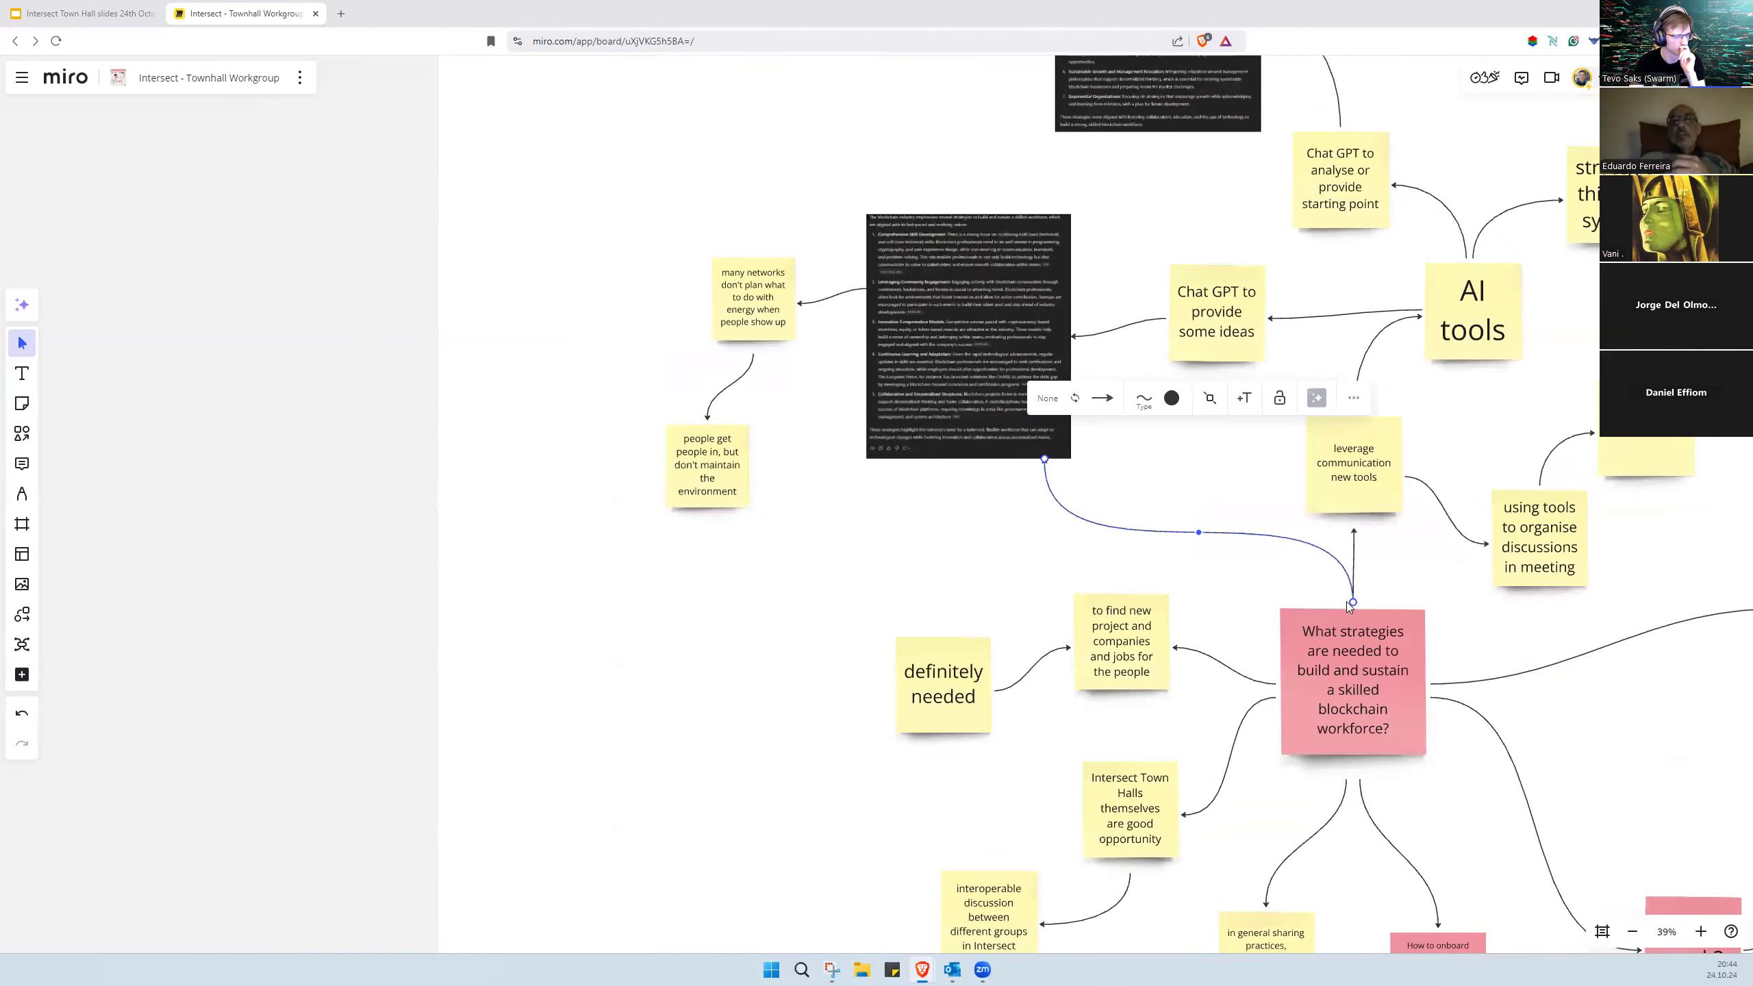
{"action": "left_click", "coordinate": [1352, 678]}
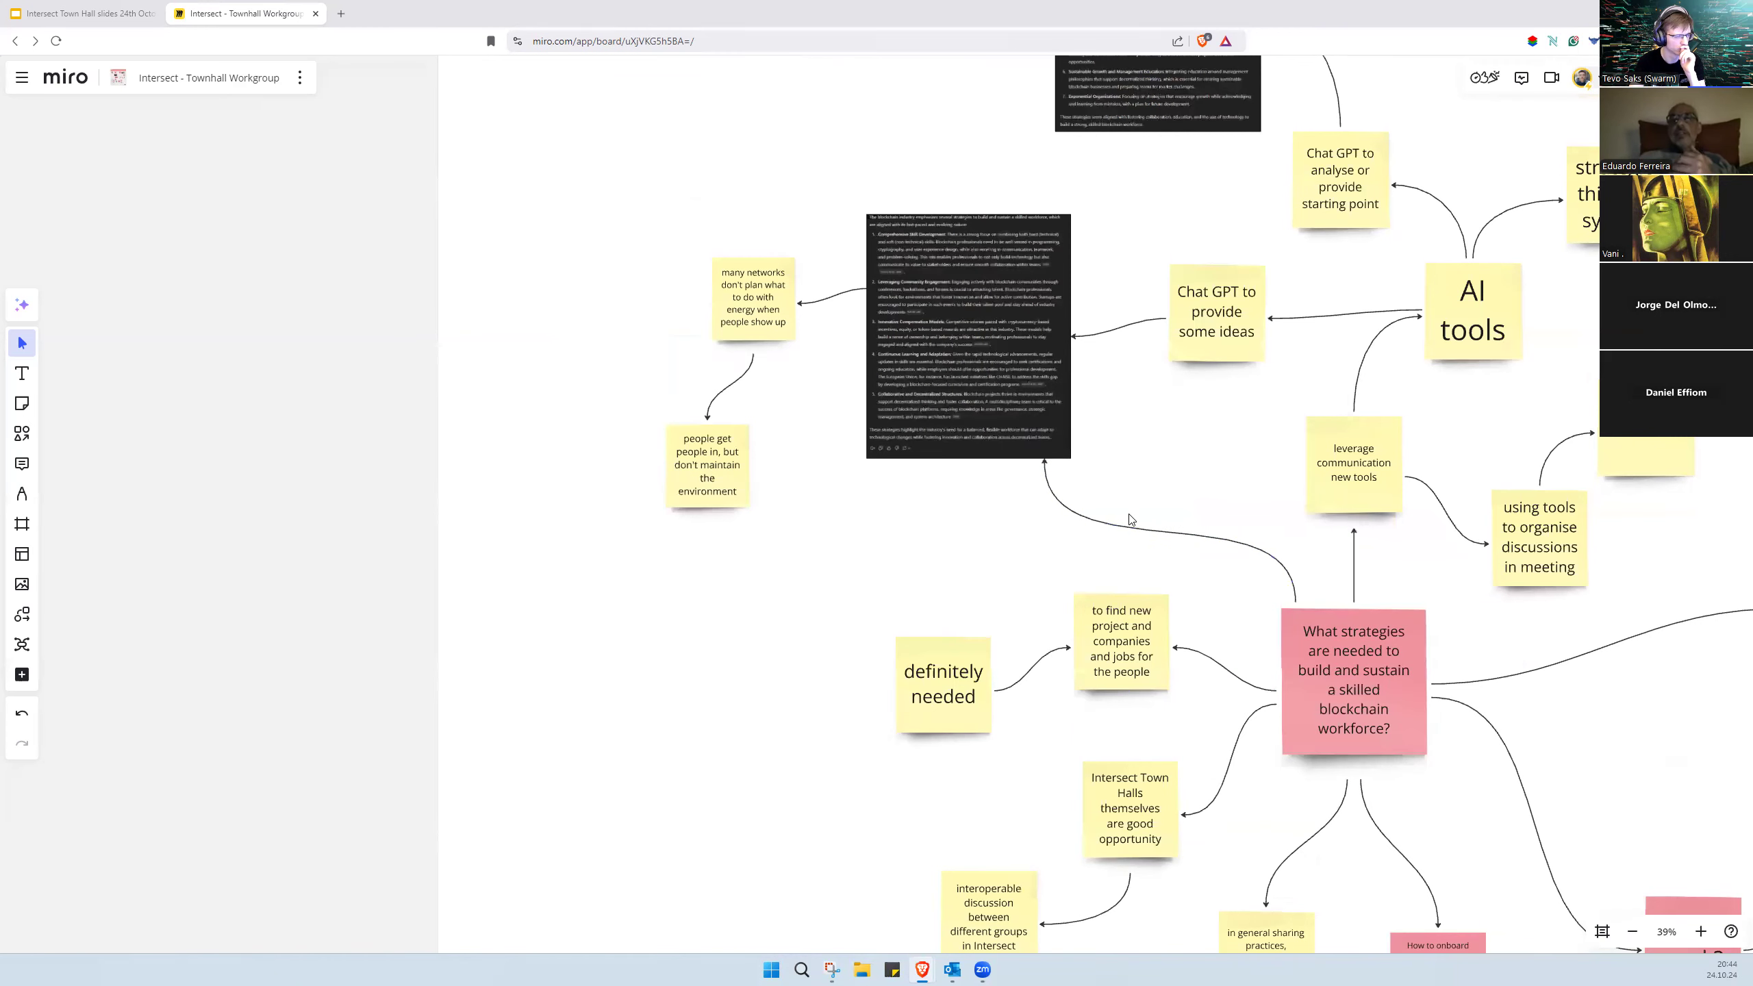
{"action": "mouse_move", "coordinate": [1079, 481]}
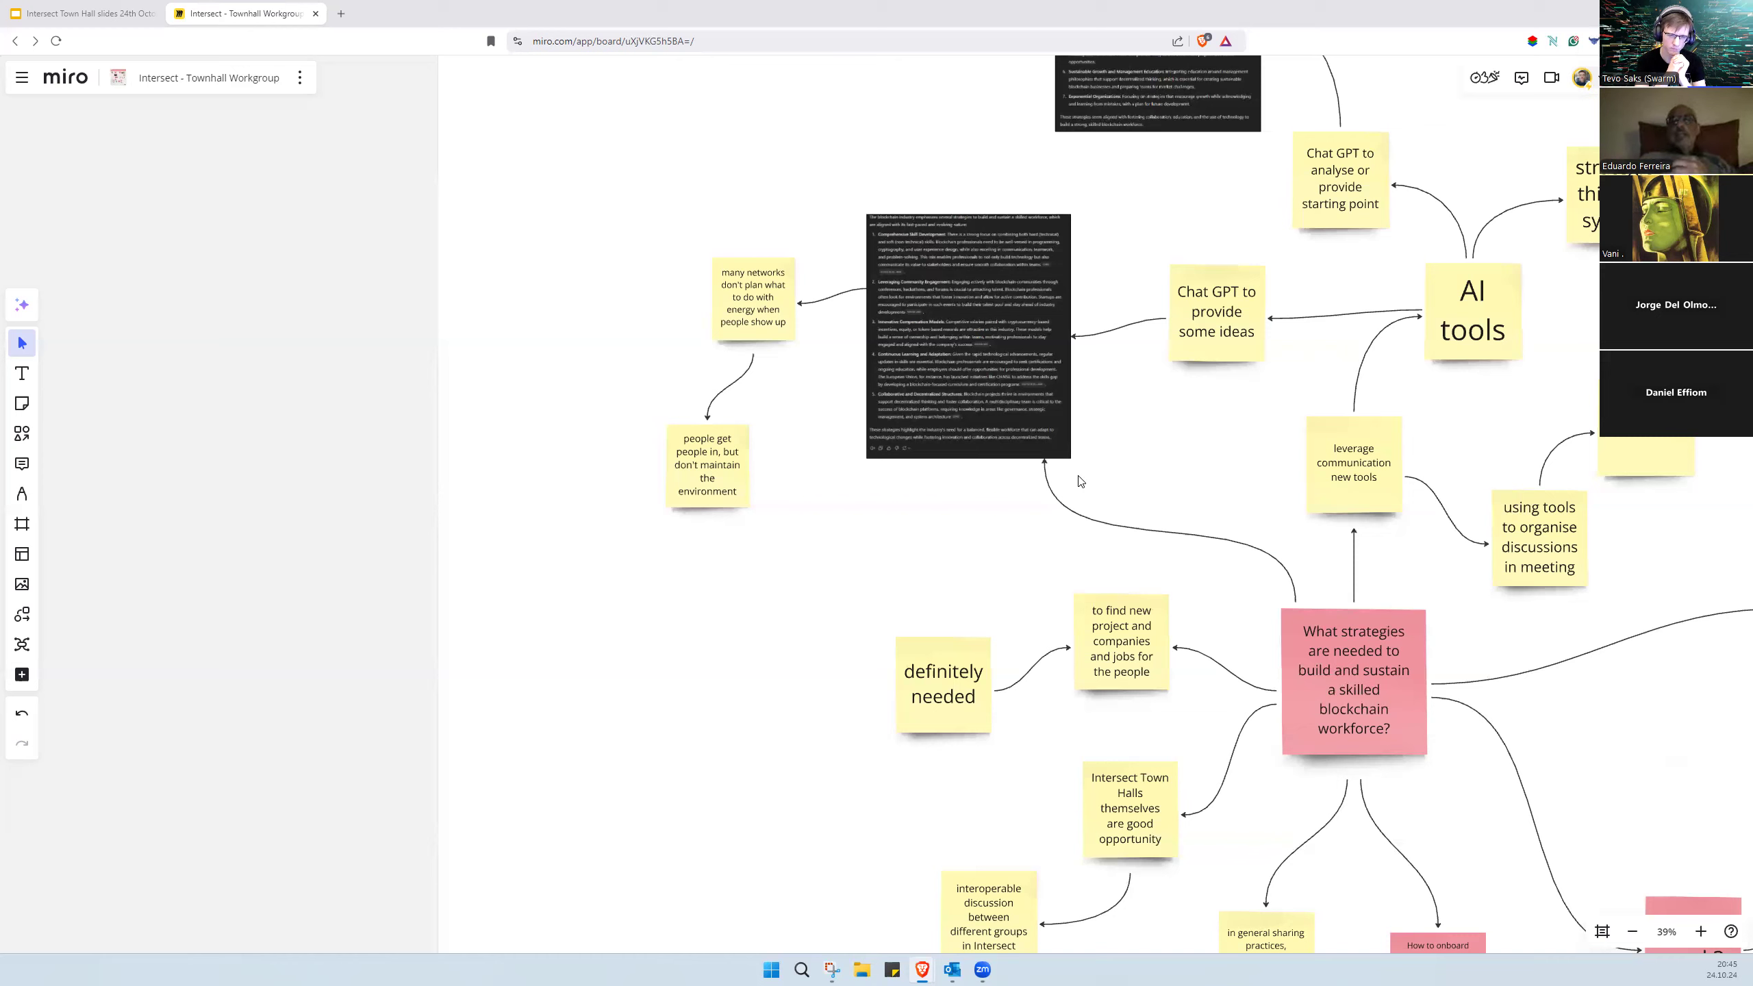
{"action": "mouse_move", "coordinate": [707, 518]}
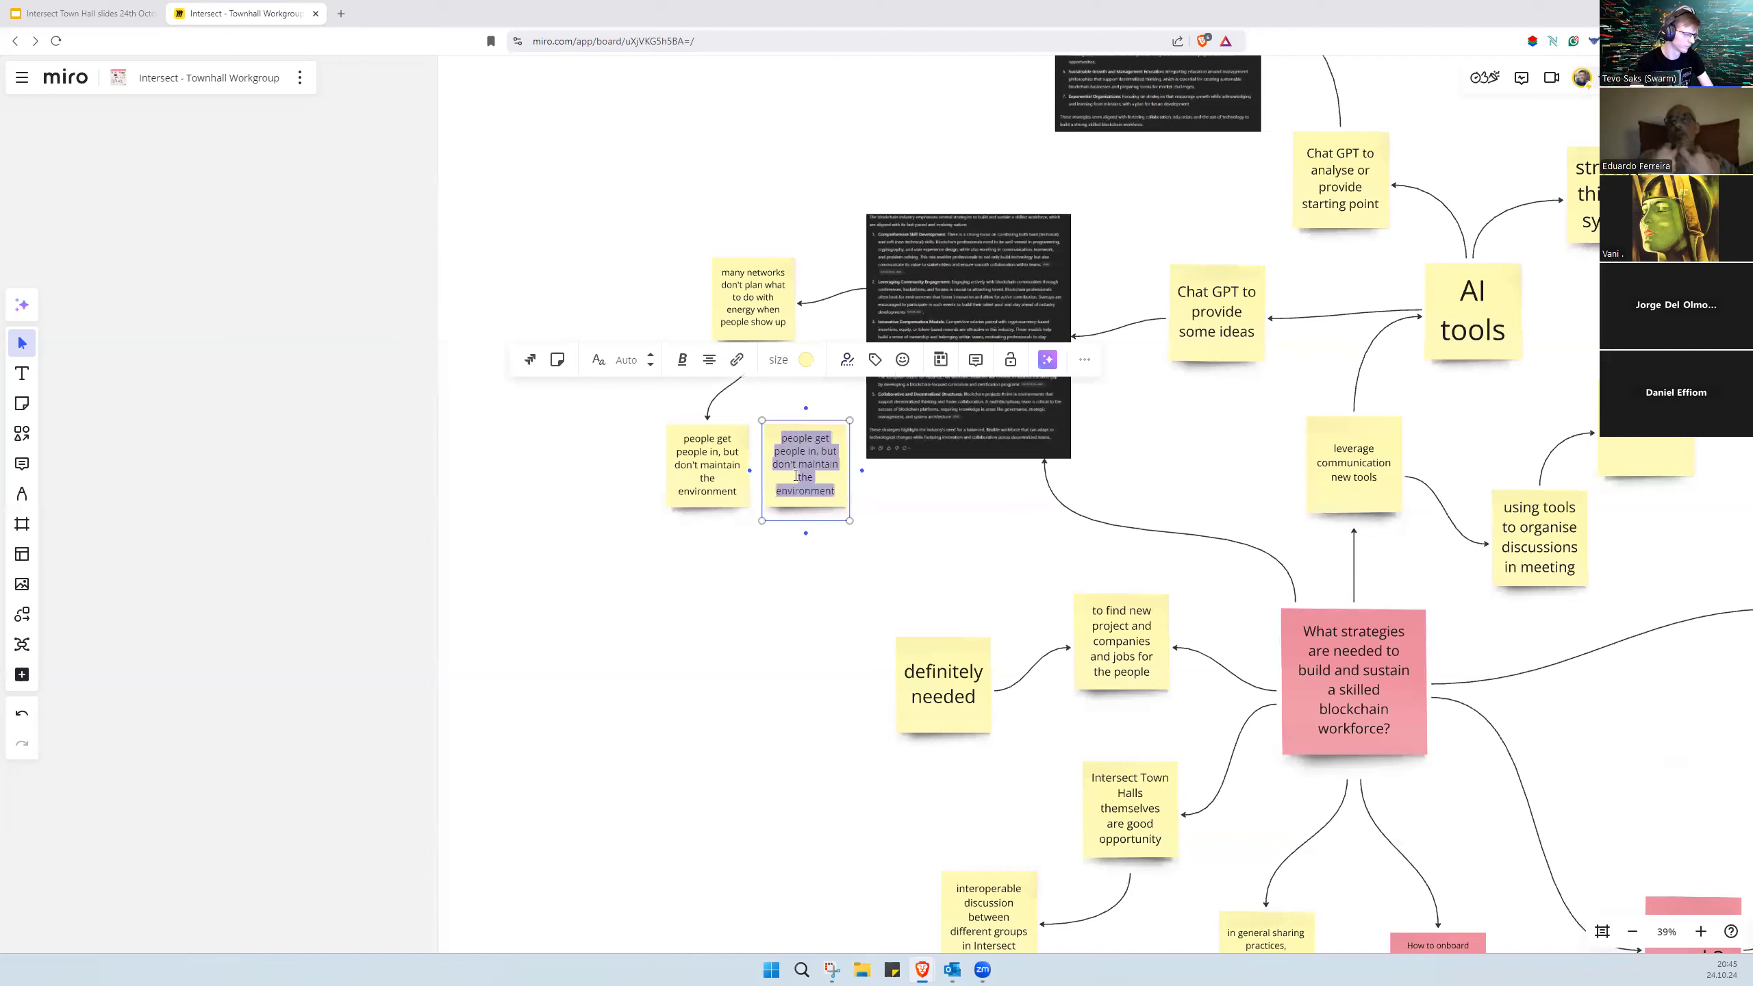
Step: Change the copied note to 'proposing is freedom' and place it below the answer image
{"action": "type", "text": "proposing is freedom"}
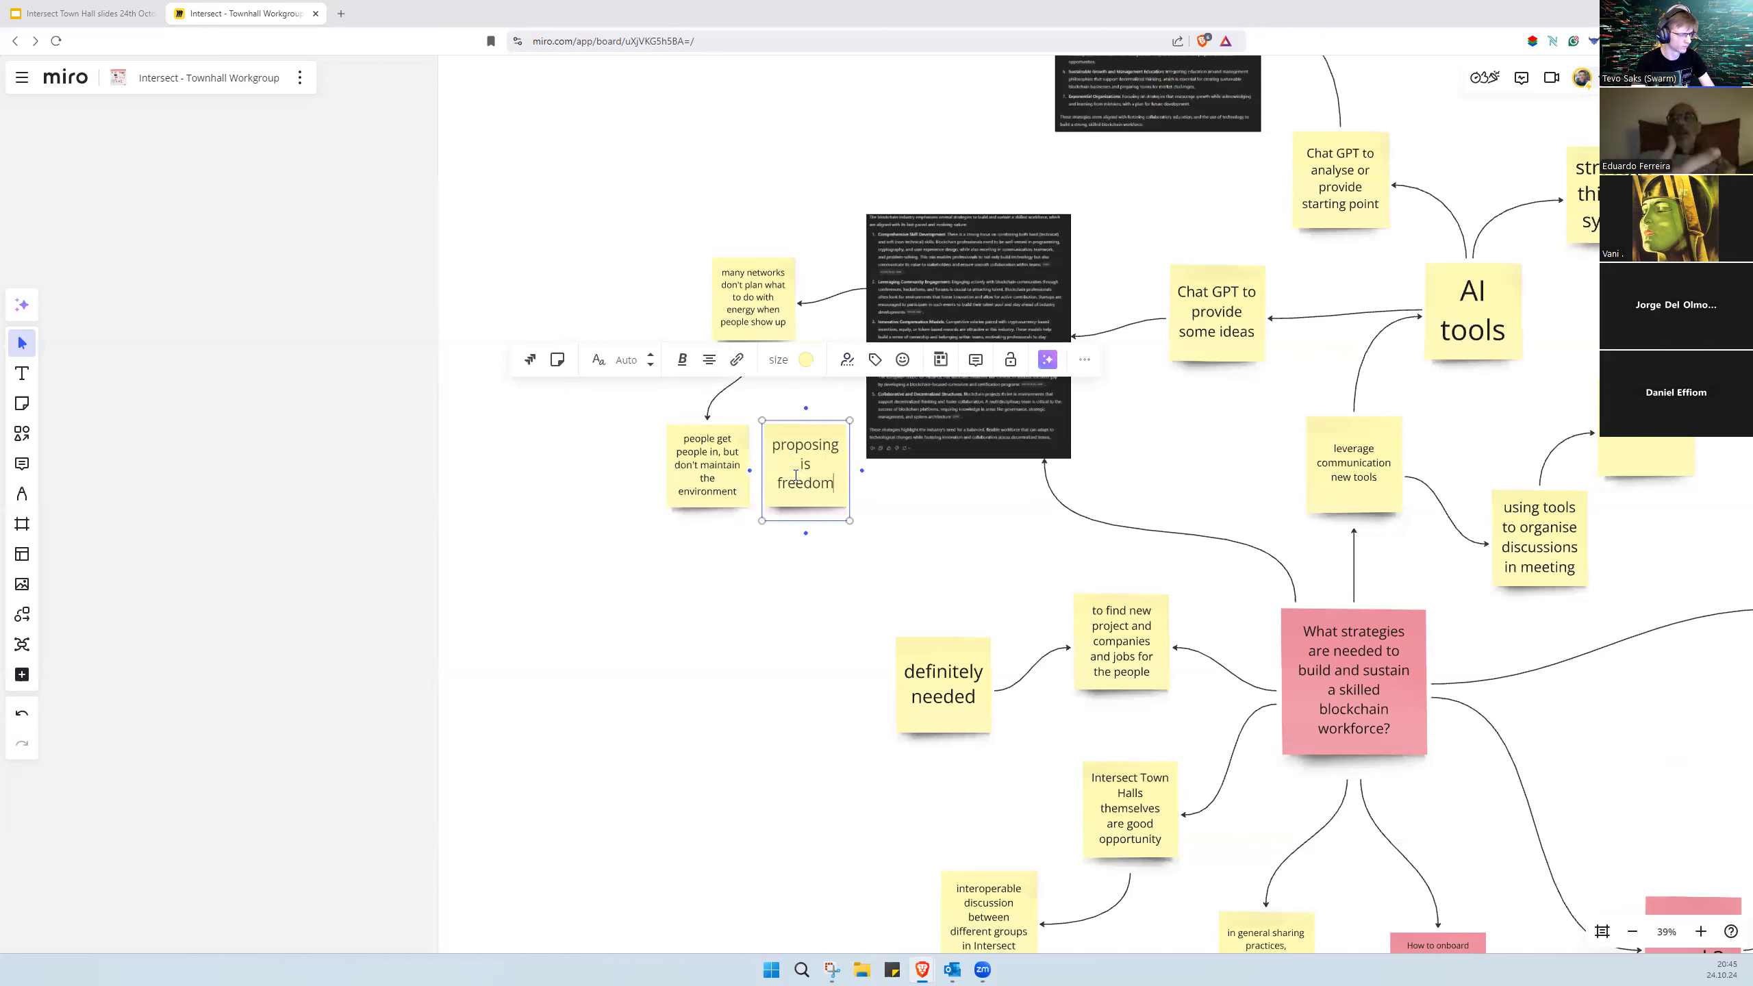
{"action": "left_click", "coordinate": [767, 534]}
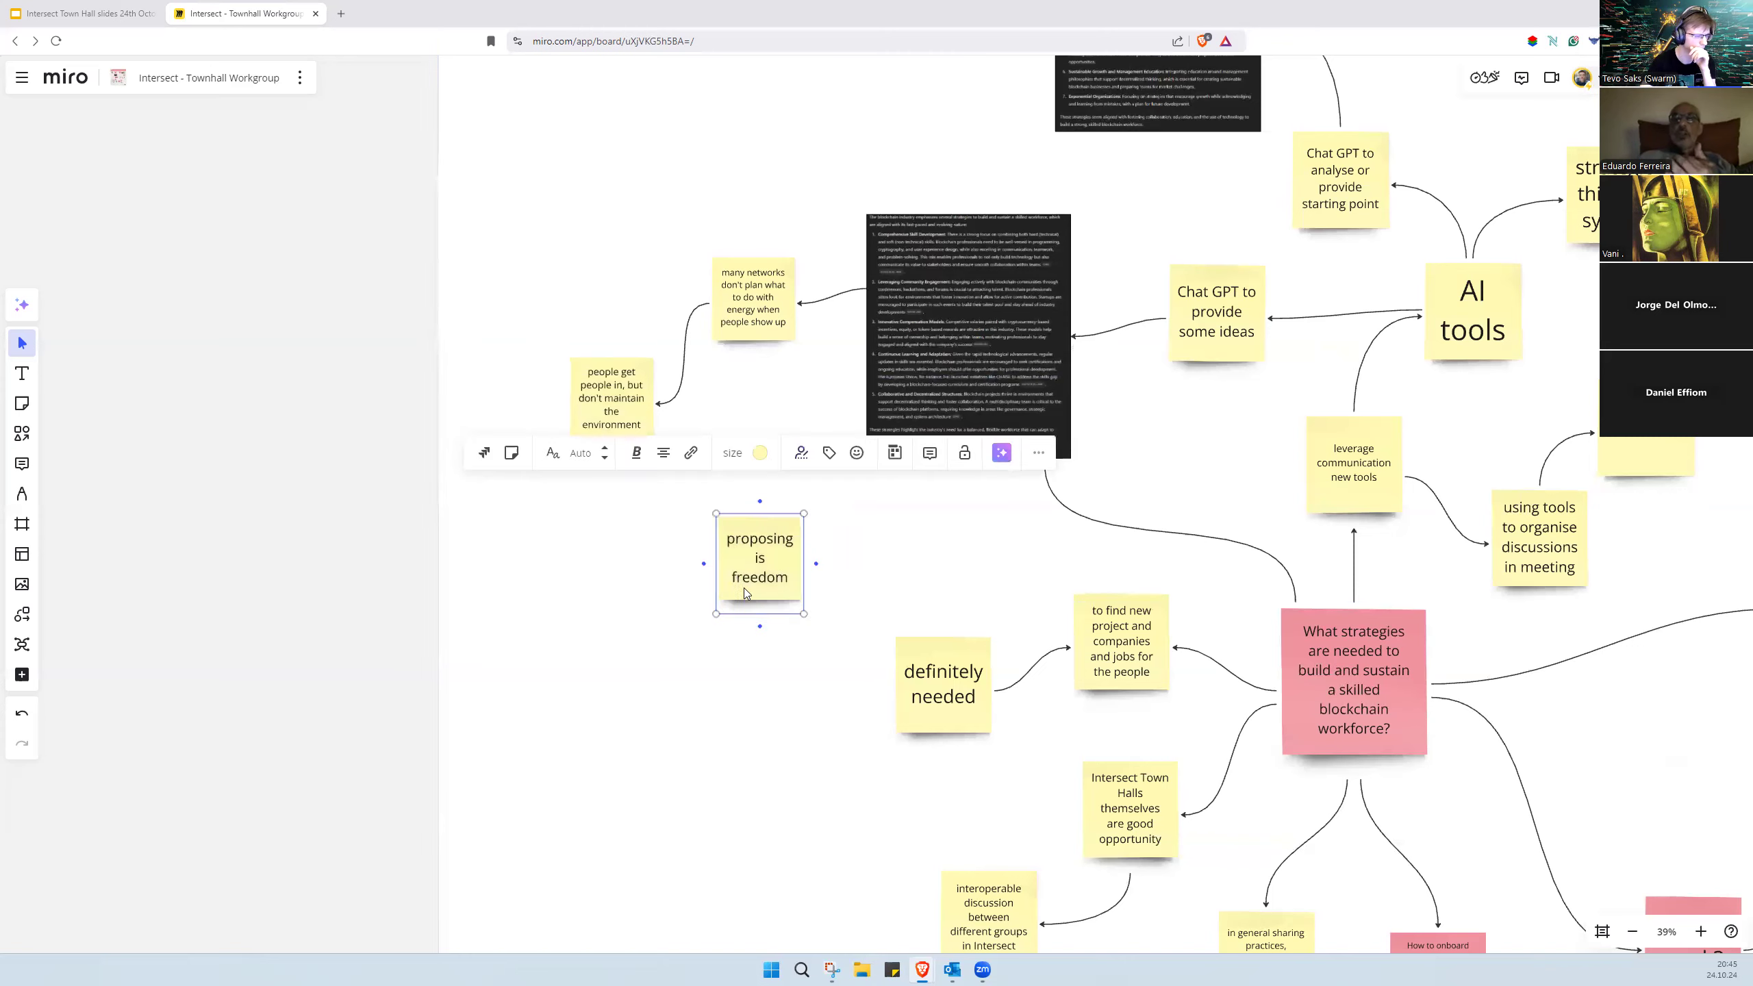
{"action": "scroll", "scroll_direction": "down", "scroll_amount": 3}
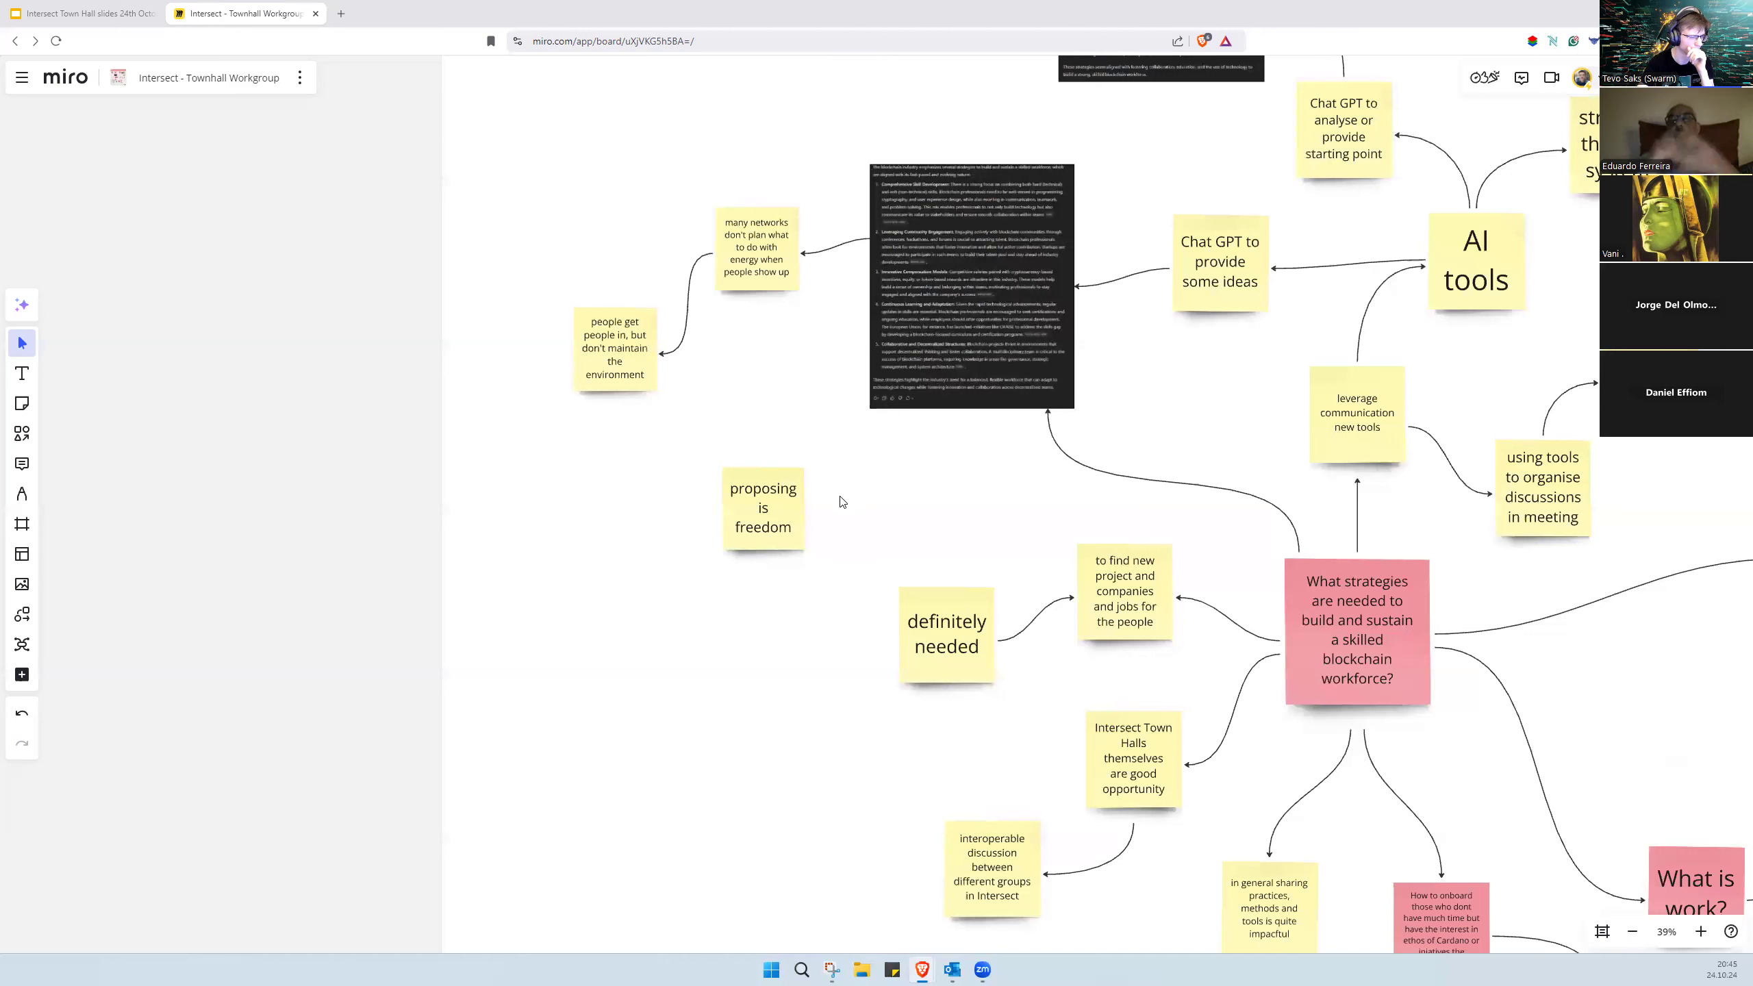
{"action": "mouse_move", "coordinate": [808, 517]}
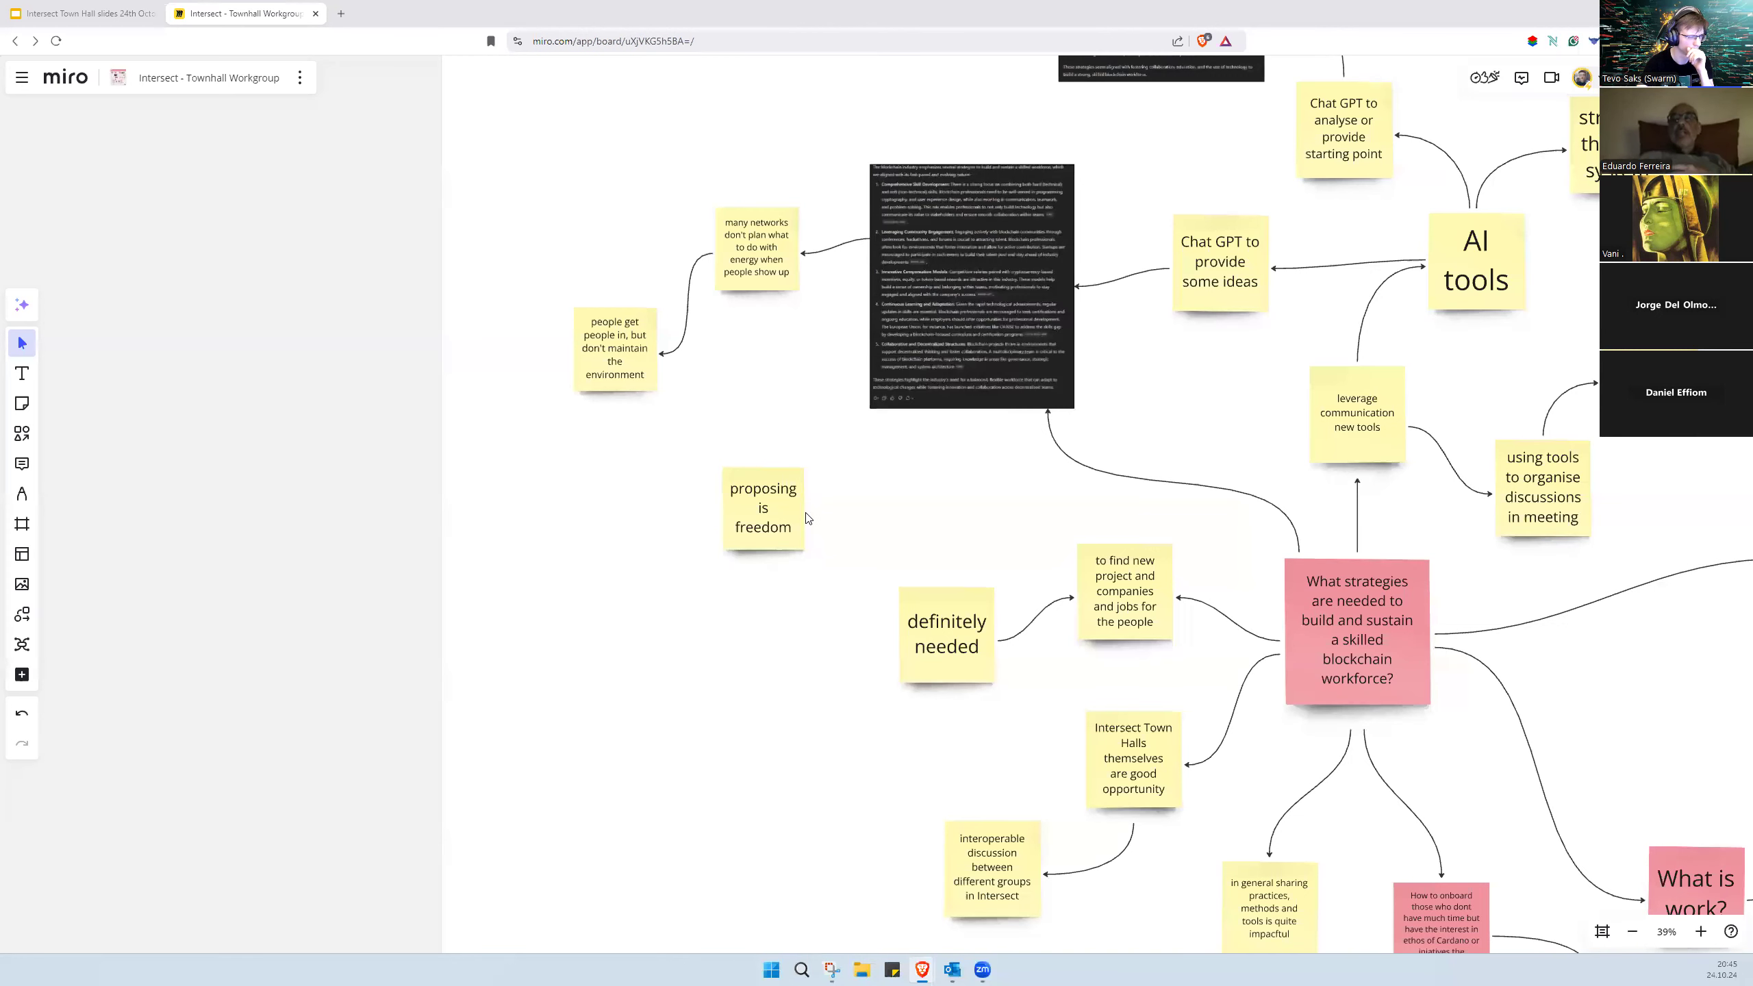
{"action": "mouse_move", "coordinate": [809, 517]}
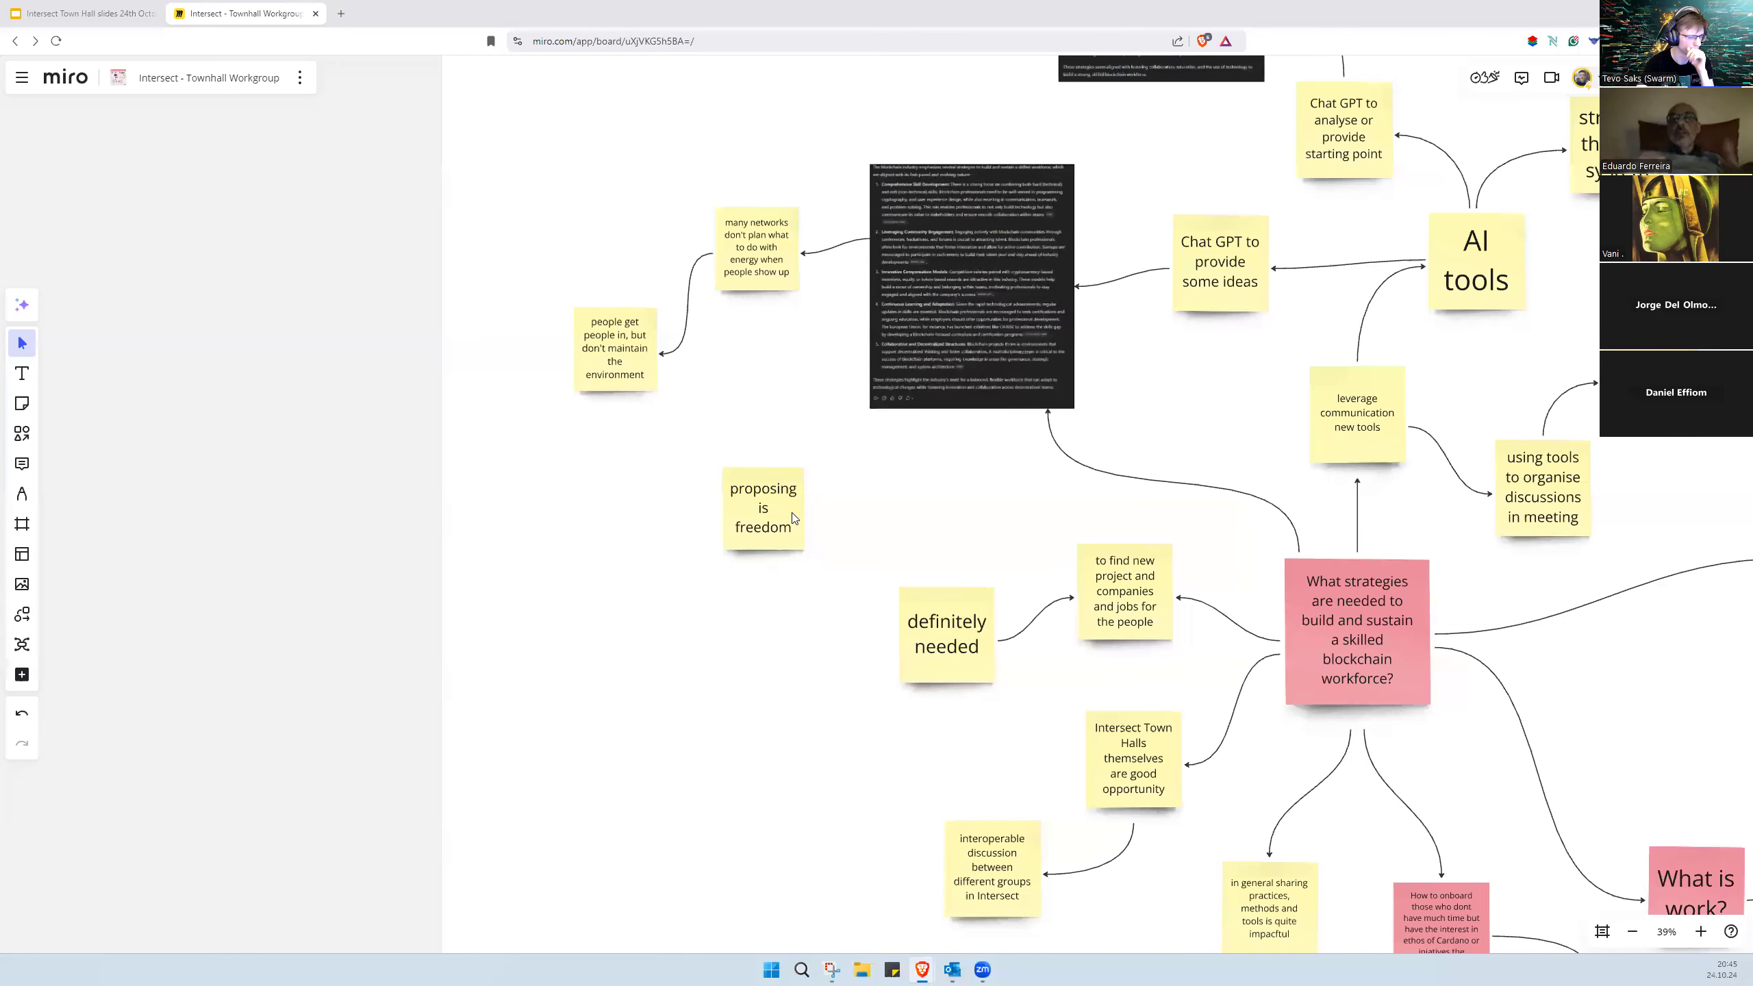
Step: Write the 'Would like to be part of the big proposal' note
{"action": "scroll", "scroll_direction": "down", "scroll_amount": 3}
{"action": "type", "text": "Would"}
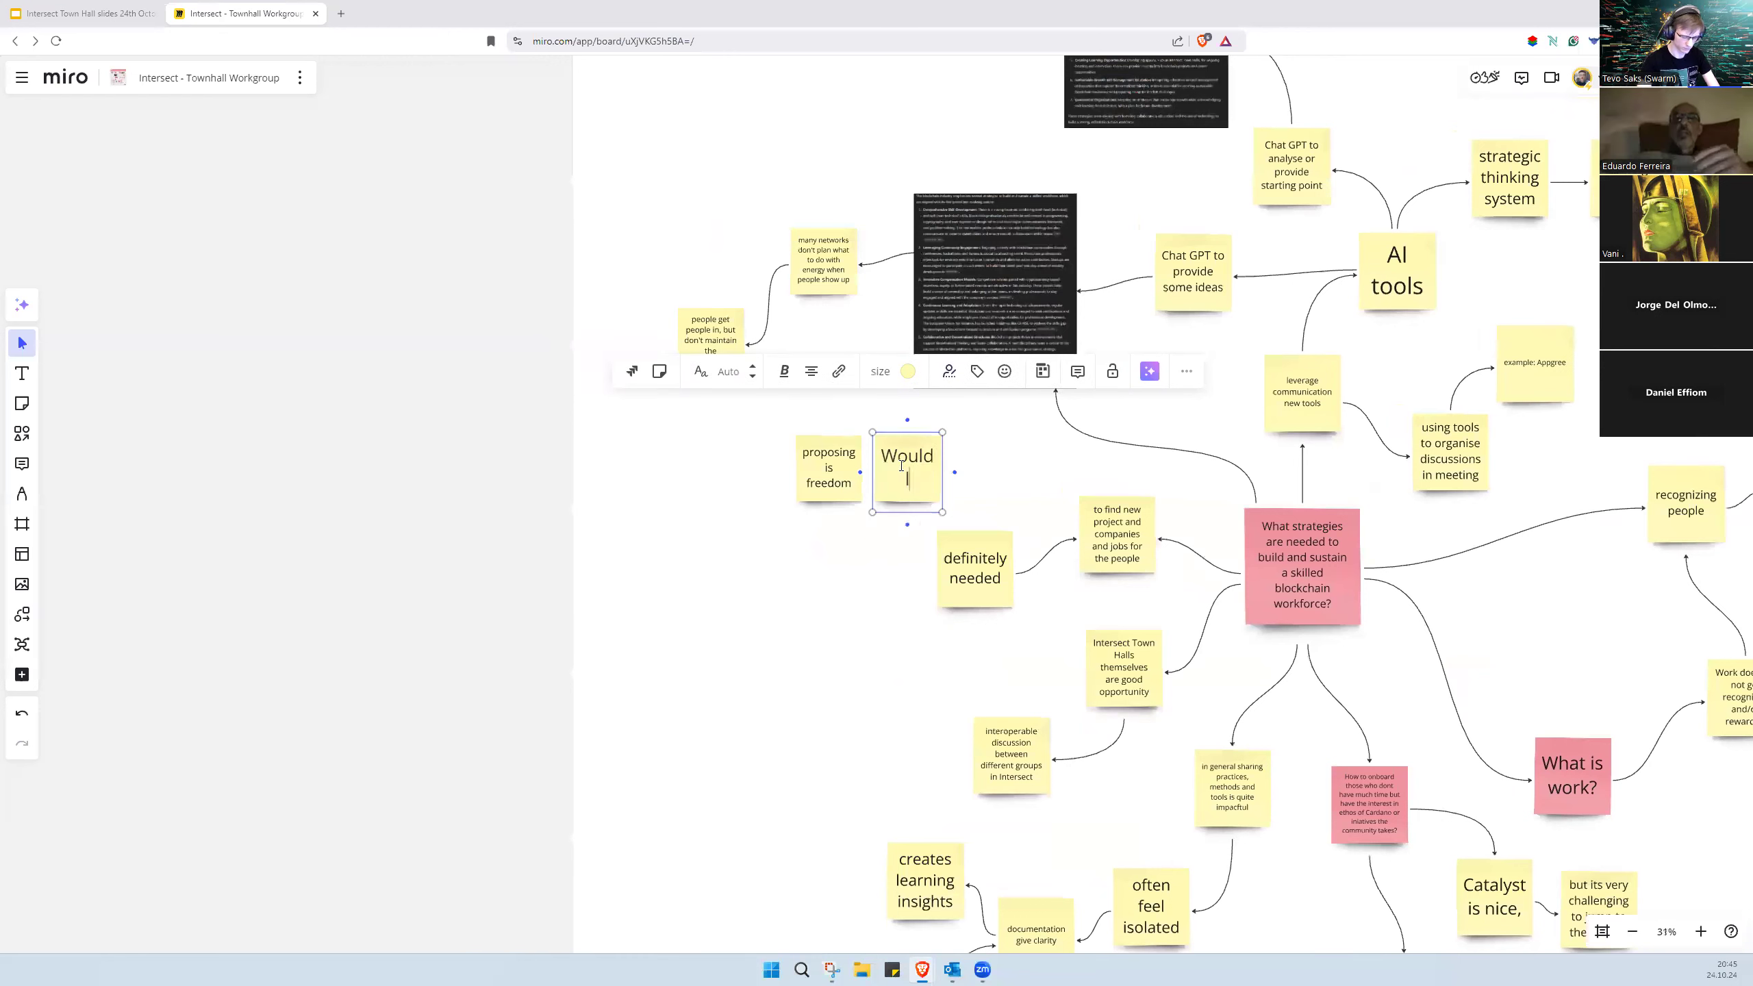
{"action": "type", "text": "like to be part of"}
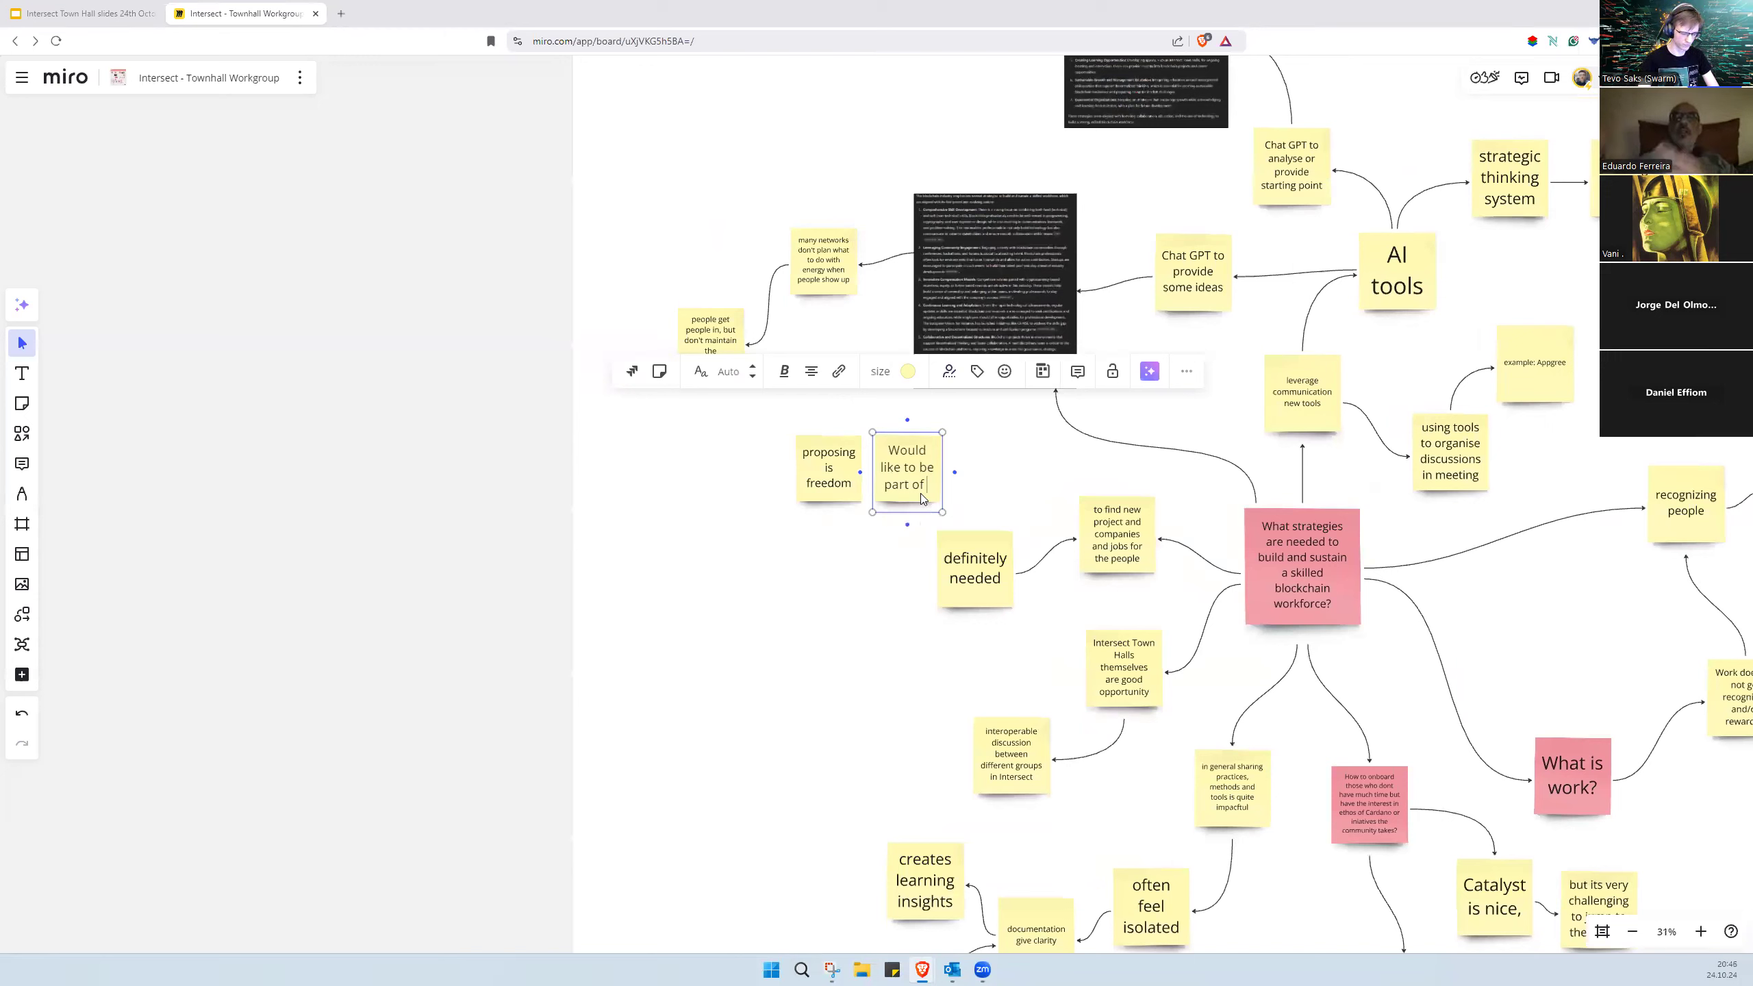
{"action": "type", "text": "the proposal"}
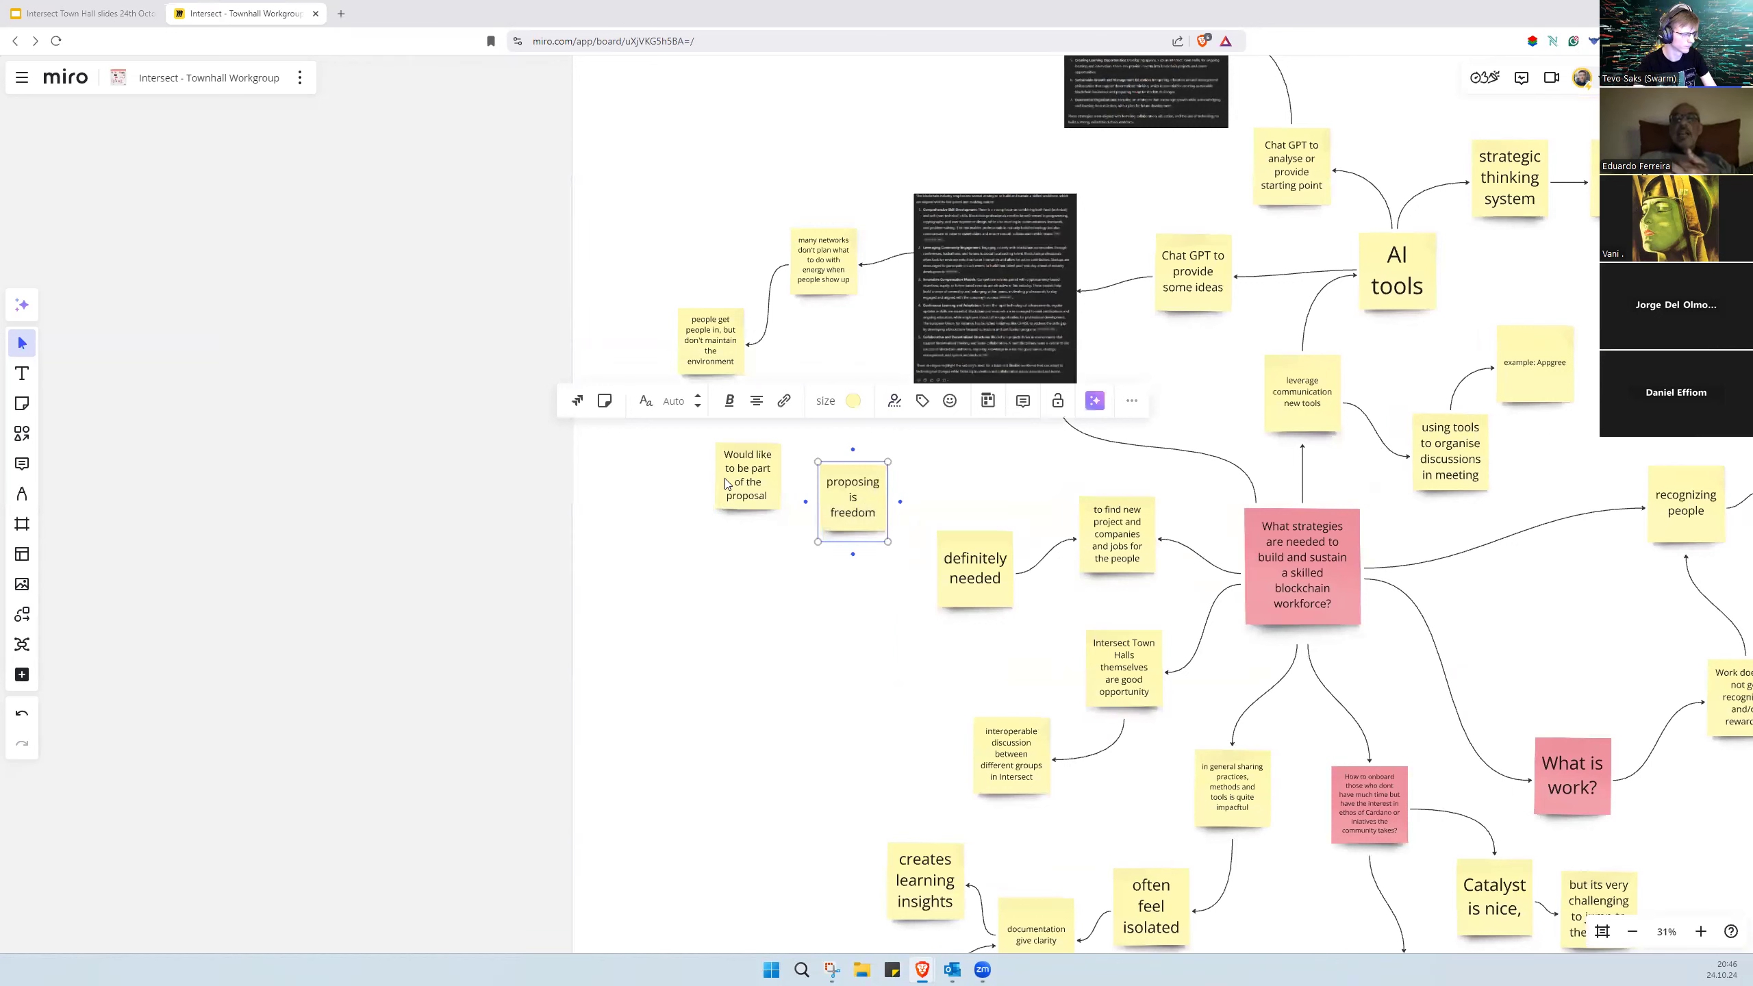
{"action": "left_click", "coordinate": [747, 475]}
{"action": "type", "text": "big "}
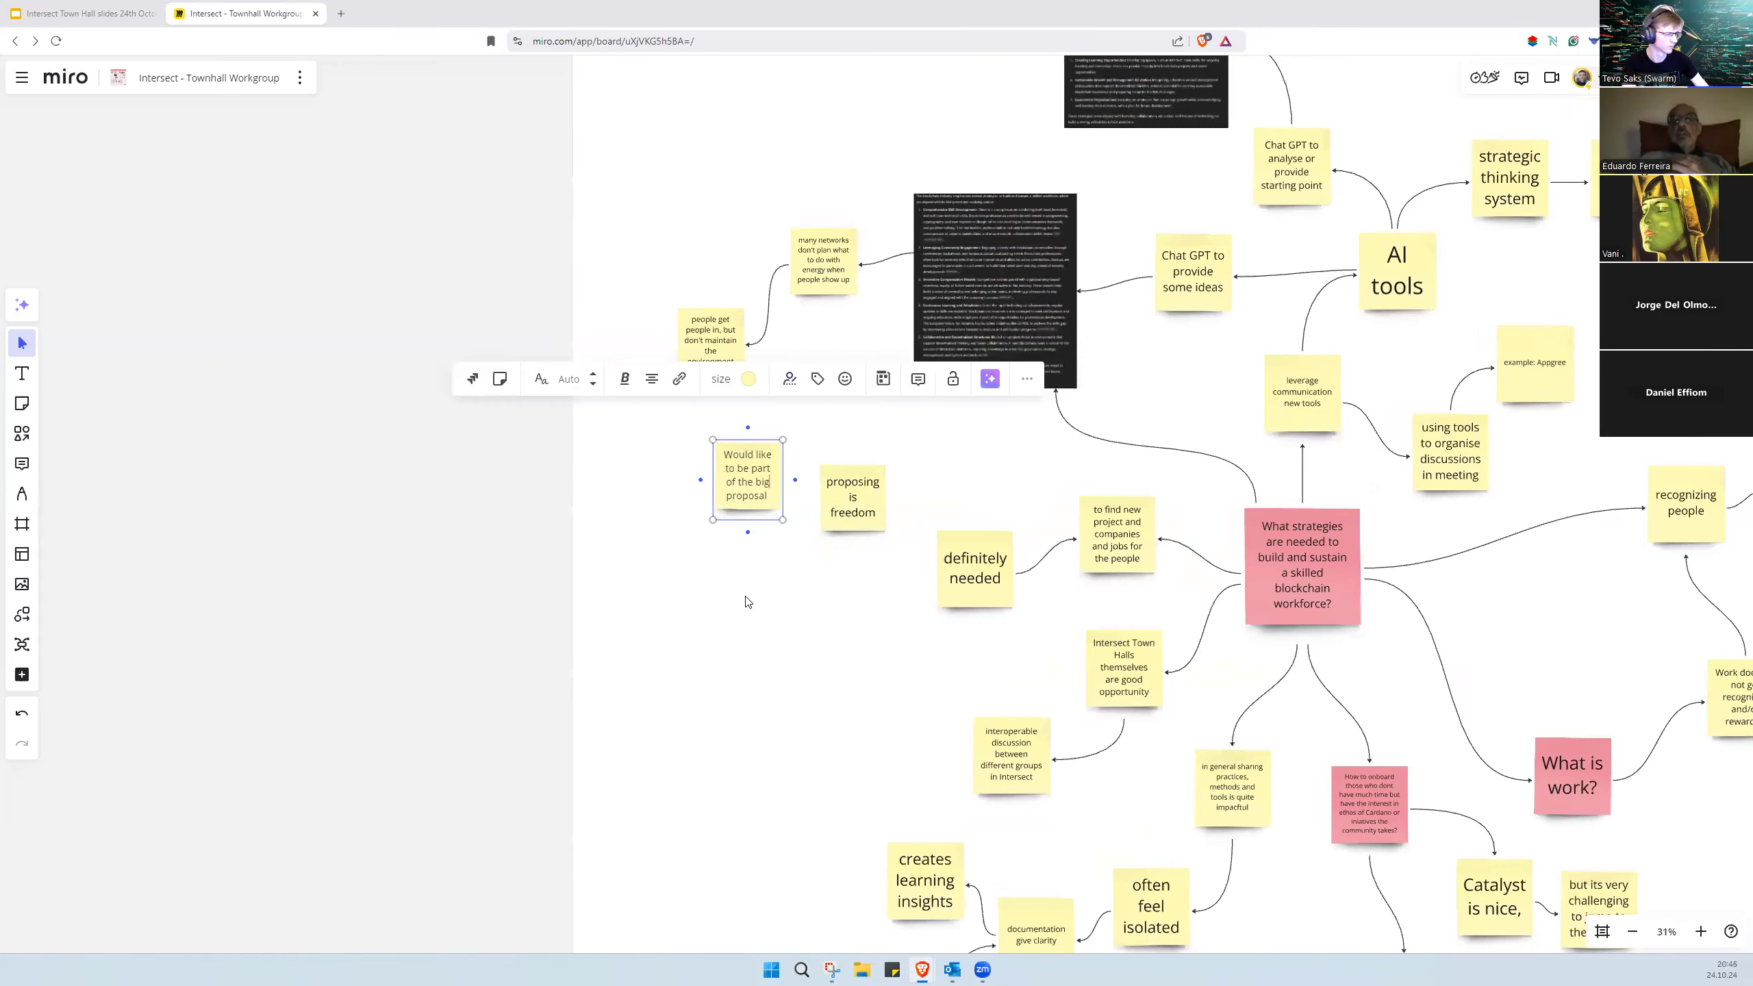
{"action": "left_click", "coordinate": [747, 601]}
{"action": "type", "text": "and"}
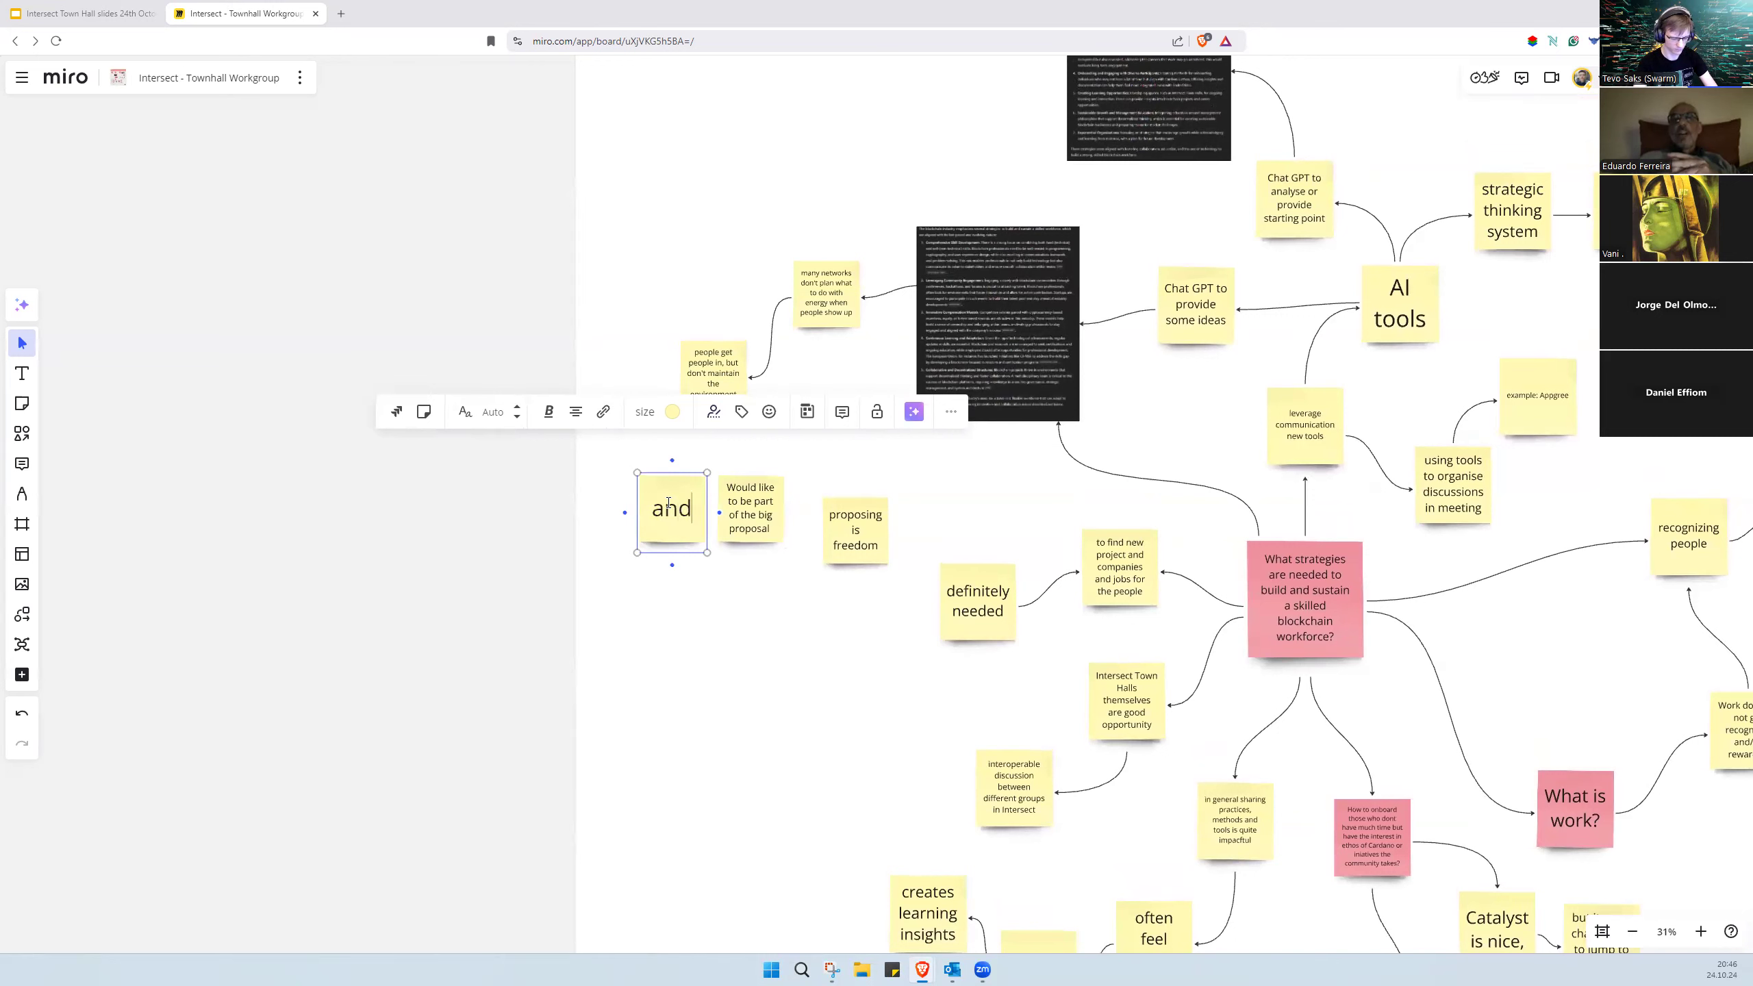
Step: Add the 'and pick up the work that is proposed' note and link it in sequence
{"action": "type", "text": "pick"}
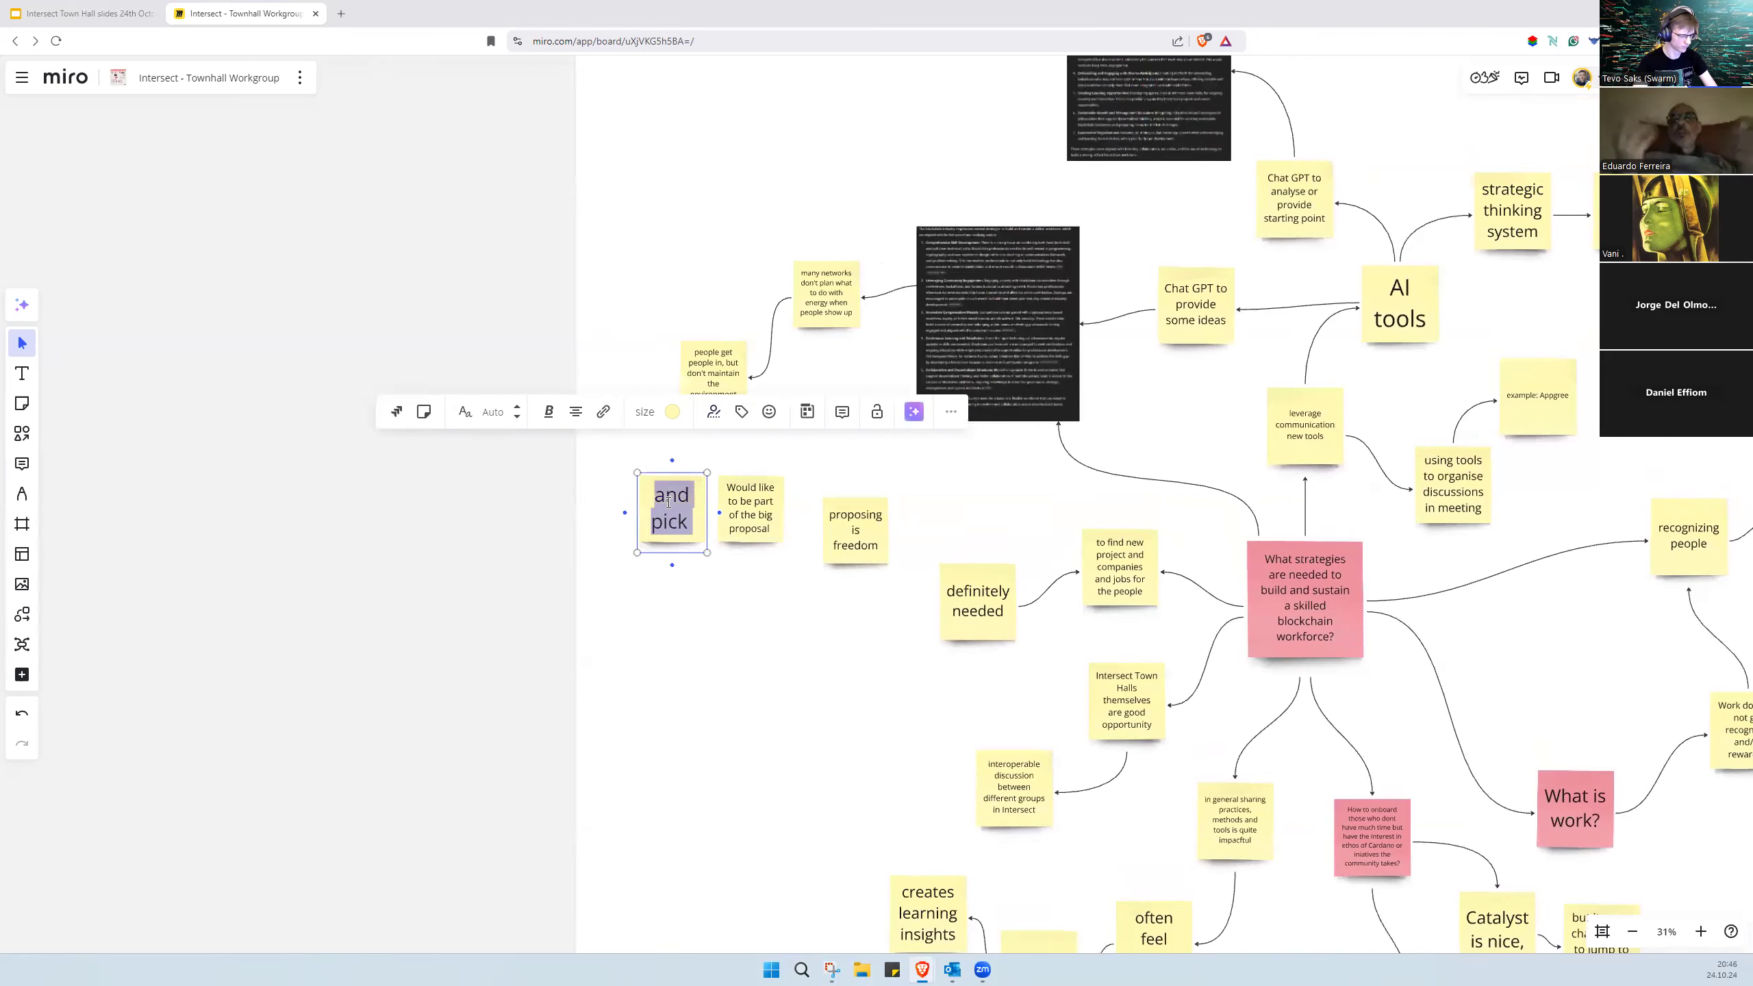
{"action": "type", "text": "u"}
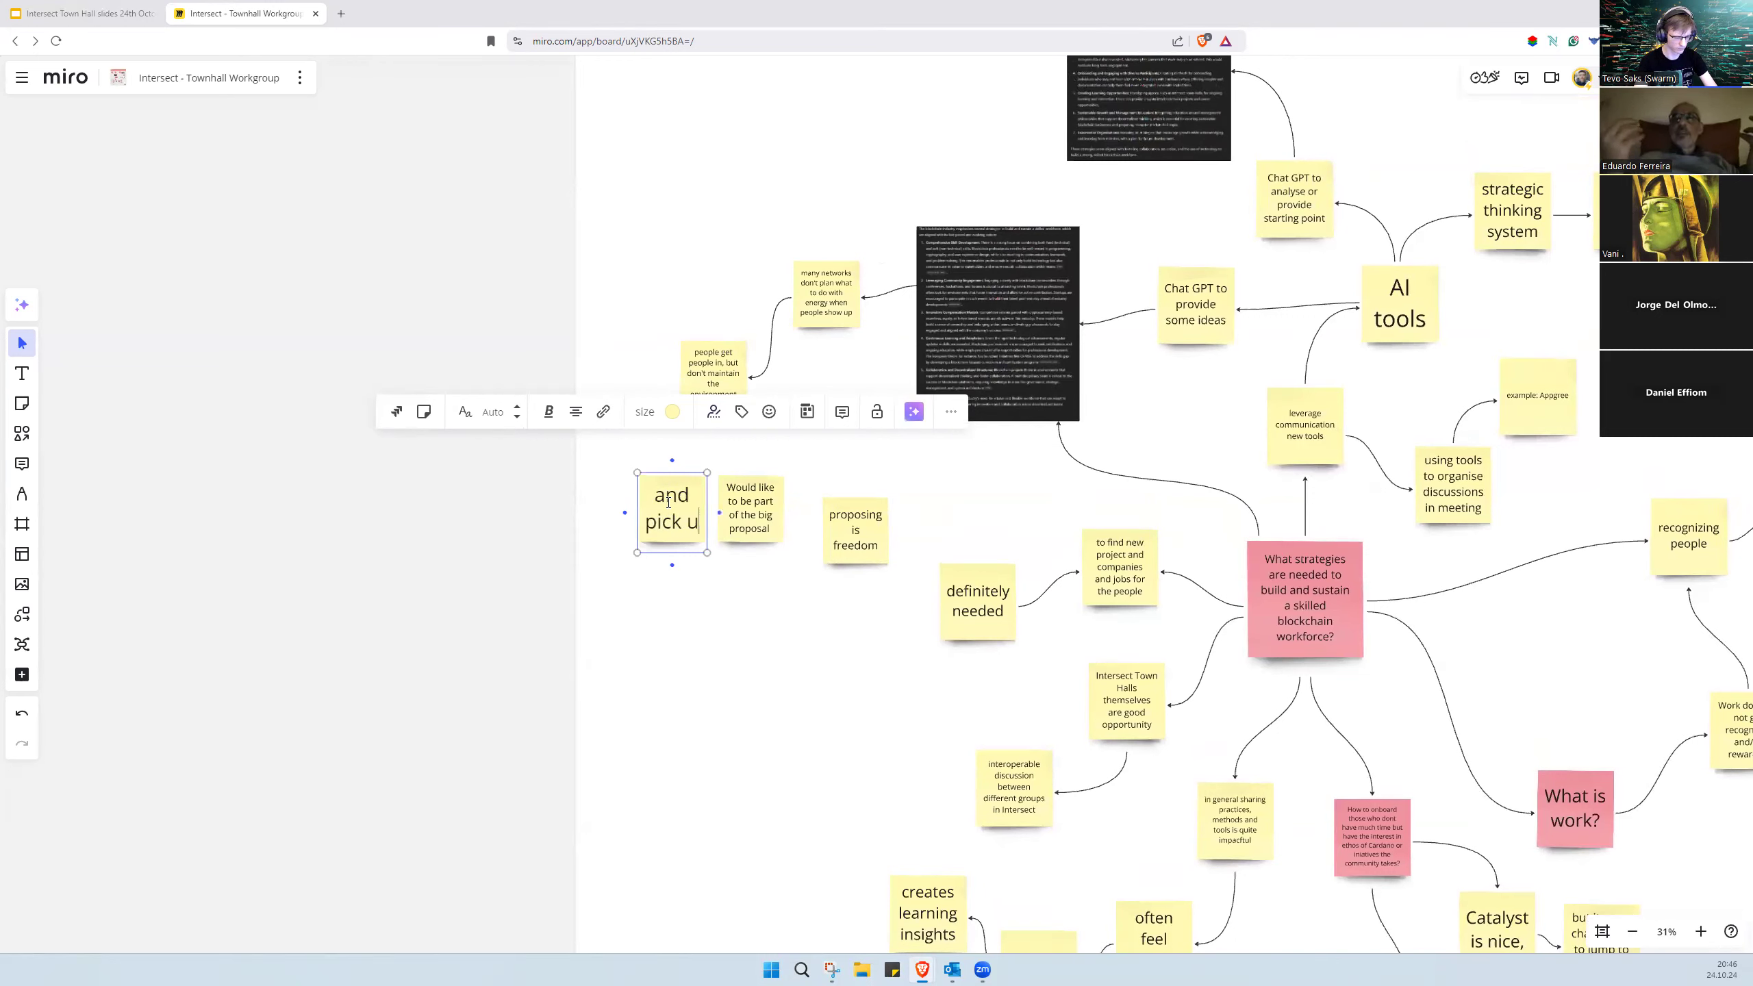
{"action": "type", "text": "p"}
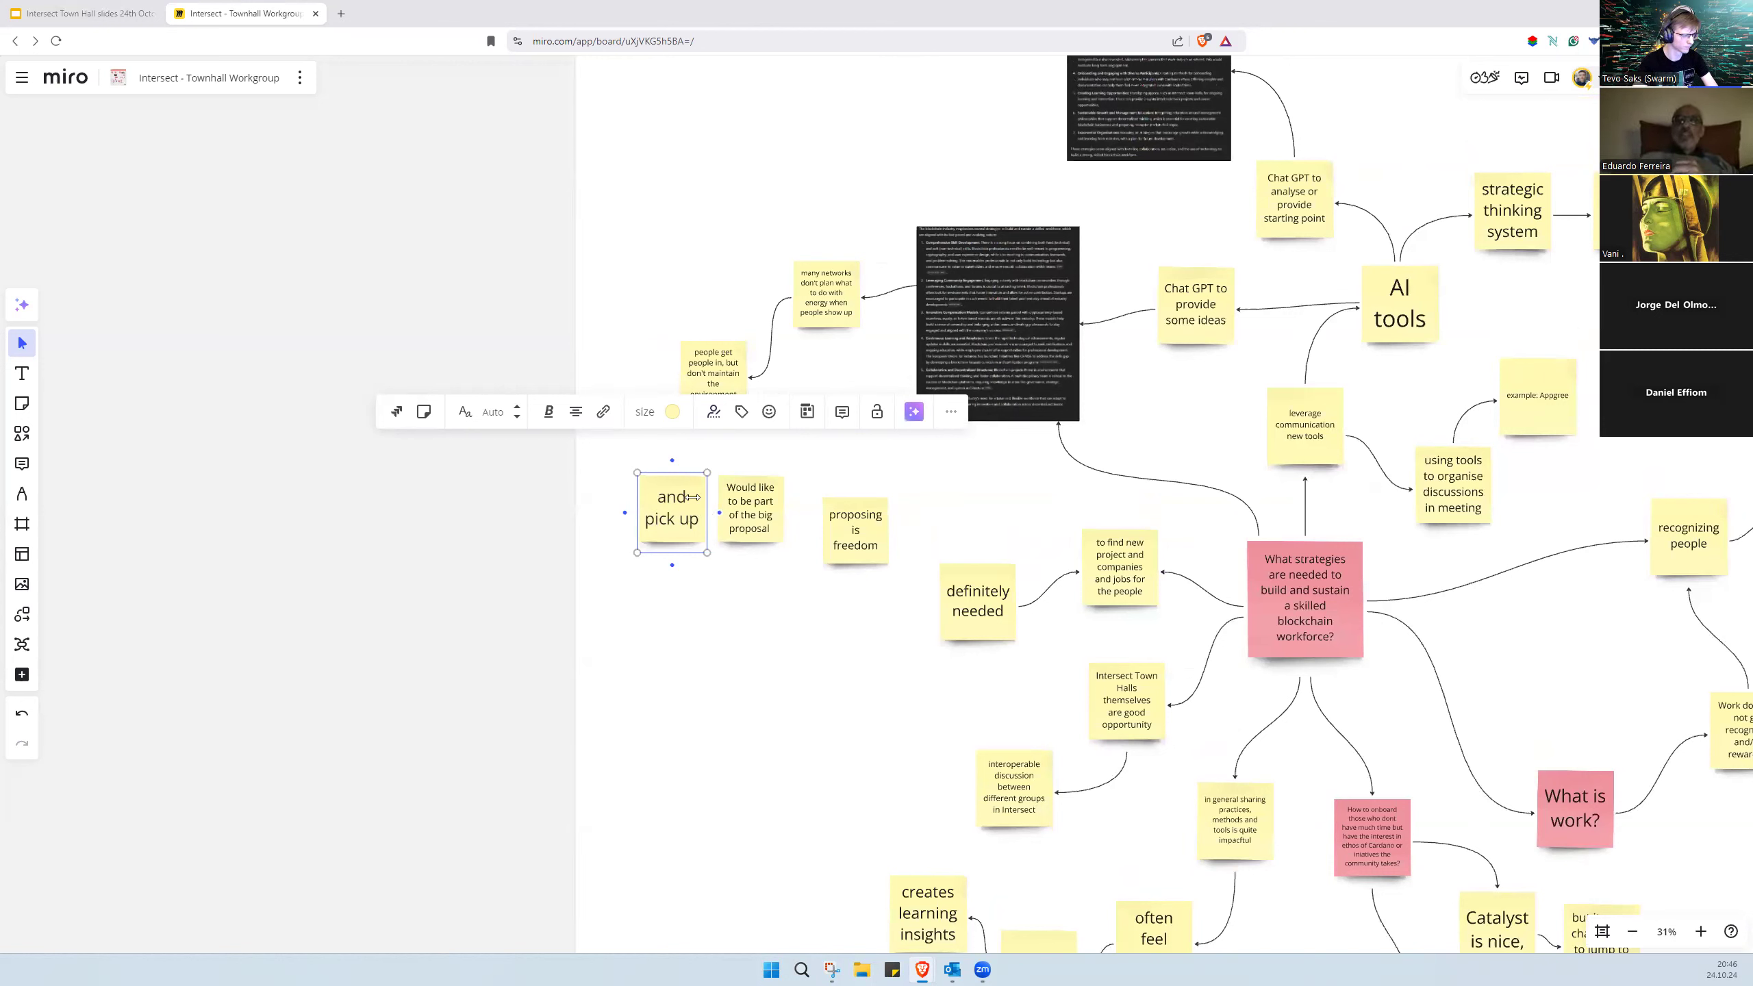
{"action": "type", "text": "the work that is proposed"}
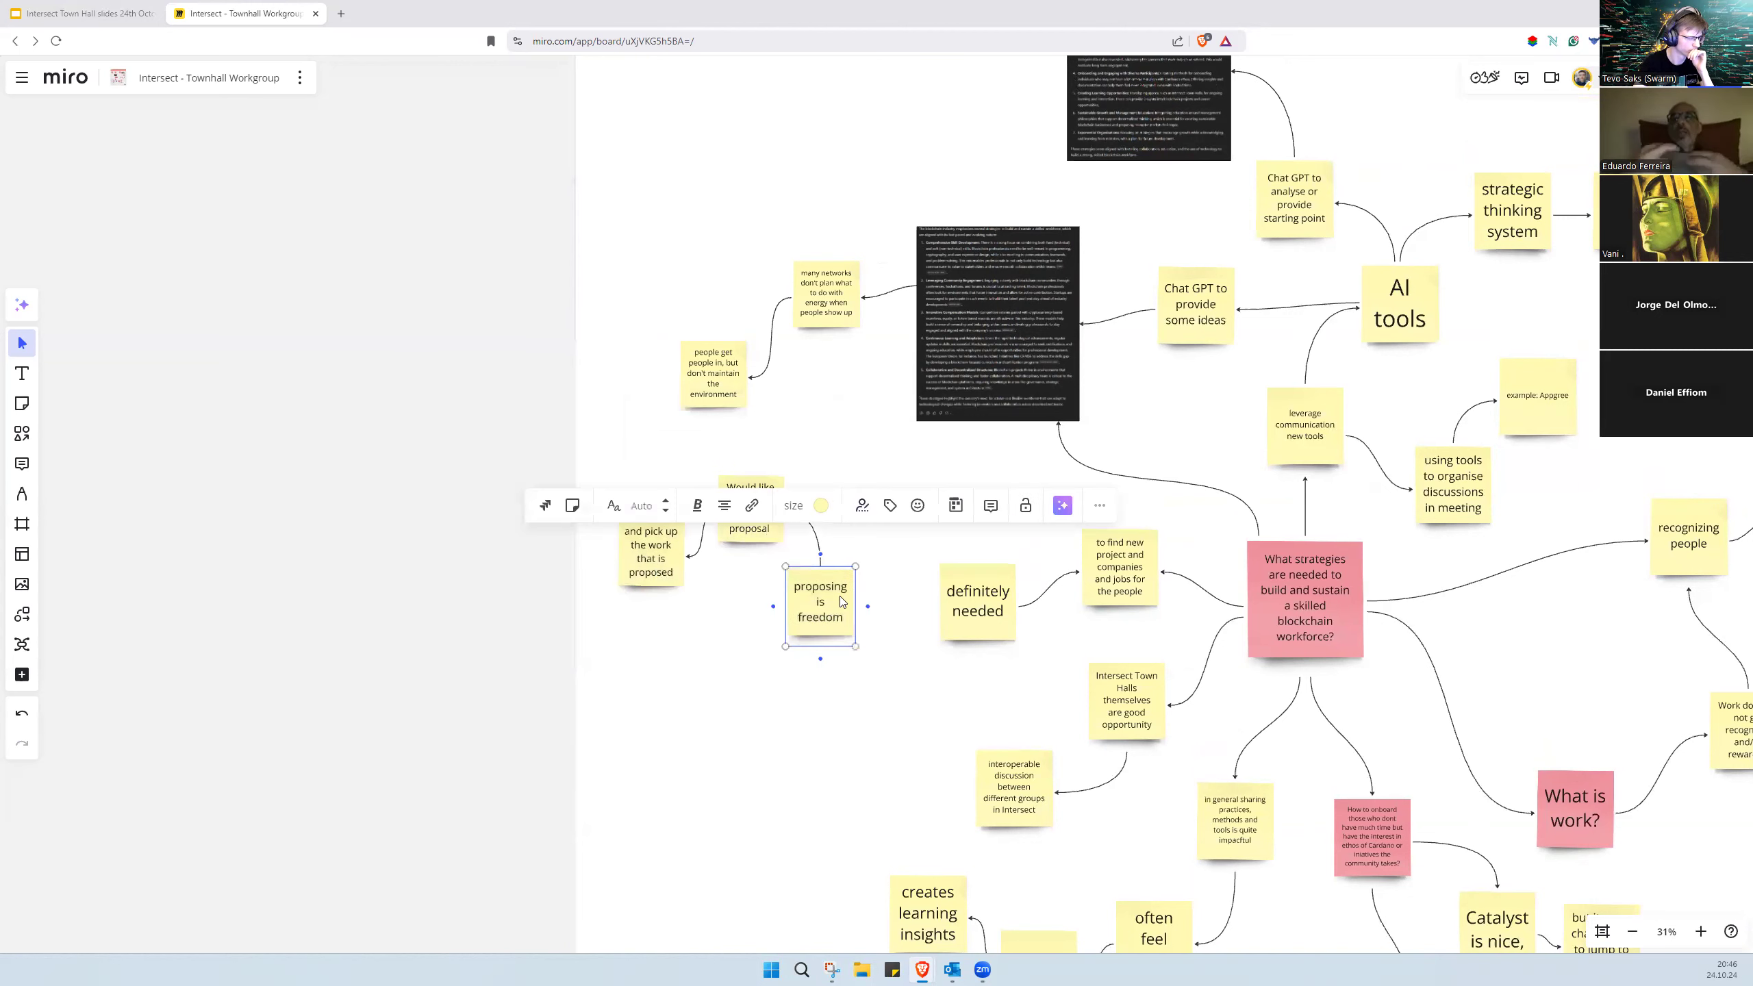
{"action": "left_click", "coordinate": [976, 600]}
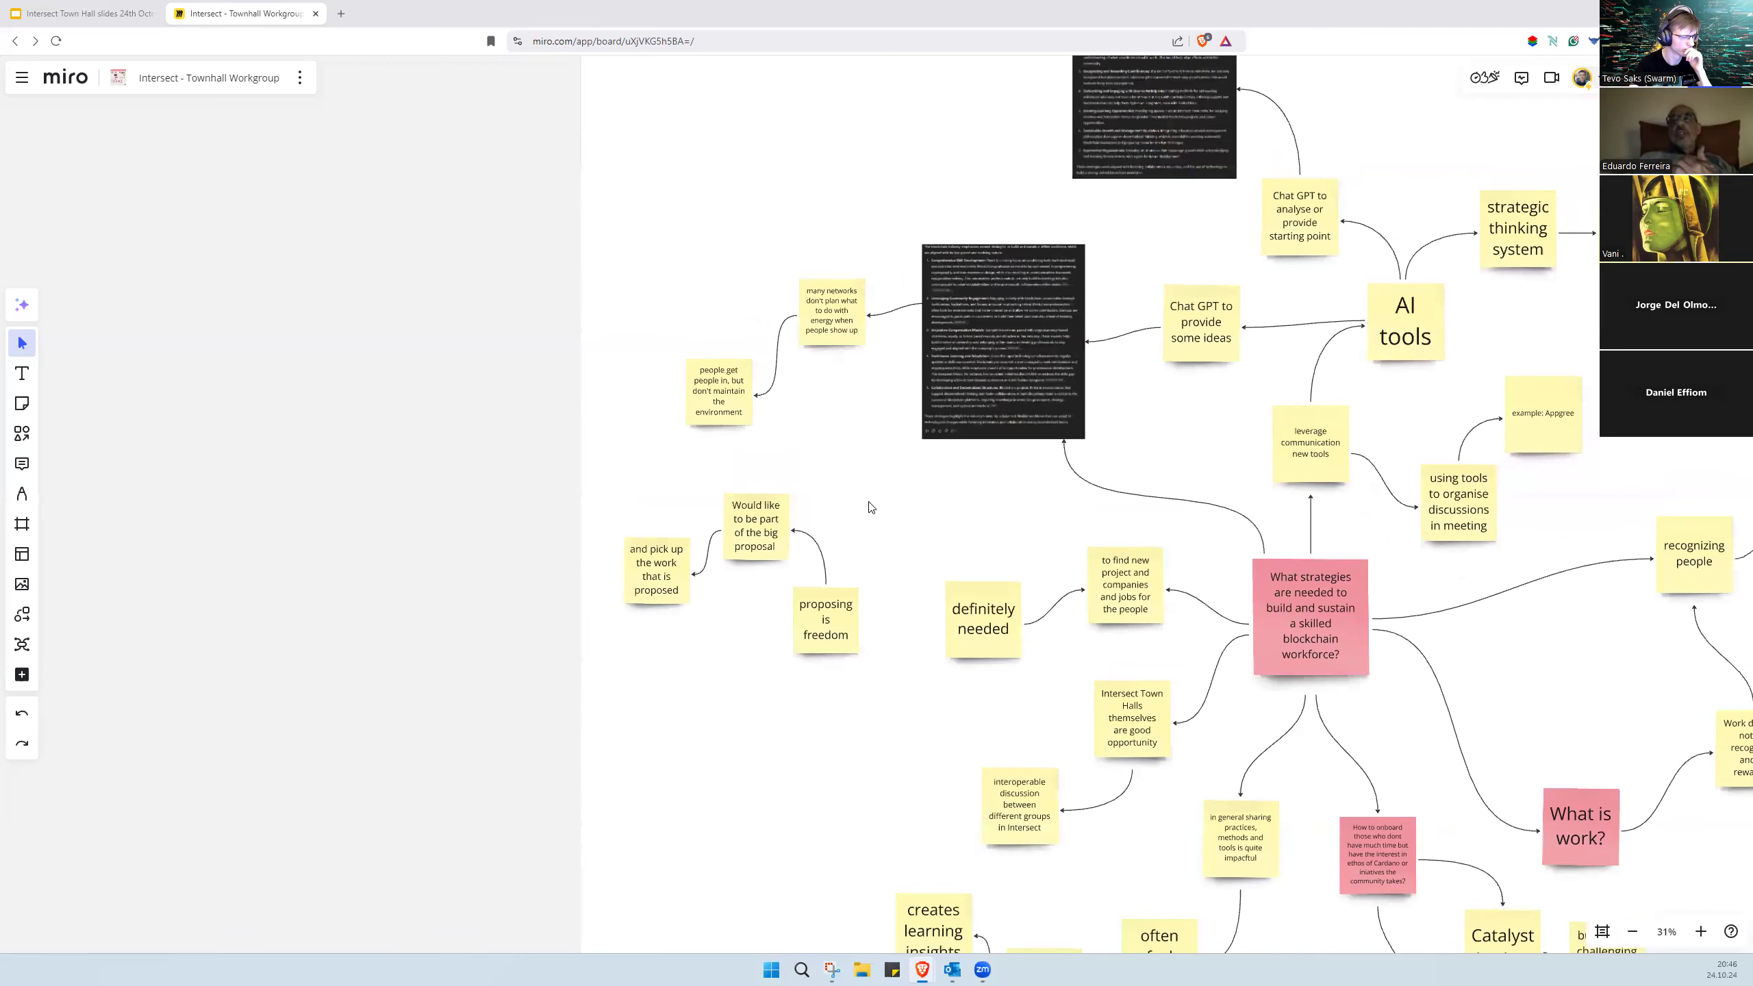
{"action": "mouse_move", "coordinate": [803, 516]}
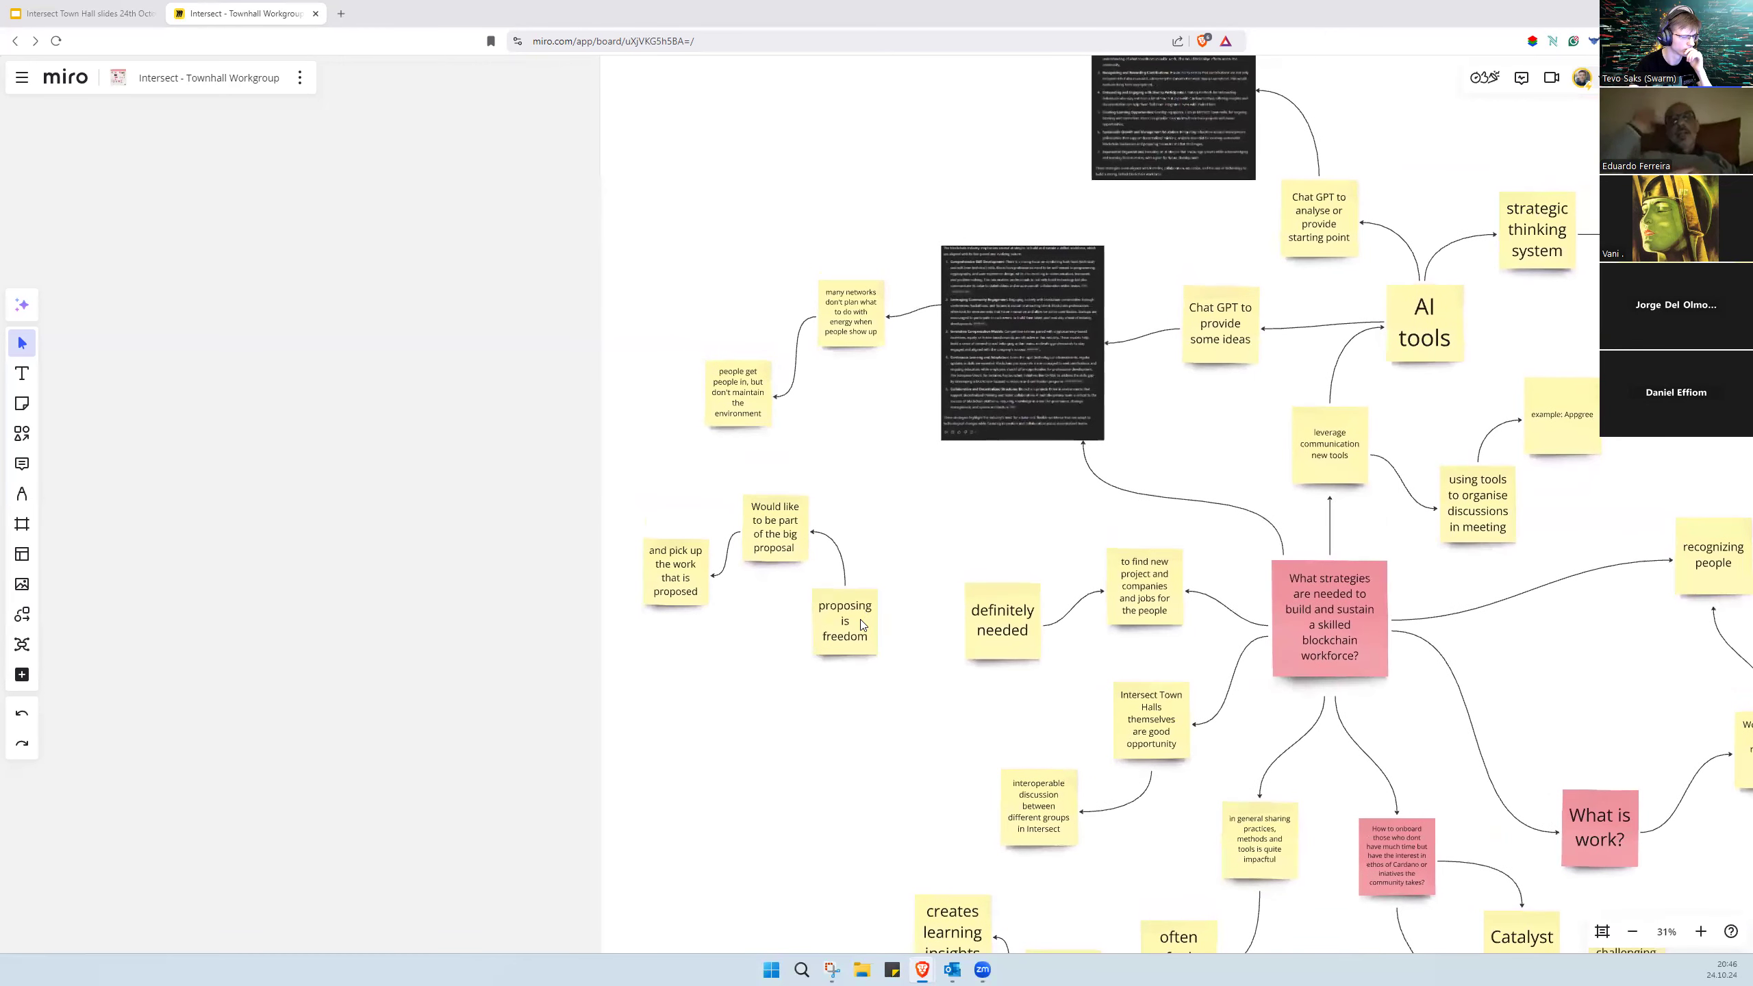
Step: Create a 'people come for engagement' note from the 'proposing is freedom' quick-add handle
{"action": "left_click", "coordinate": [844, 620]}
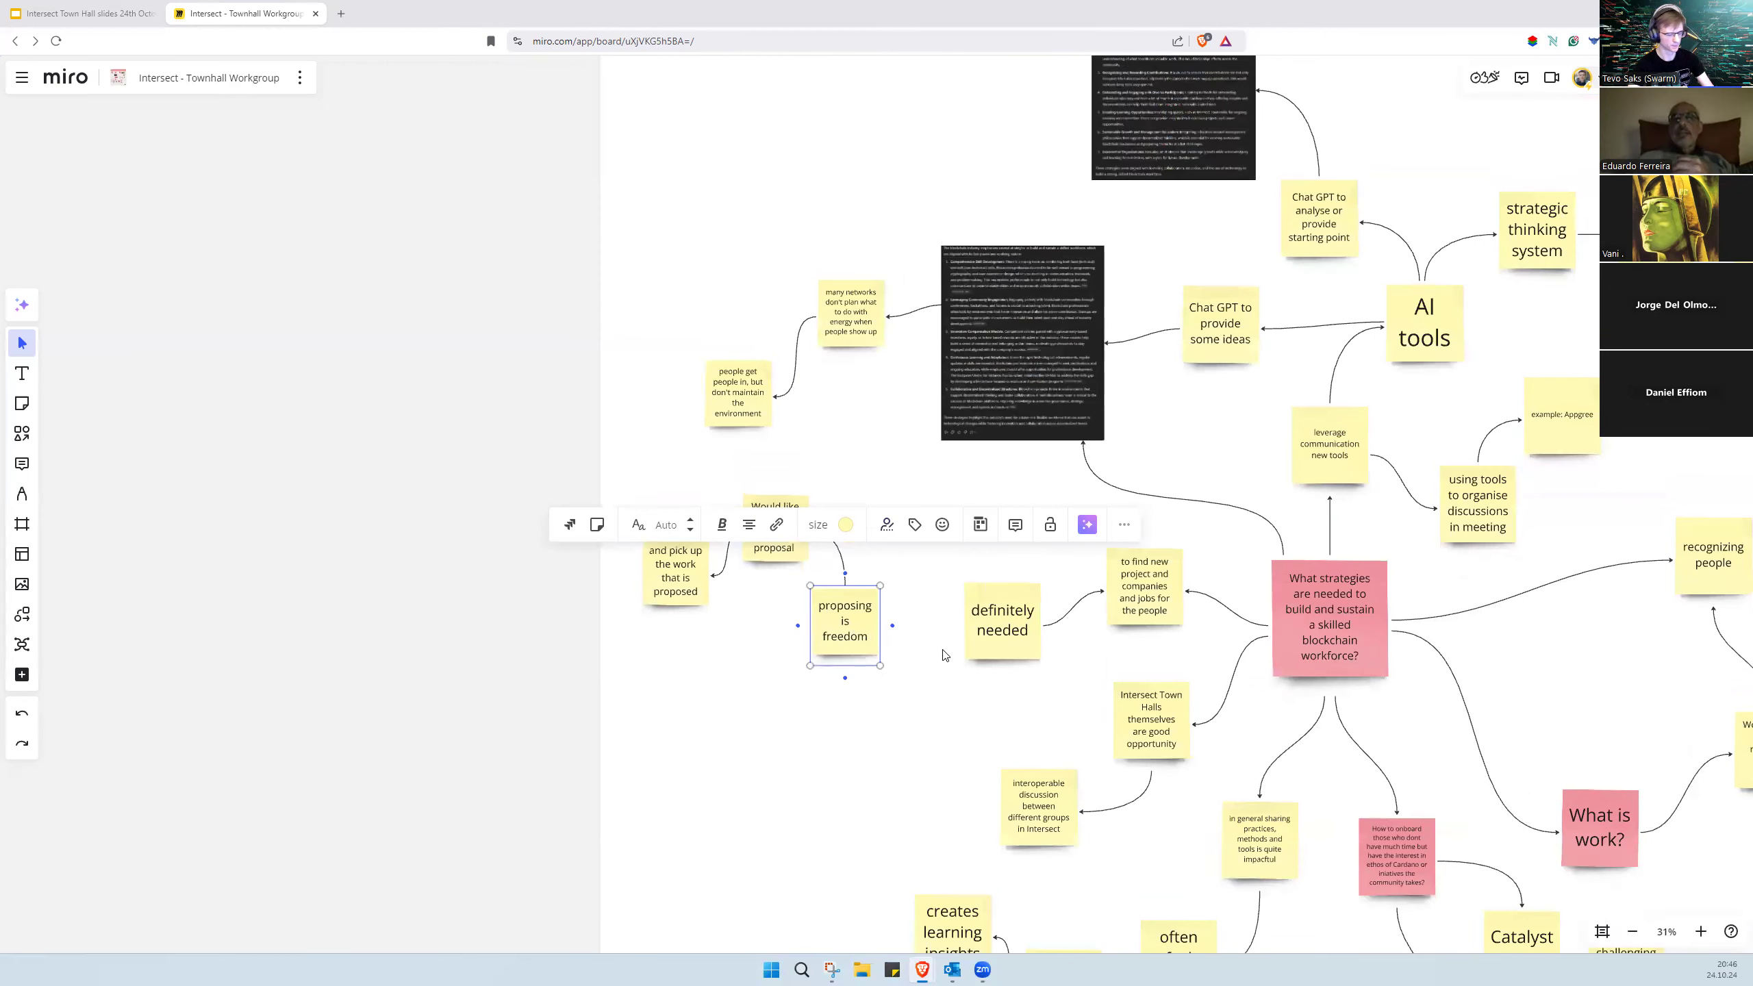
{"action": "mouse_move", "coordinate": [1124, 612]}
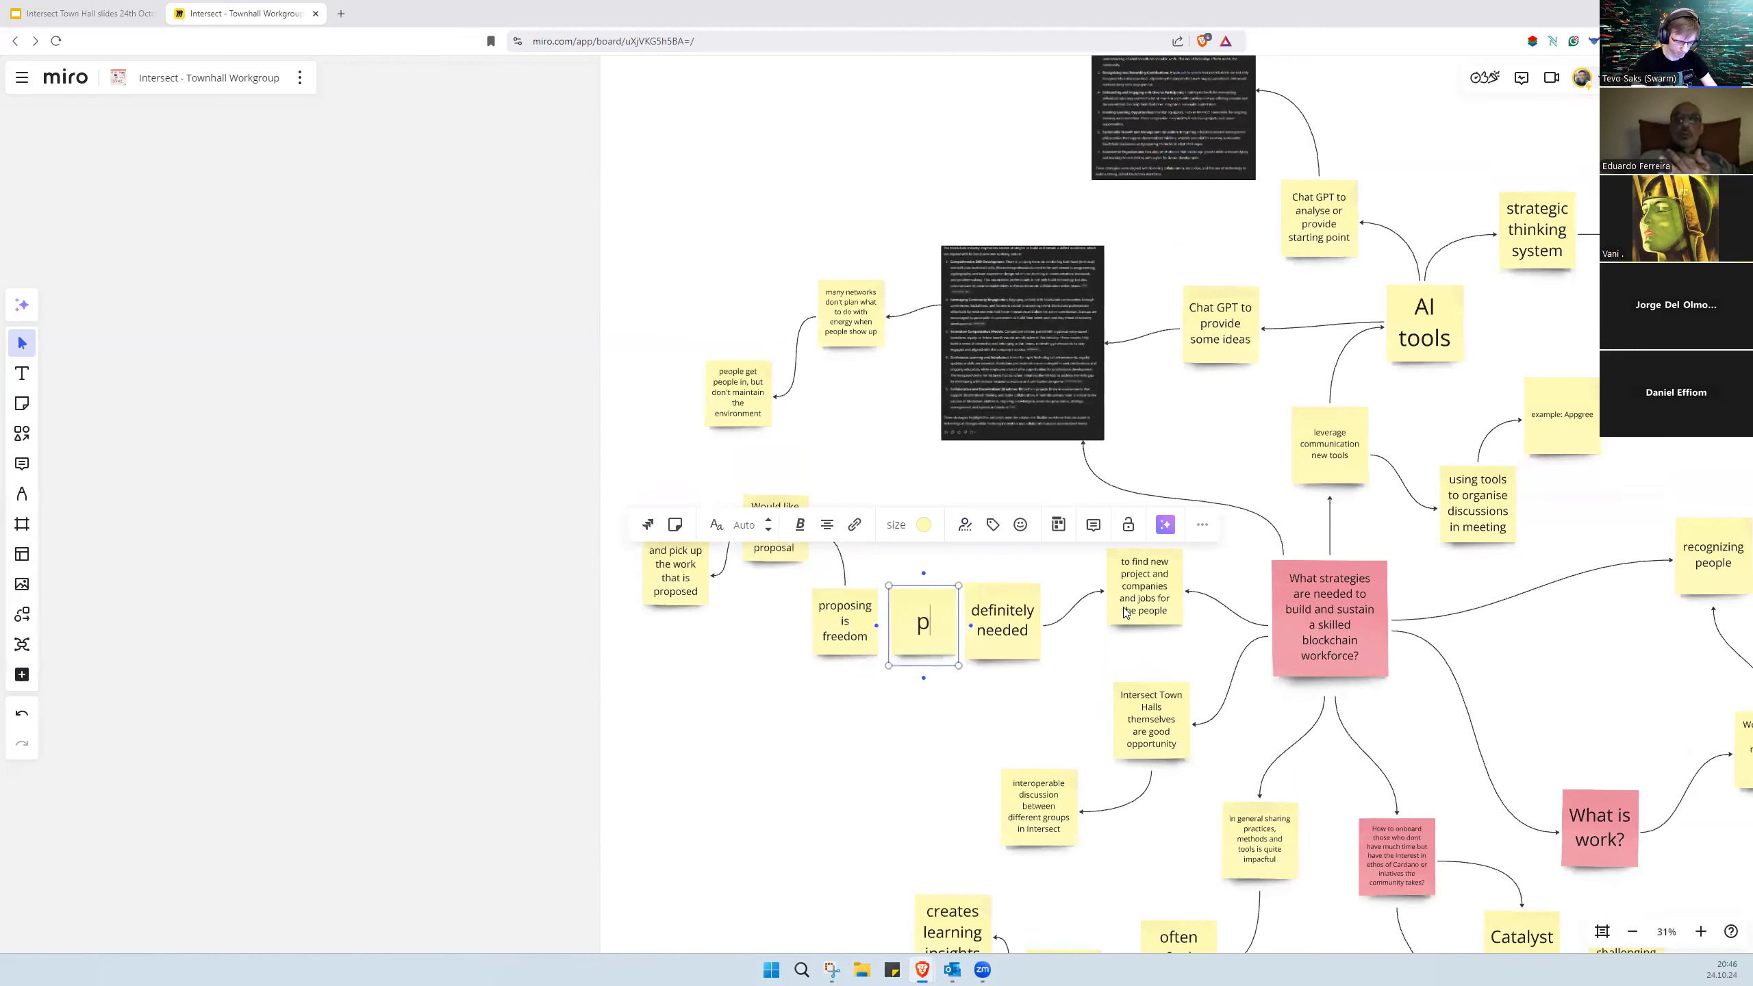
{"action": "type", "text": "people come t"}
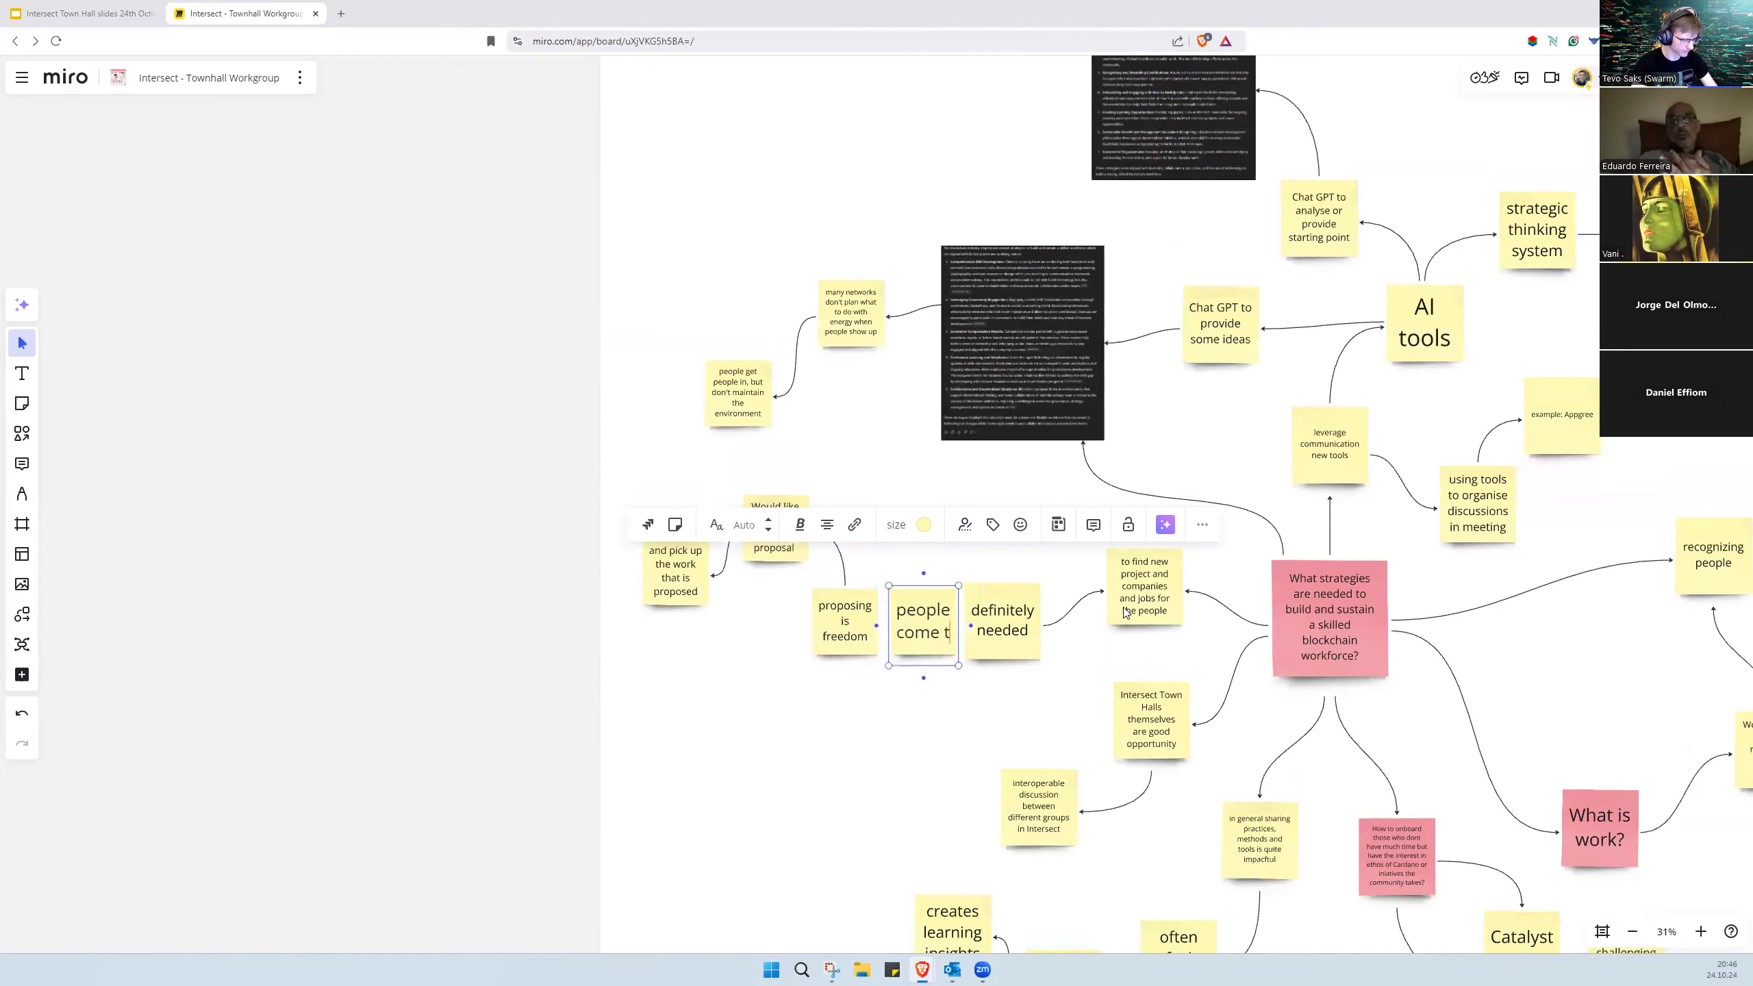
{"action": "type", "text": "for"}
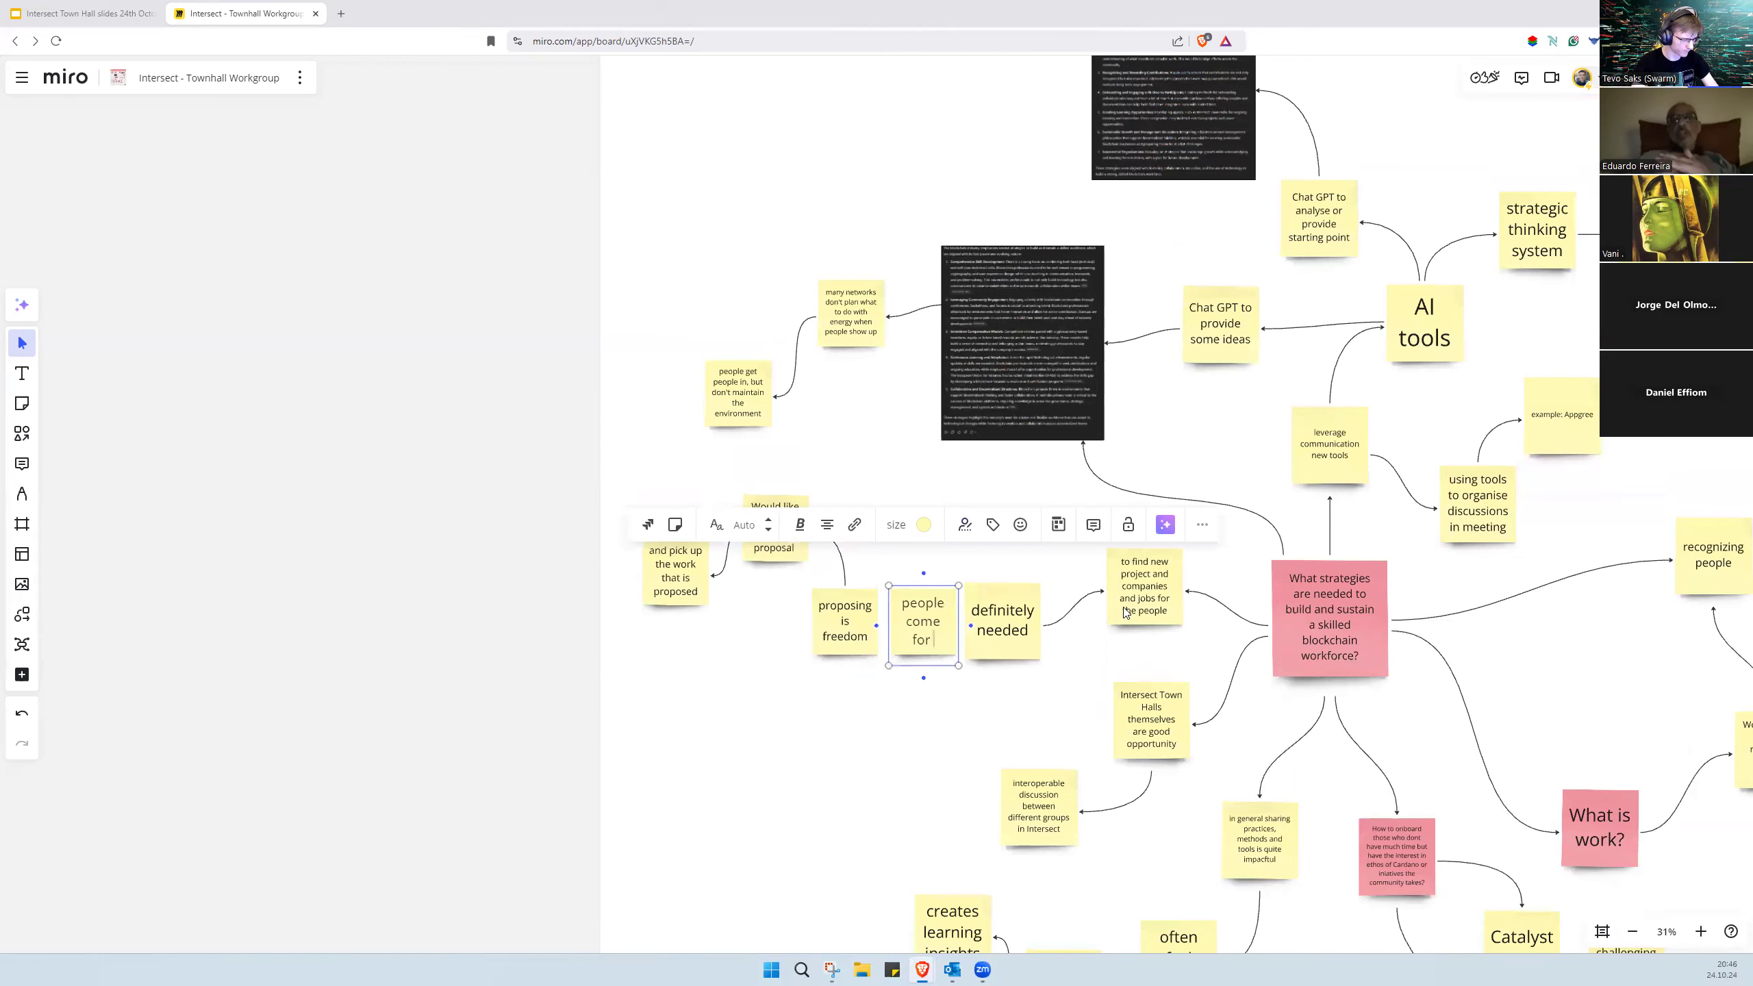
{"action": "type", "text": "engagement"}
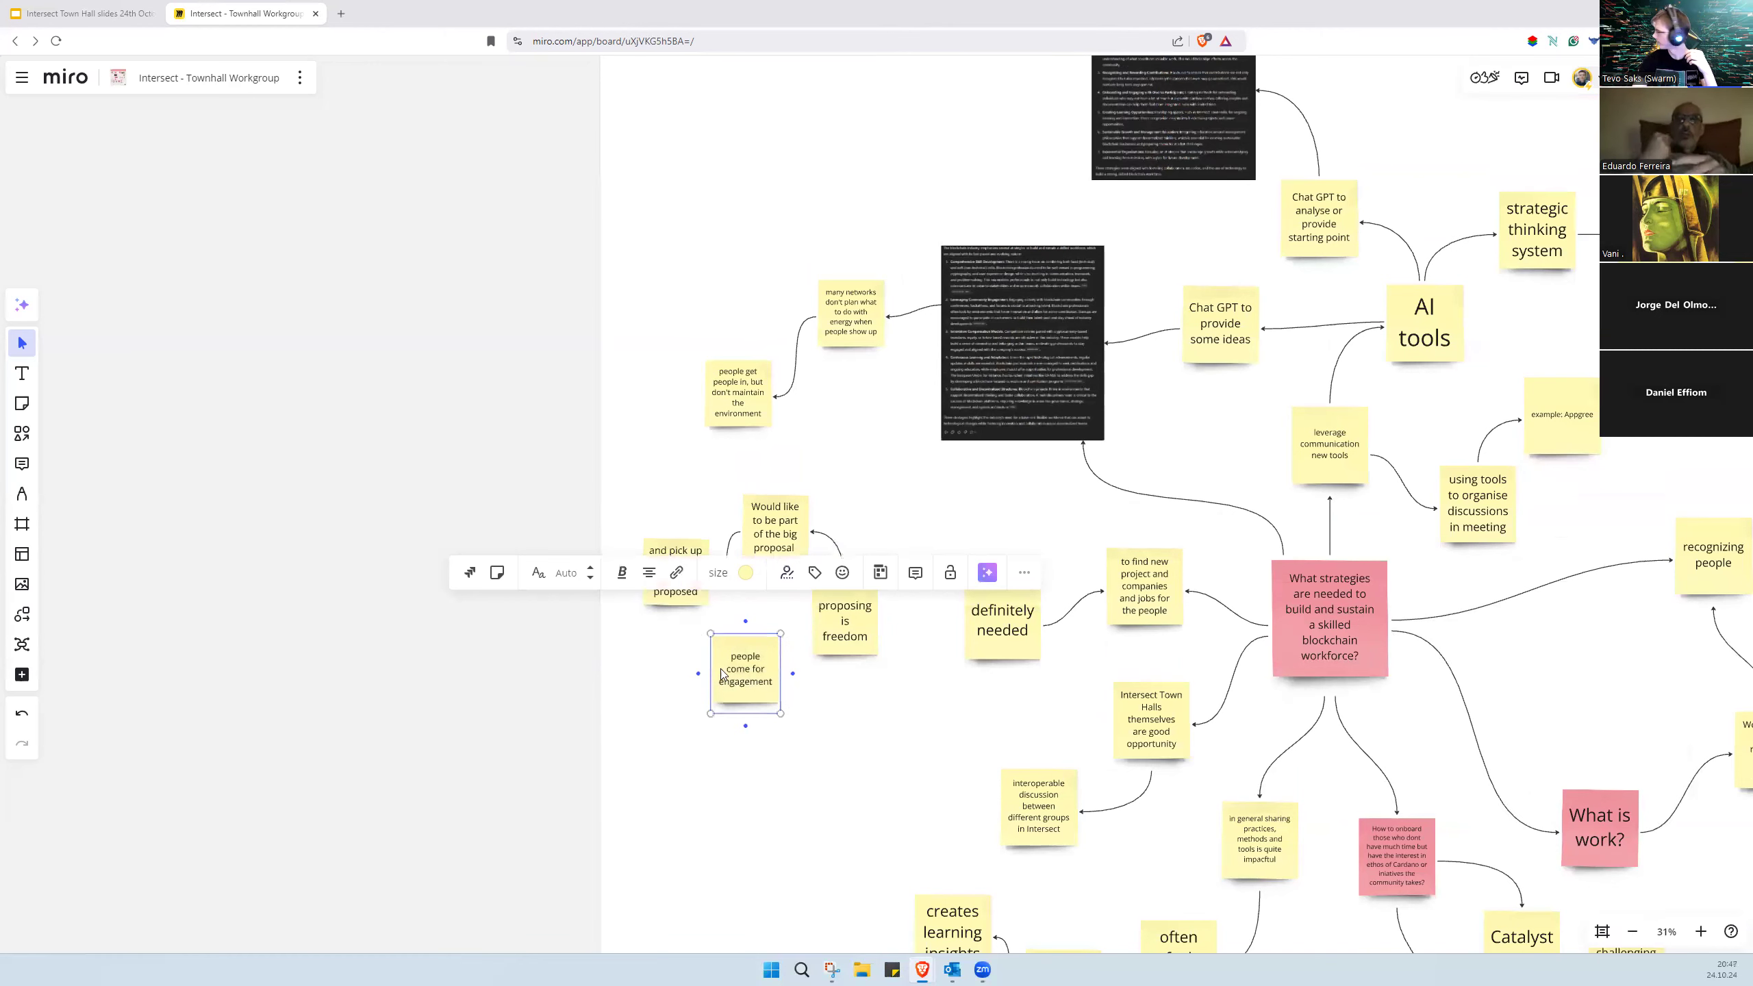
{"action": "mouse_move", "coordinate": [697, 637]}
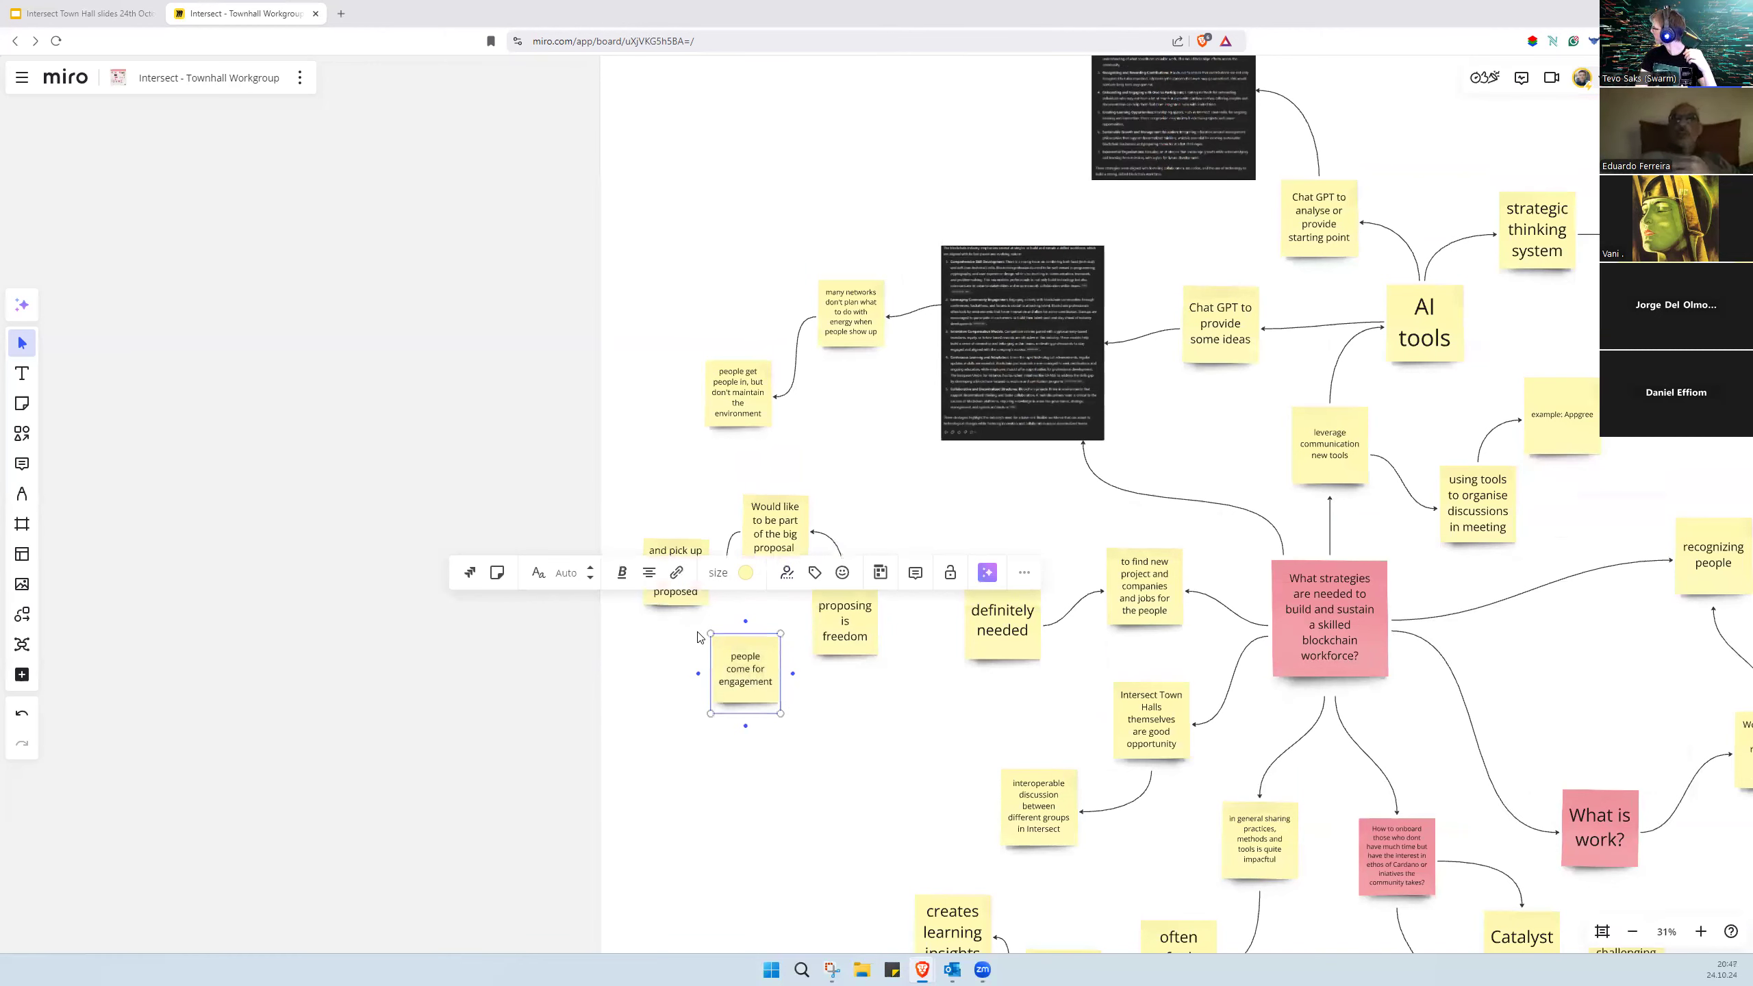
{"action": "mouse_move", "coordinate": [715, 605]}
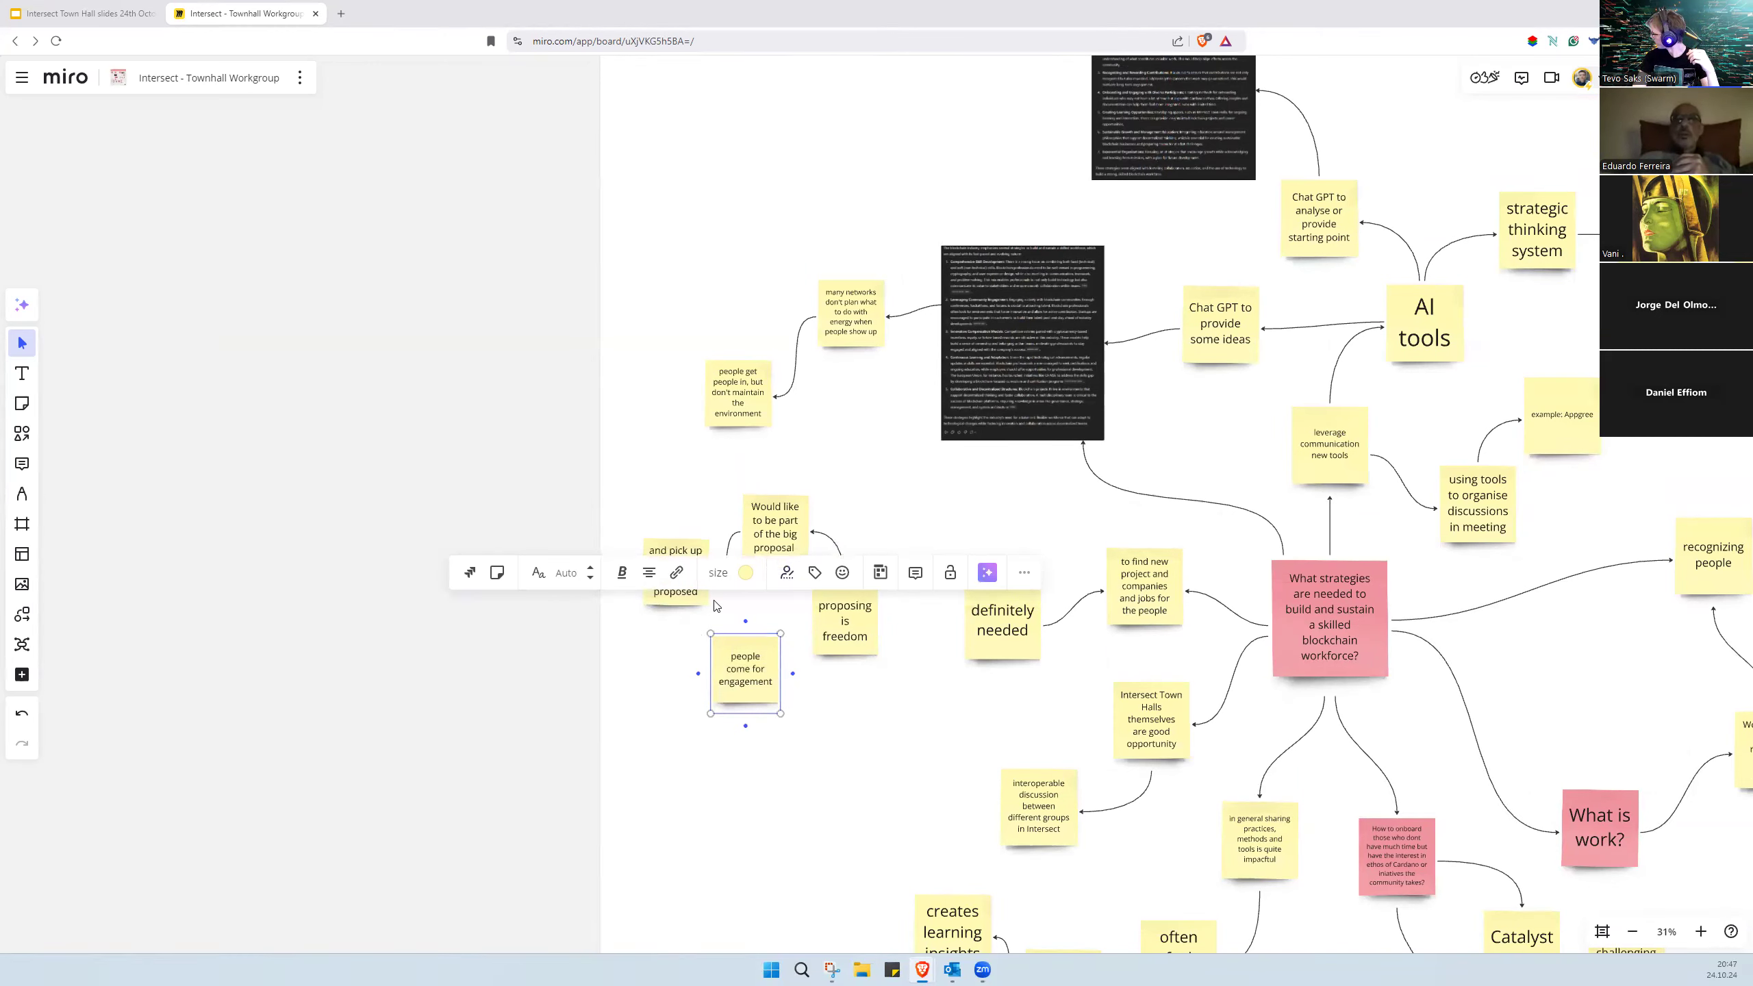
{"action": "mouse_move", "coordinate": [728, 649]}
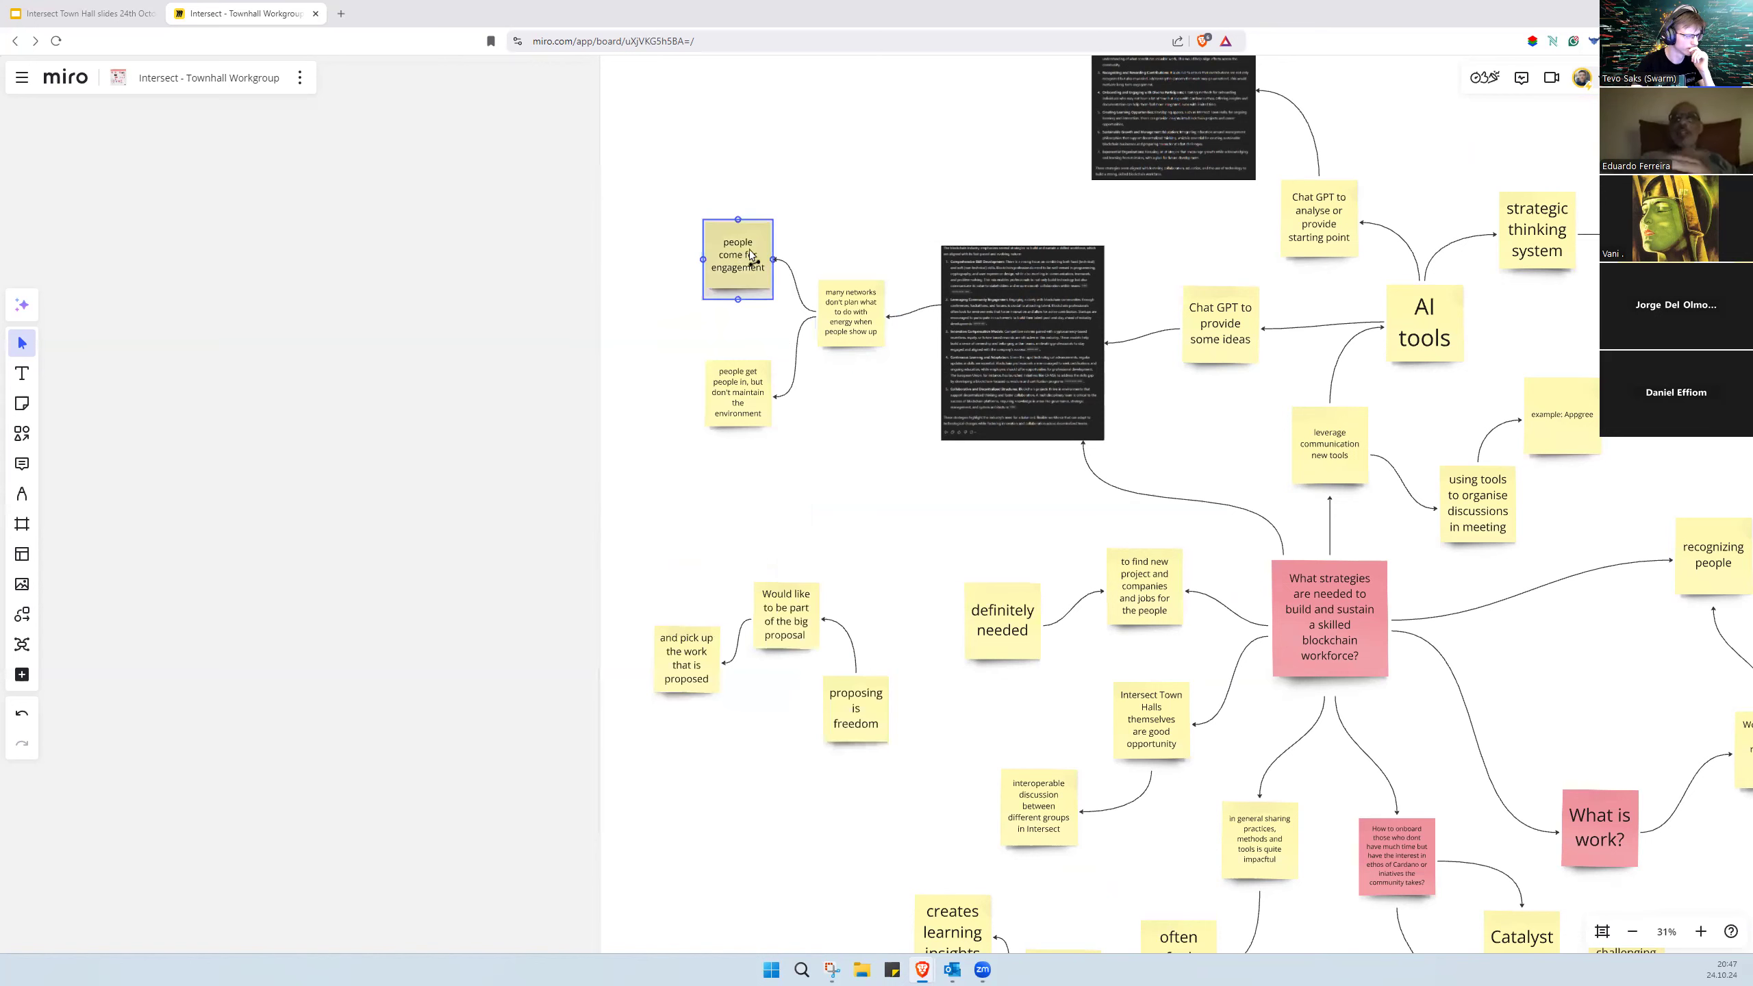
Step: Place the 'Create events for people to interact' note and zoom out
{"action": "left_click", "coordinate": [852, 450]}
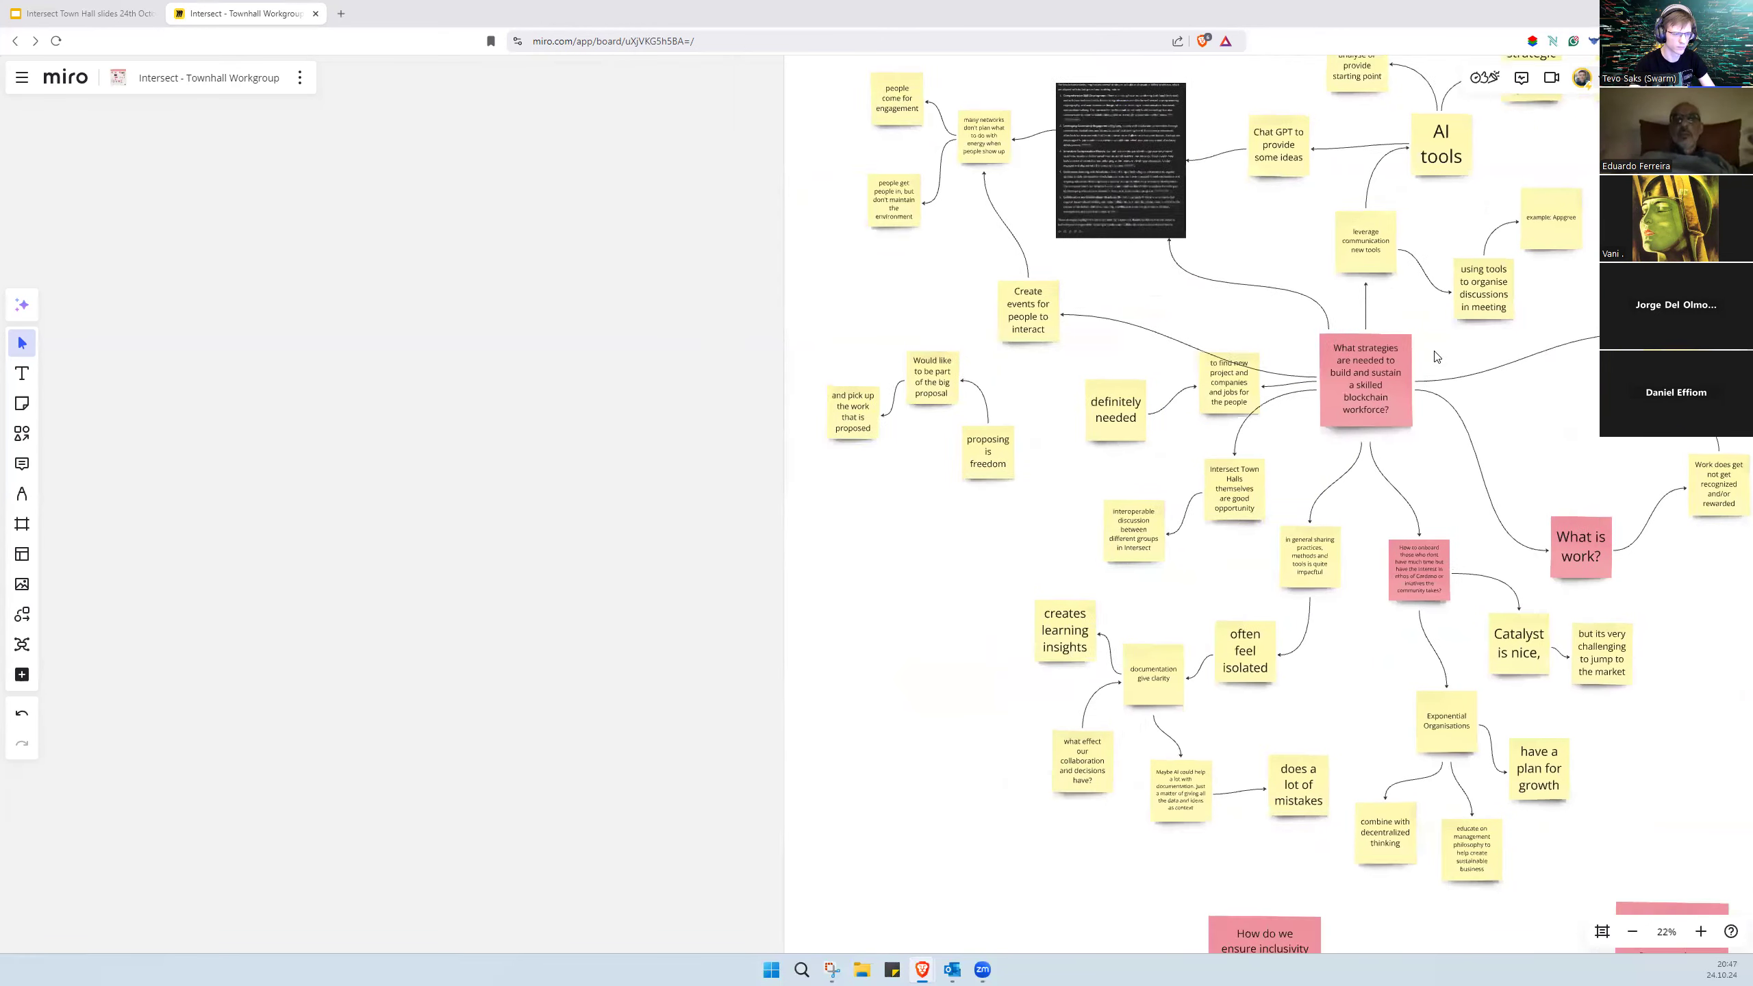
{"action": "left_click", "coordinate": [1700, 931]}
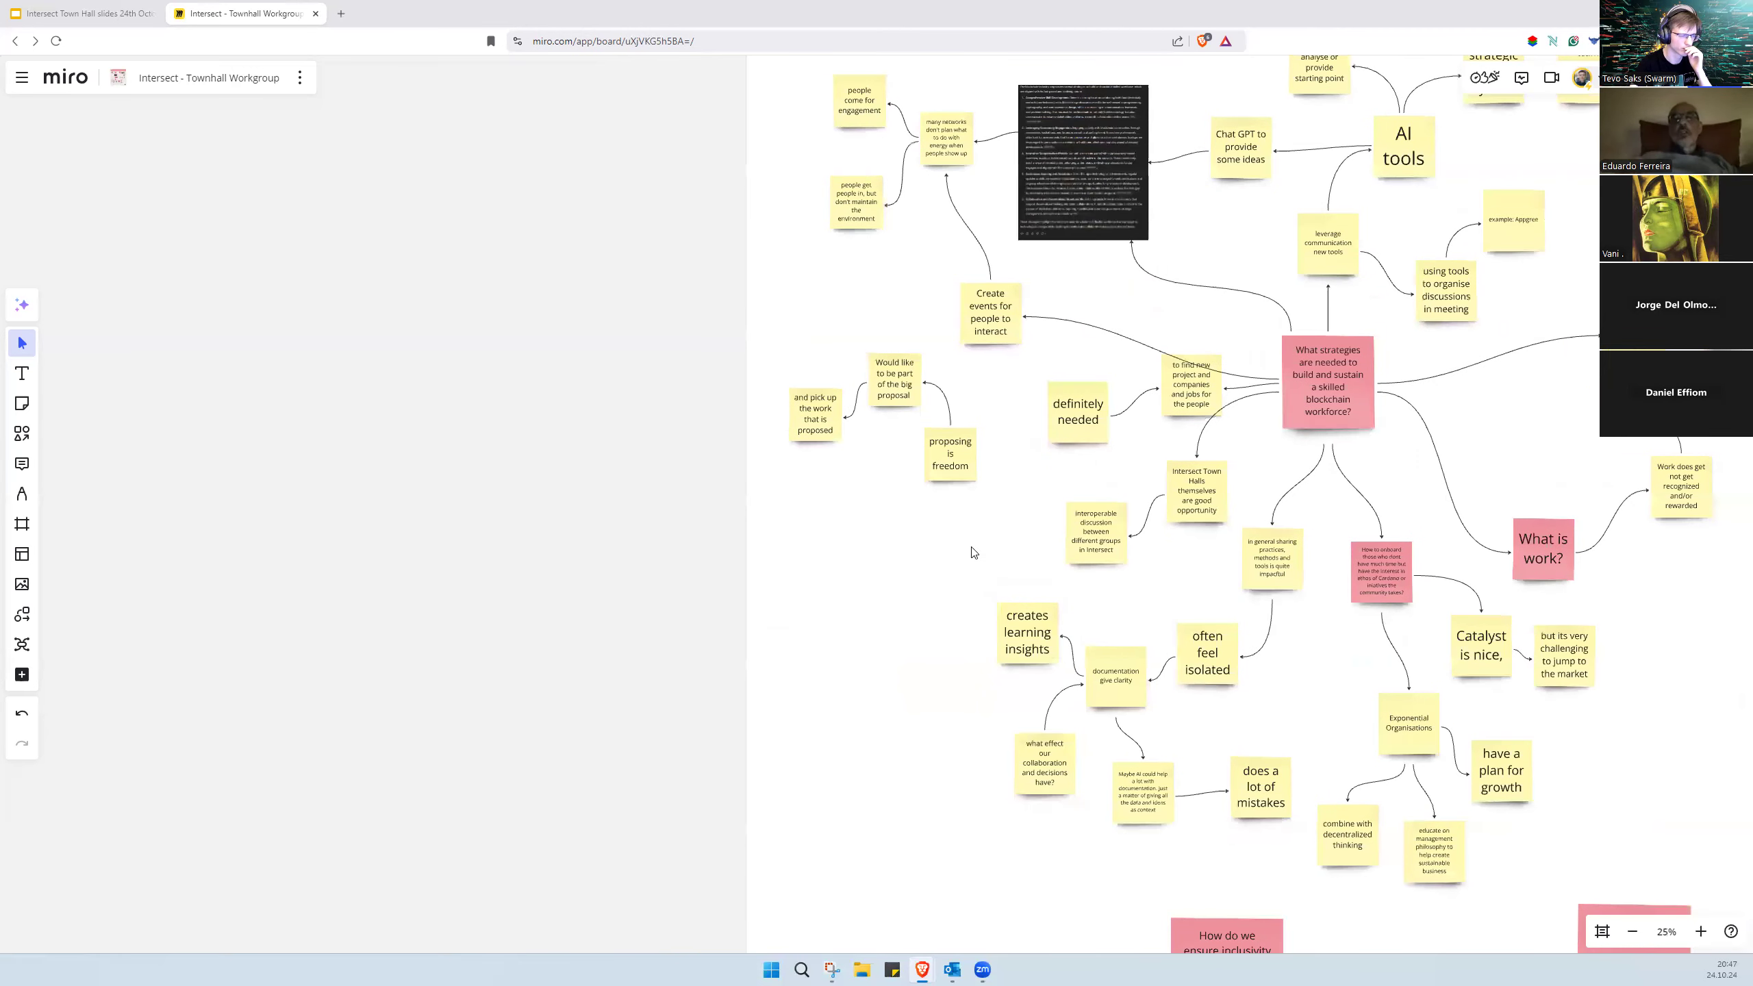
{"action": "scroll", "scroll_direction": "down", "scroll_amount": 3}
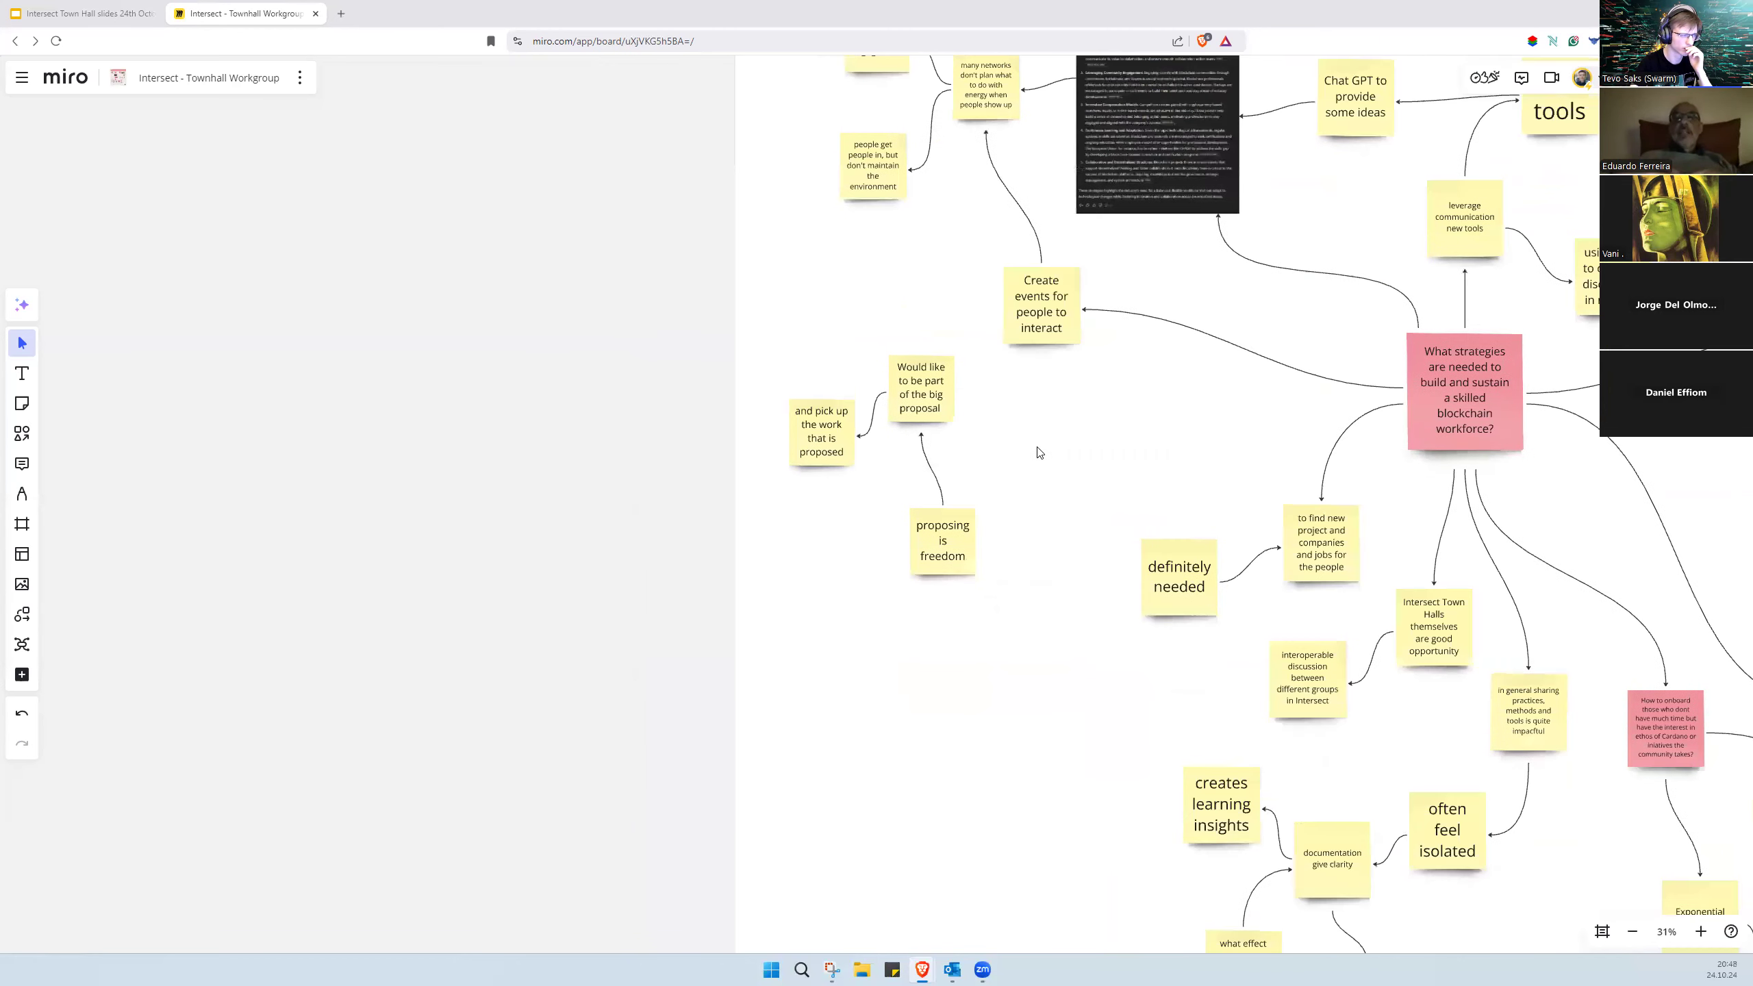
Step: Write 'Contribute to Cardano Roadmap with proposals', linking it from the central question to the big-proposal note
{"action": "scroll", "scroll_direction": "down", "scroll_amount": 3}
{"action": "type", "text": "Contribut"}
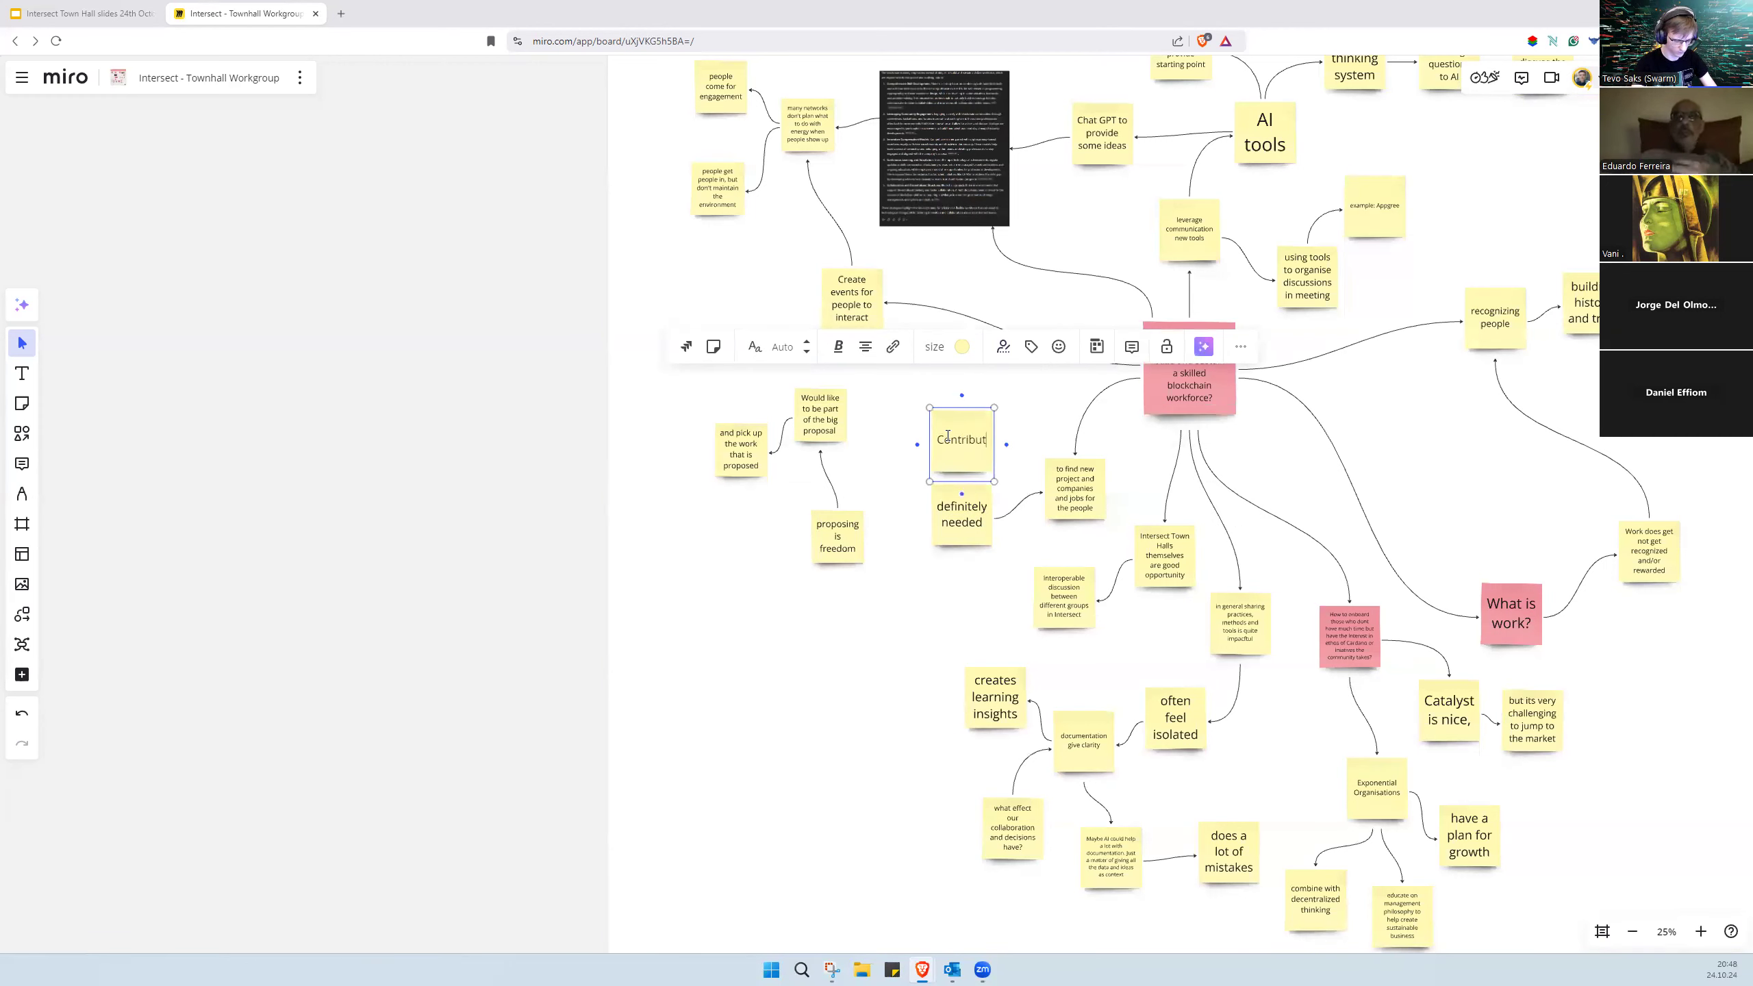
{"action": "type", "text": "e with somet"}
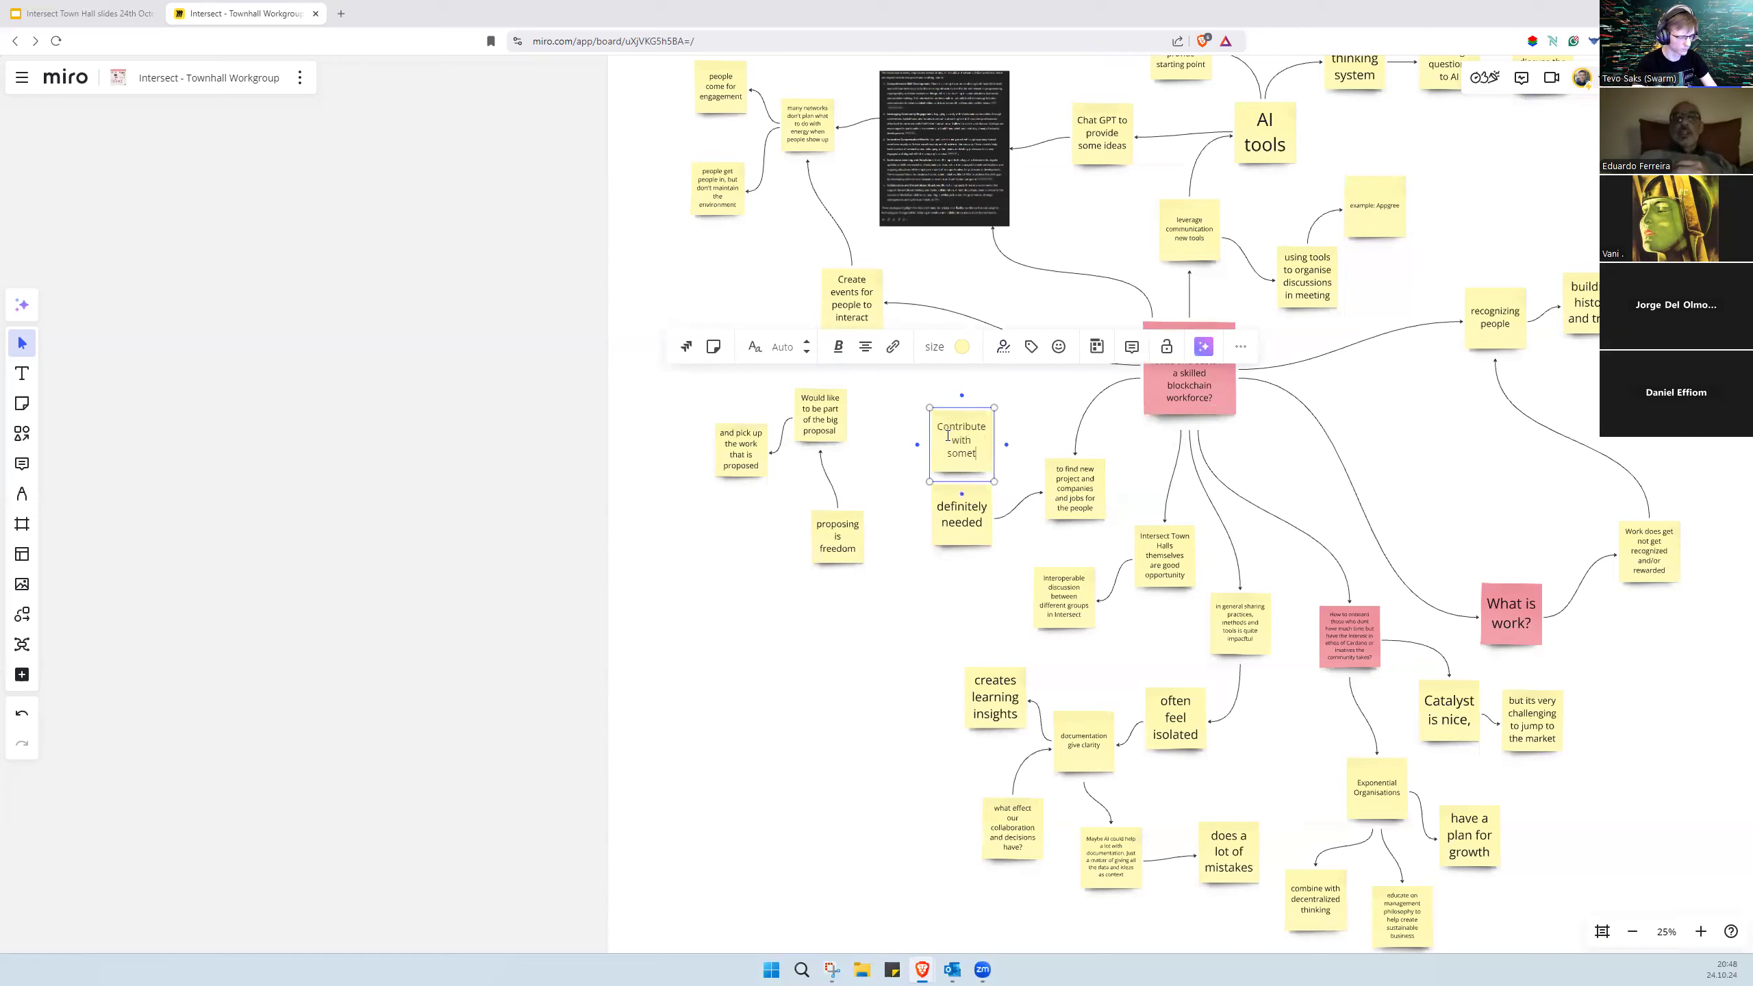
{"action": "type", "text": "Contribute to"}
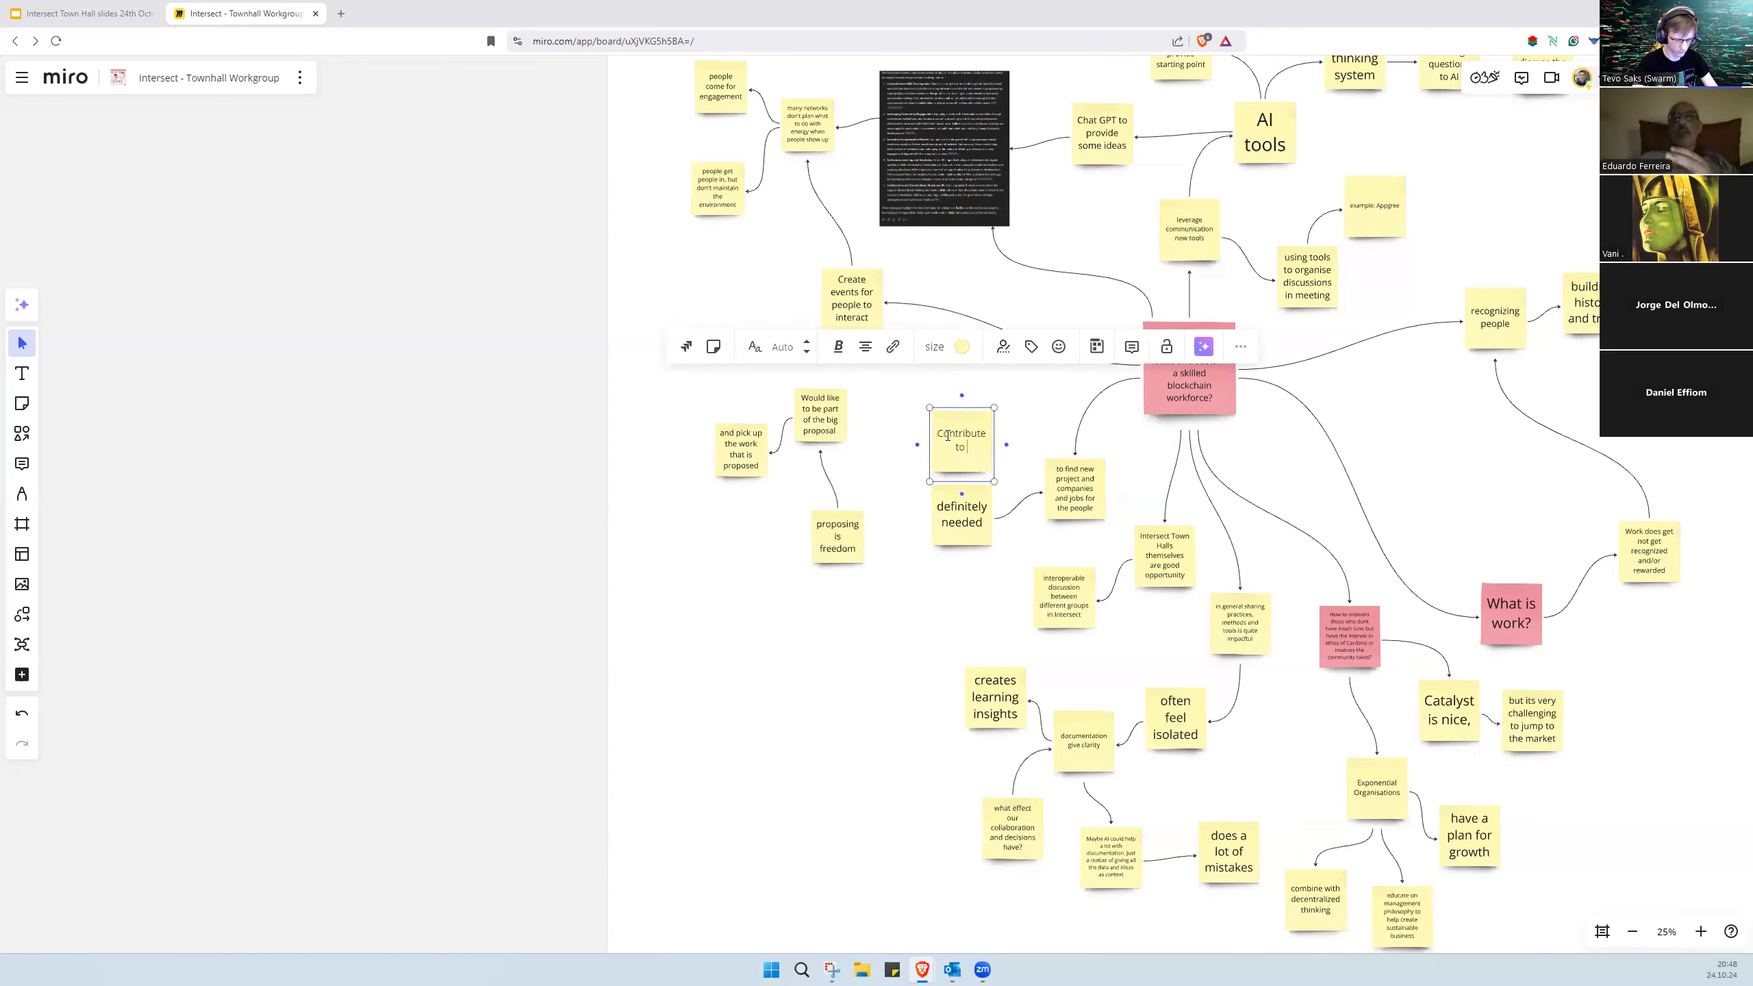
{"action": "type", "text": "Cardano Roadmap"}
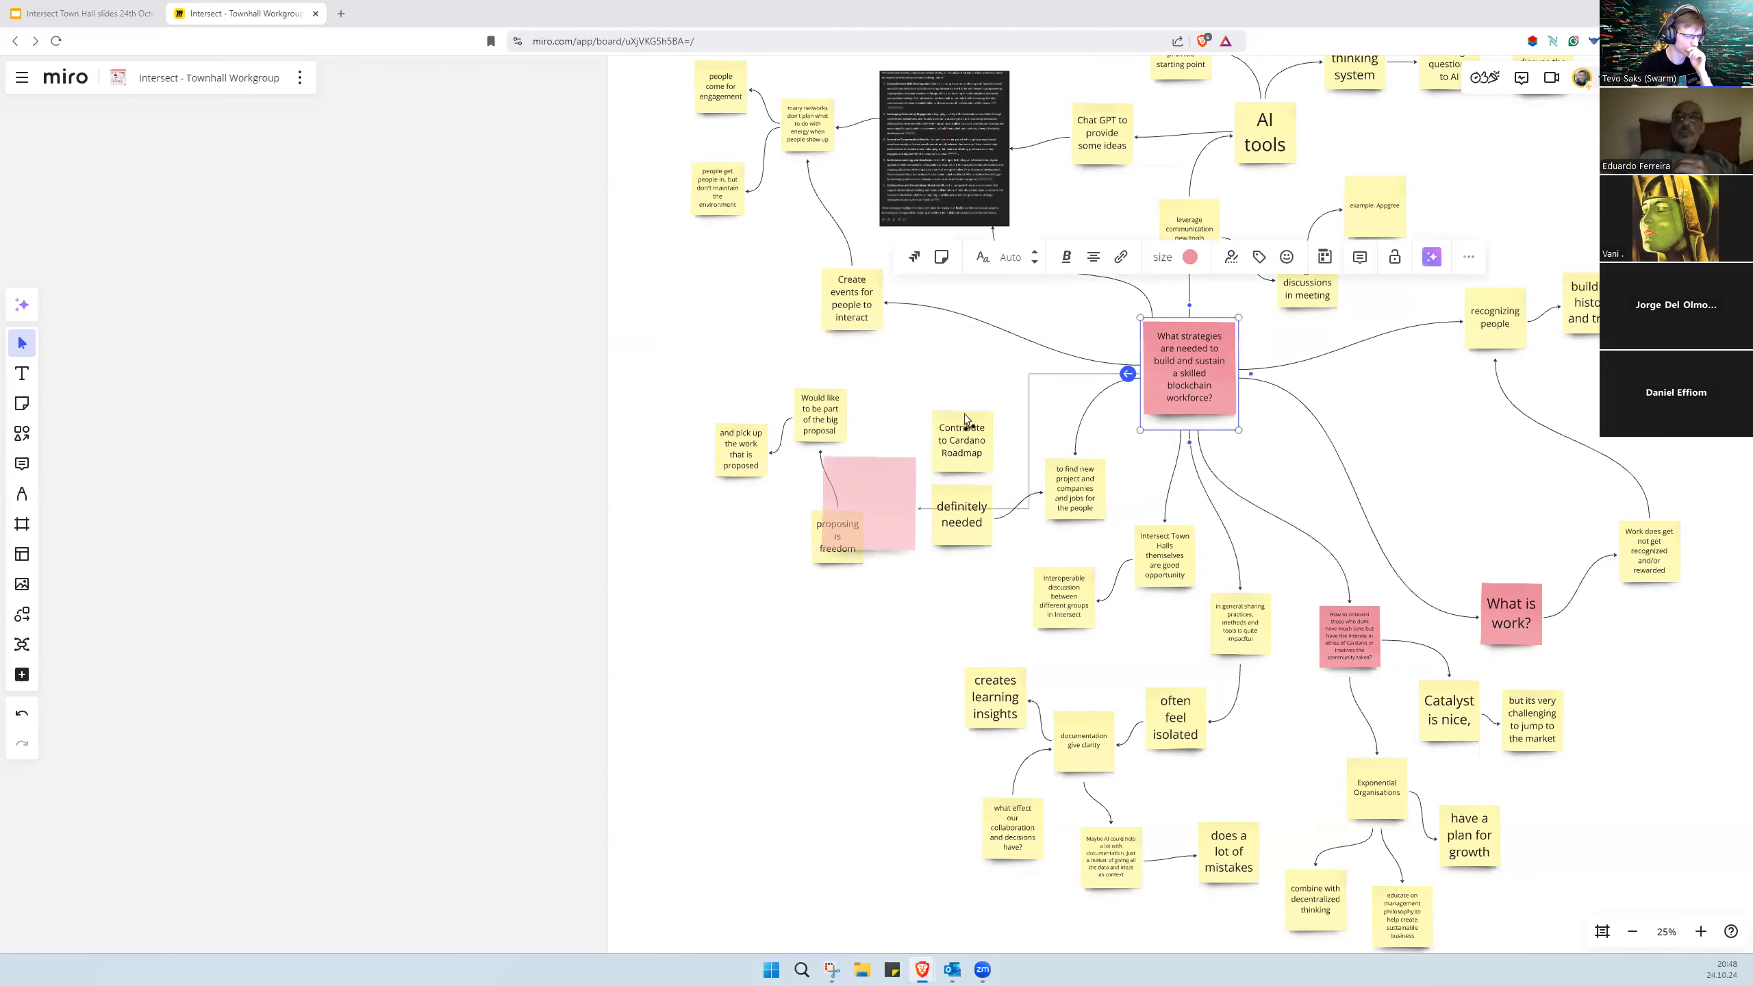
{"action": "left_click", "coordinate": [820, 413]}
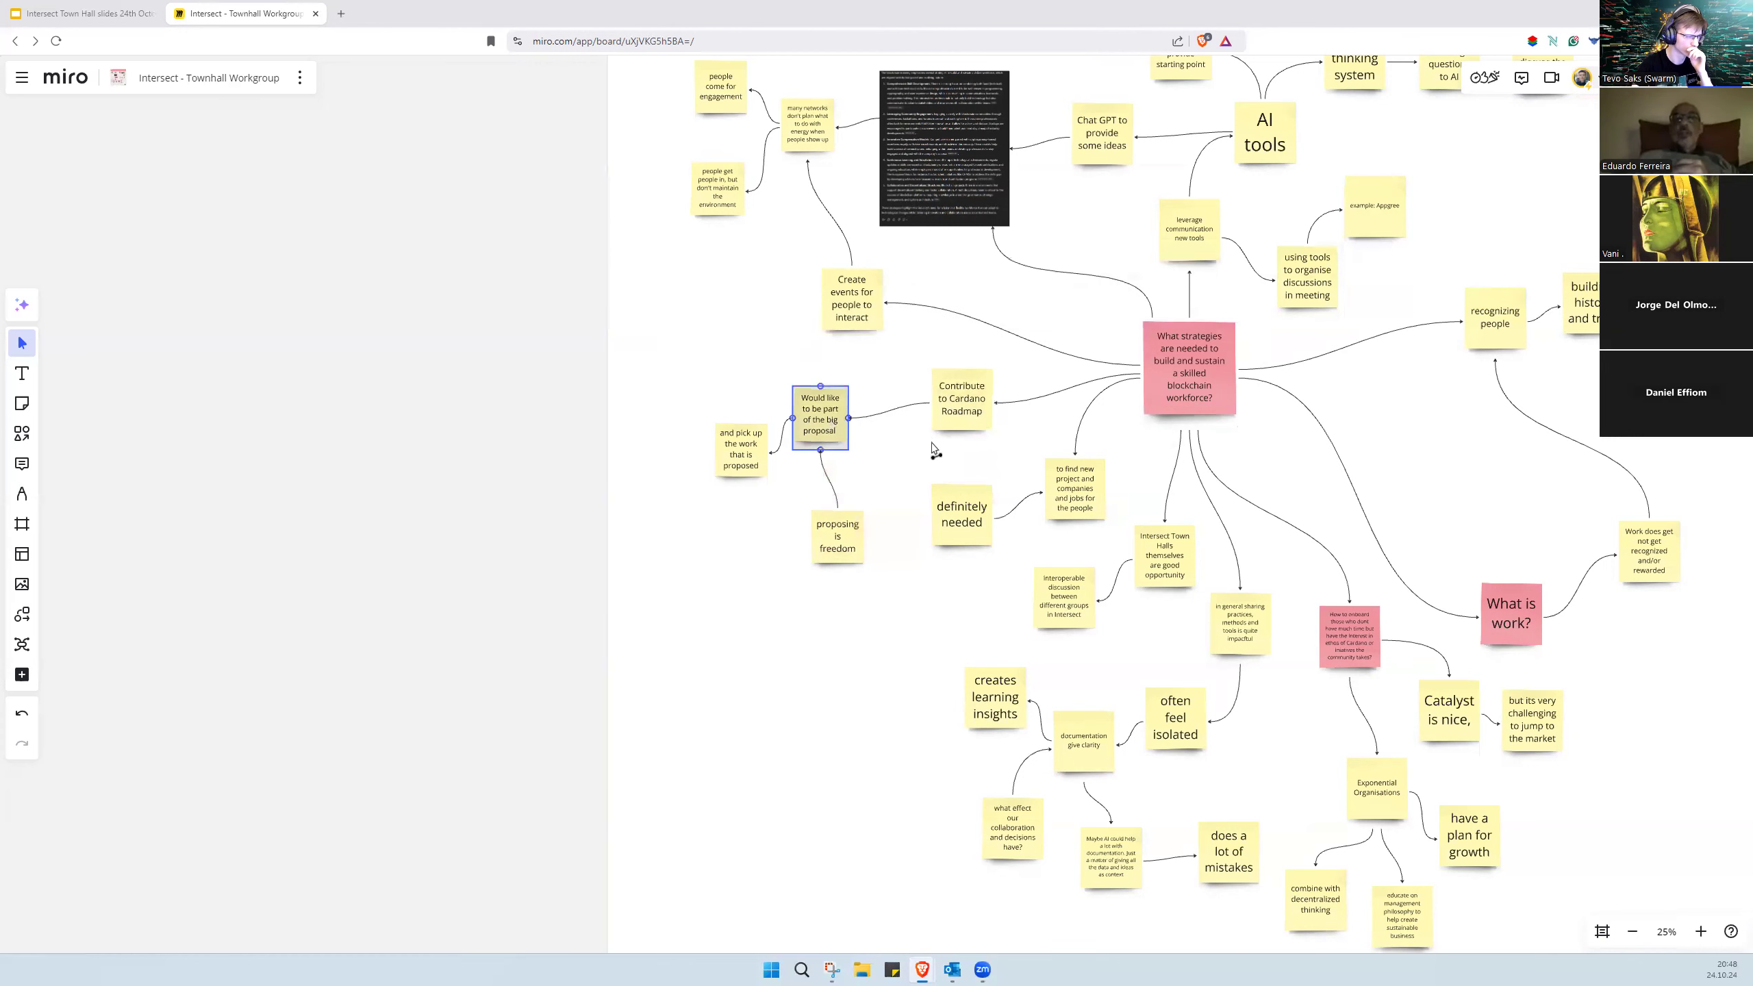
{"action": "left_click", "coordinate": [959, 399]}
{"action": "type", "text": " with proposals"}
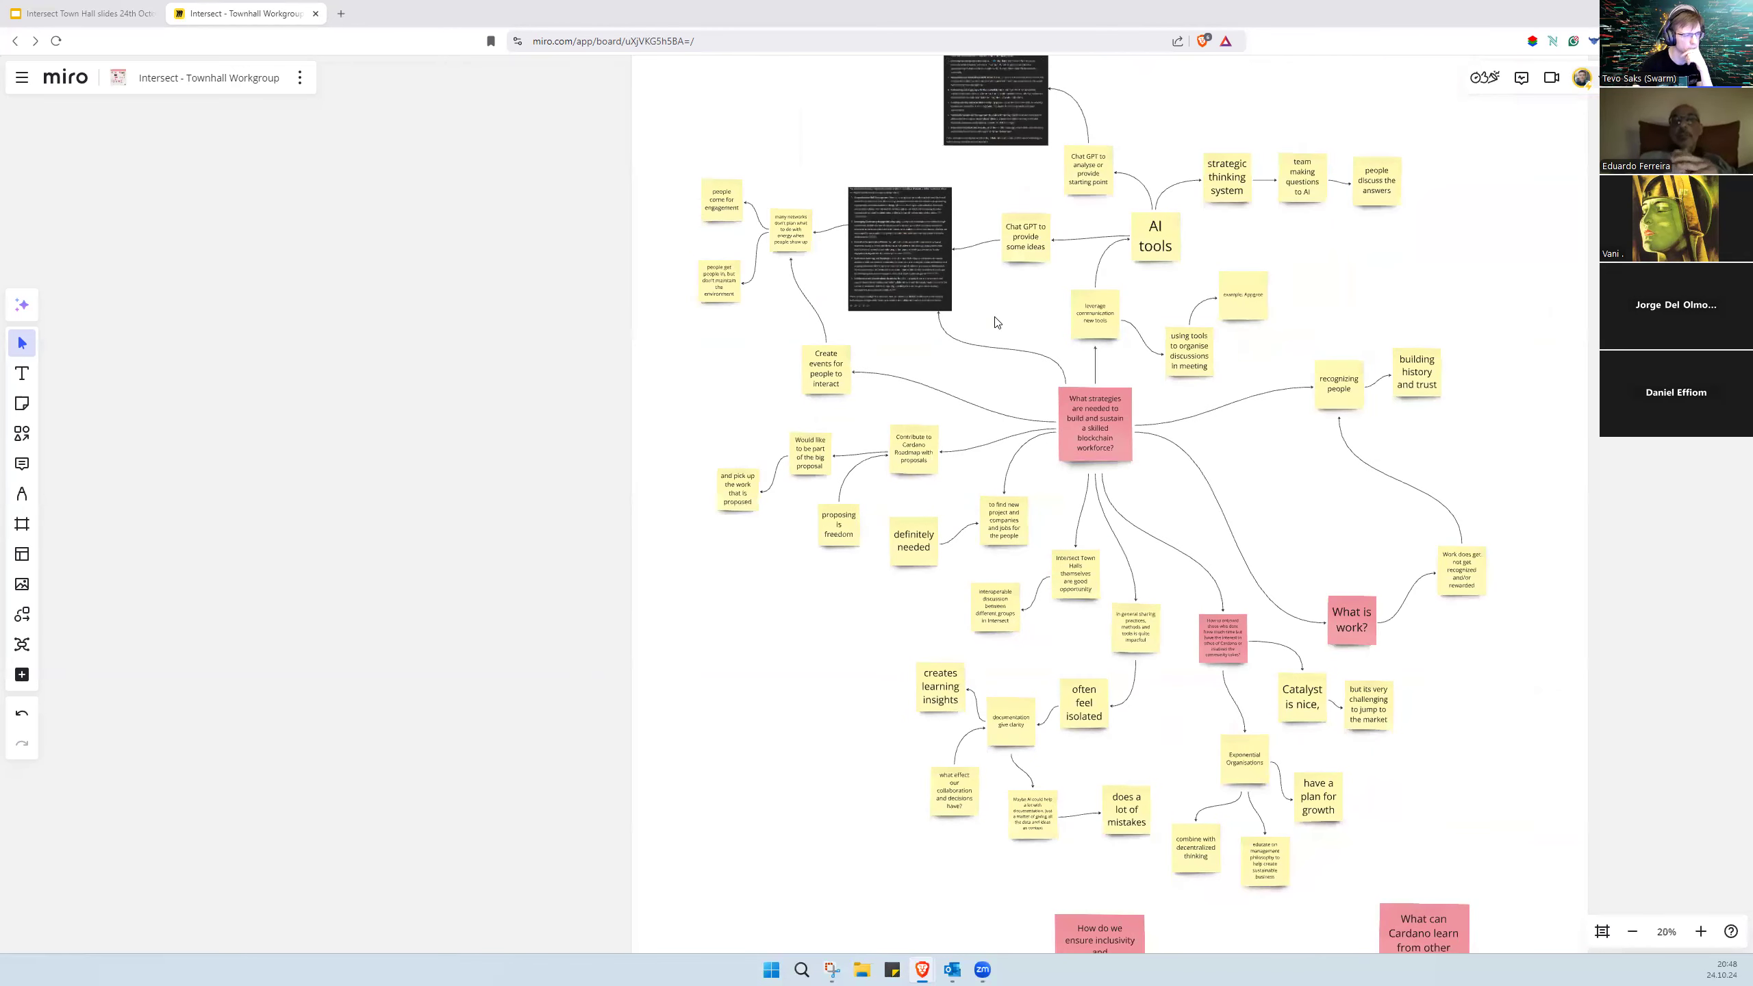
Step: Add a 'build tools to create trust' note right of the workforce question, linked by an arrow
{"action": "left_click", "coordinate": [993, 100]}
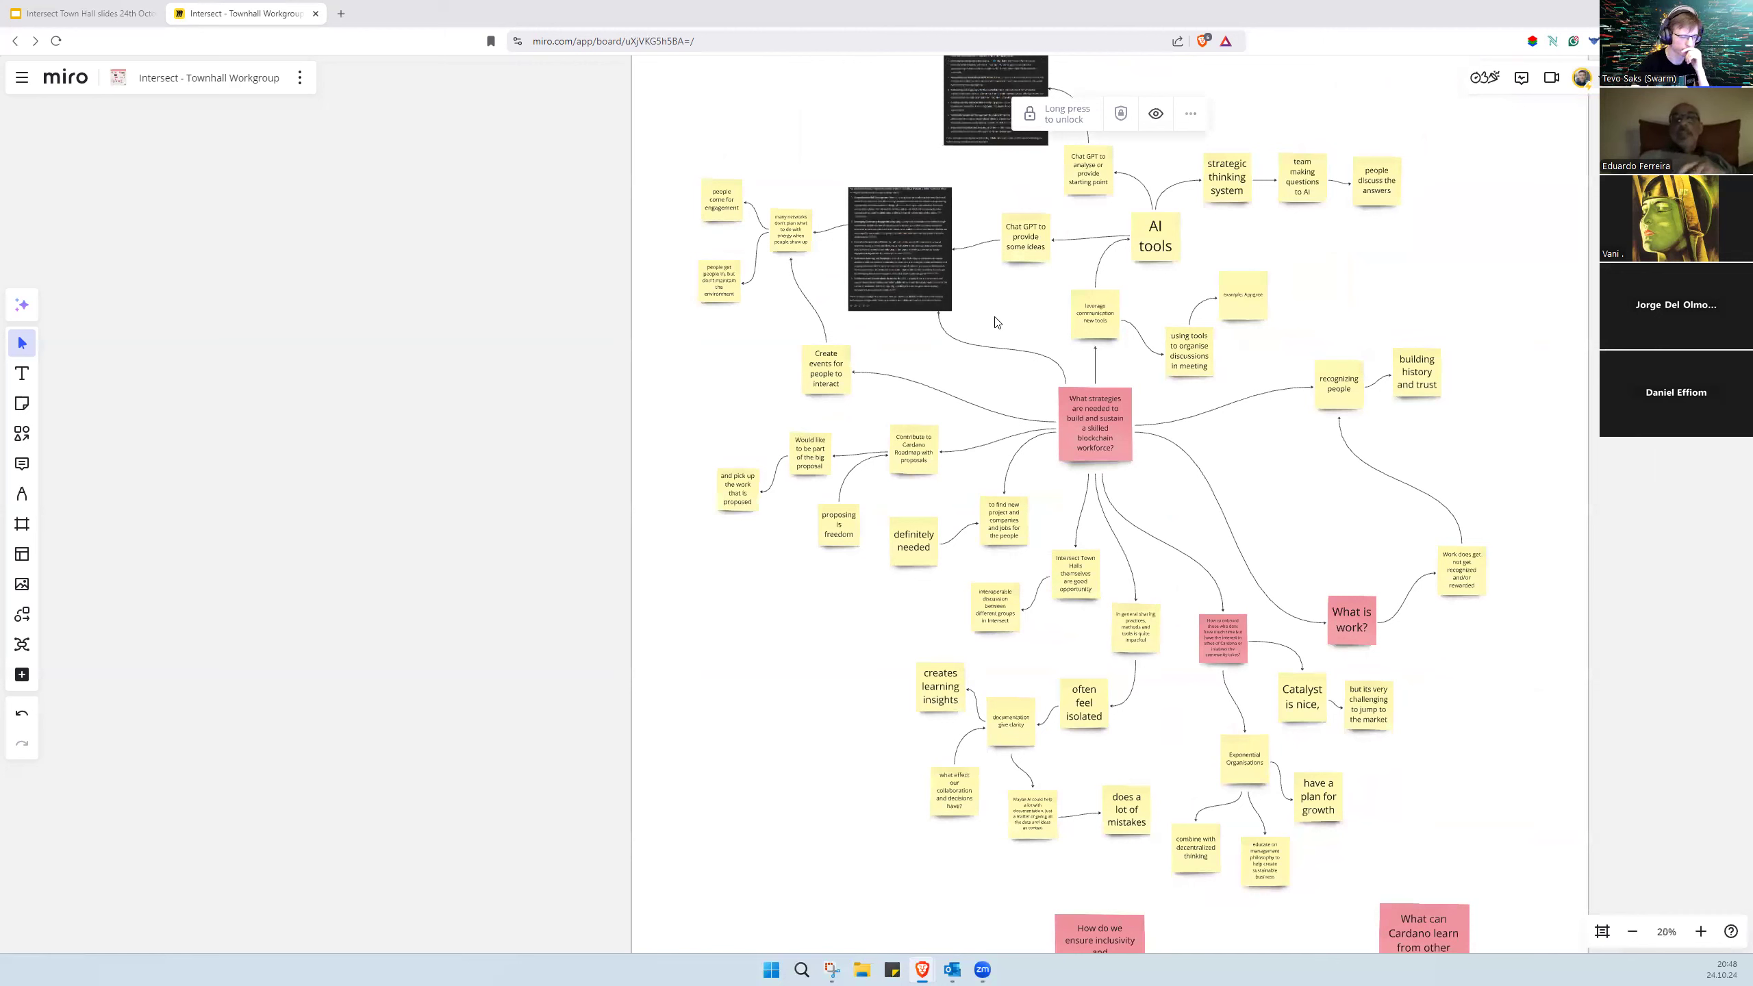
{"action": "mouse_move", "coordinate": [996, 321]}
{"action": "type", "text": "build tools to"}
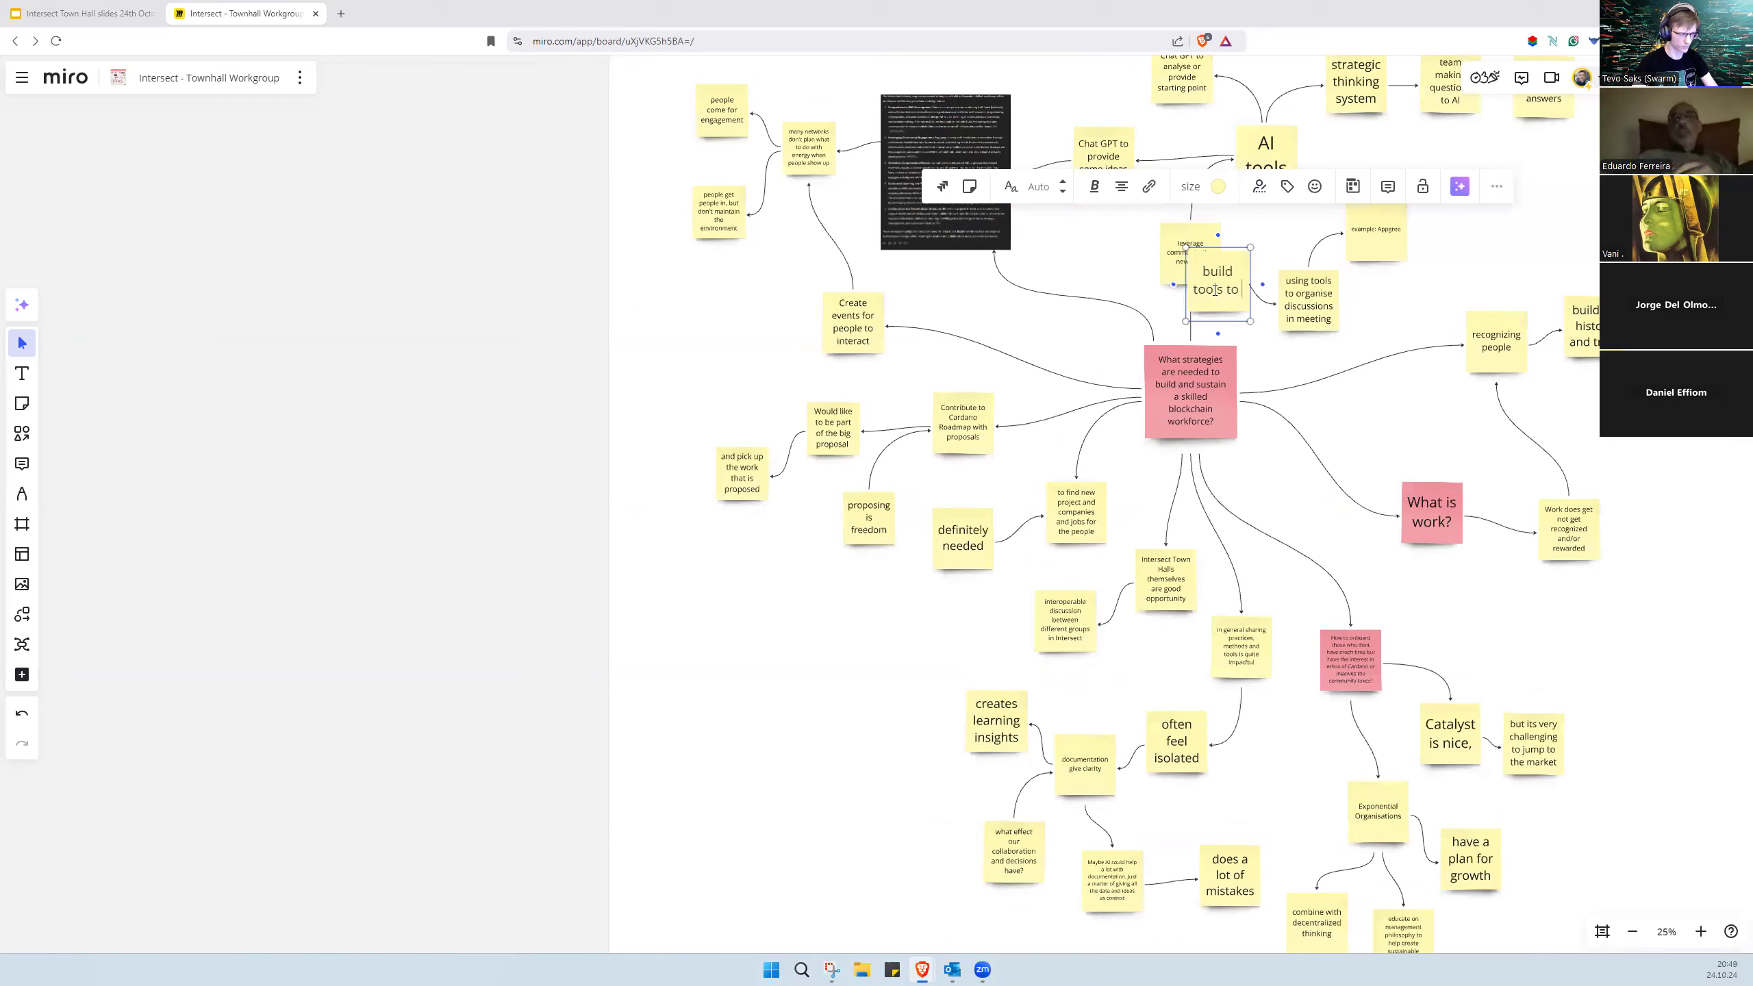
{"action": "type", "text": "create trust"}
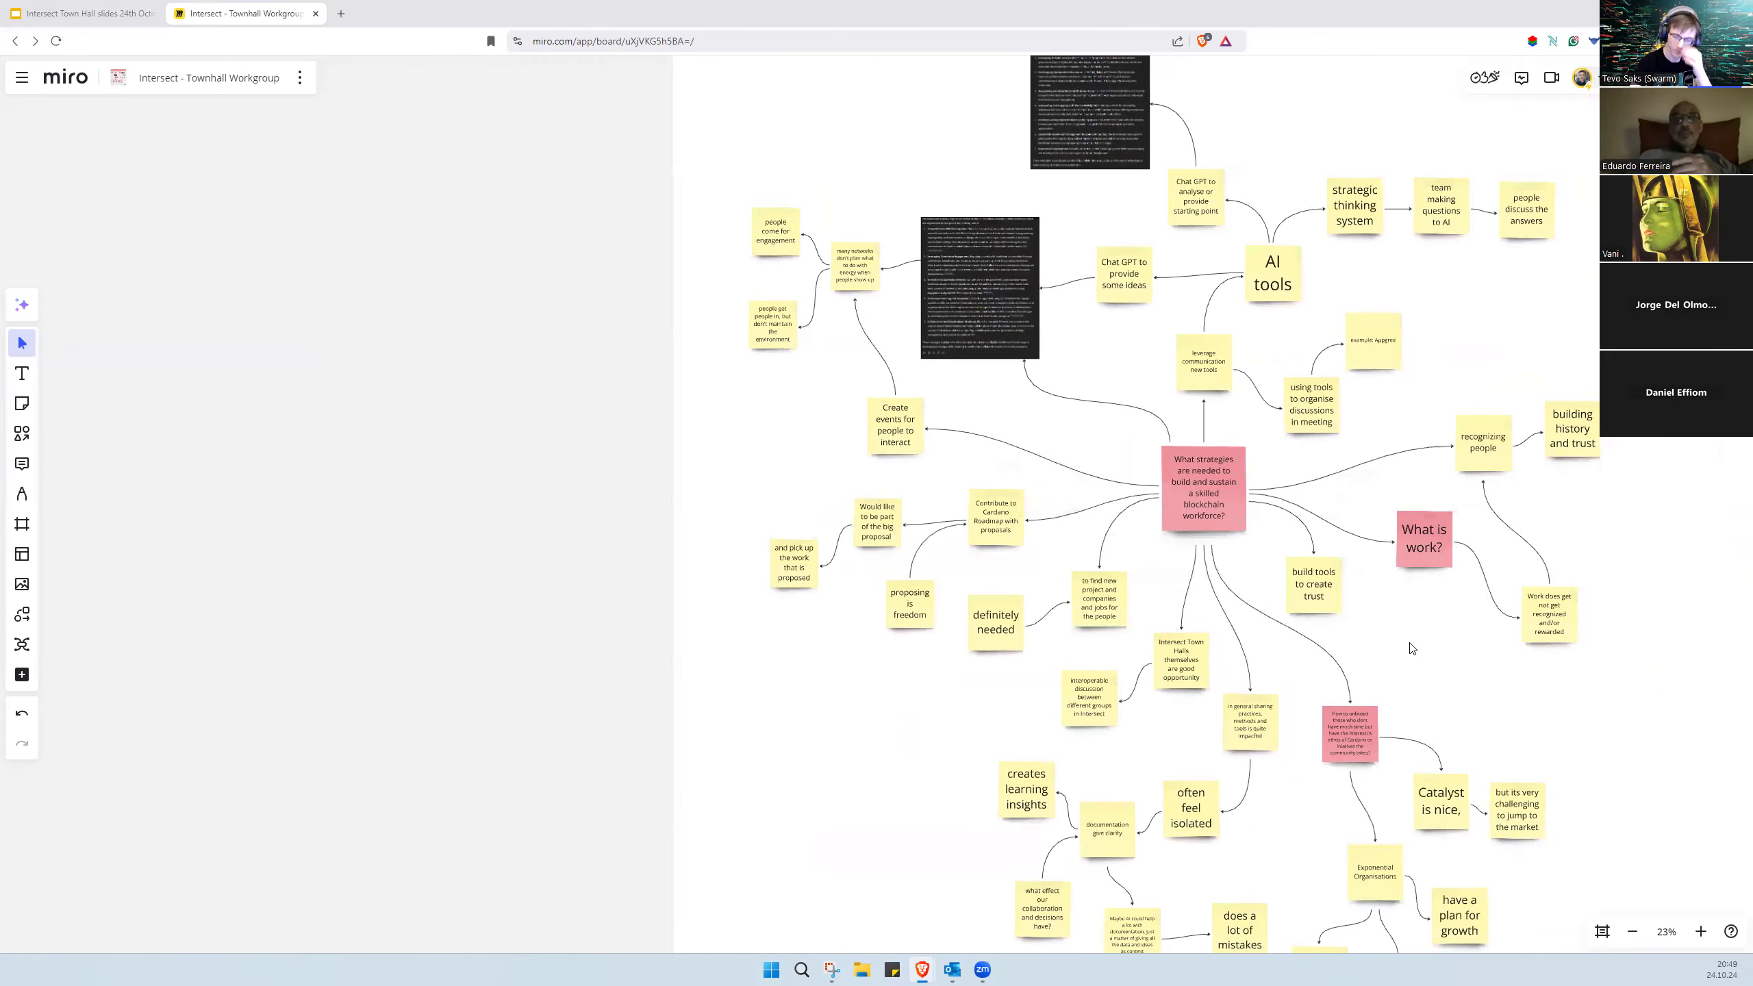
{"action": "mouse_move", "coordinate": [1373, 624]}
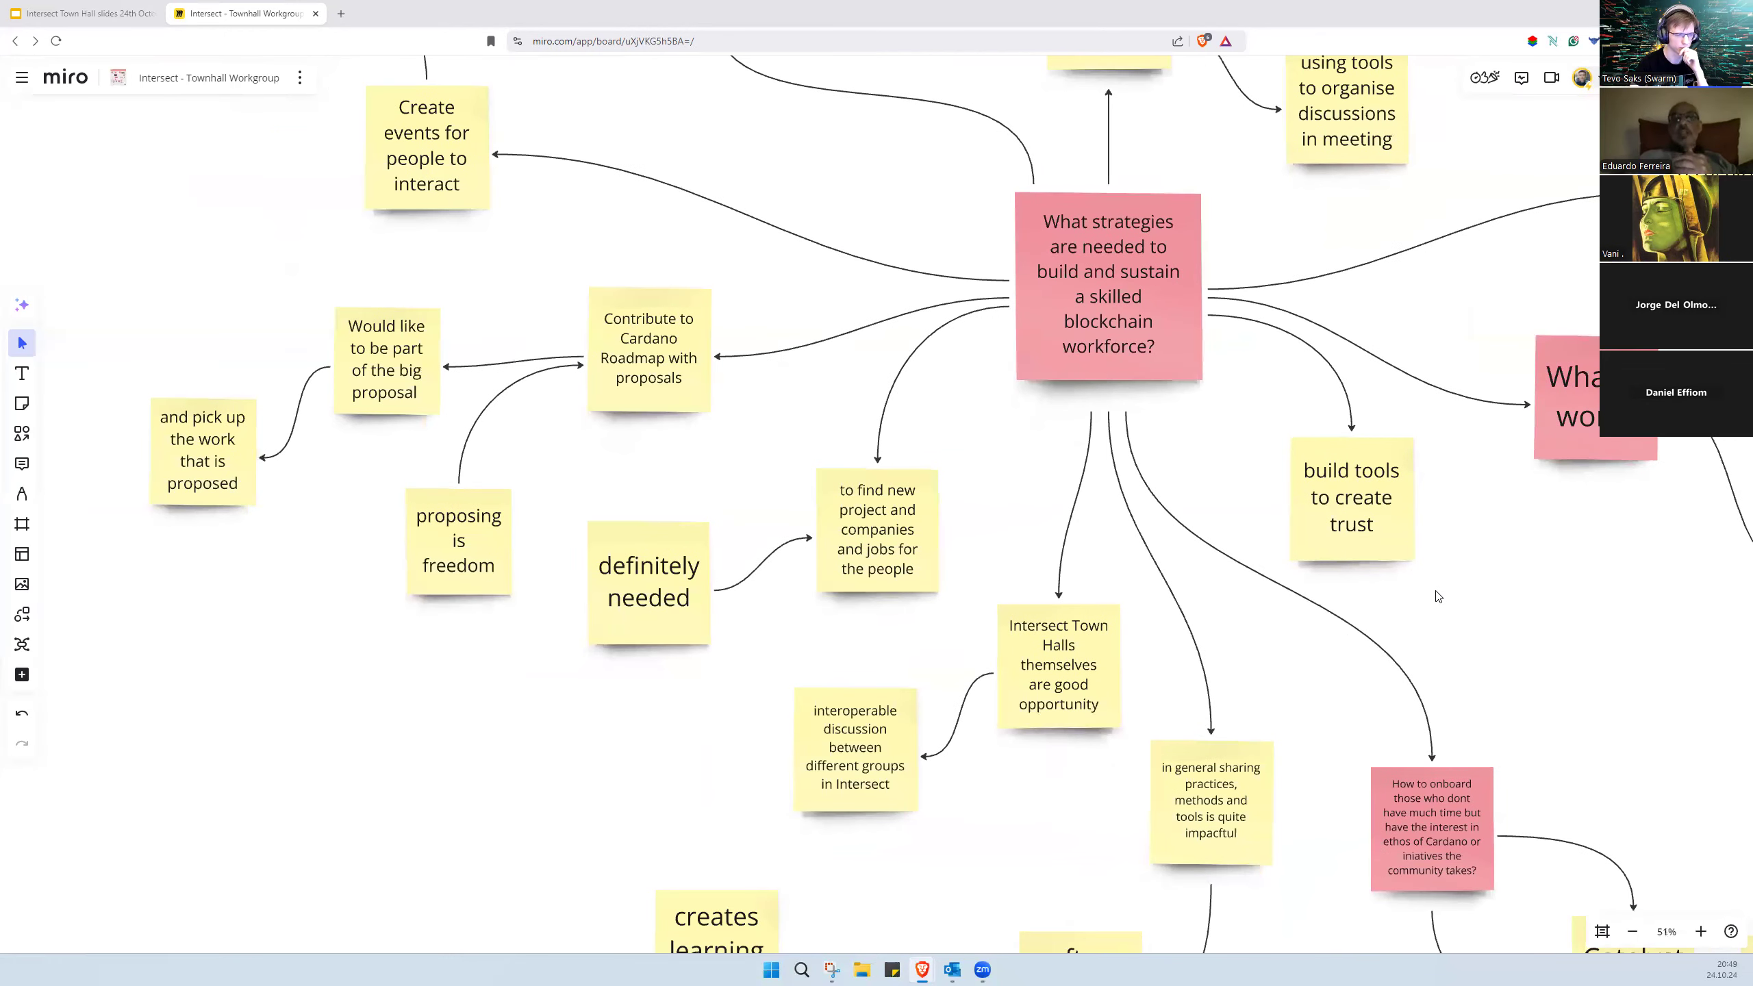
{"action": "mouse_move", "coordinate": [1515, 513]}
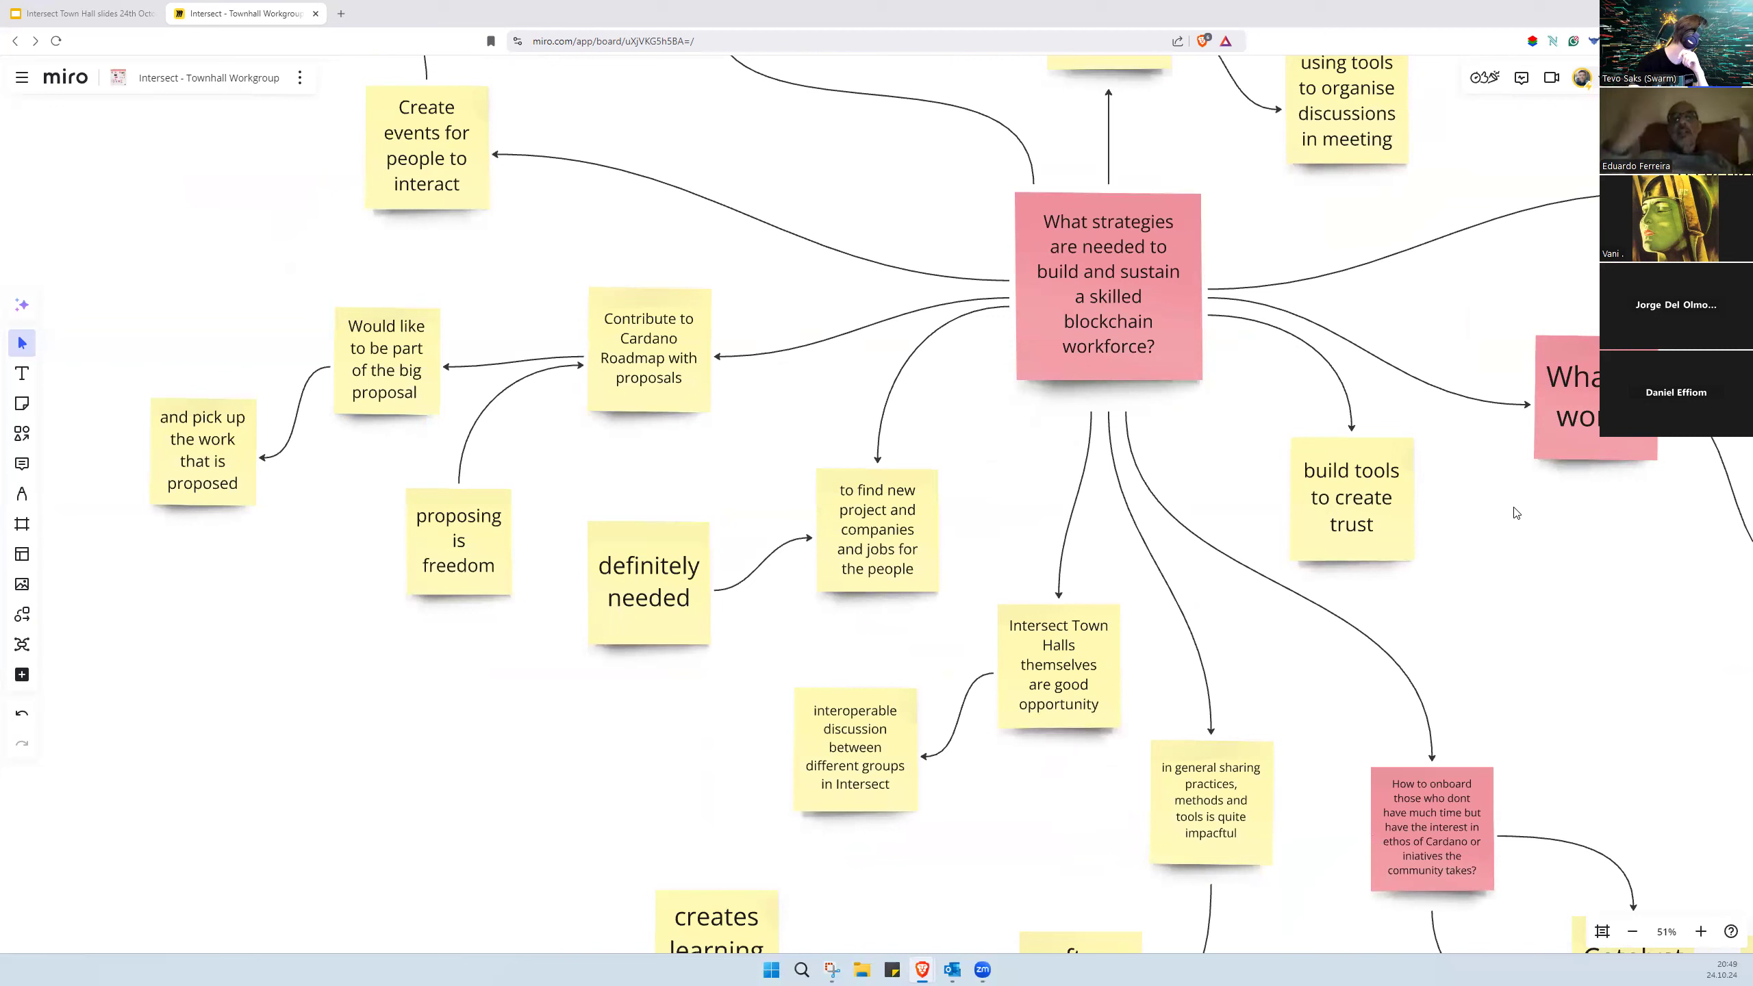
{"action": "mouse_move", "coordinate": [1474, 498]}
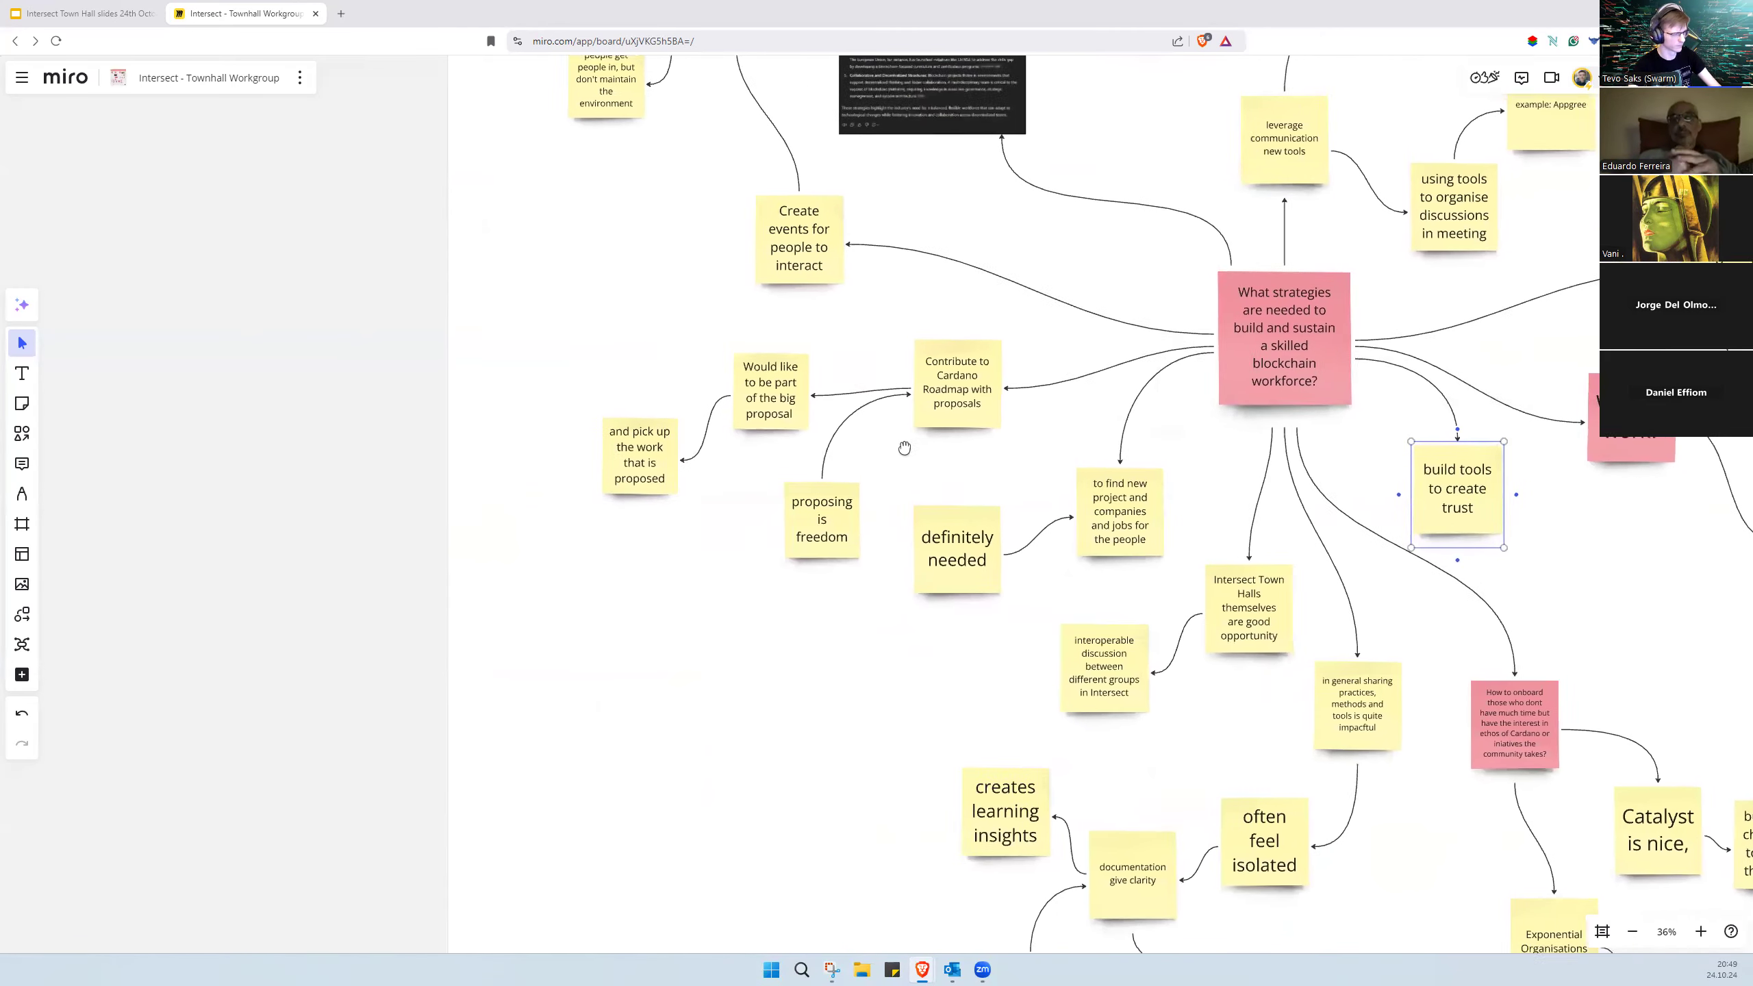
{"action": "scroll", "scroll_direction": "down", "scroll_amount": 3}
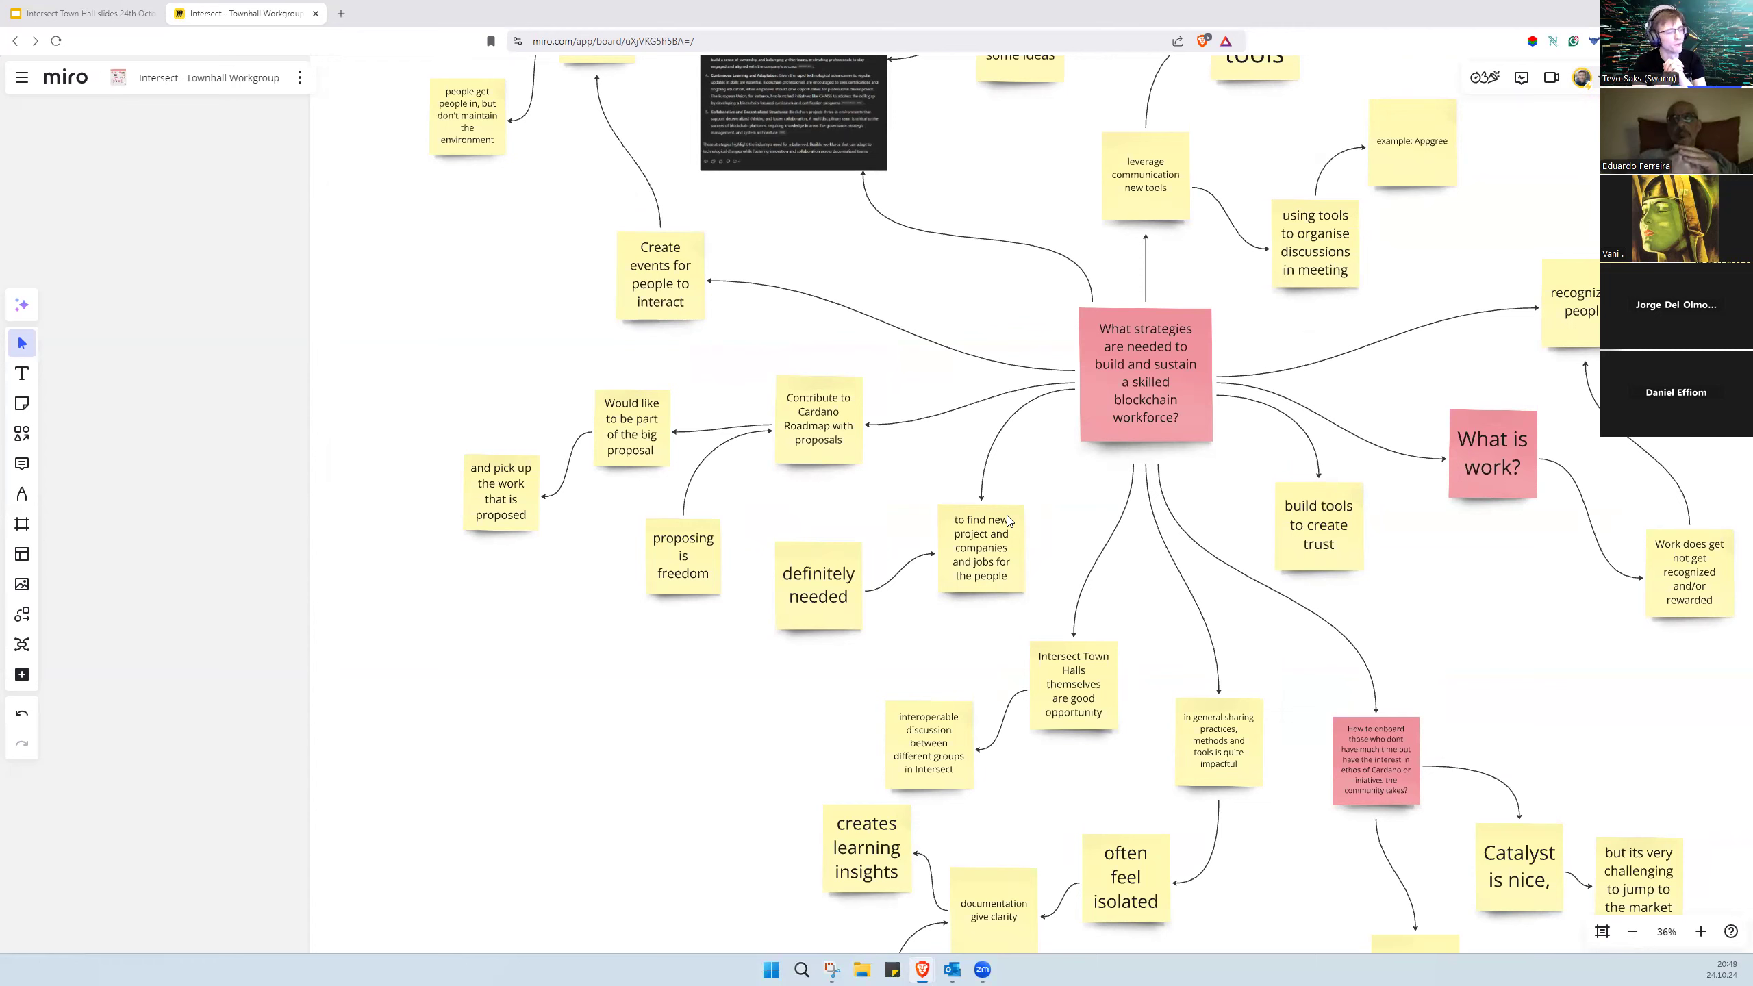
{"action": "scroll", "scroll_direction": "down", "scroll_amount": 3}
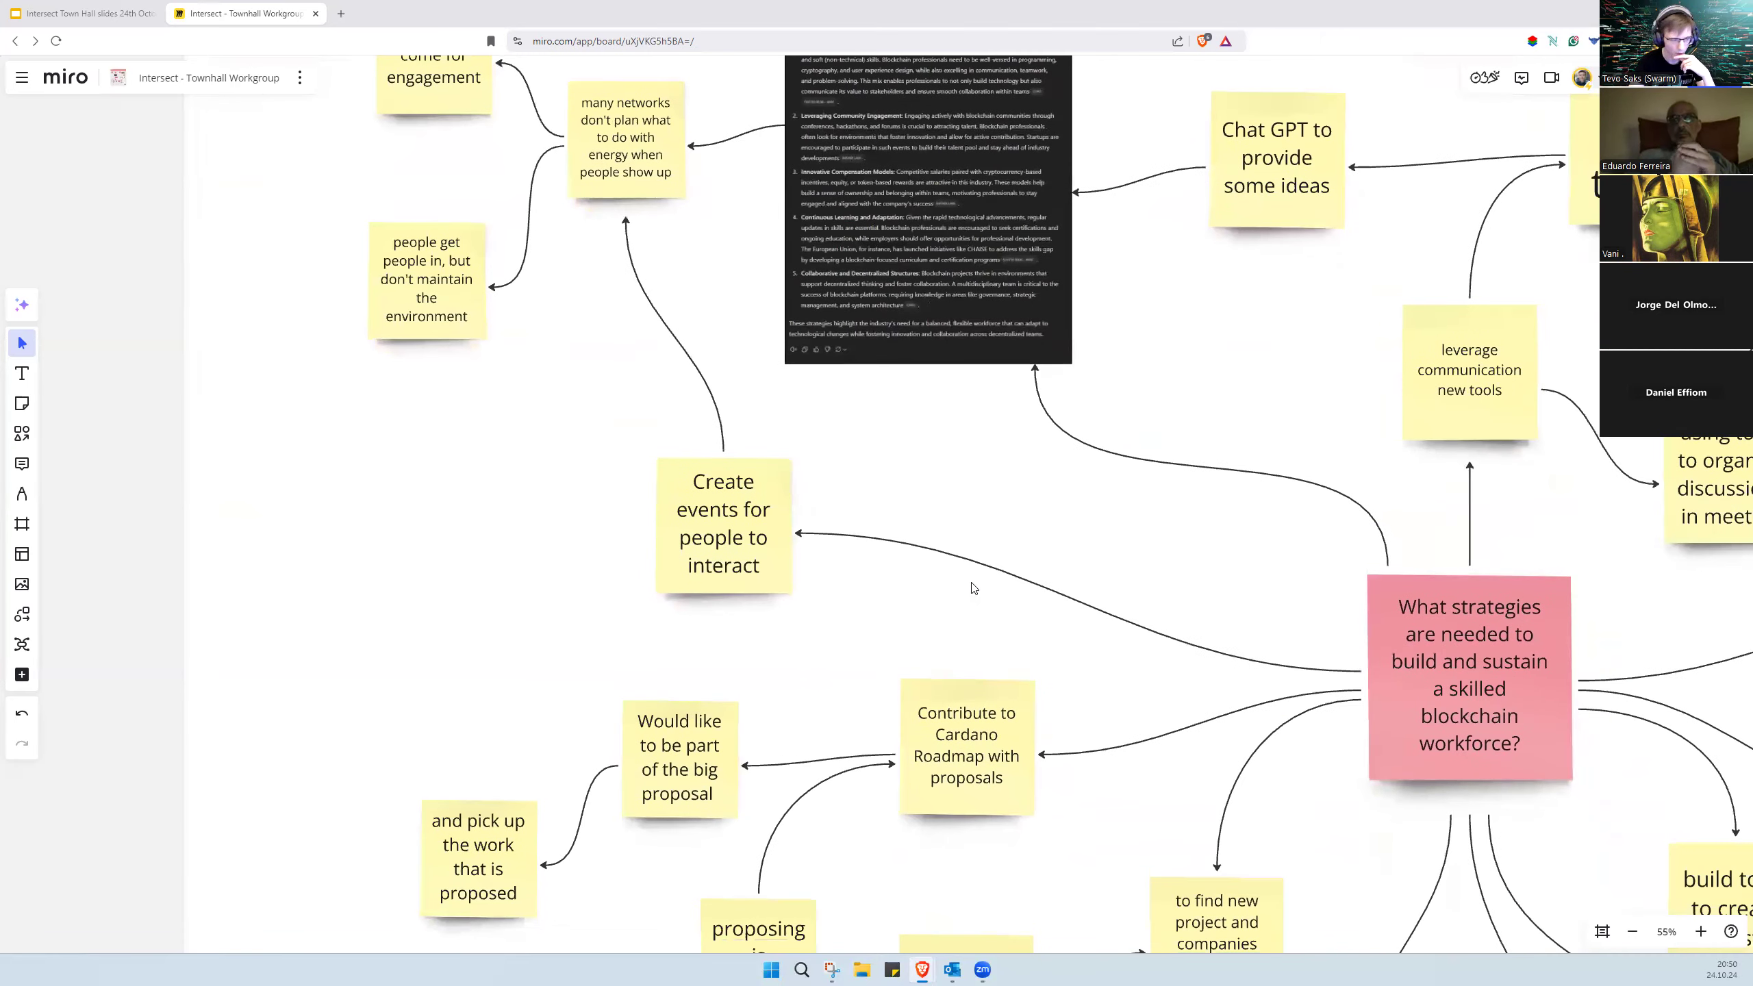
{"action": "scroll", "scroll_direction": "down", "scroll_amount": 3}
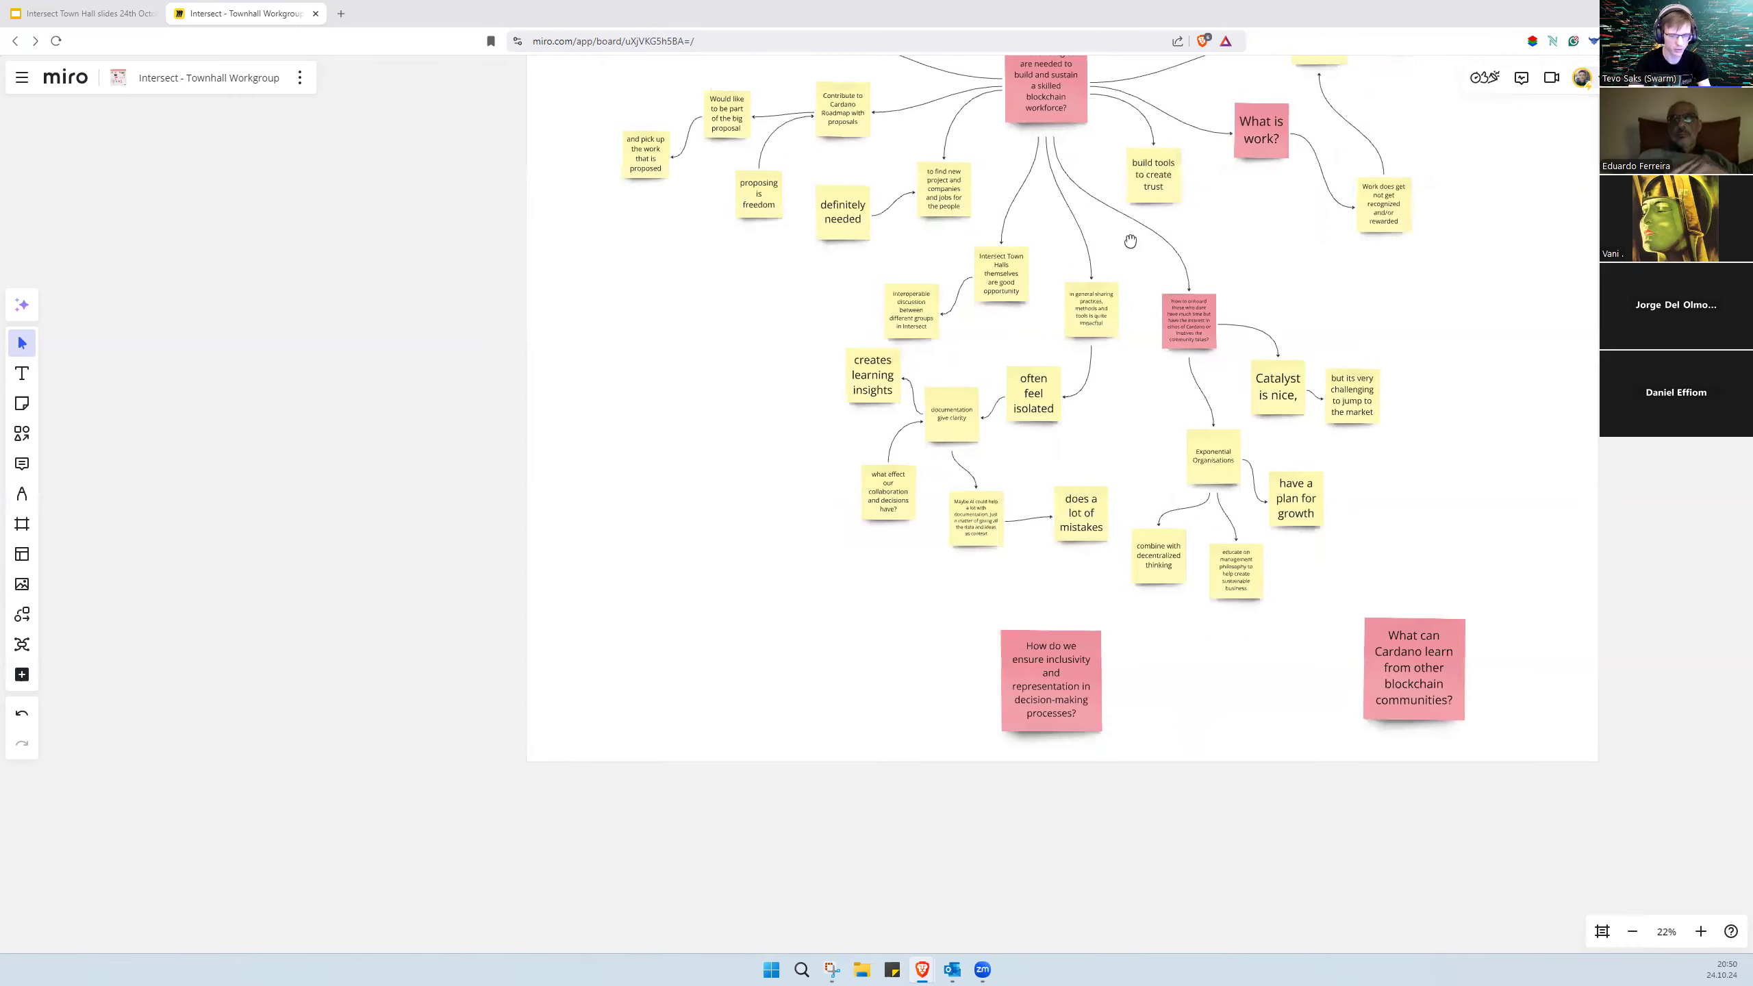
{"action": "left_click", "coordinate": [78, 14]}
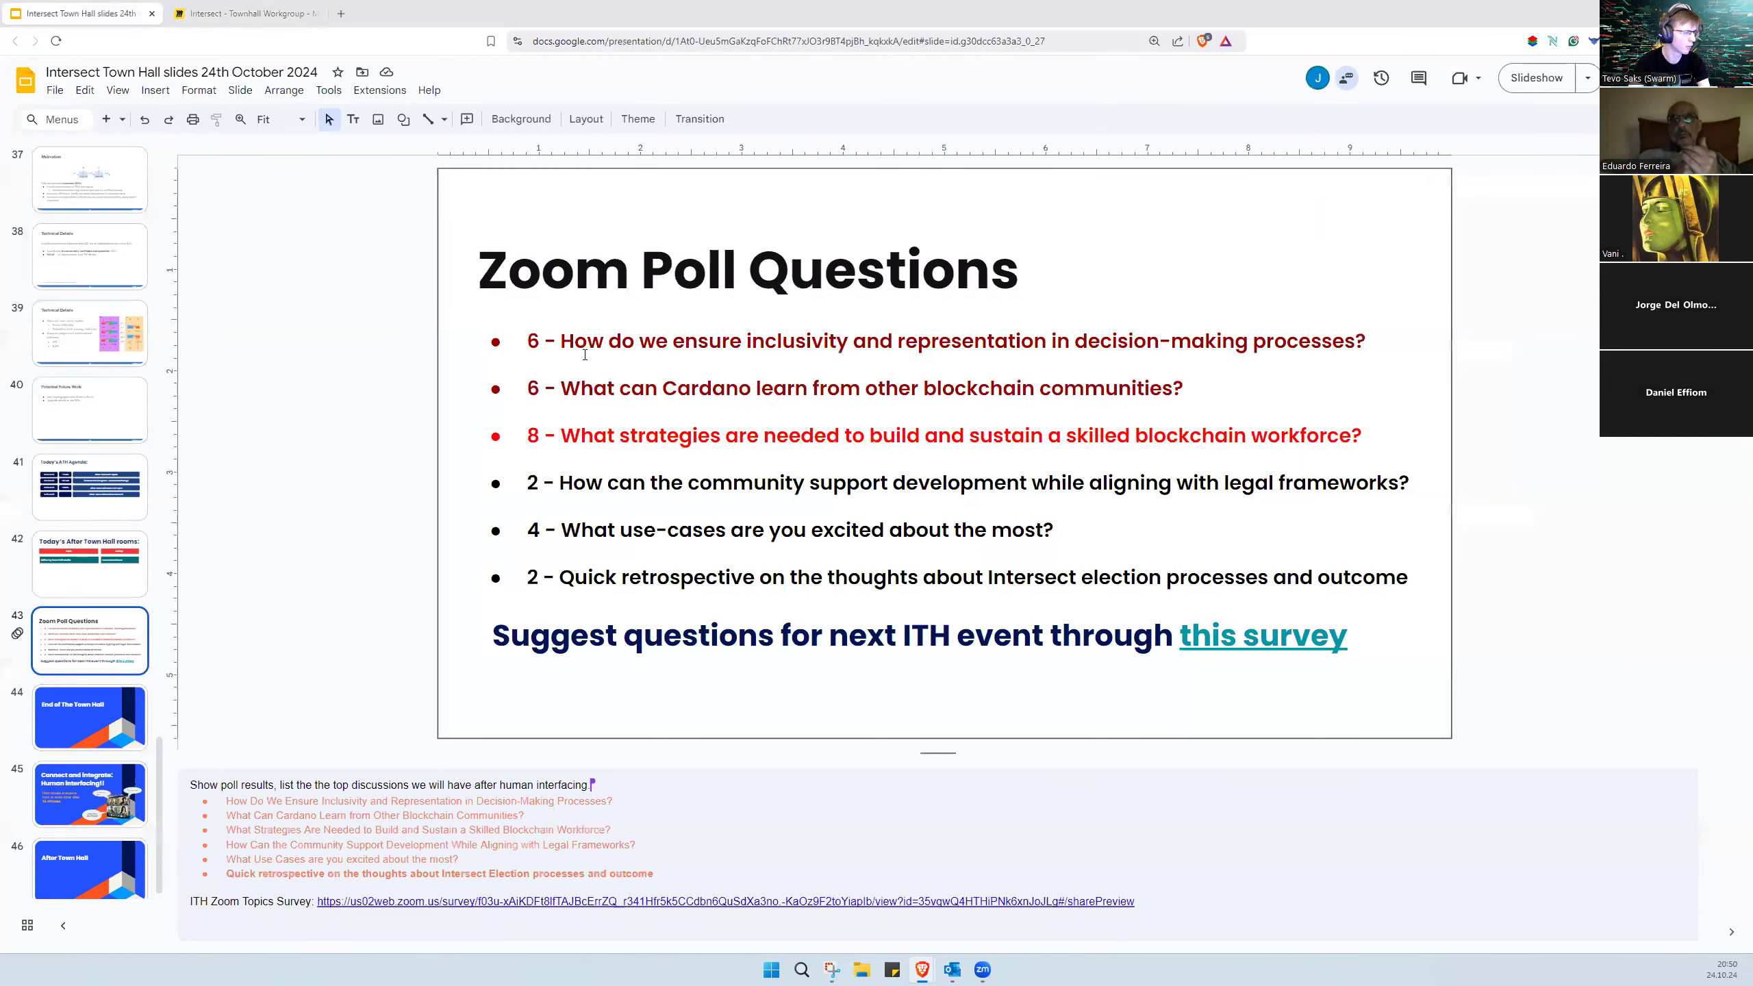
{"action": "mouse_move", "coordinate": [995, 378]}
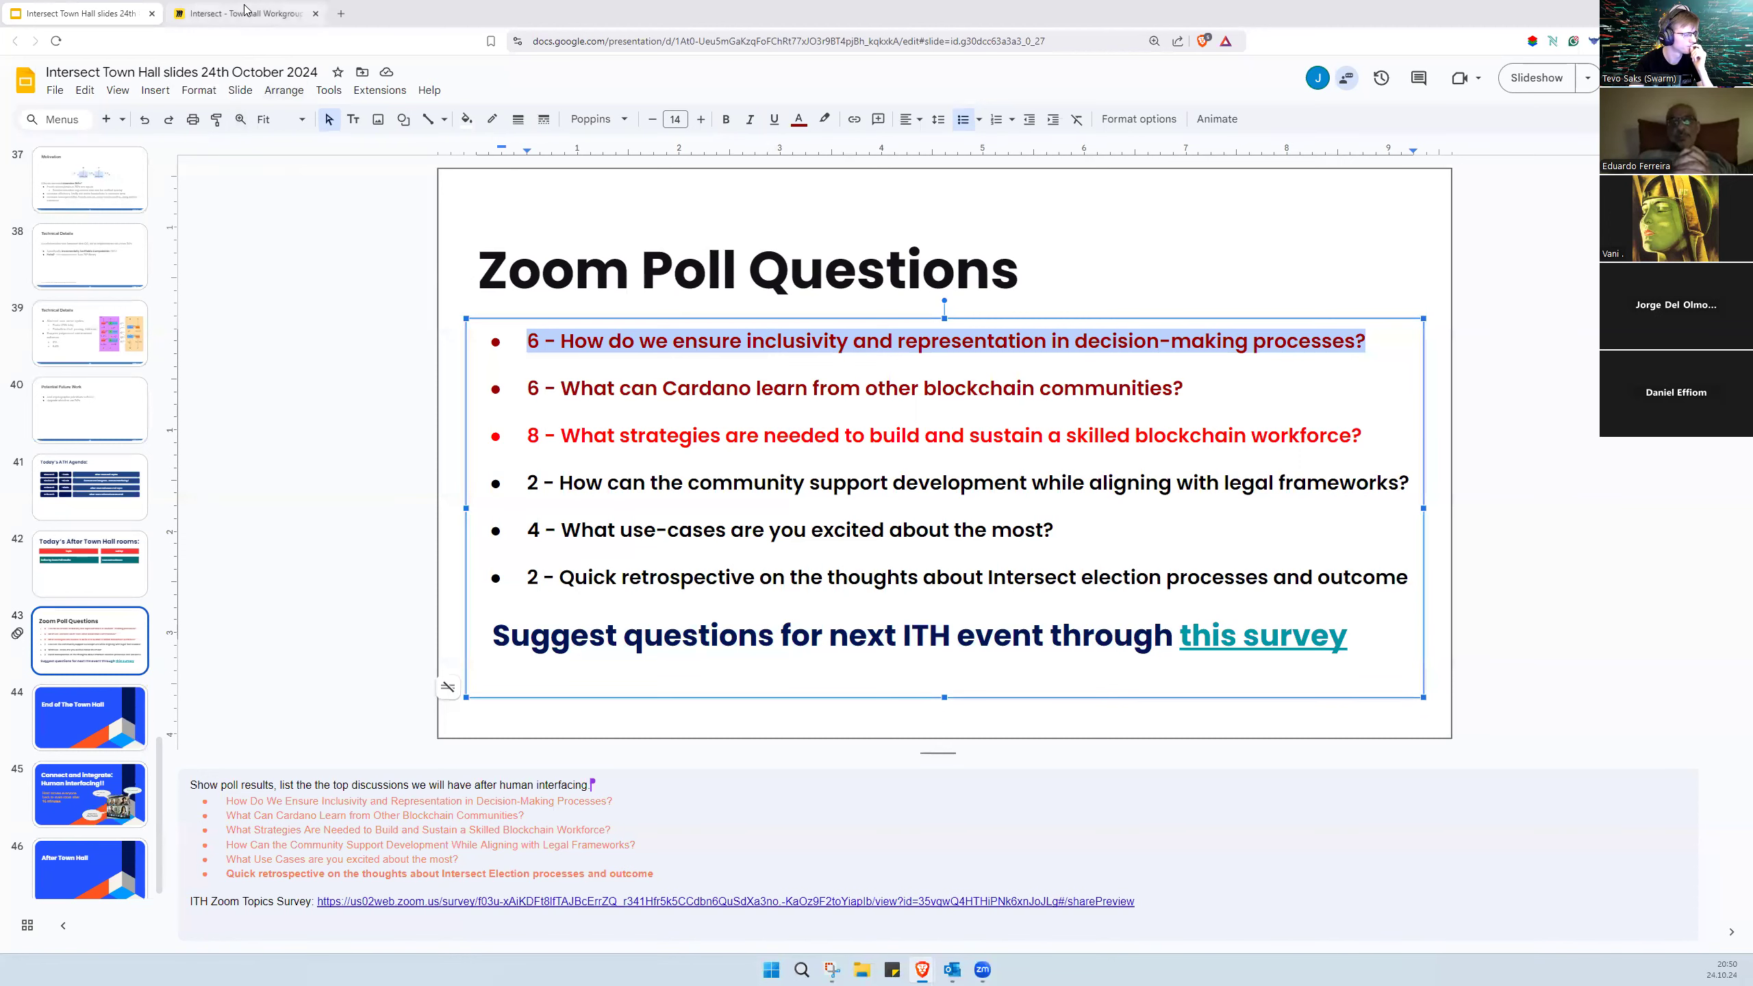
Step: Leave the Zoom Poll Questions slide and return to the Miro board's inclusivity note
{"action": "left_click", "coordinate": [242, 12]}
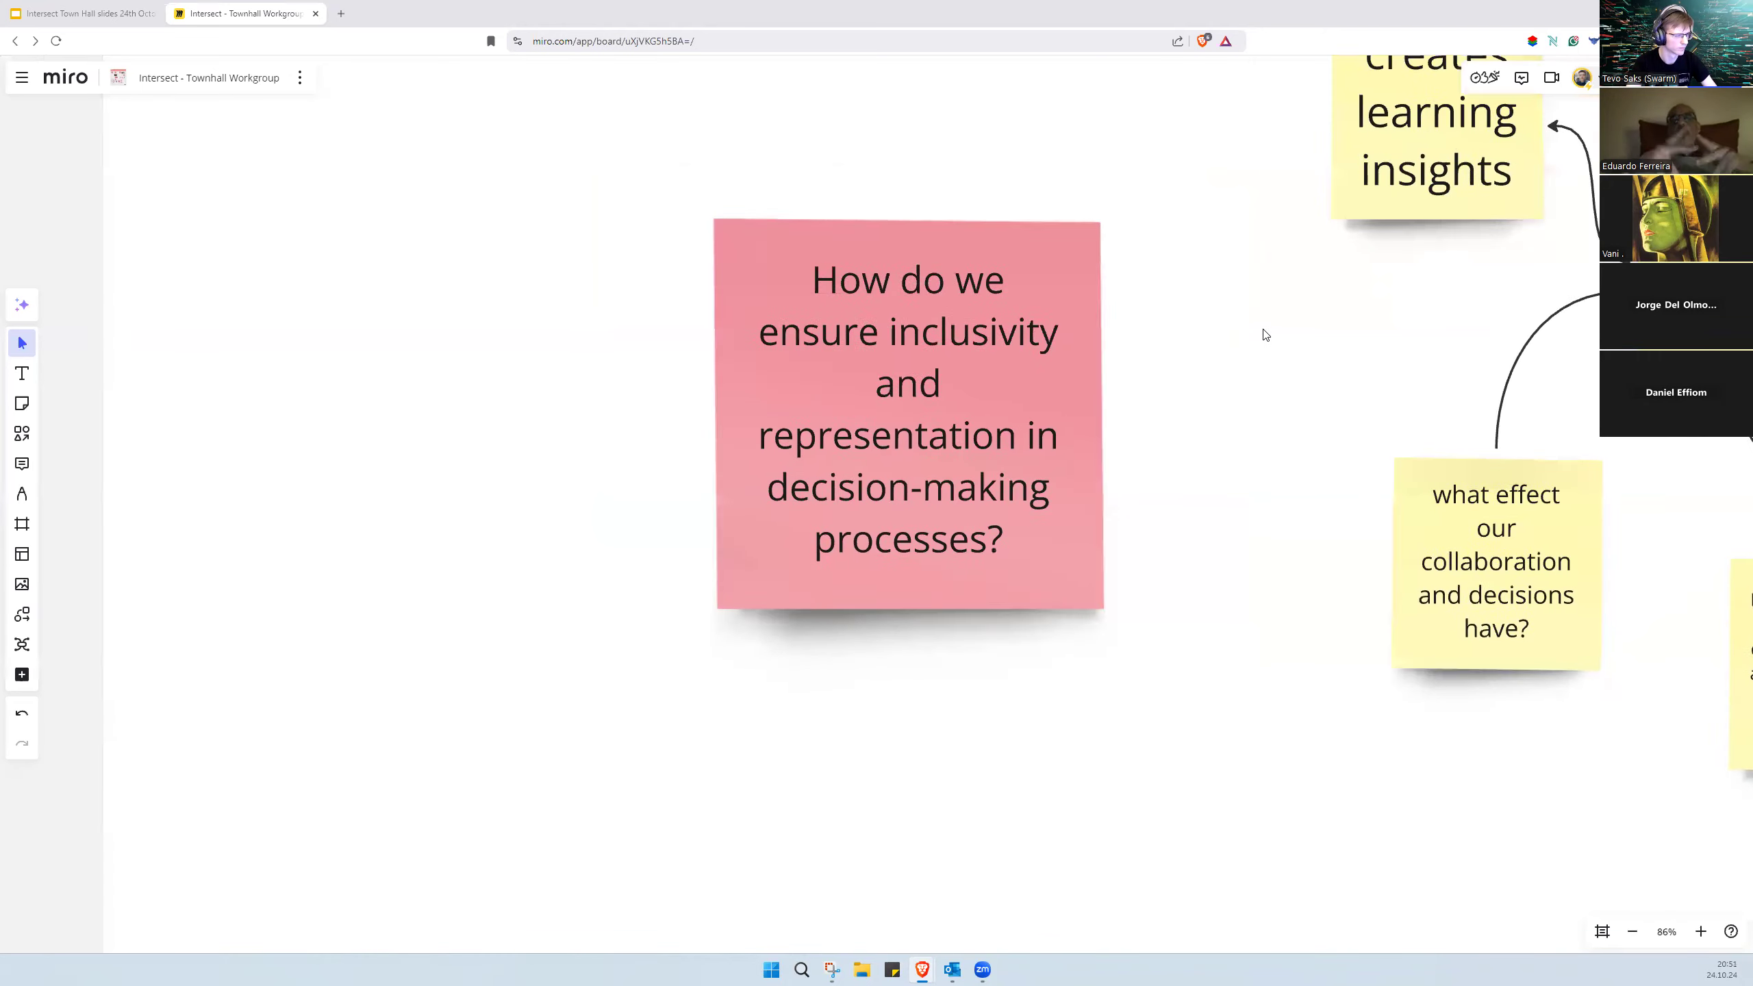
Step: Add 'What options people have?' and 'Who creates the options?' notes, chained by connector arrows
{"action": "left_click", "coordinate": [1431, 135]}
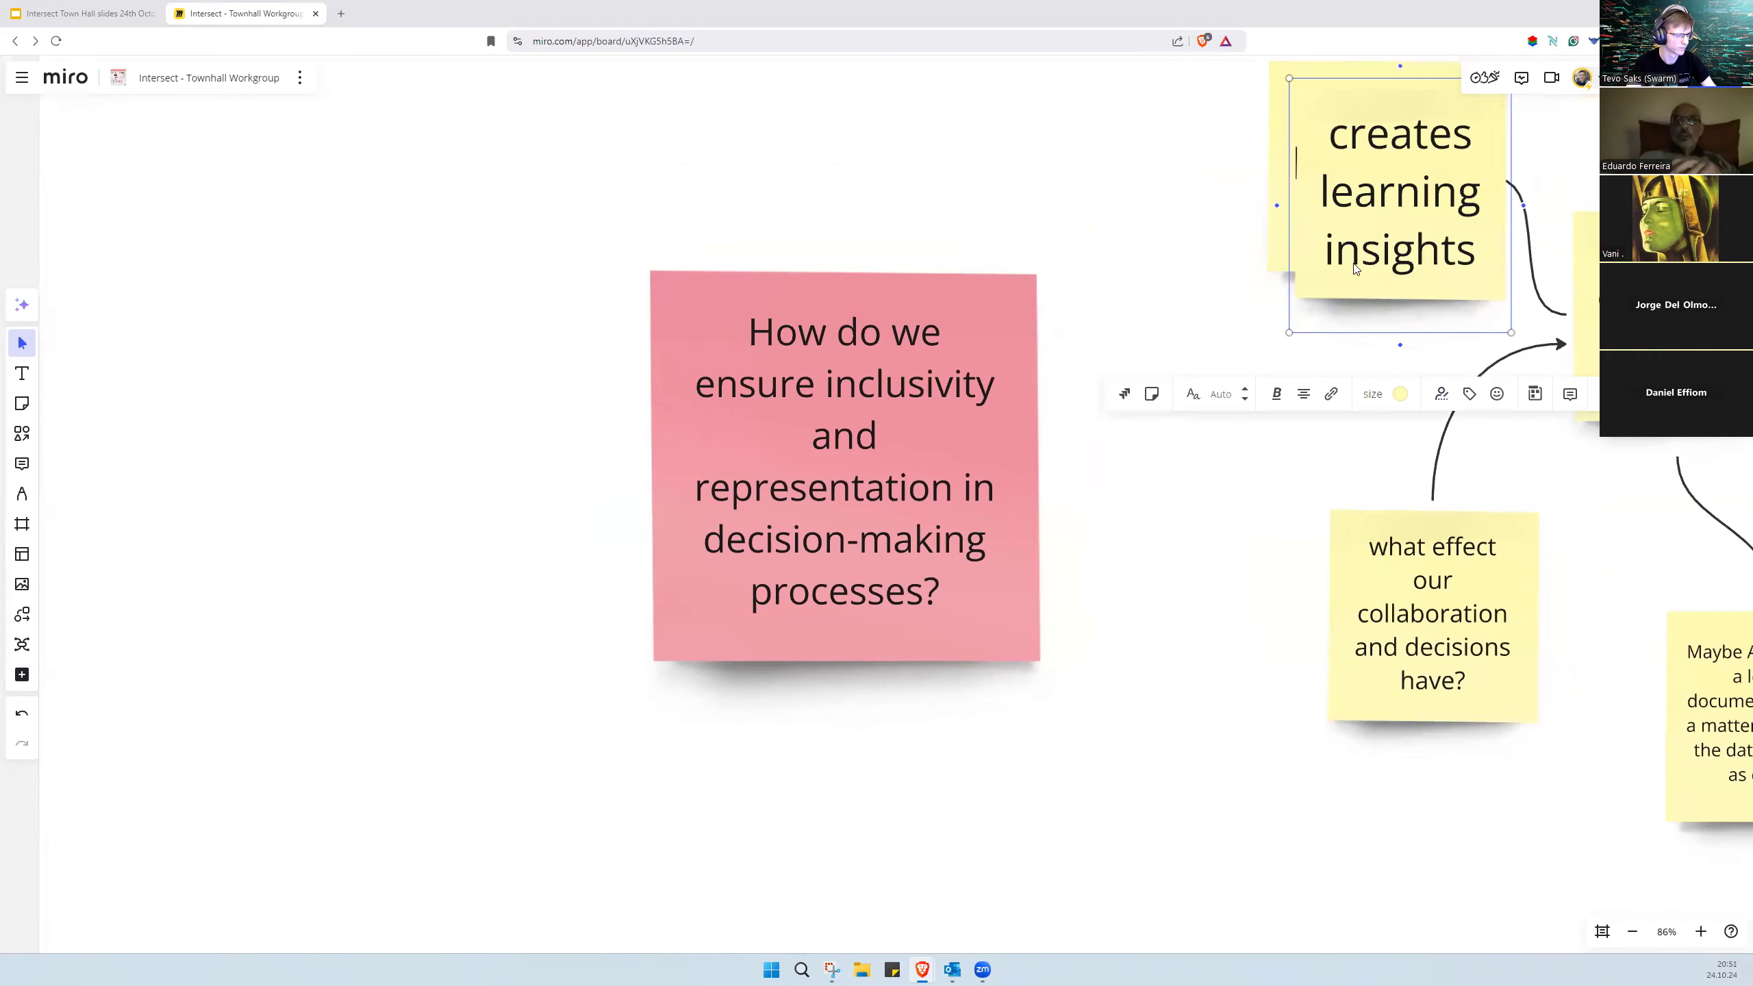
{"action": "type", "text": "What options pe"}
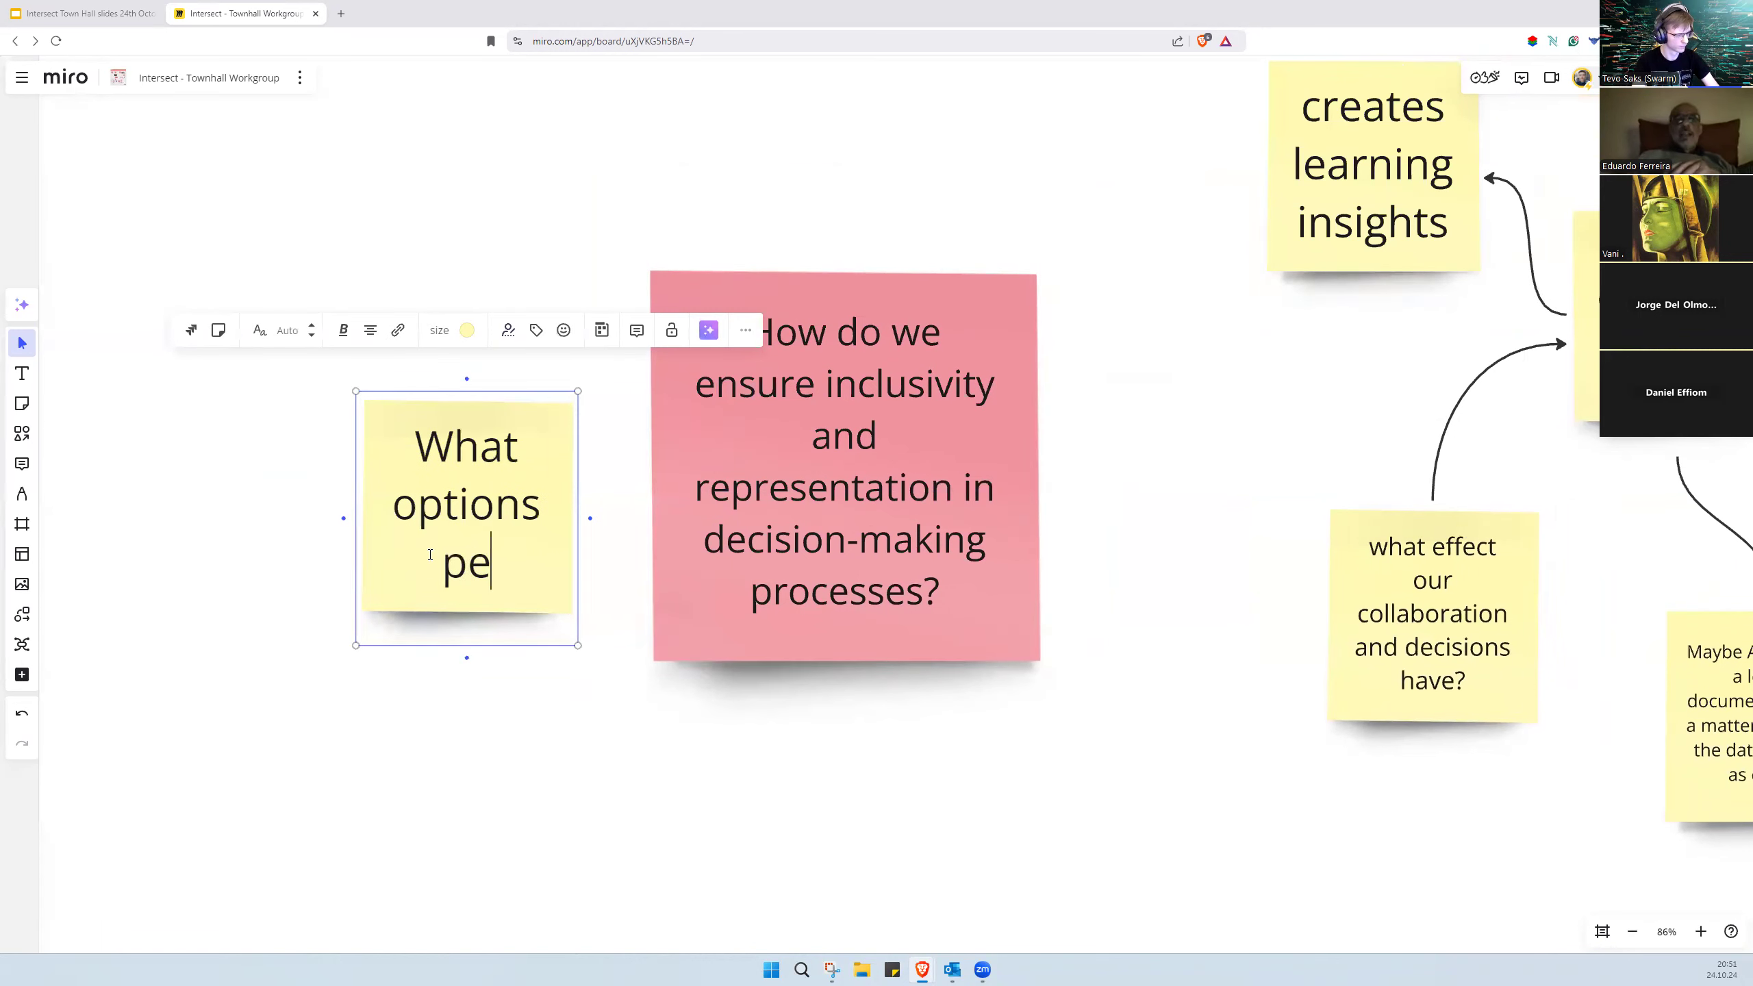
{"action": "type", "text": "ople have?"}
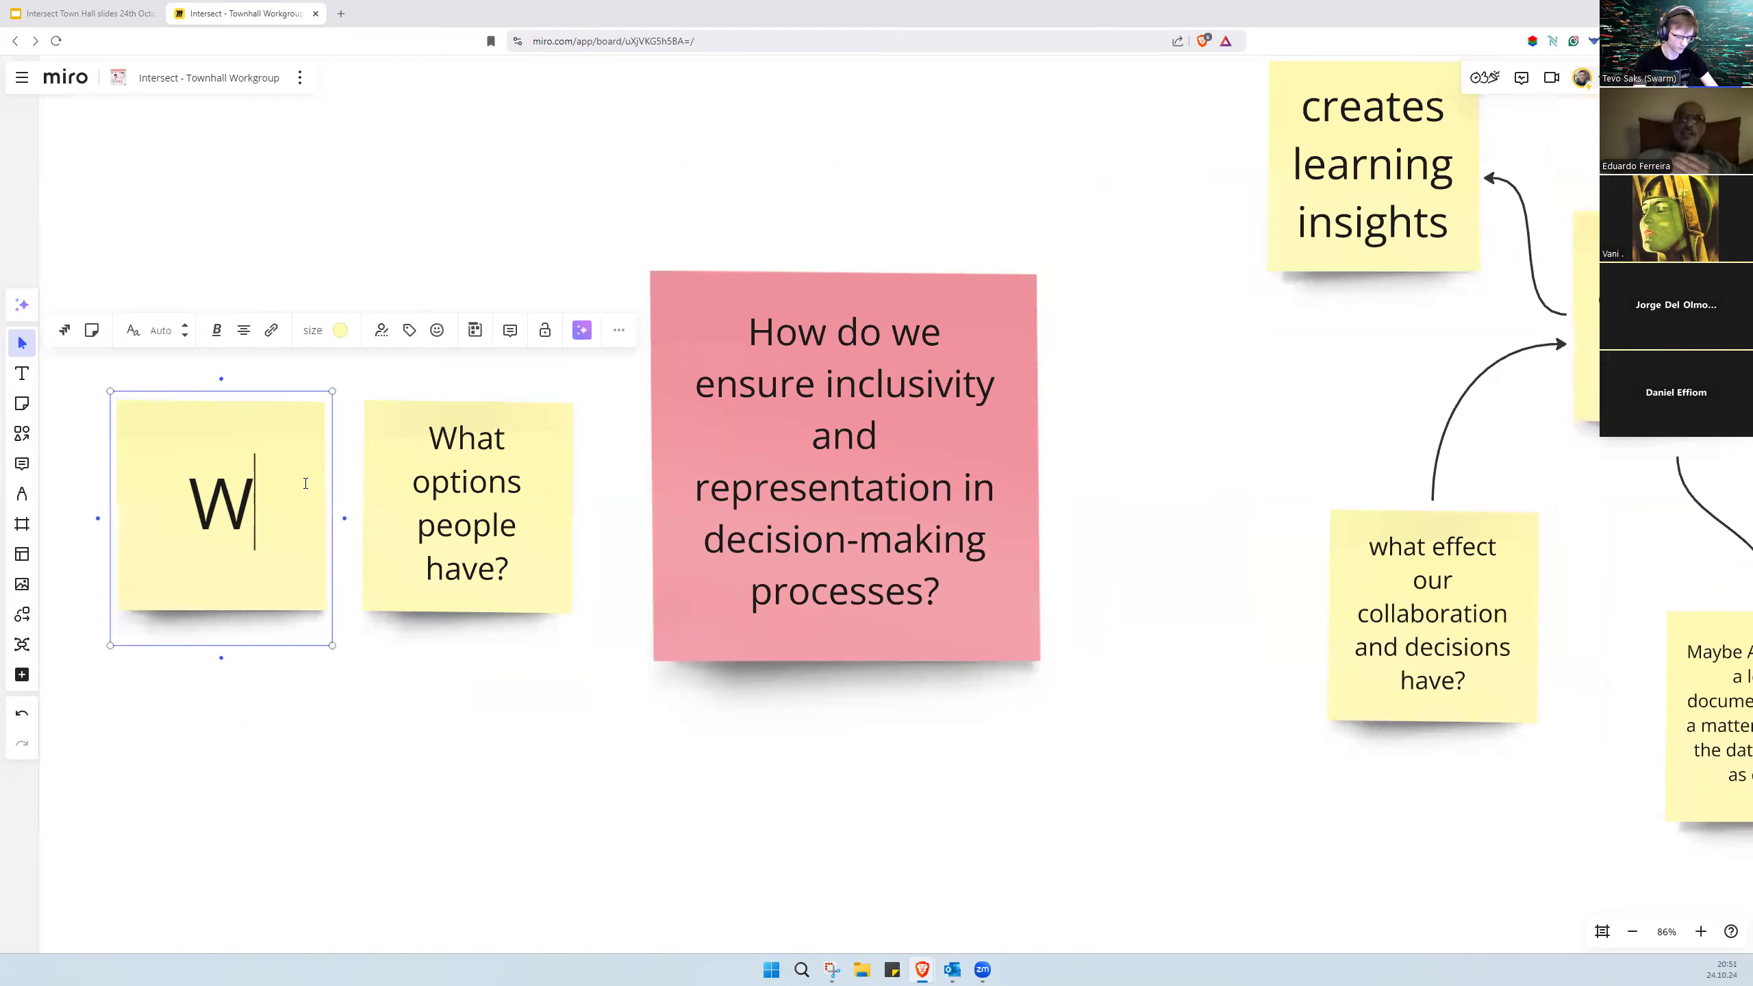
{"action": "type", "text": "Who creates the"}
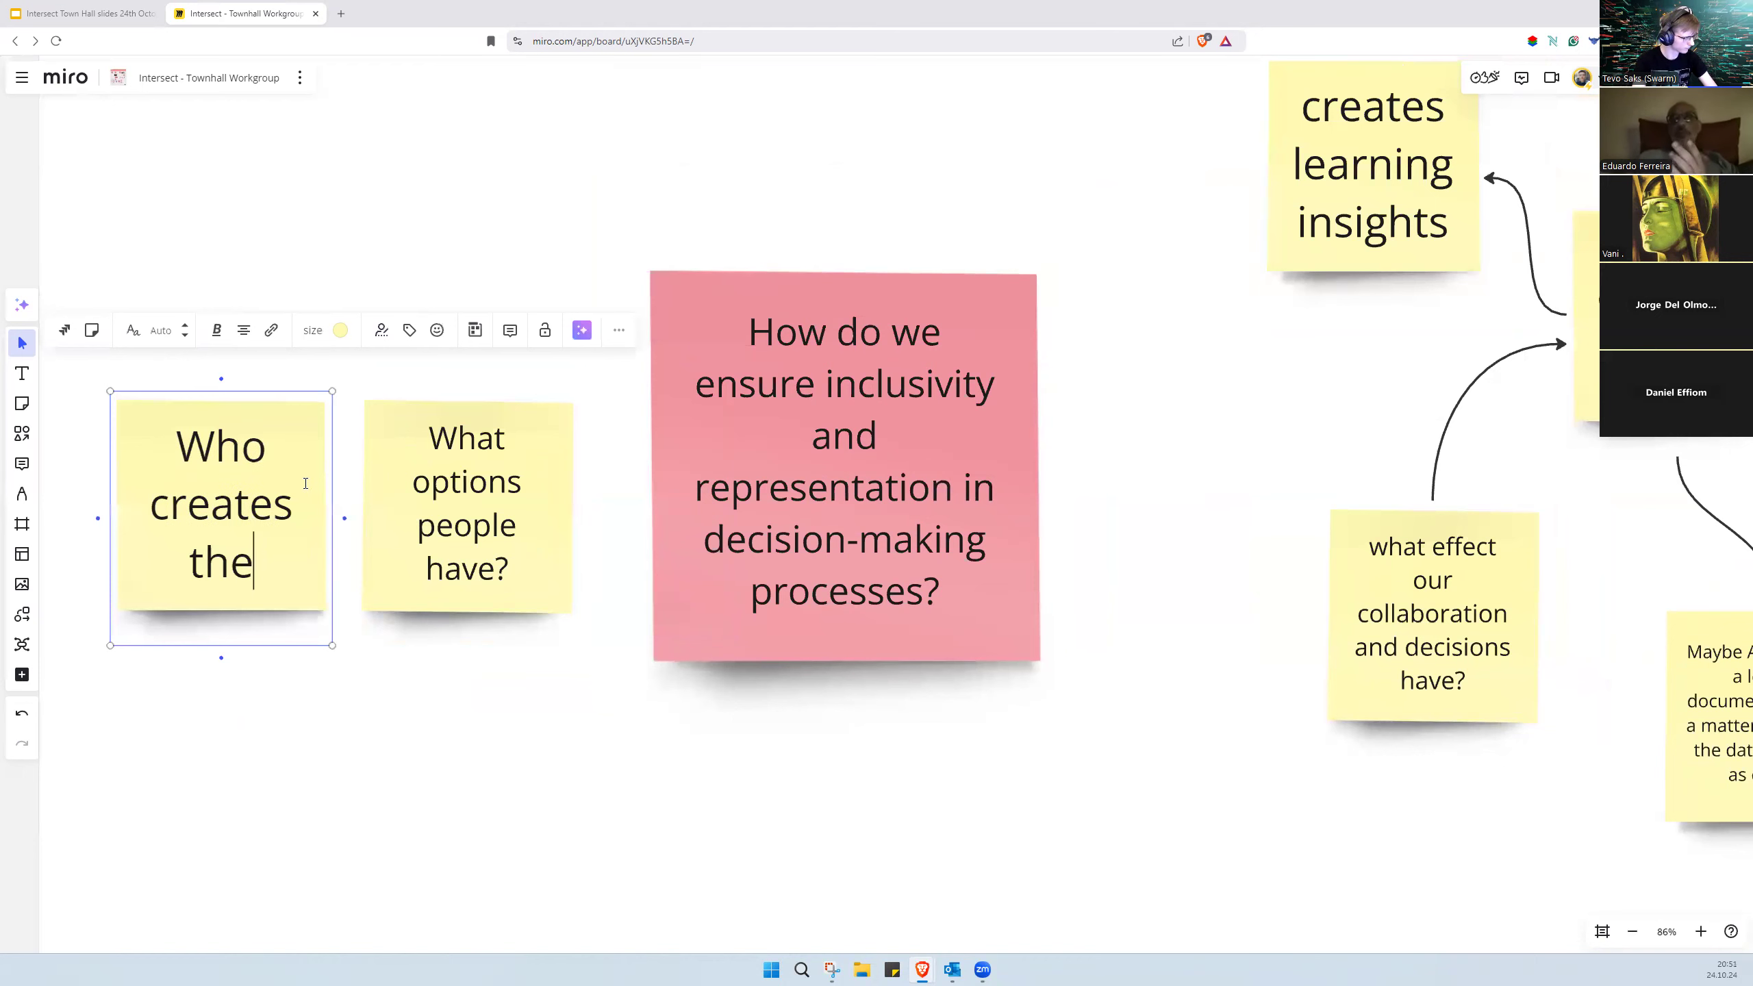
{"action": "type", "text": "options?"}
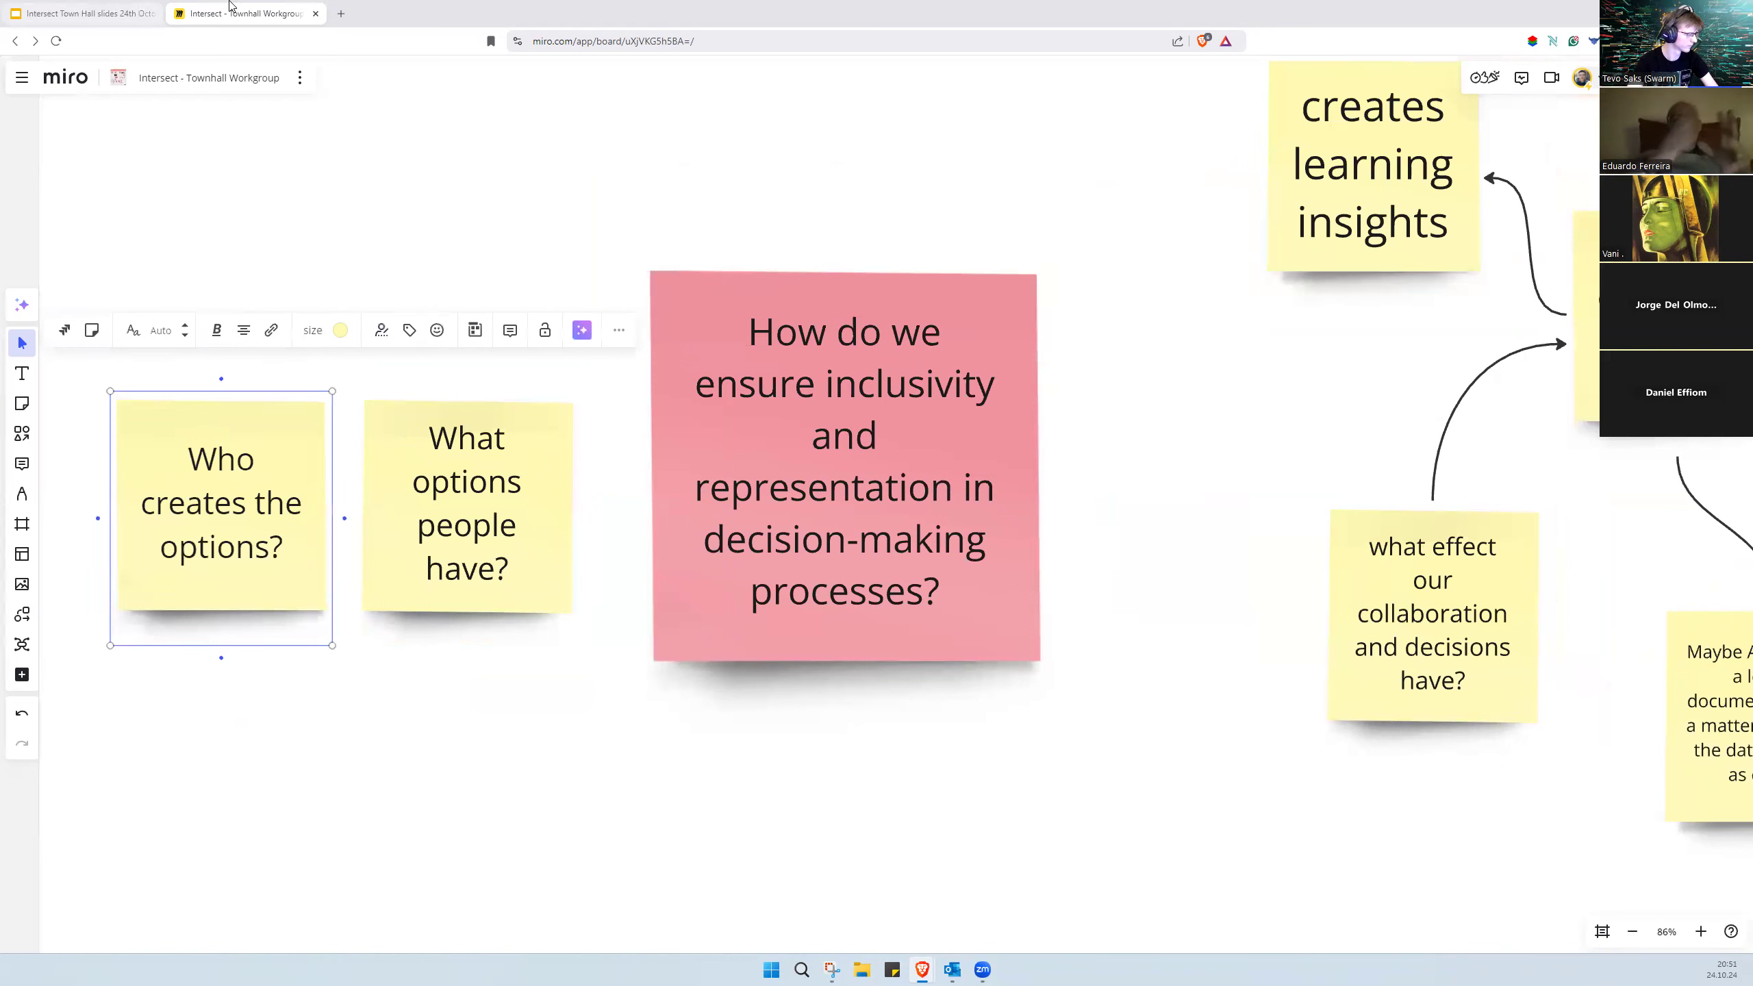
{"action": "left_click", "coordinate": [467, 503]}
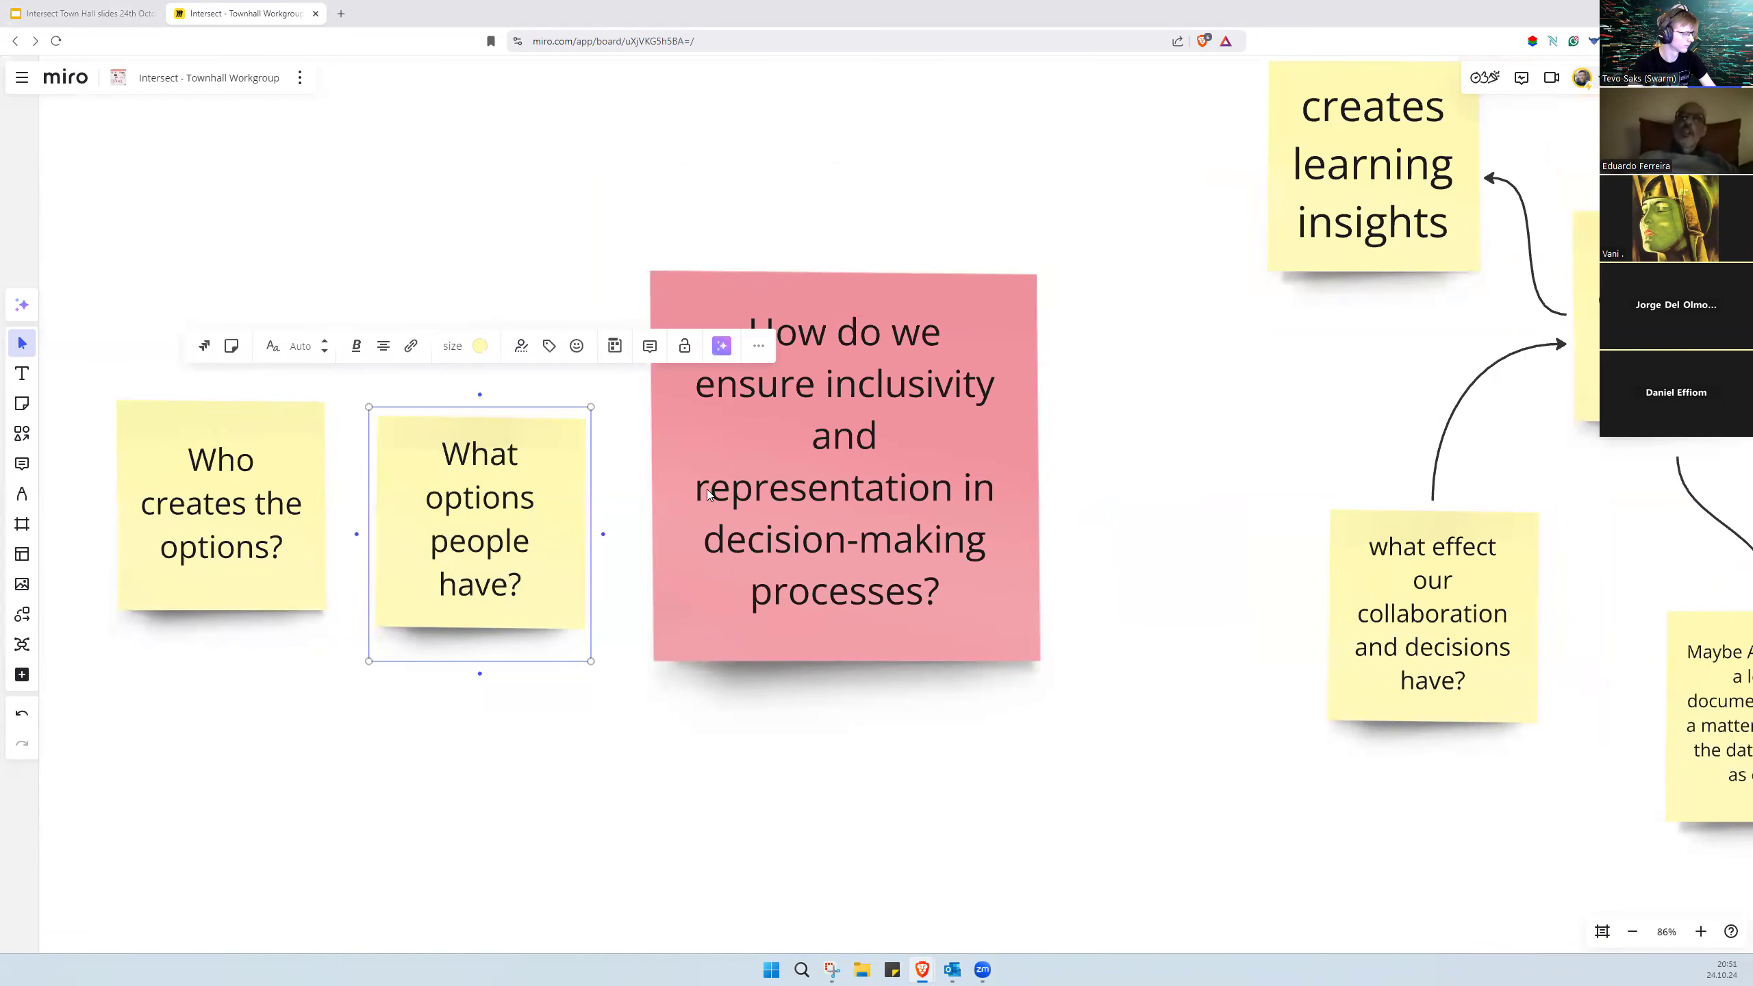
{"action": "left_click", "coordinate": [220, 502]}
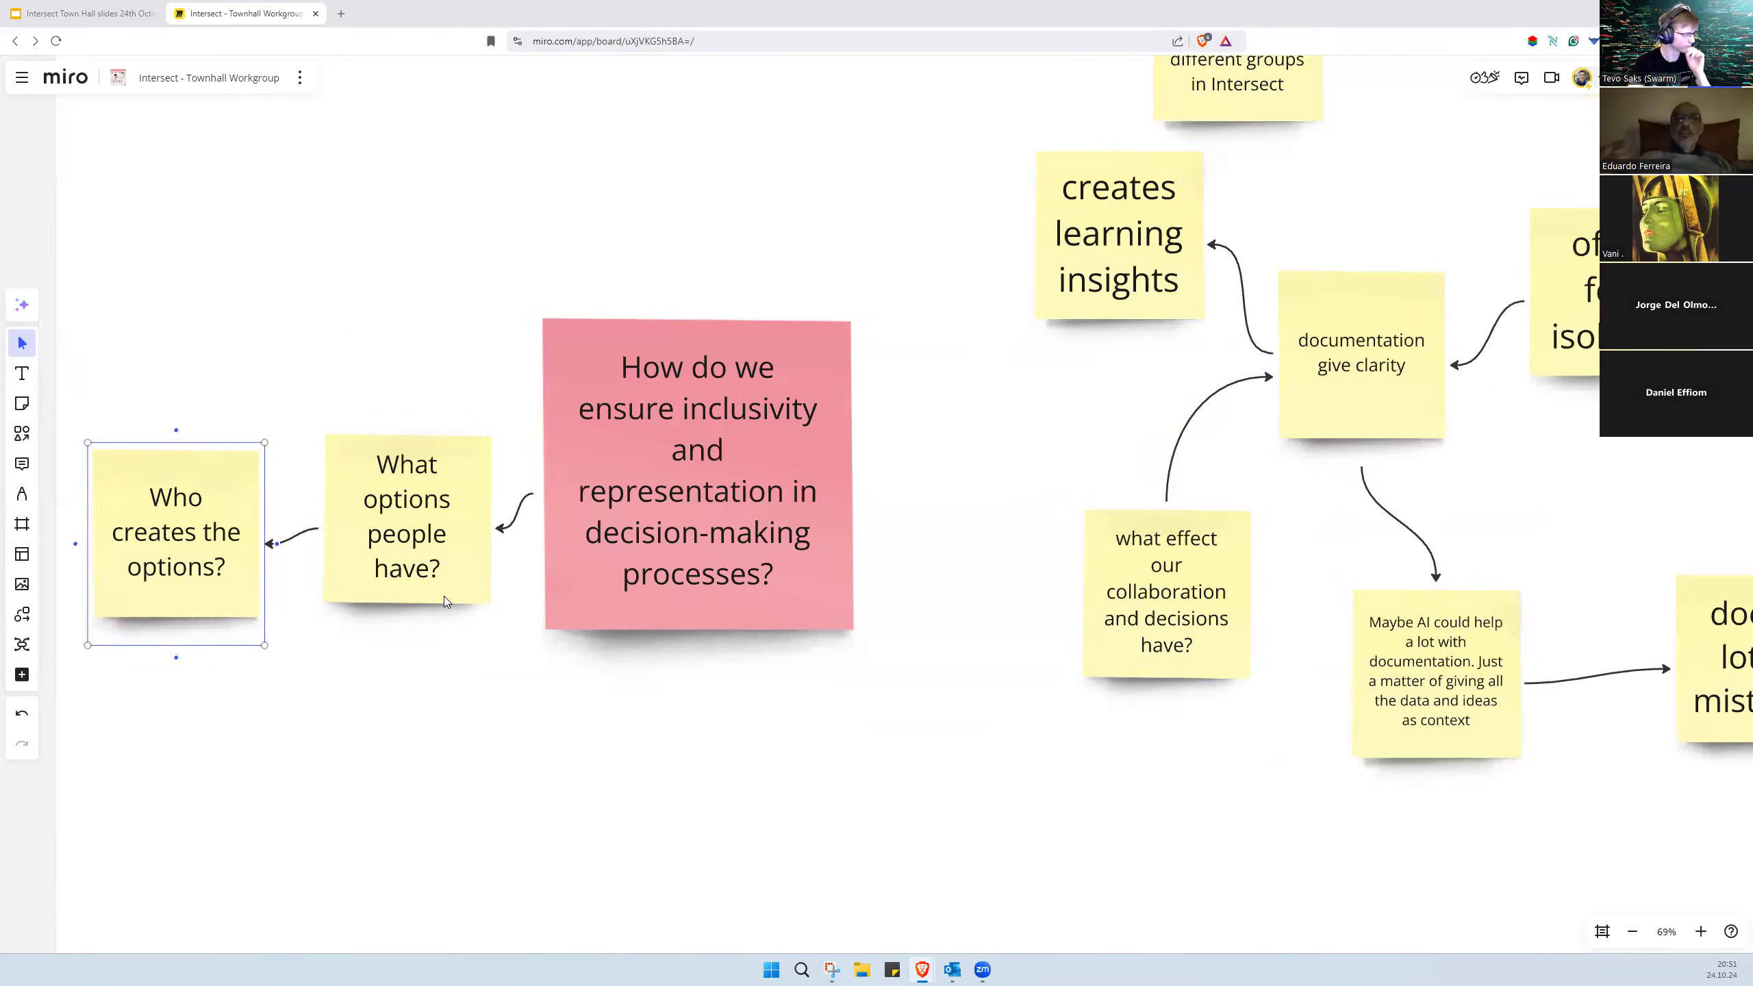
Step: Write a 'leveraging open spaces to find and search for options' note, correcting a typo via suggestions
{"action": "left_click", "coordinate": [696, 470]}
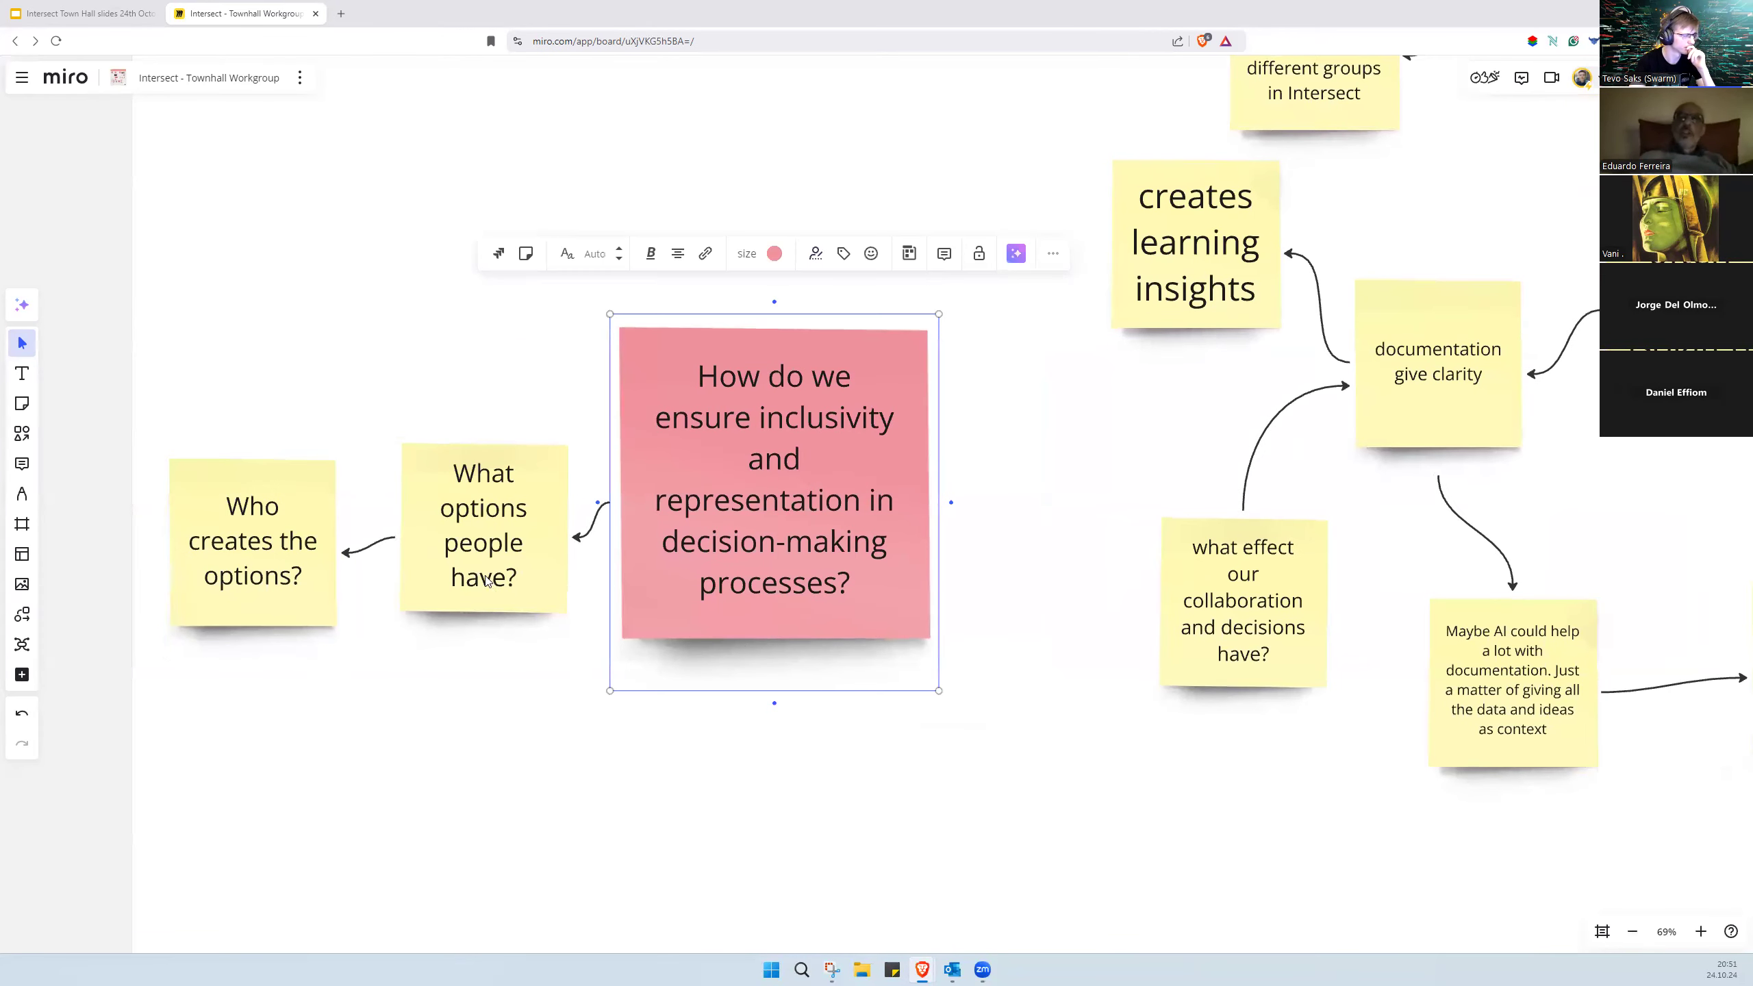
{"action": "left_click", "coordinate": [482, 525]}
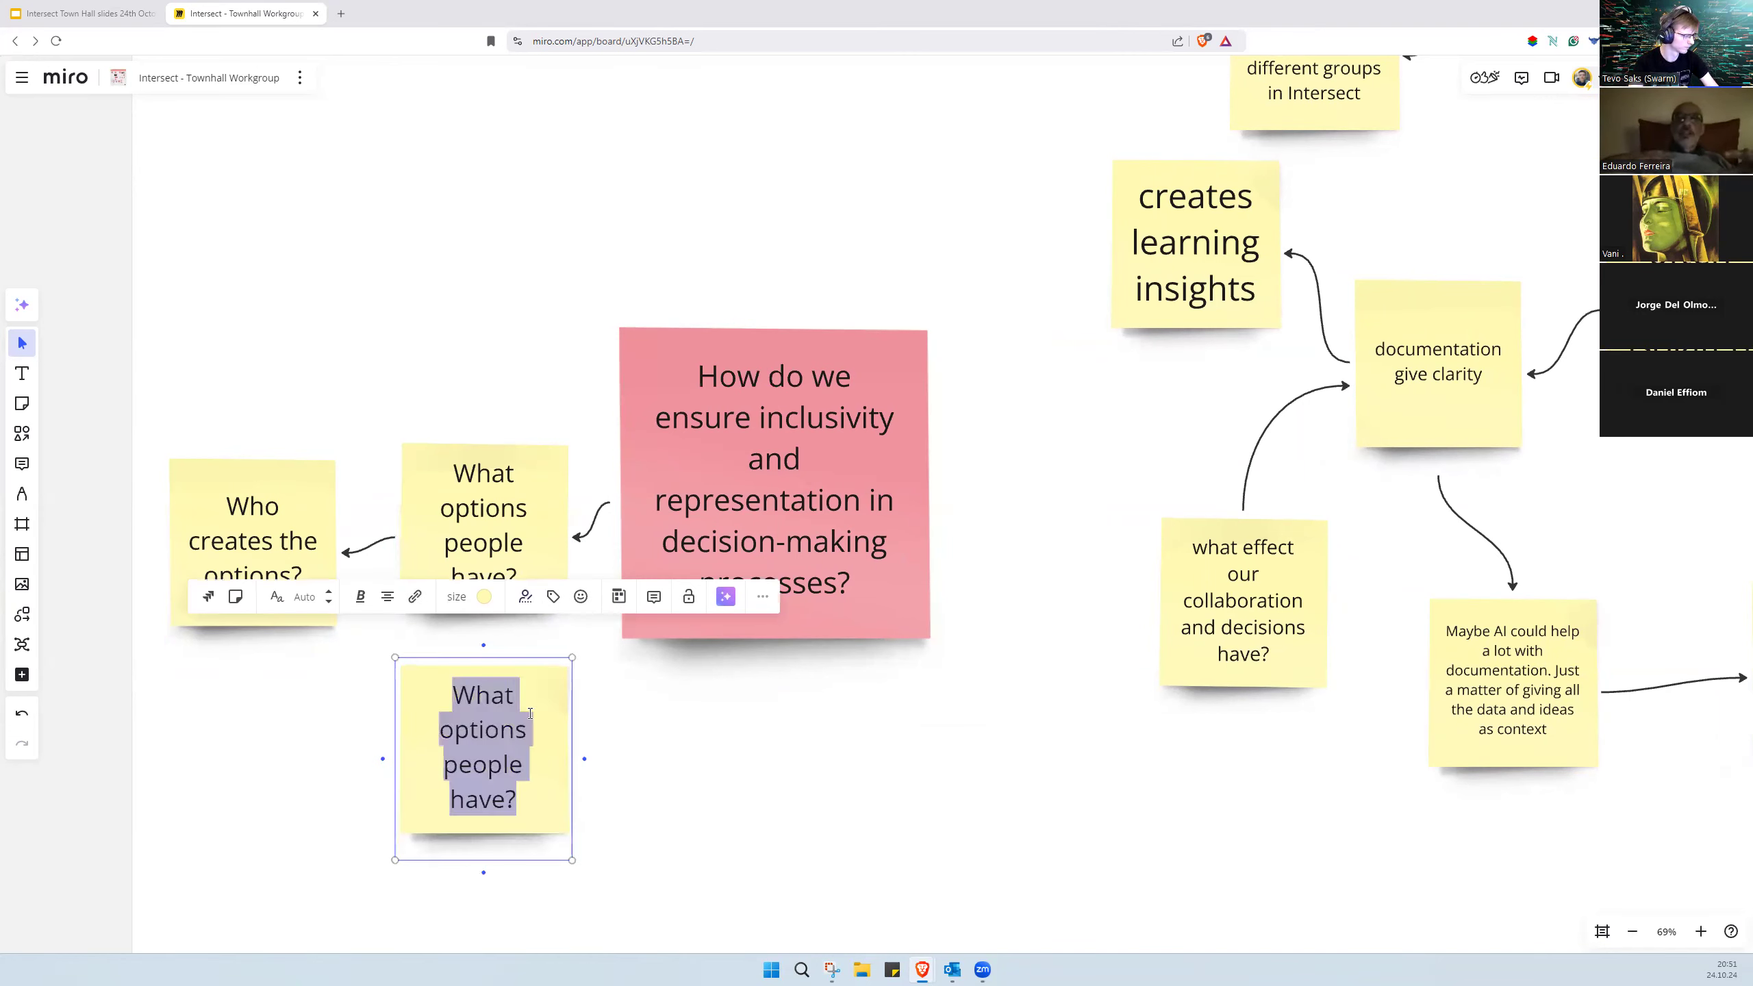
{"action": "type", "text": "leveragin"}
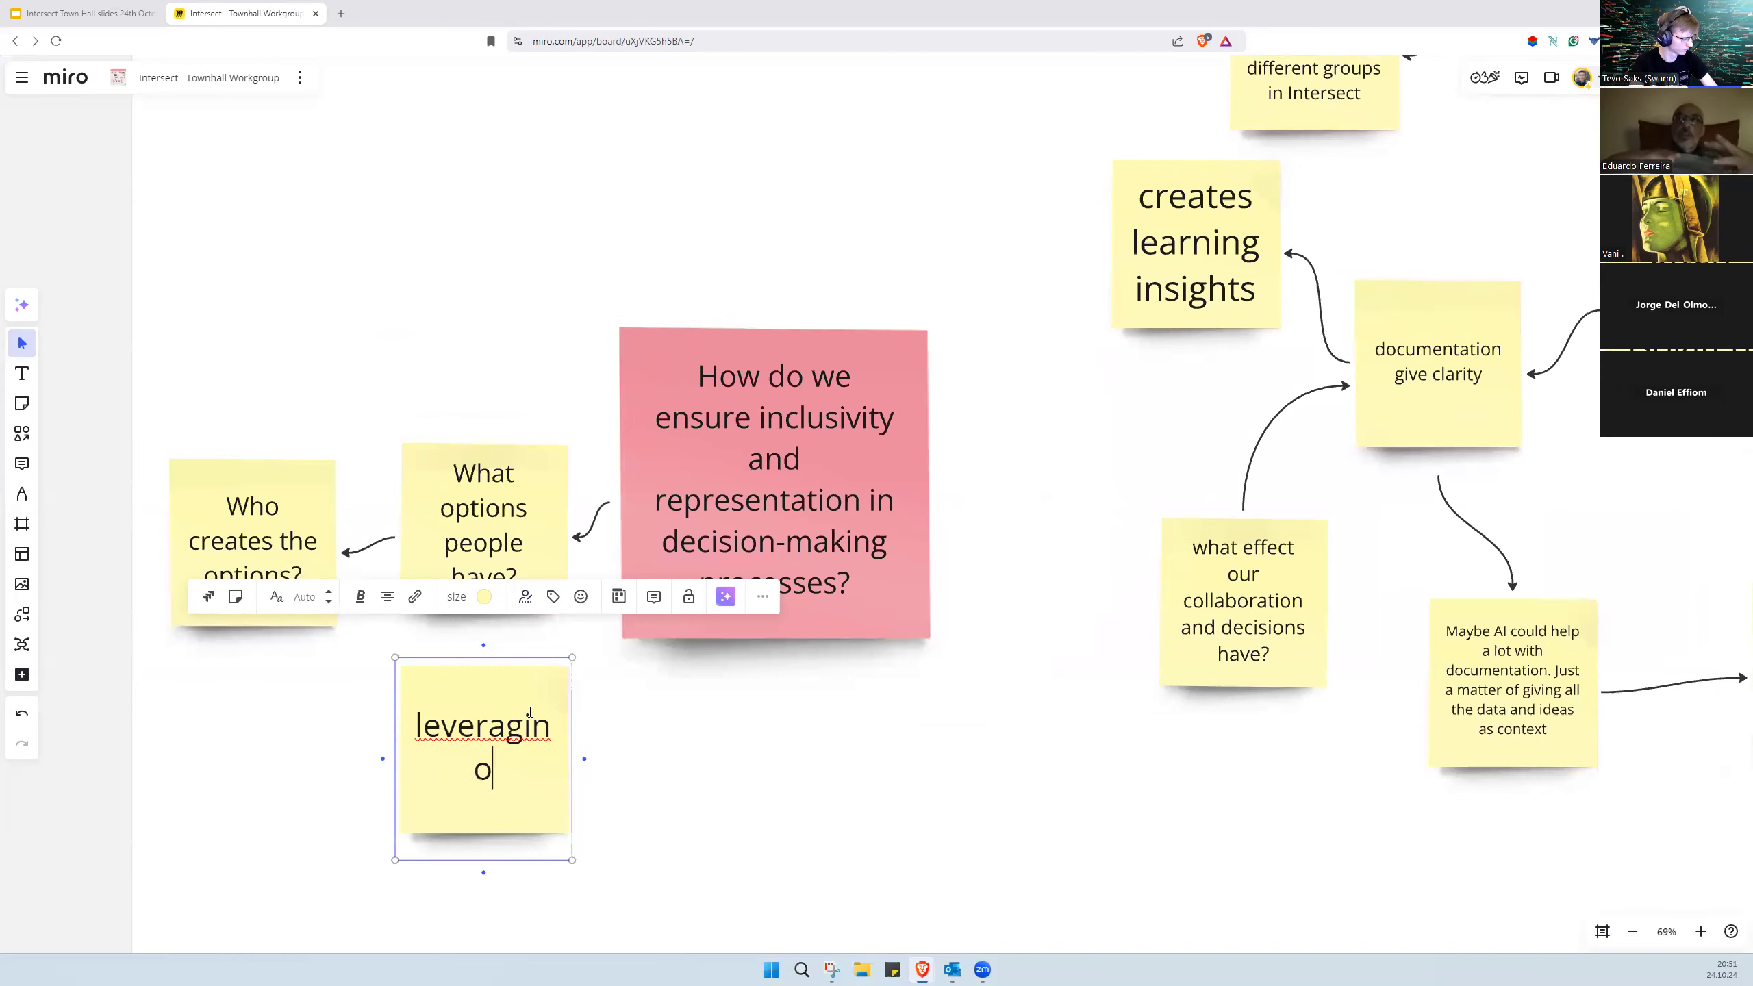
{"action": "type", "text": "pen spaces"}
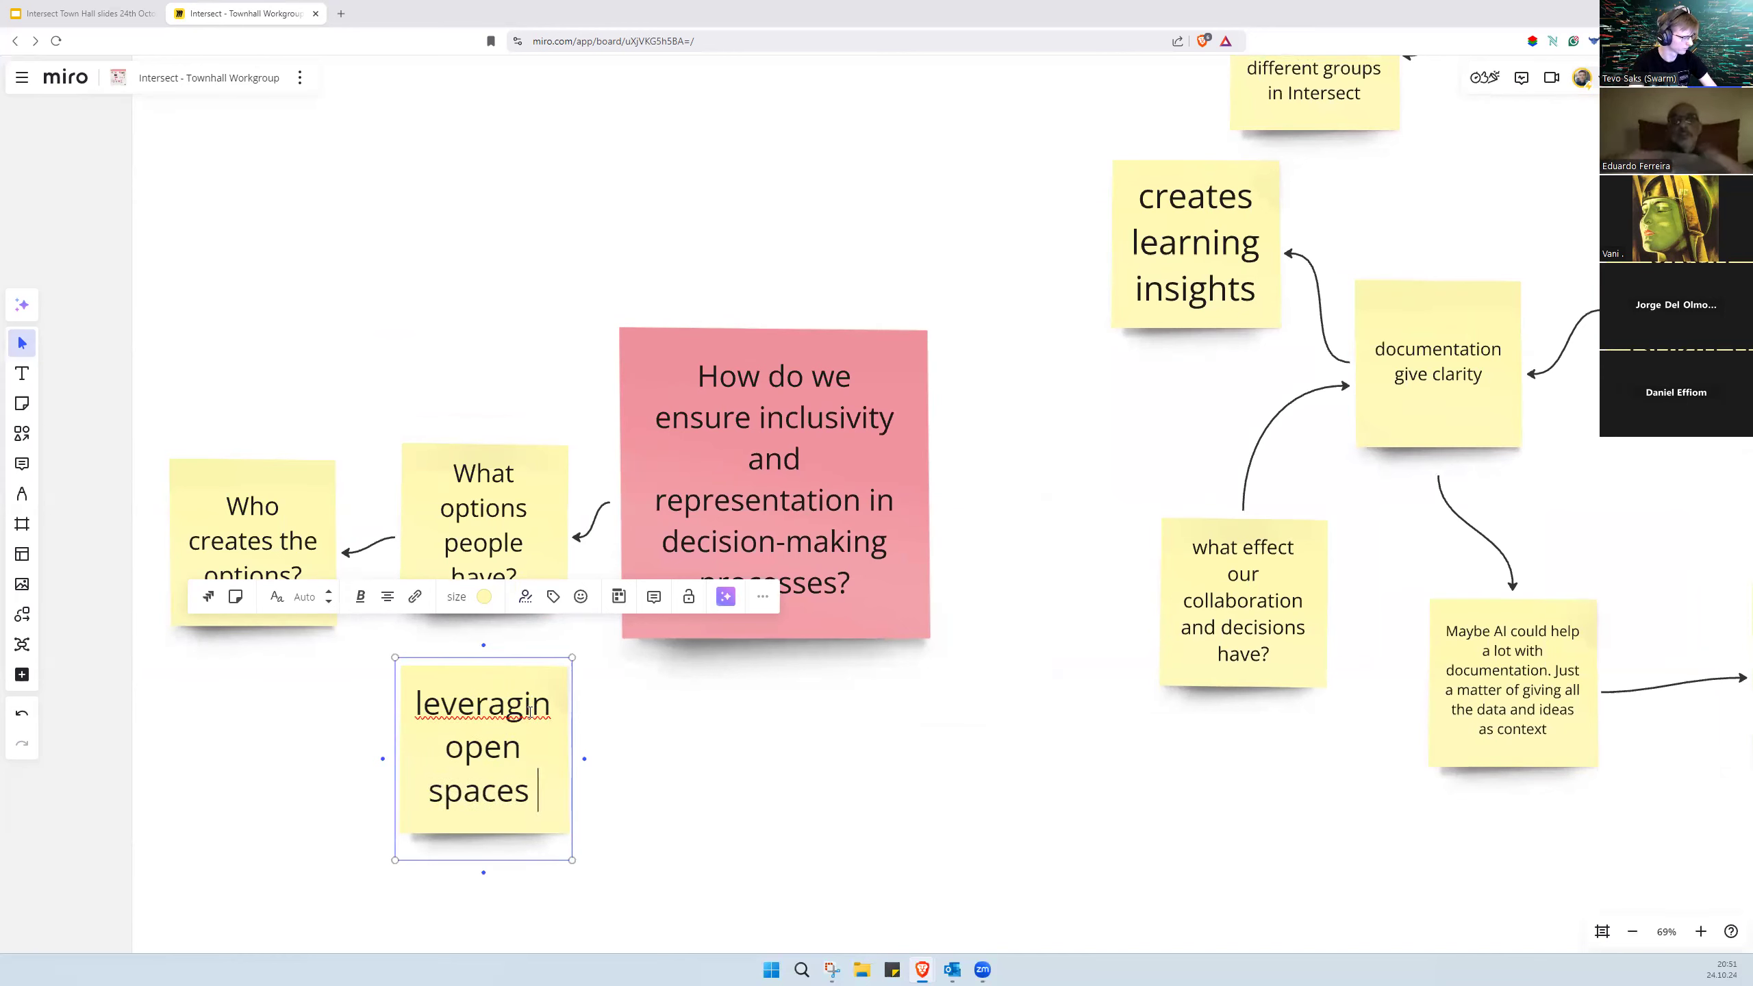
{"action": "type", "text": "to"}
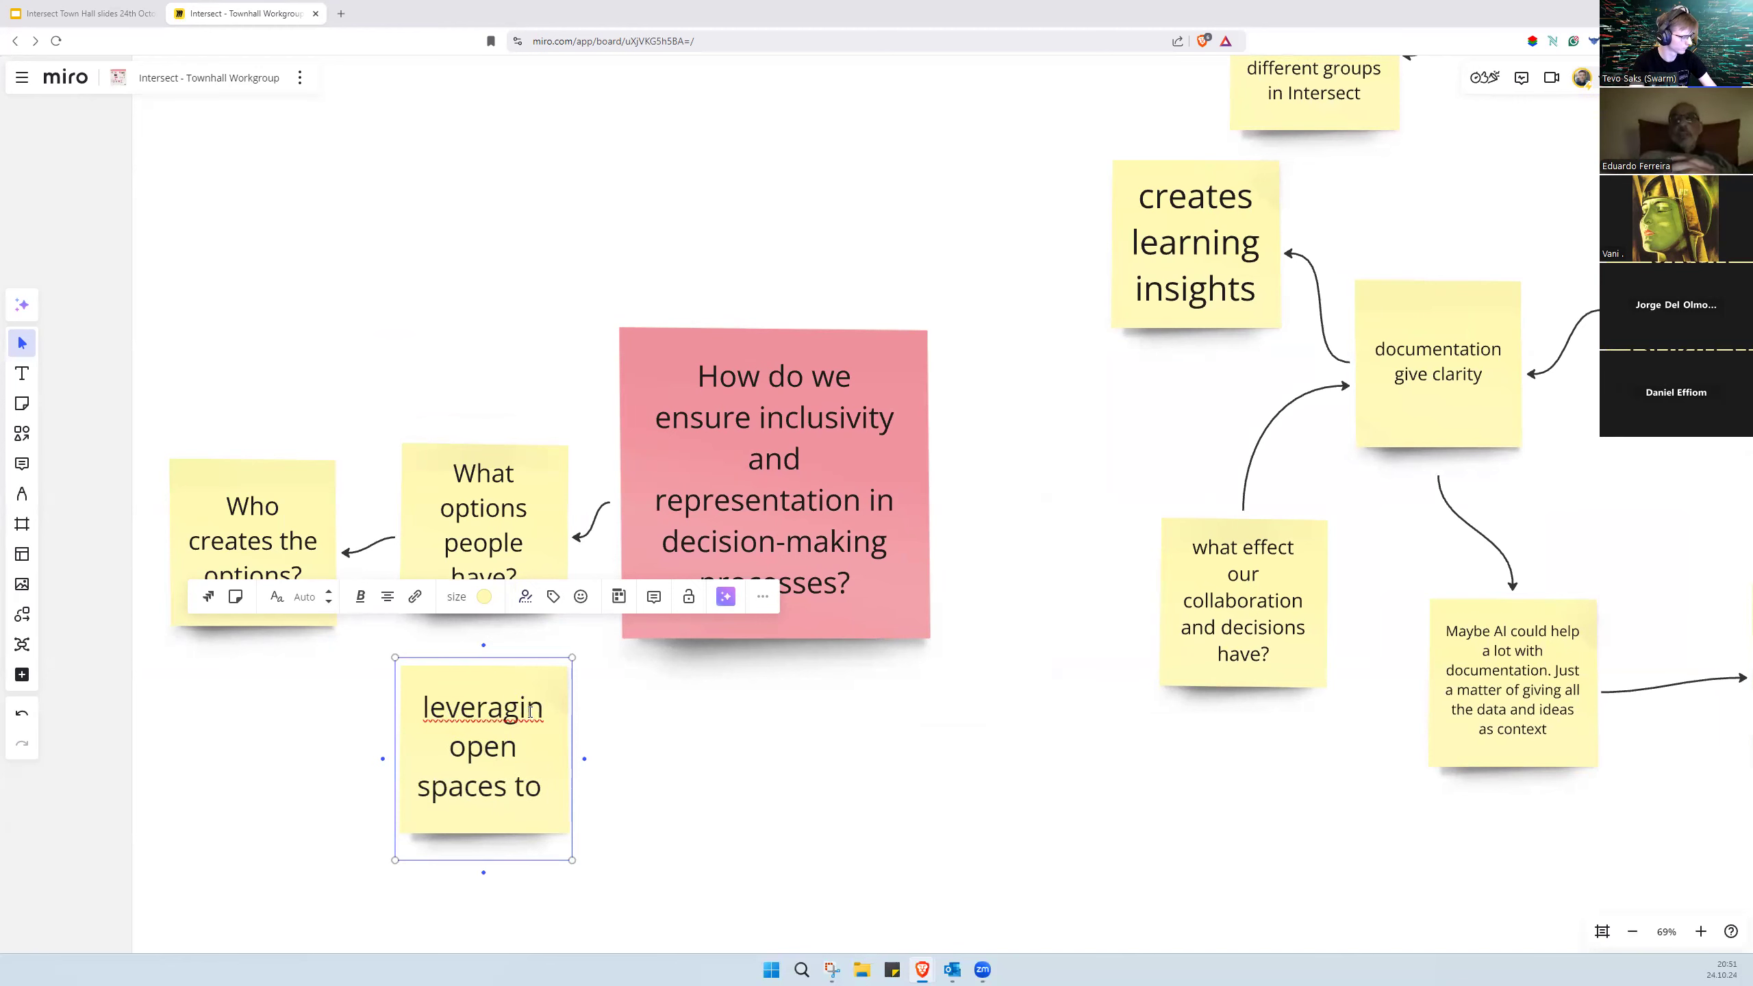
{"action": "type", "text": "increase"}
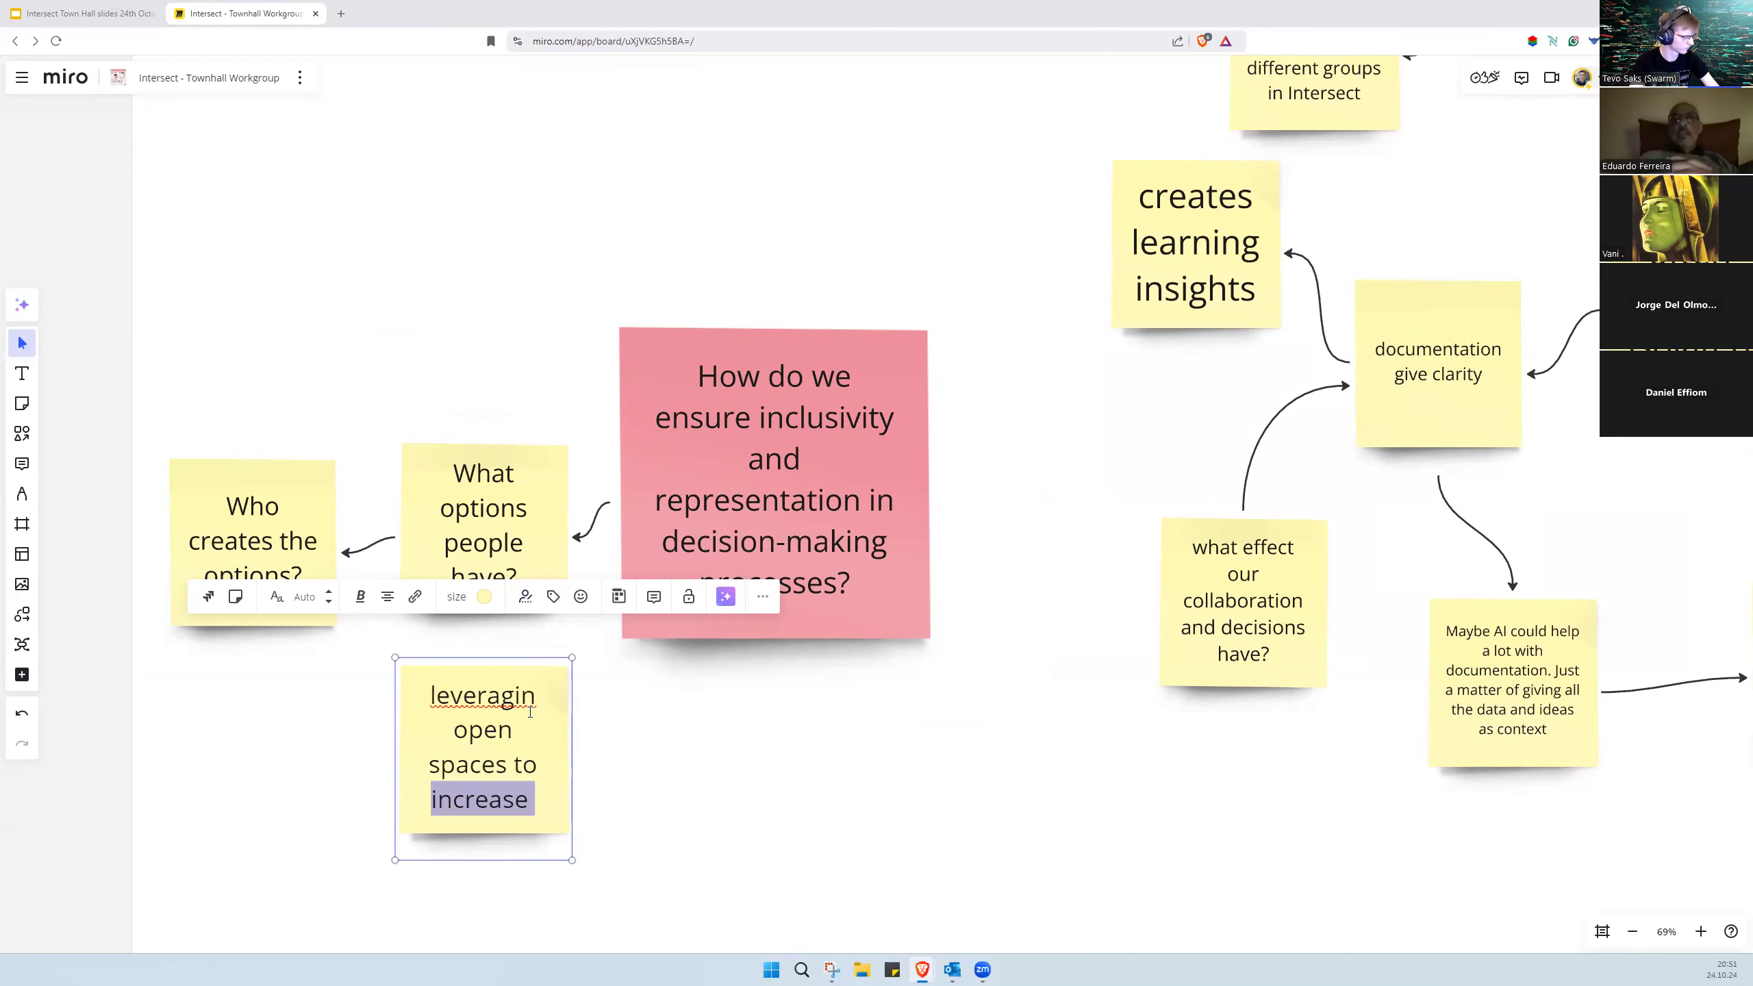
{"action": "type", "text": "provide"}
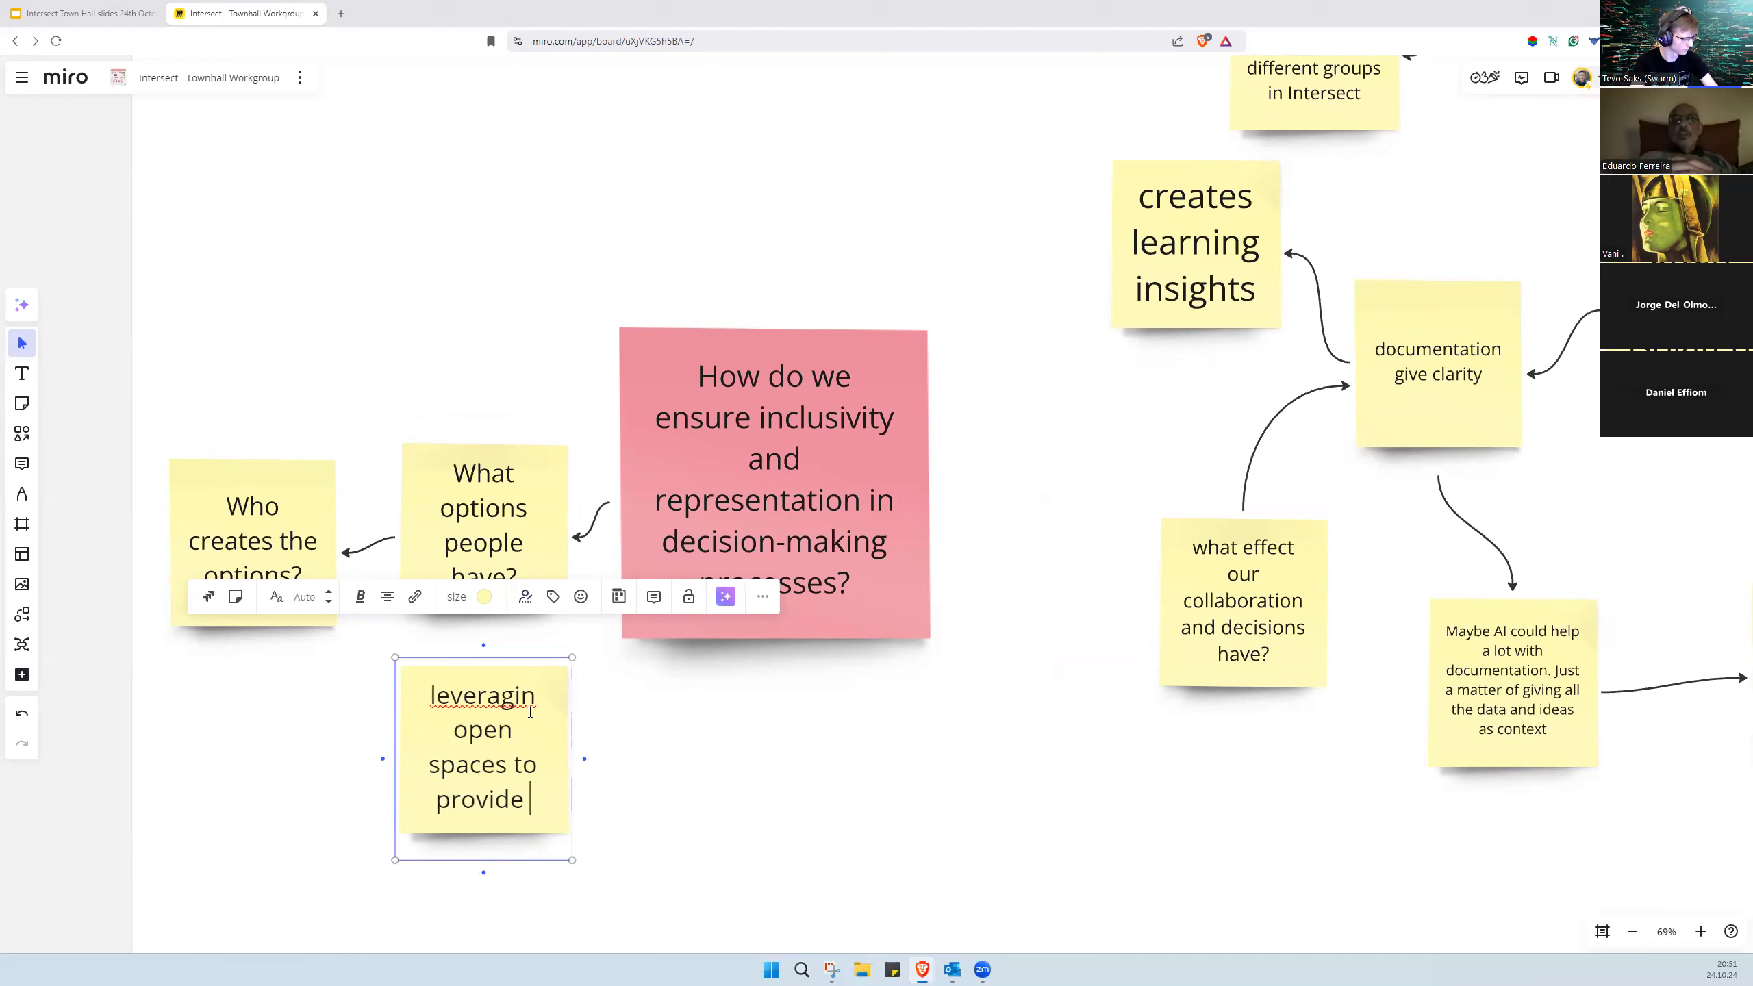
{"action": "type", "text": "op"}
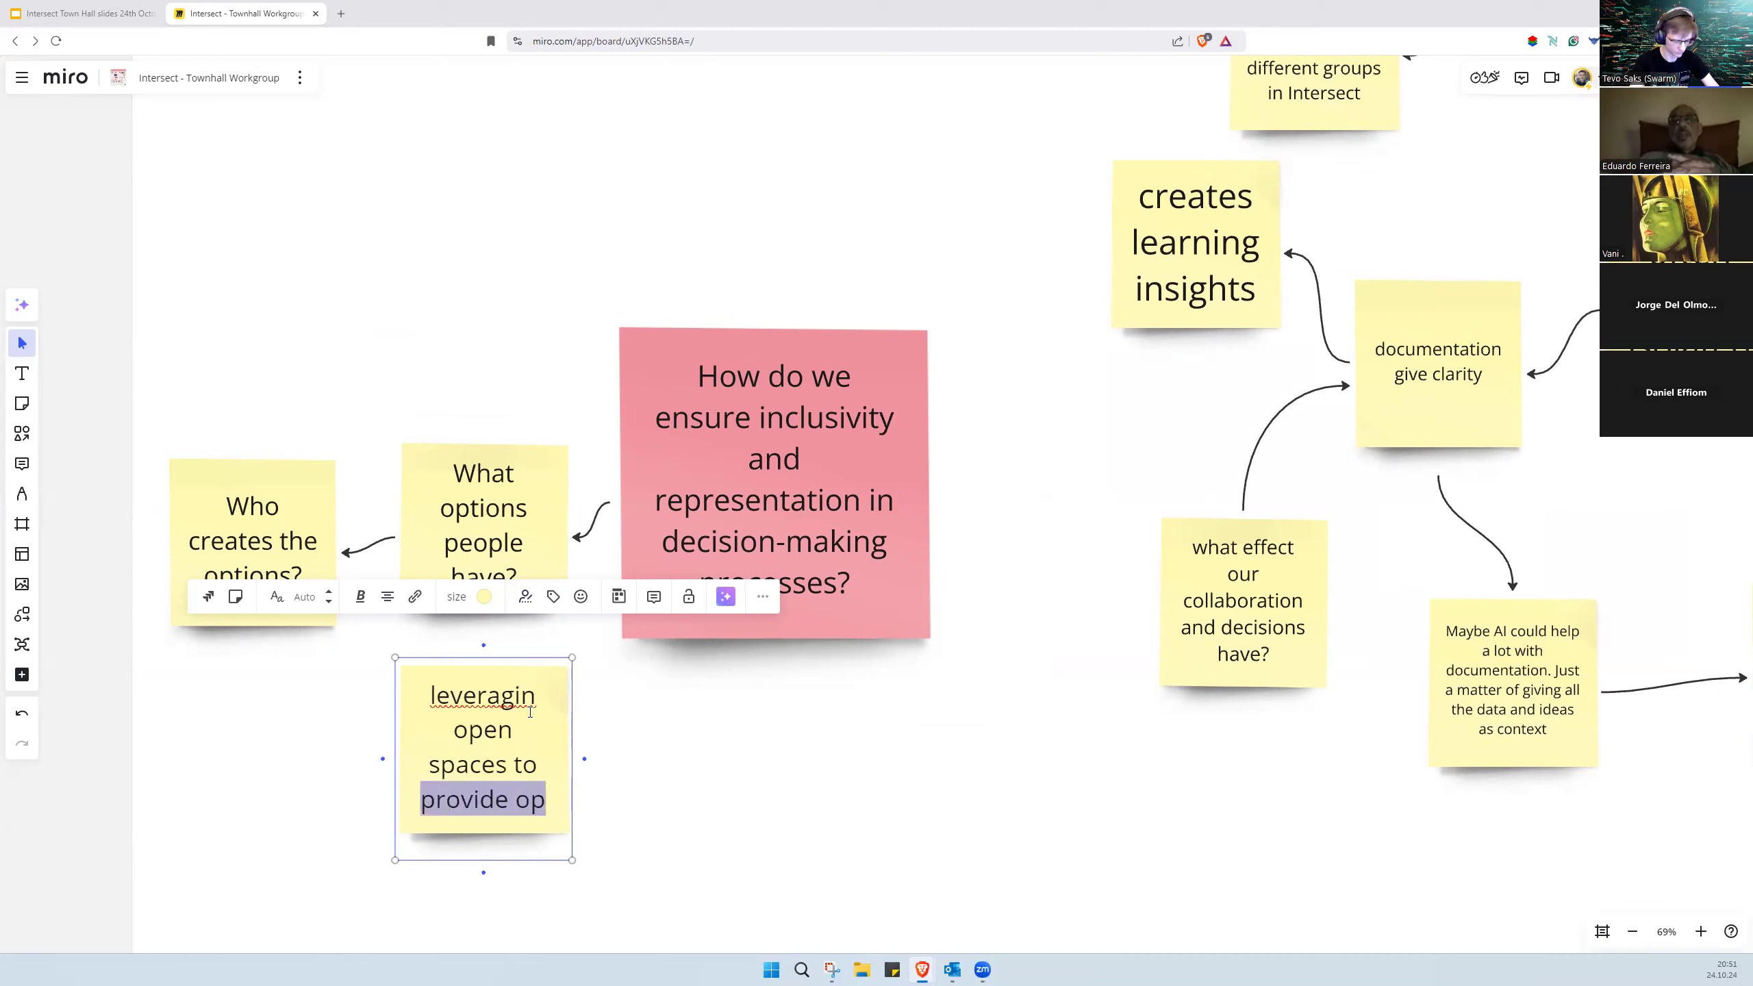
{"action": "type", "text": "find opt"}
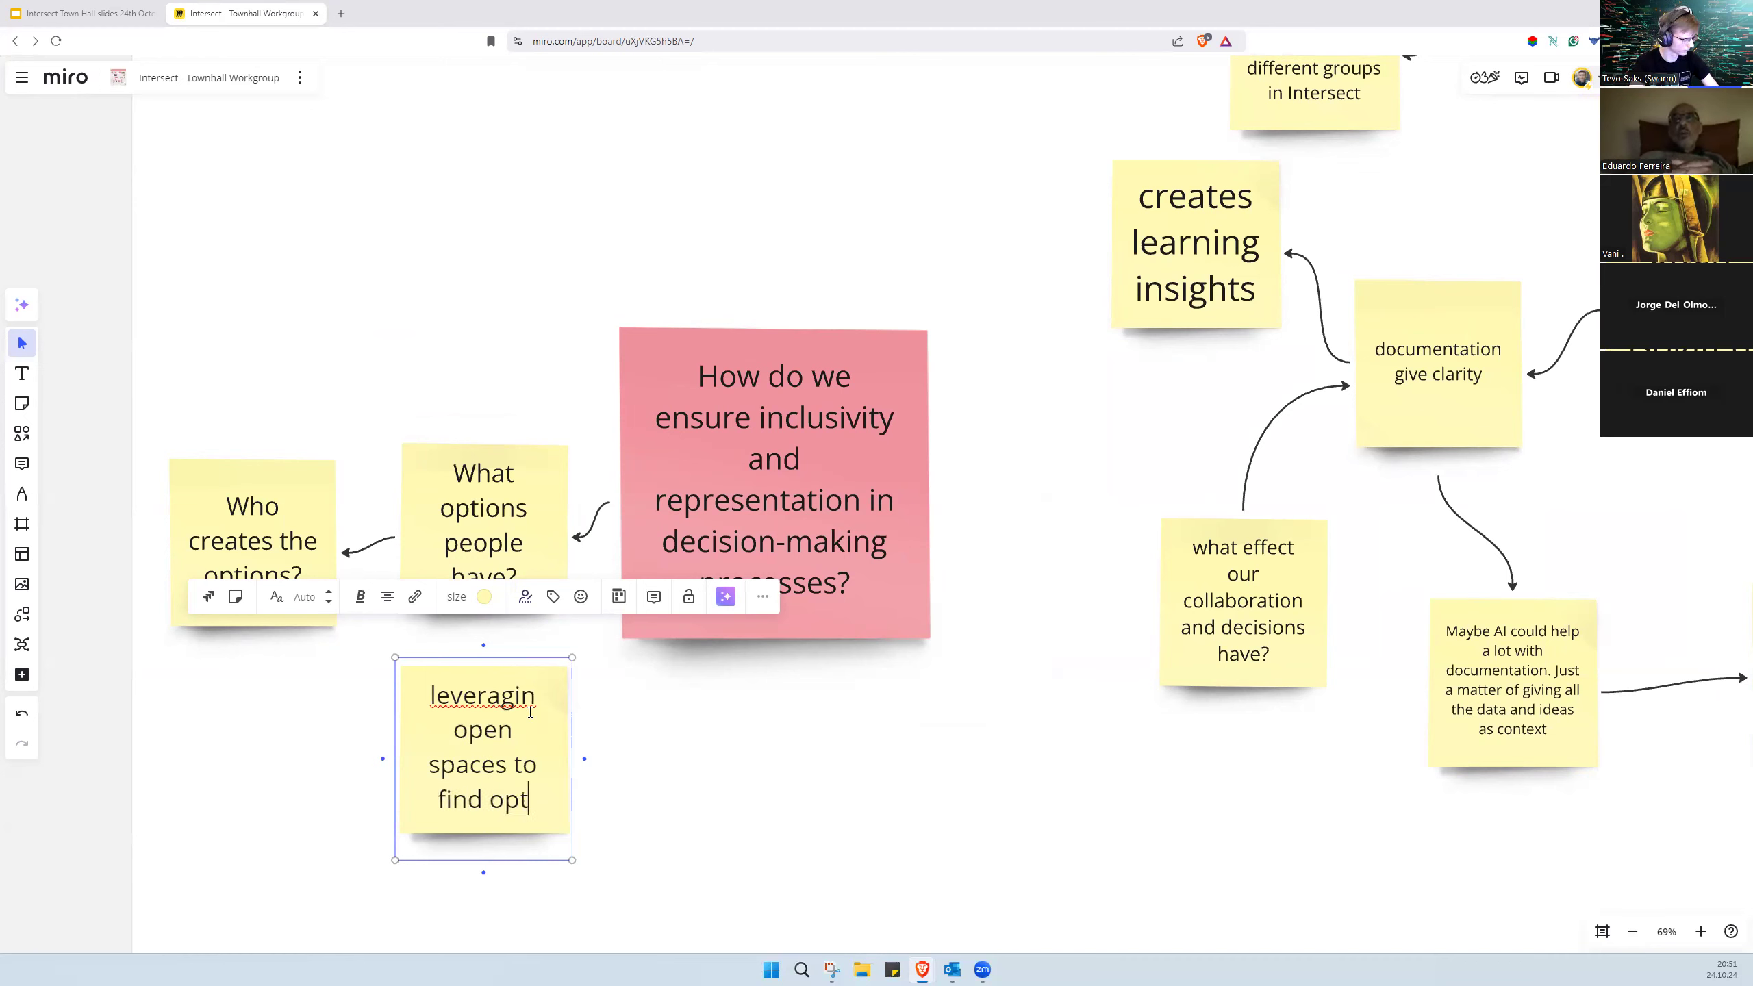
{"action": "right_click", "coordinate": [481, 694]}
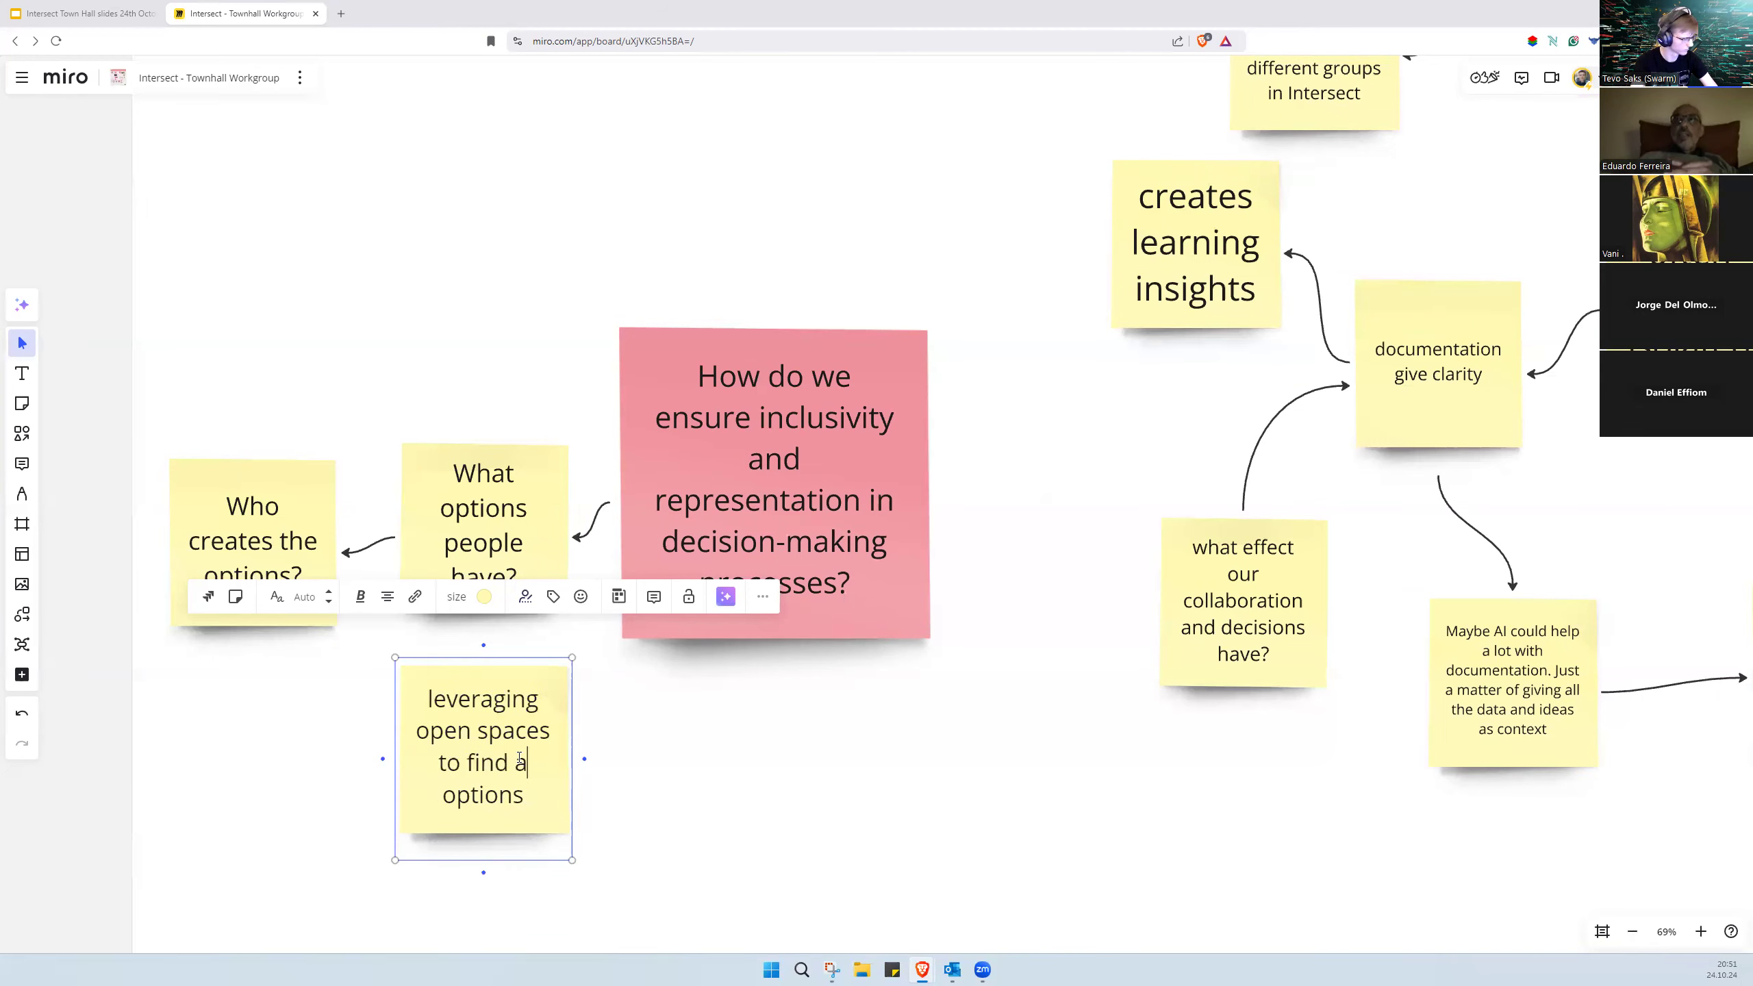
{"action": "type", "text": "nd search for"}
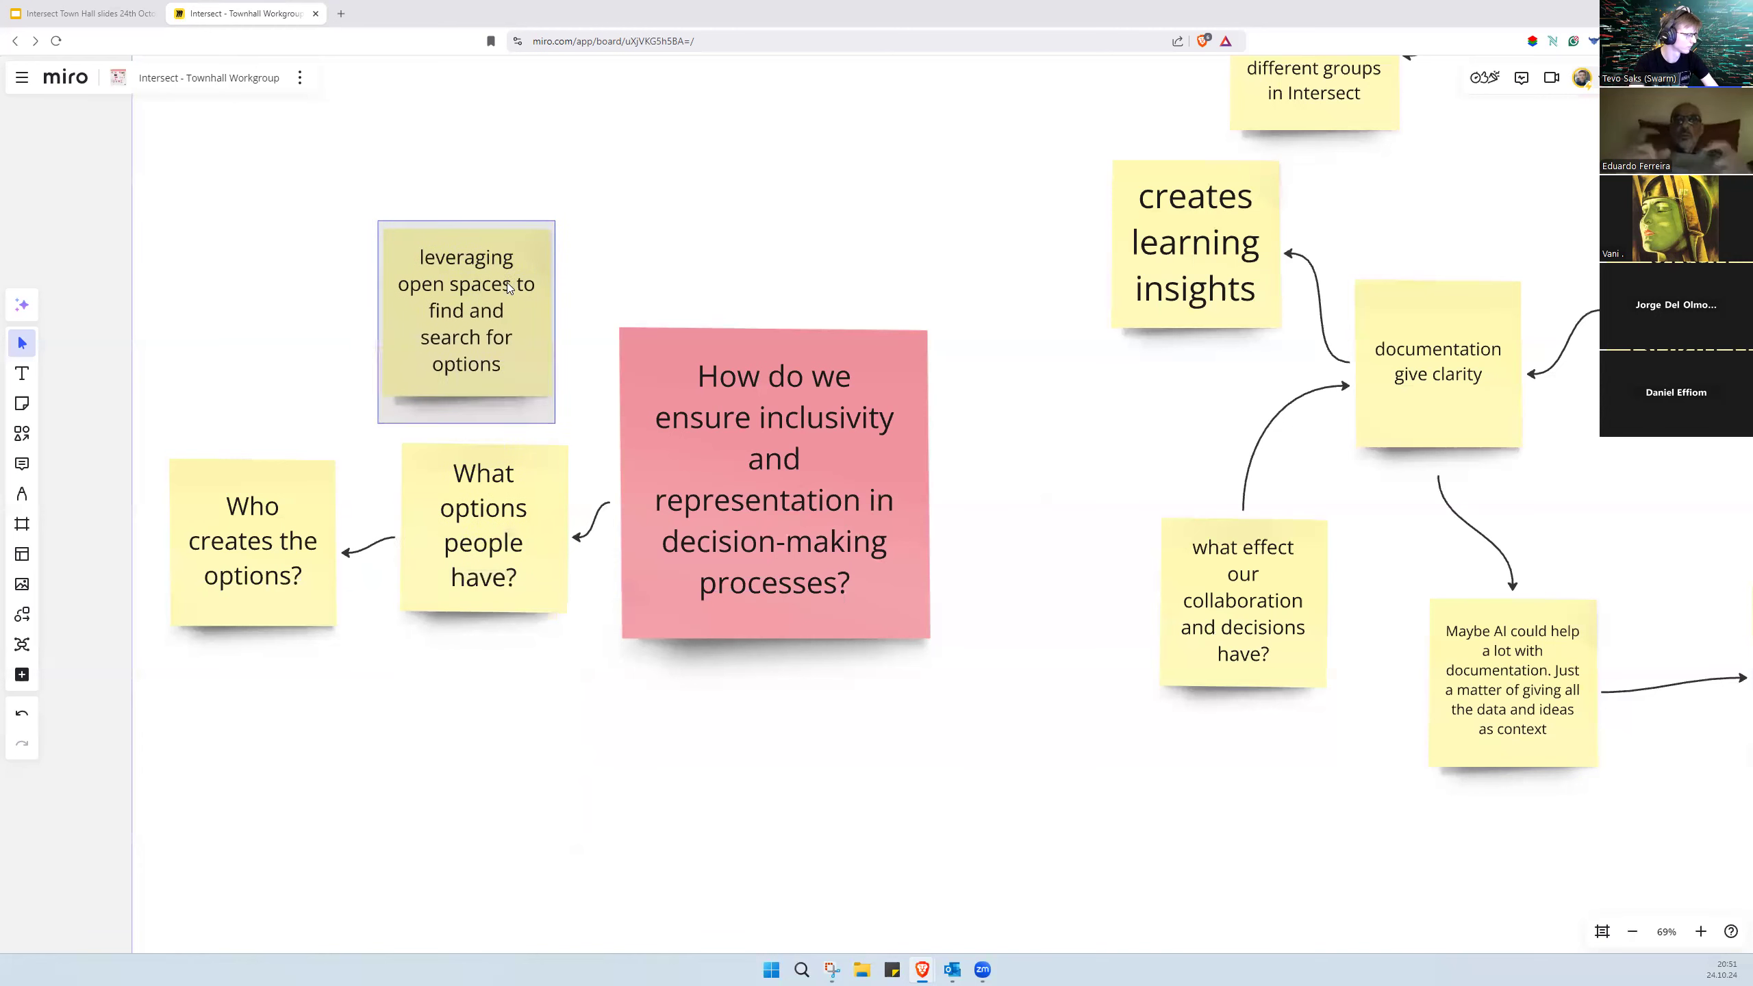
{"action": "left_click", "coordinate": [251, 540]}
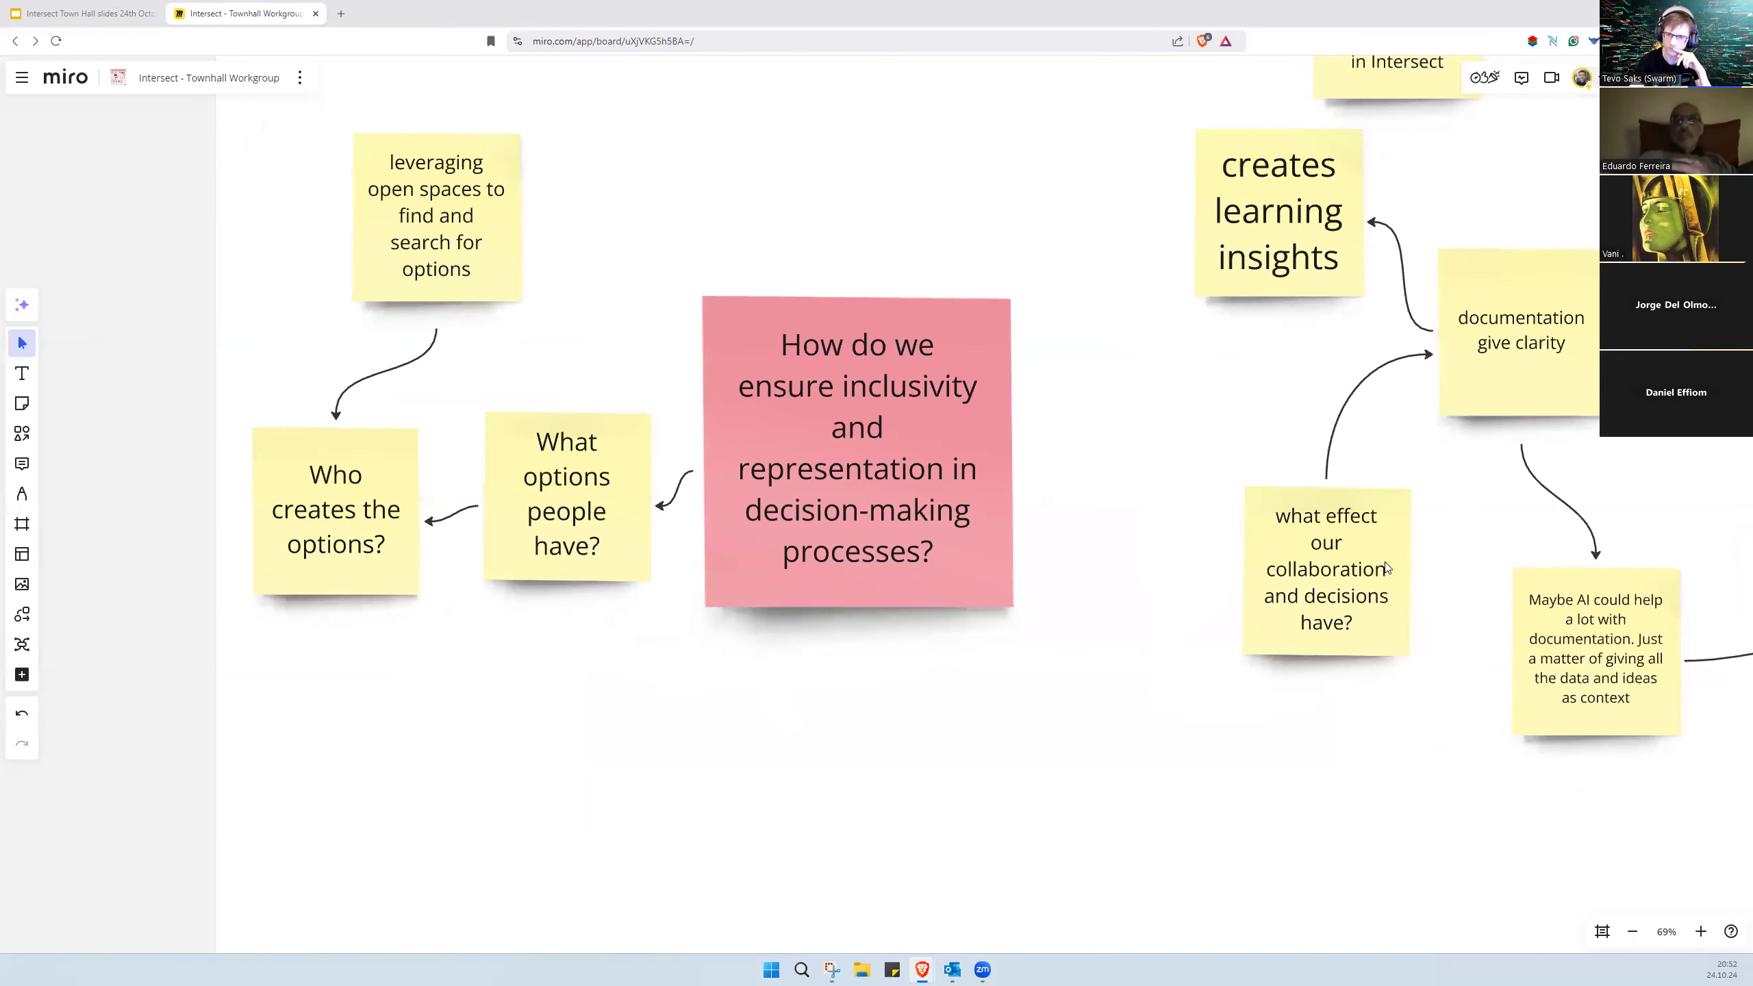
{"action": "mouse_move", "coordinate": [1350, 648]}
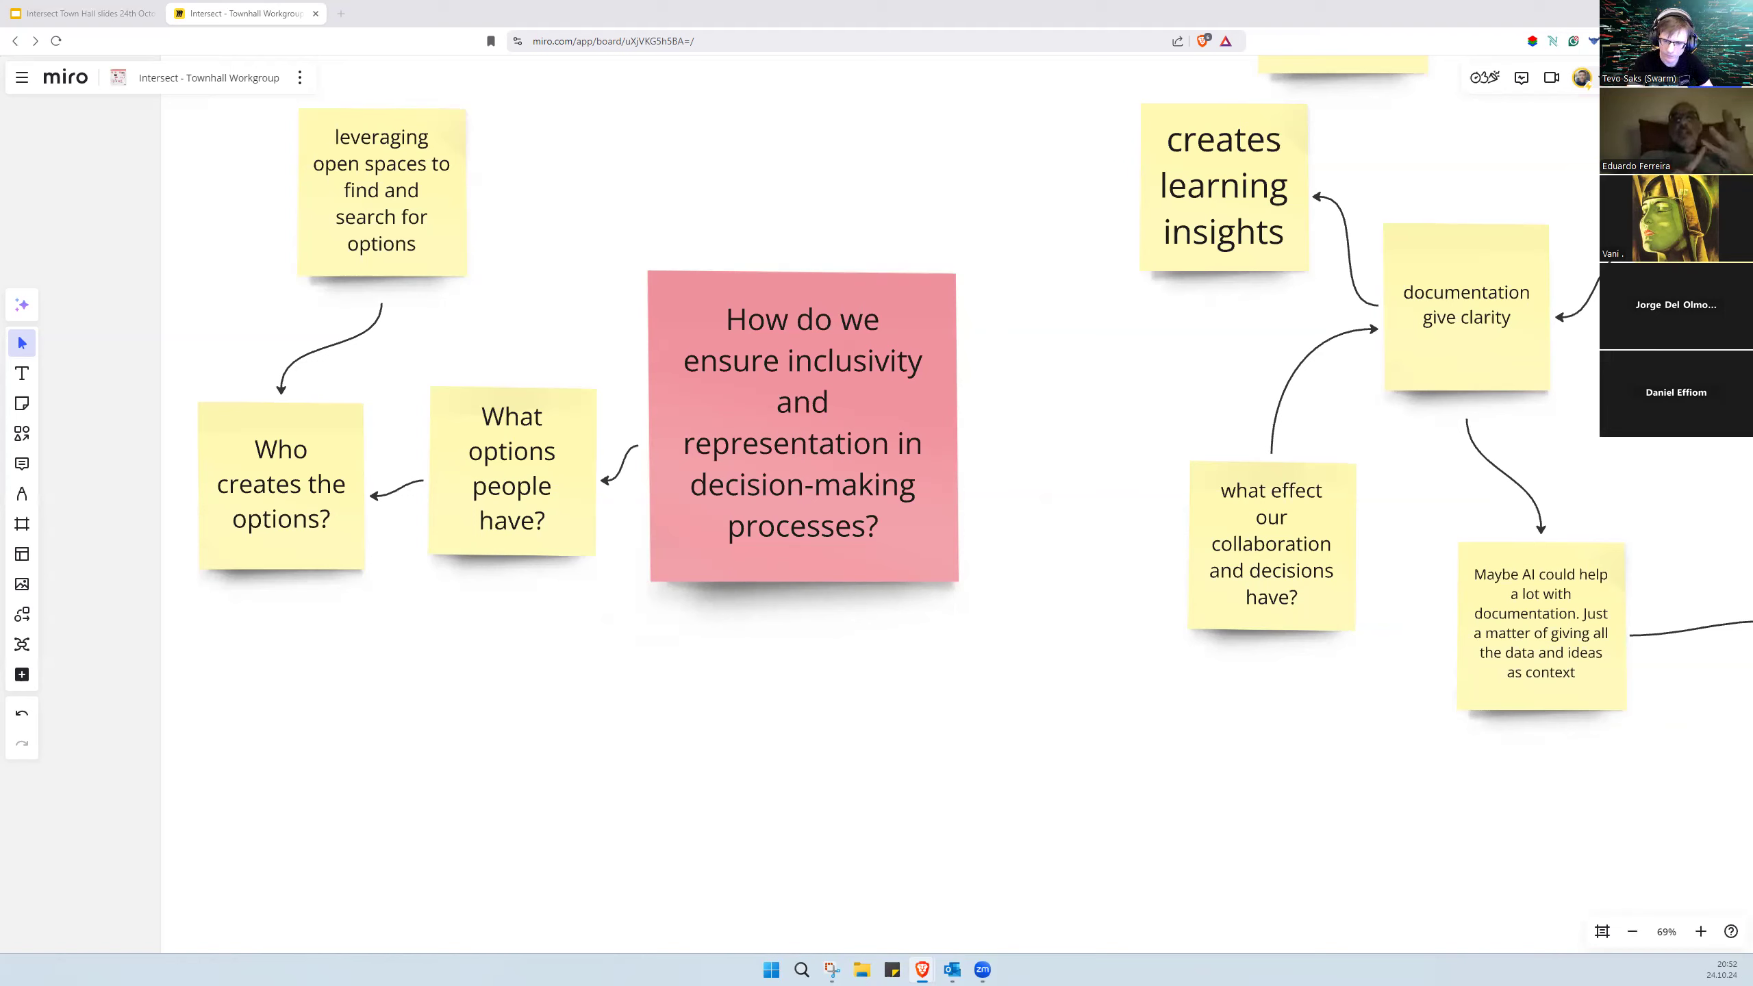
{"action": "mouse_move", "coordinate": [915, 477]}
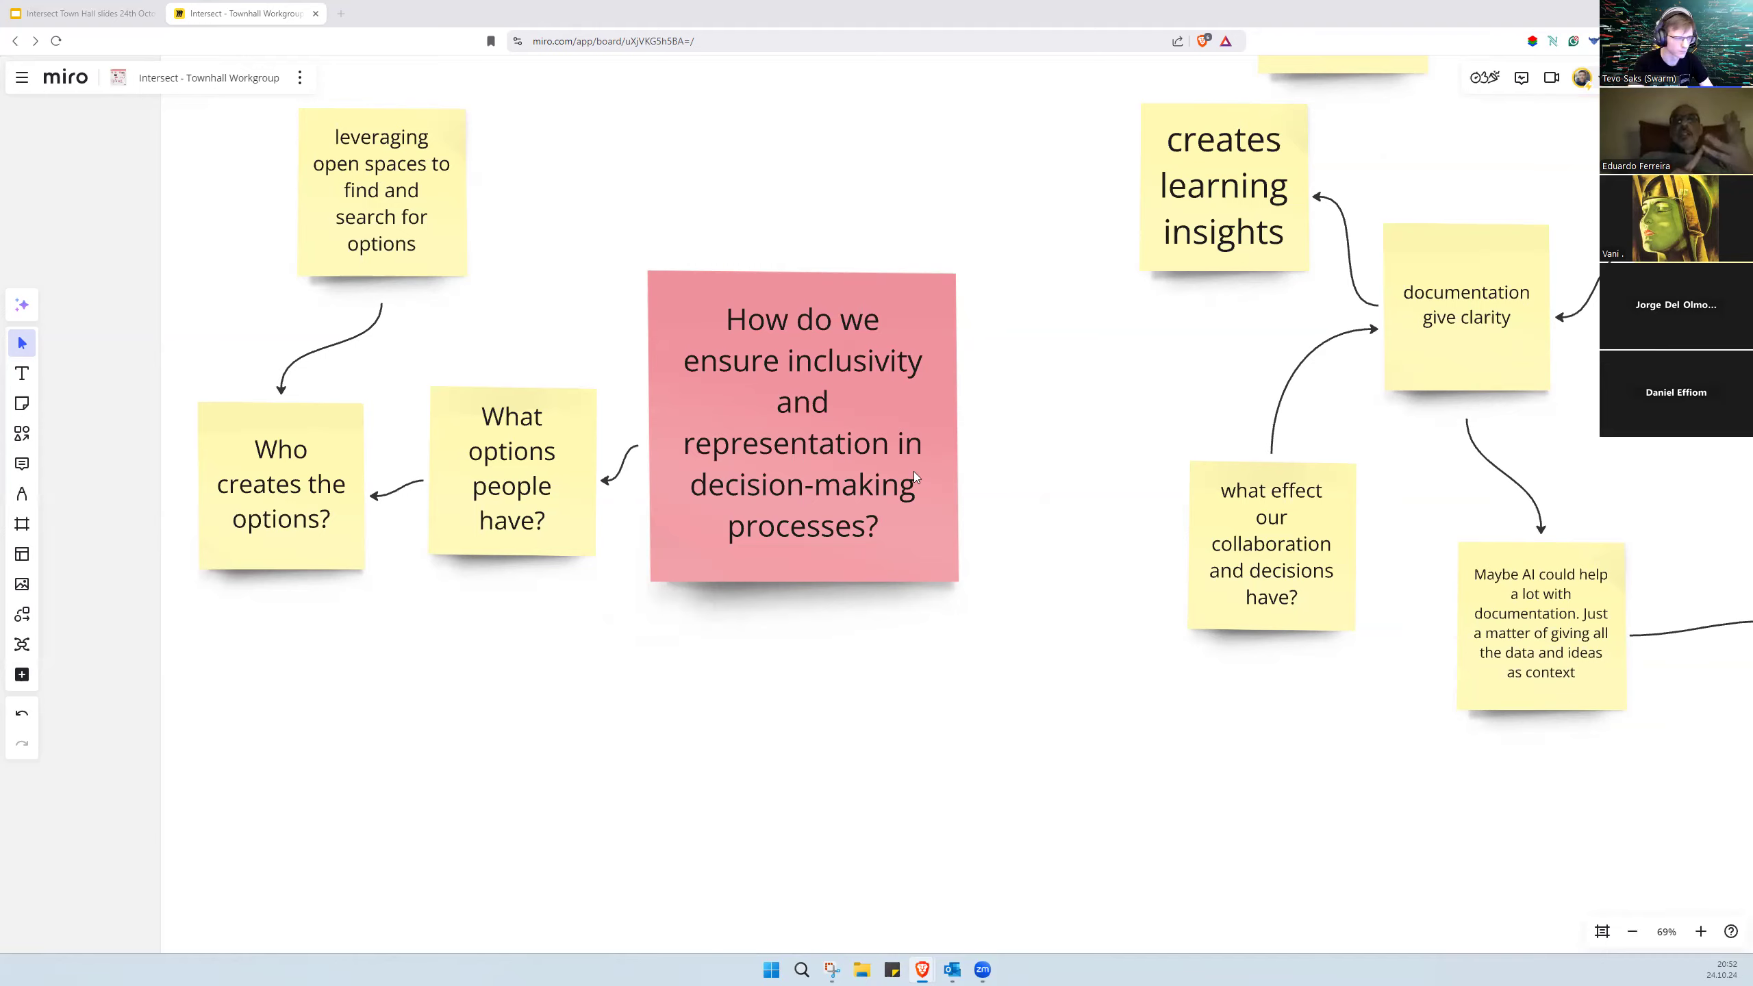
{"action": "scroll", "scroll_direction": "down", "scroll_amount": 3}
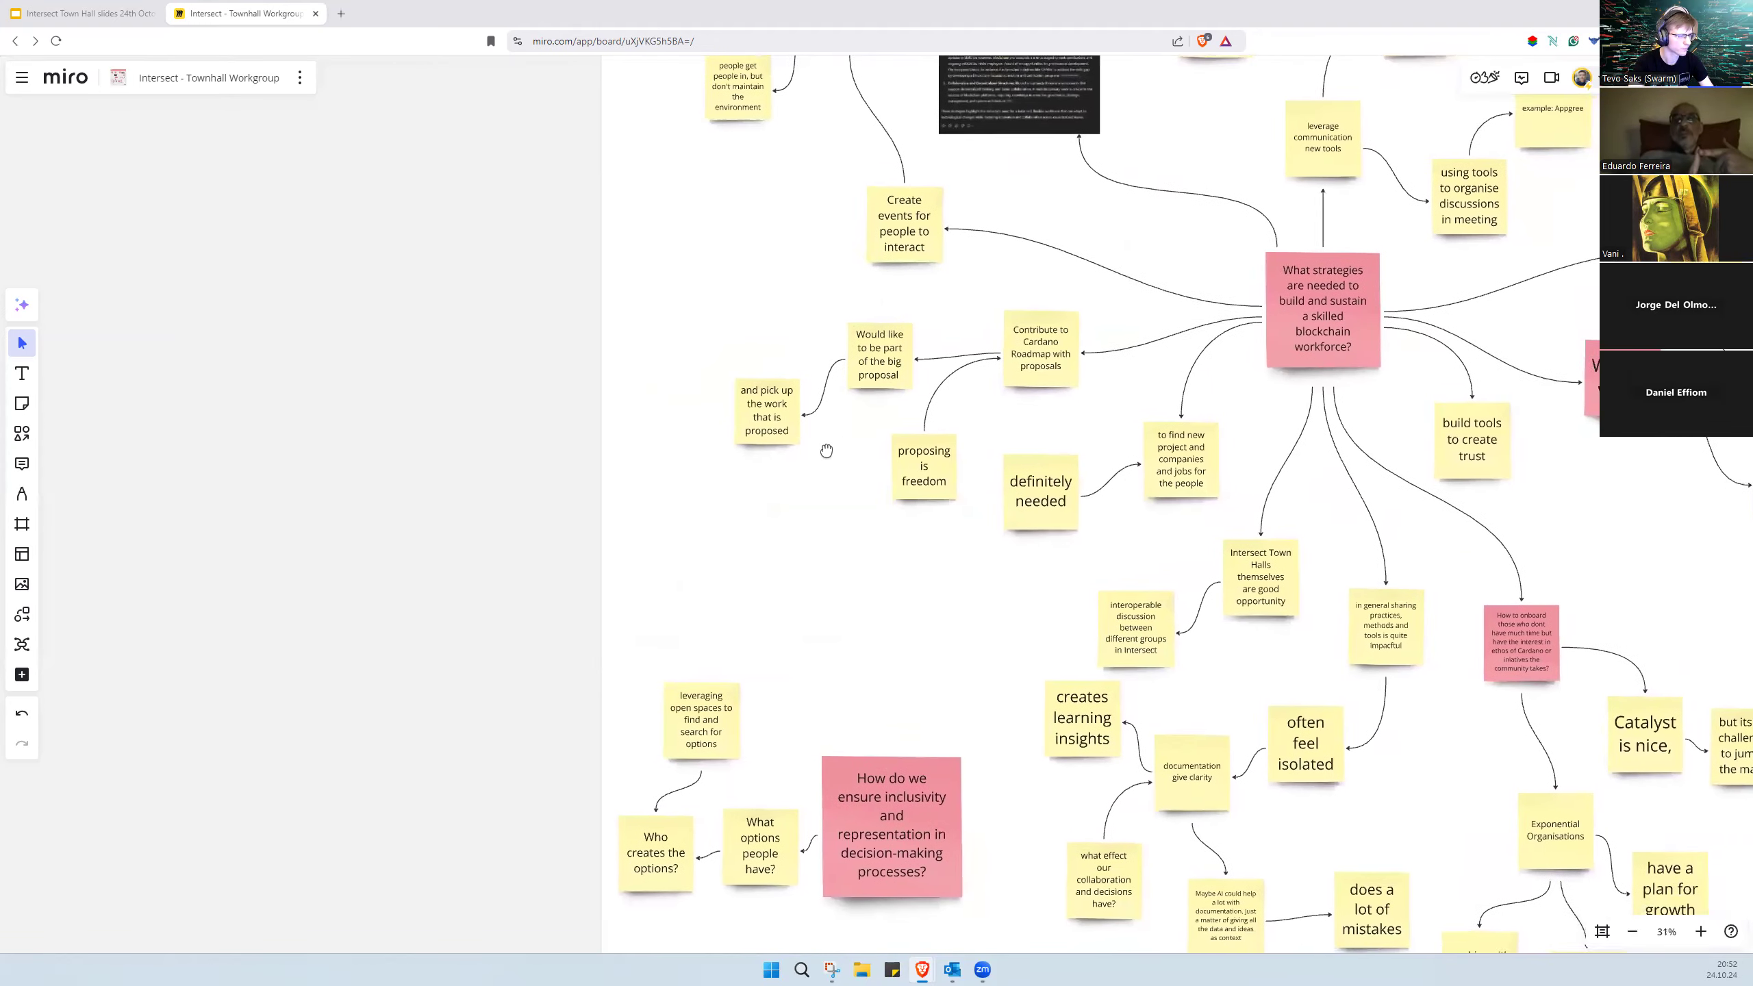
{"action": "scroll", "scroll_direction": "down", "scroll_amount": 3}
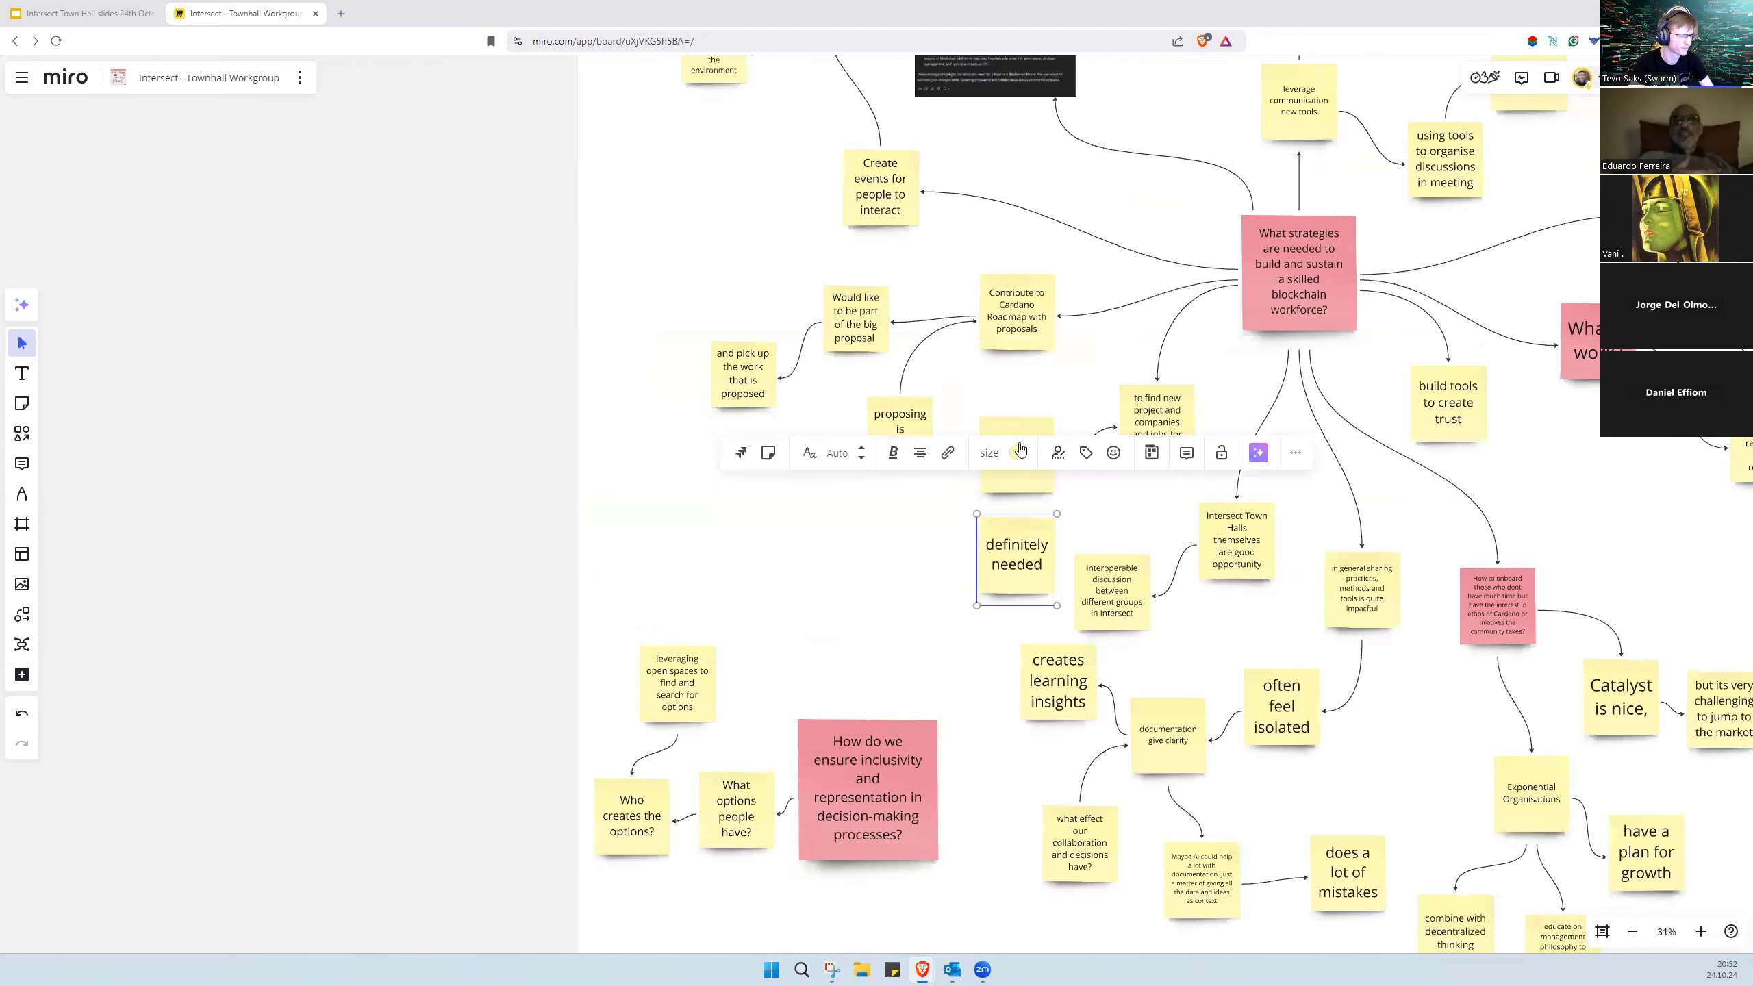
{"action": "left_click", "coordinate": [1015, 553]}
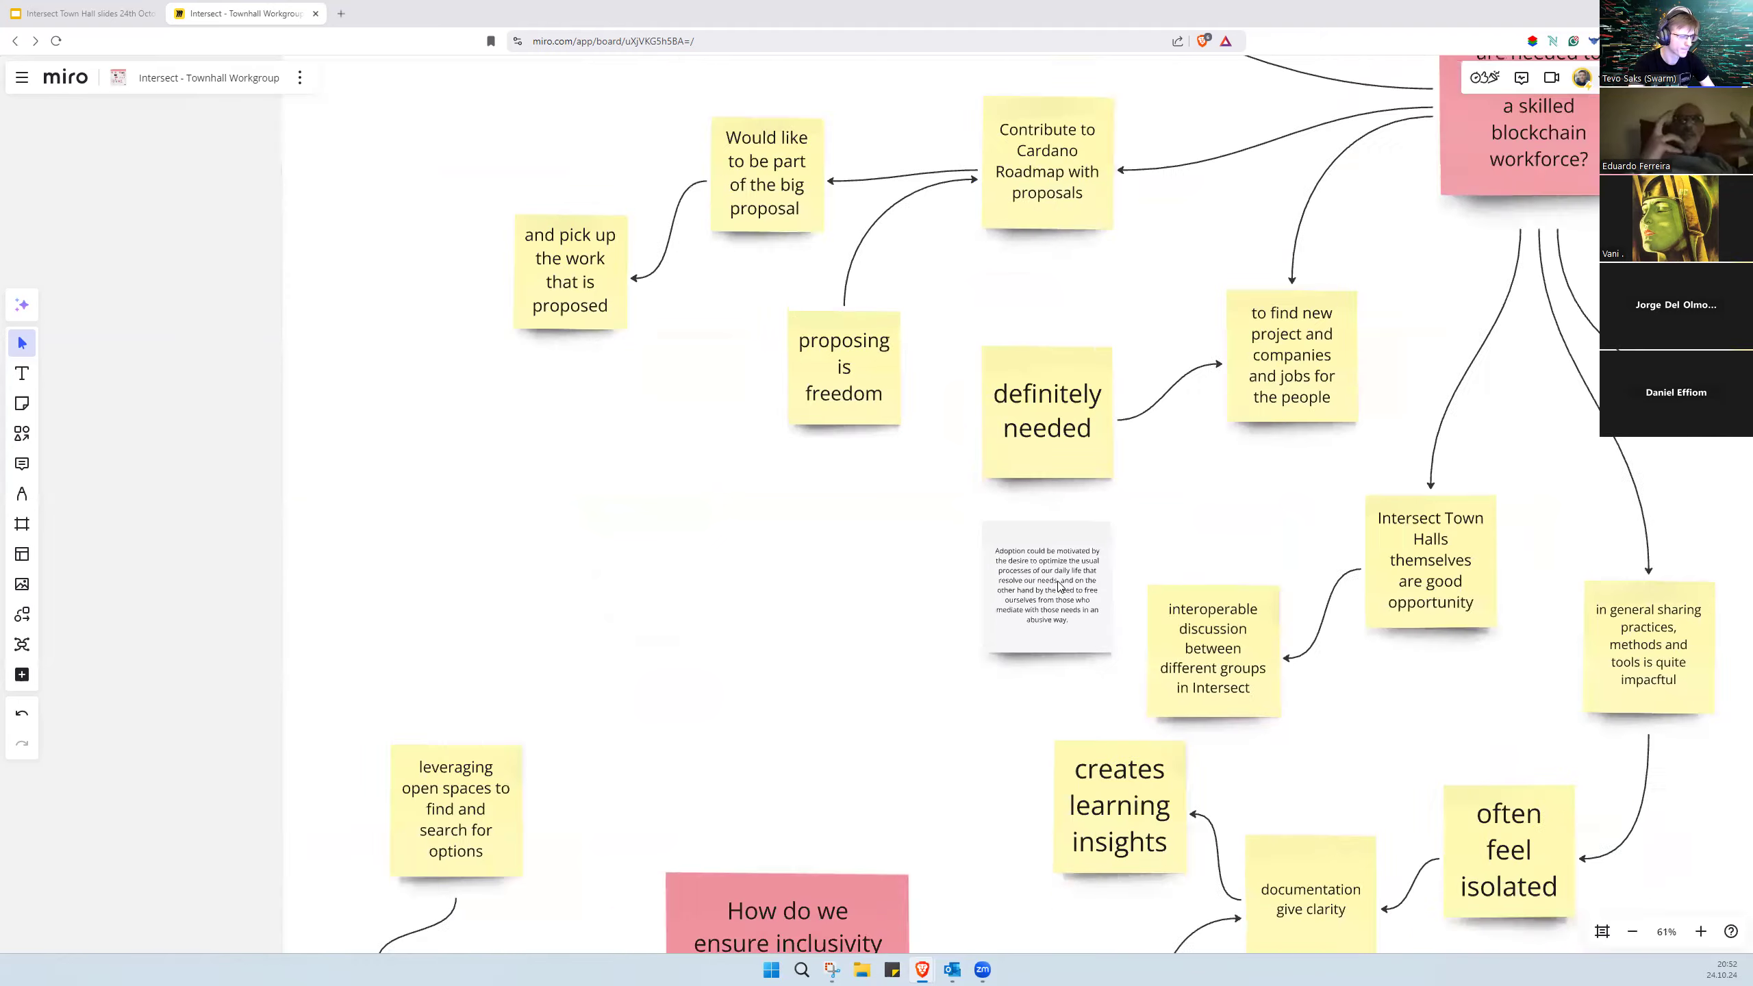
{"action": "scroll", "scroll_direction": "down", "scroll_amount": 3}
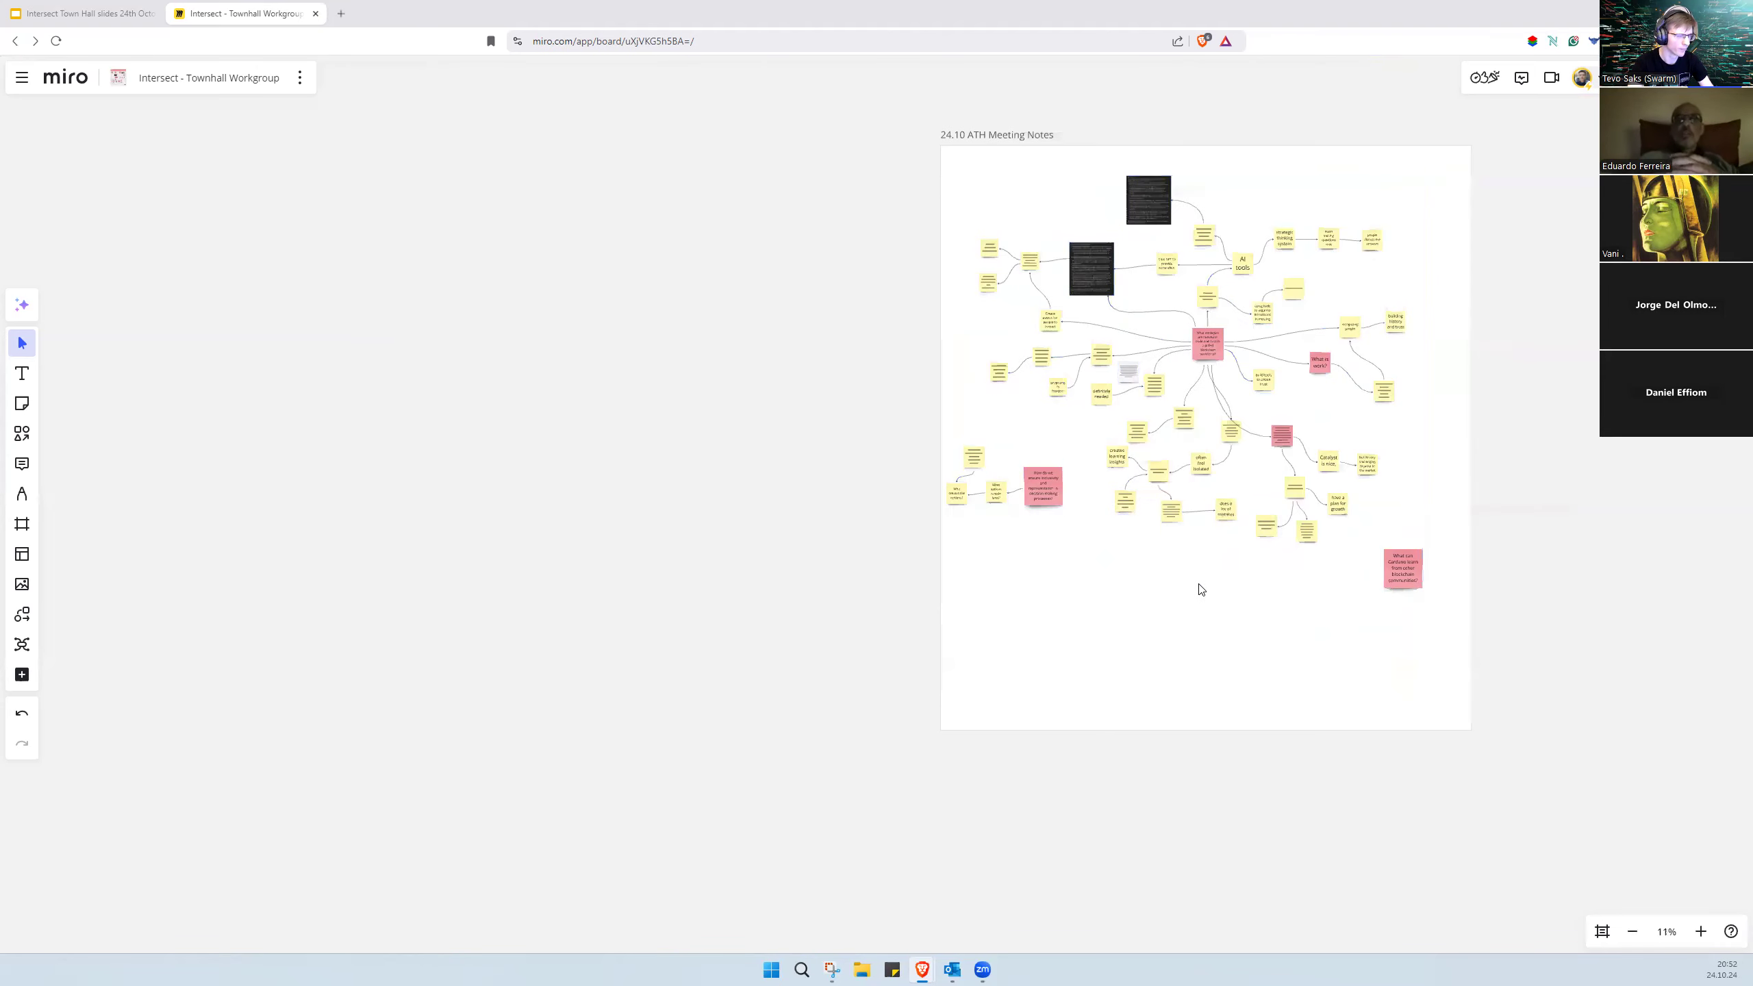
{"action": "scroll", "scroll_direction": "down", "scroll_amount": 3}
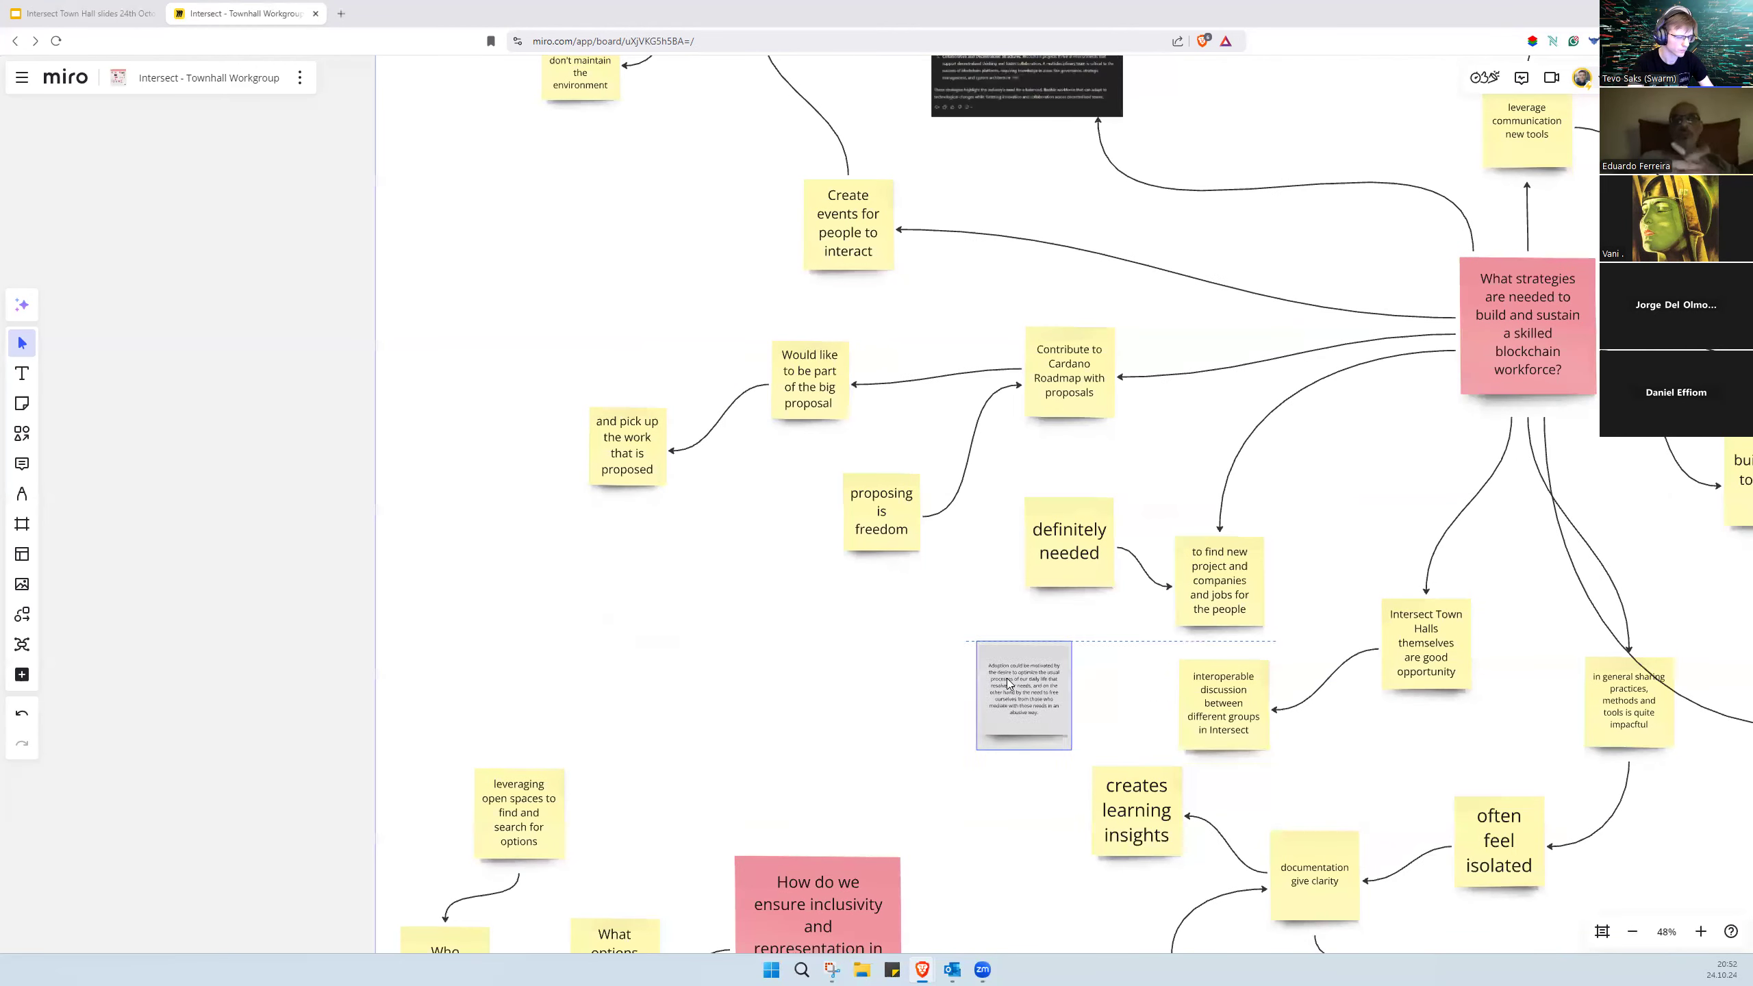
{"action": "left_click", "coordinate": [1022, 693]}
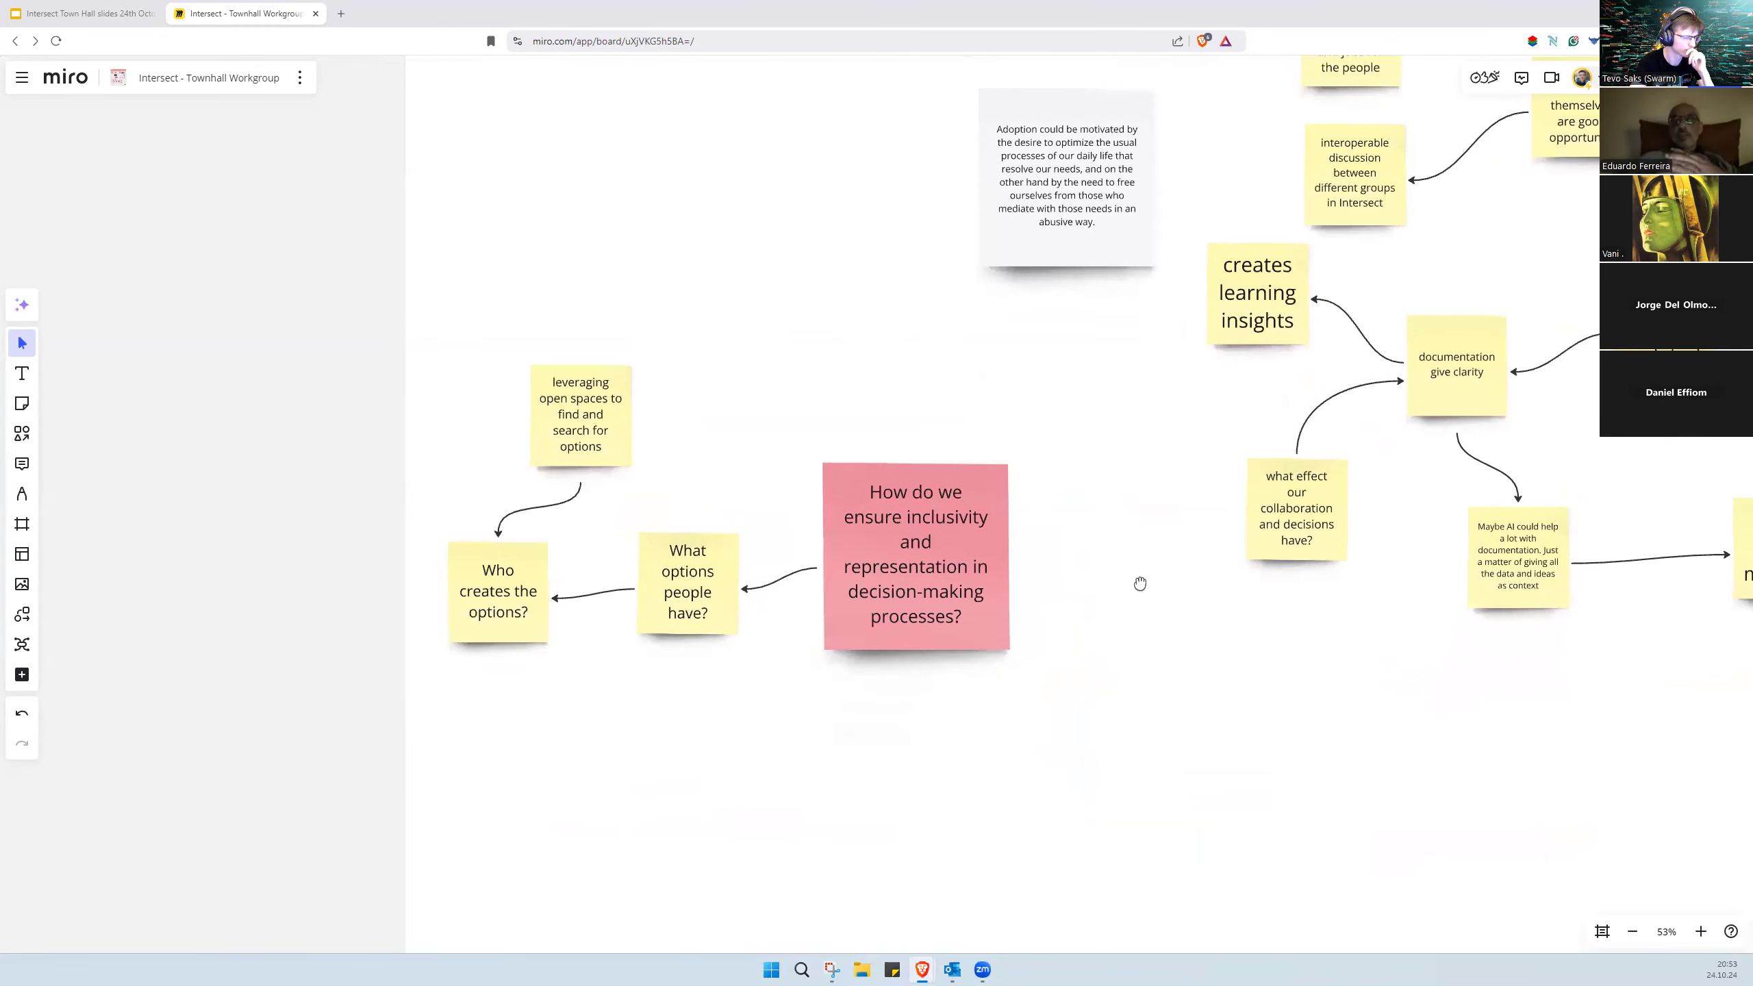
Step: Duplicate the 'What options people have?' note and retype it as 'Document rational'
{"action": "left_click", "coordinate": [686, 582]}
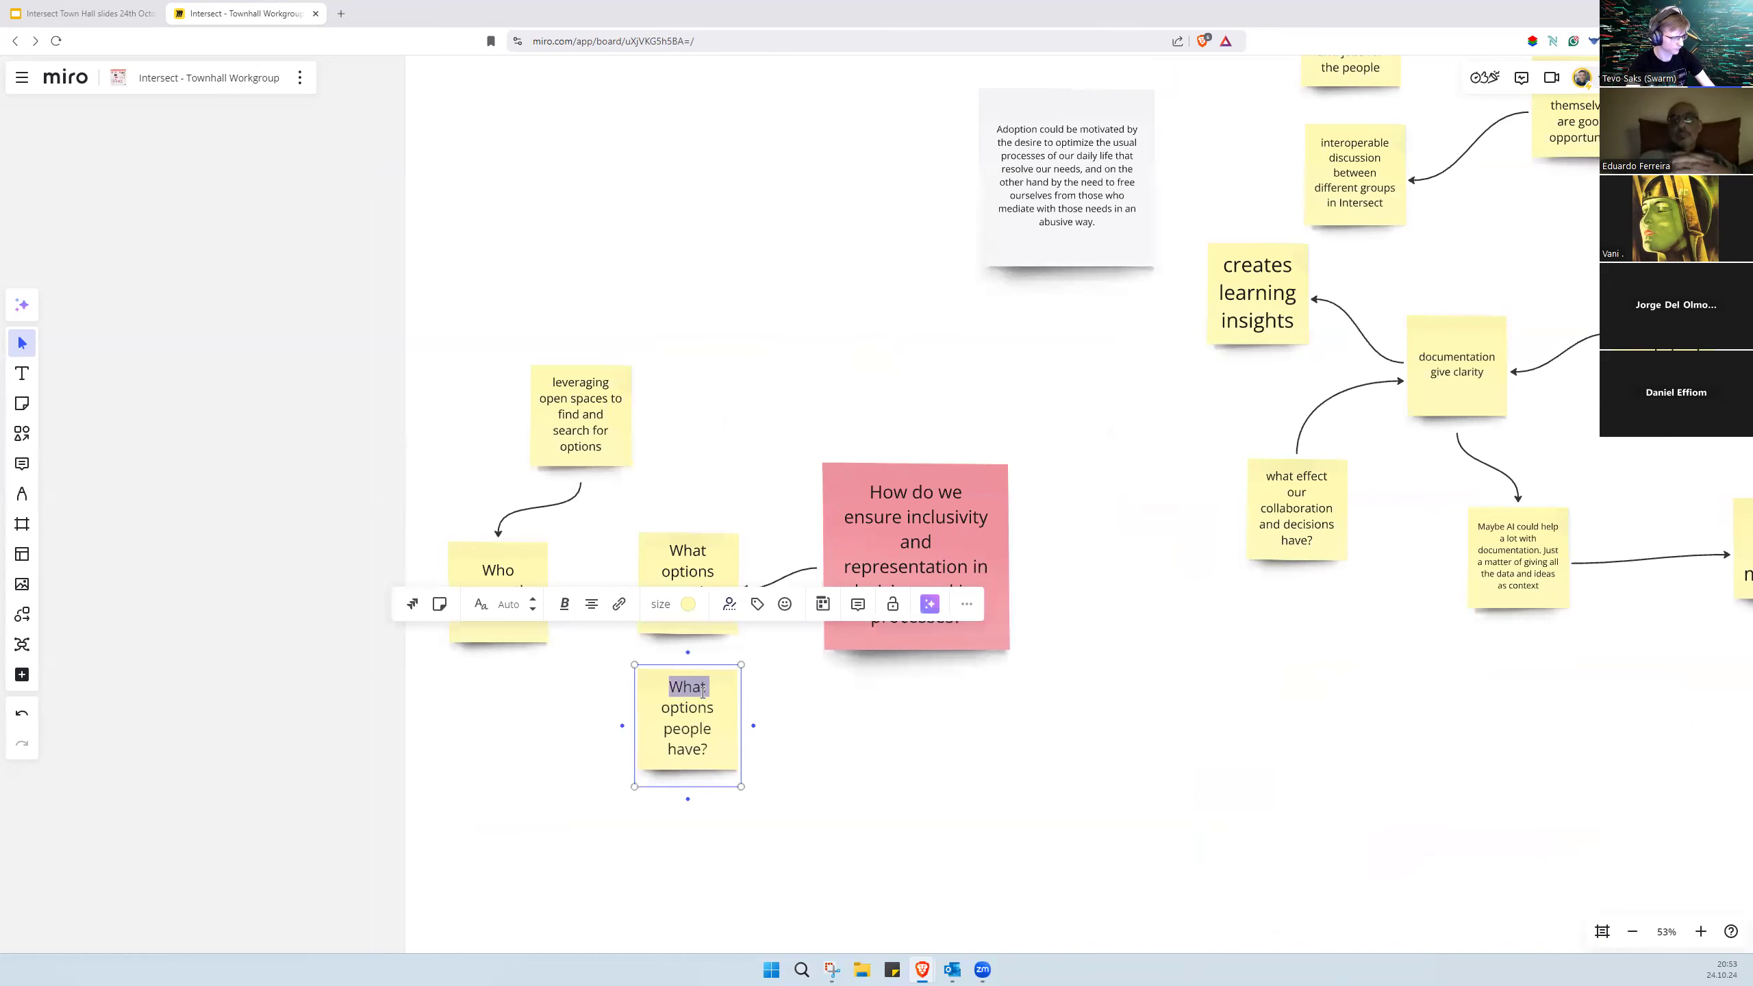
{"action": "triple_click", "coordinate": [686, 716]}
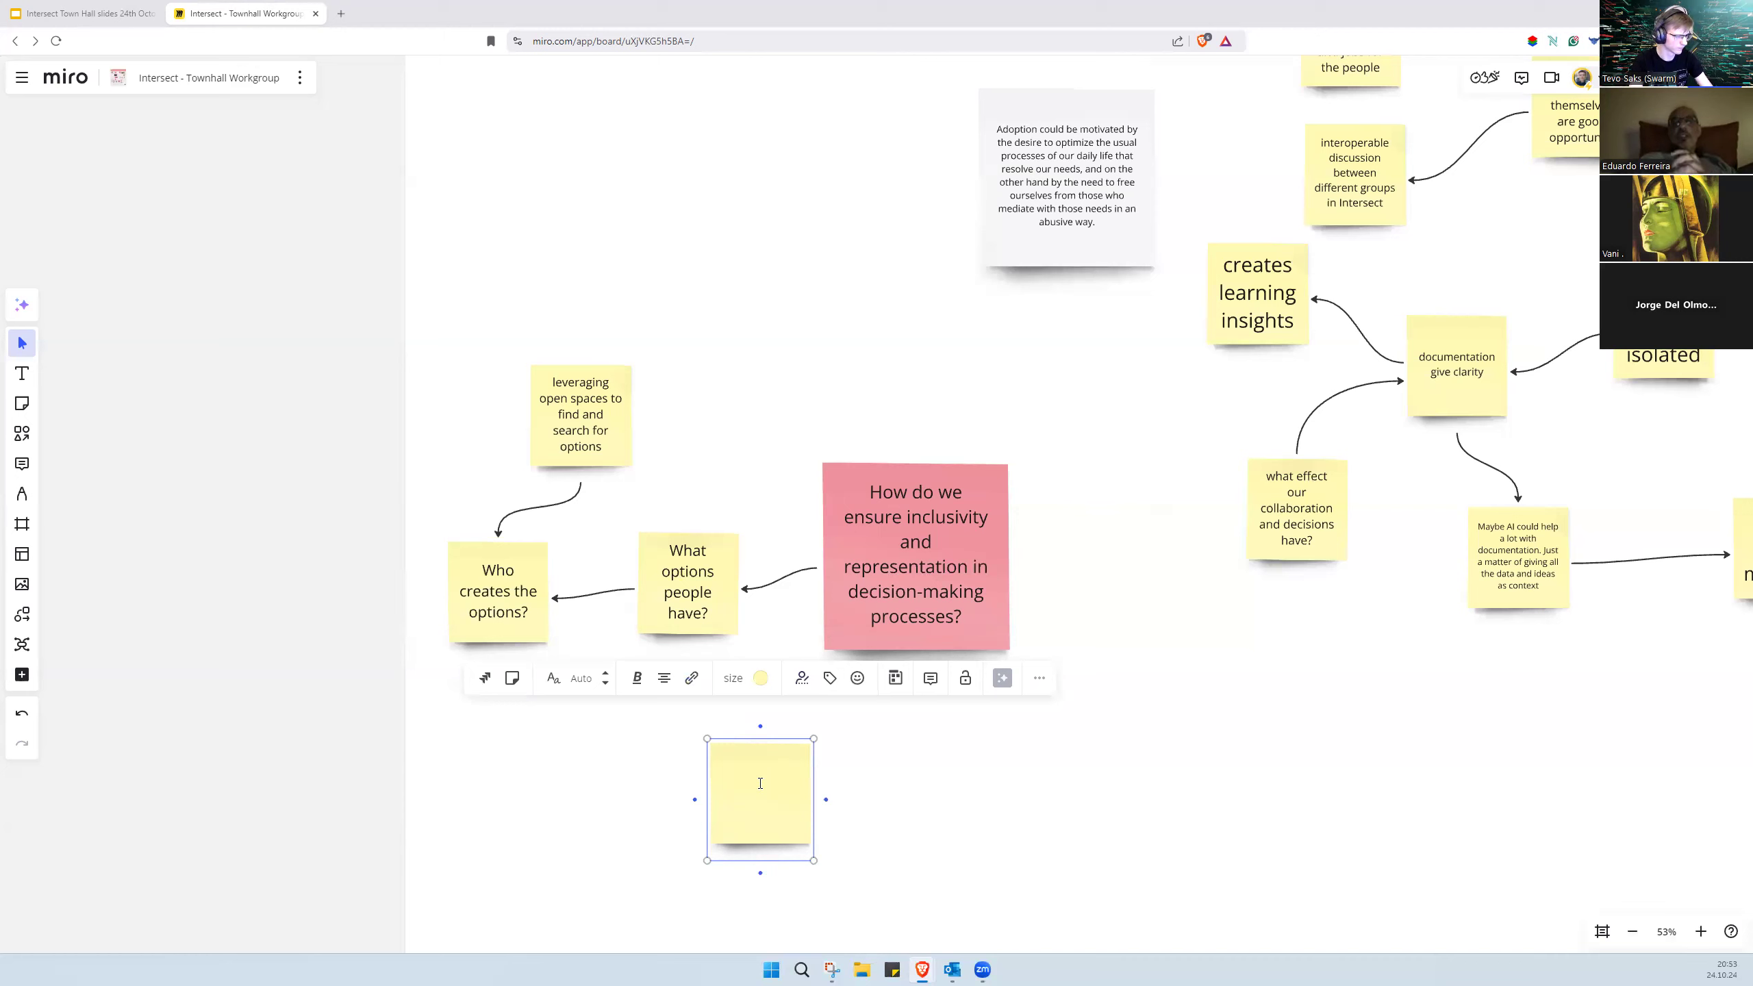
{"action": "type", "text": "Docum"}
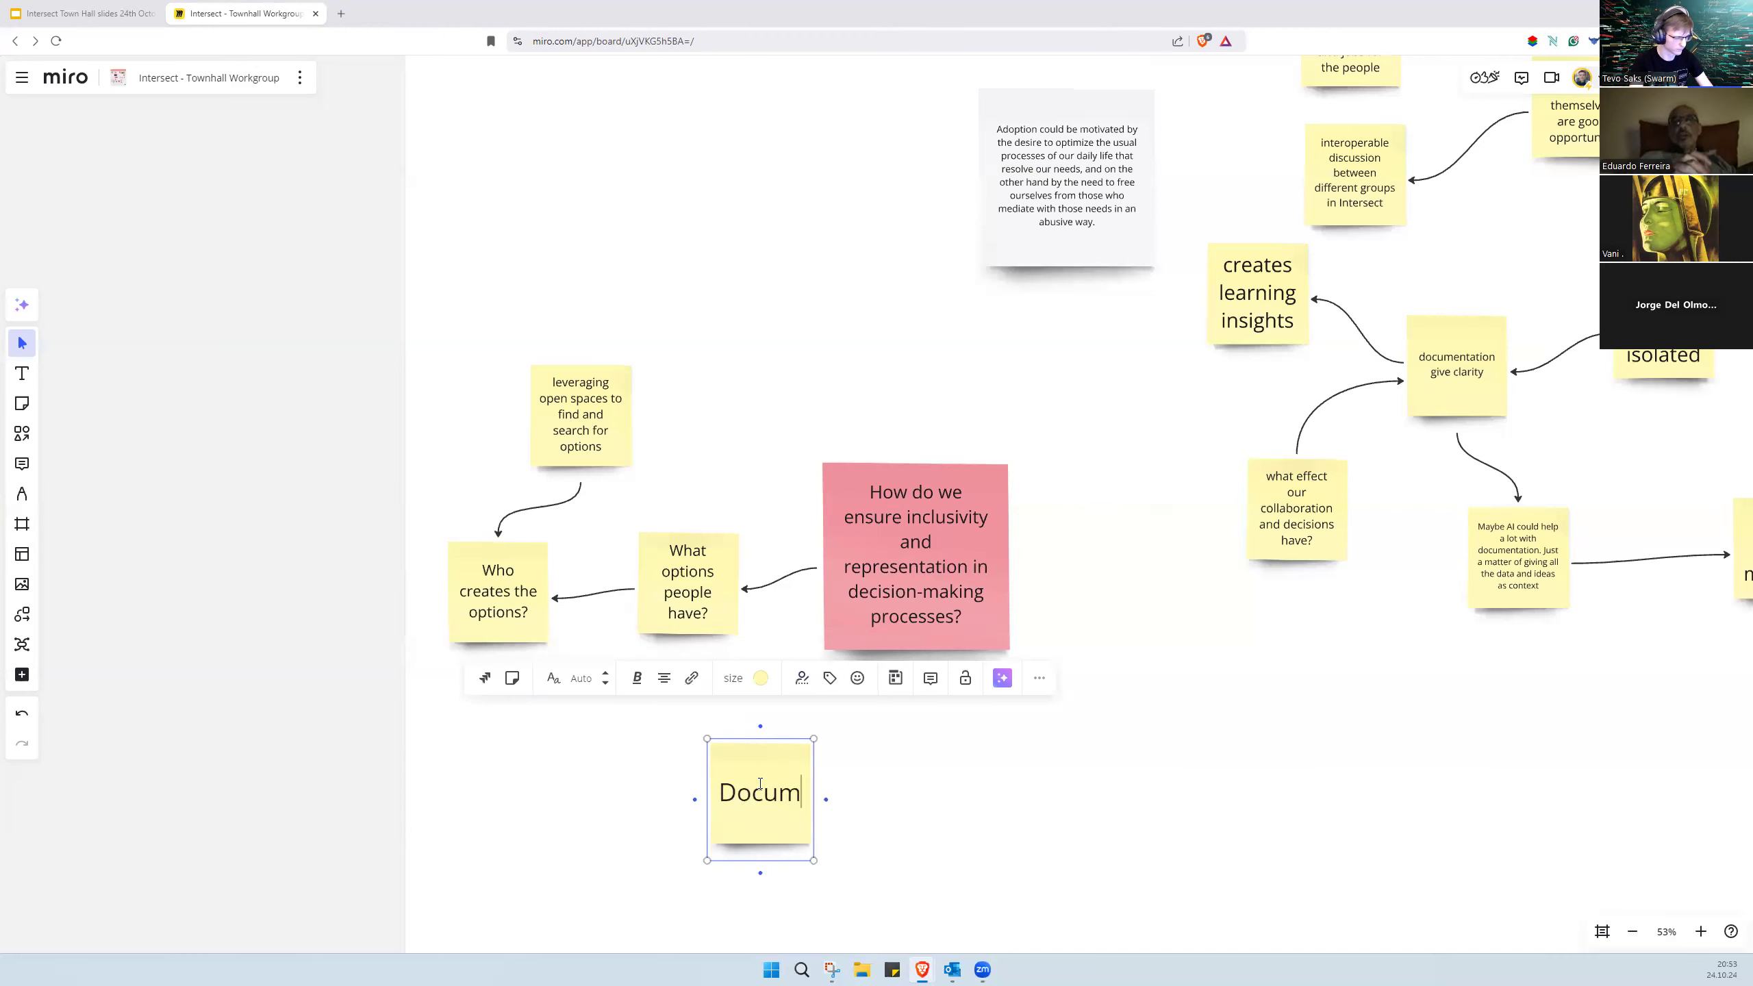
{"action": "type", "text": "ent rational"}
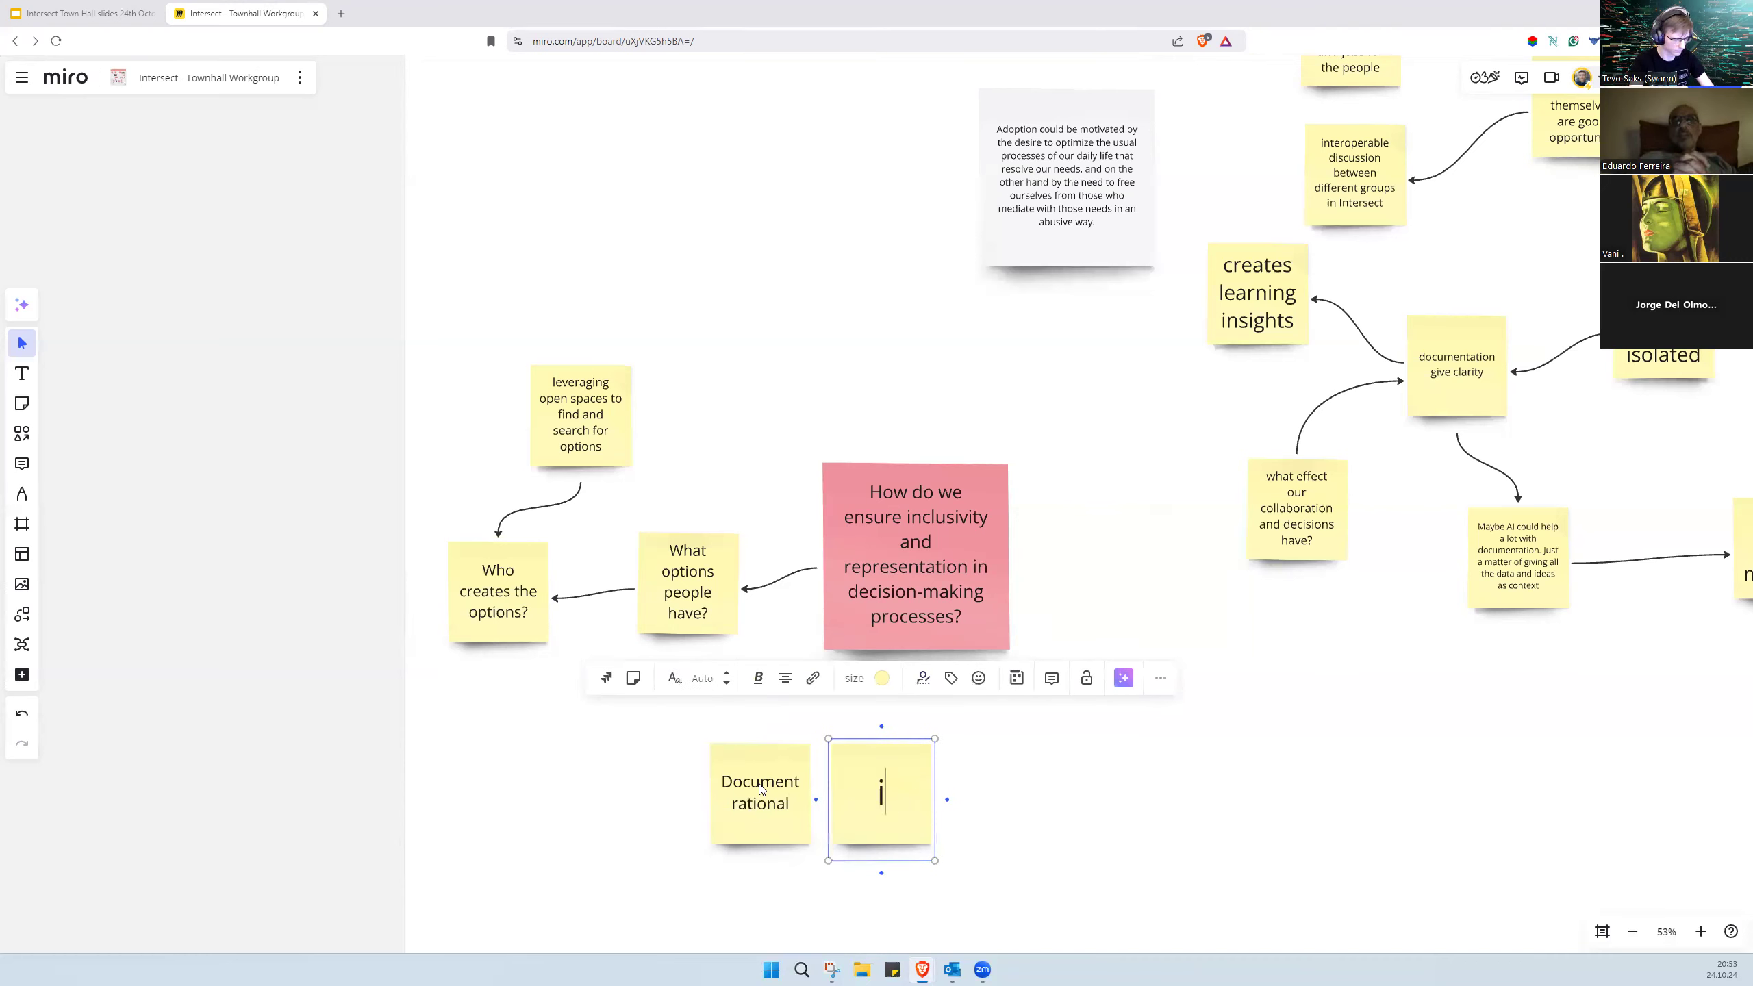
Step: Add the 'can be emotional' and 'but' notes beside 'Document rational'
{"action": "type", "text": "can be"}
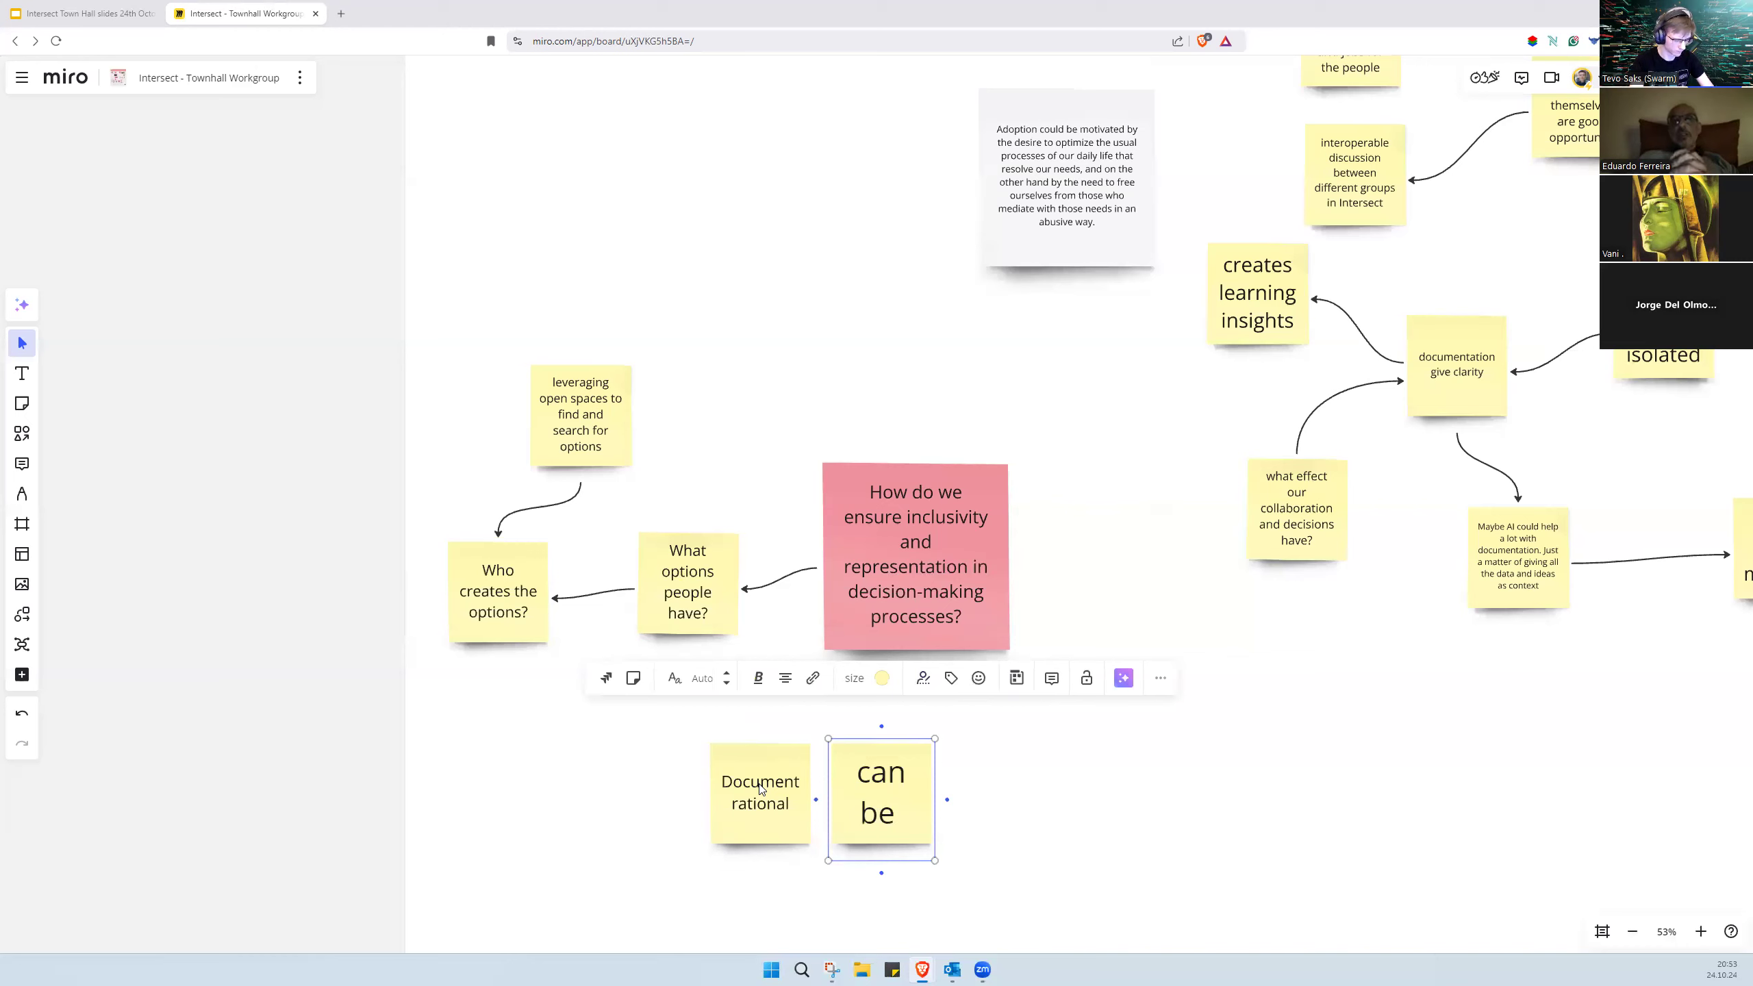
{"action": "type", "text": "moti"}
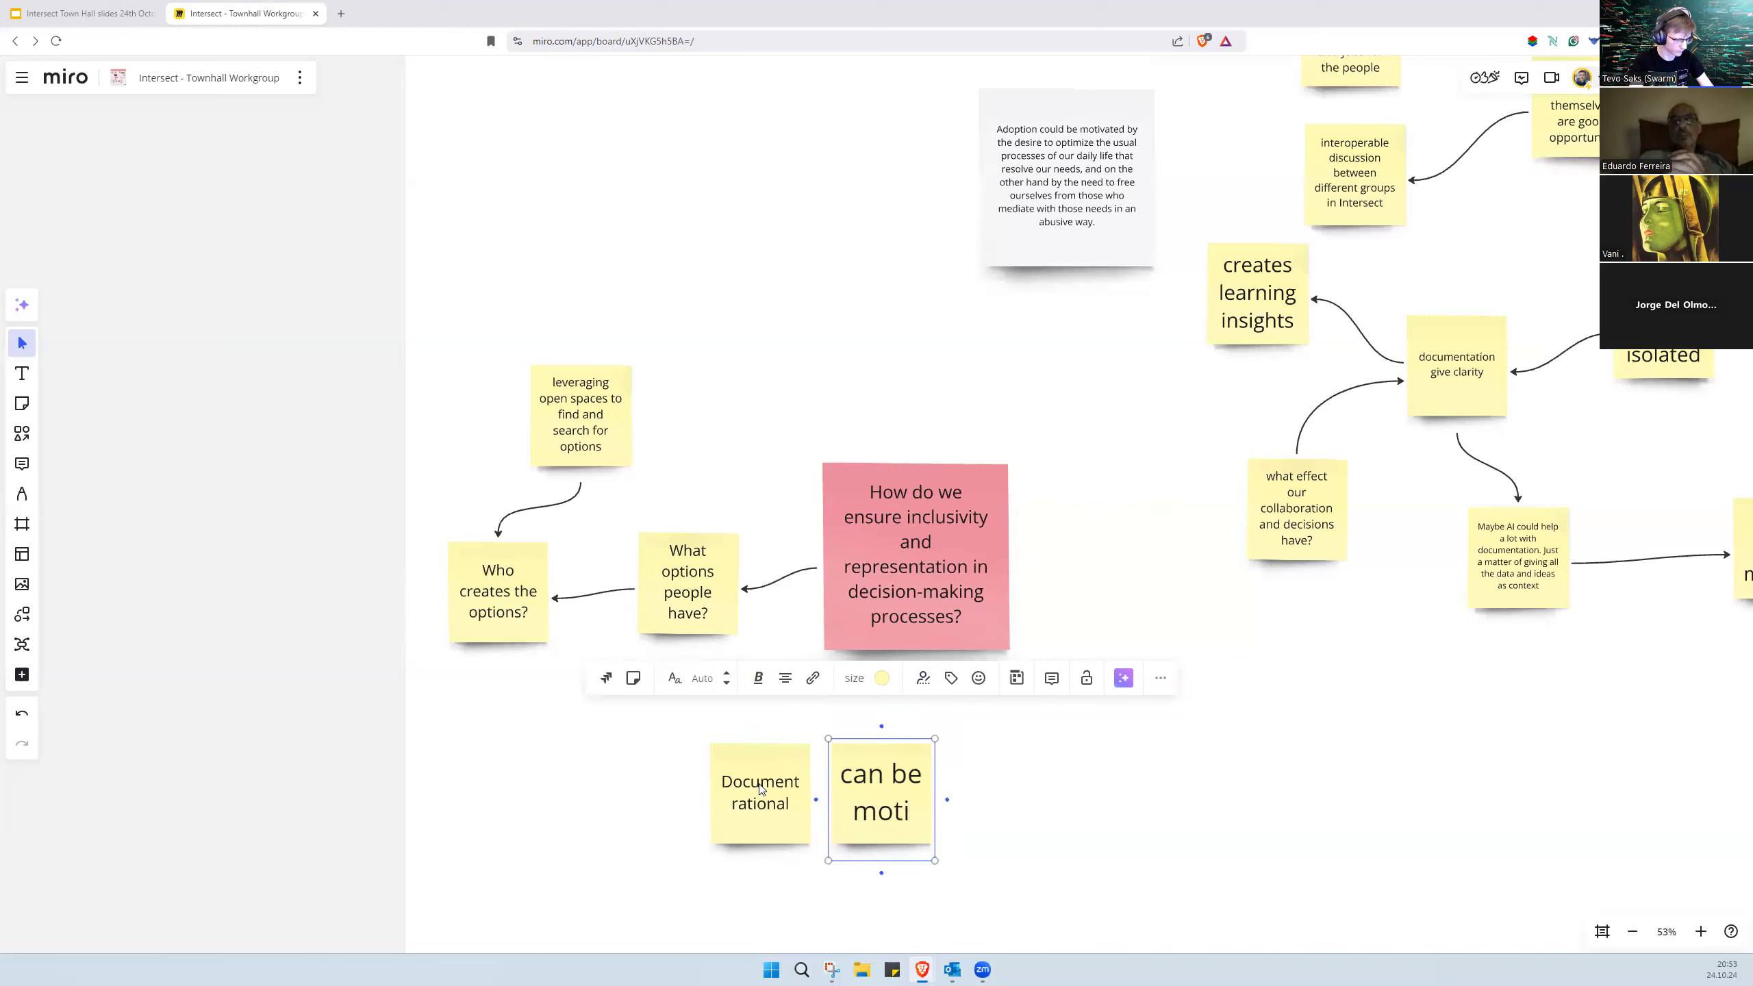
{"action": "type", "text": "emp"}
{"action": "type", "text": "but"}
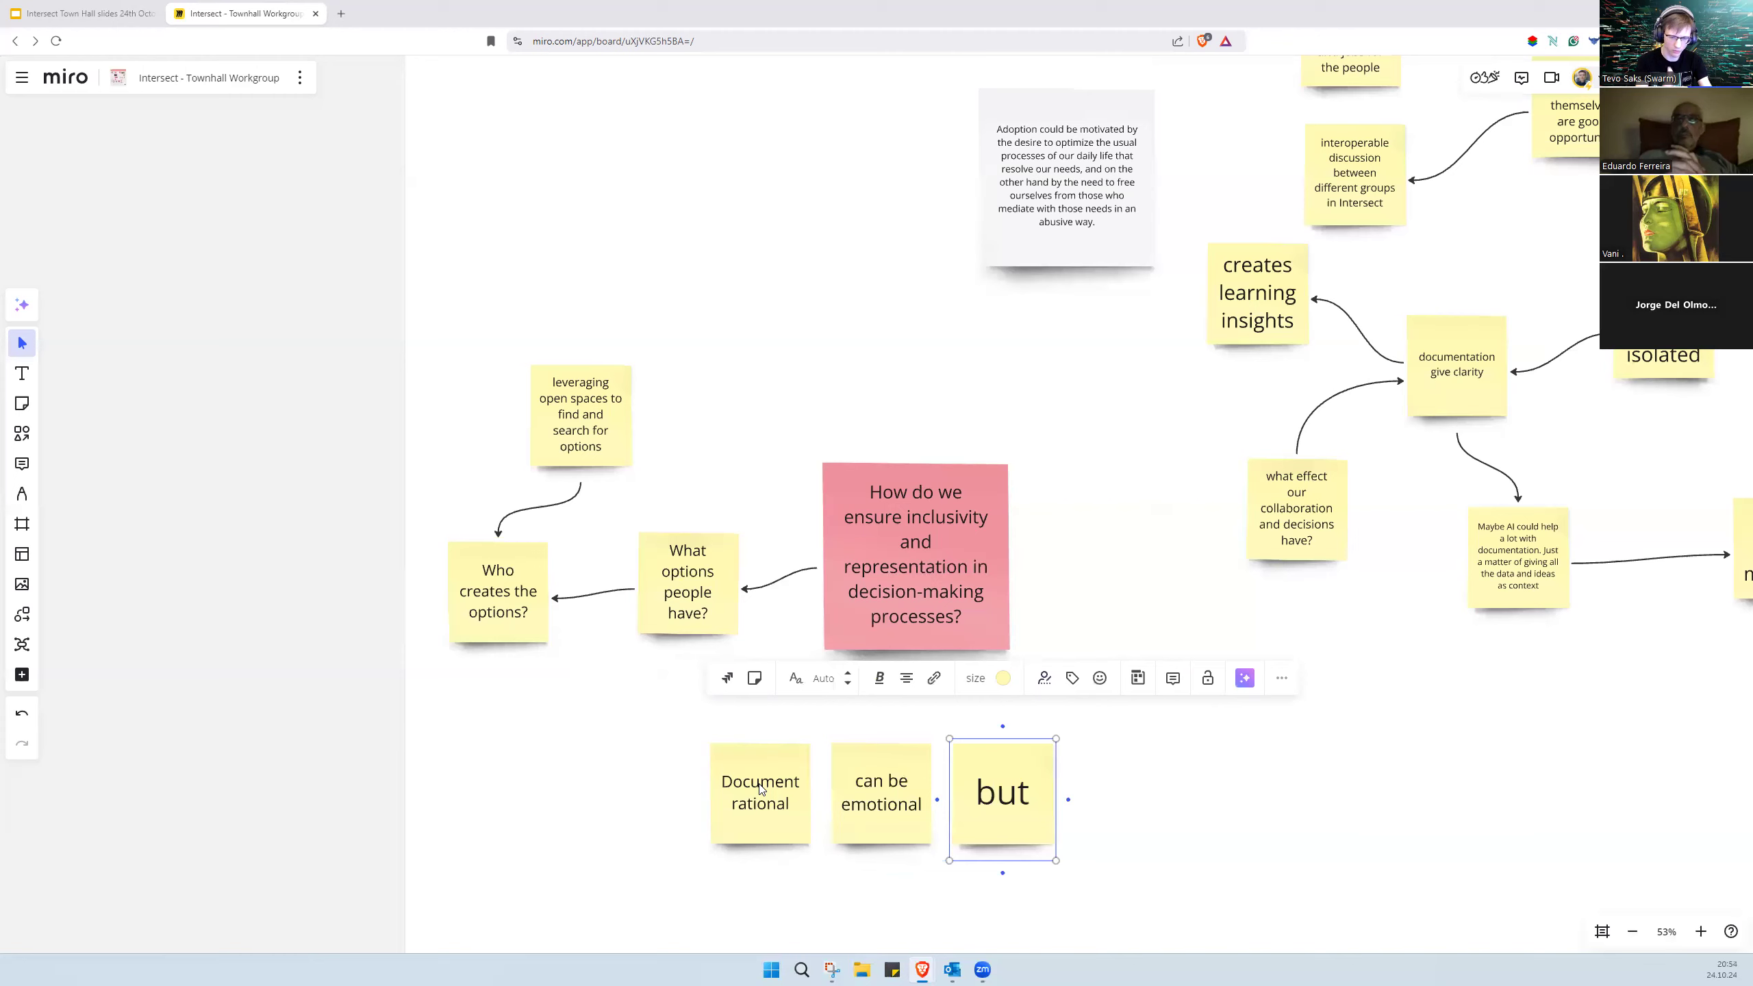
{"action": "left_click", "coordinate": [1000, 791]}
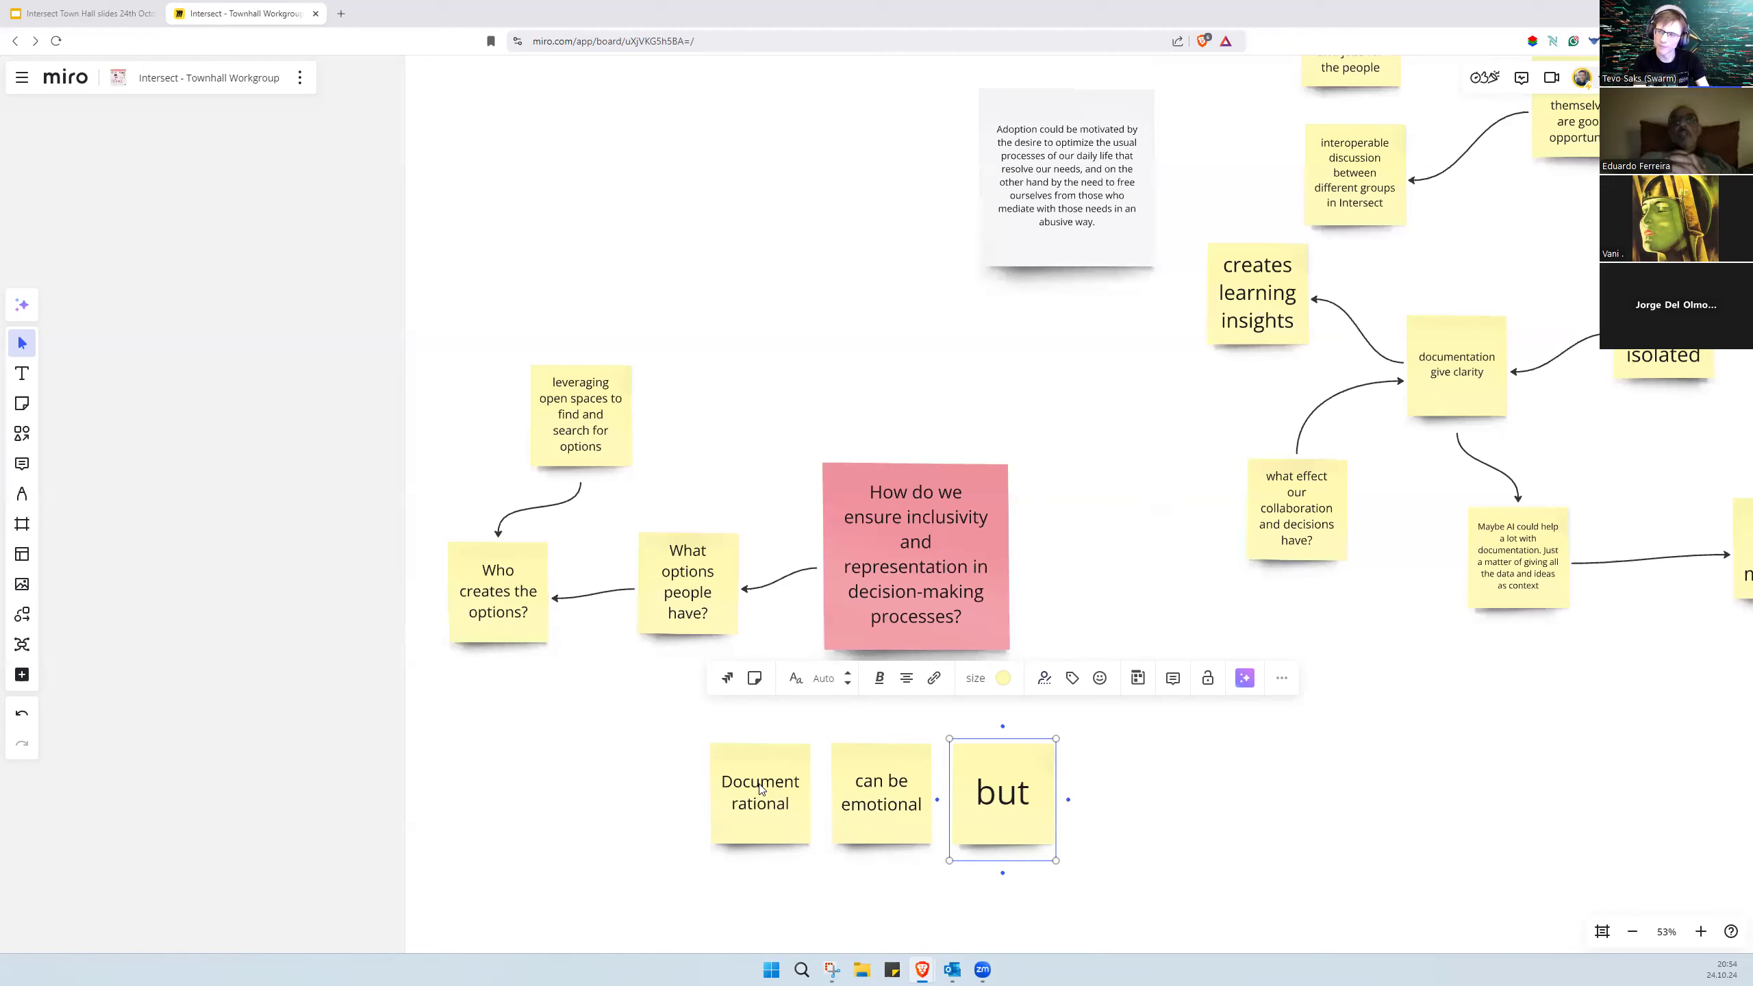
Step: Replace 'but' with 'constructive rational', accepting the 'constructive' spelling suggestion
{"action": "double_click", "coordinate": [1001, 792]}
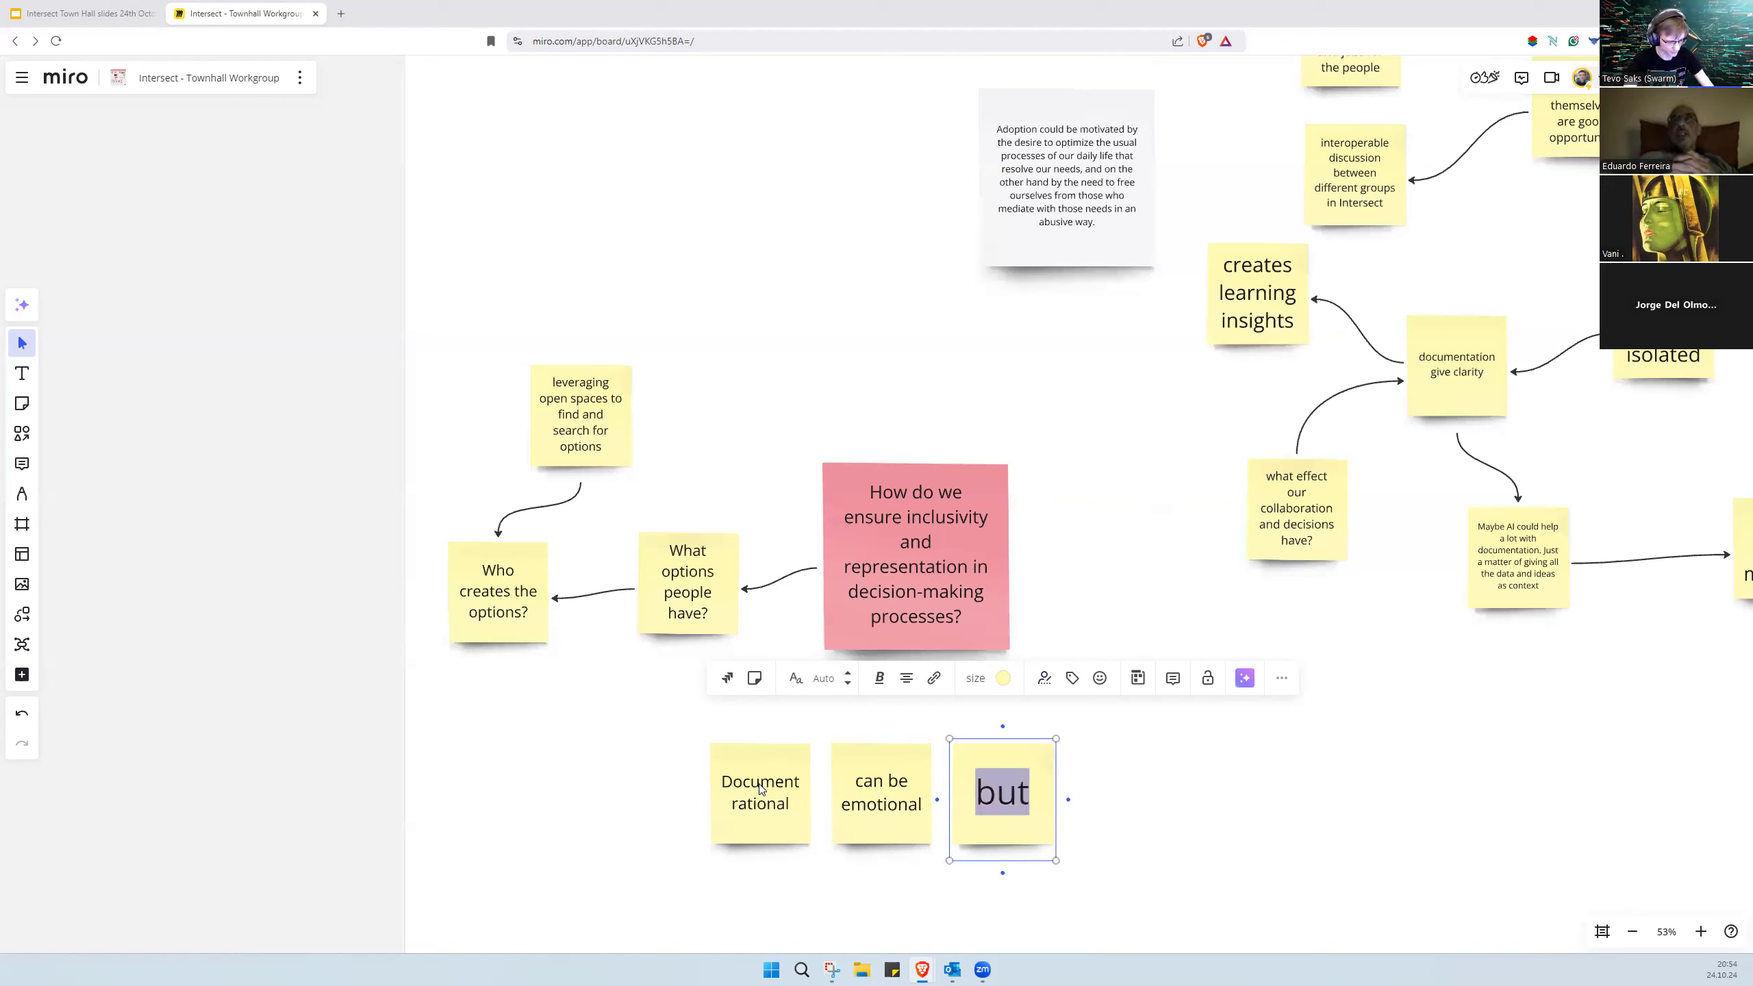
{"action": "type", "text": "contrusctiuve"}
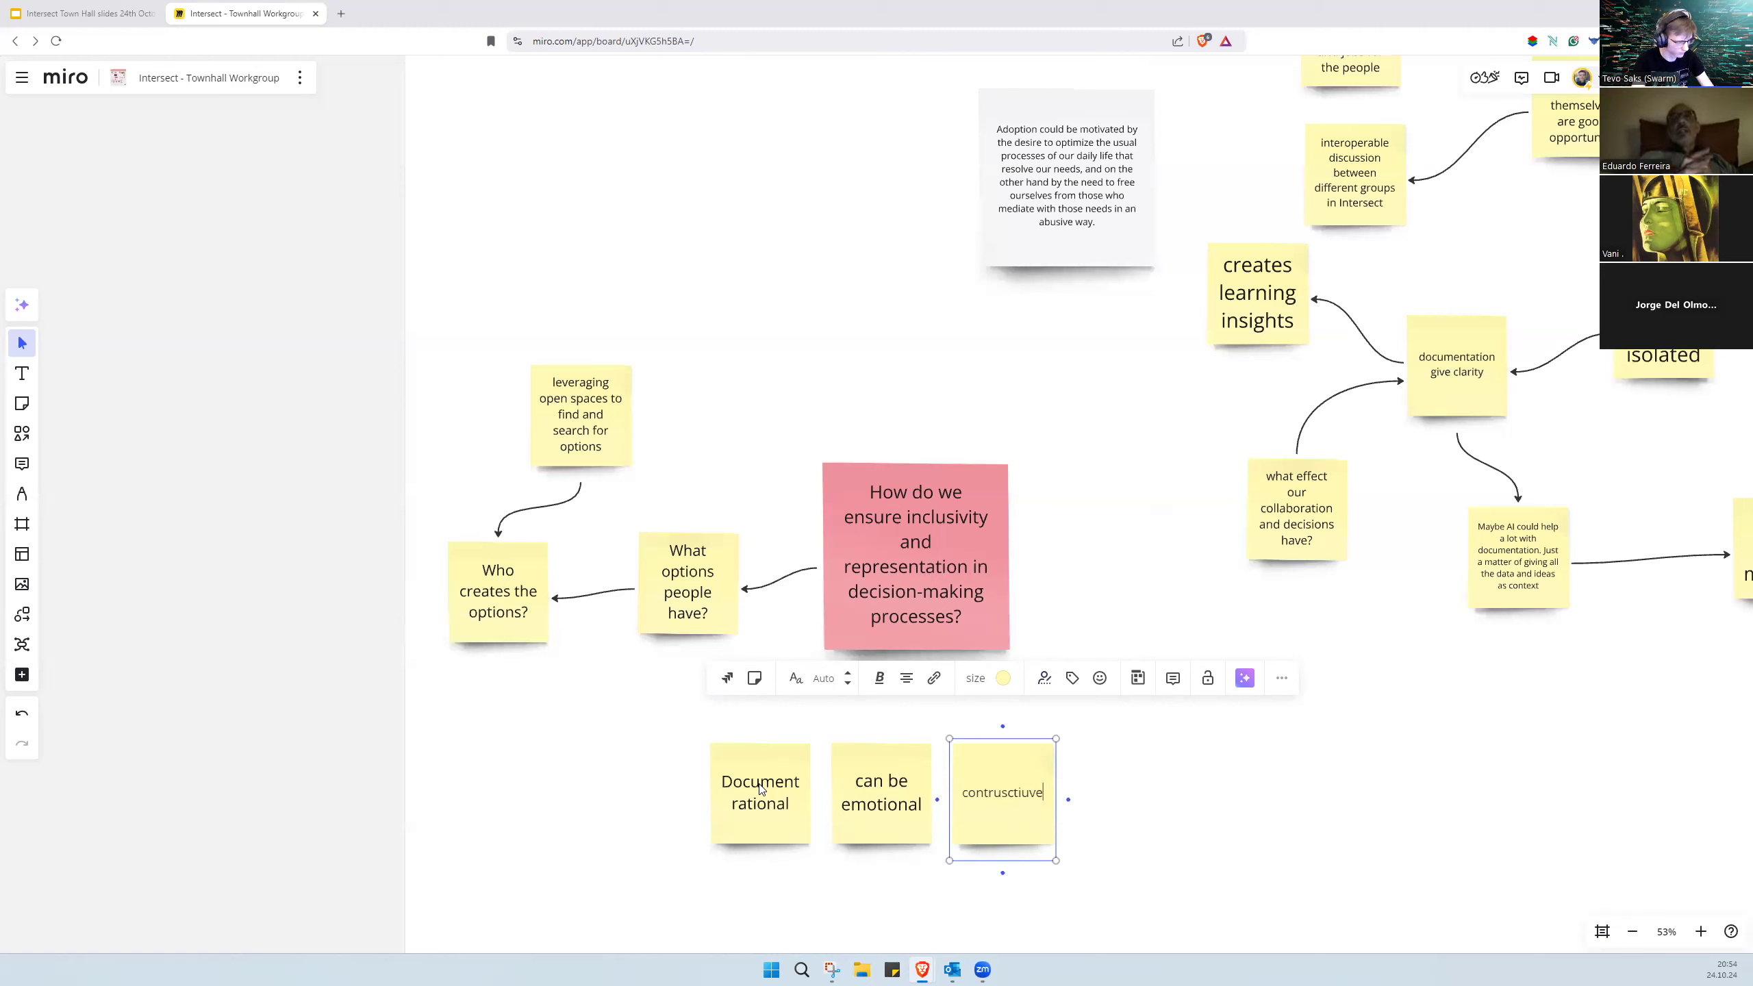
{"action": "type", "text": "ratoi"}
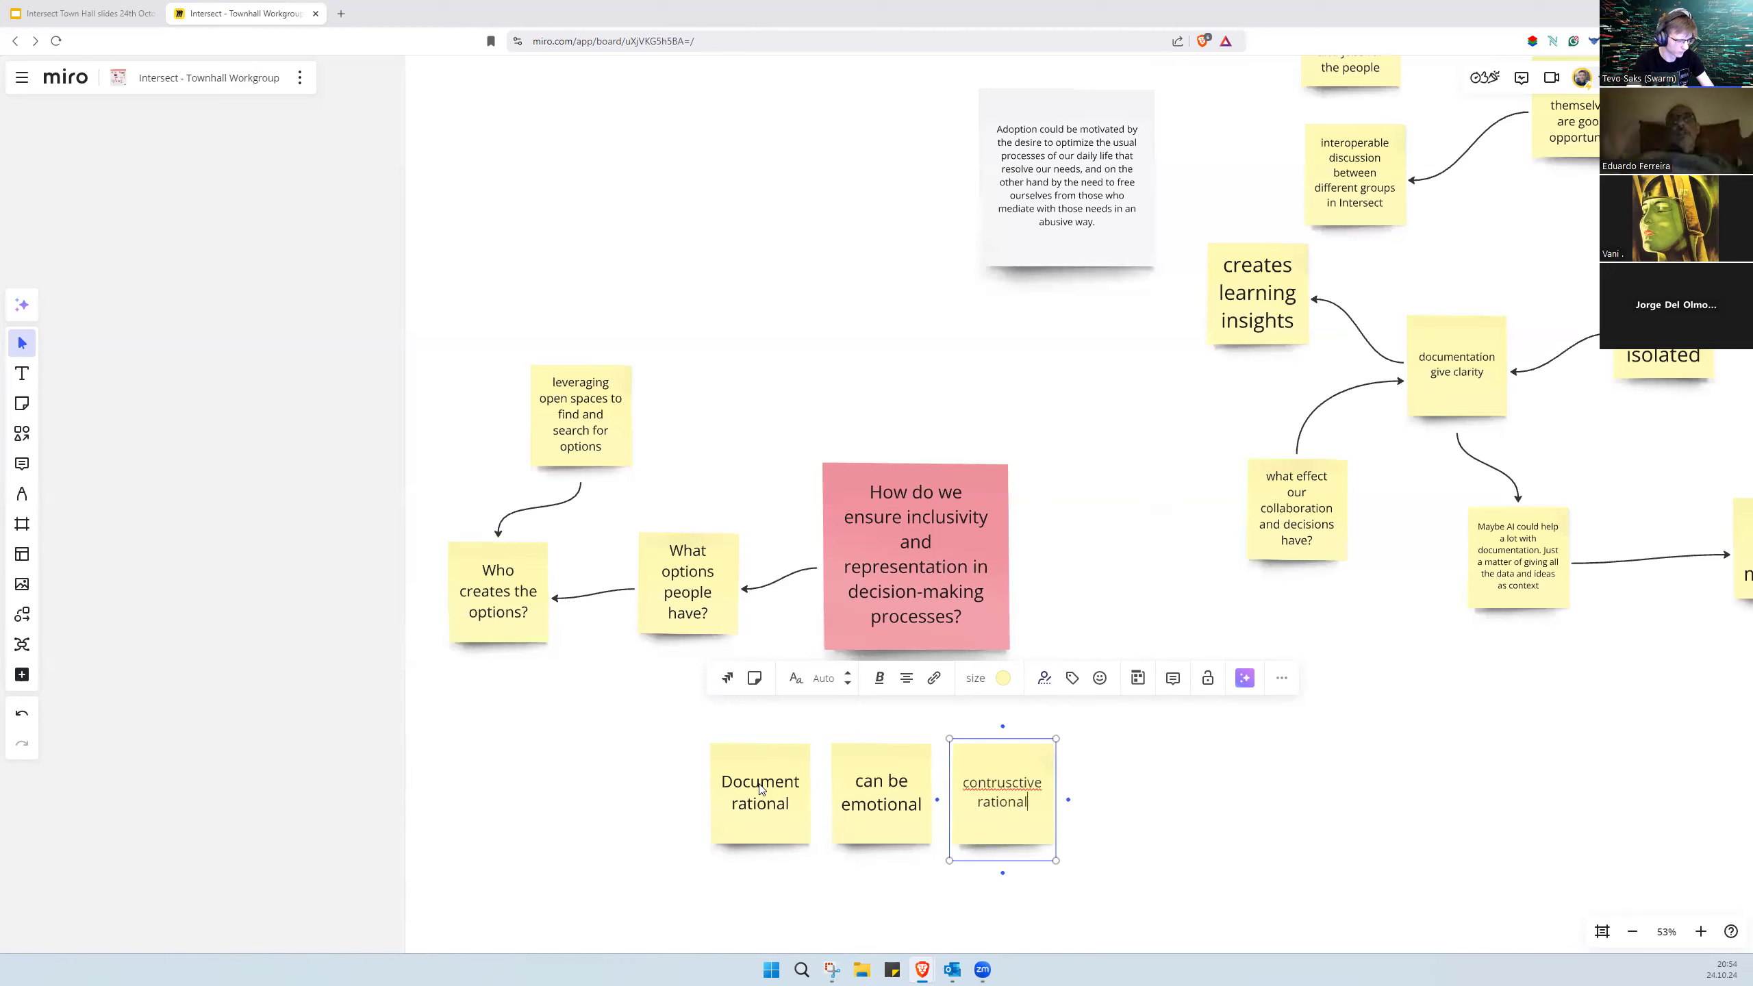
{"action": "right_click", "coordinate": [1001, 782]}
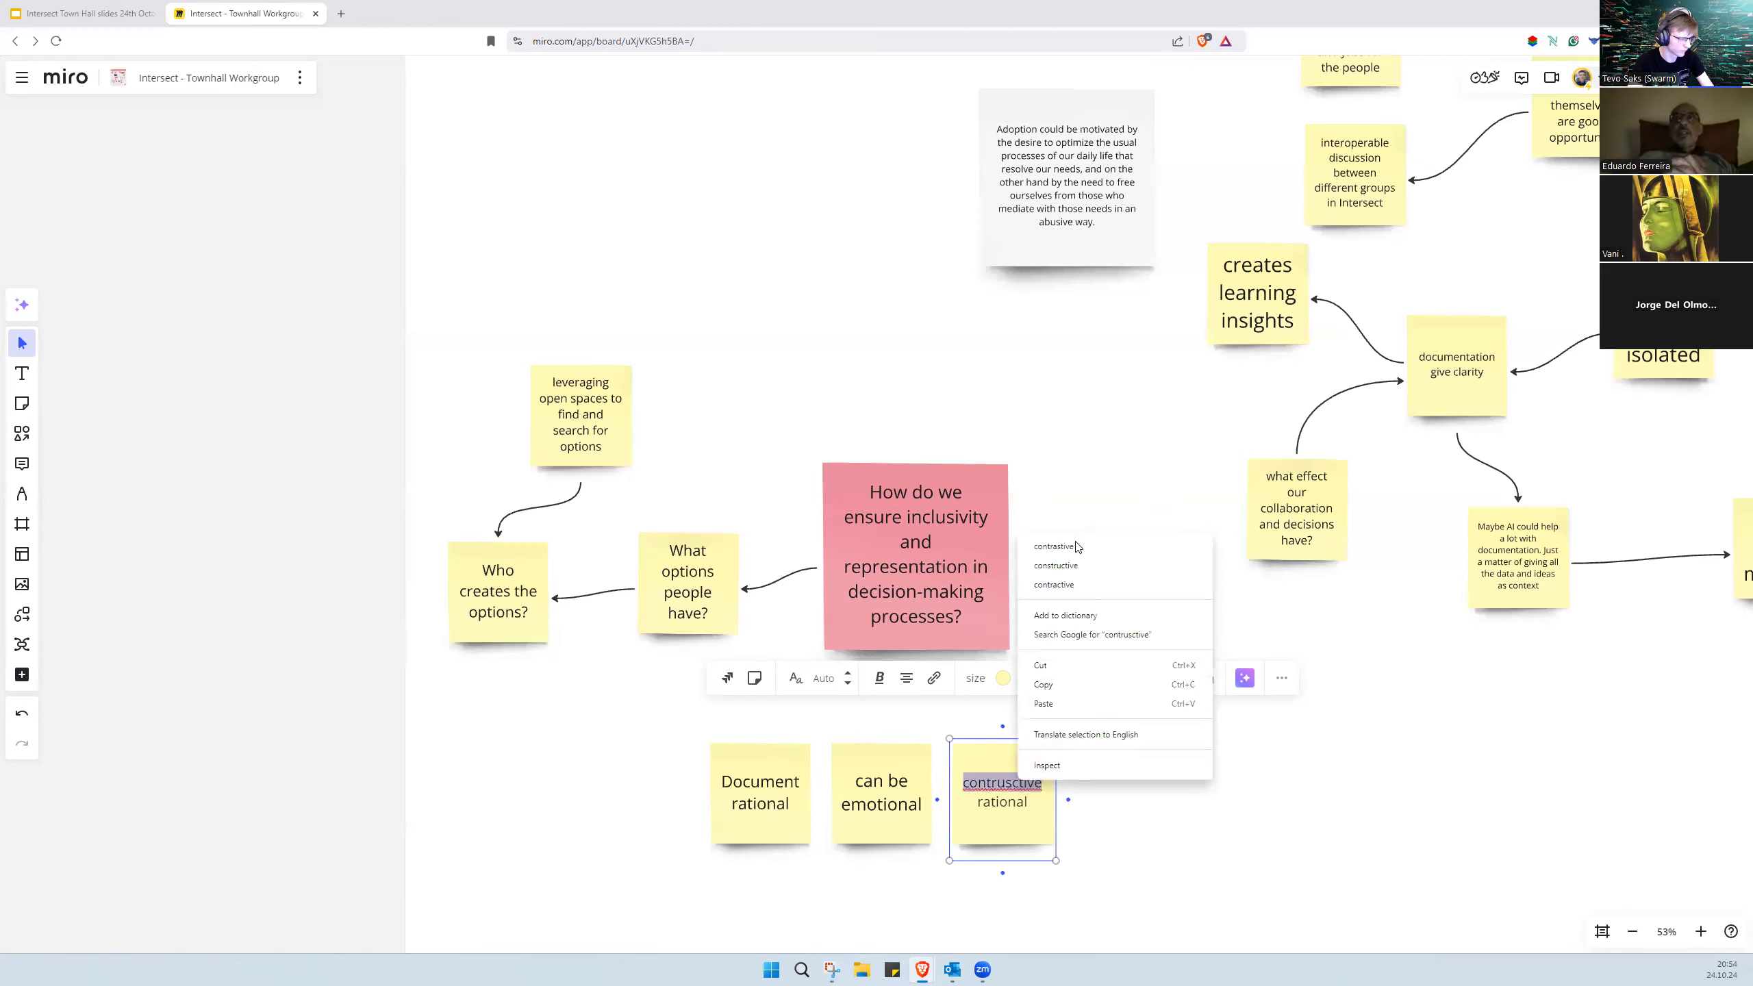
{"action": "left_click", "coordinate": [1054, 565]}
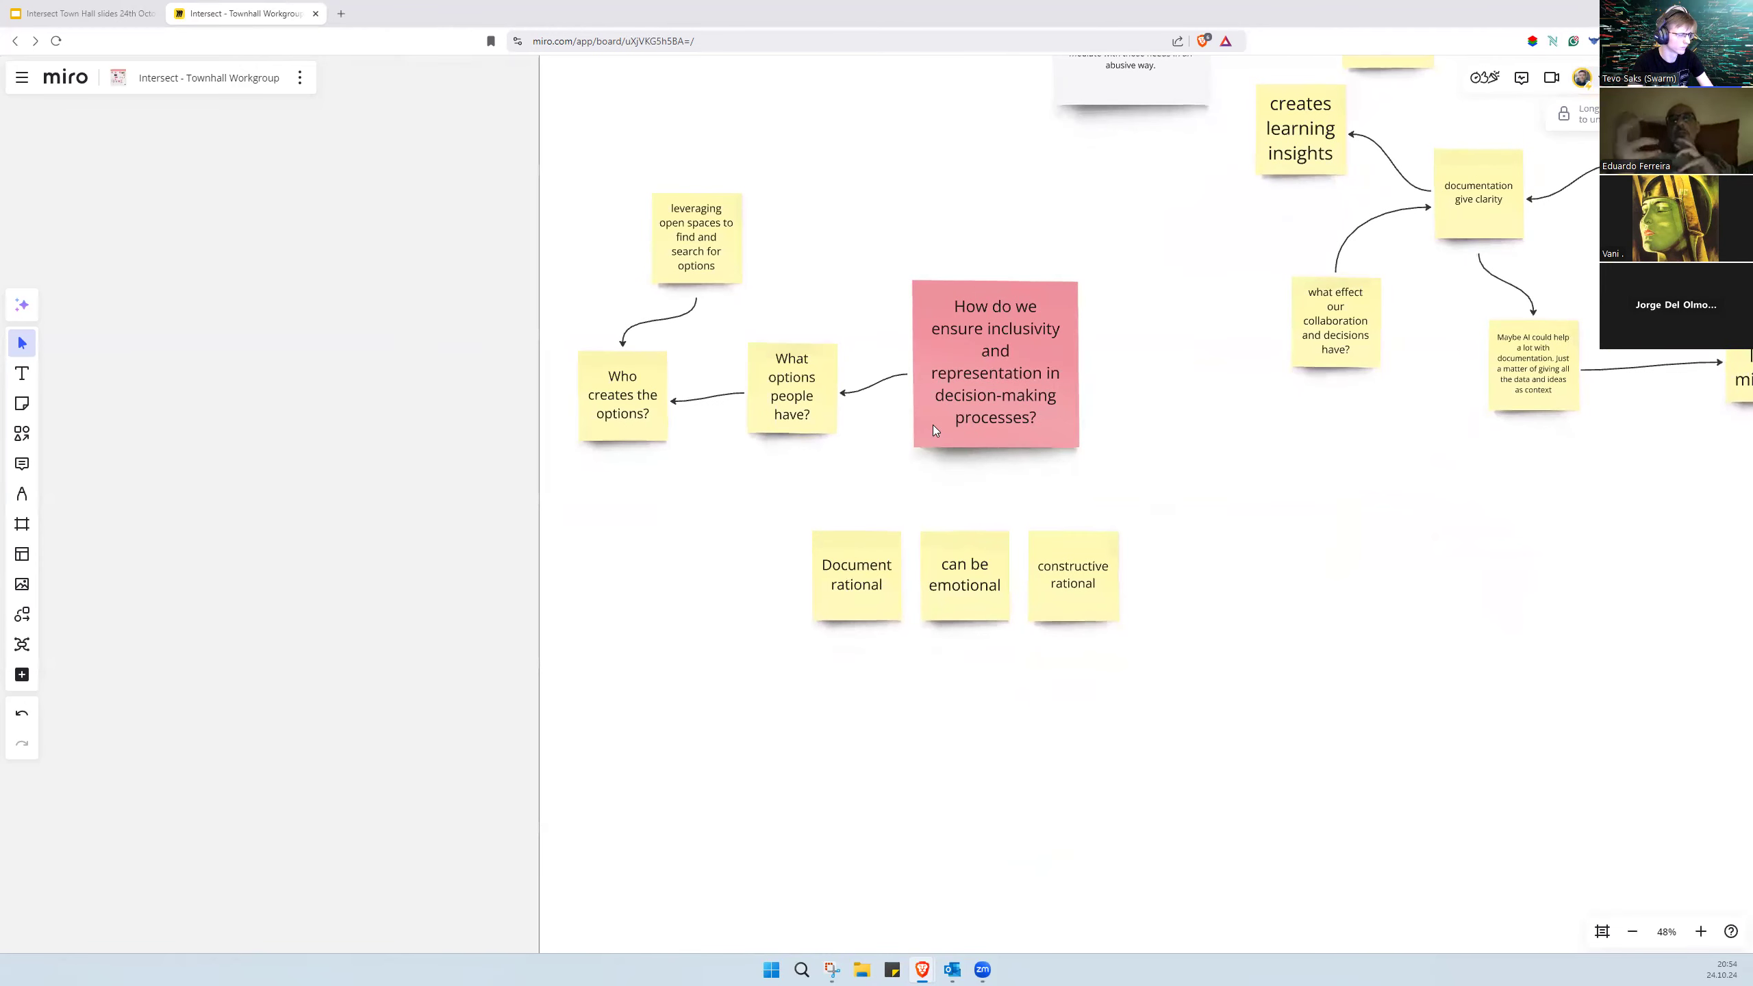
Step: Add 'selling practices touch on emotional part' and 'Should we sell our options?' notes linked to 'can be emotional'
{"action": "left_click", "coordinate": [993, 369]}
{"action": "type", "text": "selling"}
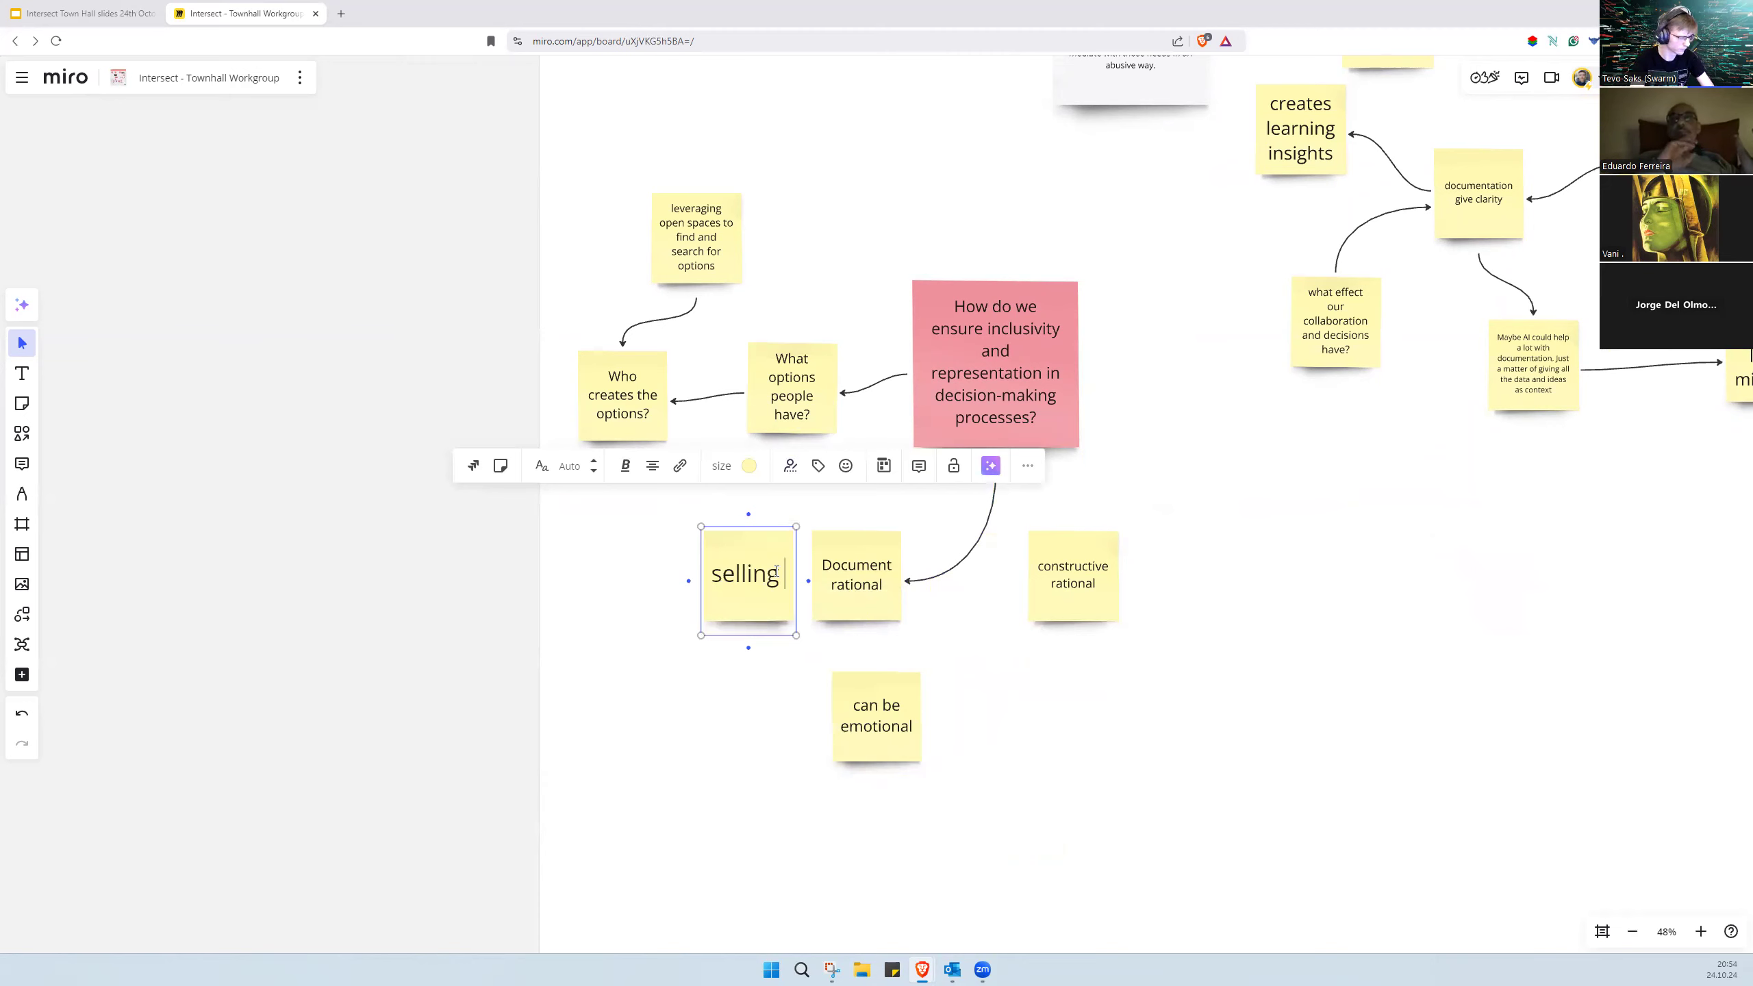
{"action": "type", "text": "practices touch on"}
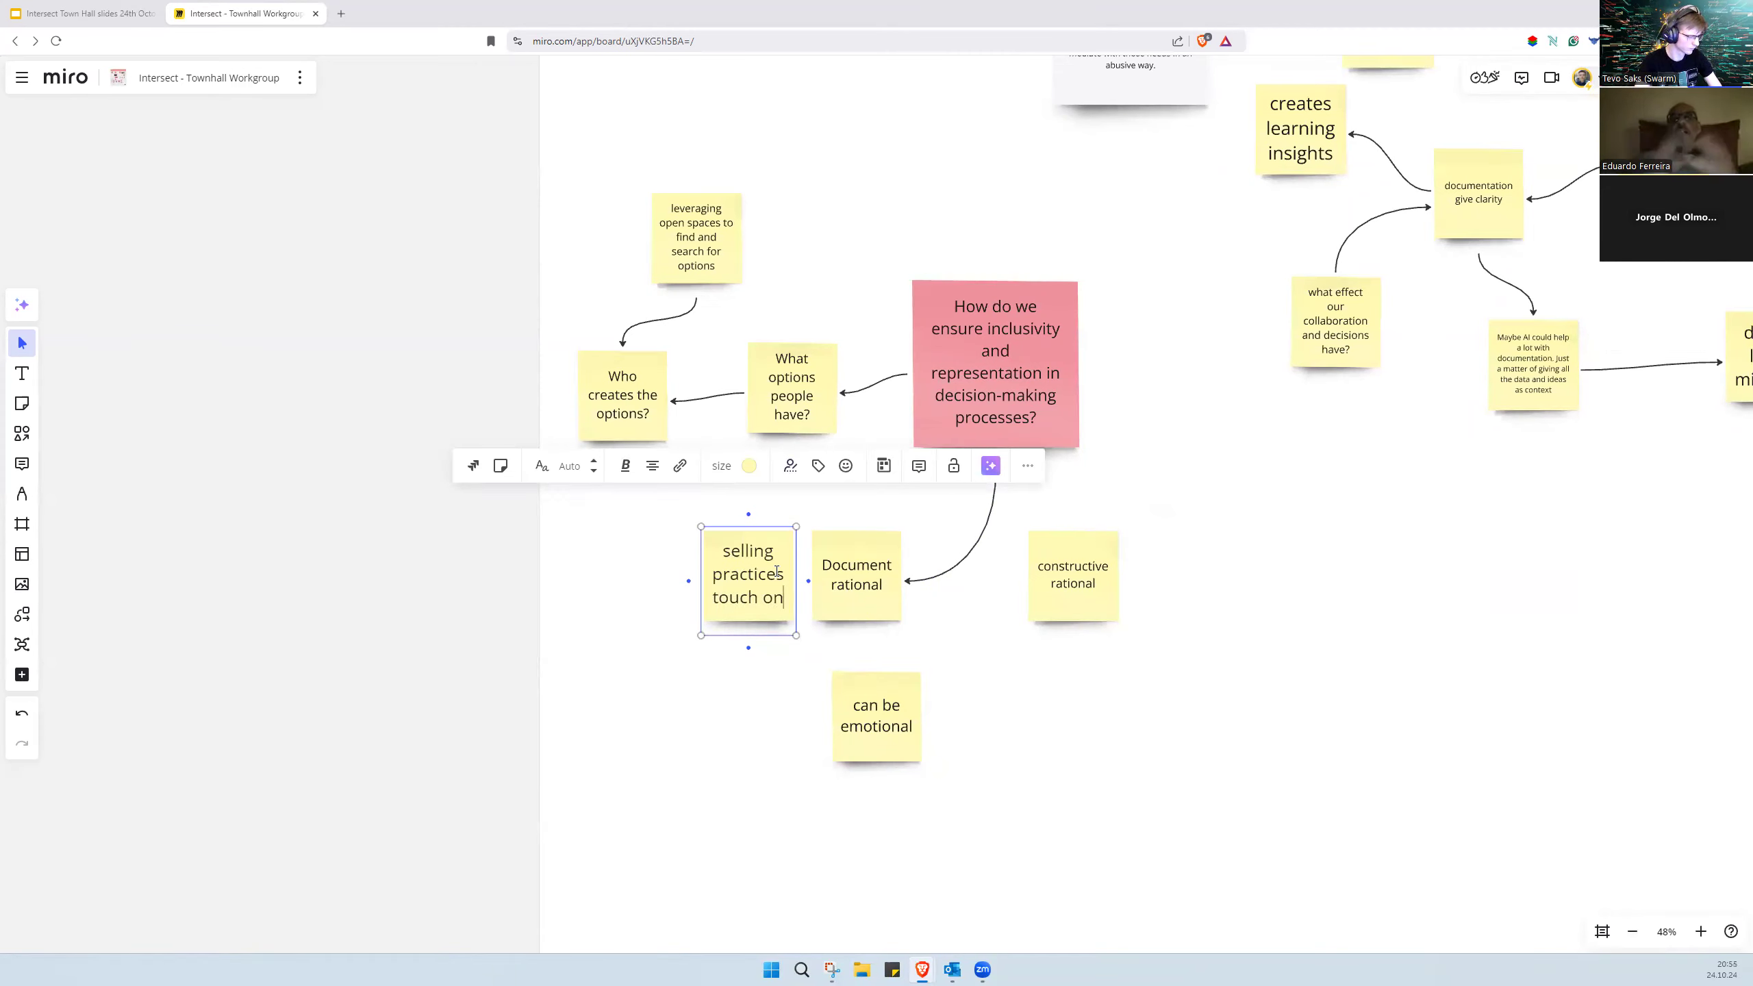
{"action": "type", "text": "emotional part"}
{"action": "type", "text": "Should we sell decisi"}
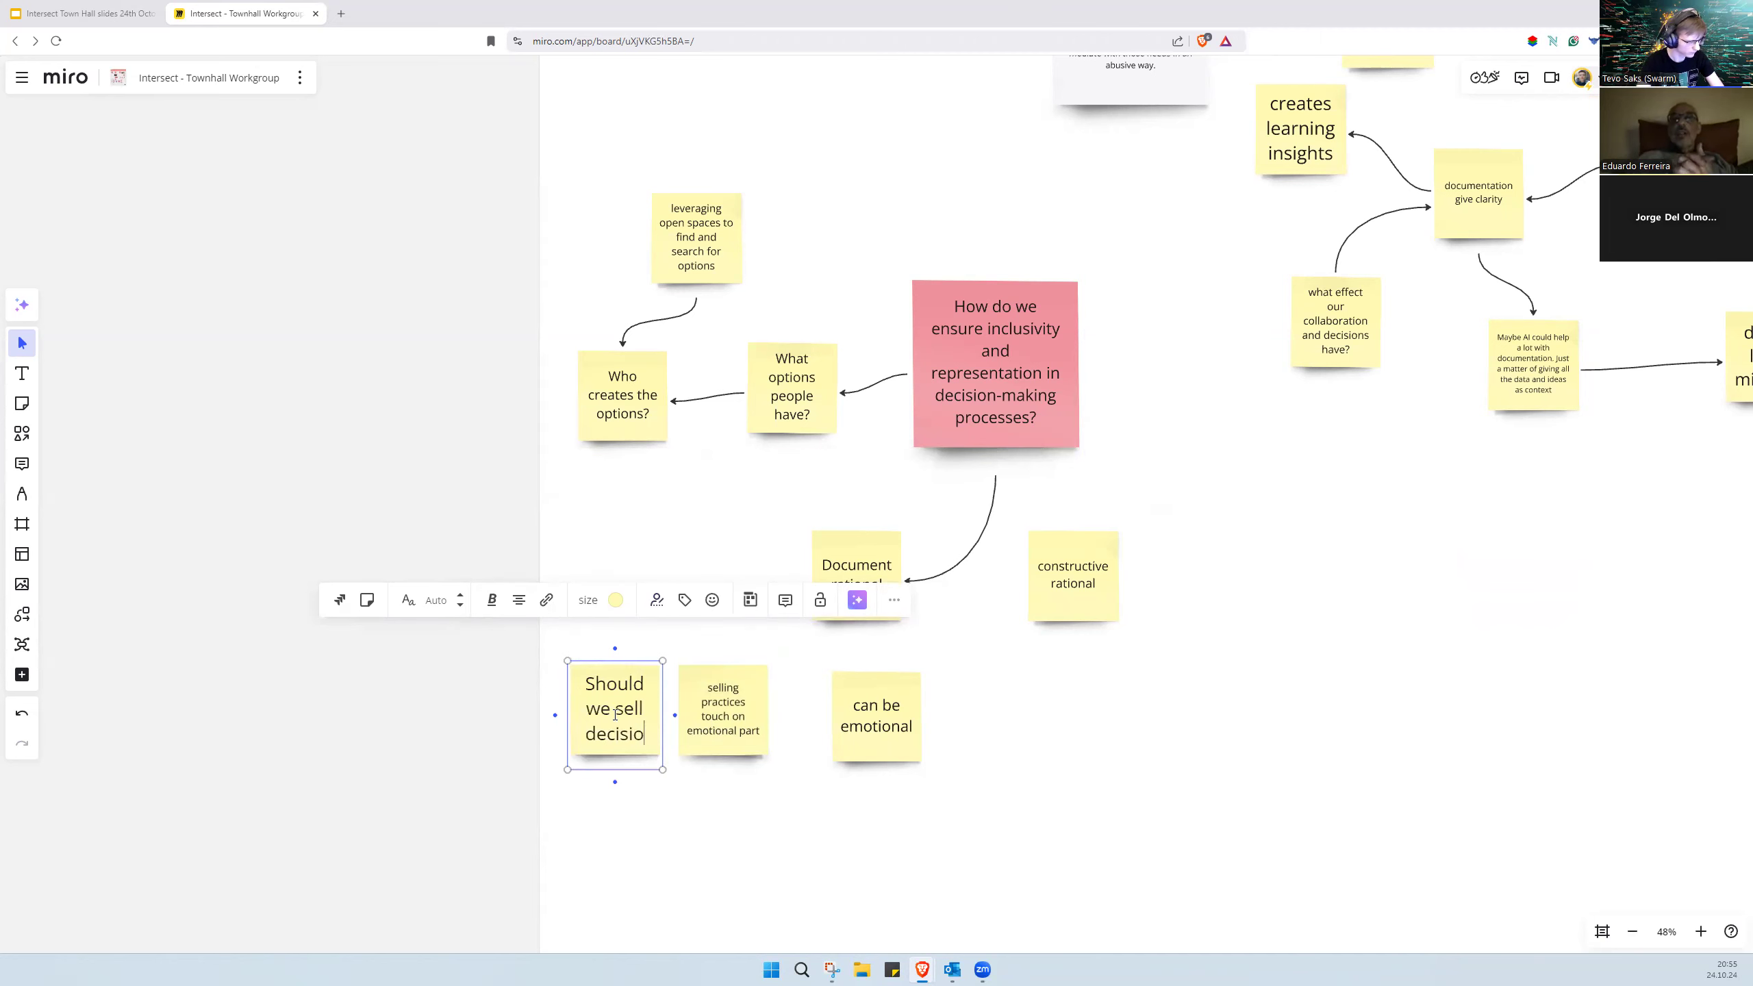
{"action": "type", "text": "our"}
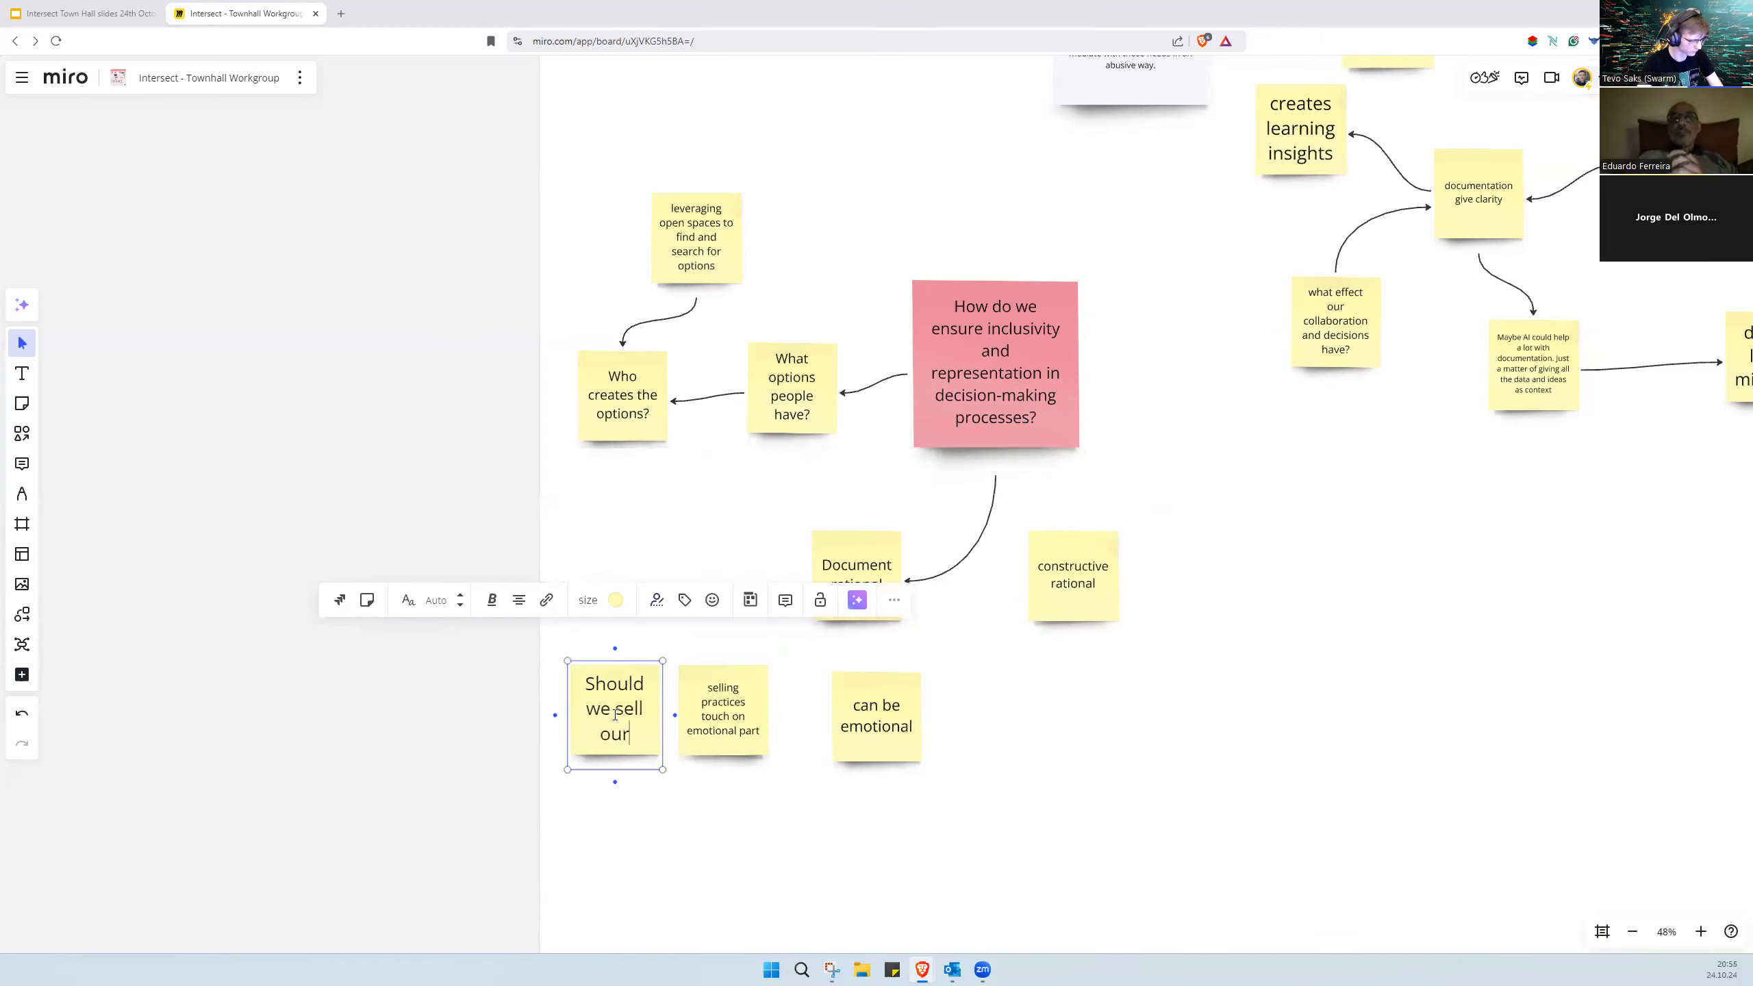
{"action": "type", "text": "options?"}
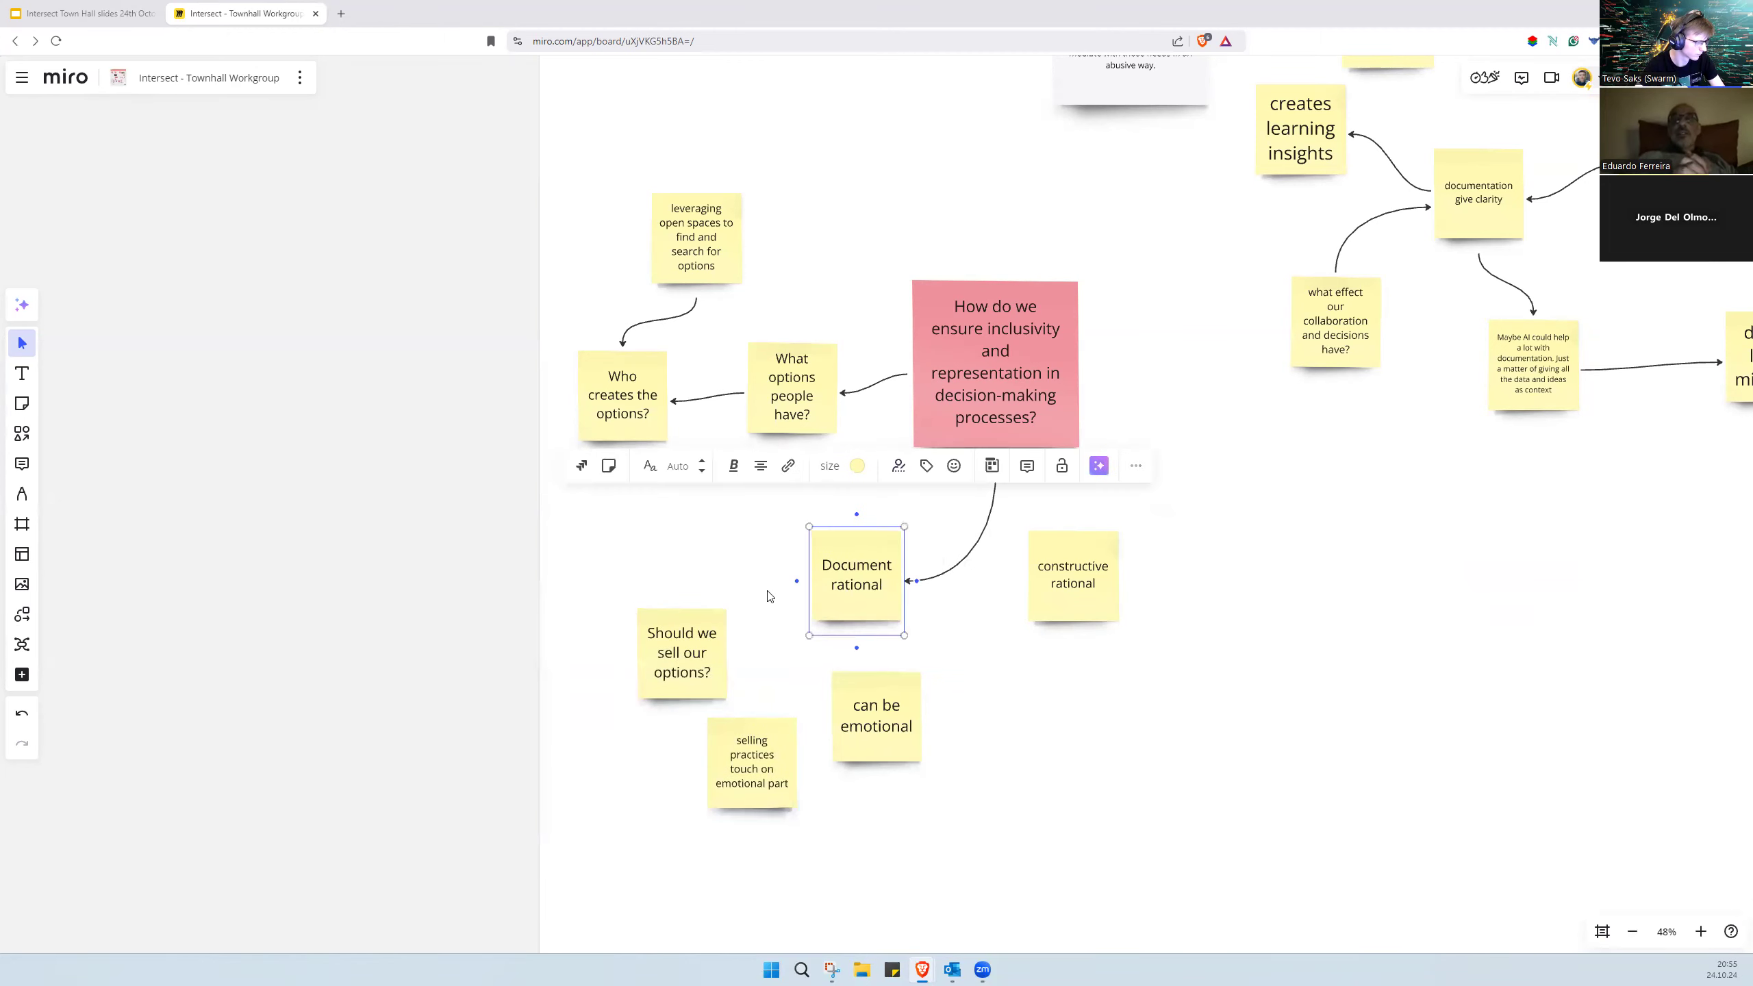
{"action": "mouse_move", "coordinate": [856, 648]}
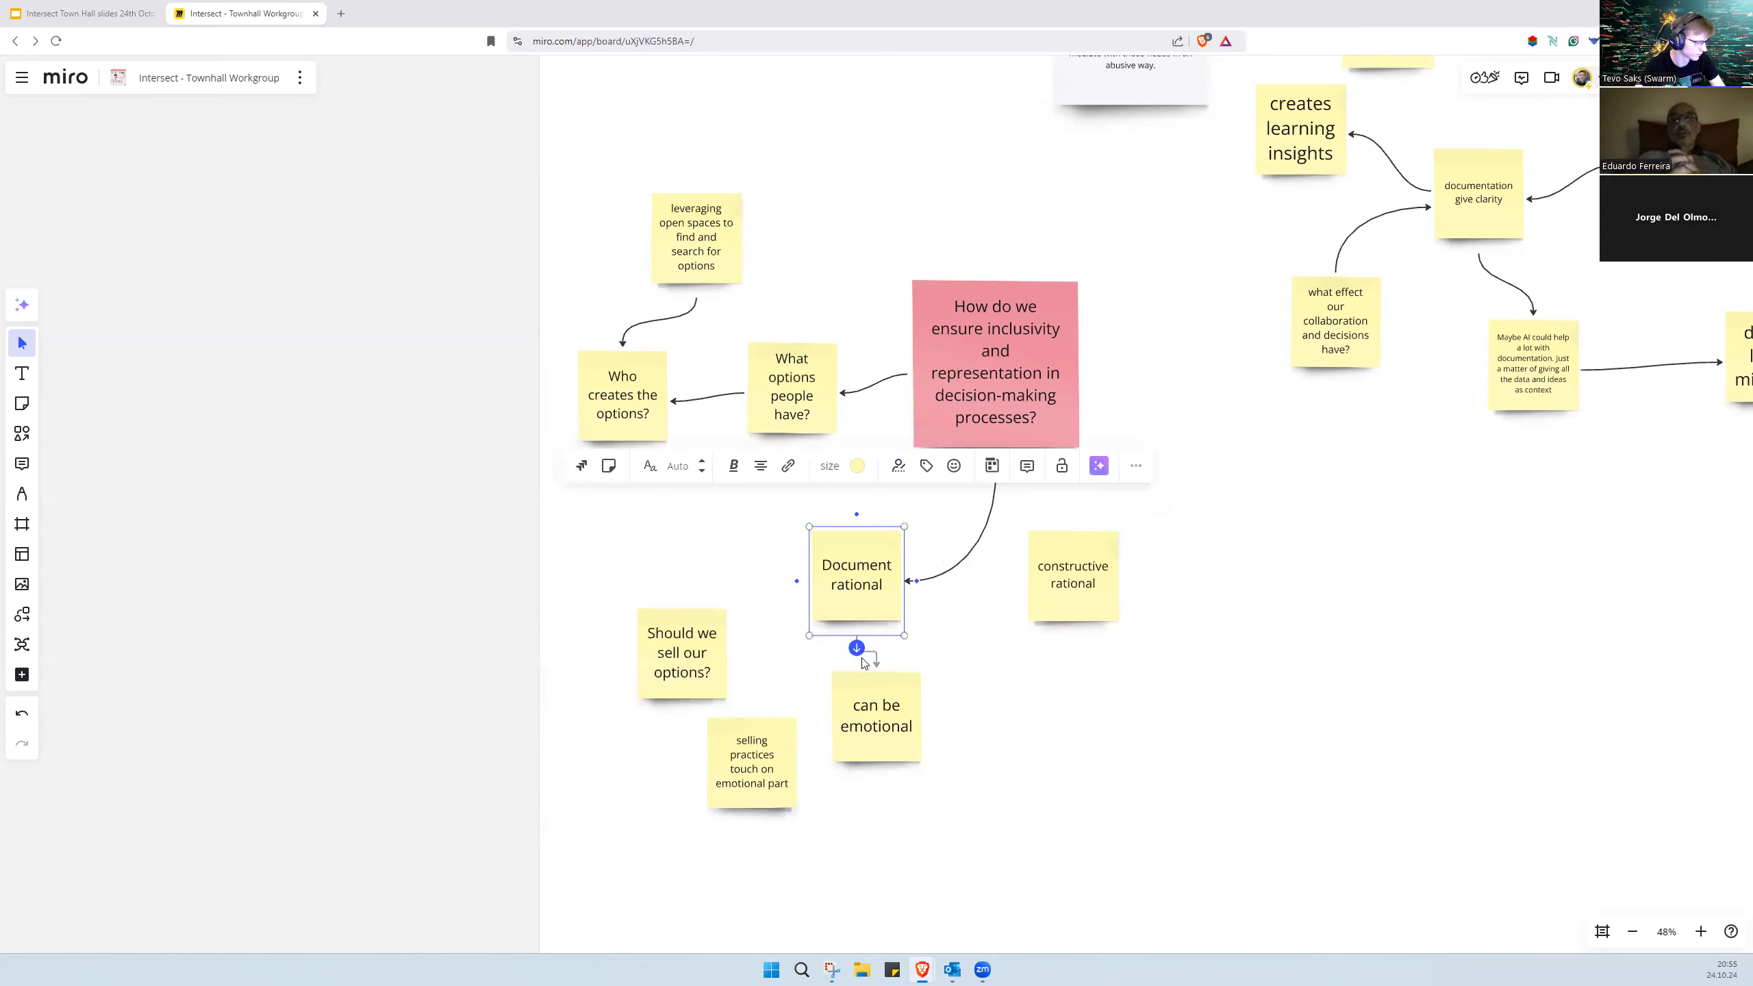
{"action": "left_click", "coordinate": [875, 715]}
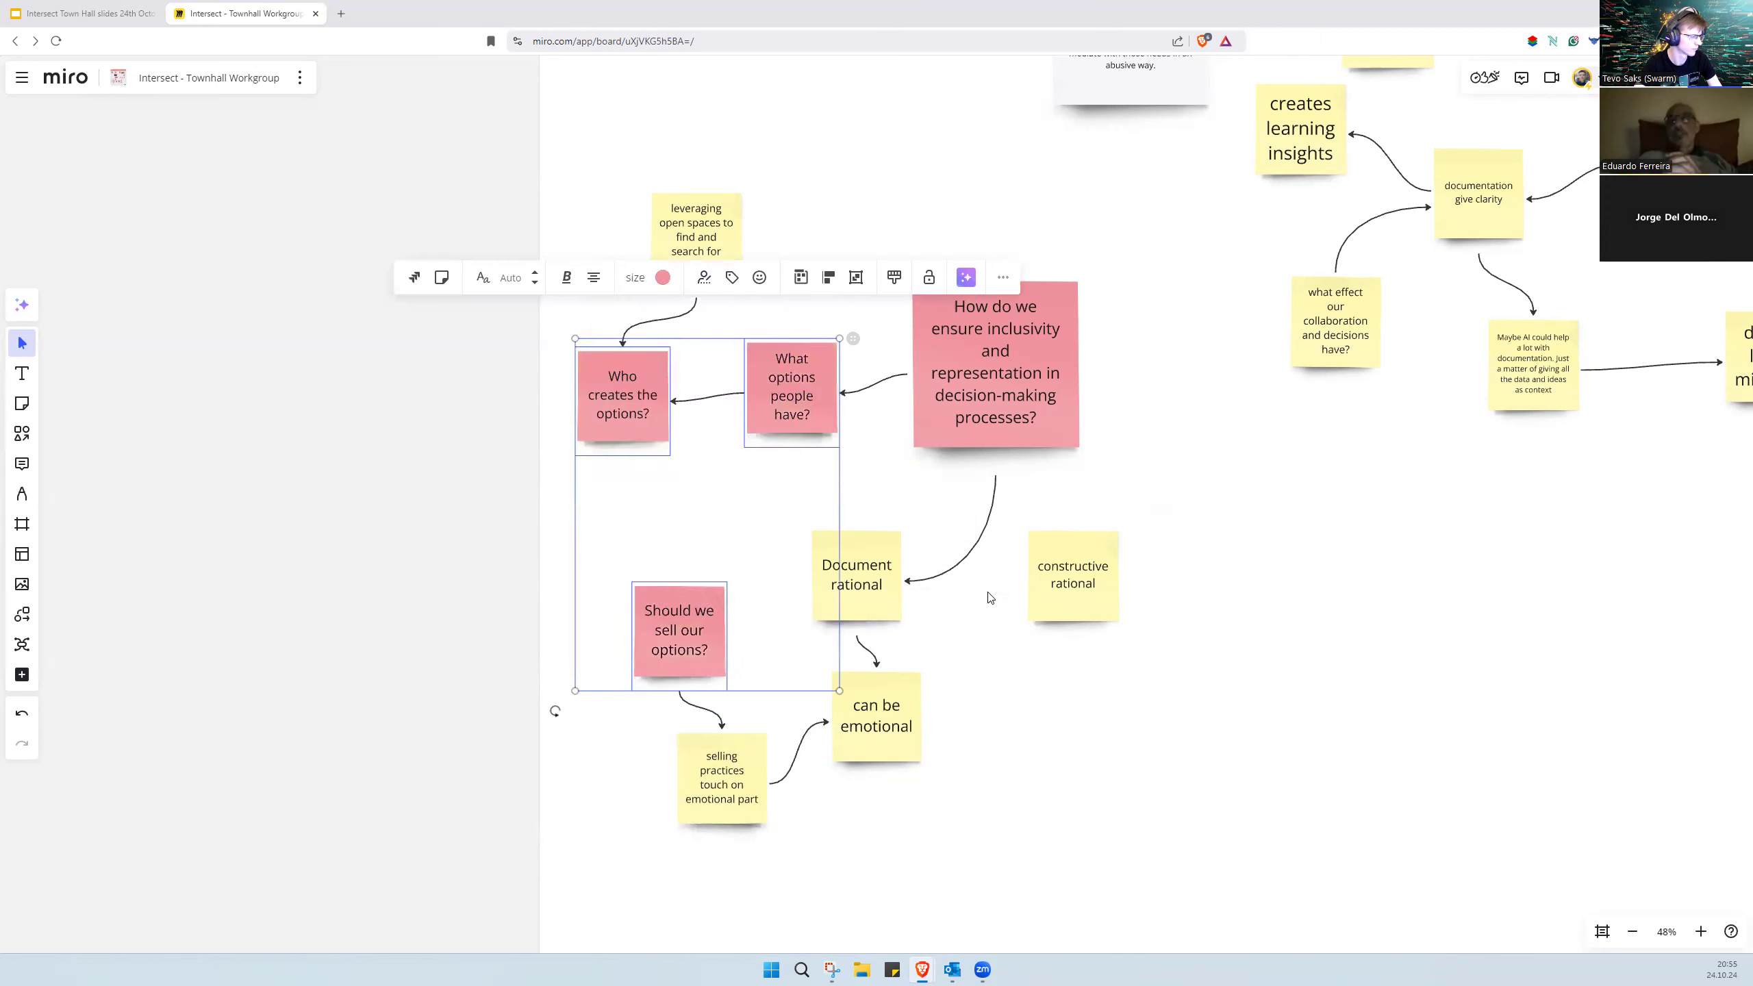
Step: Connect 'Document rational' to 'constructive rational' and add two 'retrospective' notes beside it
{"action": "left_click", "coordinate": [856, 574]}
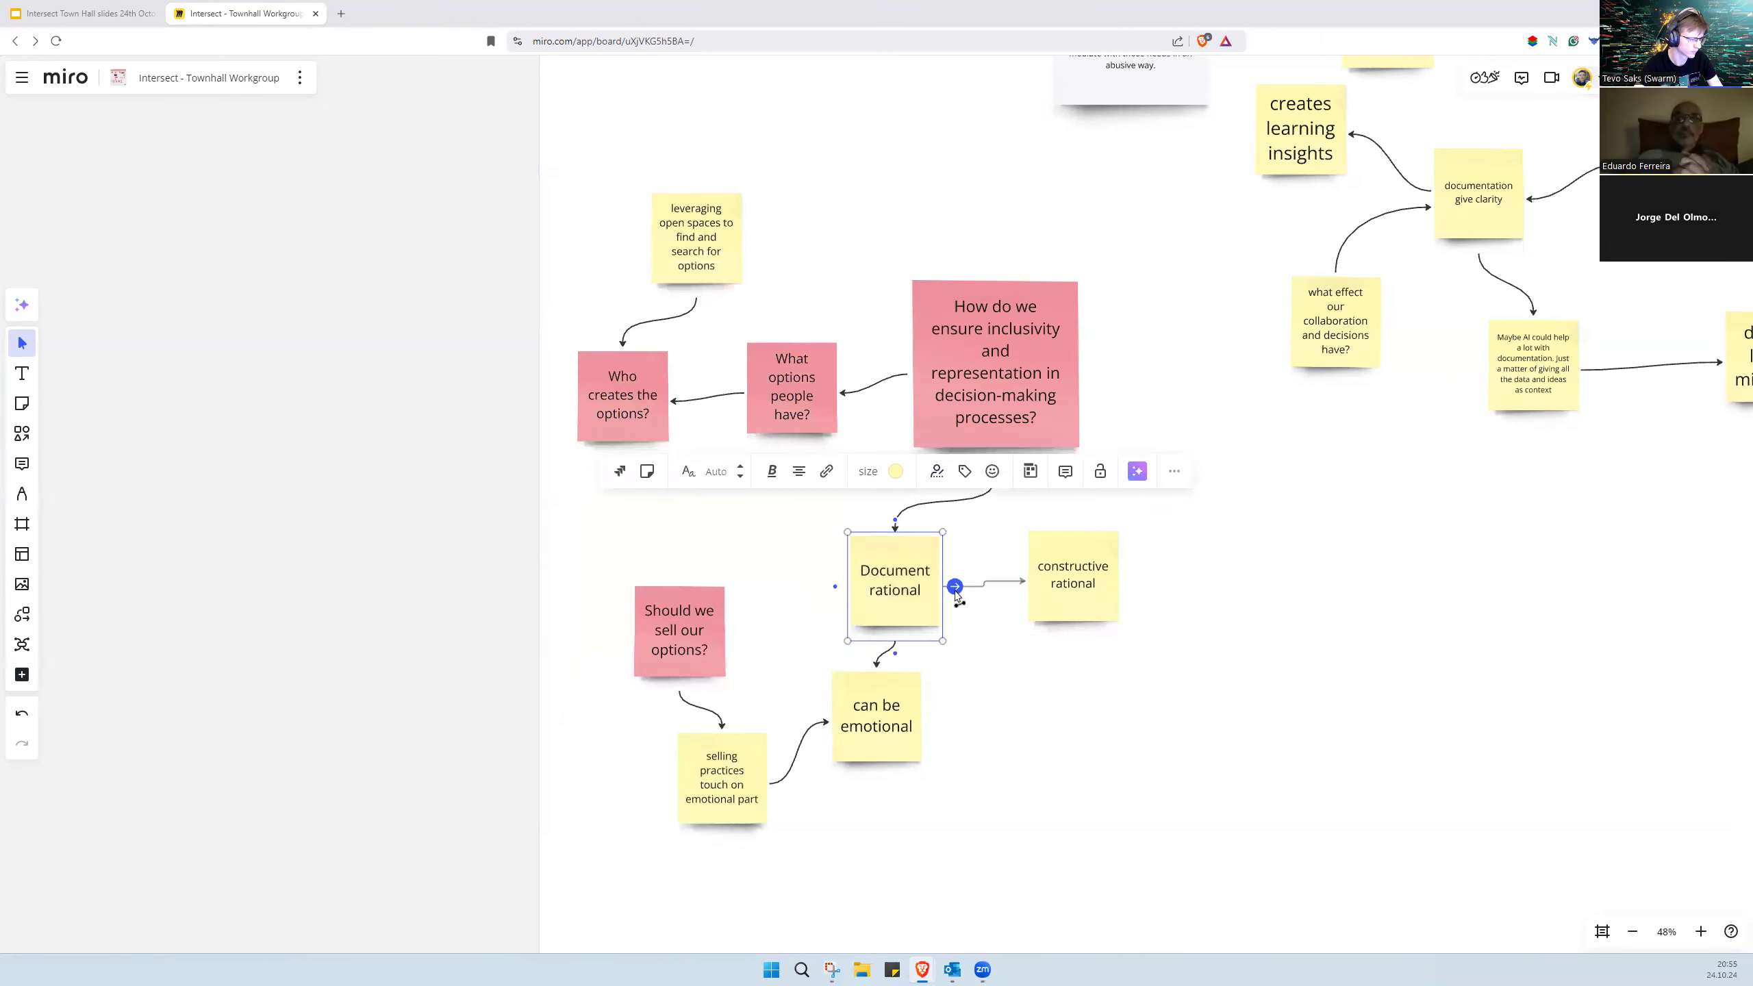
{"action": "left_click", "coordinate": [875, 716]}
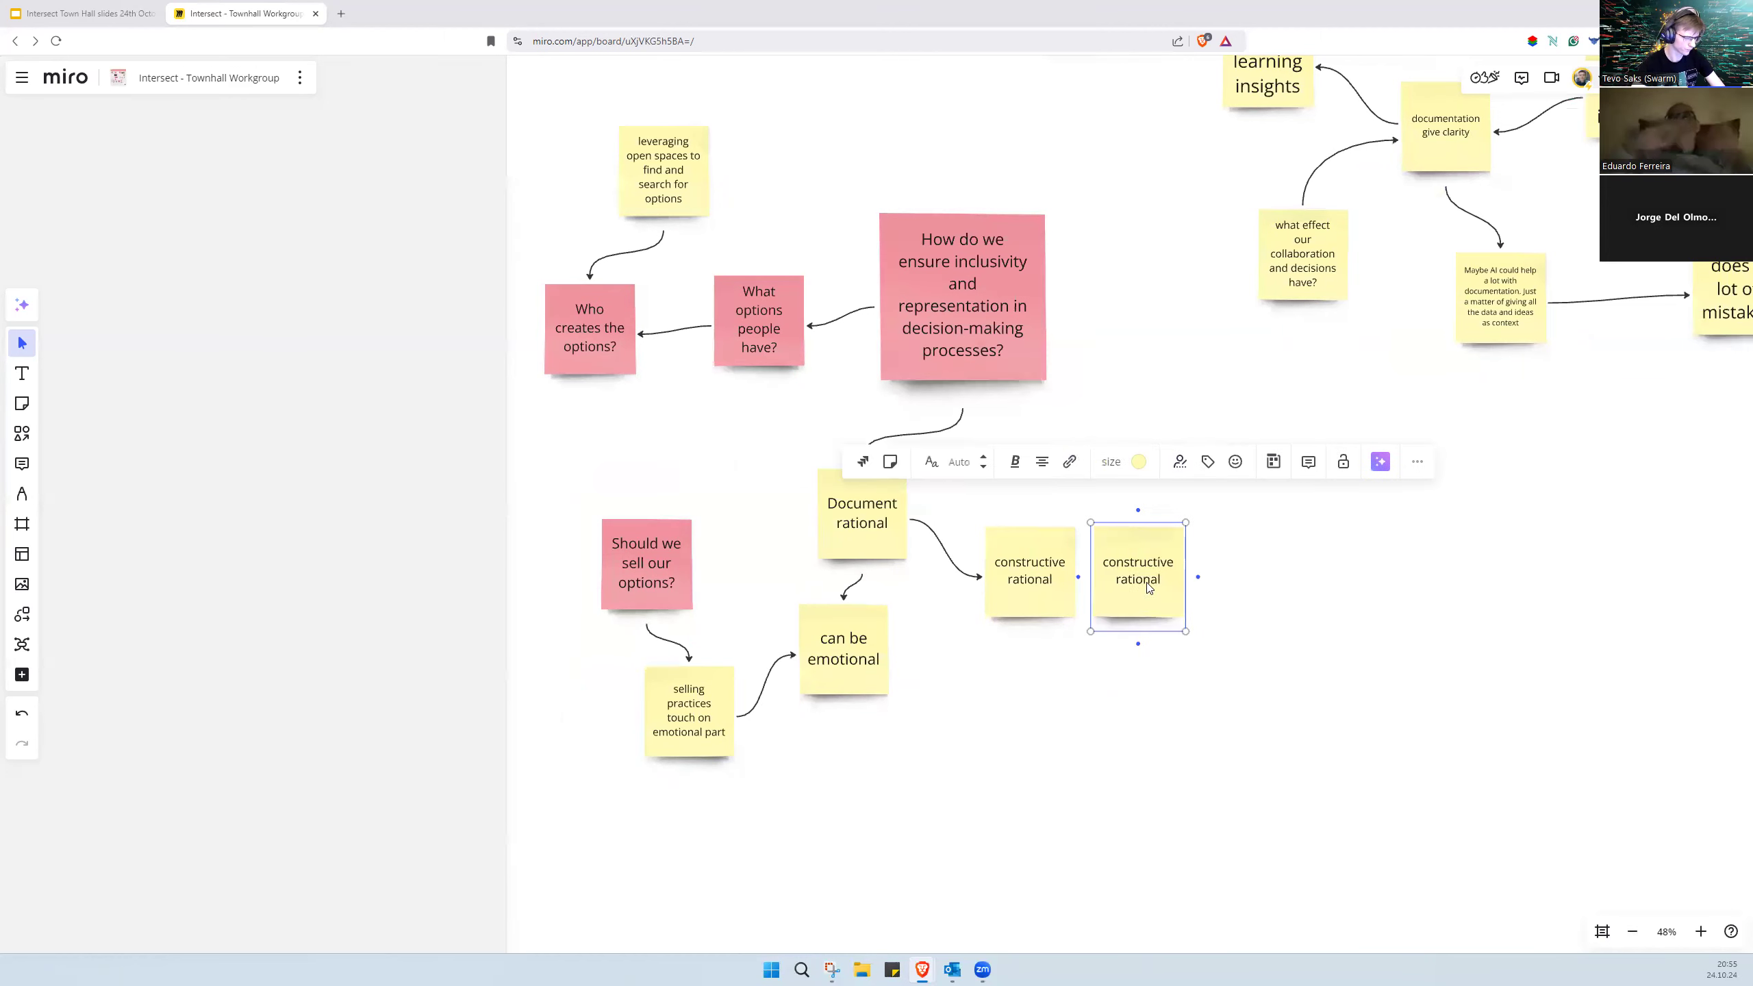
{"action": "type", "text": "data"}
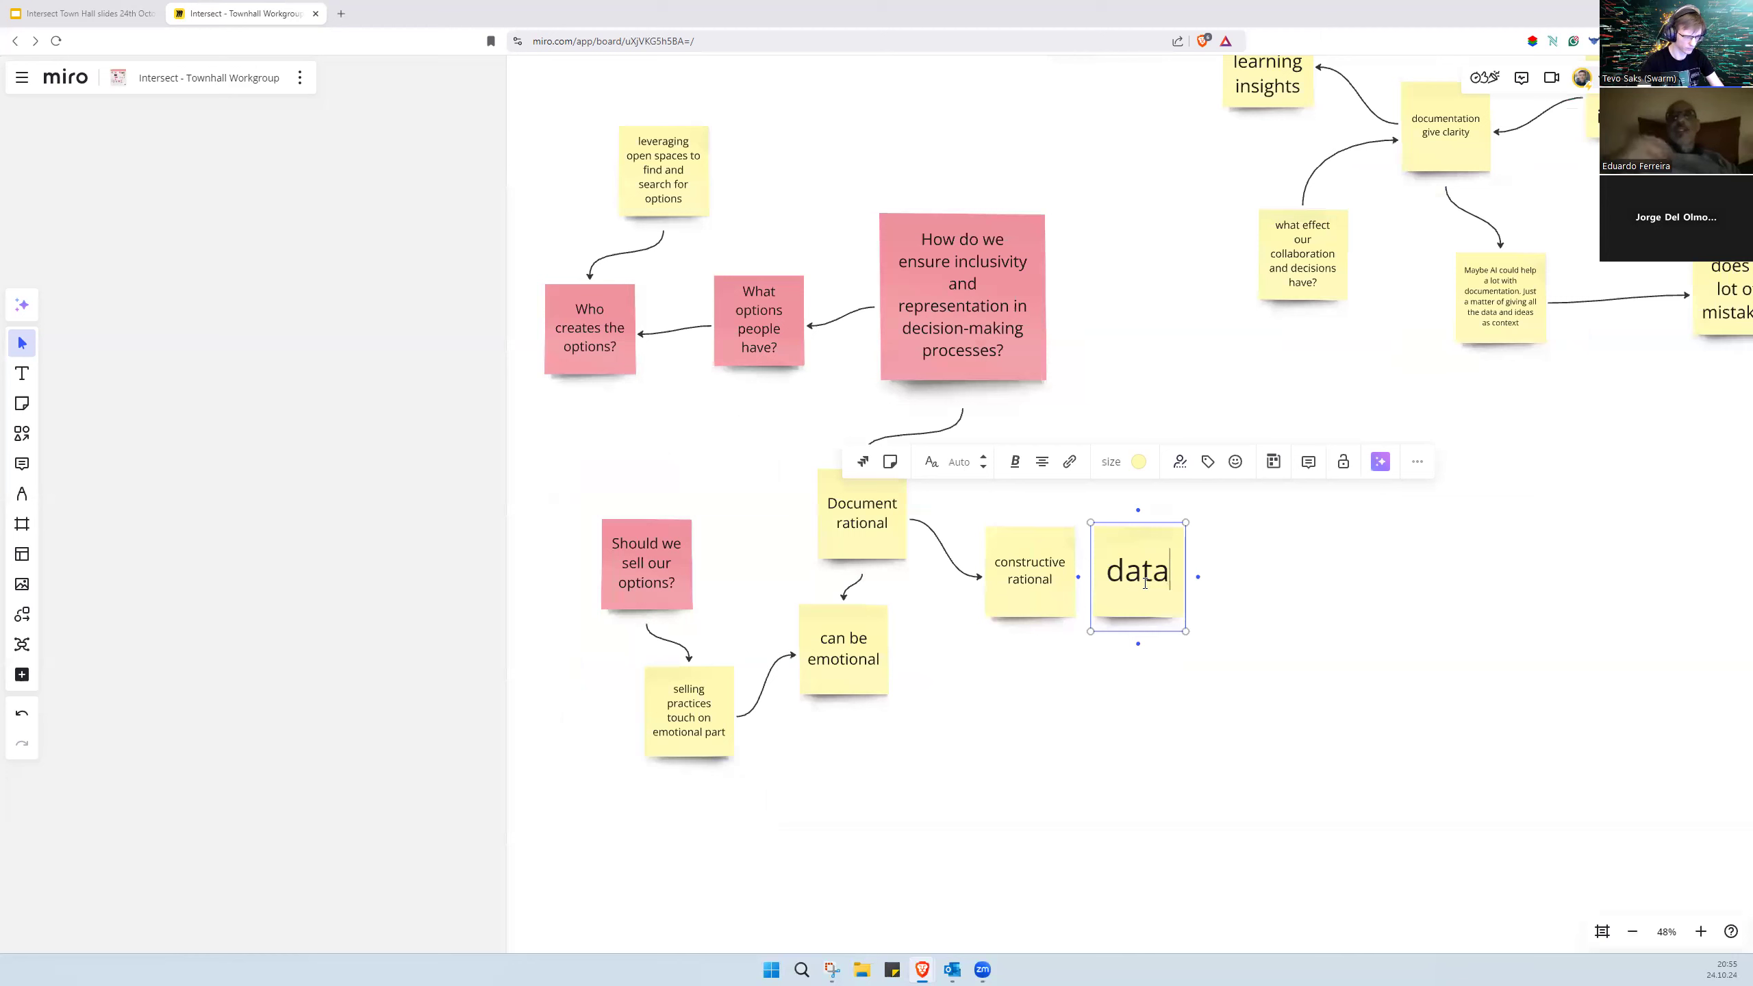
{"action": "type", "text": "retrospective"}
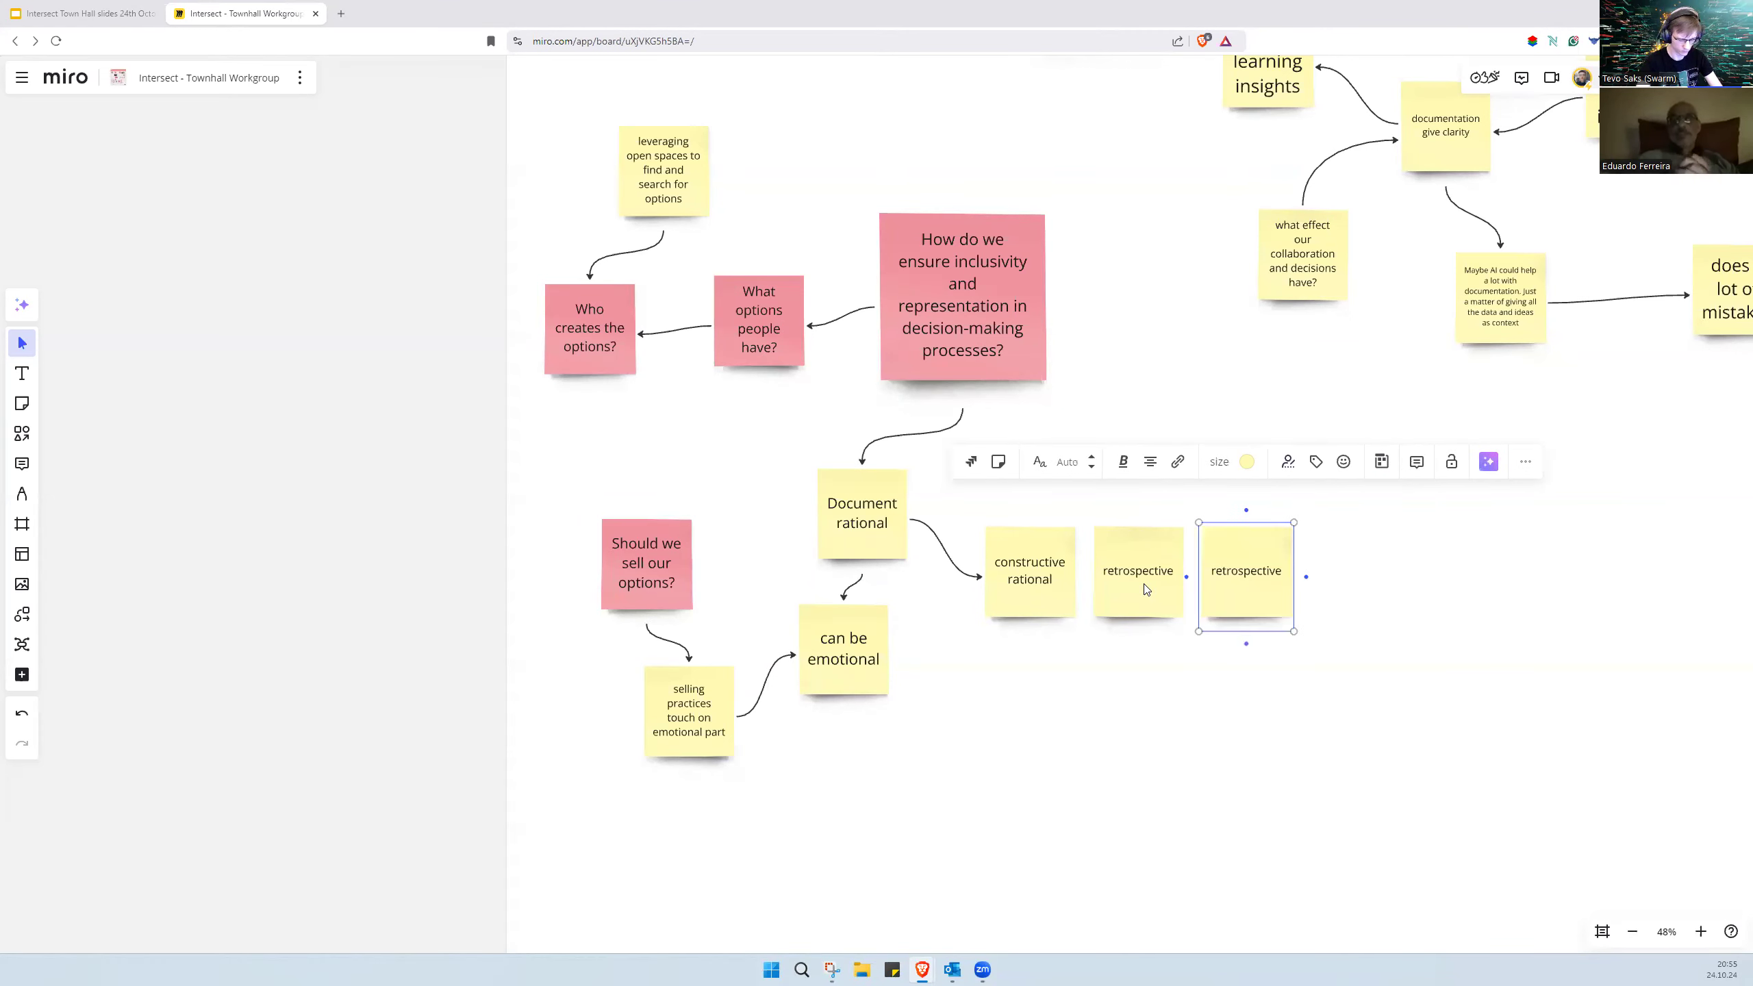
{"action": "mouse_move", "coordinate": [939, 686]}
{"action": "type", "text": "can be adventure"}
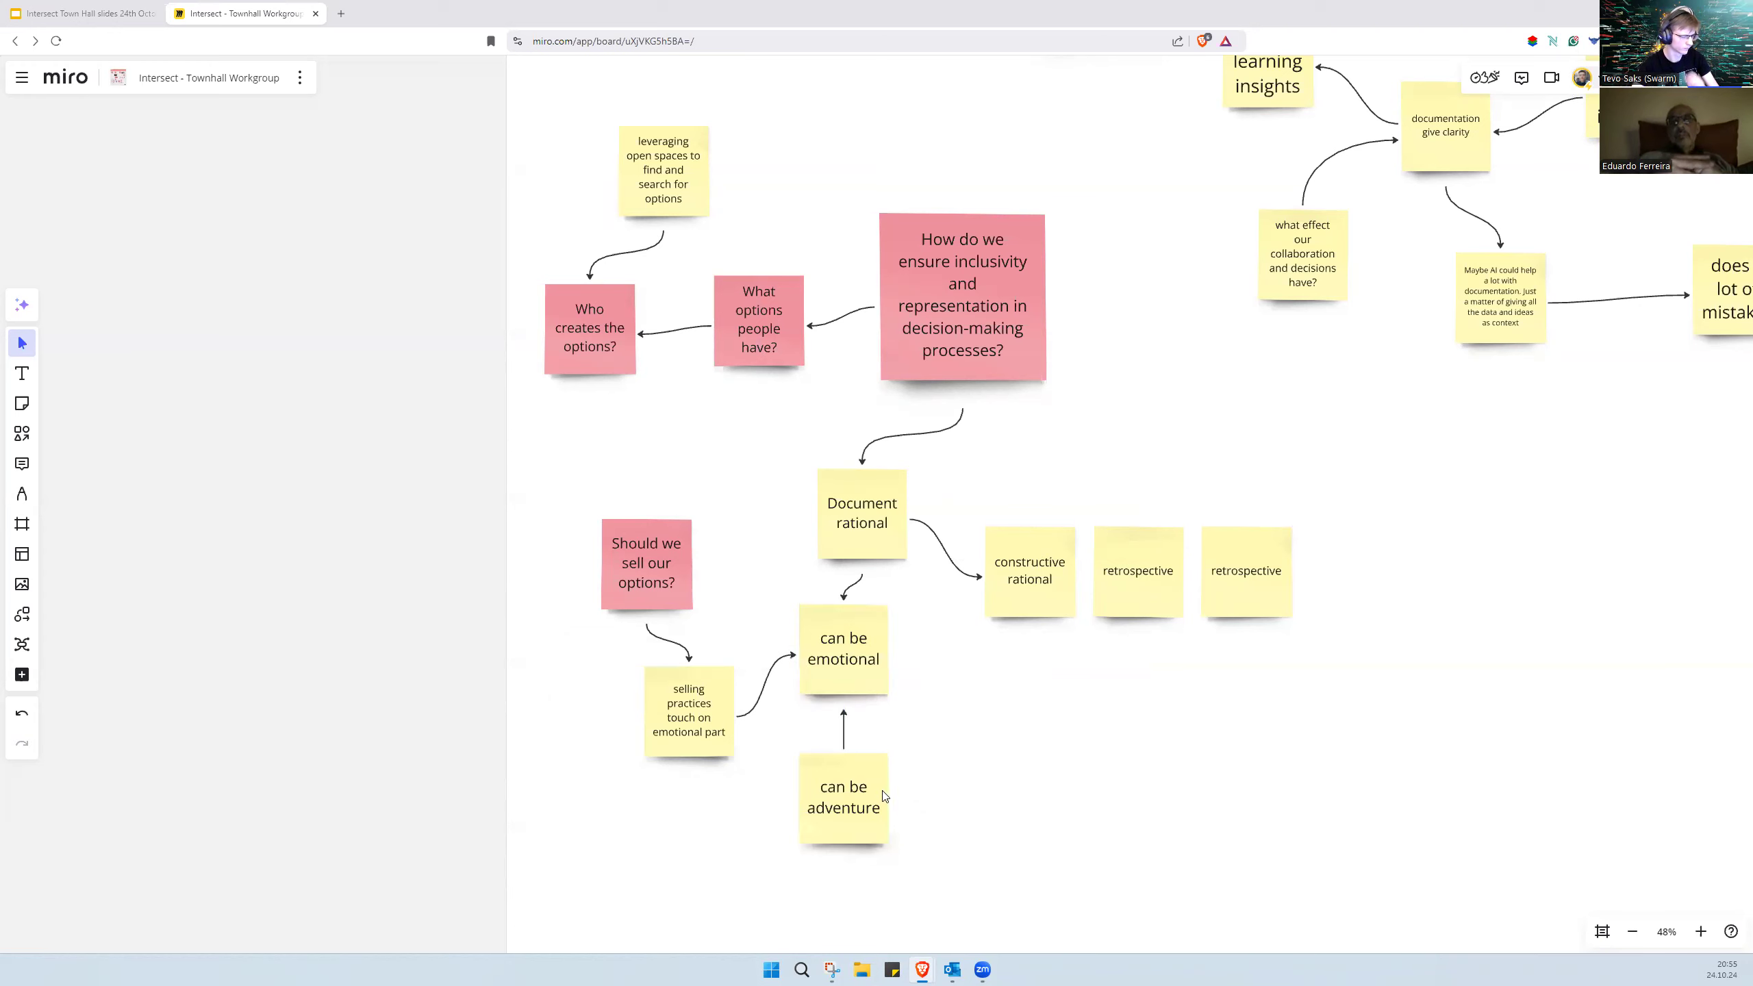
Step: Add a 'can be adventure' note linked to 'can be emotional' and 'constructive rational'
{"action": "left_click", "coordinate": [843, 796]}
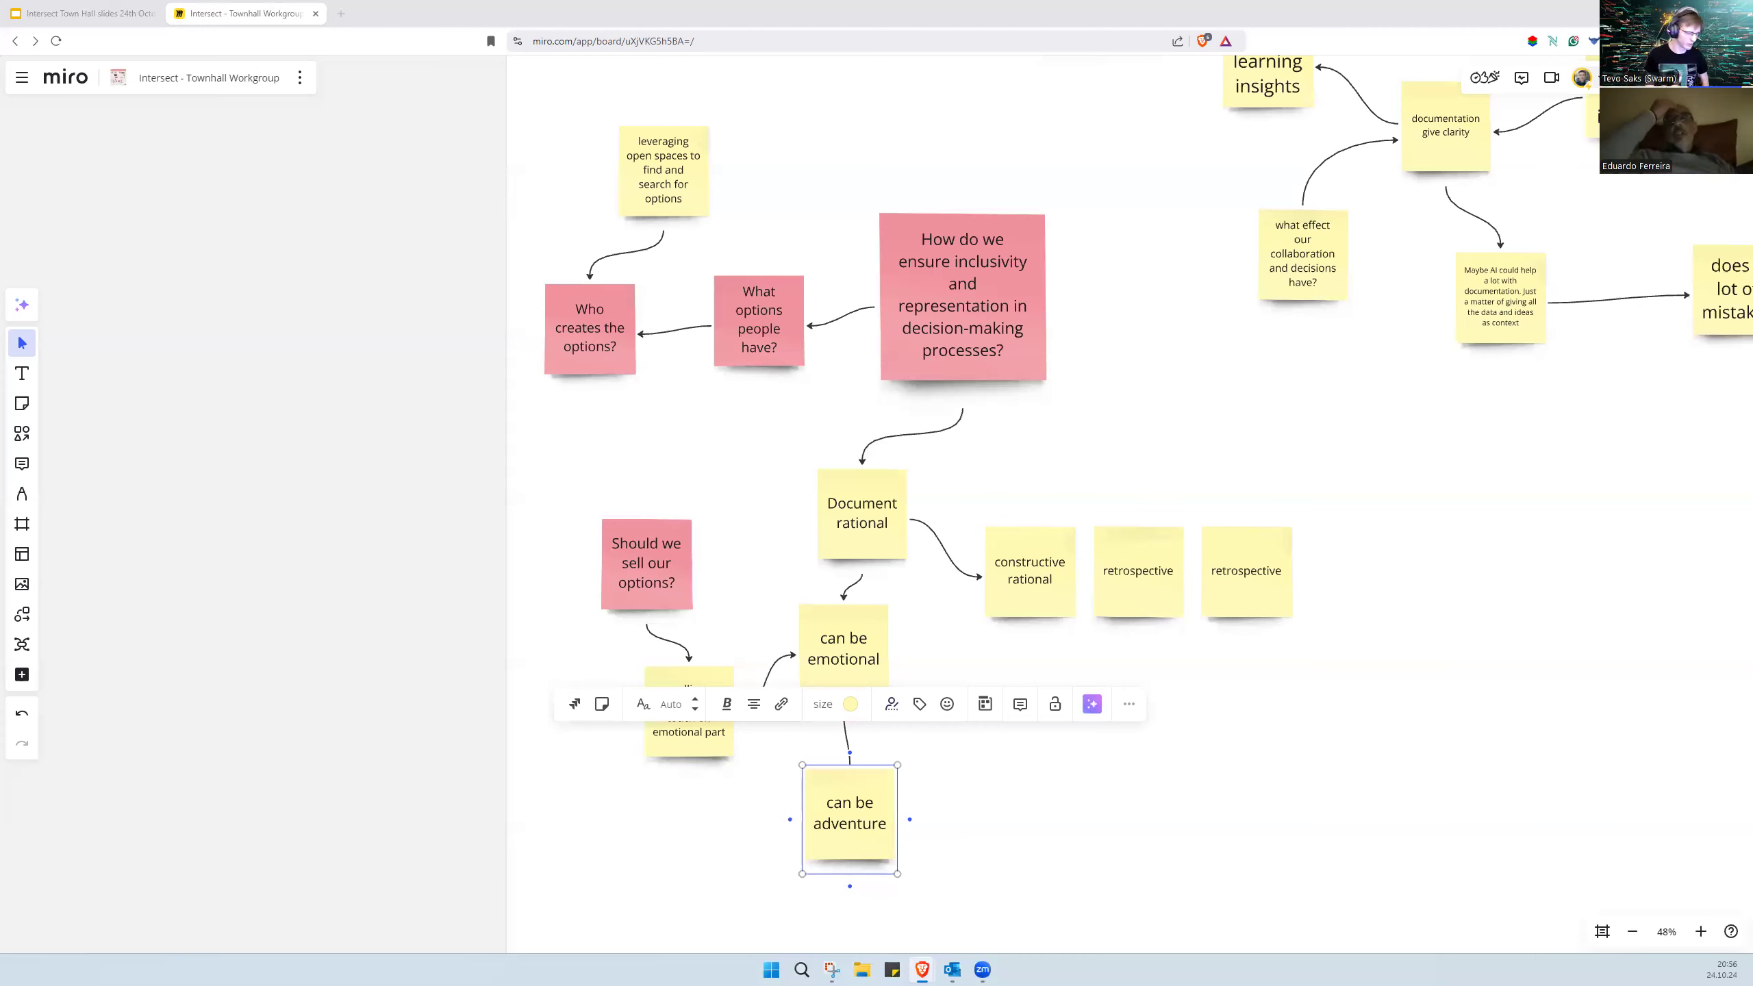
{"action": "mouse_move", "coordinate": [1186, 825]}
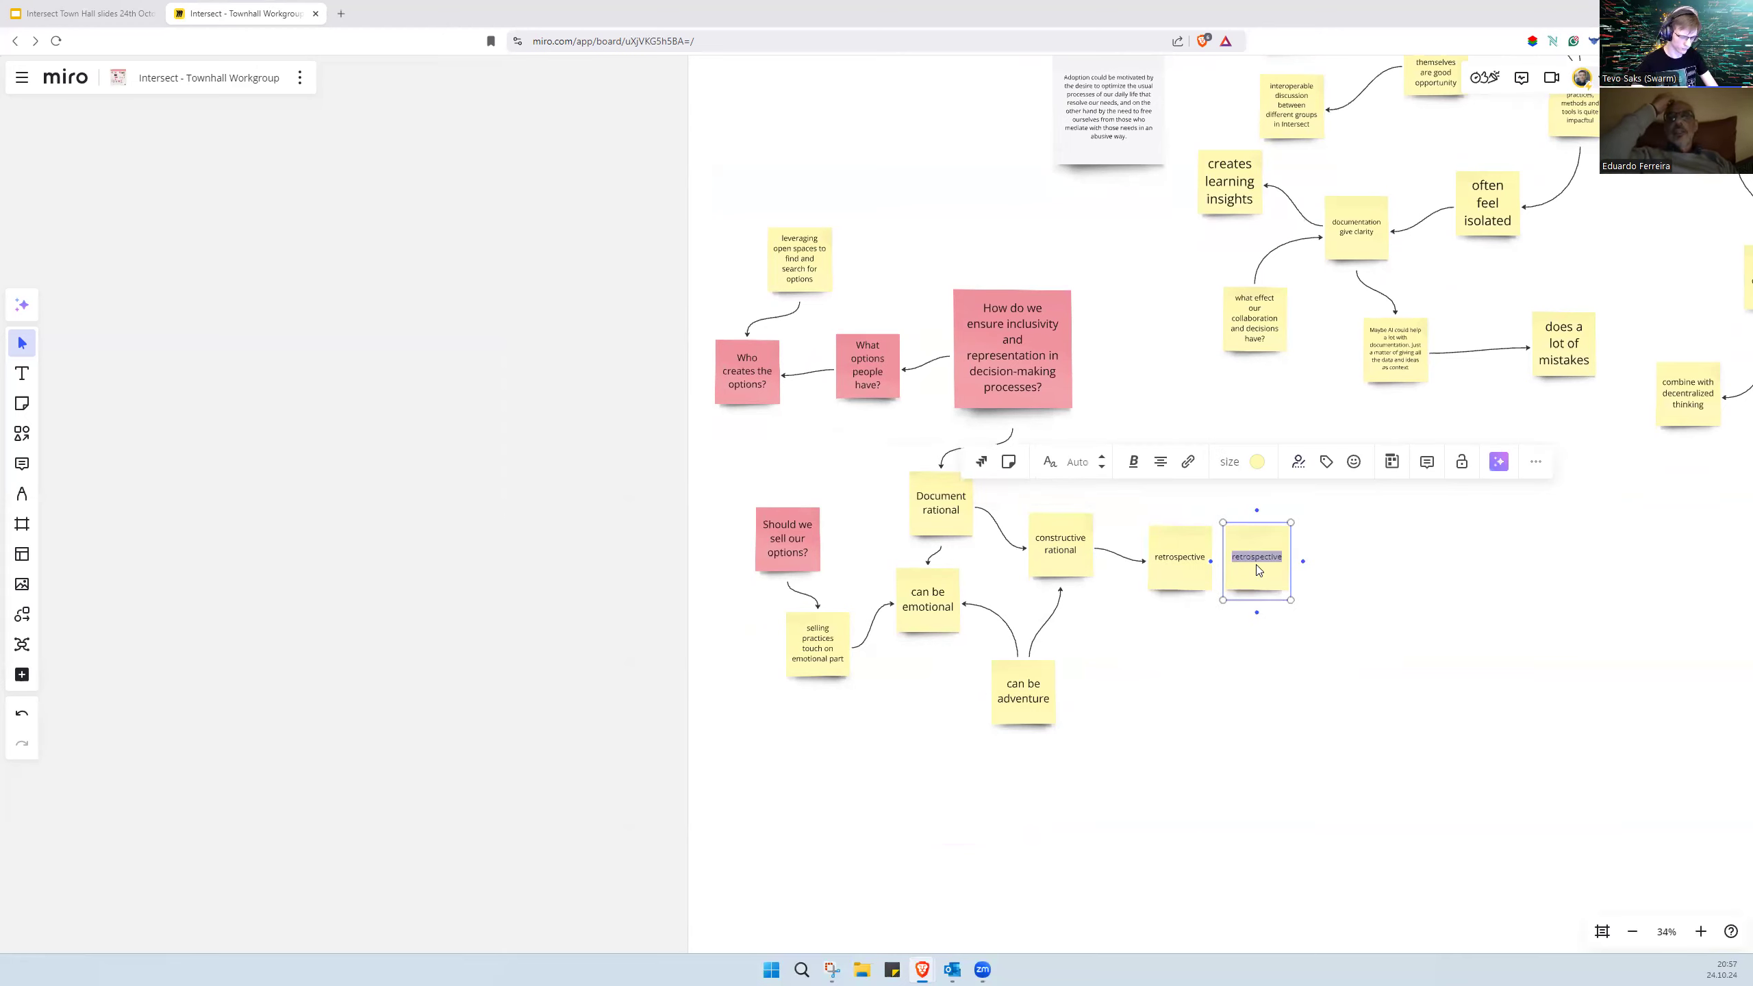
Step: Retype the second retrospective note as 'historic data' and add a 'vision of what you expect to do' note
{"action": "type", "text": "history"}
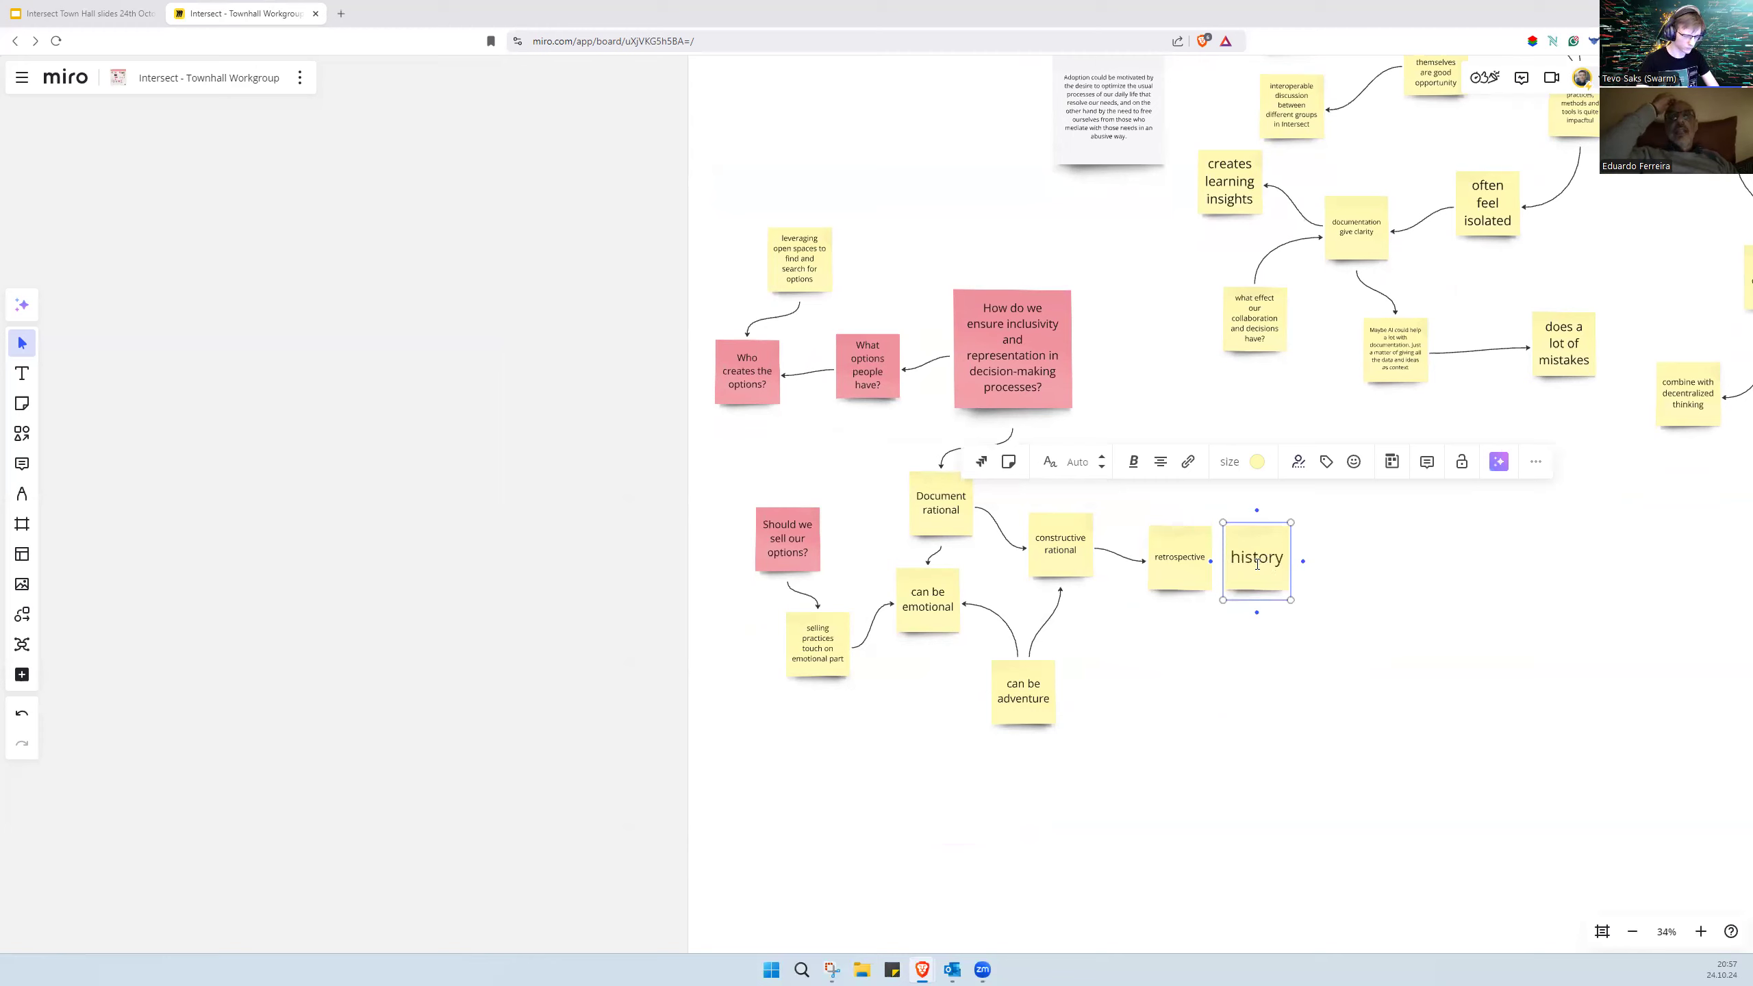
{"action": "type", "text": "historic data"}
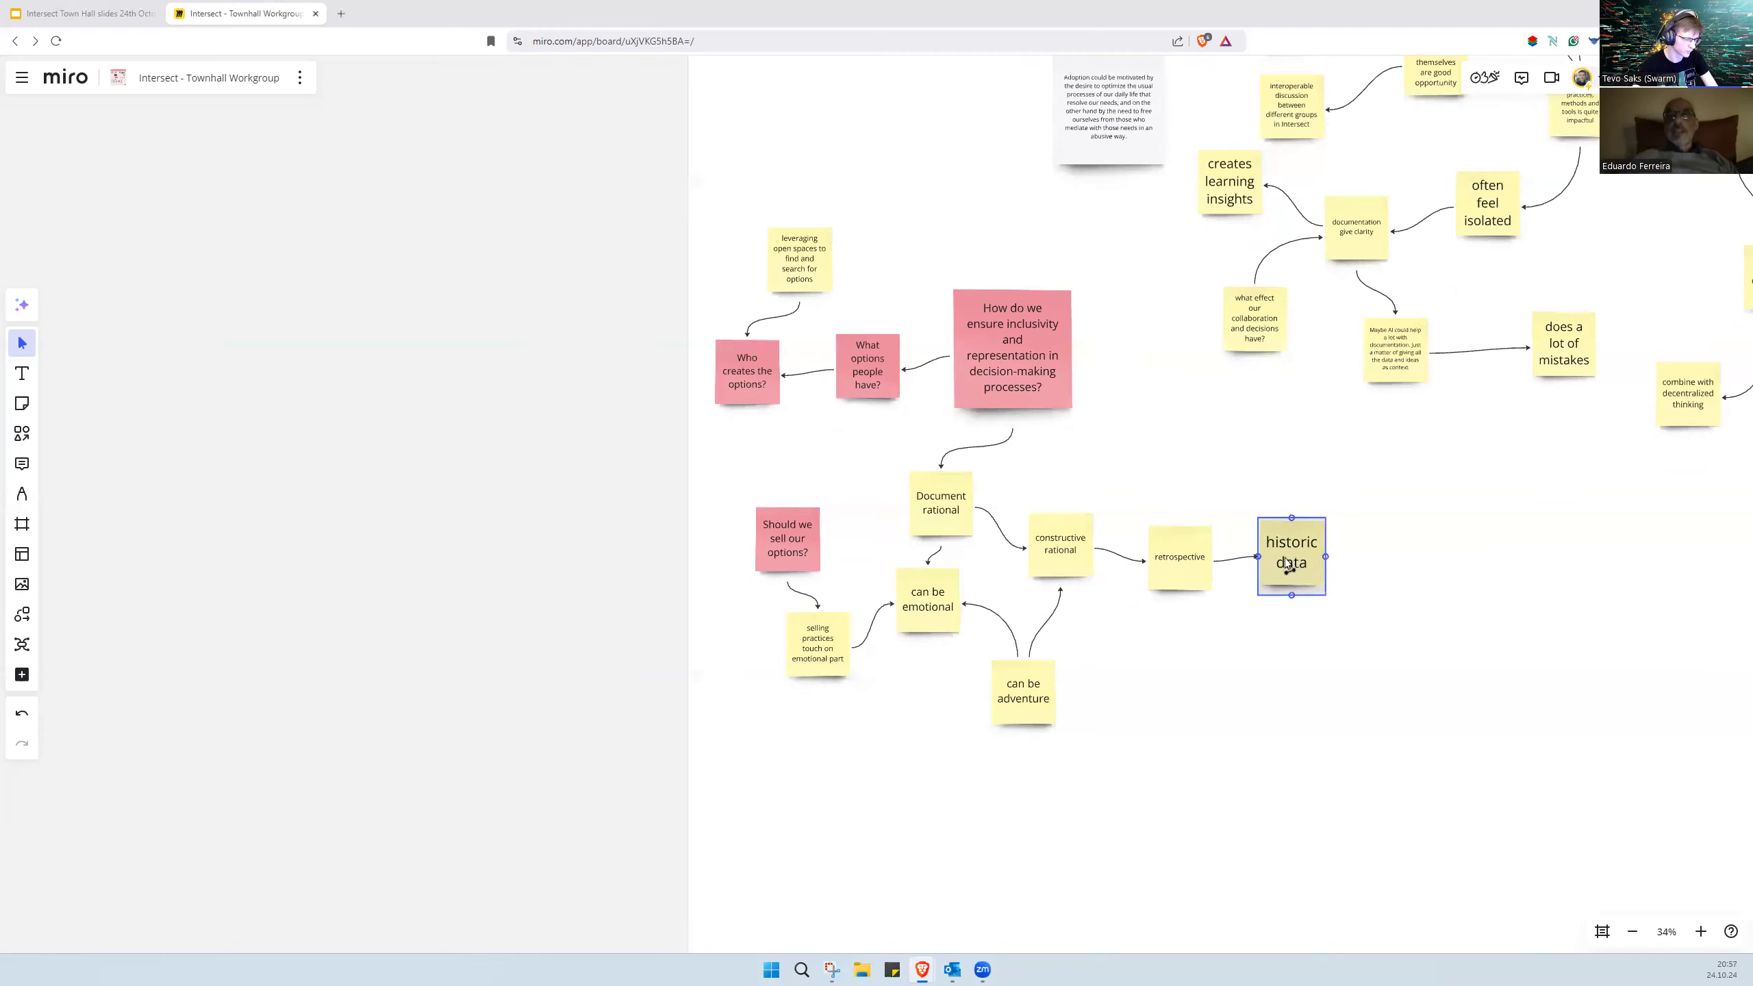
{"action": "left_click", "coordinate": [1000, 732]}
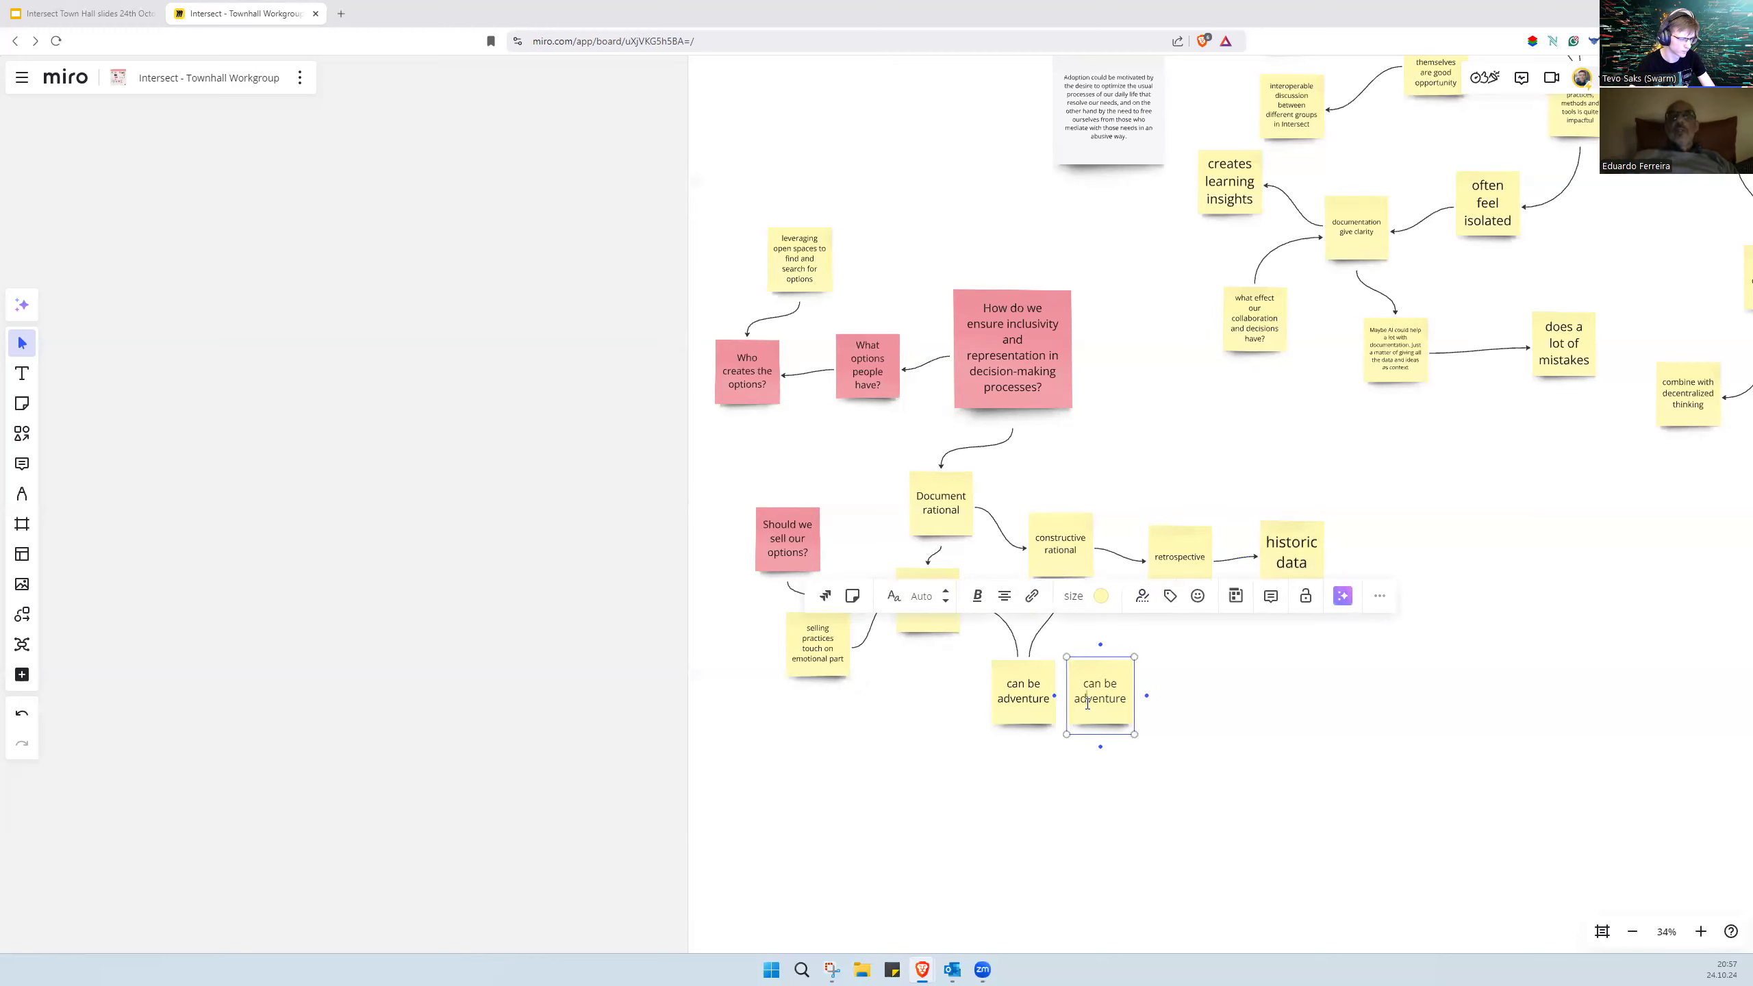
{"action": "double_click", "coordinate": [1100, 689]}
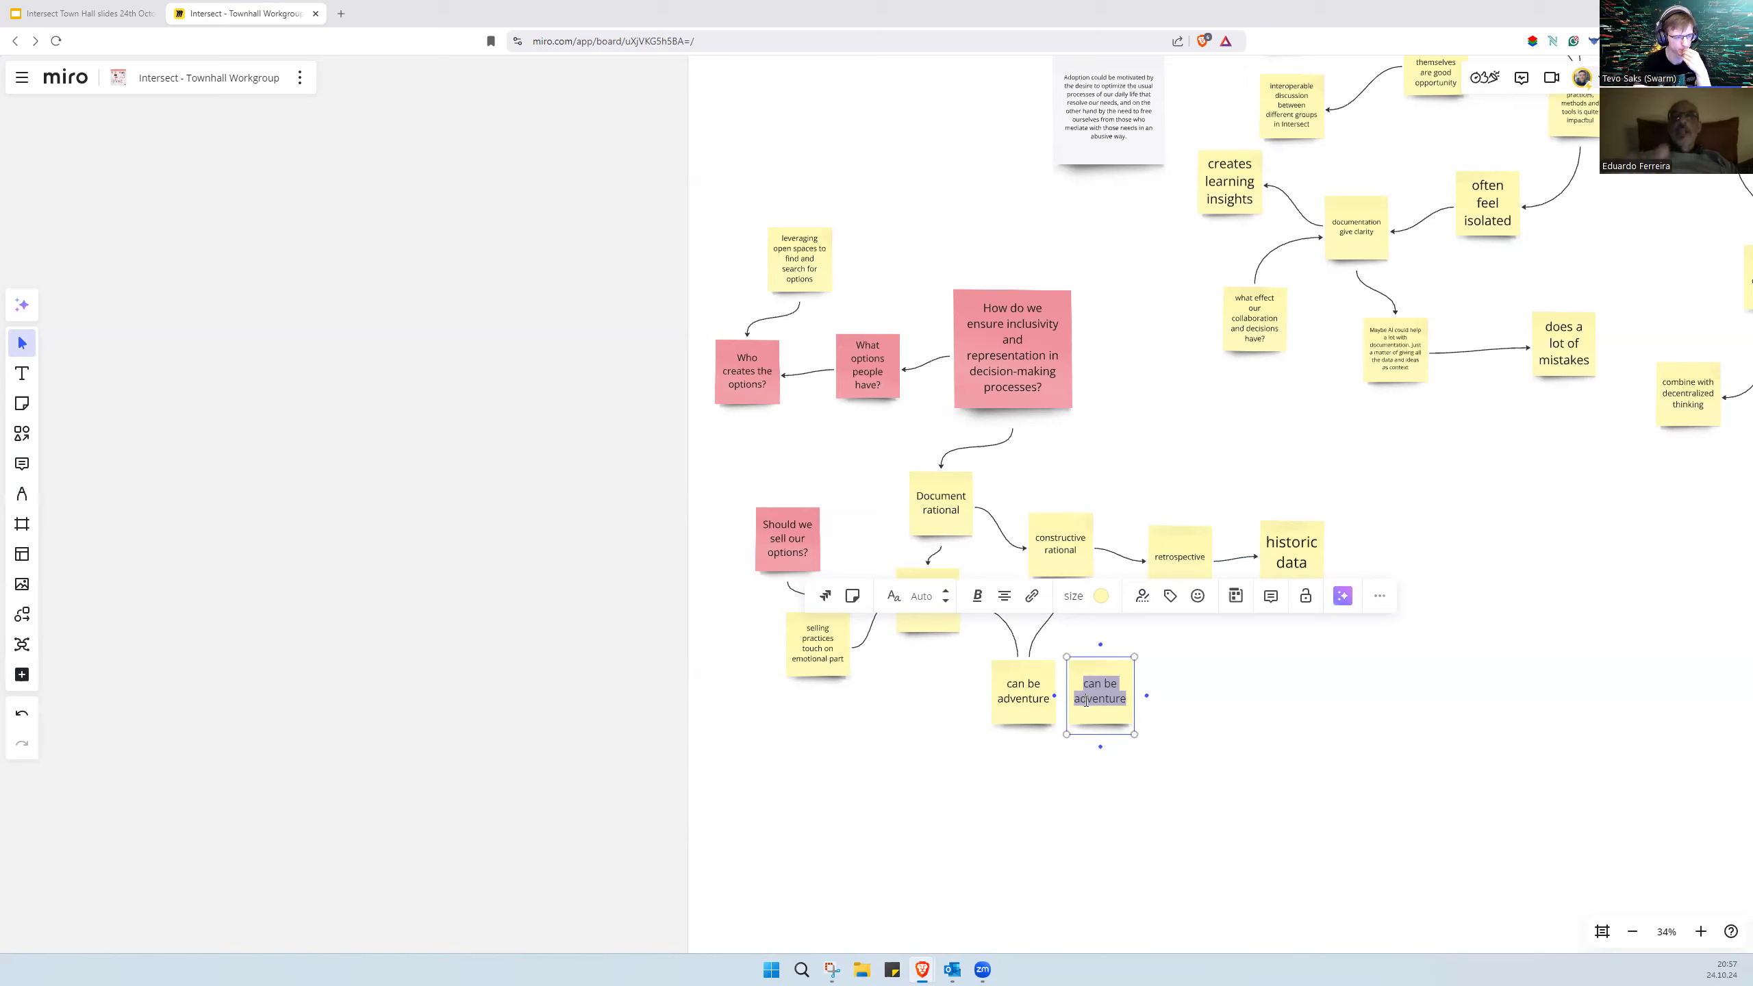
{"action": "type", "text": "visio"}
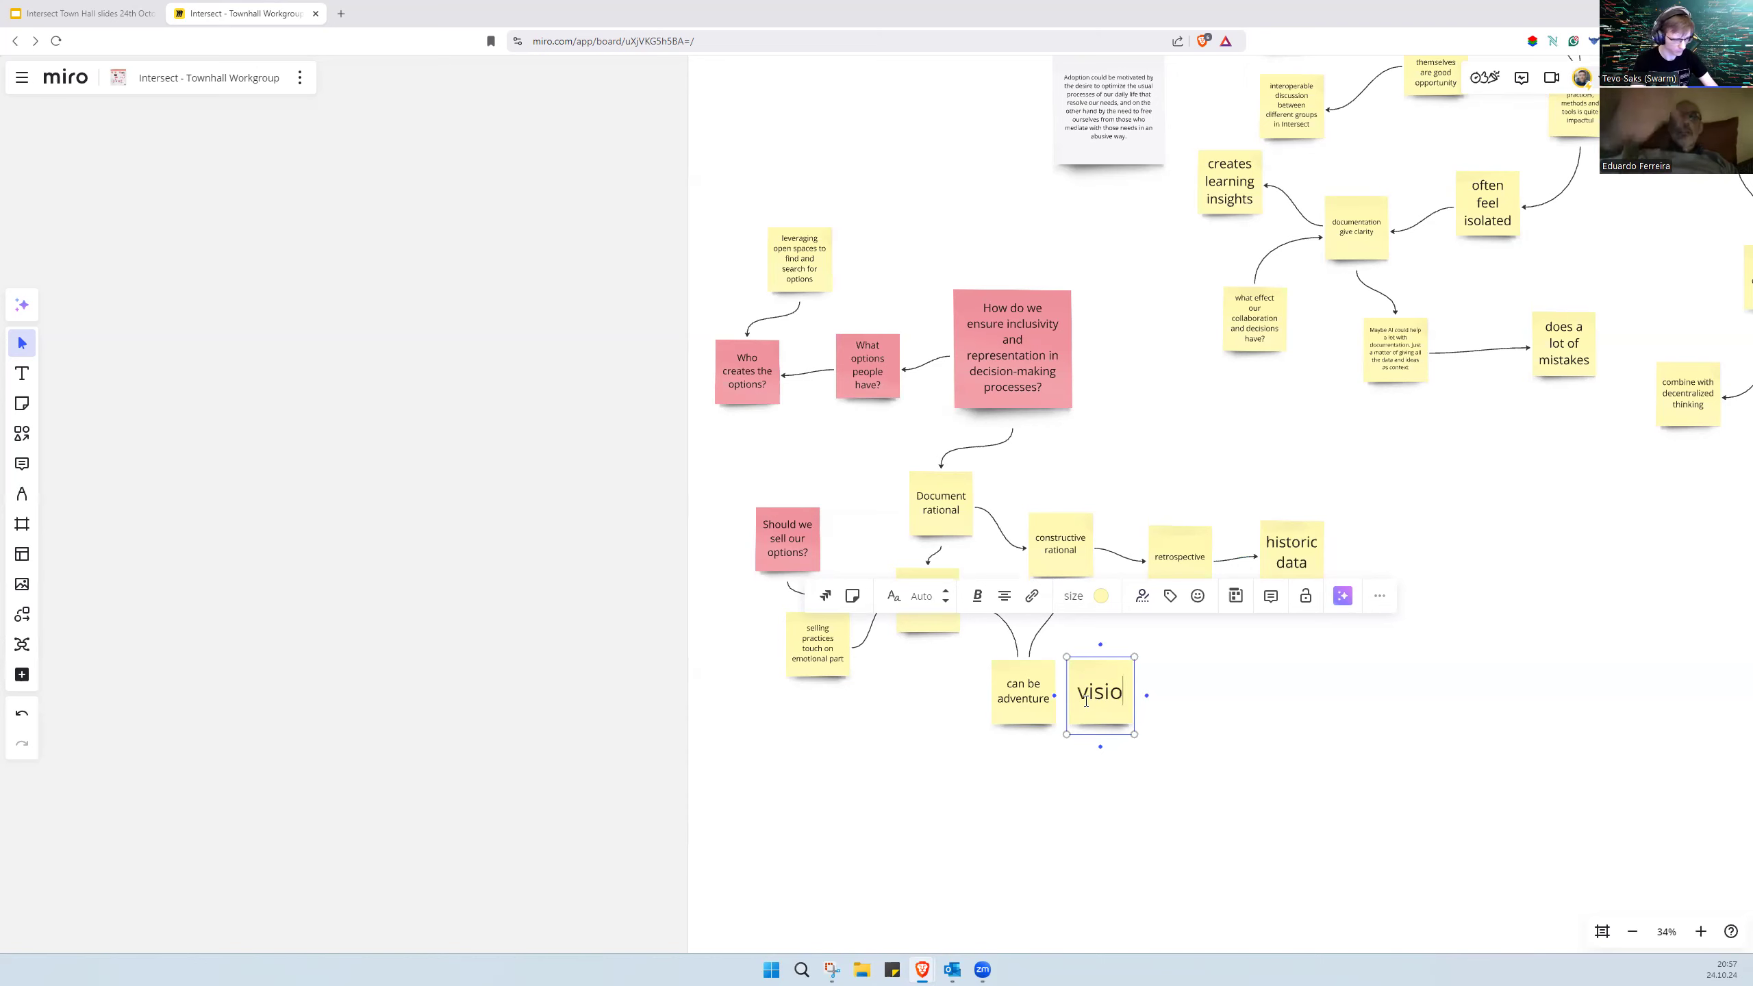
{"action": "type", "text": "n of"}
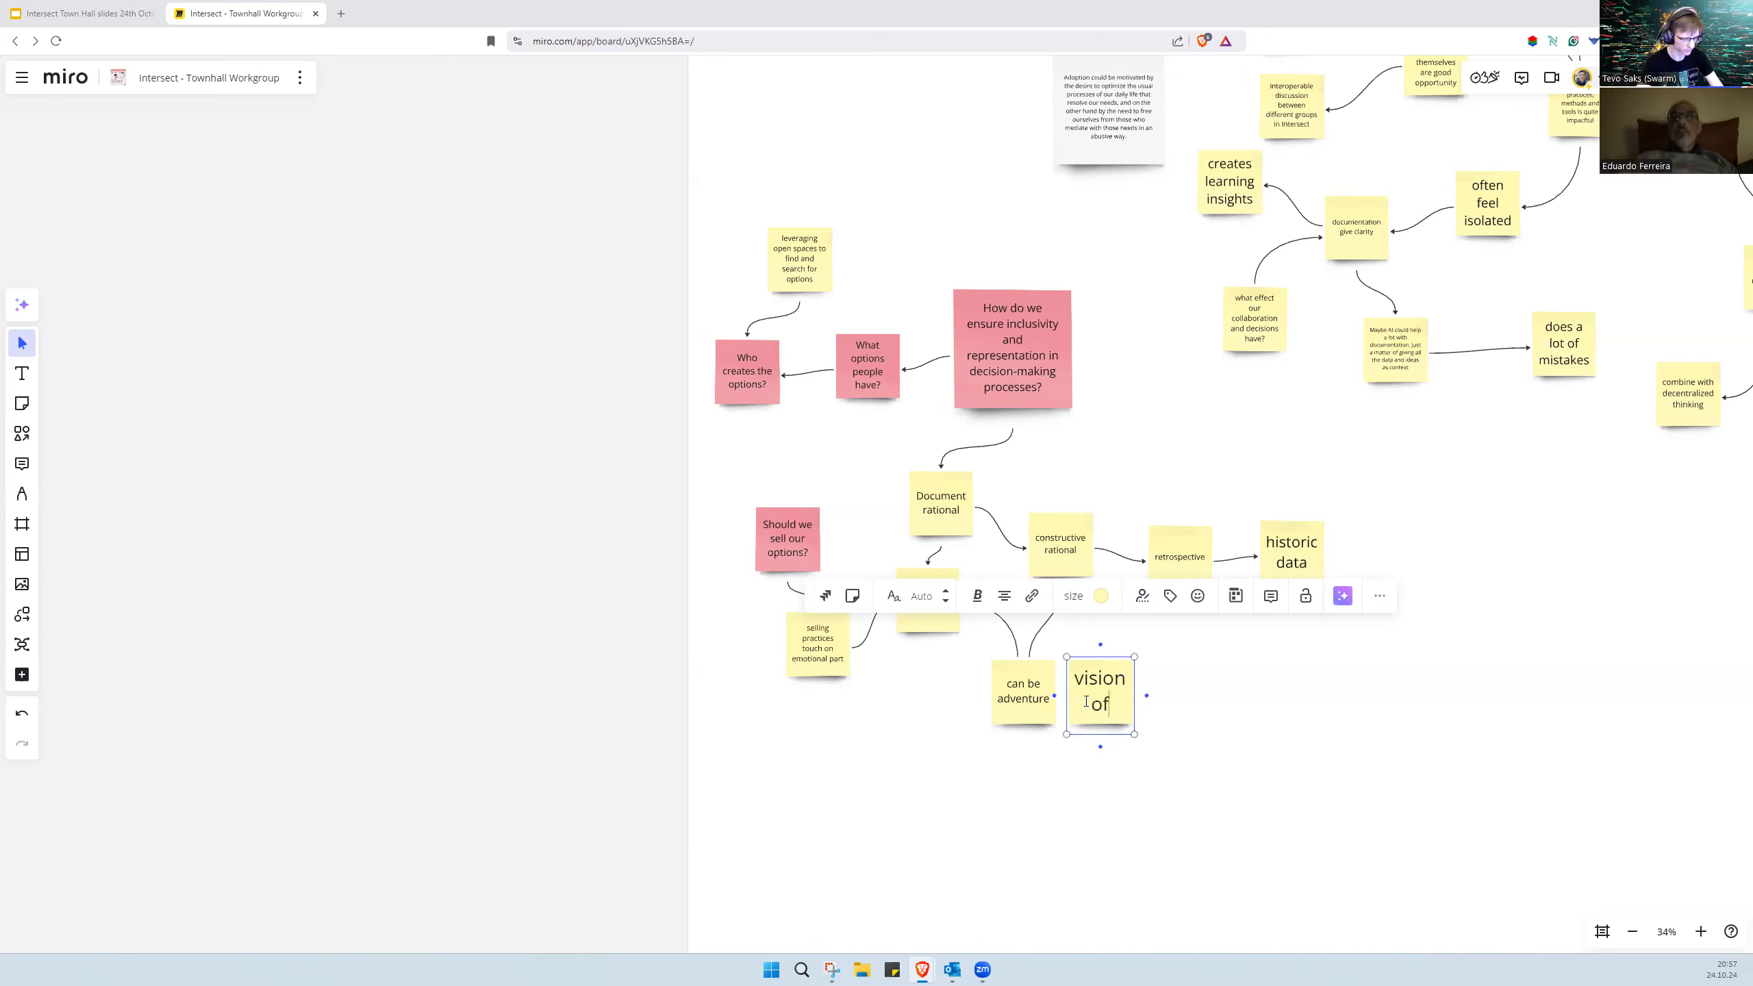
{"action": "type", "text": "what you expect to do"}
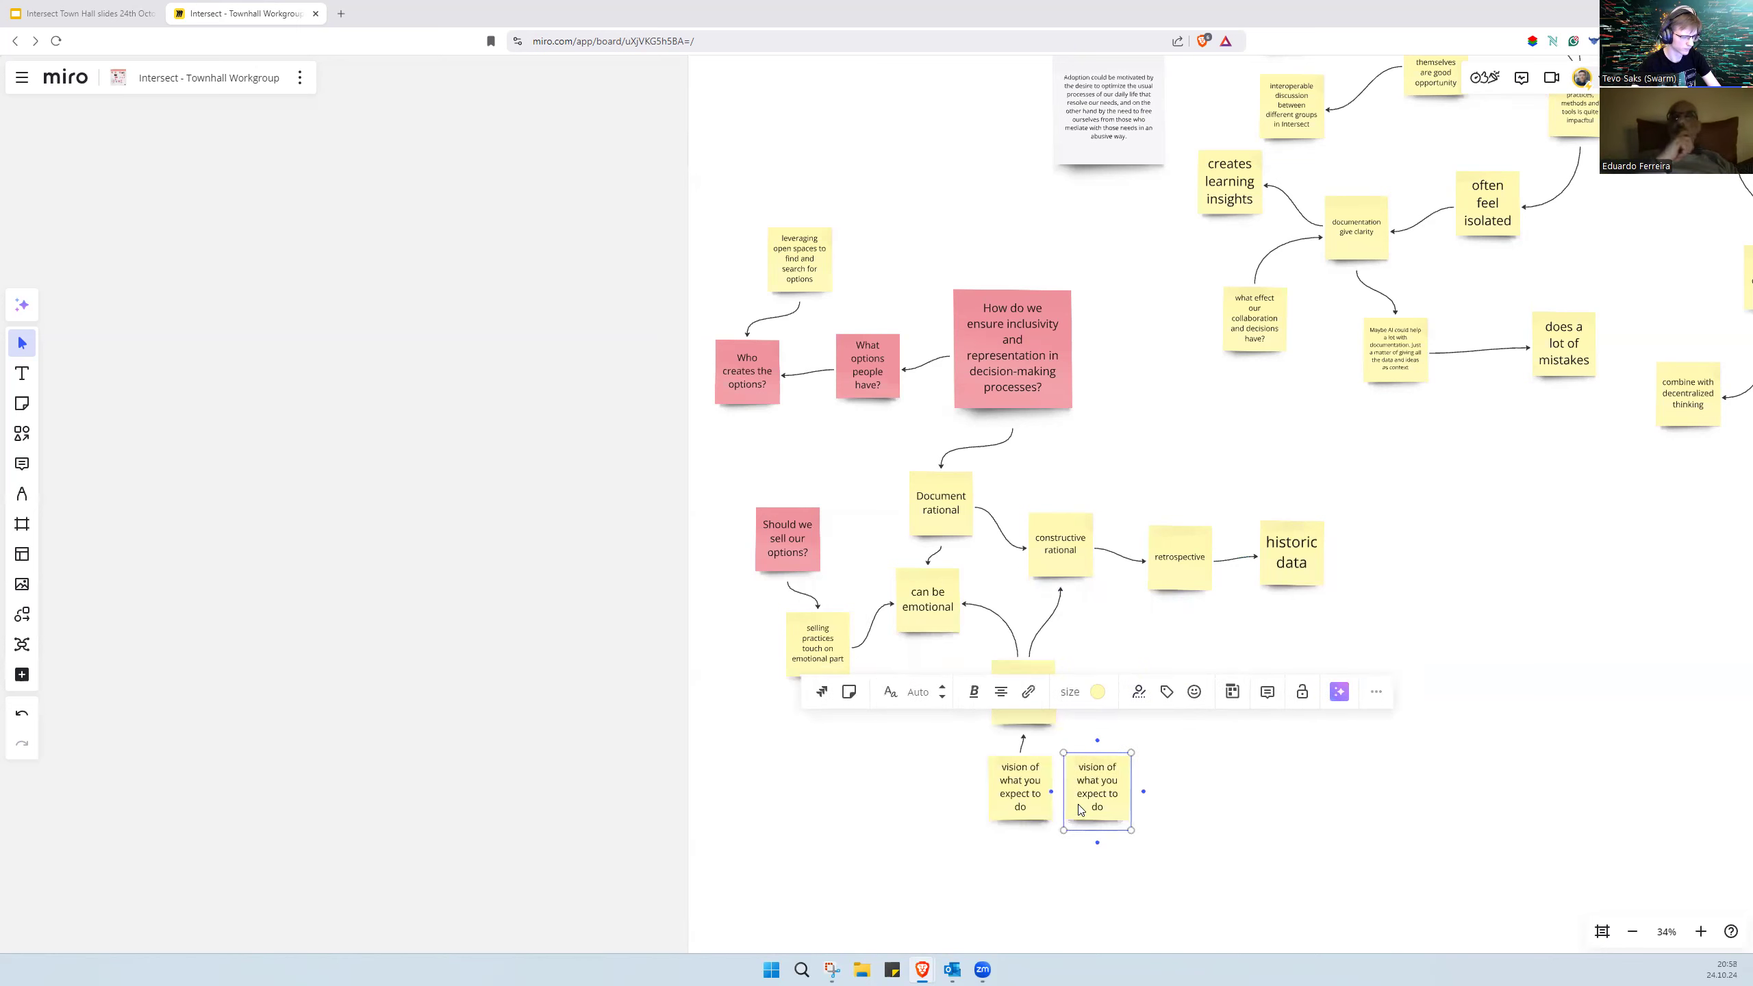
Step: Retype the copied vision note as 'rational fictions' and connect the vision note to it
{"action": "double_click", "coordinate": [1097, 786]}
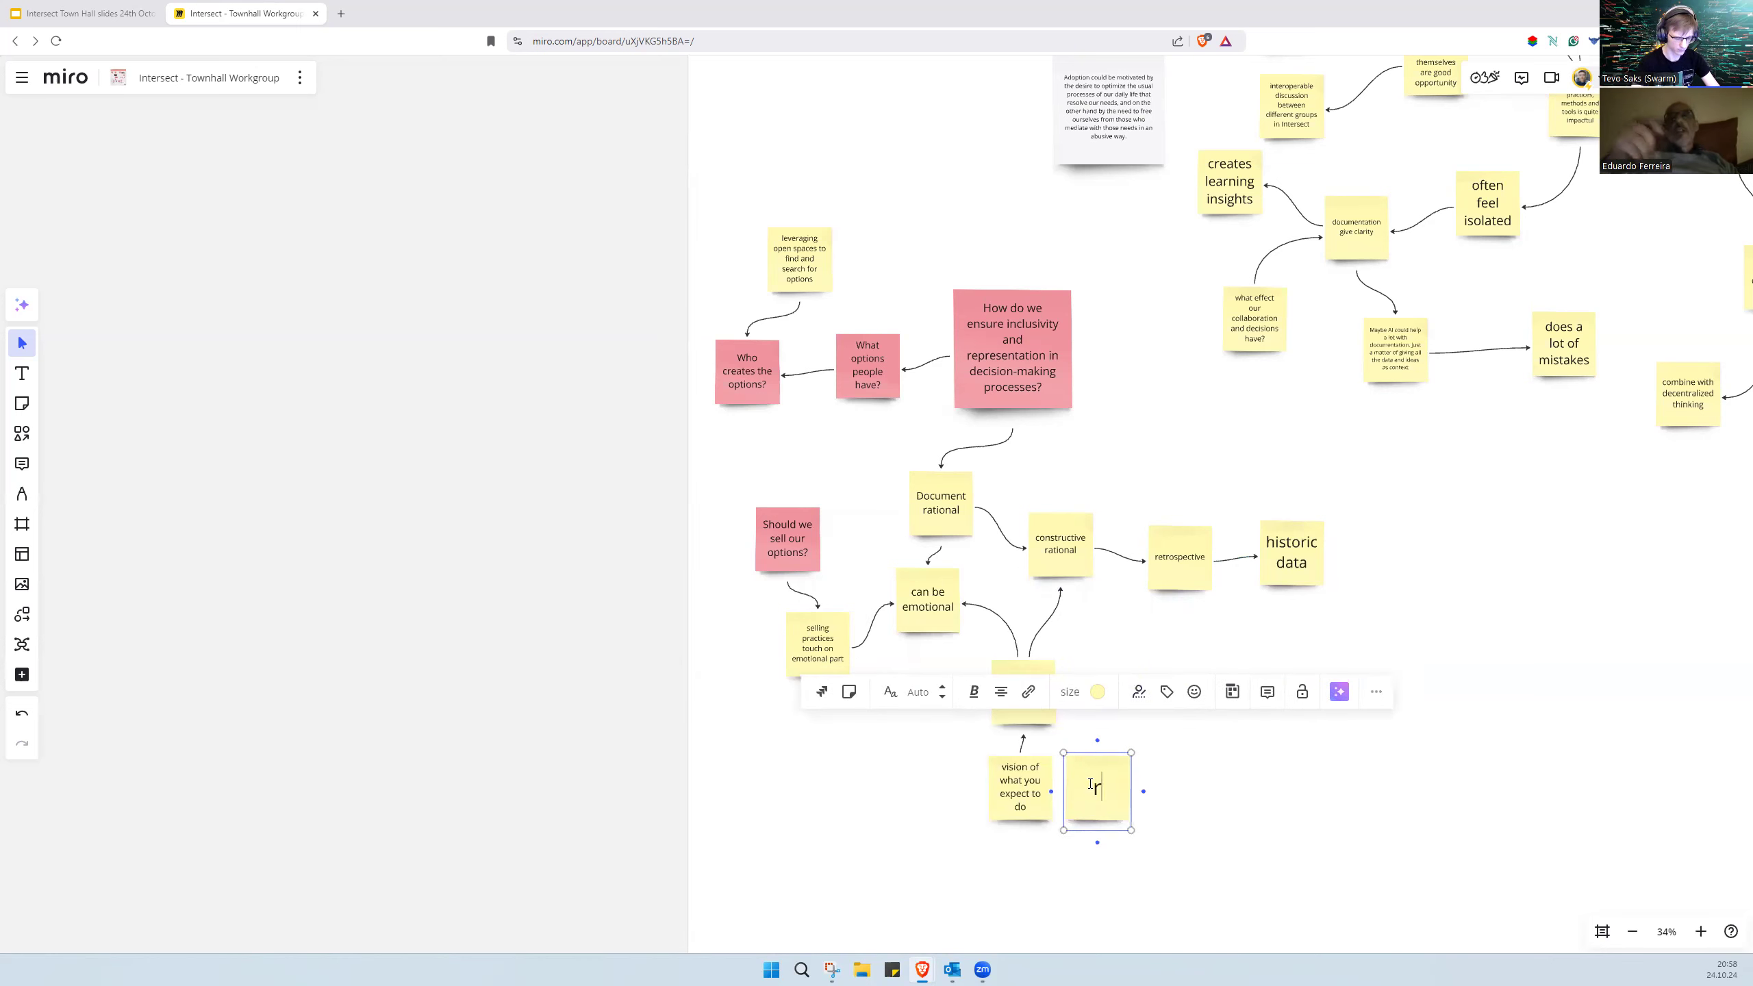
{"action": "type", "text": "rational fictions"}
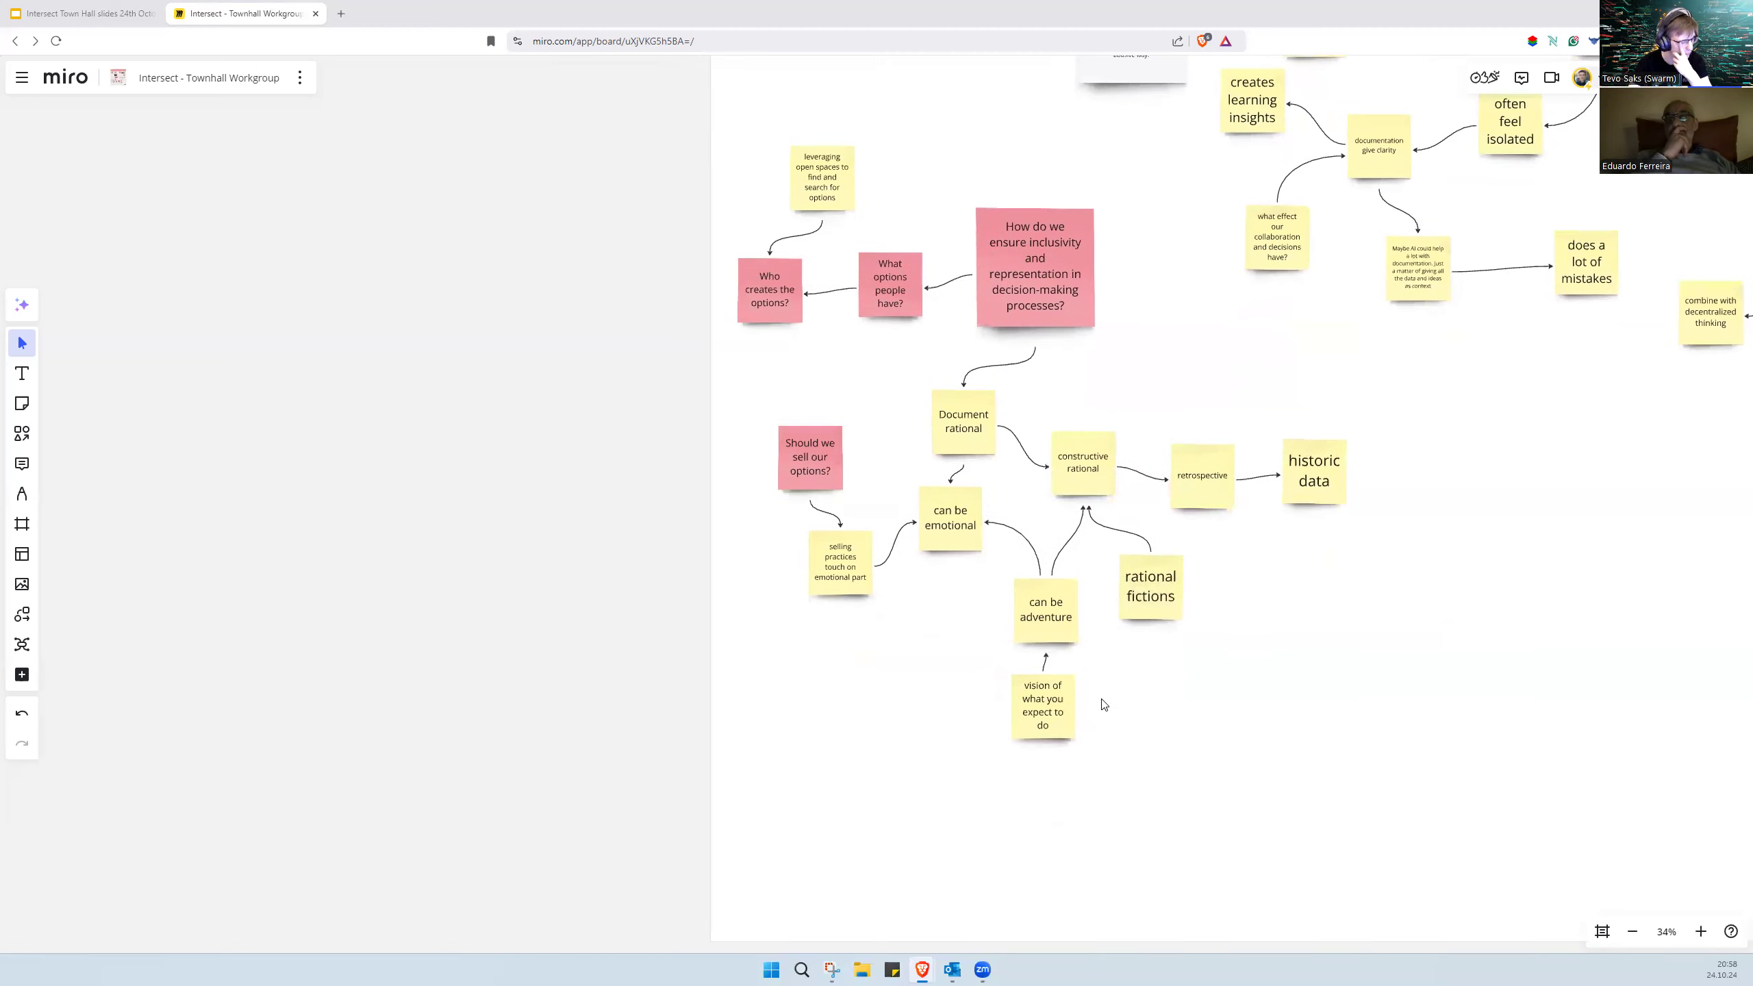
{"action": "left_click", "coordinate": [1149, 584]}
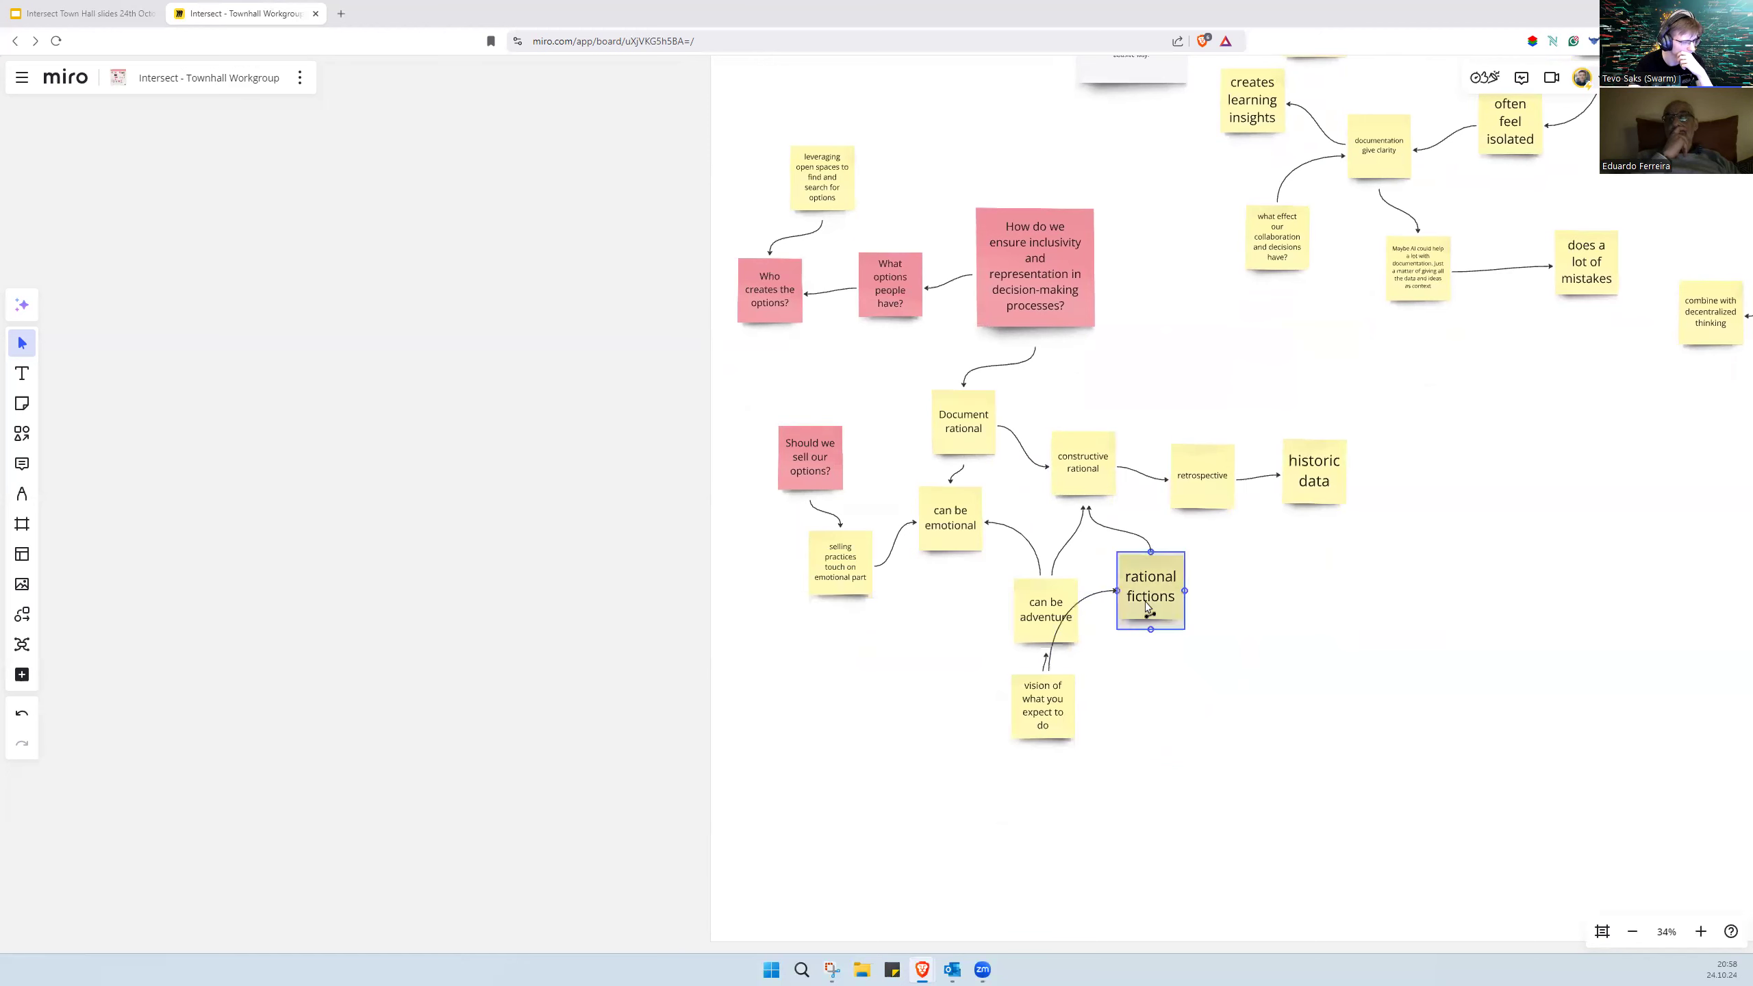
{"action": "scroll", "scroll_direction": "down", "scroll_amount": 3}
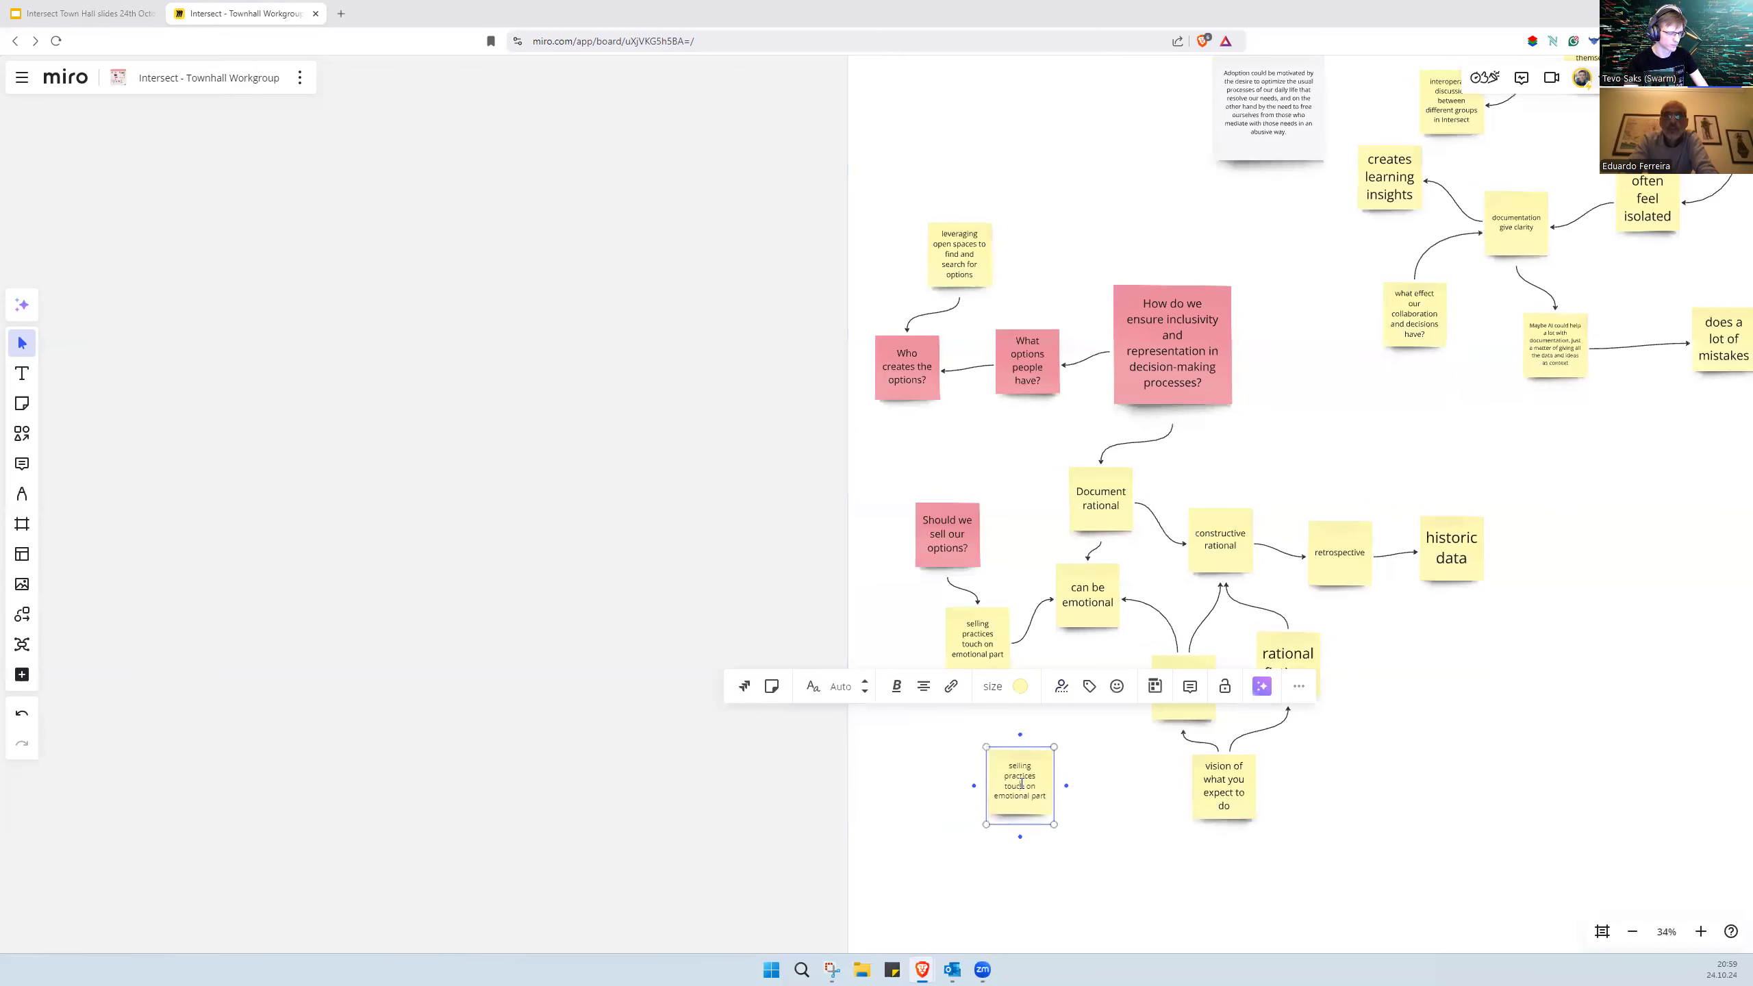
Step: Reword the note to 'should use both, because you need to get attention'
{"action": "type", "text": "need"}
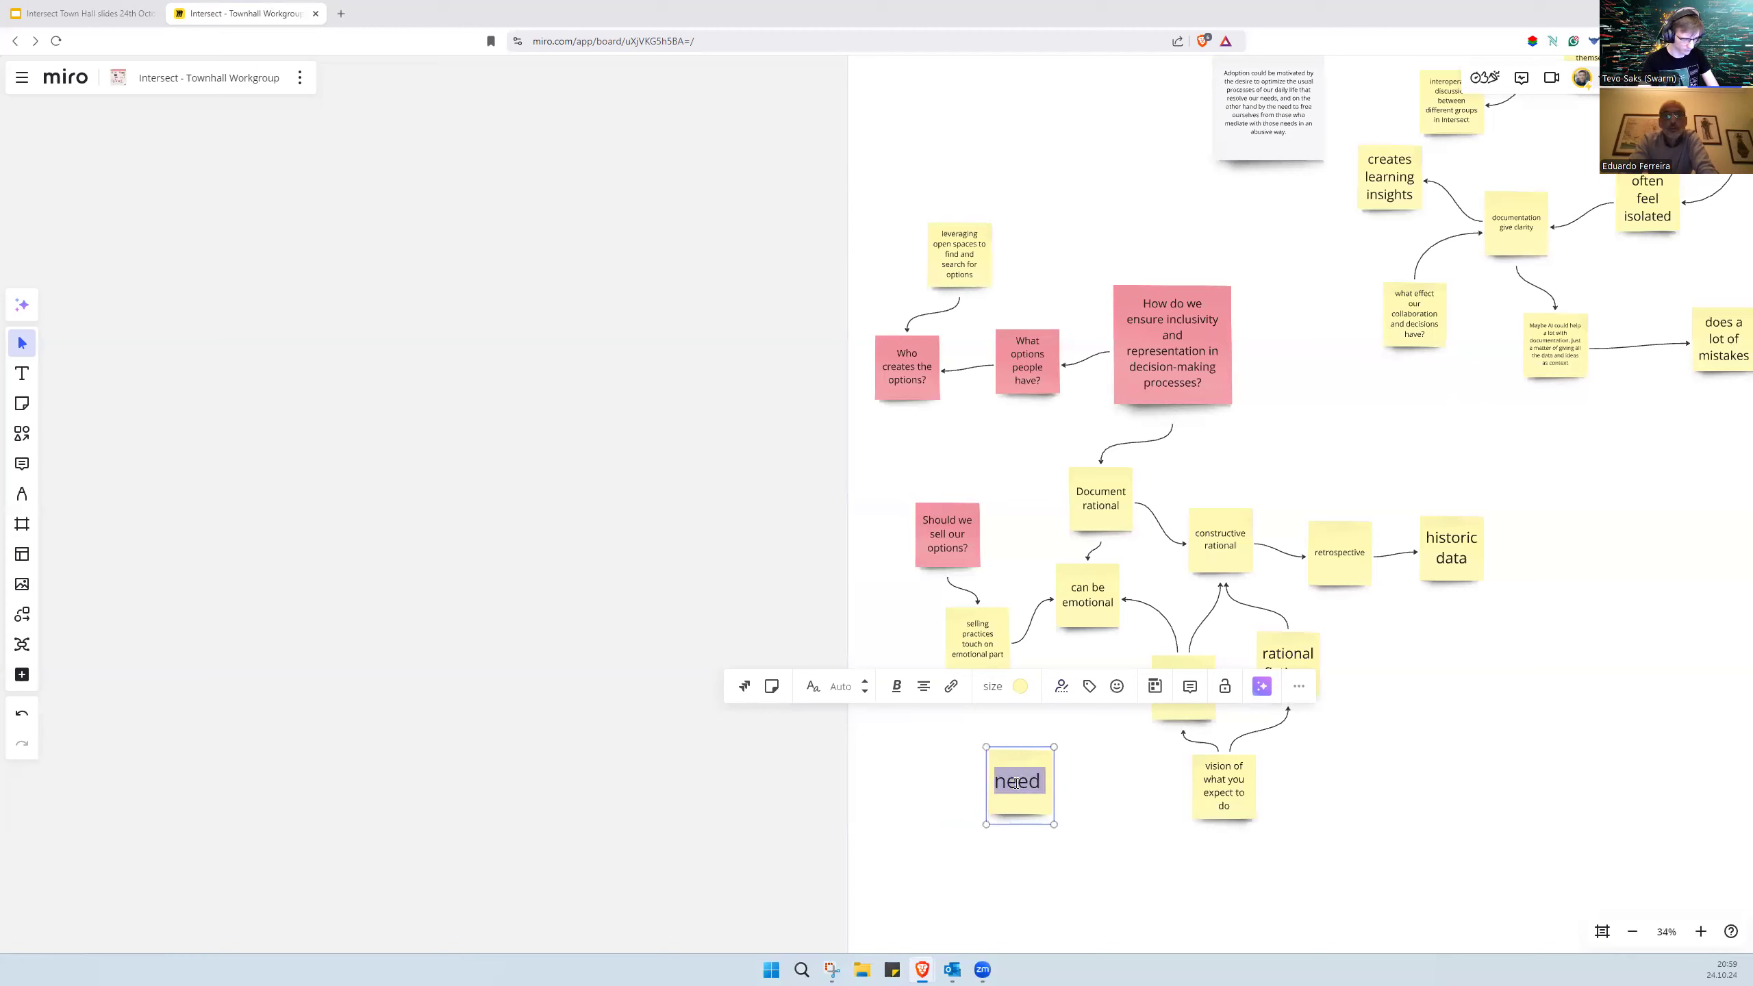
{"action": "type", "text": "should"}
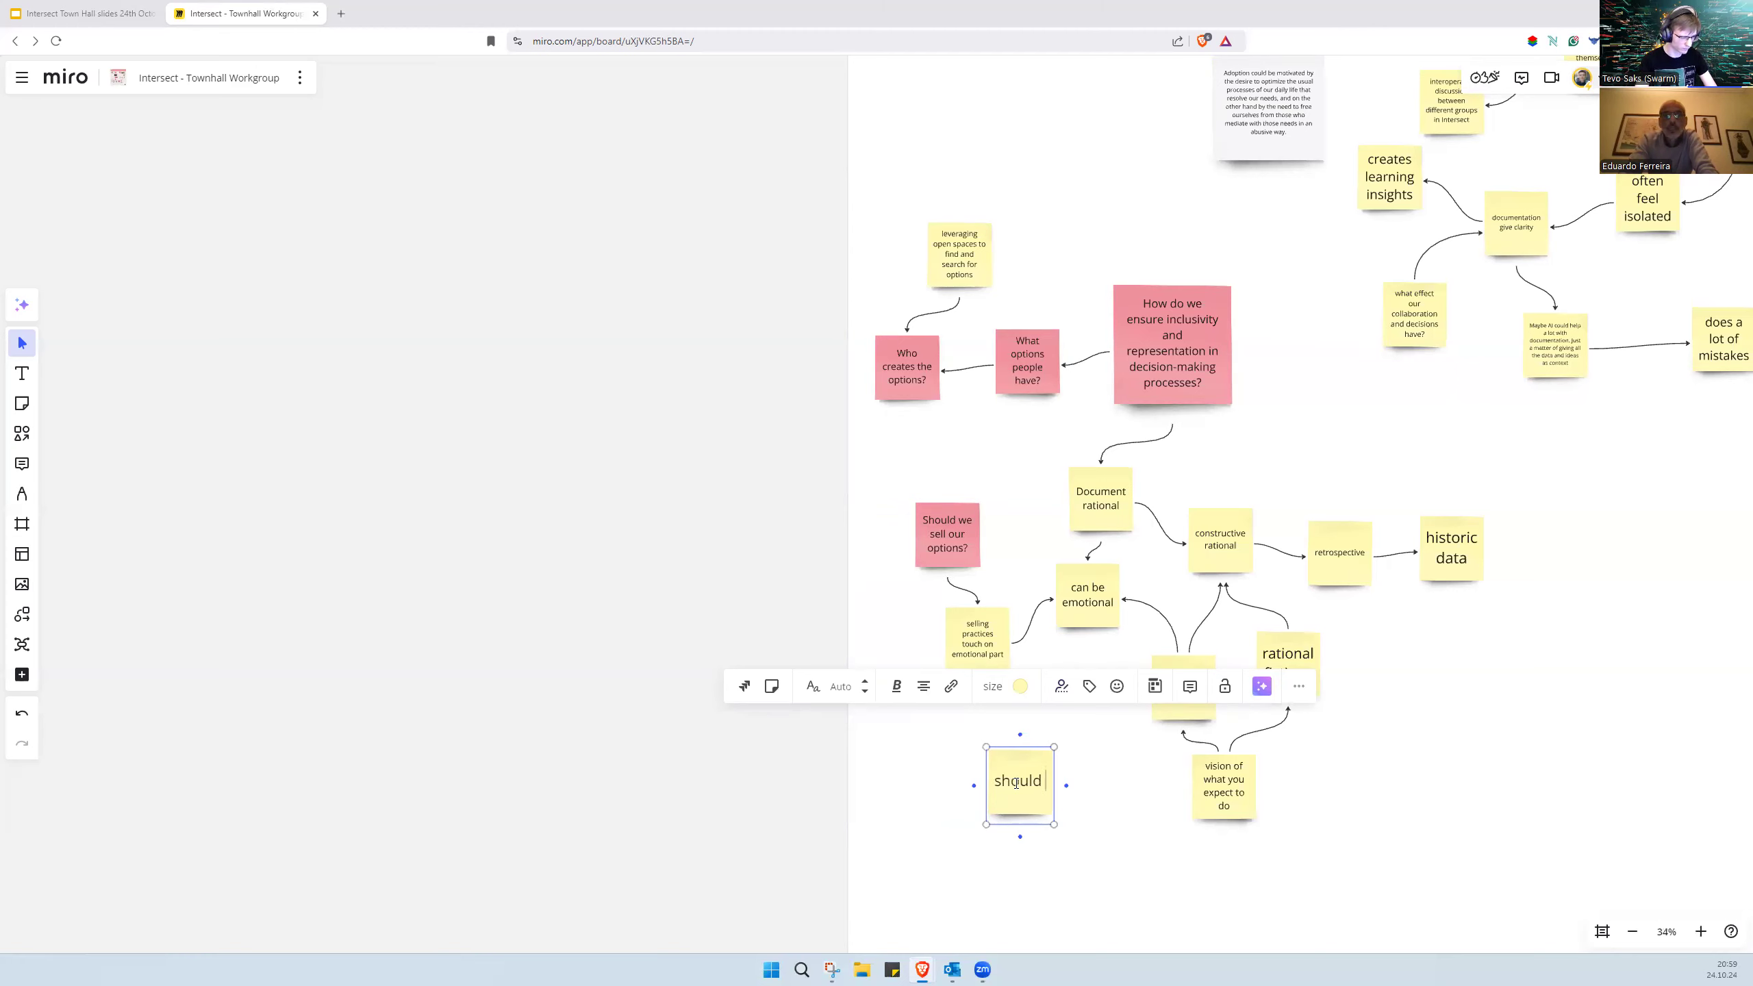
{"action": "type", "text": "should use both,"}
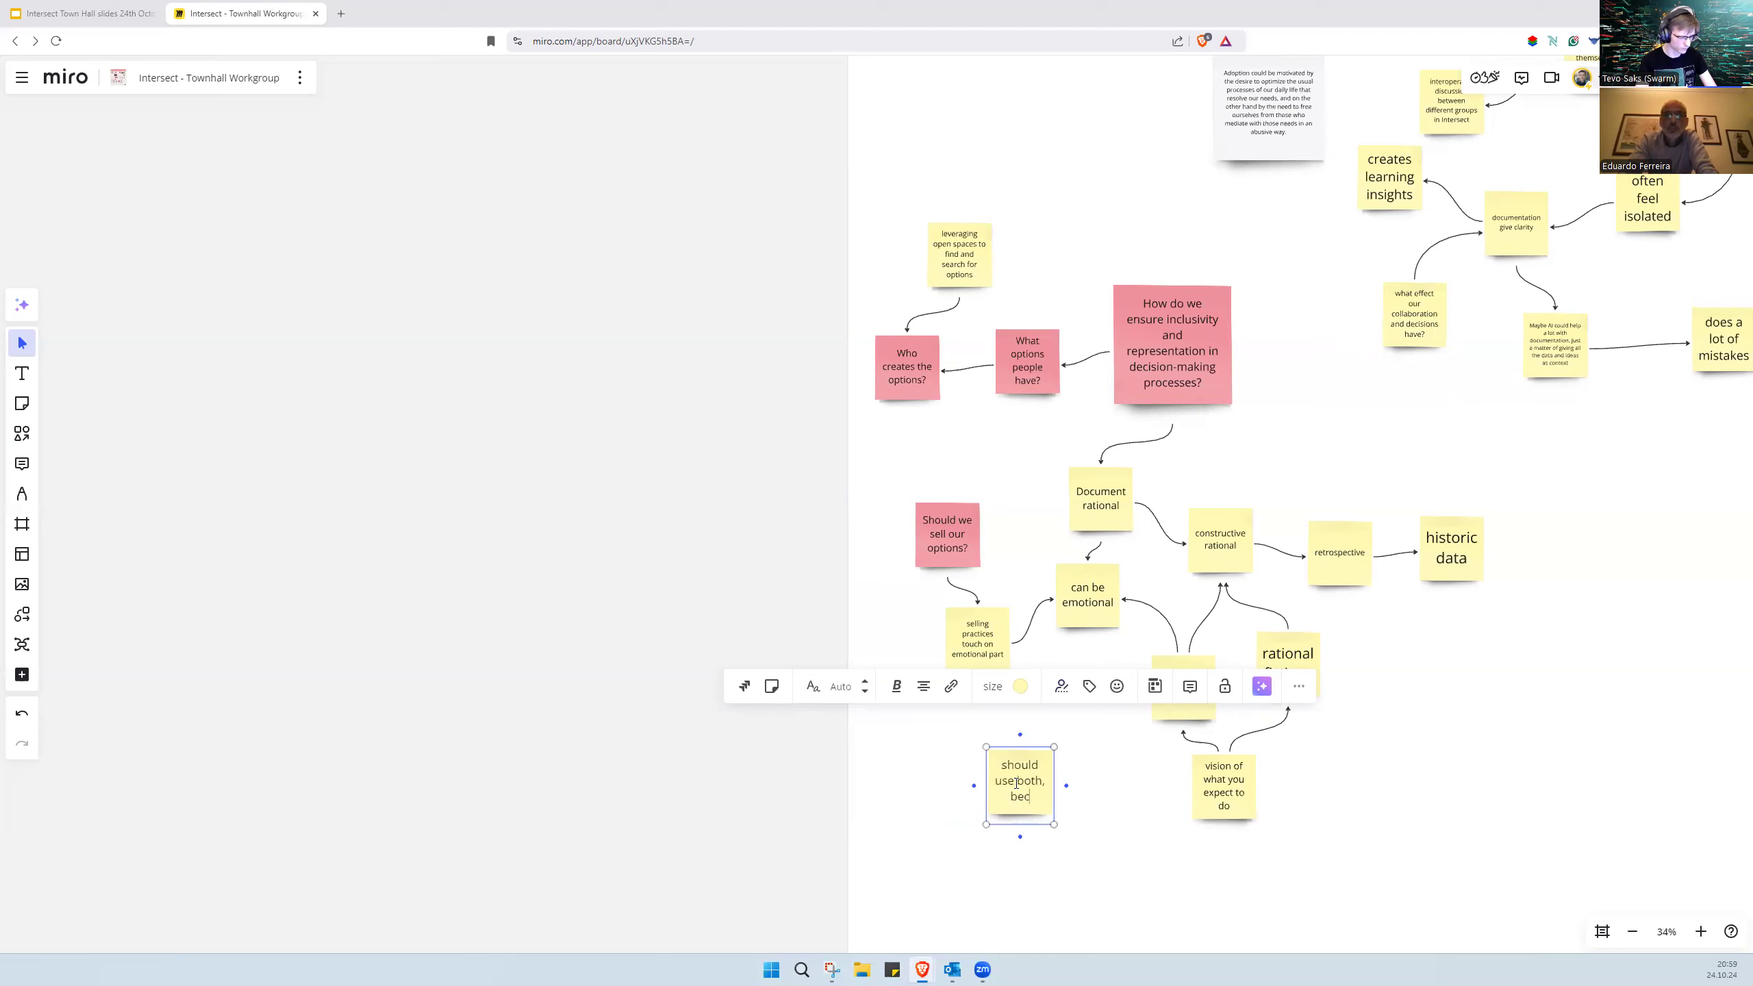
{"action": "type", "text": "because y"}
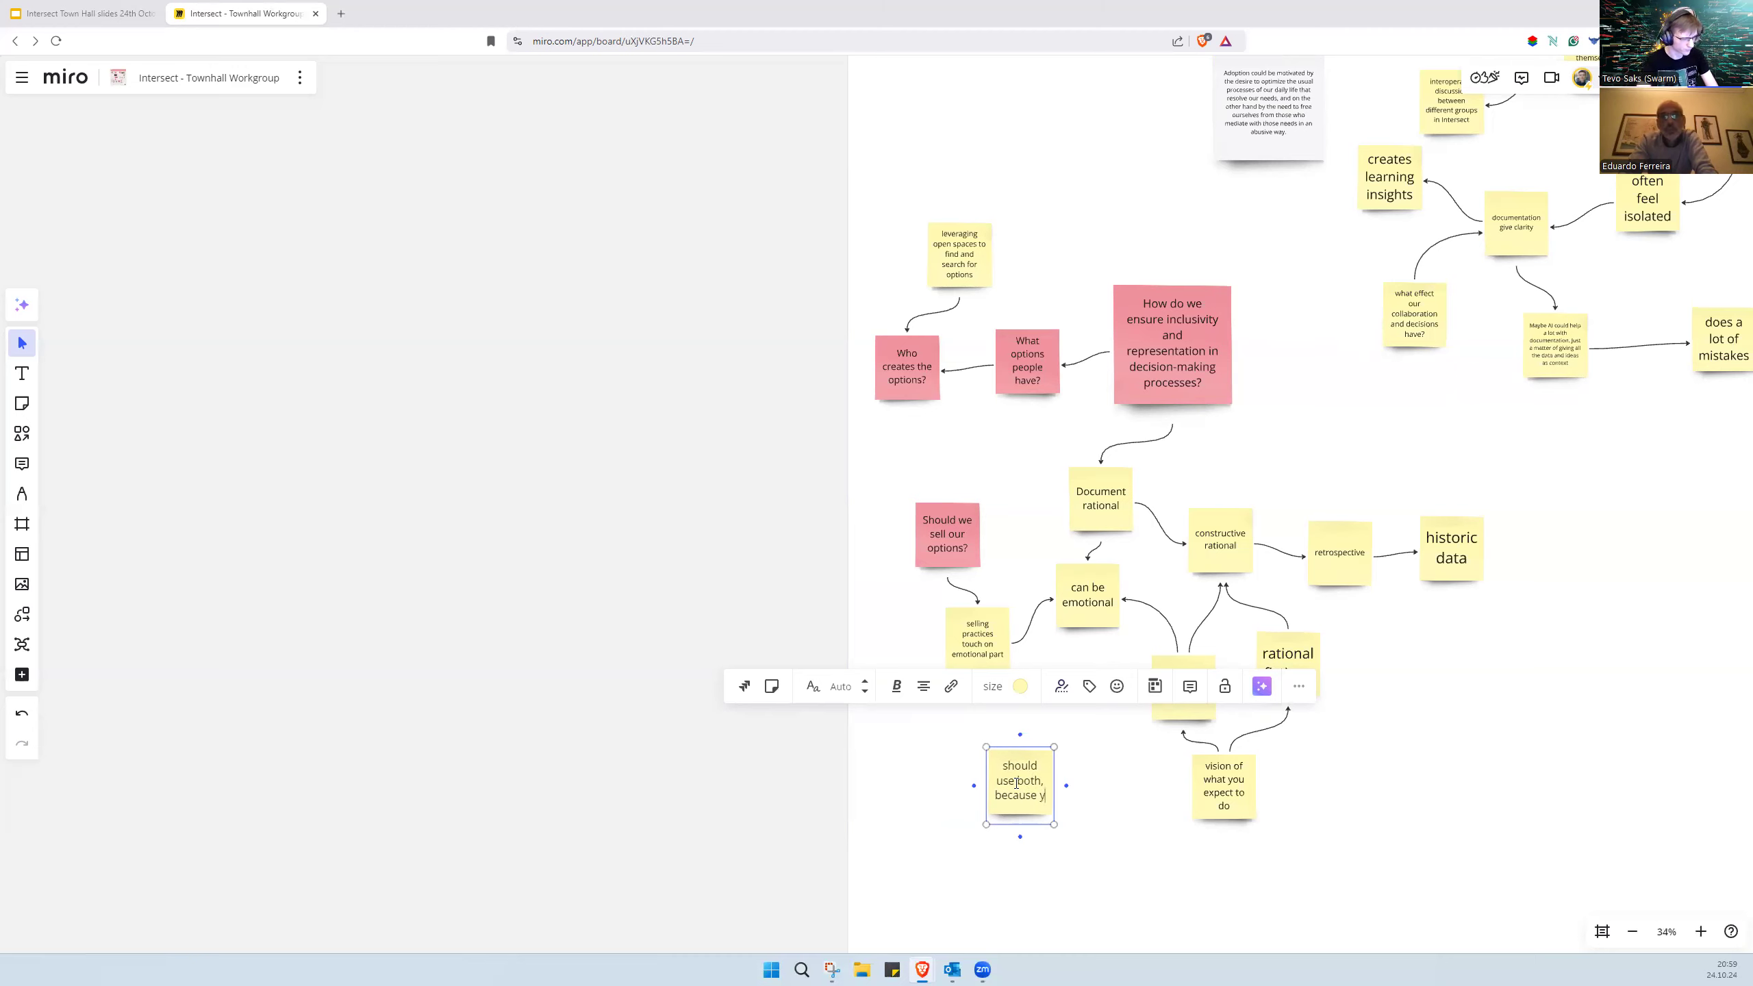
{"action": "type", "text": "you need"}
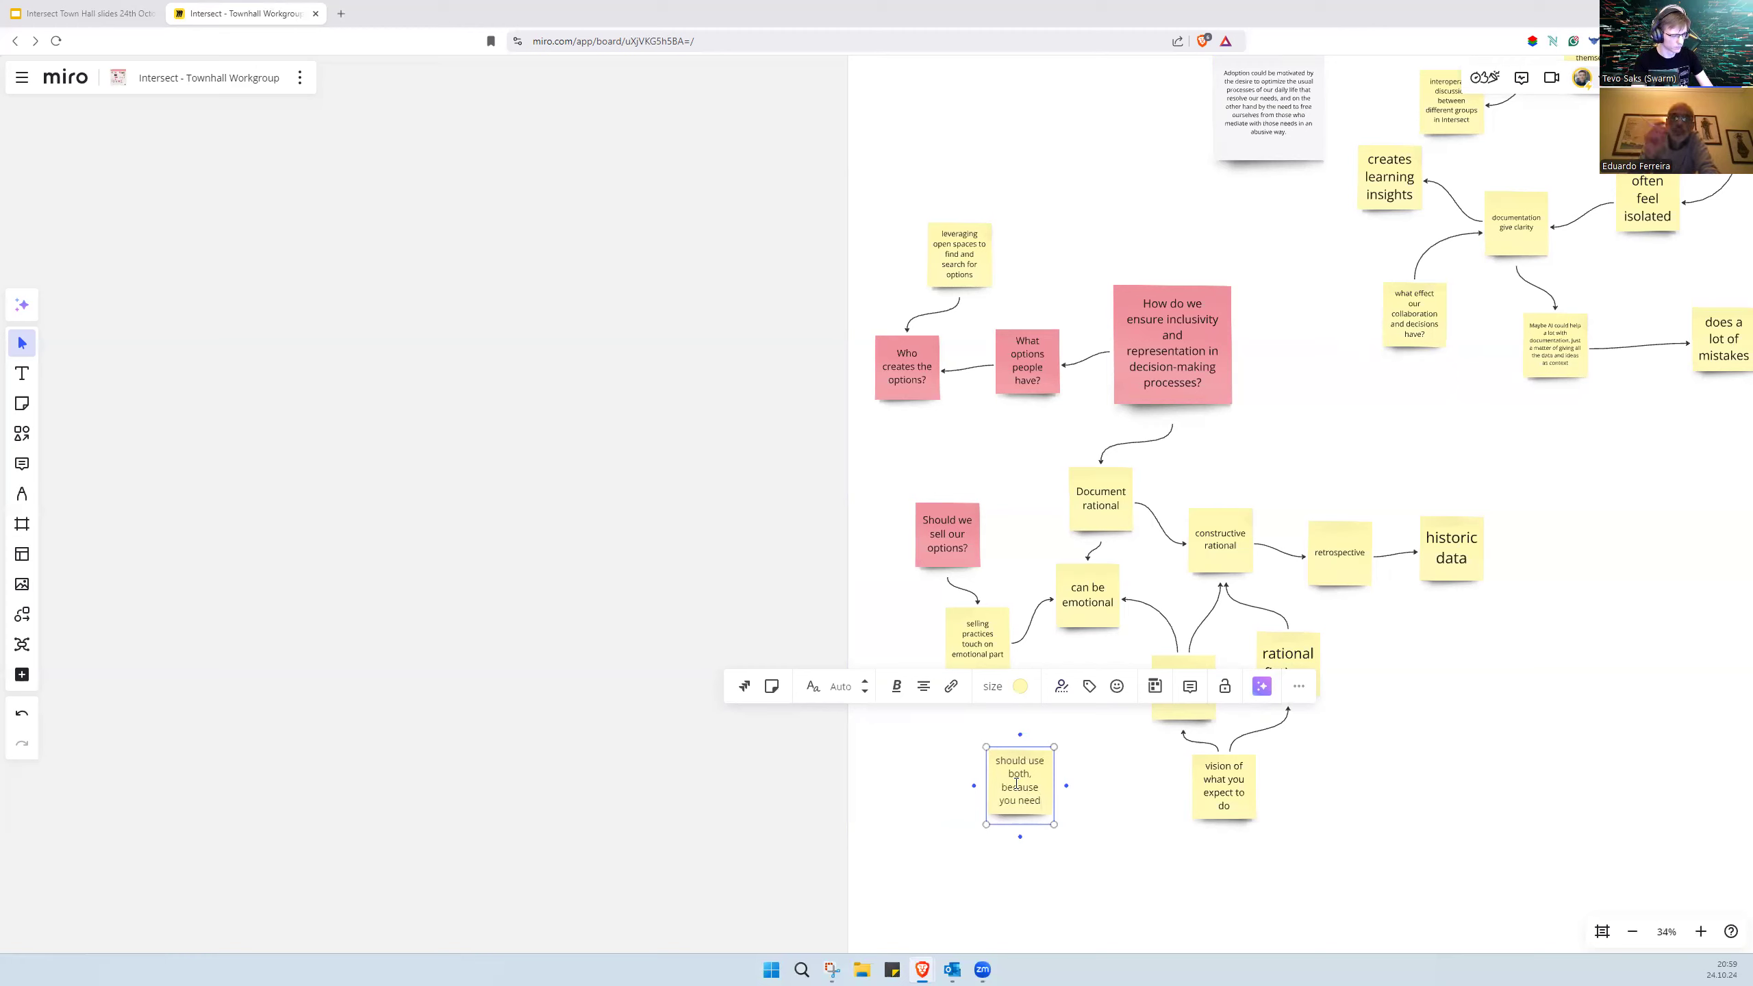
{"action": "type", "text": "to"}
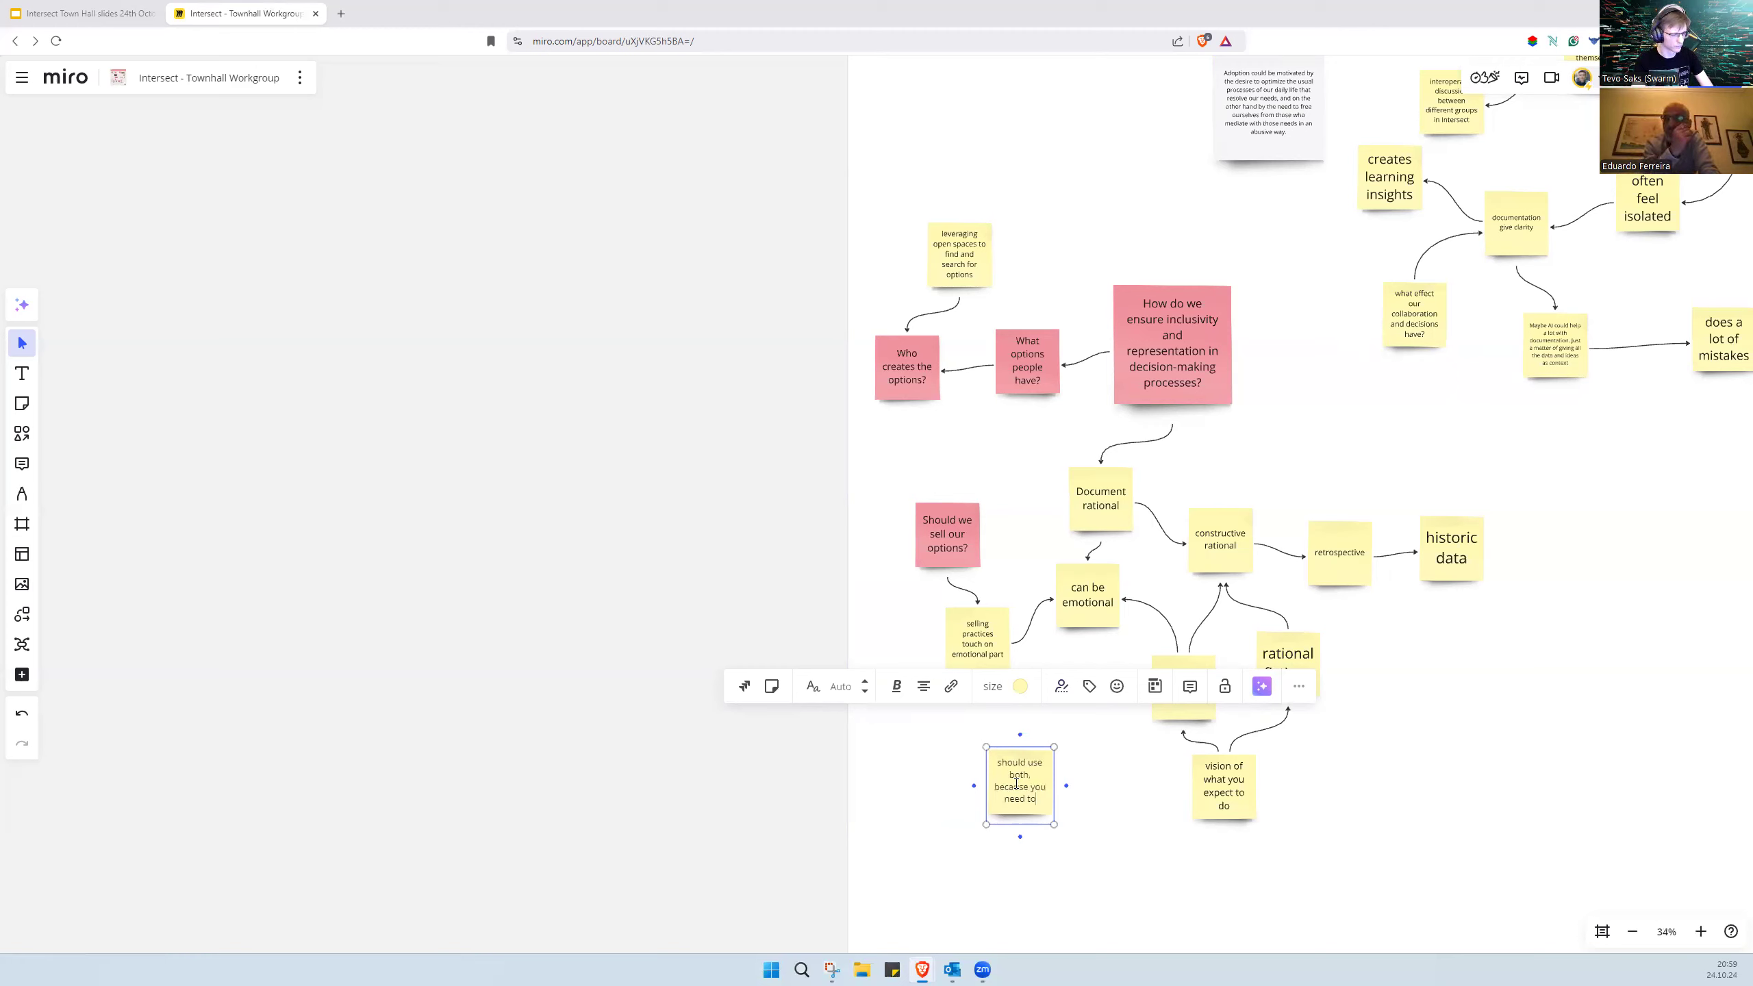
{"action": "type", "text": "get large attention"}
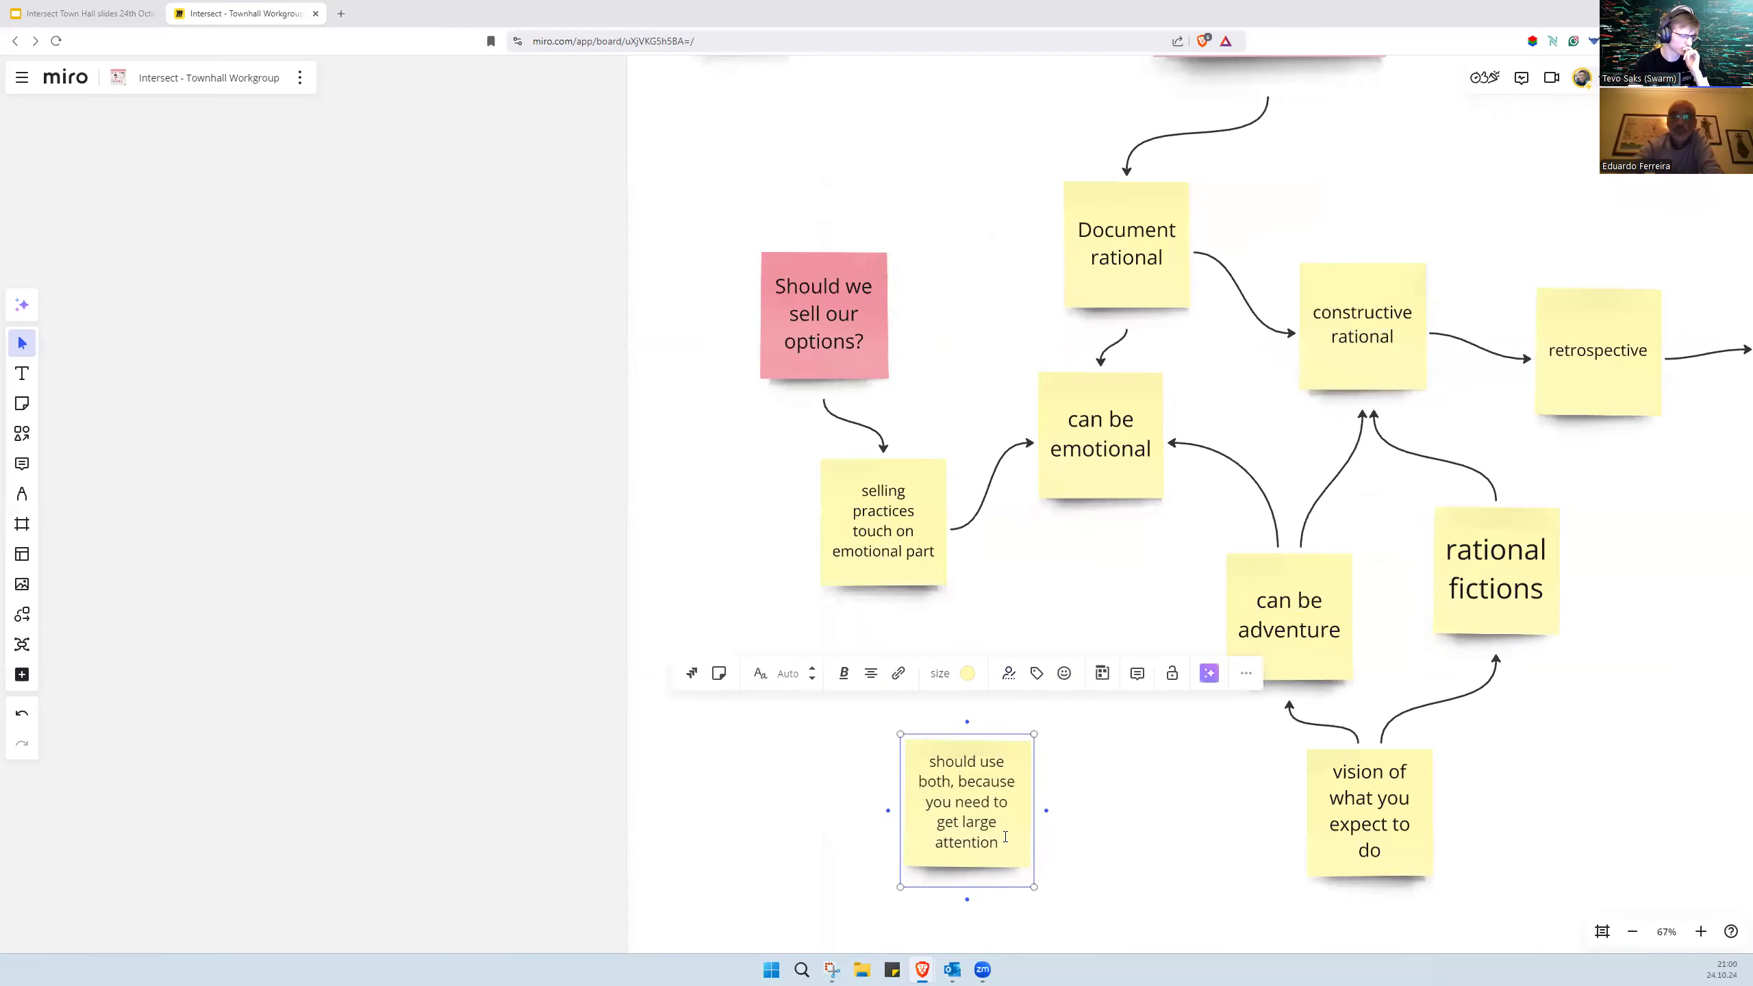
Step: Move the attention note beside the branch and link it to 'constructive rational' and 'can be emotional'
{"action": "double_click", "coordinate": [979, 822]}
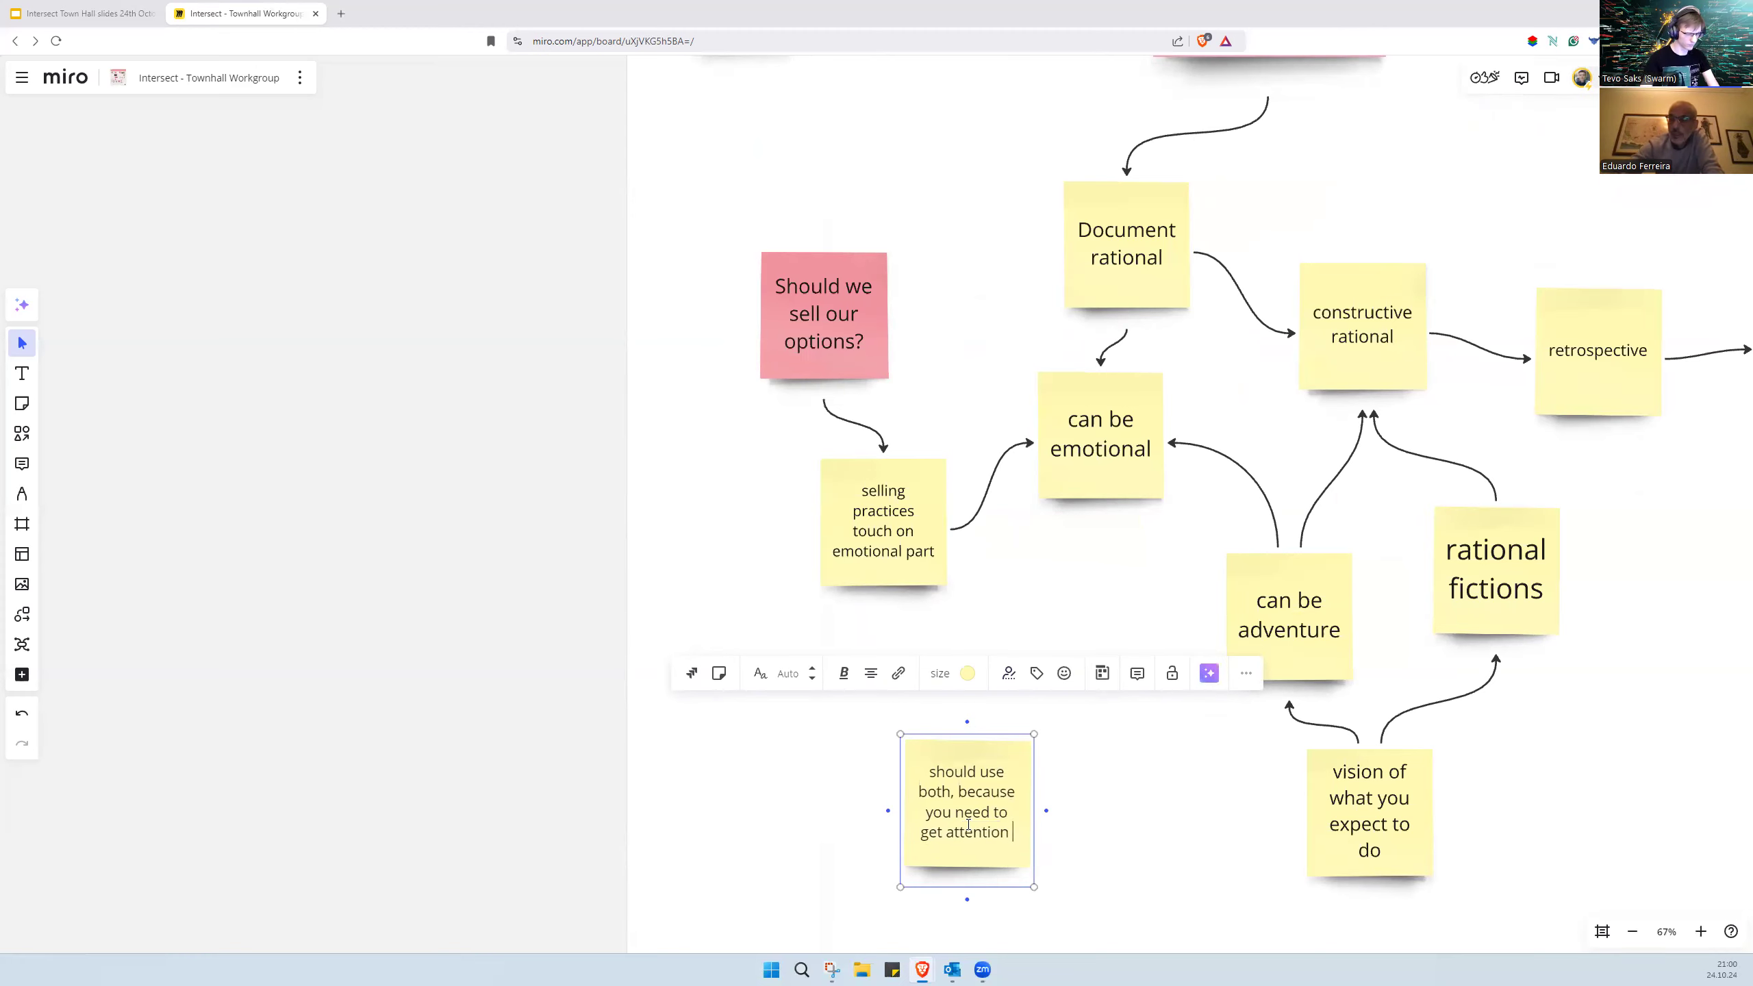
{"action": "scroll", "scroll_direction": "down", "scroll_amount": 3}
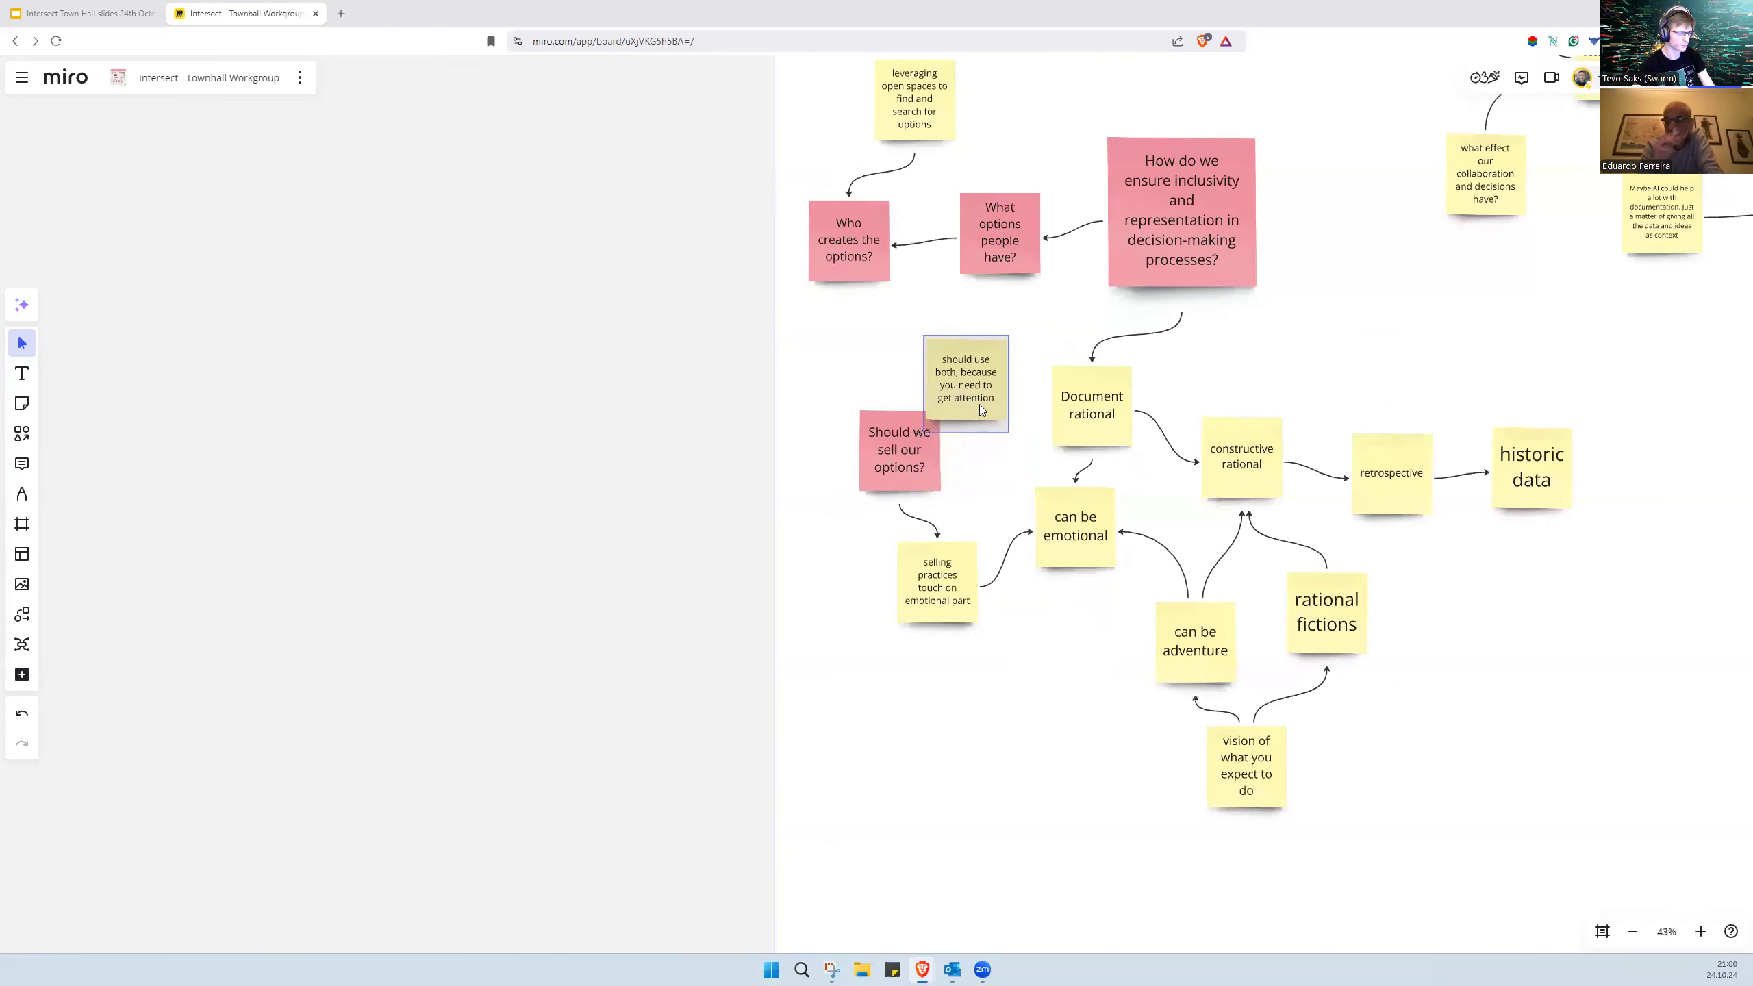
{"action": "left_click", "coordinate": [1028, 397]}
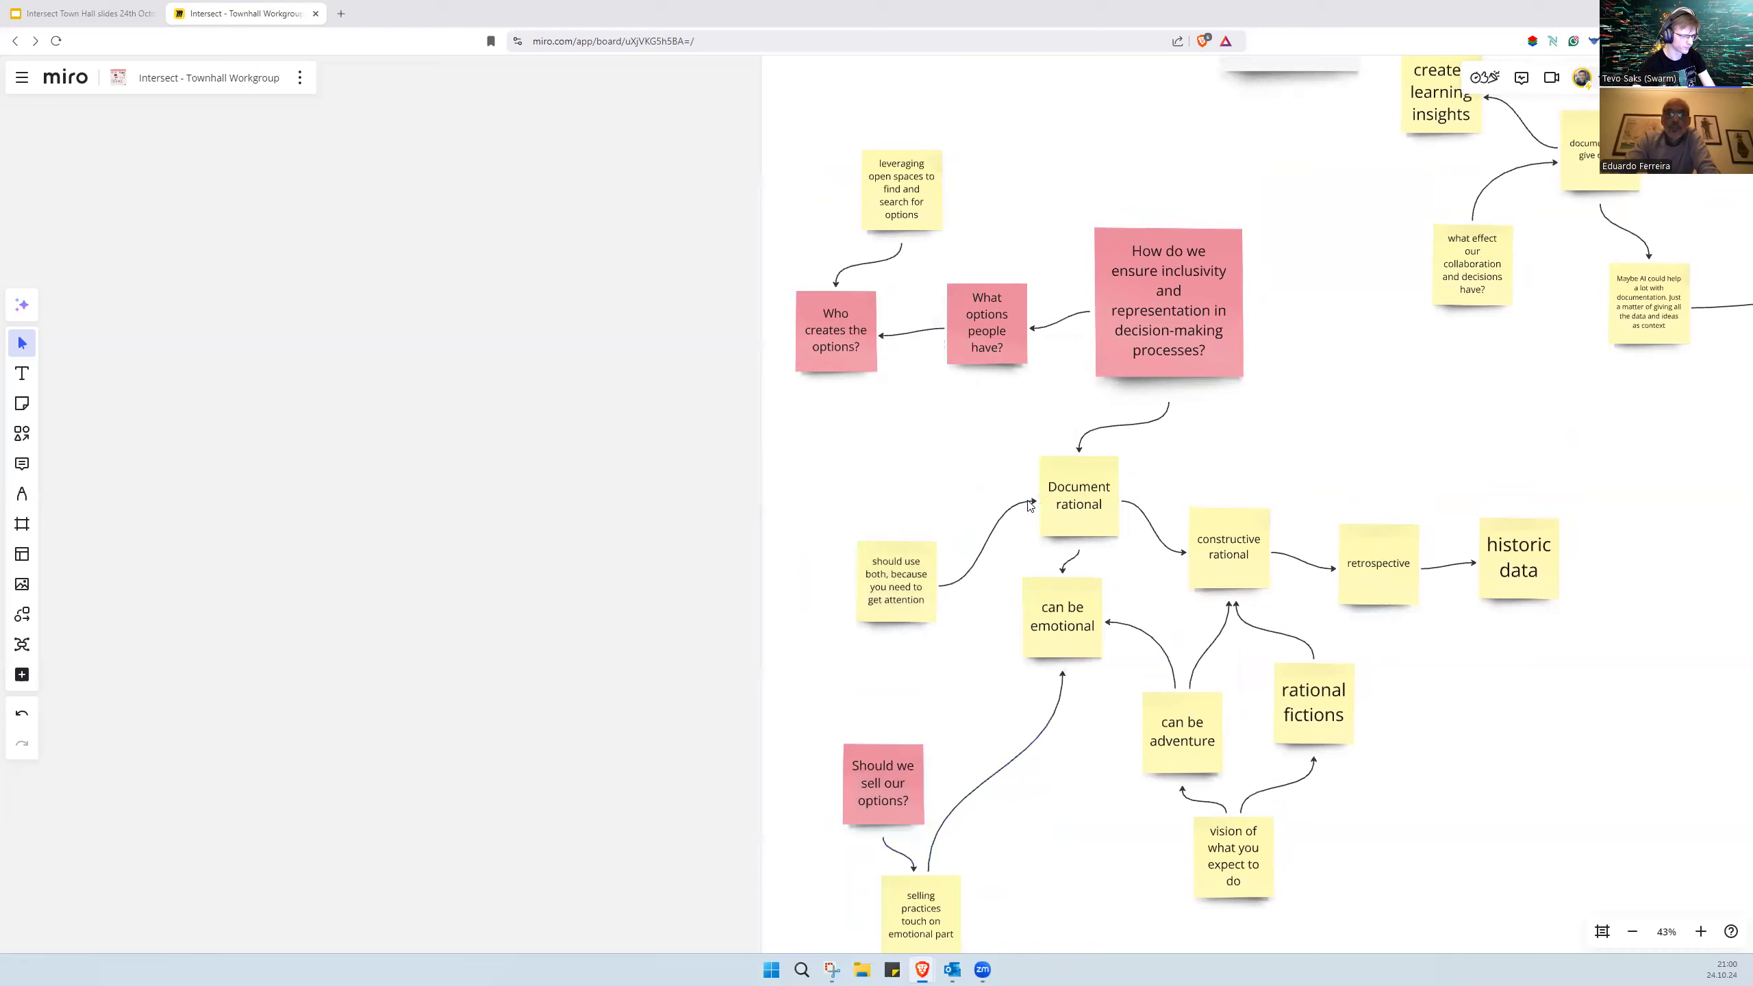
{"action": "left_click", "coordinate": [896, 586]}
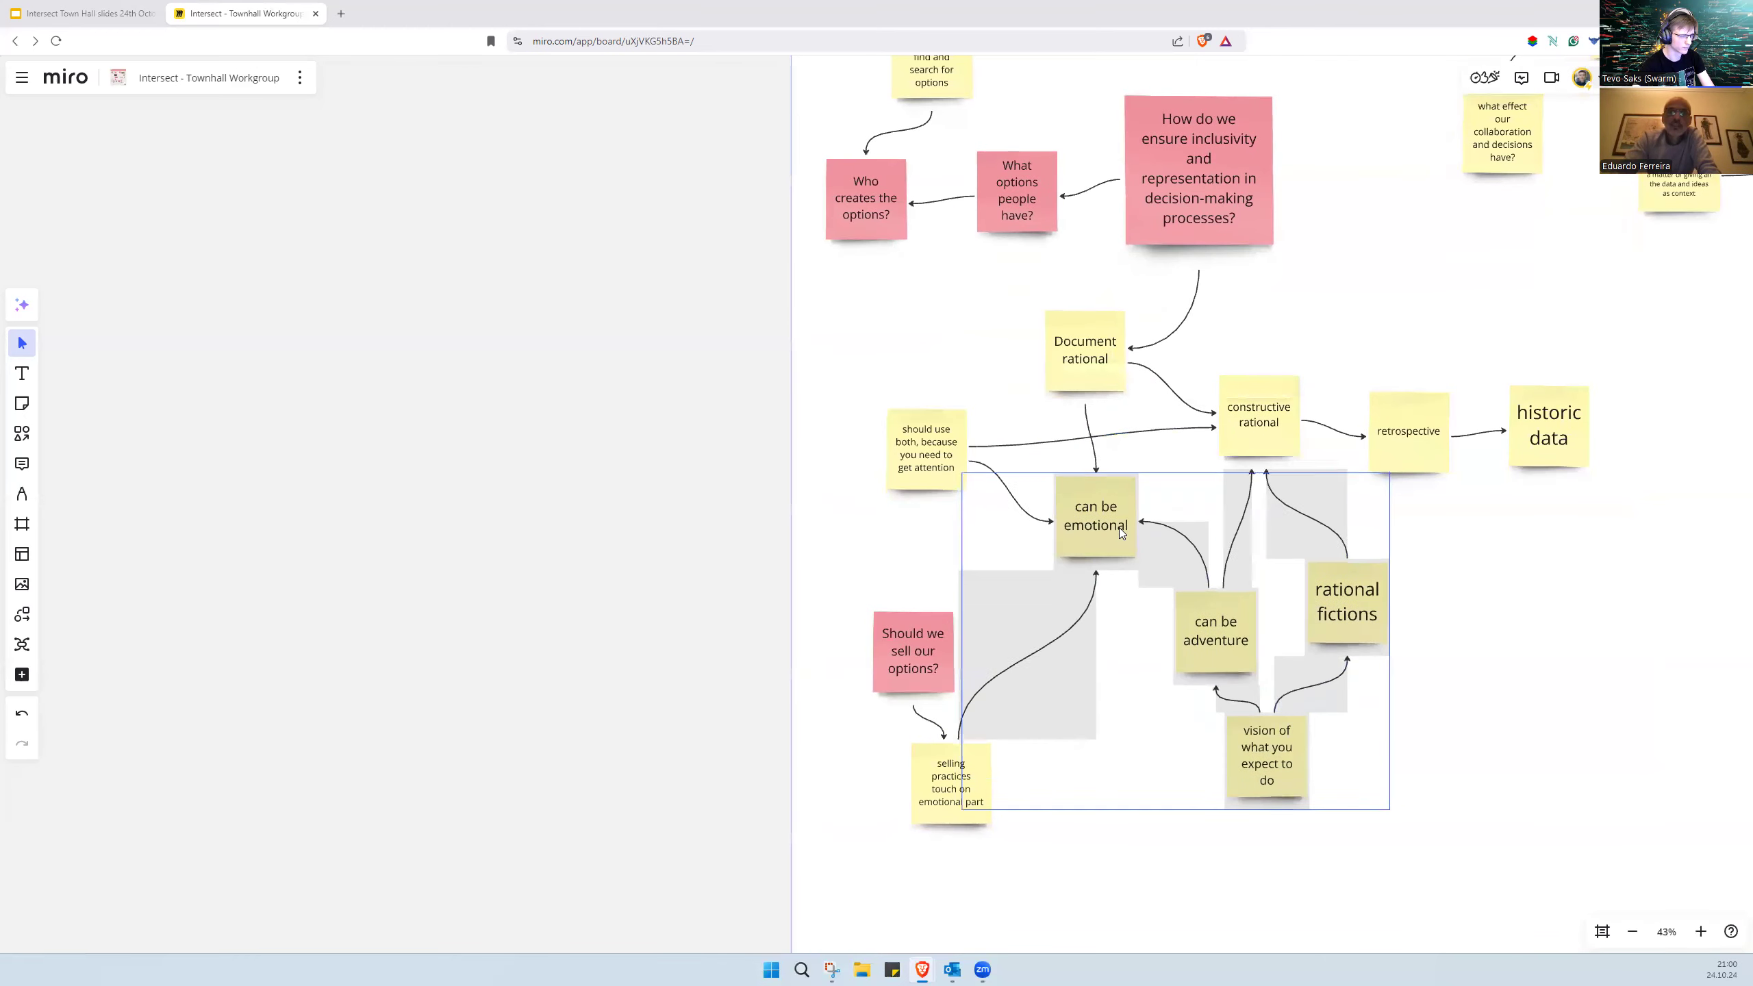
{"action": "left_click", "coordinate": [925, 447]}
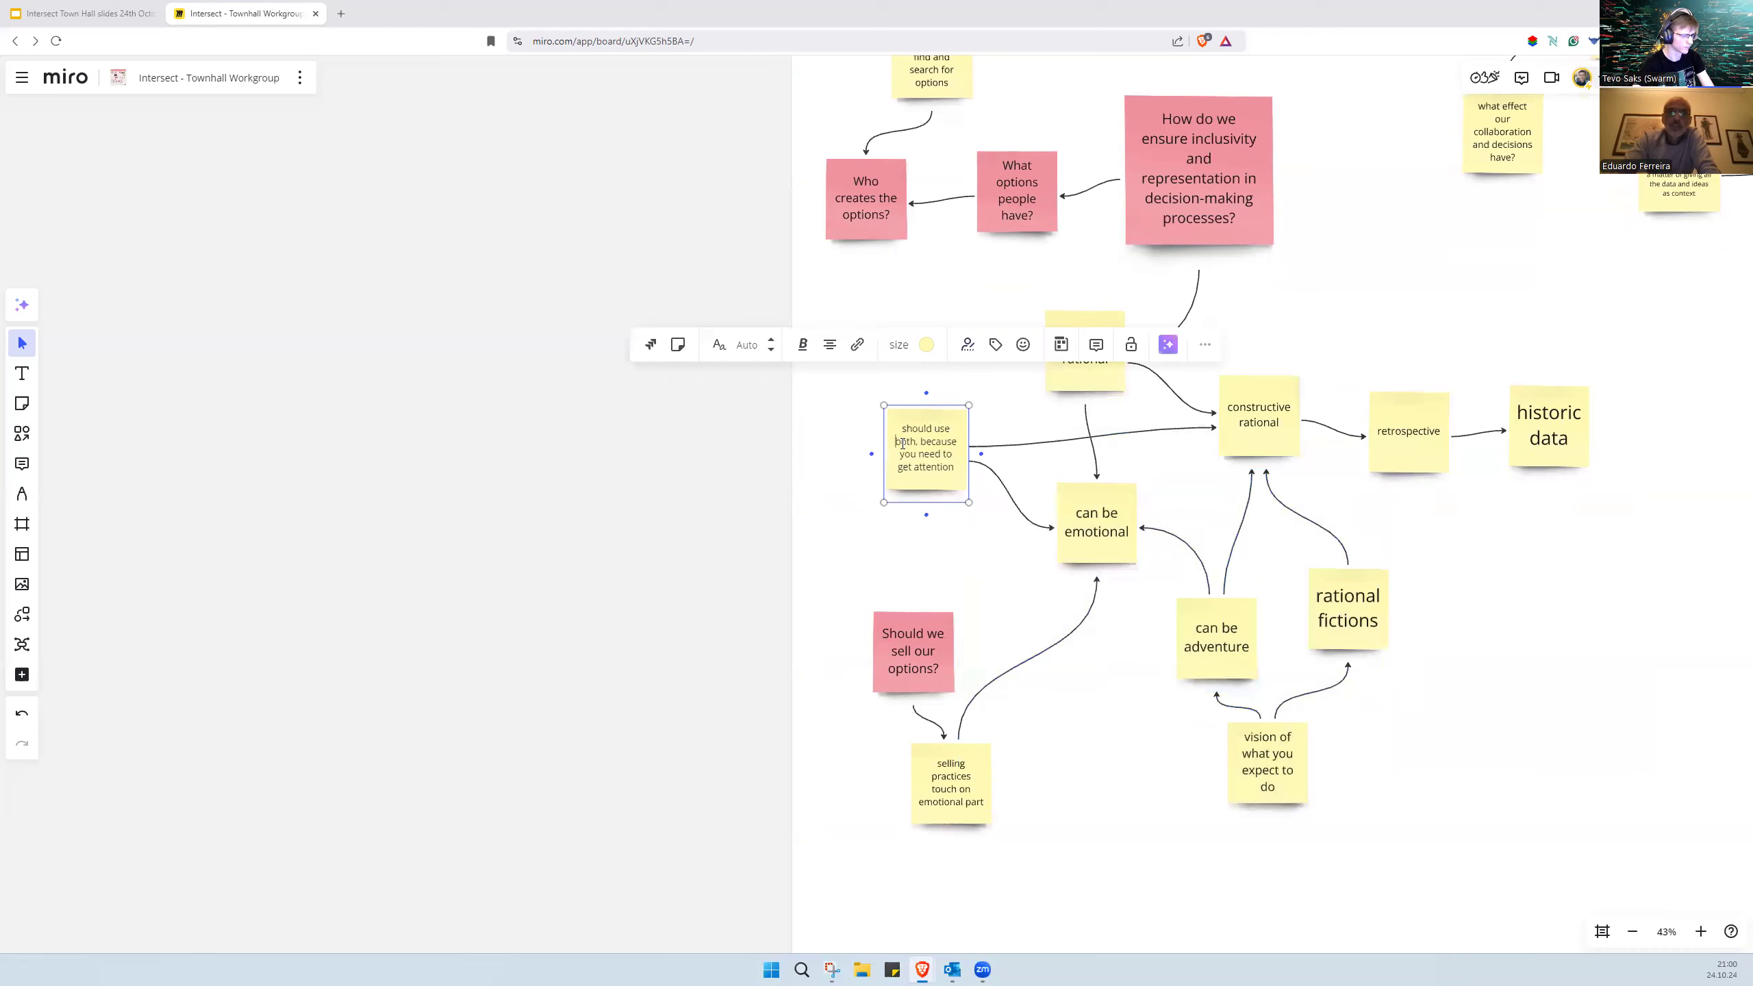
{"action": "left_click", "coordinate": [825, 464]}
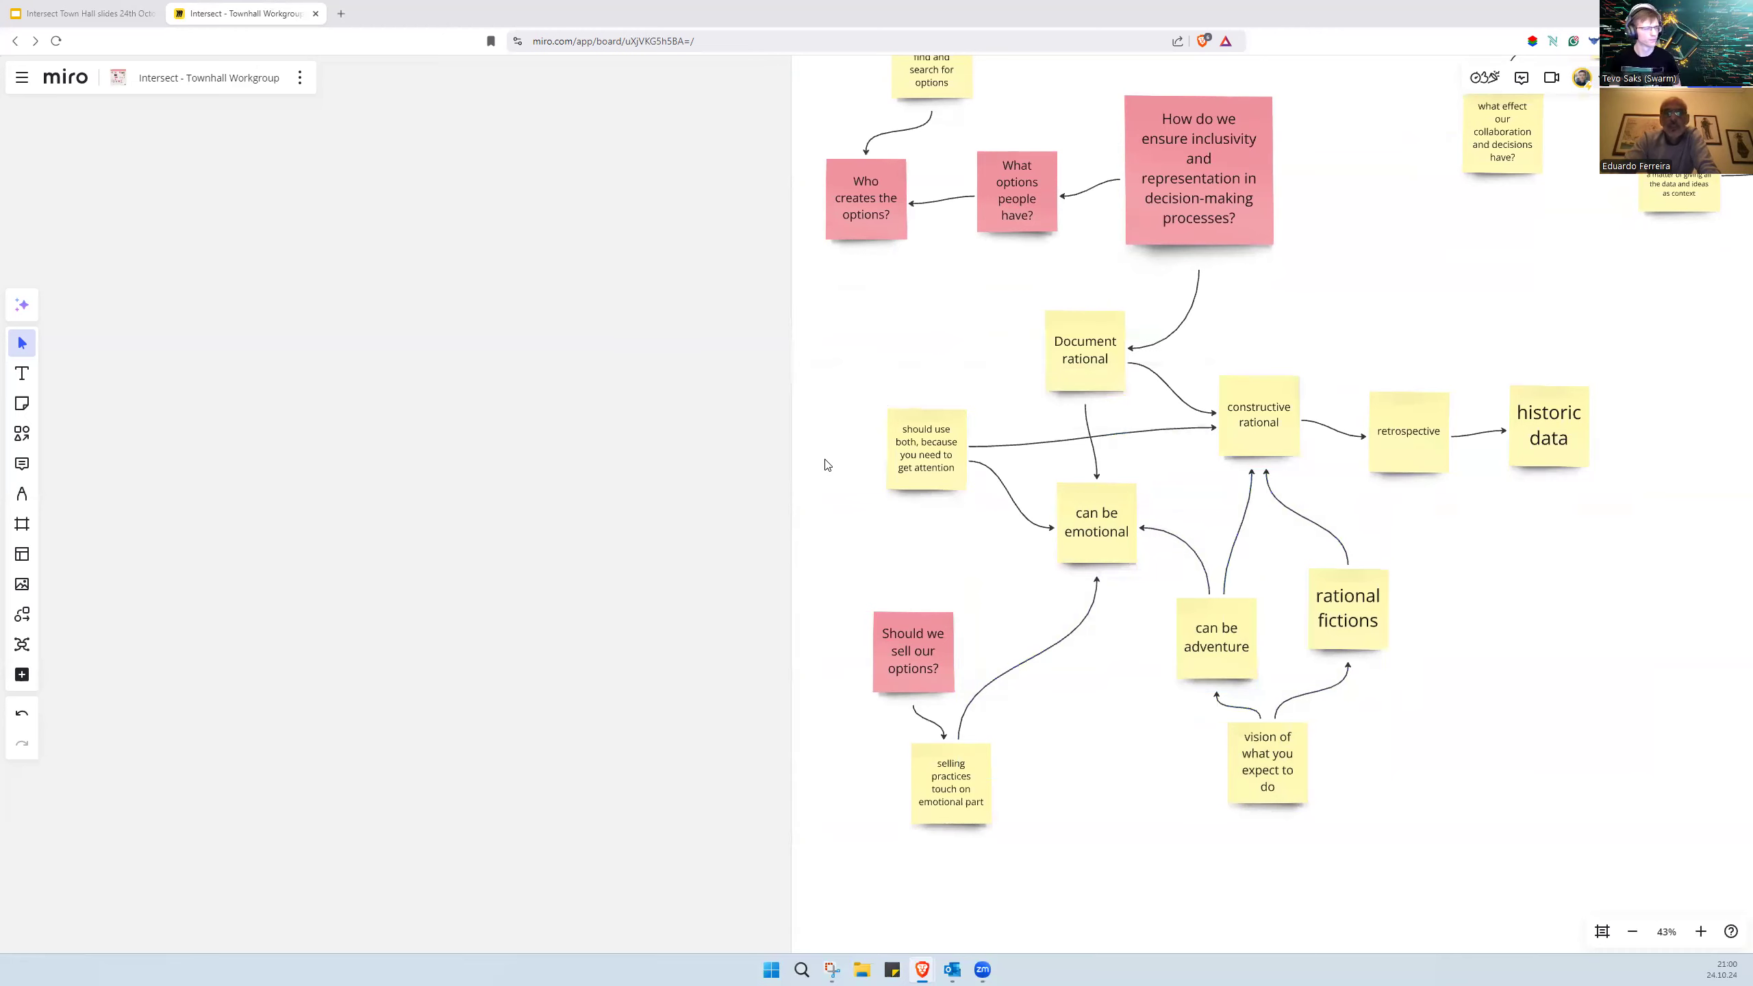
{"action": "mouse_move", "coordinate": [807, 448]}
{"action": "type", "text": "also you dont"}
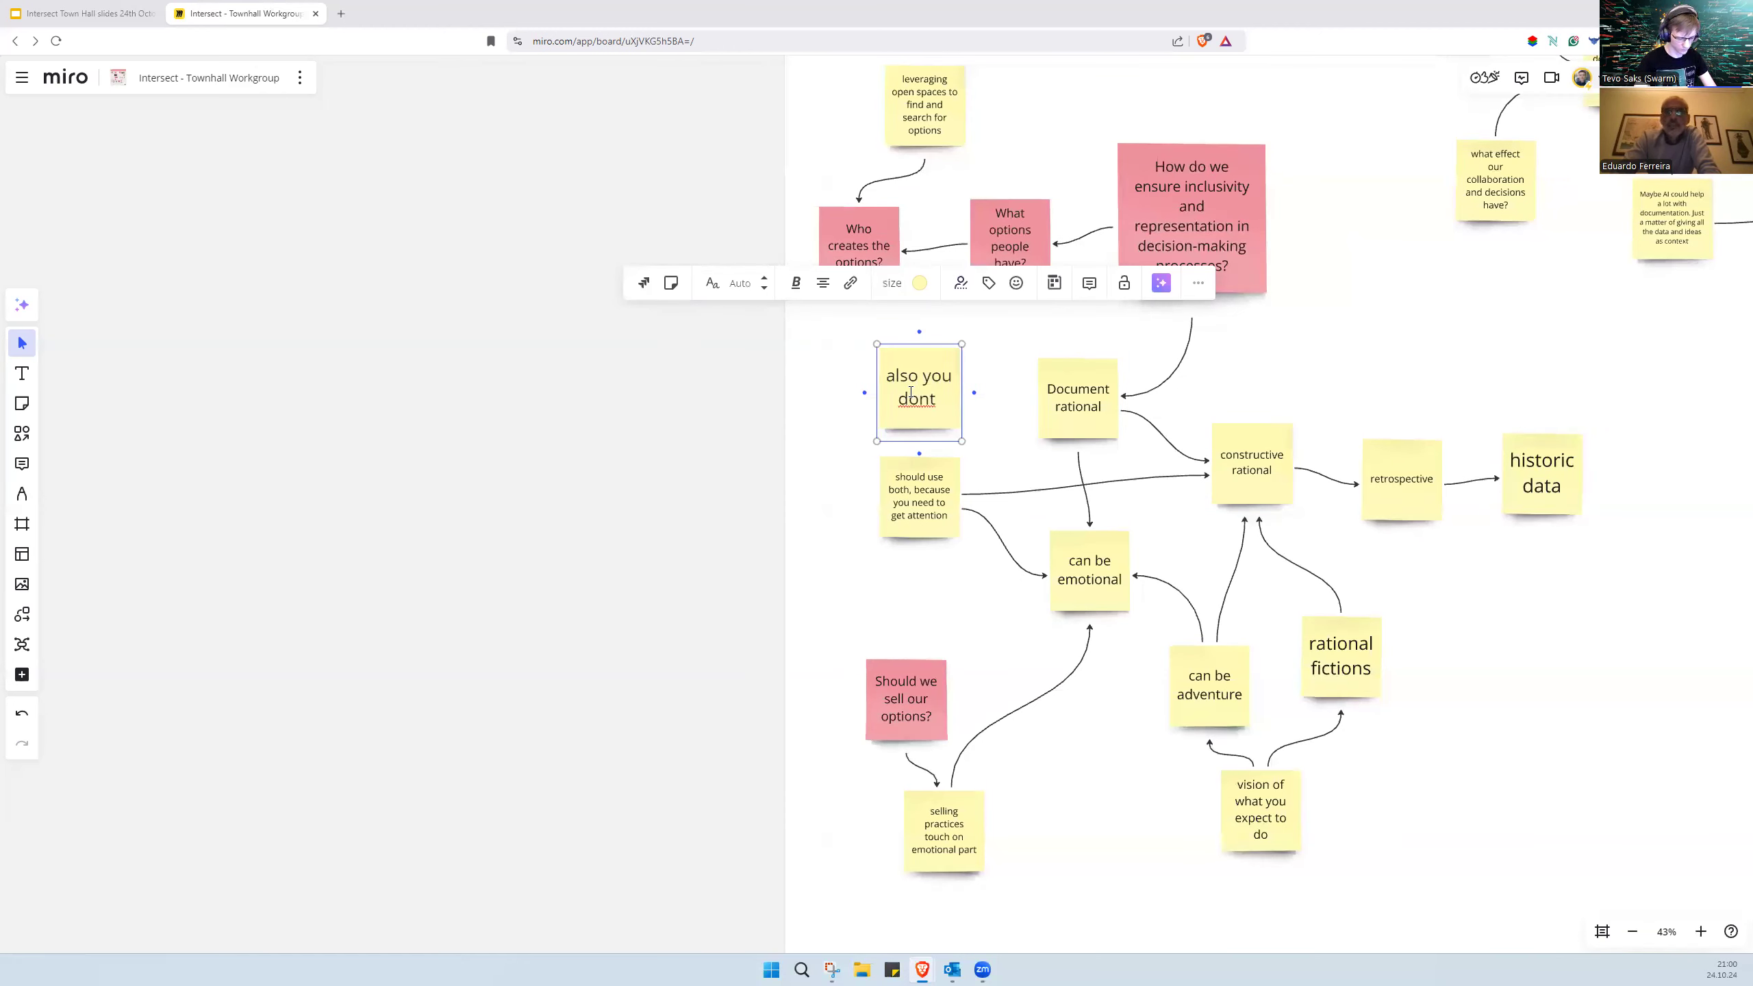
Step: Write 'you dont know which kind of people you are engaging and what they look for from rational'
{"action": "type", "text": "know which kind of people you are going"}
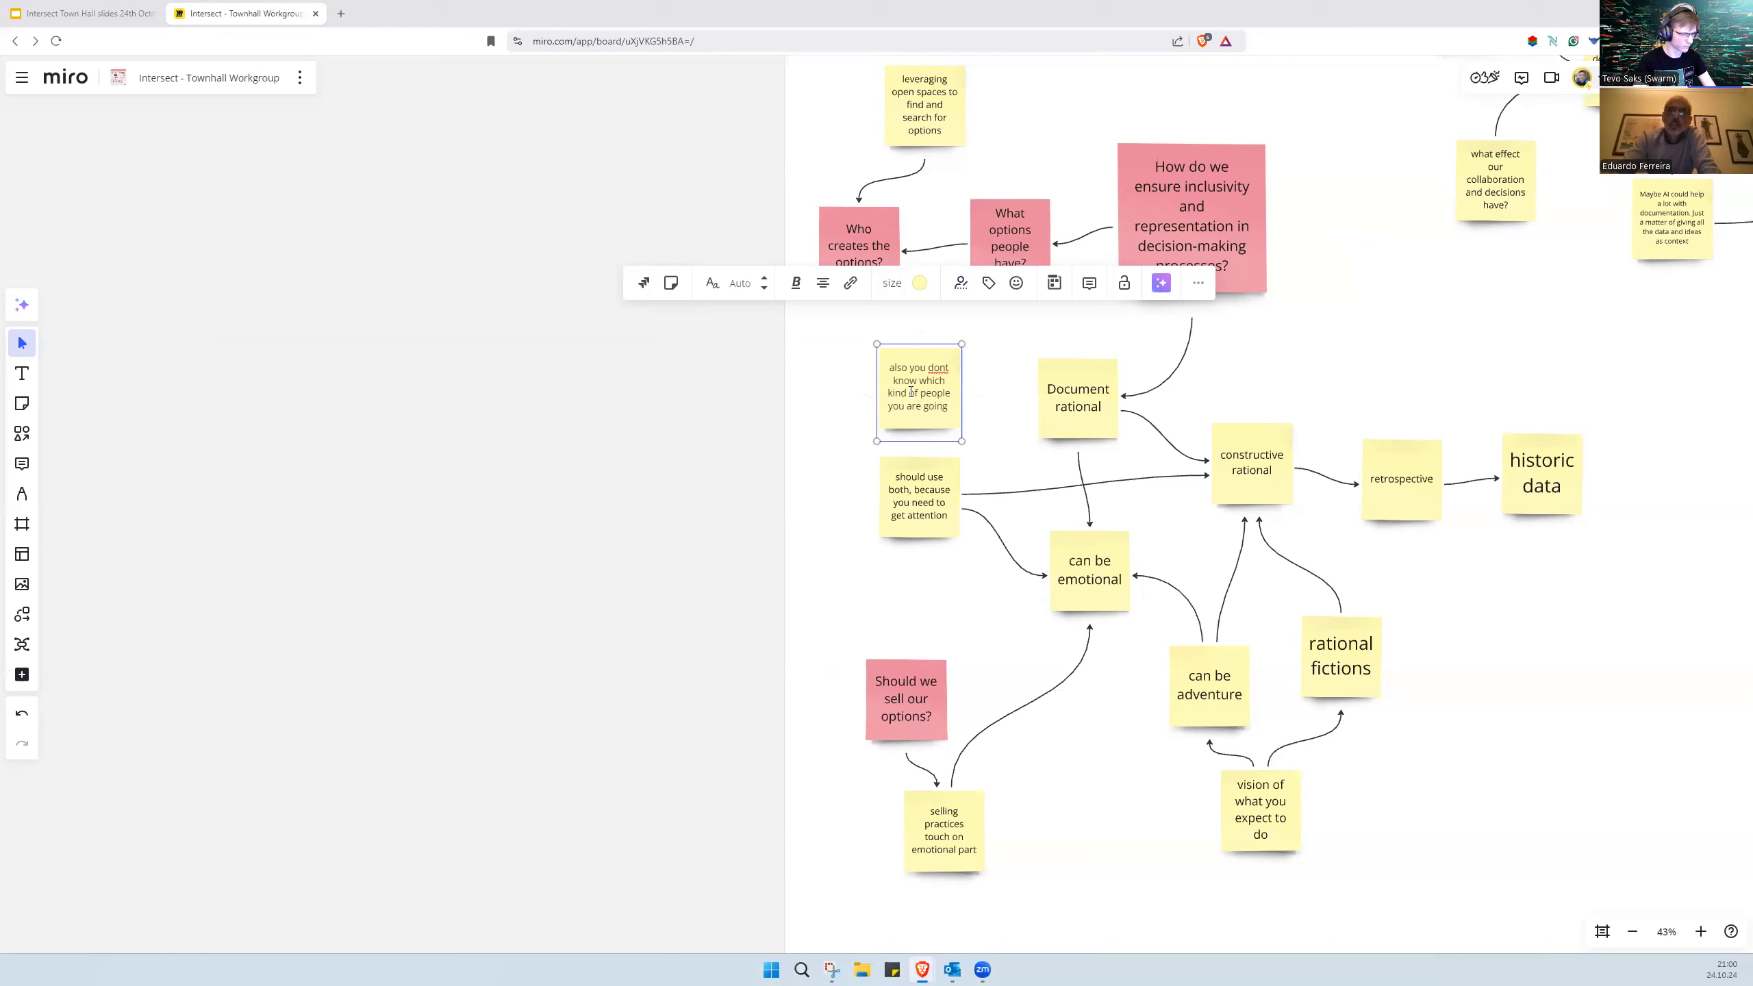
{"action": "double_click", "coordinate": [933, 406]}
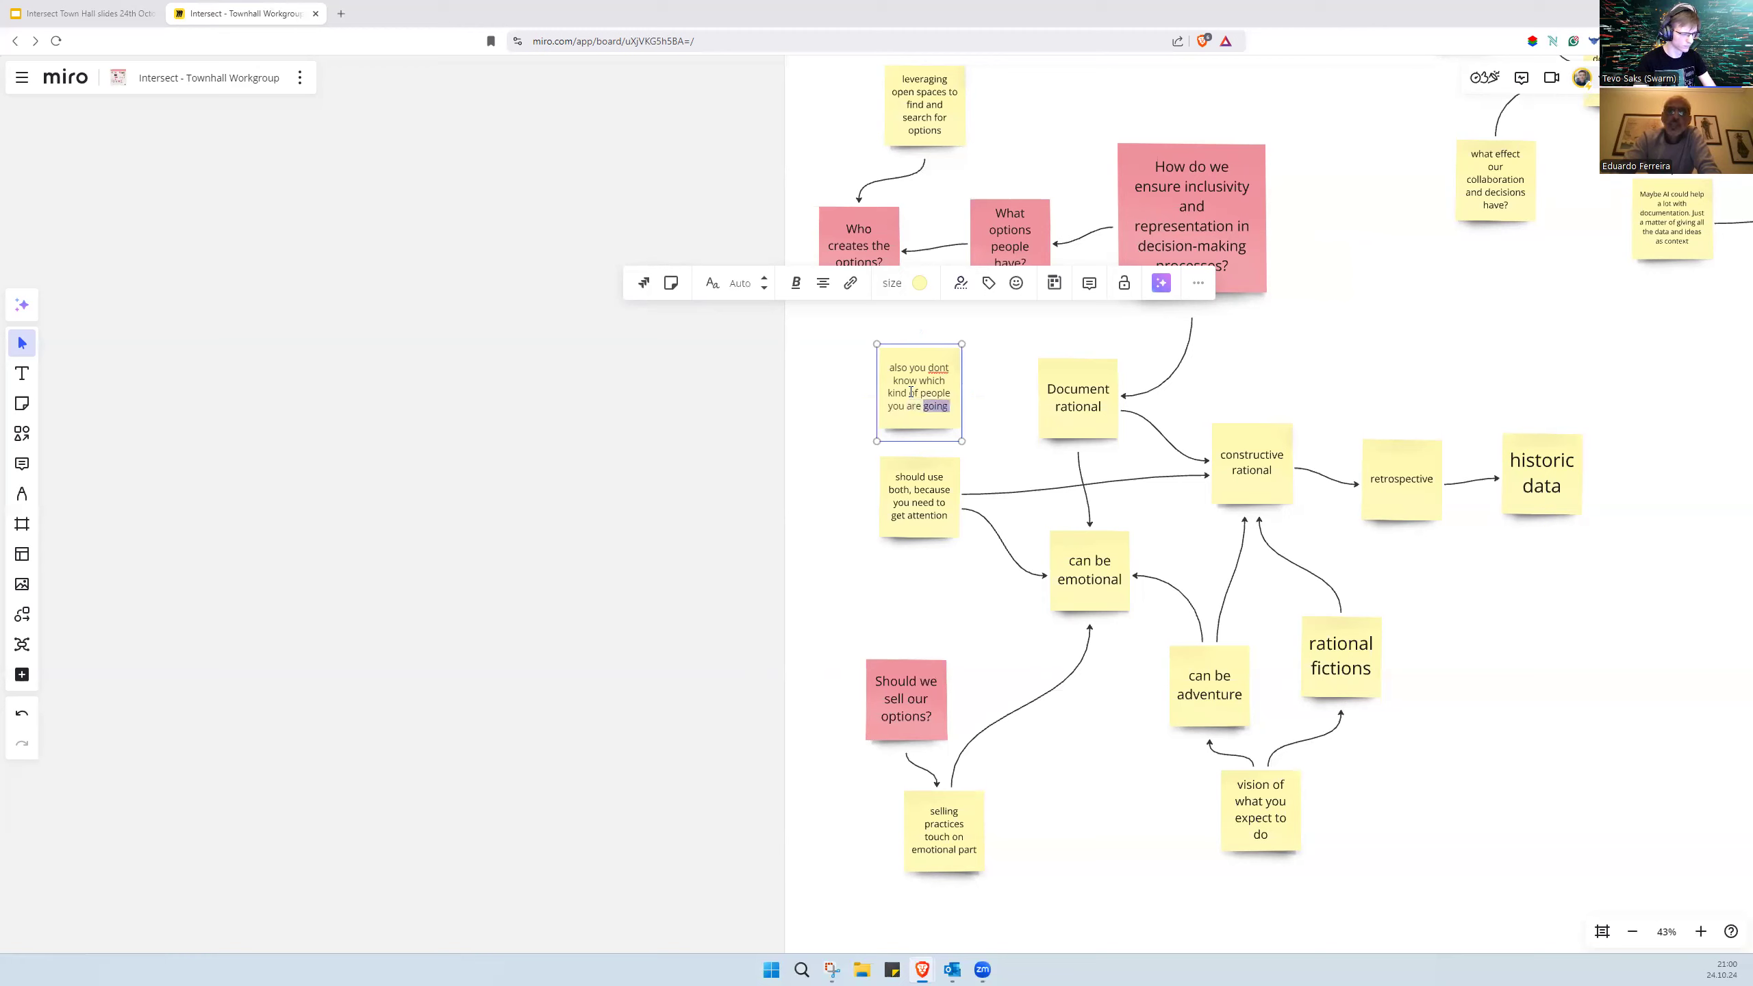
{"action": "type", "text": "engag"}
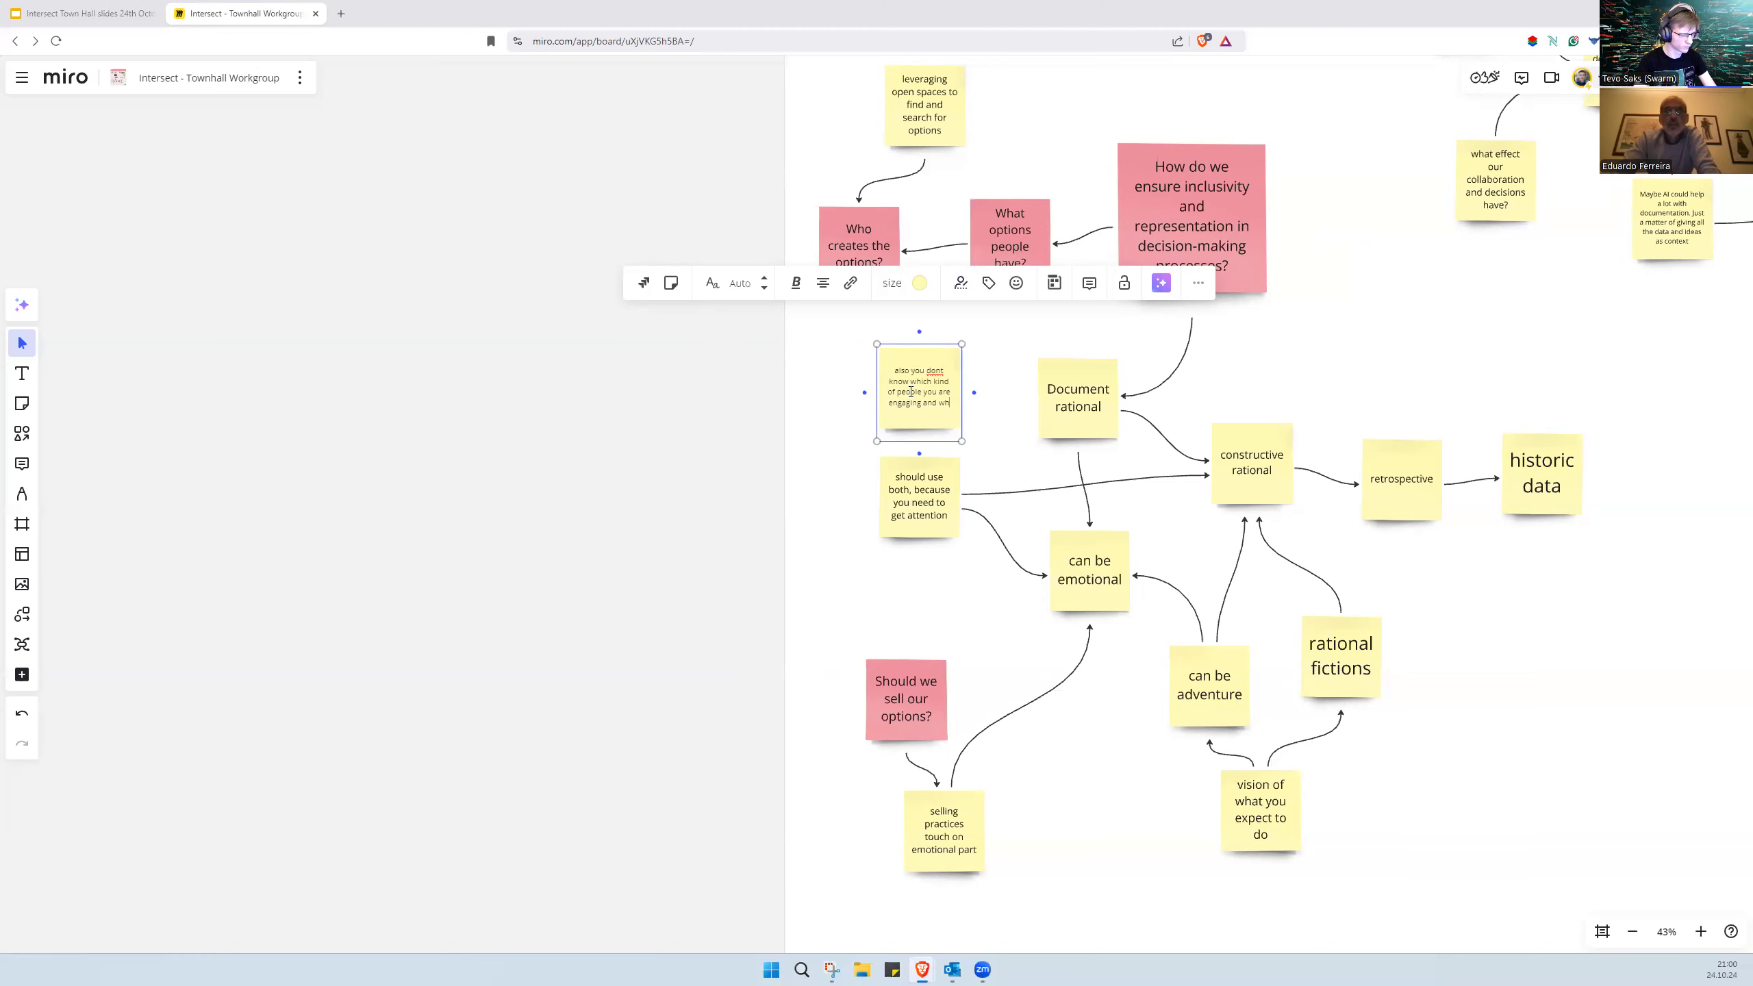
{"action": "type", "text": "what they look f"}
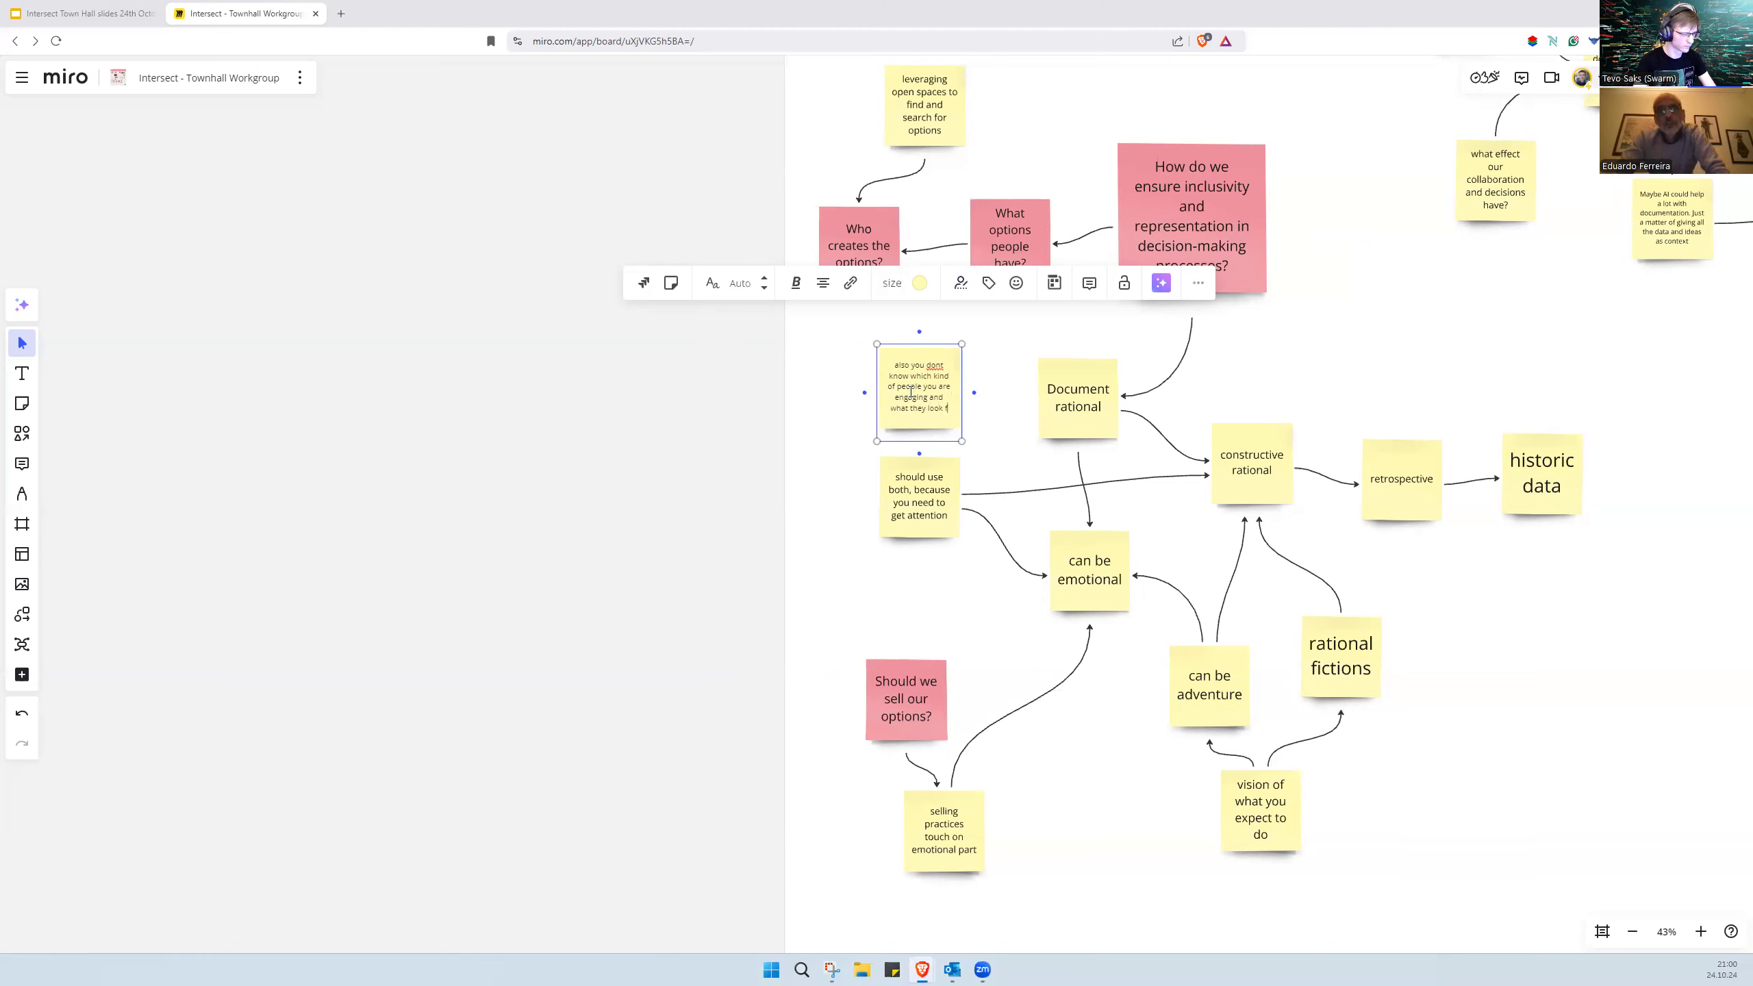
{"action": "type", "text": "from"}
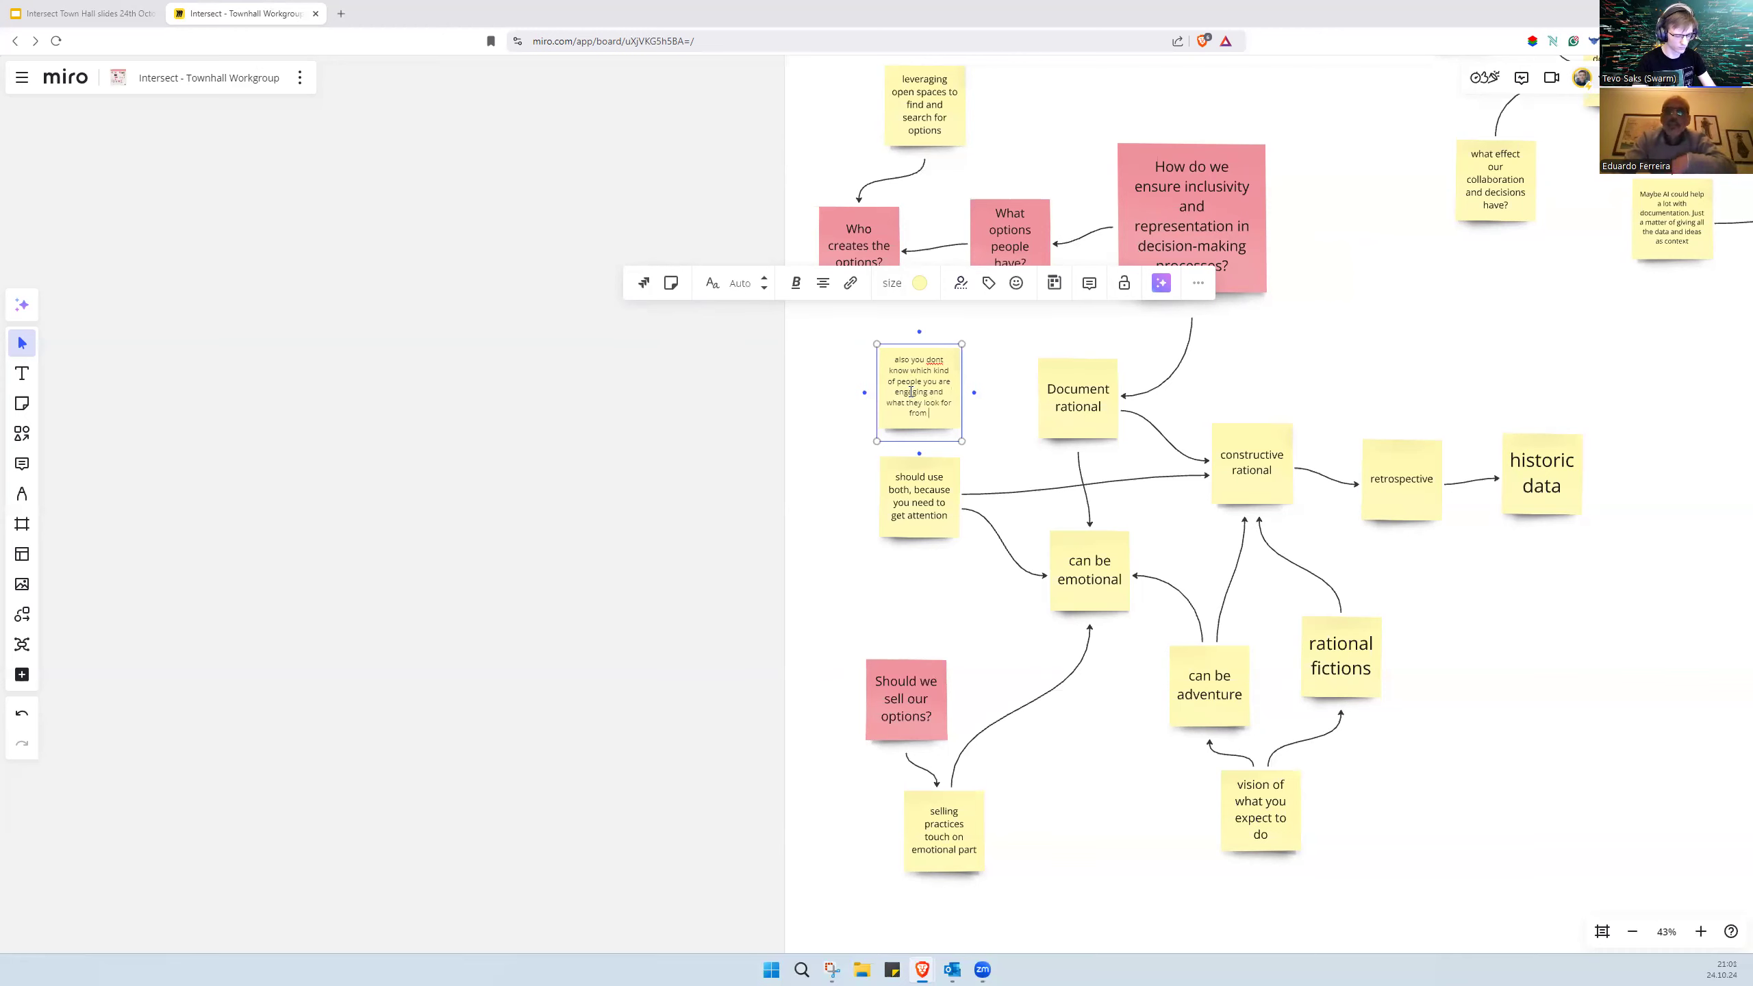
{"action": "type", "text": "rational"}
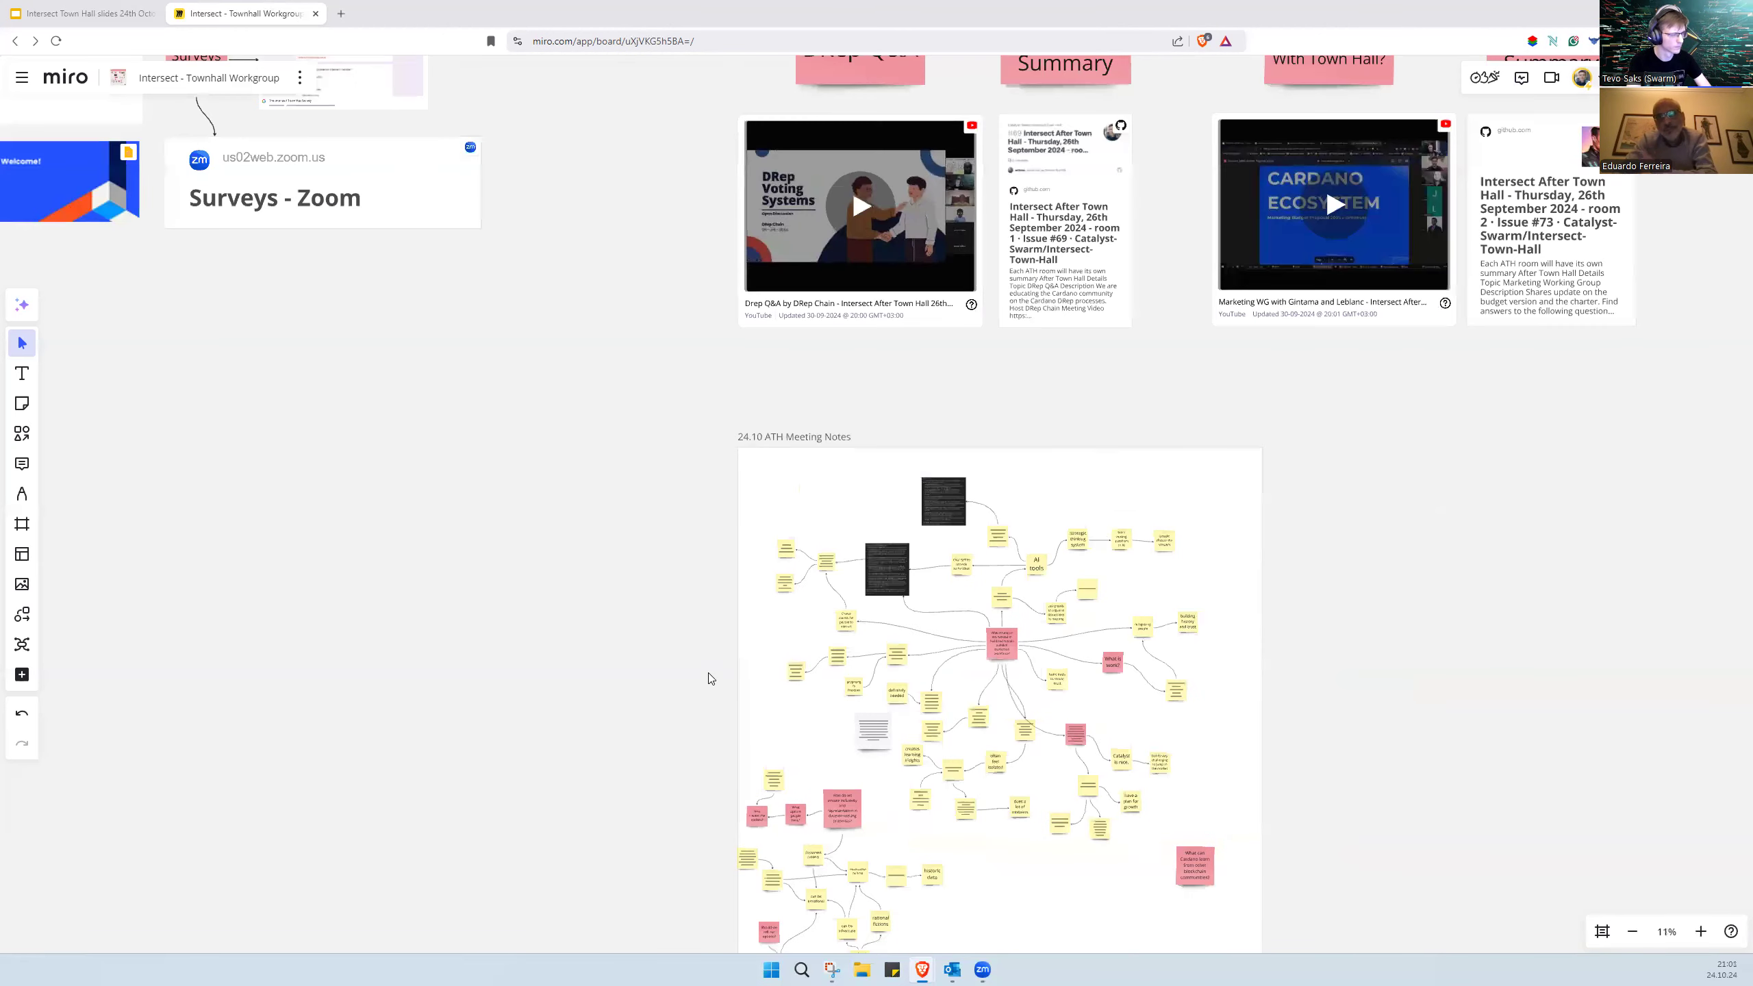
{"action": "left_click", "coordinate": [994, 681]}
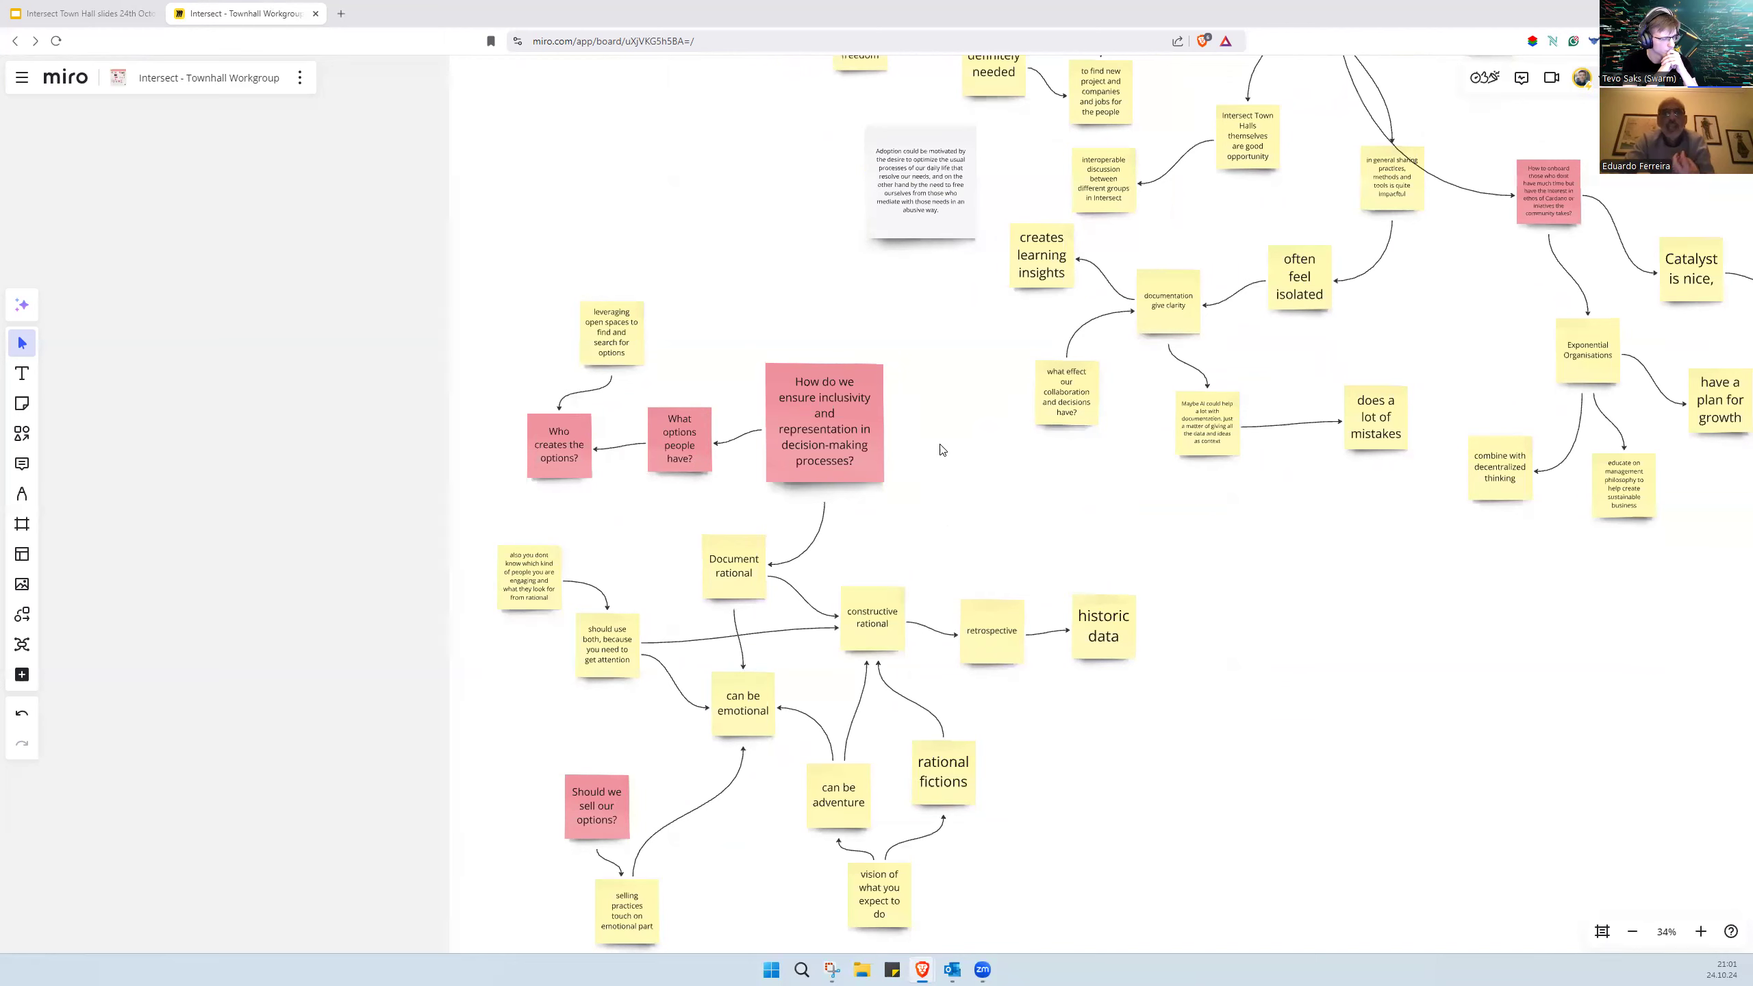
{"action": "mouse_move", "coordinate": [793, 337]}
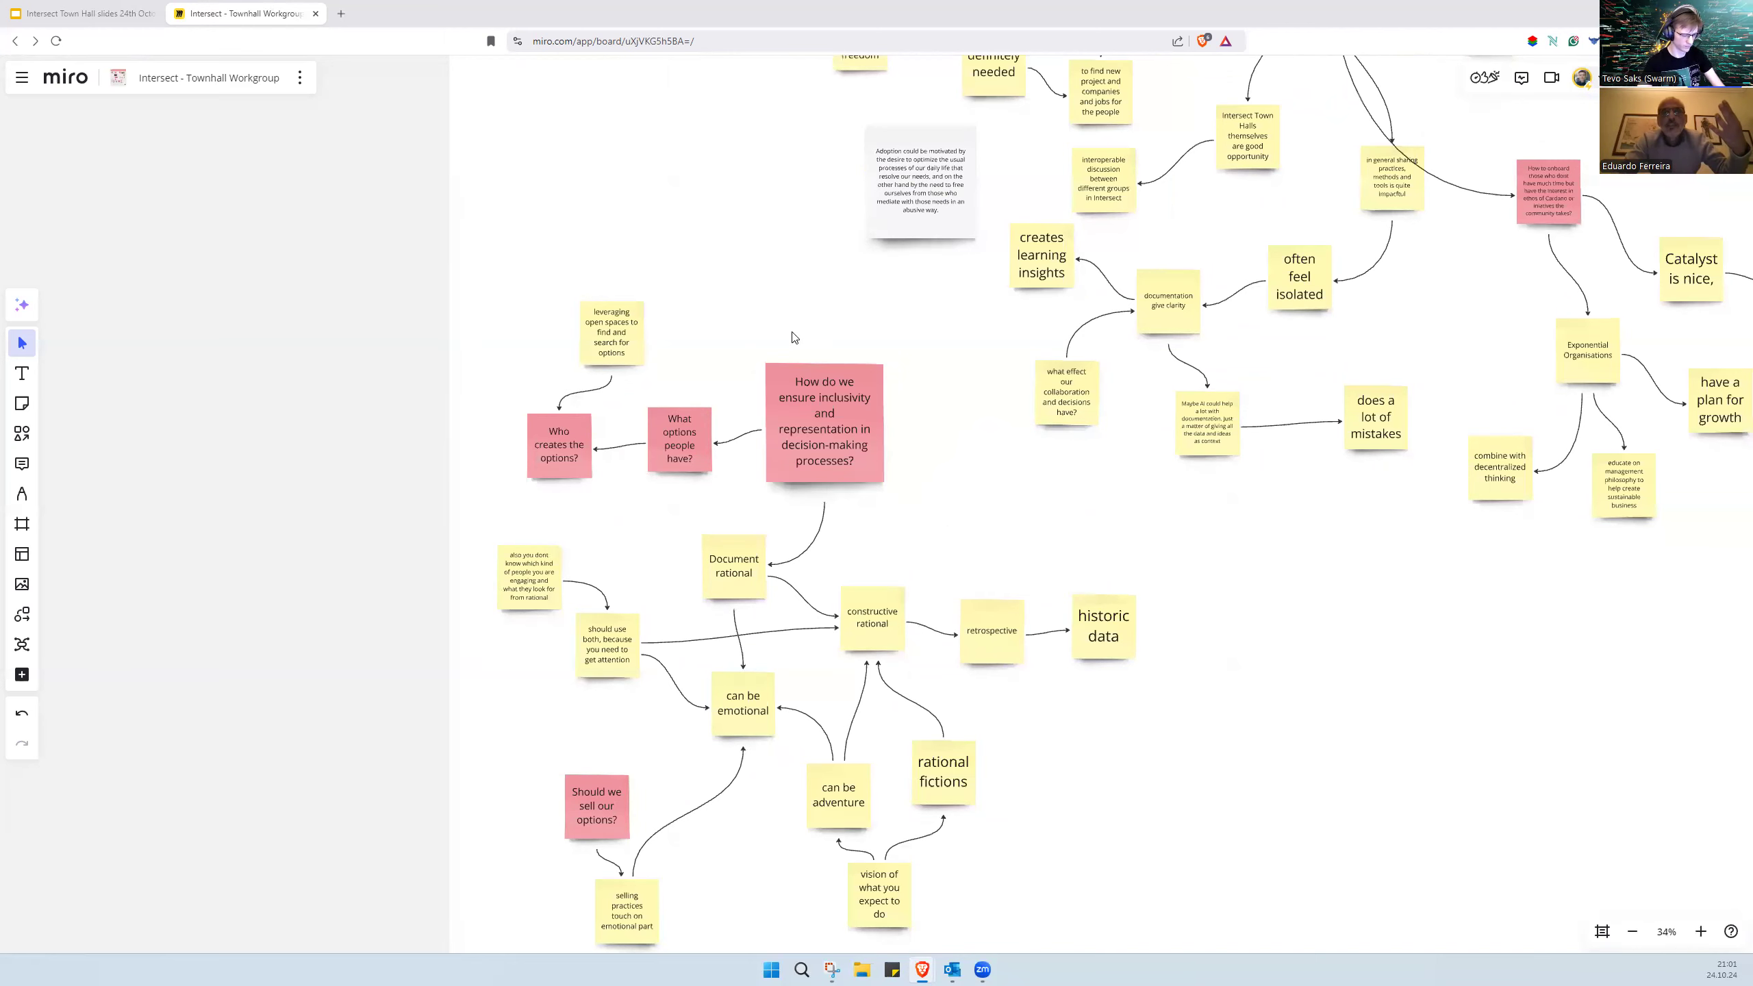
Step: Create an 'include arguments' sticky note on the branch beside 'Document rational'
{"action": "left_click", "coordinate": [871, 622]}
{"action": "type", "text": "arug"}
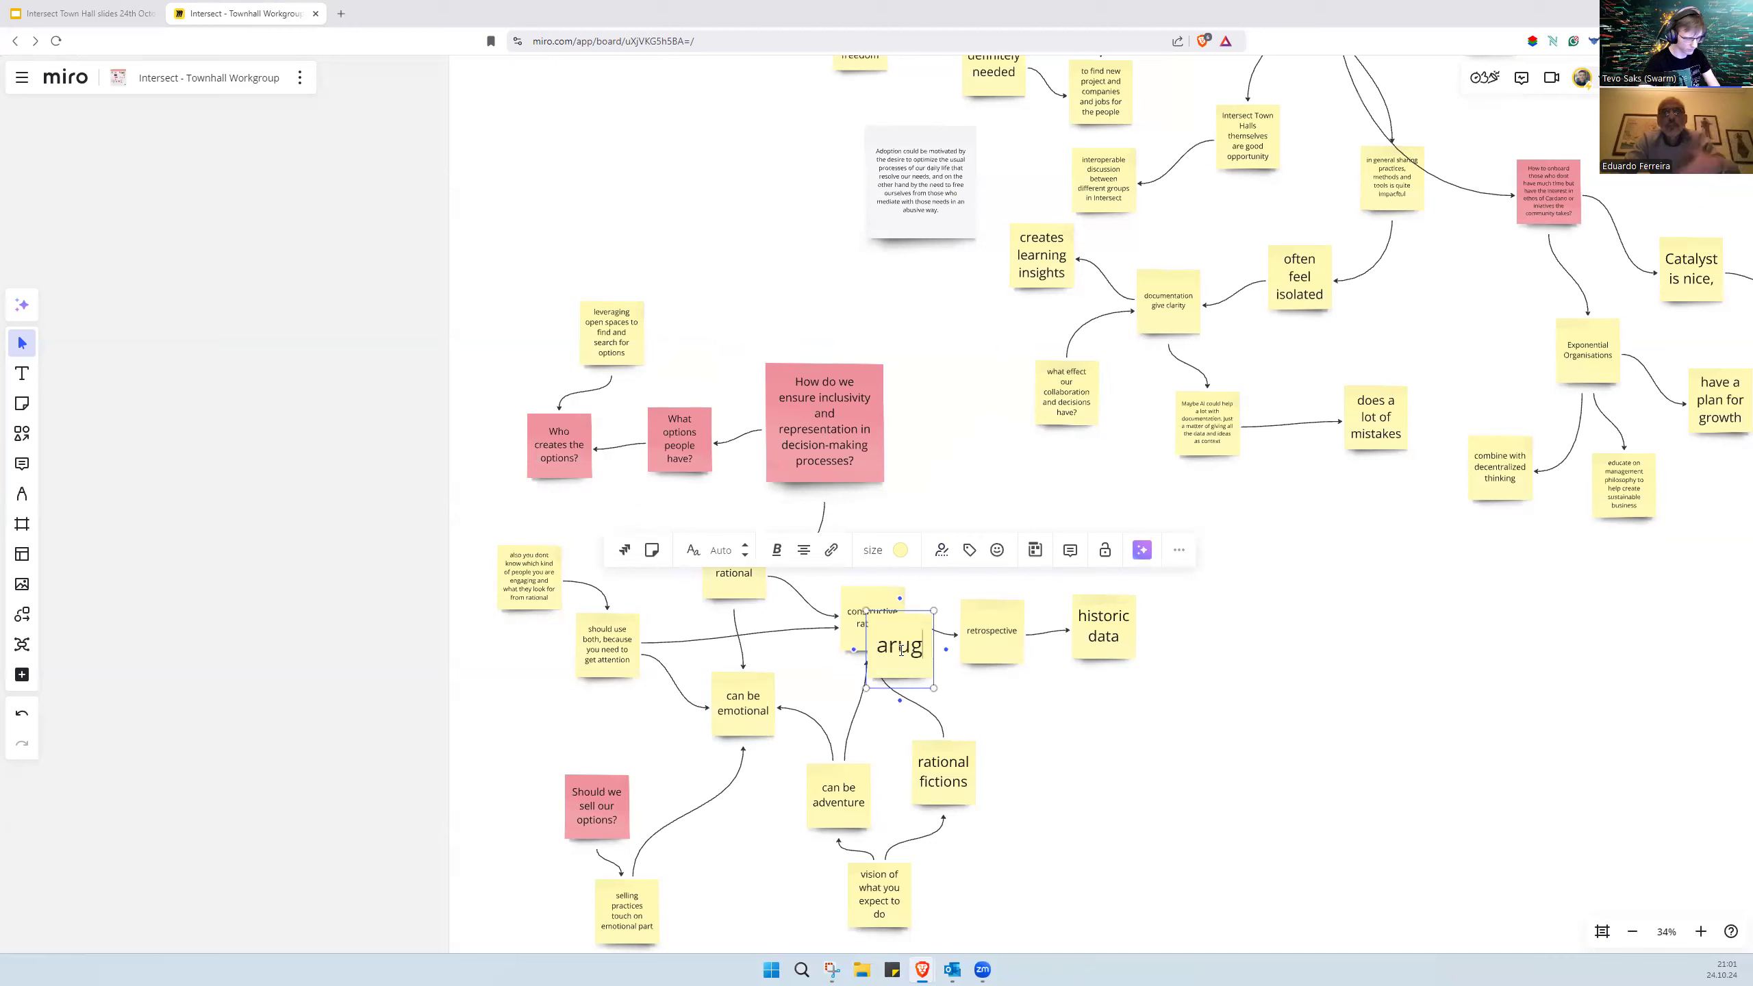
{"action": "type", "text": "include"}
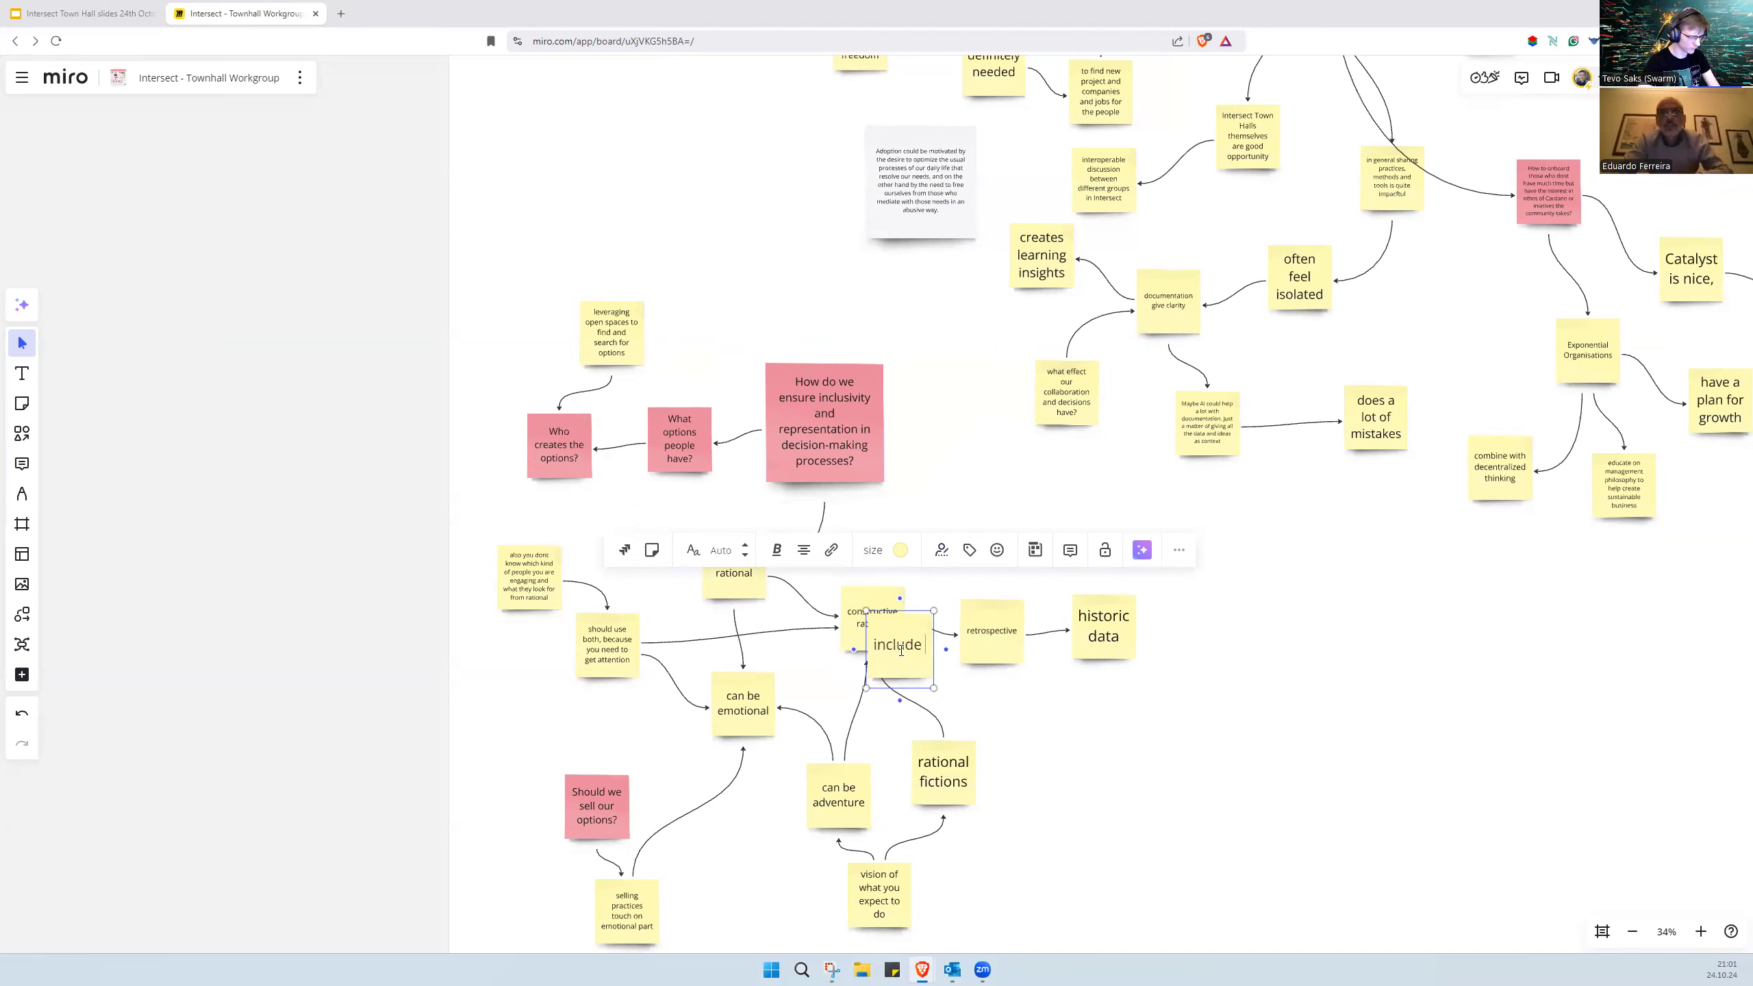
{"action": "type", "text": "arguments"}
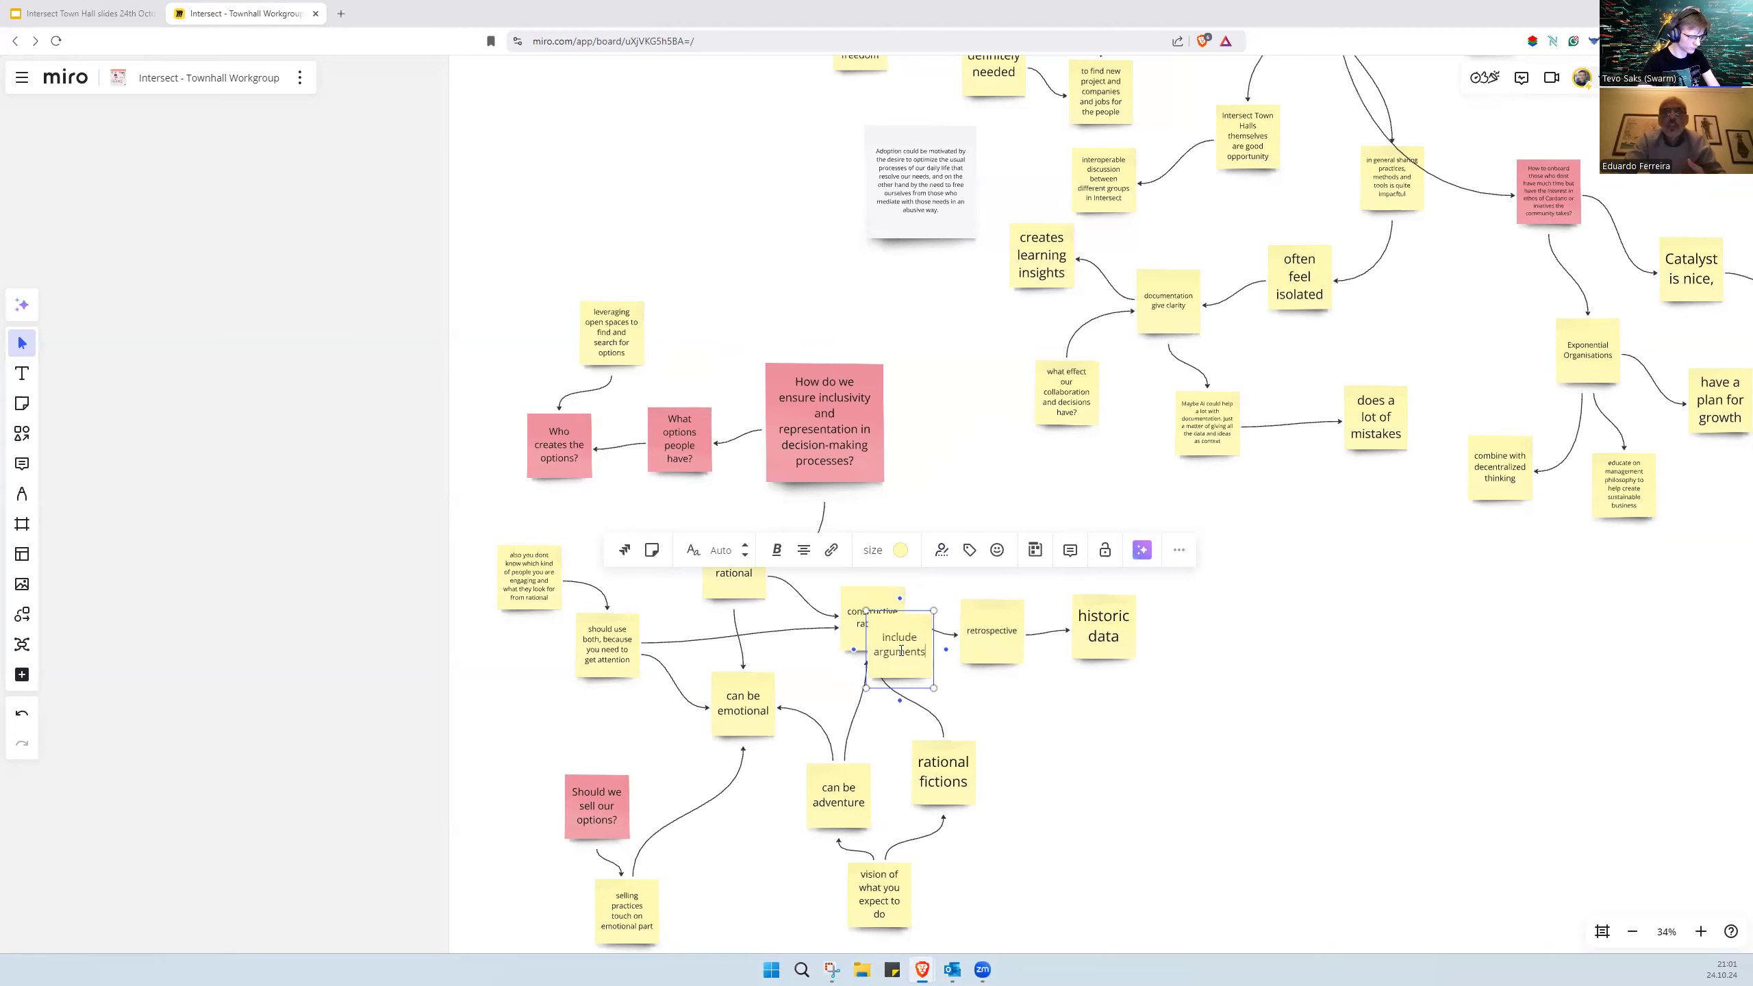
{"action": "left_click", "coordinate": [1700, 931]}
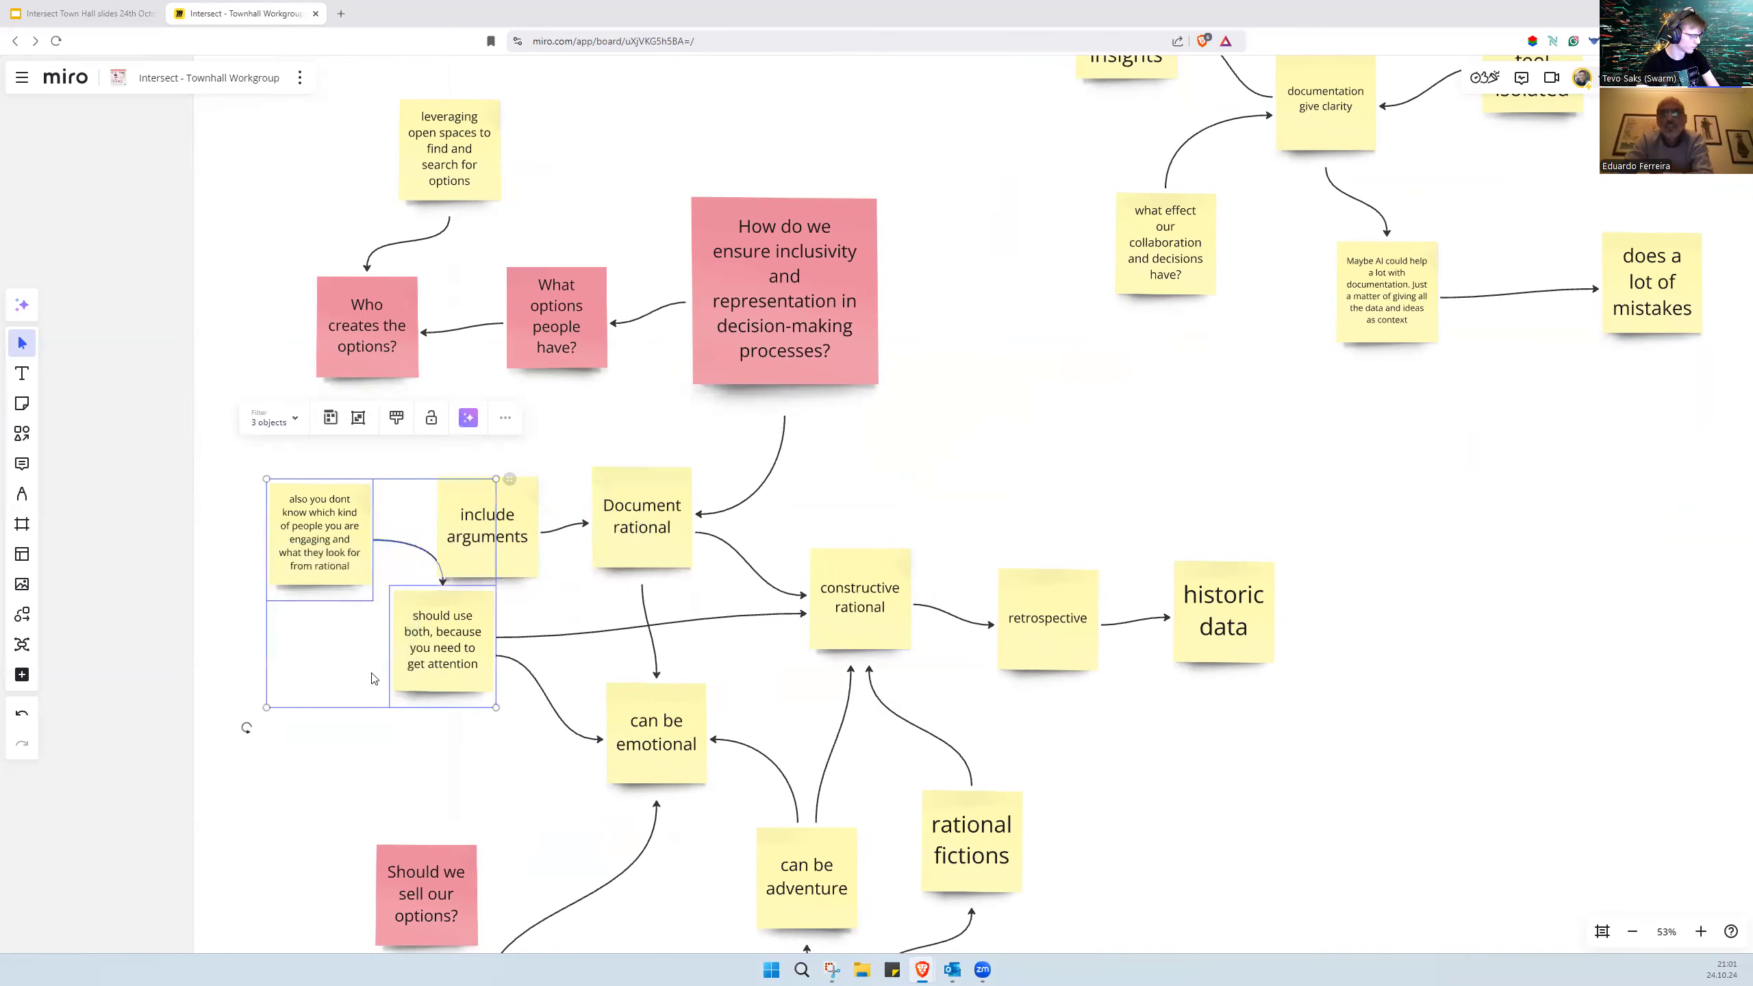
{"action": "scroll", "scroll_direction": "down", "scroll_amount": 3}
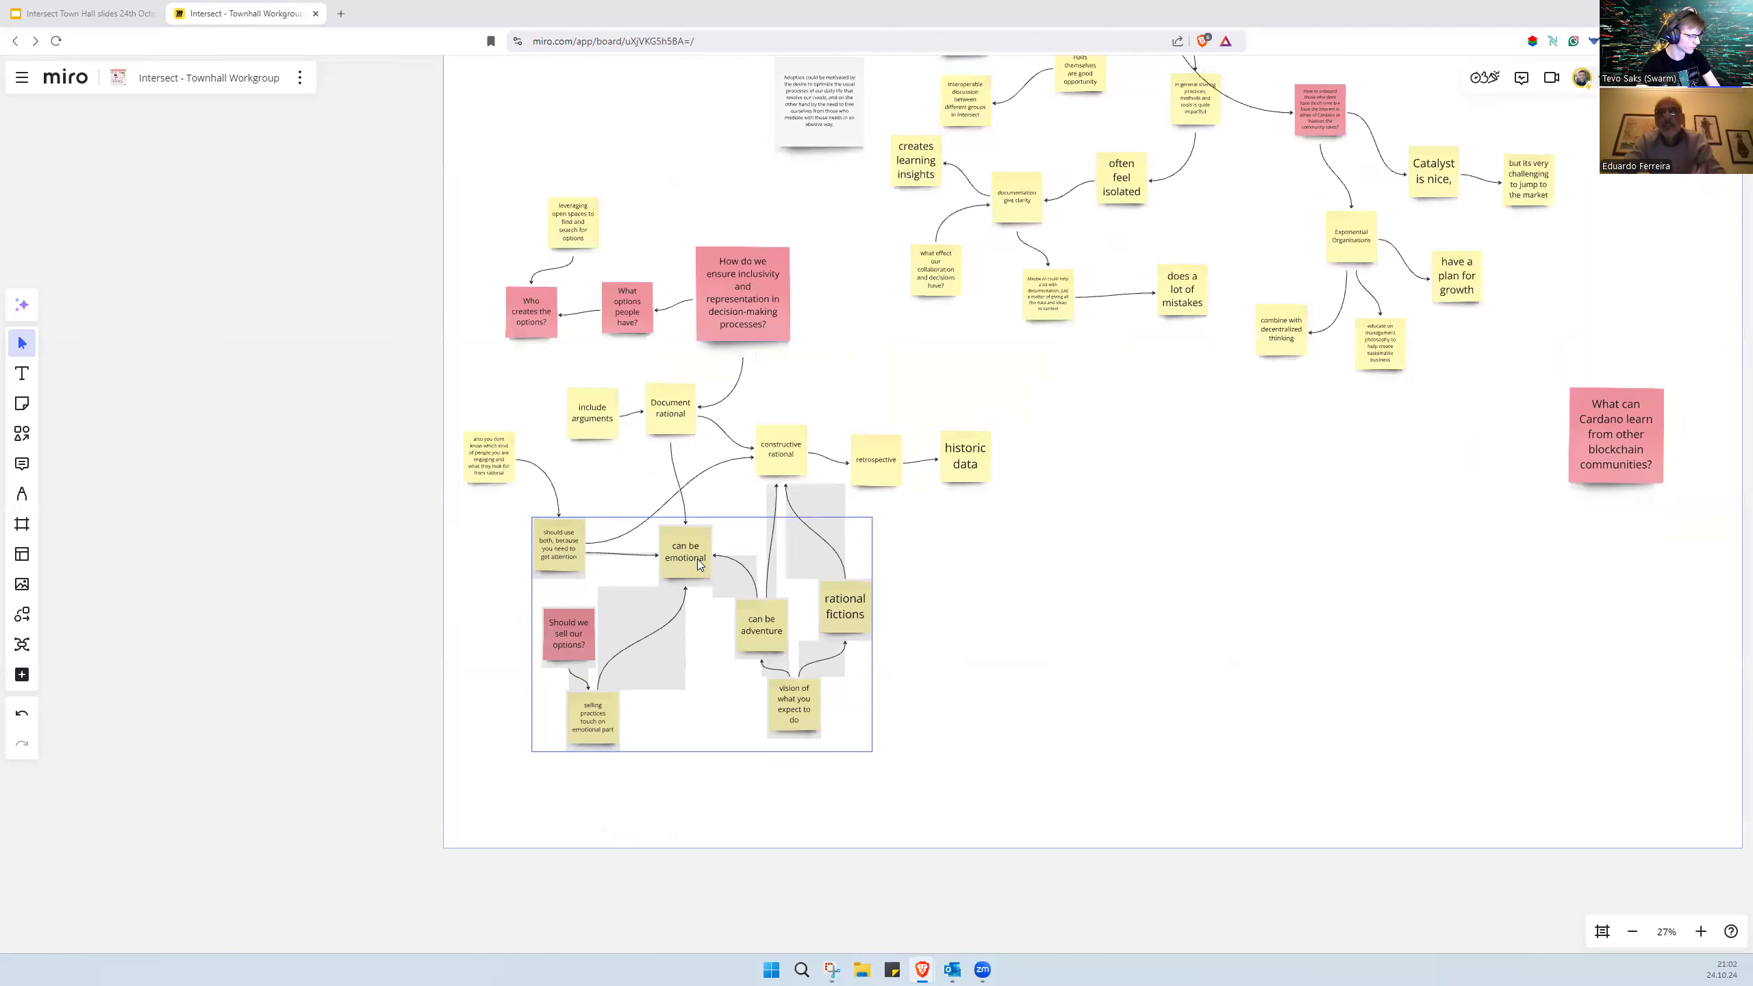
{"action": "scroll", "scroll_direction": "up", "scroll_amount": 3}
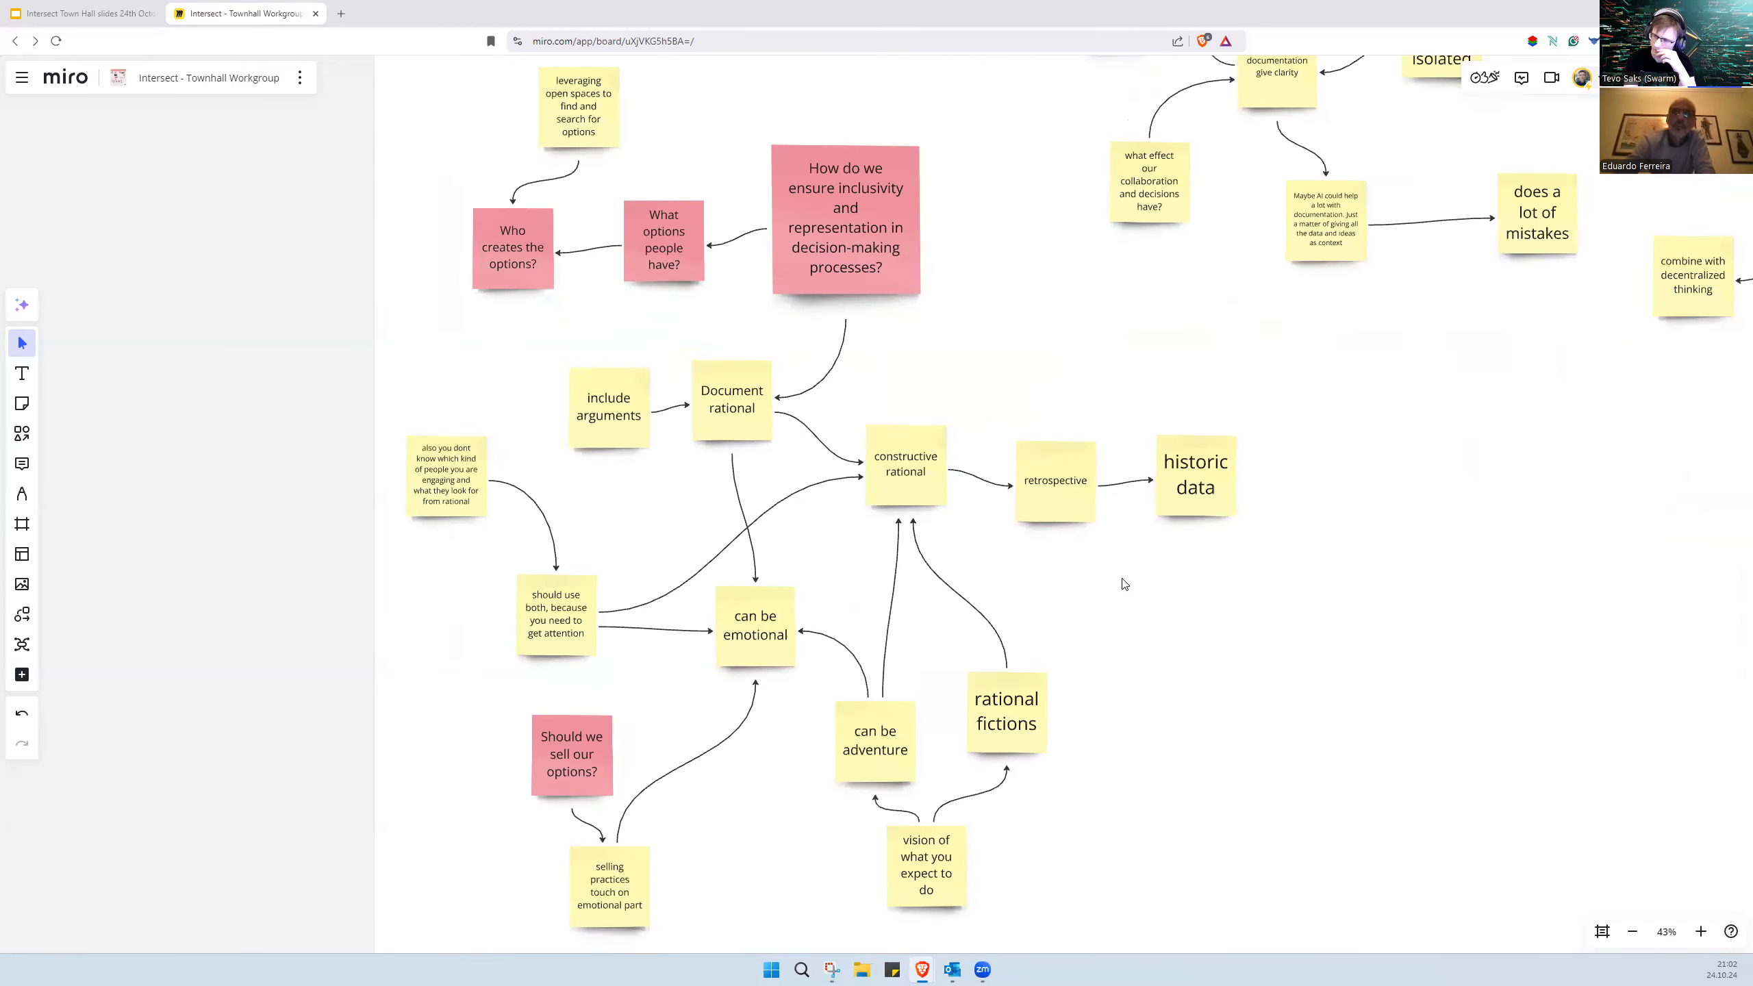
{"action": "mouse_move", "coordinate": [515, 443]}
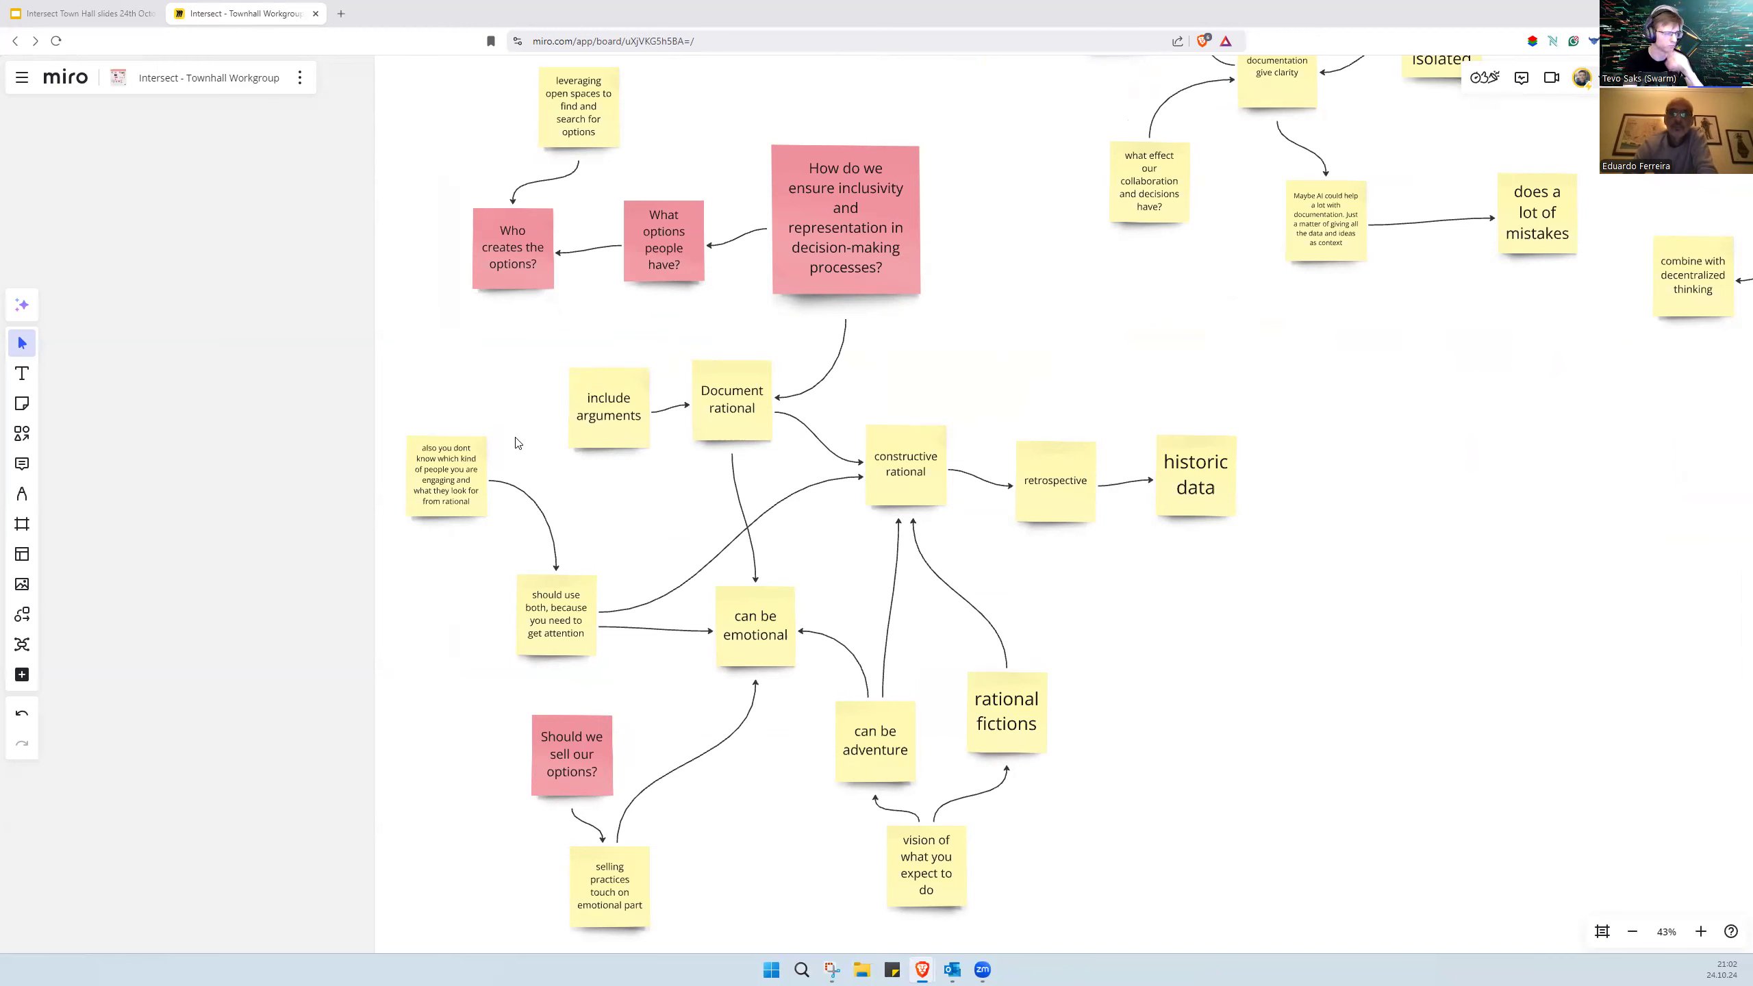
Step: Create the '4 sides of decision making' note and draw an arrow from the pink question note to it
{"action": "left_click", "coordinate": [731, 399]}
{"action": "type", "text": "4 sides of"}
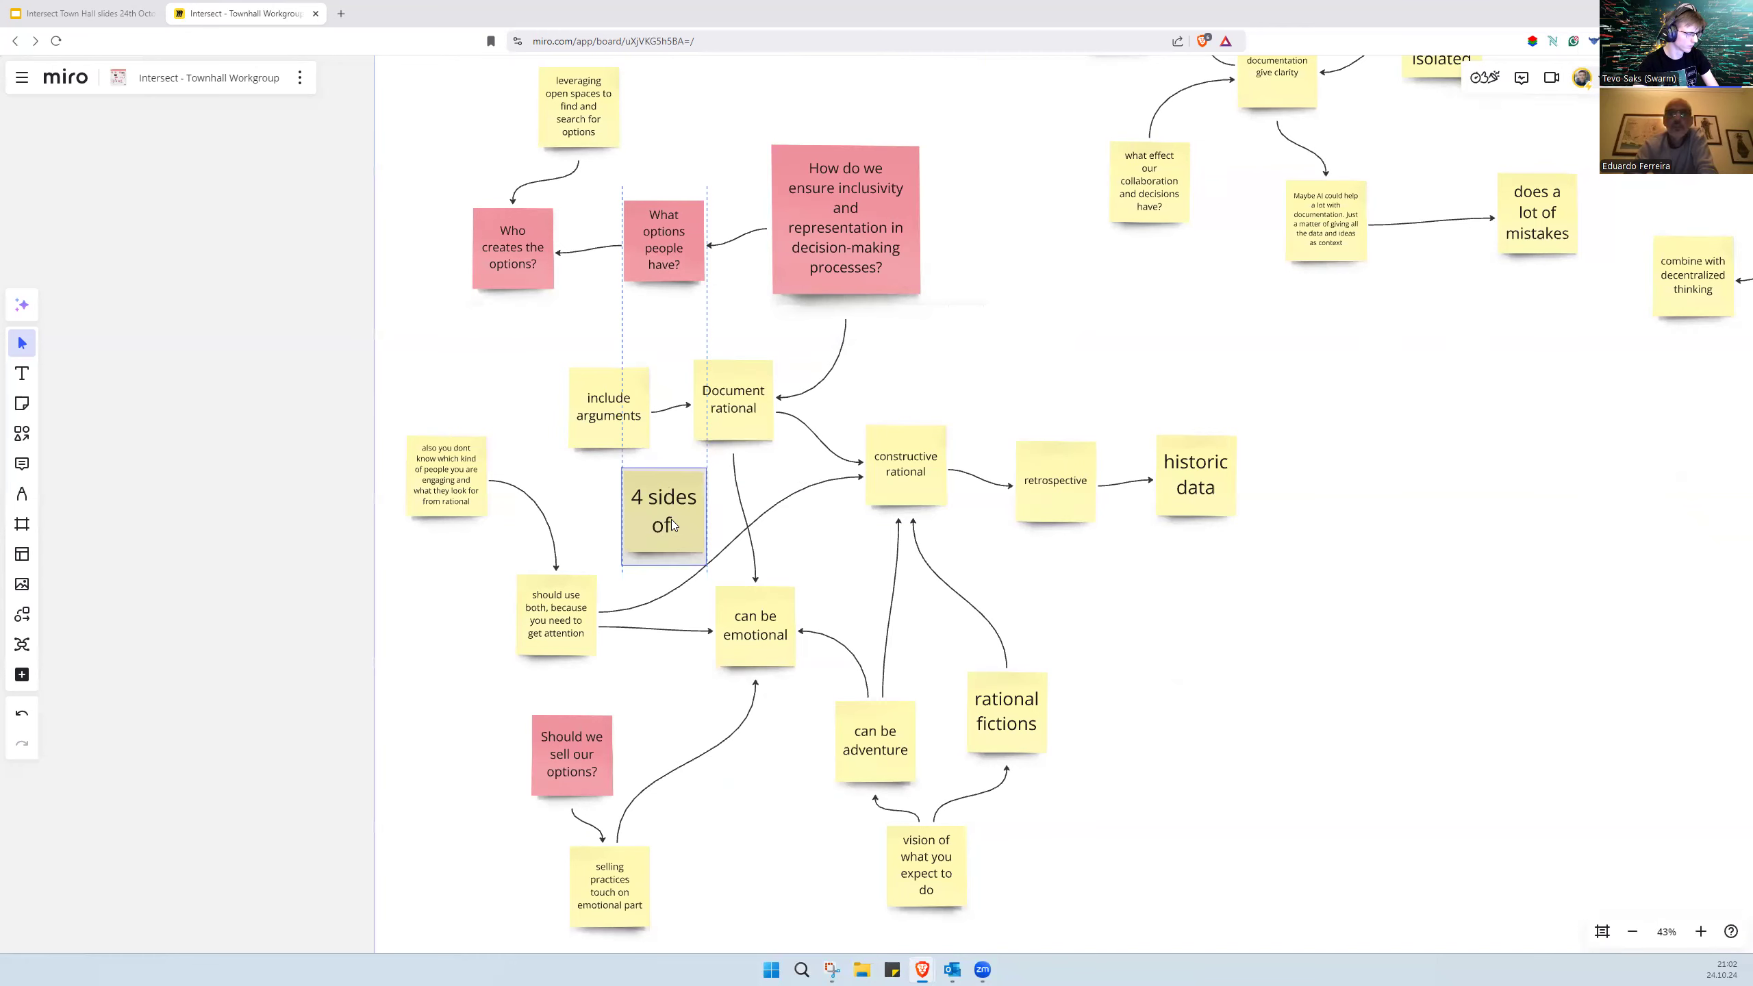
{"action": "double_click", "coordinate": [662, 511]}
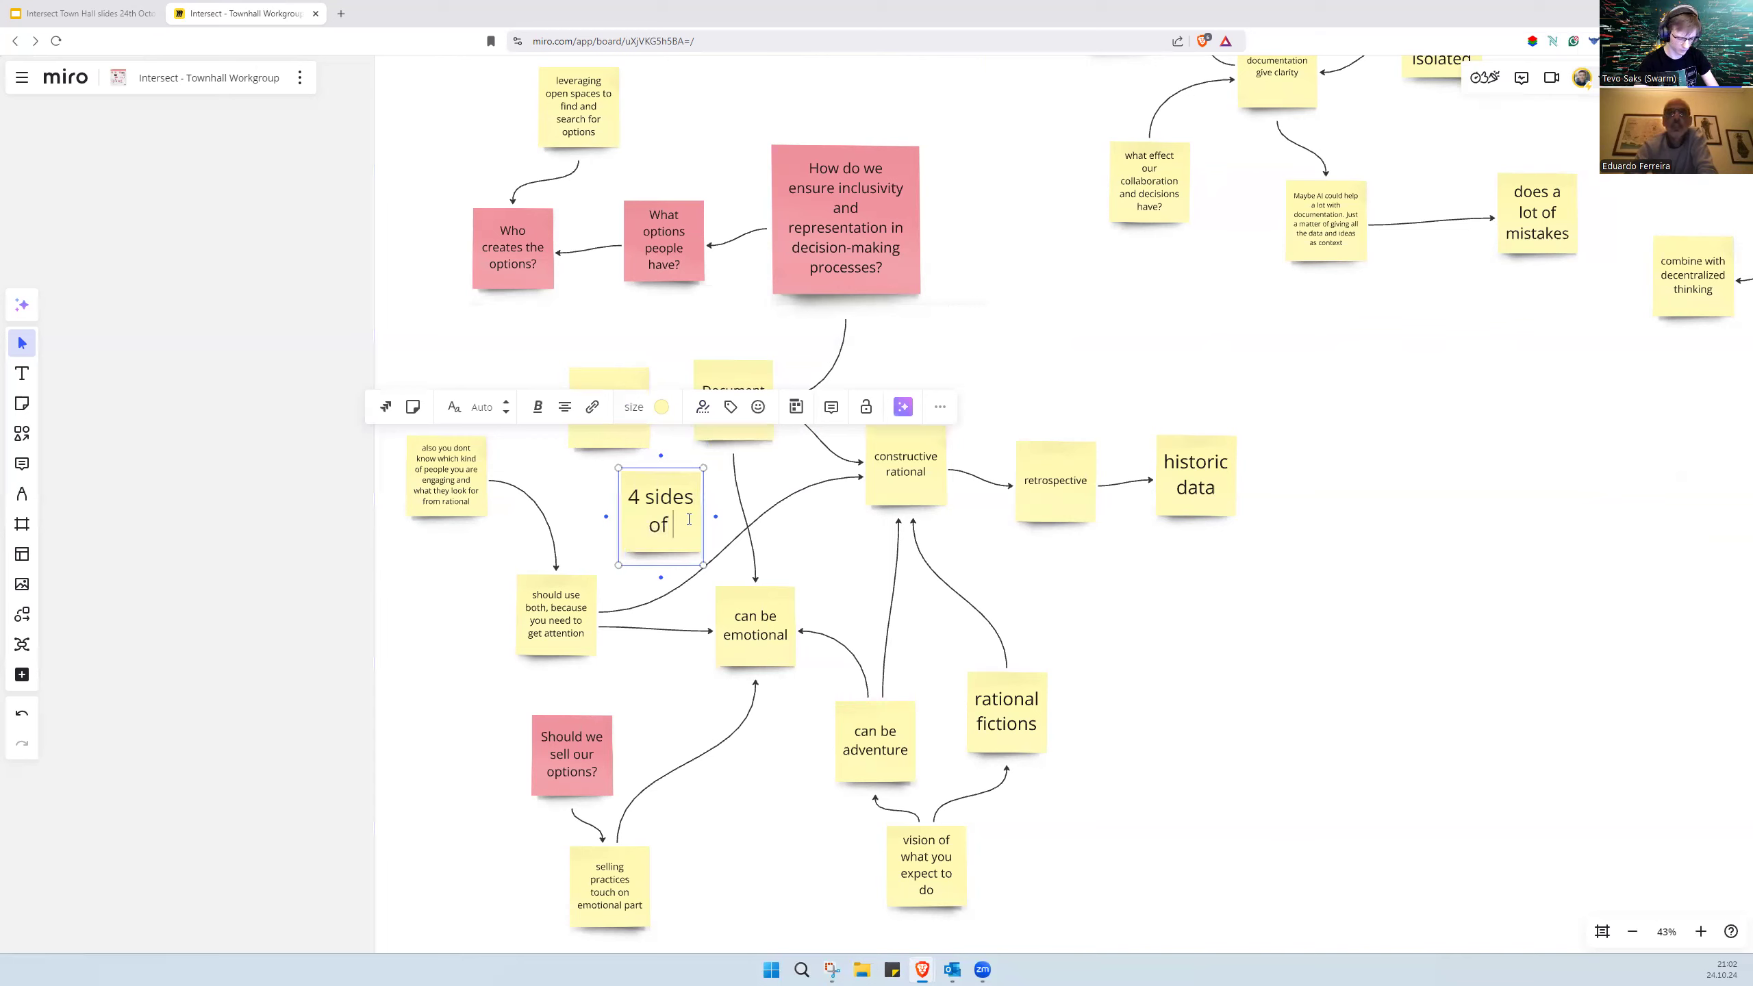
{"action": "type", "text": "matri"}
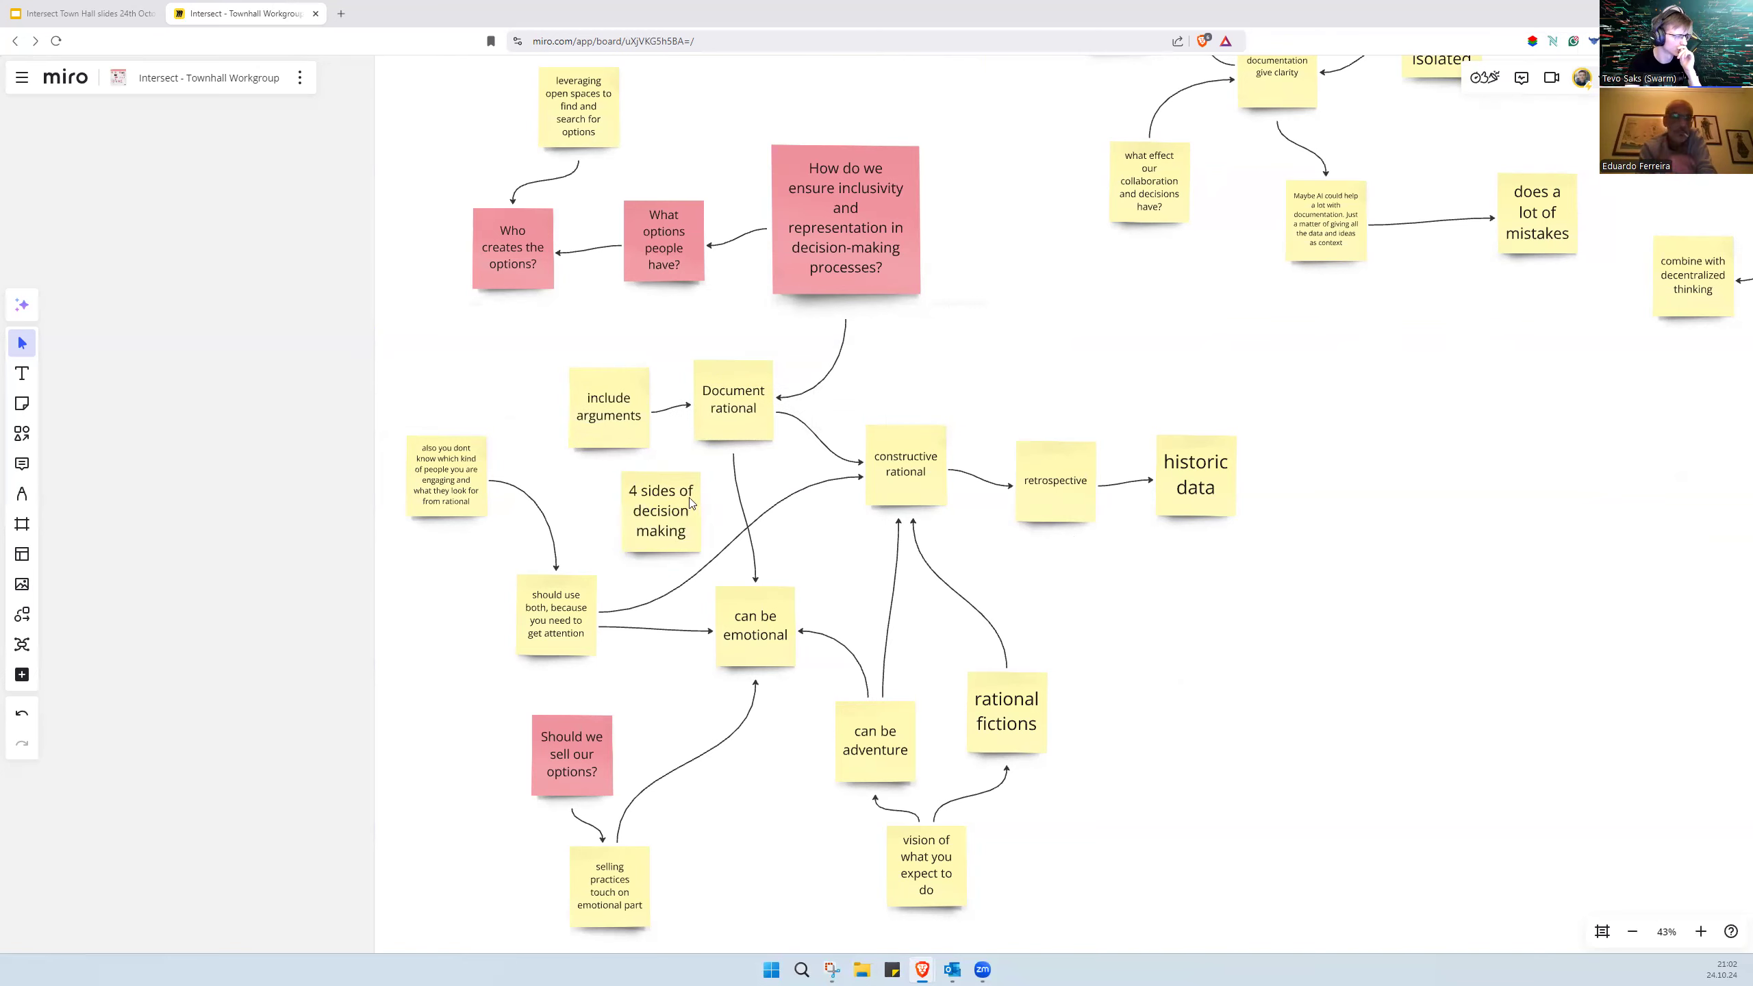
{"action": "left_click", "coordinate": [845, 220]}
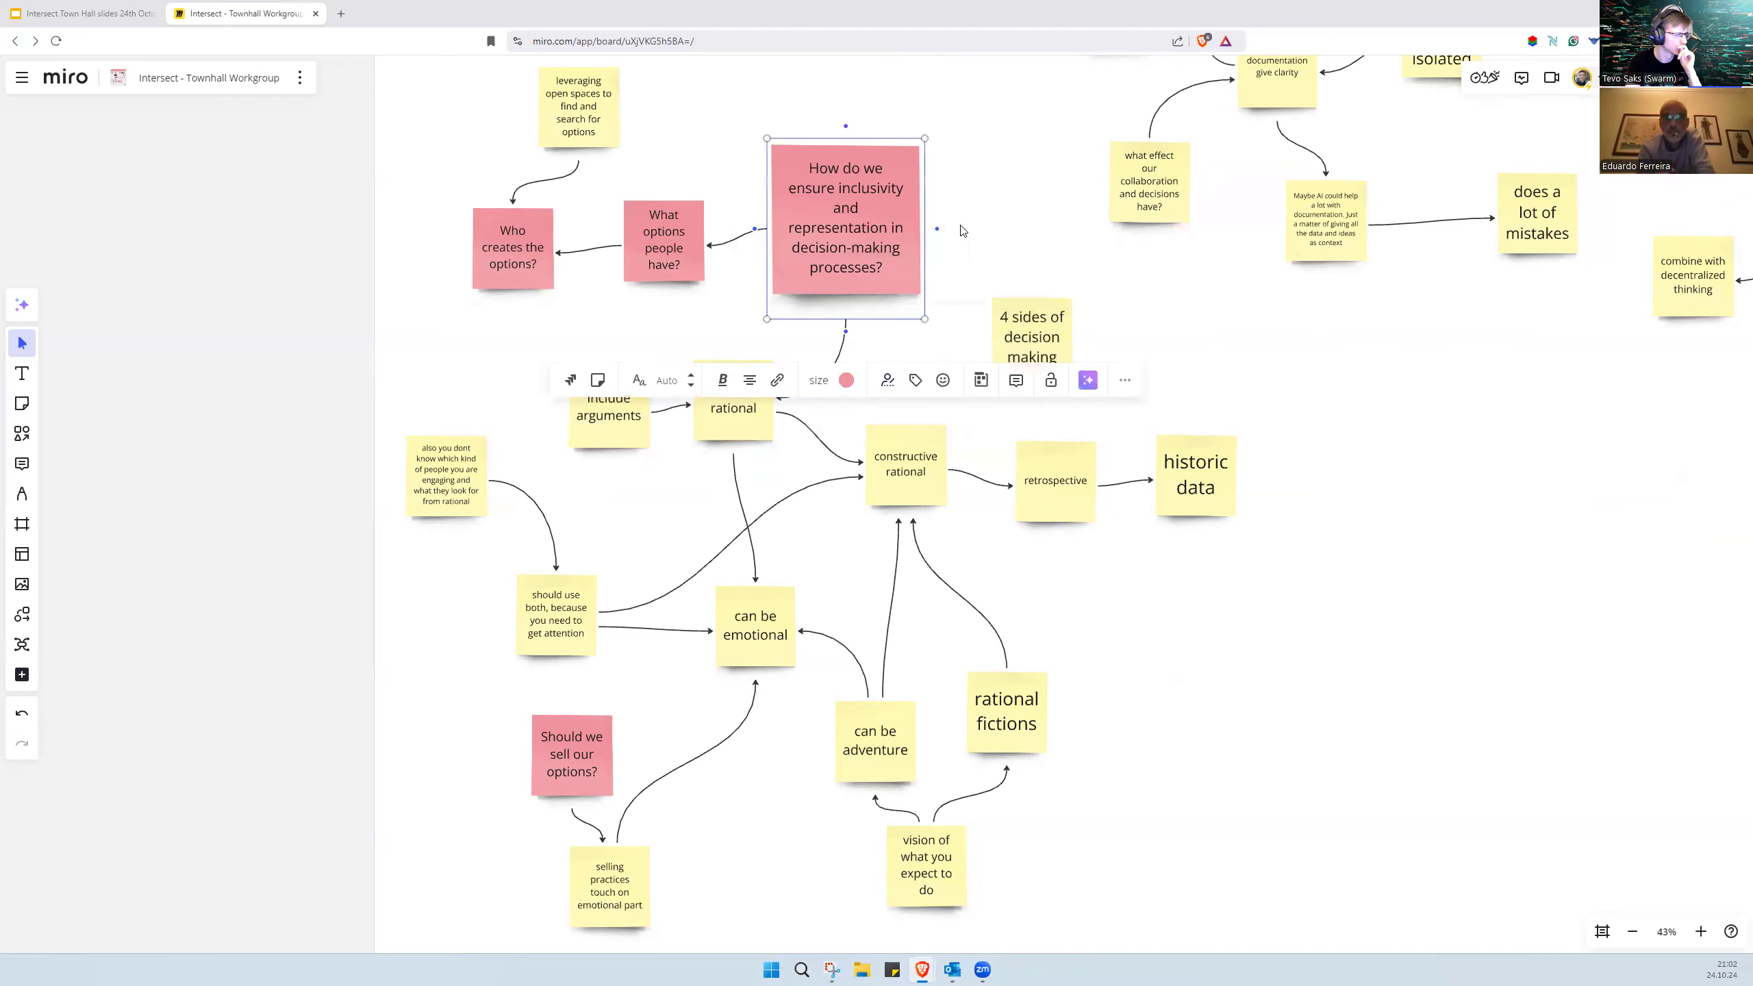
{"action": "left_click", "coordinate": [1004, 328]}
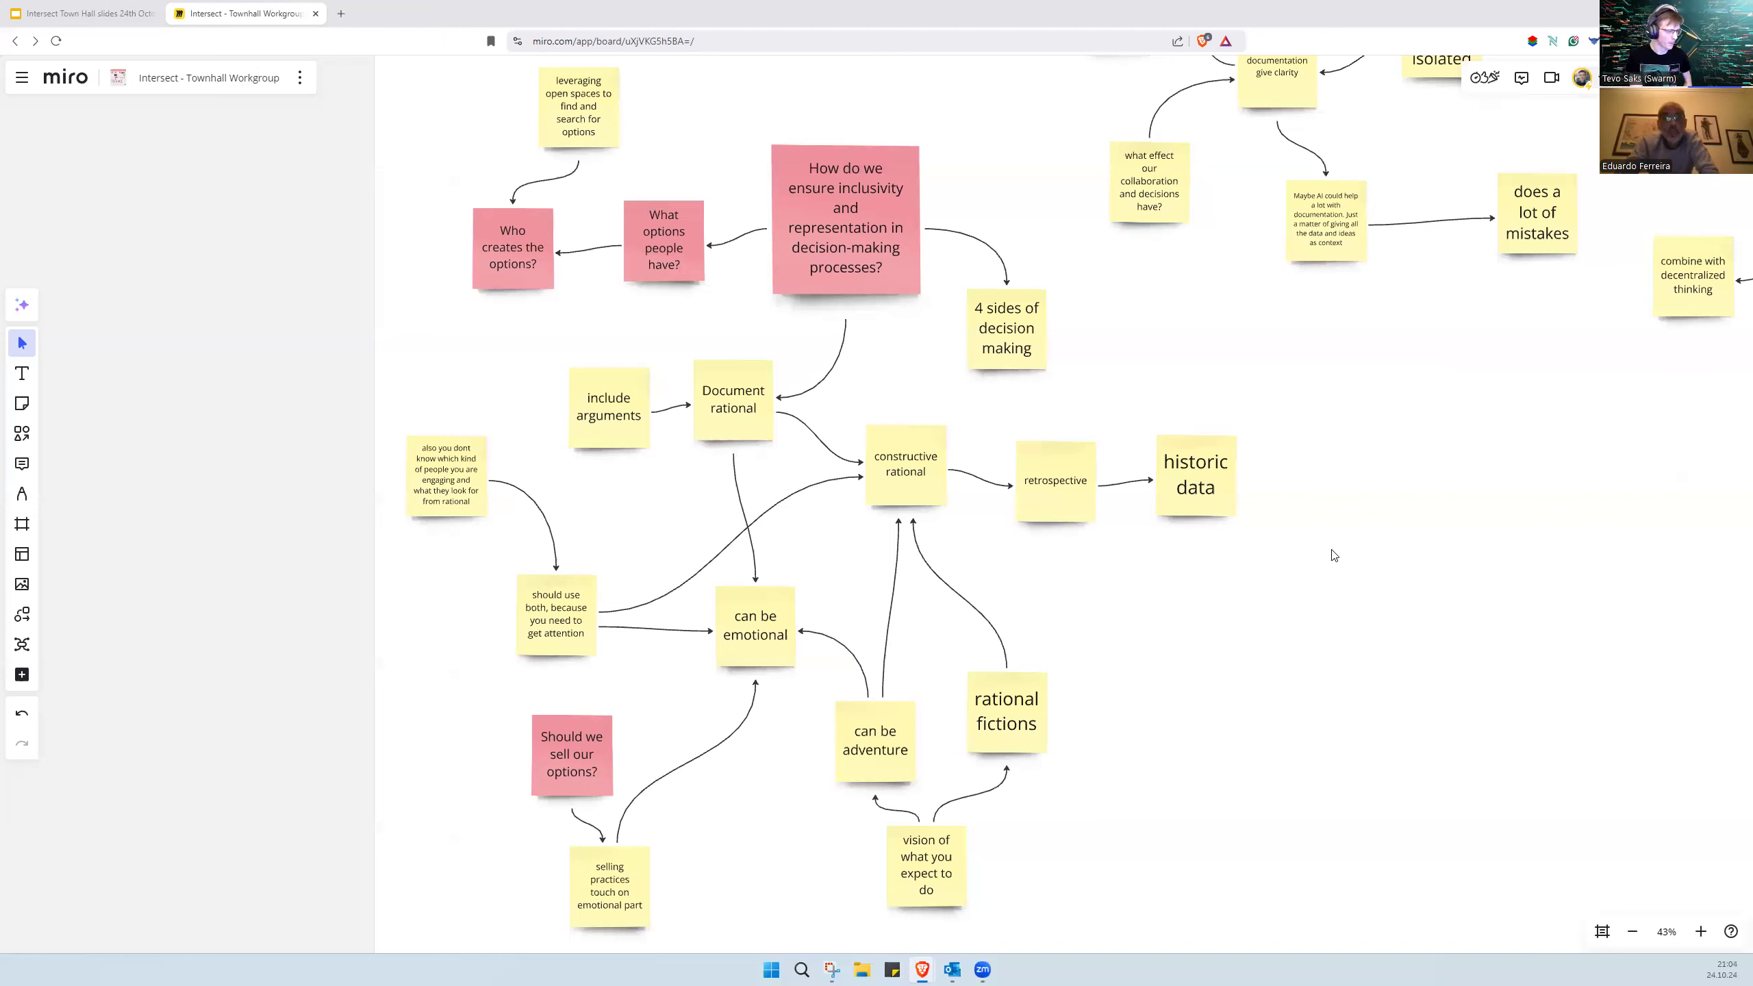
{"action": "scroll", "scroll_direction": "down", "scroll_amount": 3}
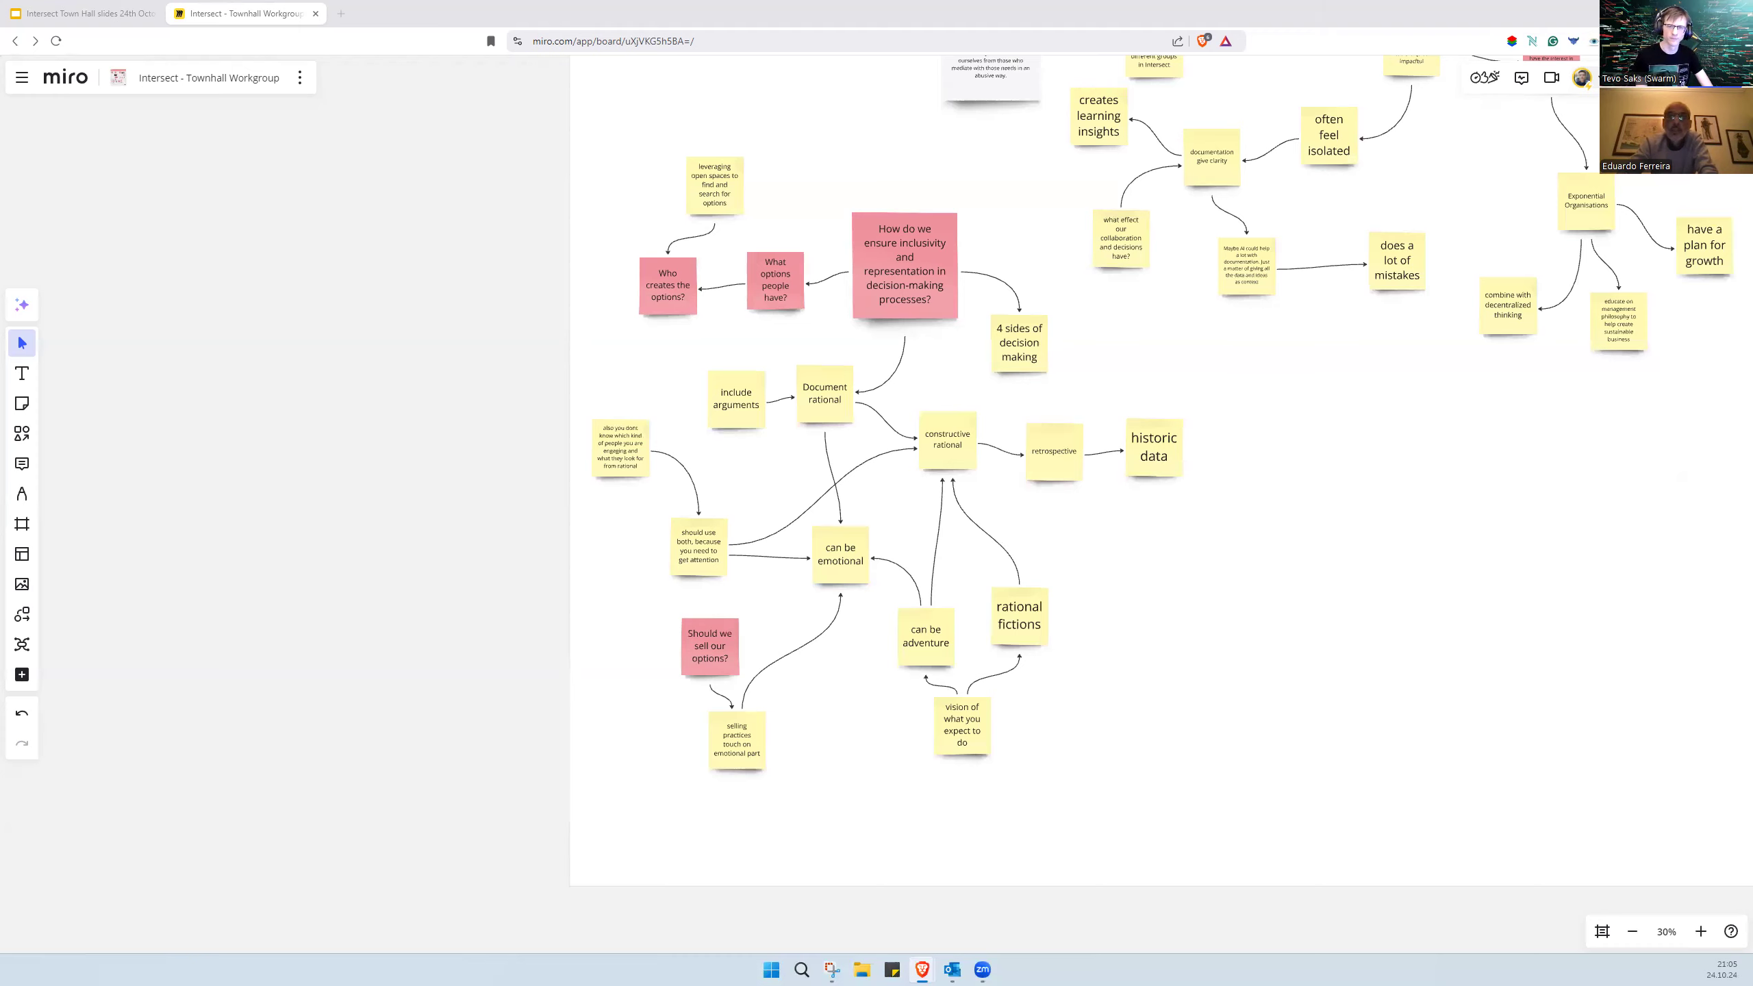
{"action": "mouse_move", "coordinate": [1272, 578]}
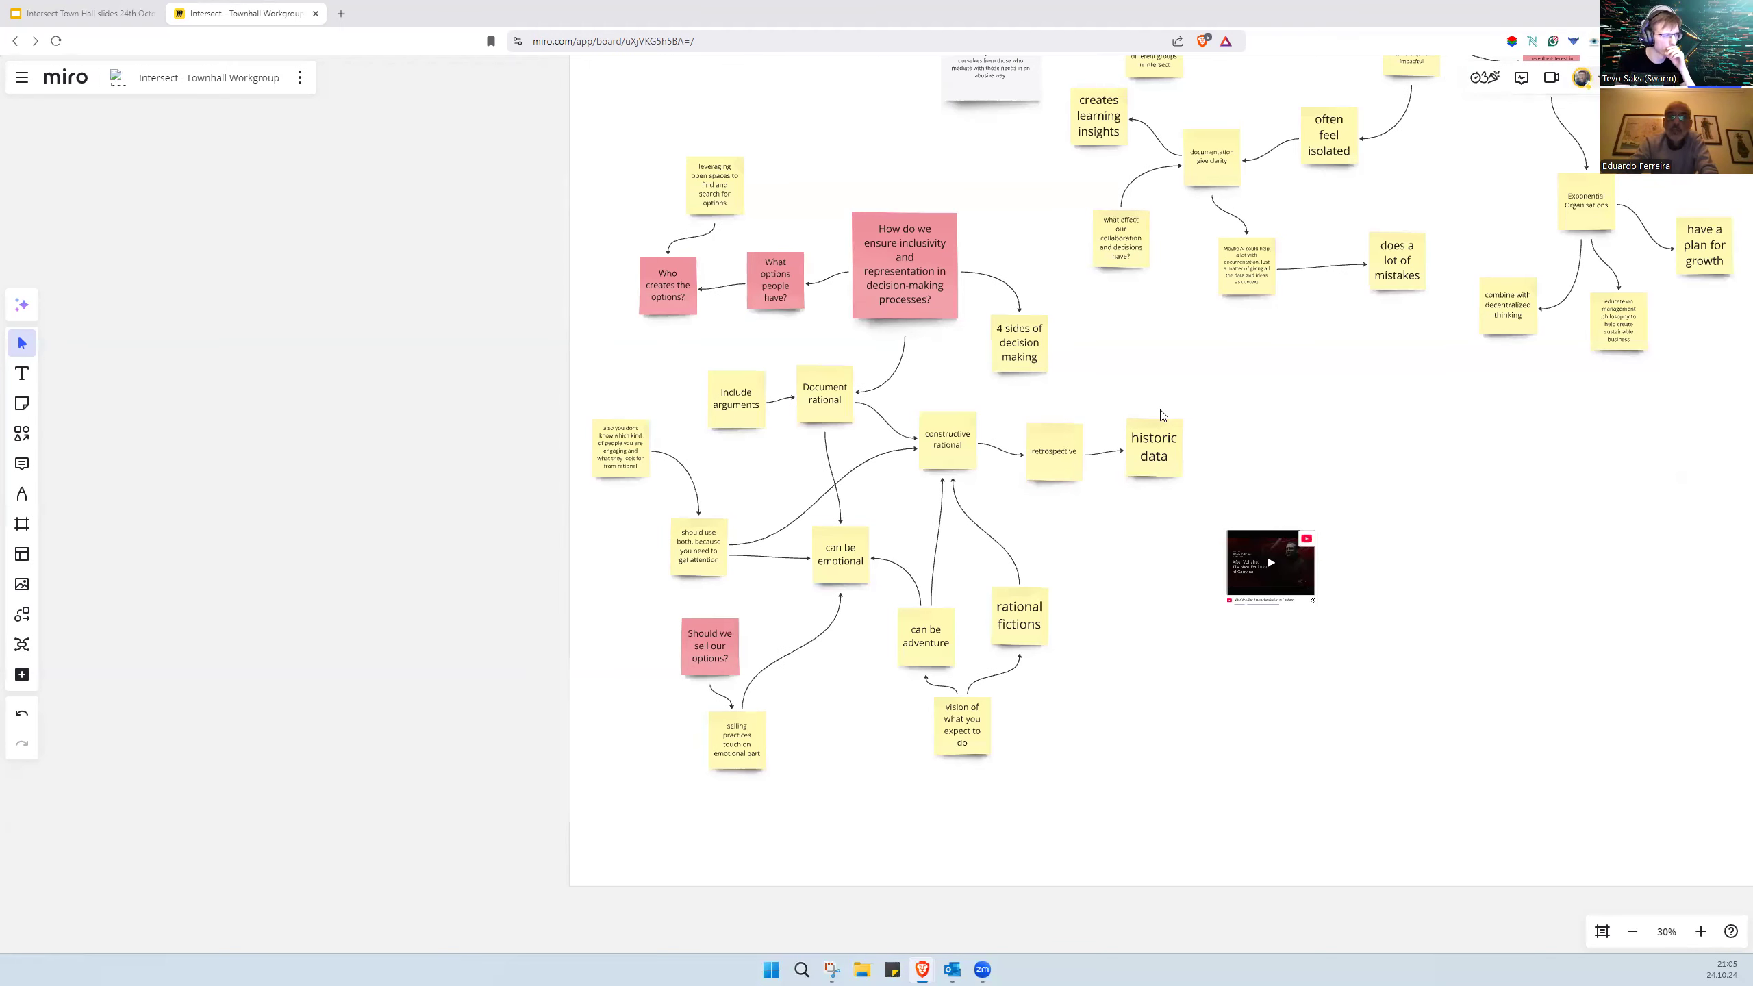
{"action": "mouse_move", "coordinate": [1279, 486]}
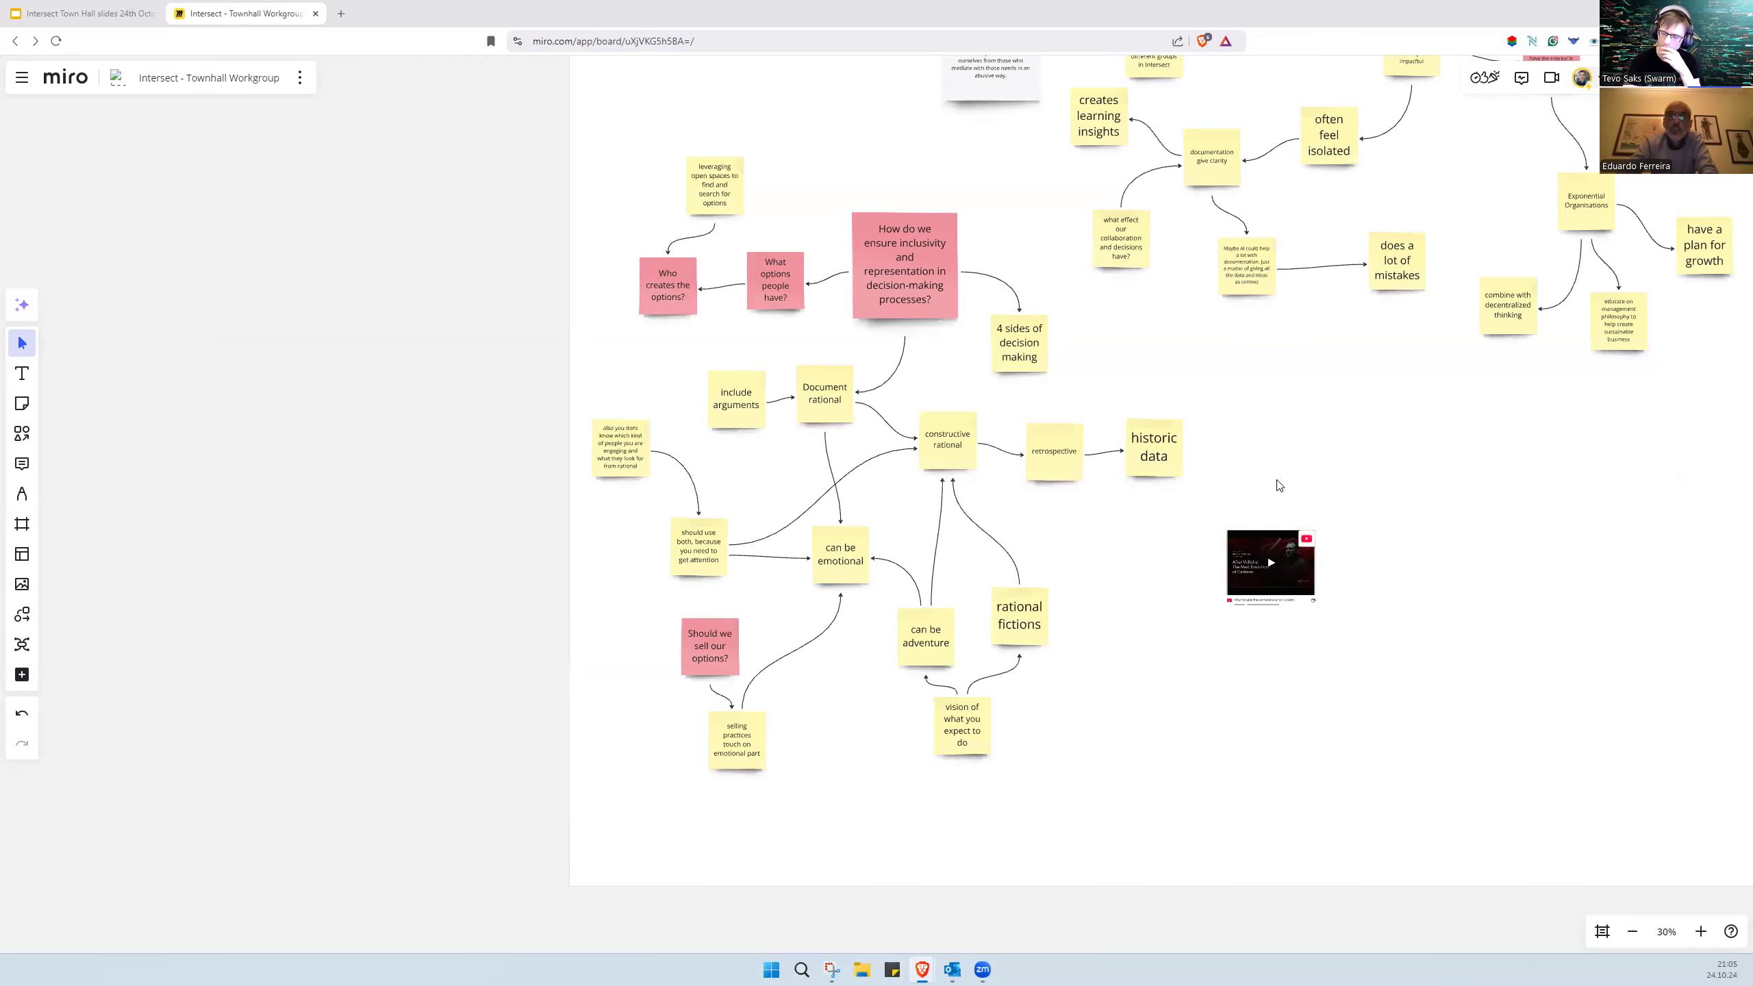
{"action": "mouse_move", "coordinate": [1712, 383]}
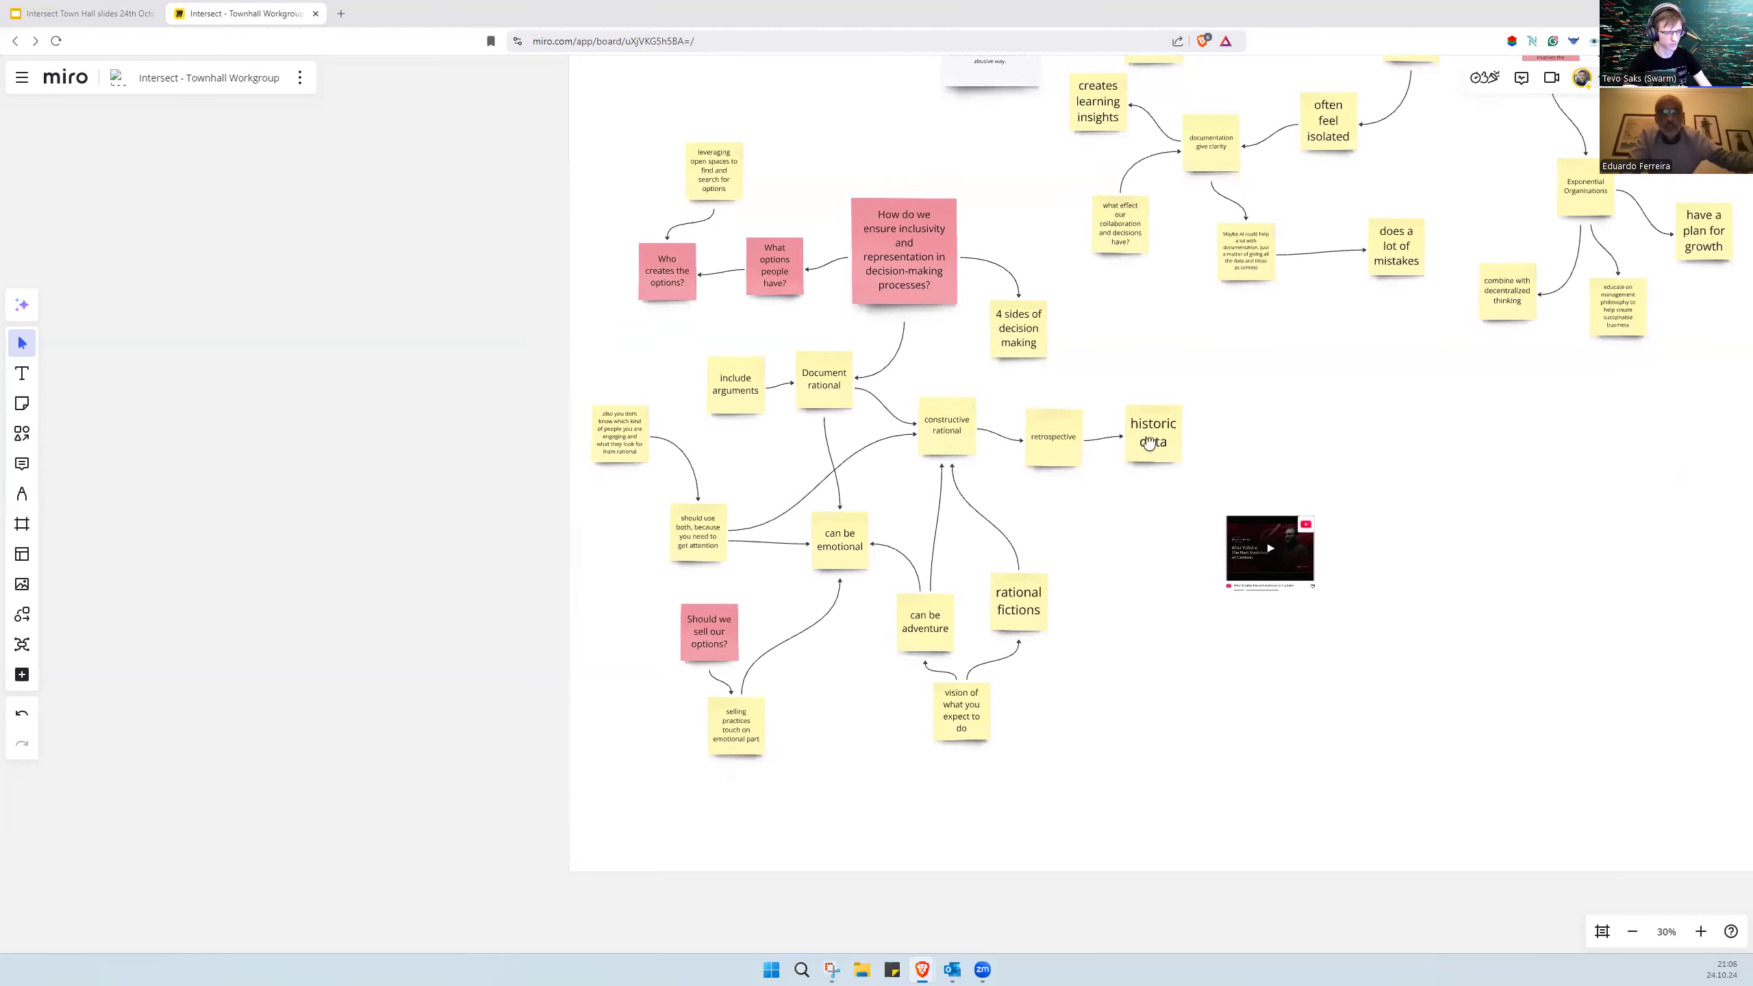
{"action": "left_click", "coordinate": [1150, 432]}
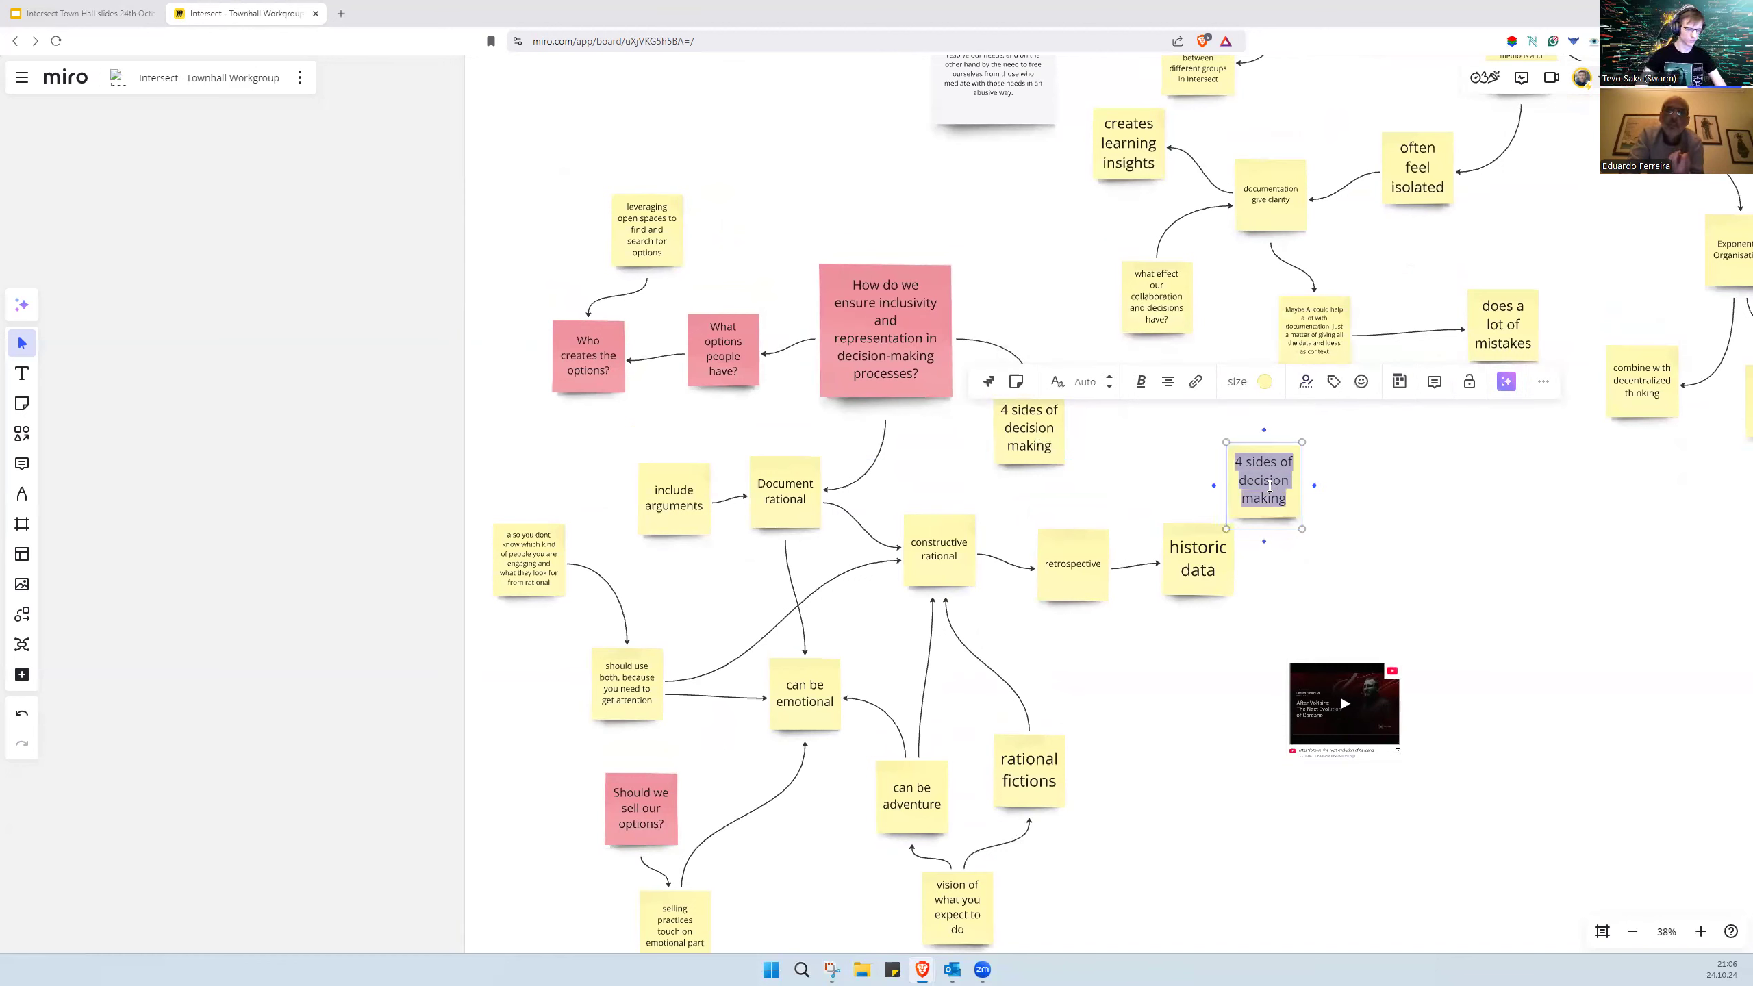
Step: Type 'help capture different views and strive for decentralisation' into the duplicated note
{"action": "type", "text": "help"}
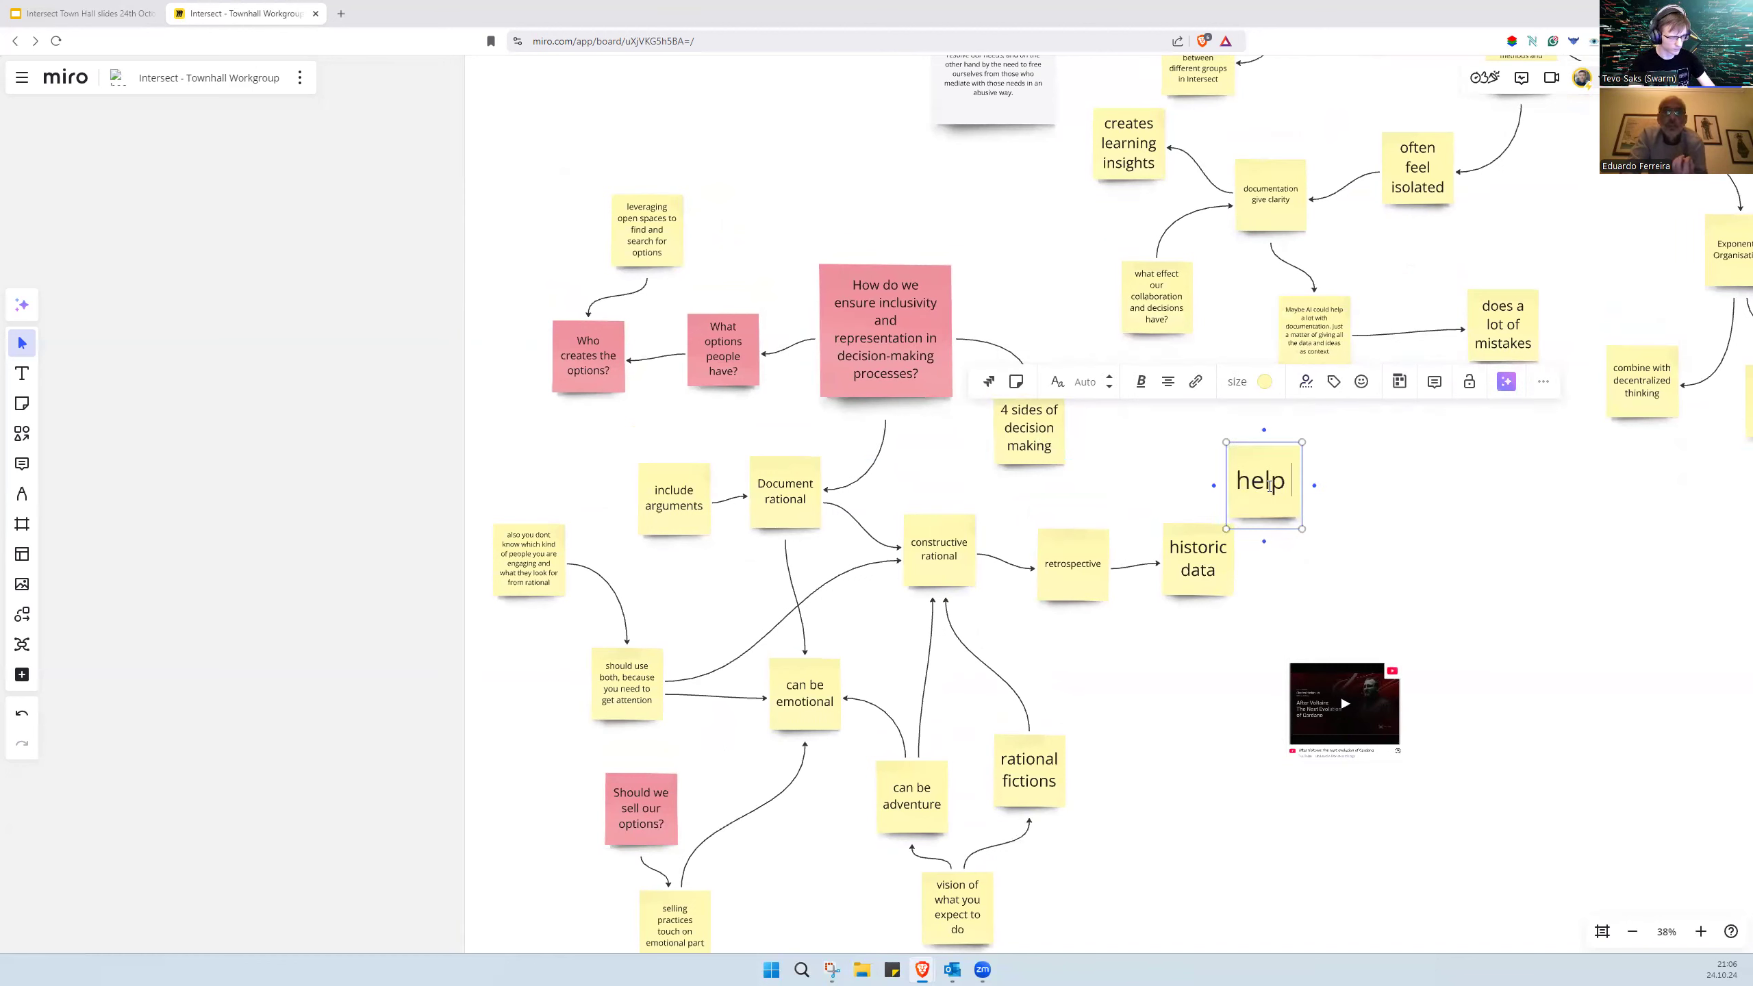
{"action": "type", "text": "capture different views"}
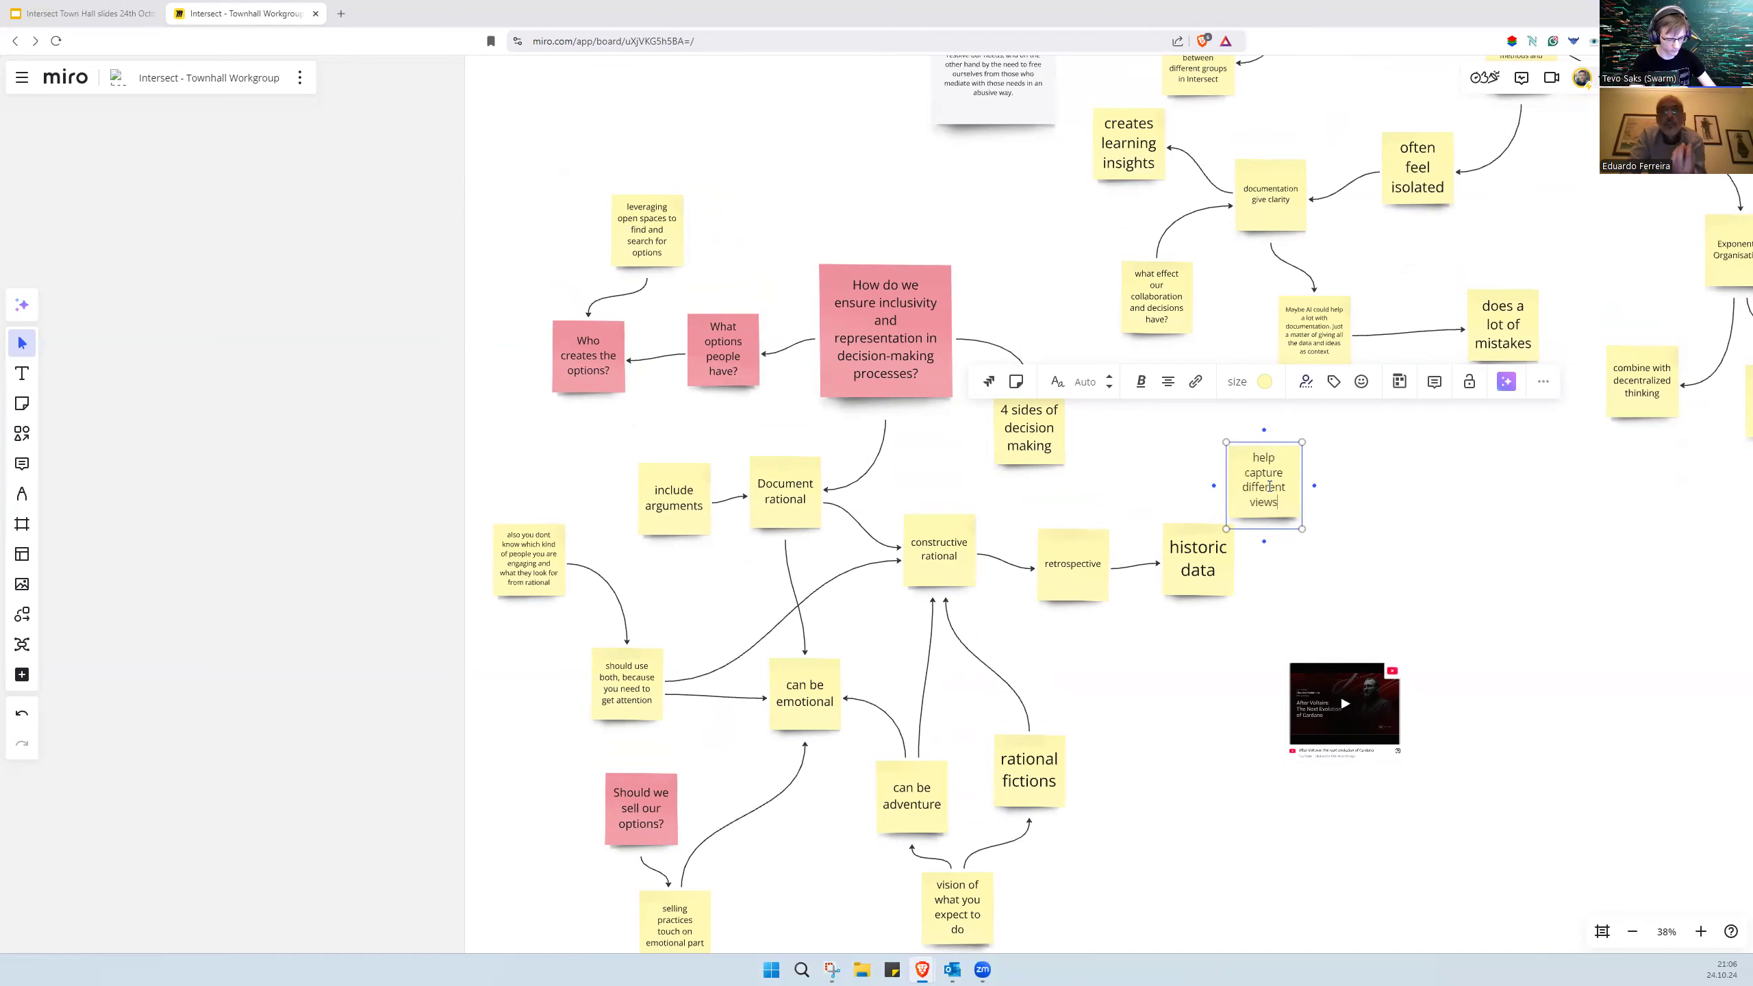
{"action": "type", "text": "and"}
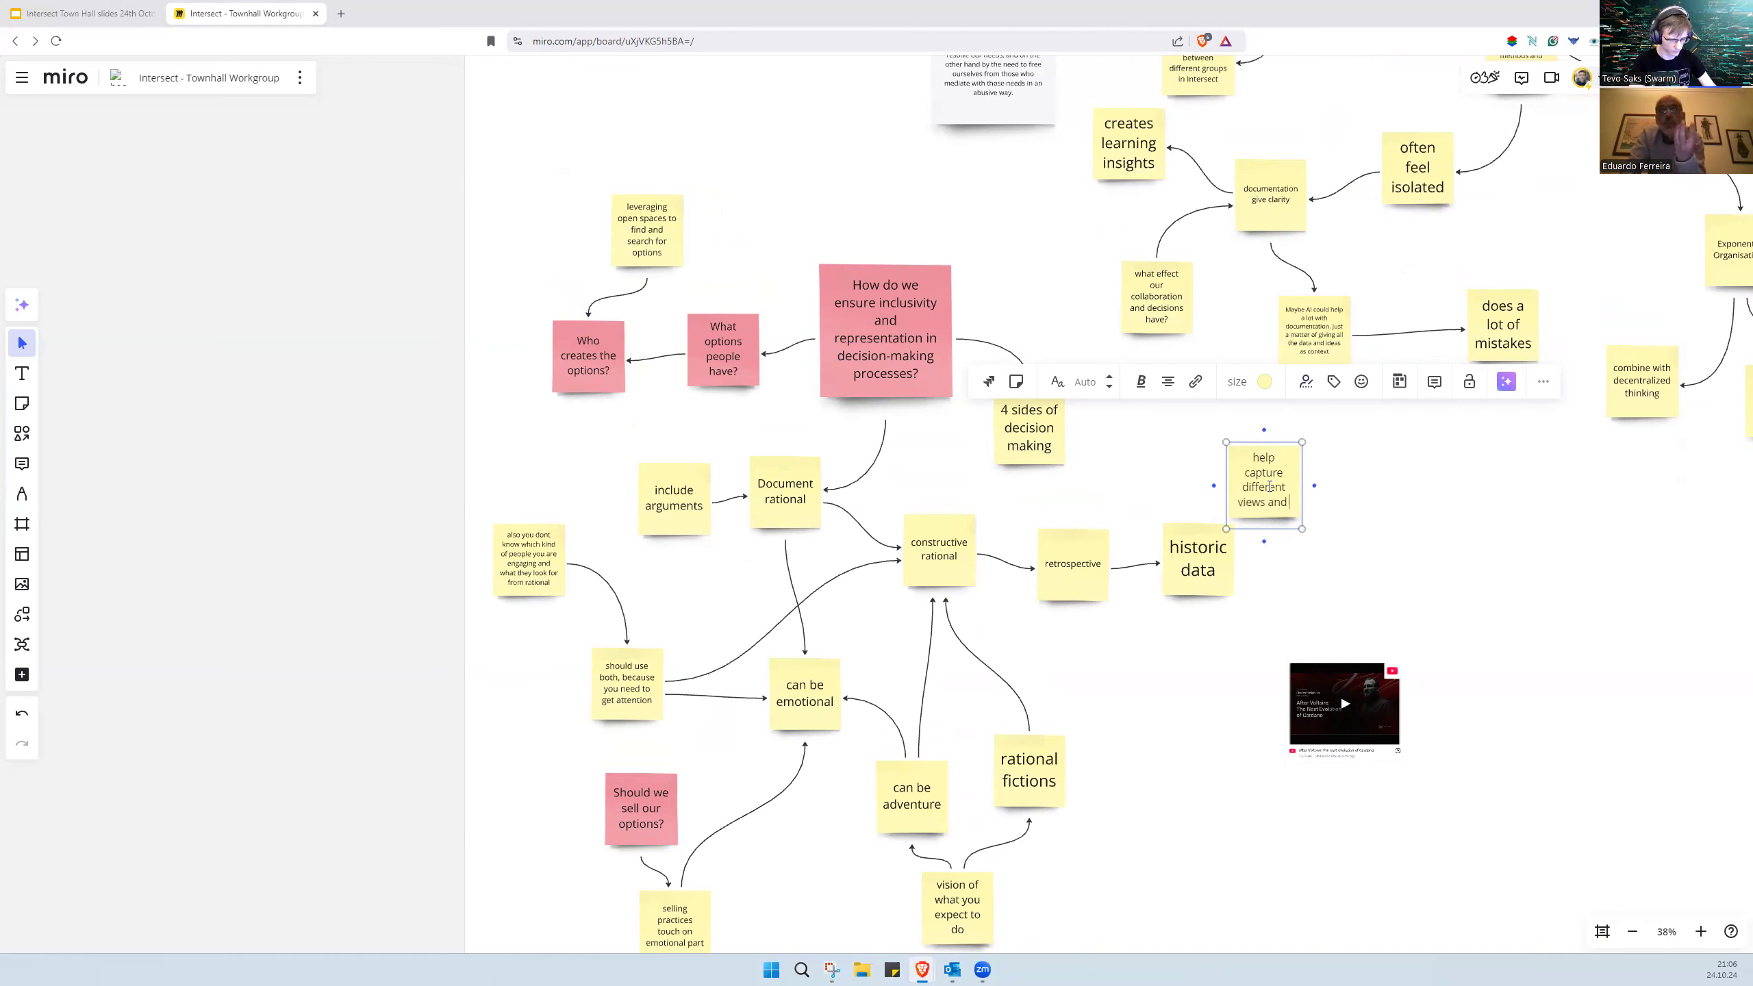
{"action": "type", "text": "pro"}
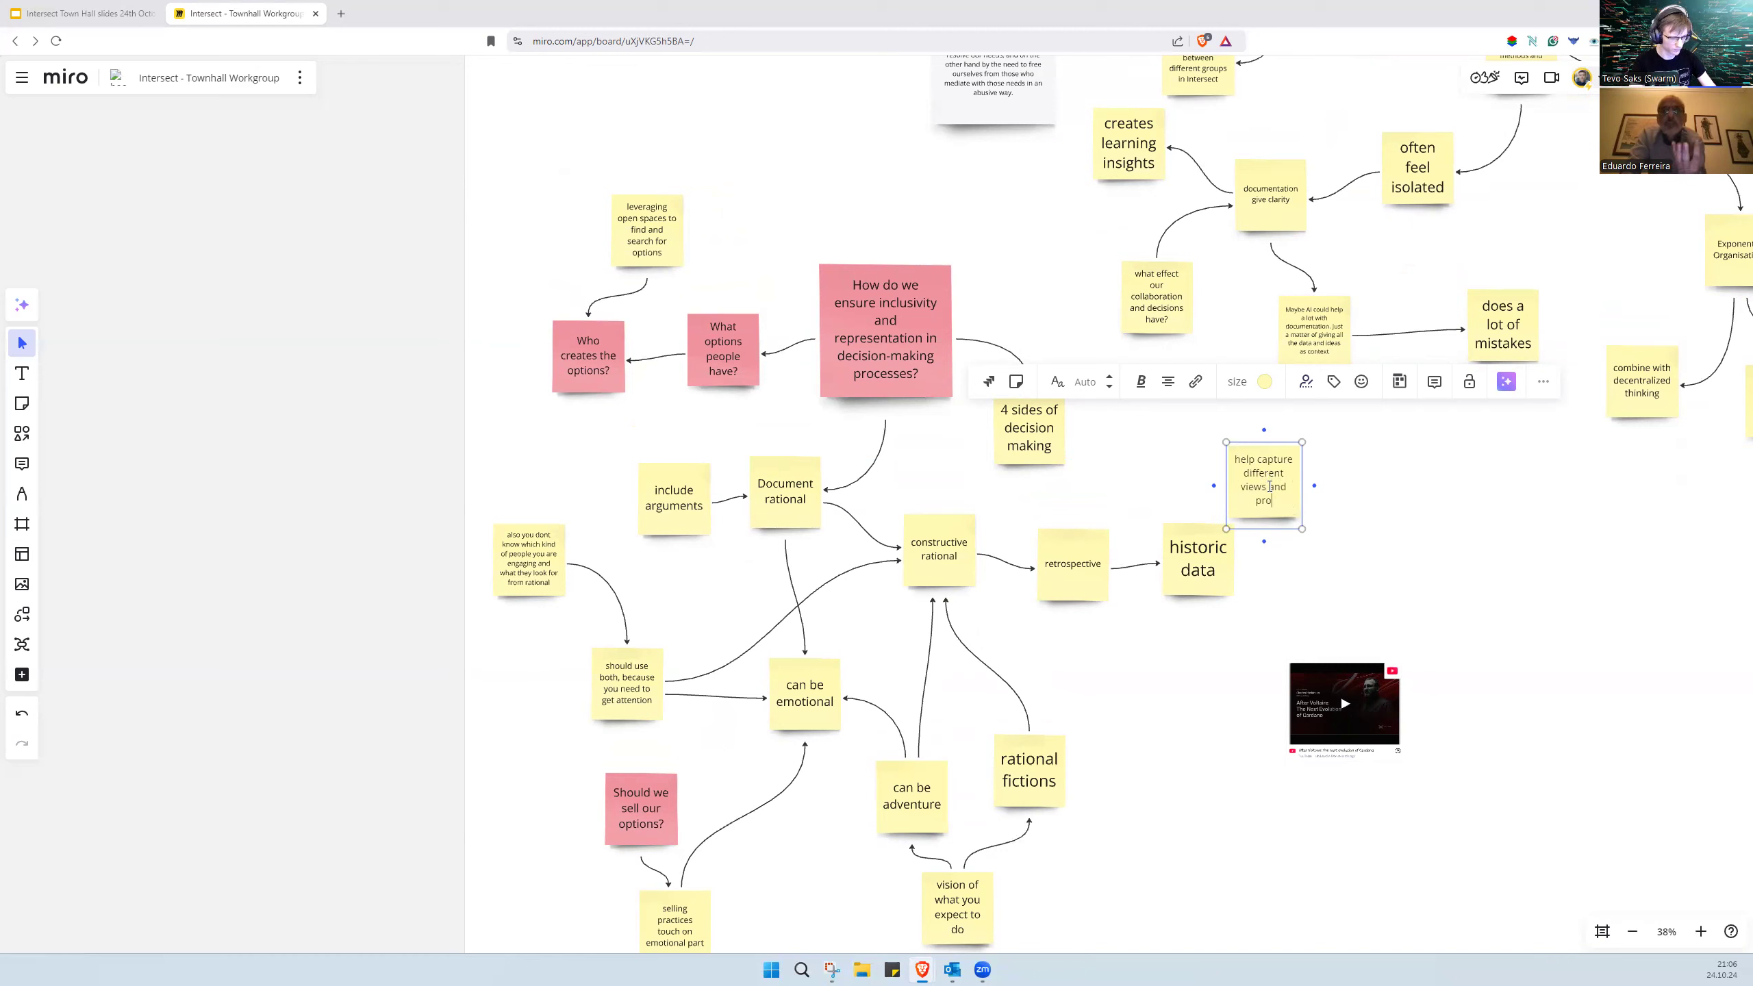
{"action": "type", "text": "strive f"}
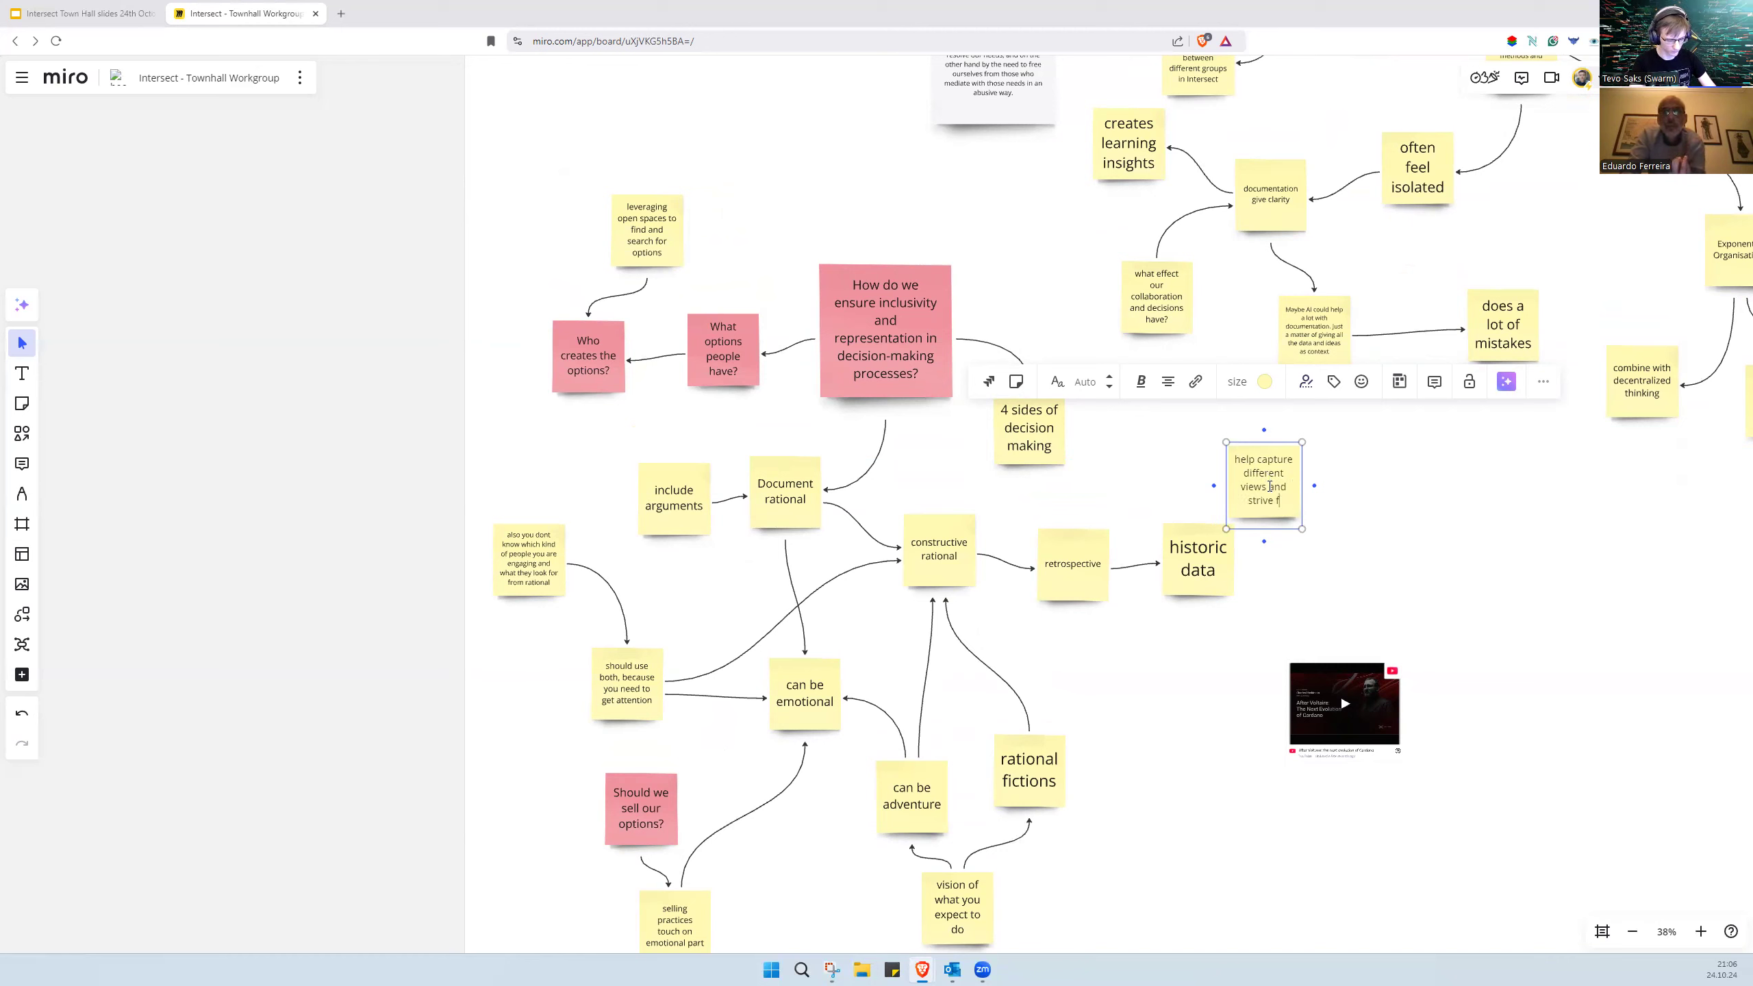
{"action": "type", "text": "decentralisiation"}
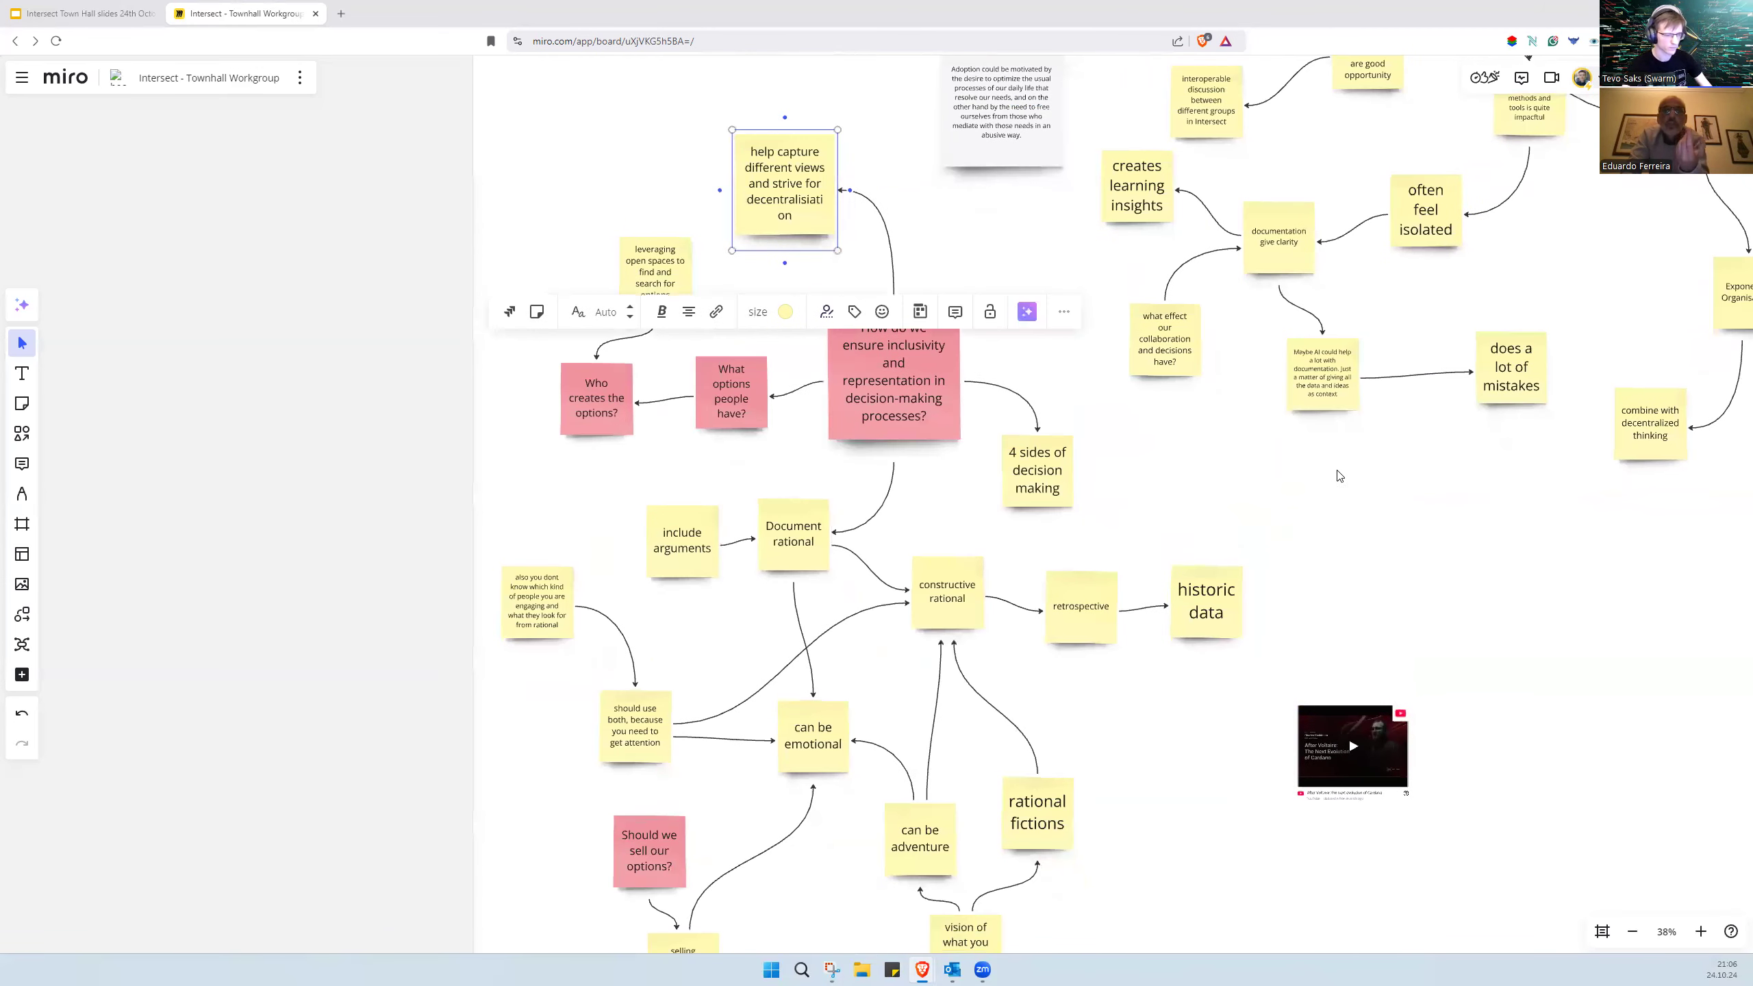
{"action": "mouse_move", "coordinate": [1718, 283]}
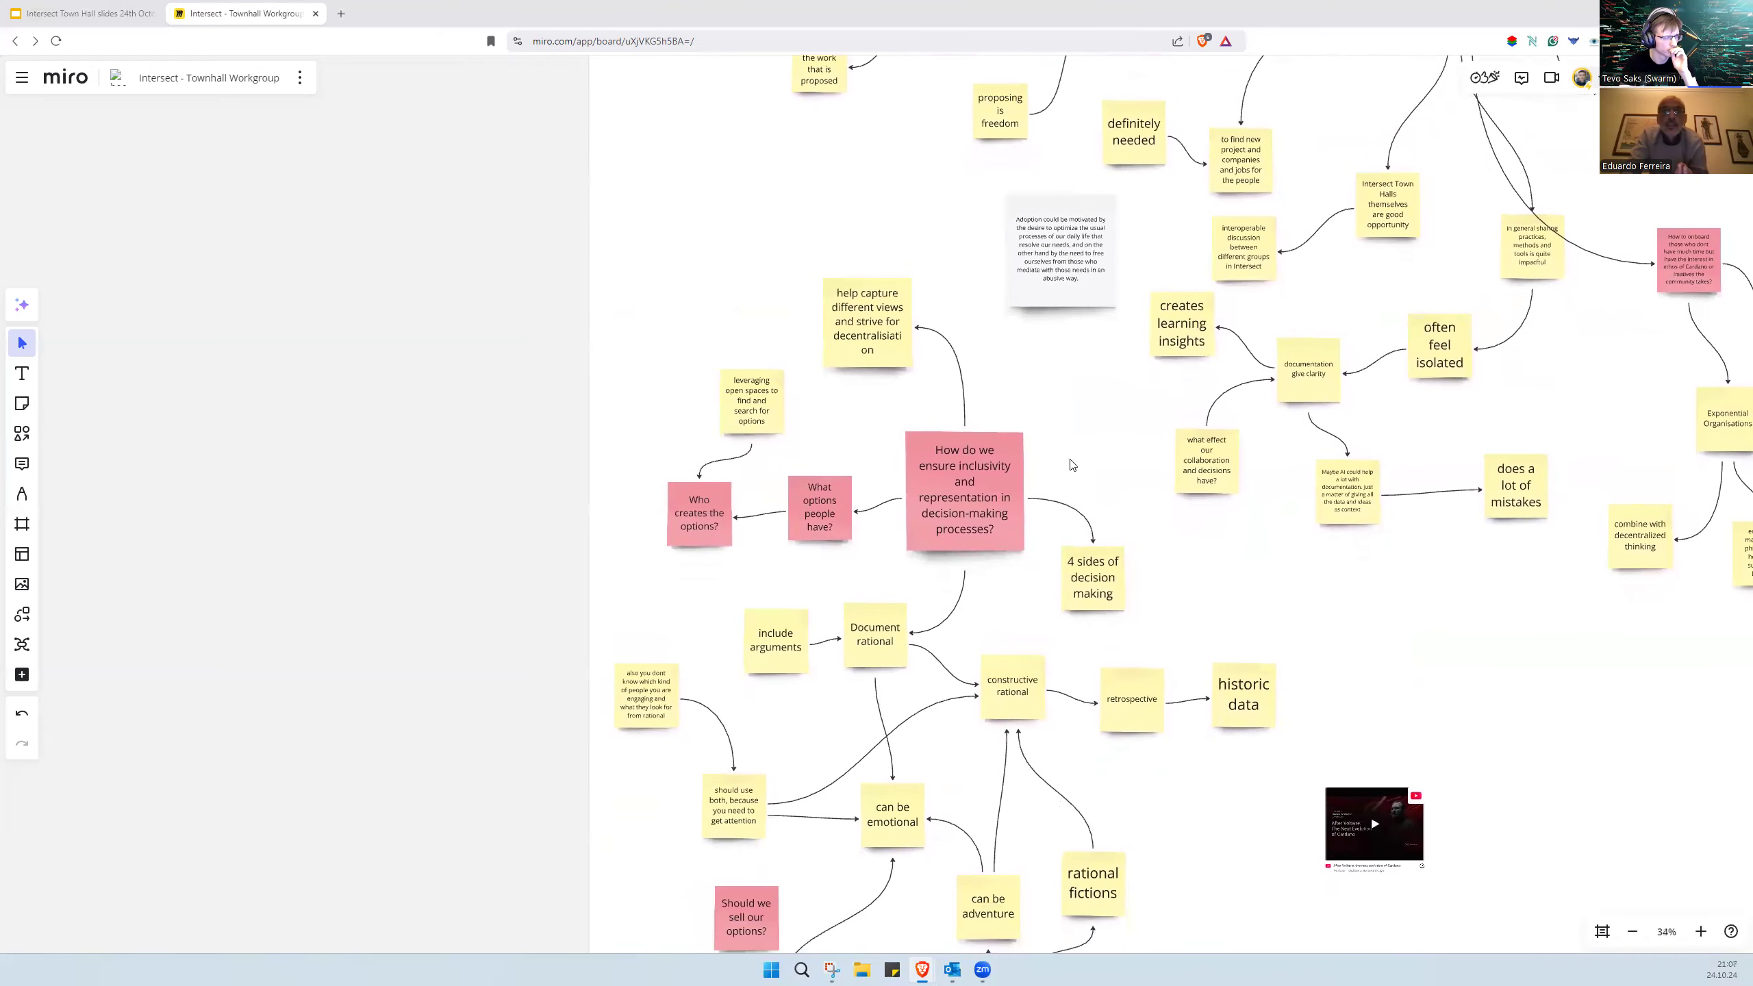
Step: Copy the decentralisation note as 'incubate good ideas' and connect it to 'proposing is freedom'
{"action": "left_click", "coordinate": [866, 321]}
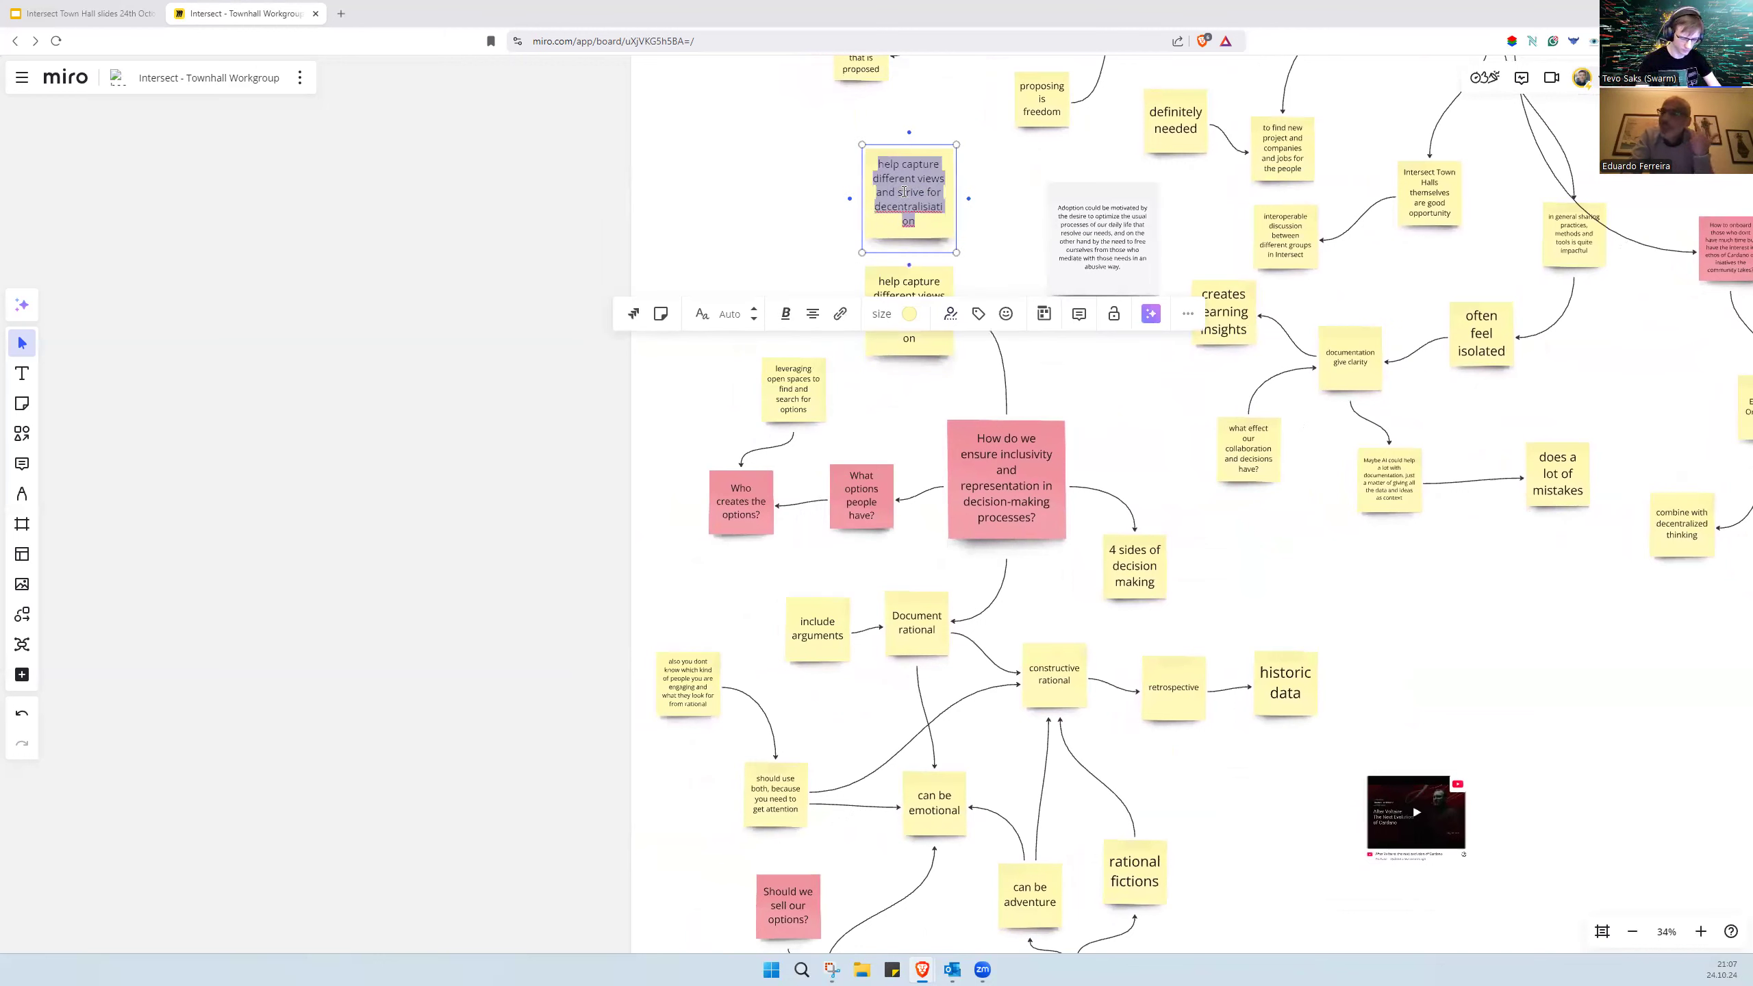
{"action": "type", "text": "incubate good ideas"}
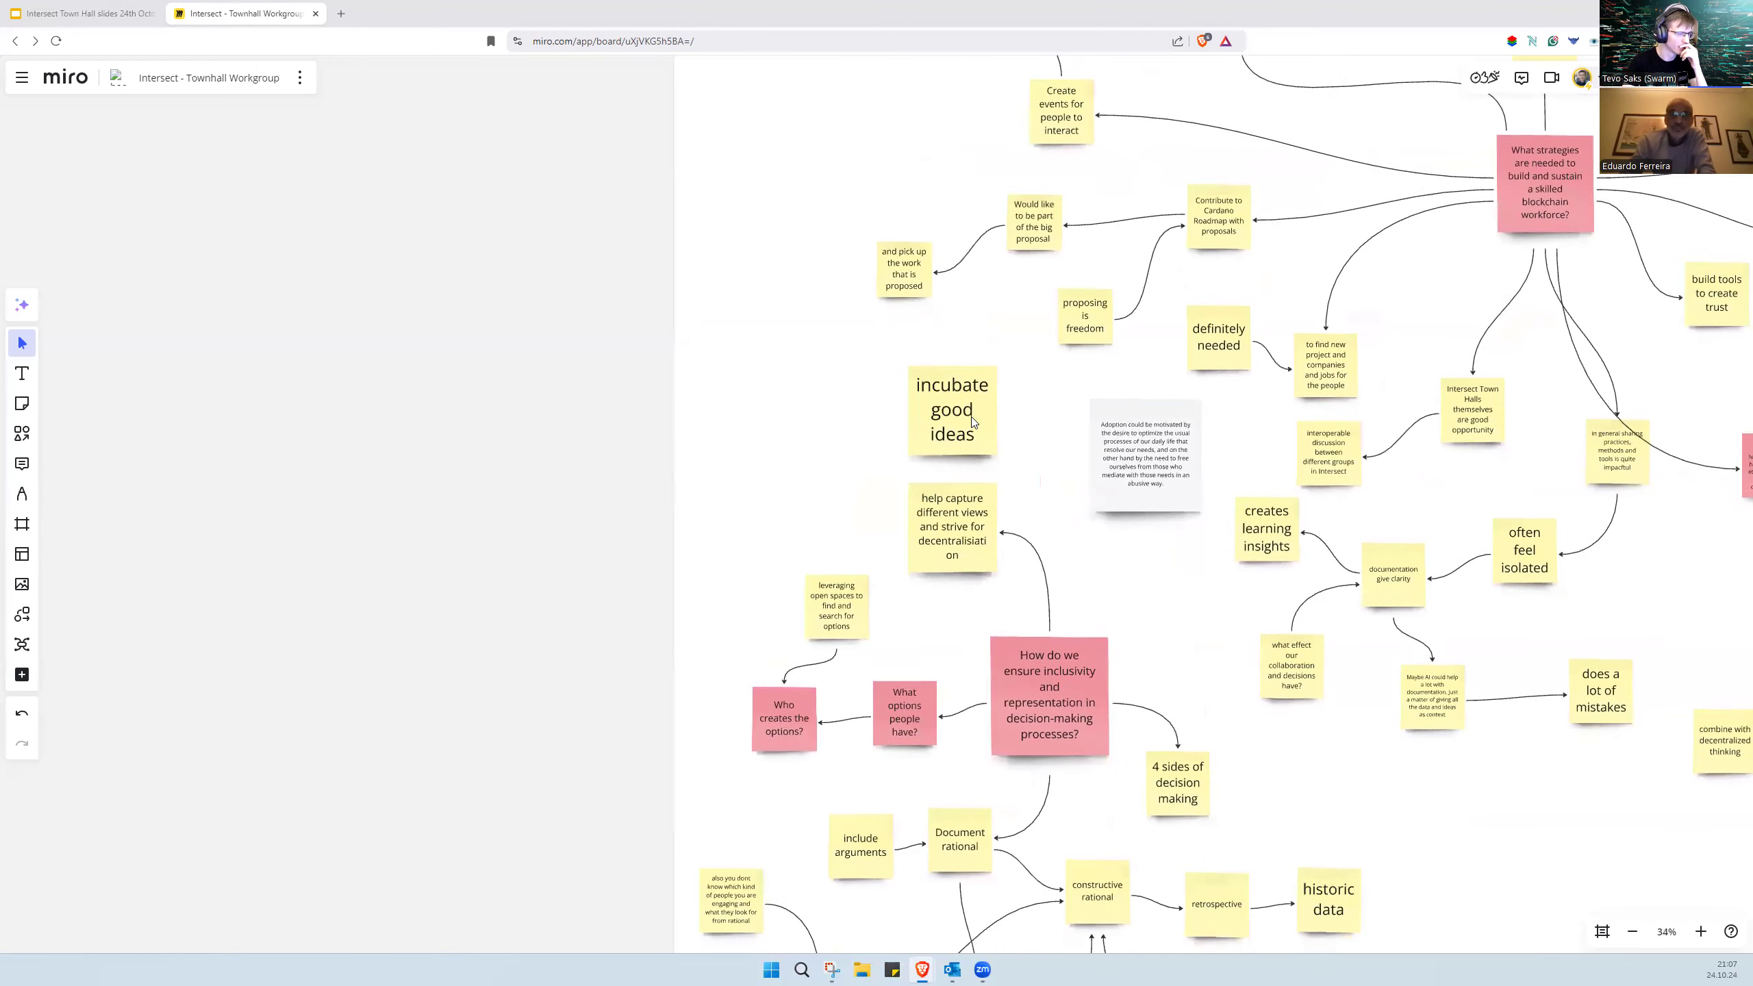
{"action": "left_click", "coordinate": [951, 525]}
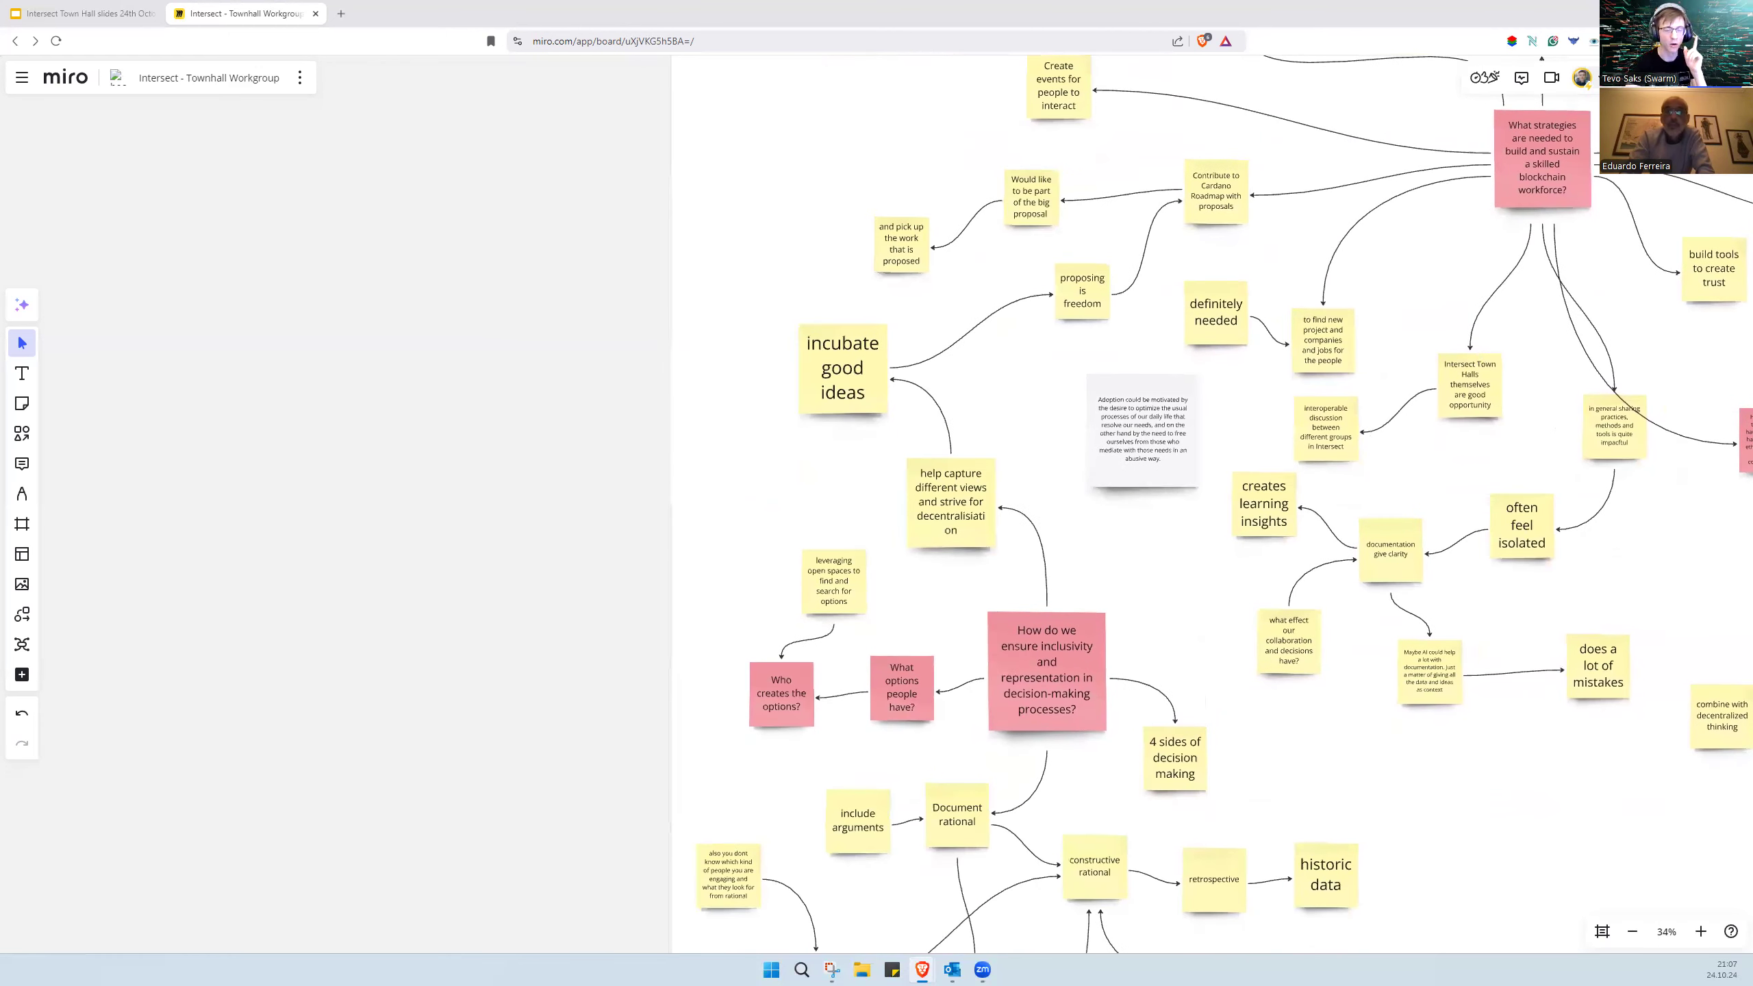
{"action": "left_click", "coordinate": [408, 12]}
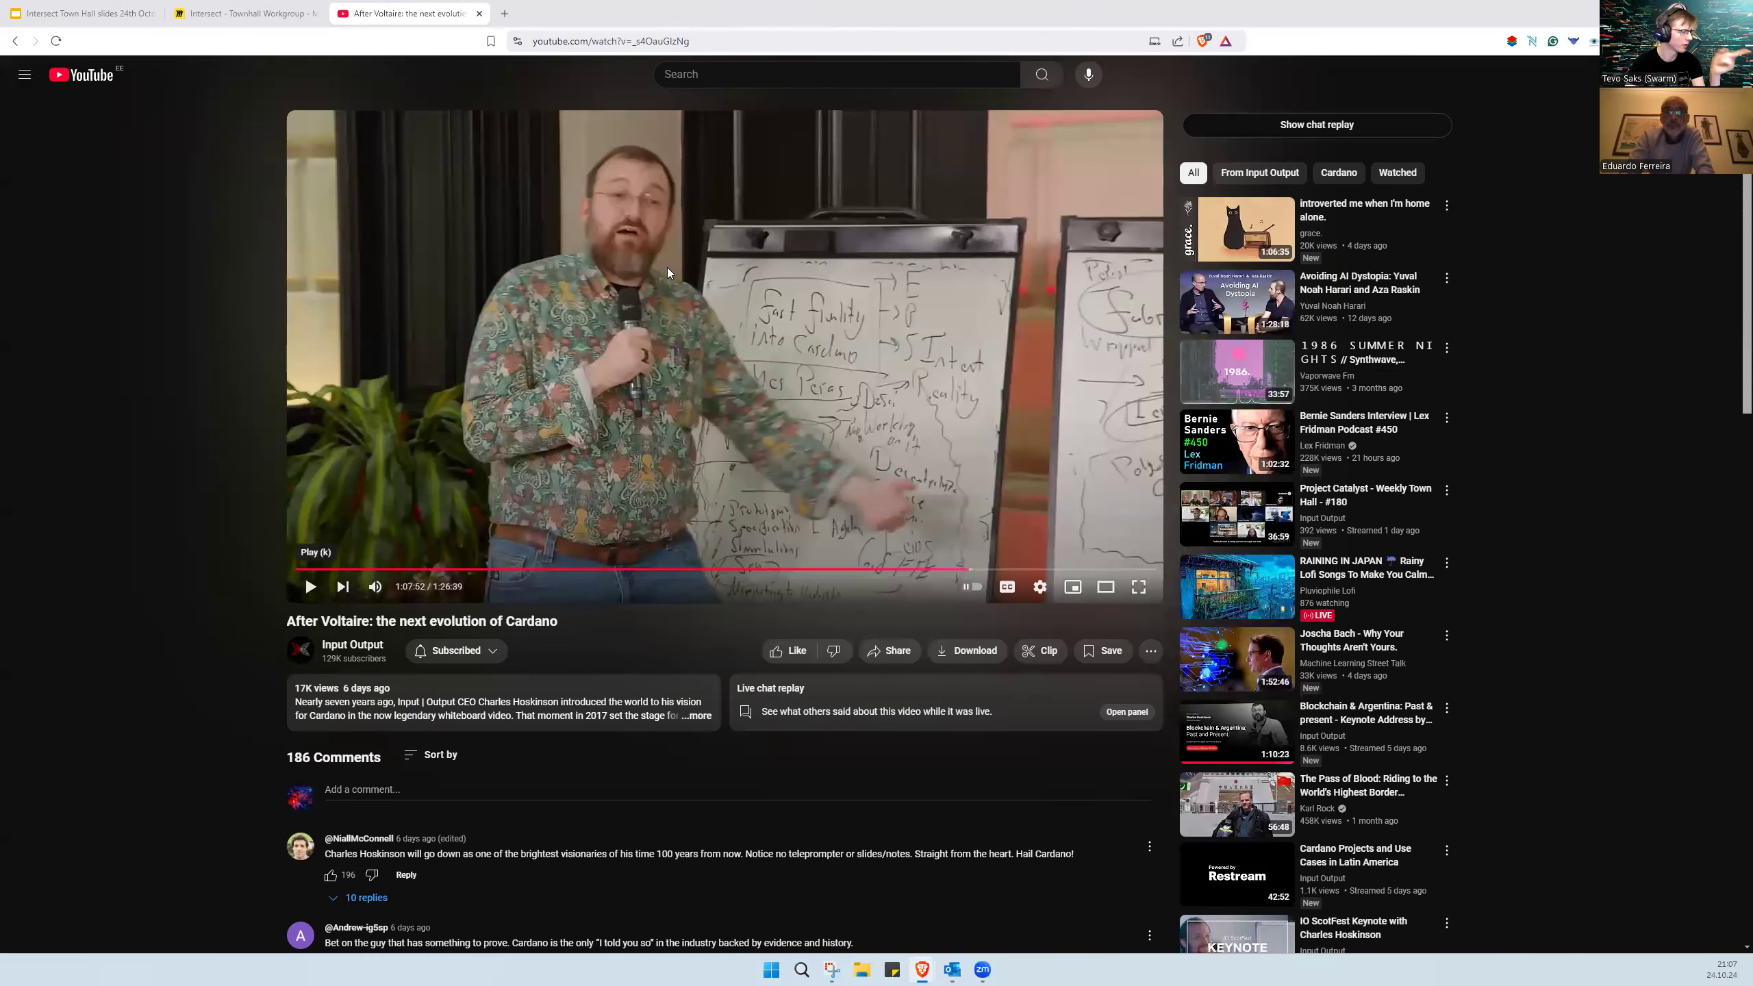
{"action": "mouse_move", "coordinate": [797, 402]}
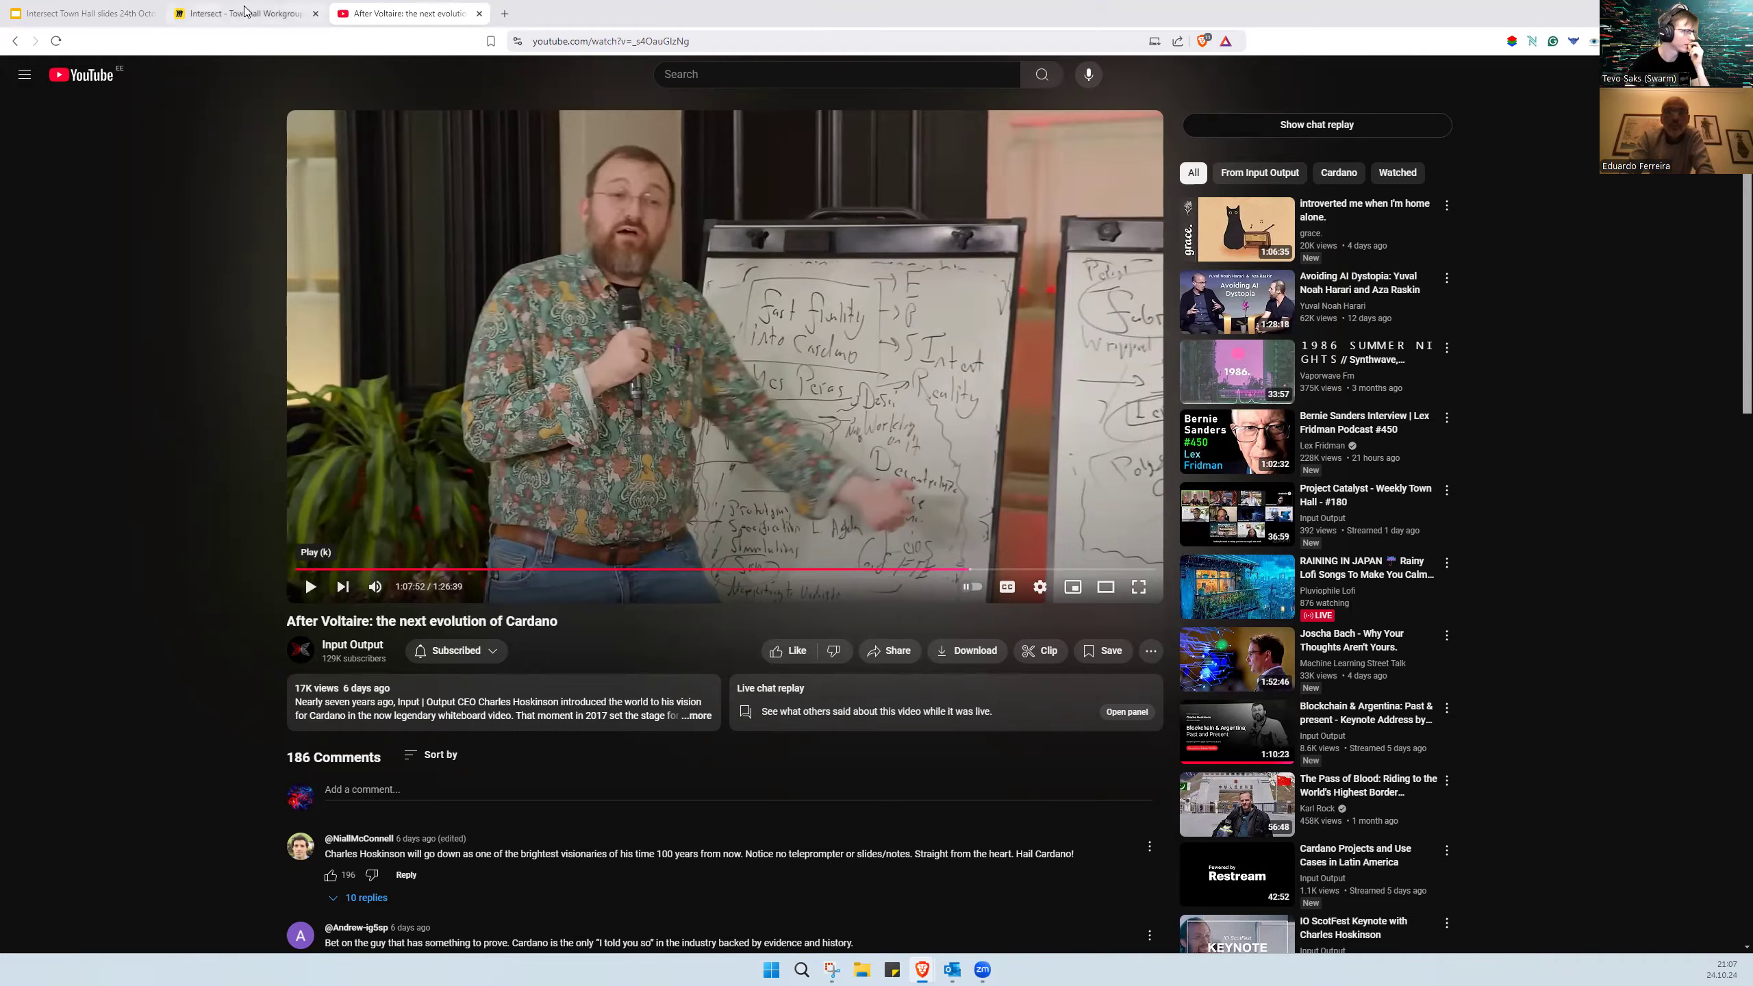
{"action": "left_click", "coordinate": [241, 13]}
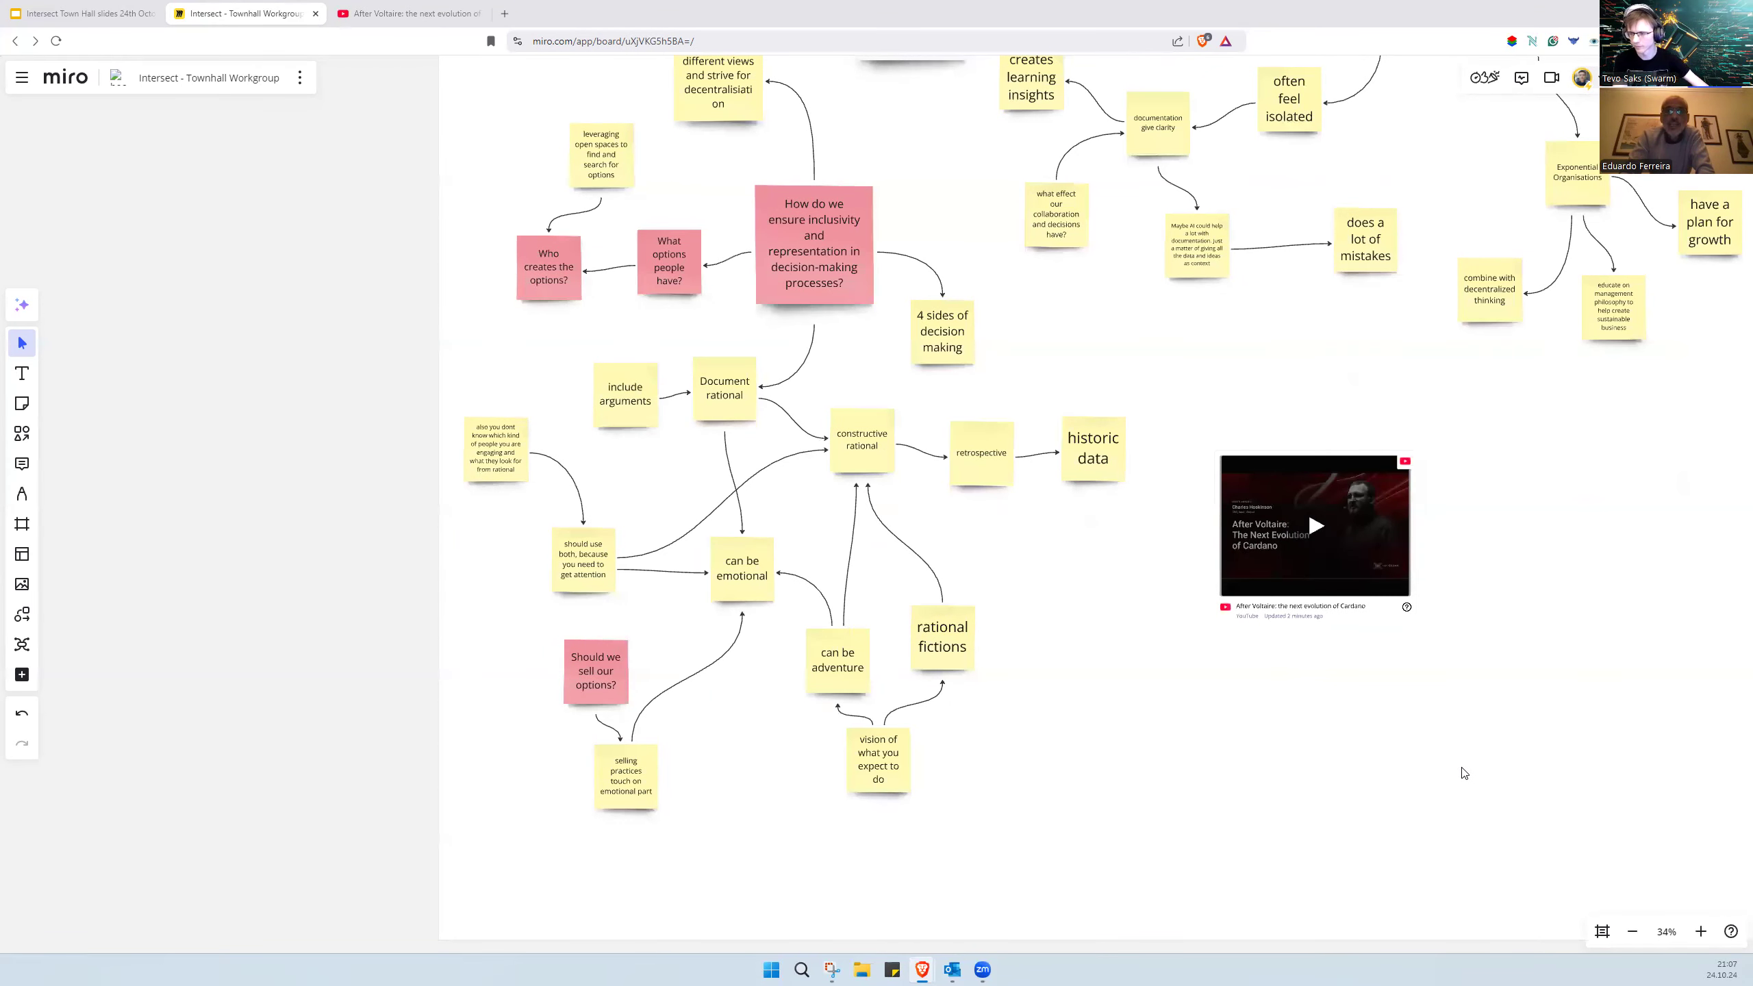
{"action": "mouse_move", "coordinate": [1397, 732]}
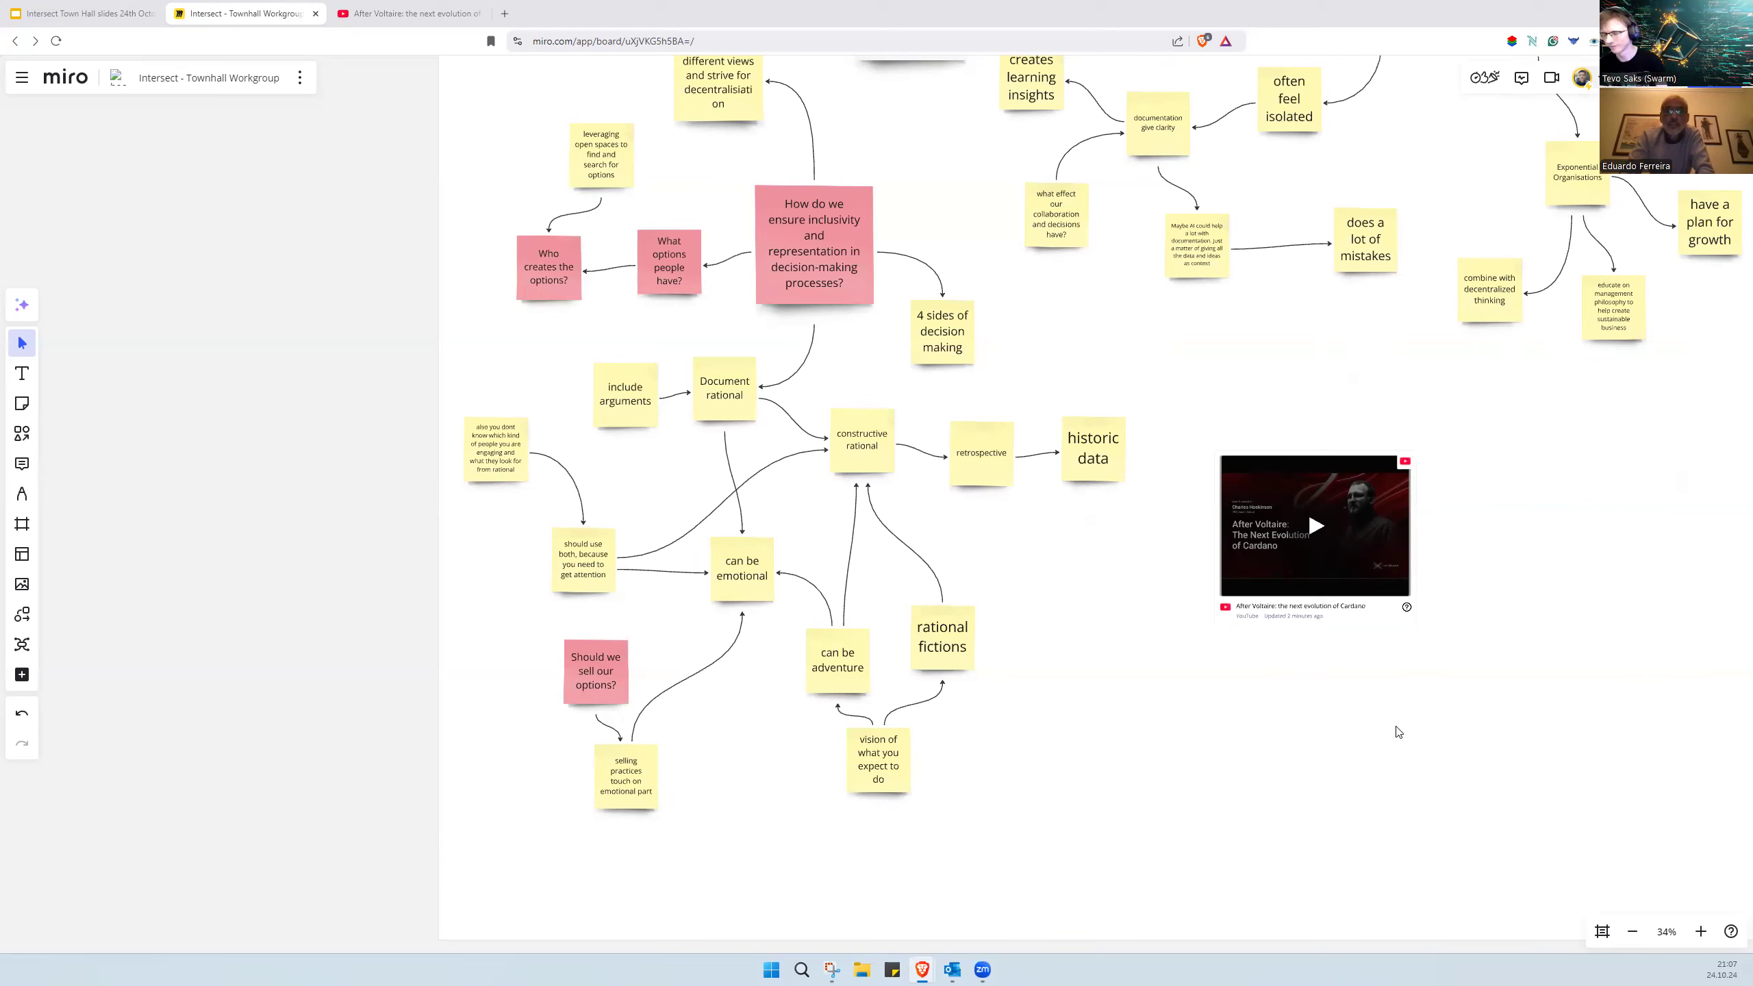
{"action": "mouse_move", "coordinate": [1378, 710]}
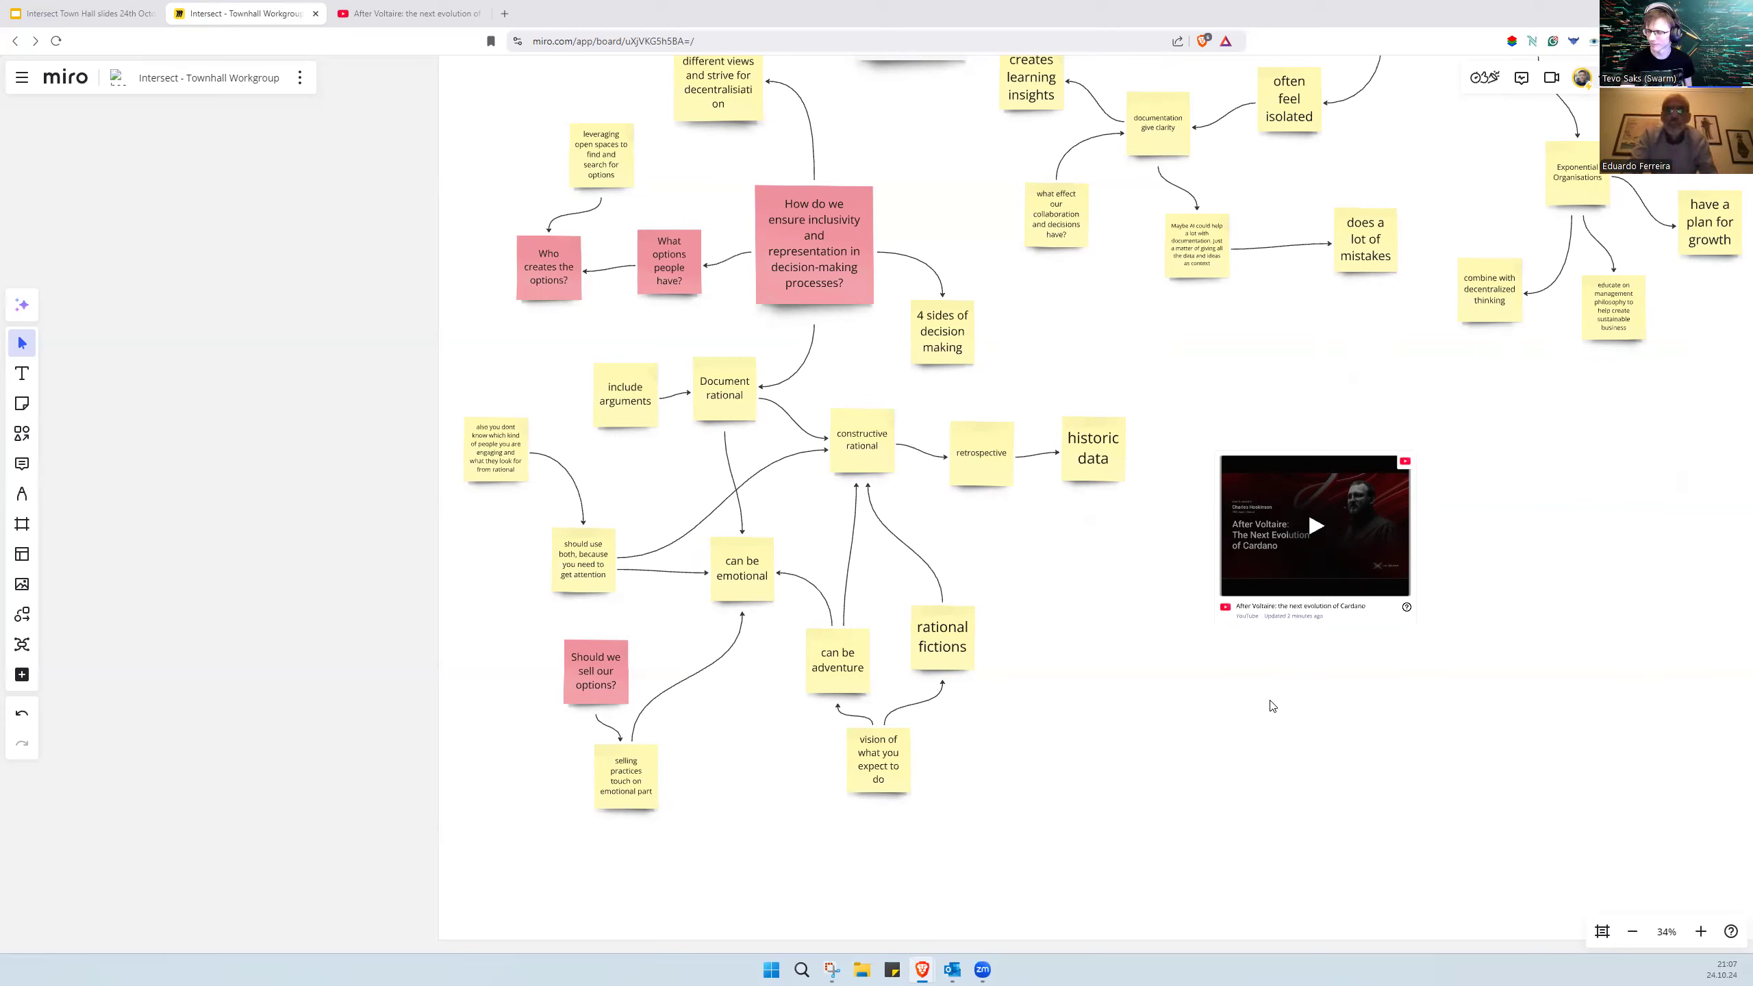
{"action": "mouse_move", "coordinate": [1426, 796]}
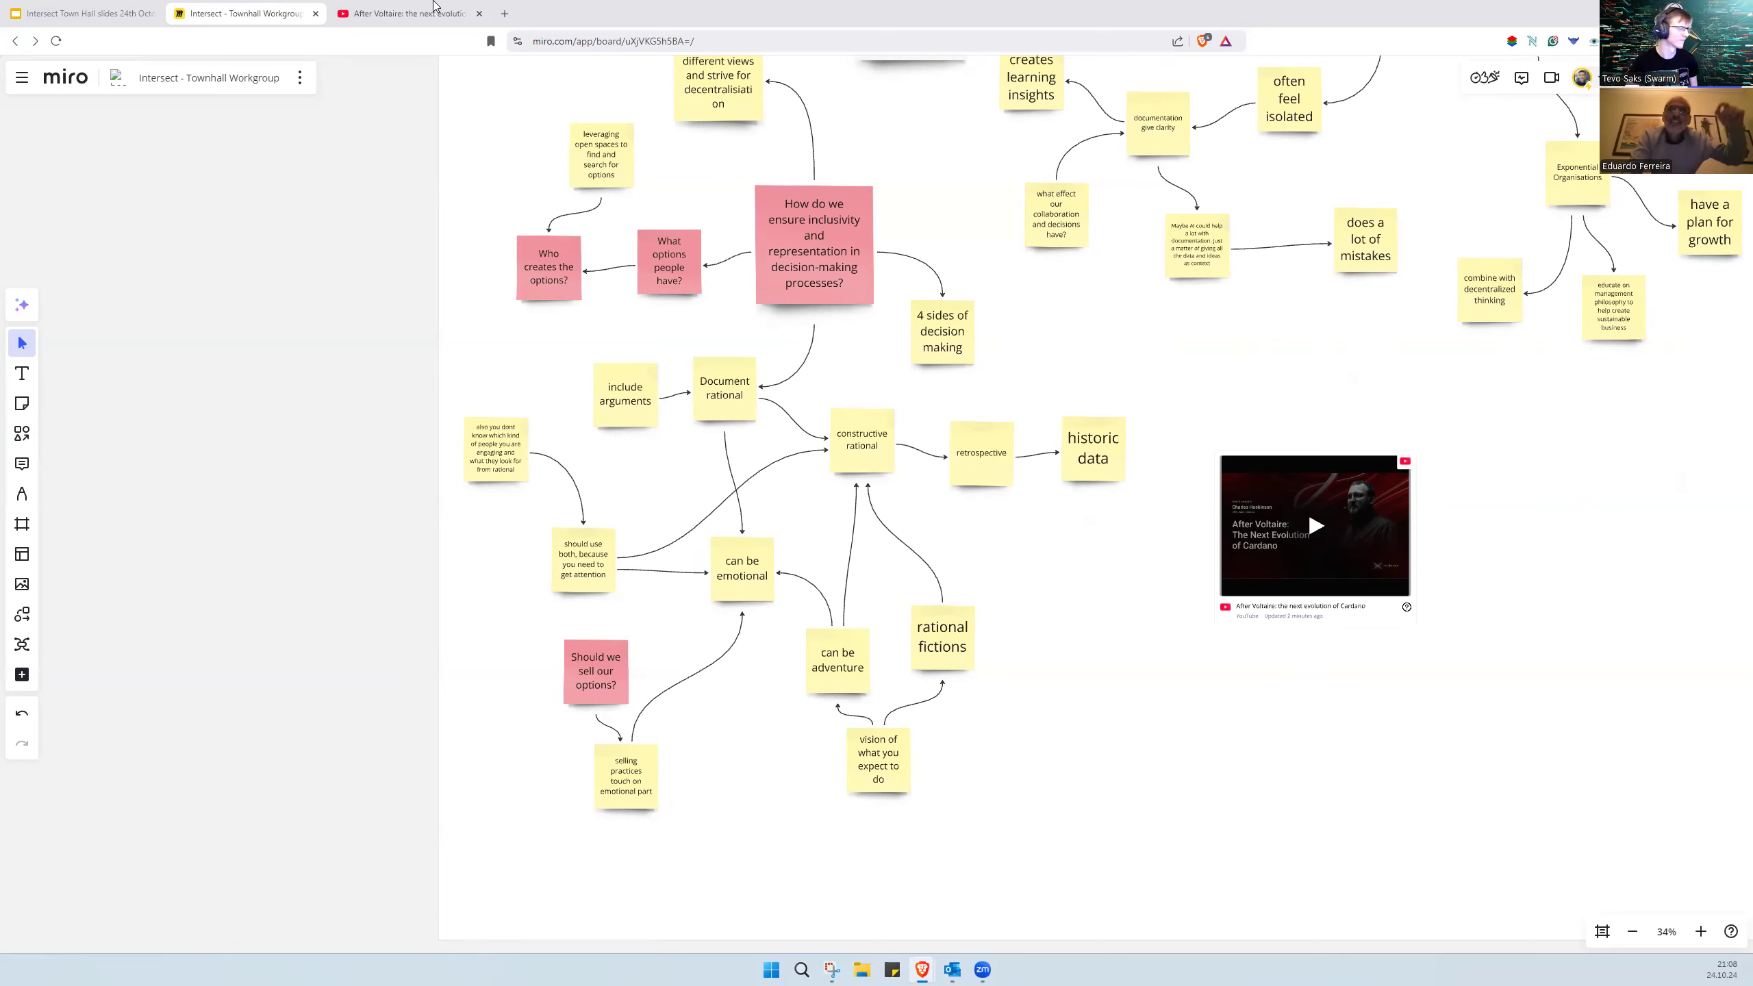
{"action": "mouse_move", "coordinate": [409, 12]}
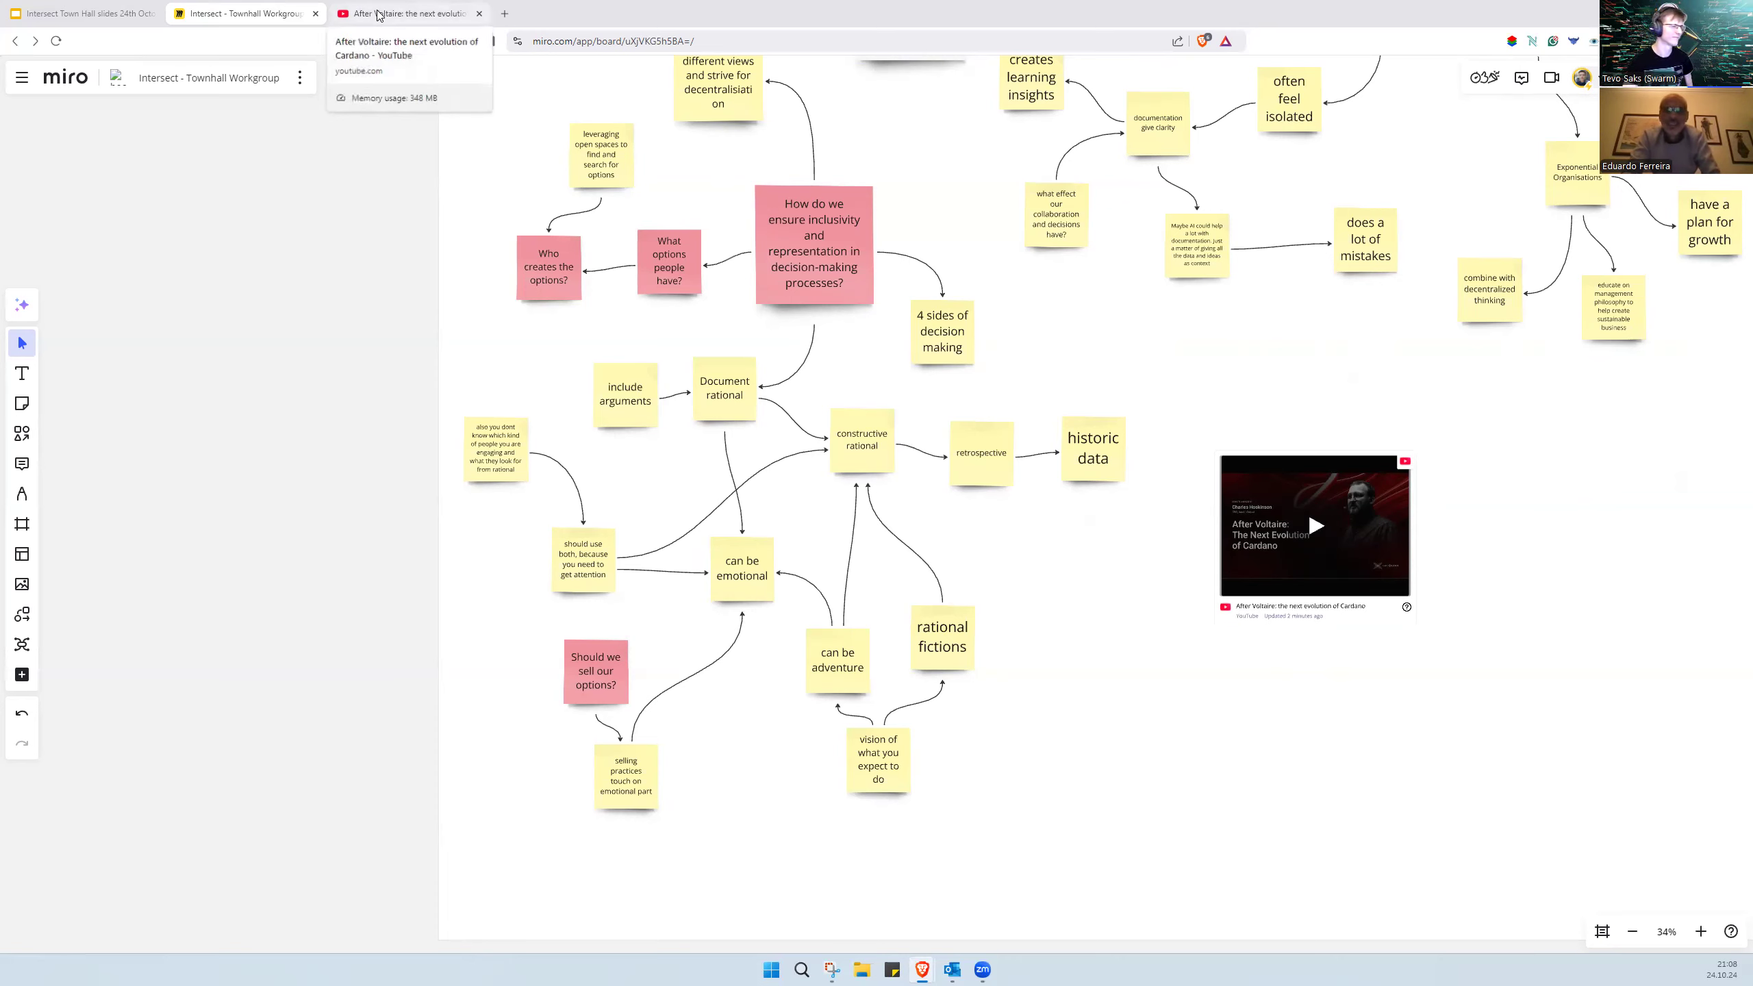
Step: Switch to the YouTube tab showing 'After Voltaire: the next evolution of Cardano'
{"action": "left_click", "coordinate": [408, 14]}
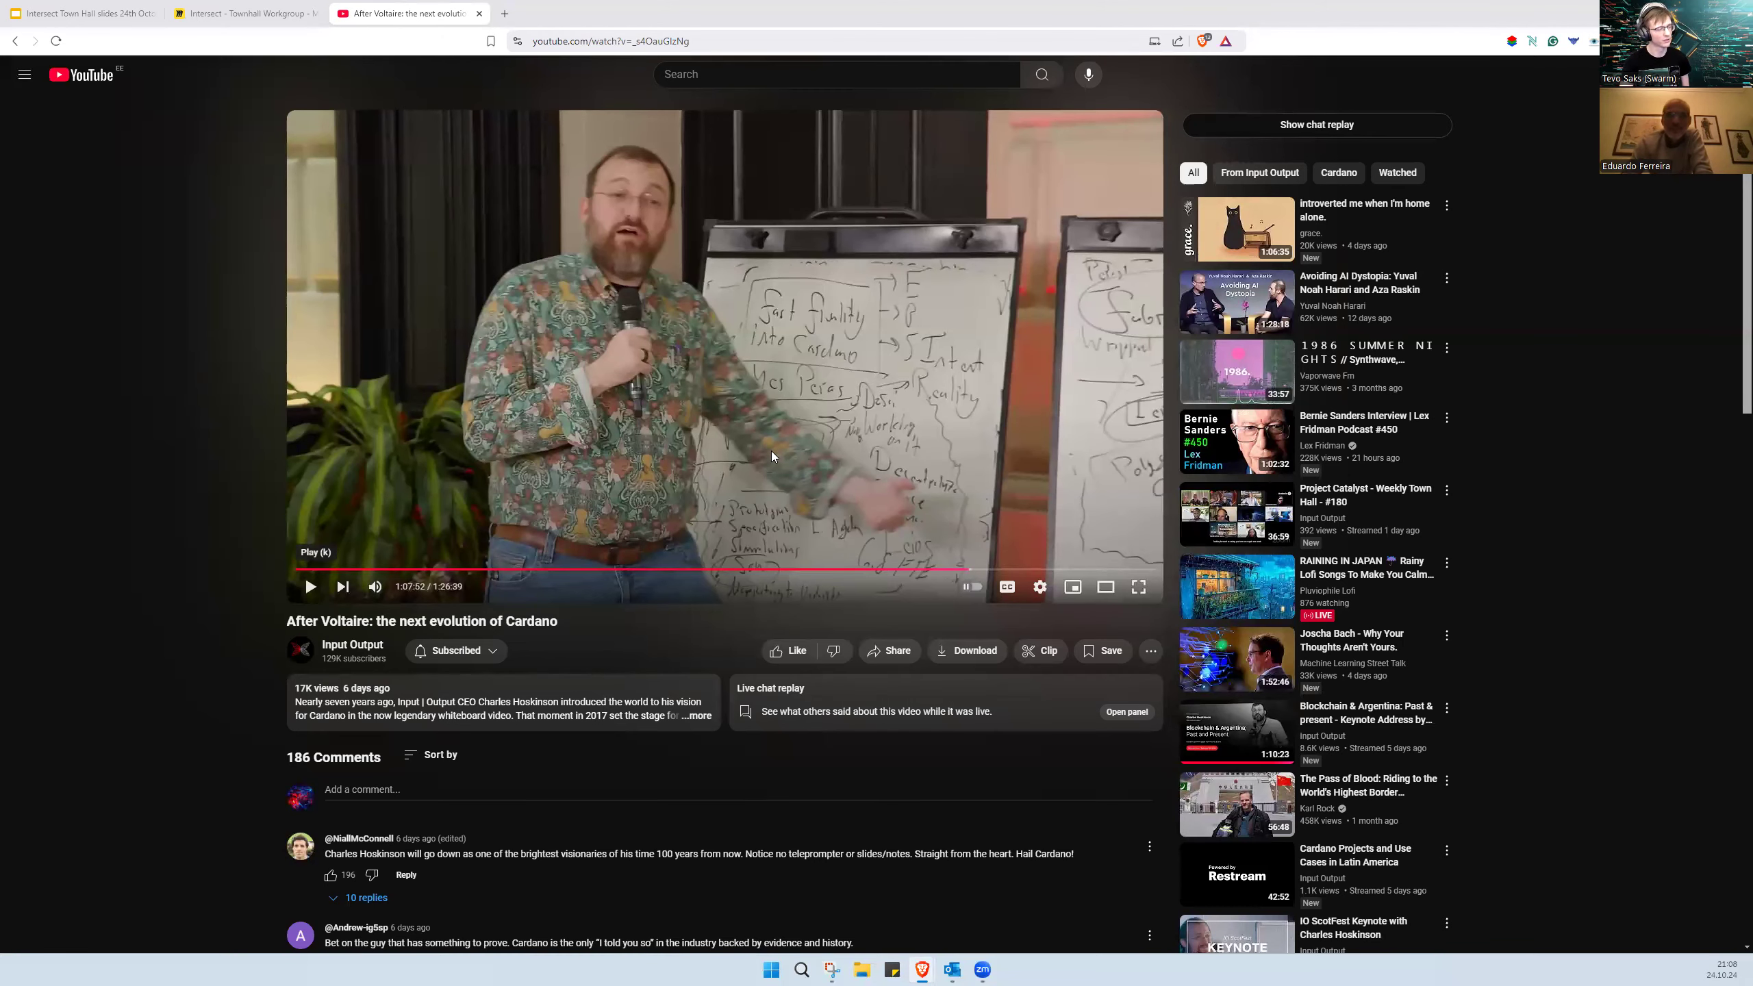
{"action": "mouse_move", "coordinate": [752, 406]}
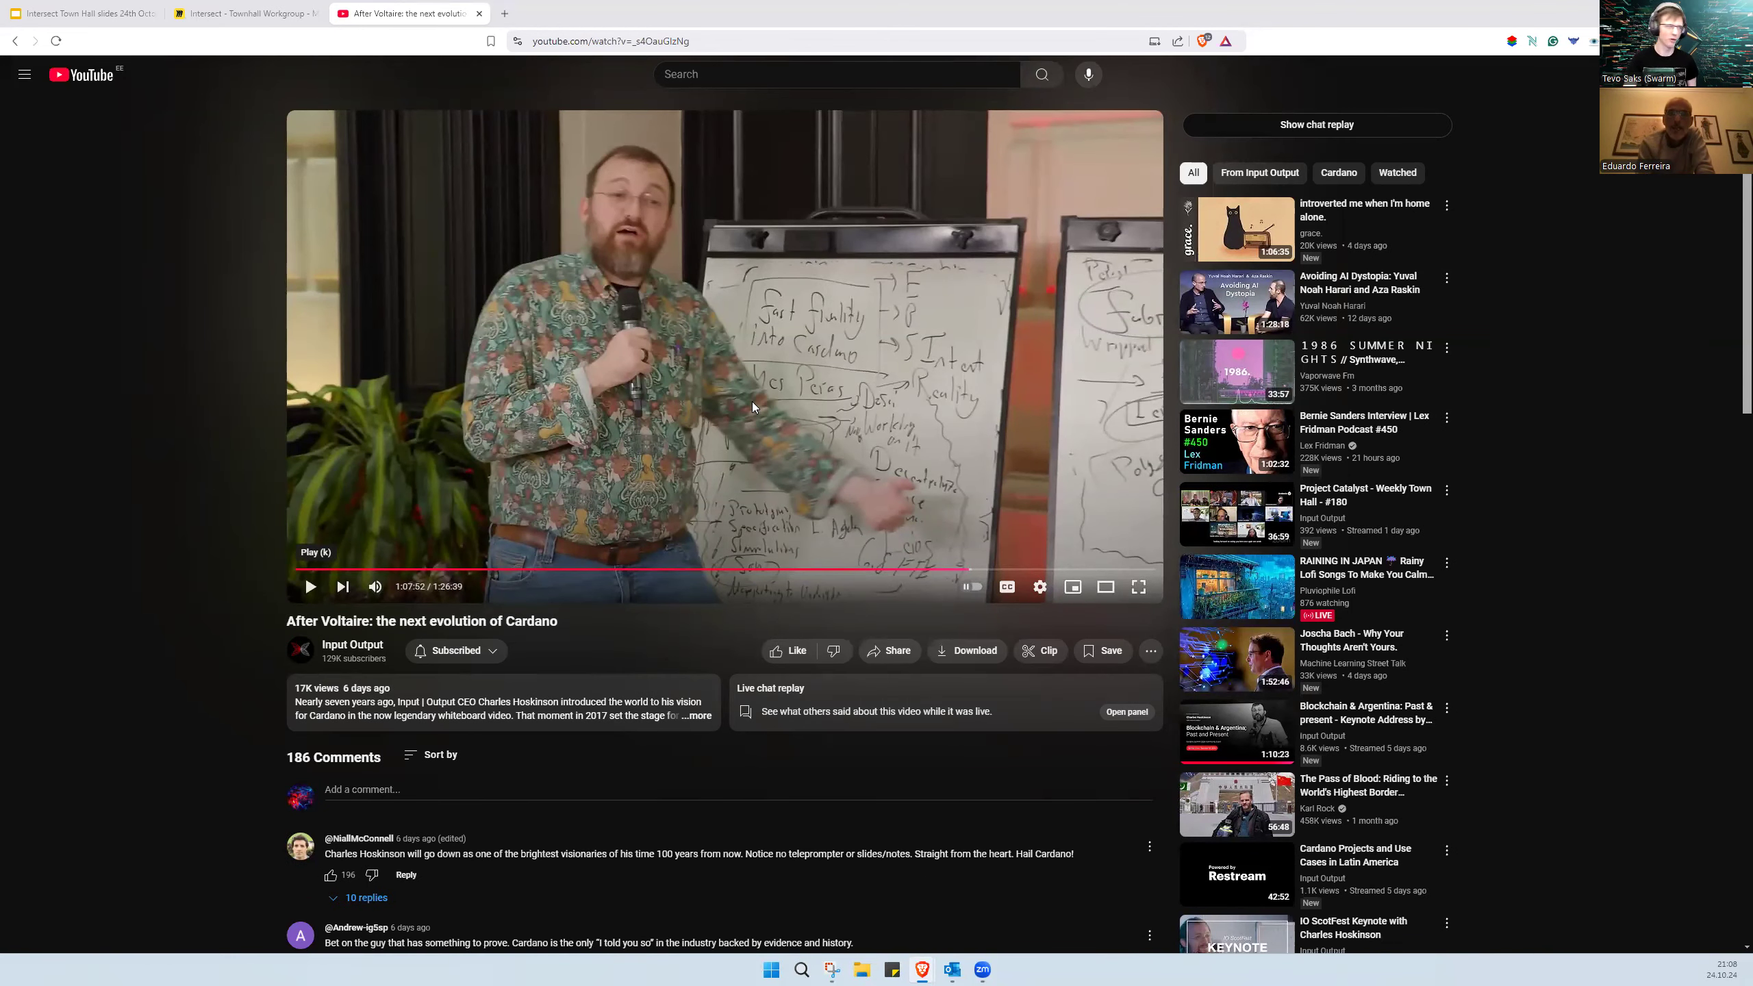
Step: Return to the Miro Townhall Workgroup tab
{"action": "left_click", "coordinate": [242, 13]}
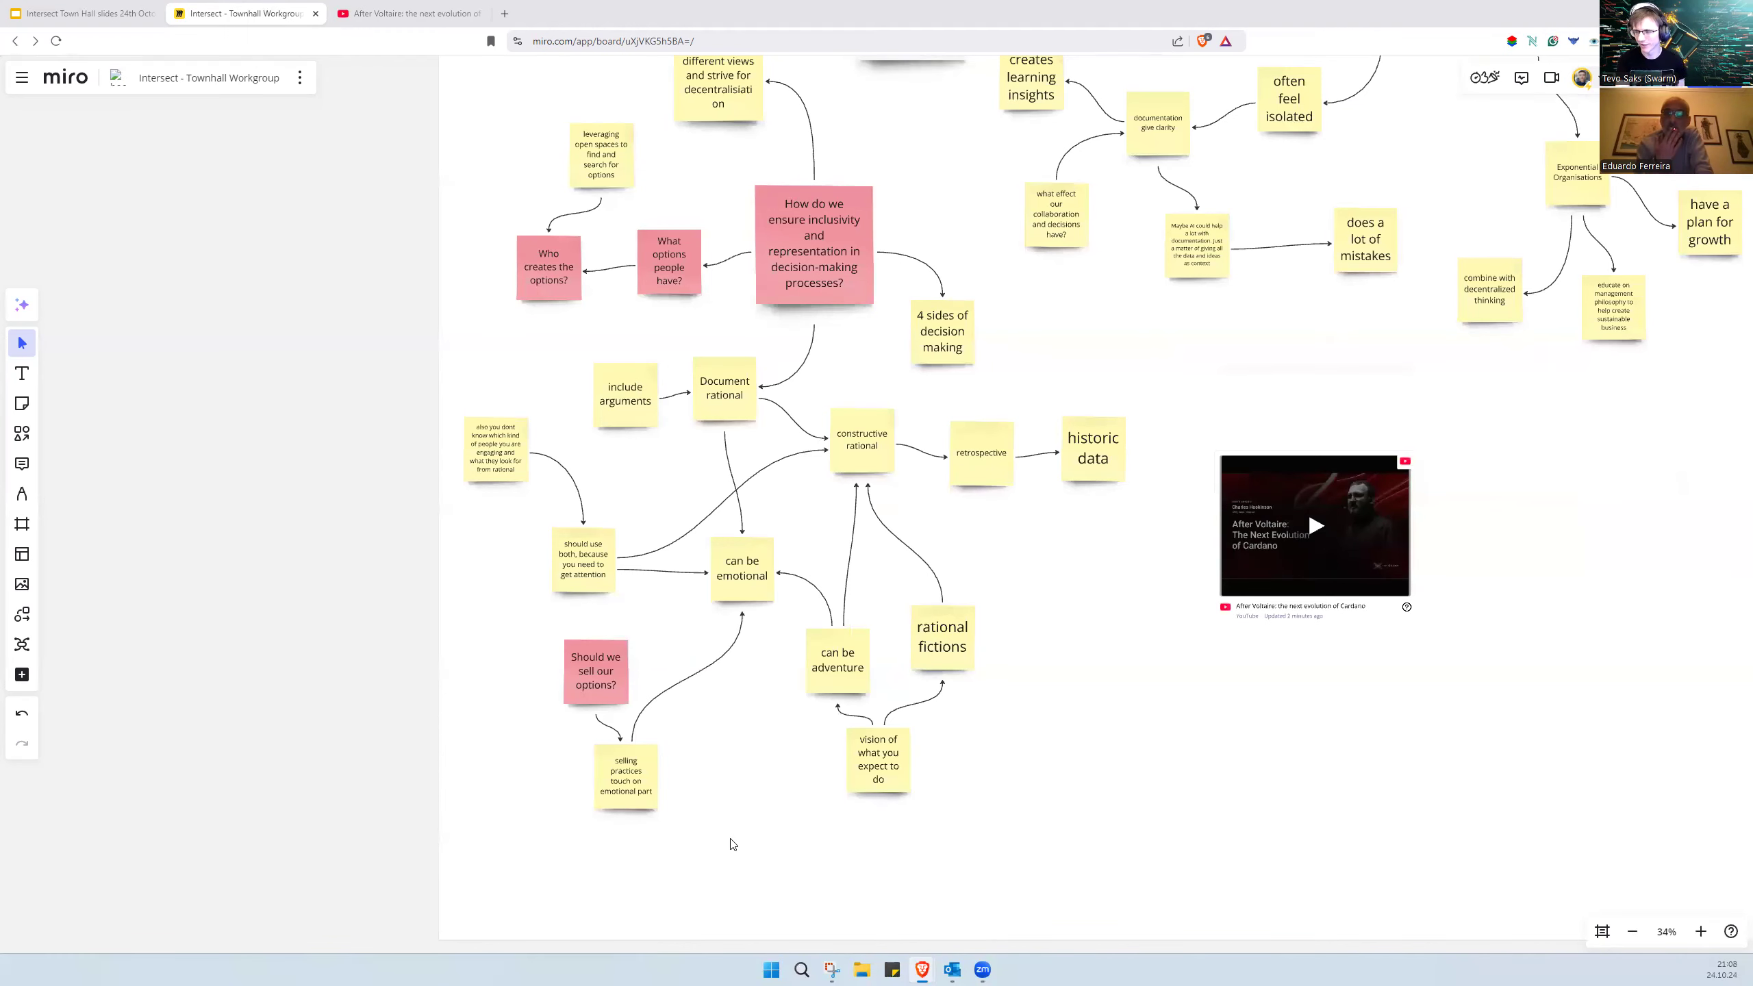
Step: Zoom out and select the embedded Cardano video card to resize it
{"action": "scroll", "scroll_direction": "down", "scroll_amount": 3}
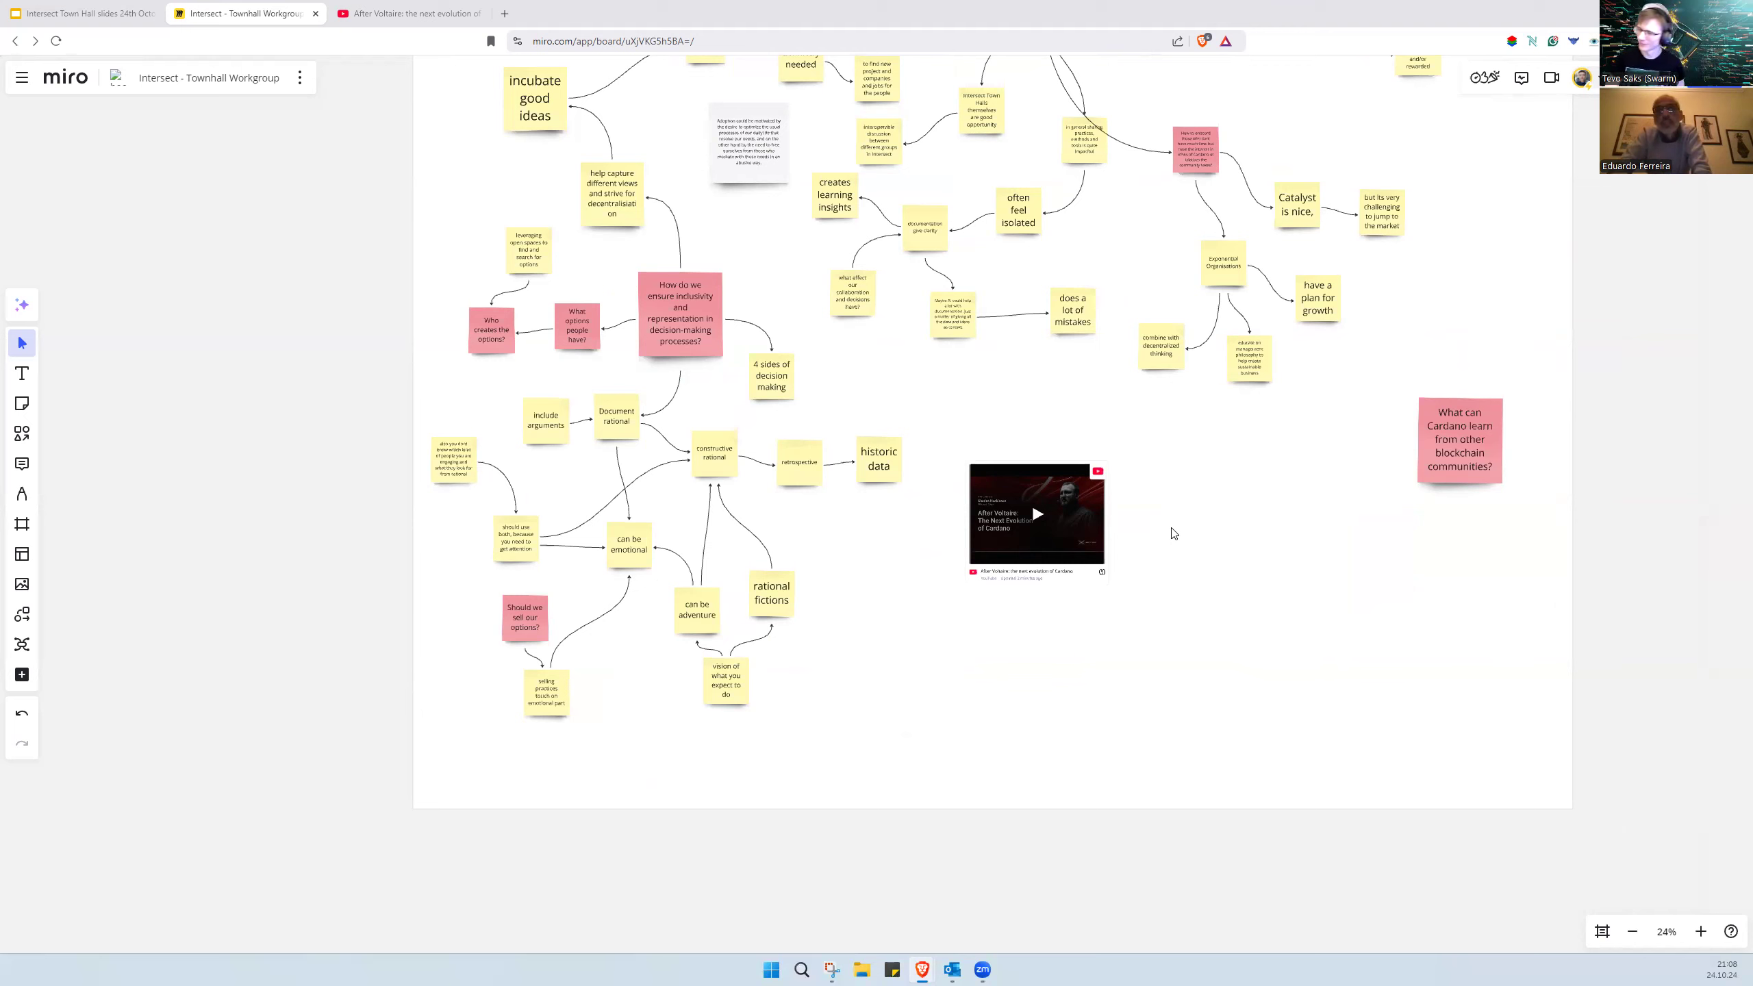
{"action": "mouse_move", "coordinate": [1452, 869]}
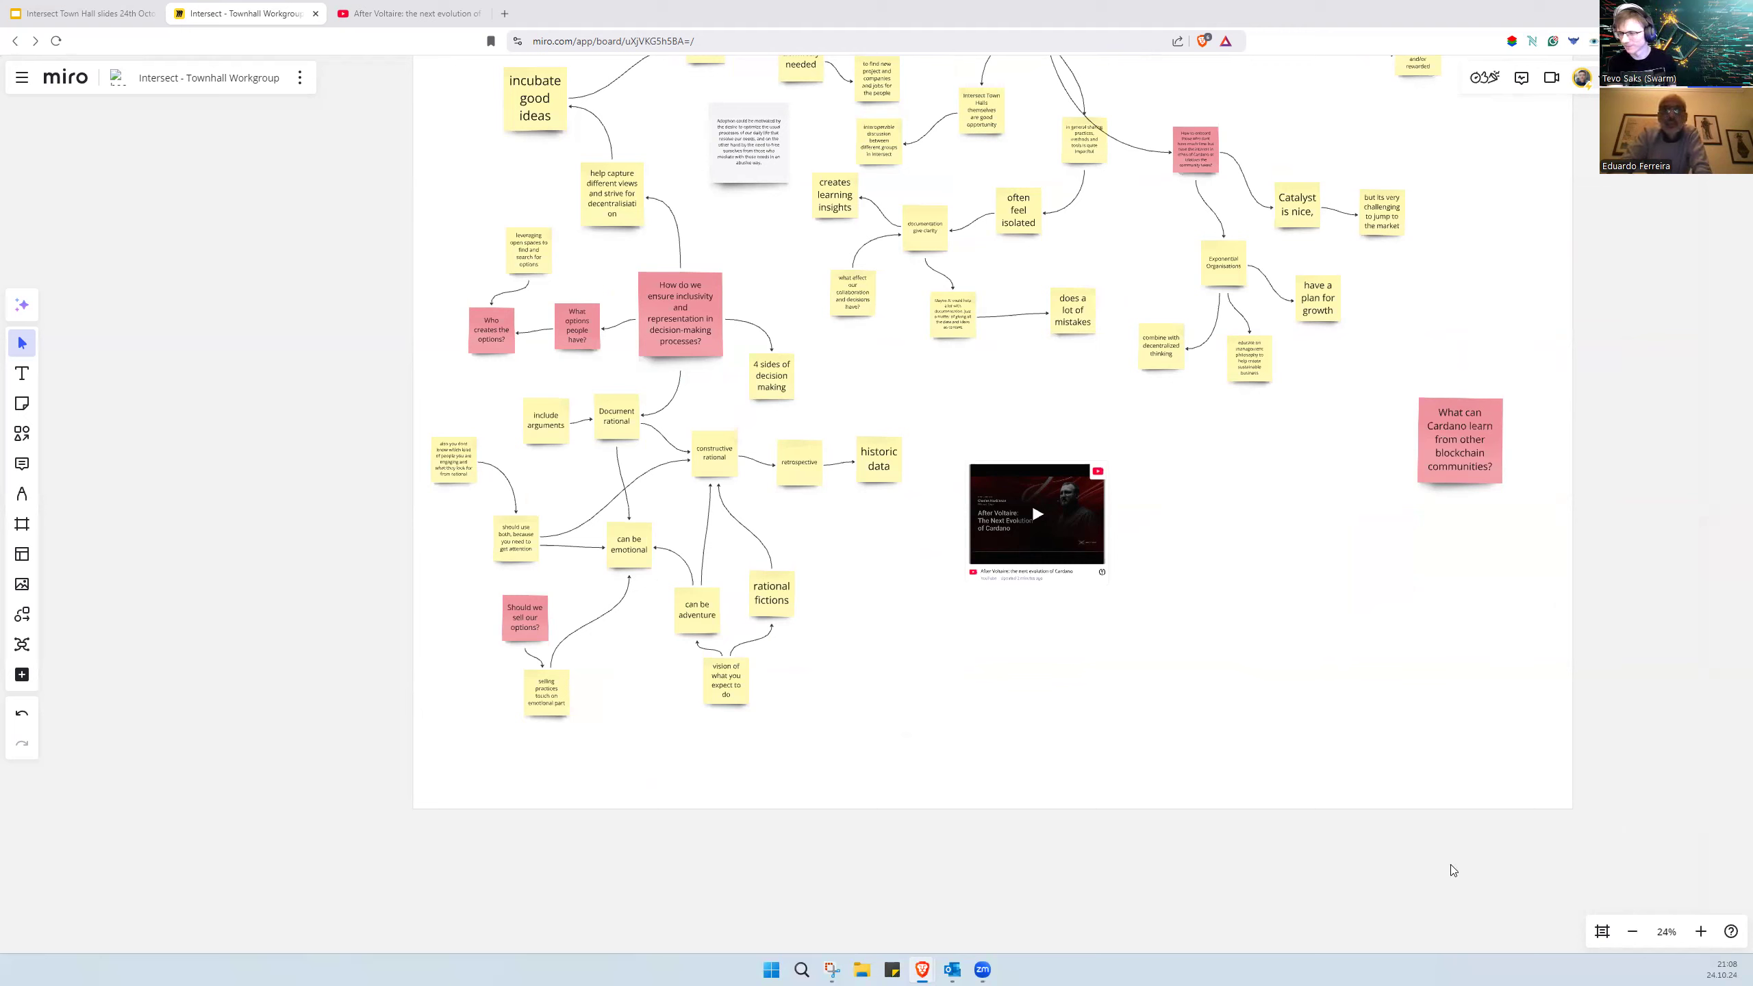
{"action": "mouse_move", "coordinate": [1494, 767]}
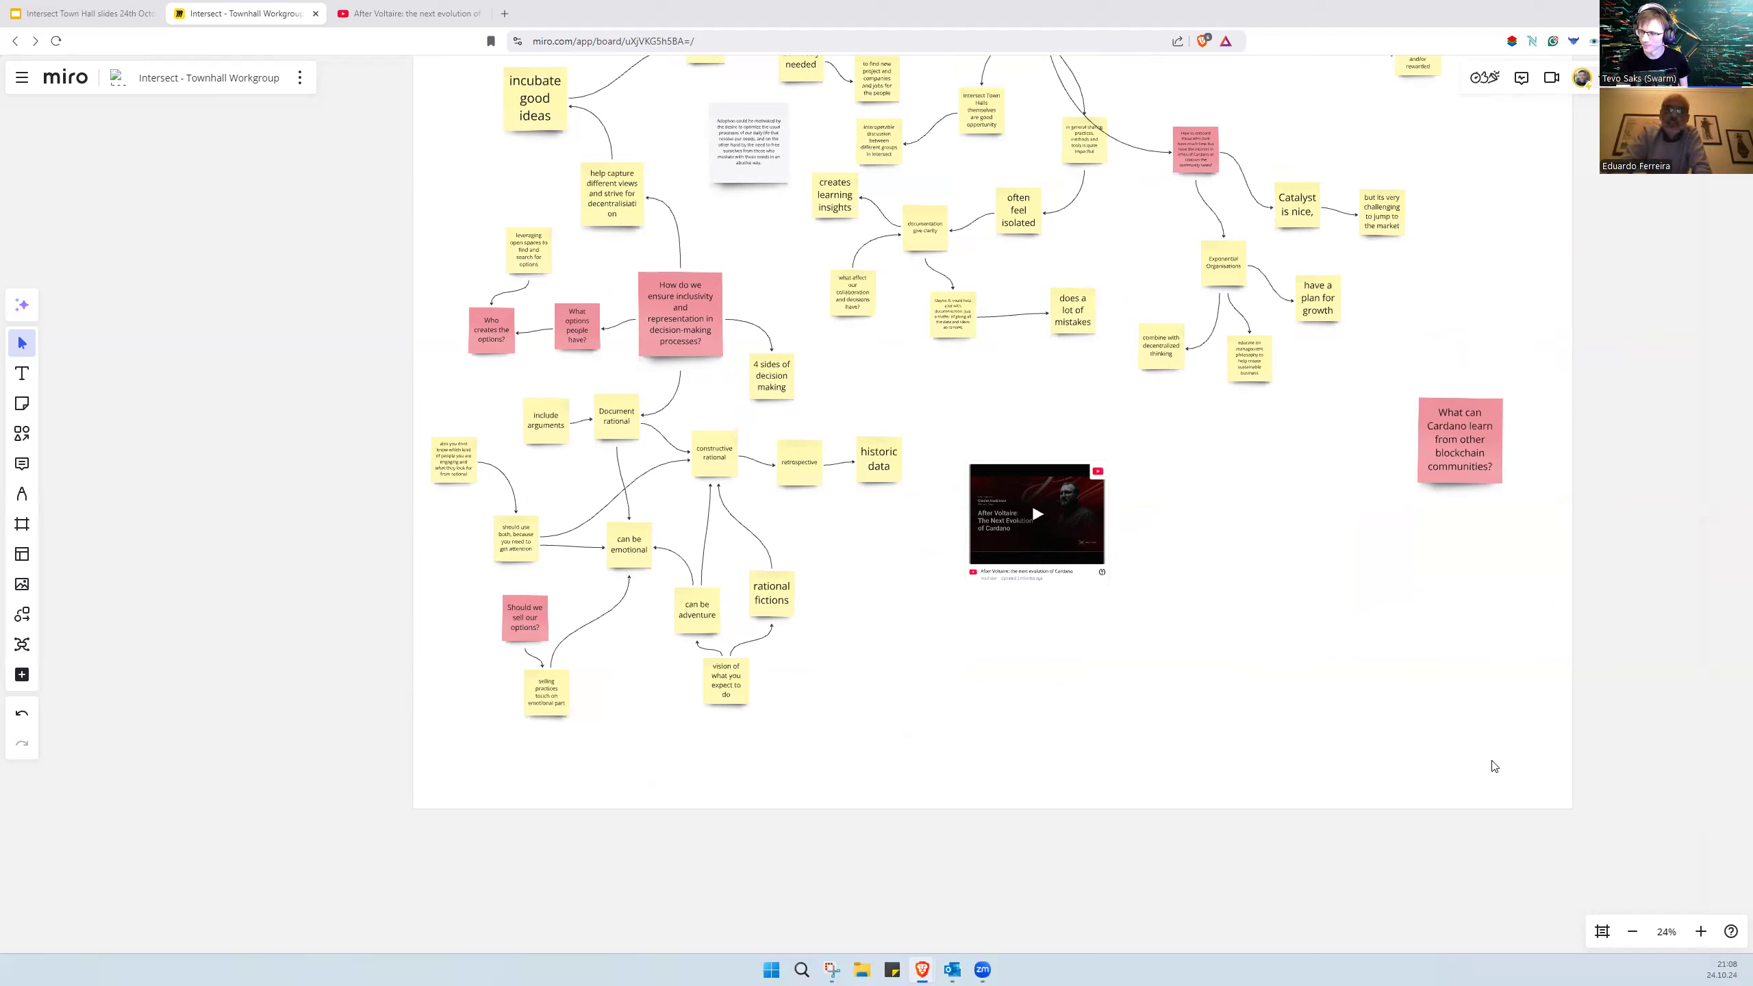
{"action": "mouse_move", "coordinate": [1383, 690]}
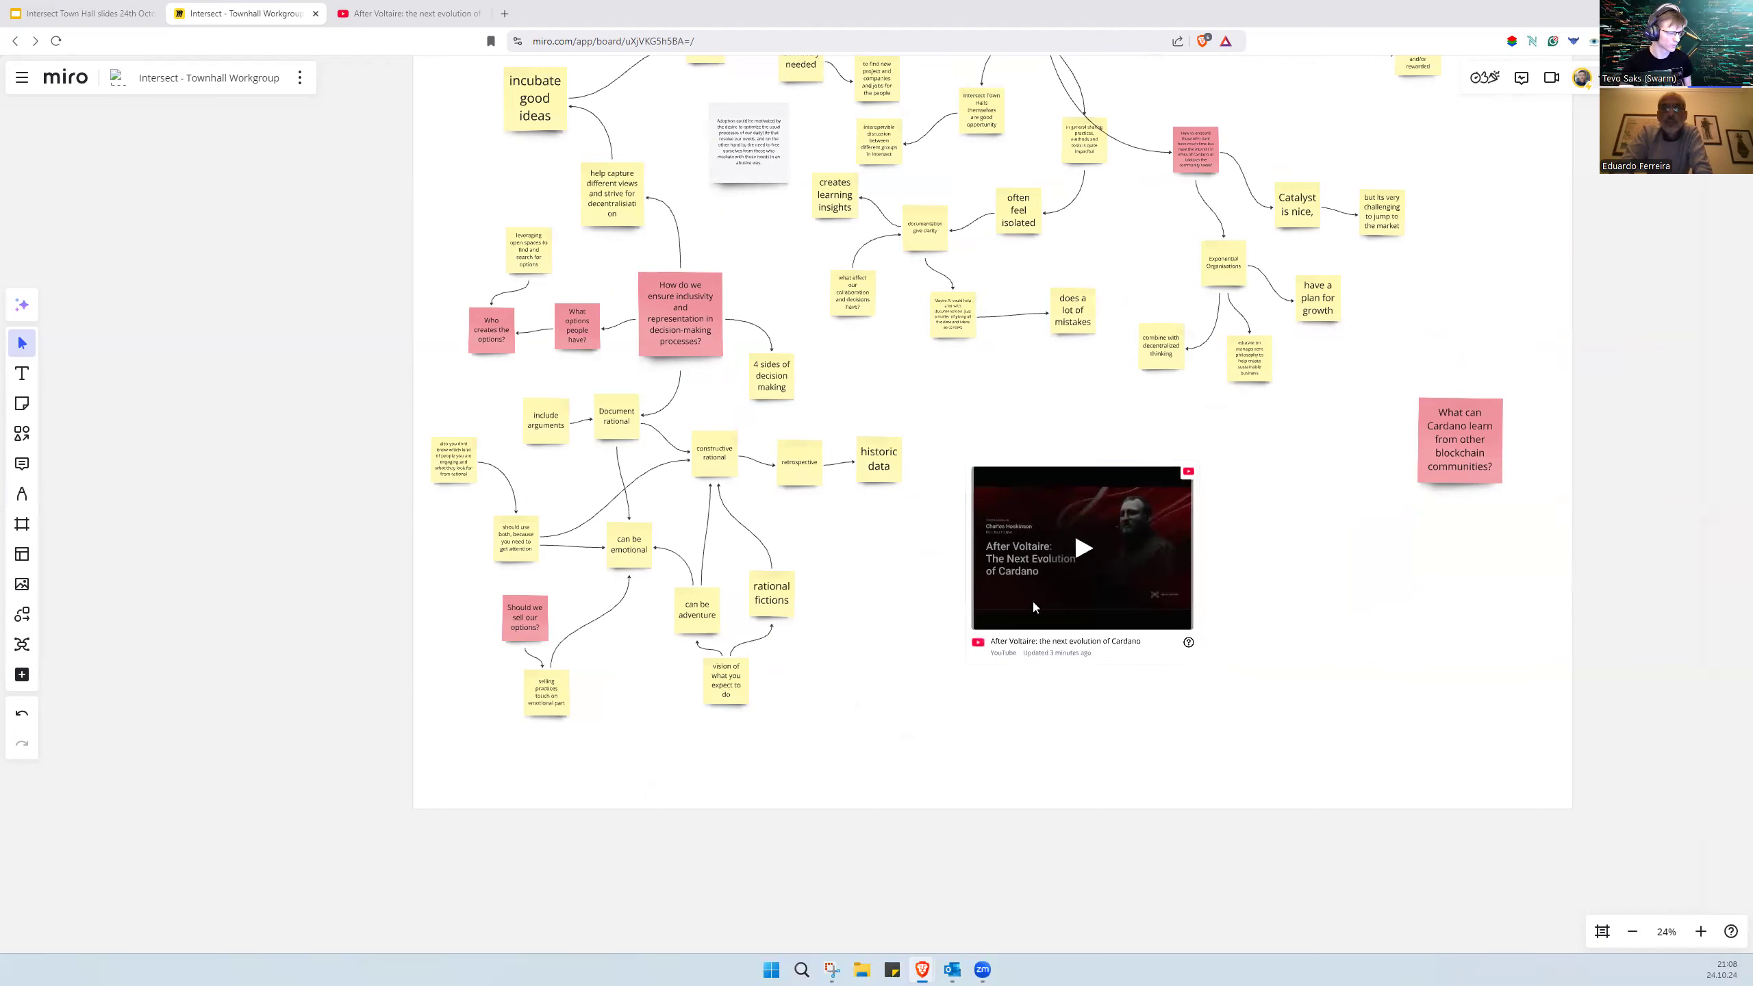
{"action": "left_click", "coordinate": [680, 313]}
{"action": "type", "text": "Create"}
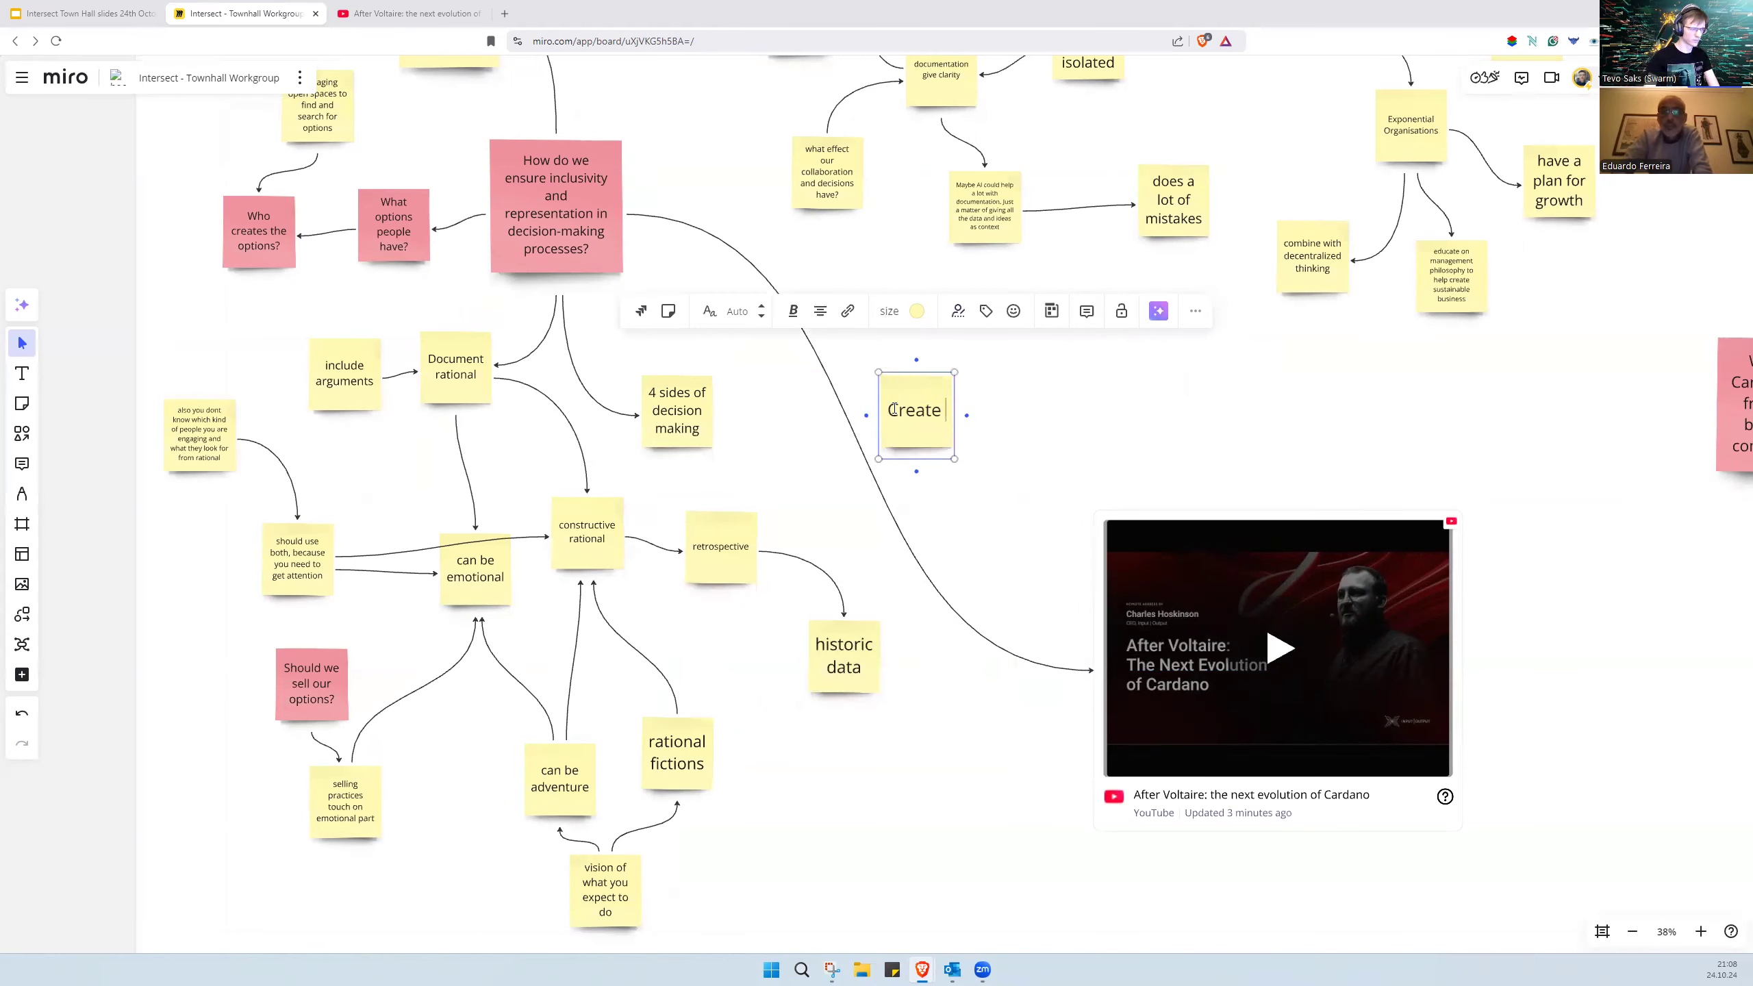
Step: Write 'Use effective infrastructure' and attach it to the arrow toward the Cardano video card
{"action": "type", "text": "infras"}
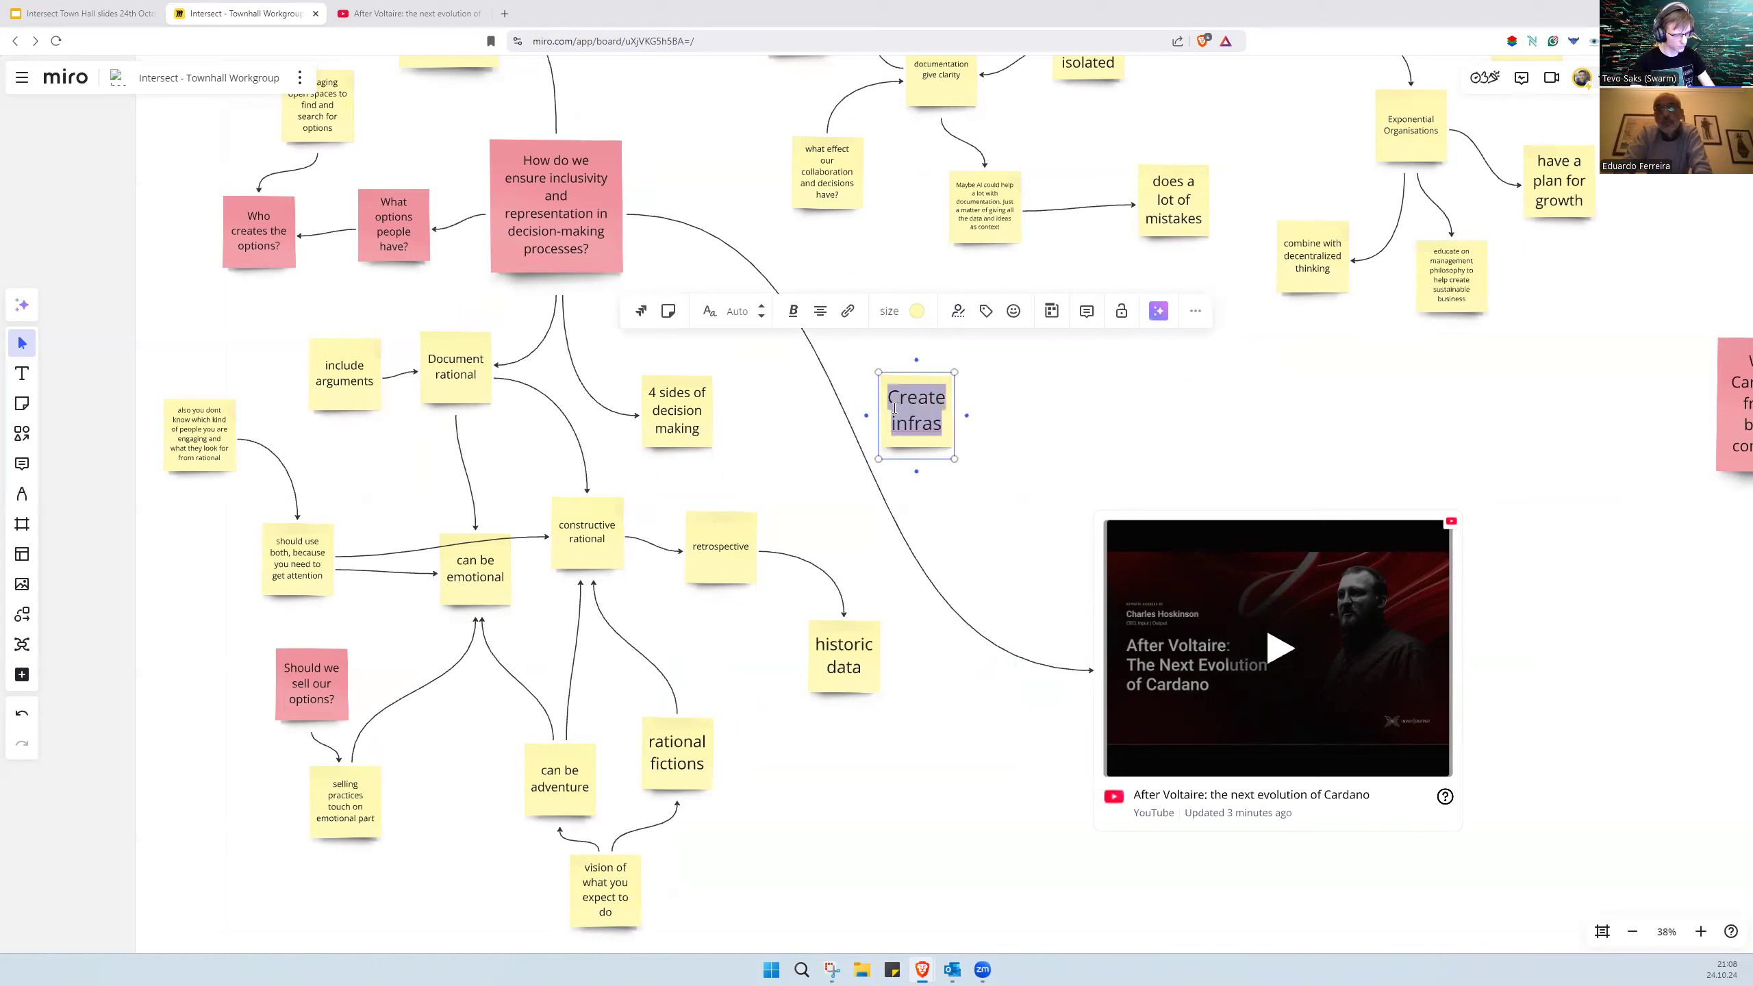
{"action": "type", "text": "Use"}
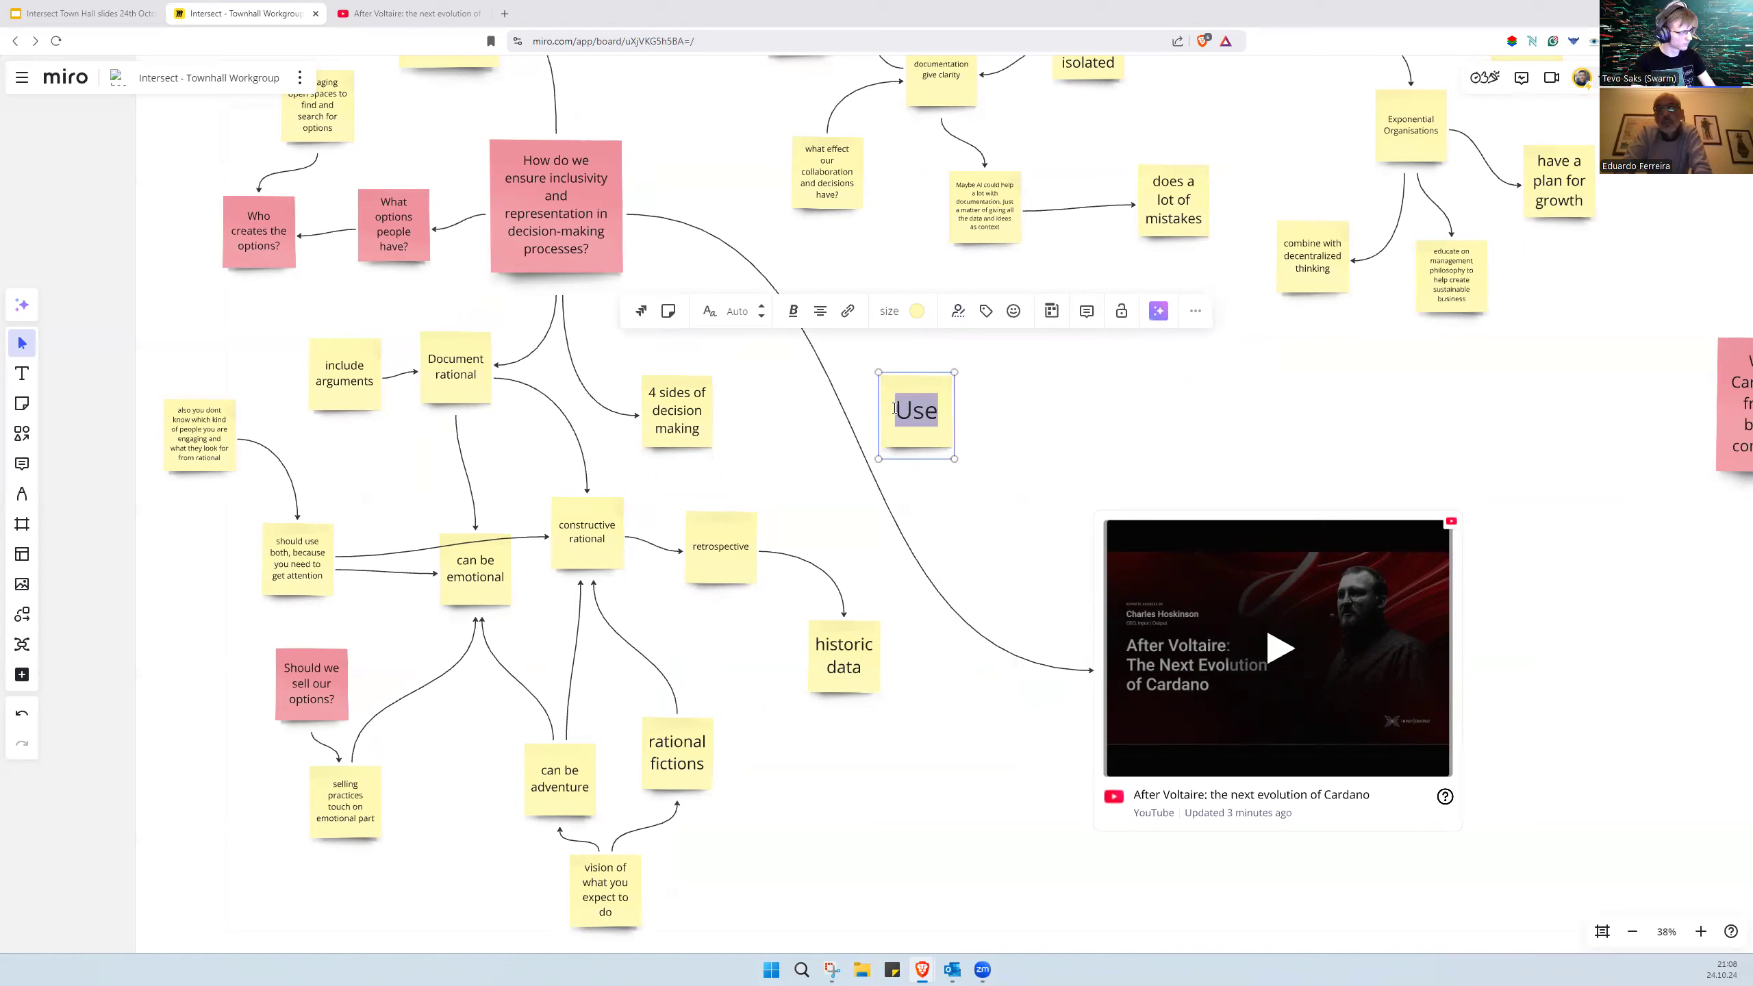
{"action": "type", "text": "effective infrastructure"}
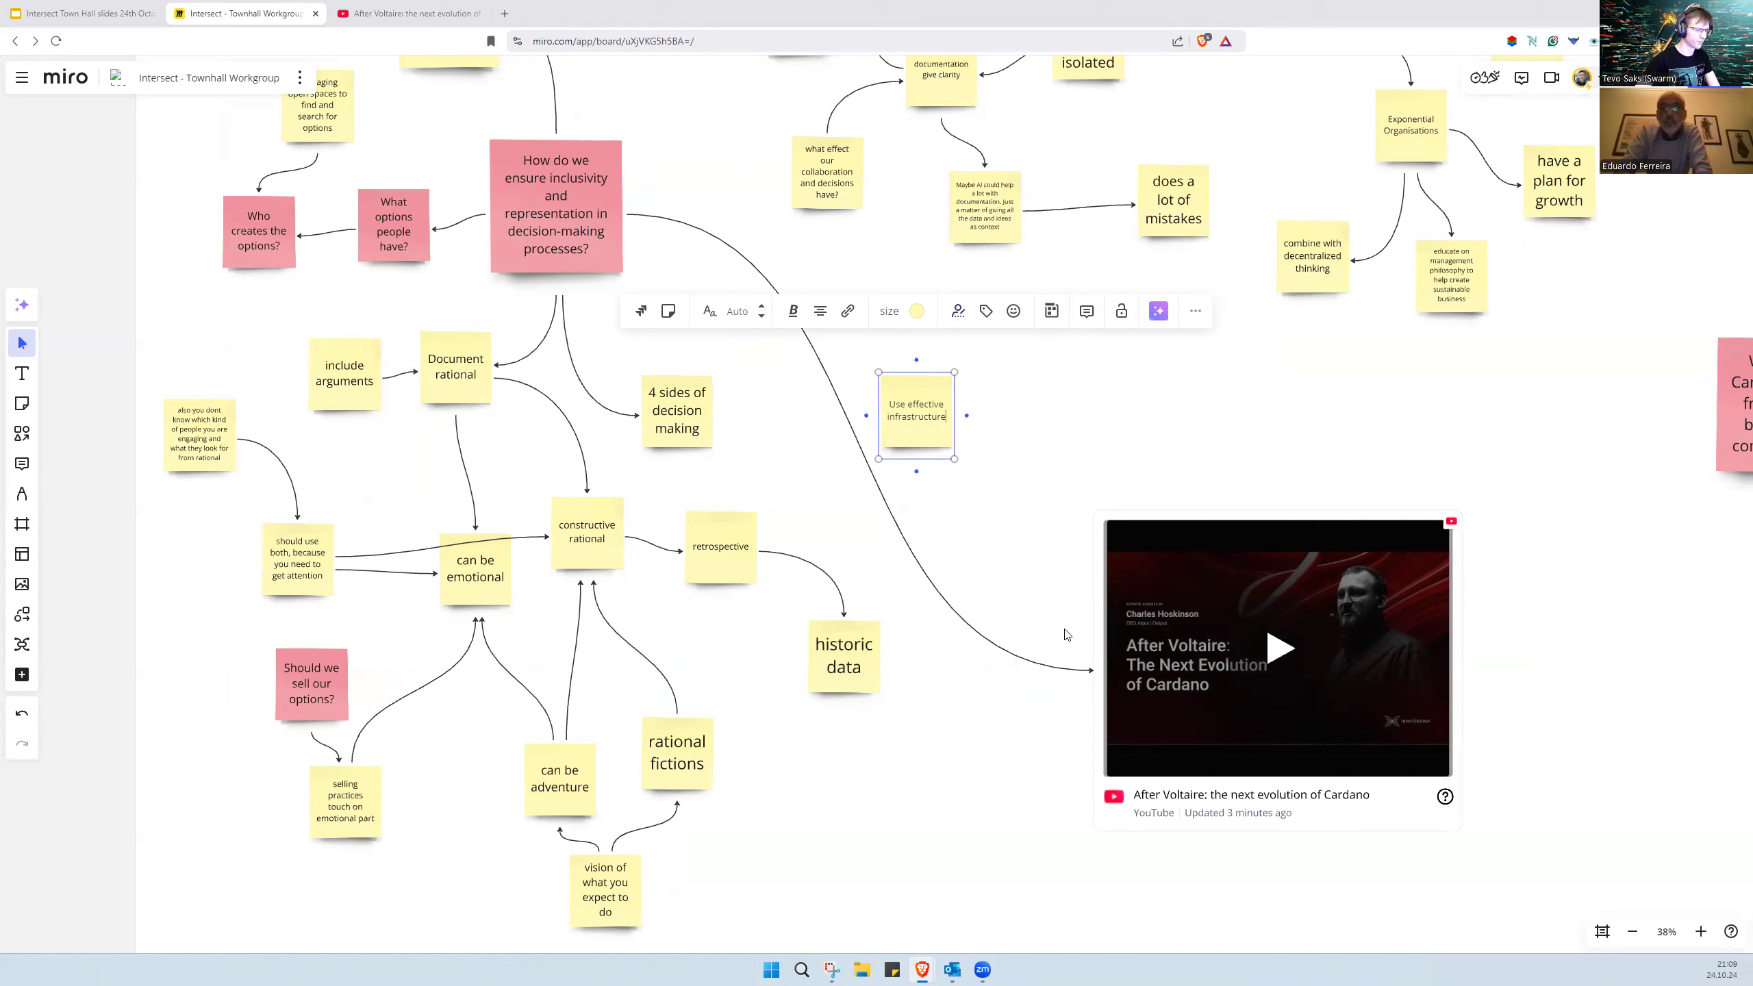
{"action": "left_click", "coordinate": [915, 415]}
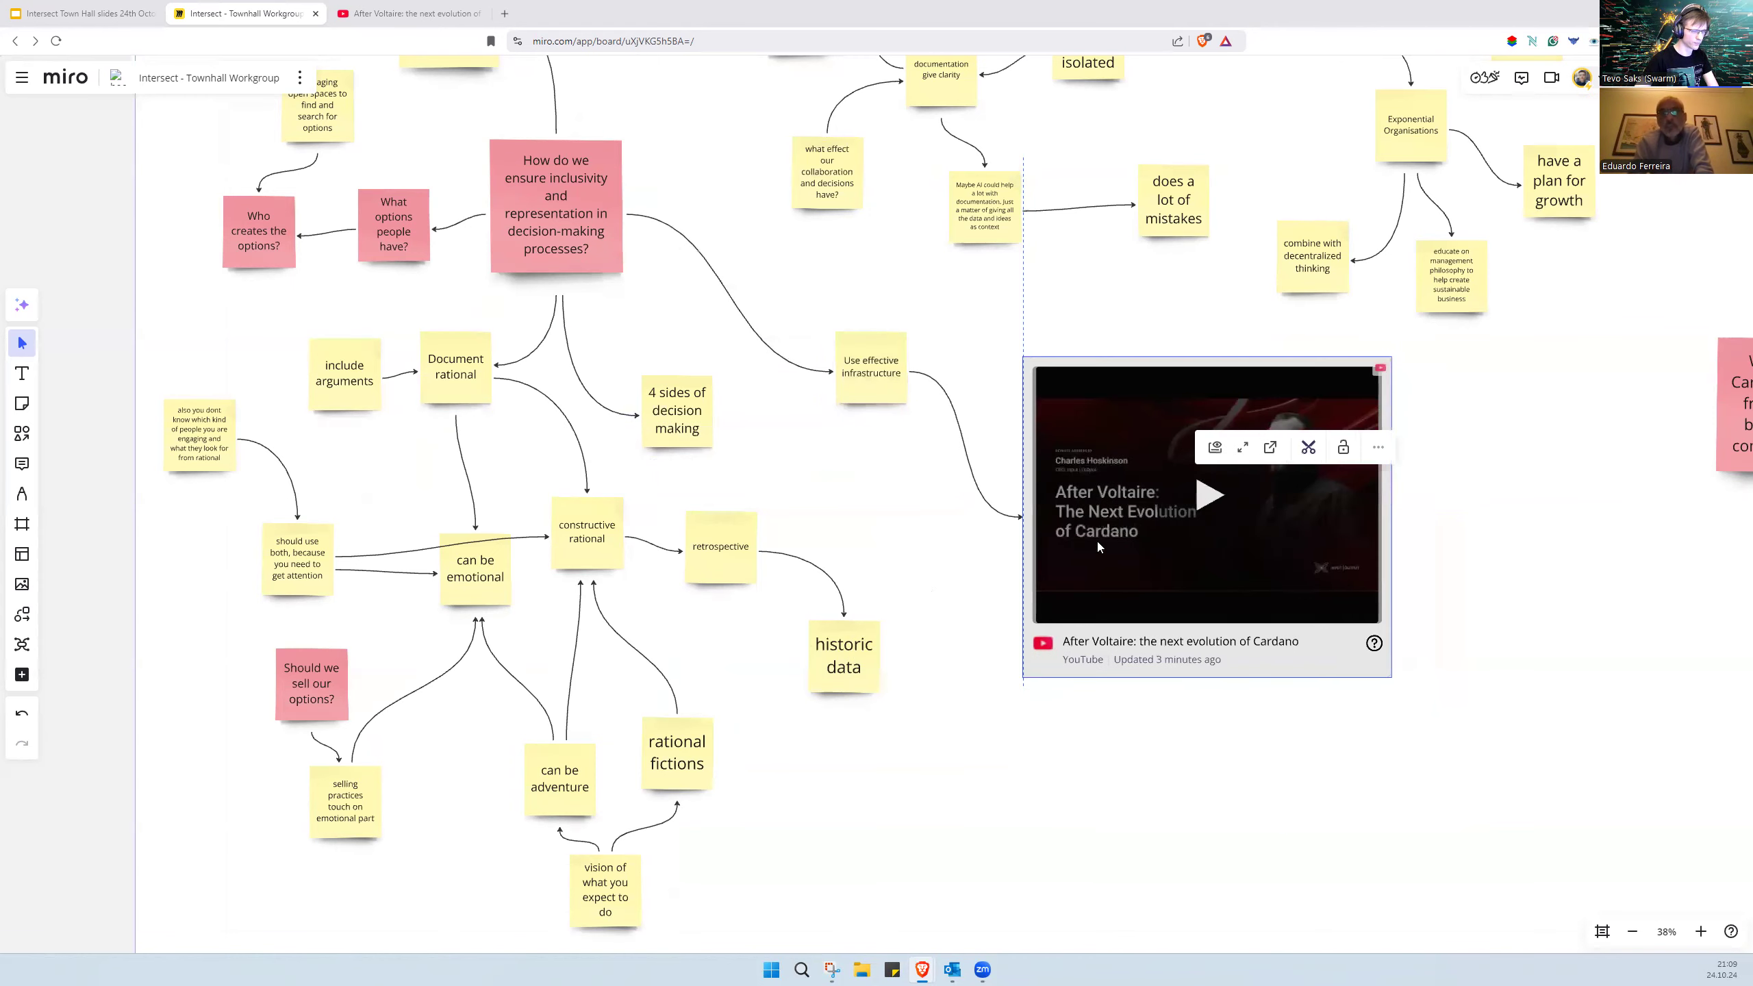
{"action": "scroll", "scroll_direction": "down", "scroll_amount": 3}
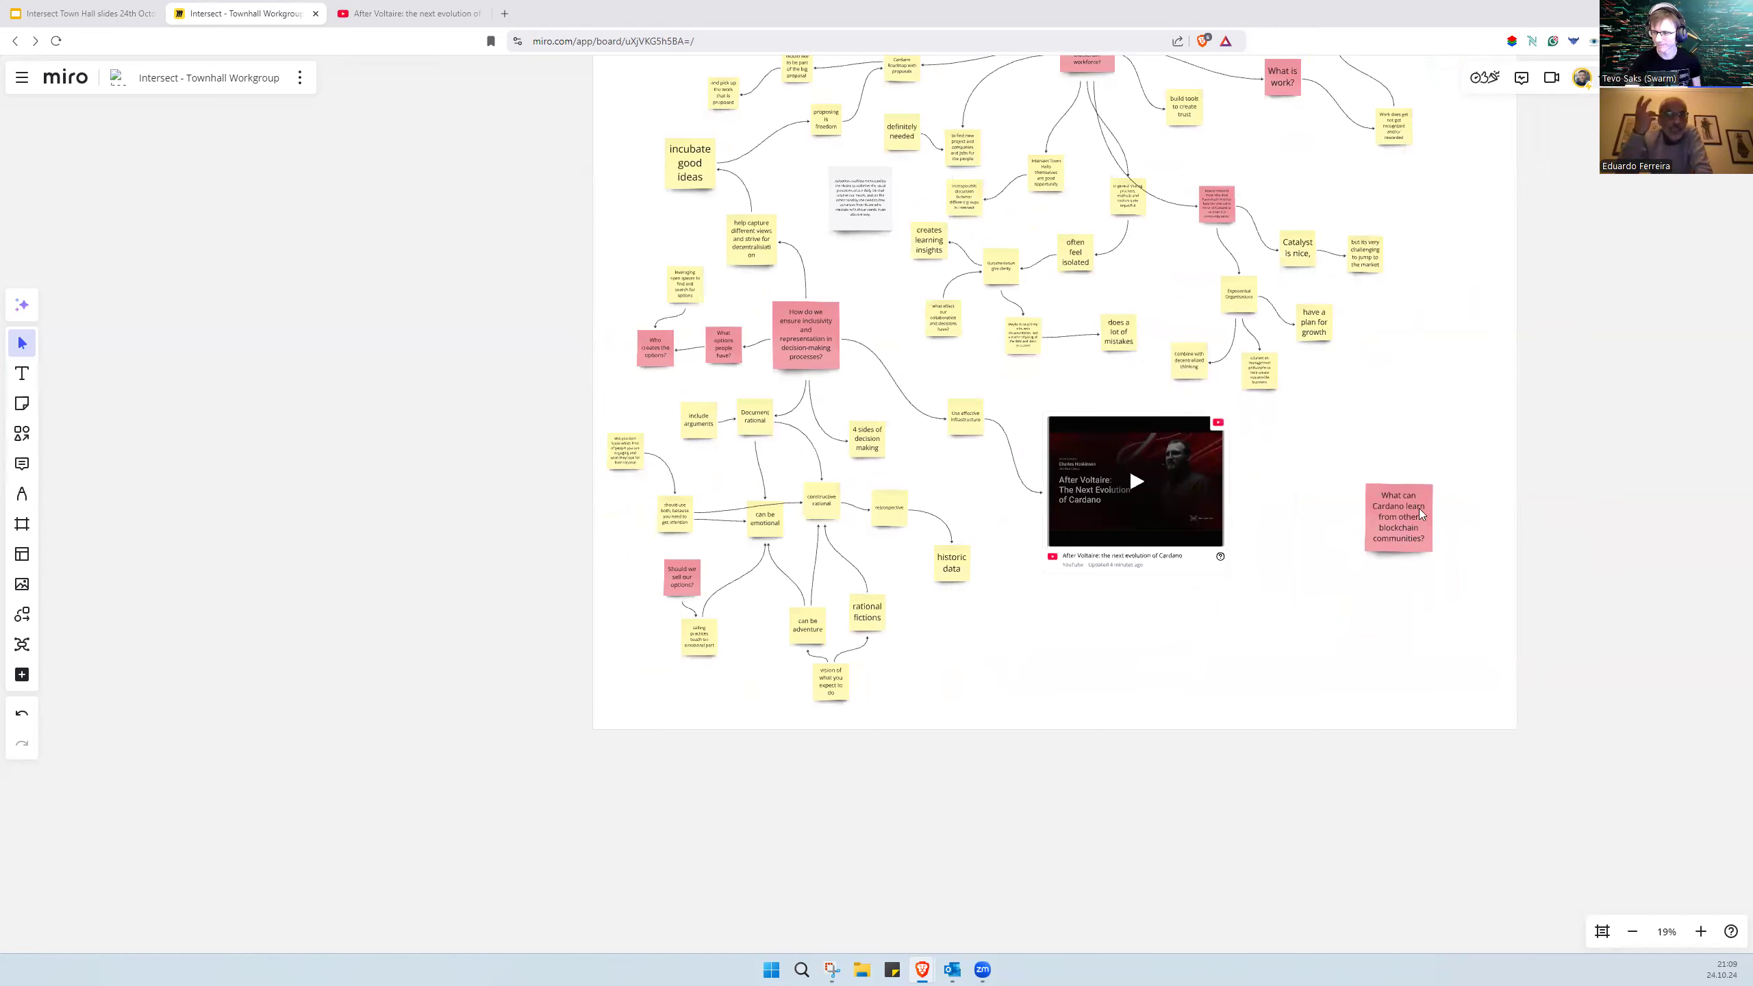
{"action": "mouse_move", "coordinate": [1420, 495]}
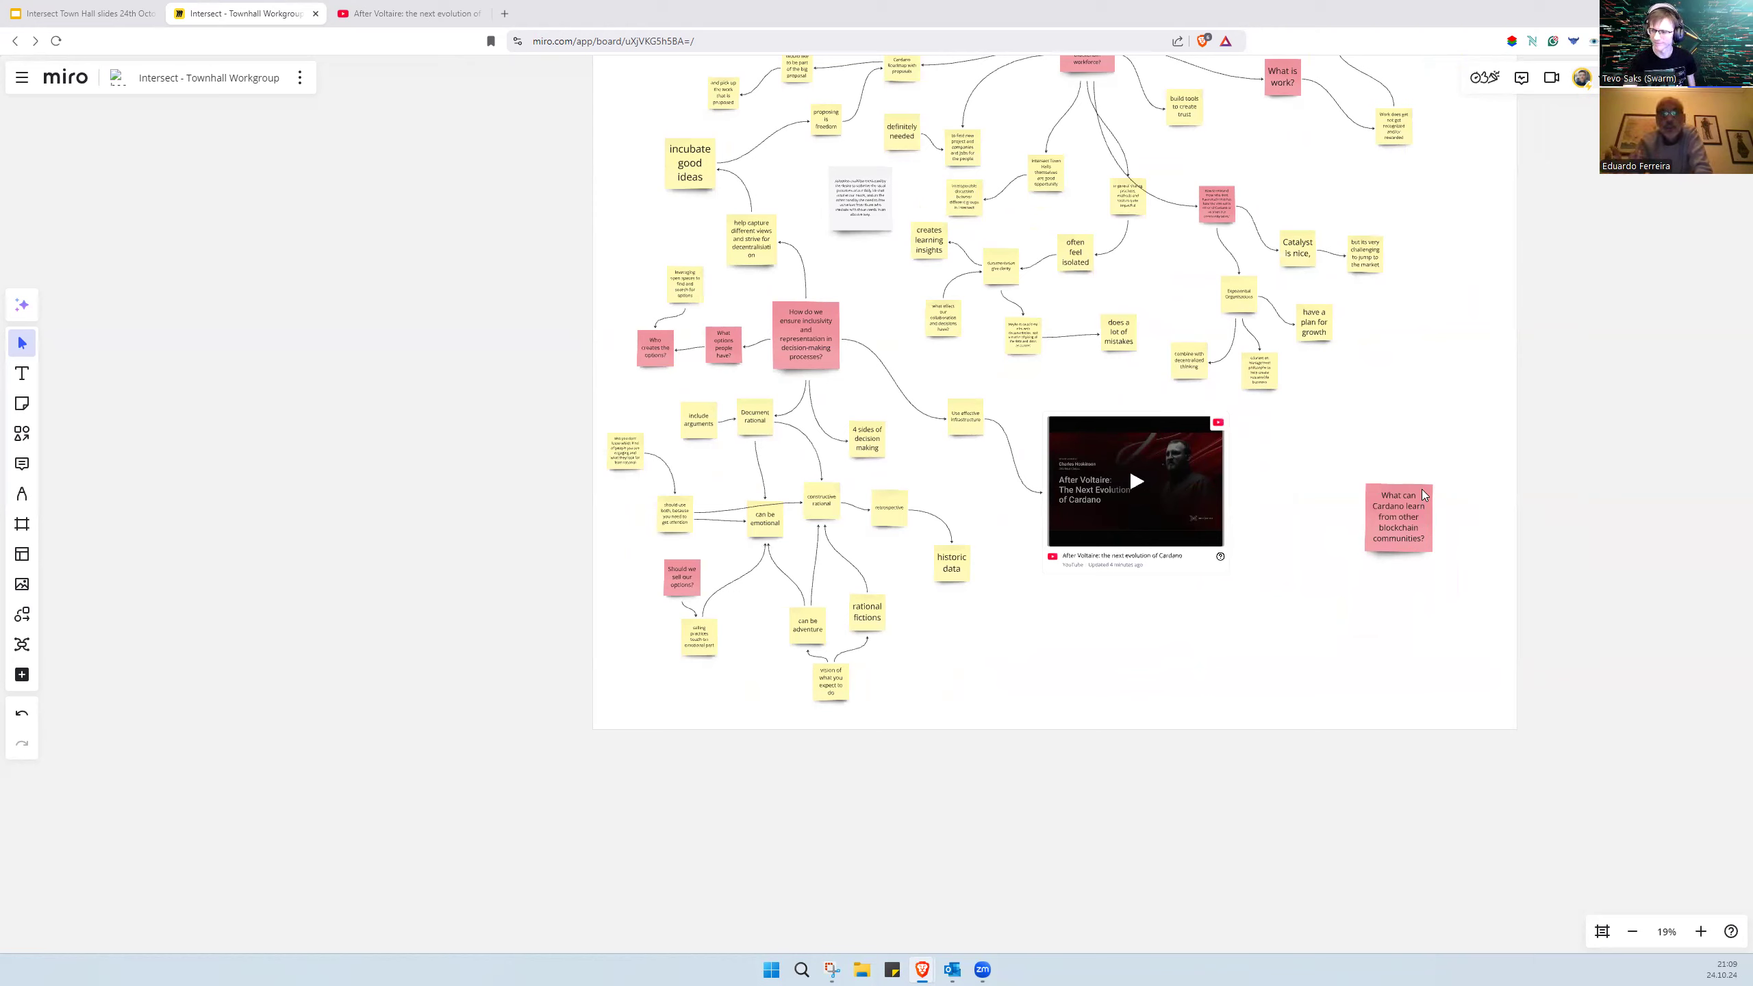
{"action": "mouse_move", "coordinate": [1406, 503]}
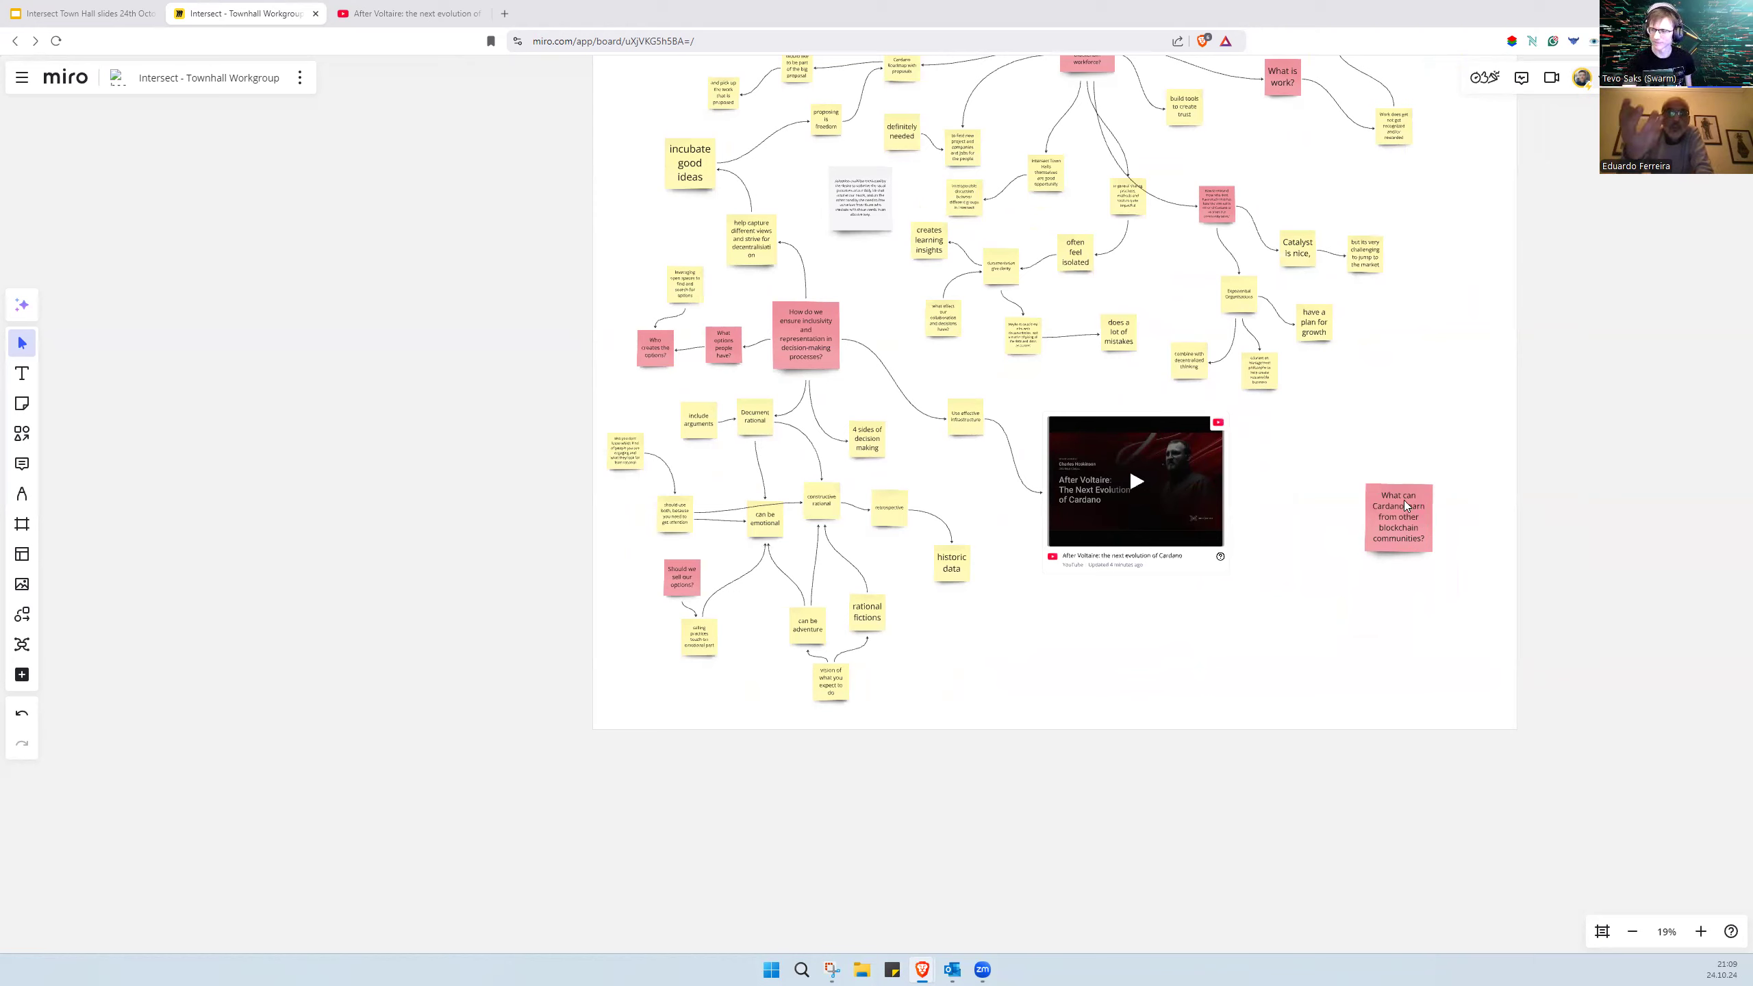
{"action": "mouse_move", "coordinate": [1172, 592]}
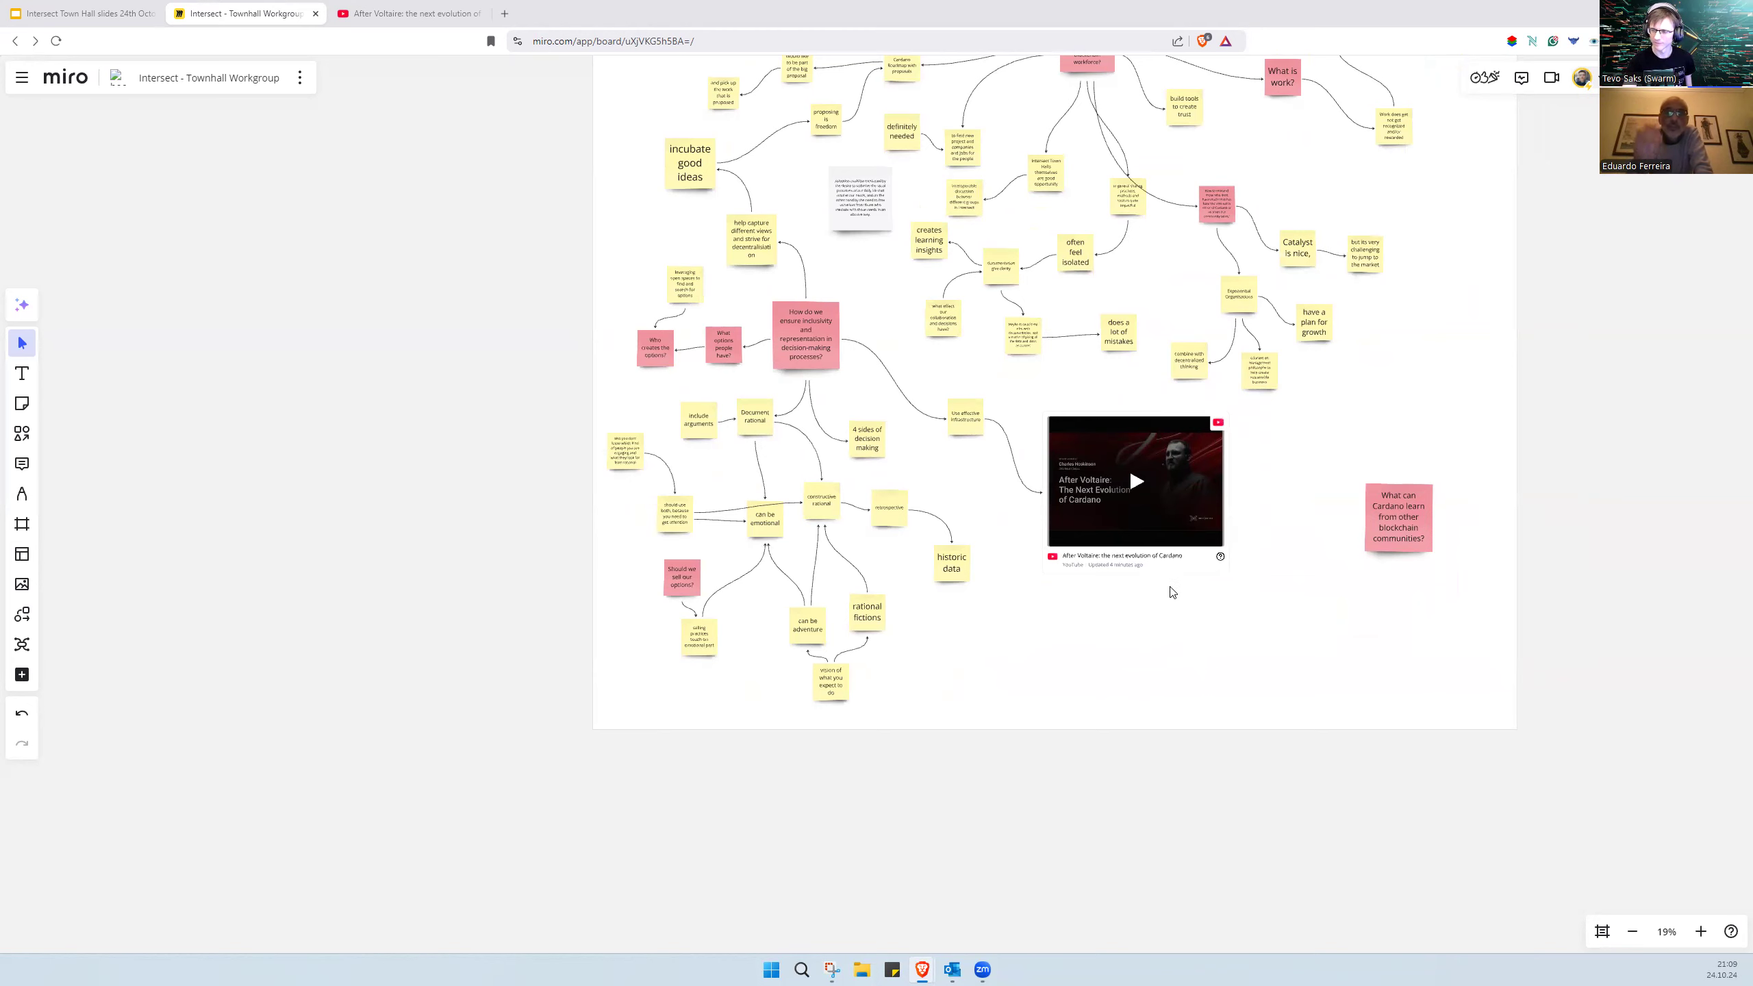
Step: Delete the pink 'What can Cardano learn from other blockchain communities?' note
{"action": "left_click", "coordinate": [1398, 517]}
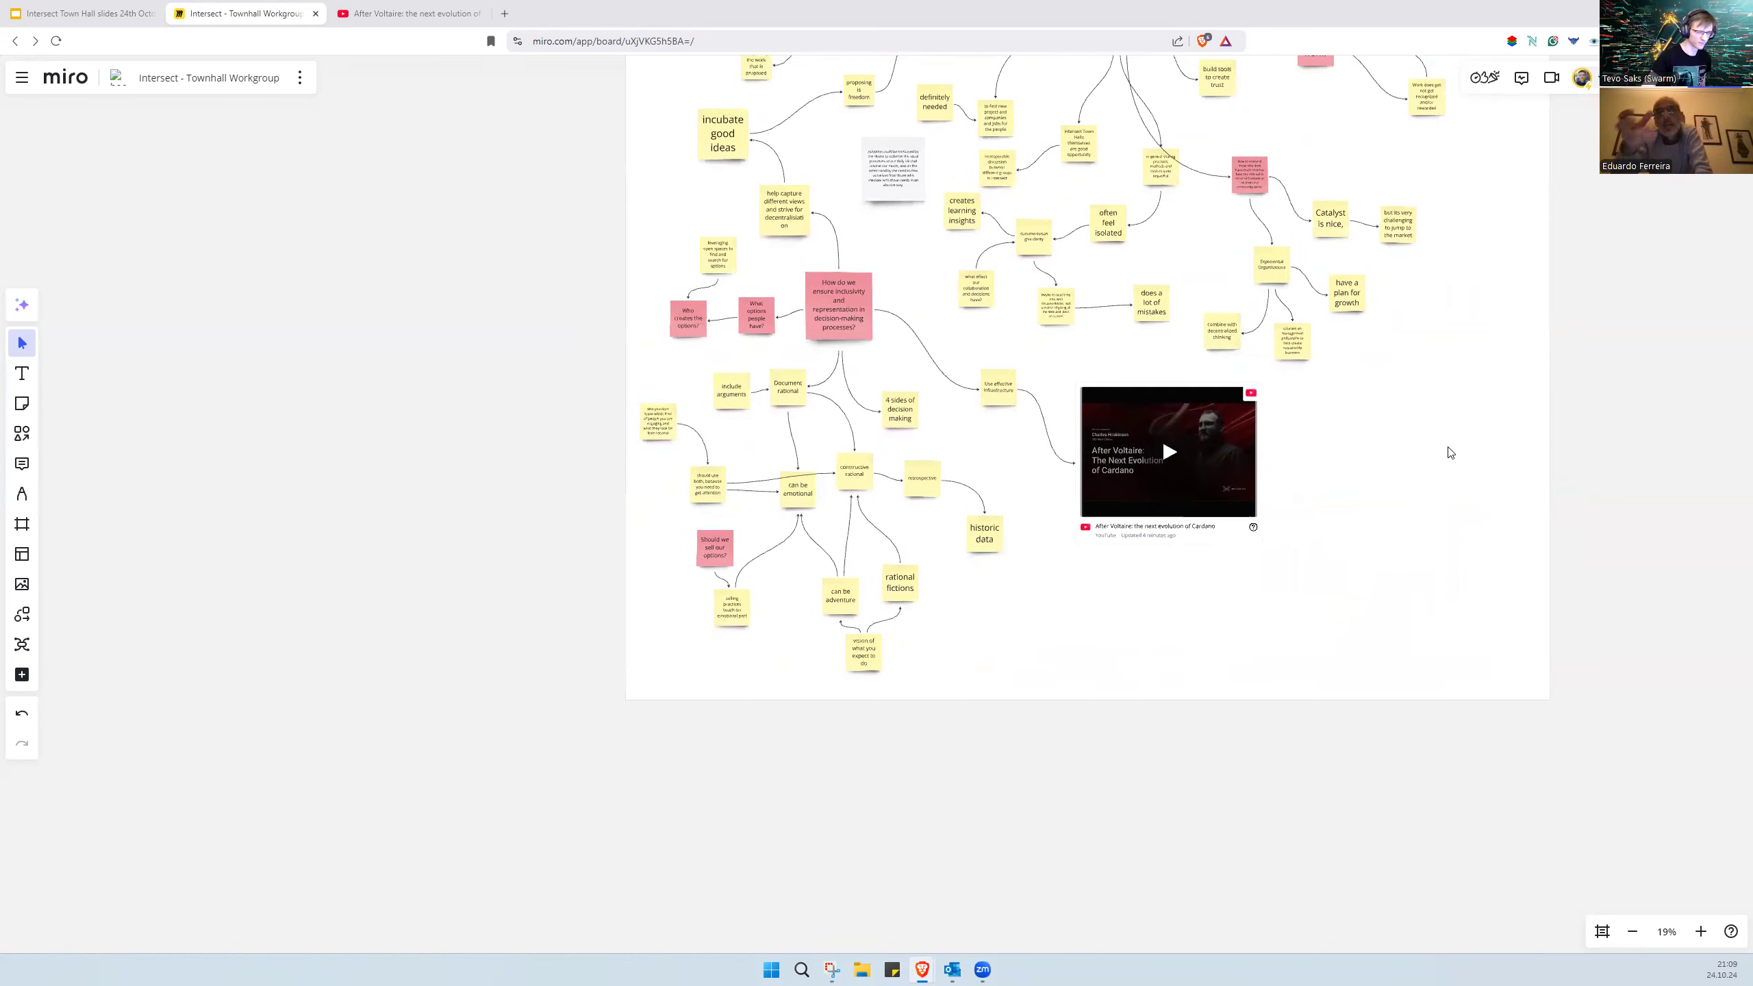
{"action": "mouse_move", "coordinate": [1444, 449]}
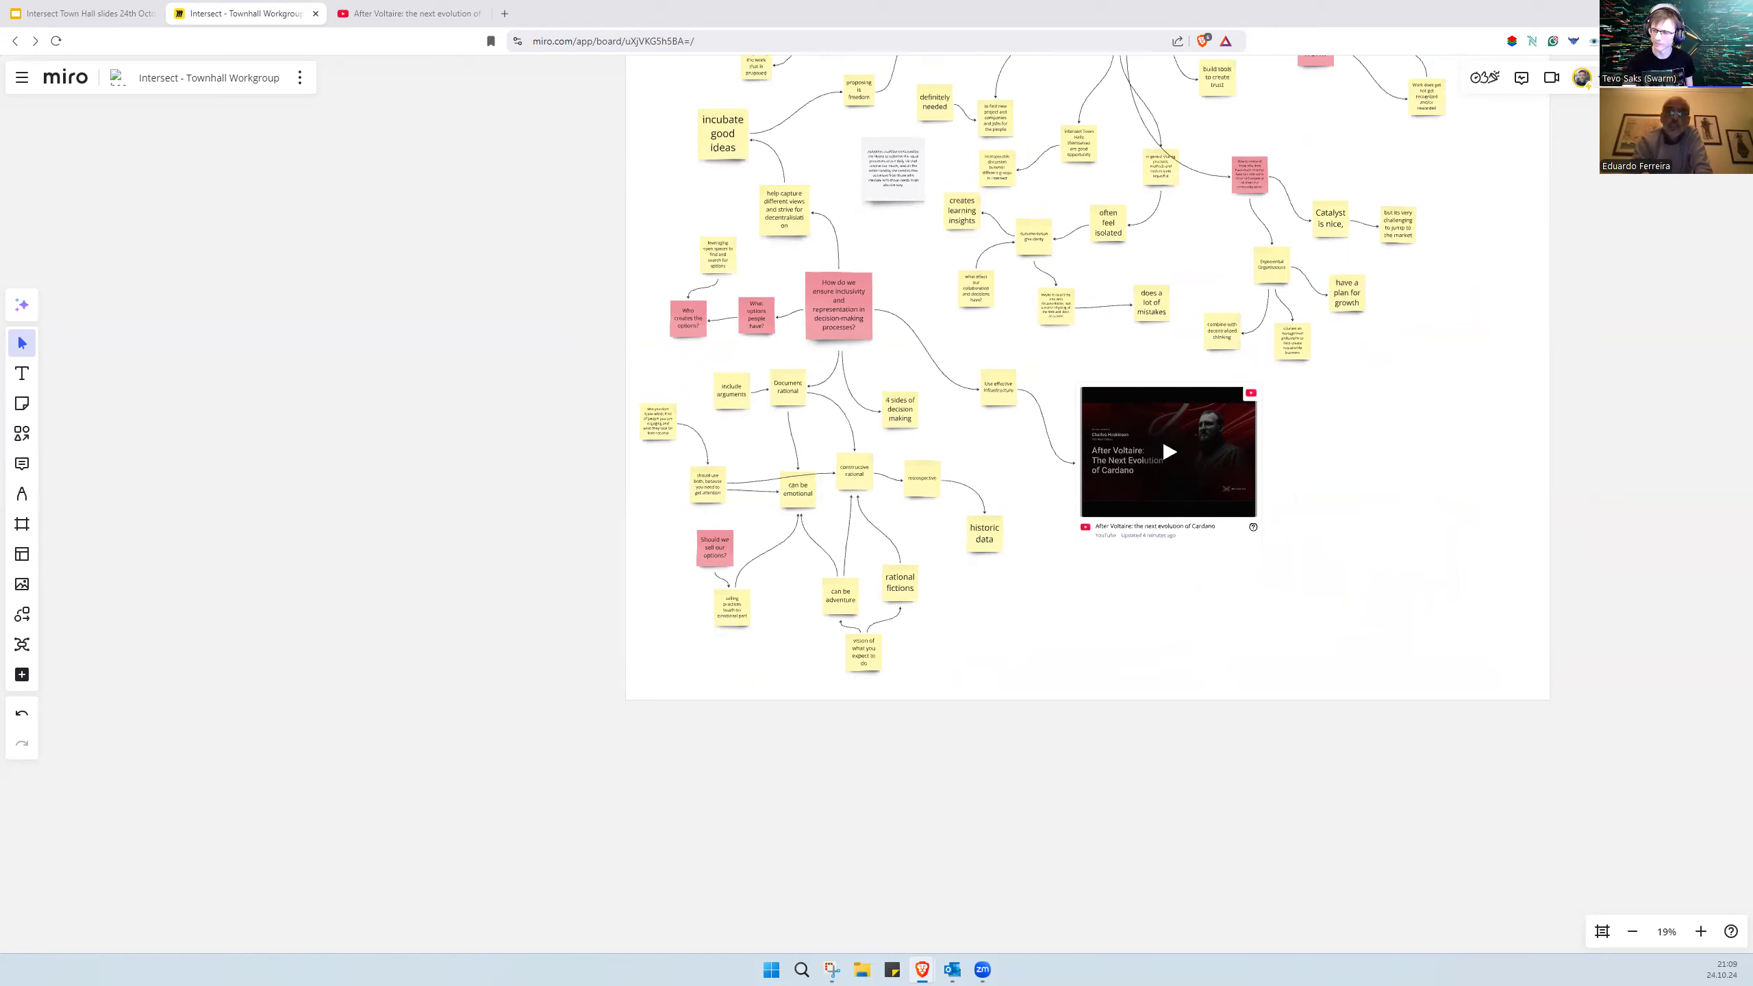
{"action": "mouse_move", "coordinate": [1304, 550]}
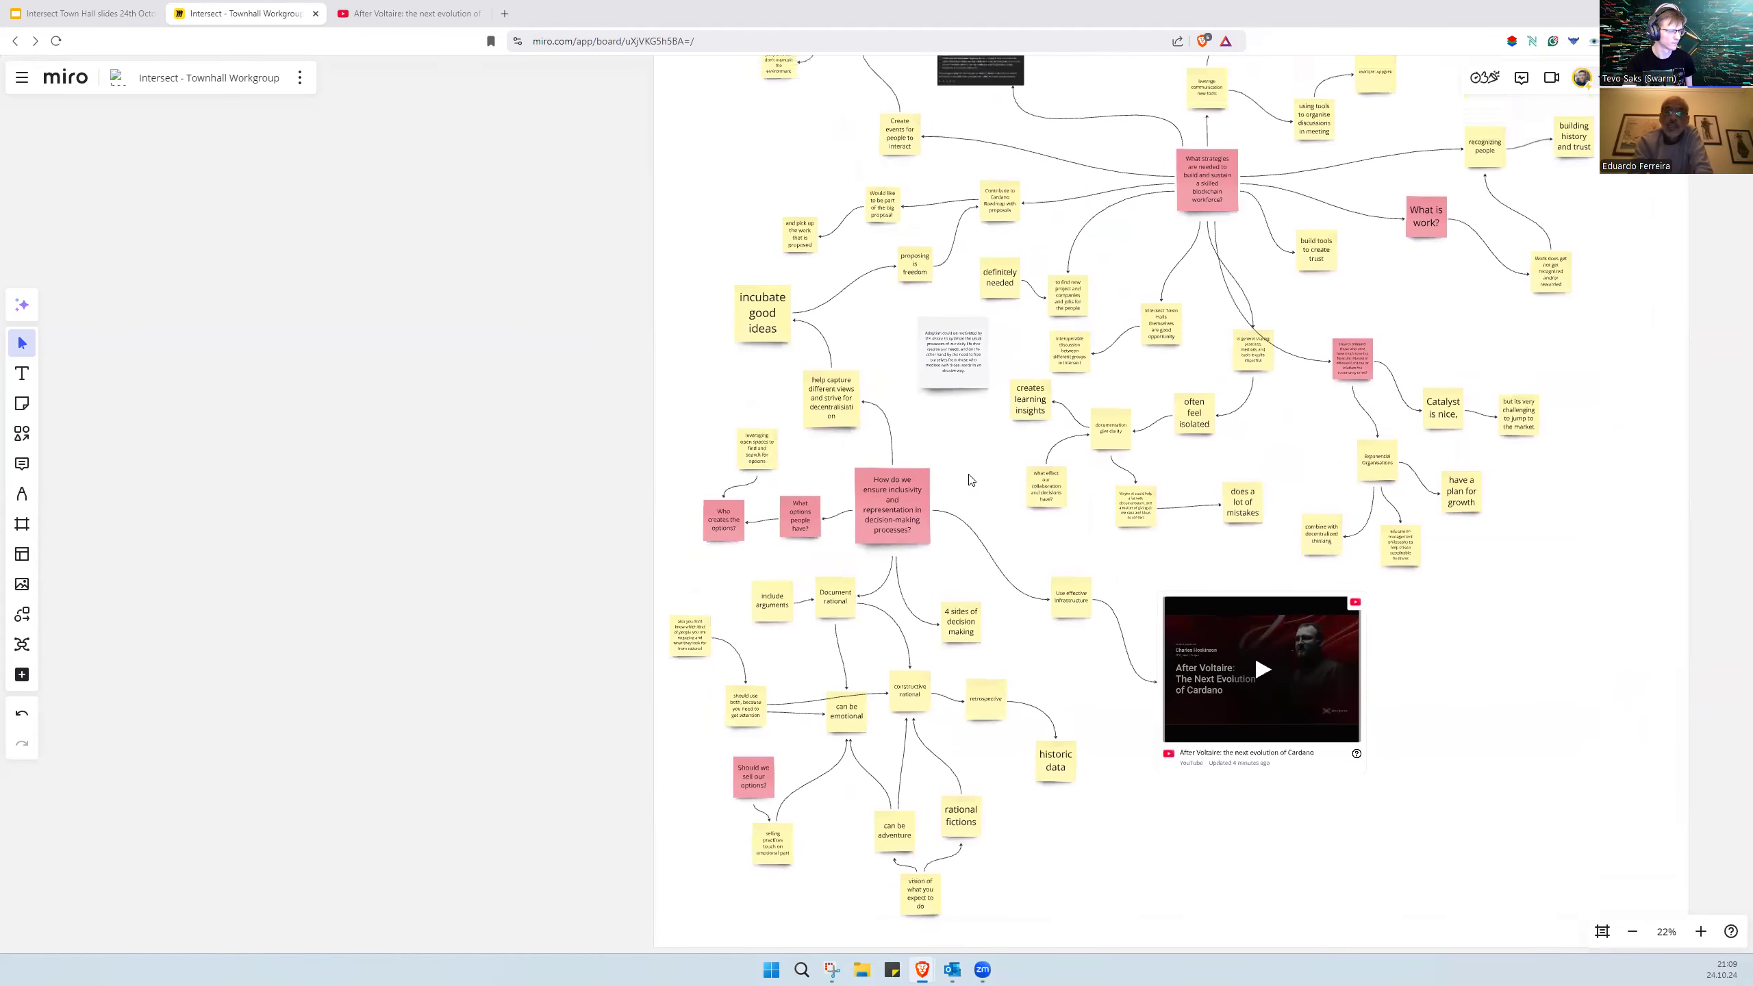
Step: Duplicate 'incubate good ideas' into notes 'people love to give views…' and 'the love of sharing'
{"action": "left_click", "coordinate": [761, 311]}
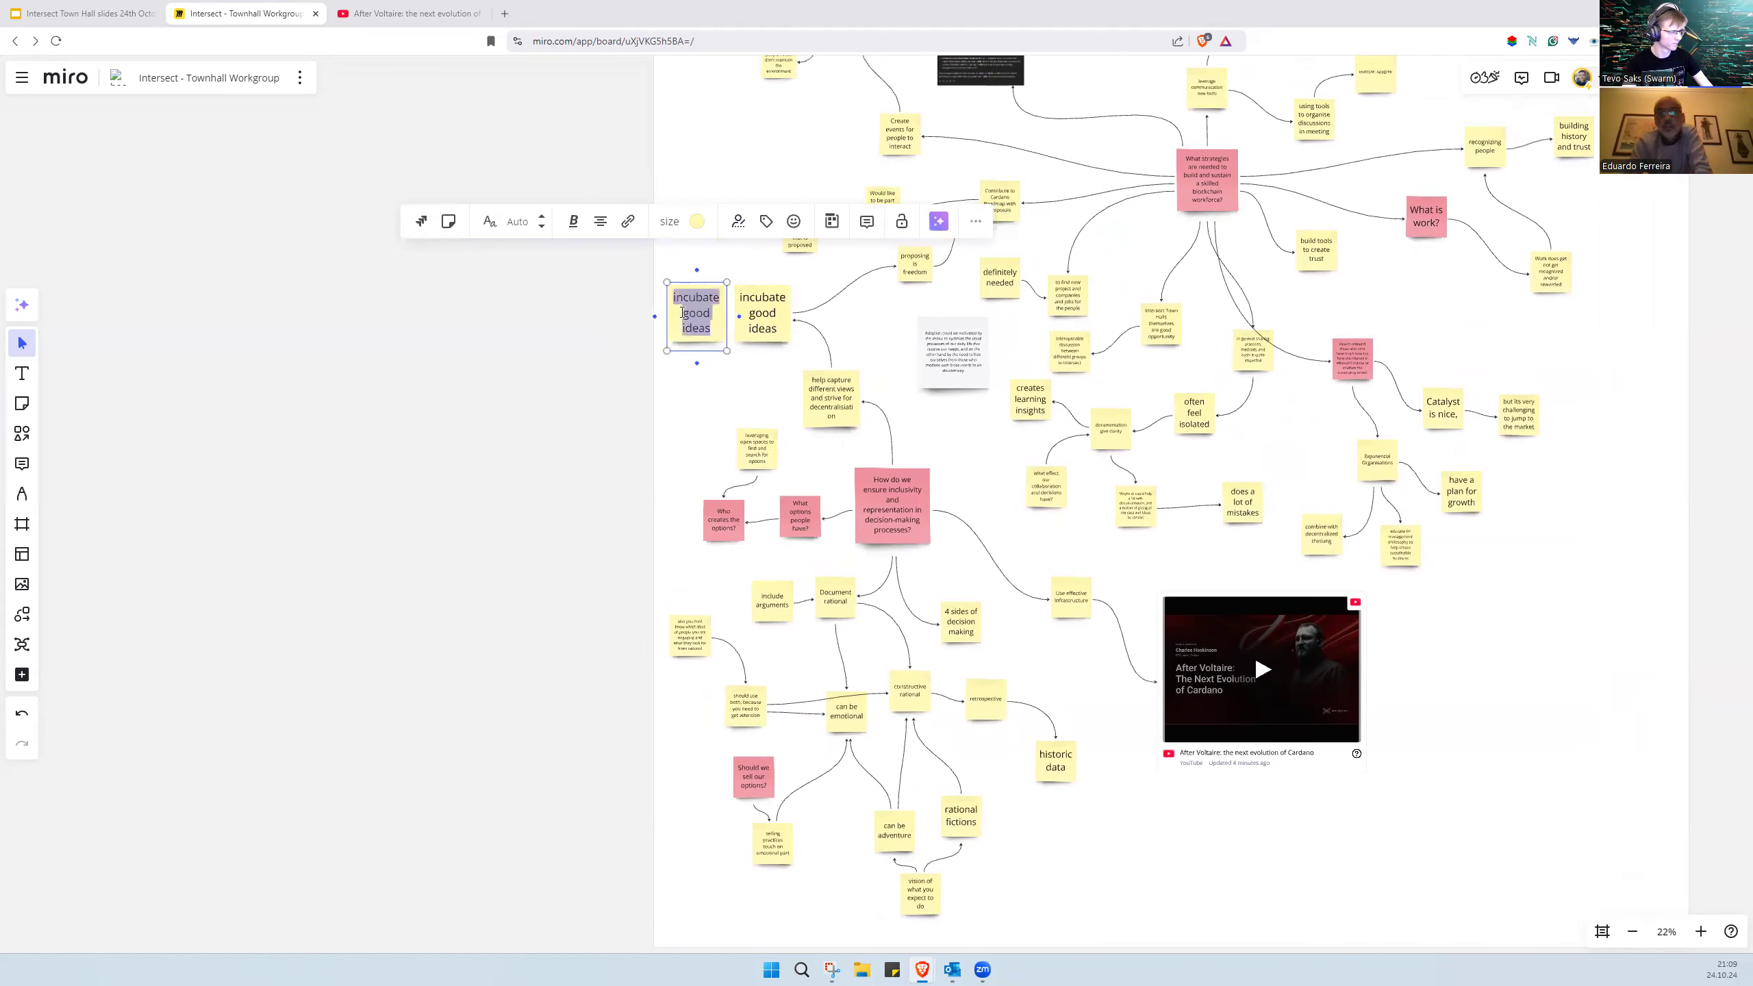
{"action": "type", "text": "people lo"}
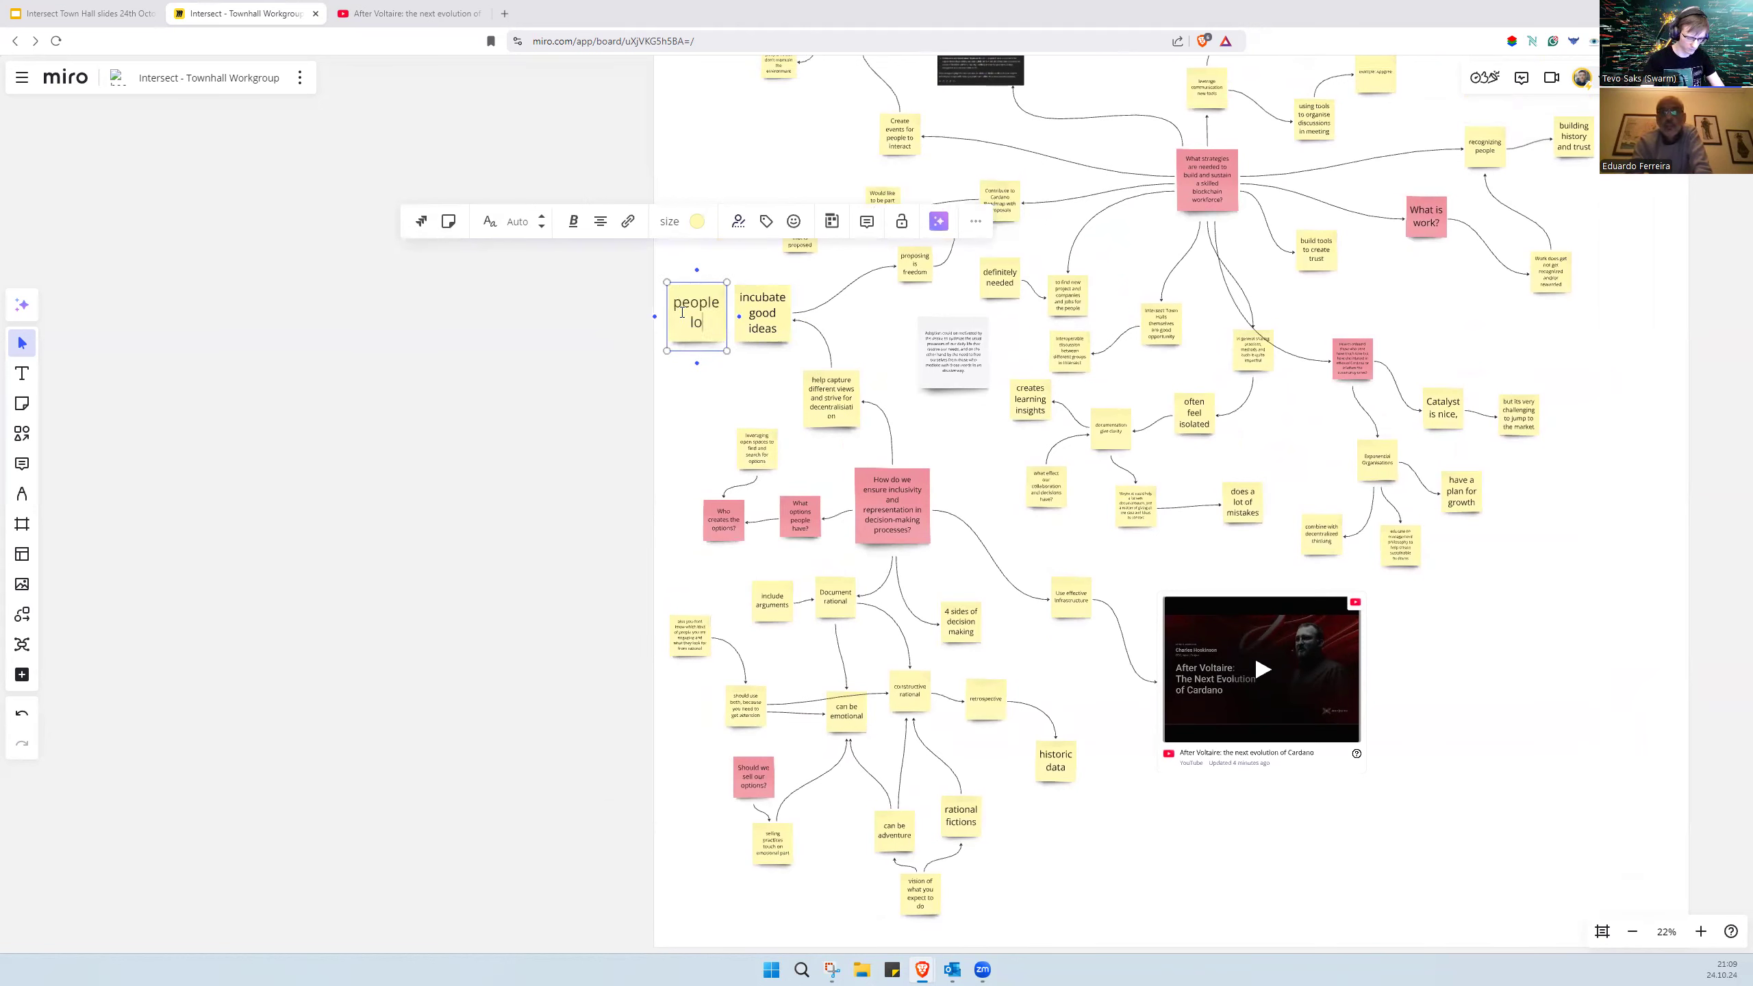
{"action": "type", "text": "love to"}
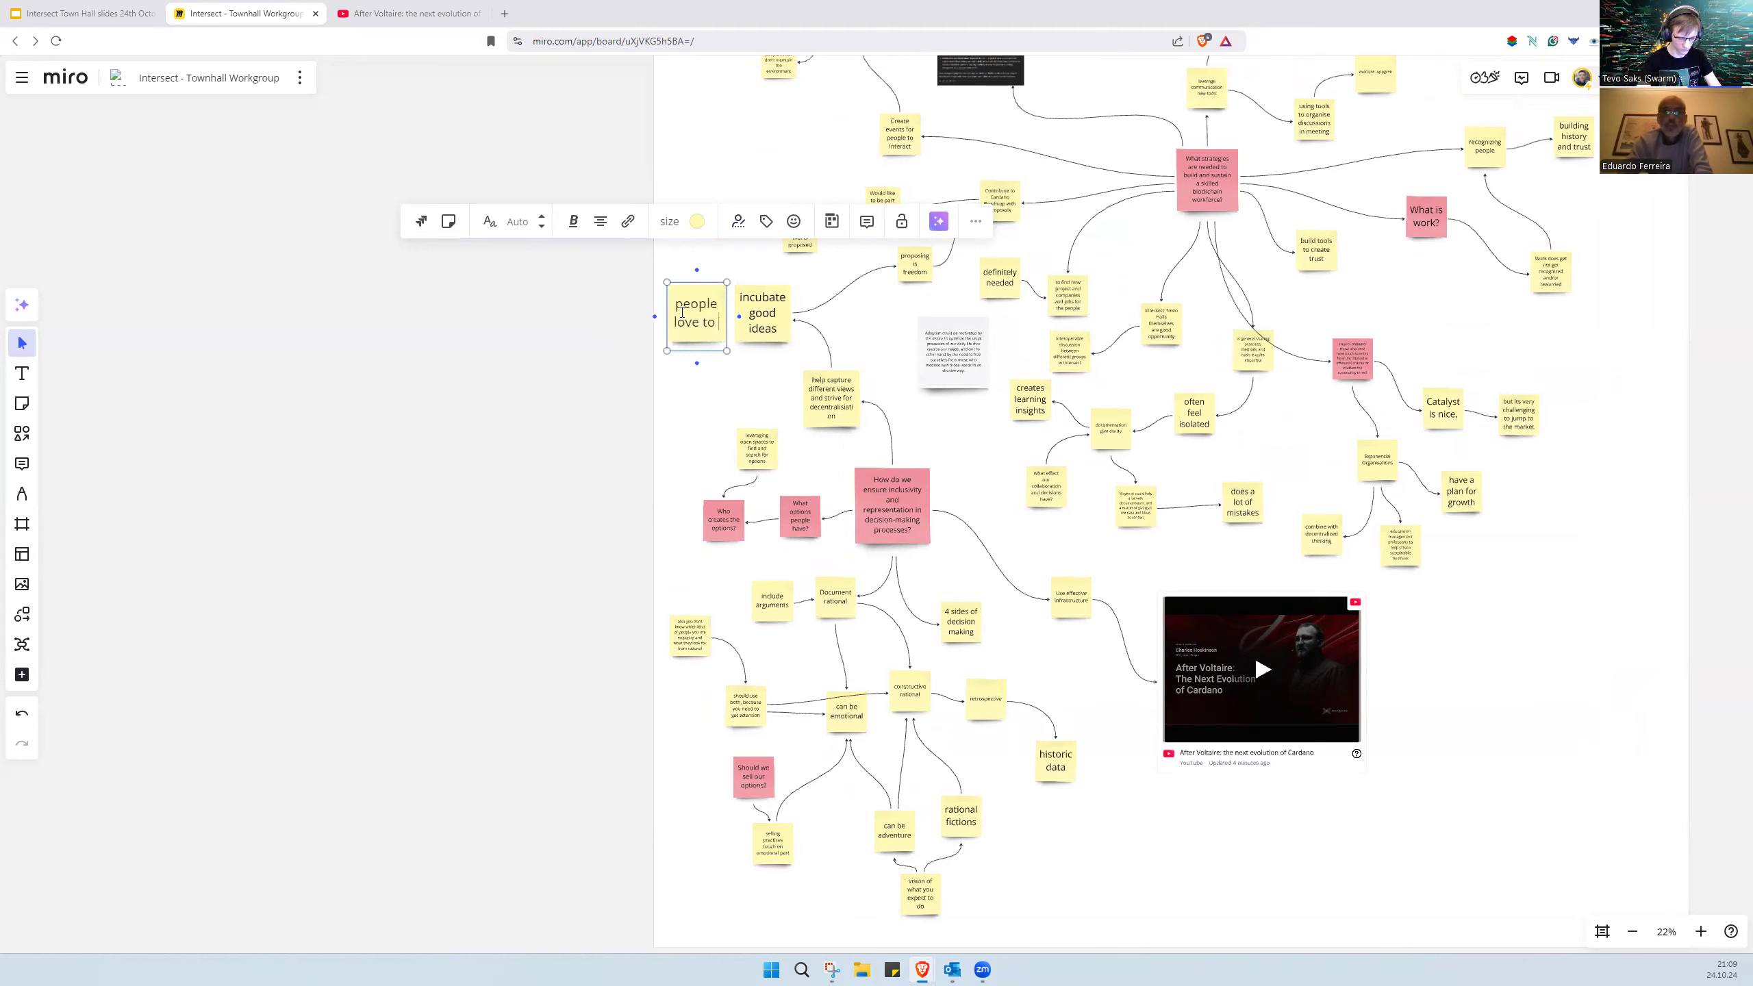
{"action": "type", "text": "give views and bounce ideas back and for"}
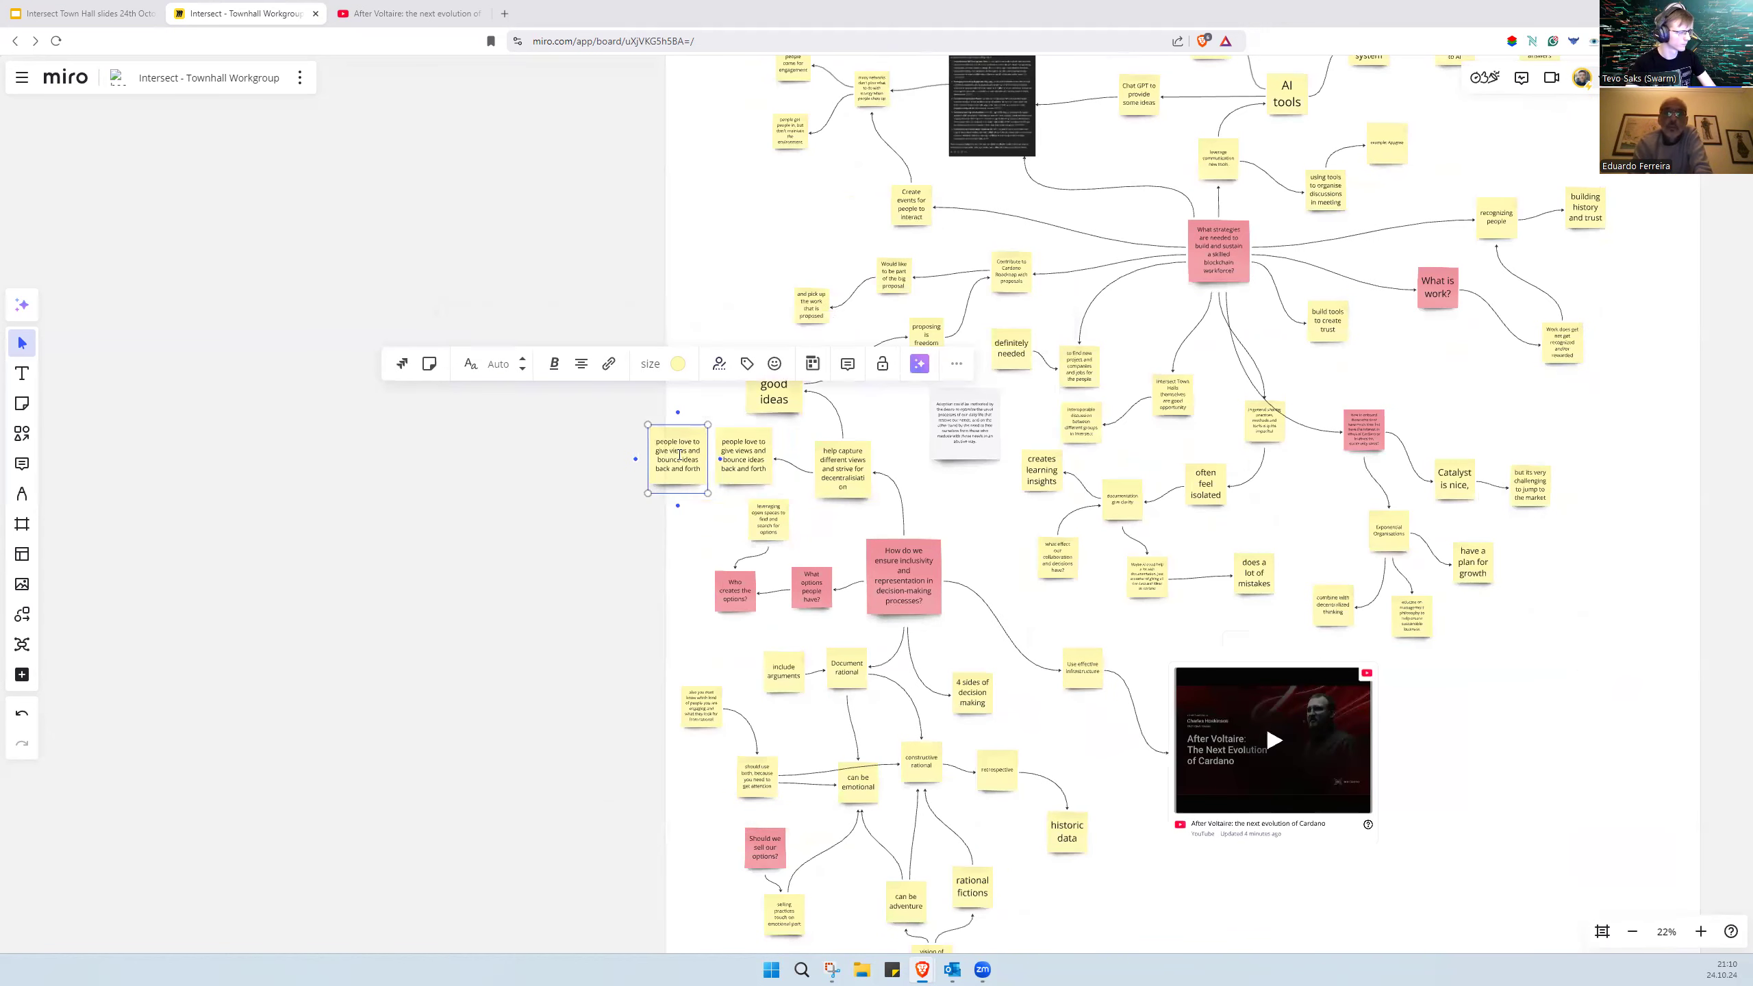
{"action": "type", "text": "the g"}
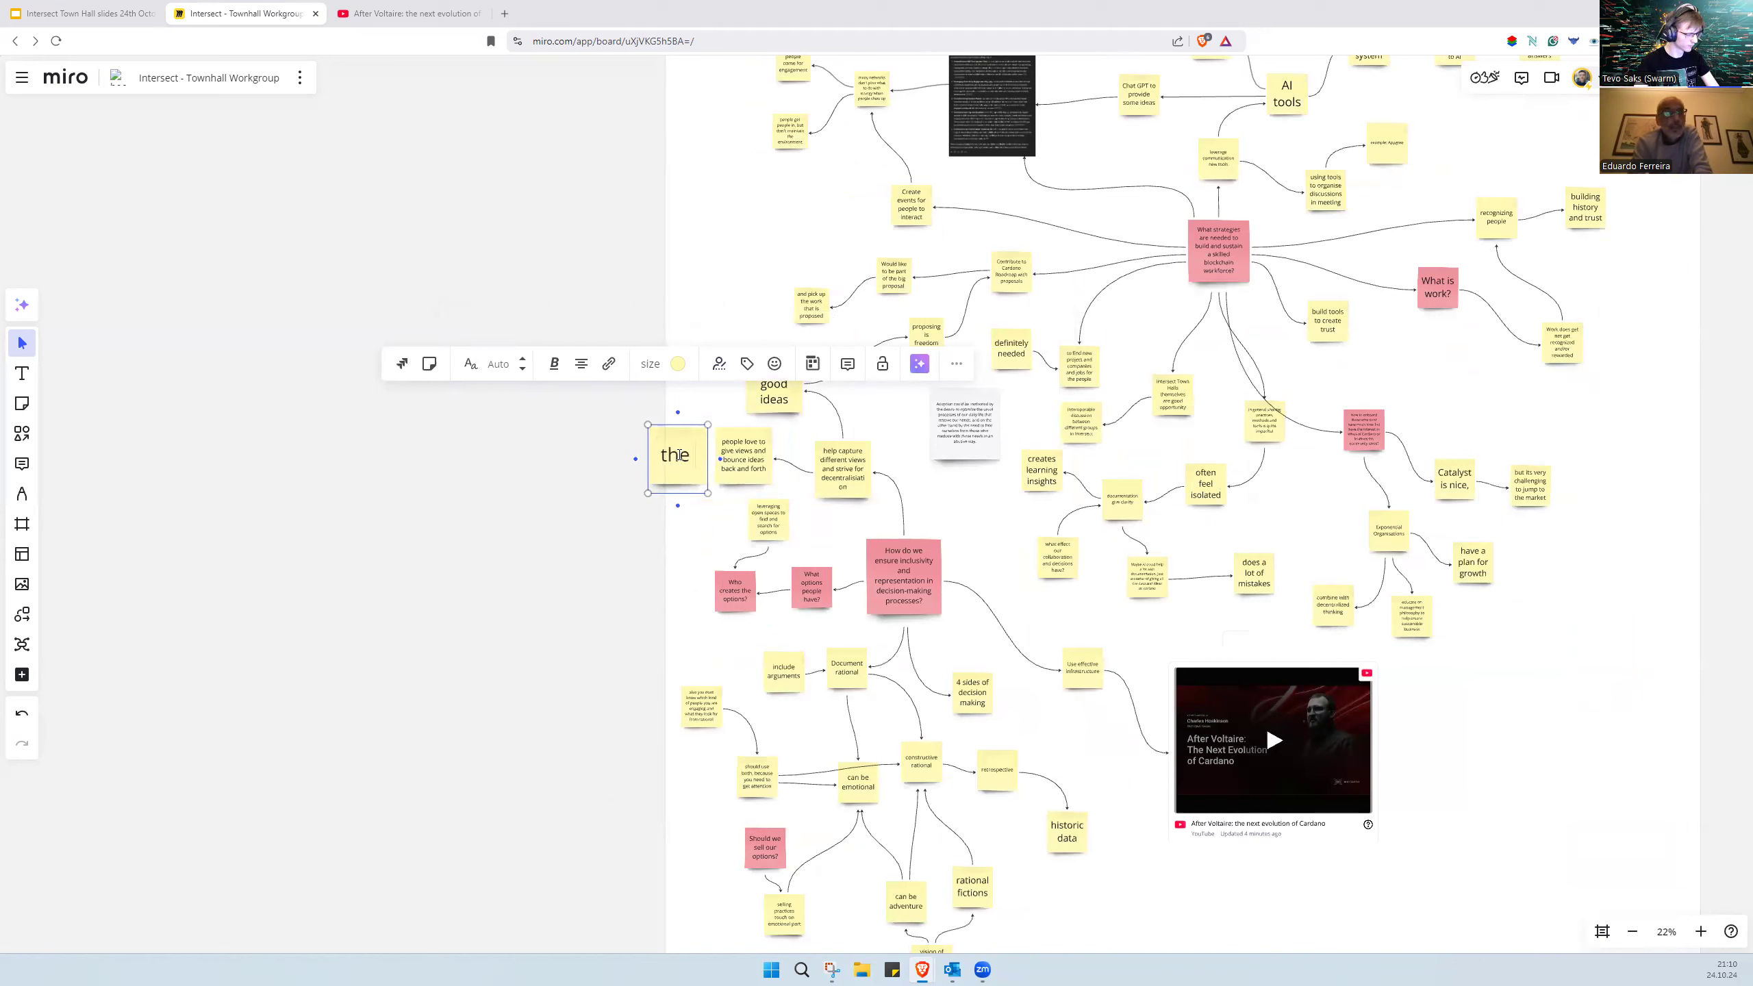
{"action": "type", "text": "love of sharing"}
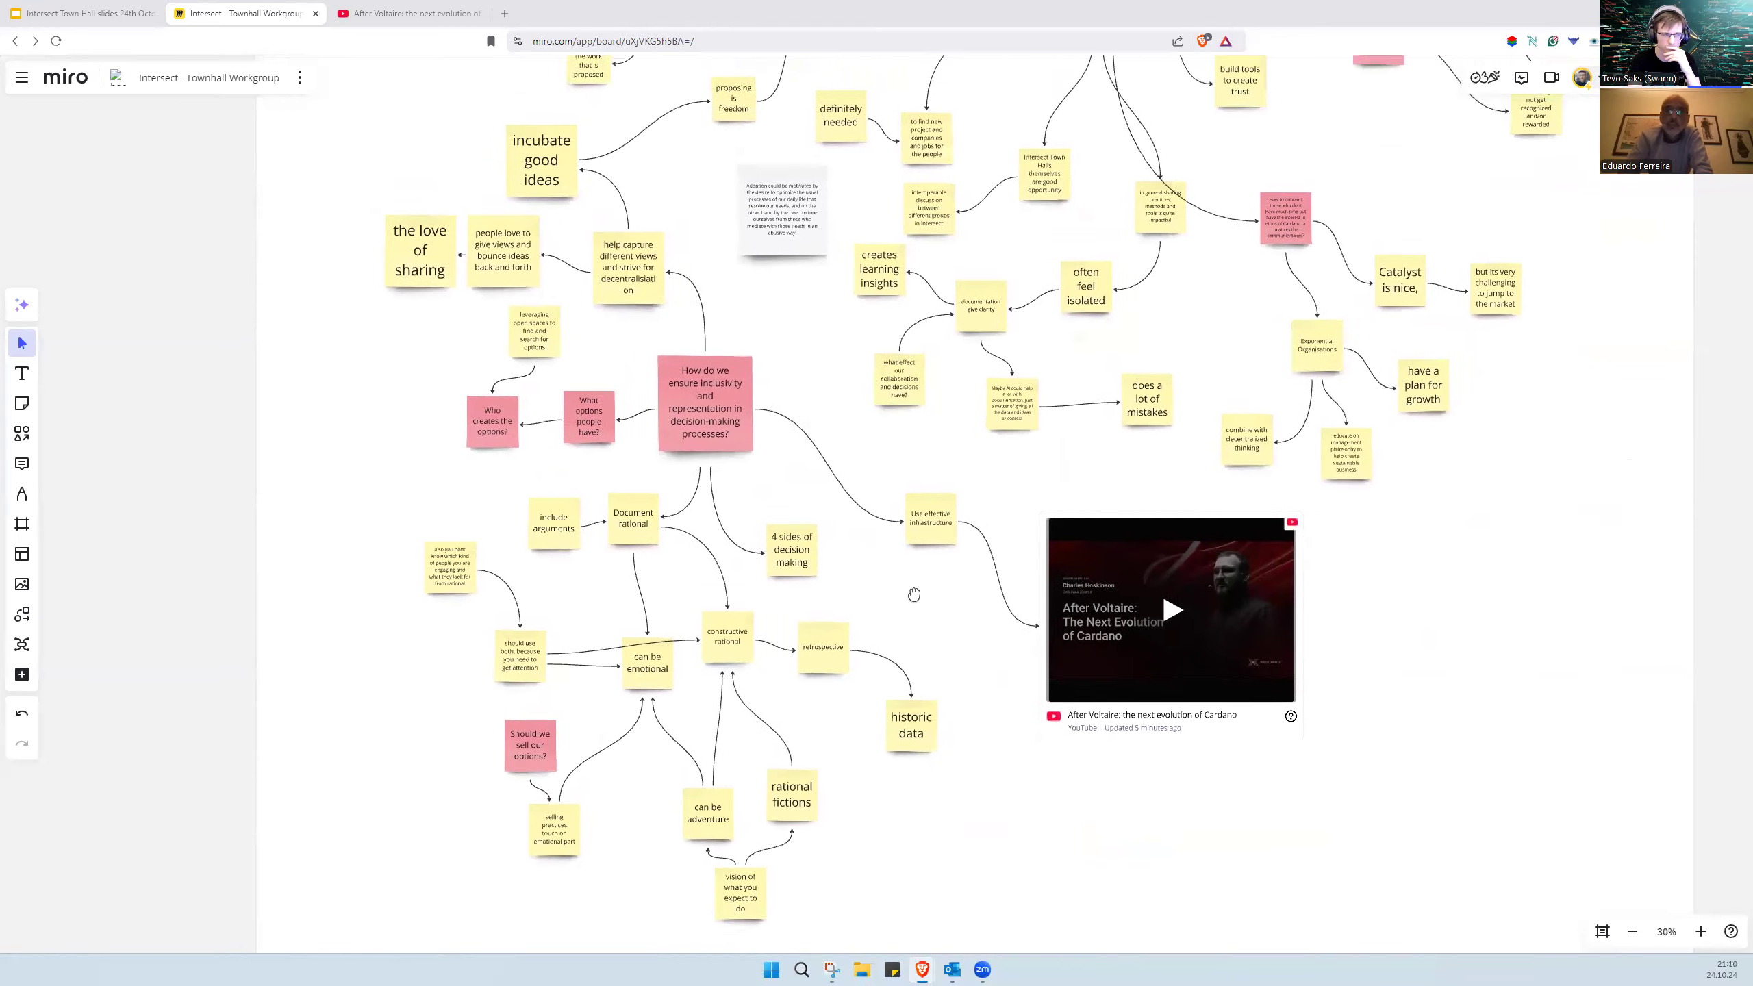
Step: Nudge the small pink note near 'Catalyst is nice' upward toward the workforce question
{"action": "scroll", "scroll_direction": "down", "scroll_amount": 3}
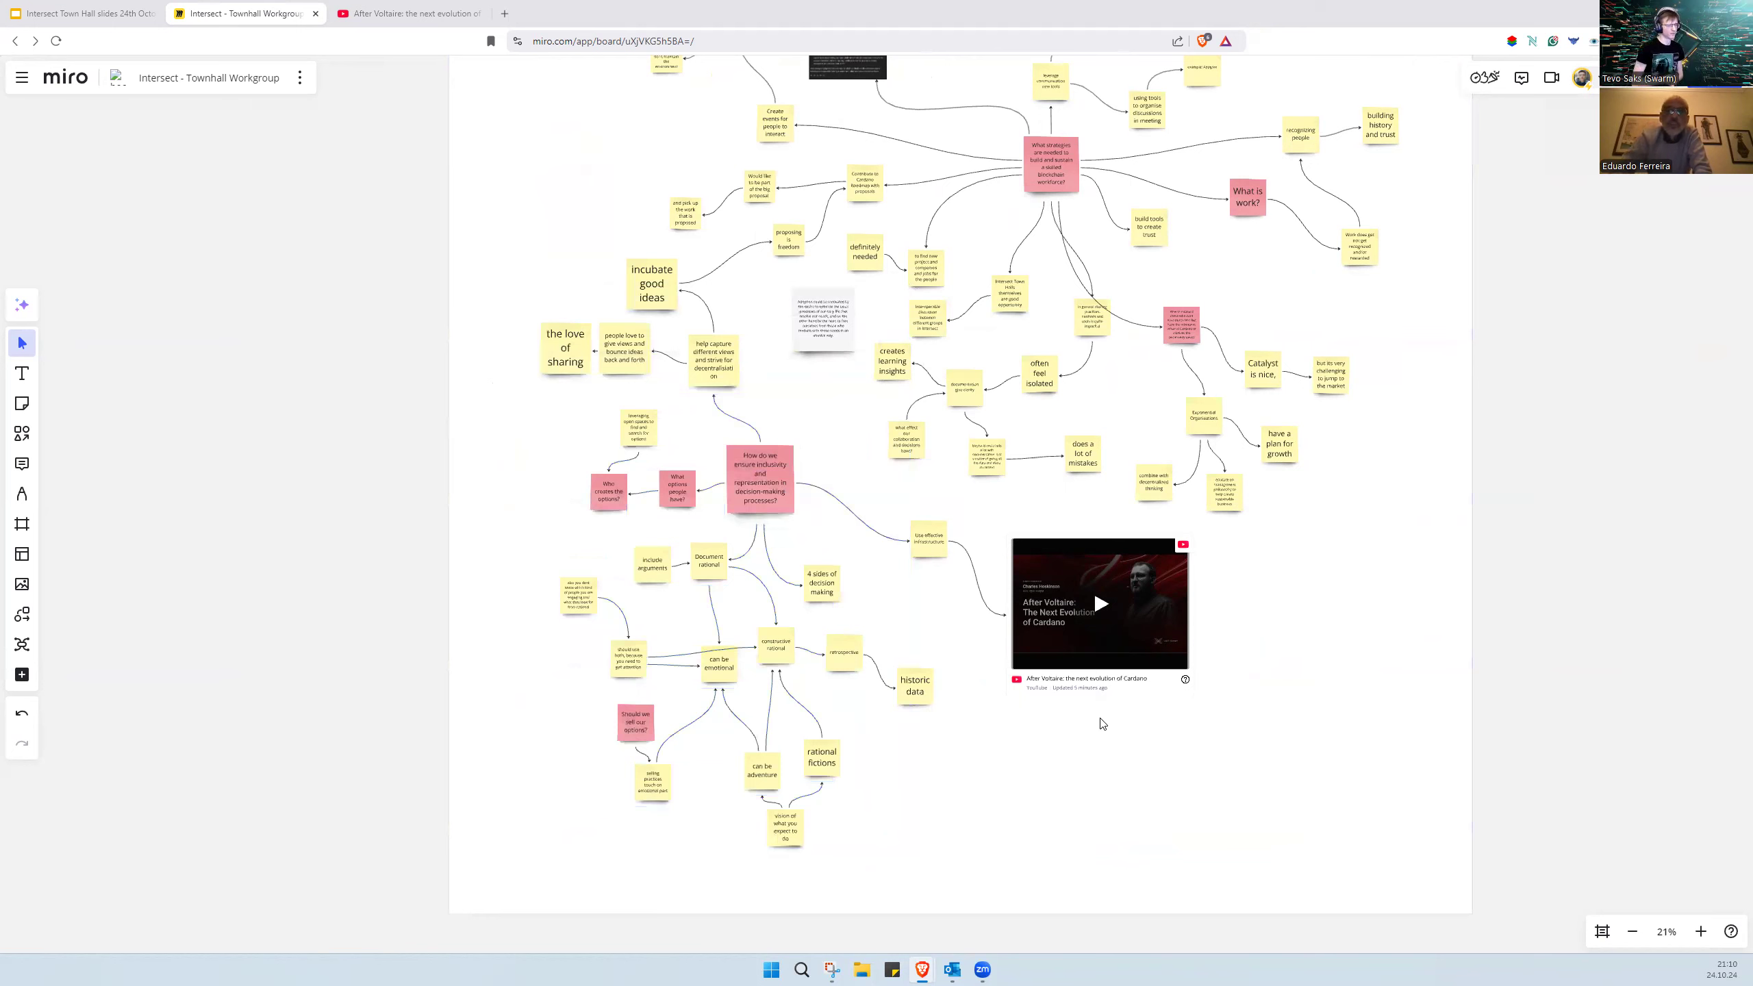
{"action": "mouse_move", "coordinate": [1177, 286]}
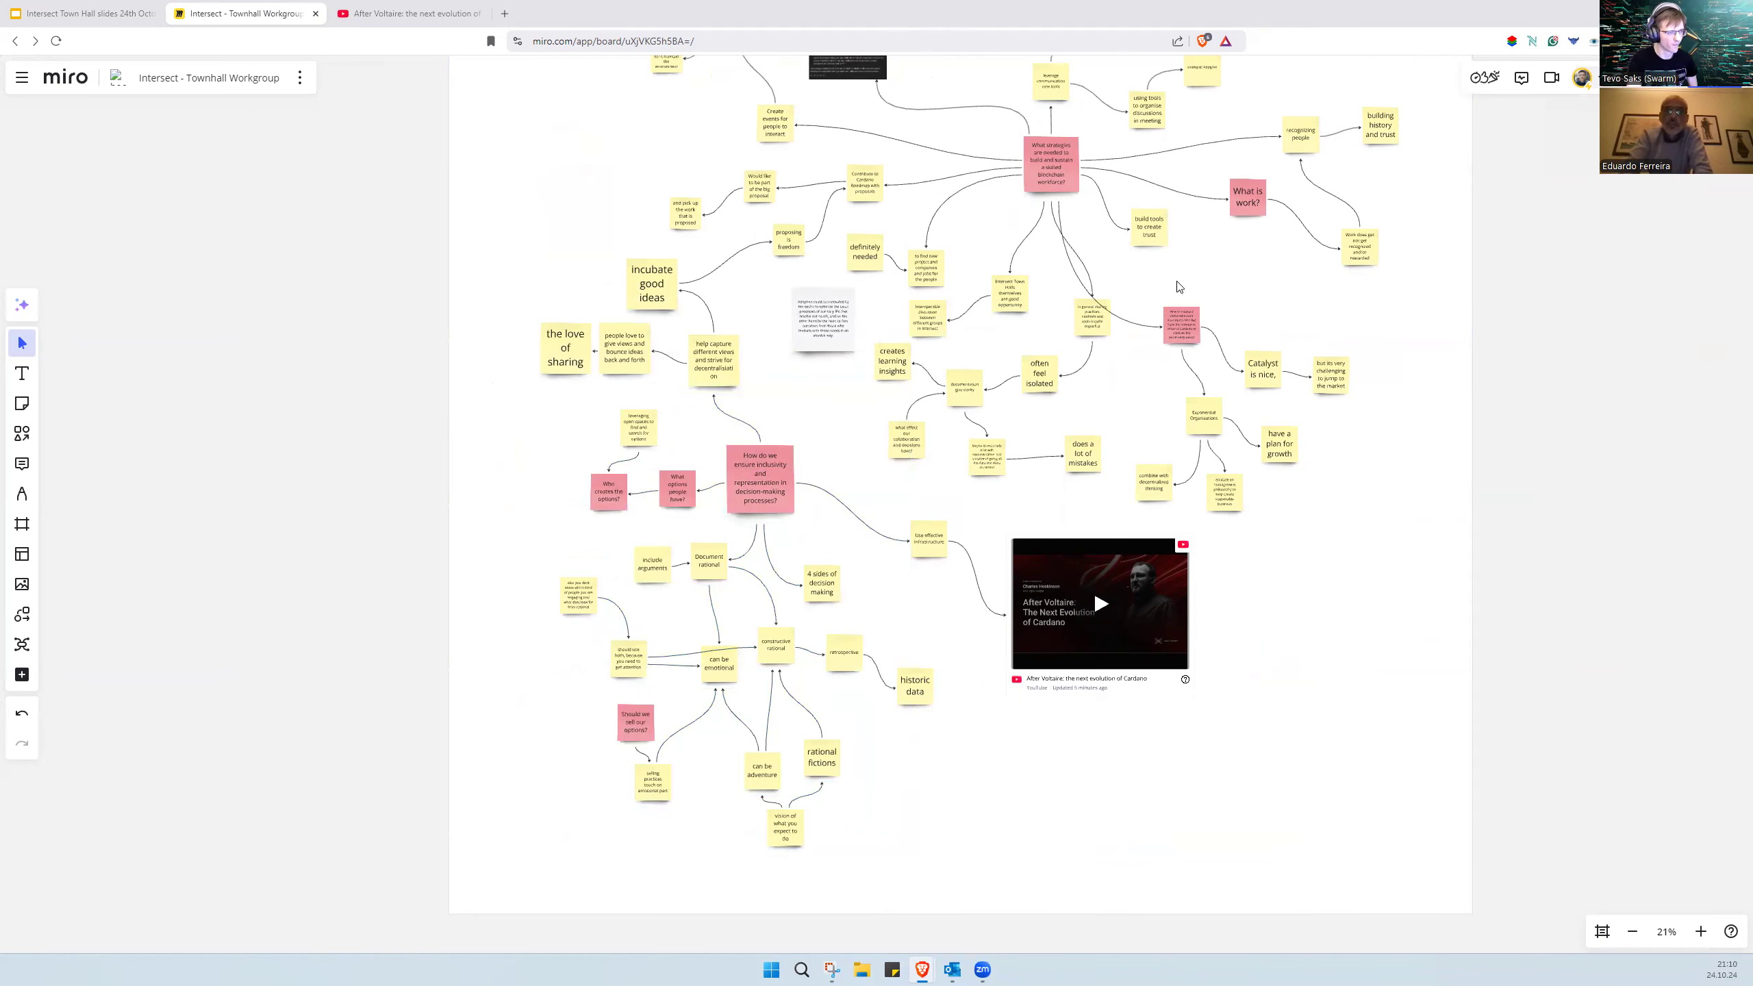
{"action": "left_click", "coordinate": [1159, 229]}
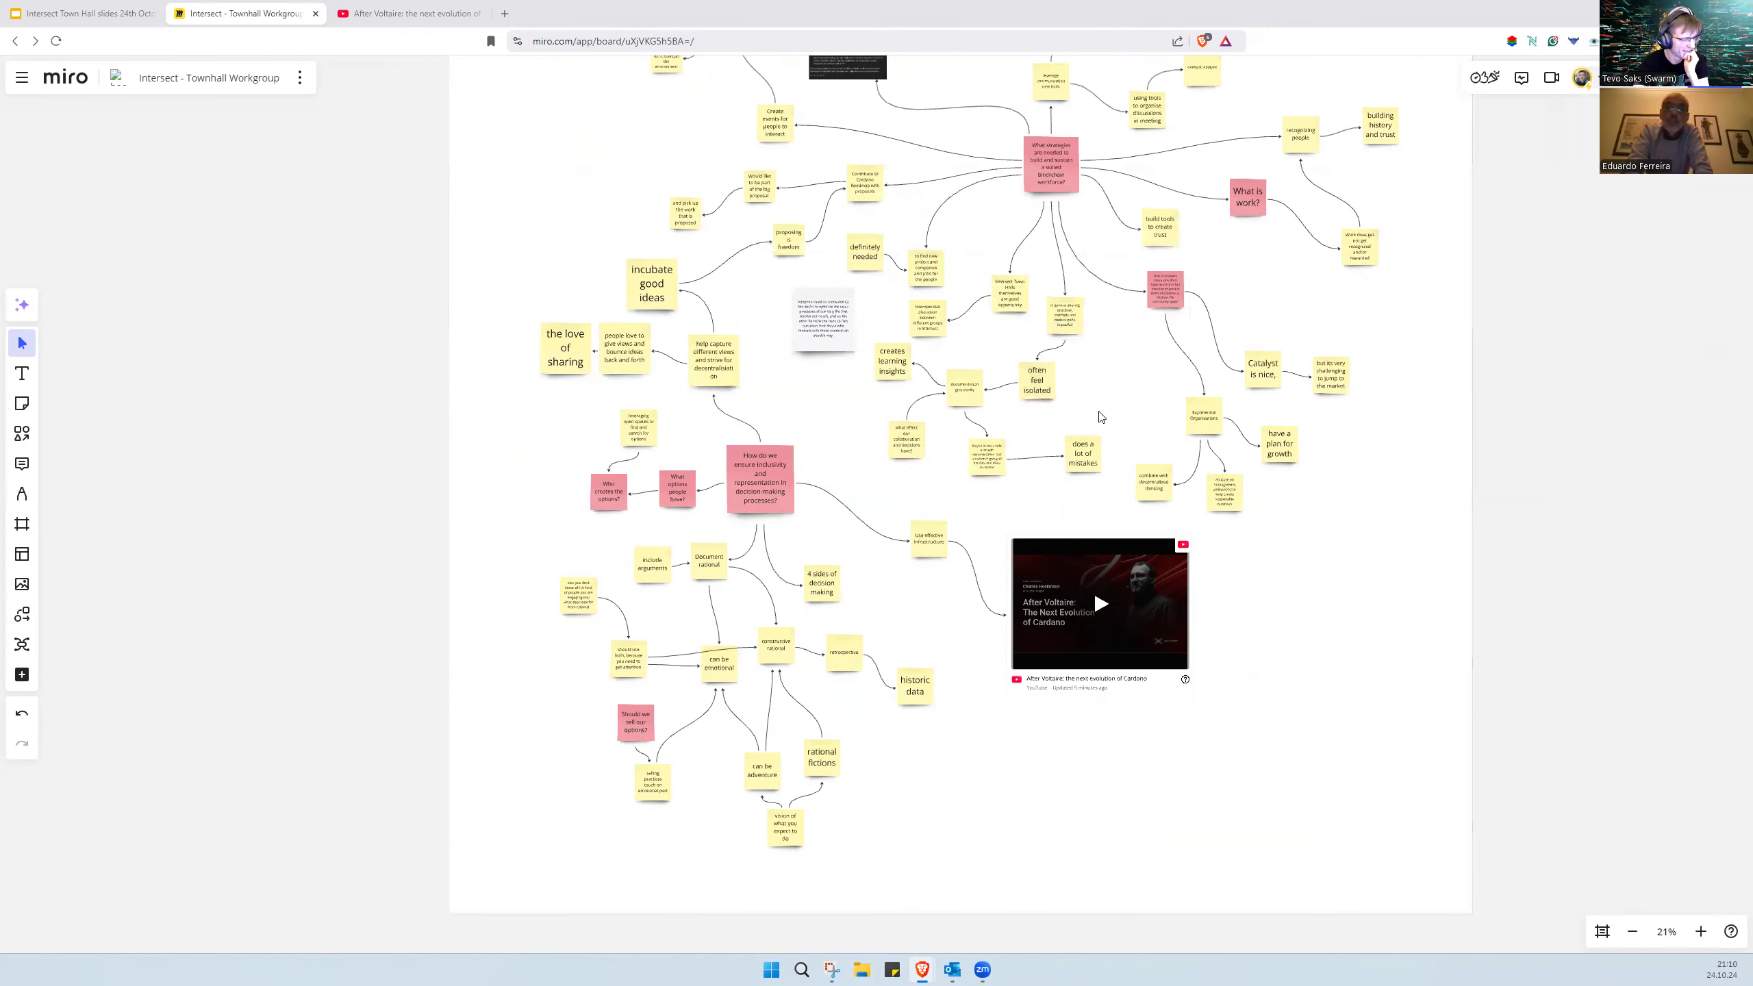
{"action": "mouse_move", "coordinate": [1166, 369]}
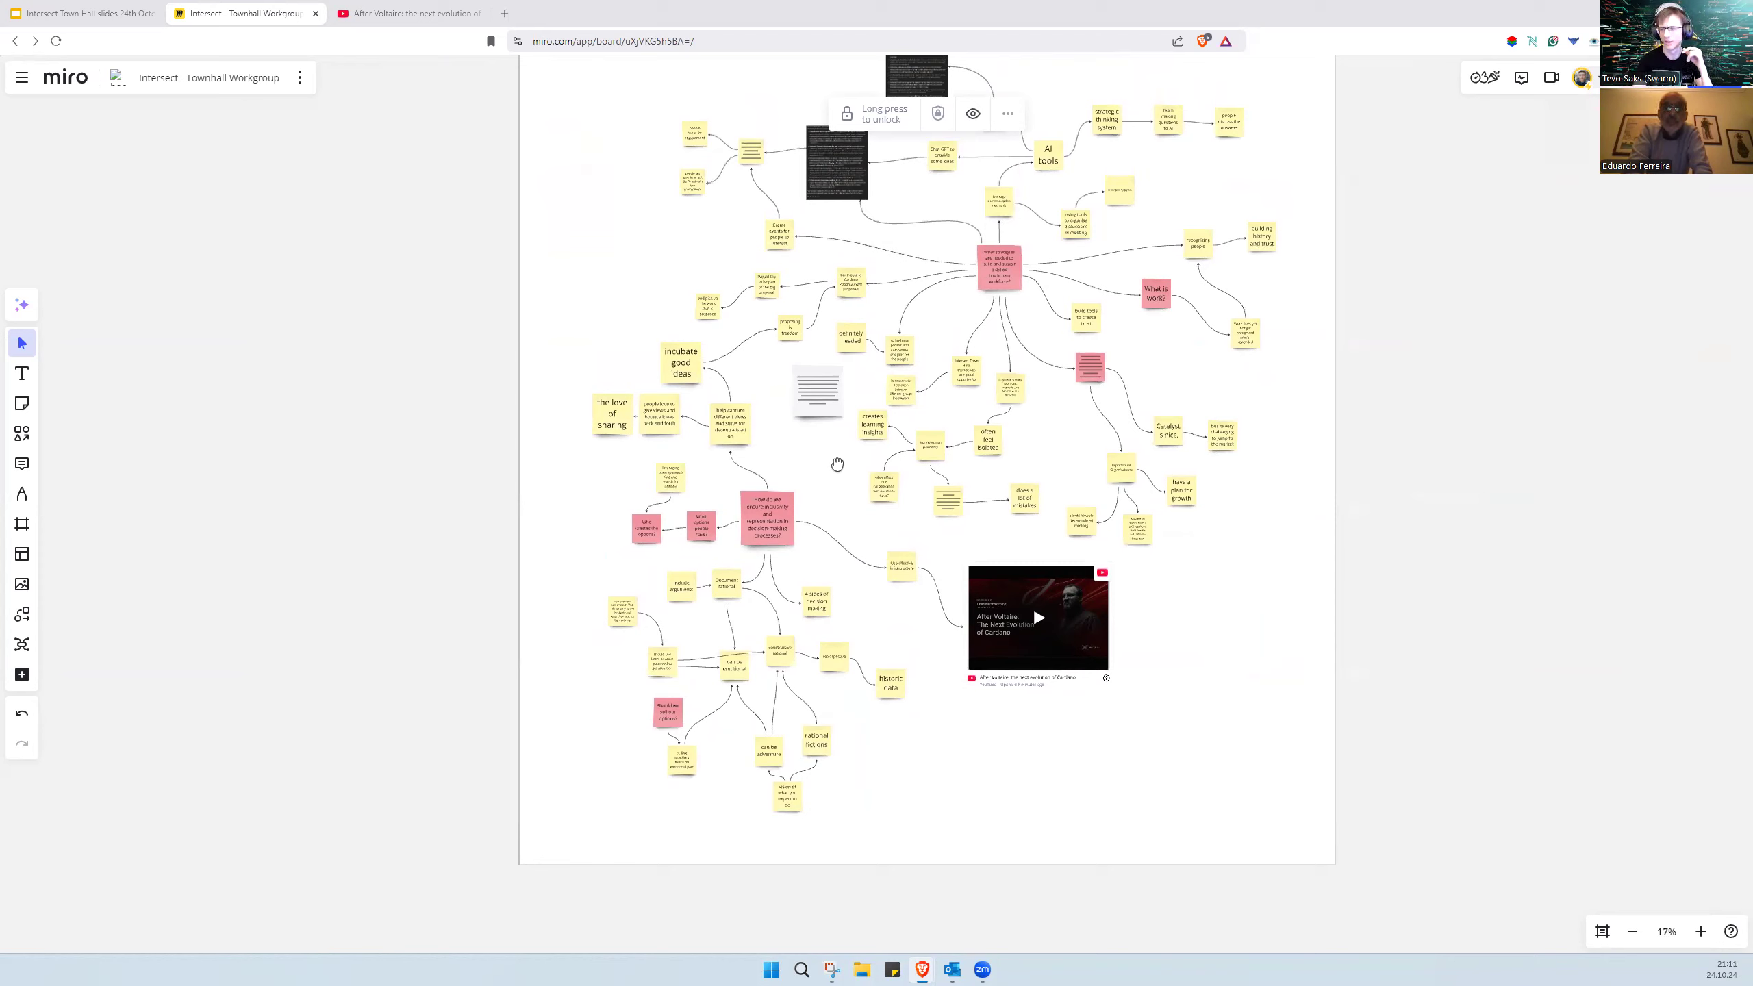
{"action": "mouse_move", "coordinate": [840, 472]}
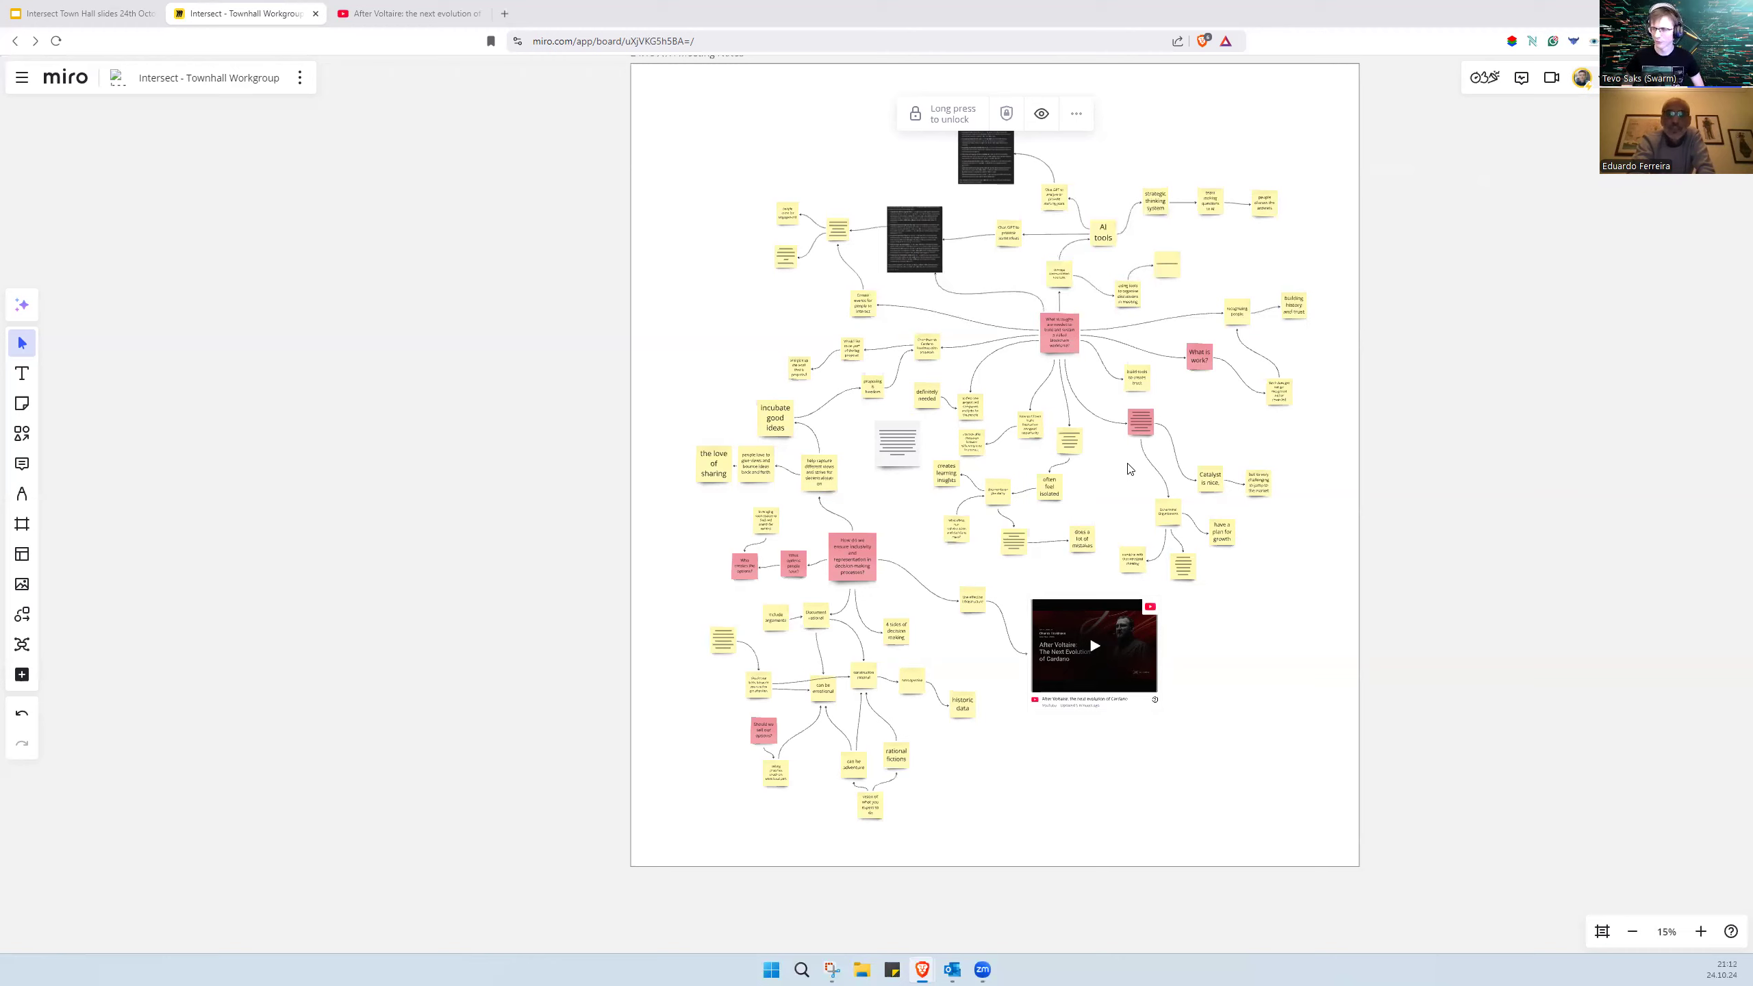
{"action": "mouse_move", "coordinate": [1686, 740]}
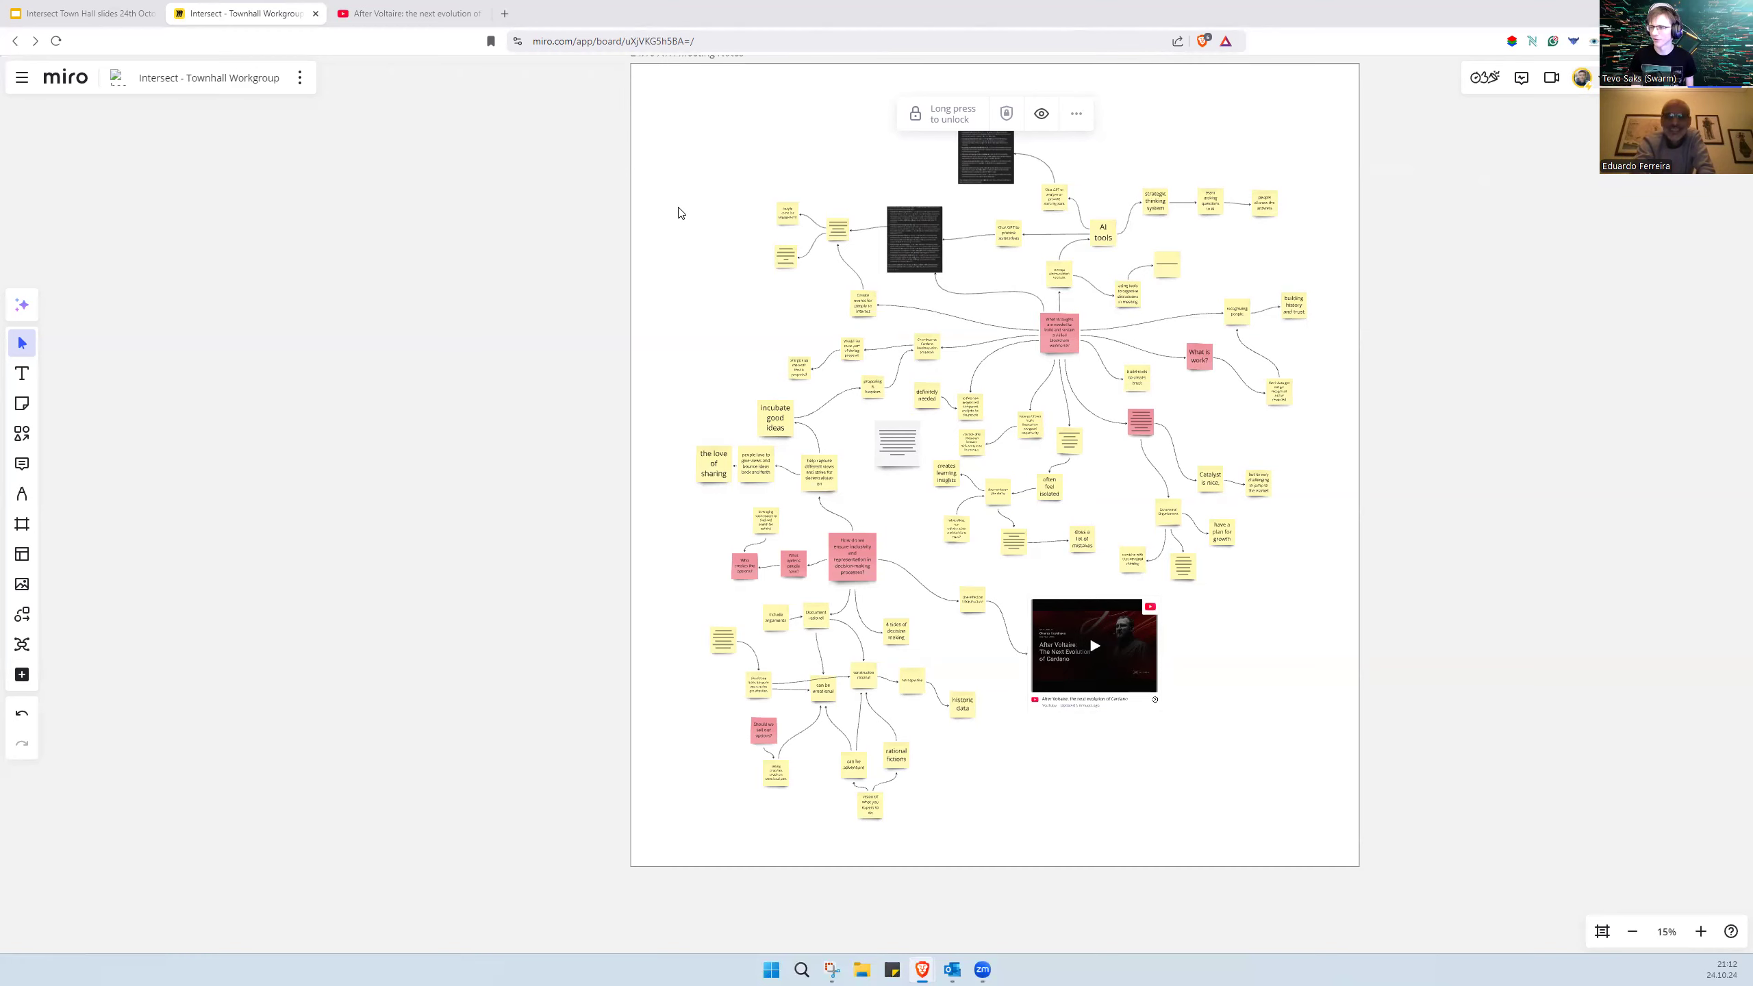
{"action": "mouse_move", "coordinate": [1452, 472]}
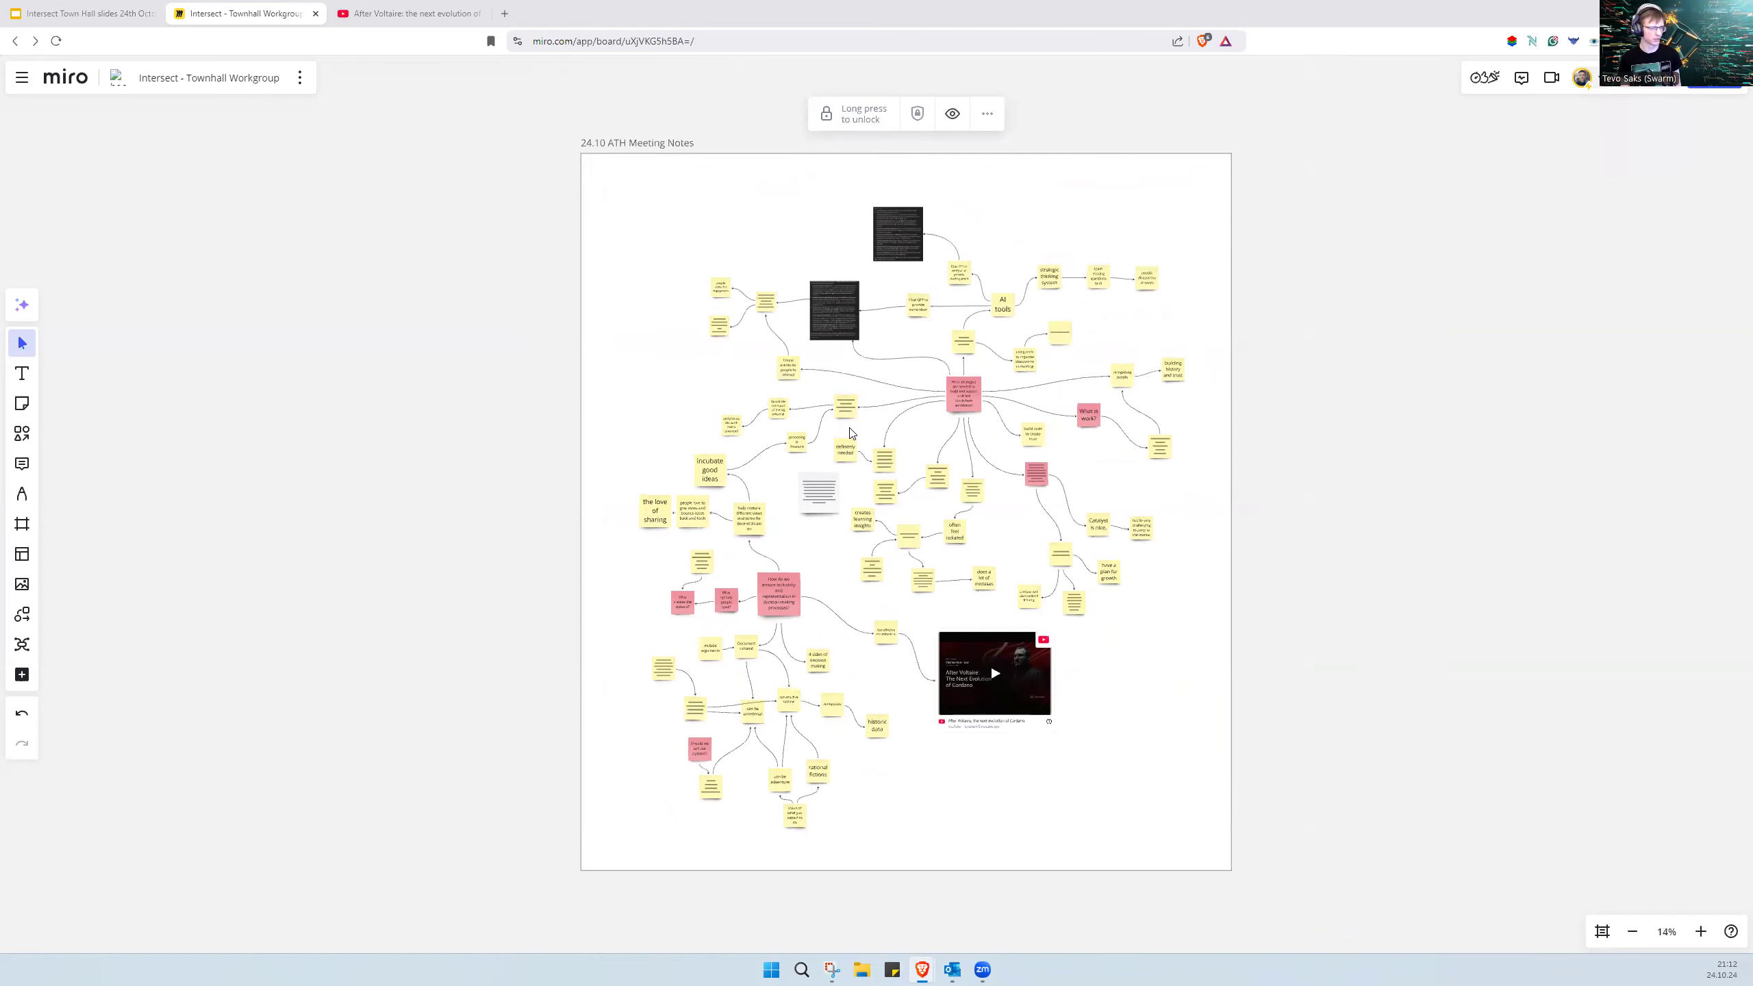
{"action": "left_click", "coordinate": [1699, 931]}
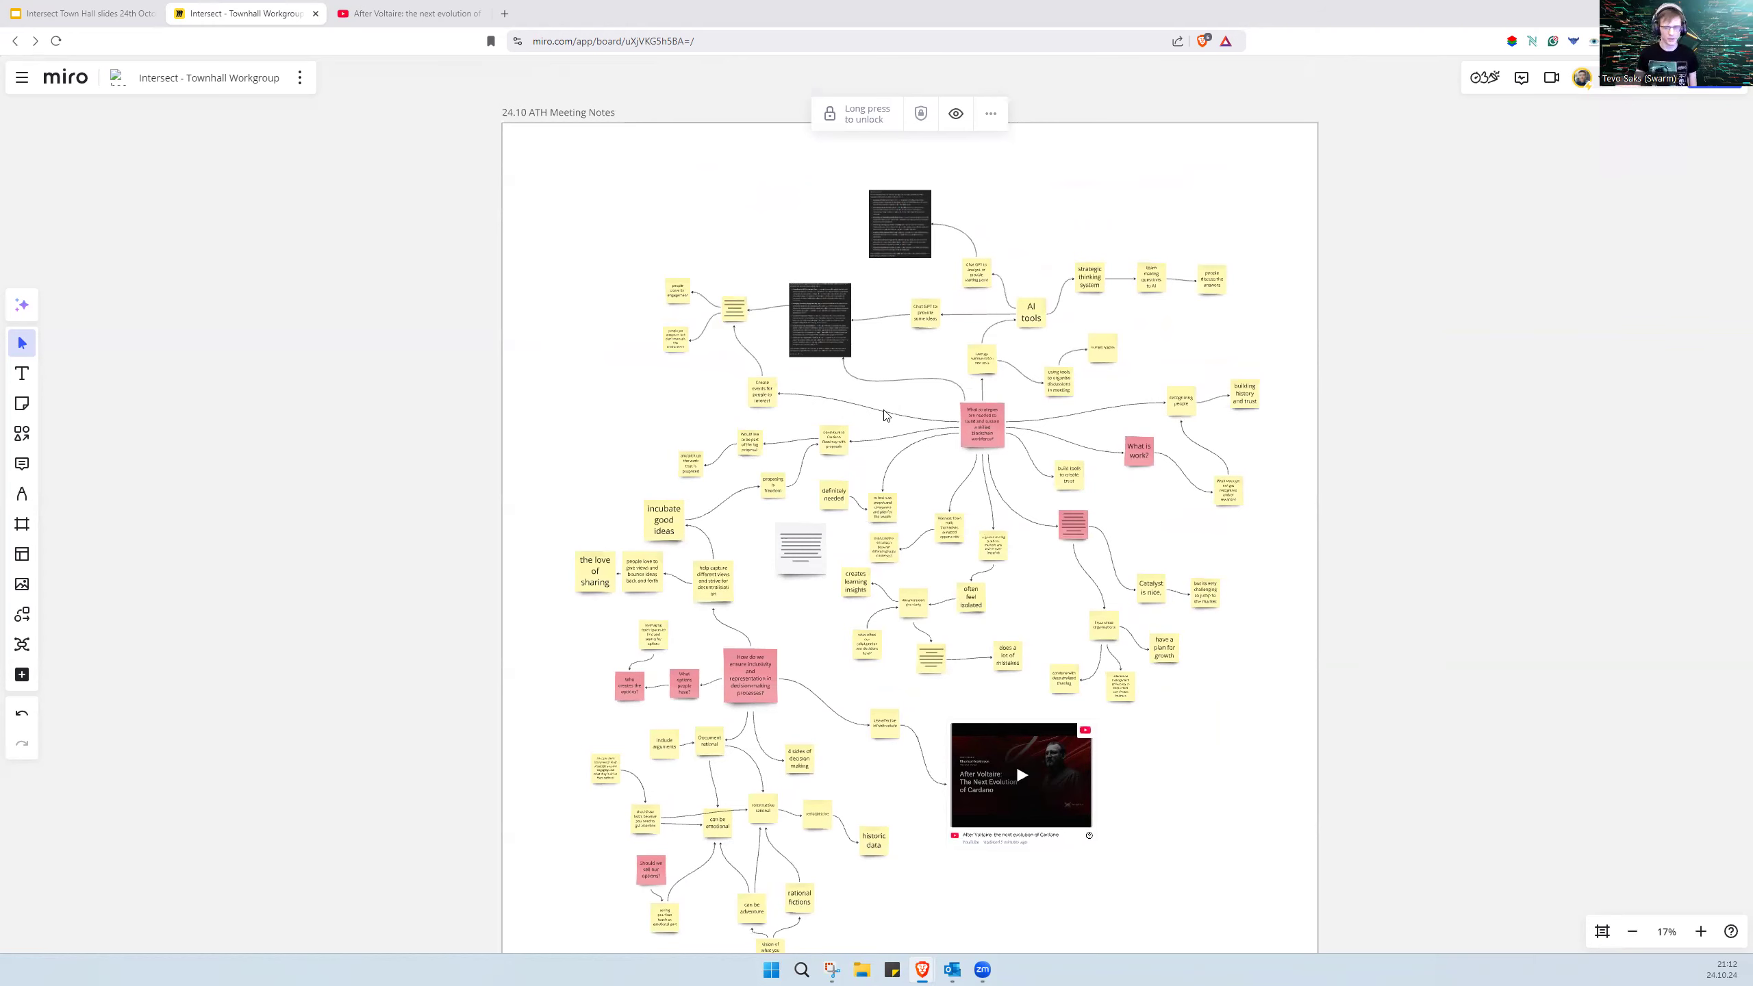
{"action": "mouse_move", "coordinate": [898, 438]}
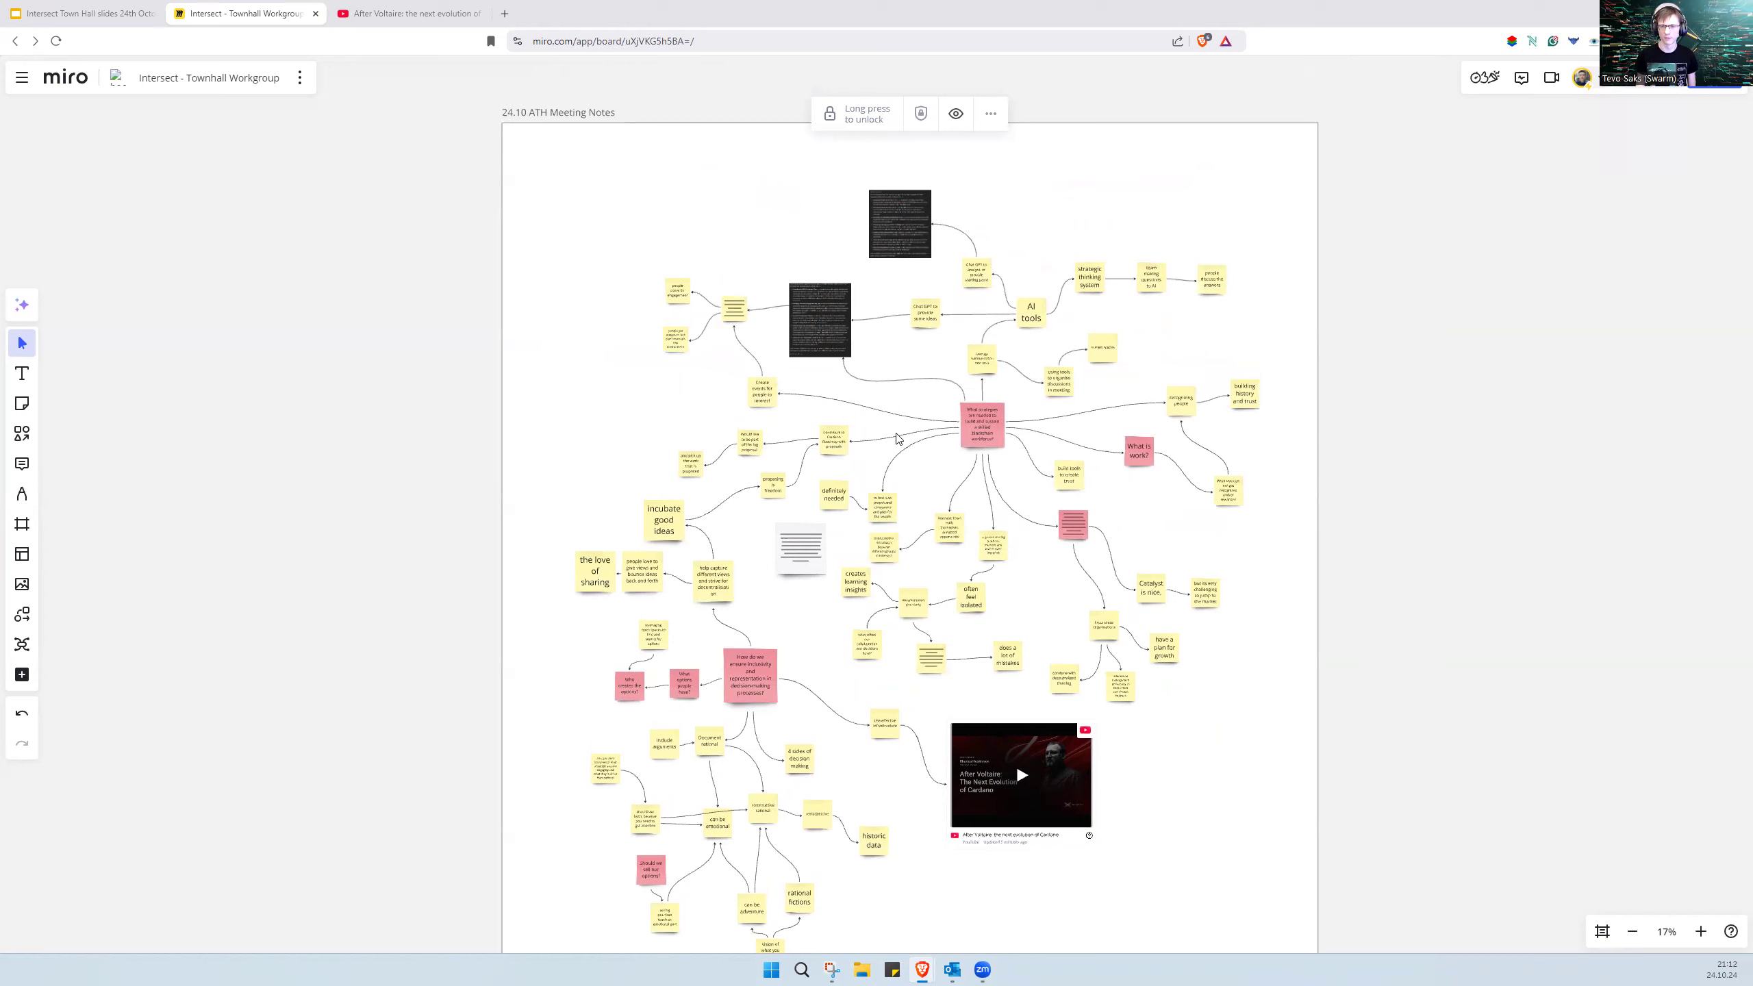
{"action": "mouse_move", "coordinate": [1659, 359]}
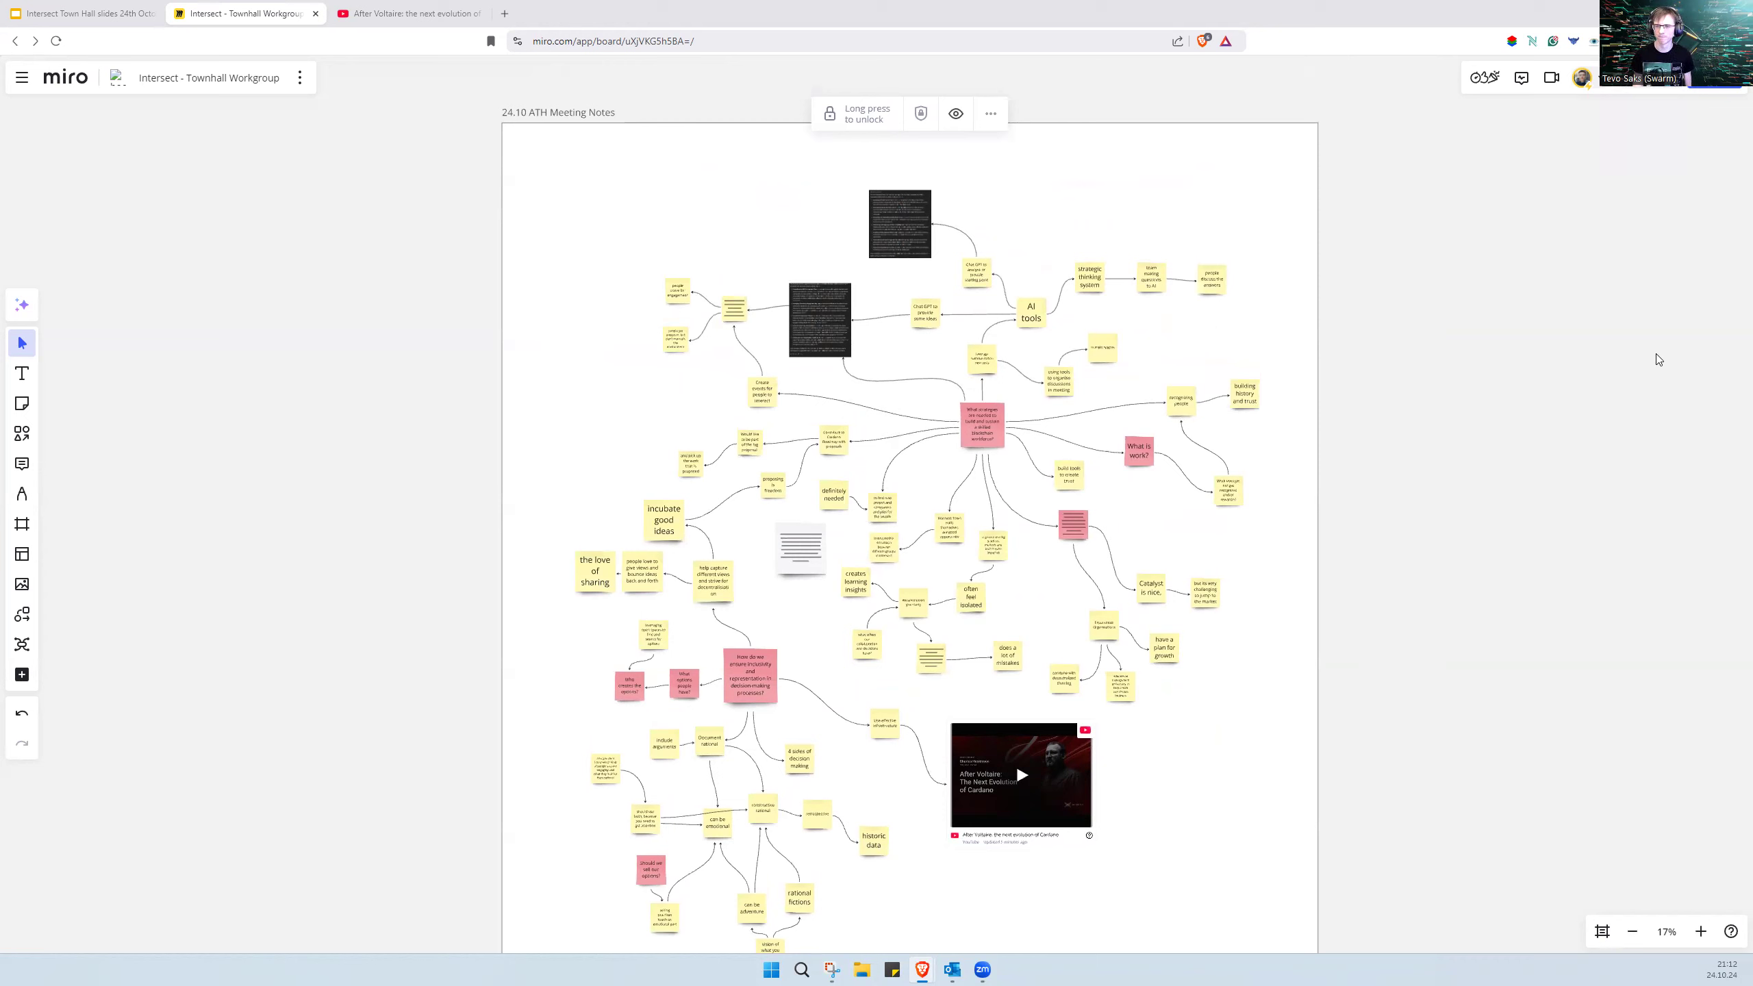